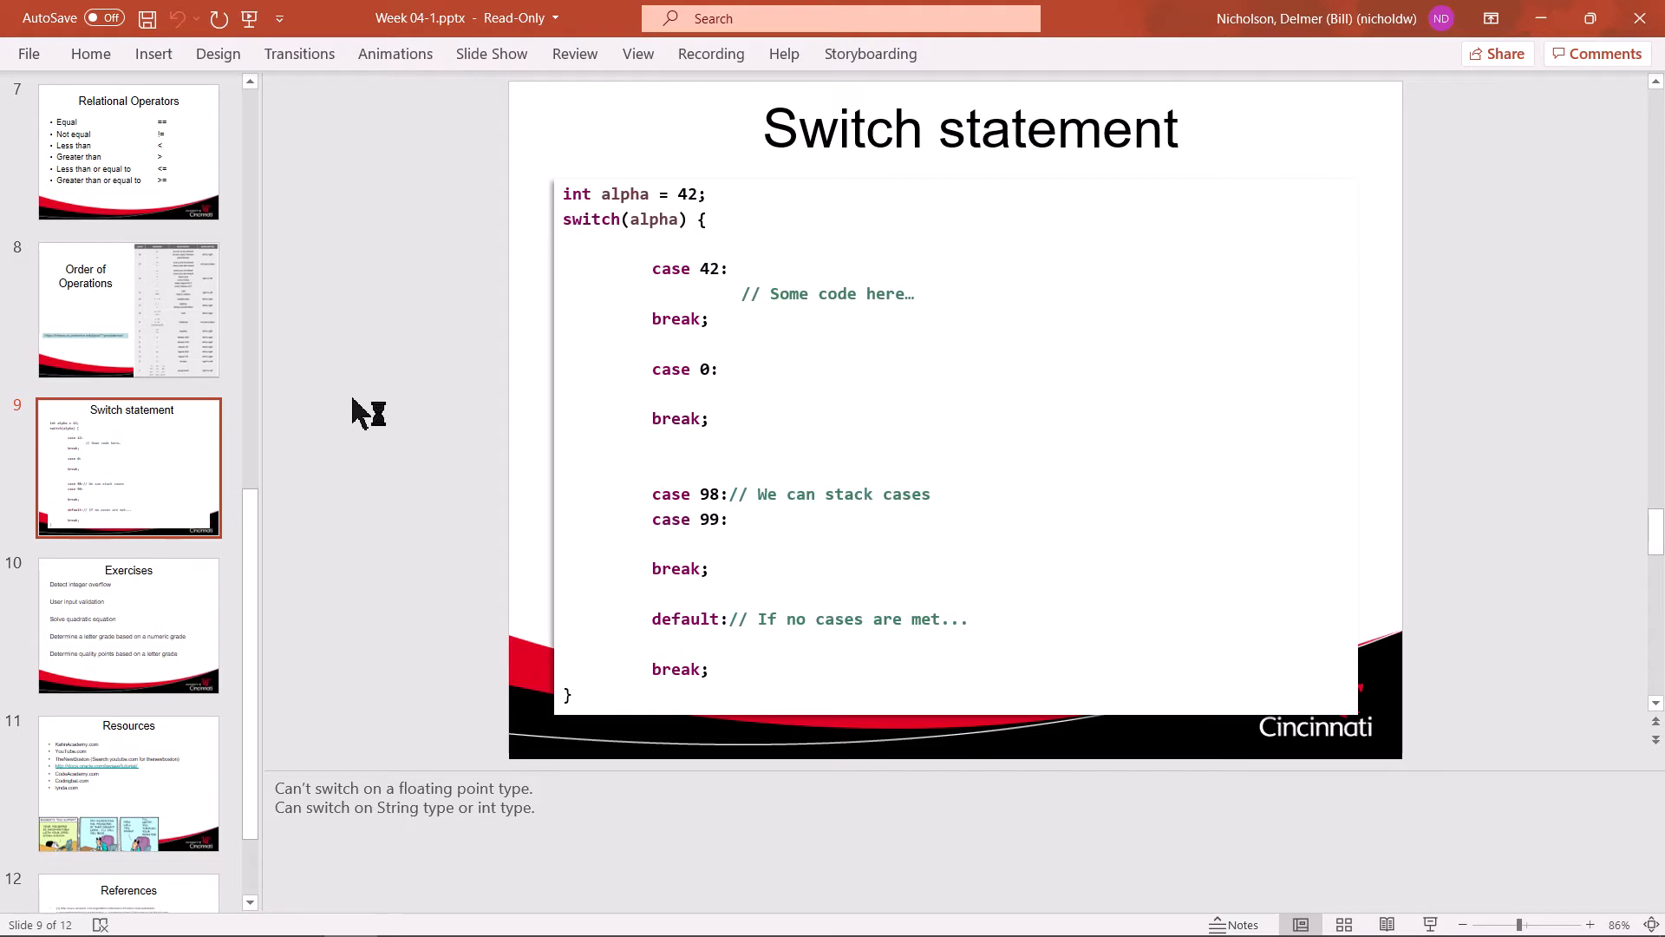
pyautogui.moveTo(359, 412)
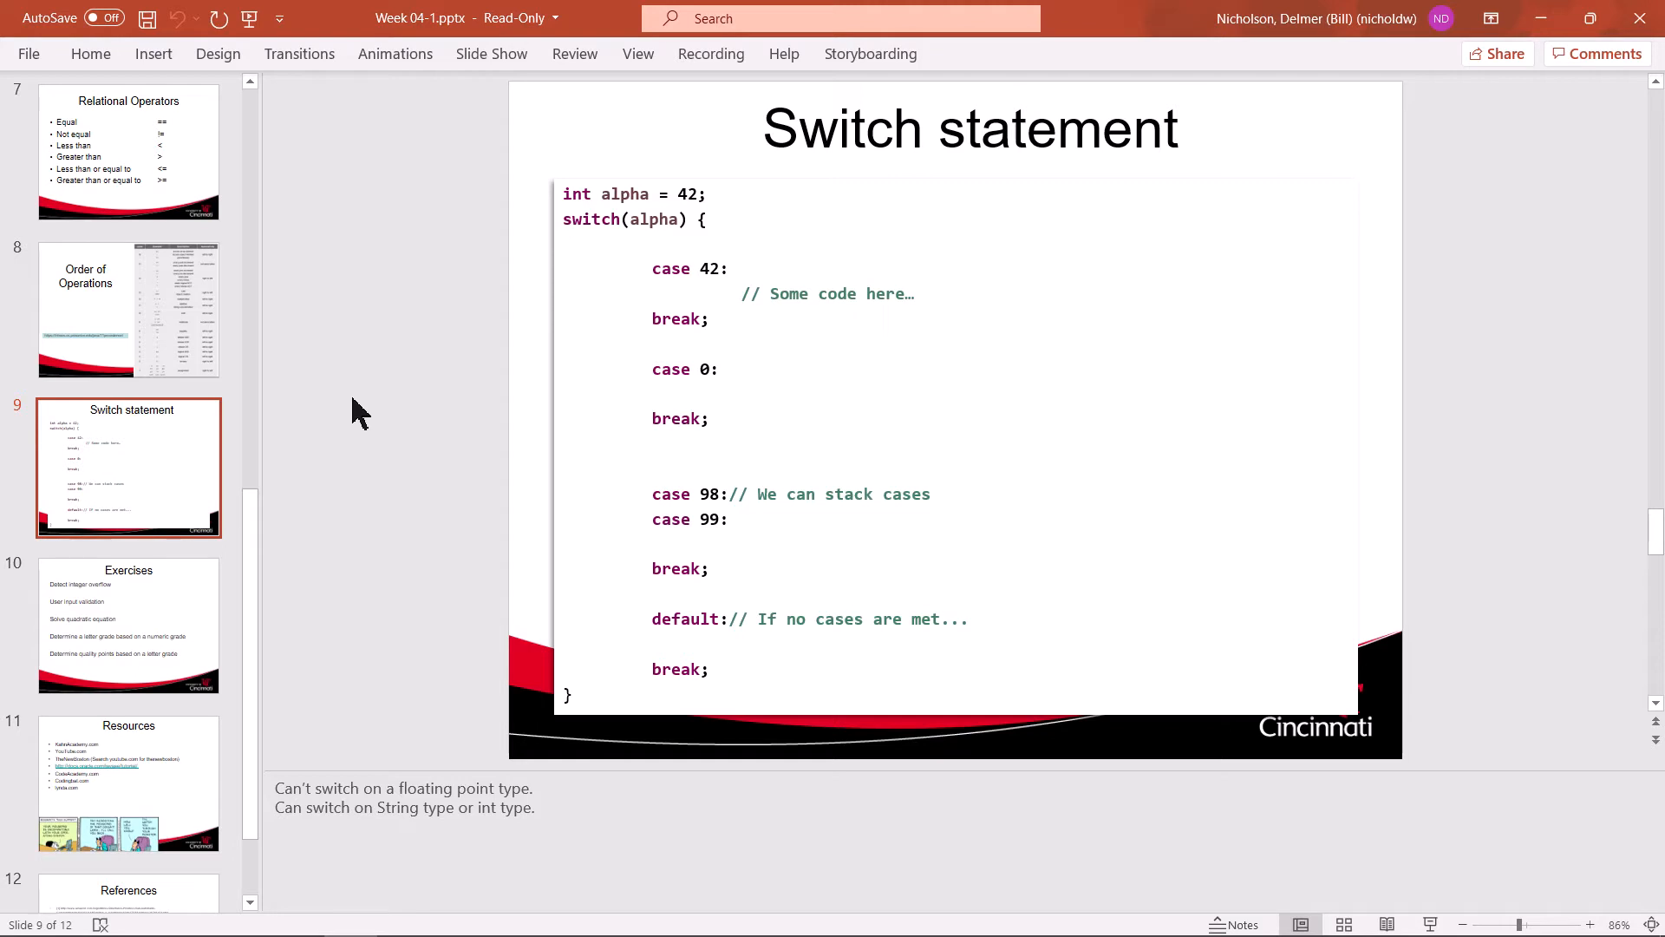
pyautogui.moveTo(478, 791)
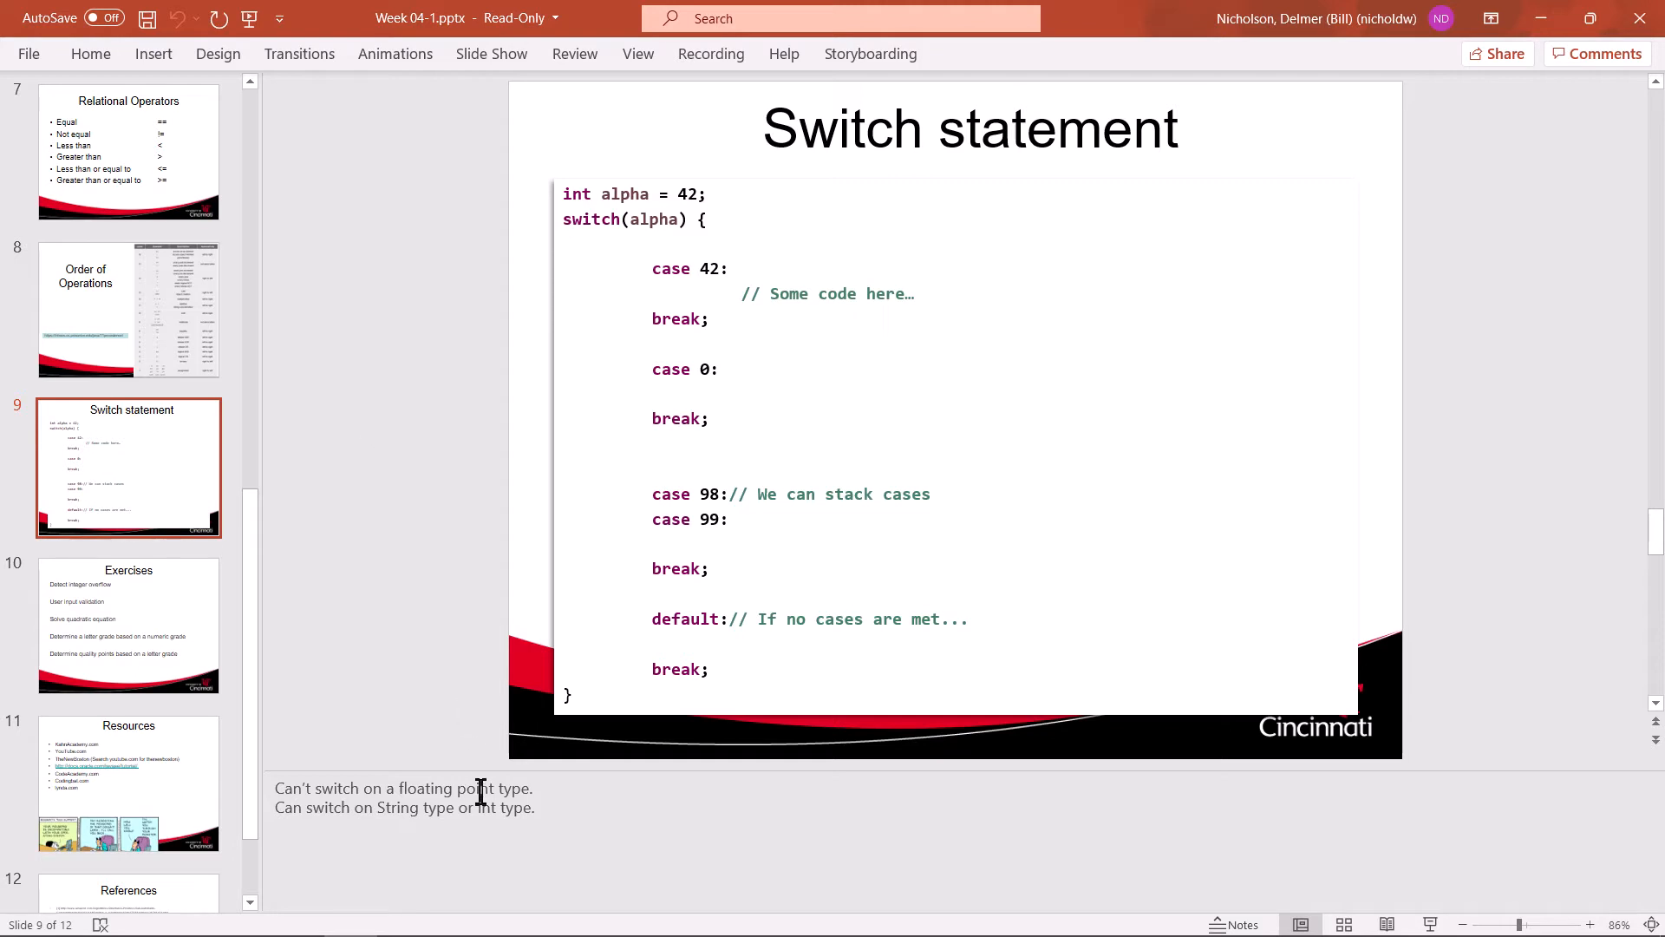
pyautogui.moveTo(478, 775)
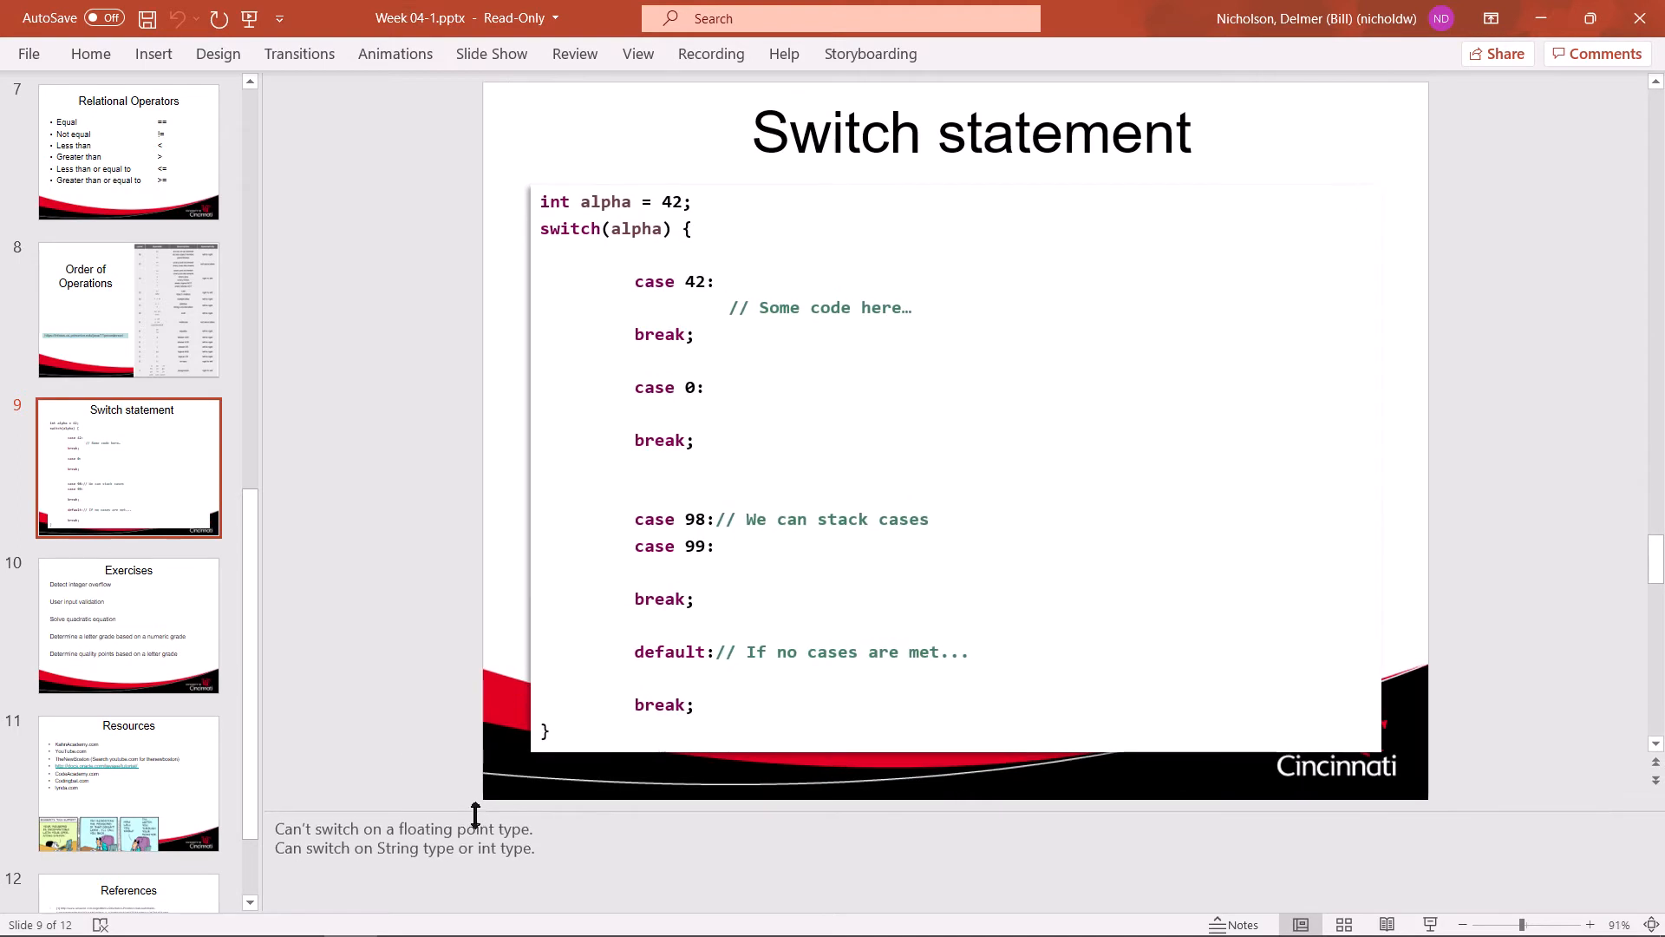
pyautogui.moveTo(382, 611)
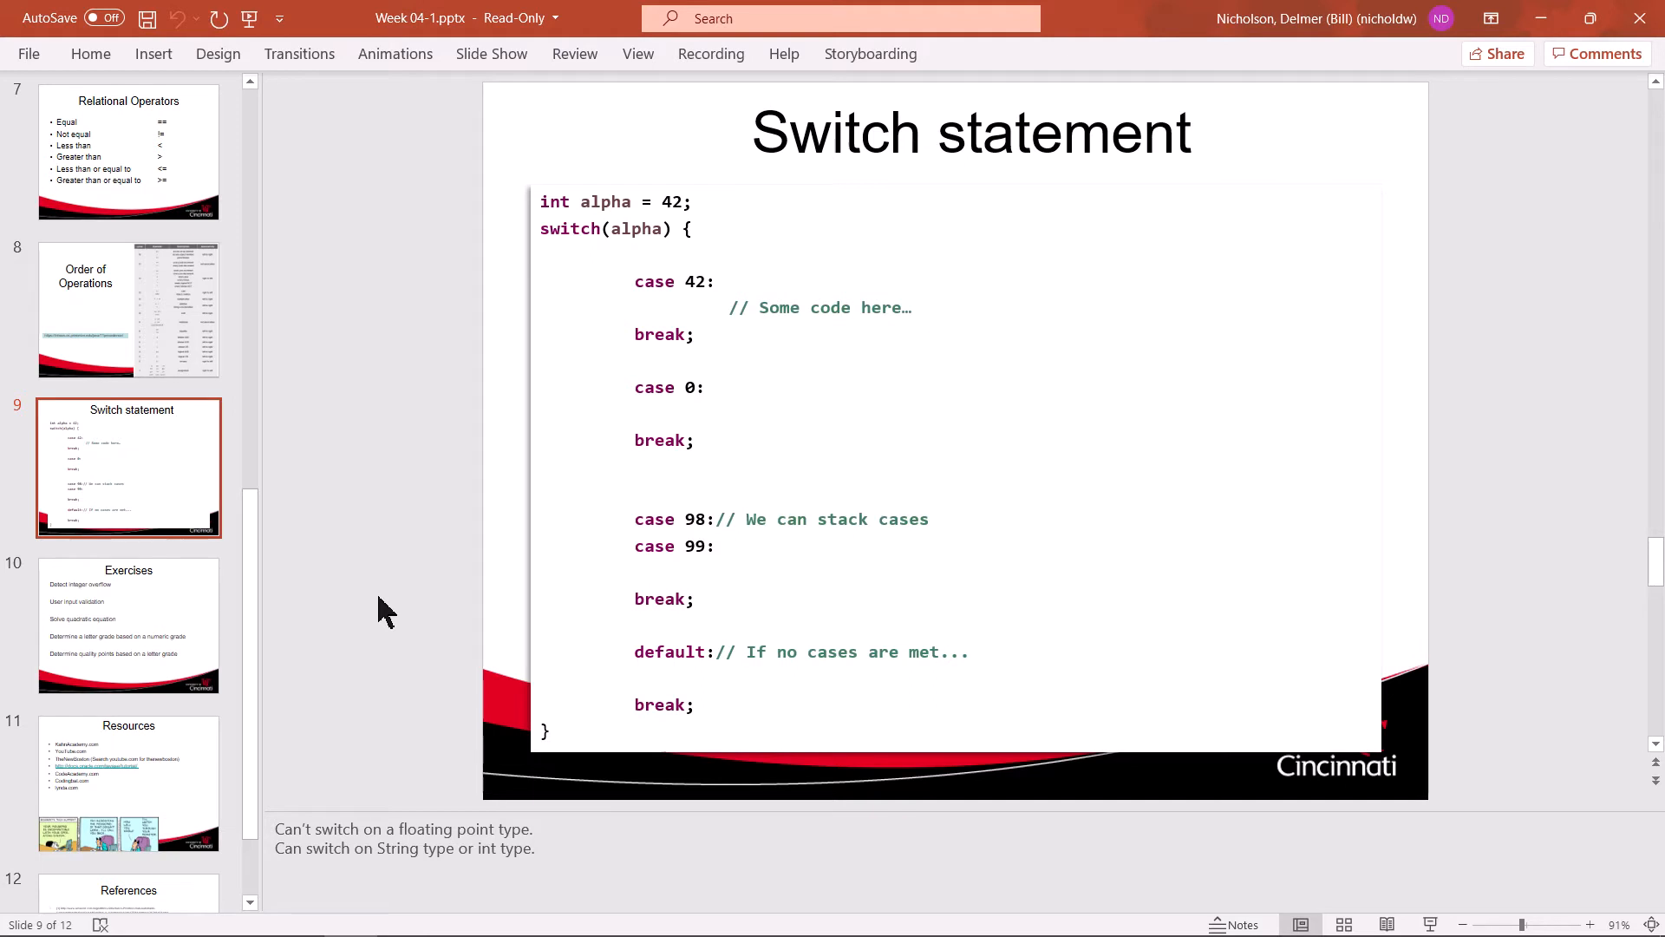
pyautogui.moveTo(393, 610)
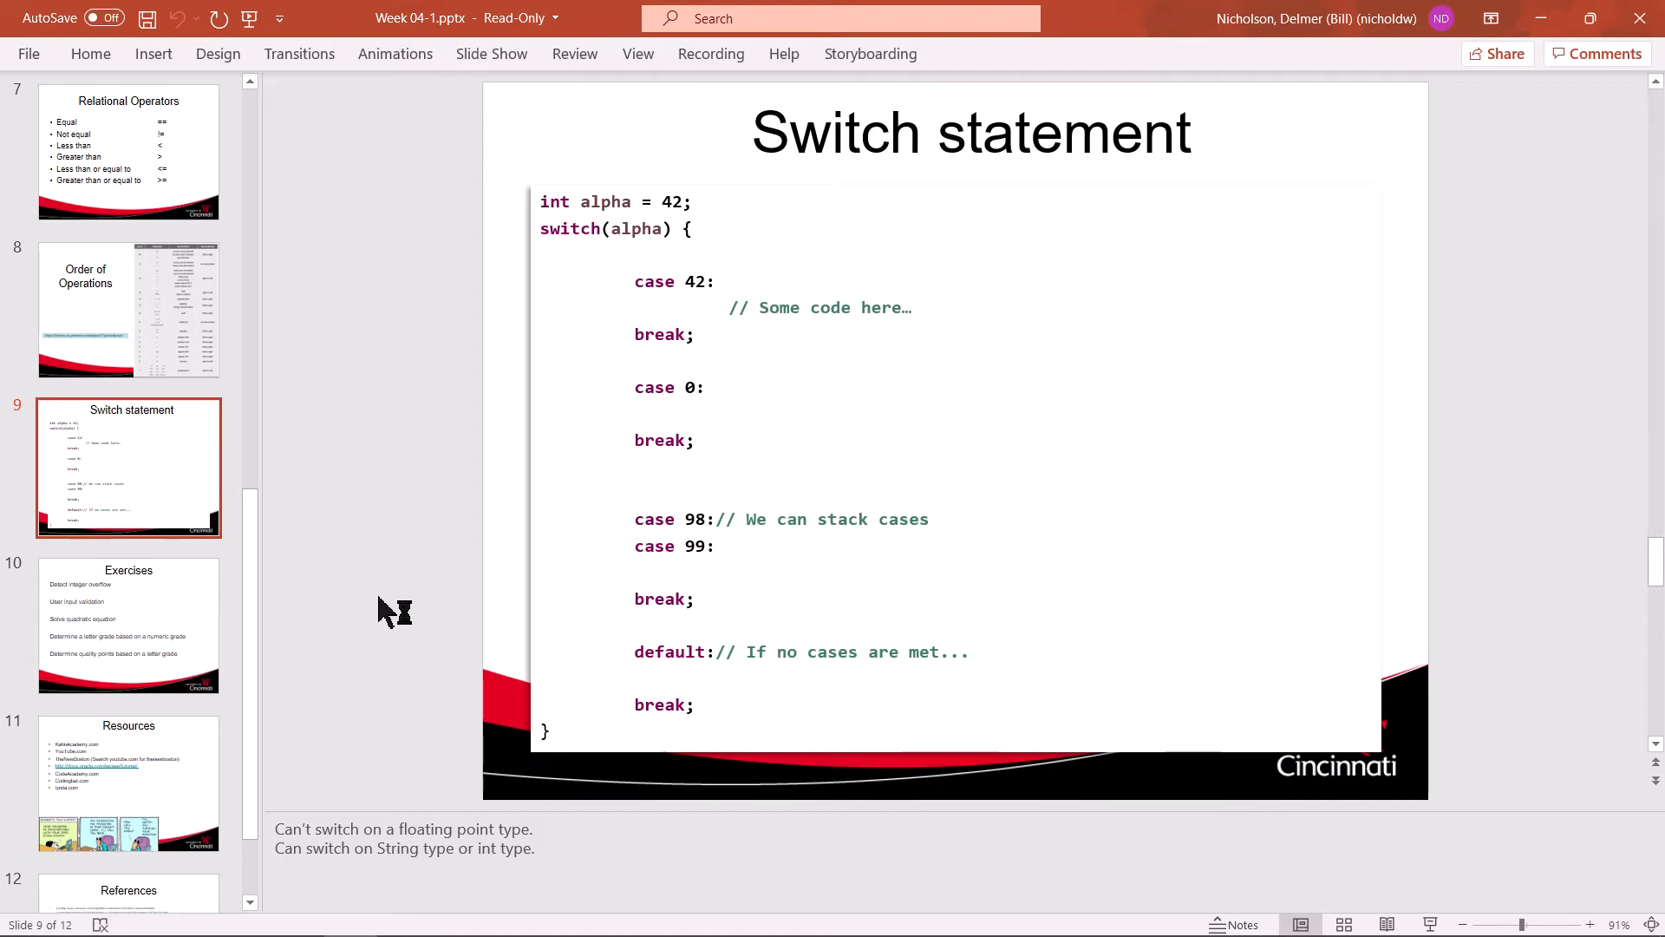
pyautogui.moveTo(384, 609)
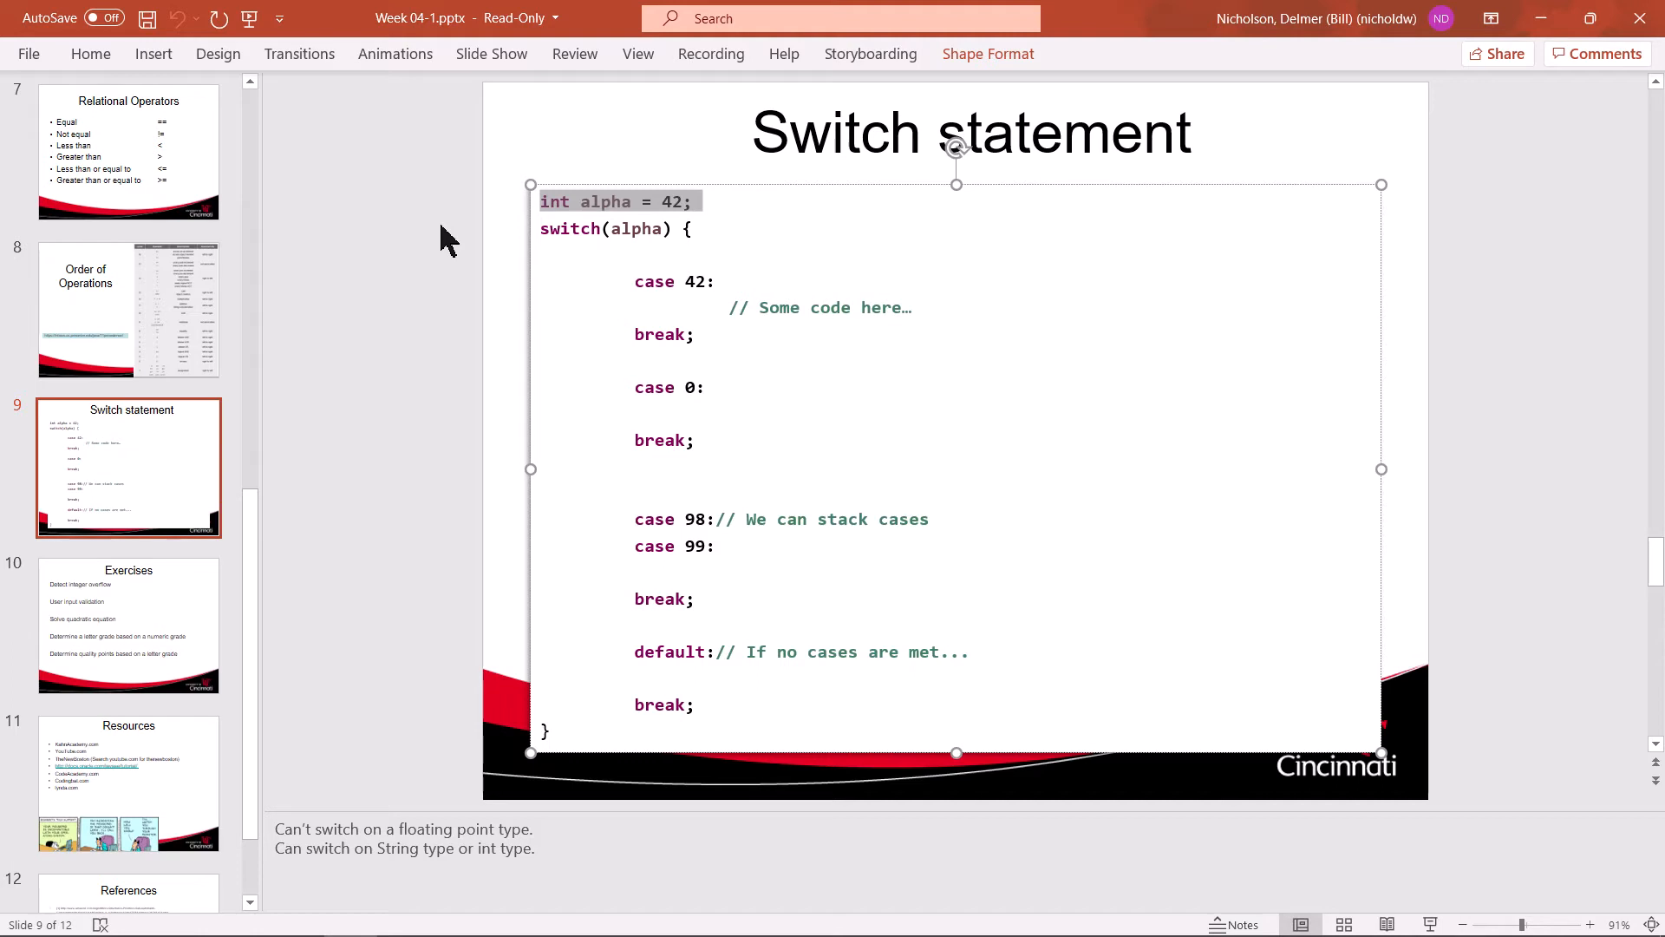
pyautogui.moveTo(1491, 903)
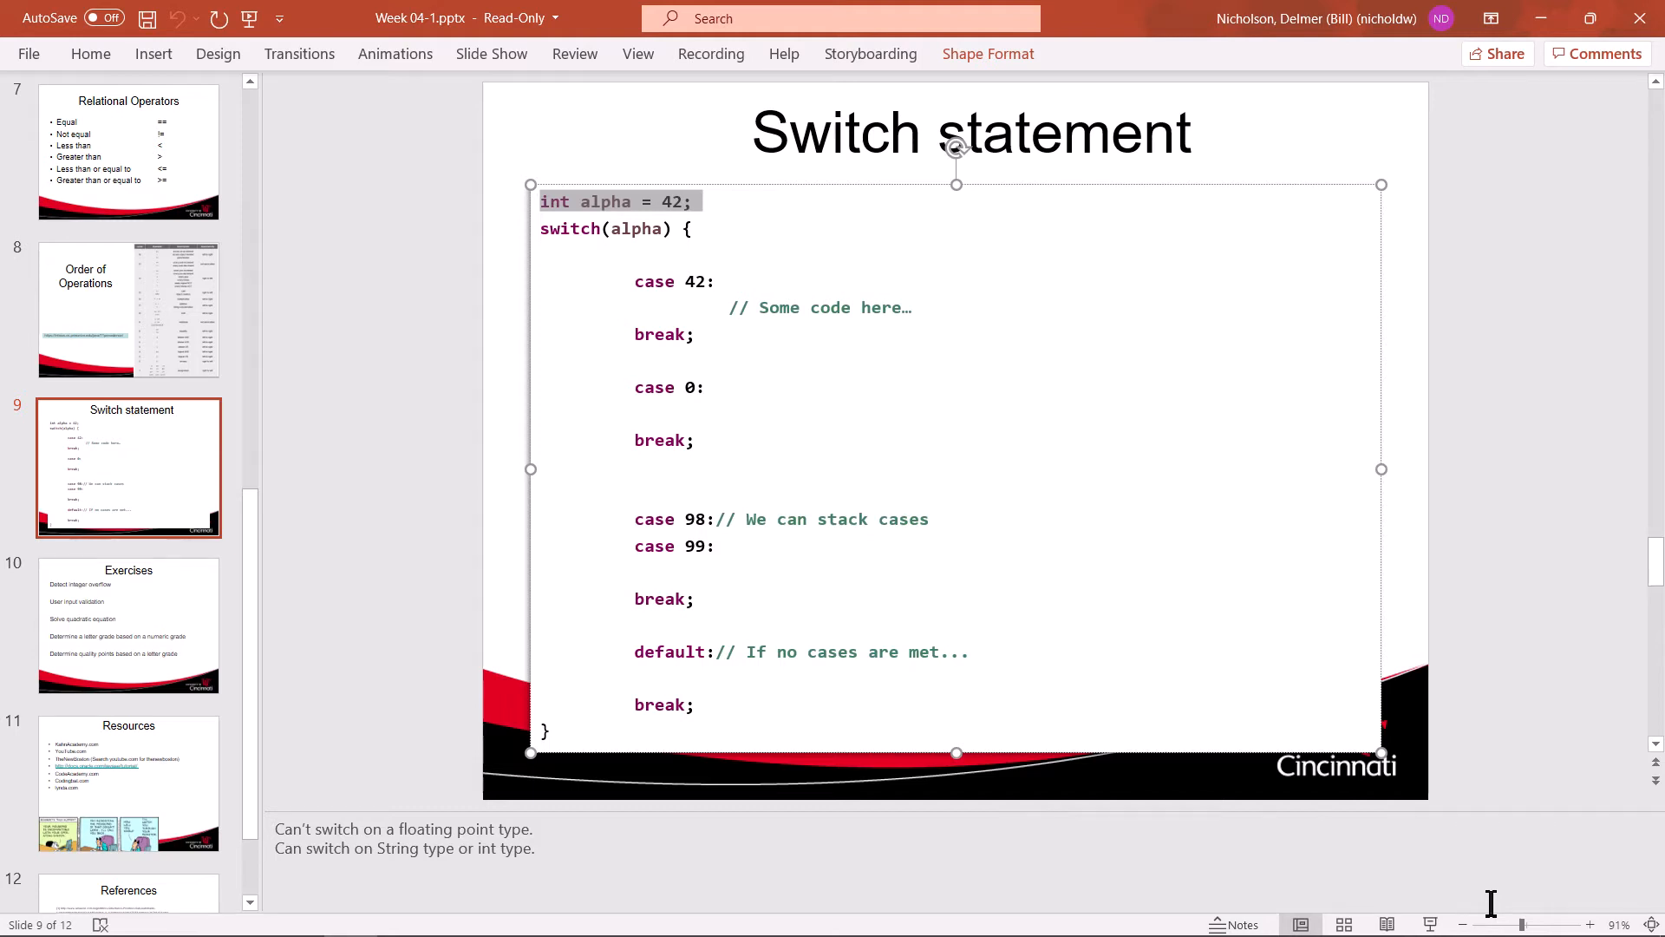
pyautogui.moveTo(640, 235)
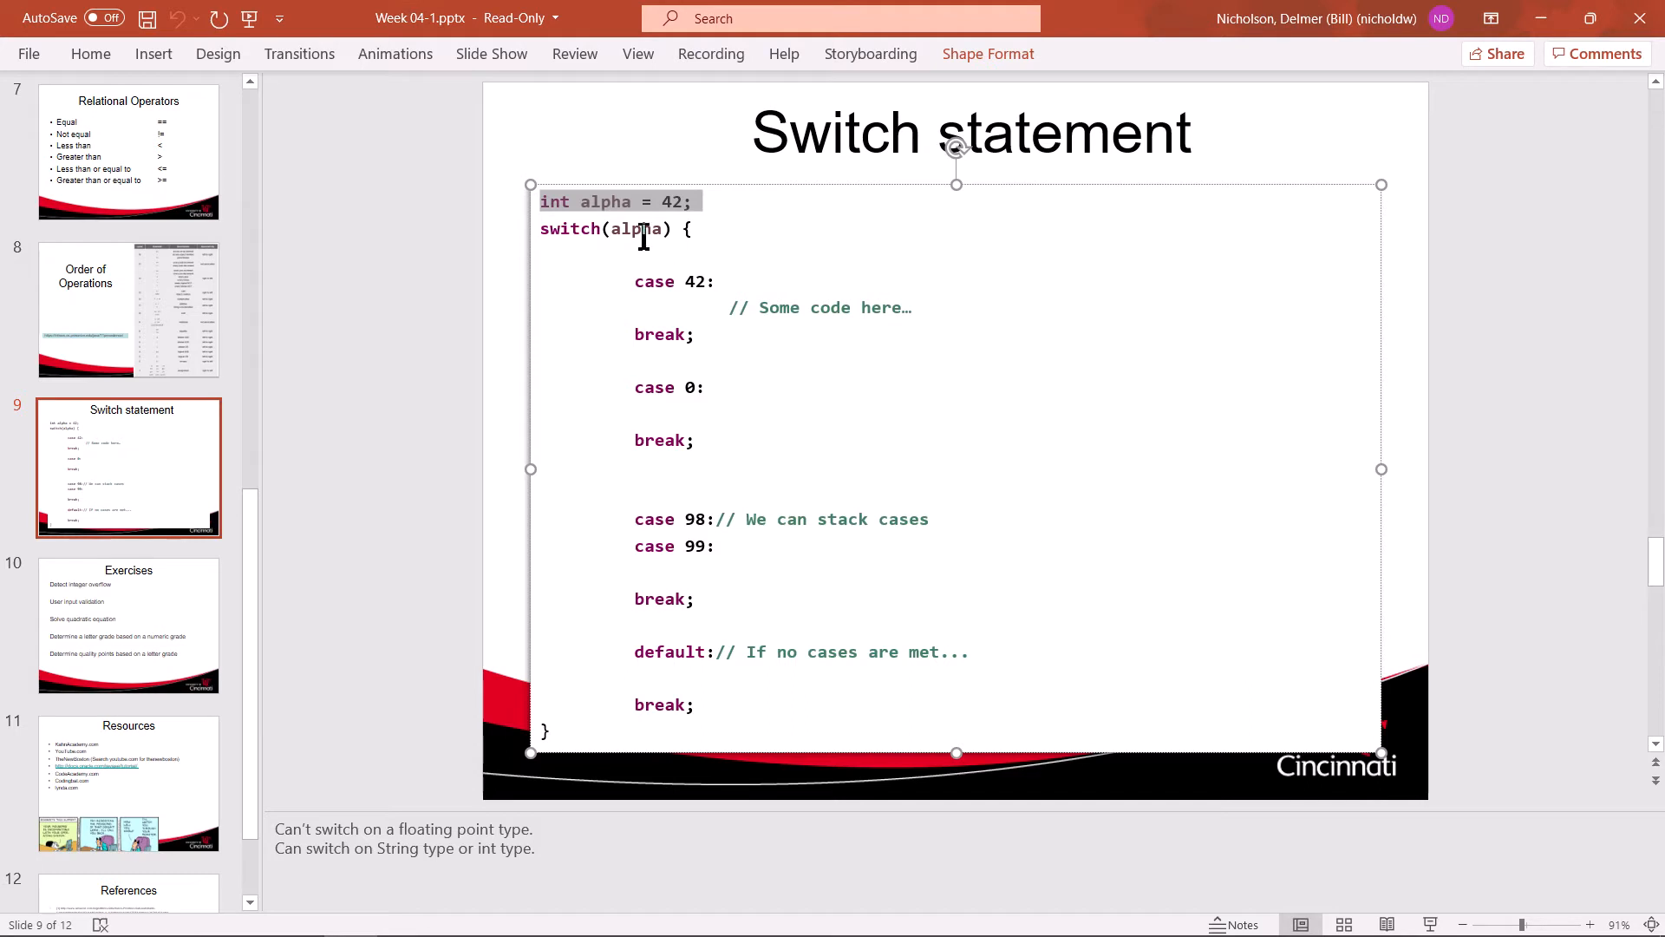
# - Highlight alpha in the slide's switch example, then Alt+Tab to the list of open windows
pyautogui.doubleClick(633, 228)
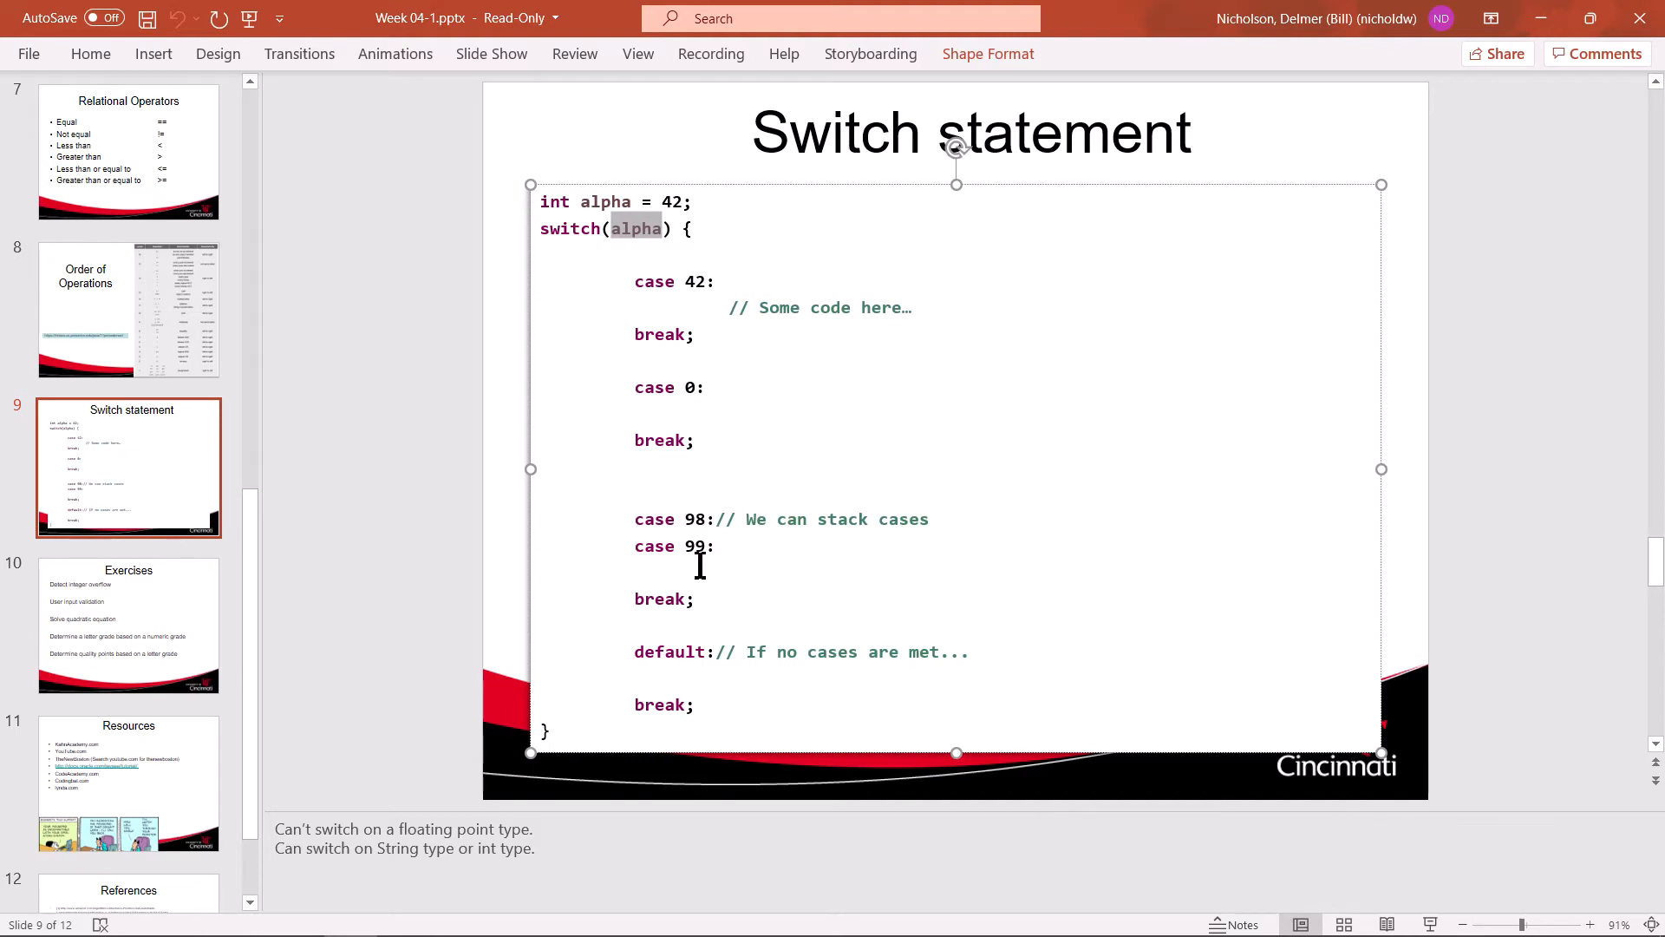
pyautogui.click(695, 704)
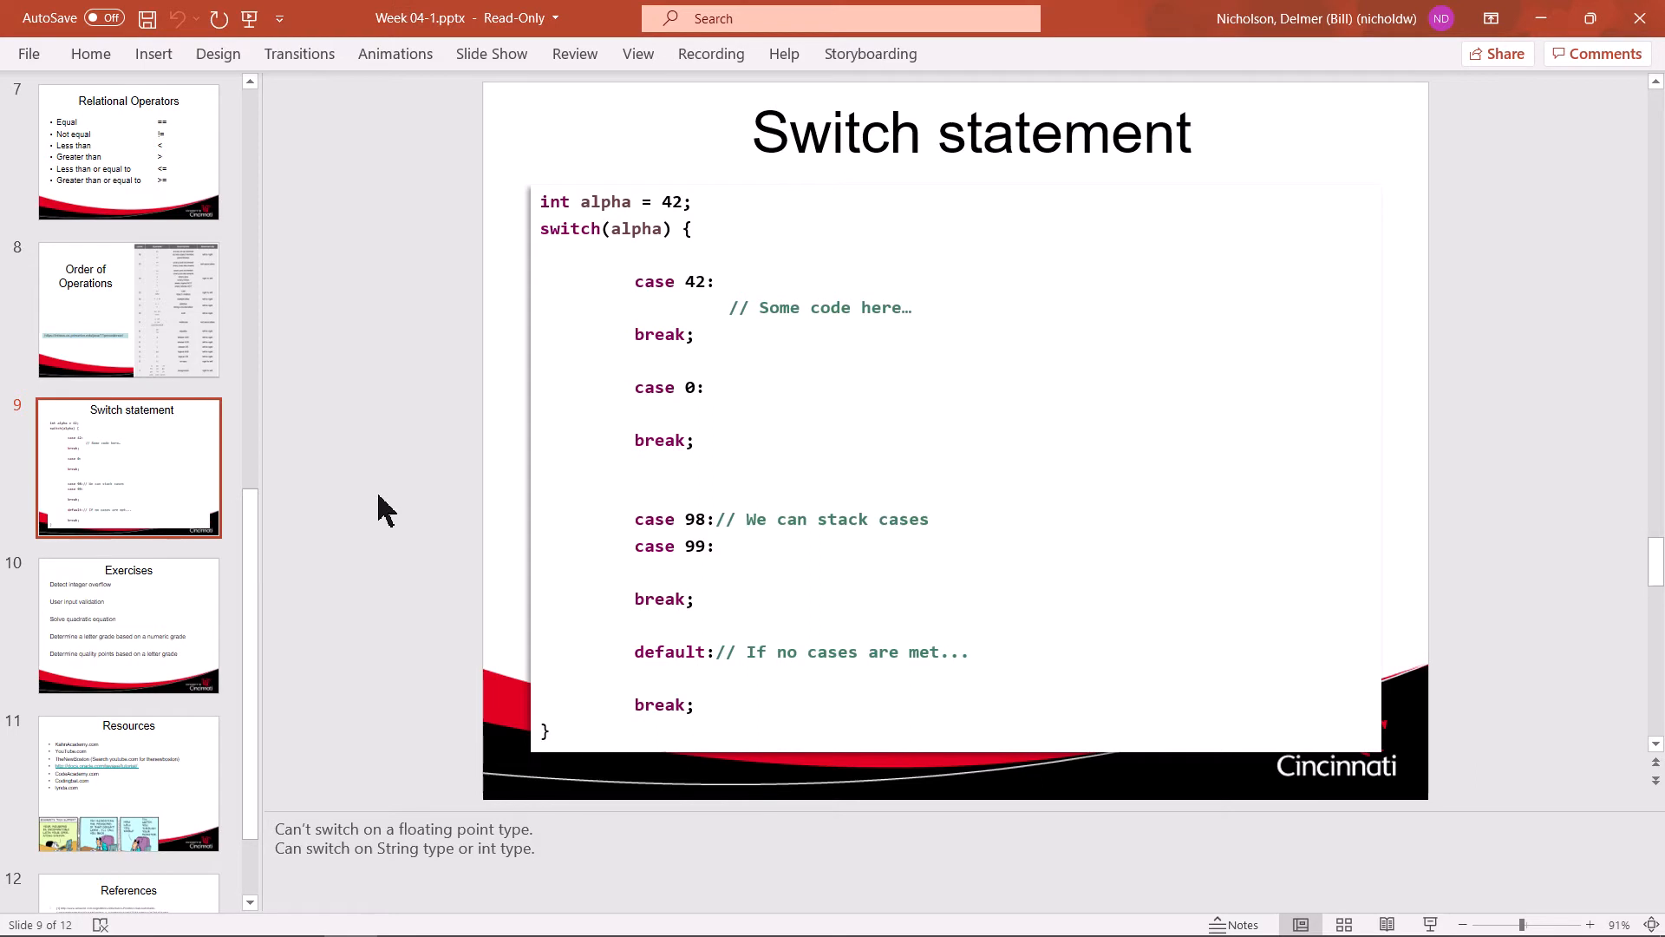
pyautogui.moveTo(619, 406)
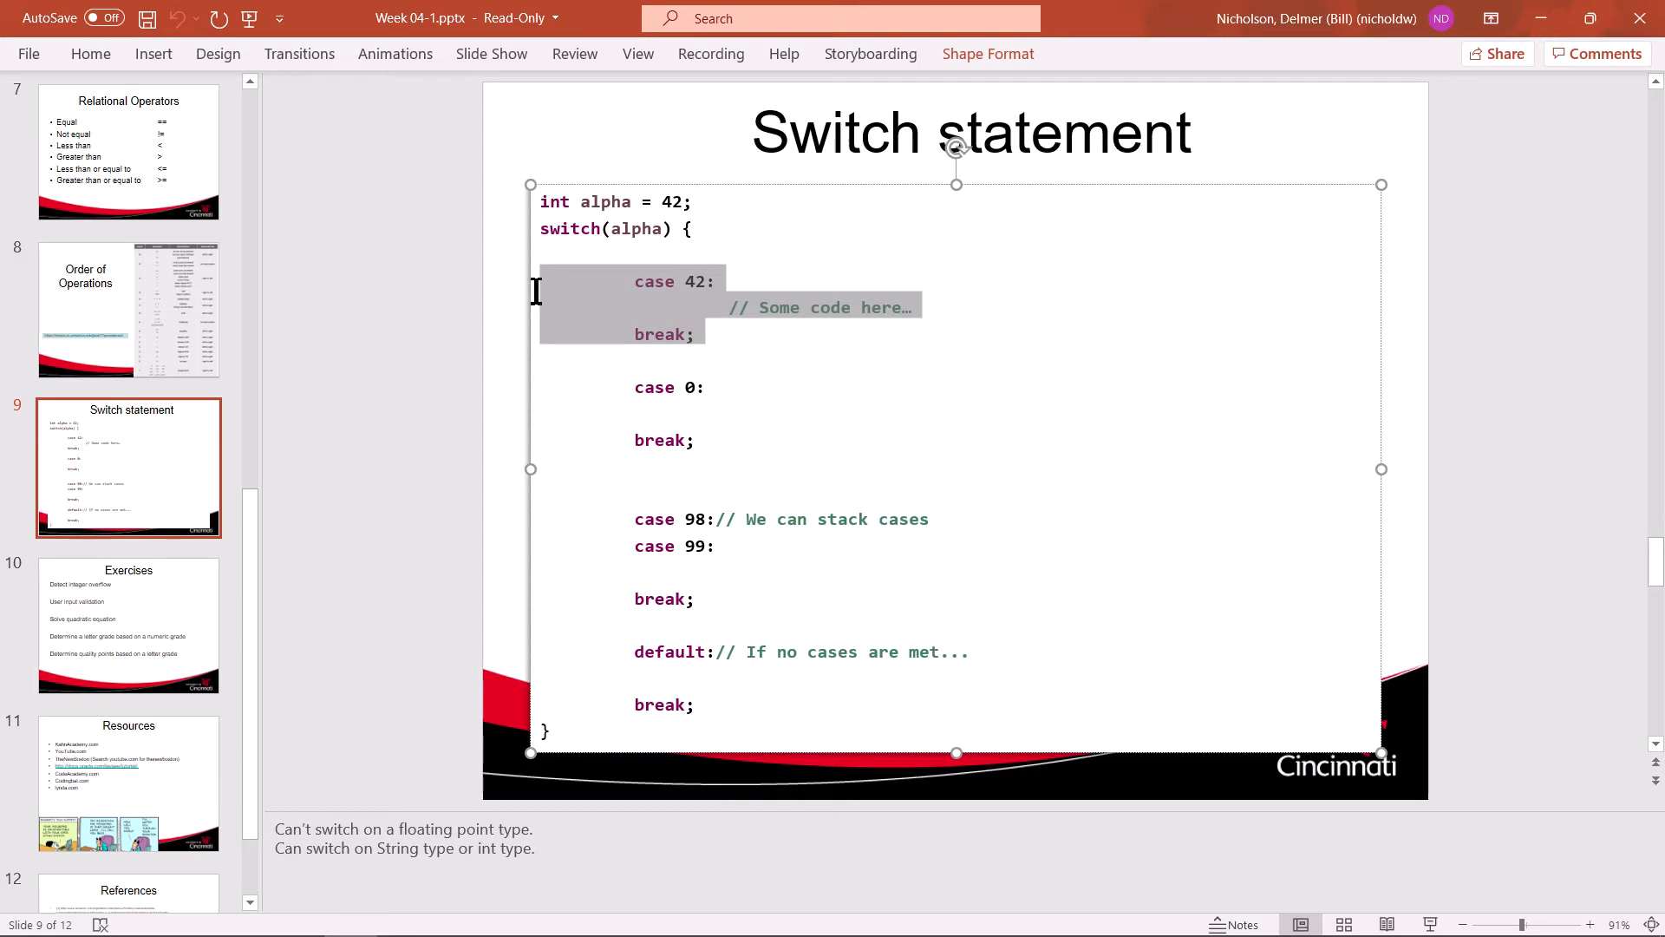
pyautogui.moveTo(395, 279)
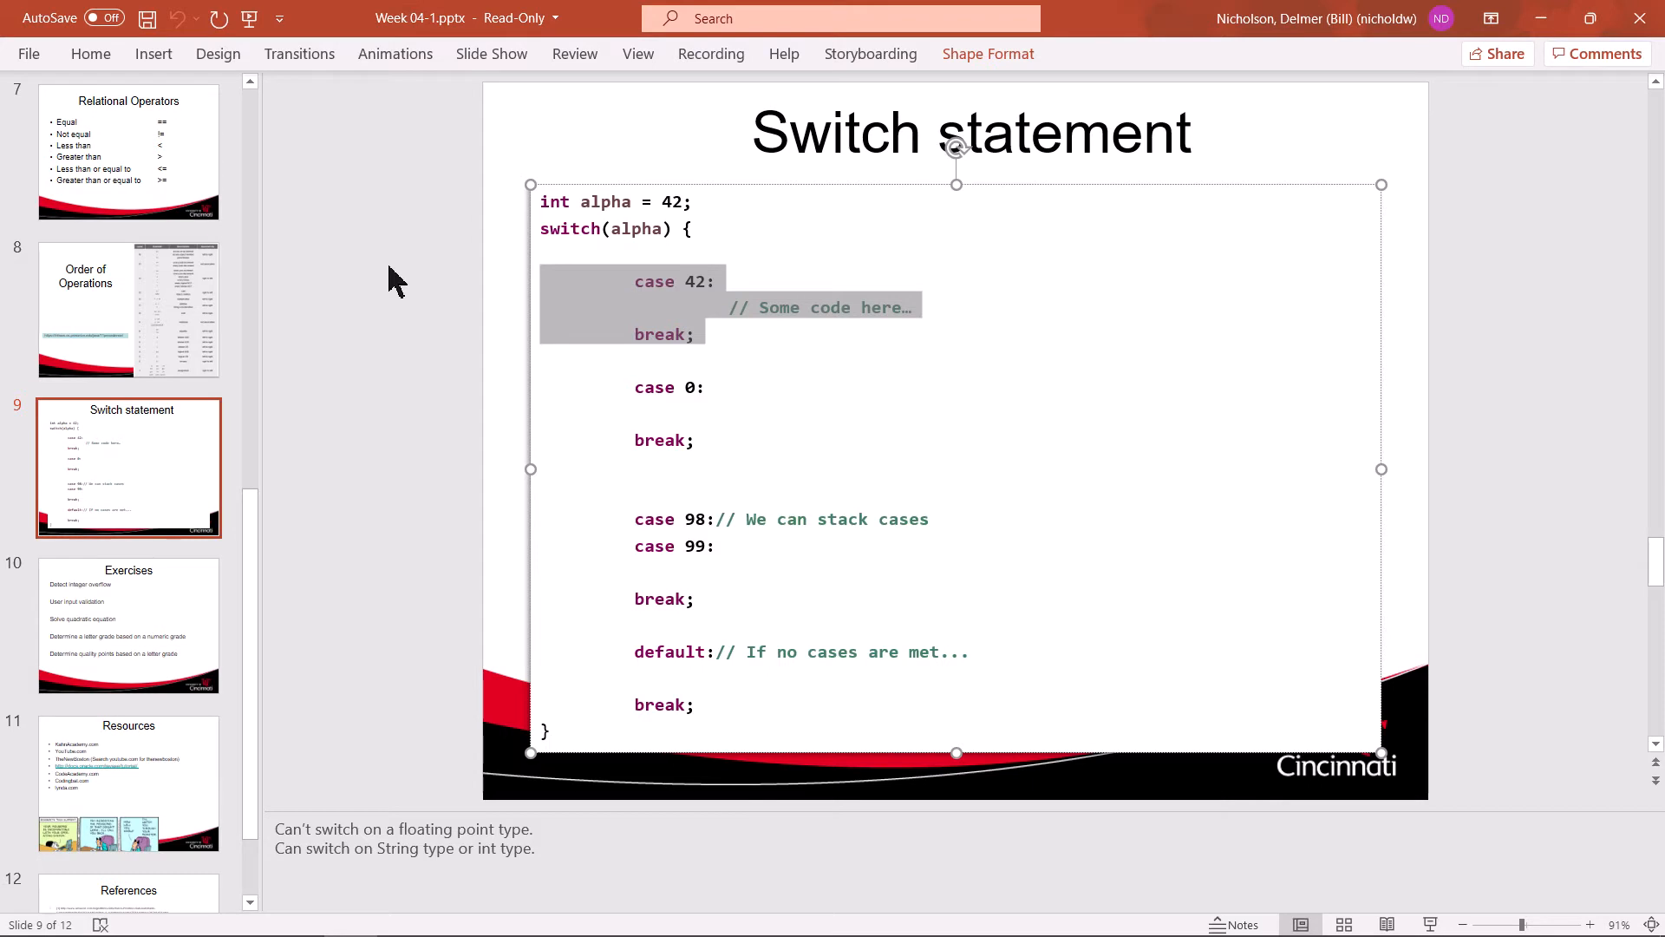
pyautogui.moveTo(675, 349)
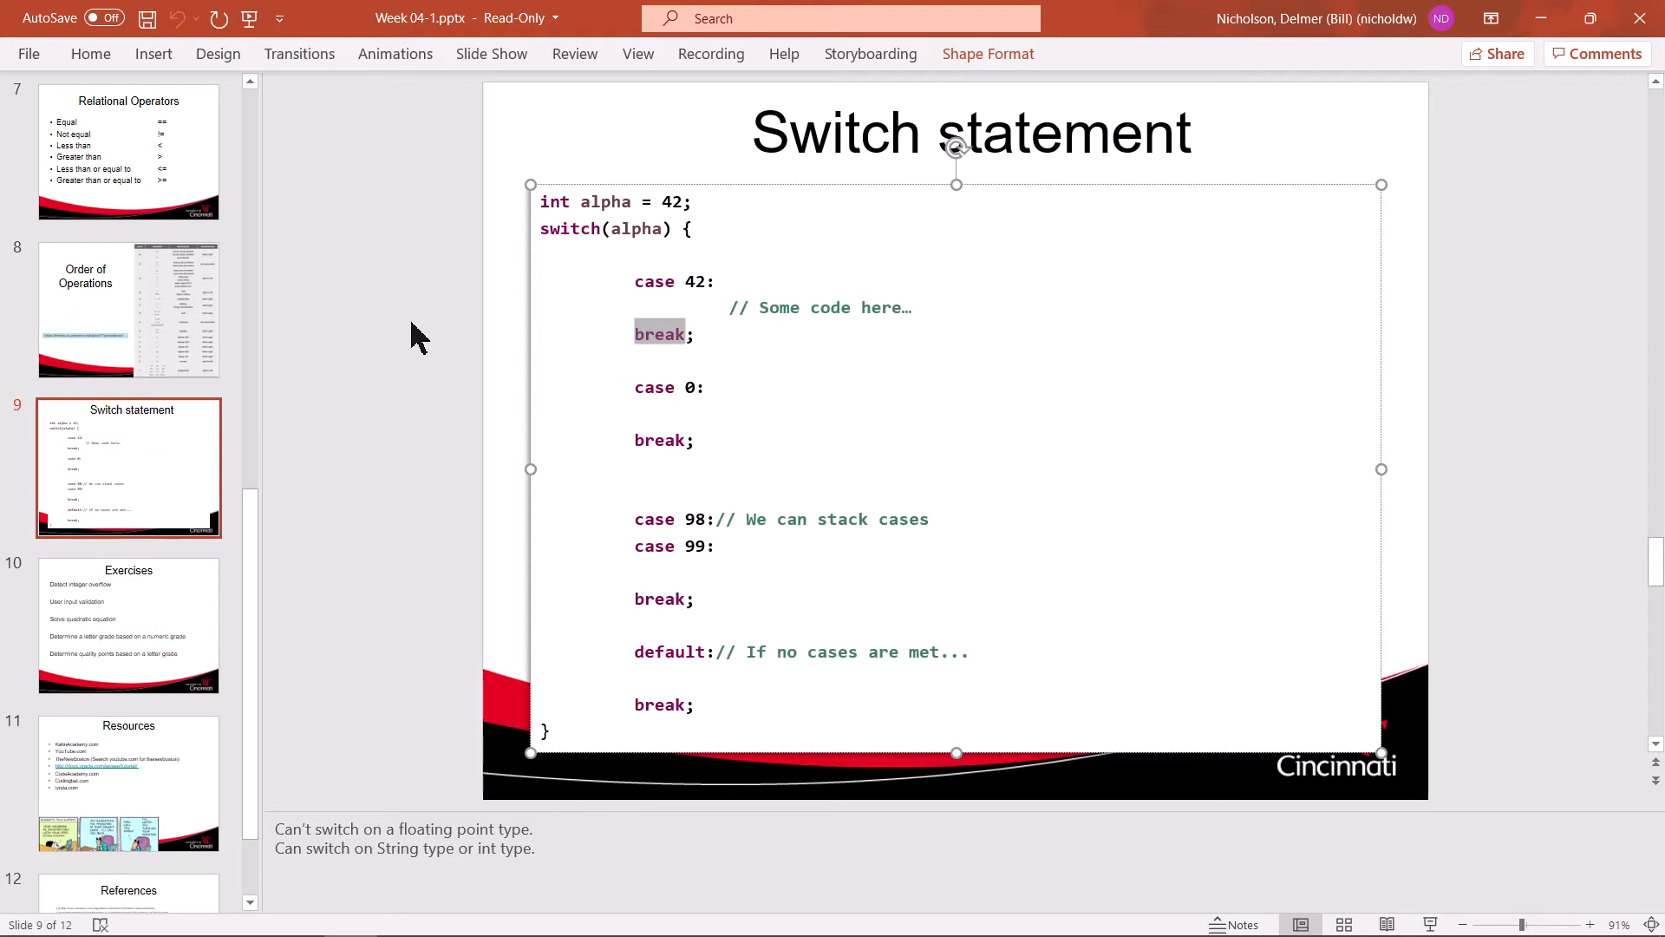
pyautogui.moveTo(560, 658)
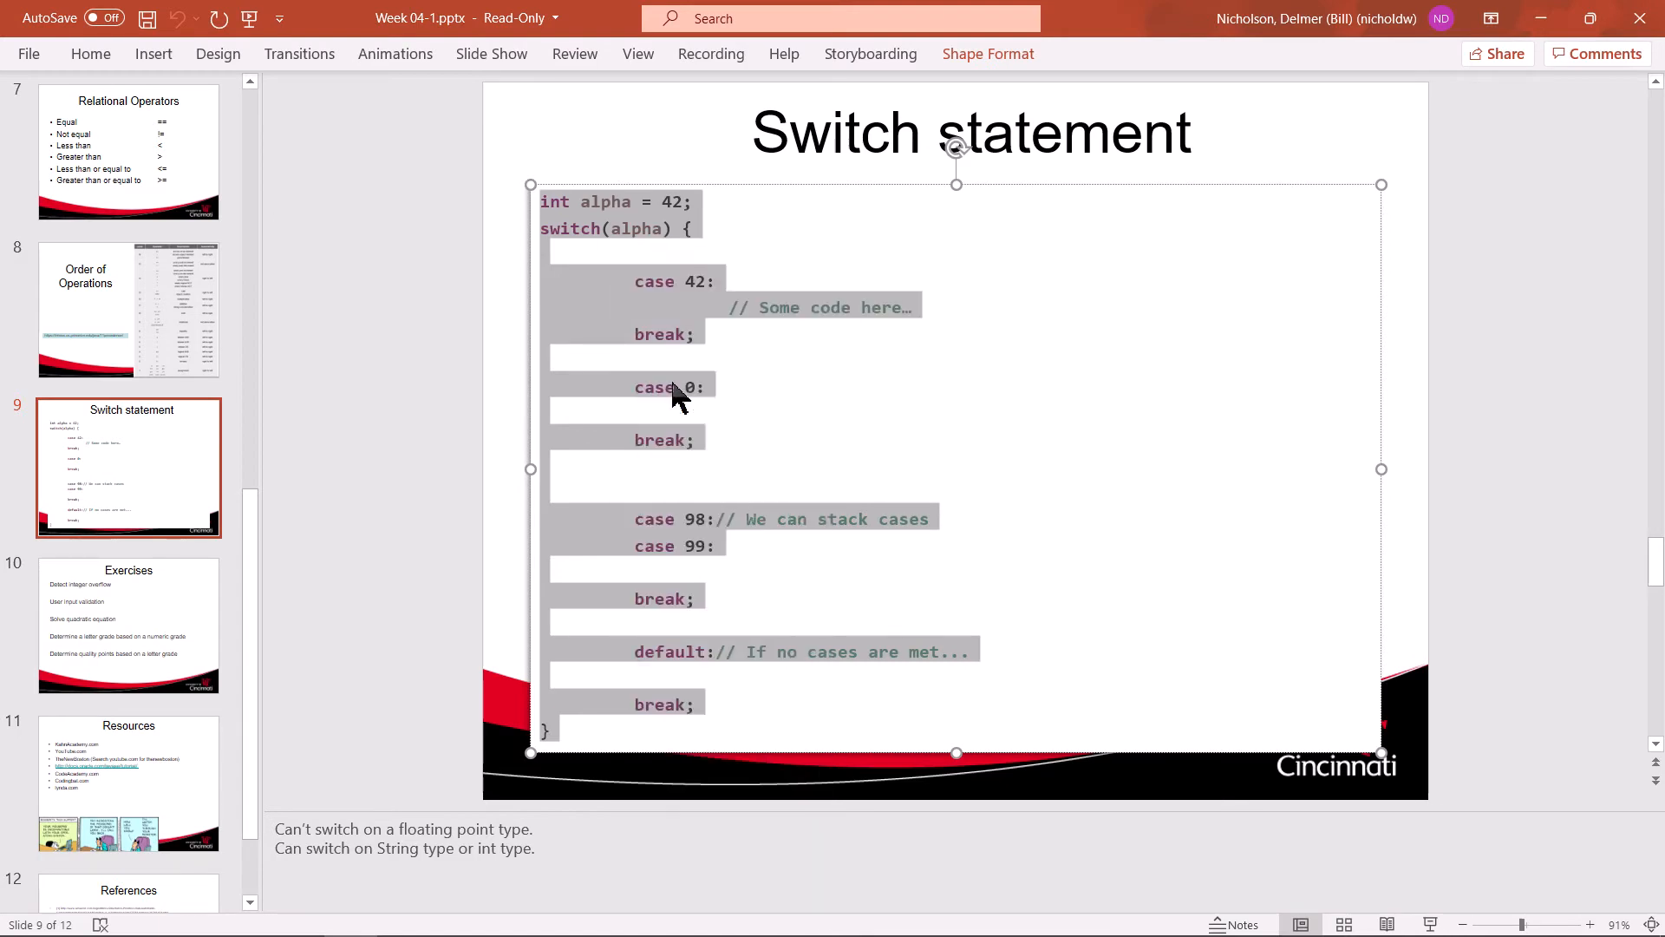
pyautogui.press('alt+tab')
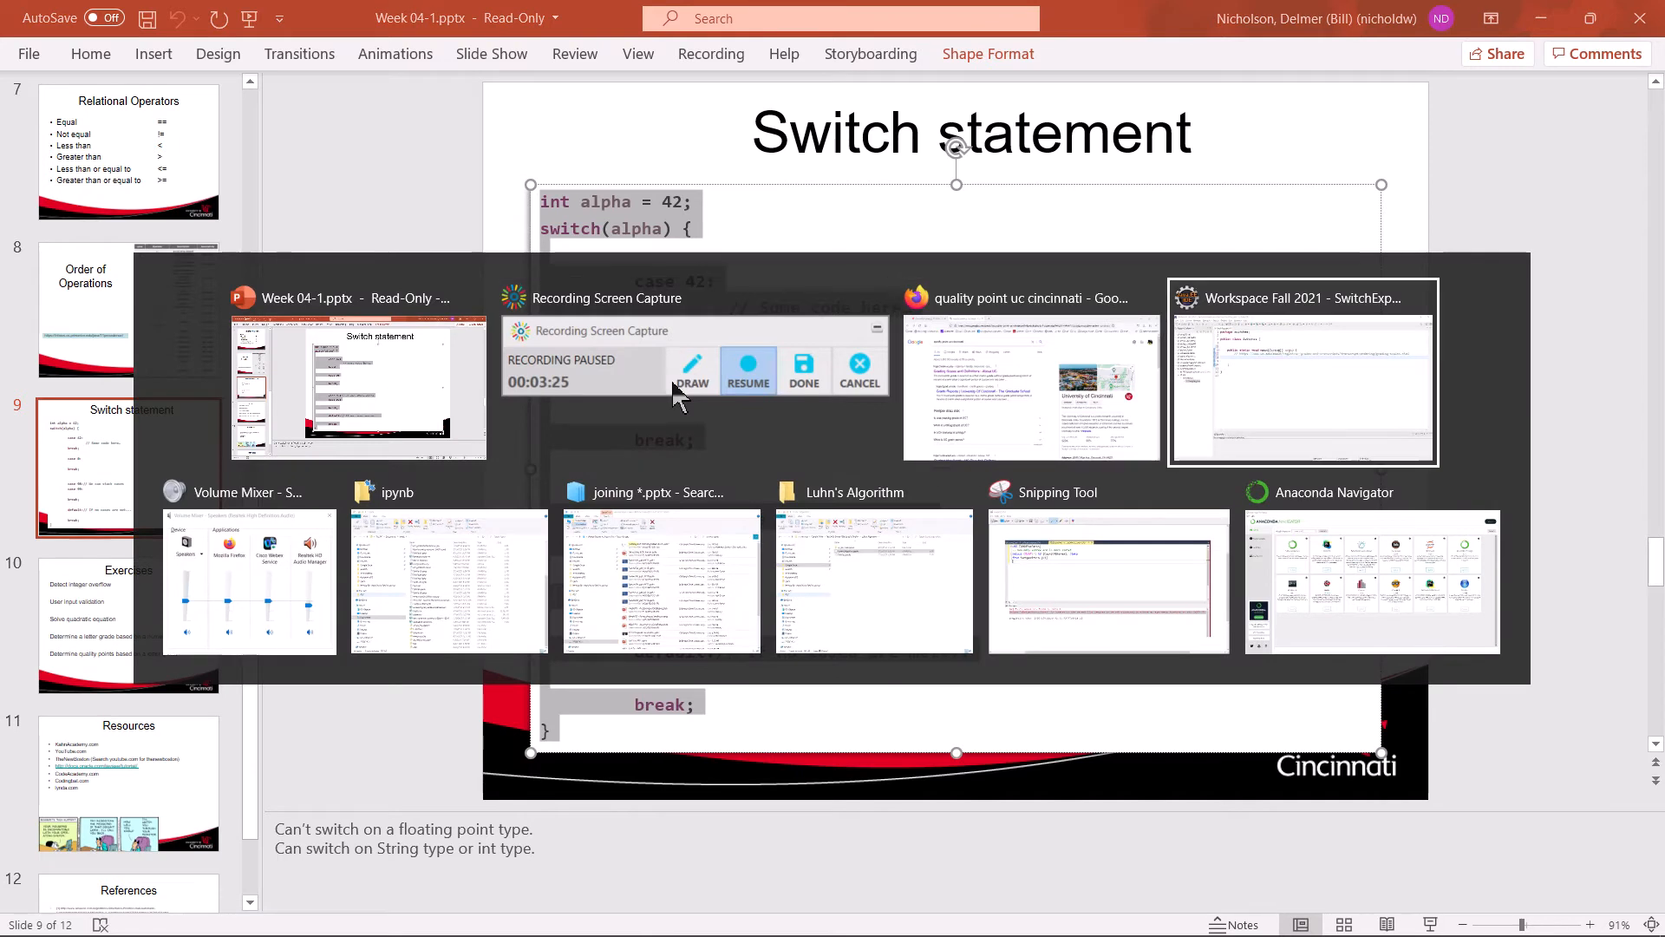
# - Return to the Eclipse workspace and place the cursor after the pasted switch block
pyautogui.click(1300, 366)
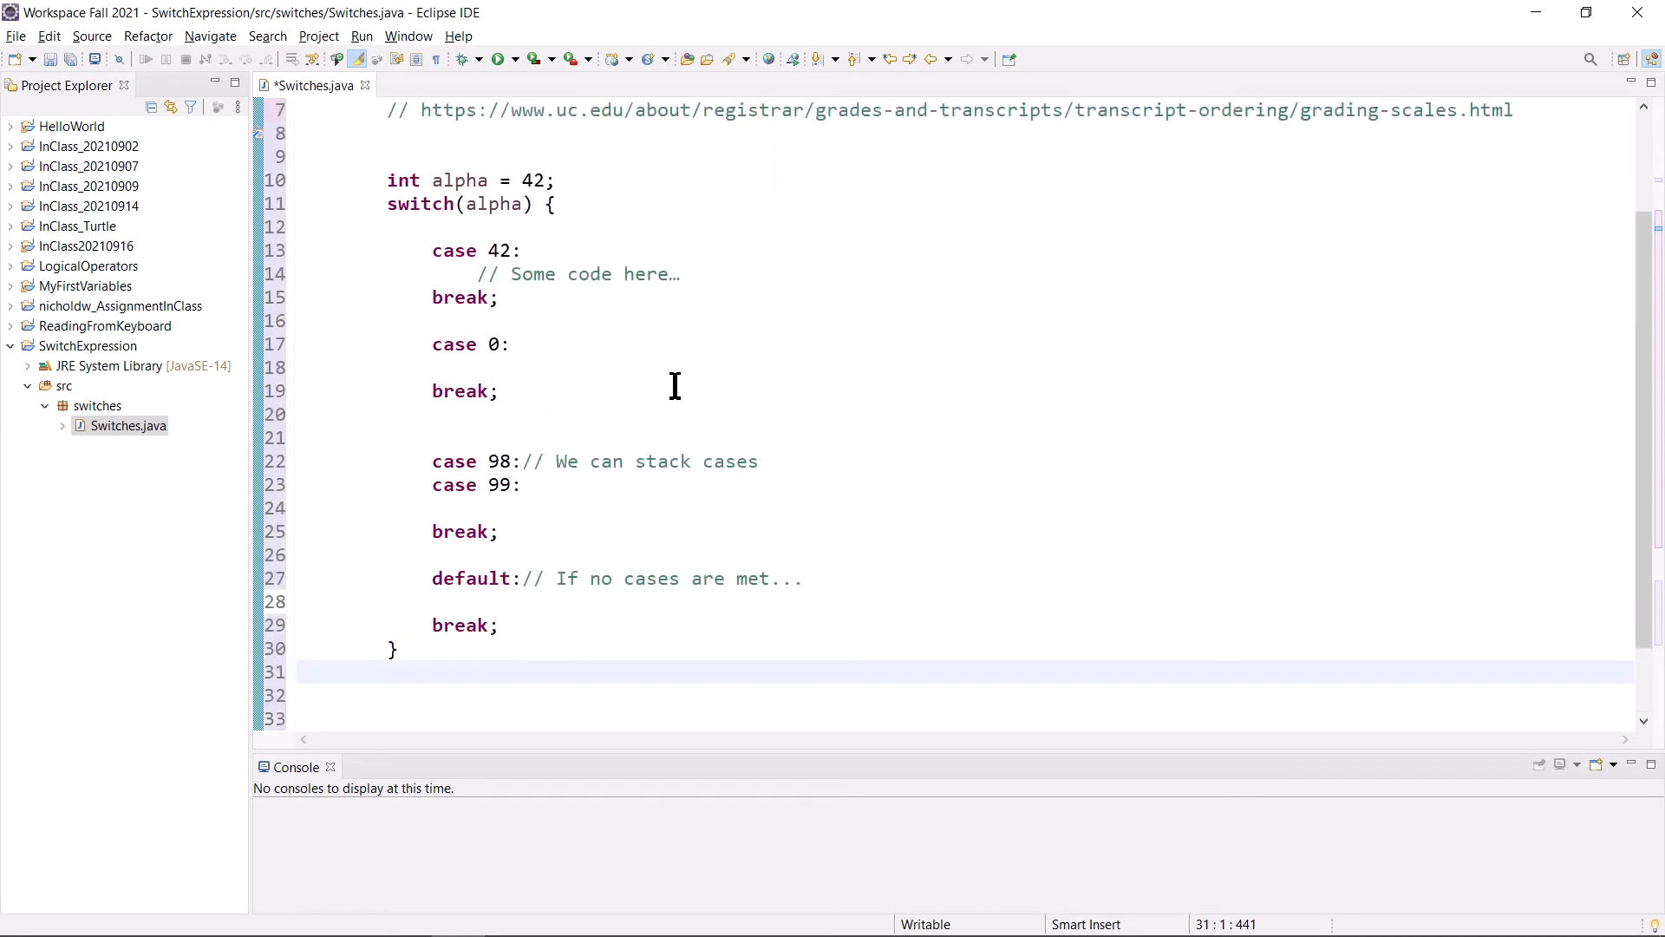
pyautogui.click(303, 671)
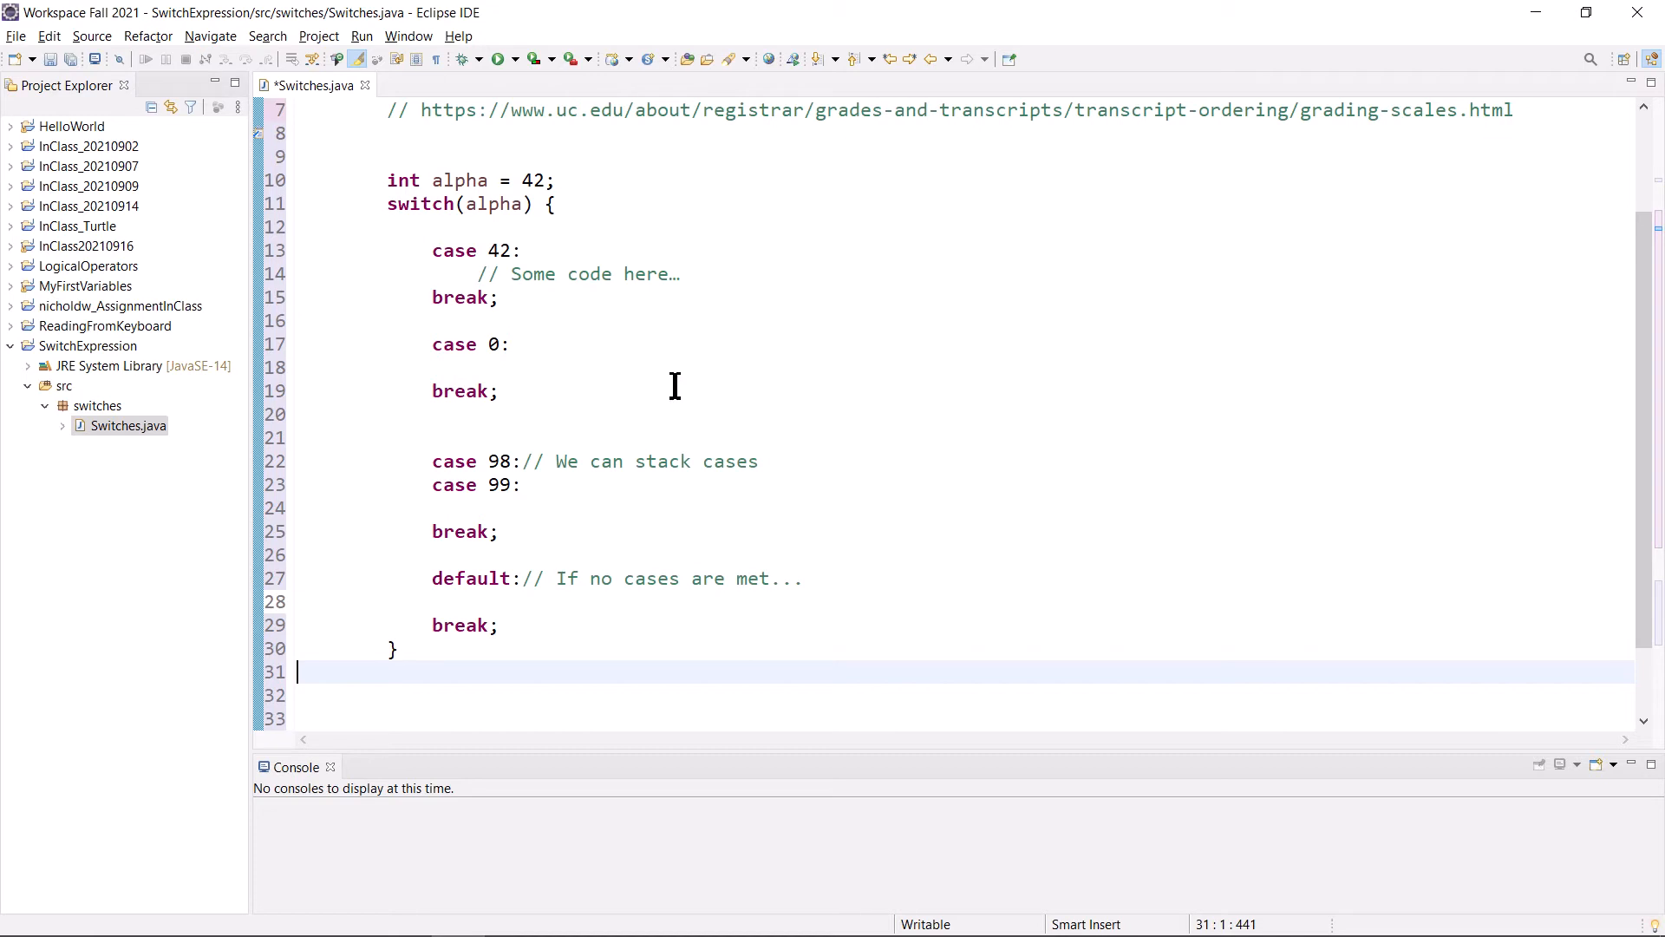
pyautogui.moveTo(337, 106)
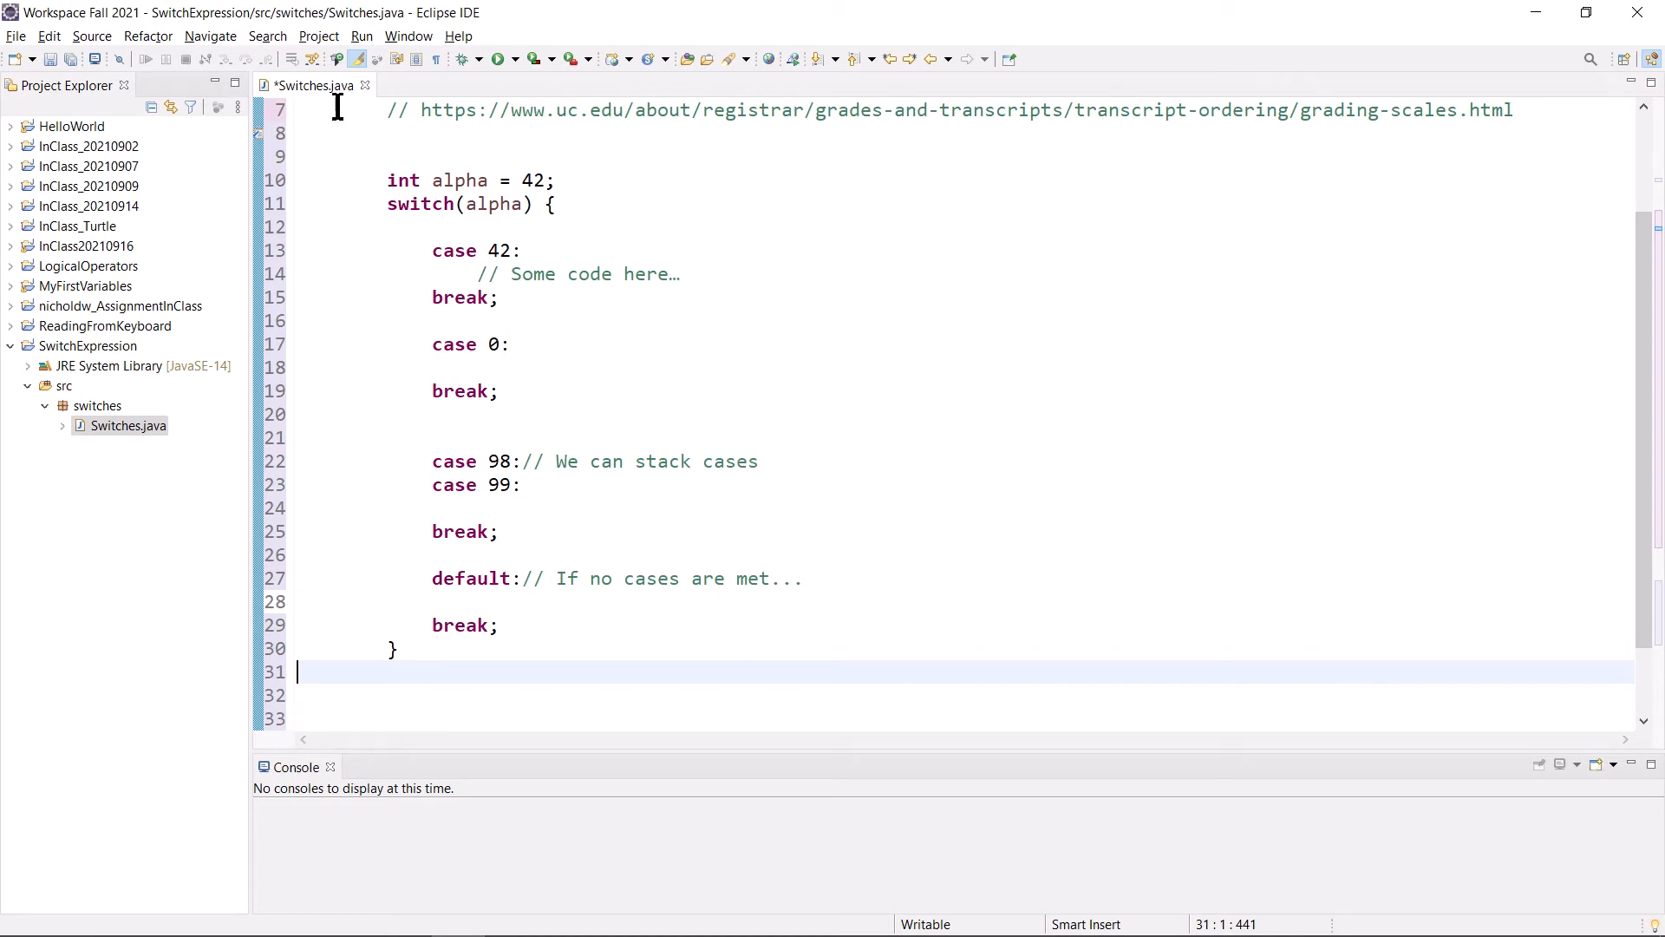
# - Save Switches.java and launch it with the toolbar Run button
pyautogui.click(496, 58)
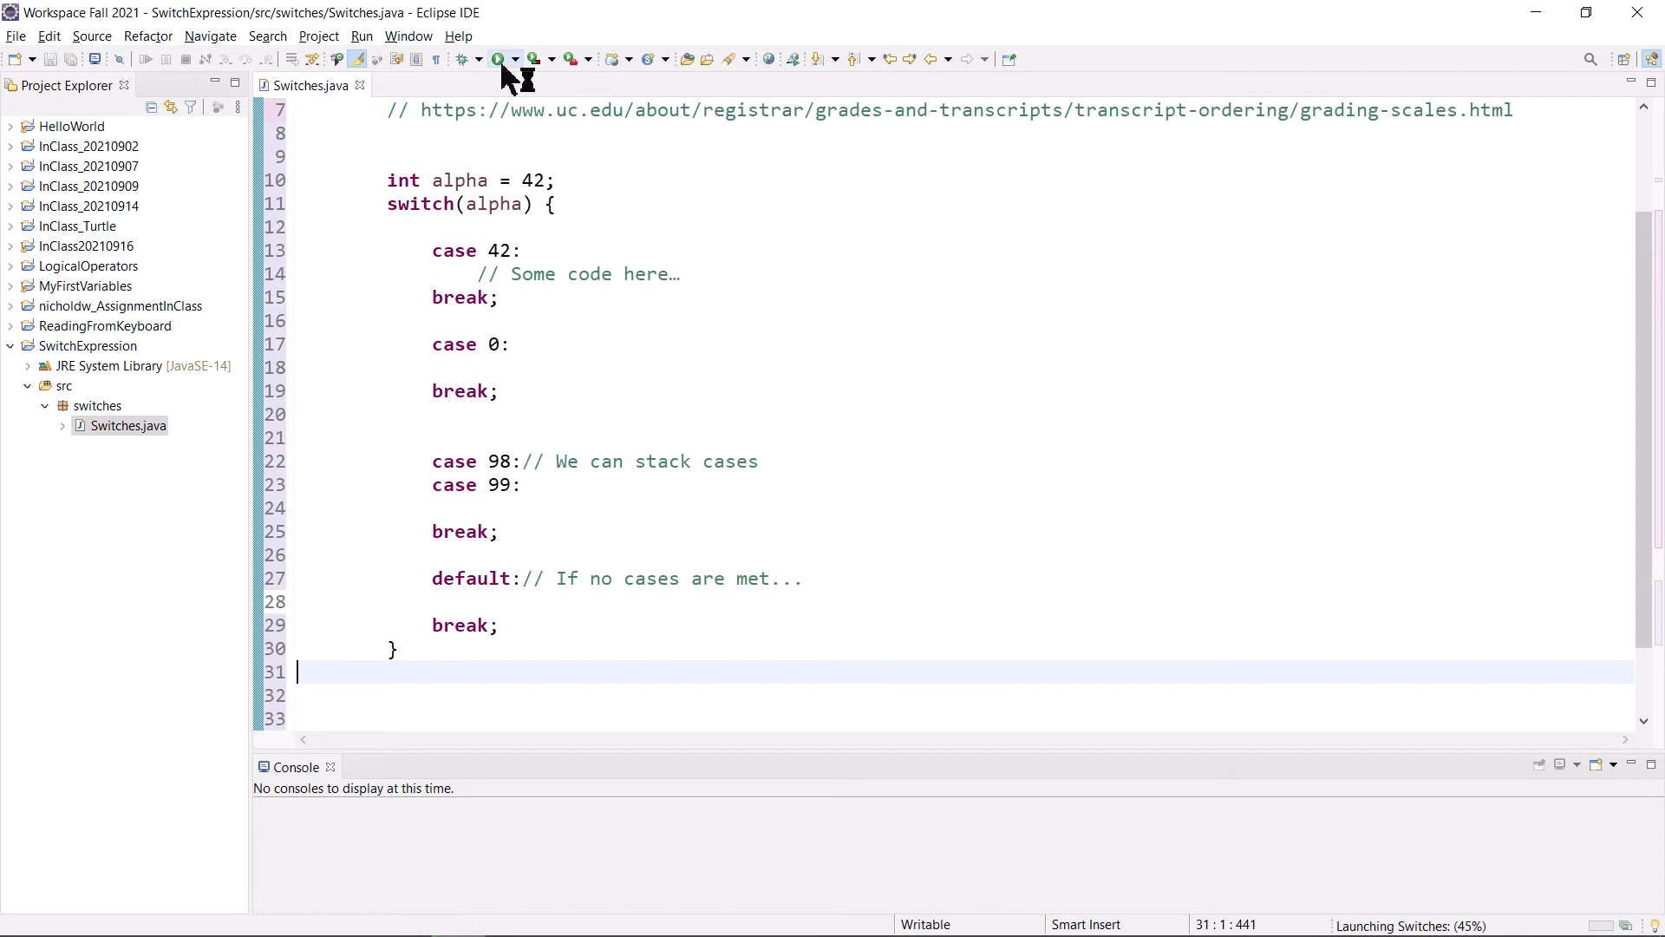
pyautogui.moveTo(496, 58)
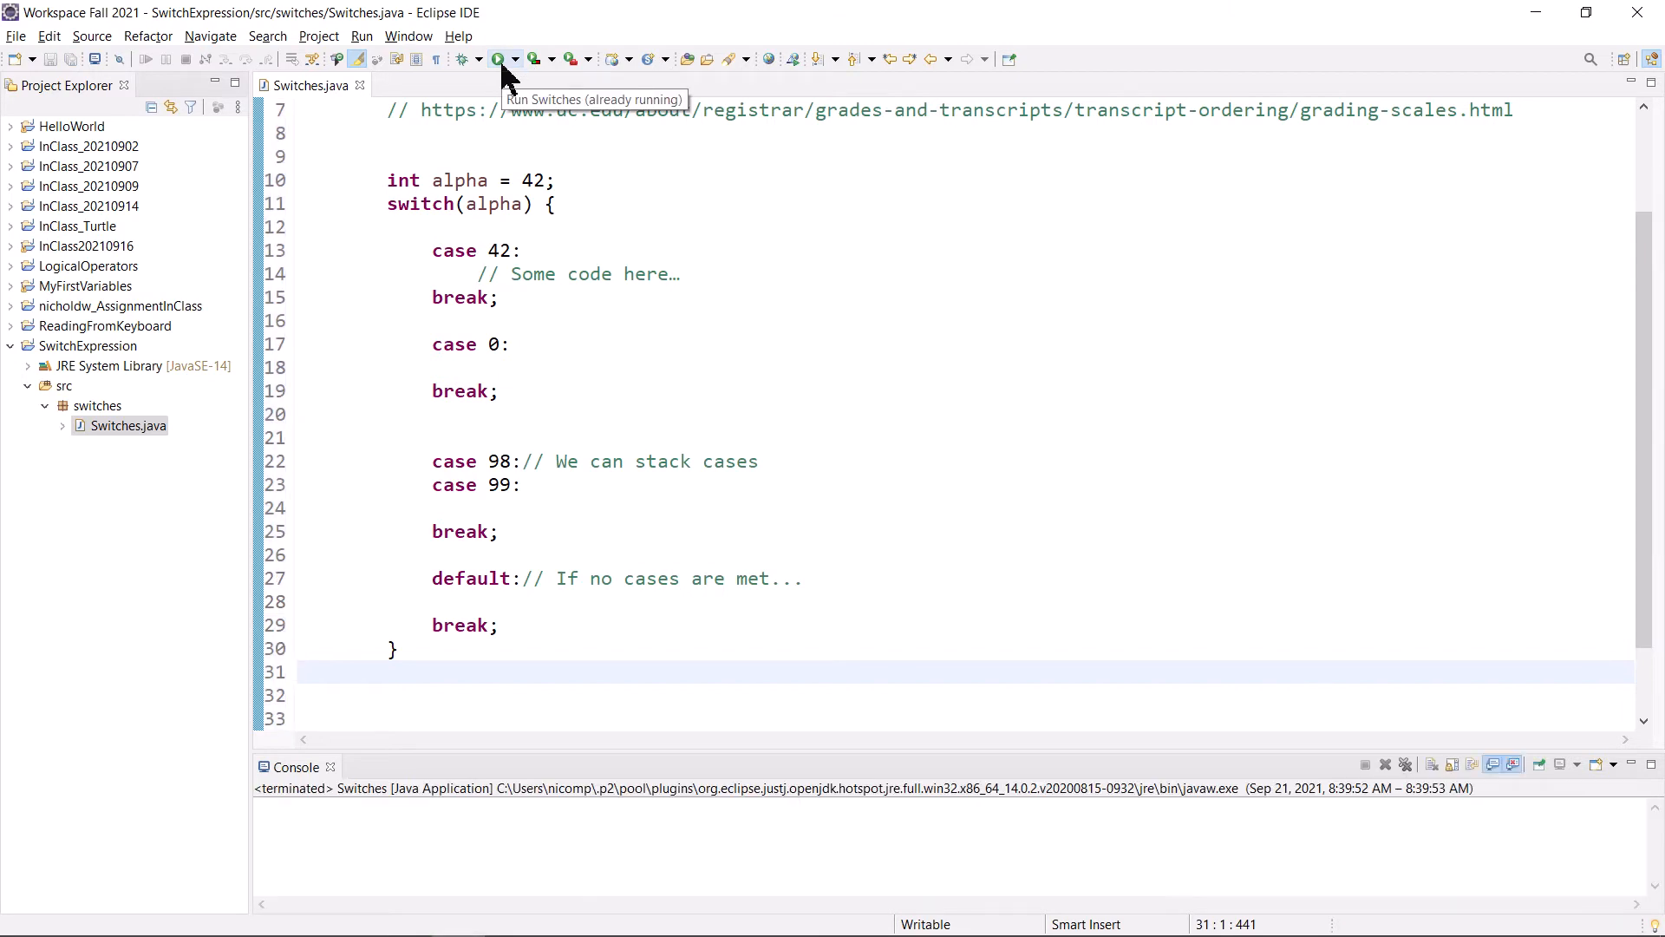
pyautogui.moveTo(568, 364)
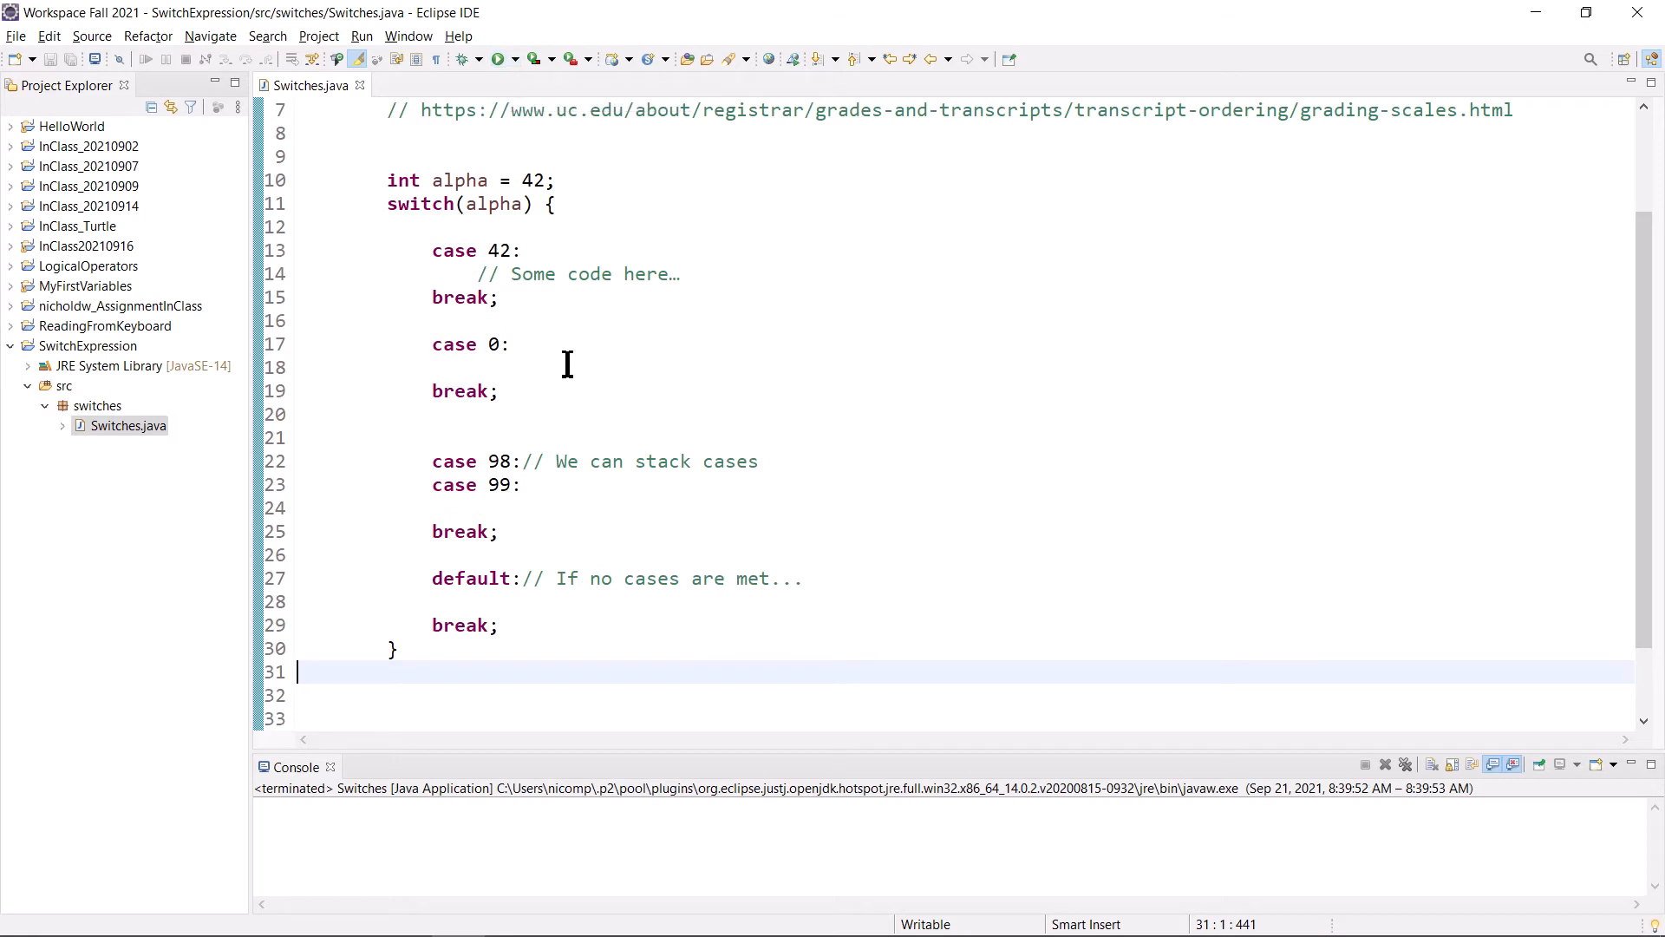
pyautogui.moveTo(685, 316)
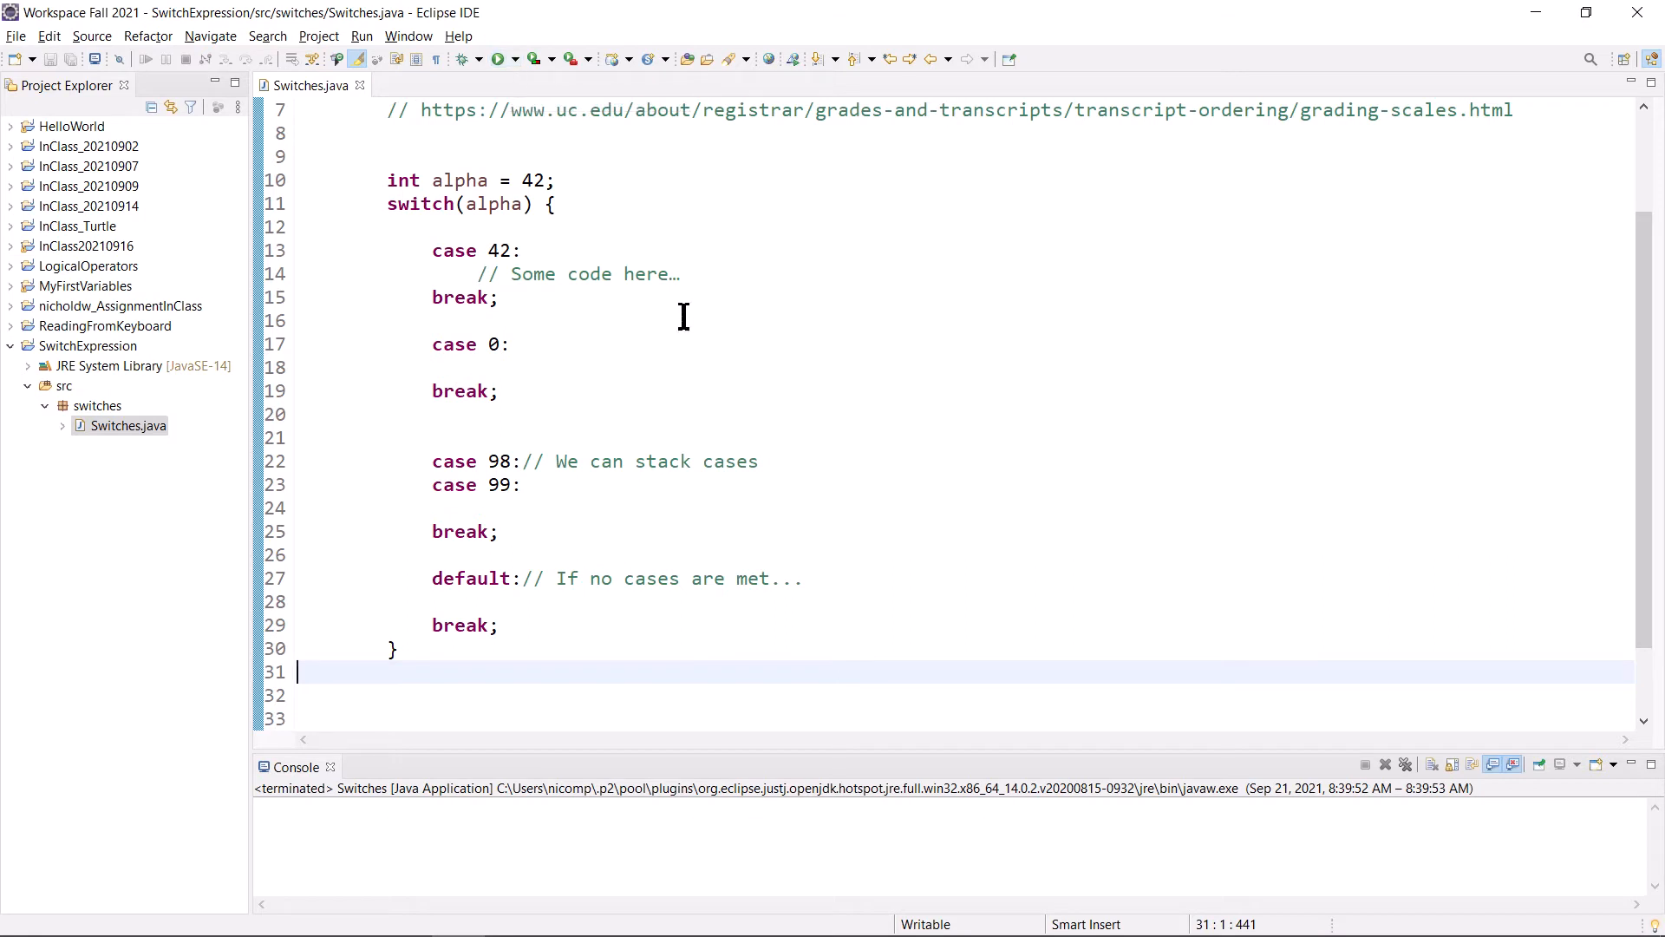
pyautogui.moveTo(744, 287)
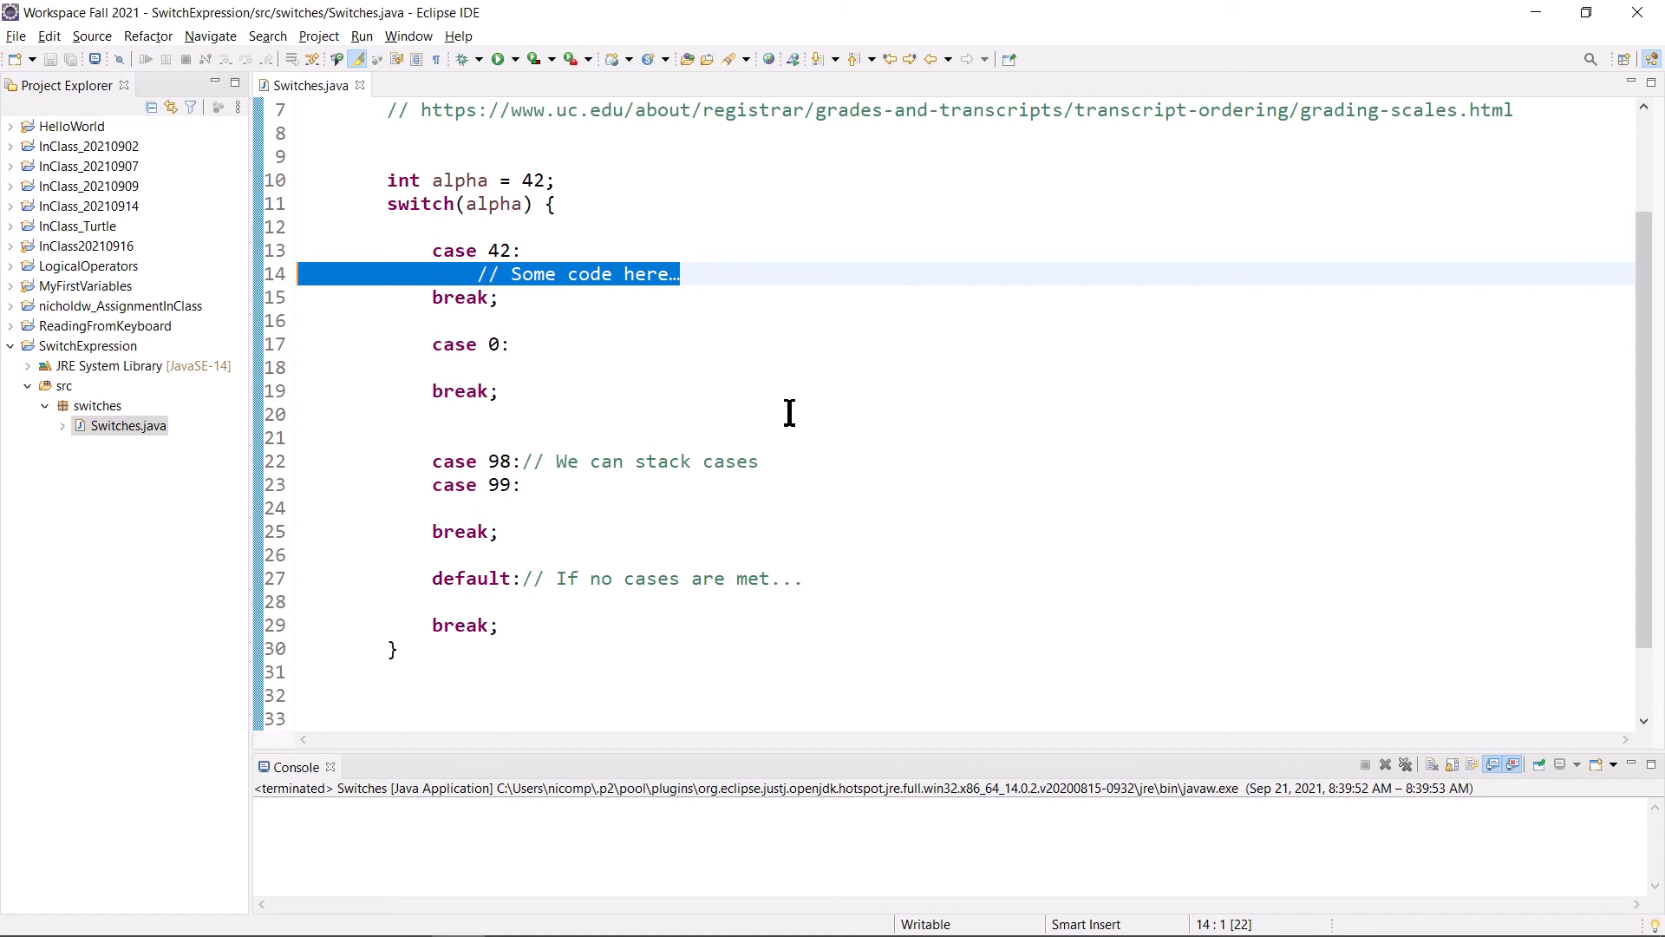
pyautogui.moveTo(772, 374)
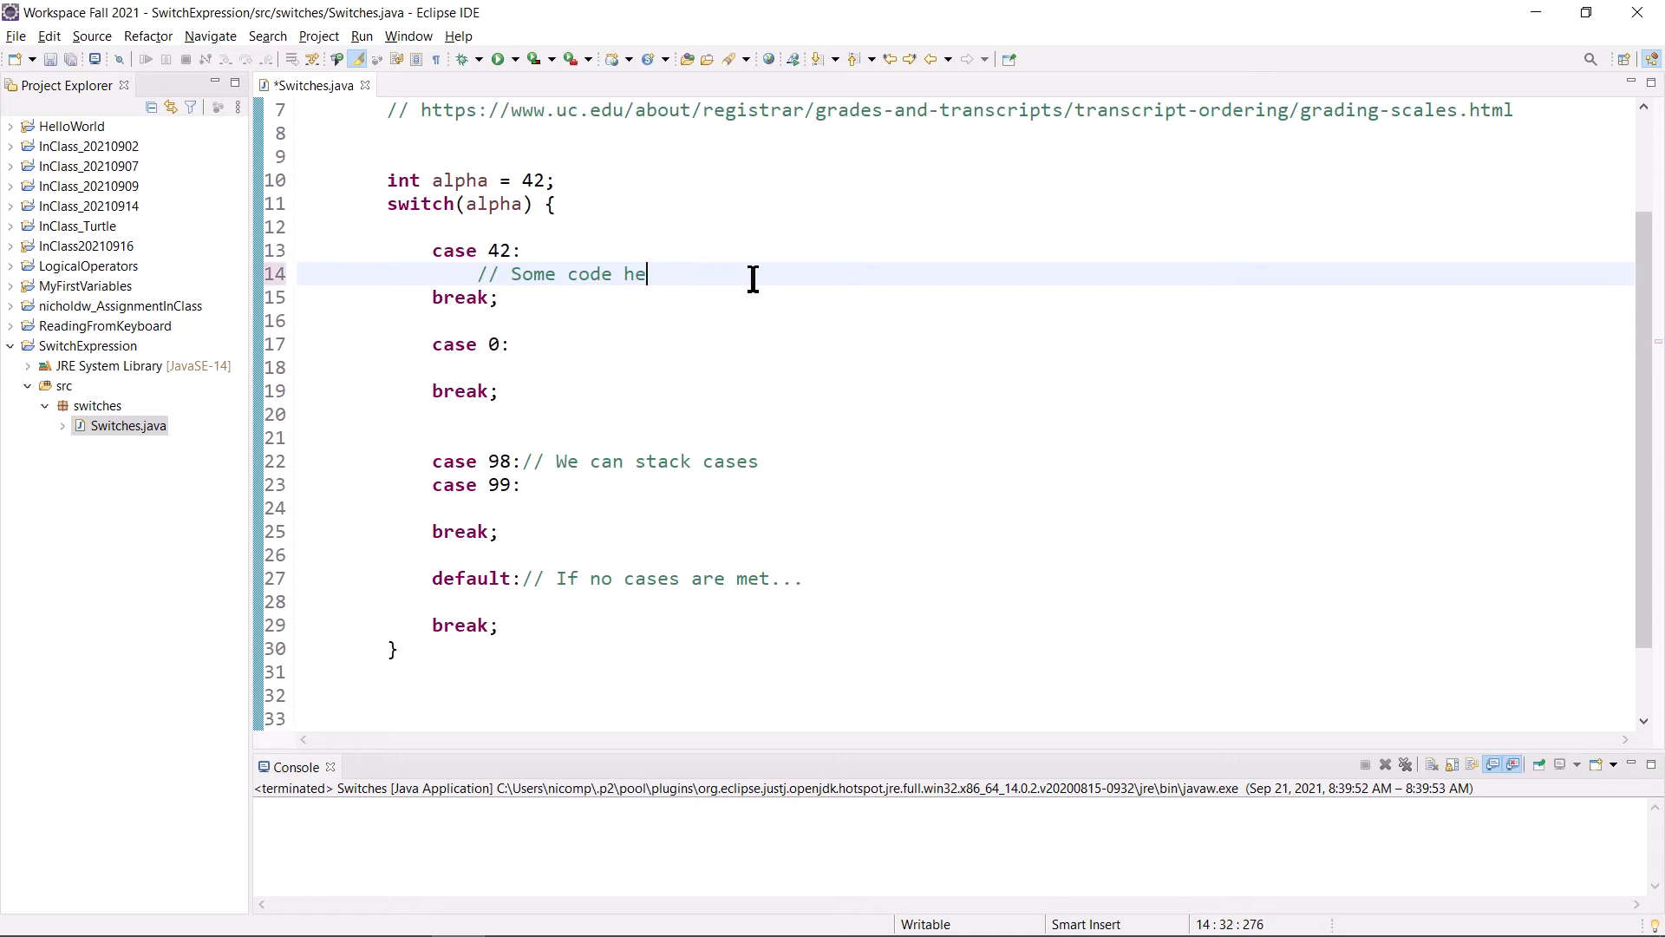
# - Add System.out.println("I am case 42"); under case 42 and save Switches.java
pyautogui.write('sYST')
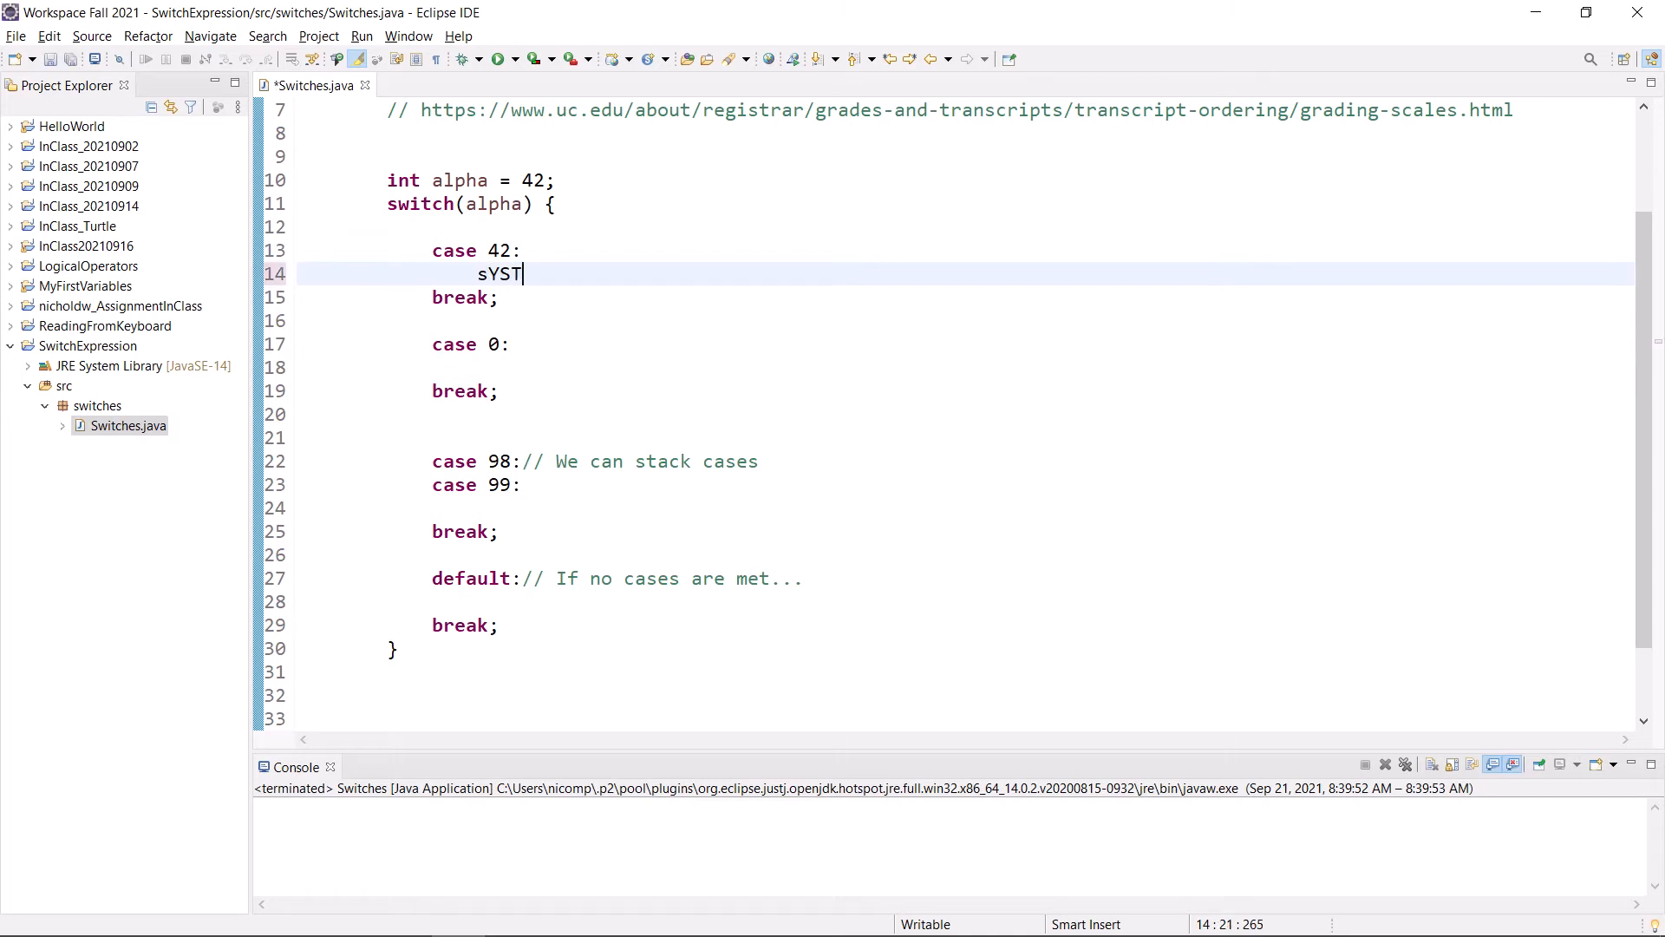
pyautogui.write('System.out.P')
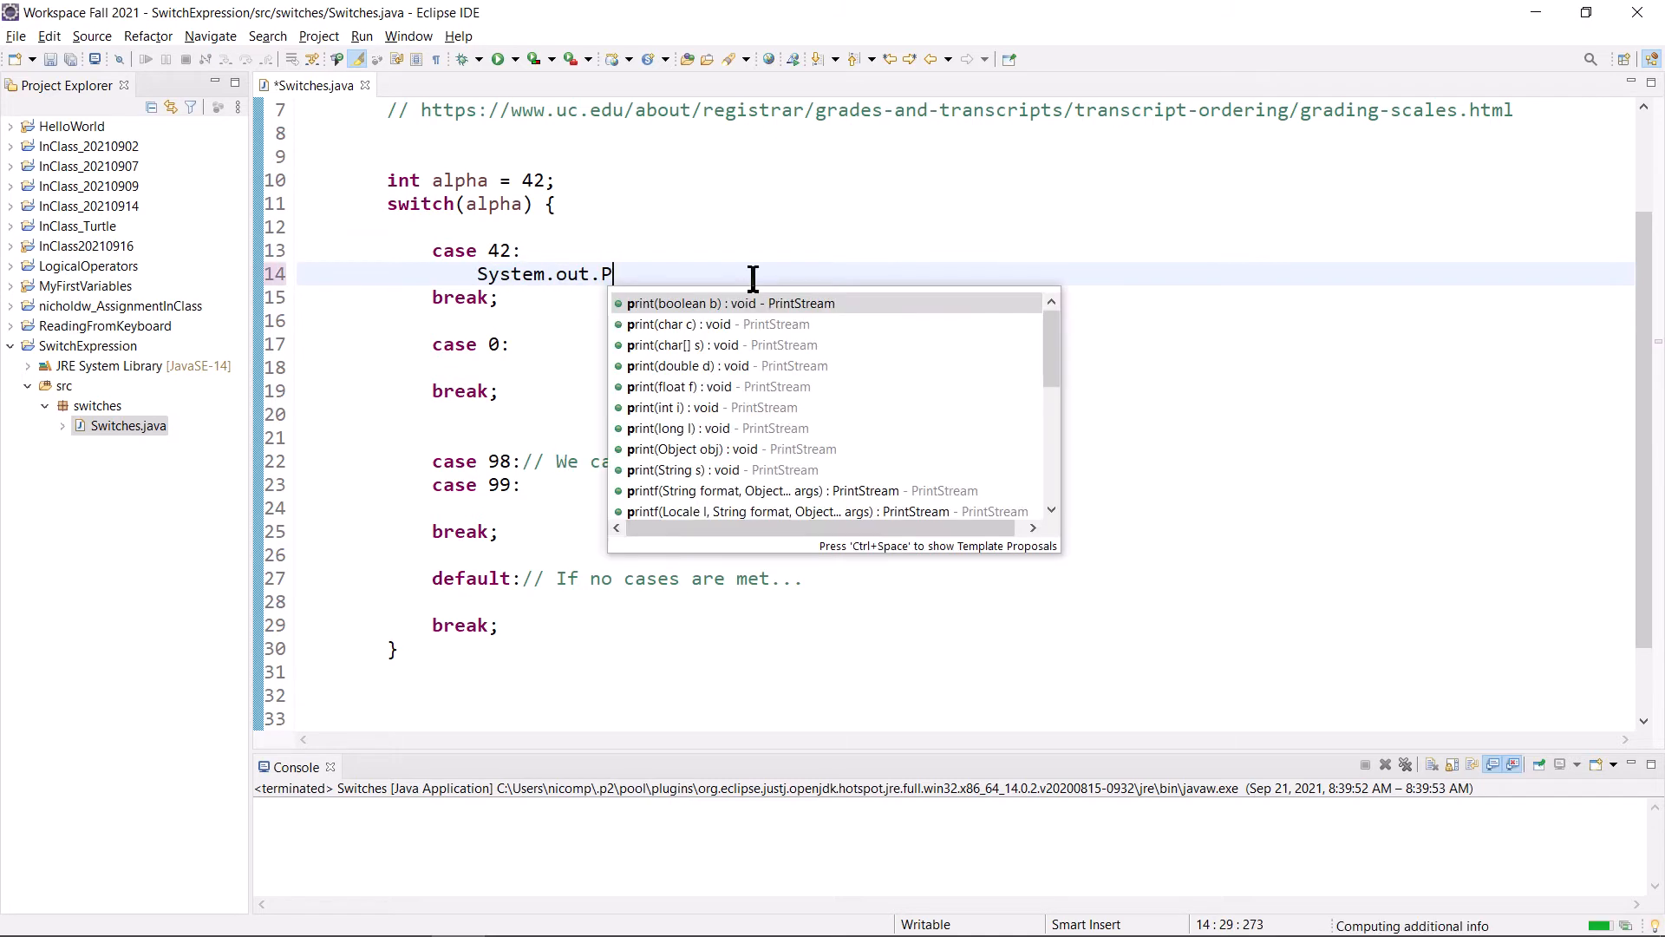
pyautogui.write('R')
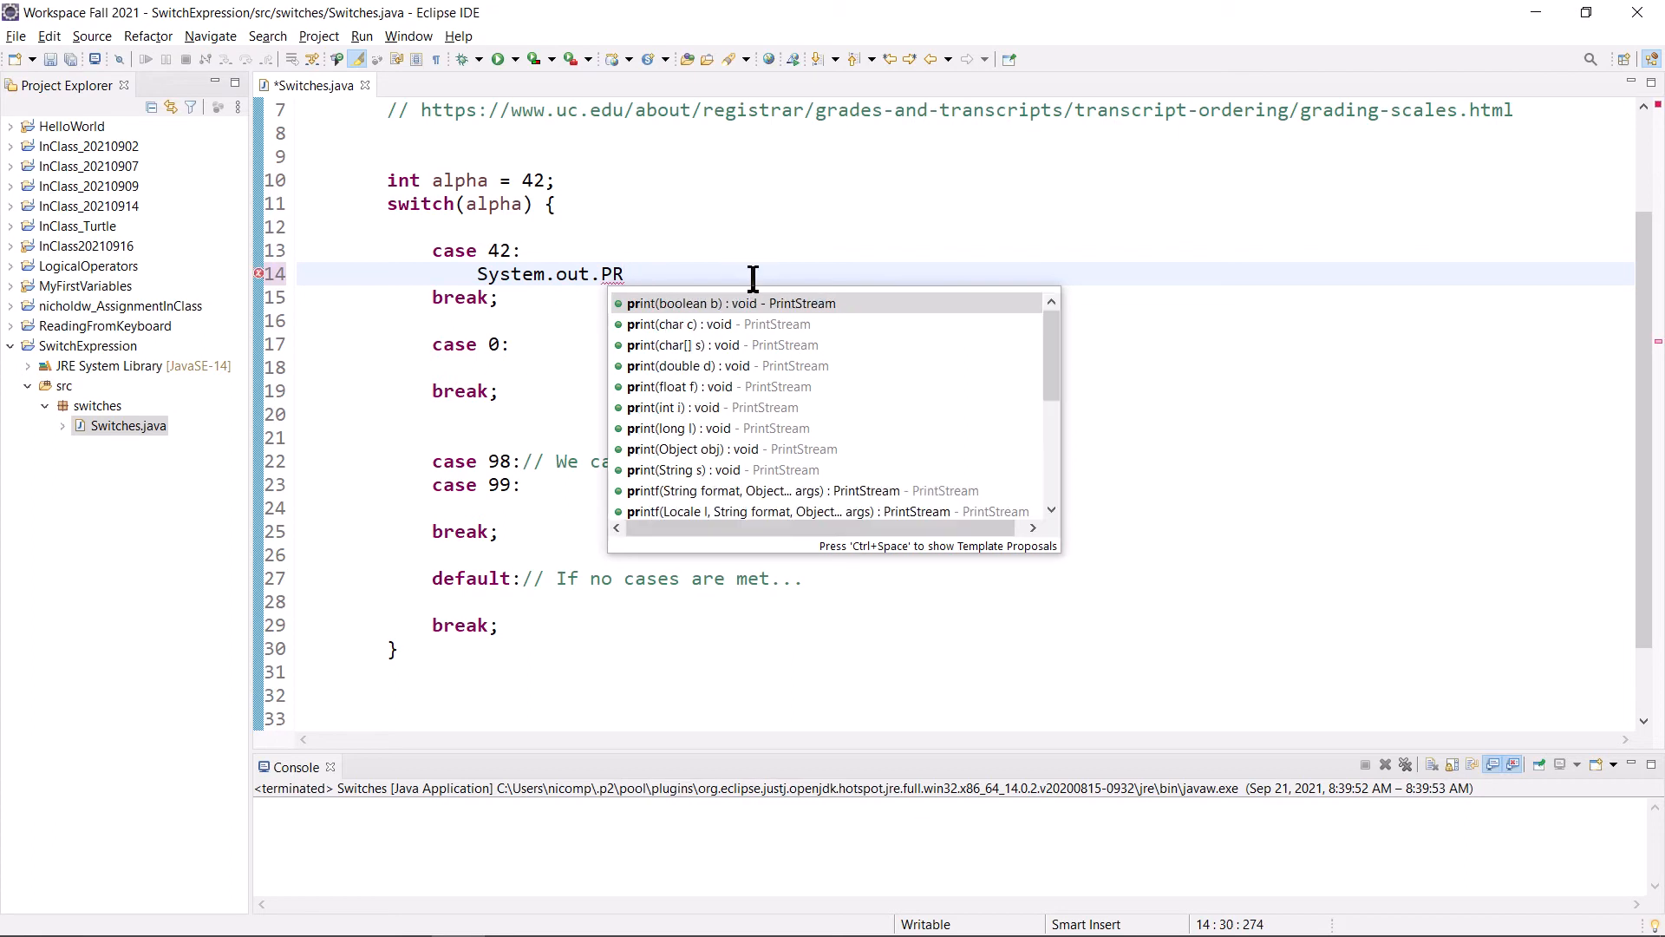
pyautogui.press('BackSpace')
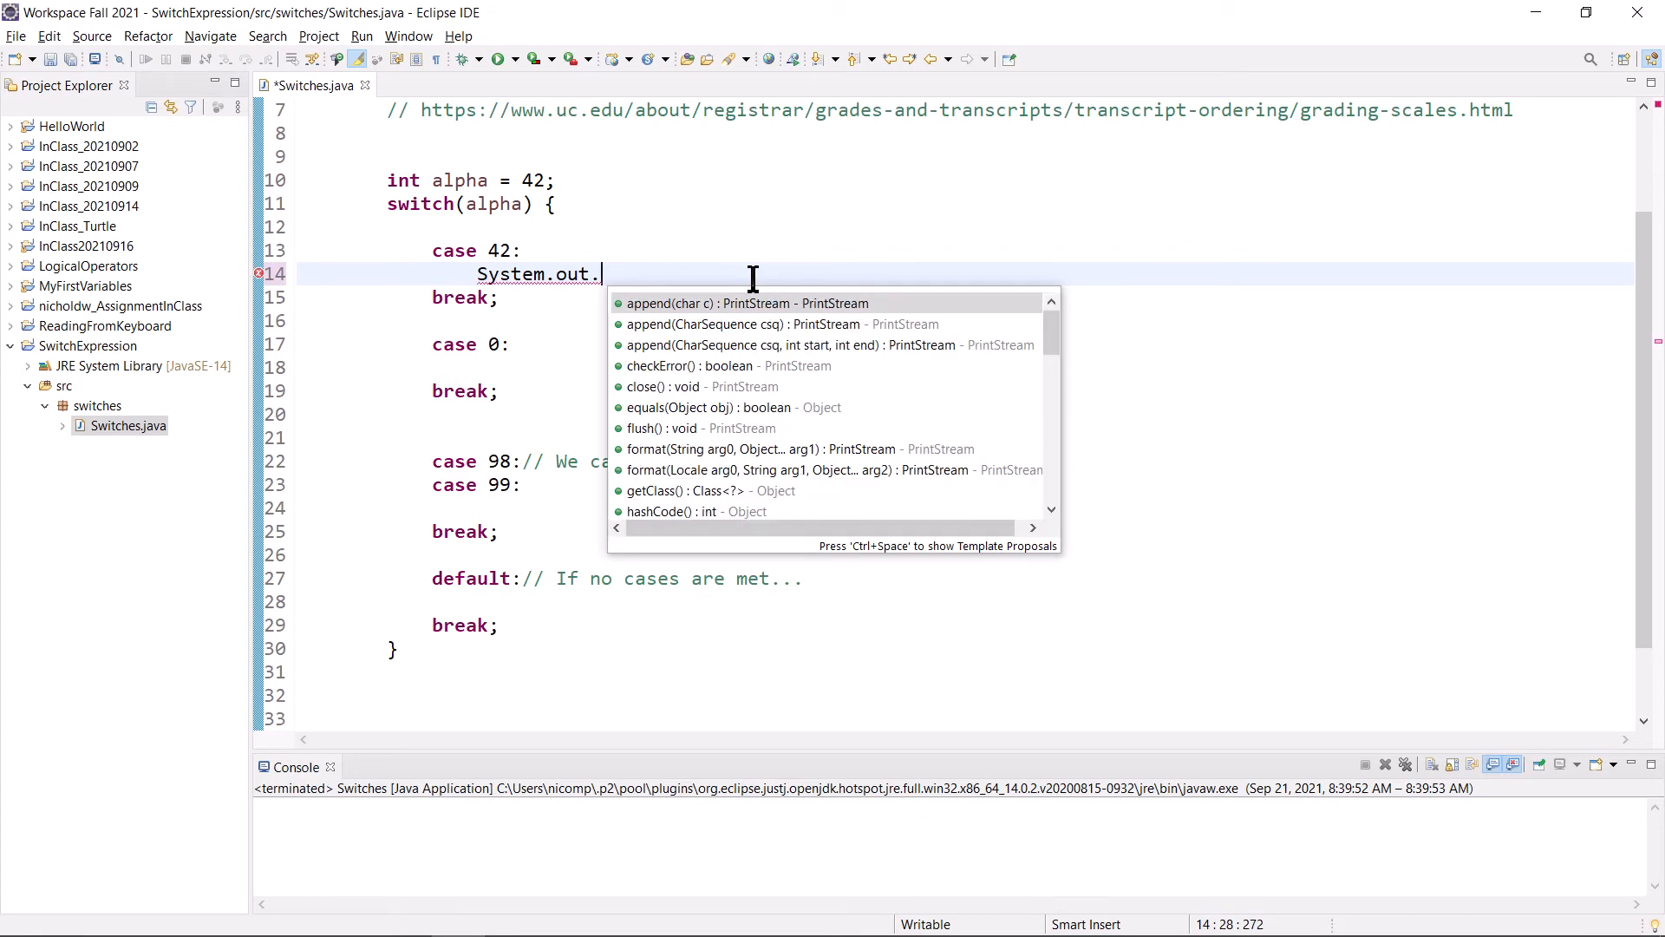
pyautogui.write('println("')
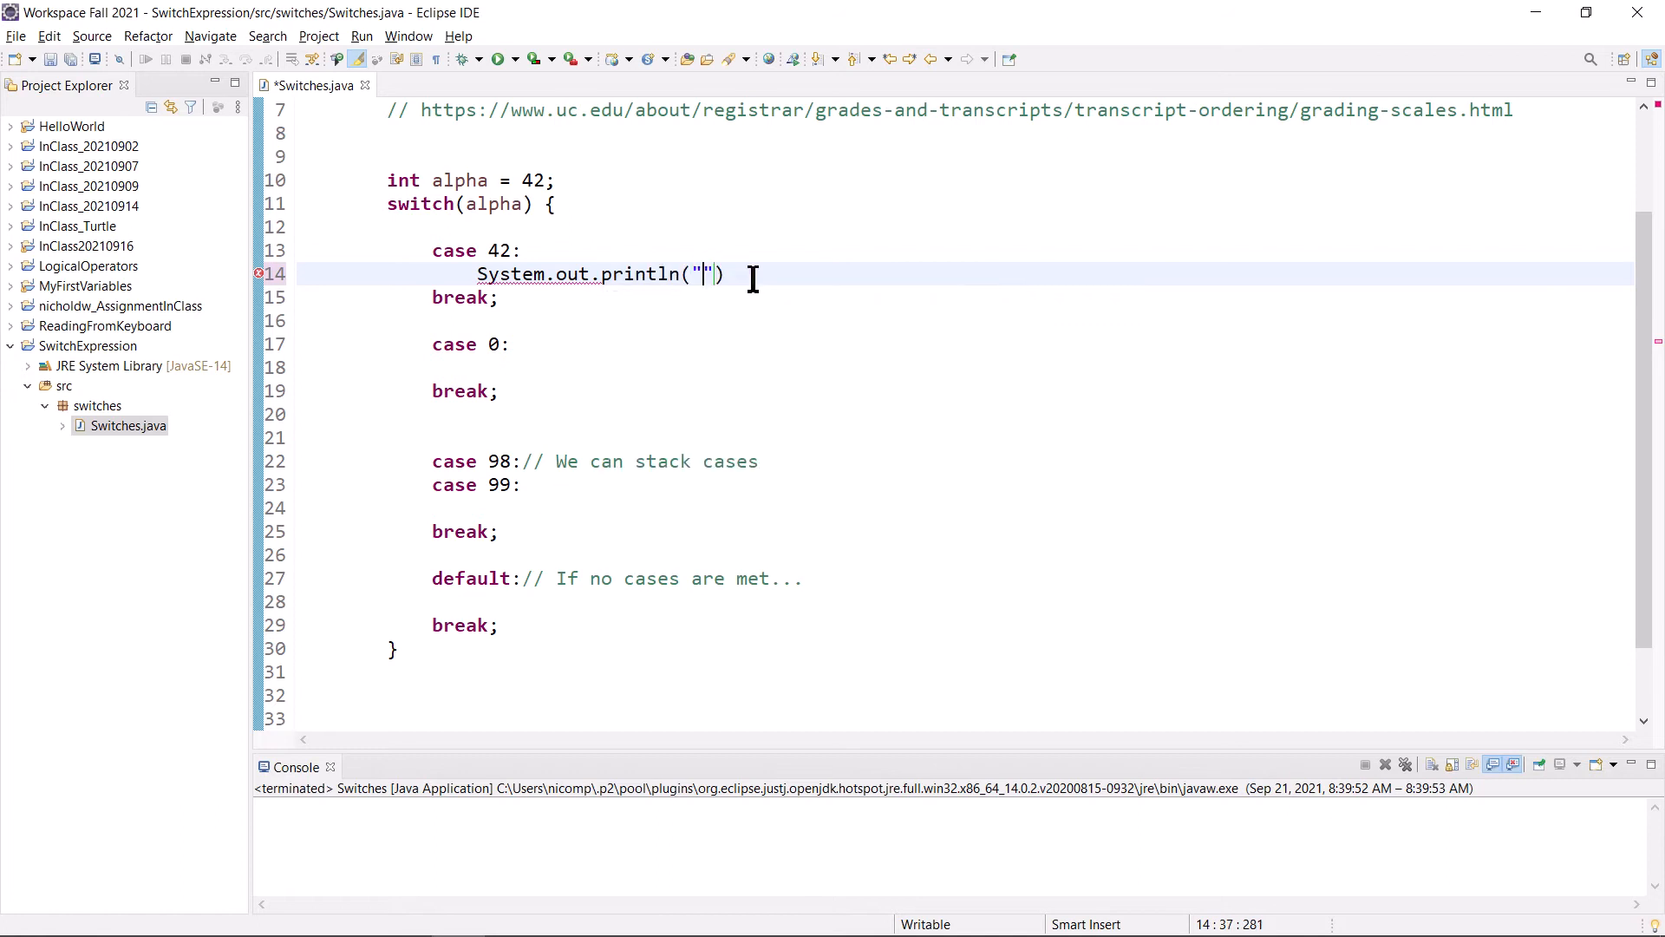
pyautogui.write('I am case')
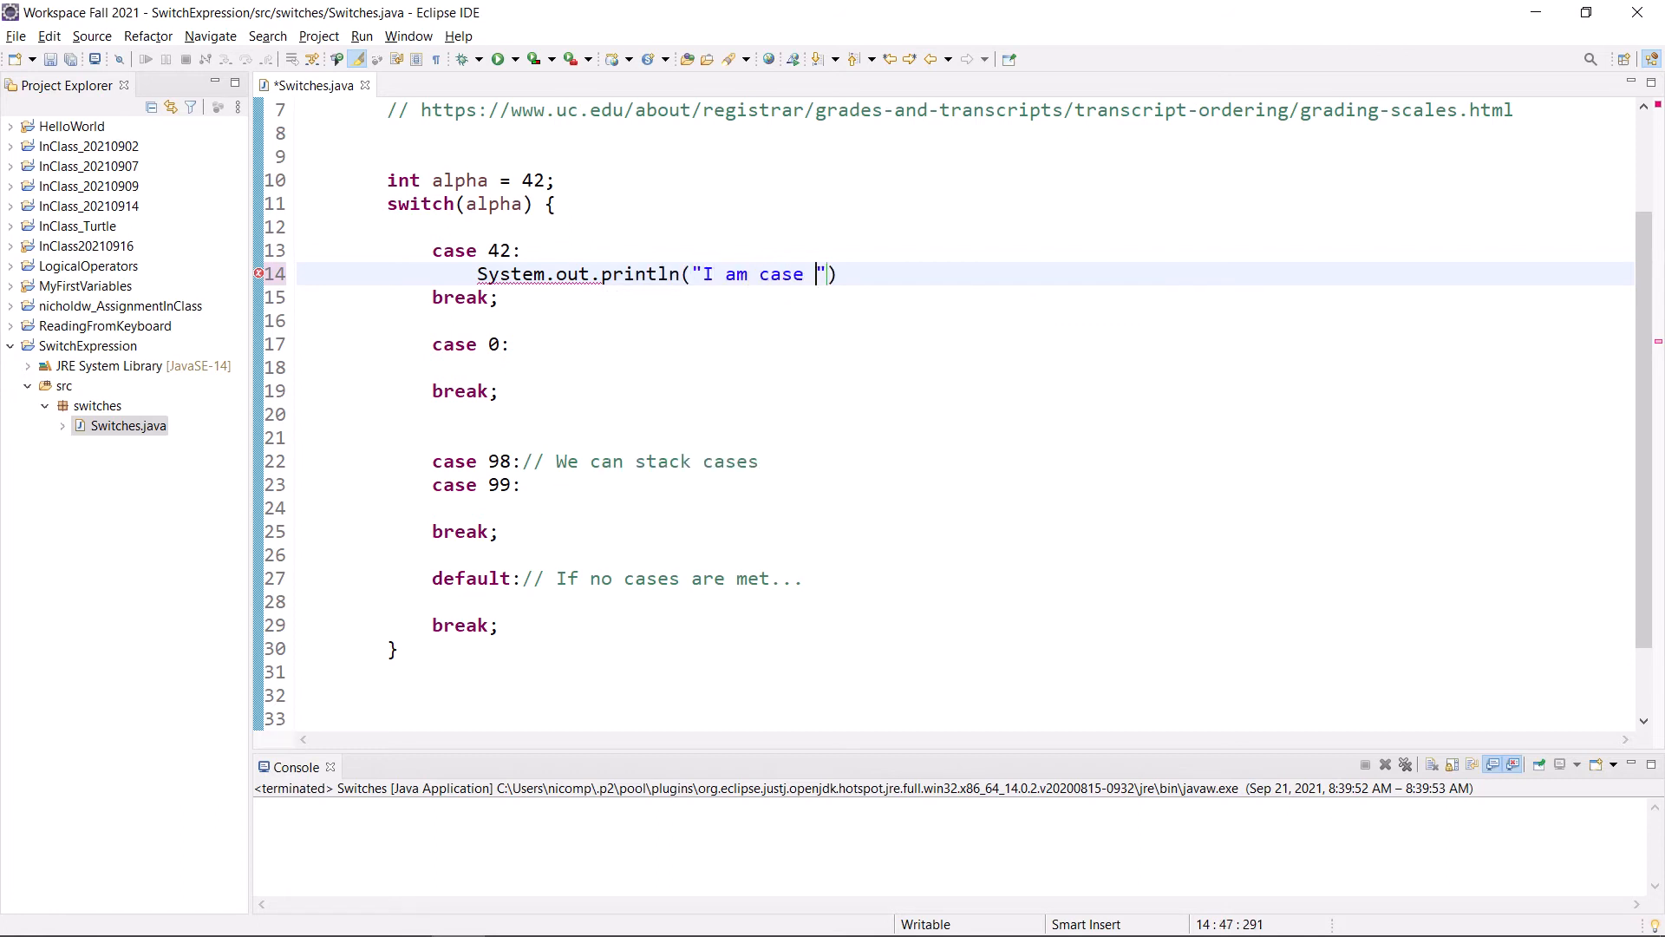
pyautogui.write('42')
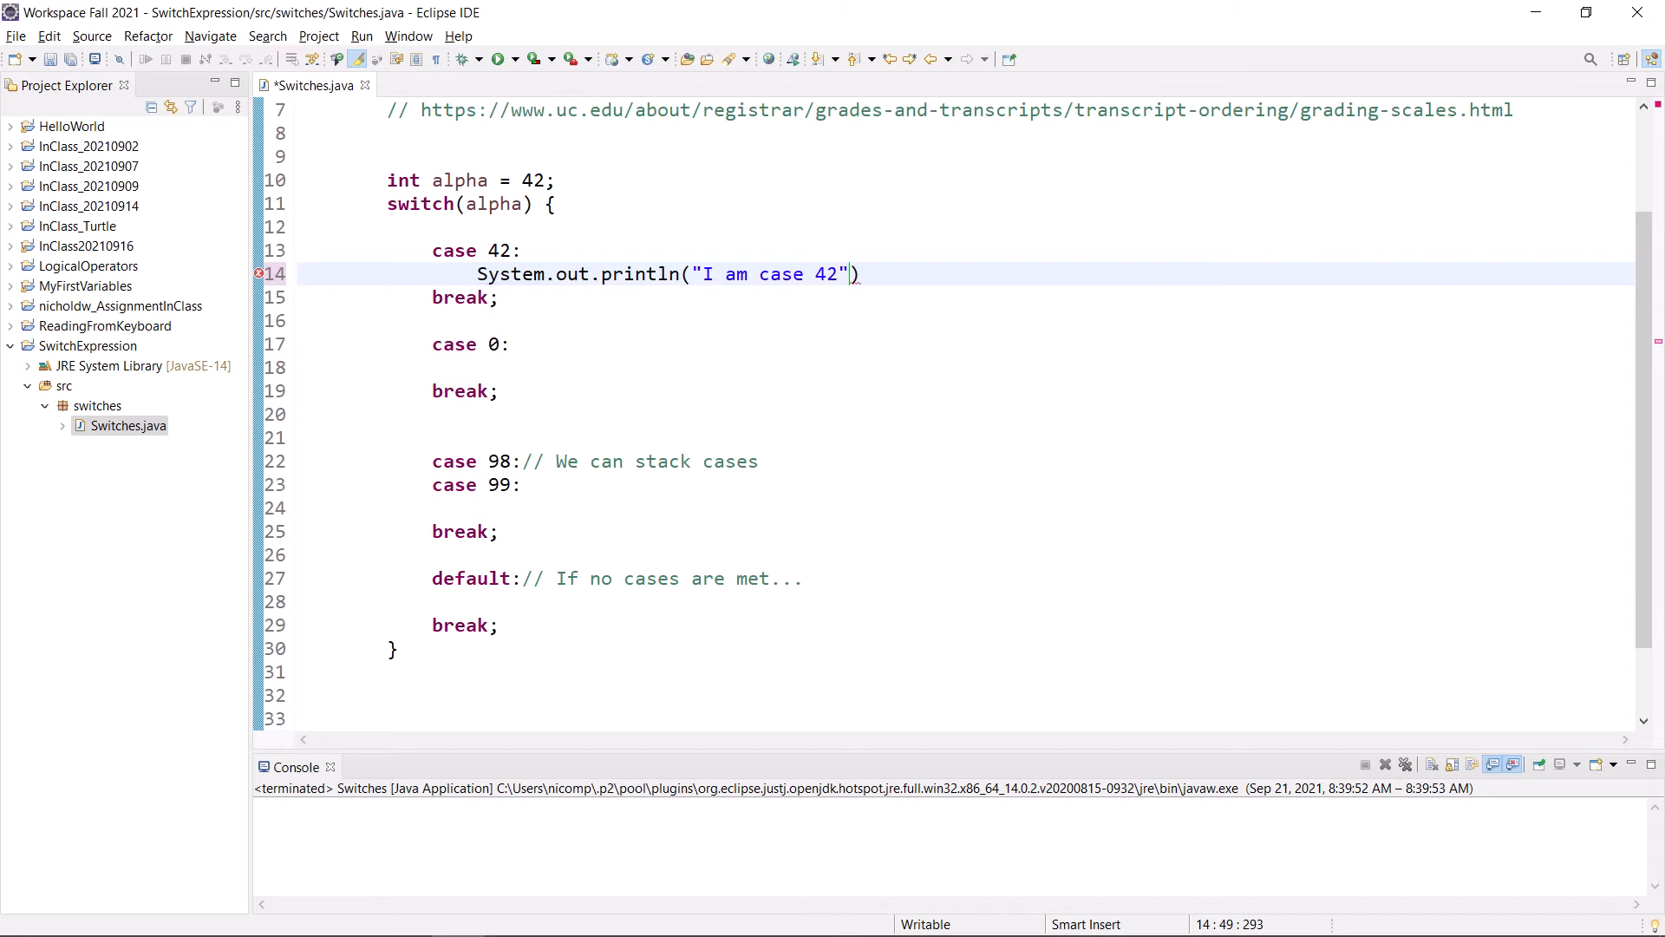
pyautogui.write(';')
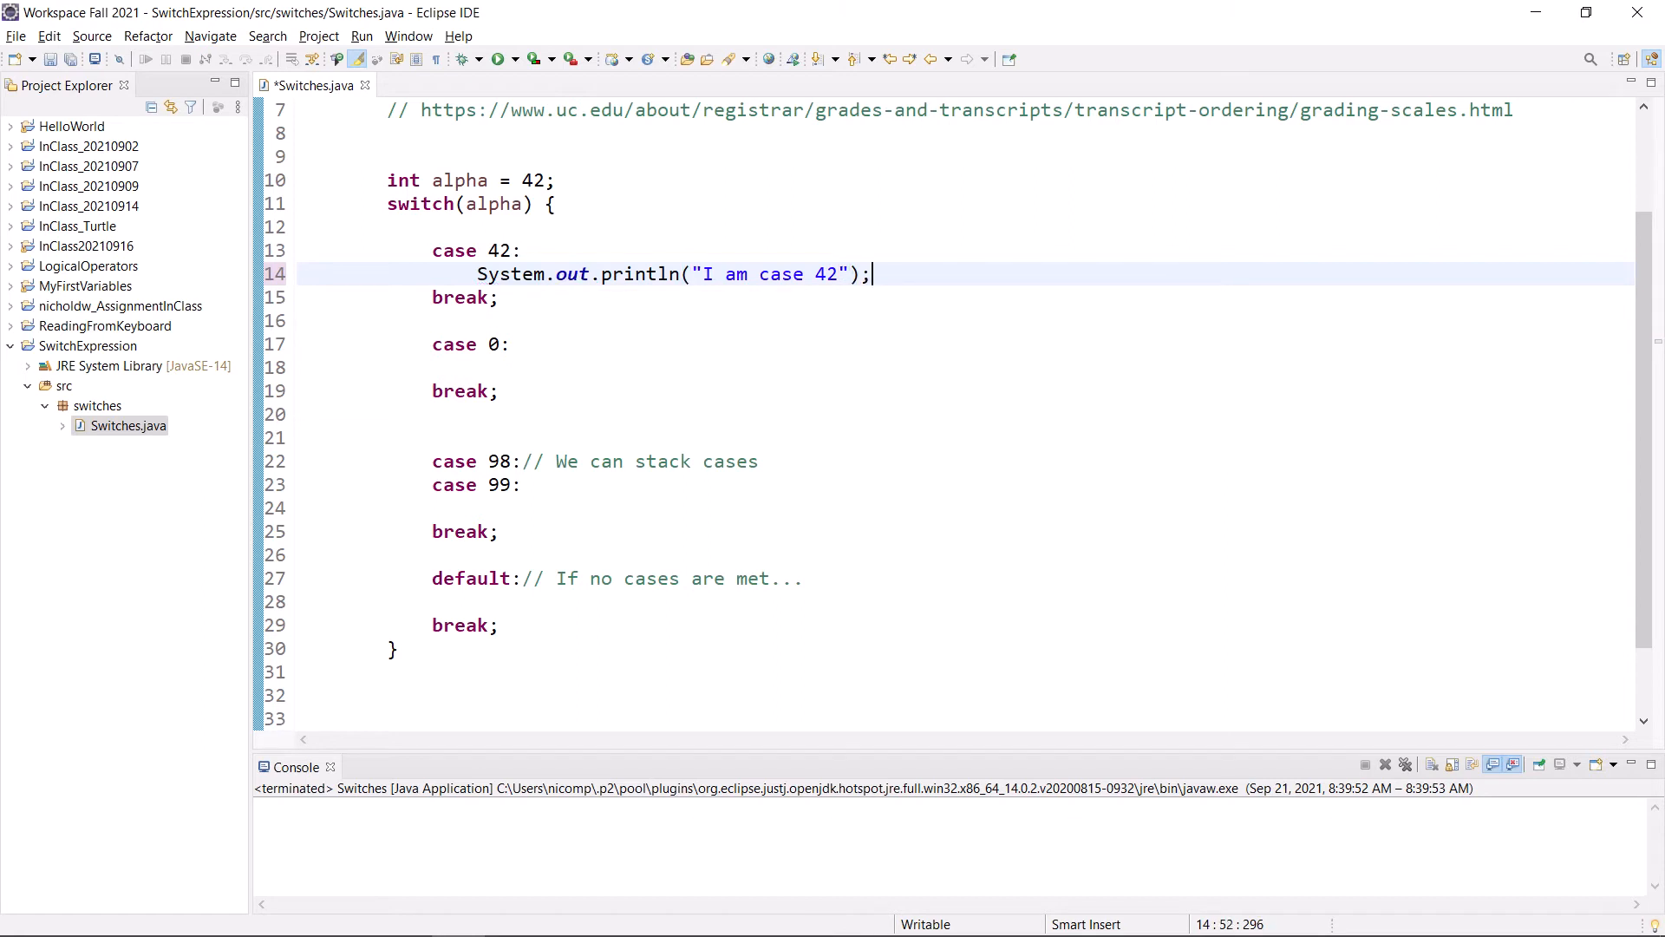
pyautogui.click(842, 274)
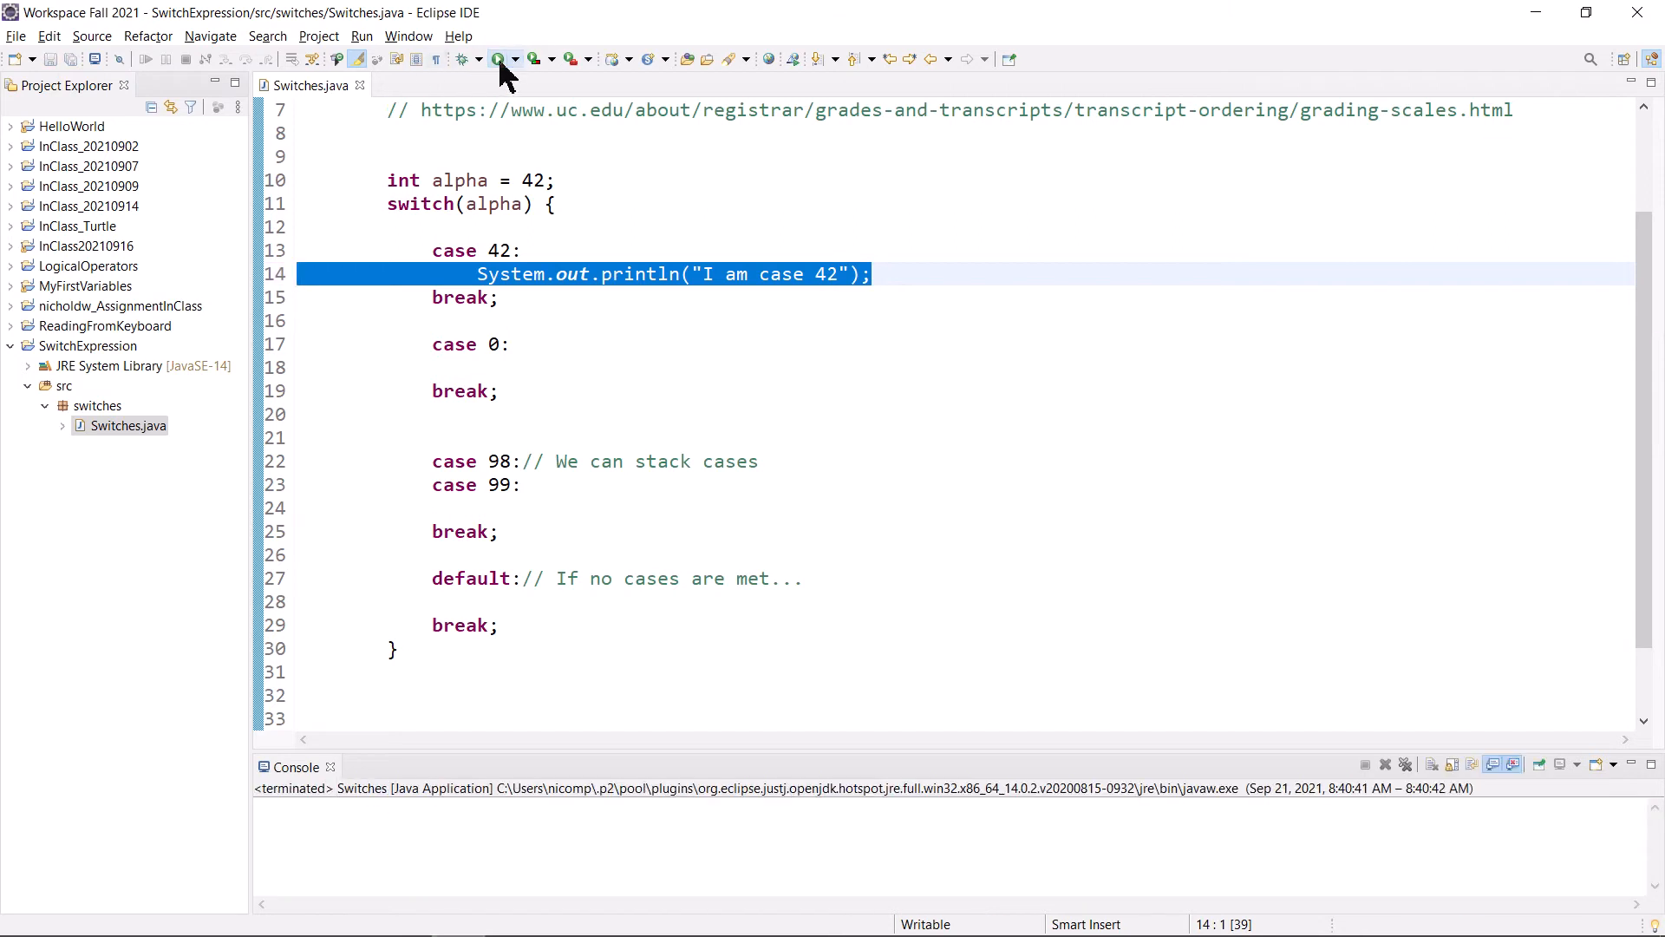
# - Run Switches to see "I am case 42" and place the cursor in case 0
pyautogui.click(538, 58)
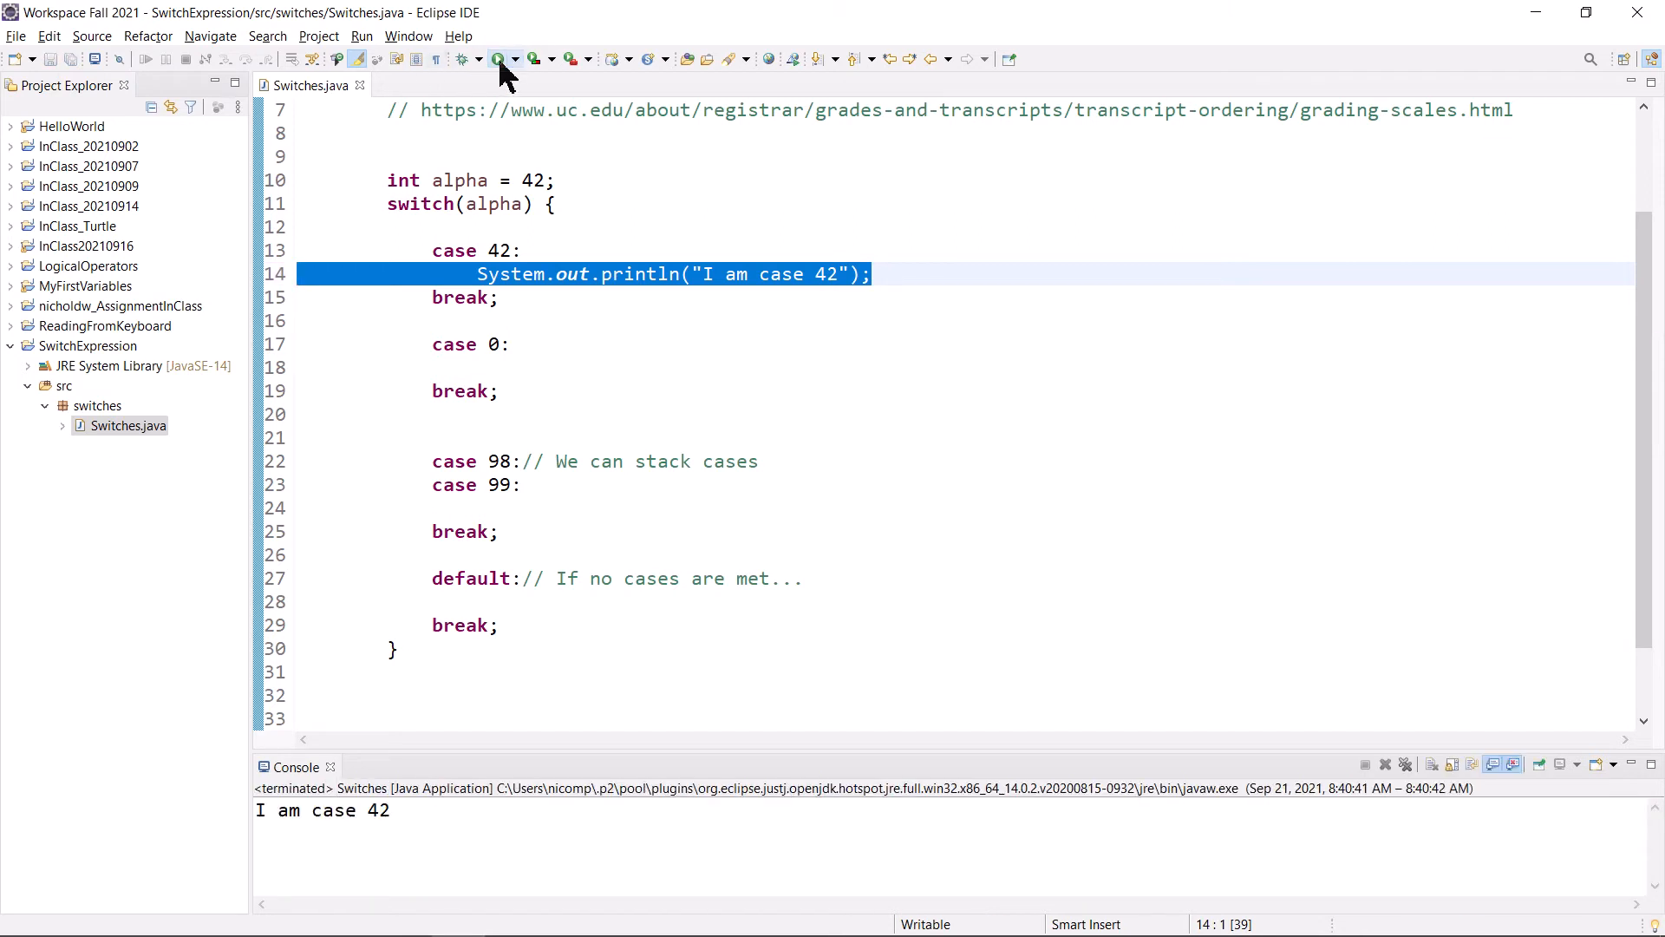
pyautogui.moveTo(516, 372)
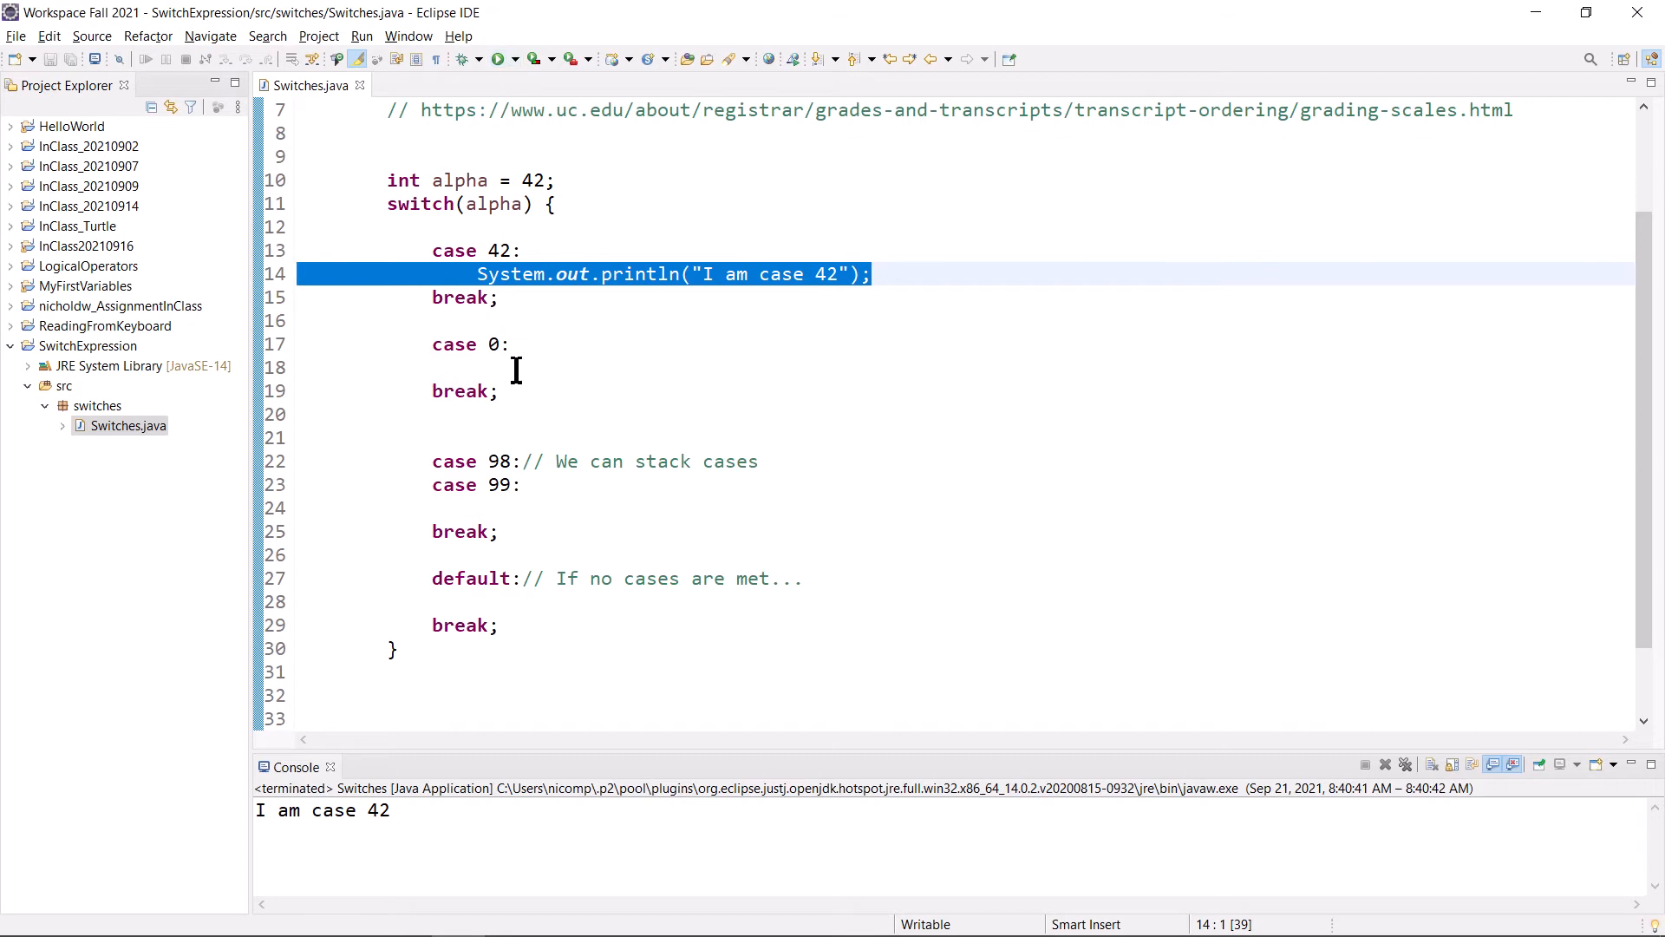
pyautogui.click(340, 320)
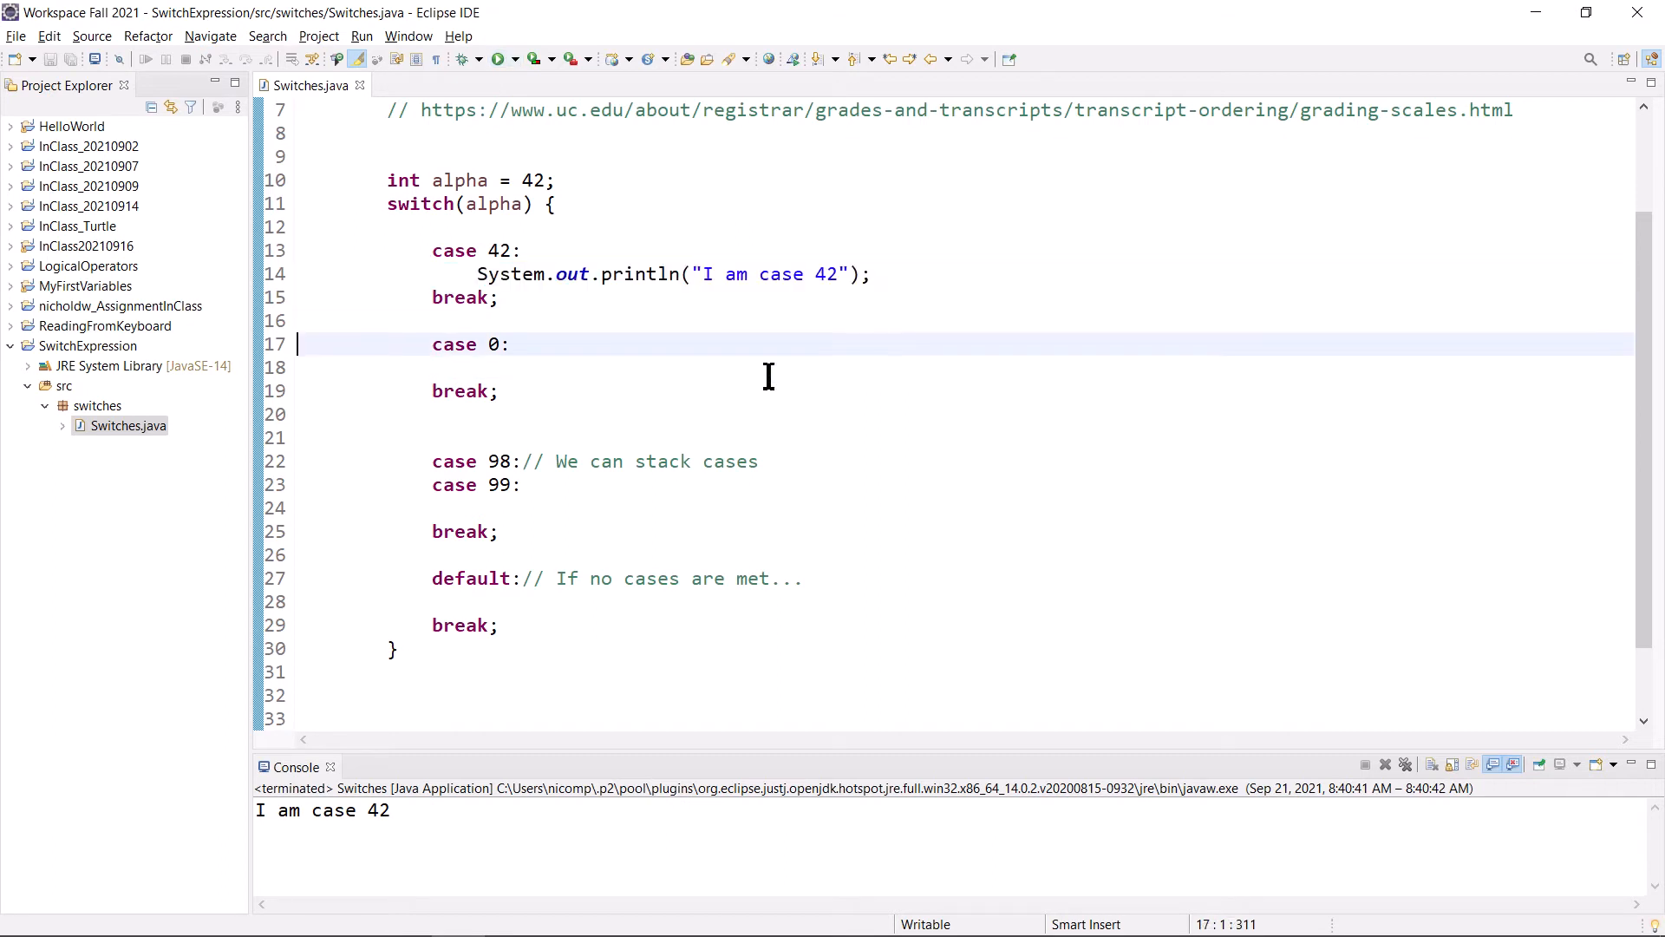
# - Paste the println line under case 0, then save and rerun the program
pyautogui.write('System.out.println("I am case 42");')
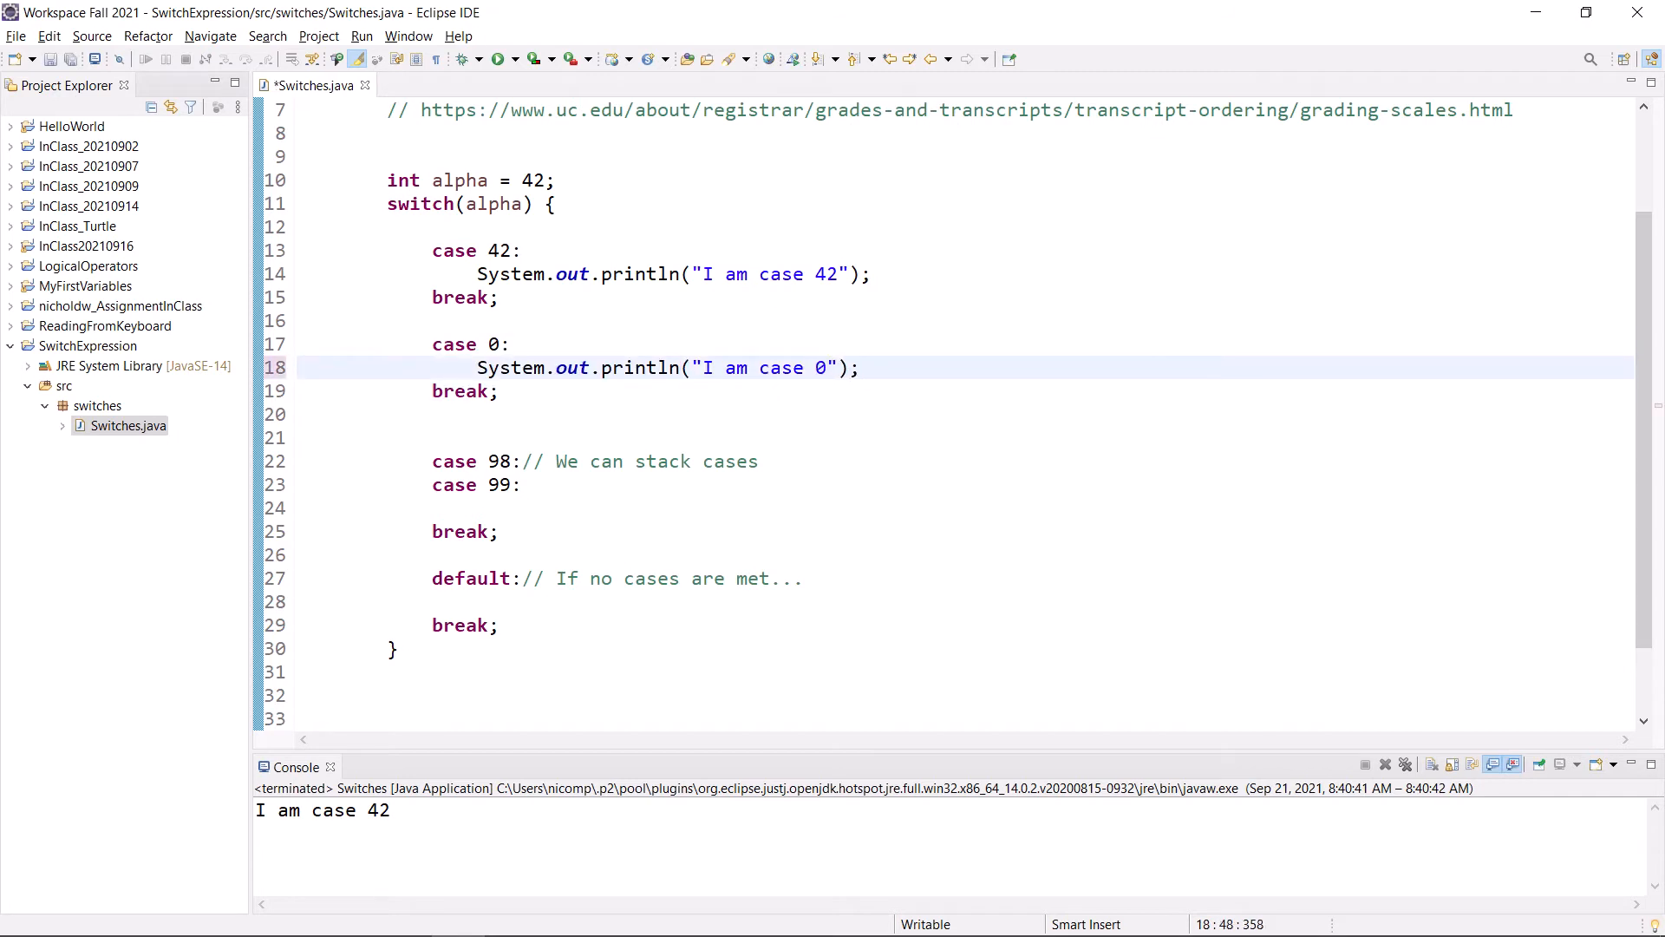
pyautogui.click(496, 58)
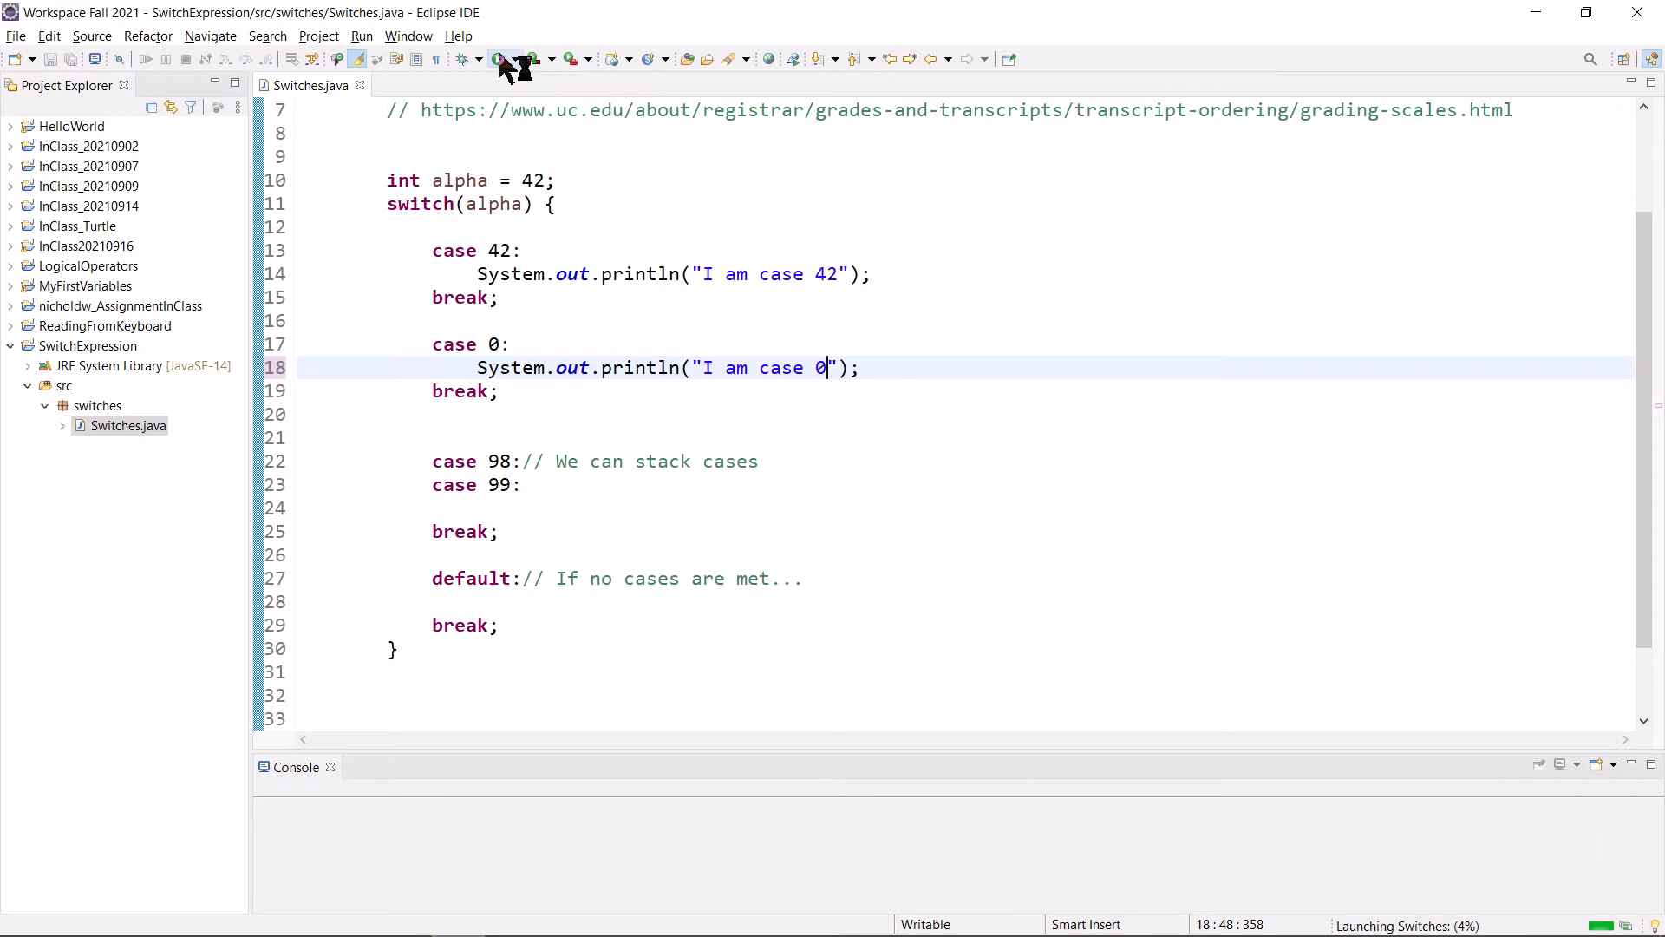
pyautogui.click(496, 58)
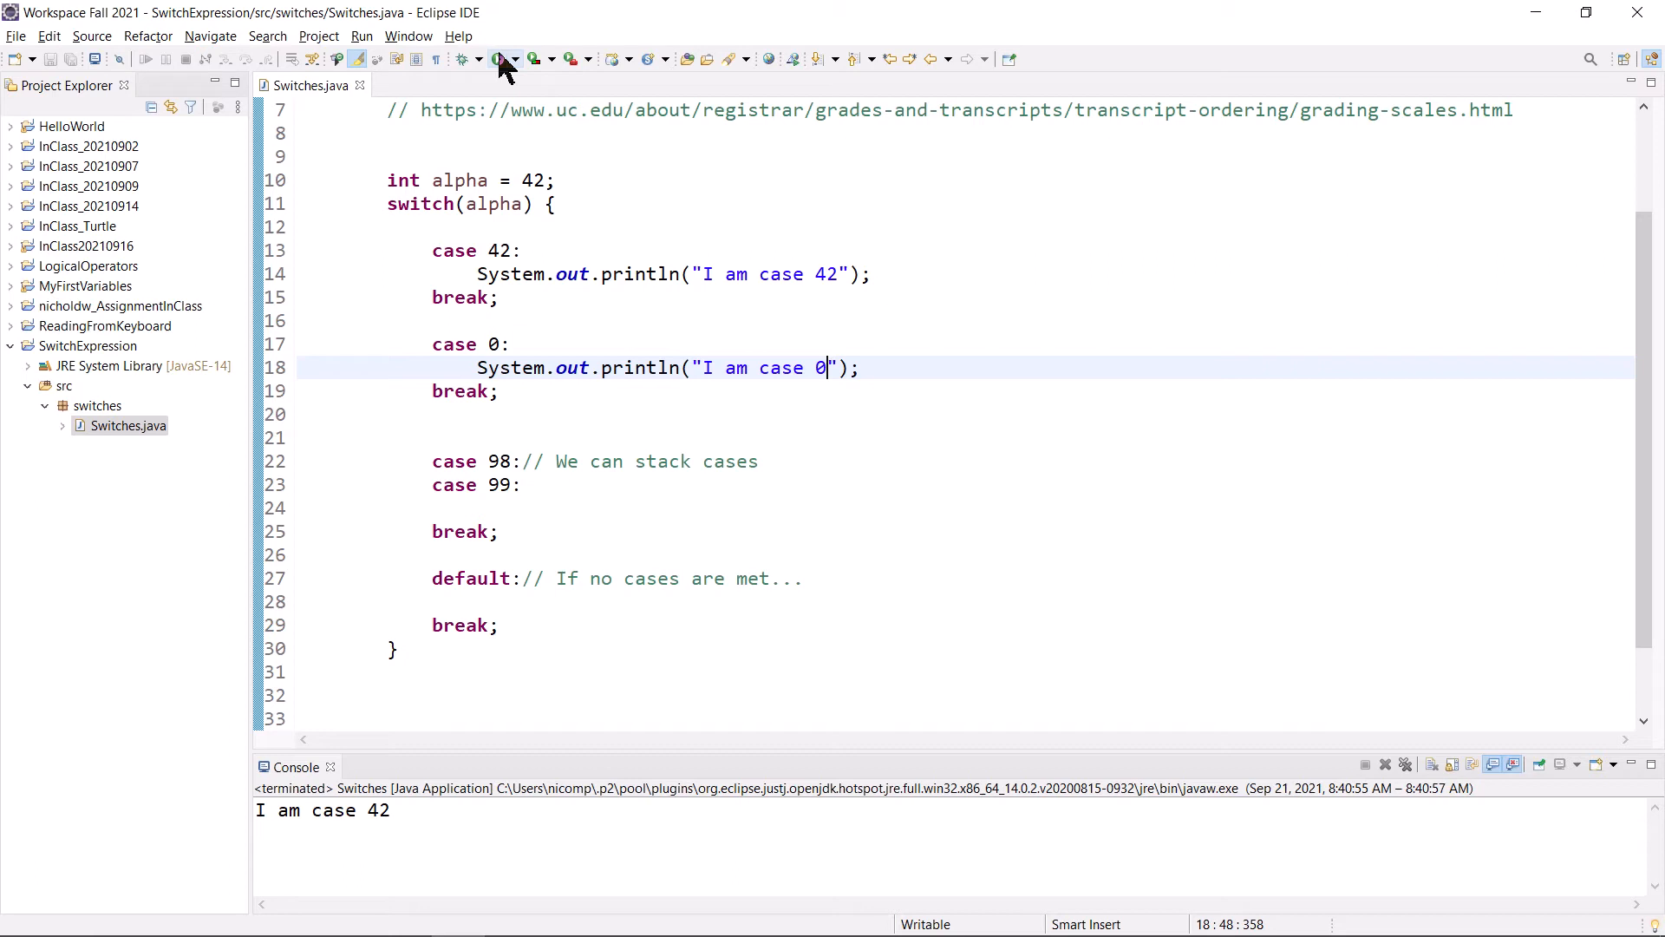
pyautogui.moveTo(515, 157)
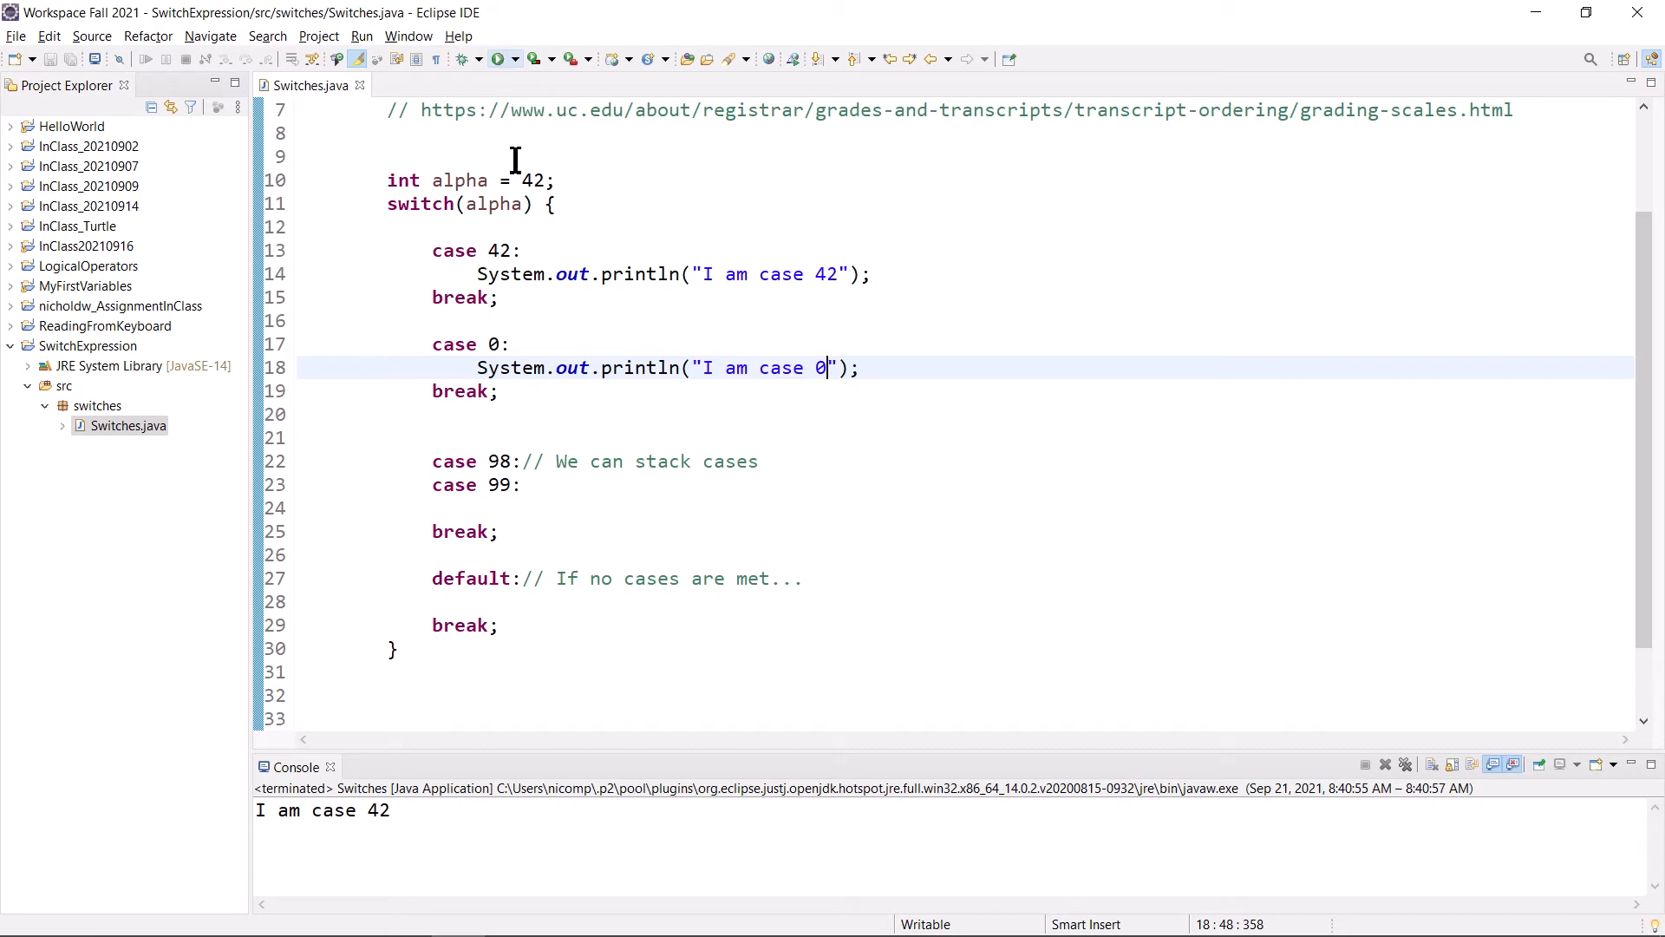
# - Highlight the stacked case 98 and 99 lines and place the cursor under case 99
pyautogui.moveTo(432, 344); pyautogui.dragTo(500, 390)
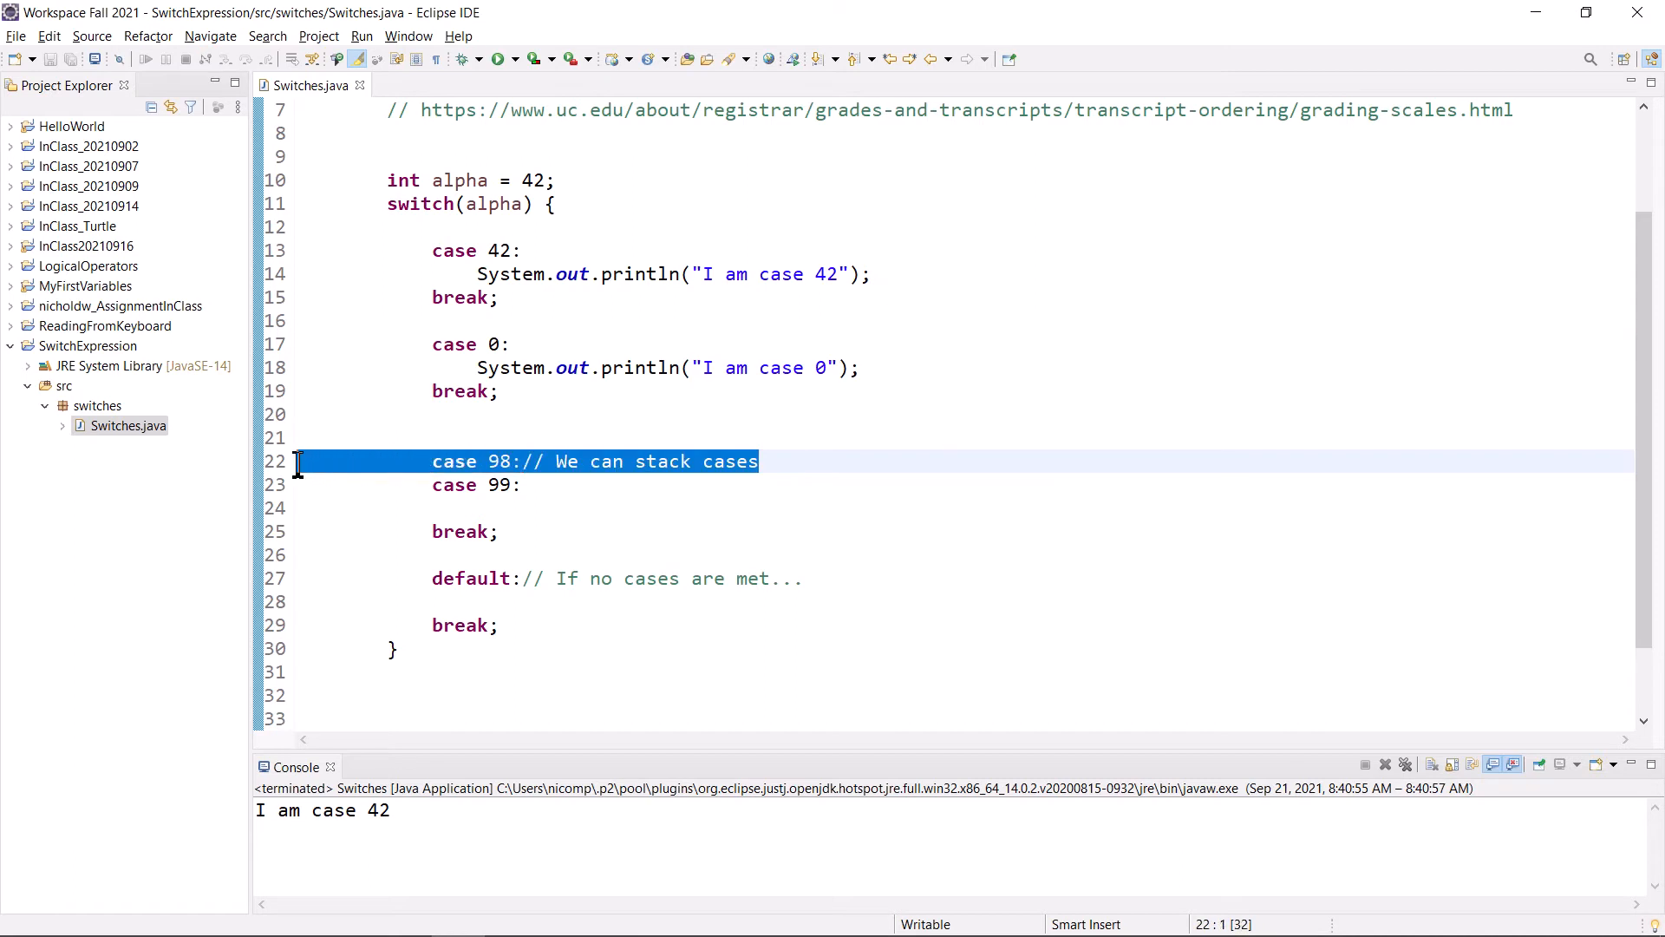
pyautogui.click(749, 414)
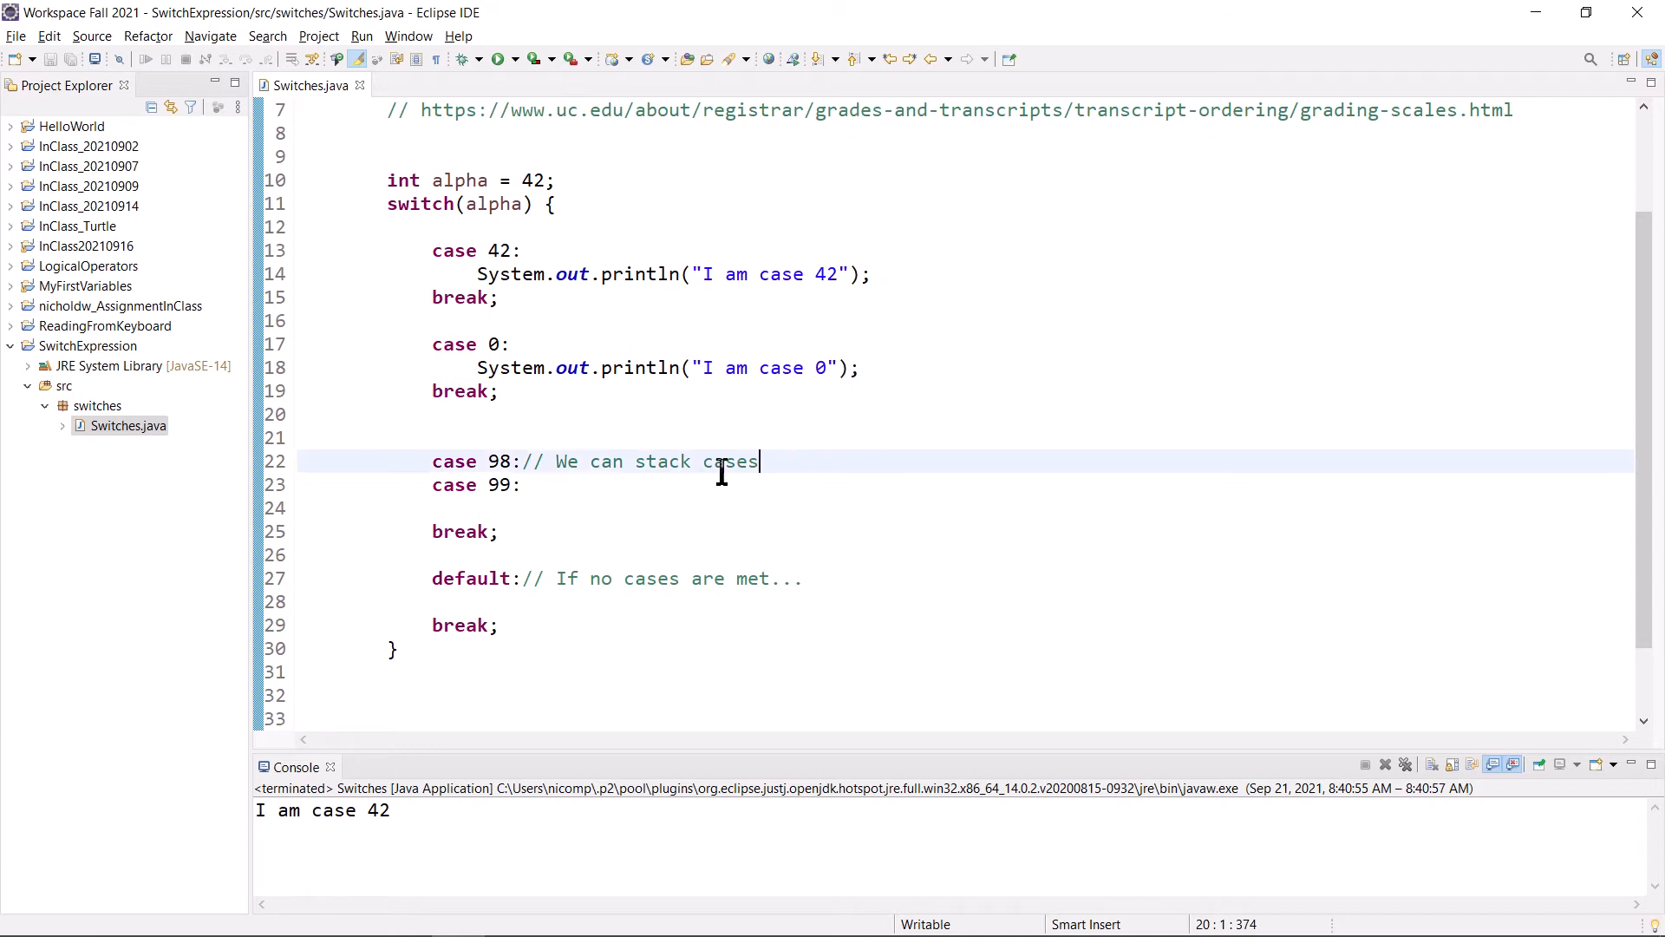
pyautogui.tripleClick(595, 461)
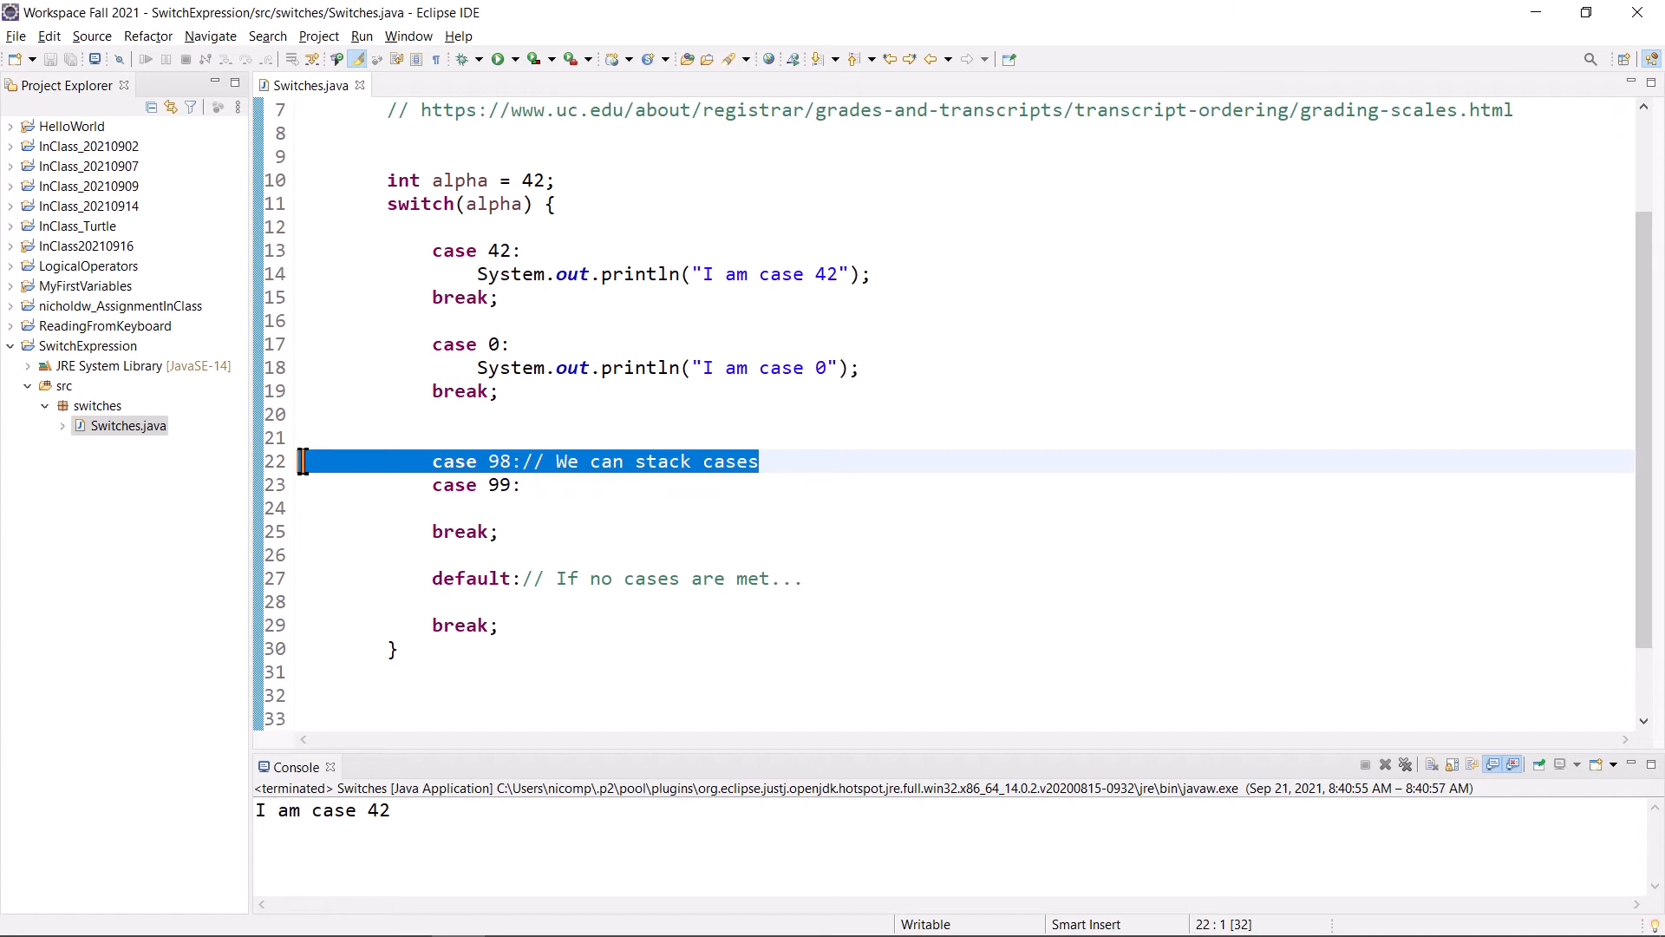
pyautogui.click(495, 507)
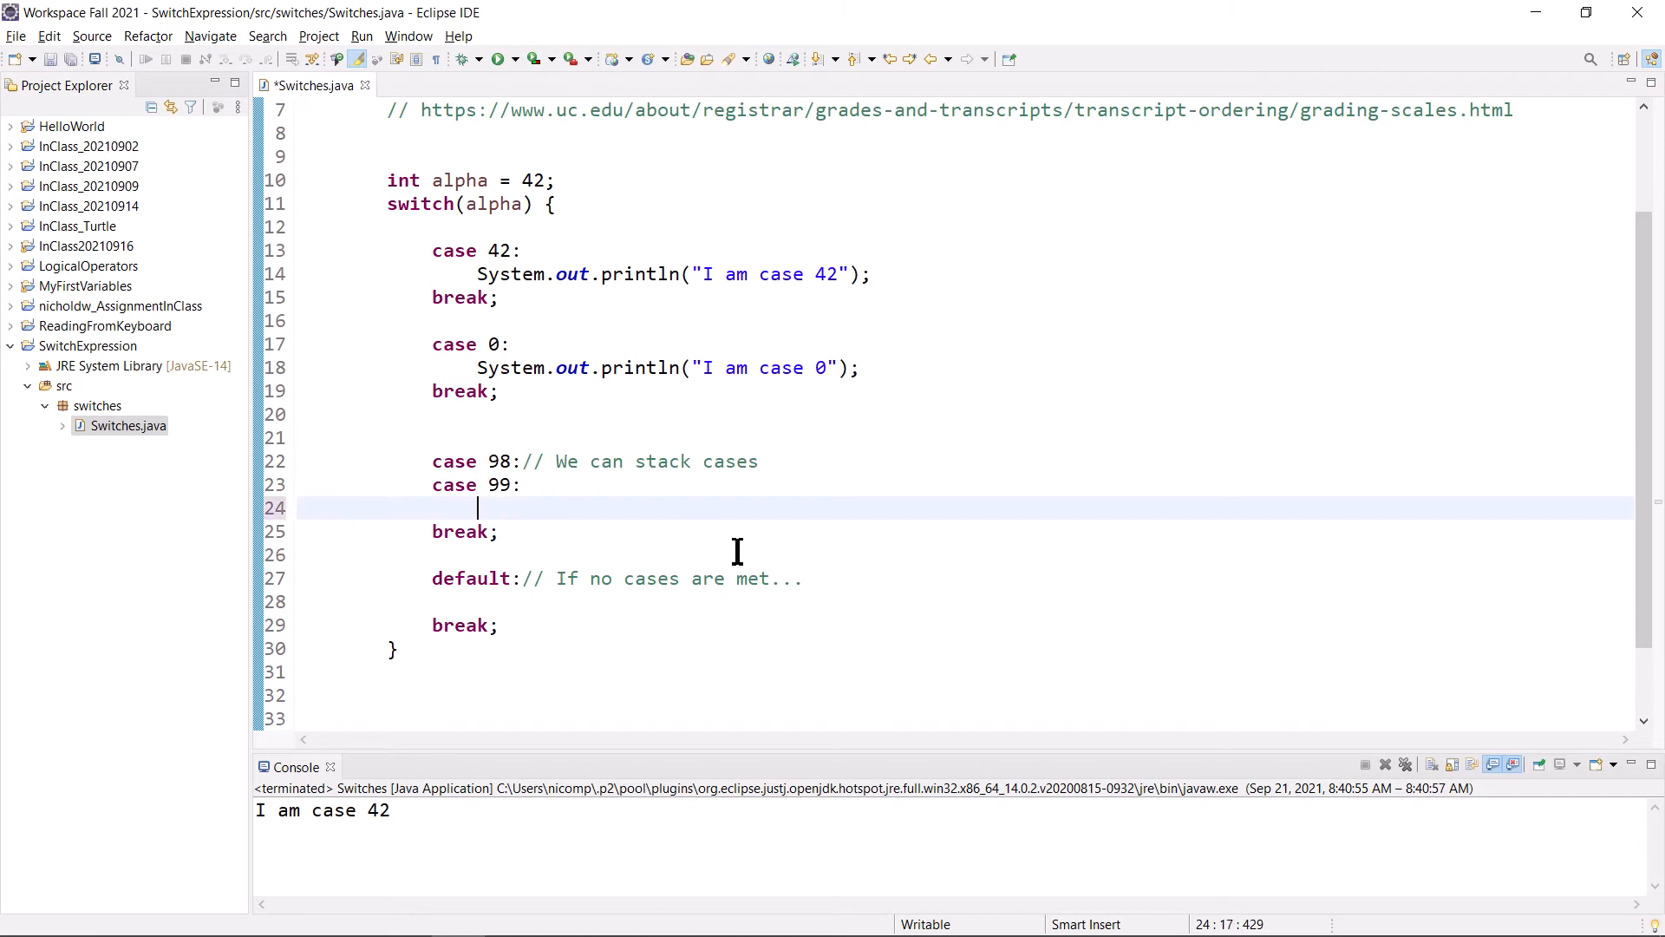
# - Type System.out.println("I am cases 98 and 99"); under the stacked cases
pyautogui.write('System.o')
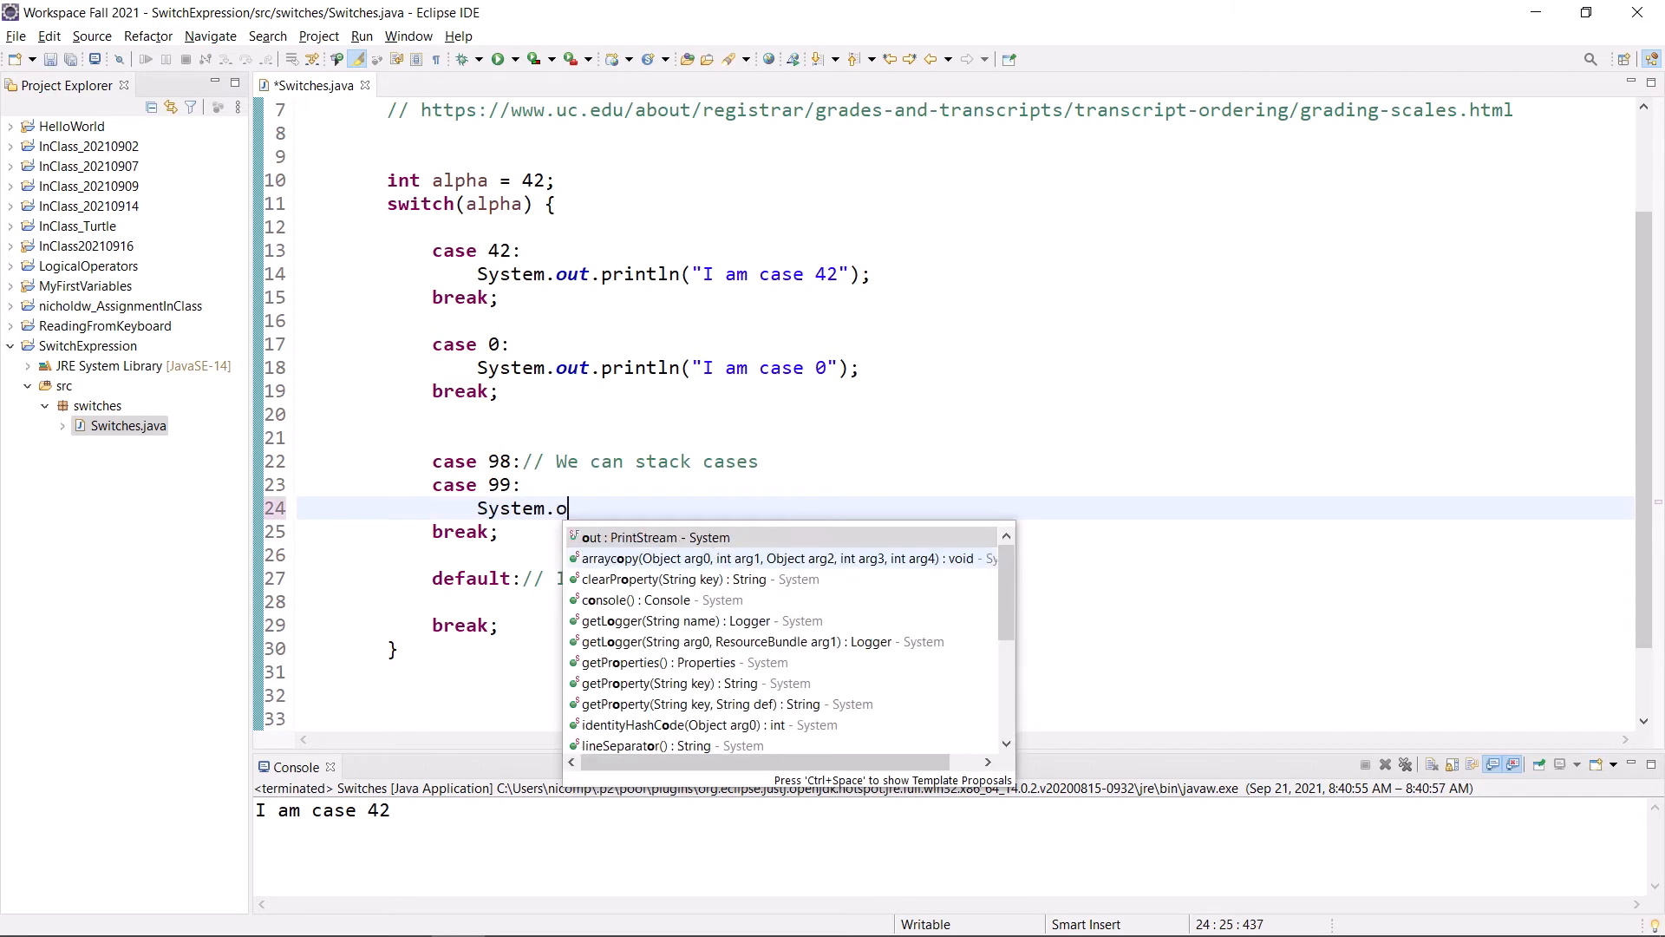
pyautogui.write('ut.prio')
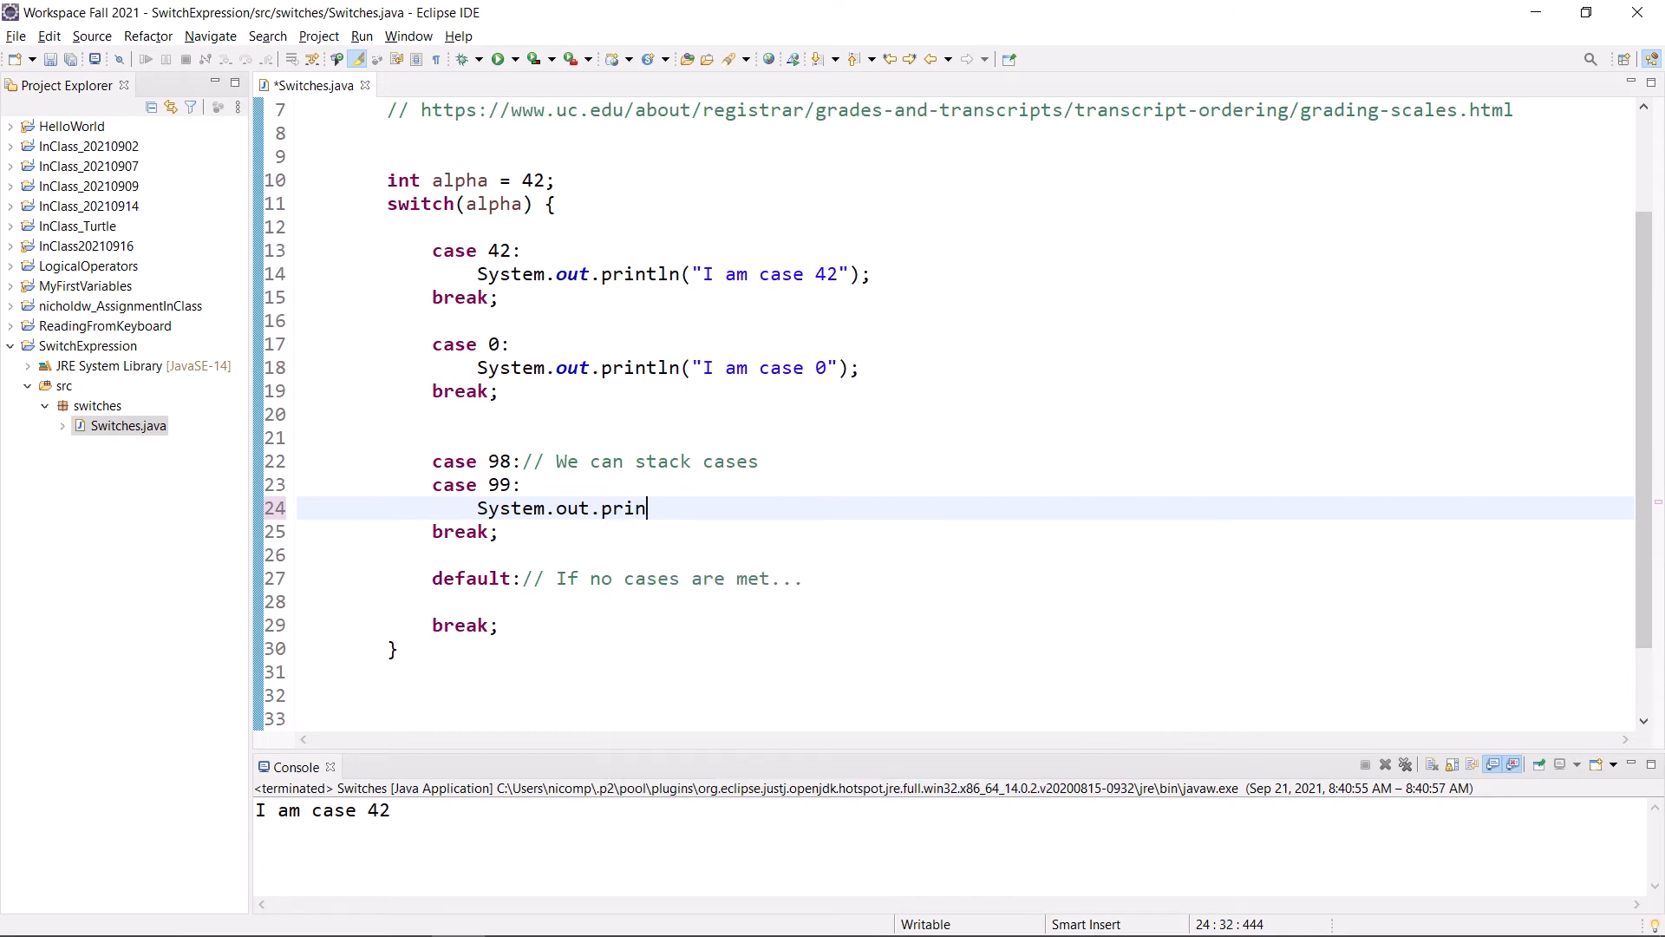
pyautogui.write('tln("I")')
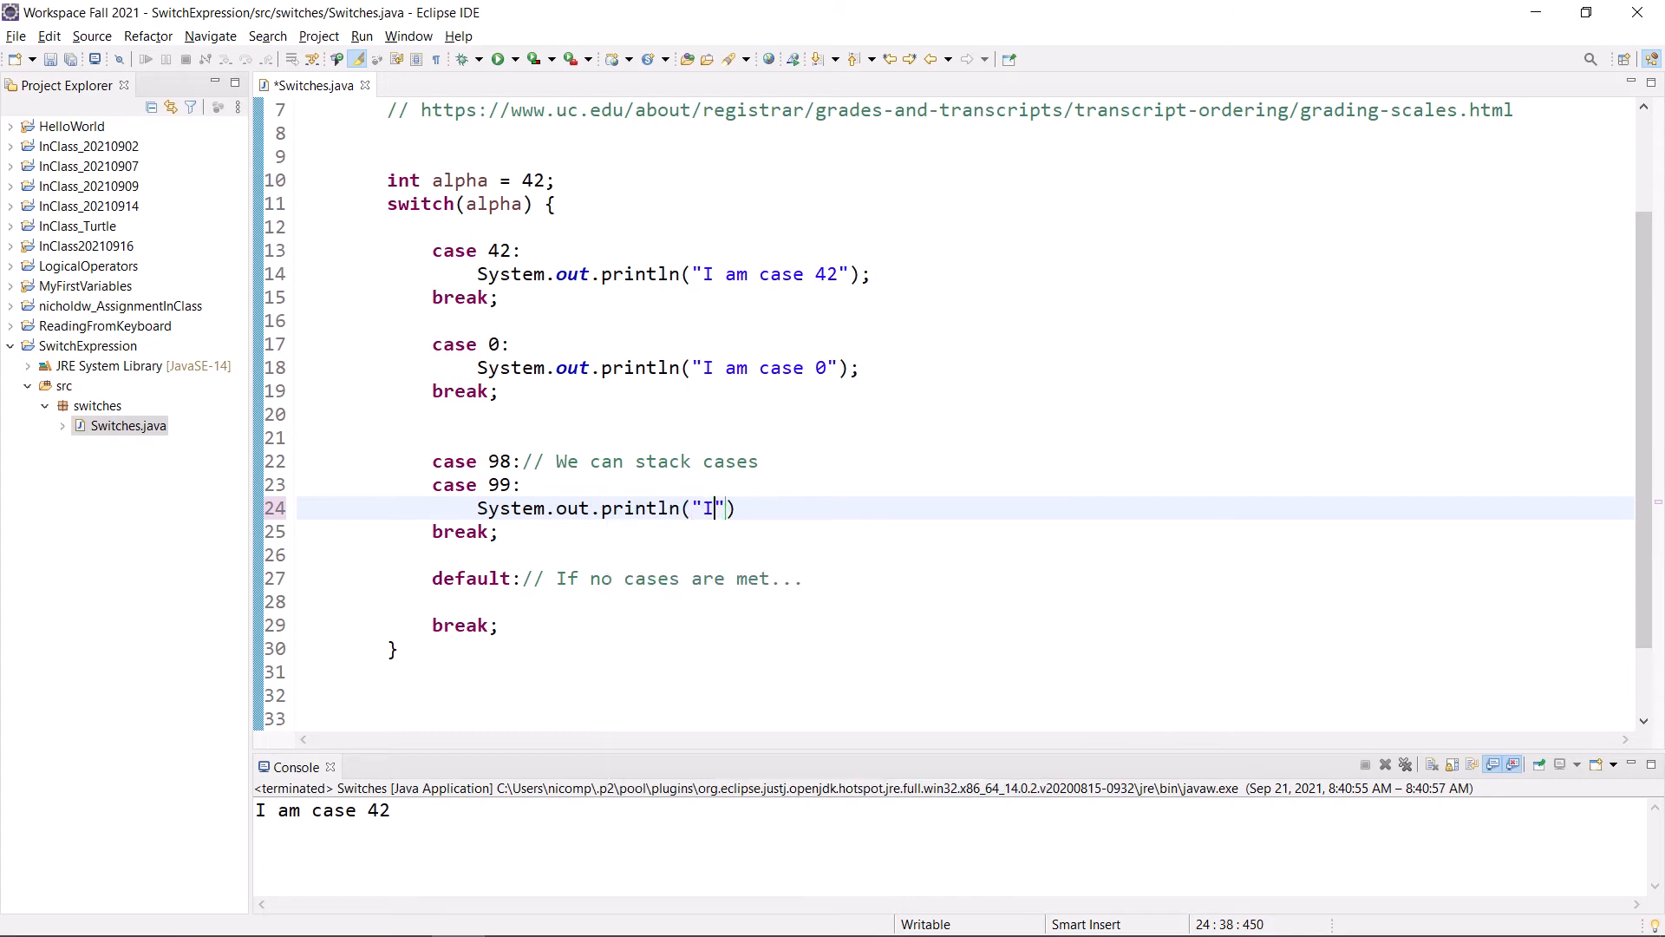
pyautogui.write('am cs')
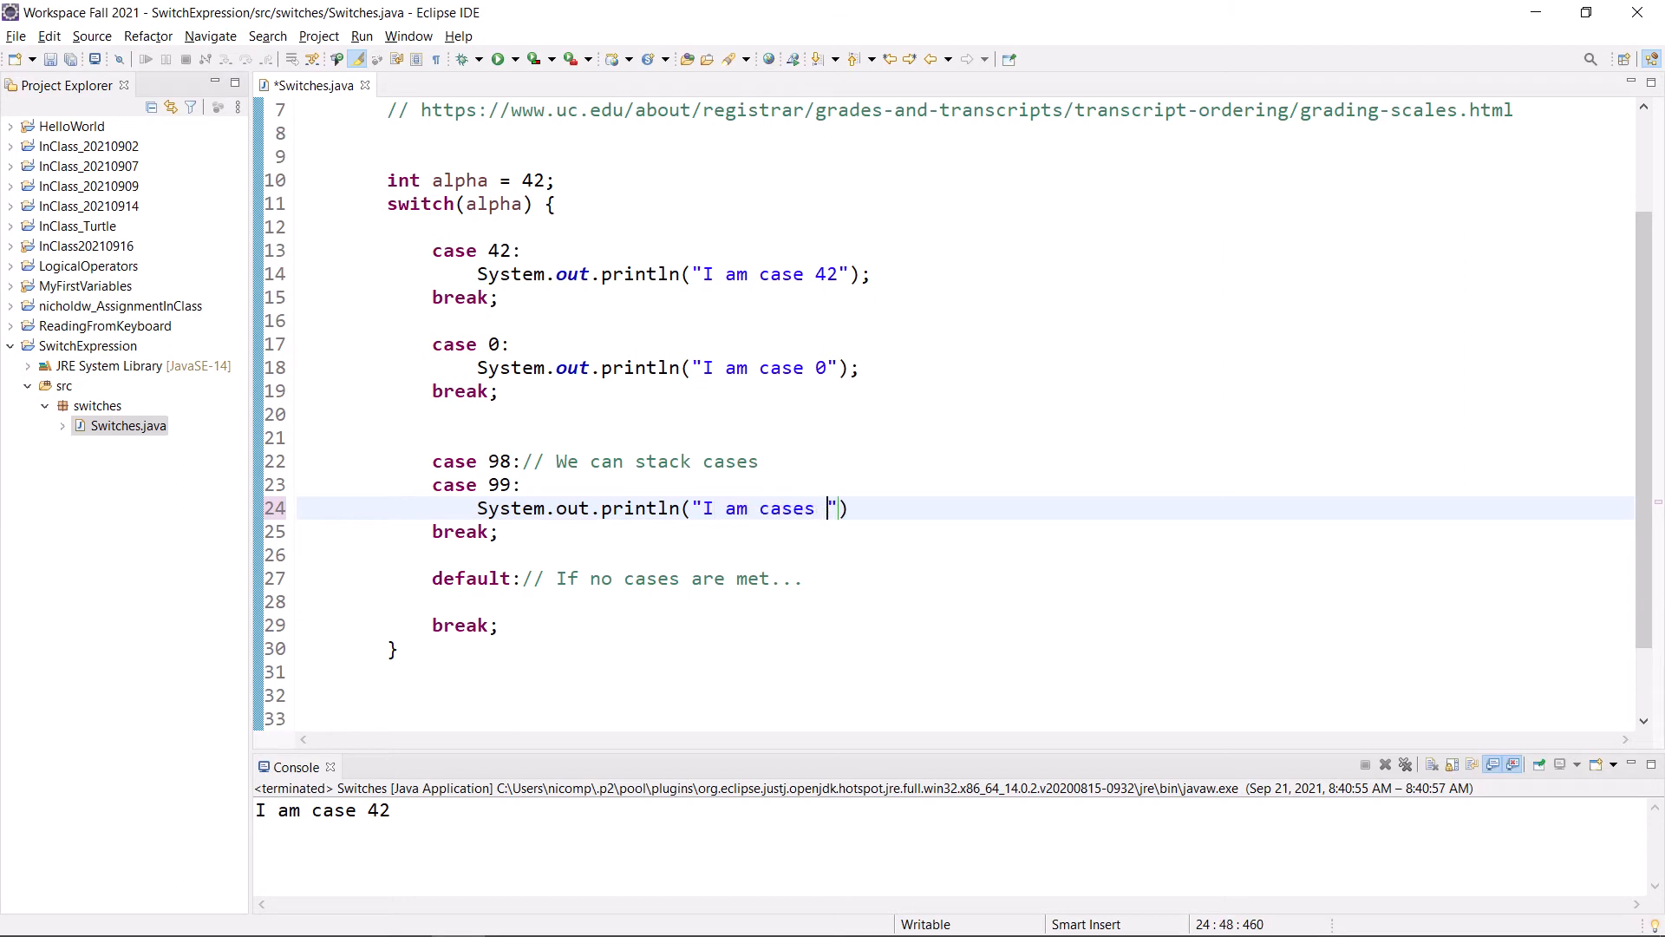
pyautogui.write('98 and 99')
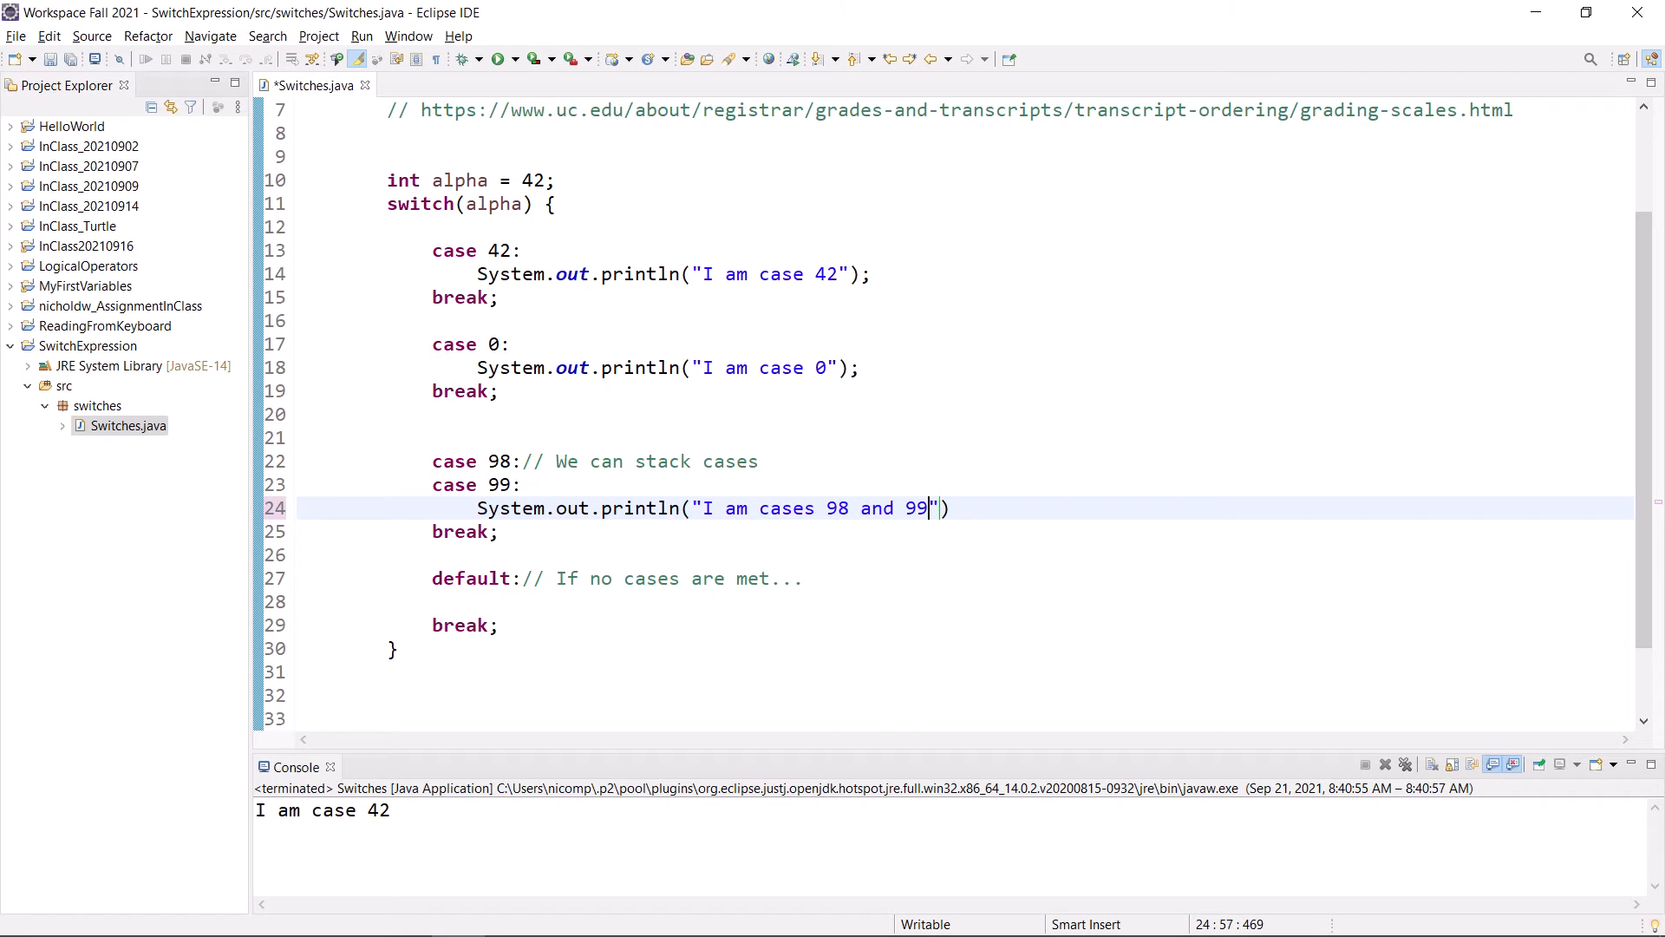
pyautogui.write(';')
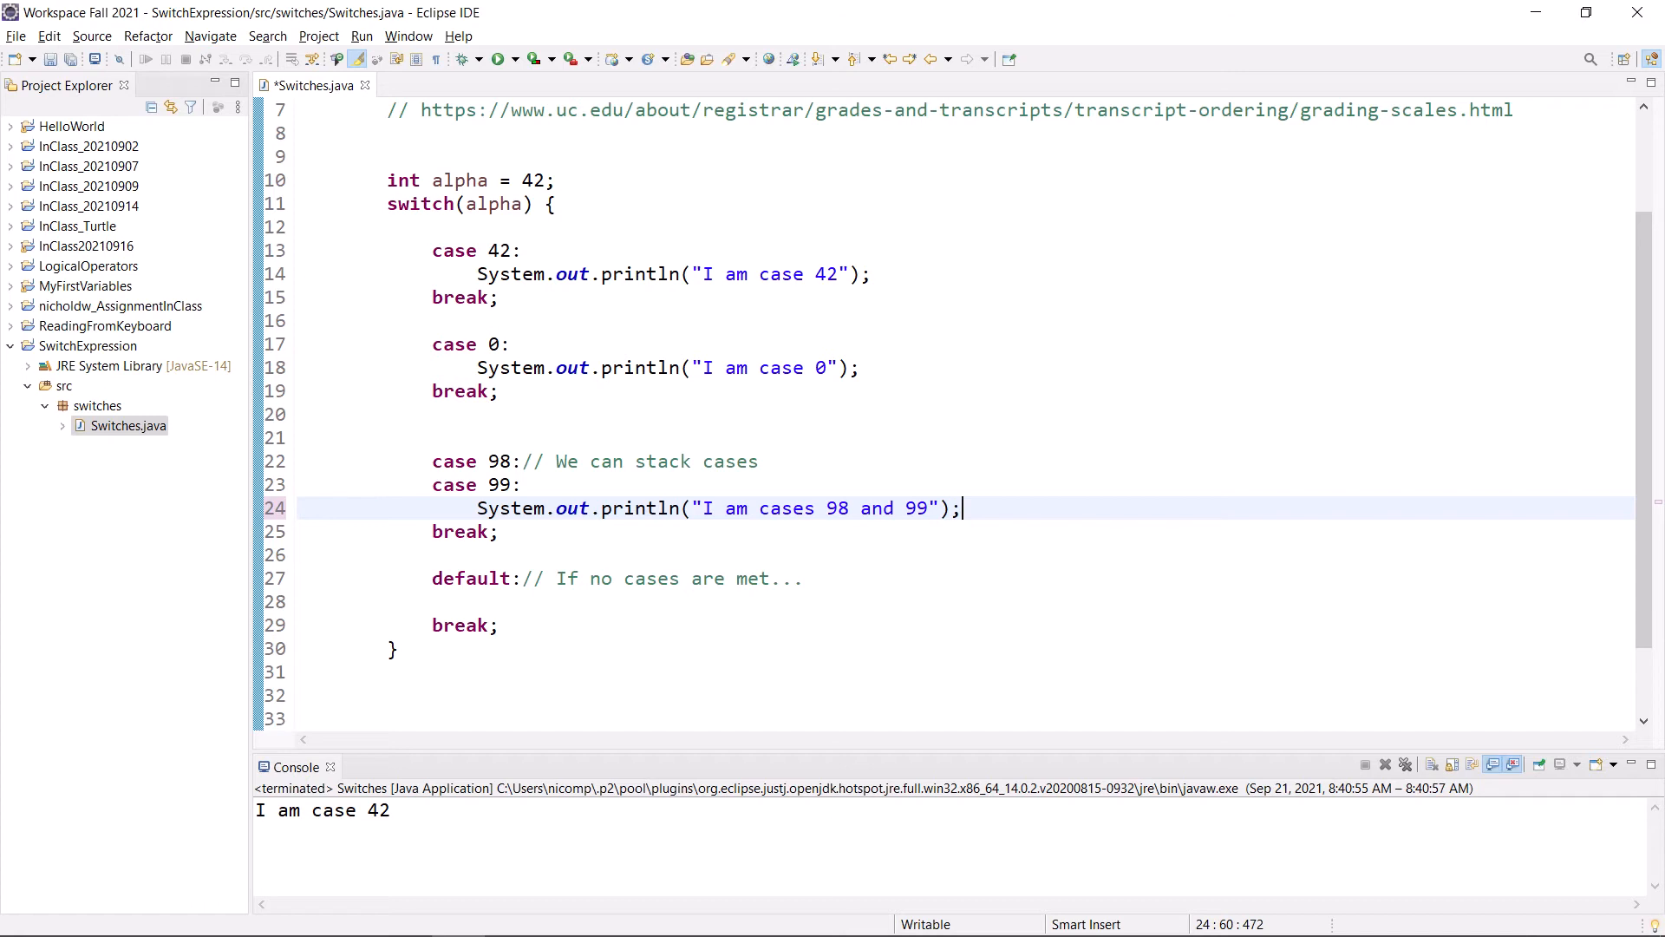
pyautogui.moveTo(672, 448)
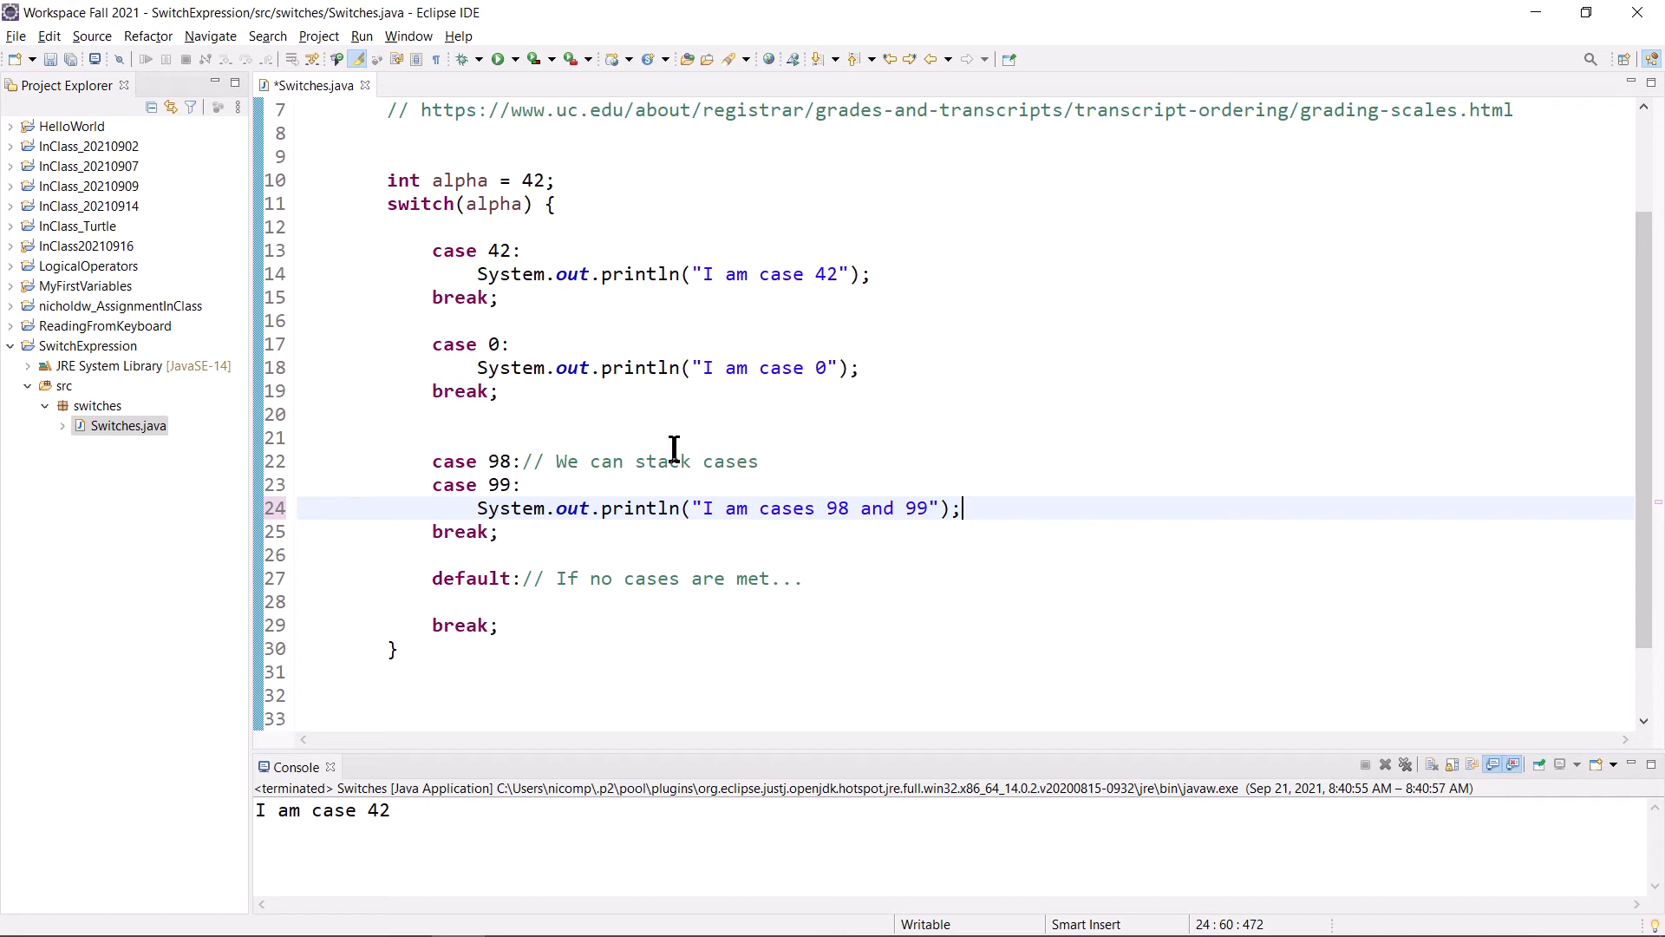
# - Change alpha from 42 to 98, save, and rerun Switches
pyautogui.doubleClick(534, 179)
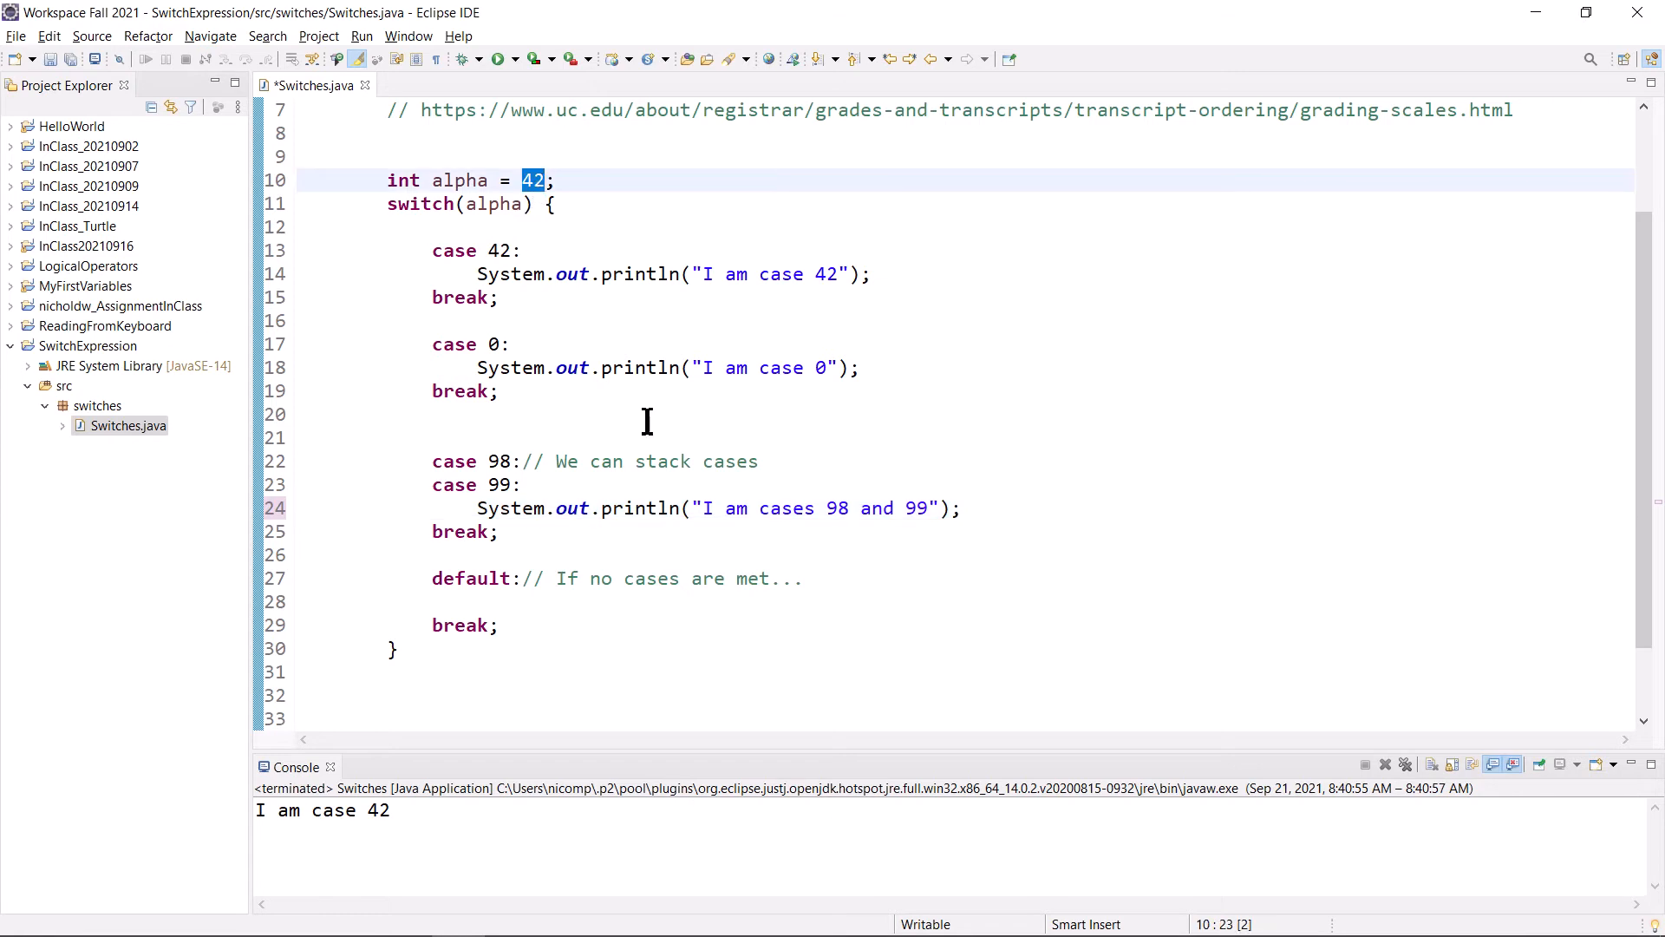
pyautogui.write('98')
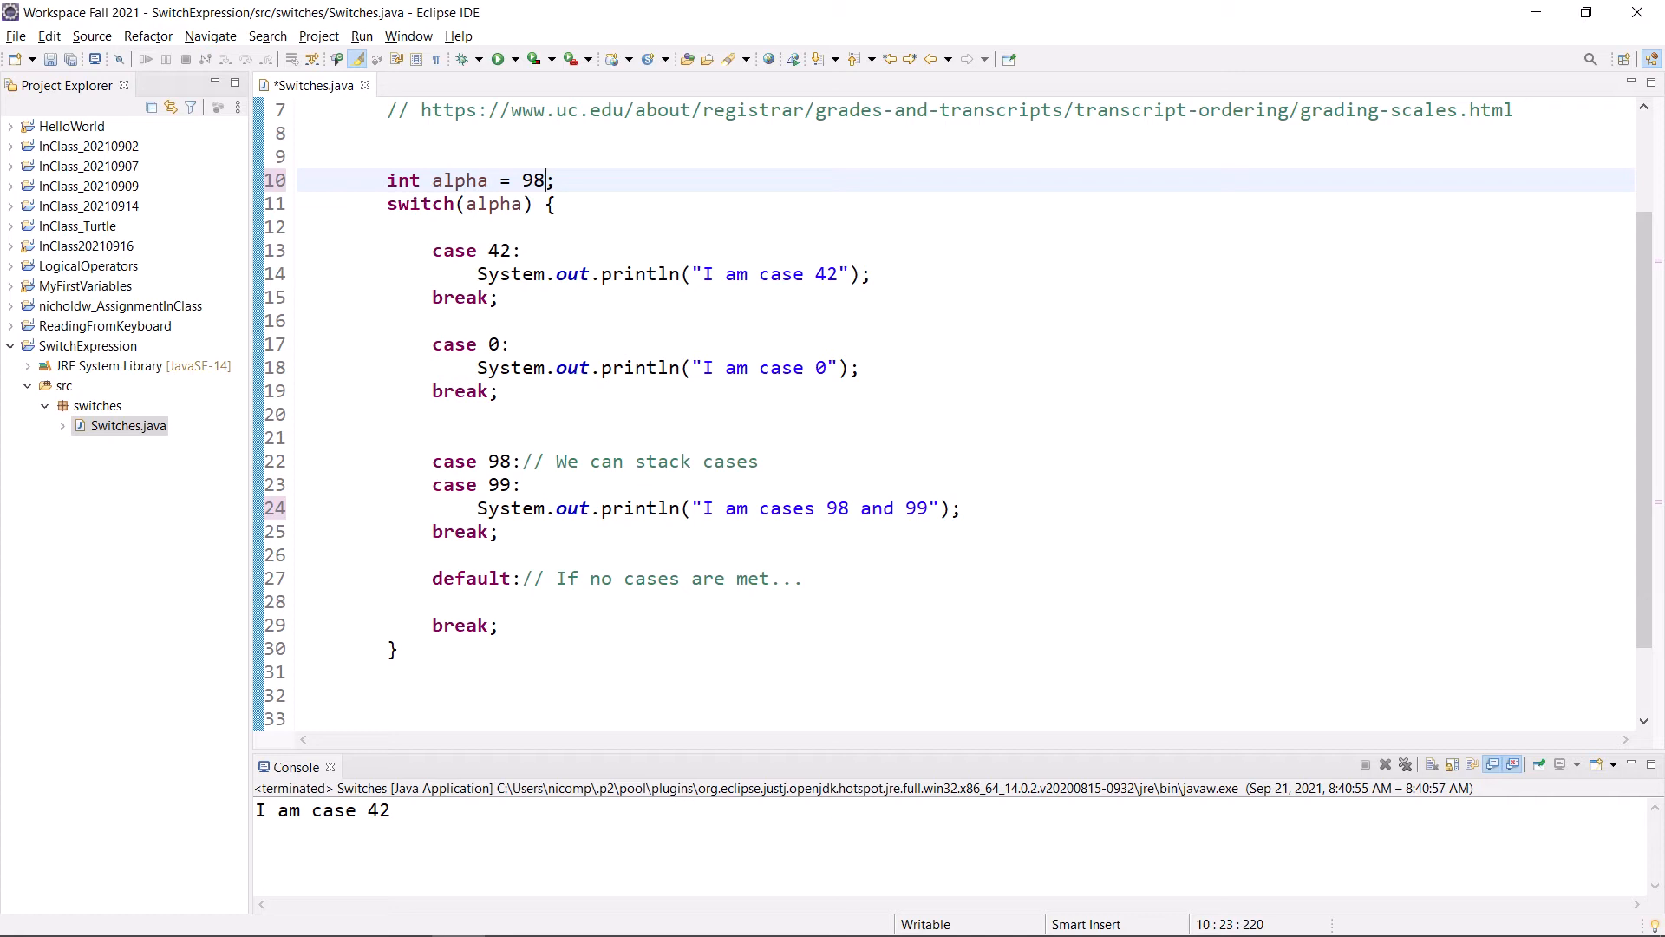
pyautogui.moveTo(624, 109)
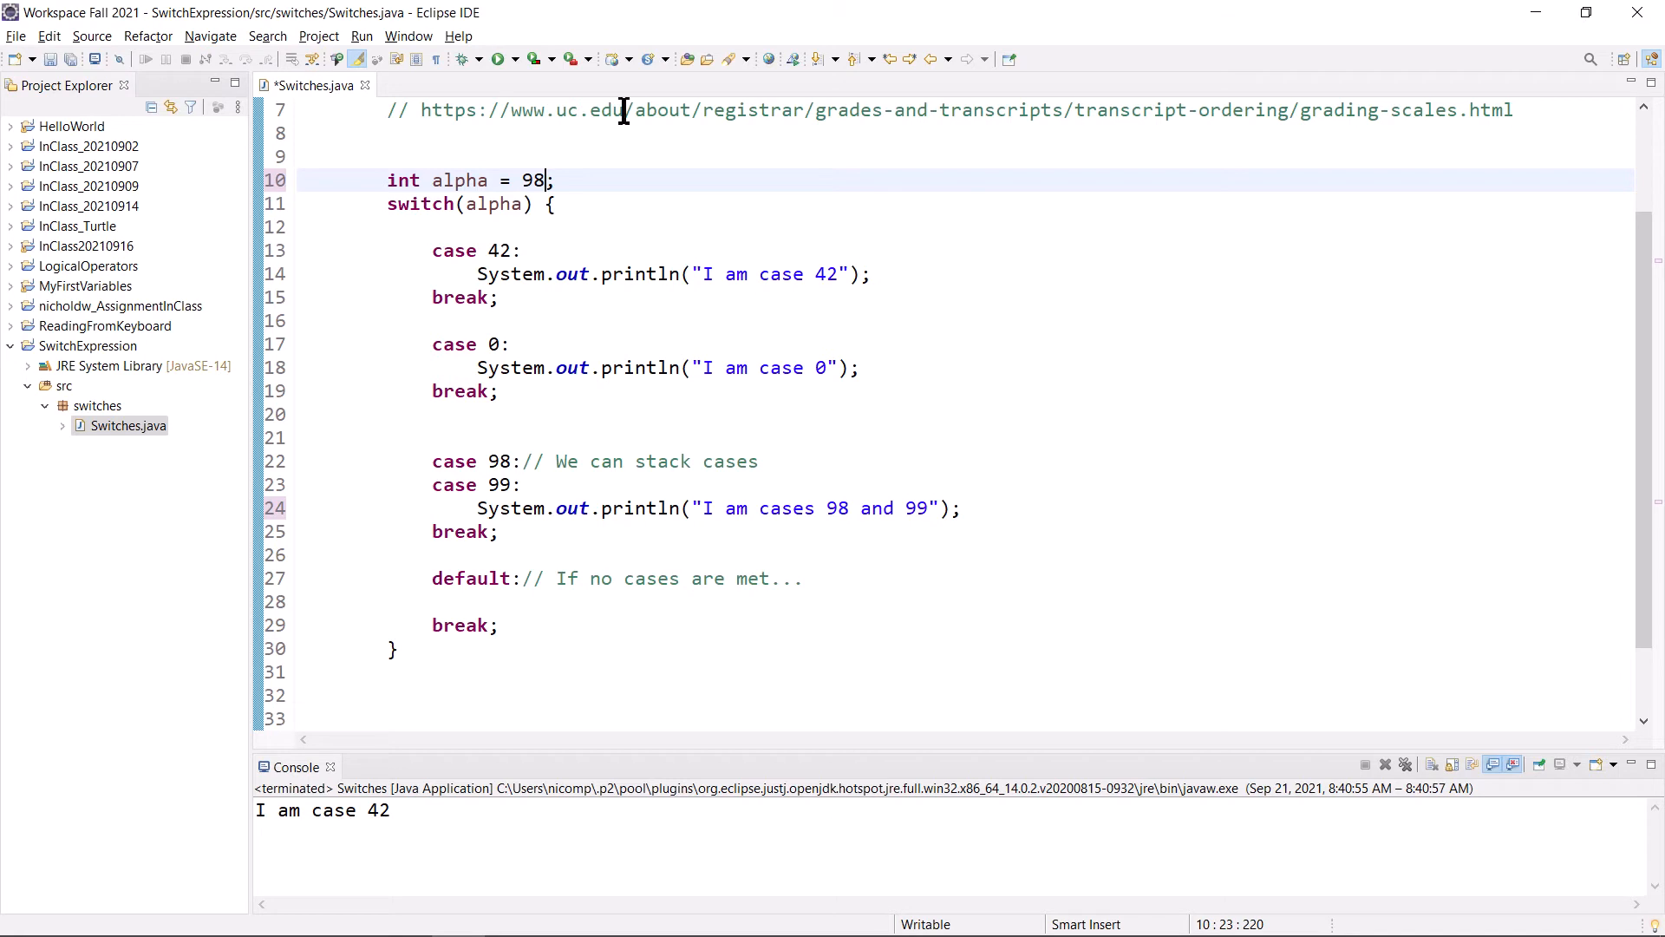
pyautogui.click(498, 58)
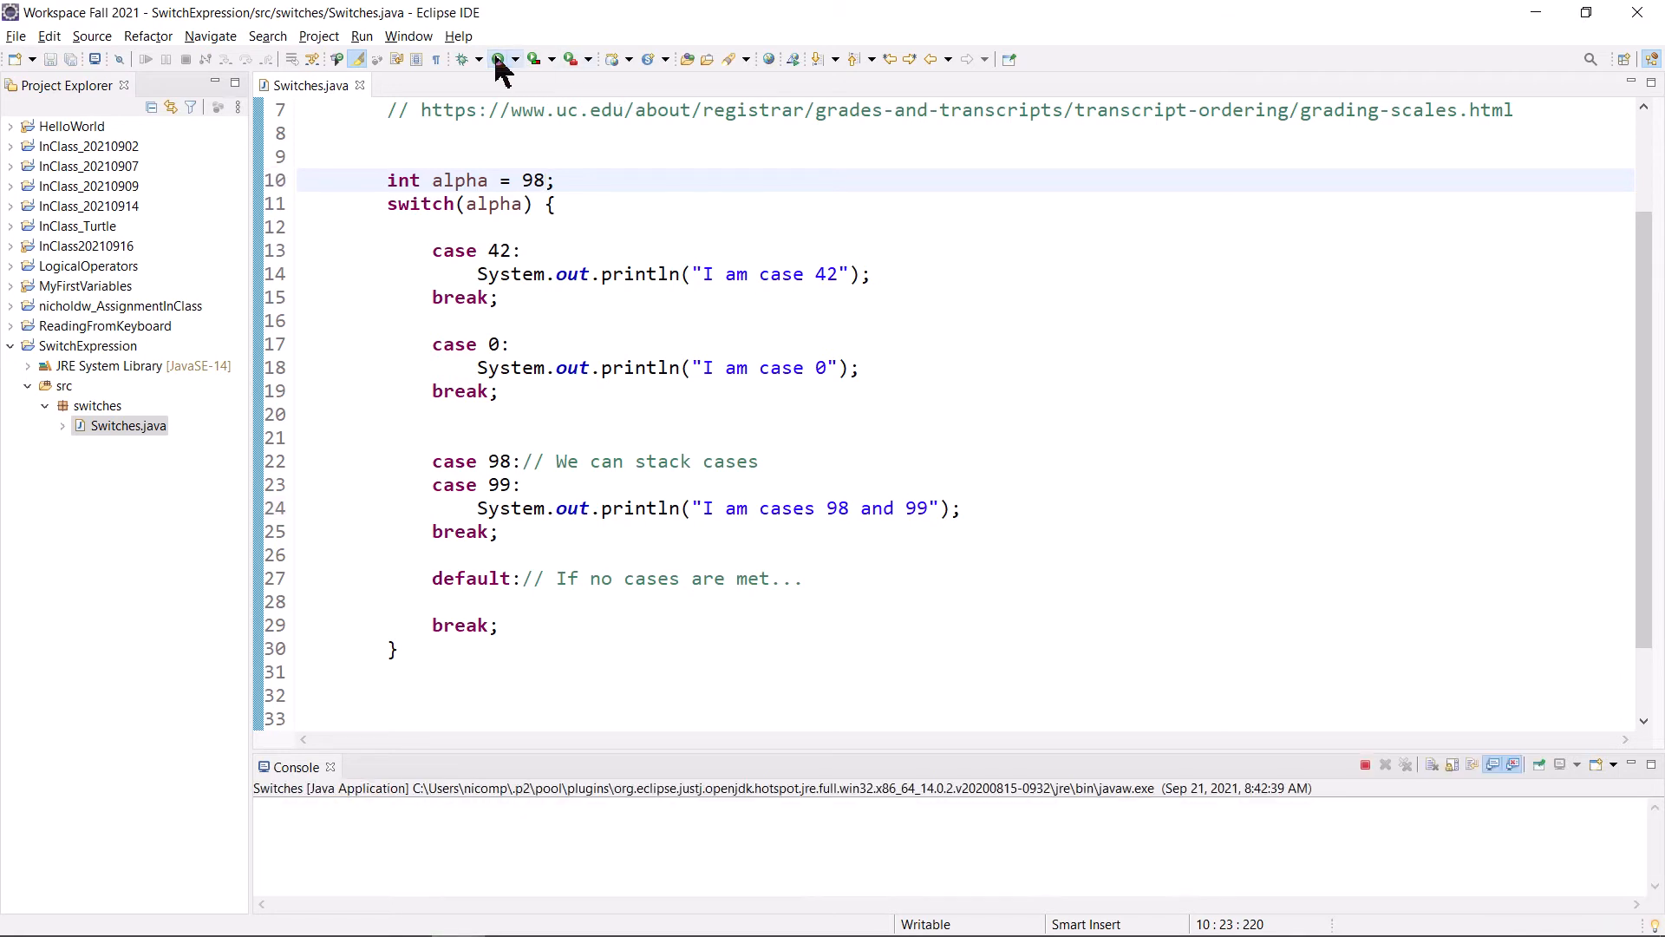
pyautogui.click(535, 58)
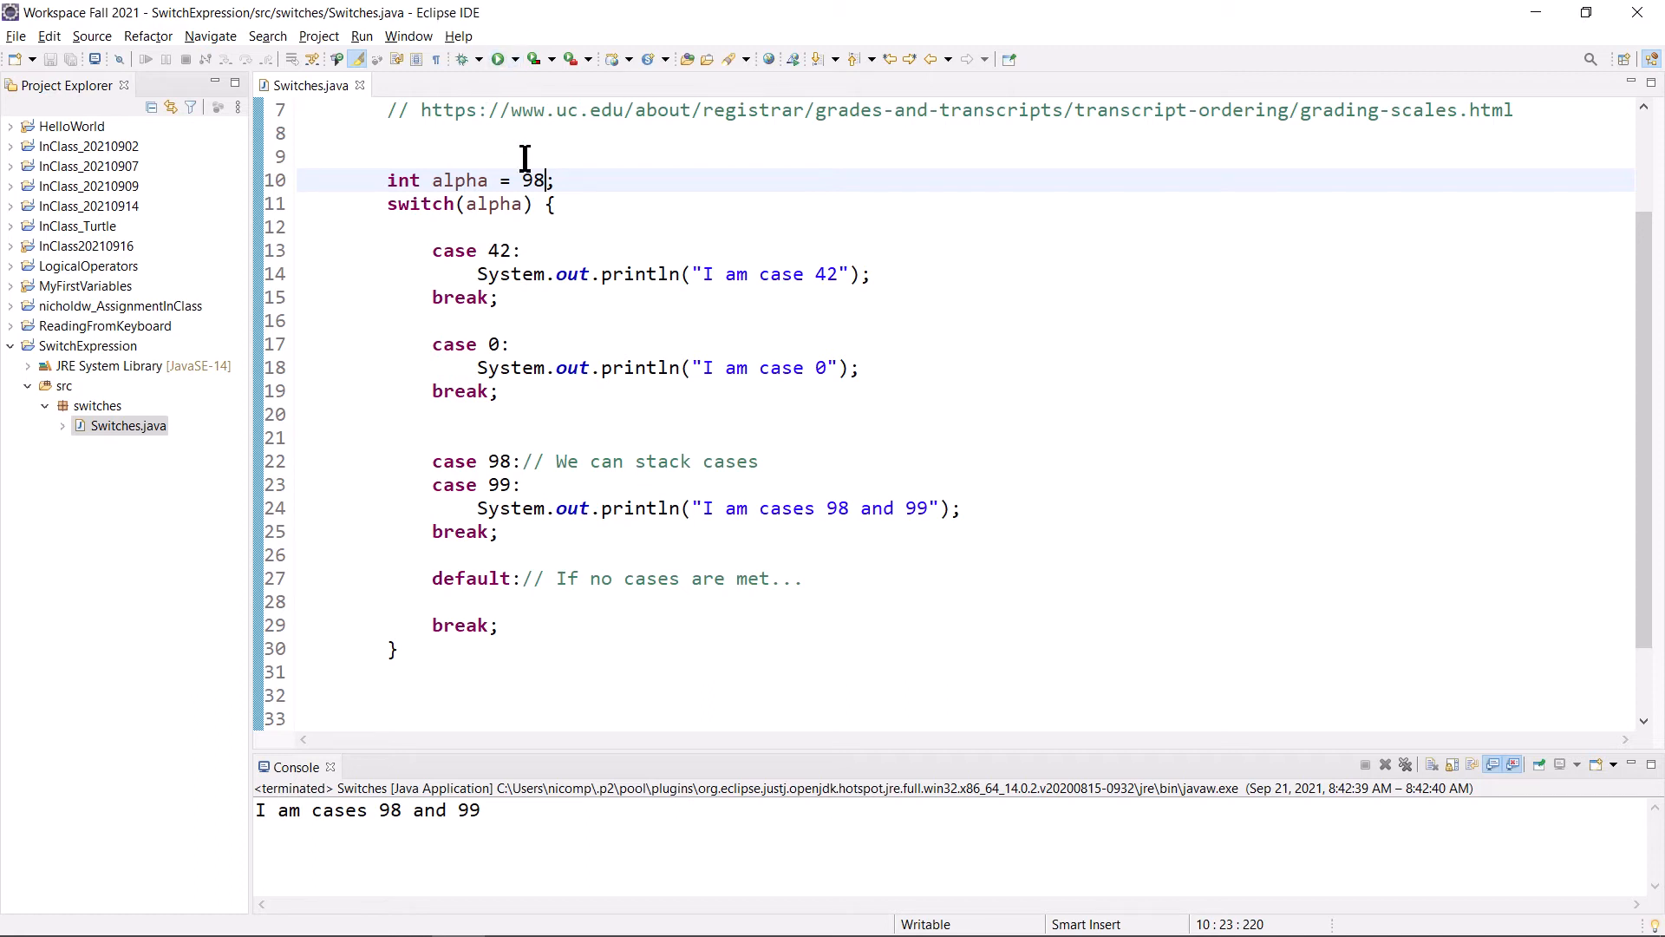
pyautogui.doubleClick(534, 180)
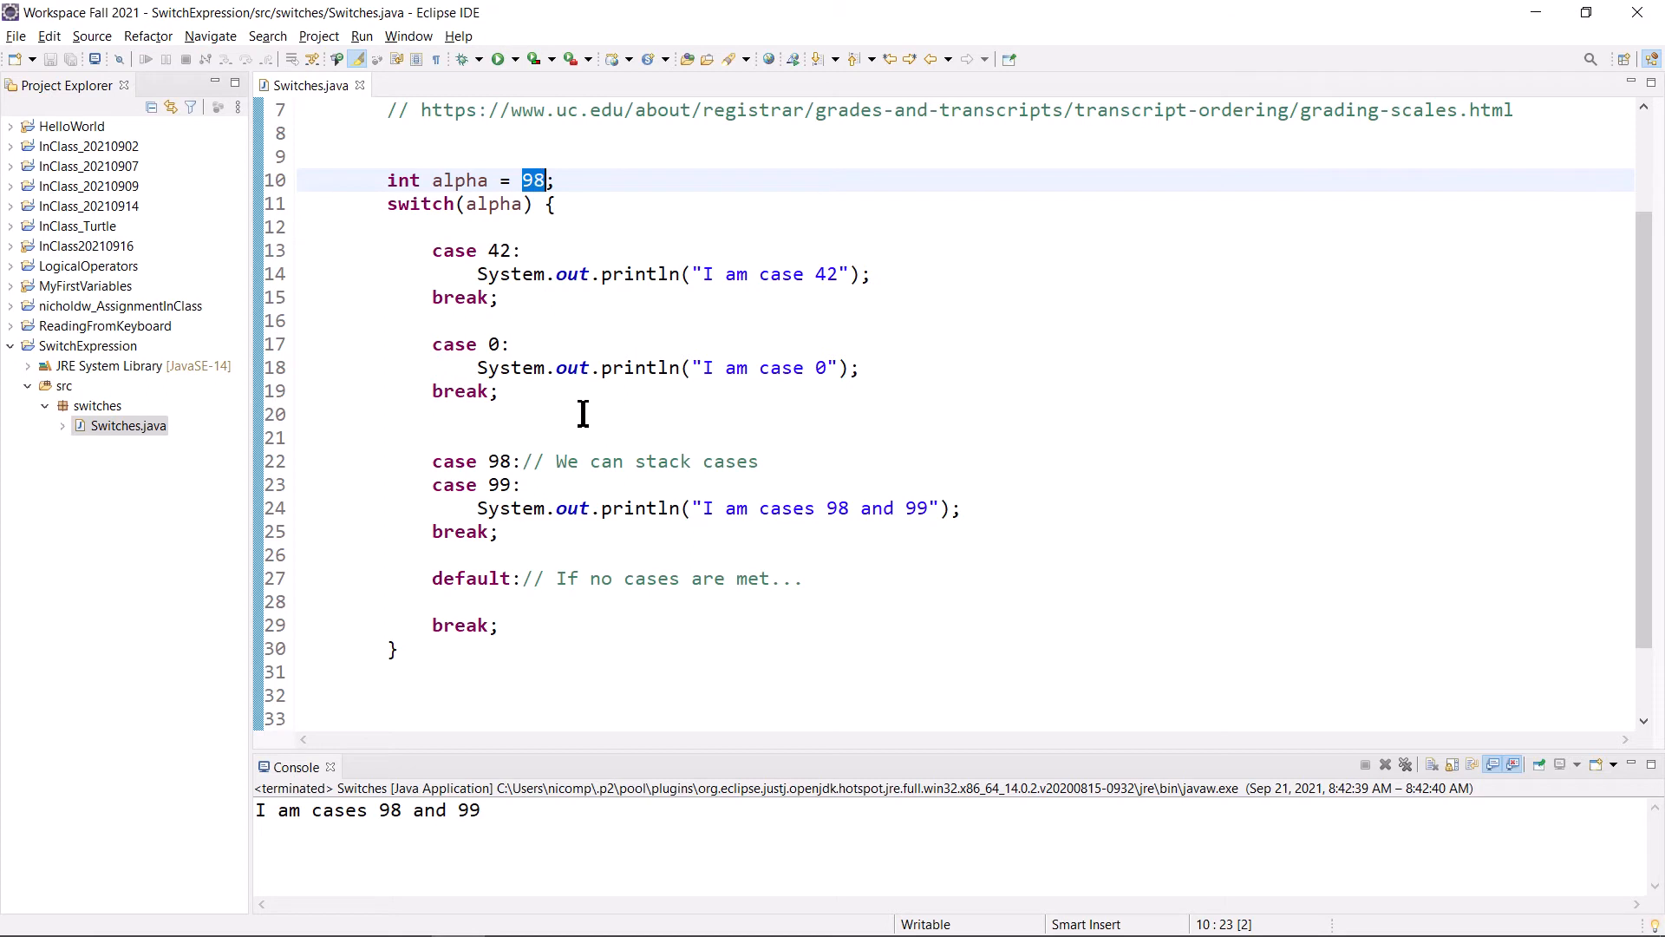
pyautogui.write('-1')
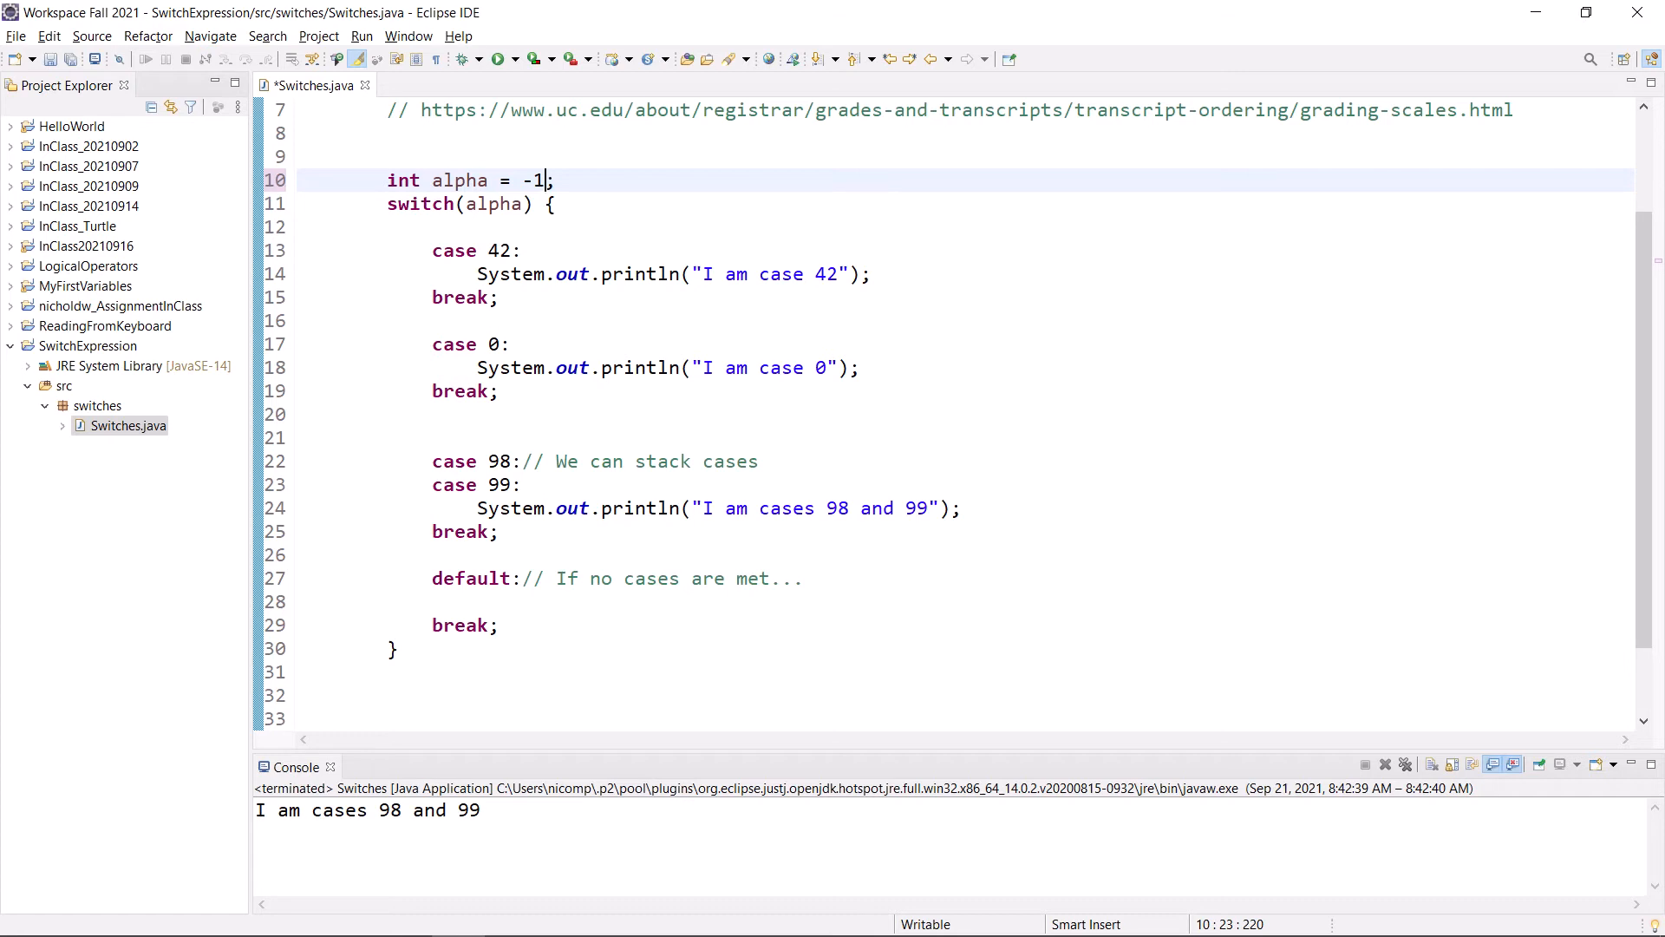
pyautogui.click(528, 250)
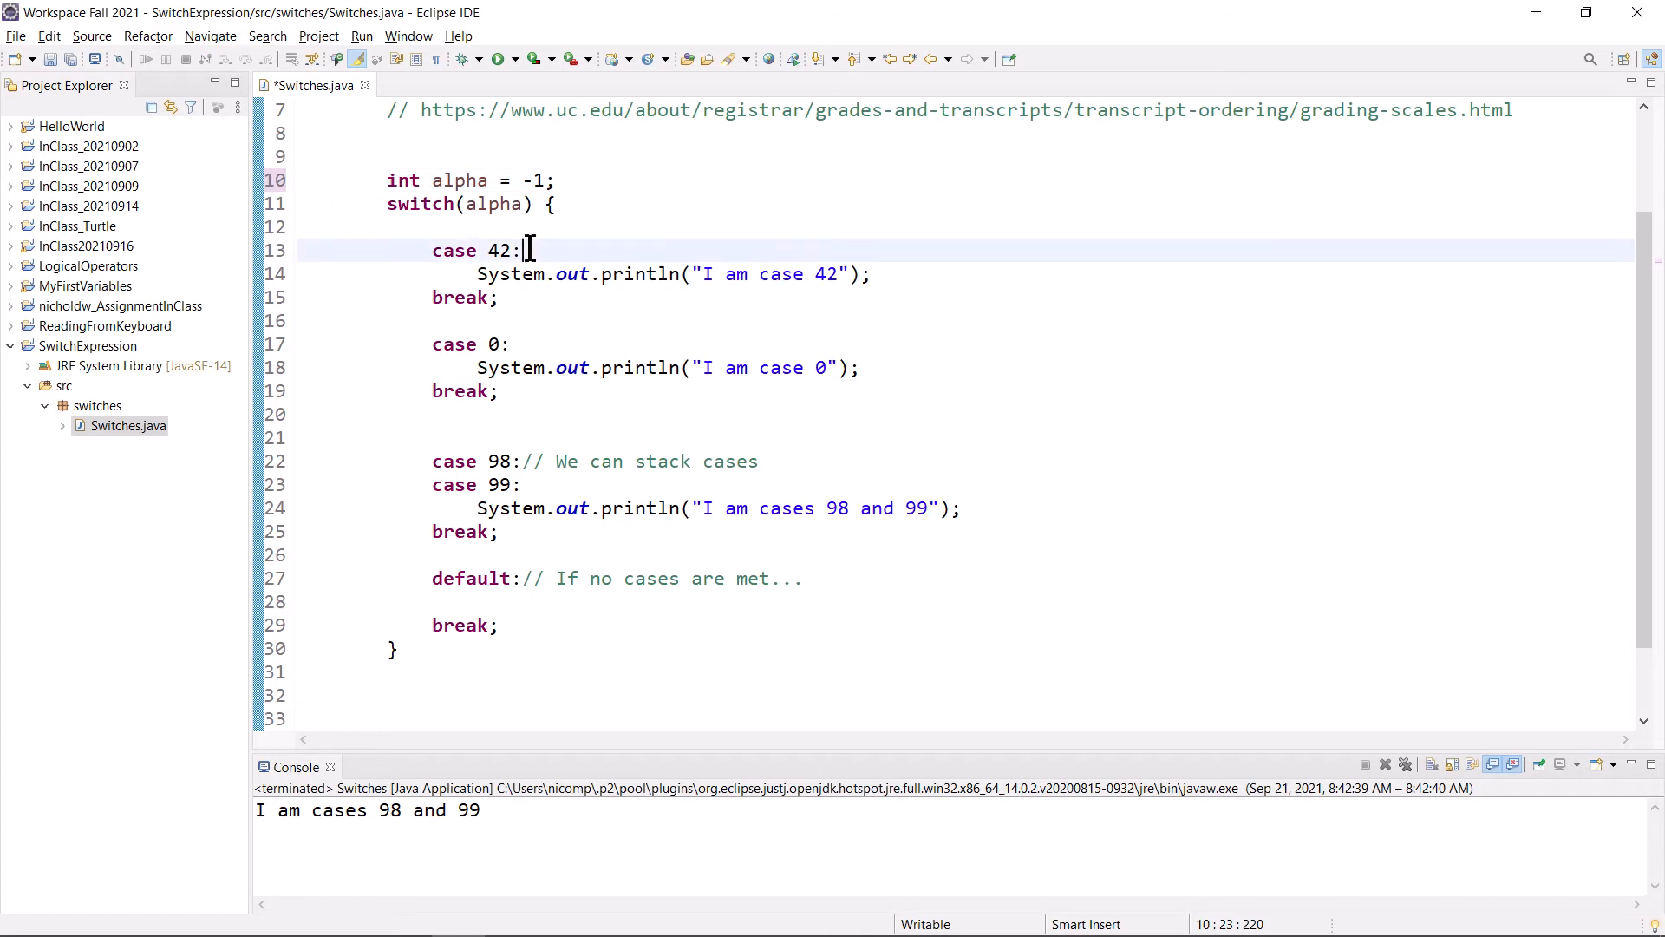
pyautogui.doubleClick(495, 344)
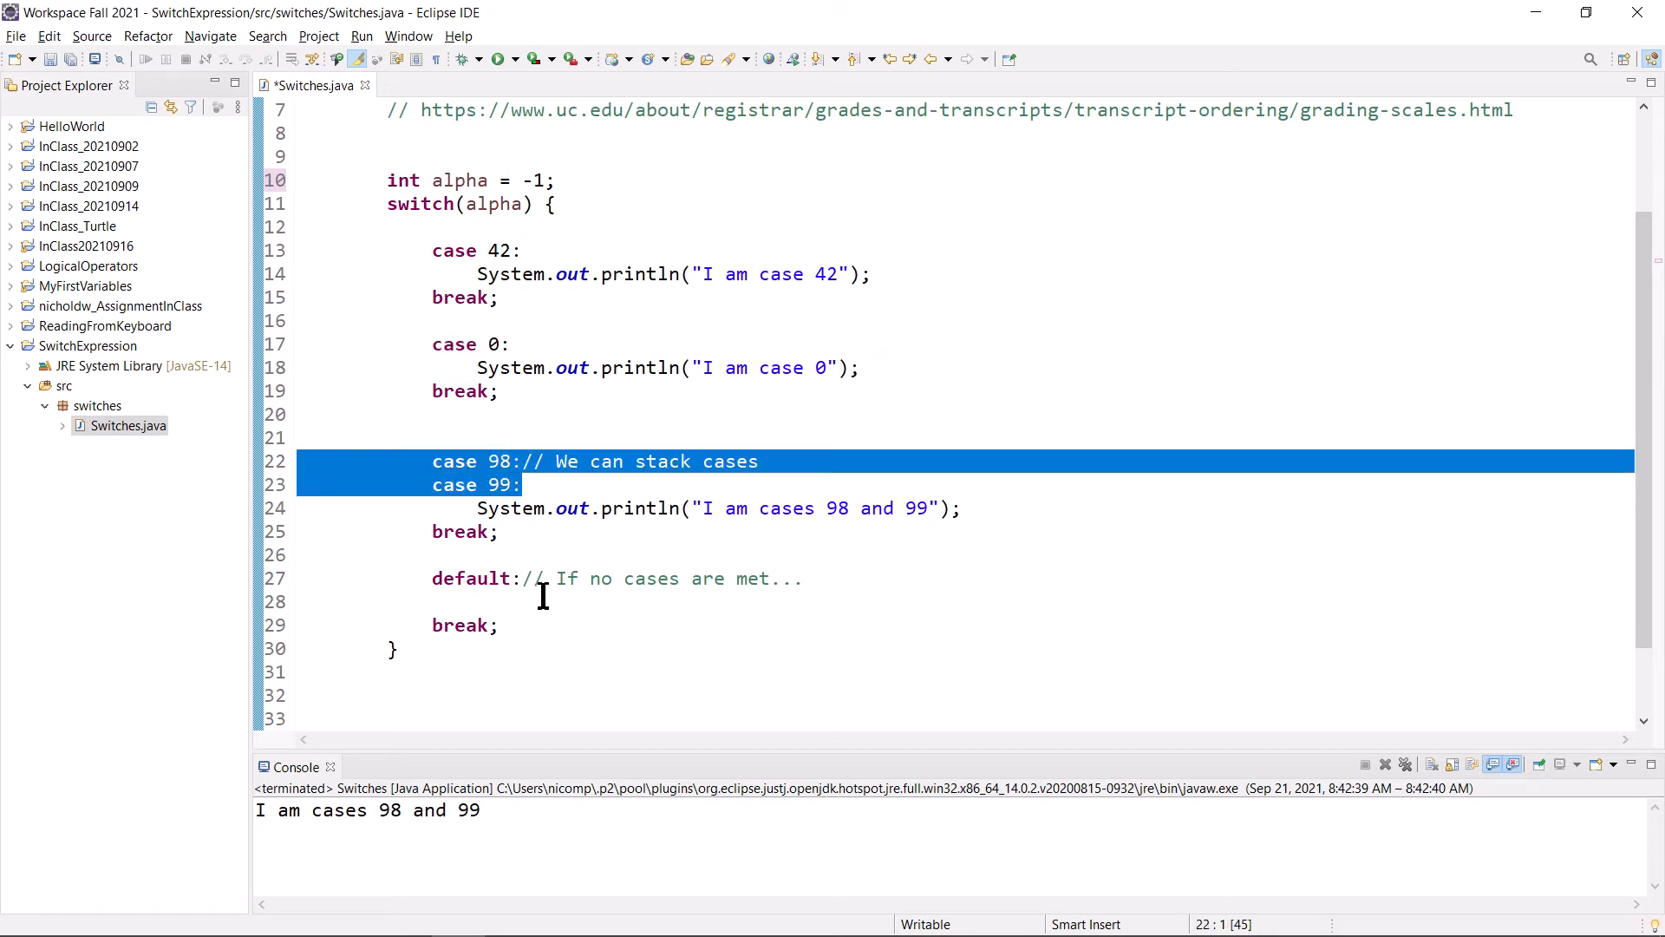
# - Type System.out.println("I am the default case."); on the default branch's empty line
pyautogui.click(544, 601)
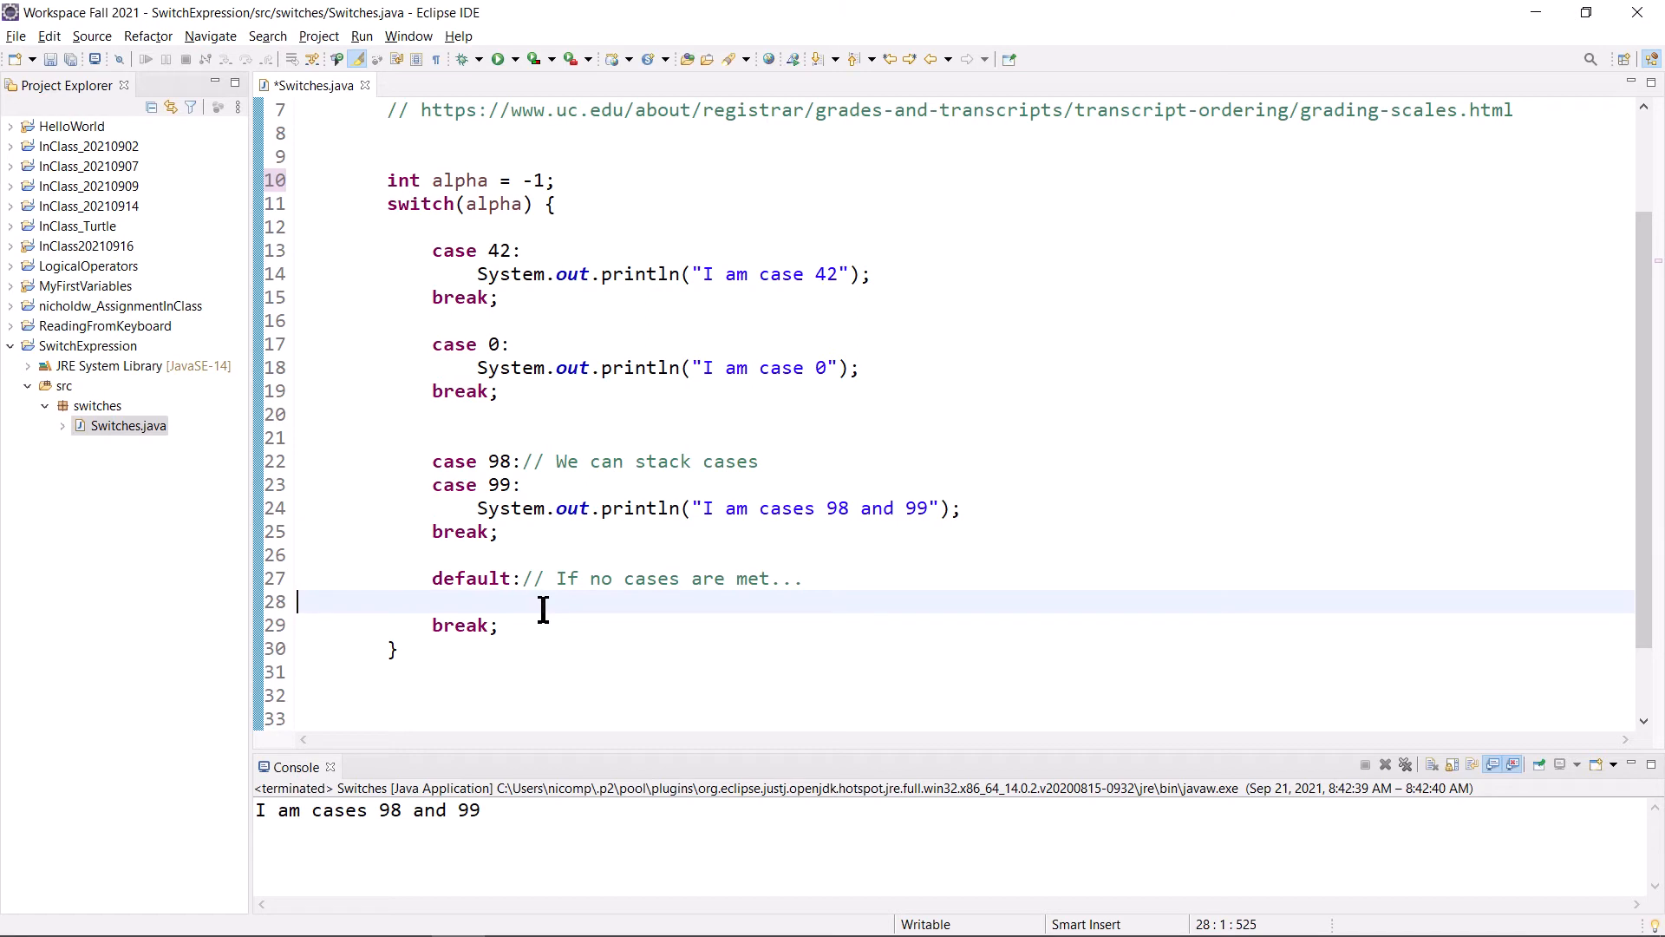
pyautogui.write('Syst')
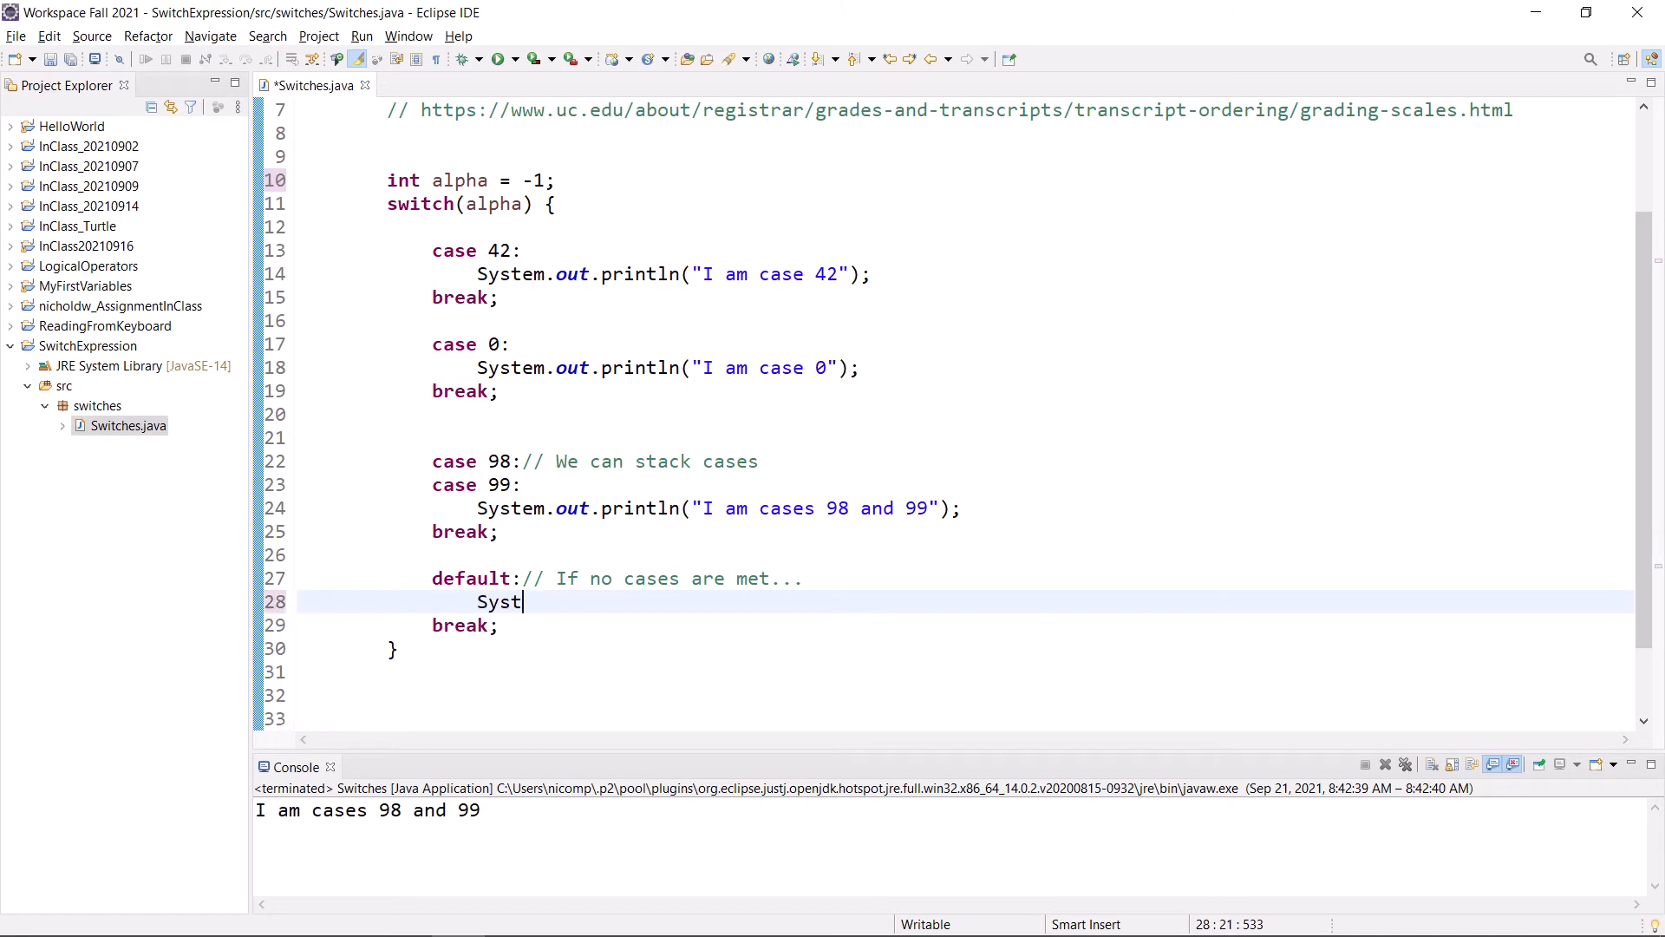
pyautogui.write('em.out.println(')
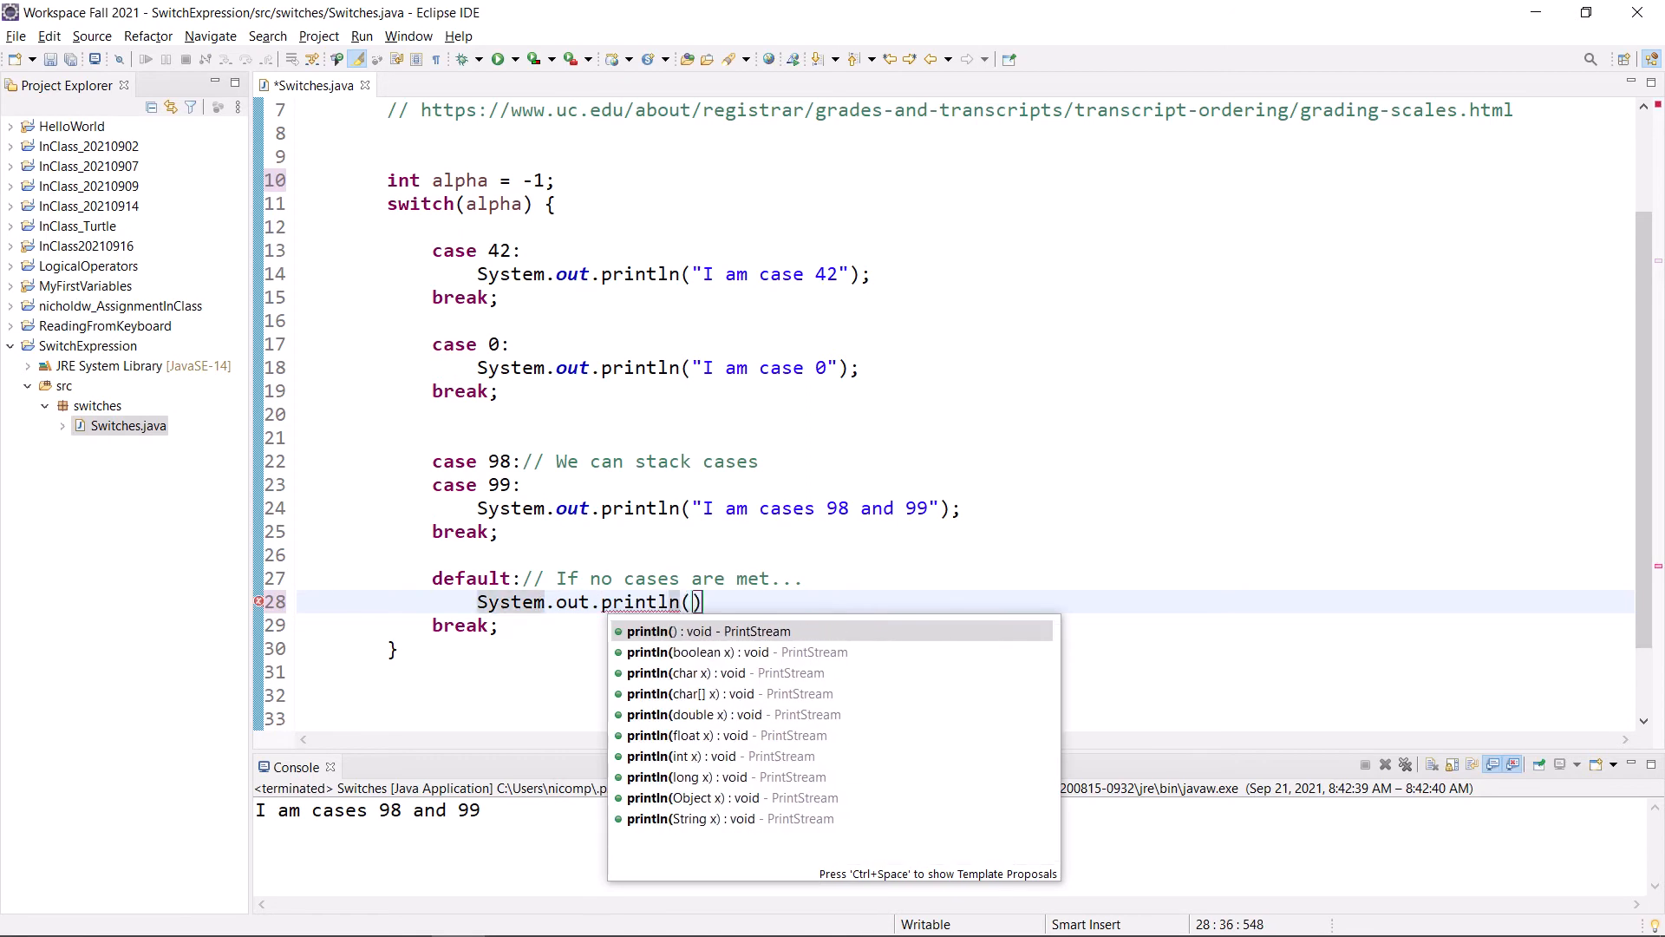
pyautogui.write('"I am th')
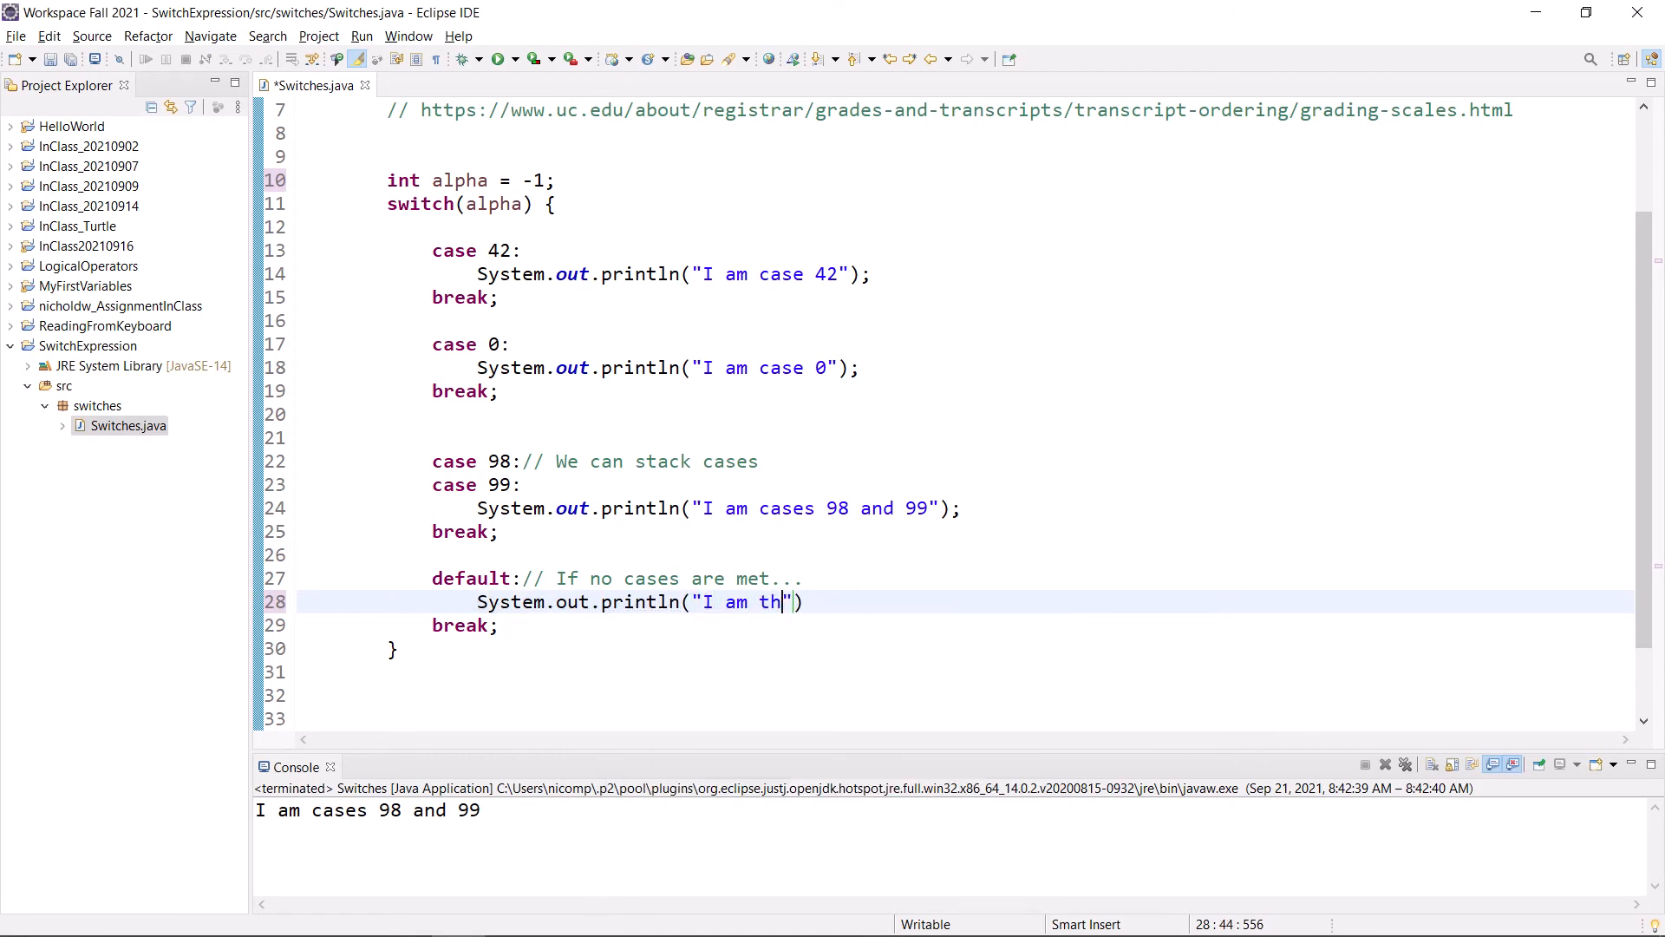
pyautogui.write('e default')
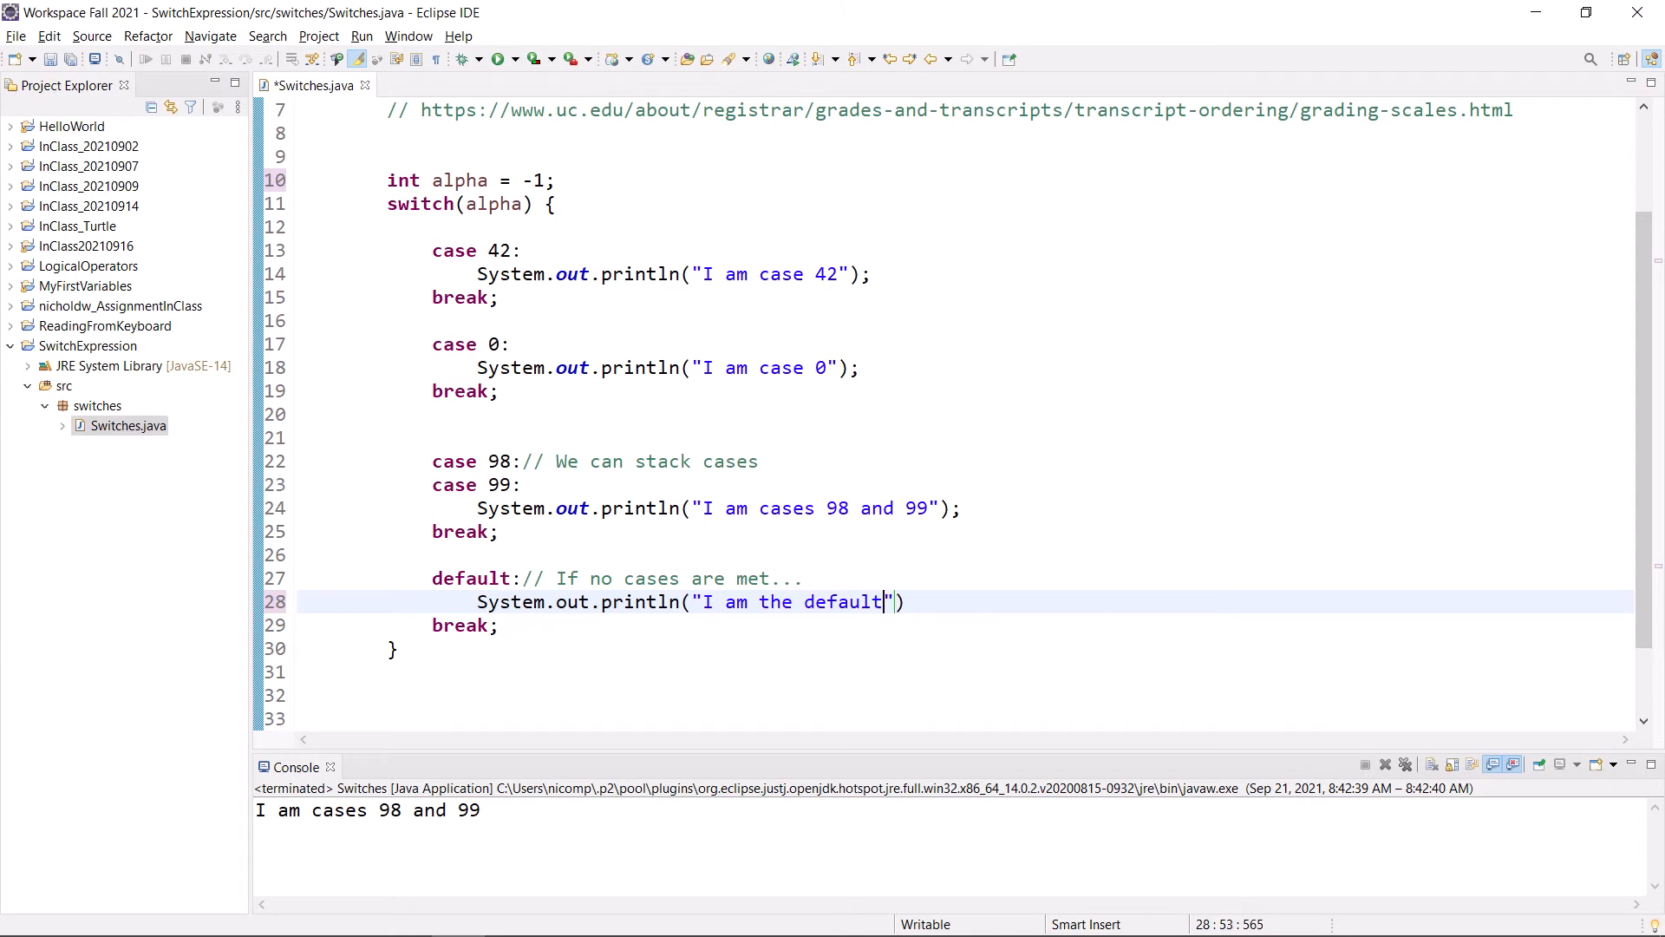
pyautogui.write('case.')
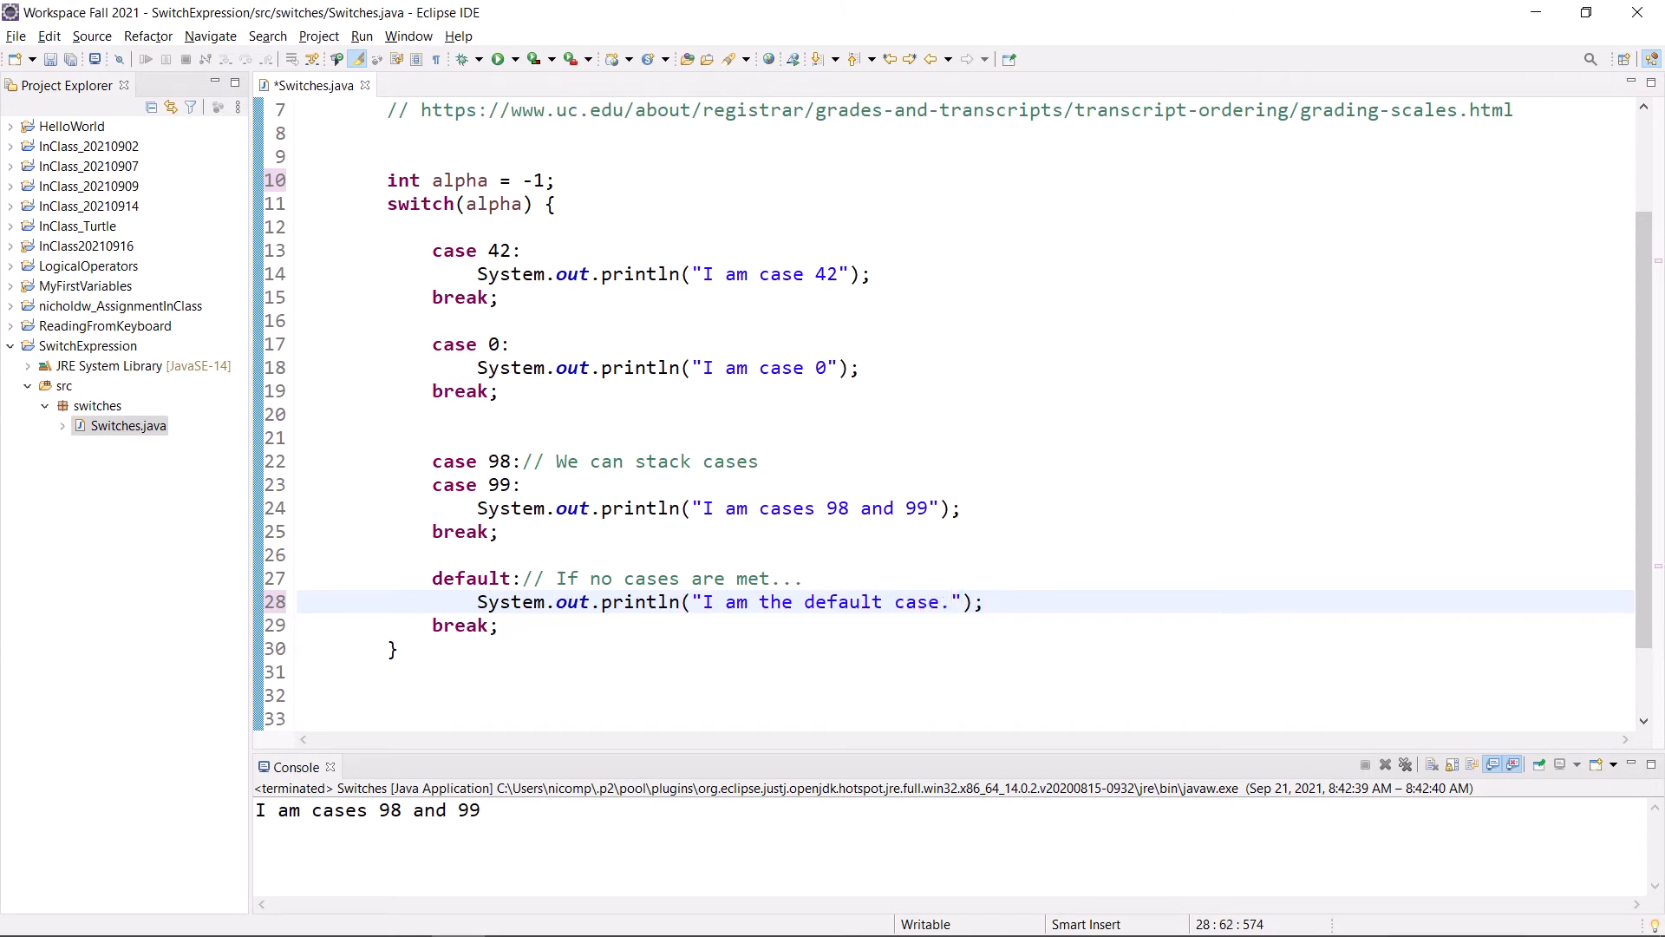
pyautogui.click(982, 602)
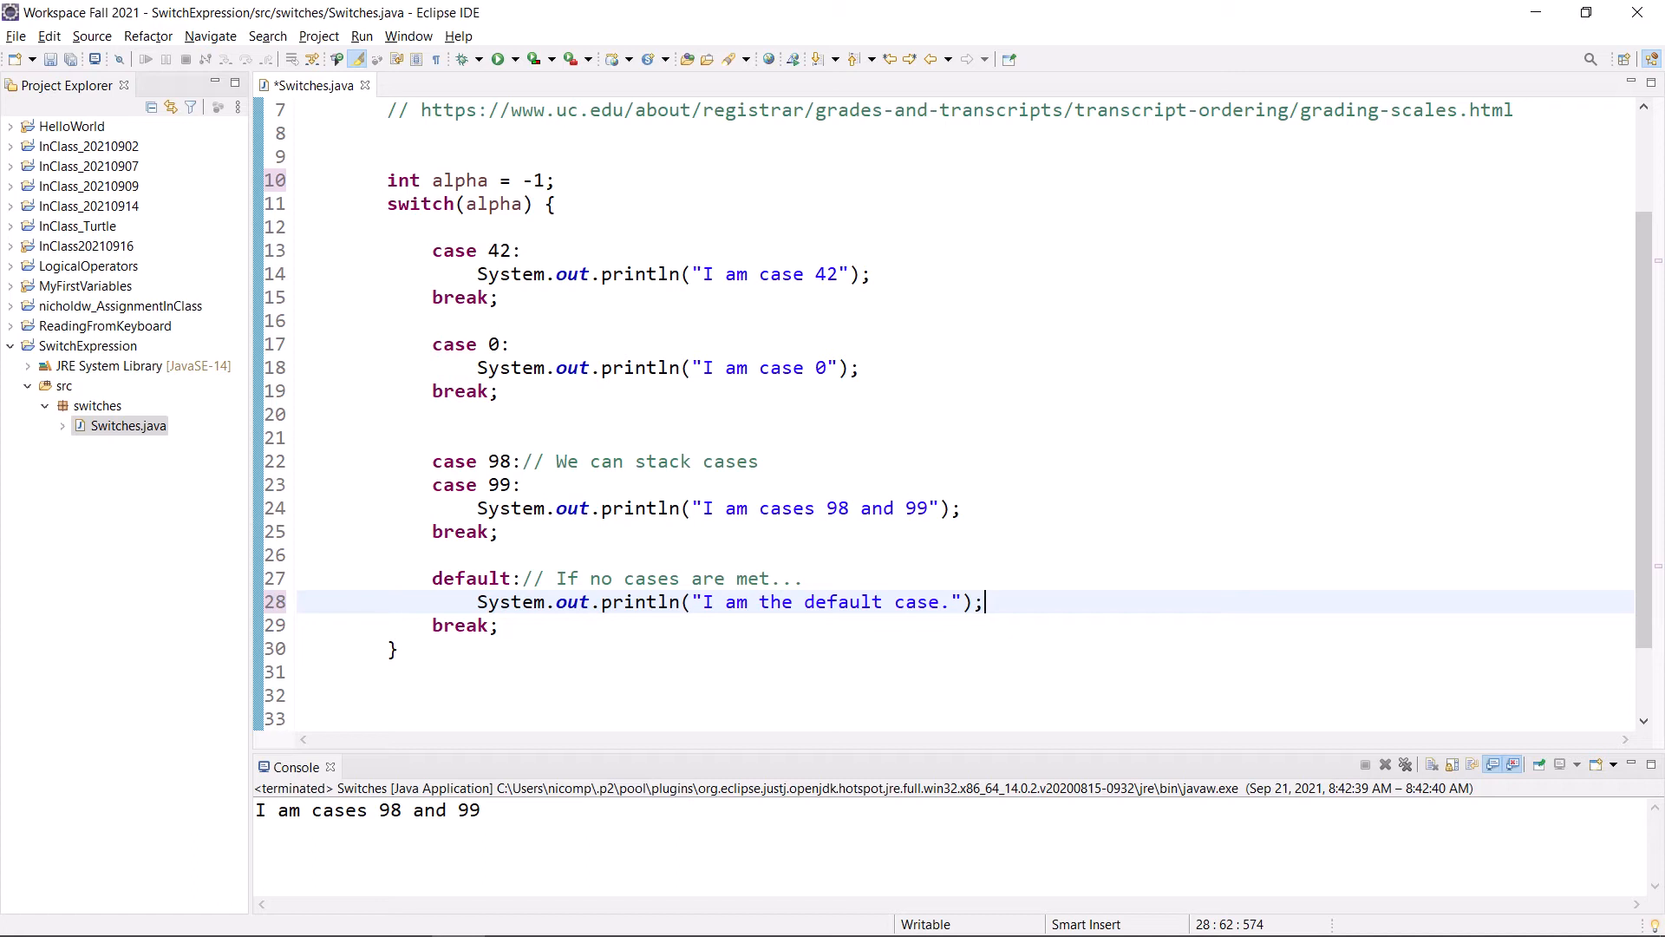
pyautogui.click(510, 624)
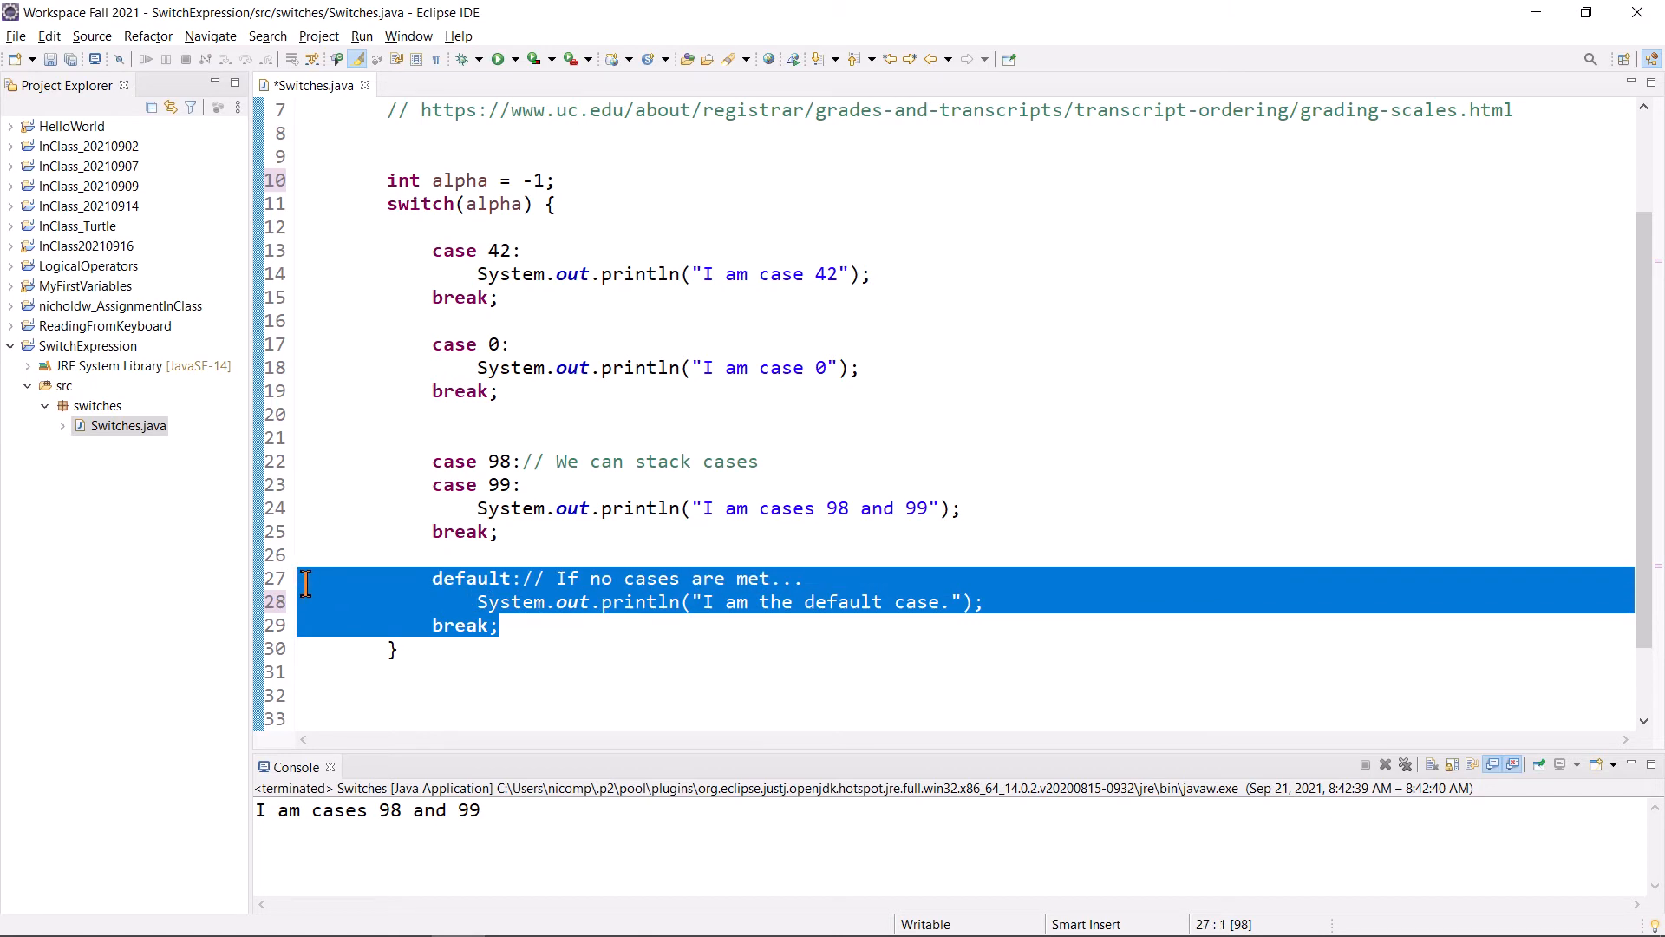
# - Save and run Switches to print "I am the default case.", then start a line below alpha
pyautogui.click(496, 58)
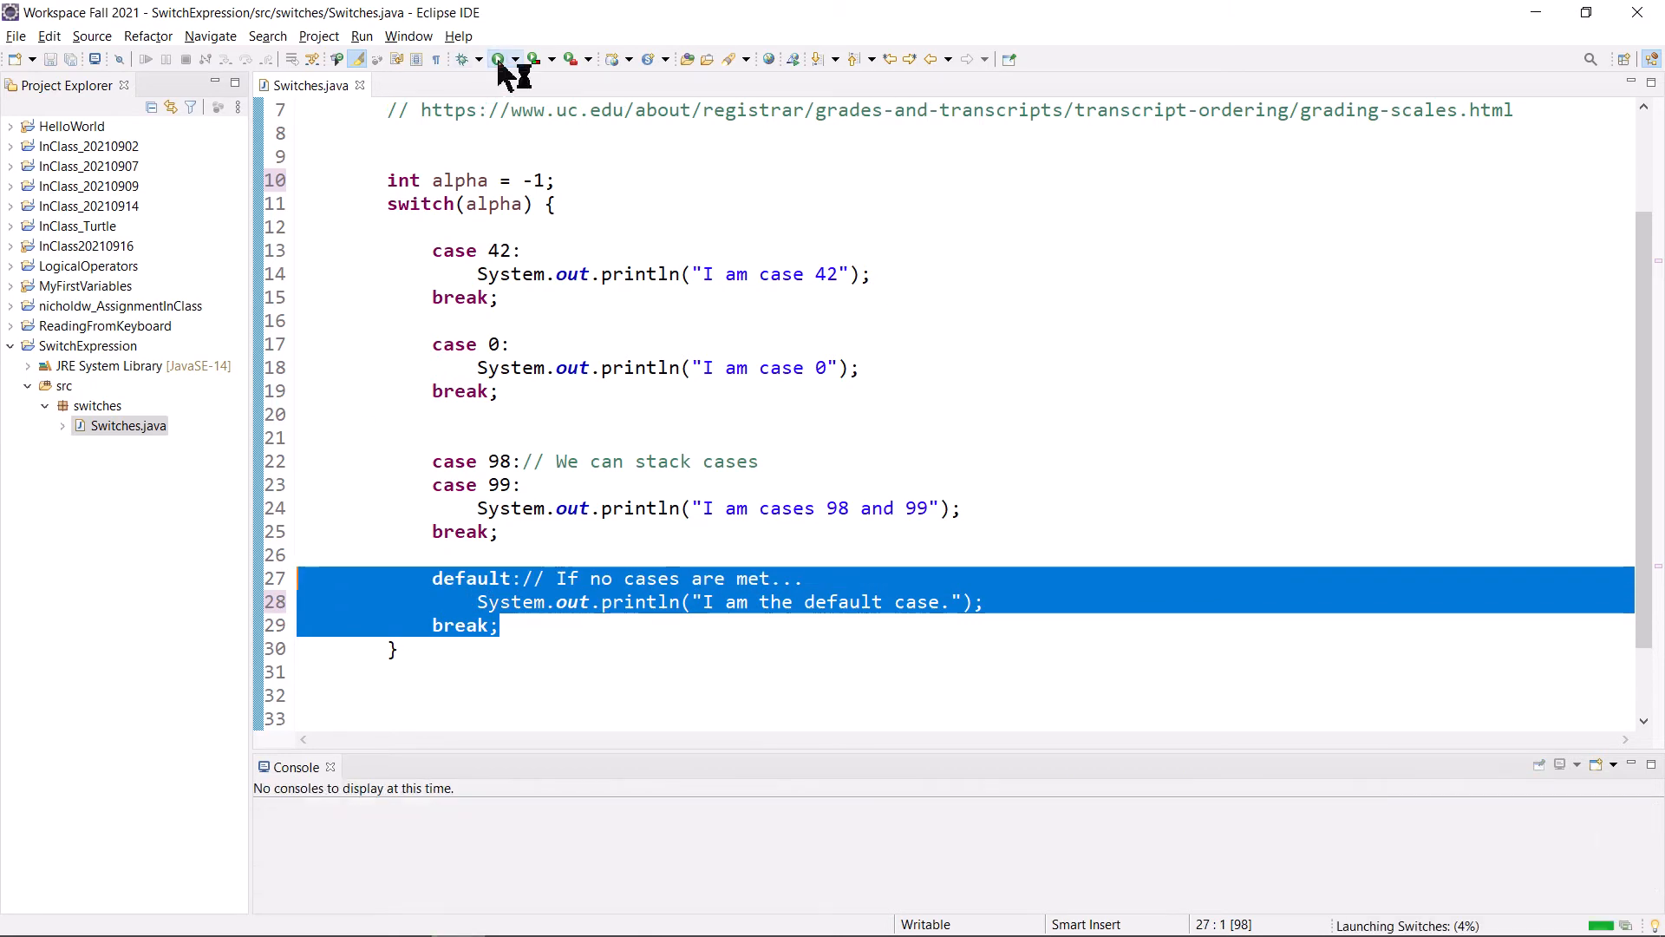
pyautogui.click(496, 59)
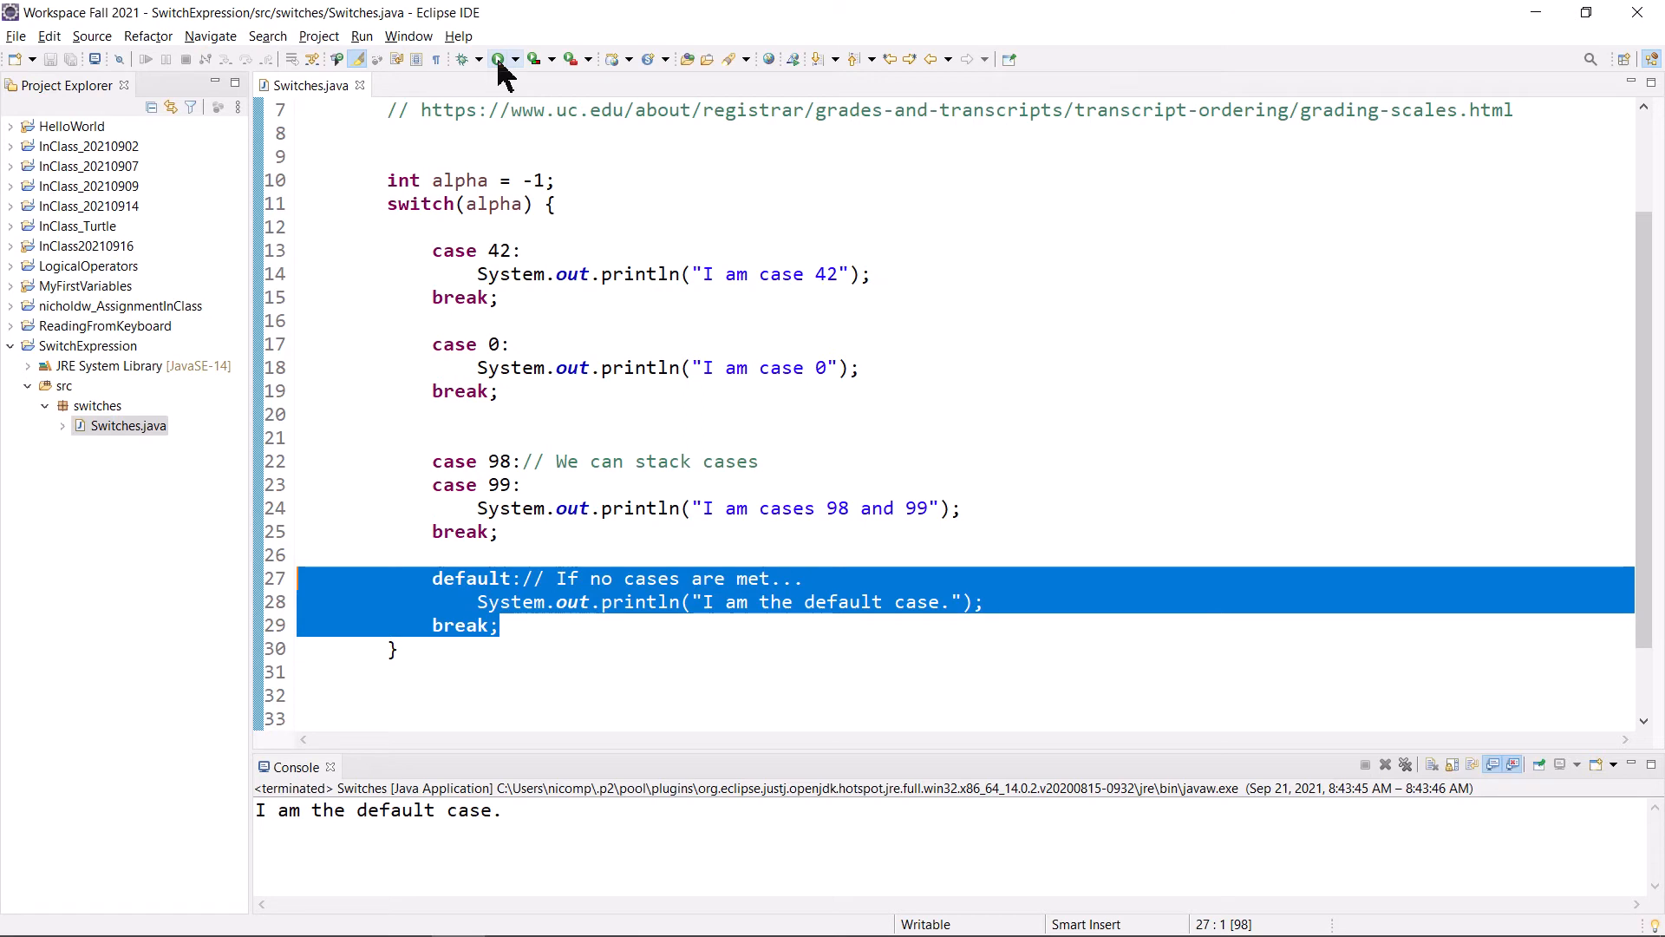
pyautogui.click(558, 179)
pyautogui.write('int')
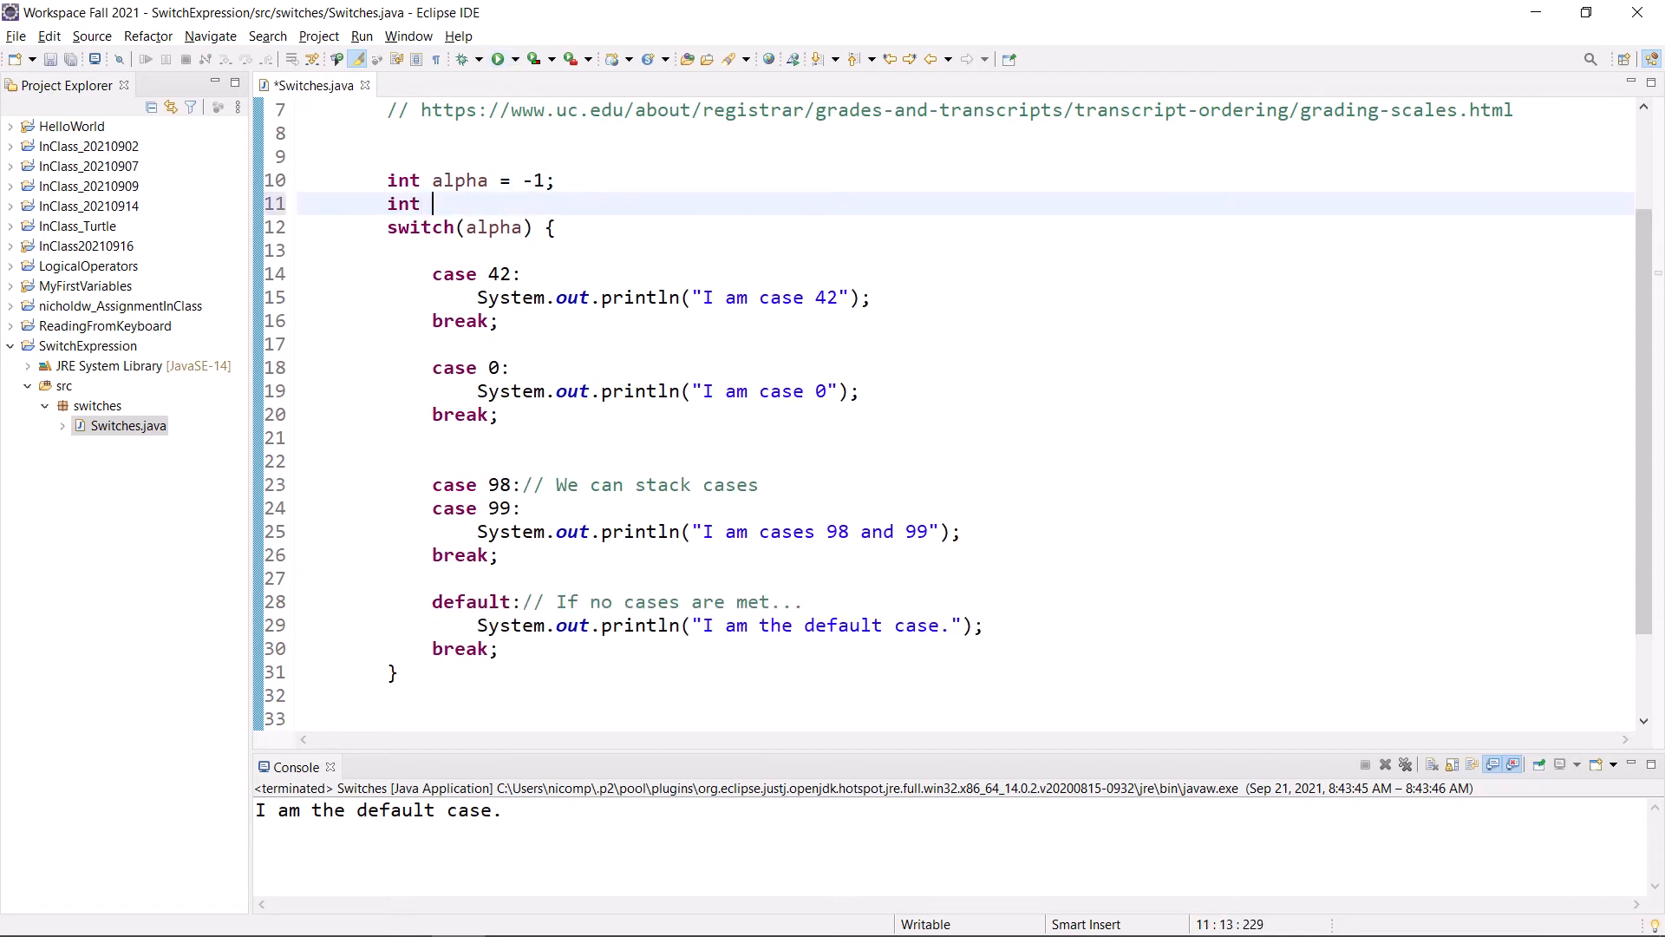
# - Declare int beta = 34 on line 11
pyautogui.write('beta')
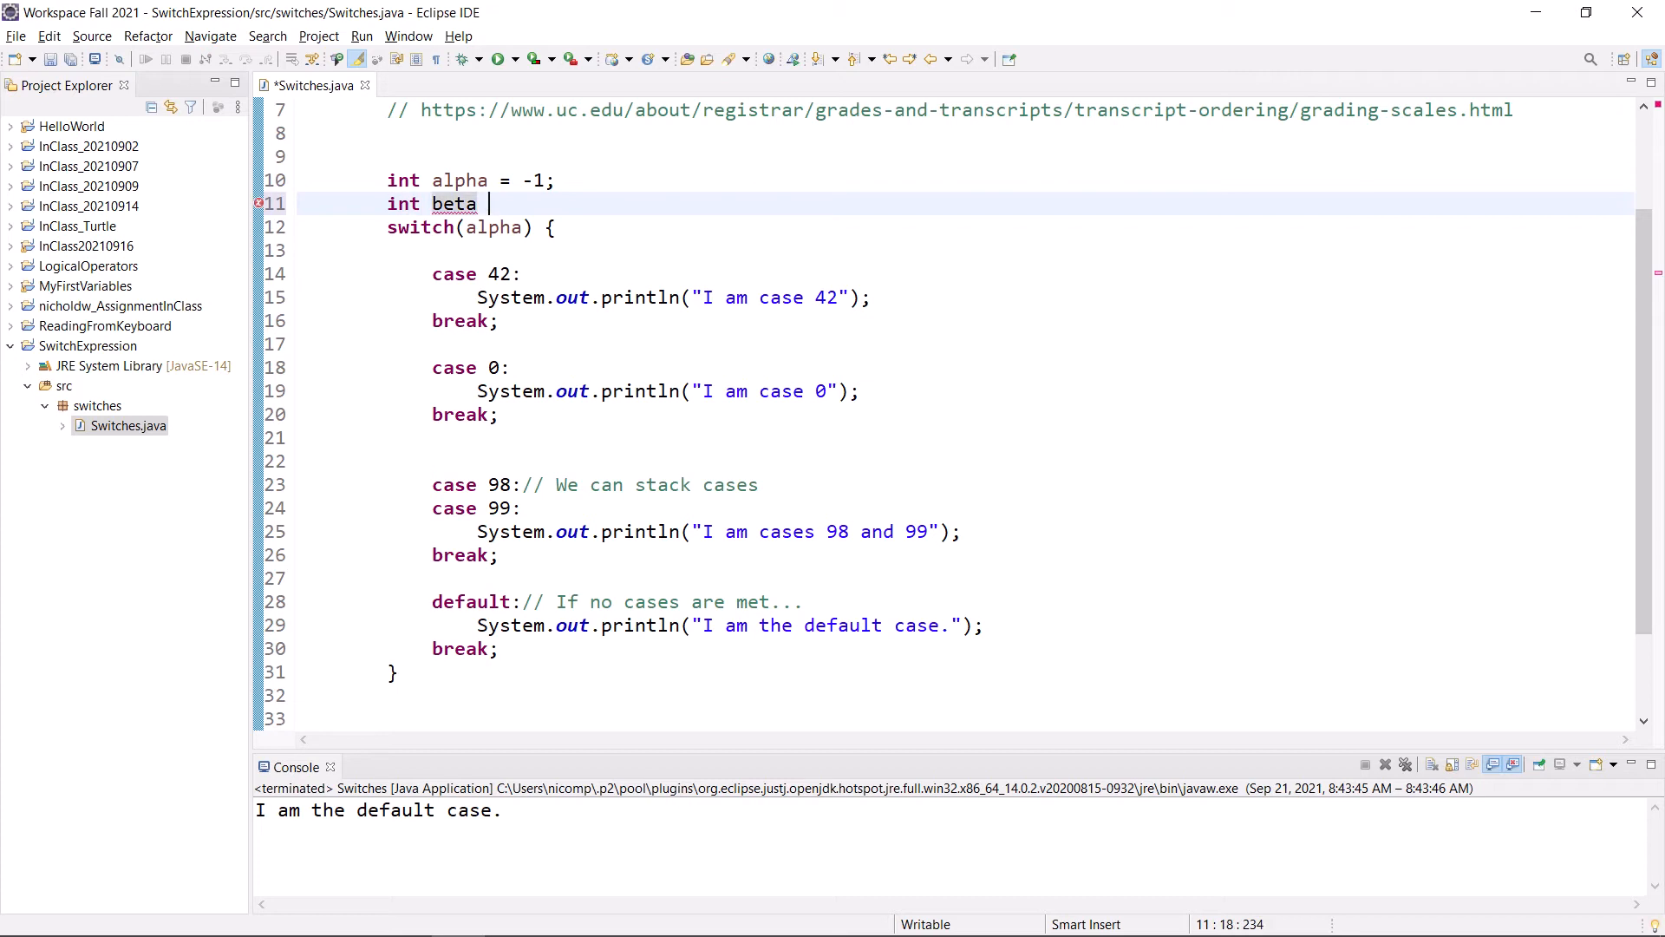
pyautogui.write('=')
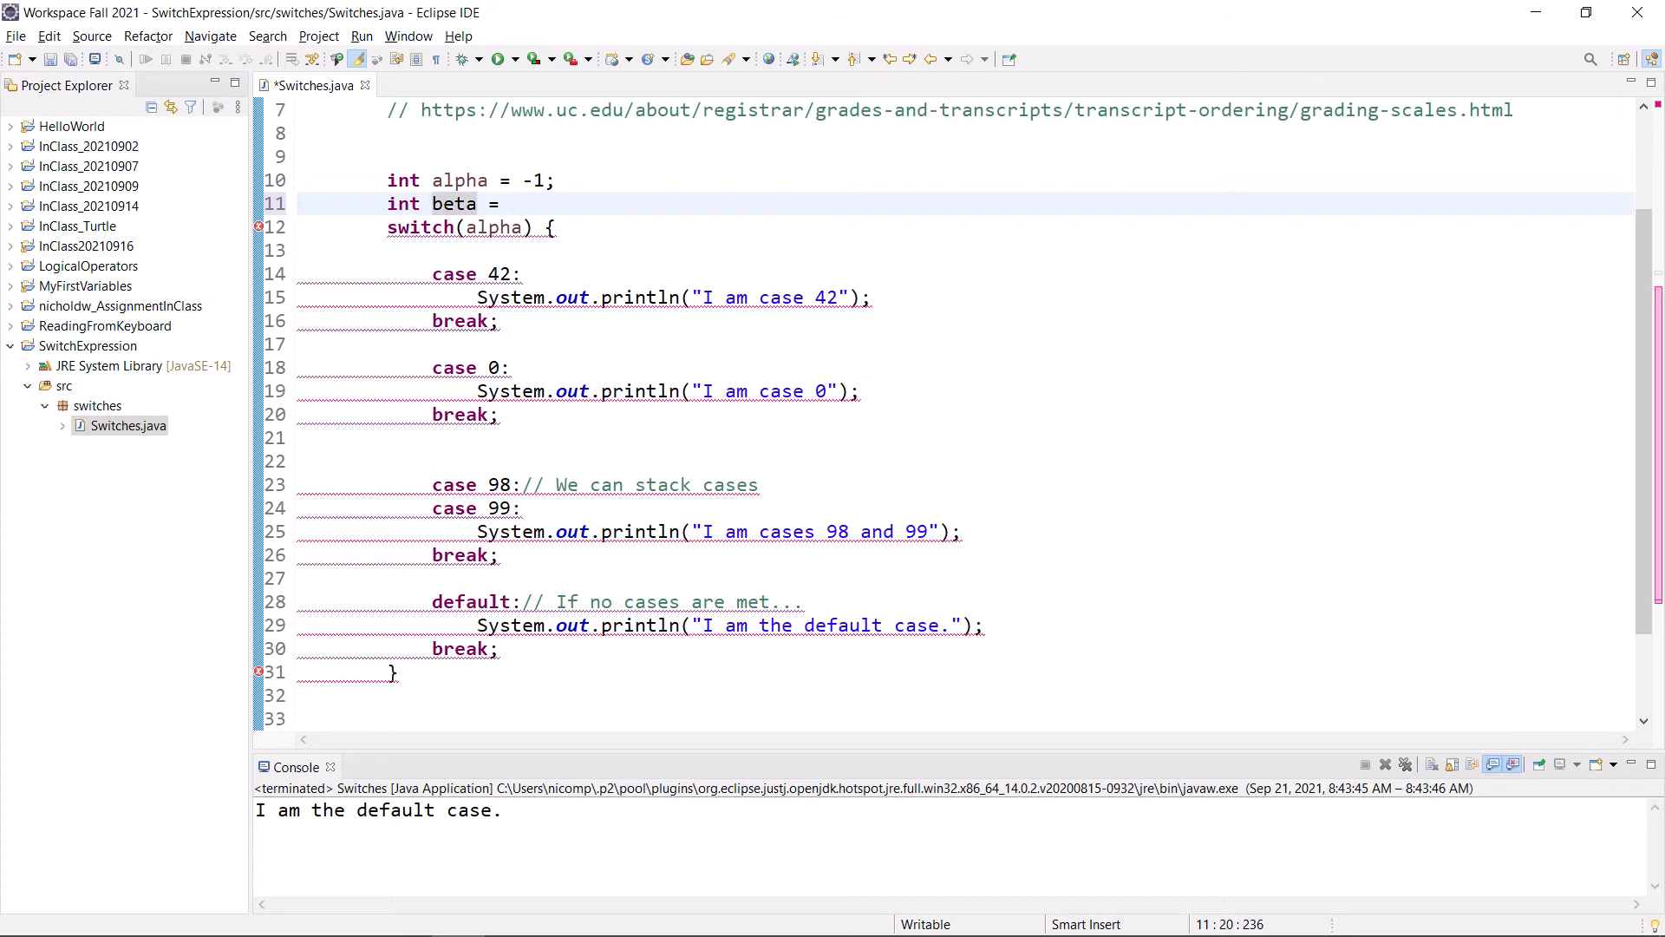
pyautogui.write('34;')
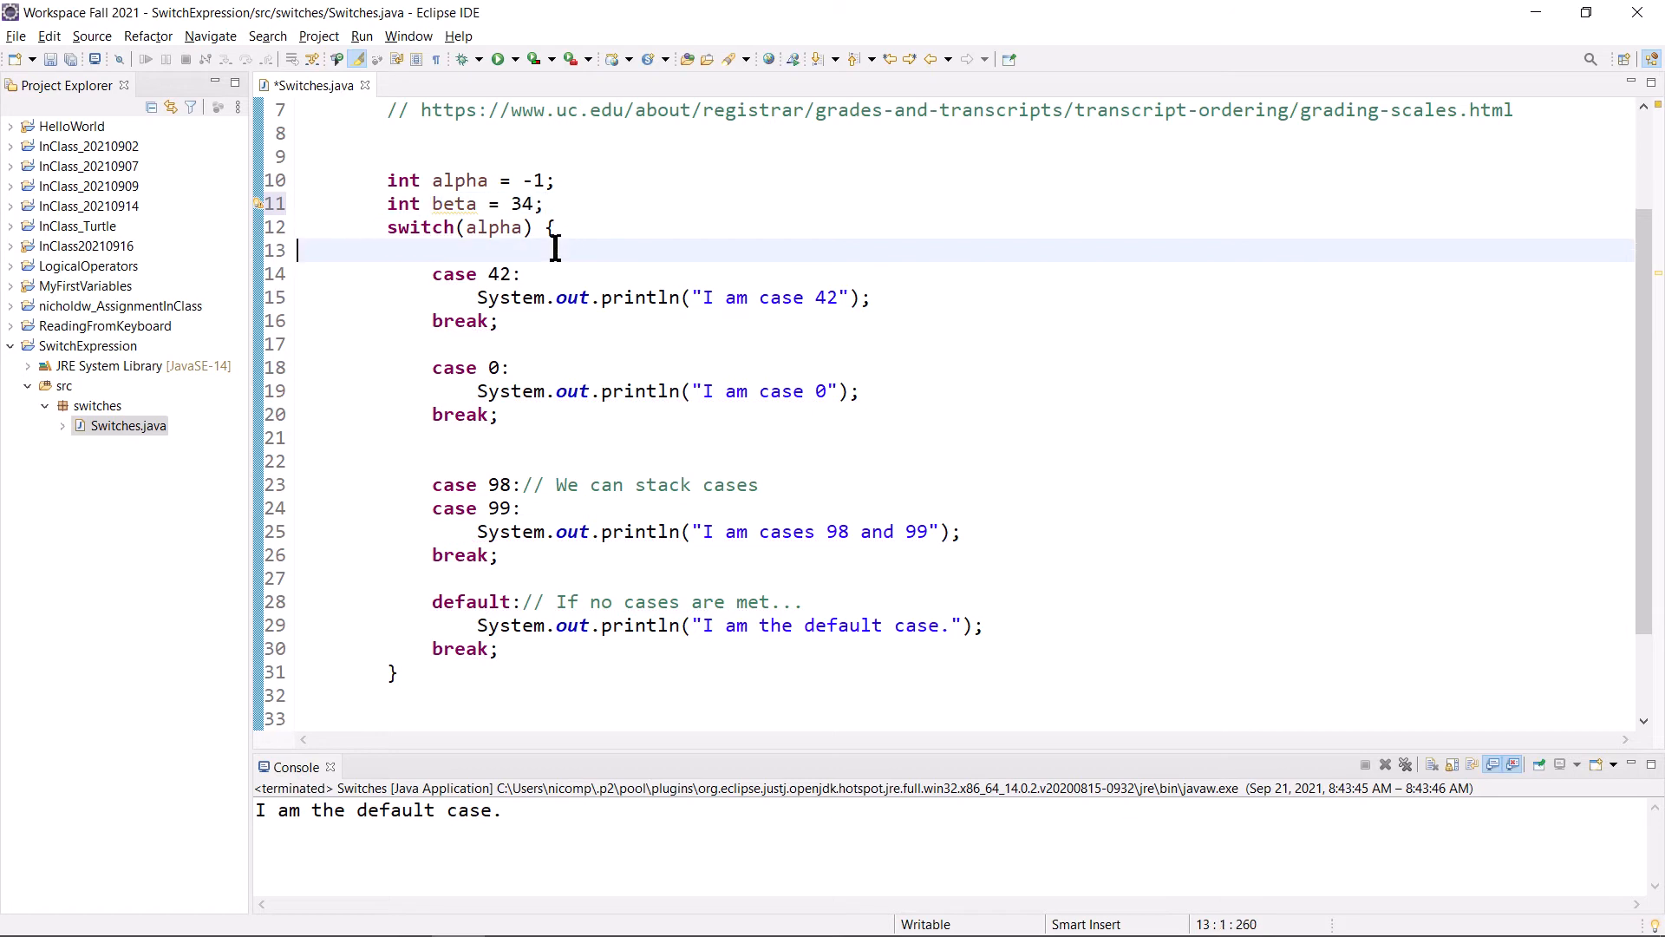
# - Add a case beta branch containing only break above case 42
pyautogui.write('cas')
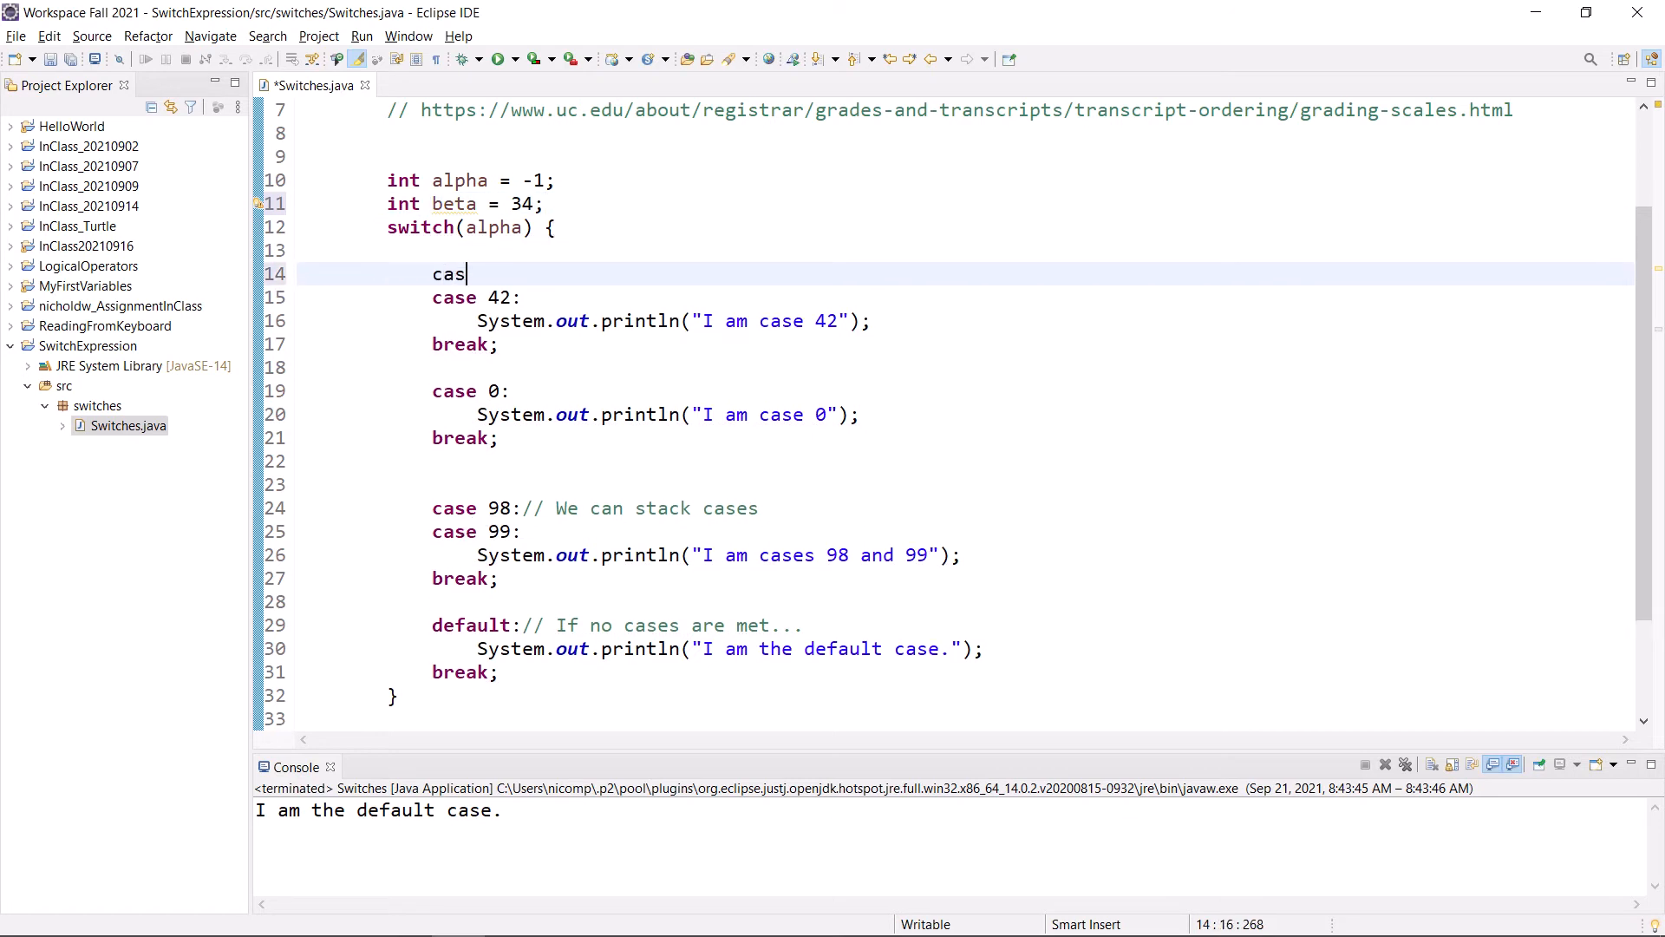
pyautogui.write('e beta:')
pyautogui.write('bre')
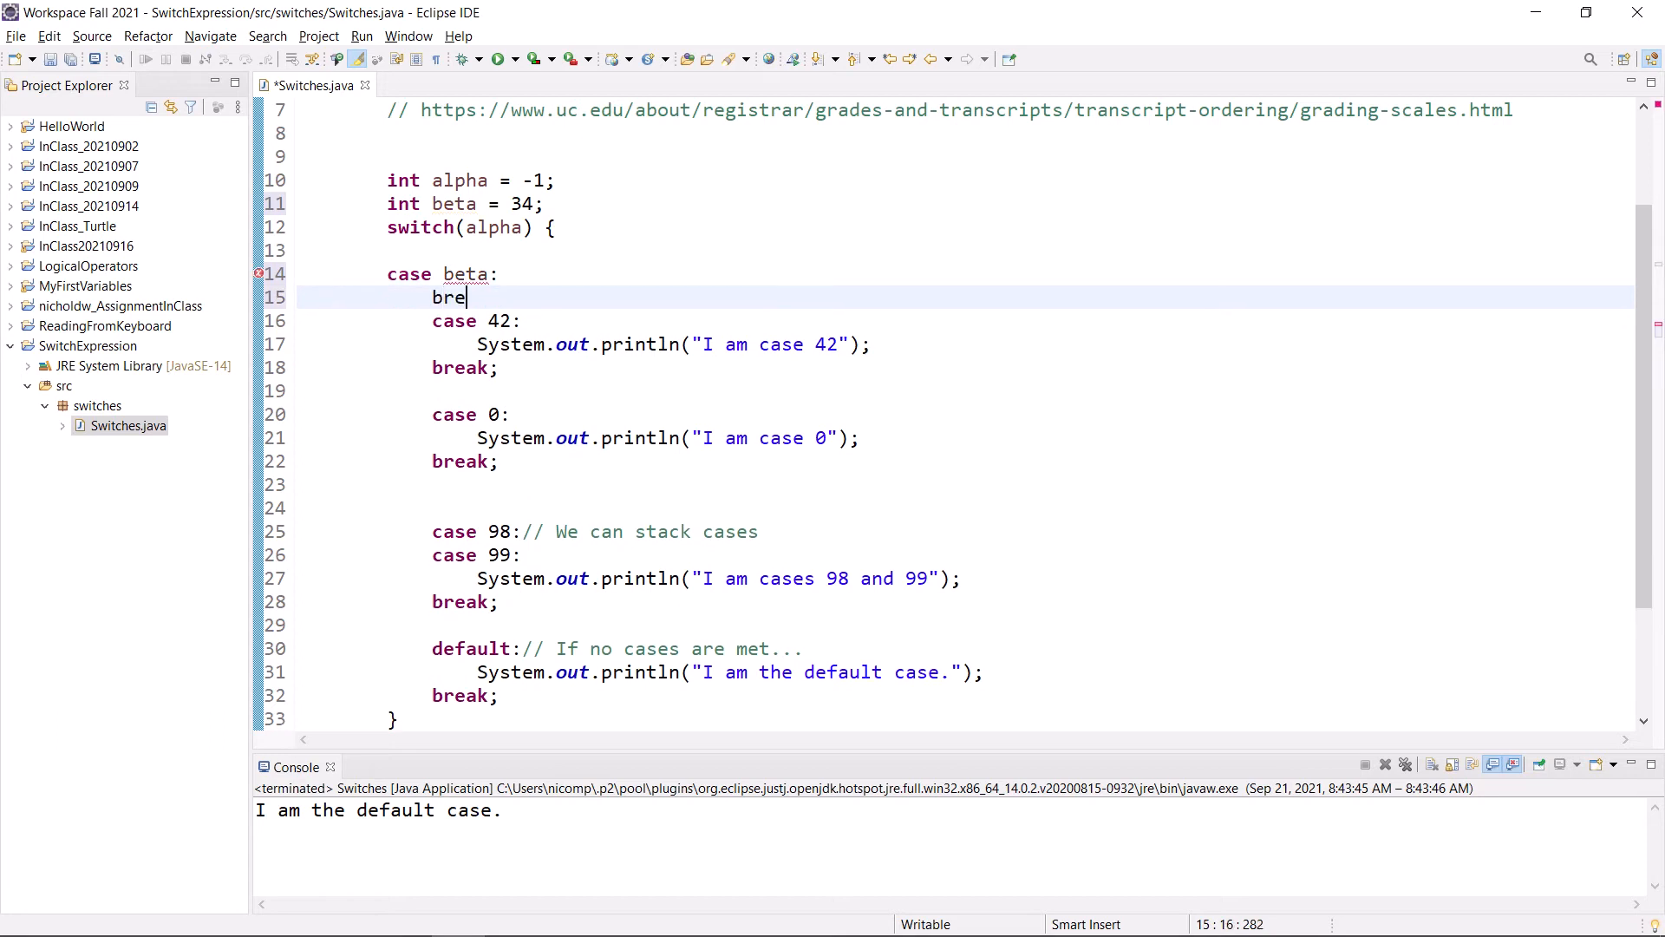
pyautogui.write('ak;')
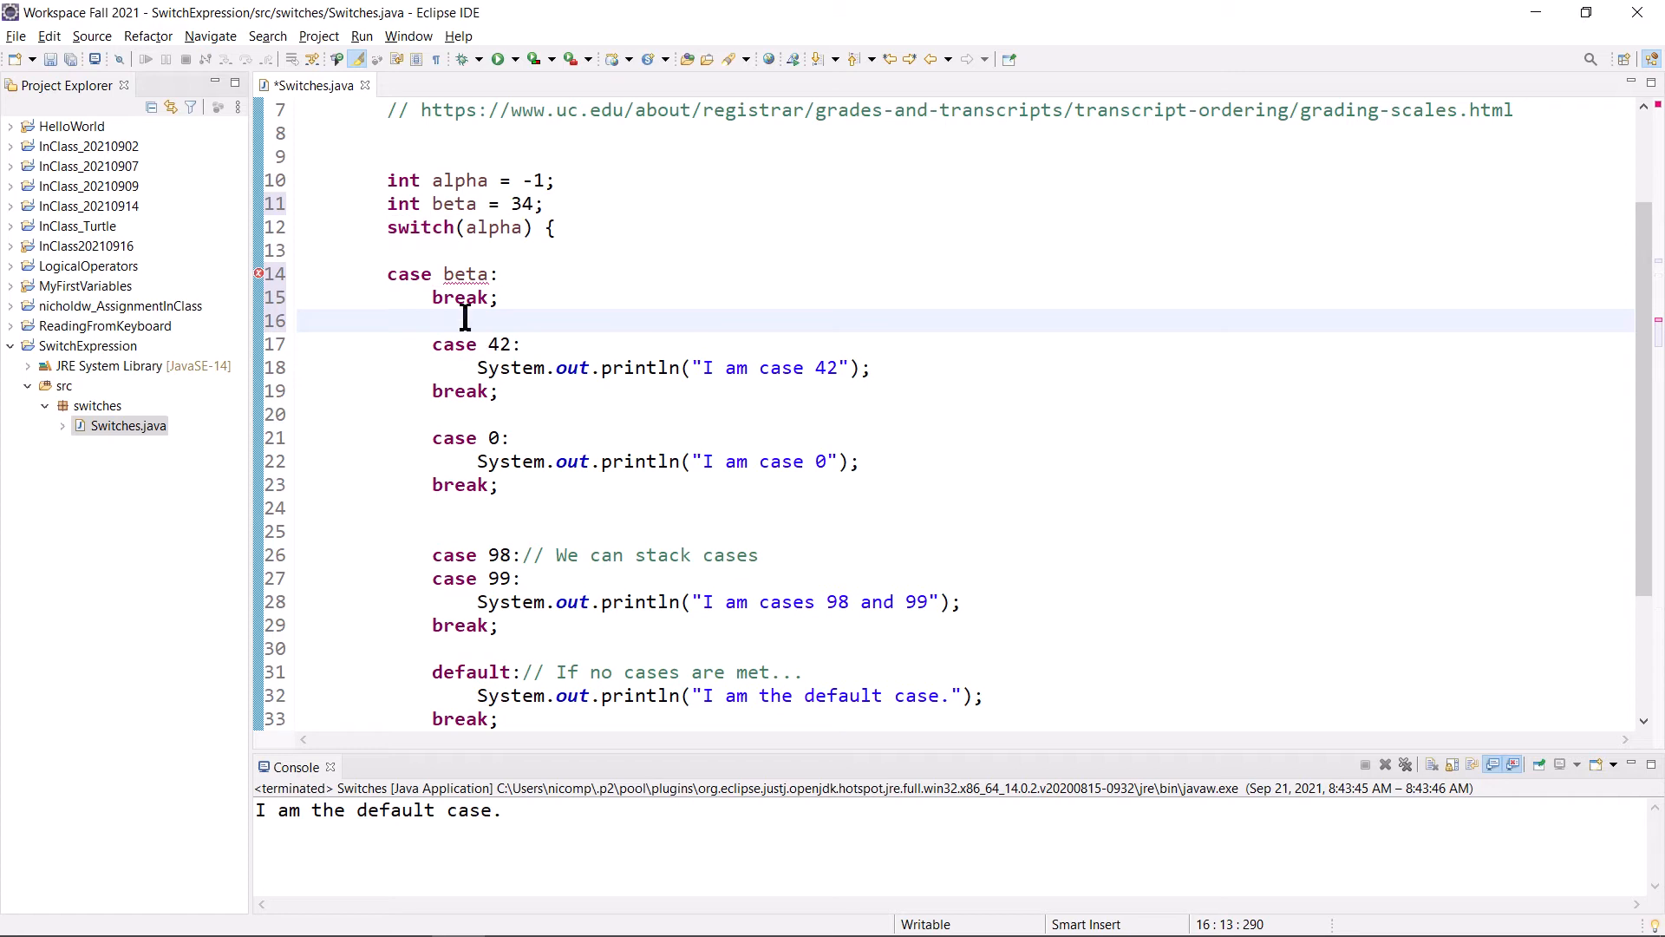
pyautogui.moveTo(465, 274)
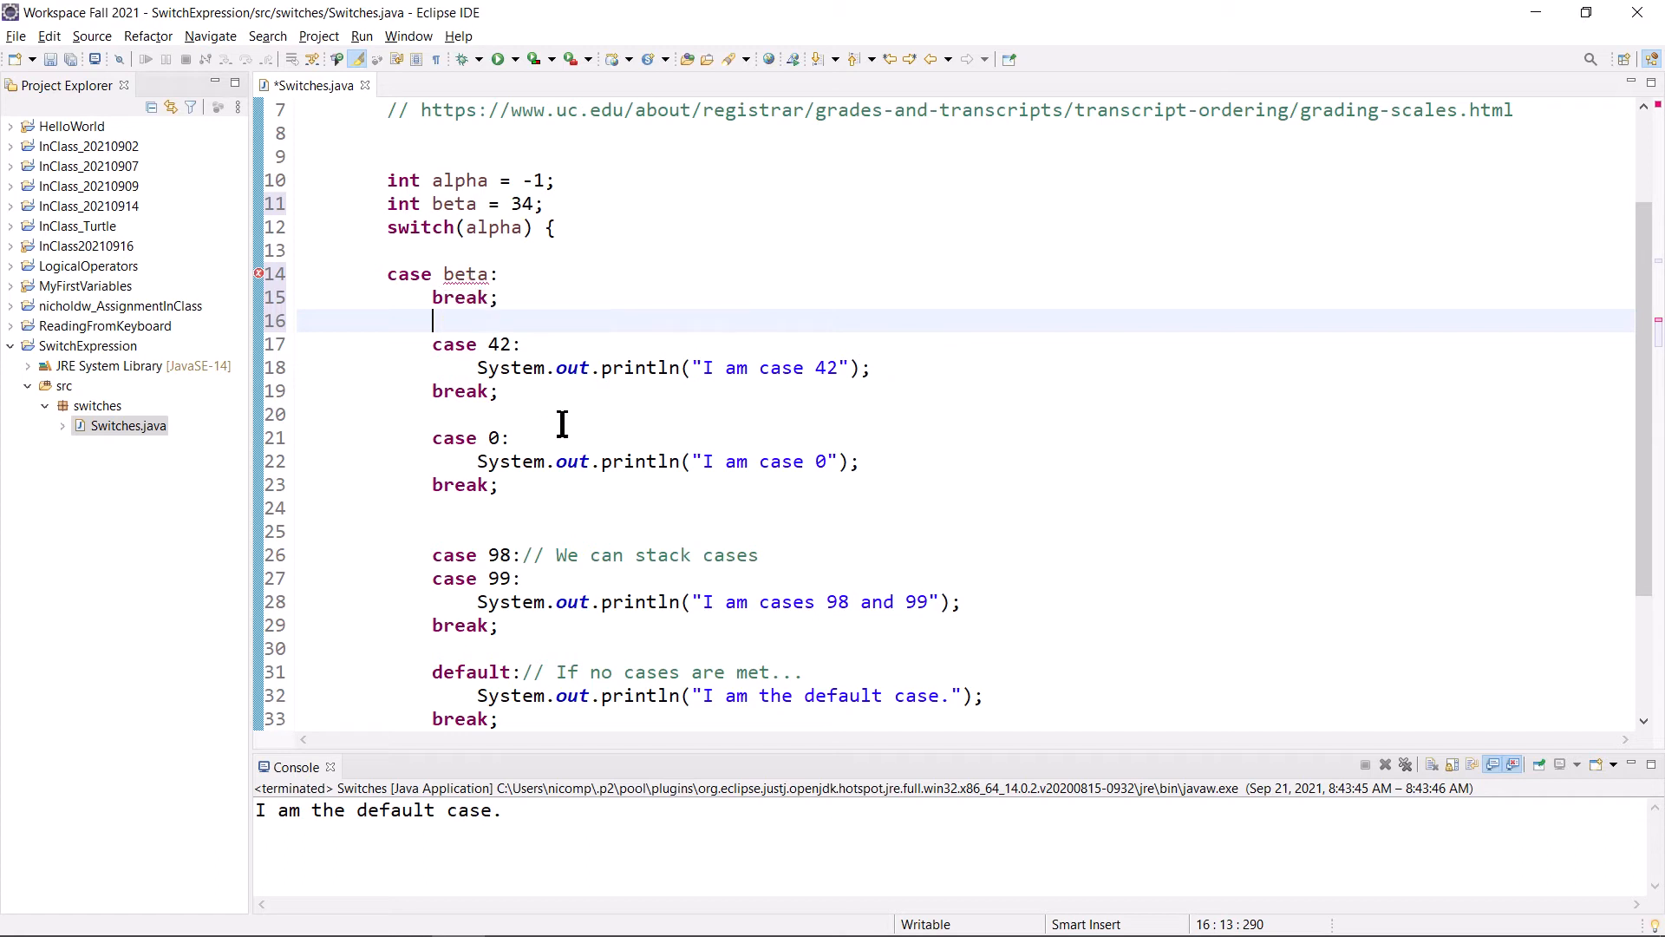
pyautogui.doubleClick(498, 344)
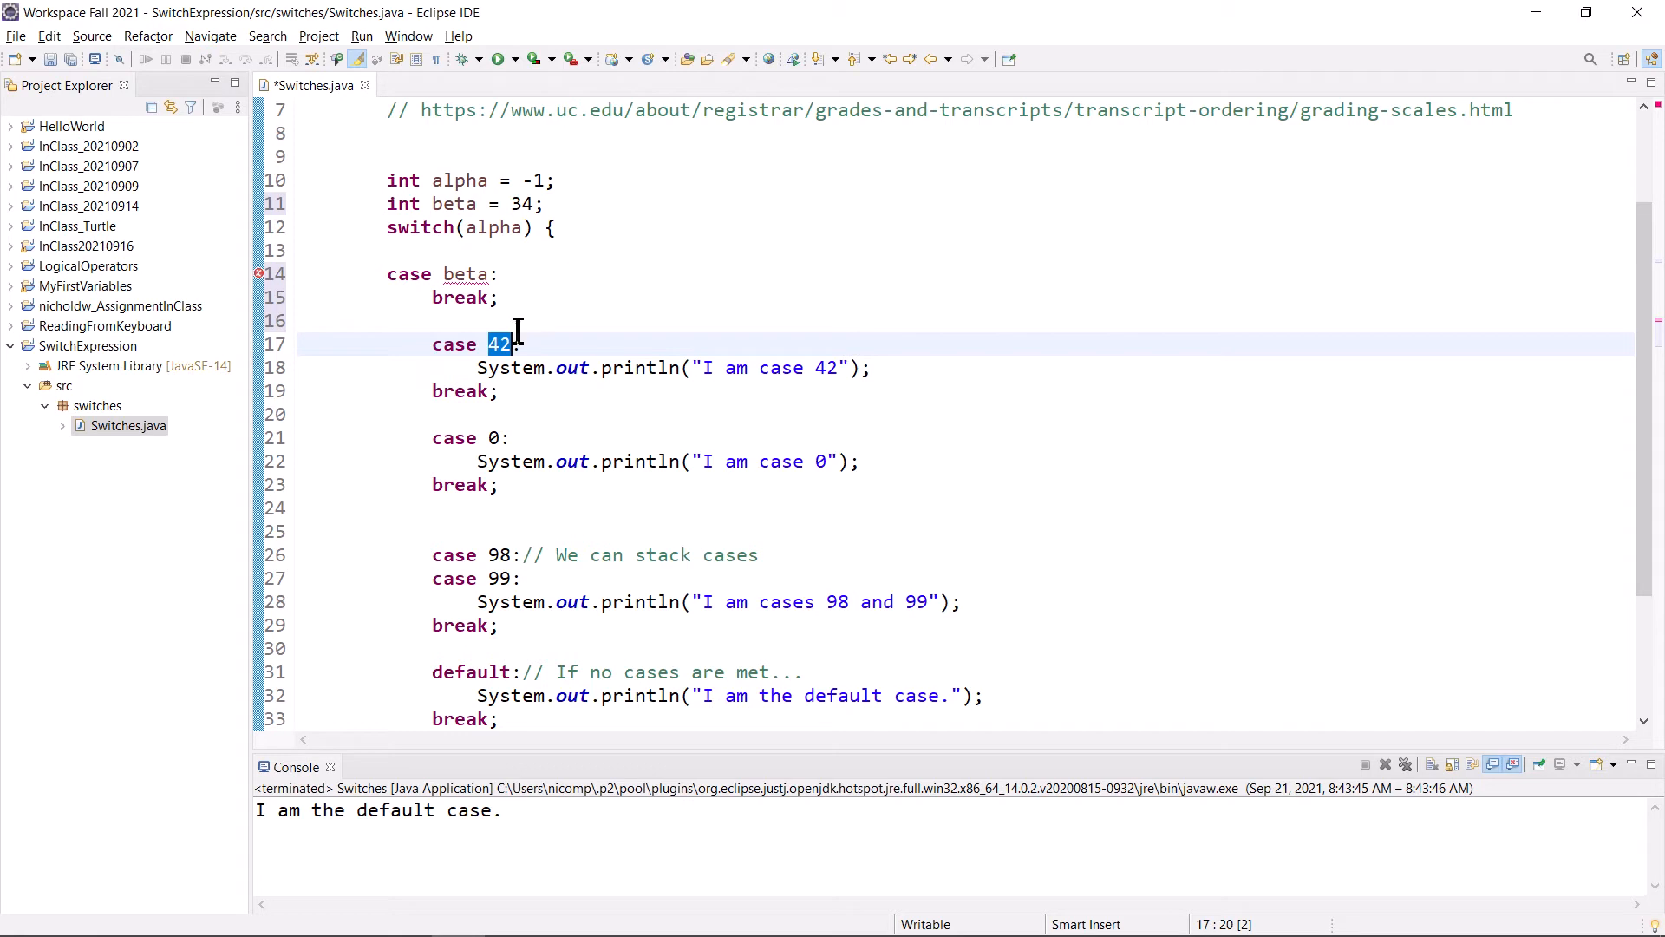
pyautogui.doubleClick(464, 274)
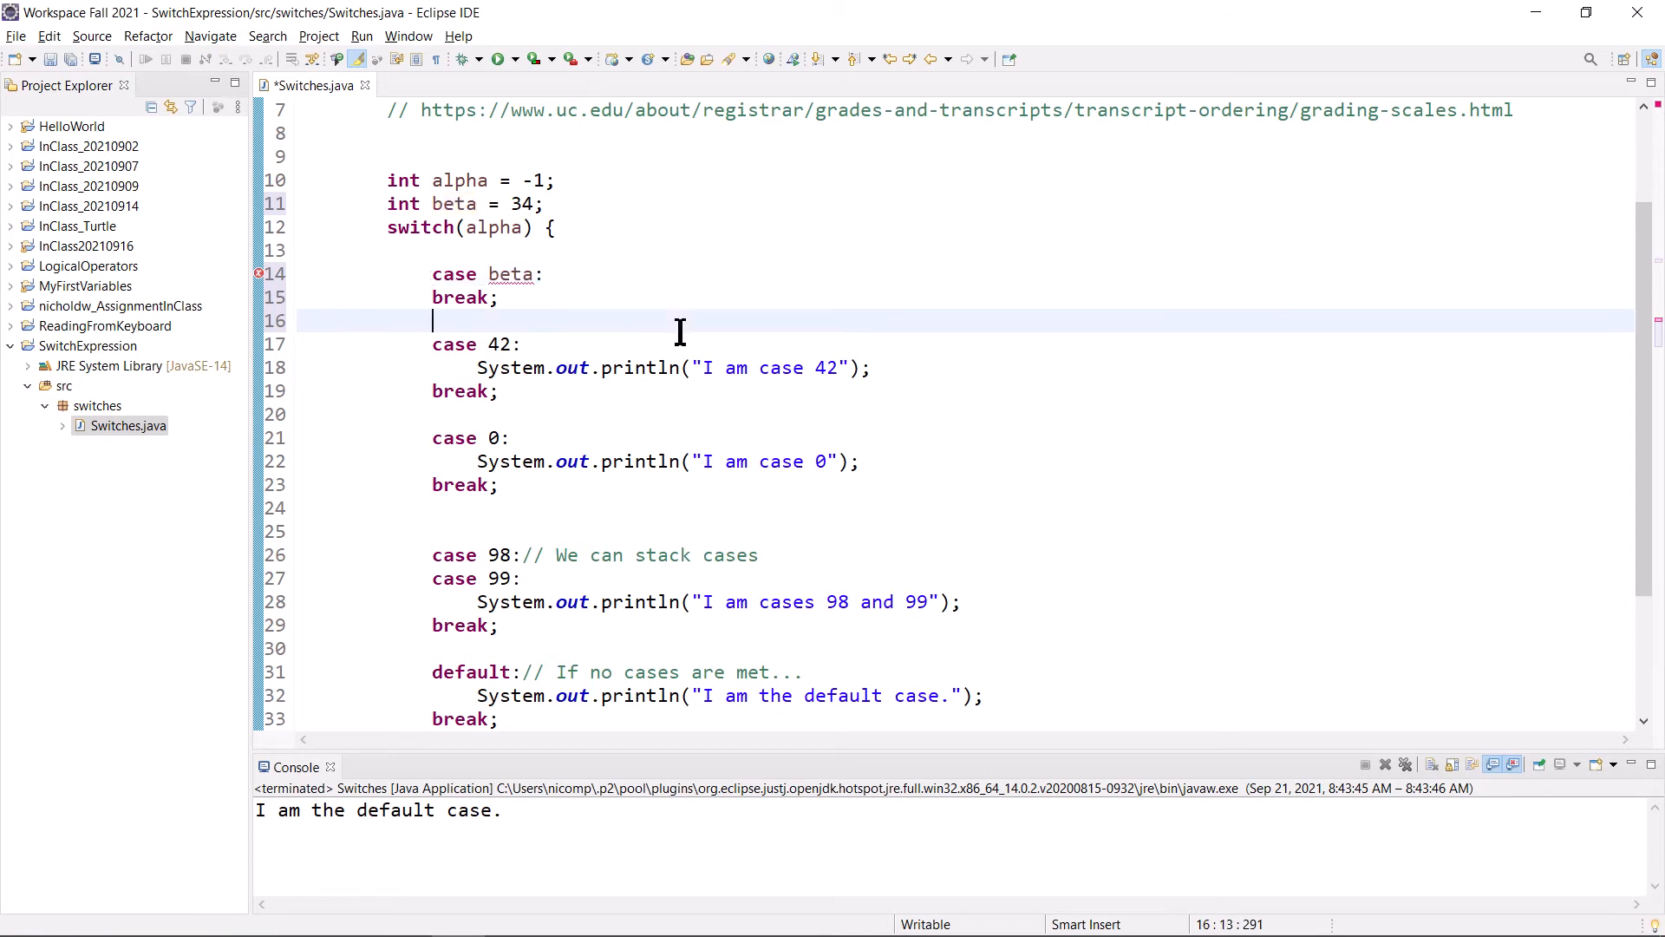
pyautogui.moveTo(510, 274)
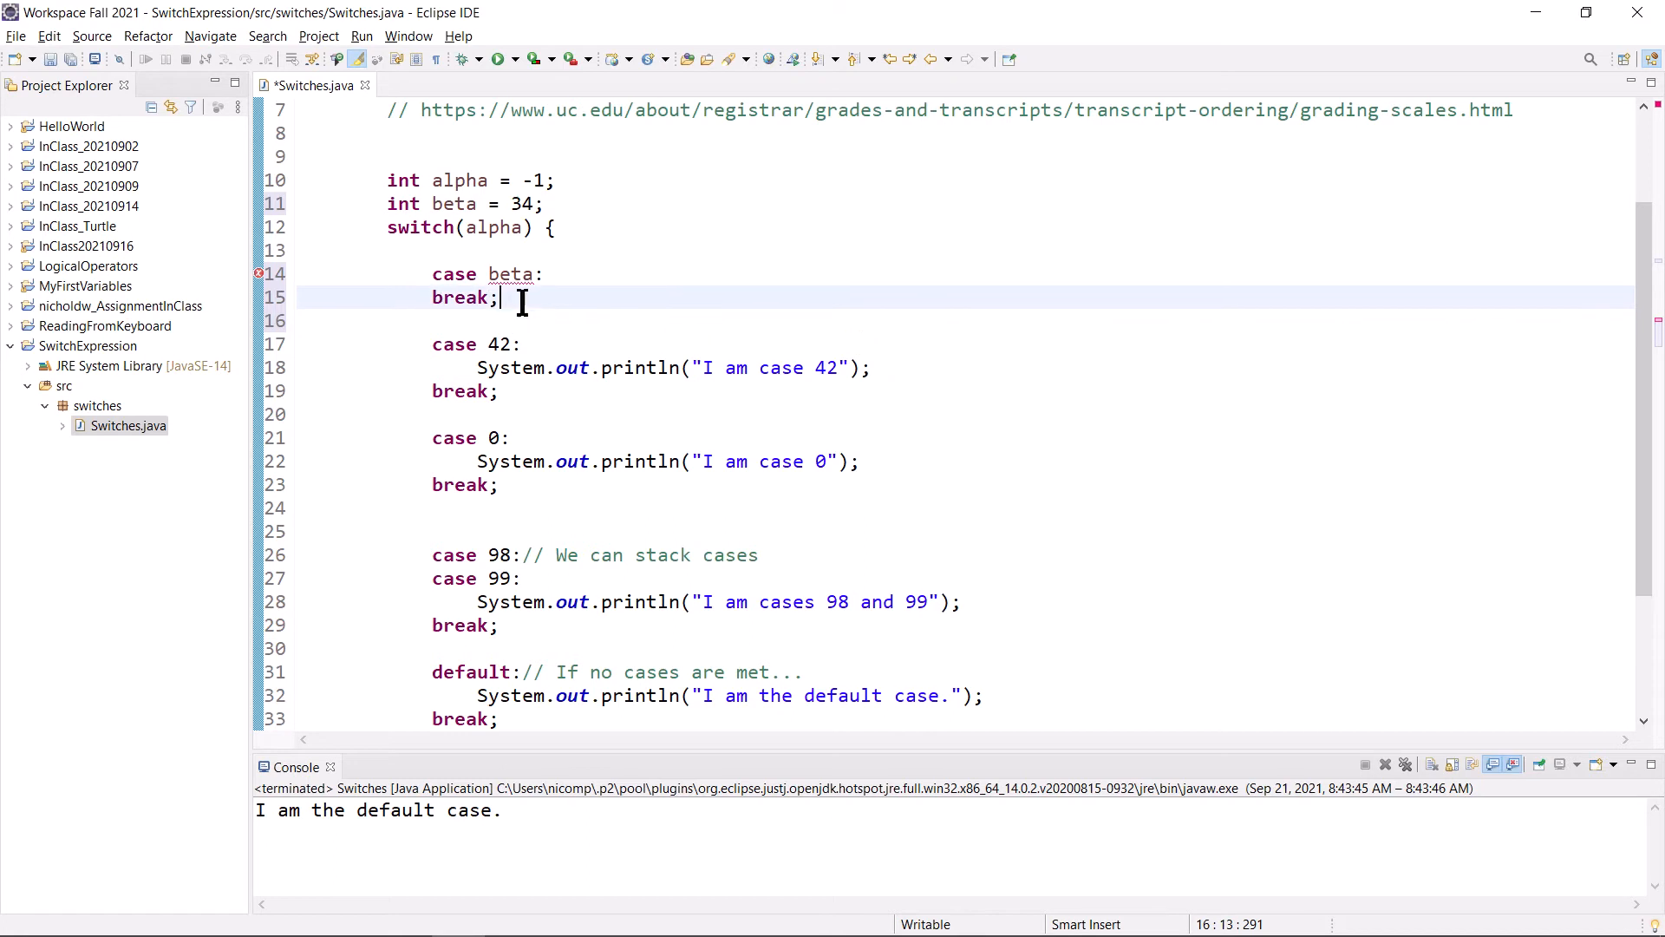
# - Comment out the case beta line and its break with //
pyautogui.moveTo(501, 297); pyautogui.dragTo(301, 274)
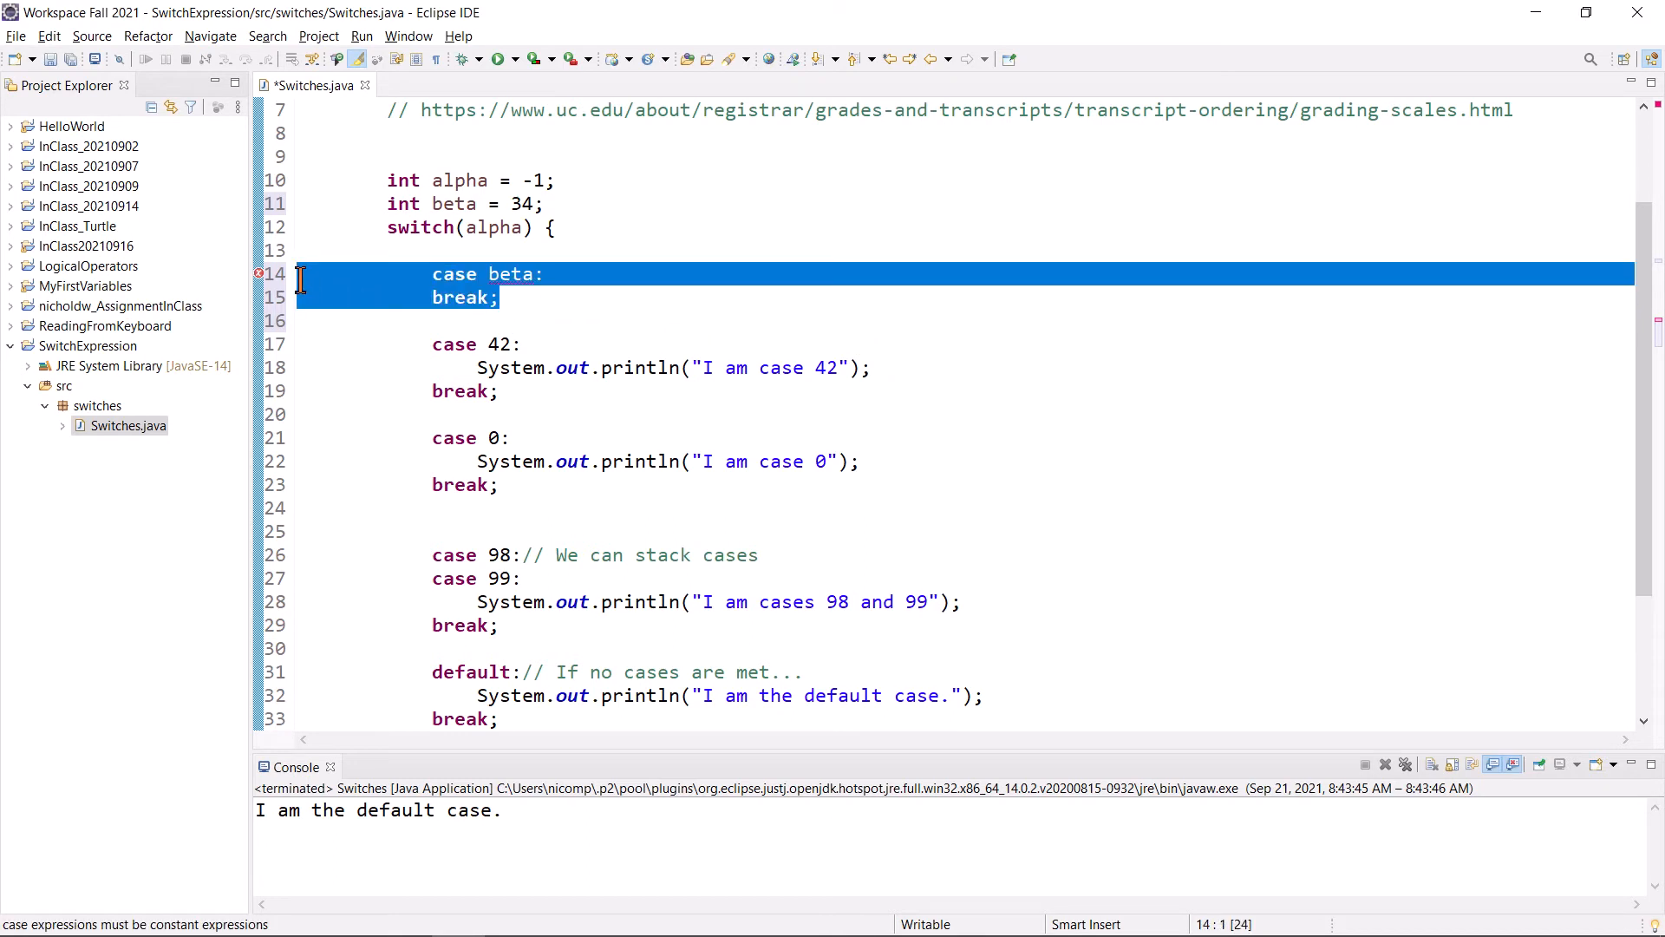
pyautogui.click(432, 274)
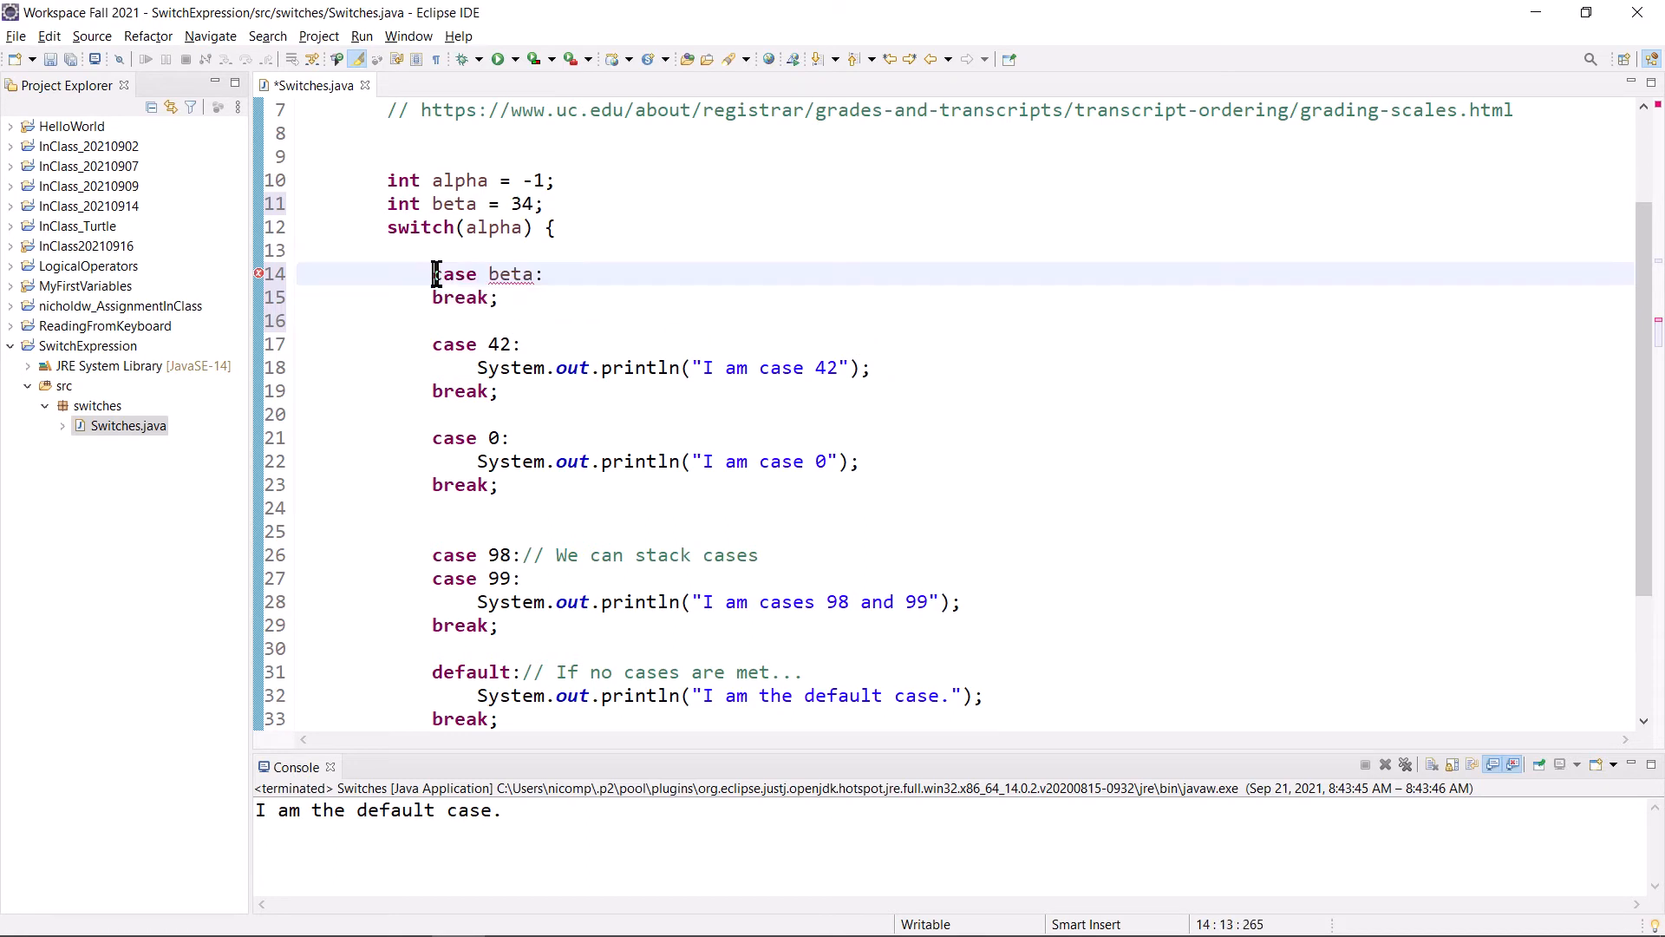
pyautogui.write('//')
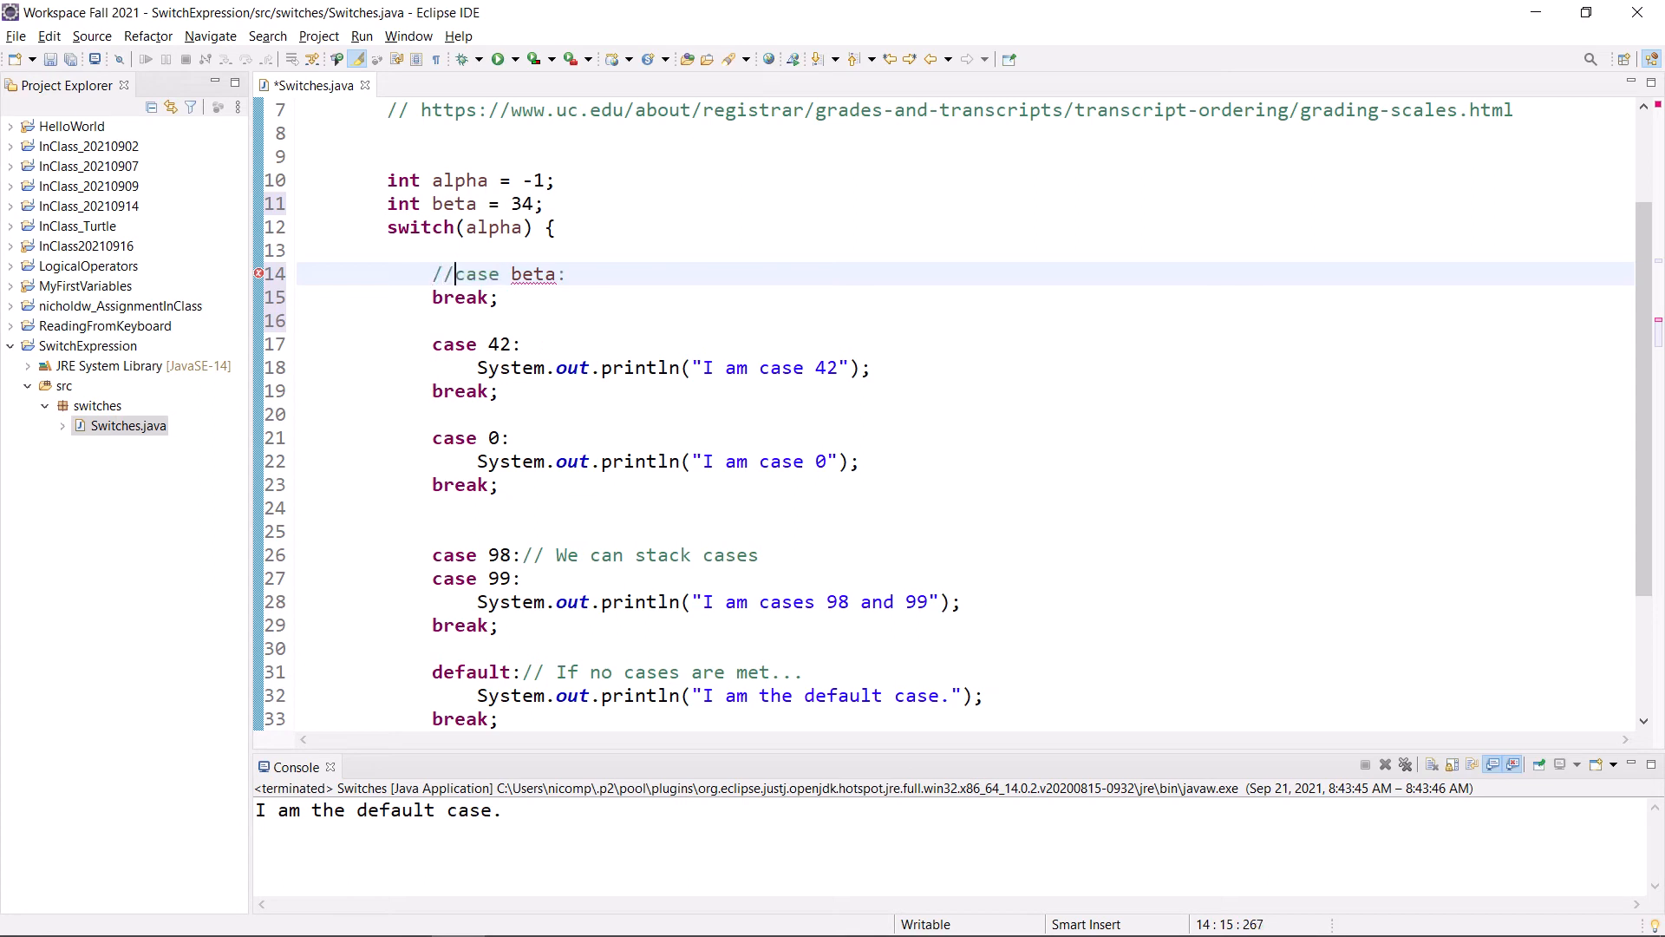
pyautogui.write('//')
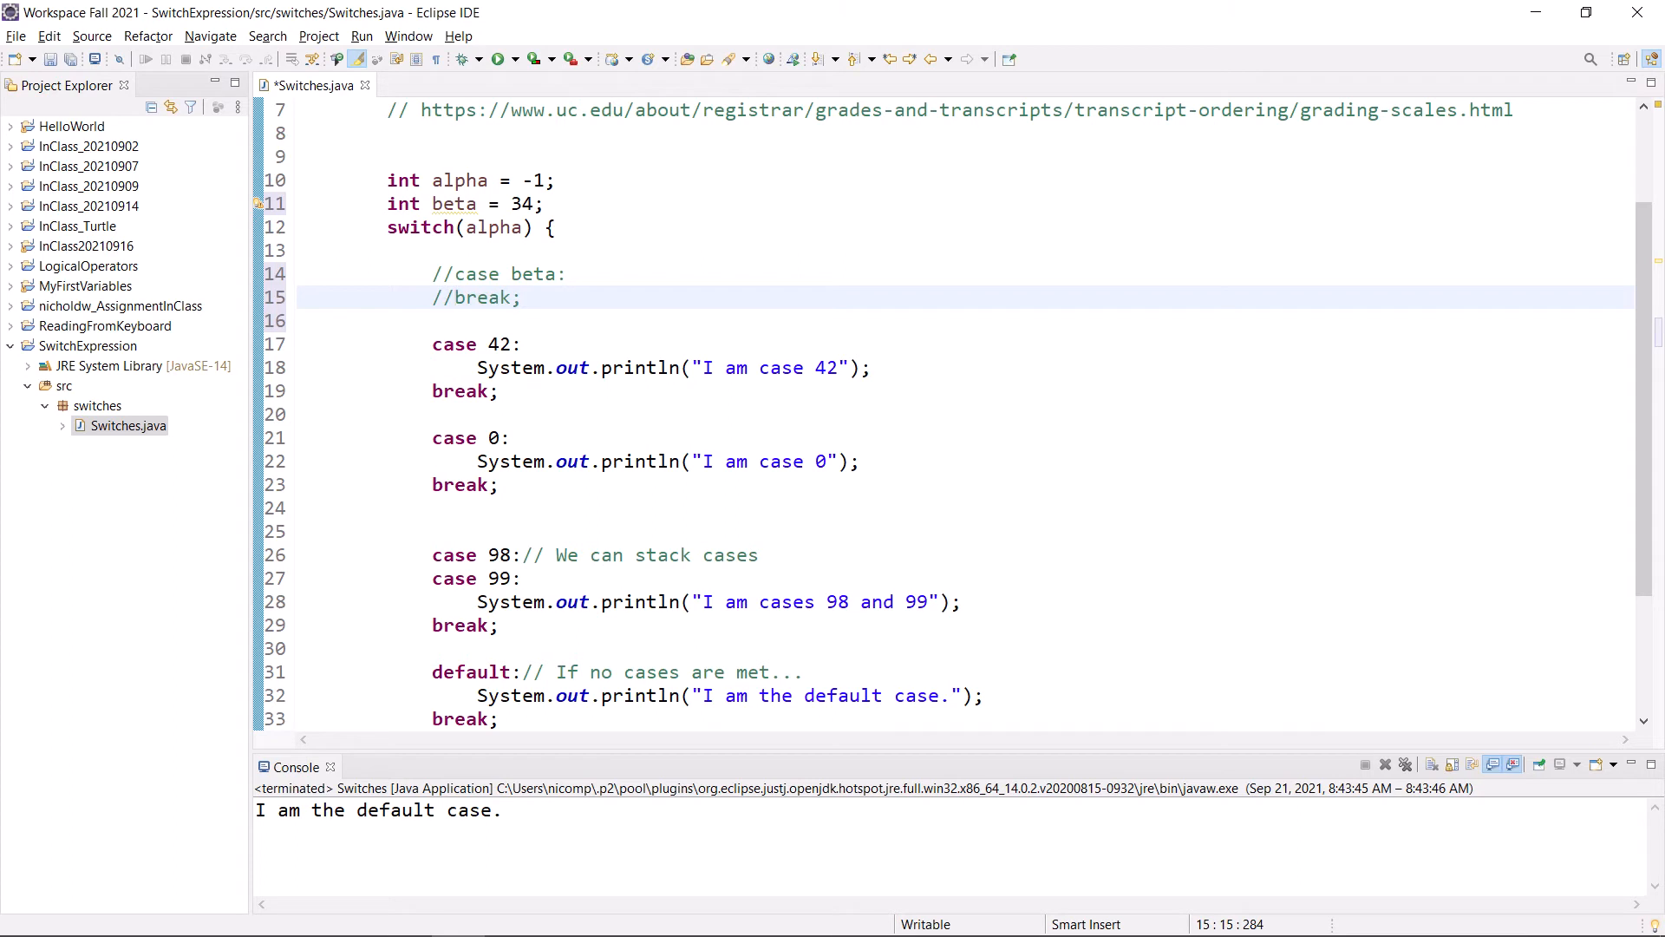
# - Annotate the commented case beta line: "Can't have a variable in a case statement."
pyautogui.click(502, 273)
pyautogui.write('  //')
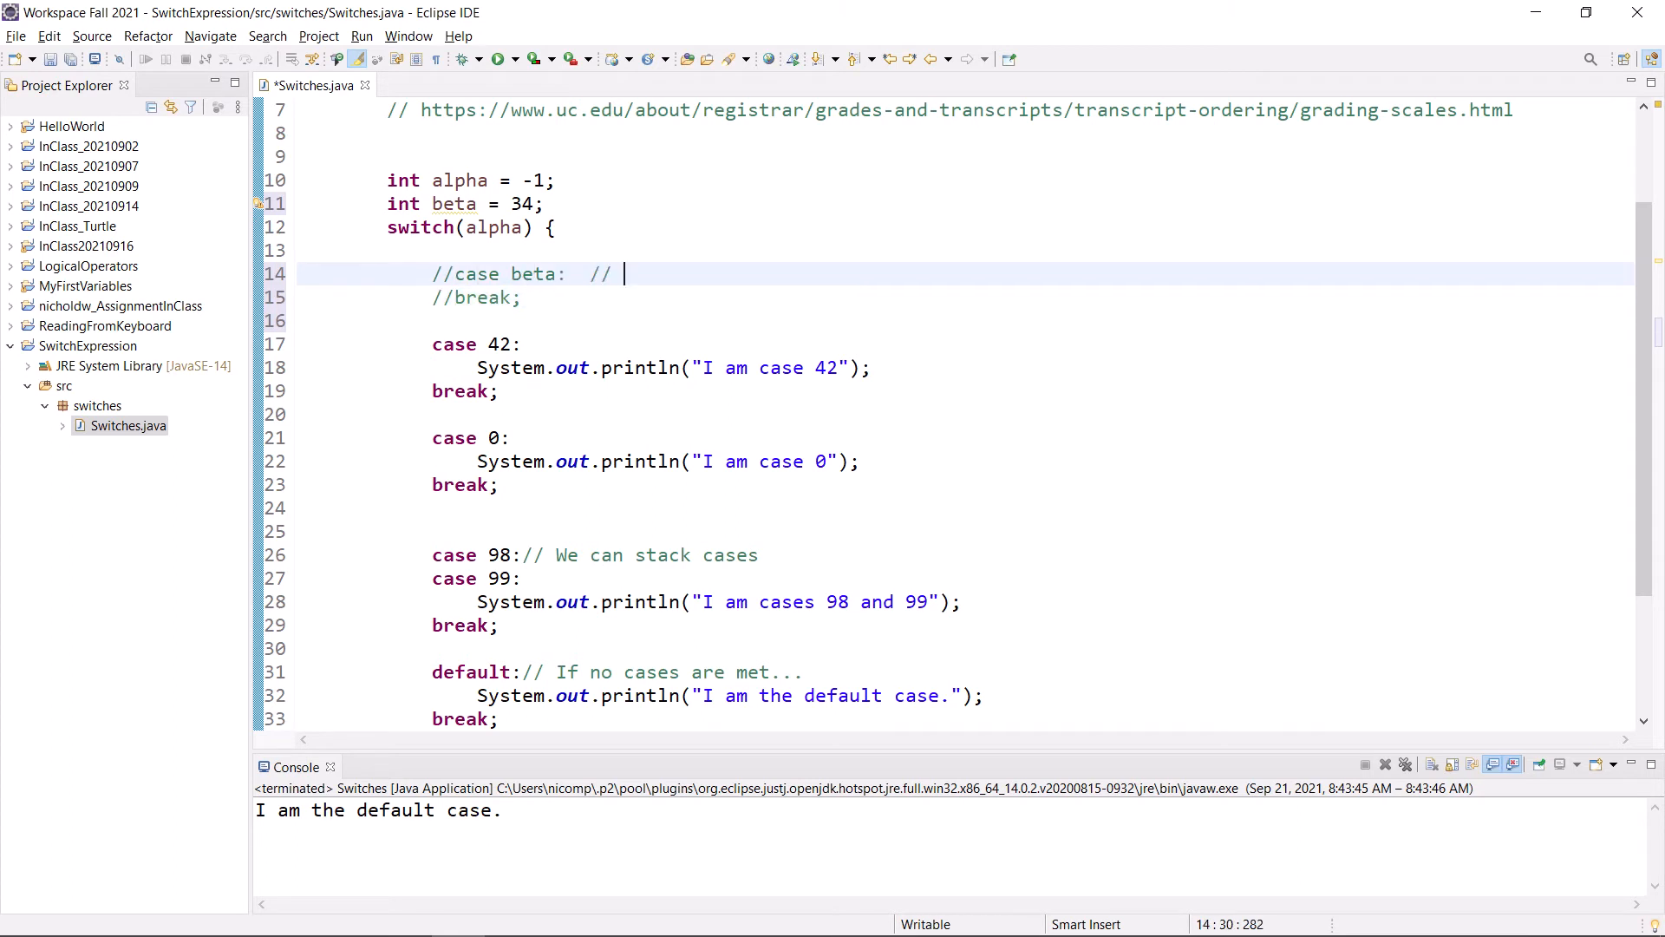
pyautogui.write("Can't have")
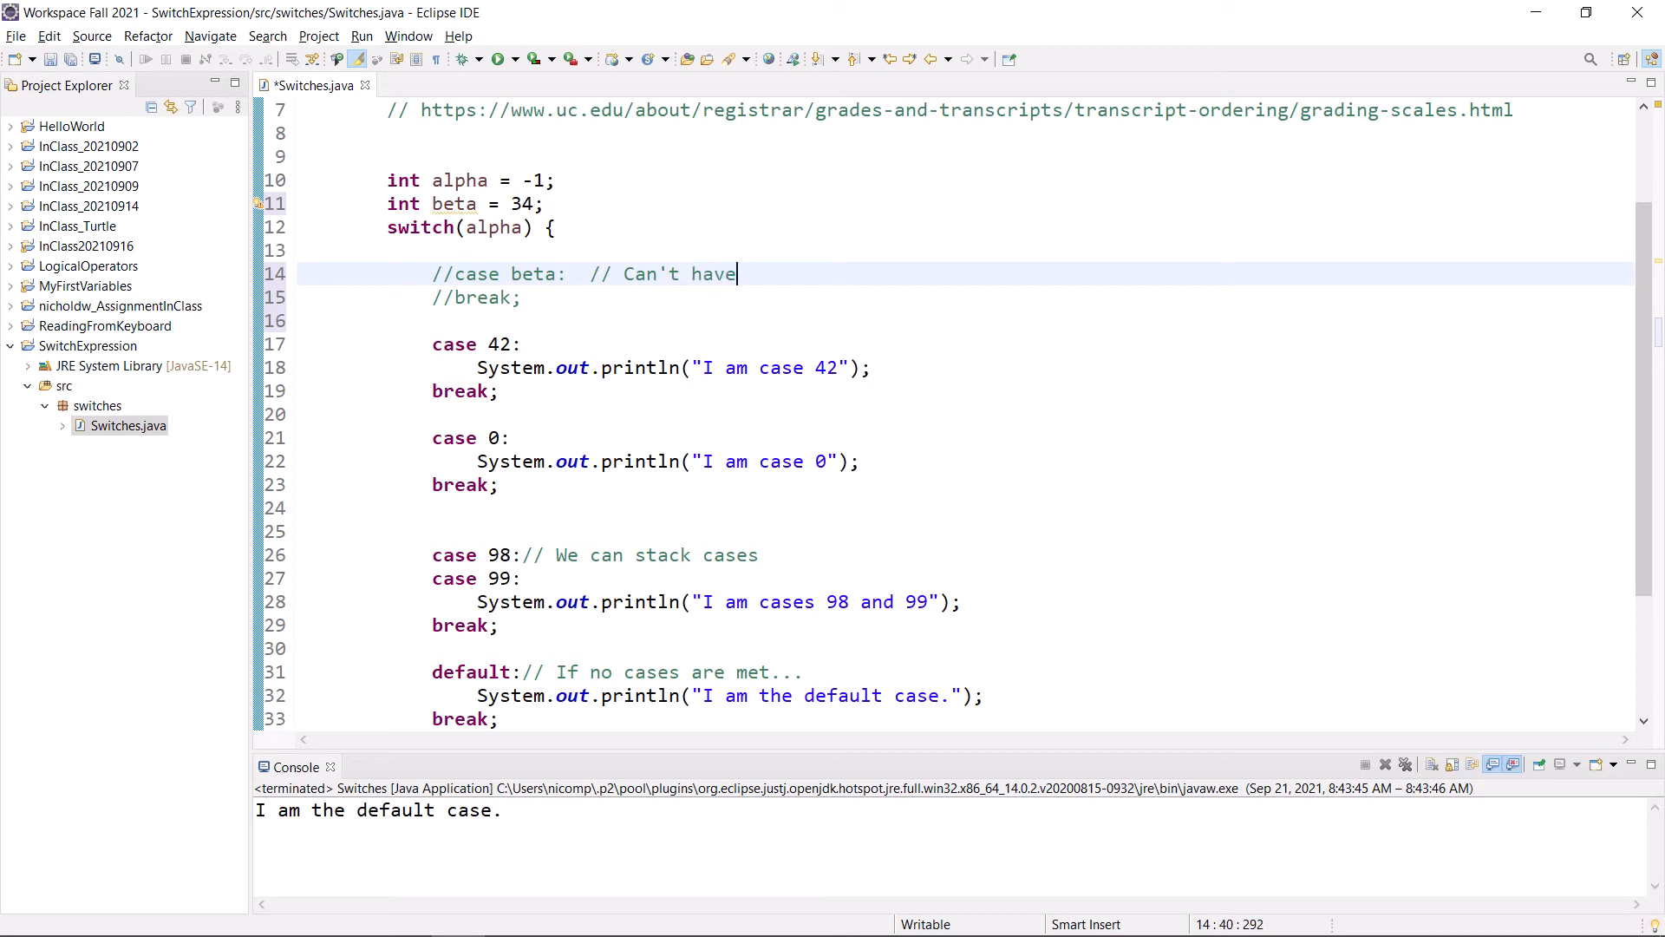
pyautogui.write('a variable')
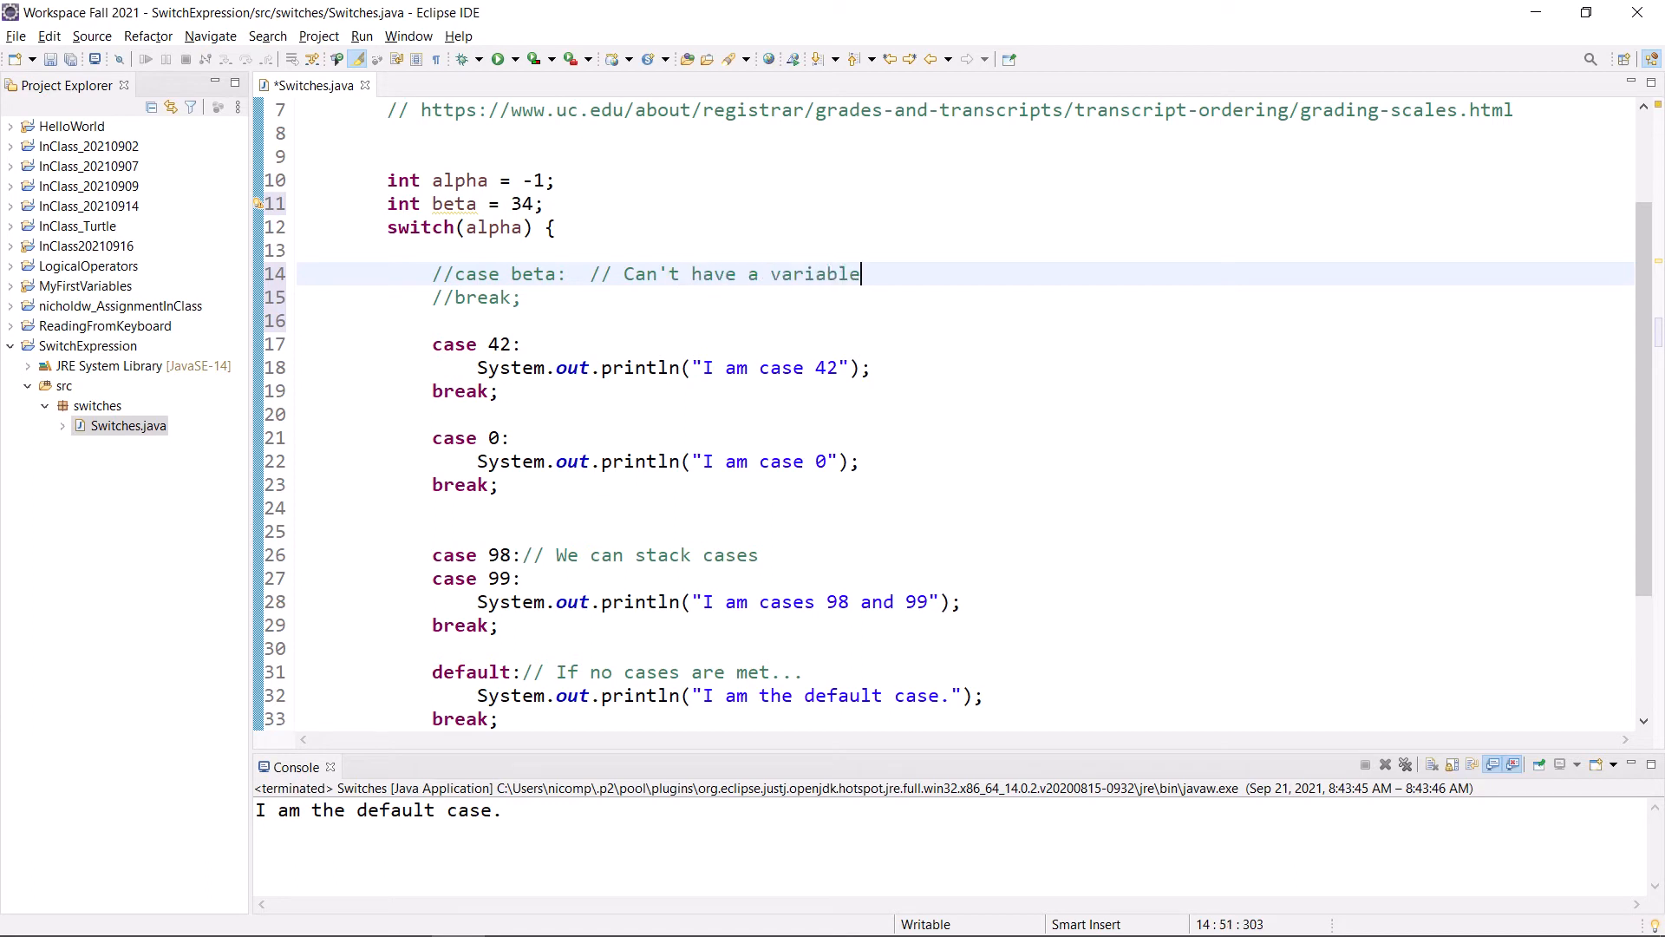
pyautogui.write('in a case stm')
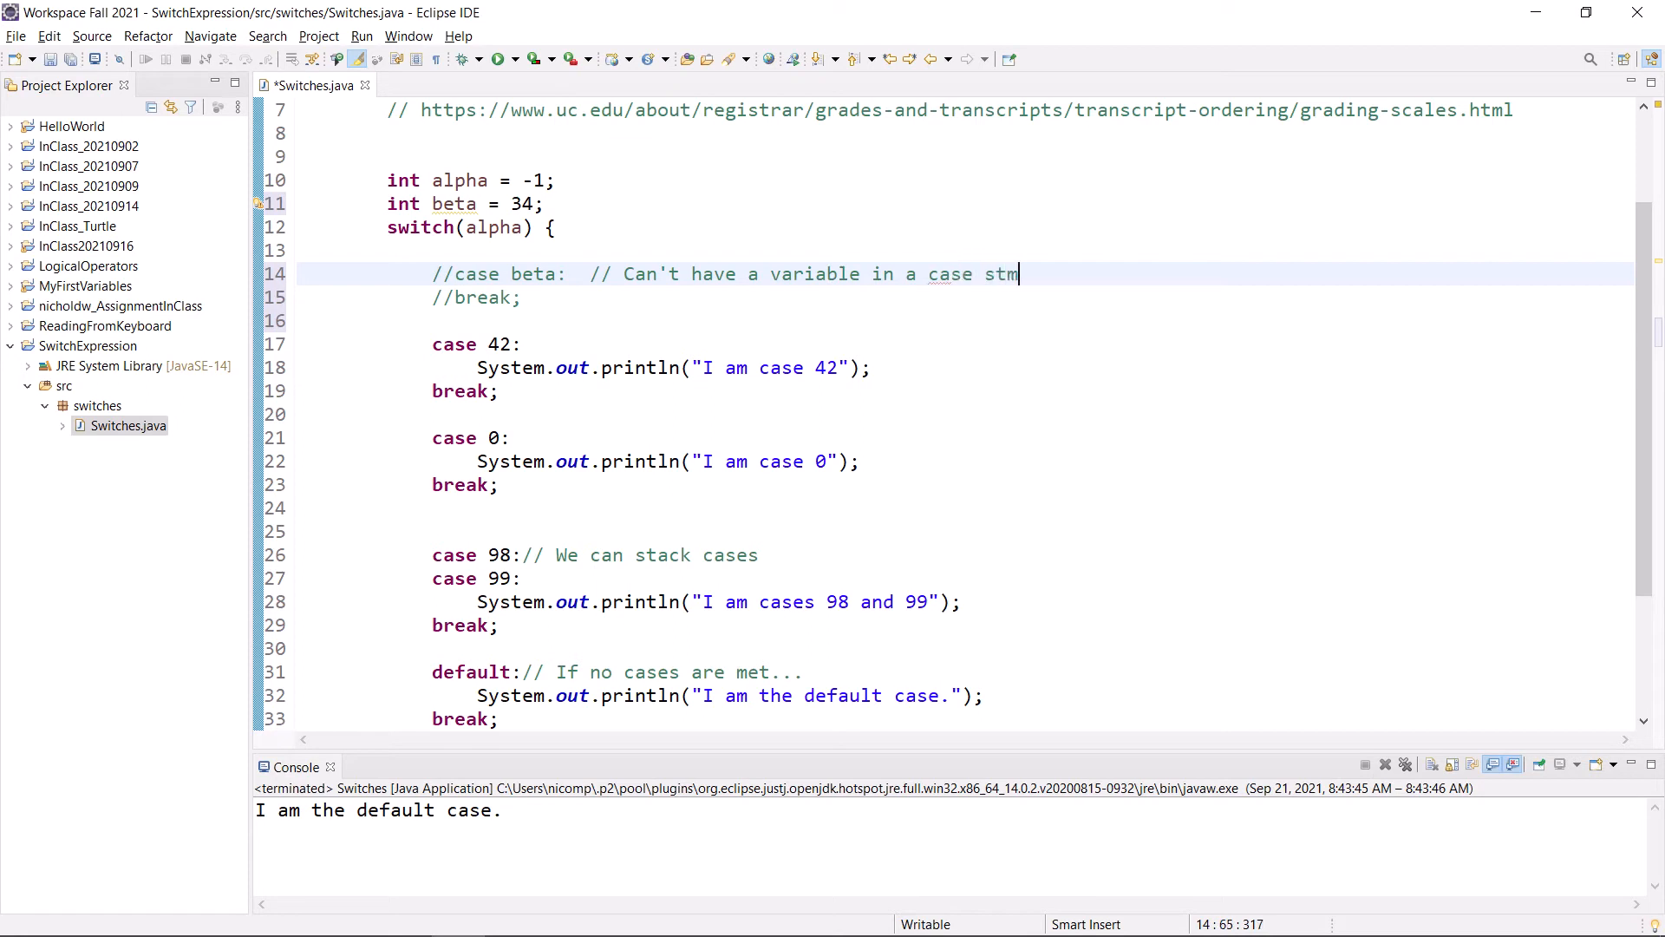
pyautogui.write('t.')
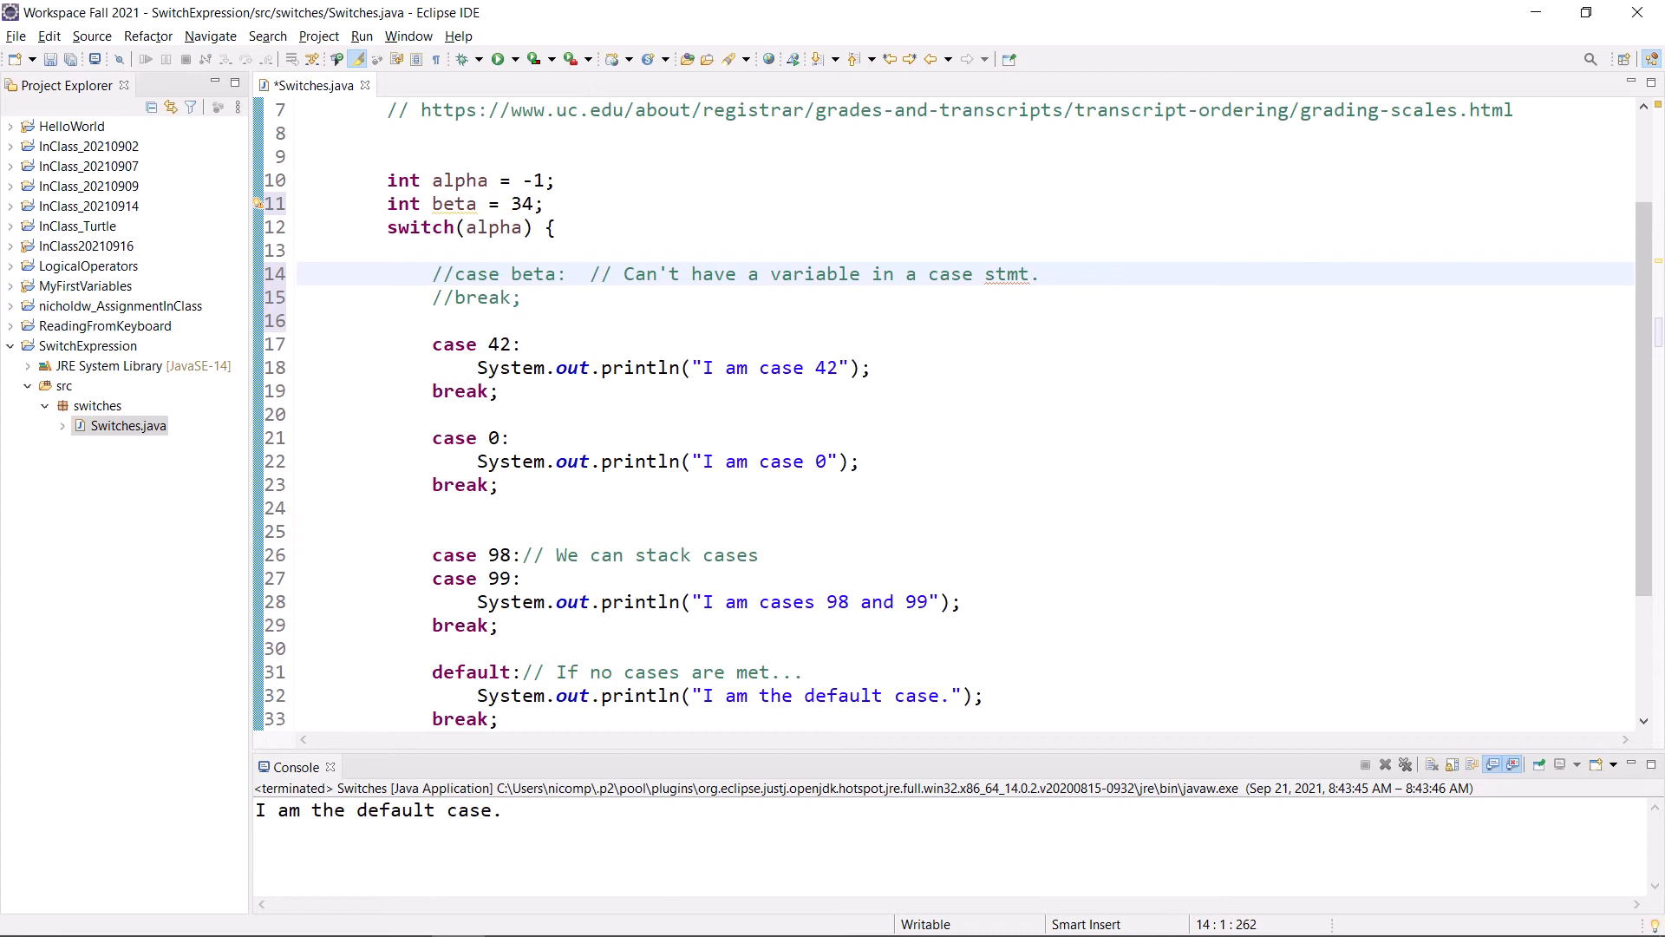
# - Save and rerun Switches.java with the case beta lines commented out
pyautogui.moveTo(432, 273); pyautogui.dragTo(298, 320)
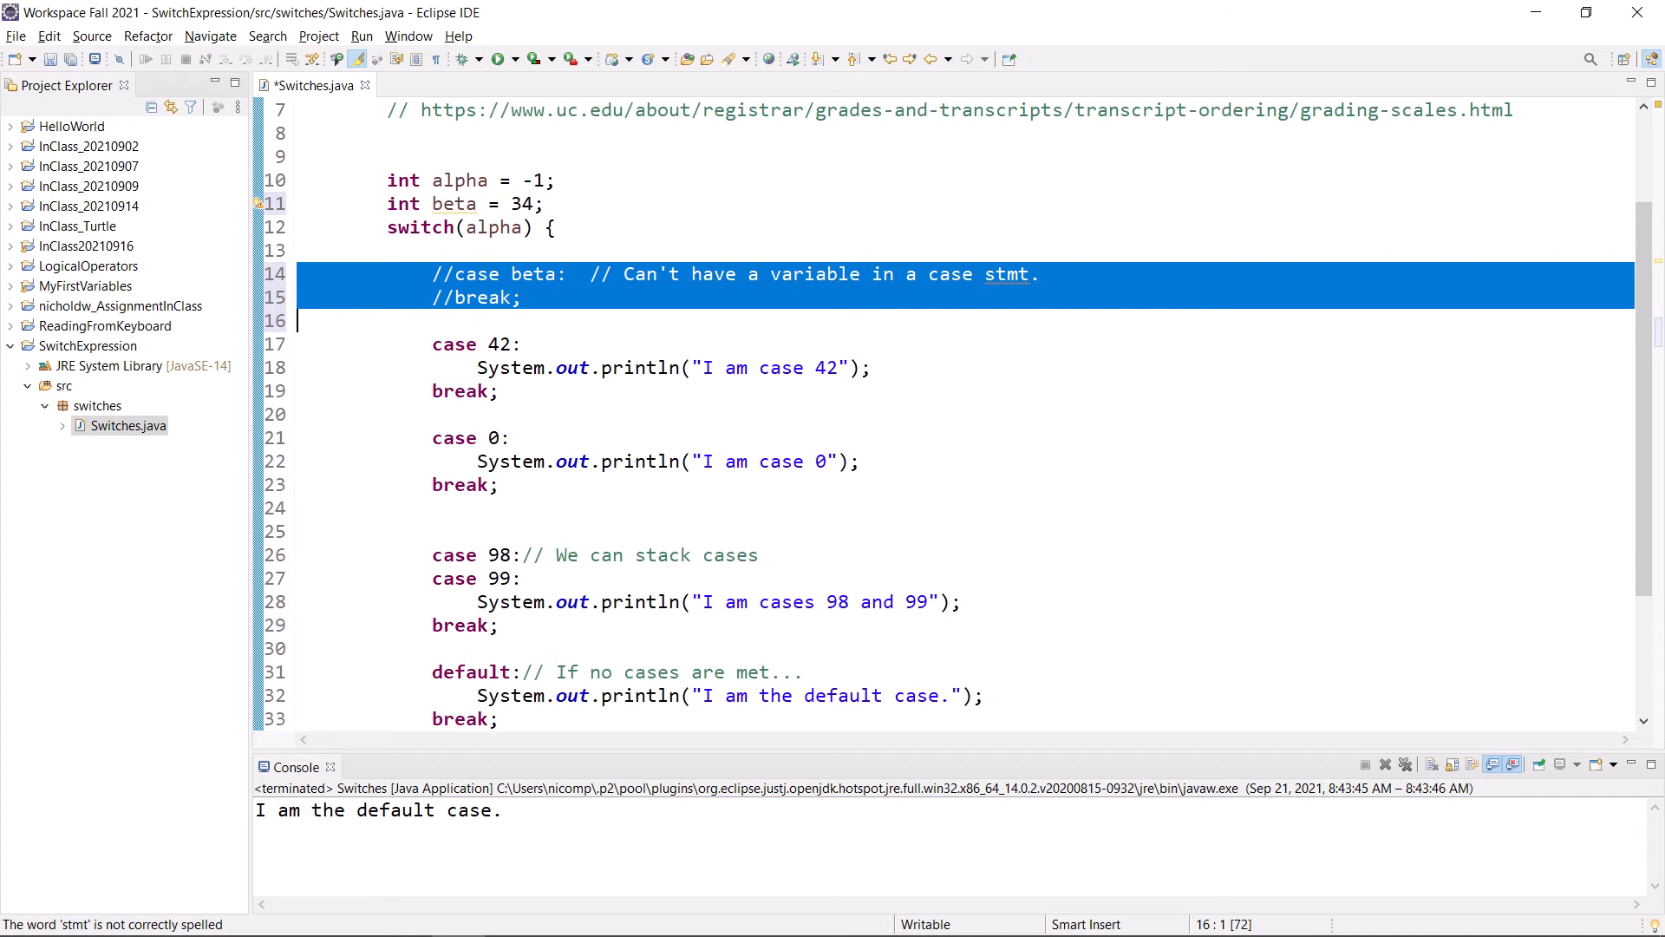
pyautogui.click(913, 648)
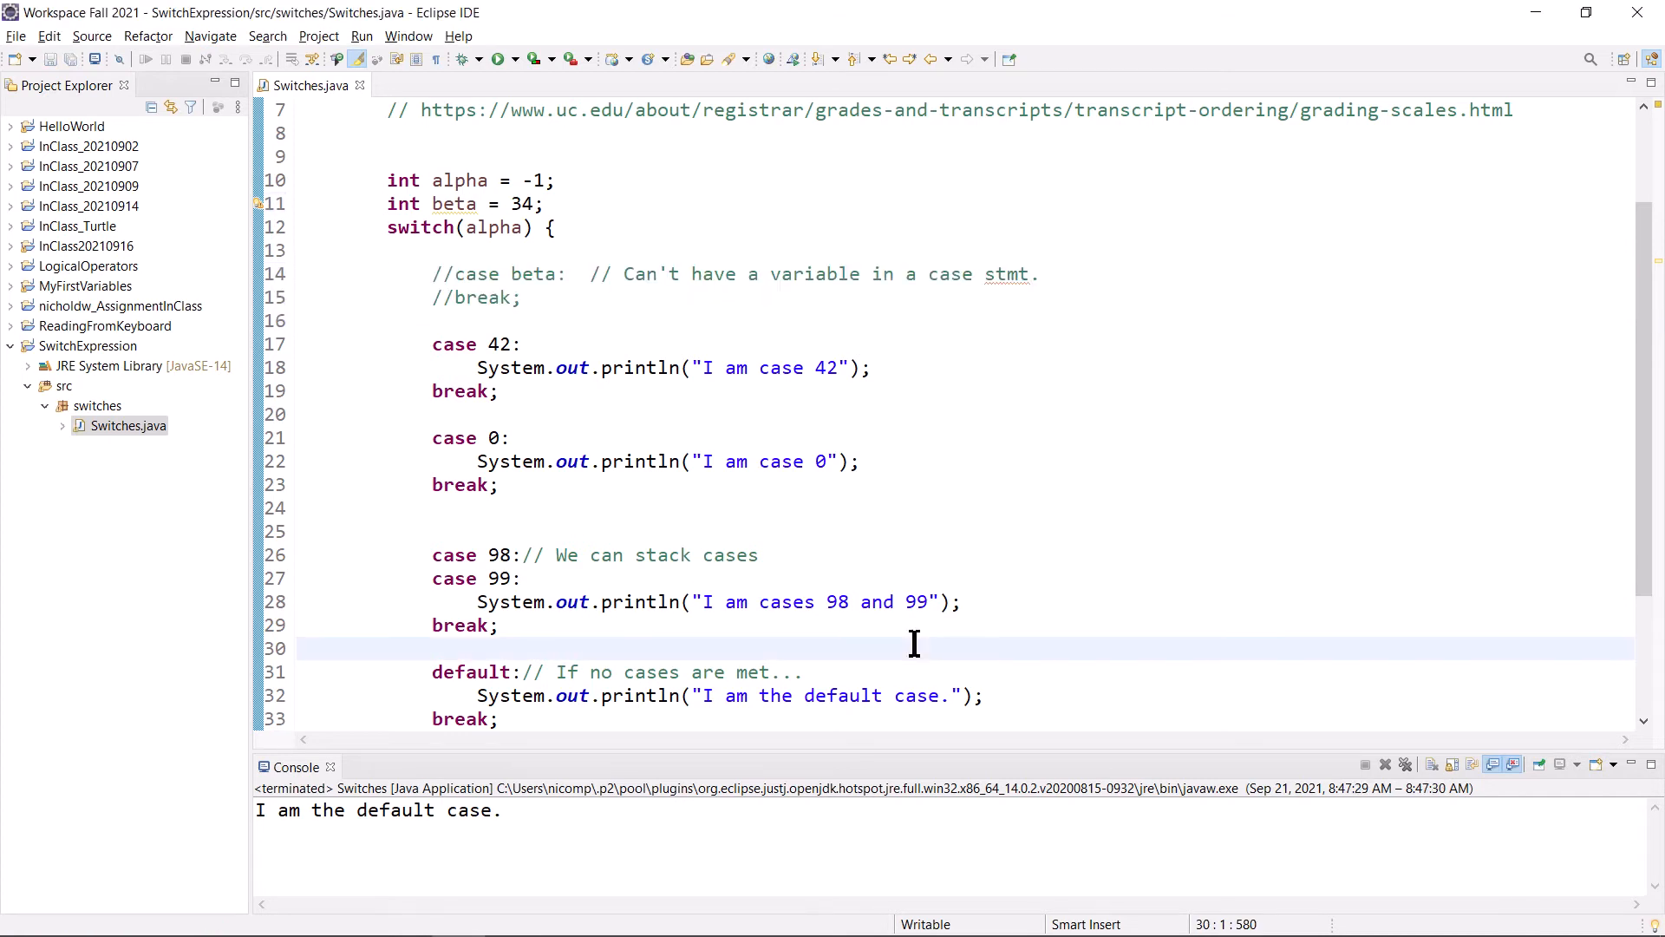
pyautogui.moveTo(661, 319)
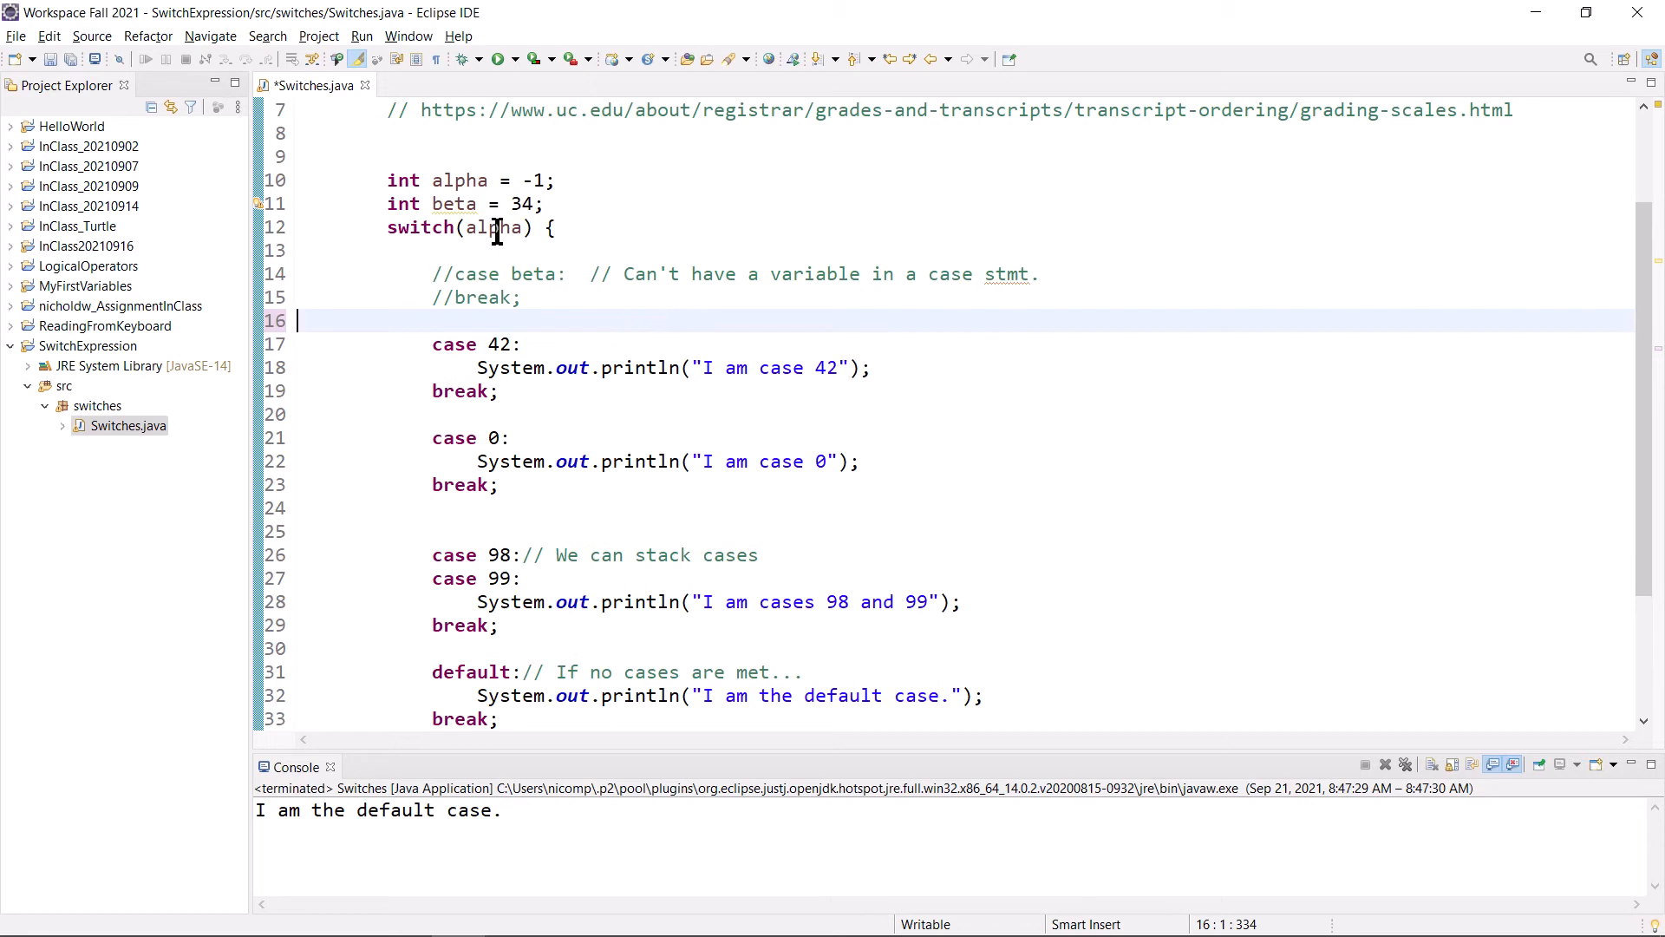
pyautogui.doubleClick(492, 227)
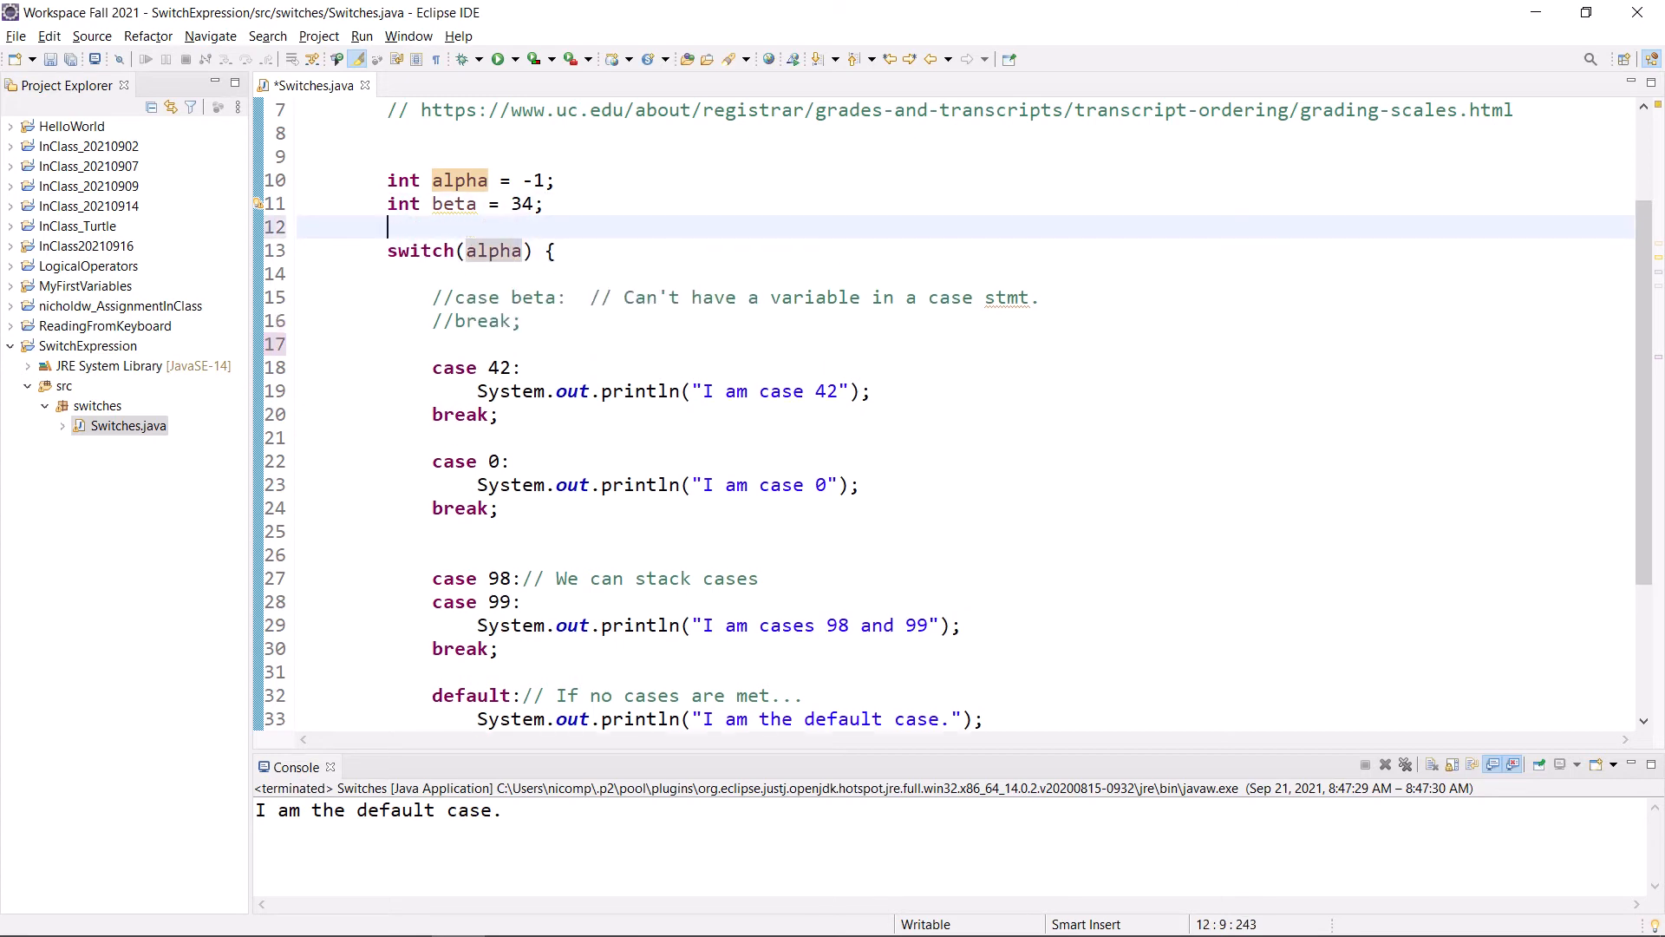
# - Declare String test = "Hello"; just above the switch on alpha
pyautogui.write('String')
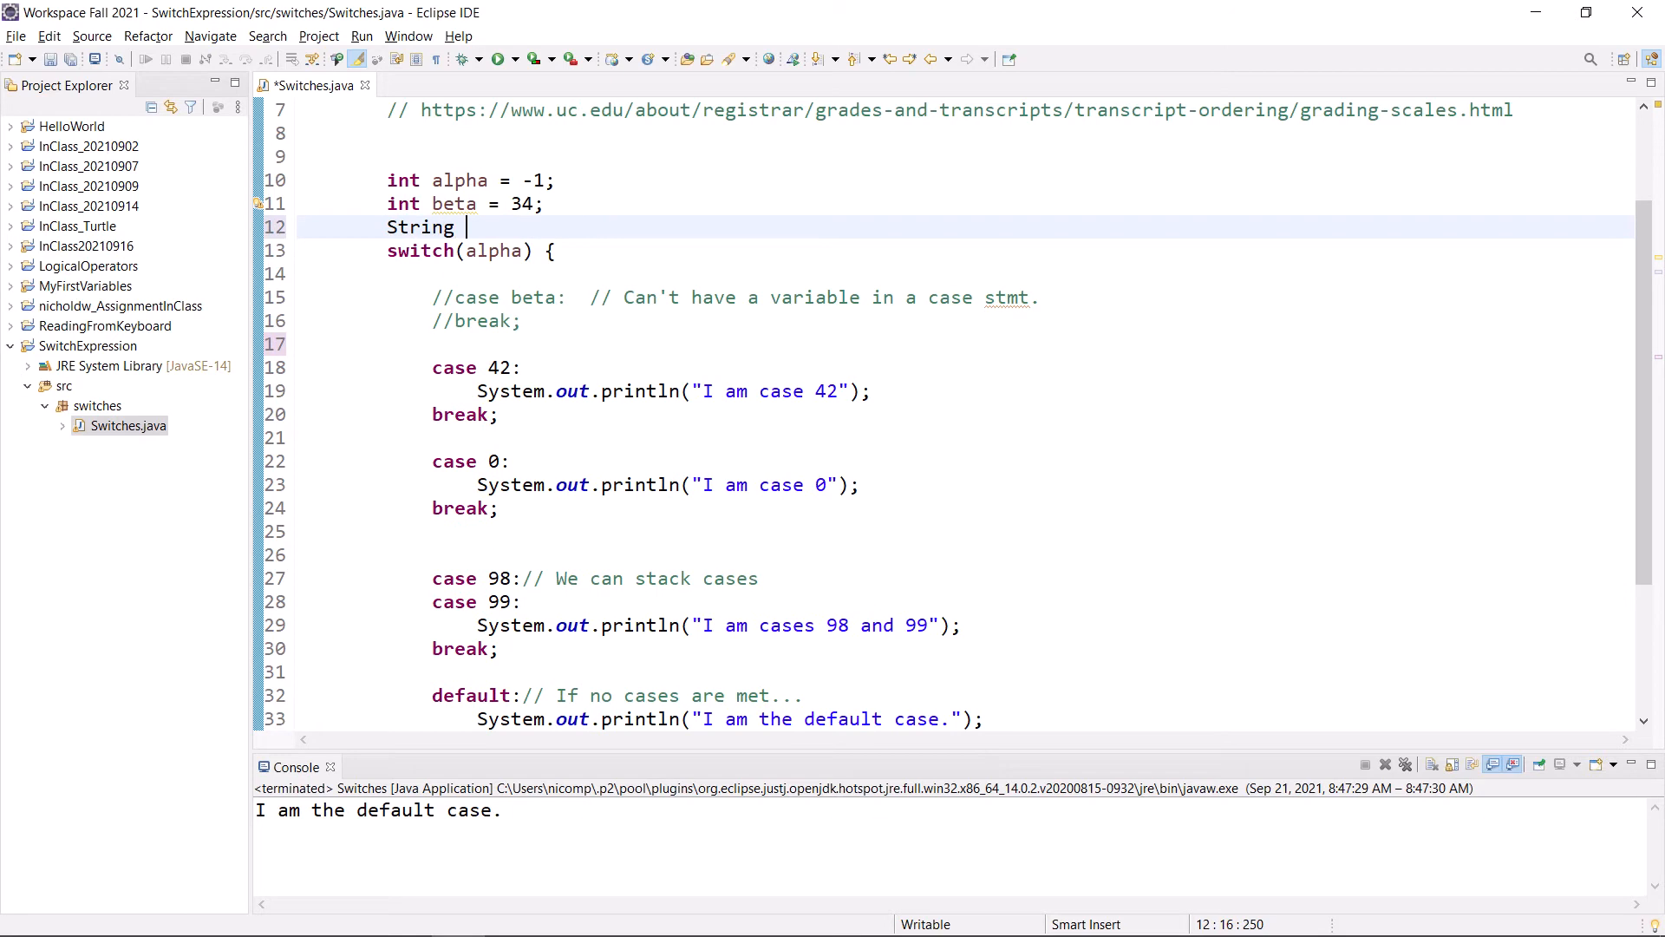
pyautogui.write('test')
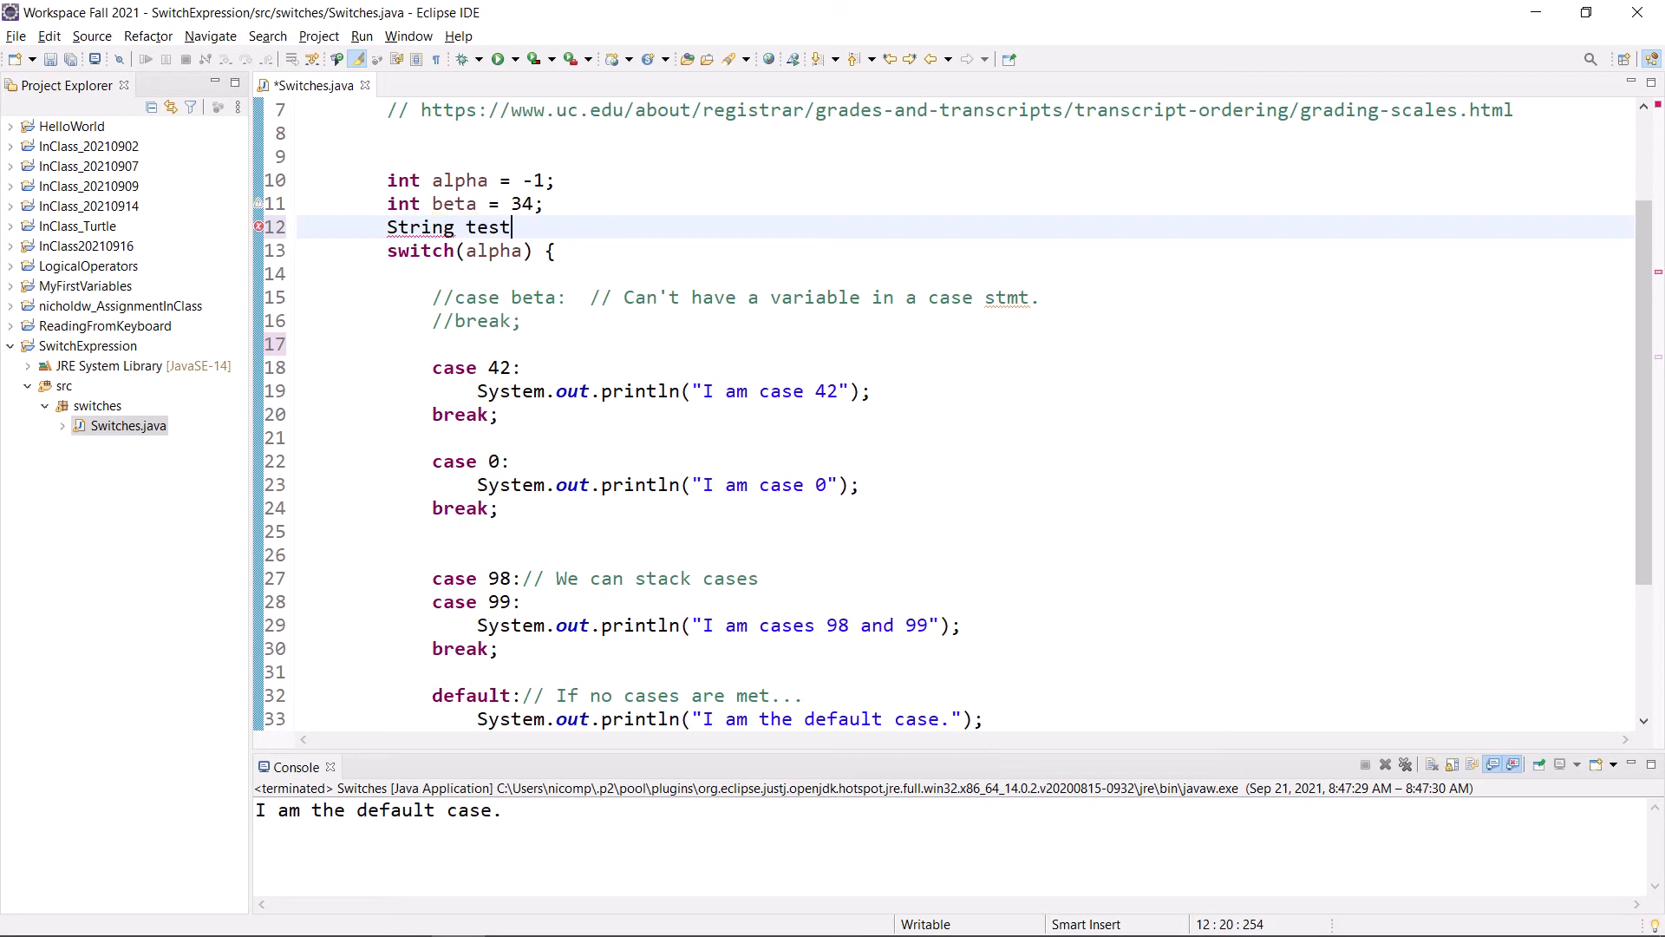
pyautogui.write('= "He"')
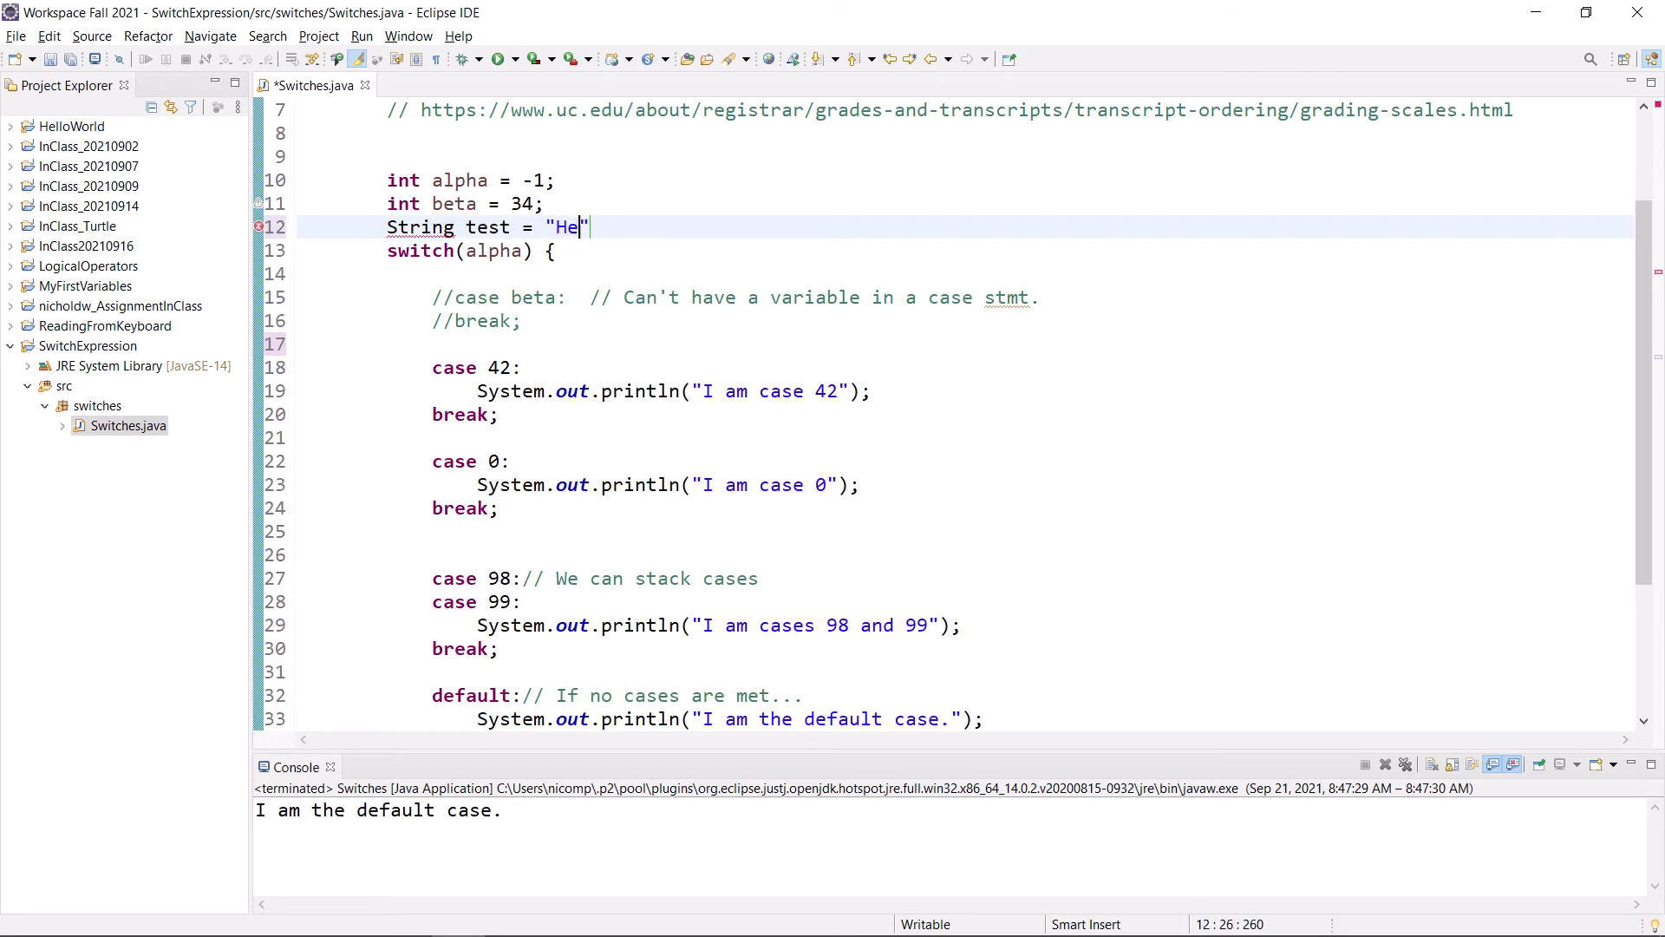
pyautogui.write('llo";')
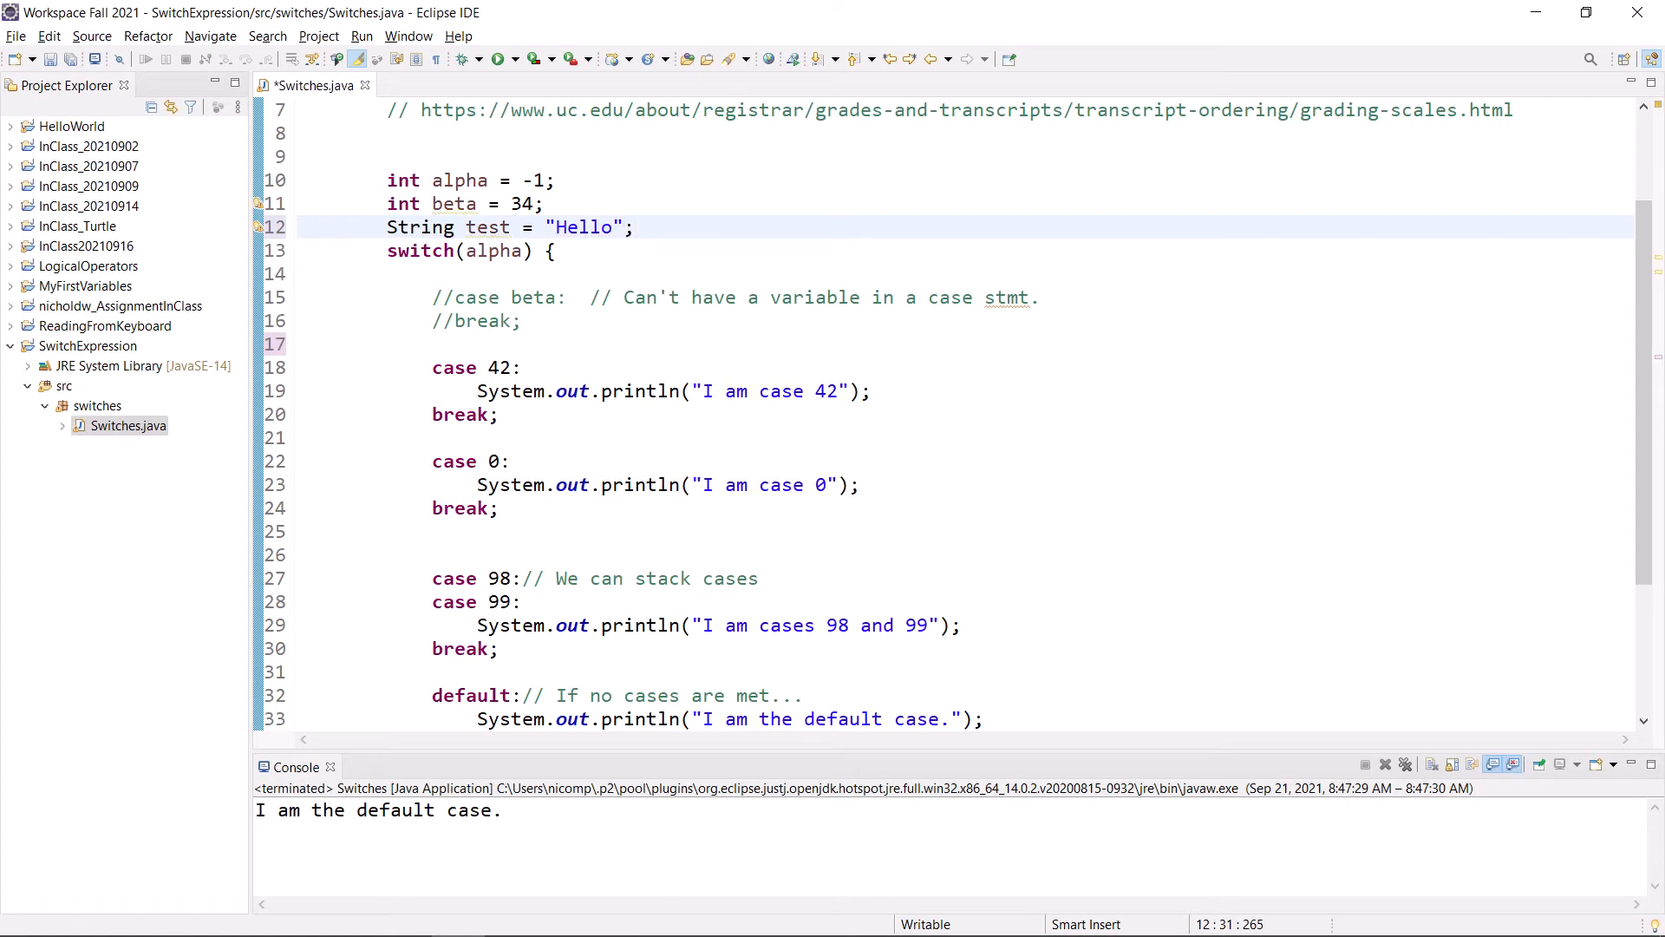
pyautogui.click(635, 227)
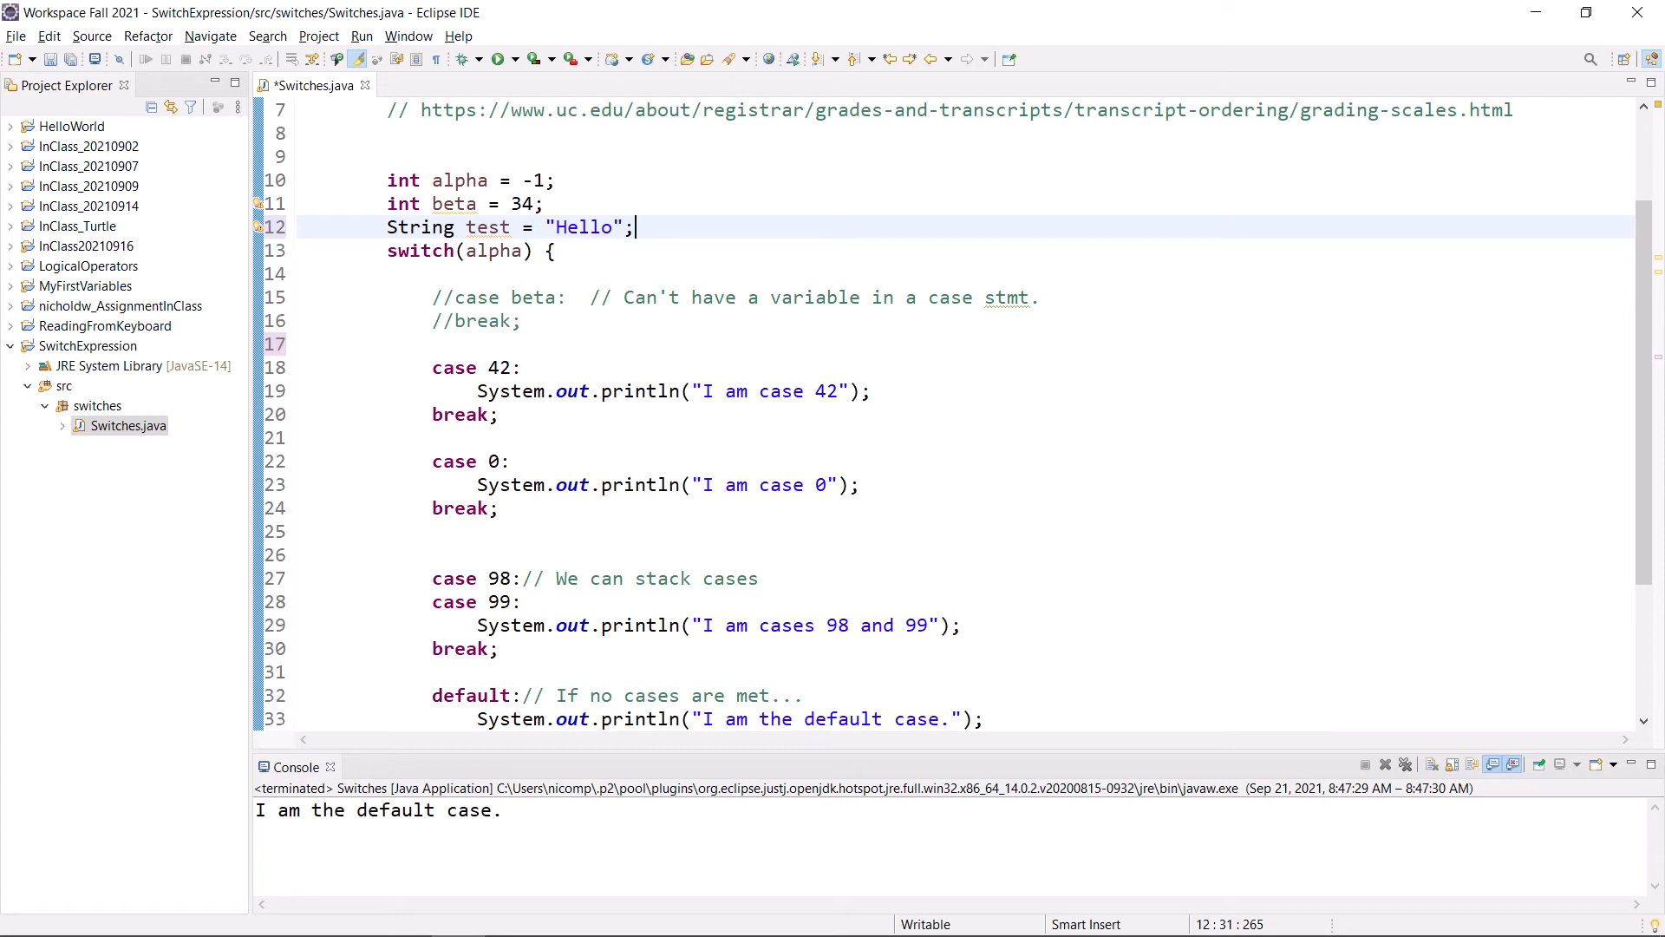
pyautogui.click(459, 250)
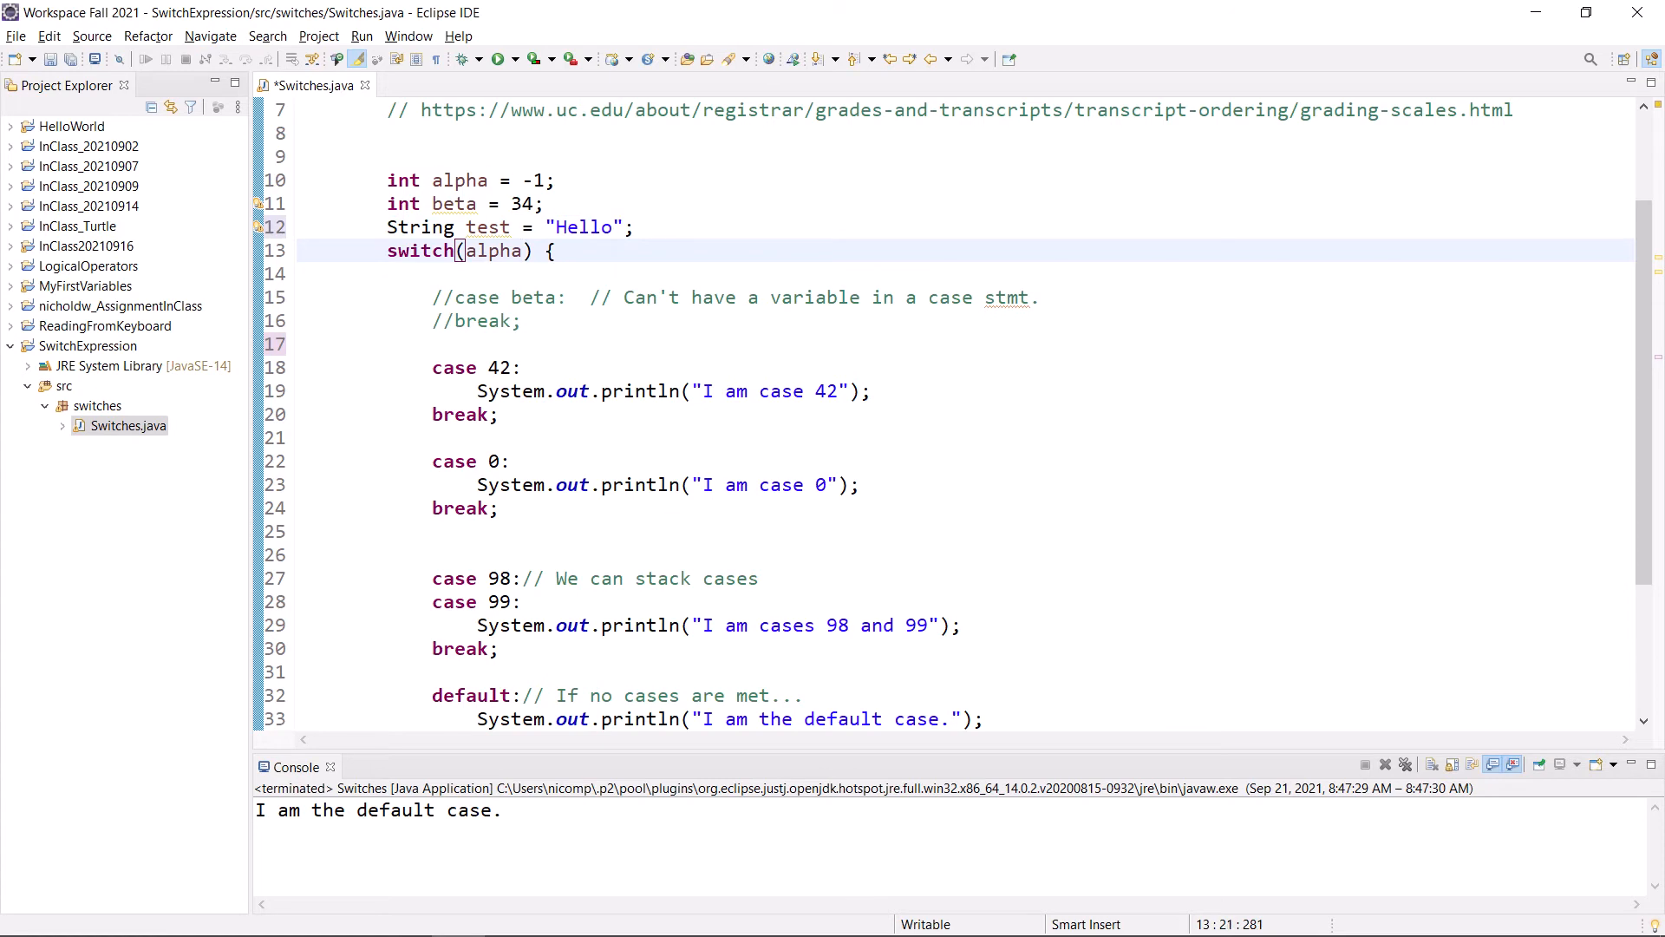
pyautogui.doubleClick(492, 251)
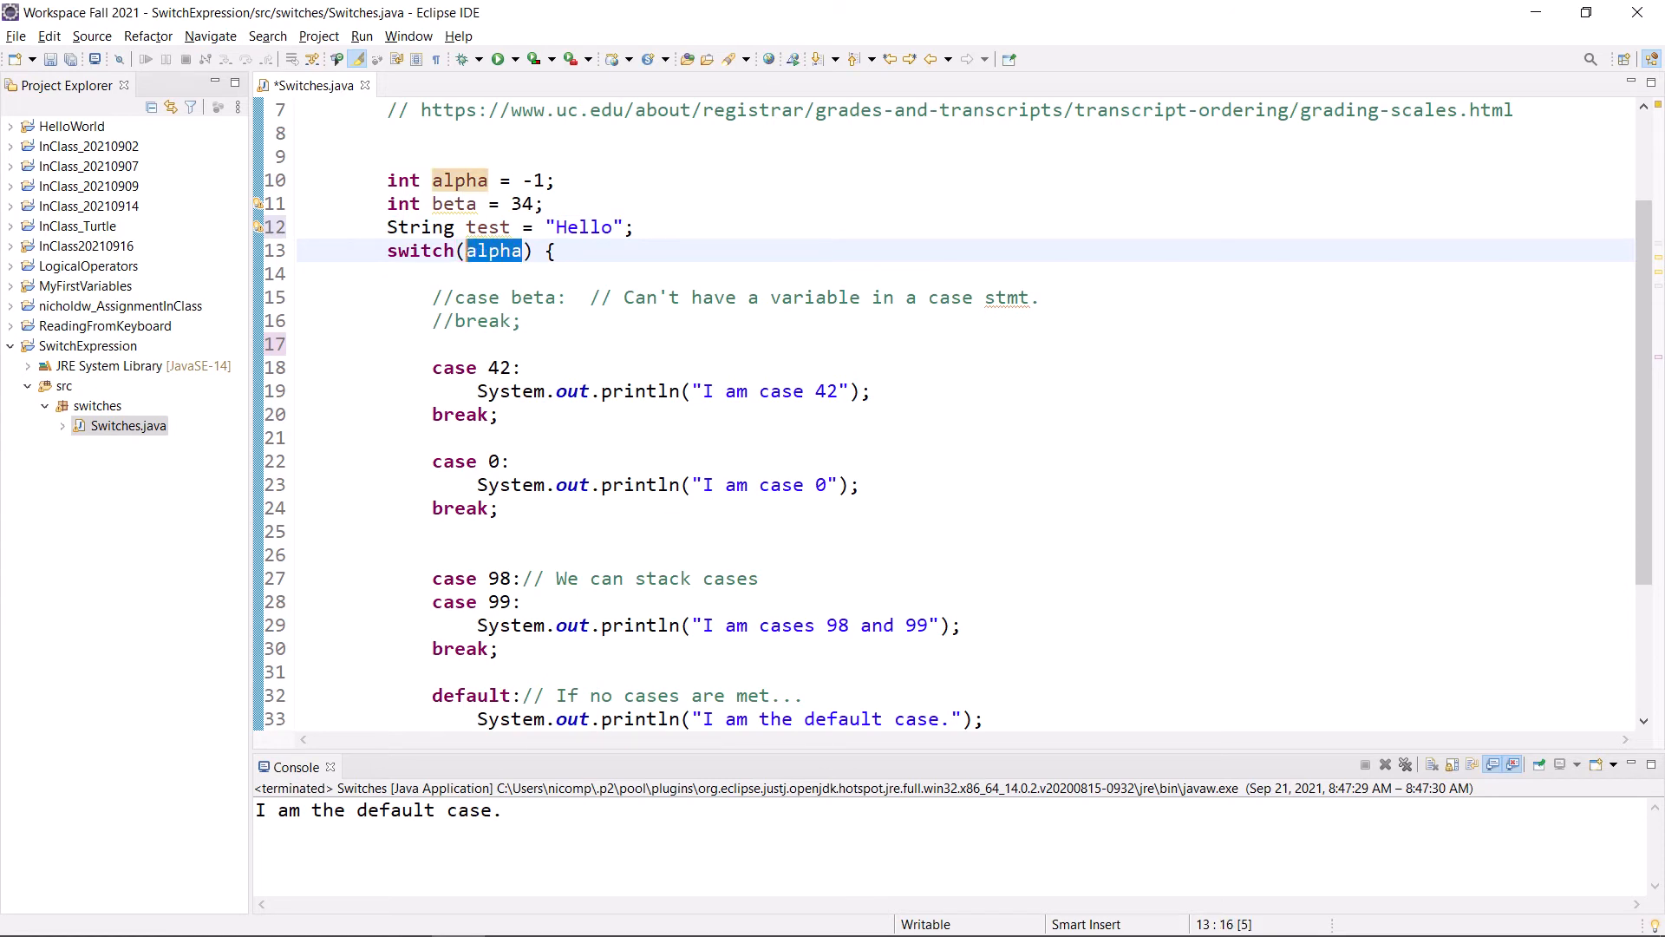
pyautogui.click(635, 227)
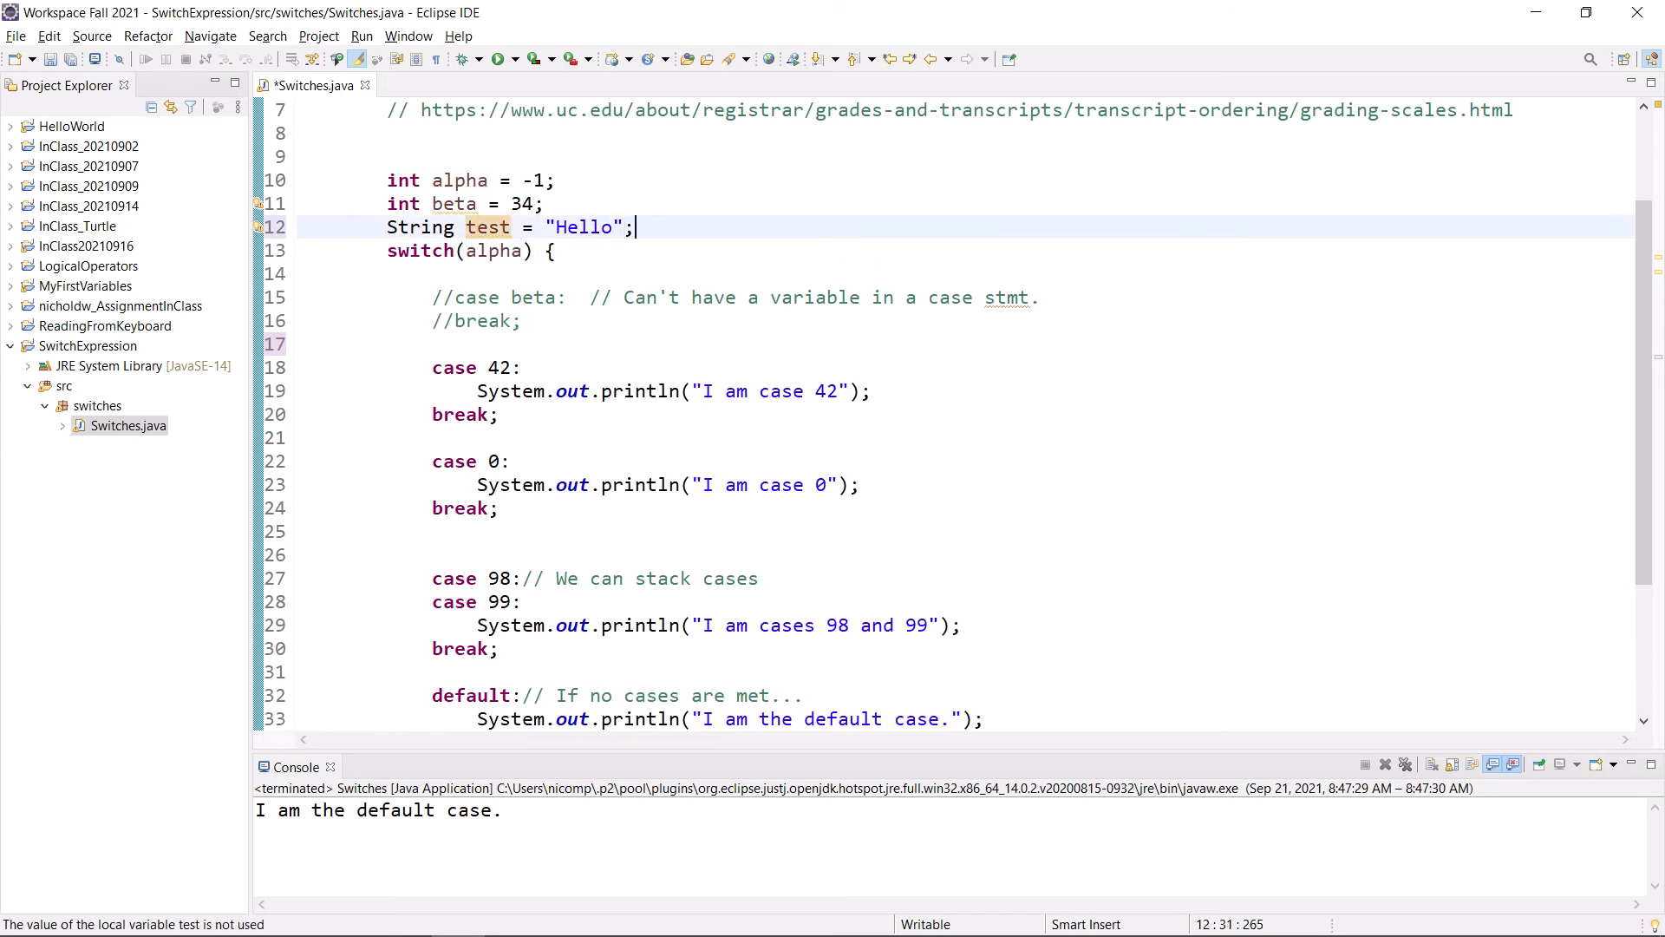
# - Write switch(test) with case "Hello" and case "Goodbye", each ending in break
pyautogui.press('Return')
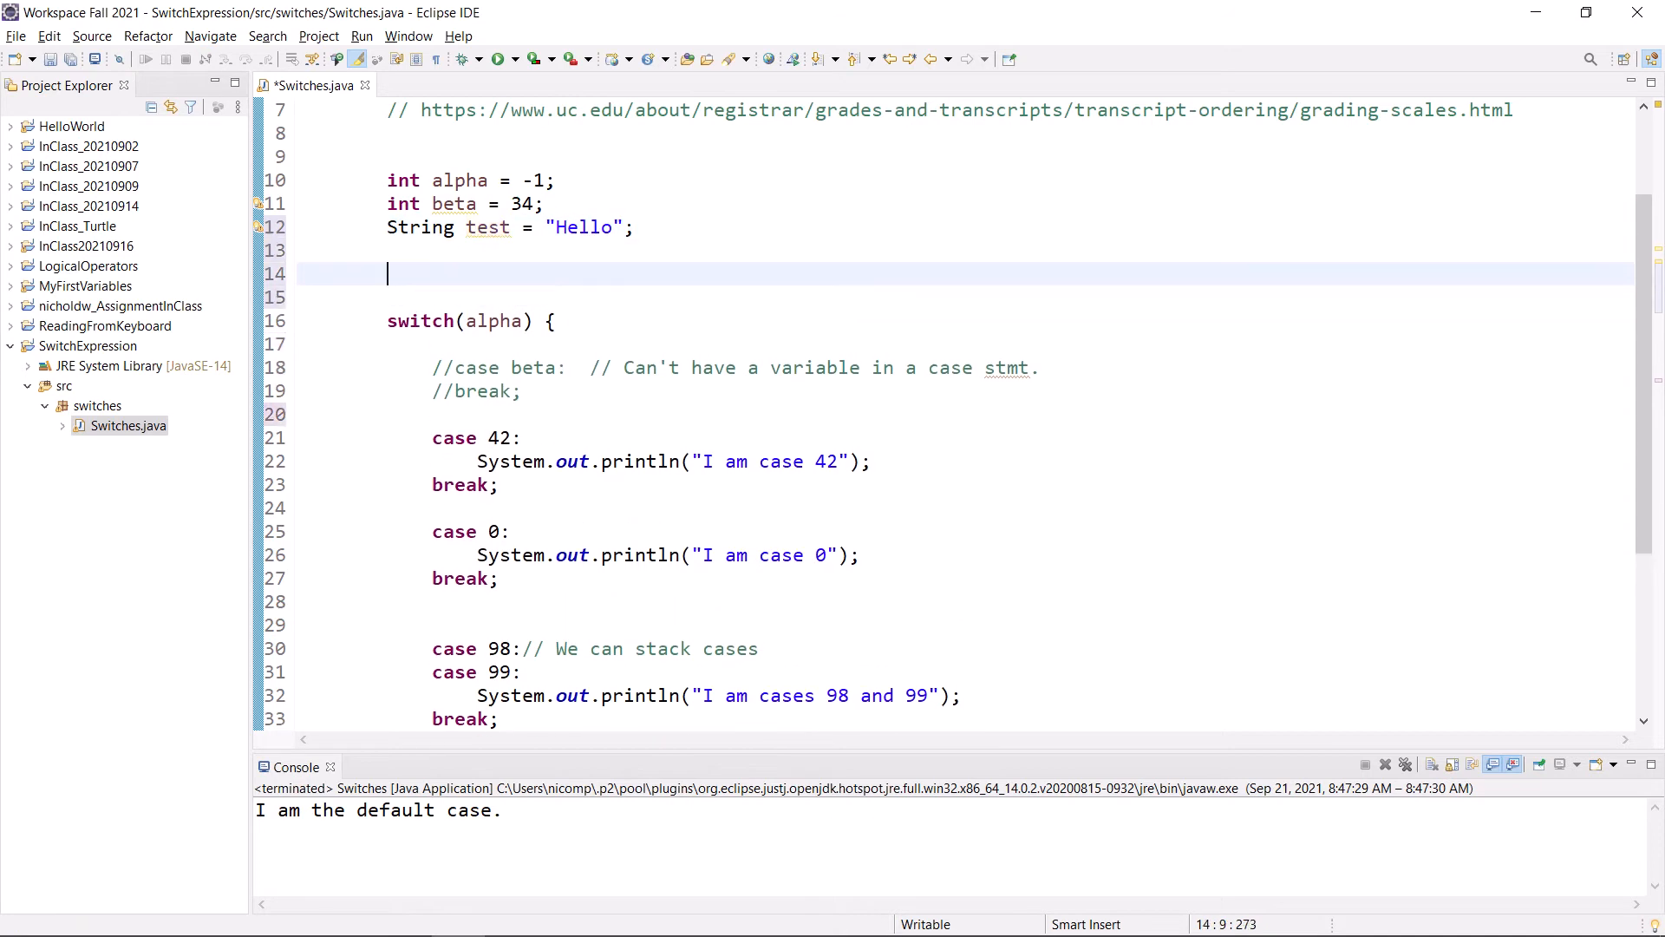
pyautogui.write('switch')
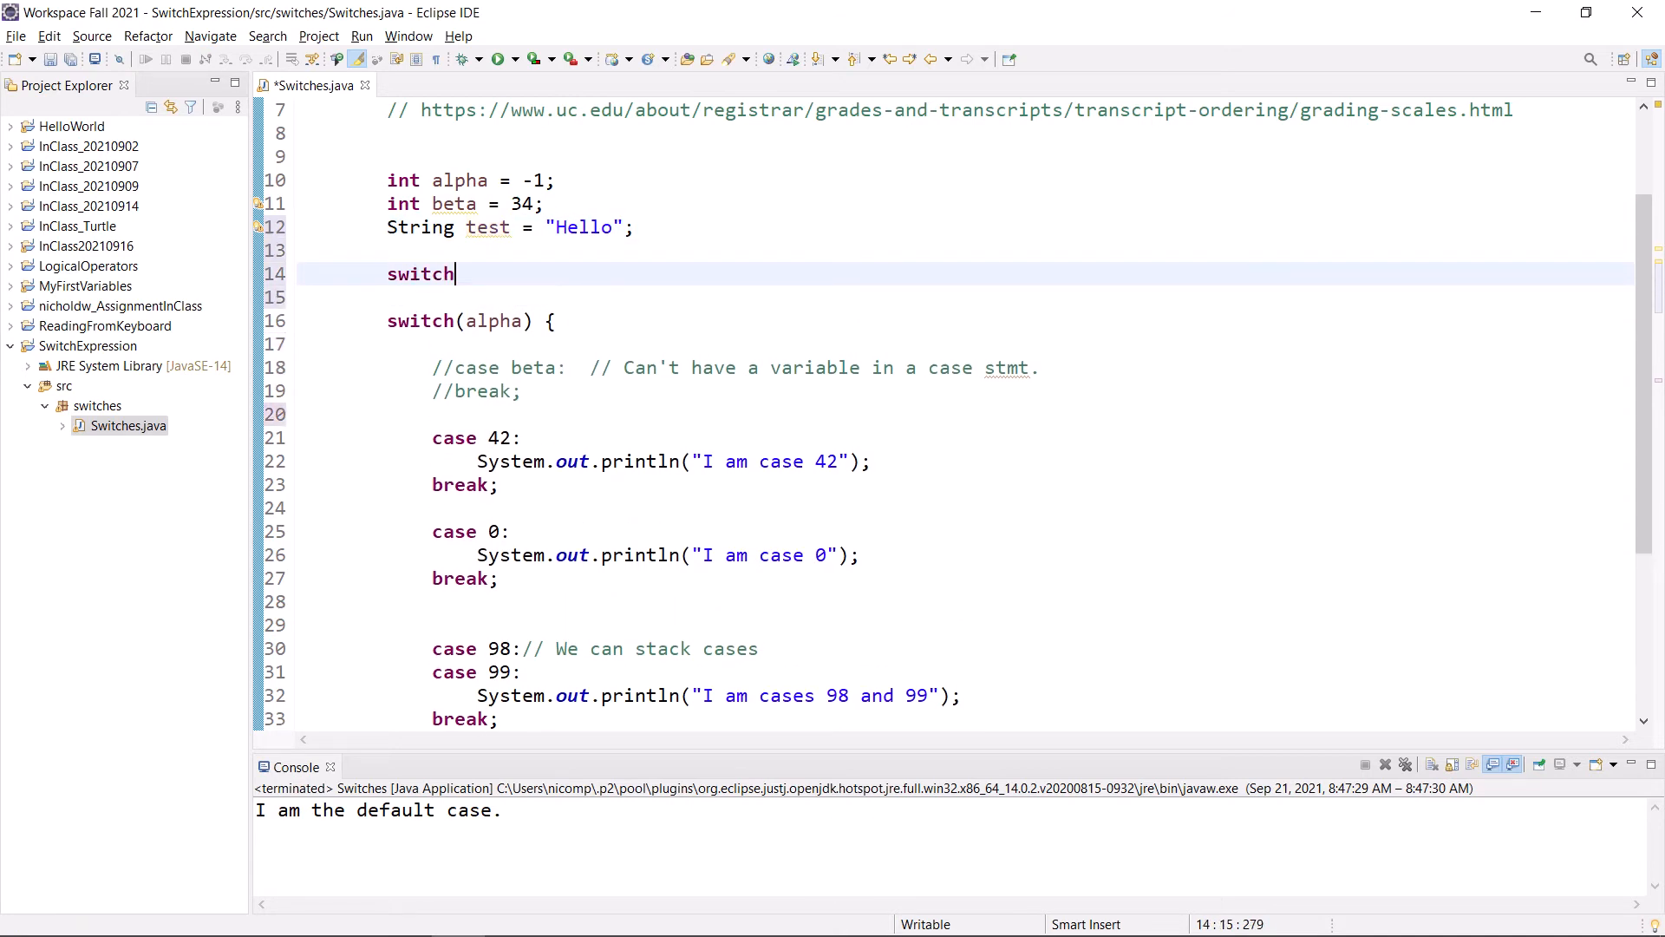
pyautogui.write('(test) {')
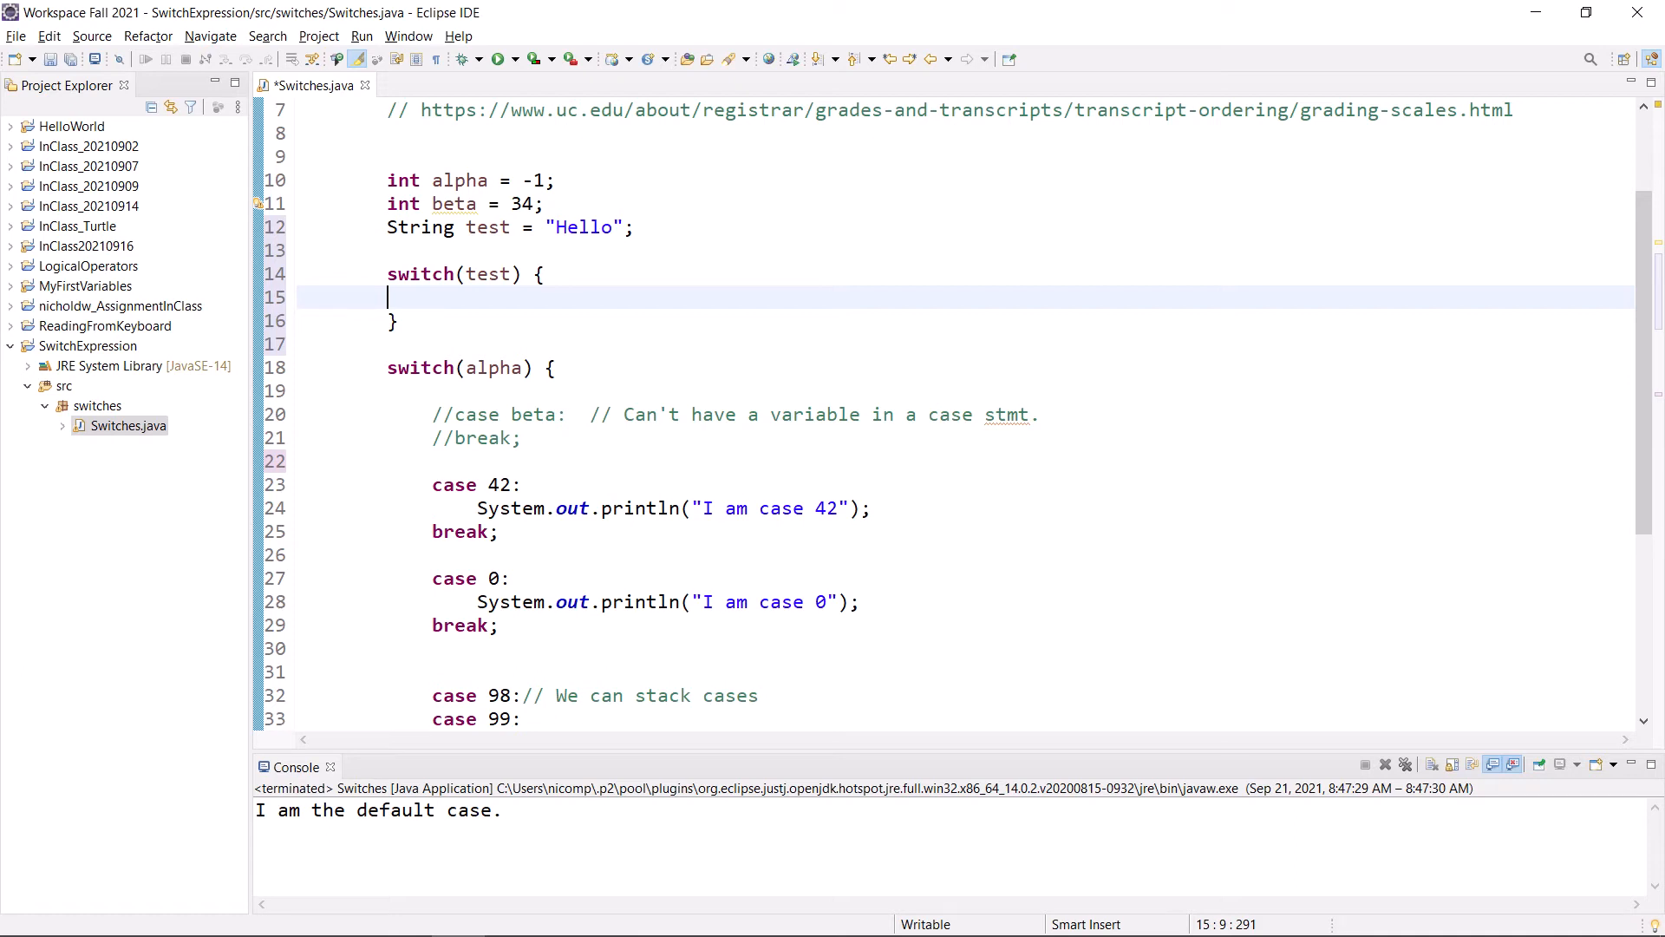
pyautogui.write('case')
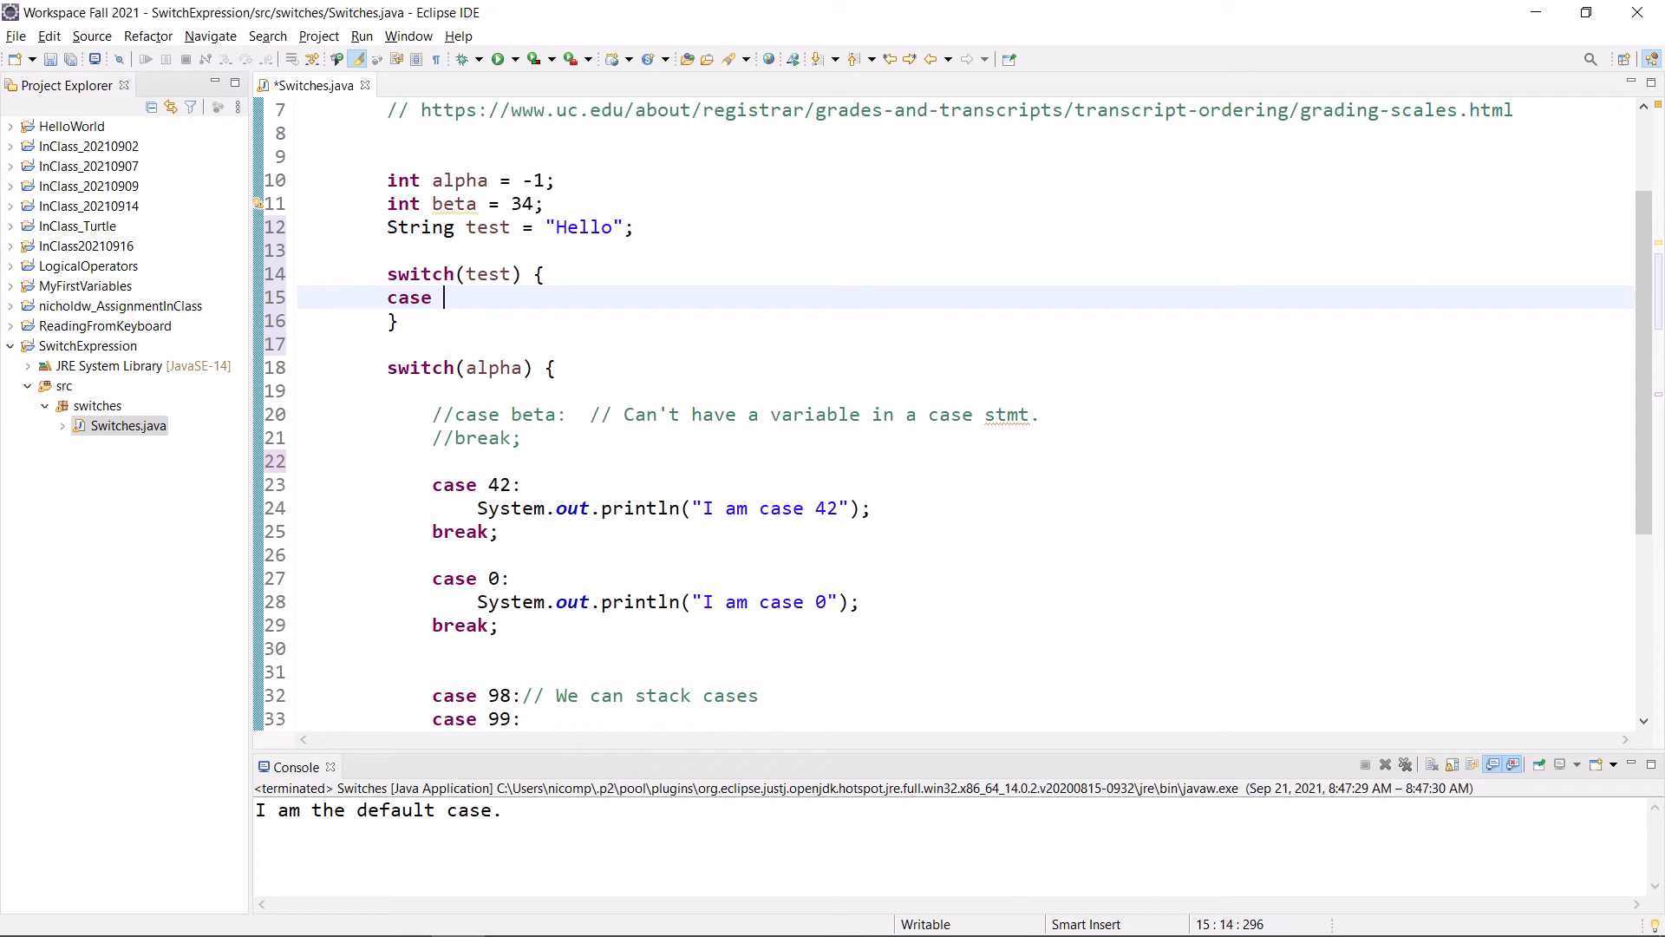
pyautogui.write('"Hello')
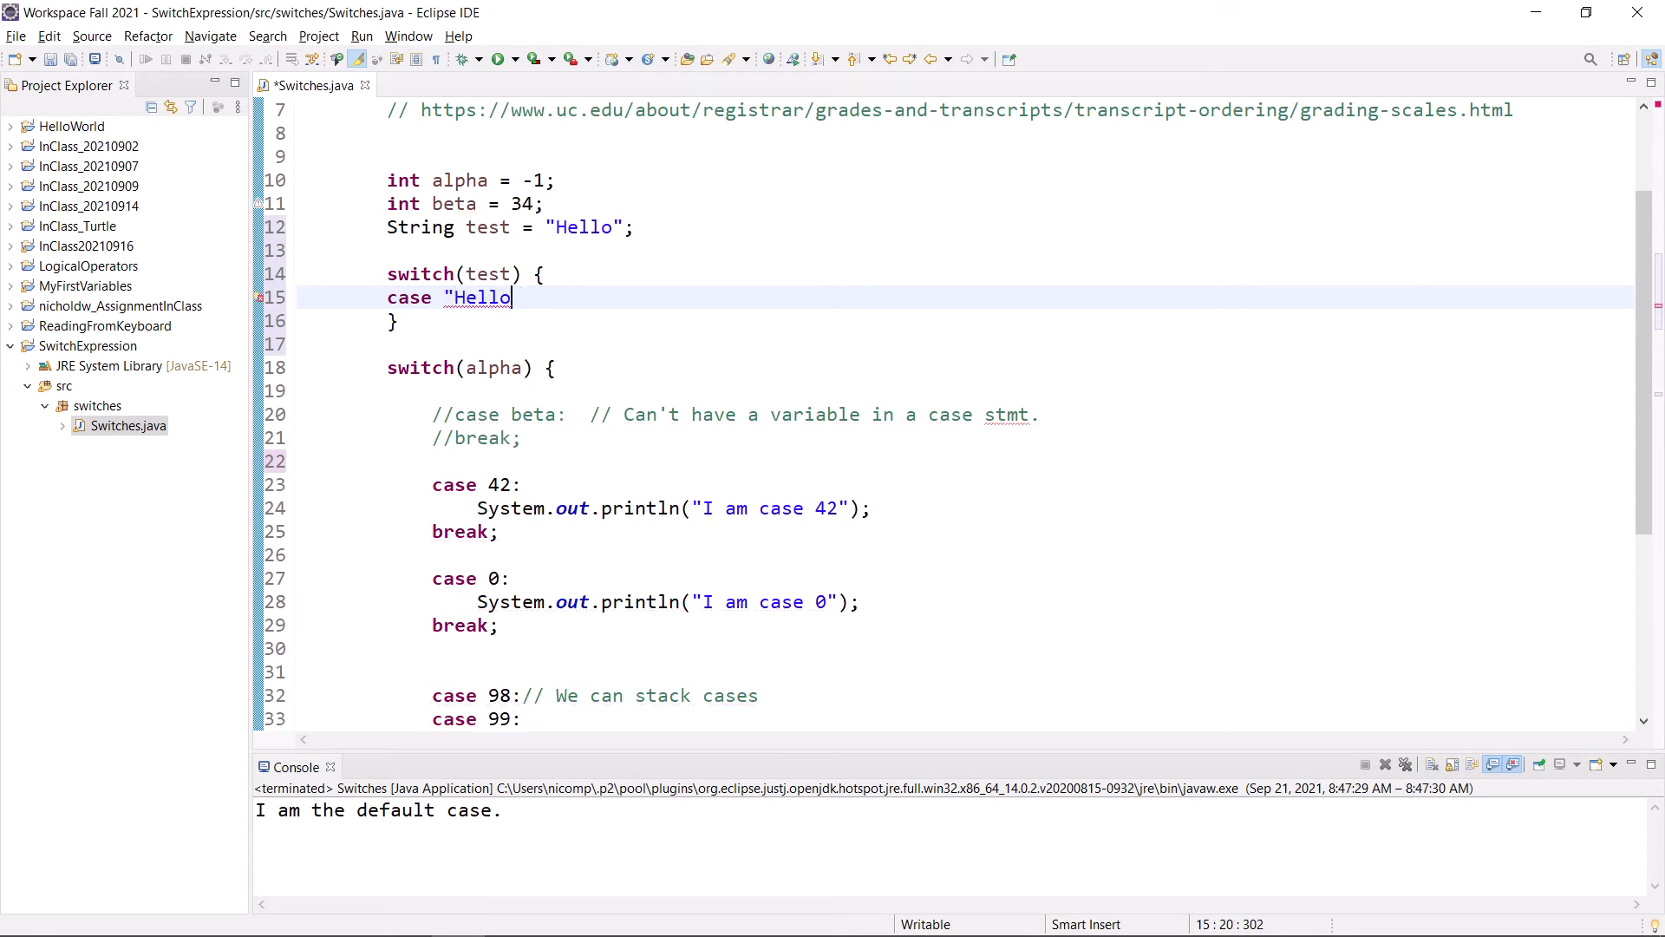
pyautogui.write(':')
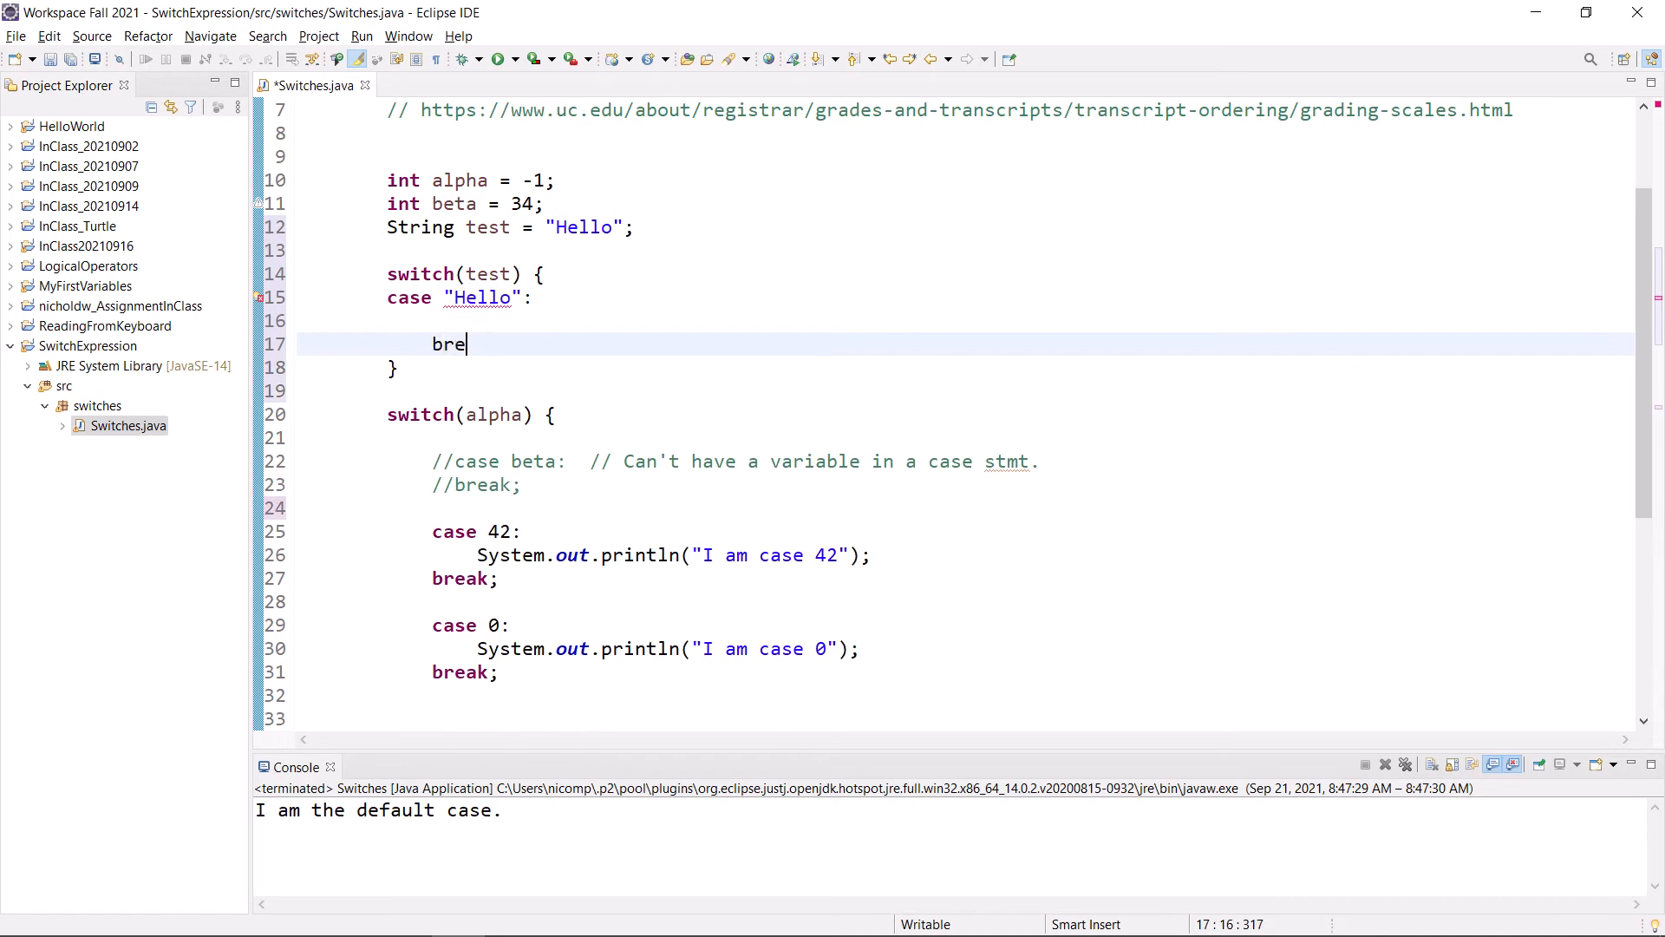
pyautogui.write('ak;')
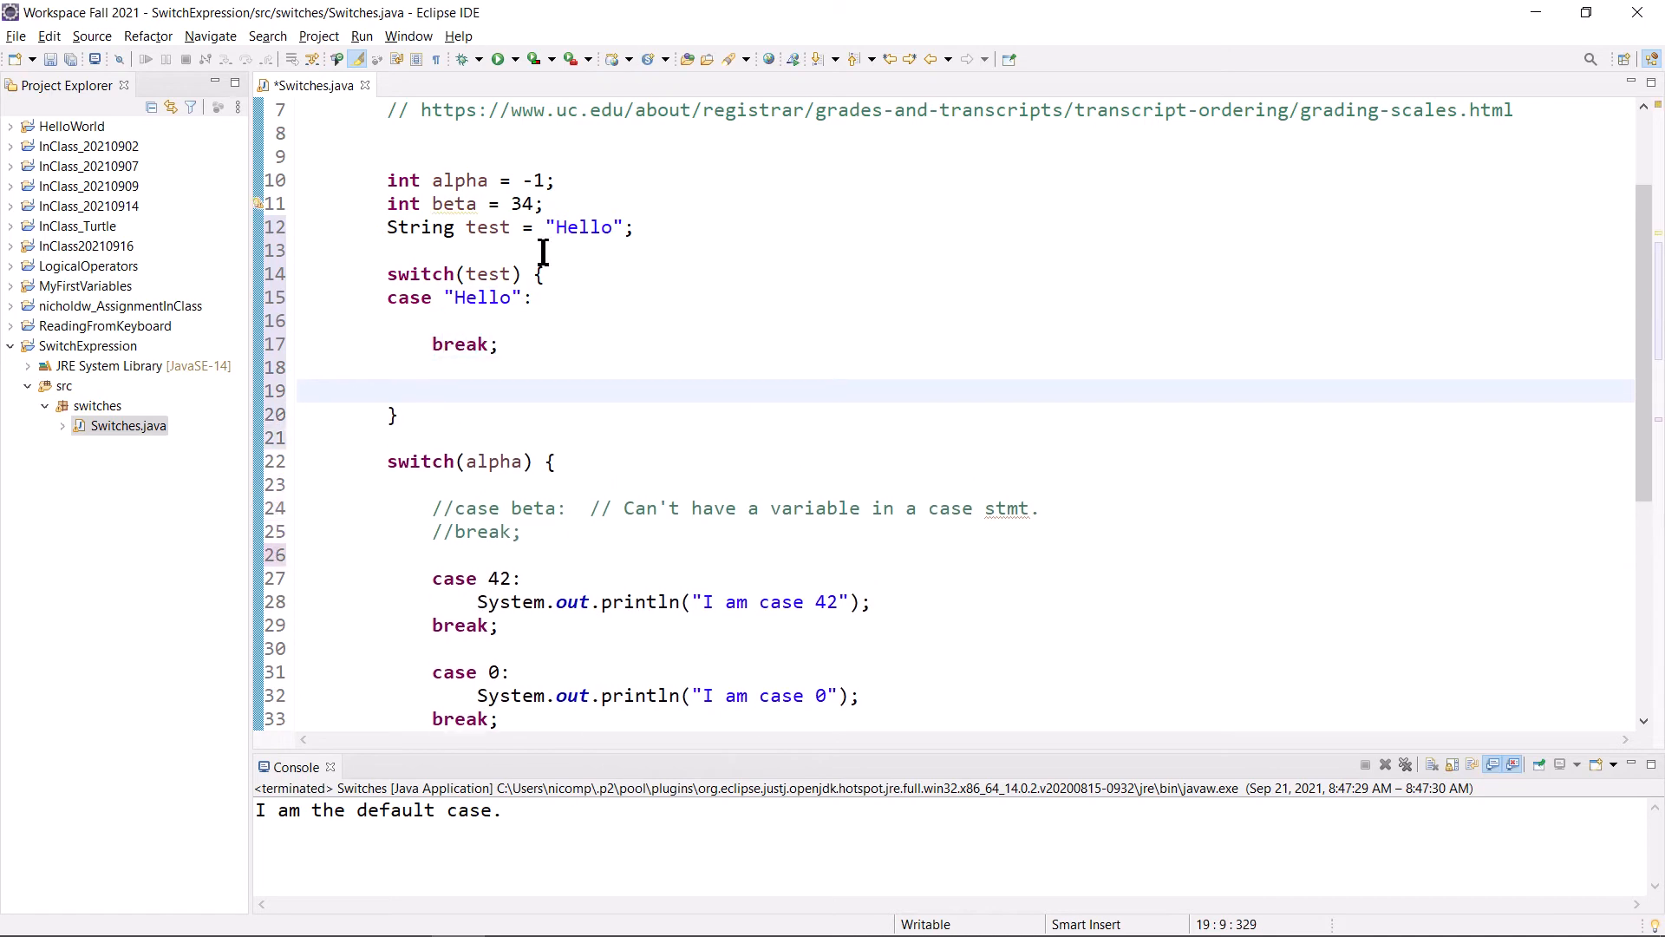
pyautogui.write('case')
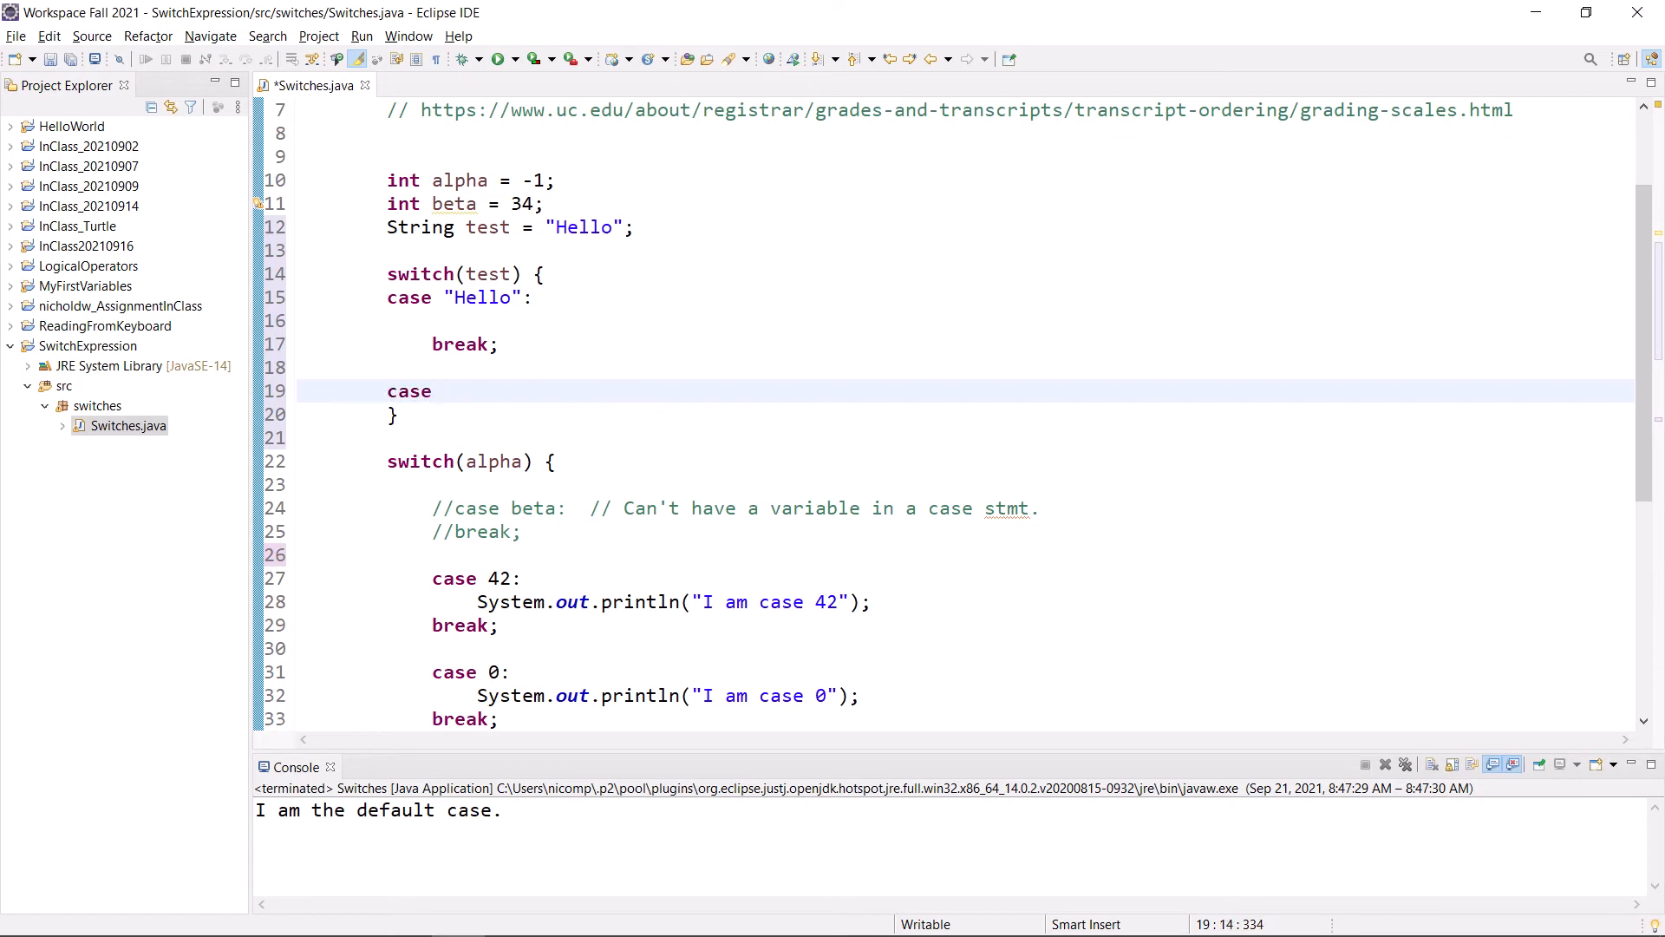
pyautogui.write('"Goodbye":')
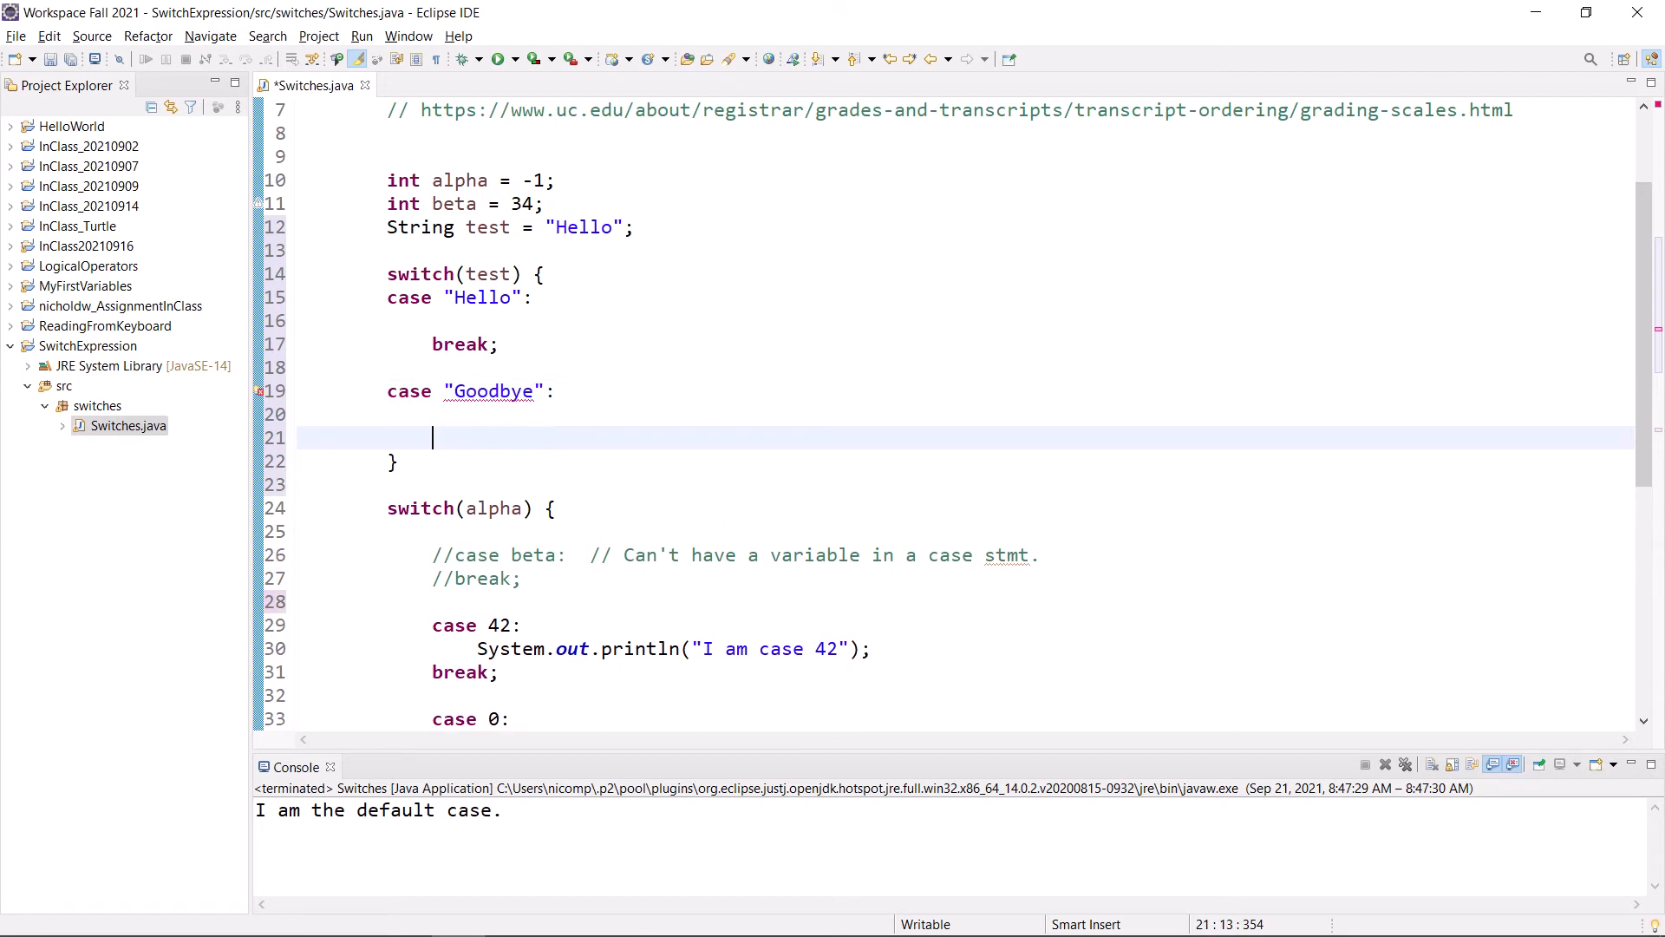
pyautogui.write('break;')
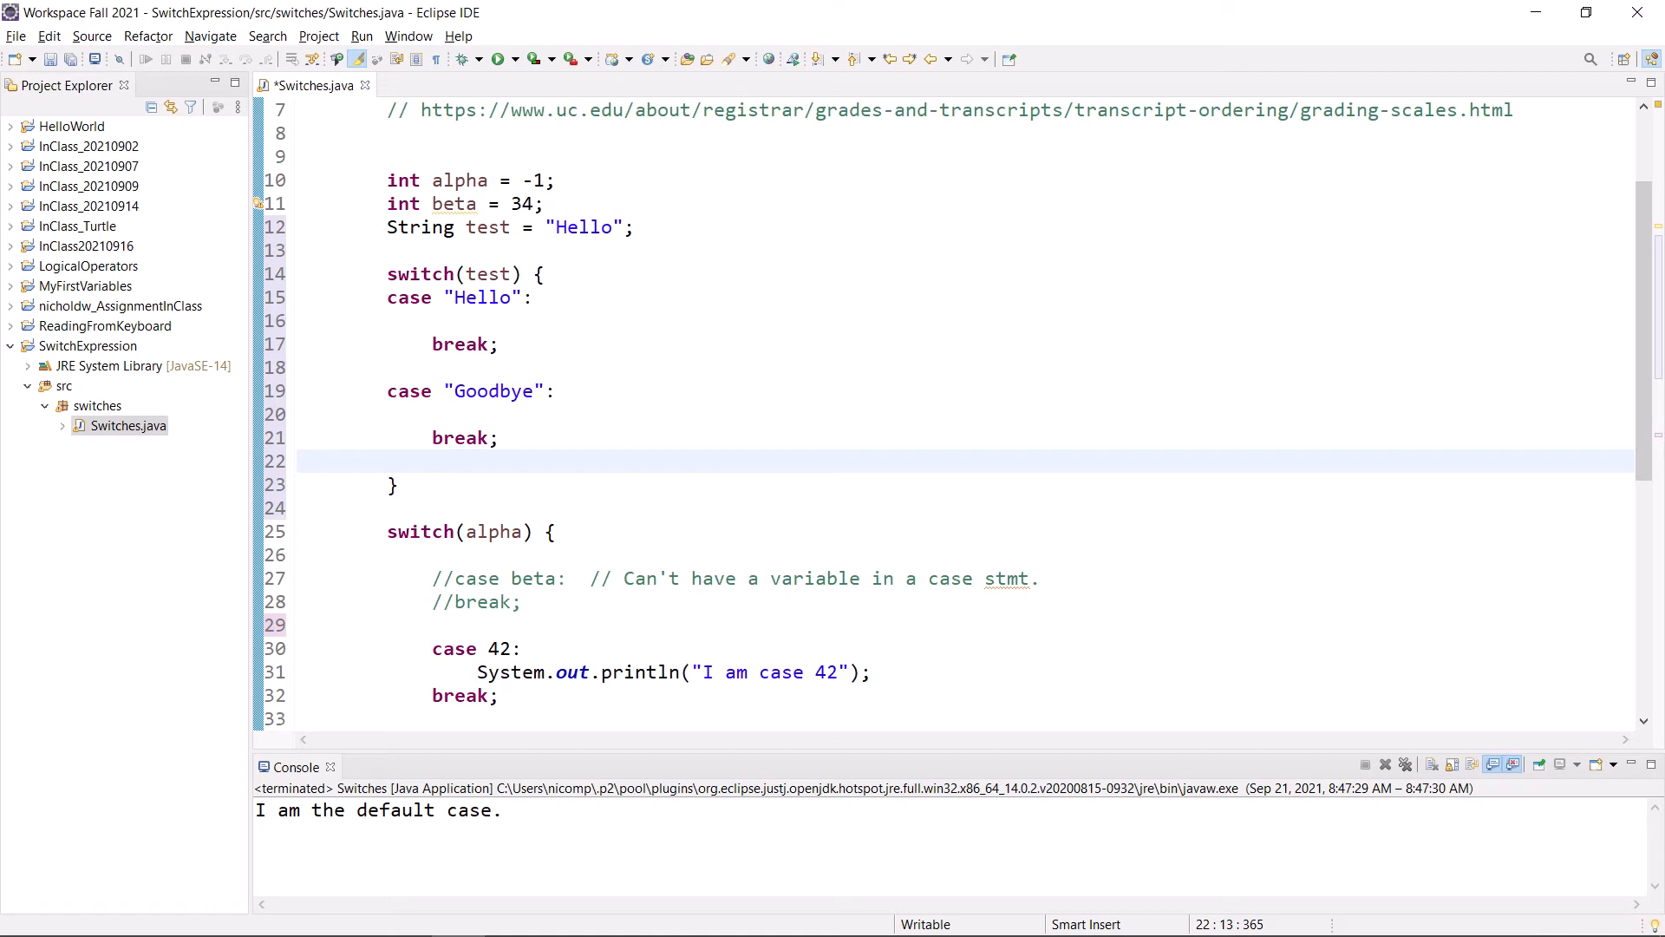
pyautogui.click(432, 460)
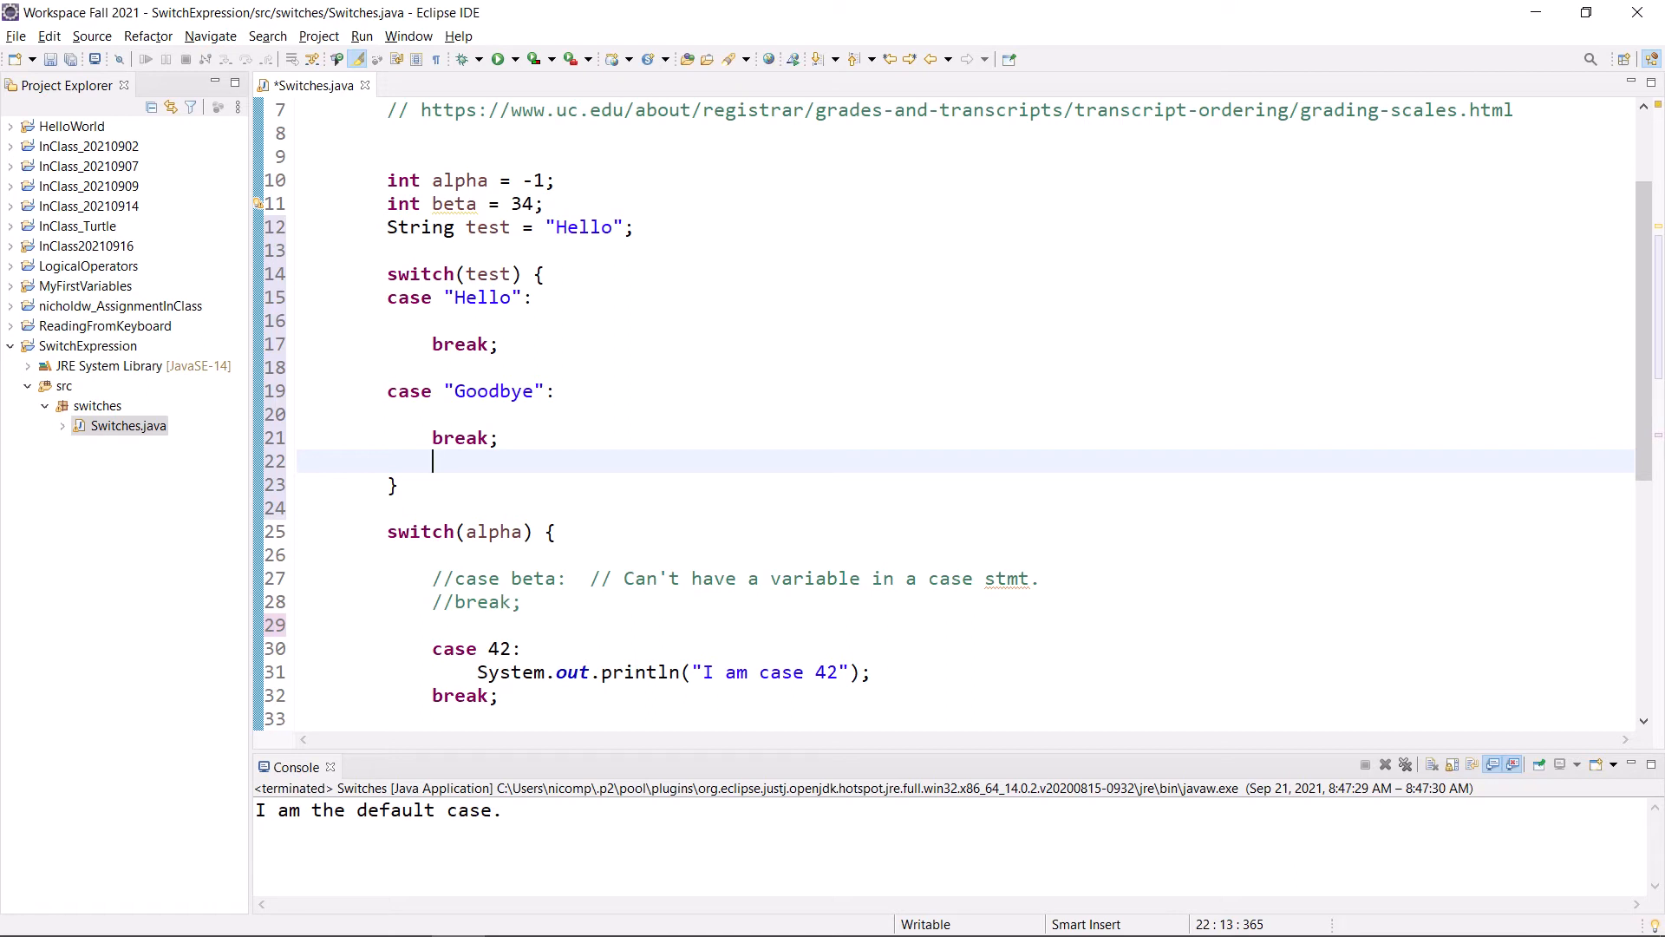
pyautogui.doubleClick(488, 274)
pyautogui.write('  //')
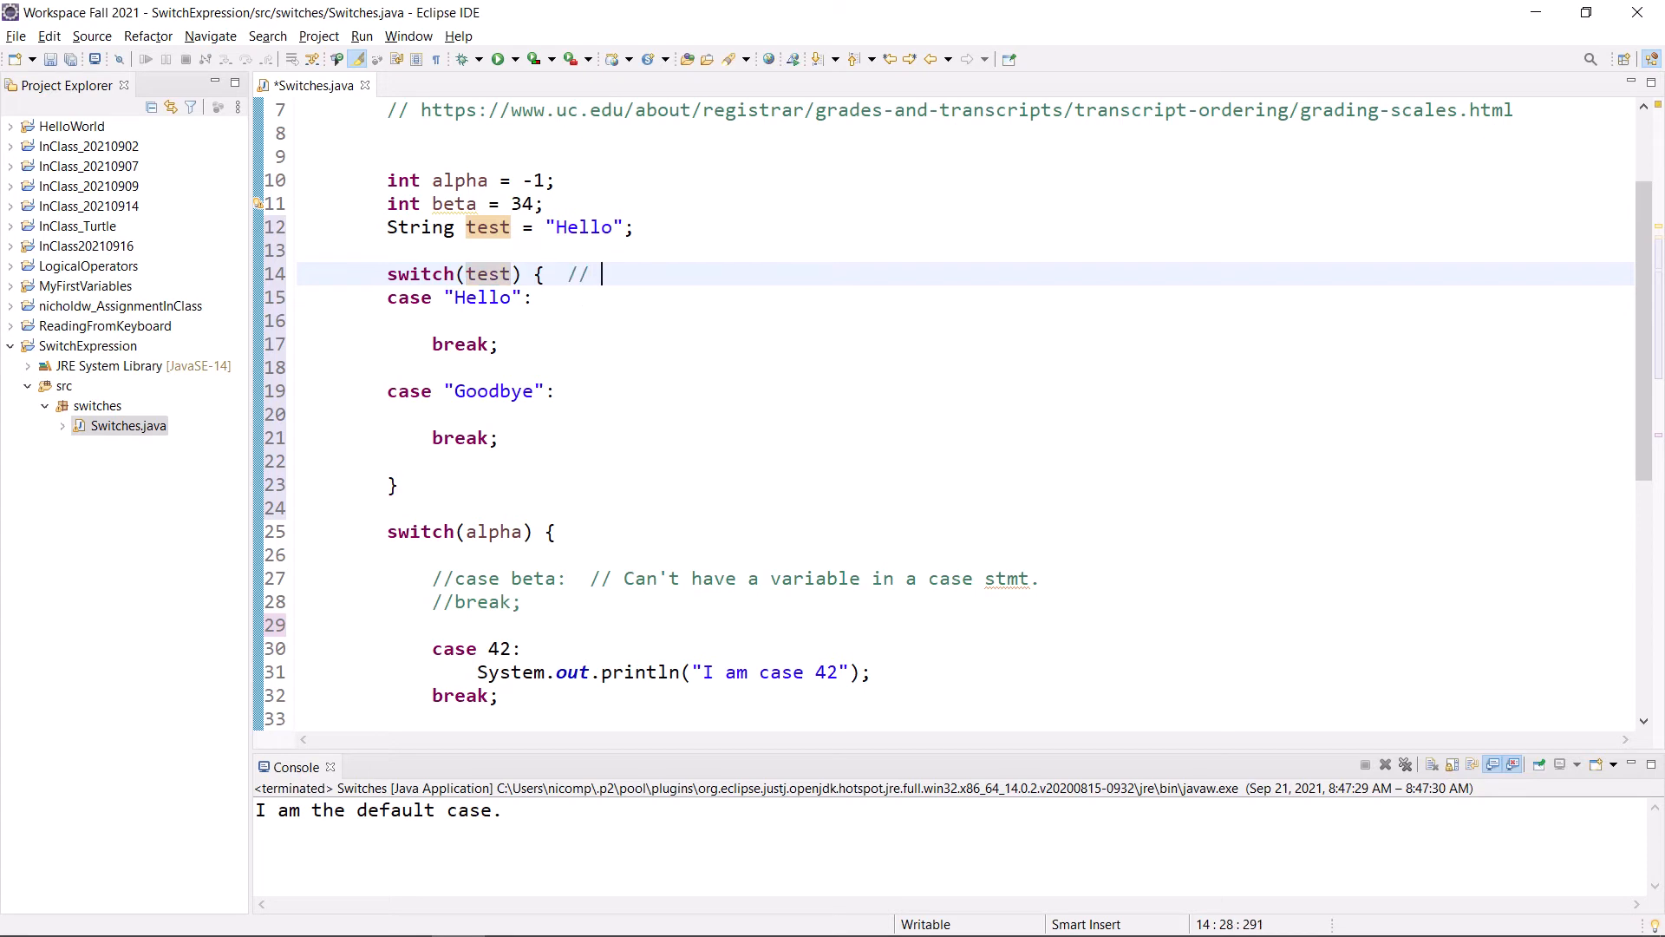
# - Comment the switch(test) line with "We can do a switch on a string!"
pyautogui.write('We can')
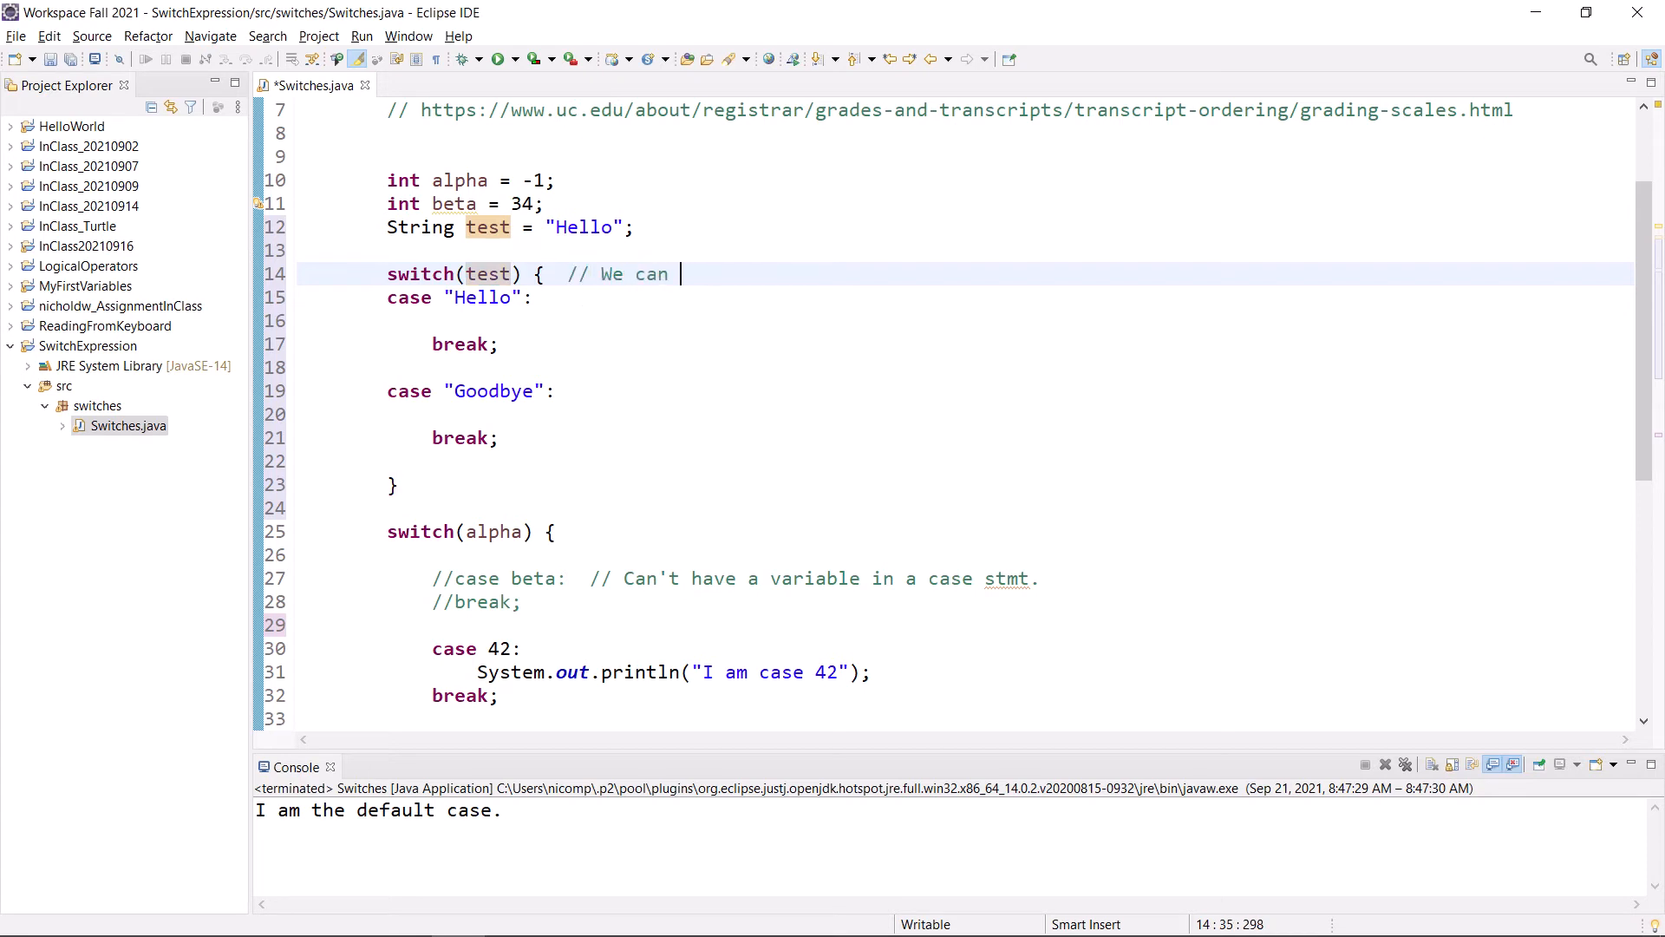
pyautogui.write('do a swit')
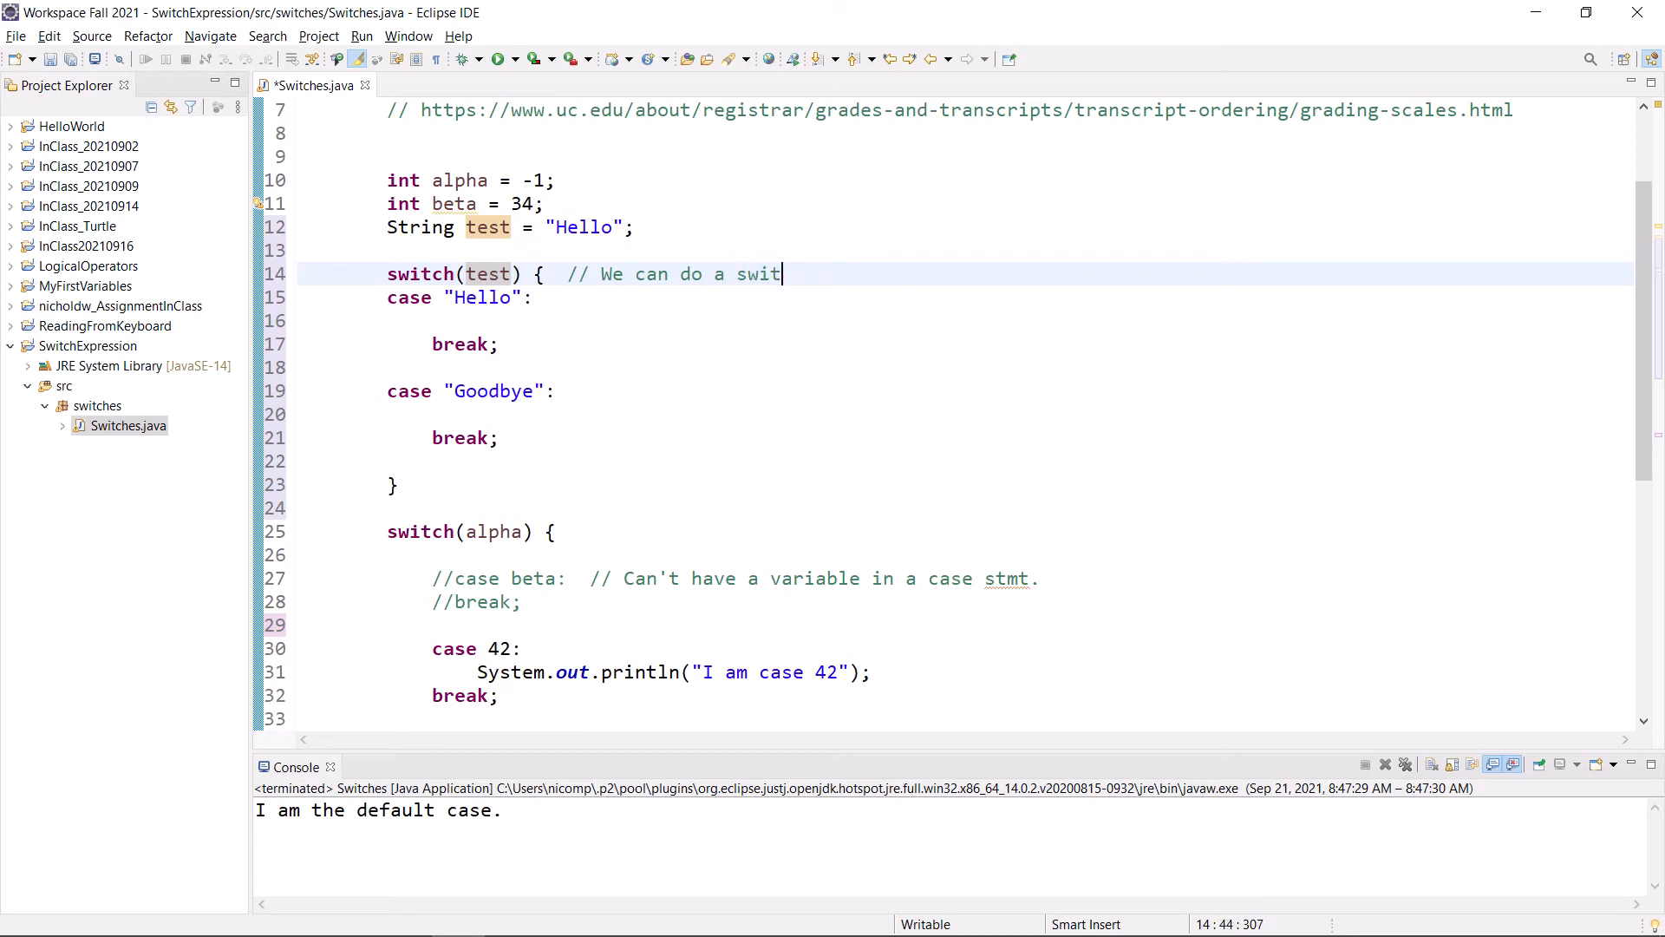
pyautogui.write('ch on a strin')
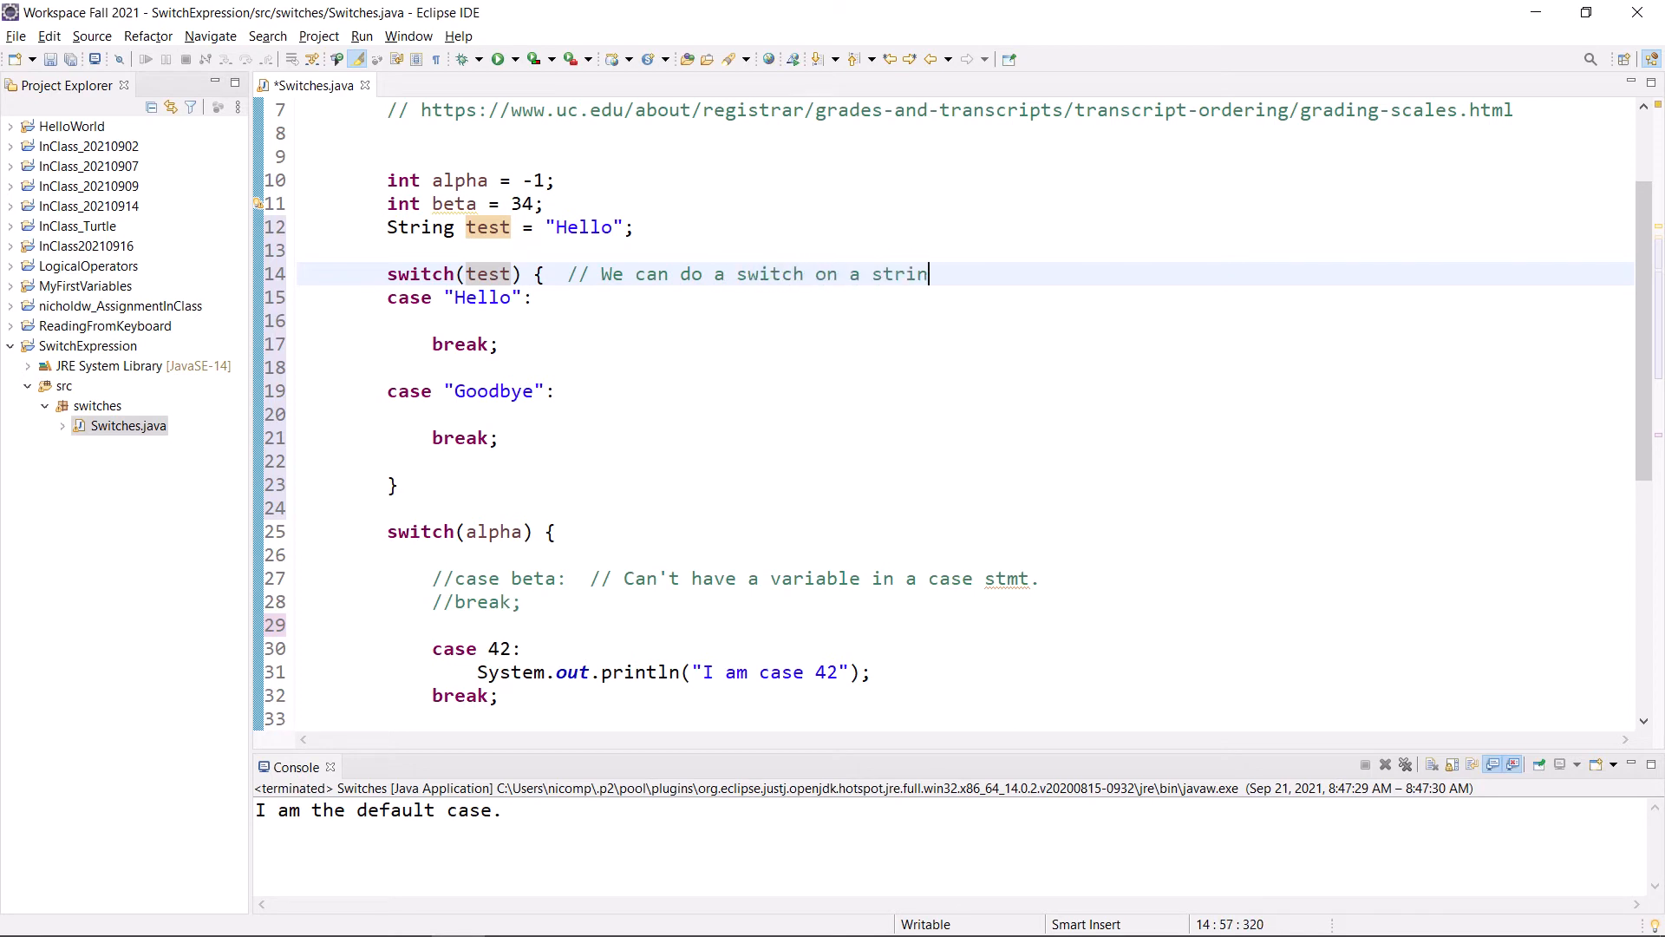
pyautogui.write('g!')
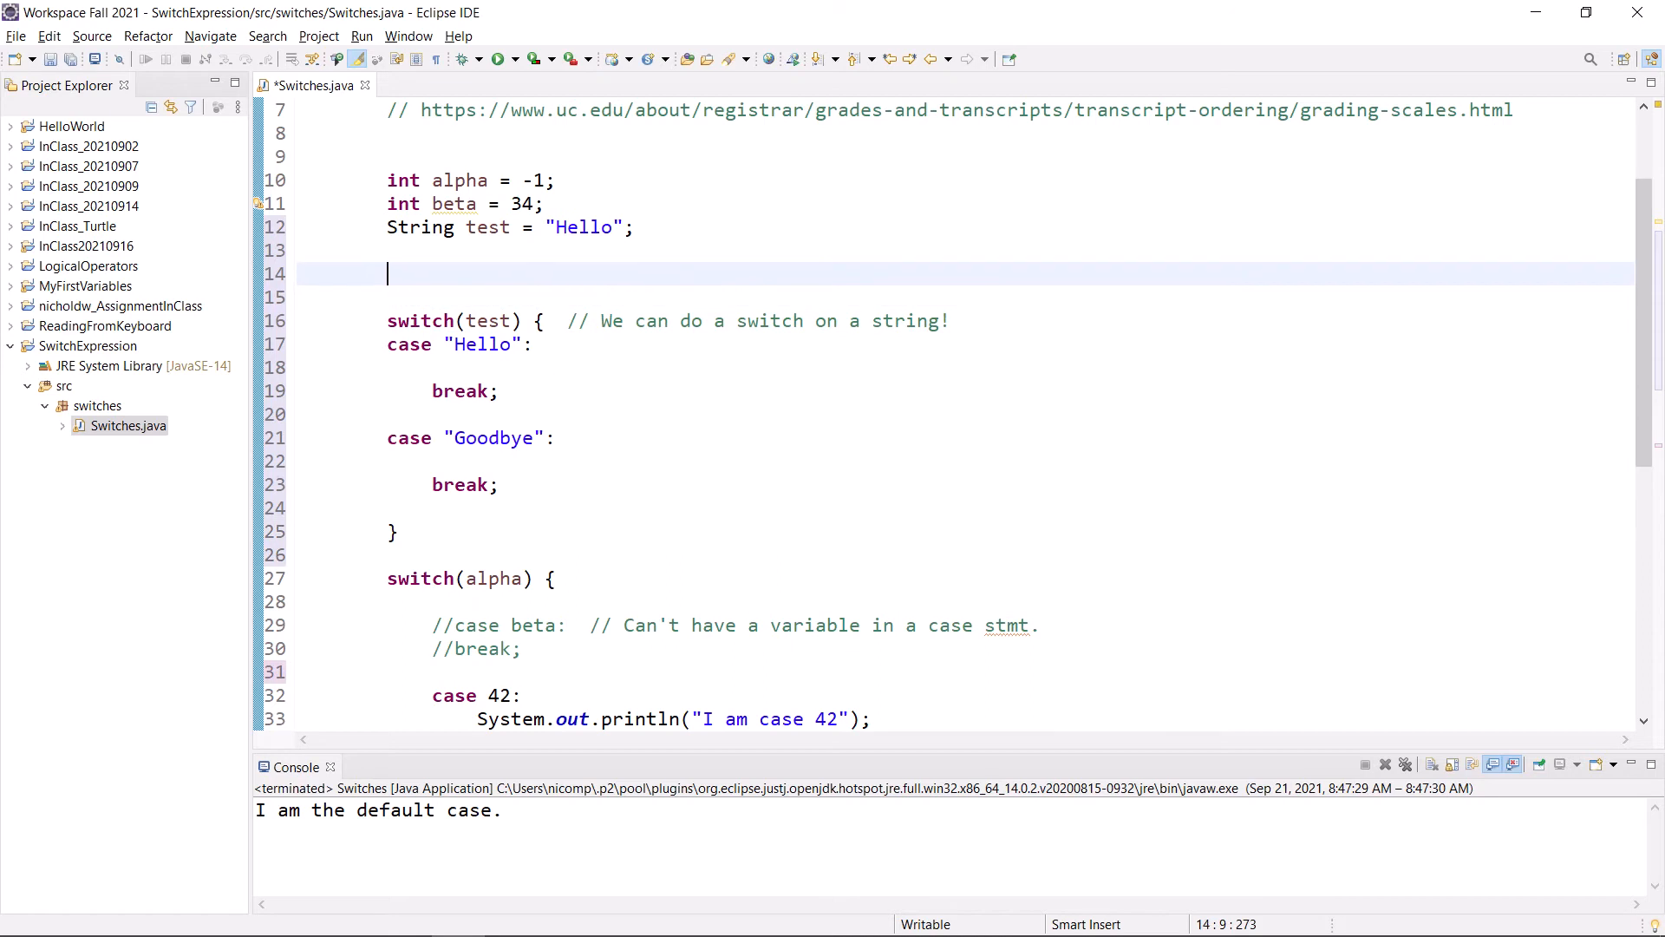
# - Declare double cost = 100.95; on line 13 below the test string
pyautogui.write('doub')
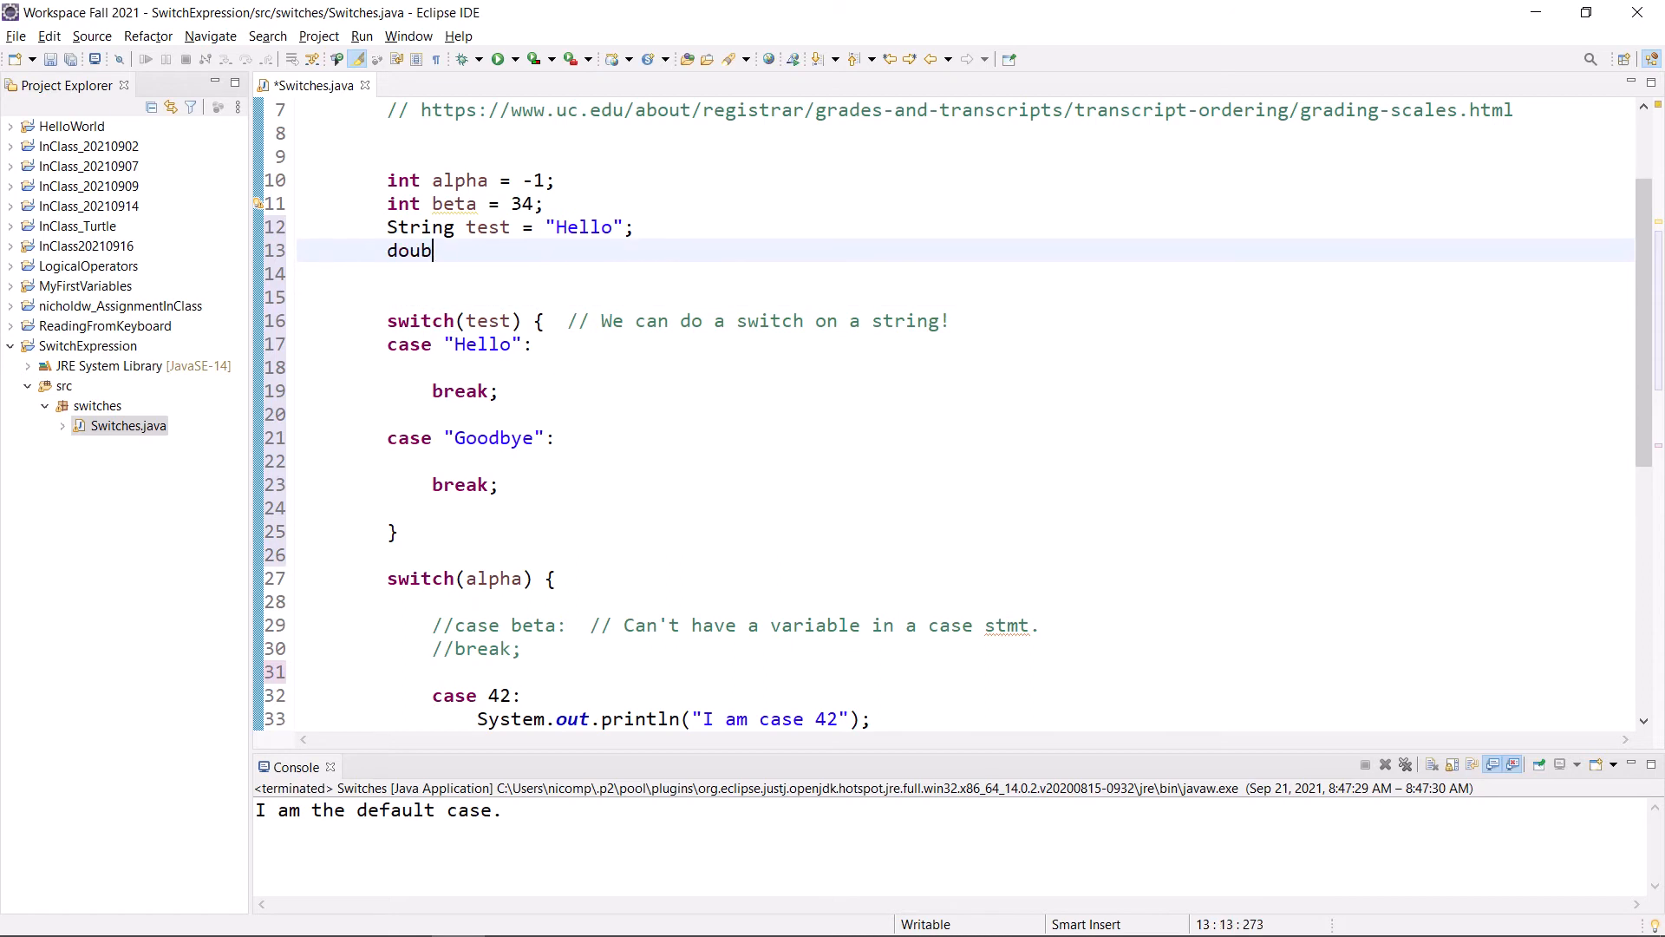
pyautogui.write('le')
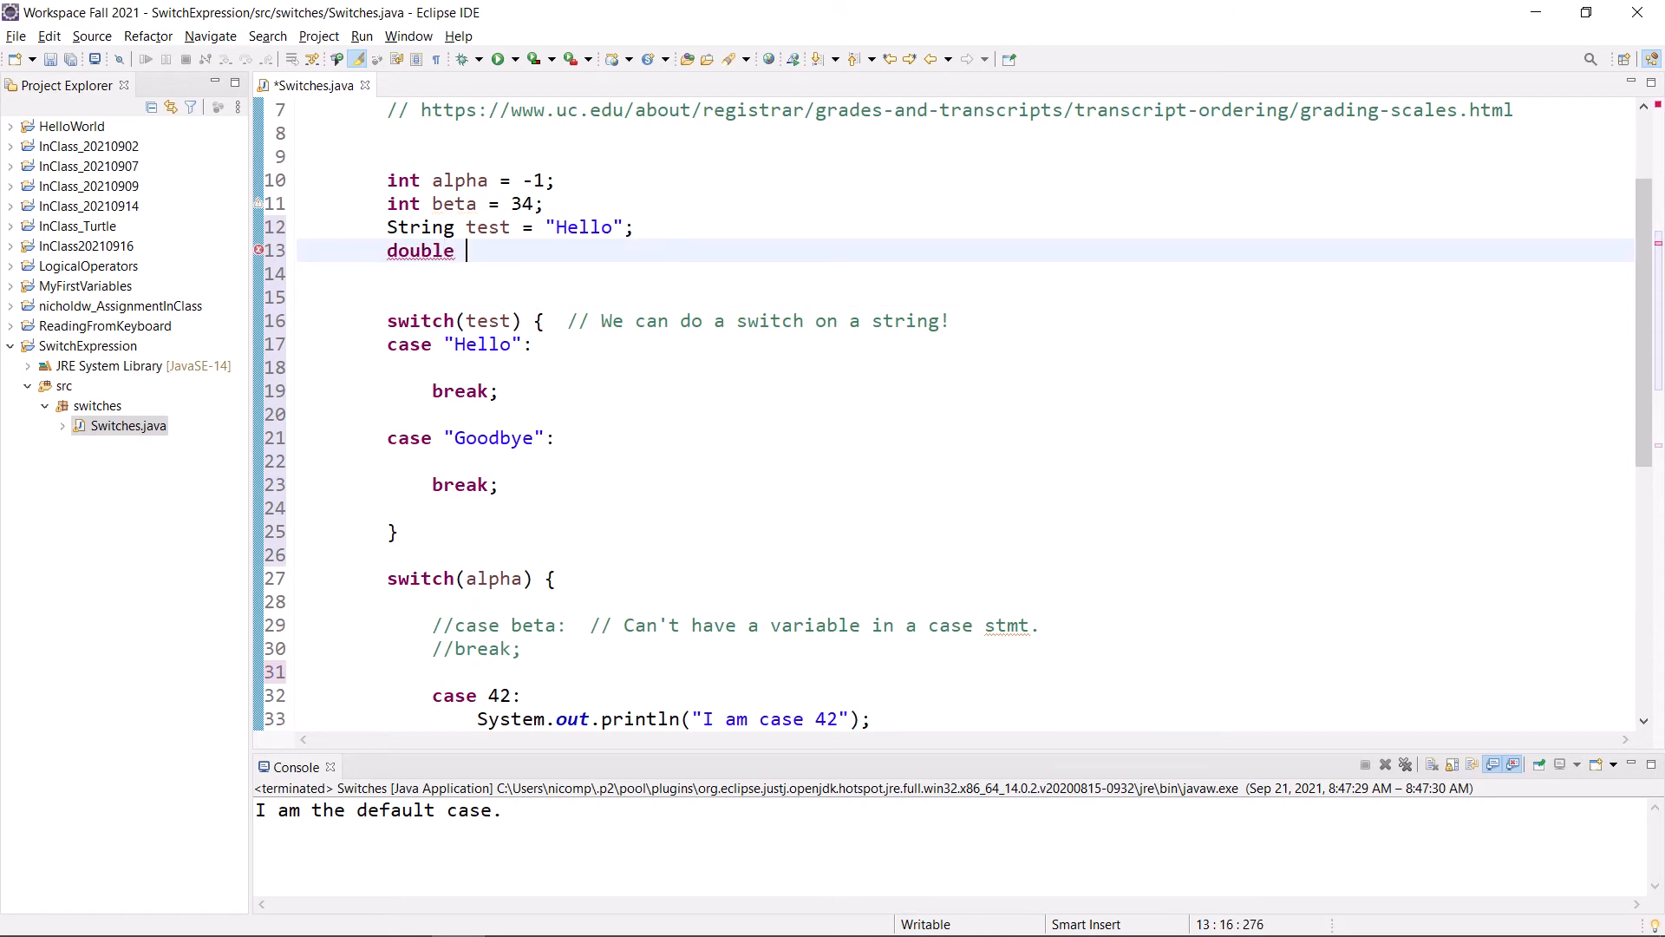
pyautogui.write('cos')
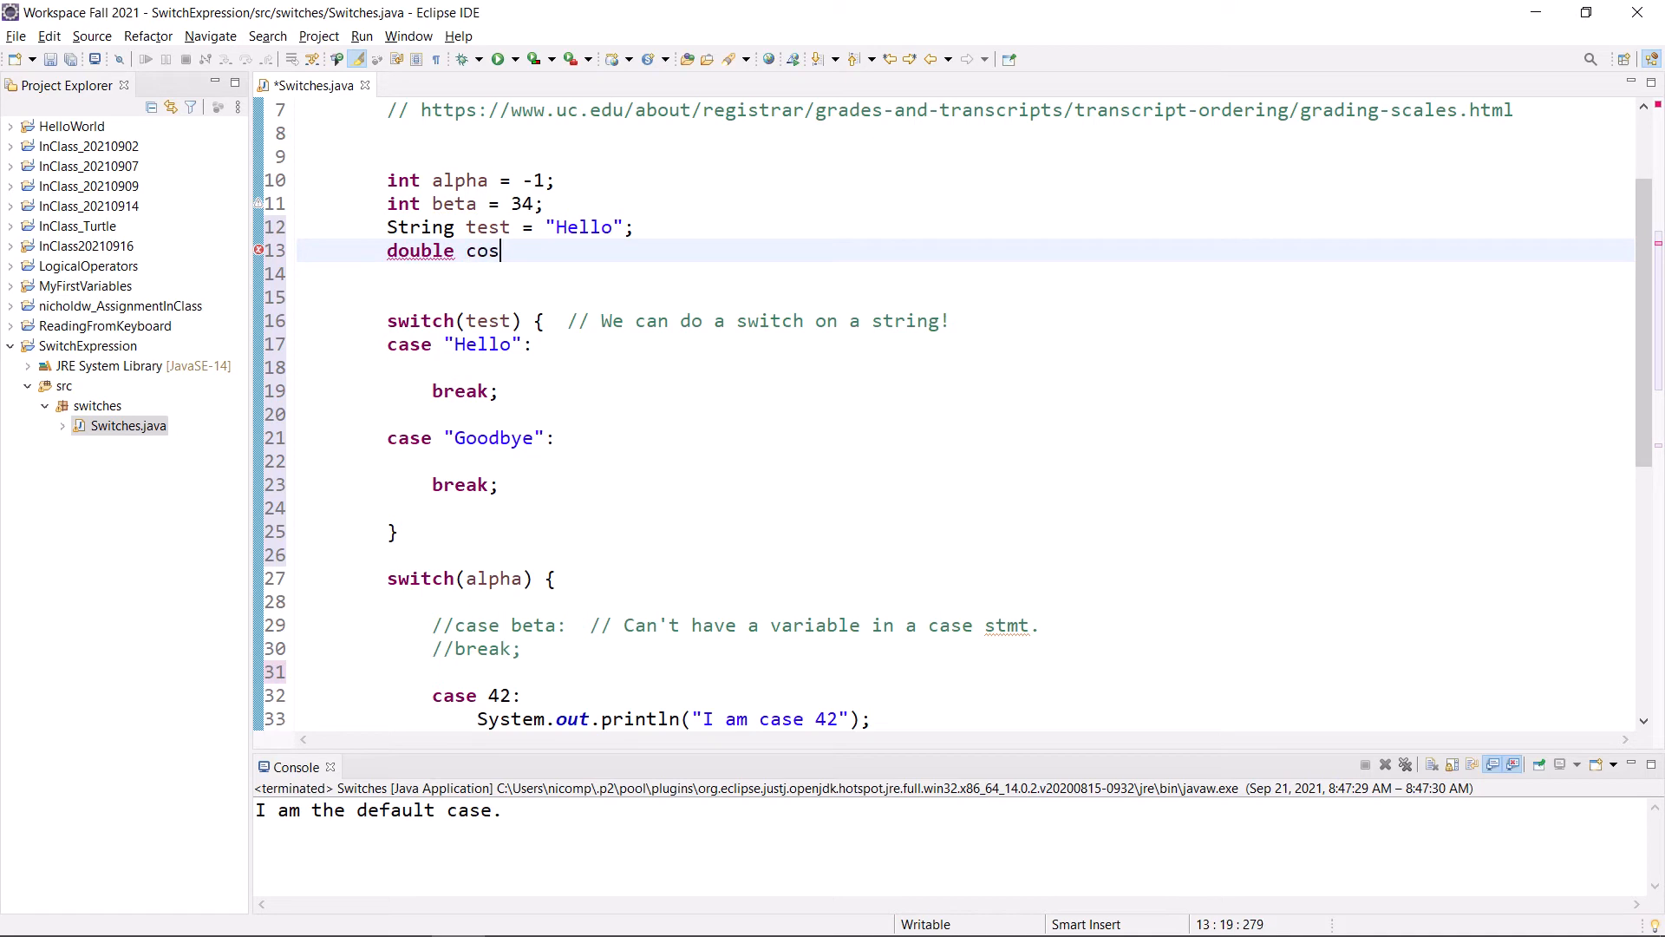
pyautogui.write('t = 100')
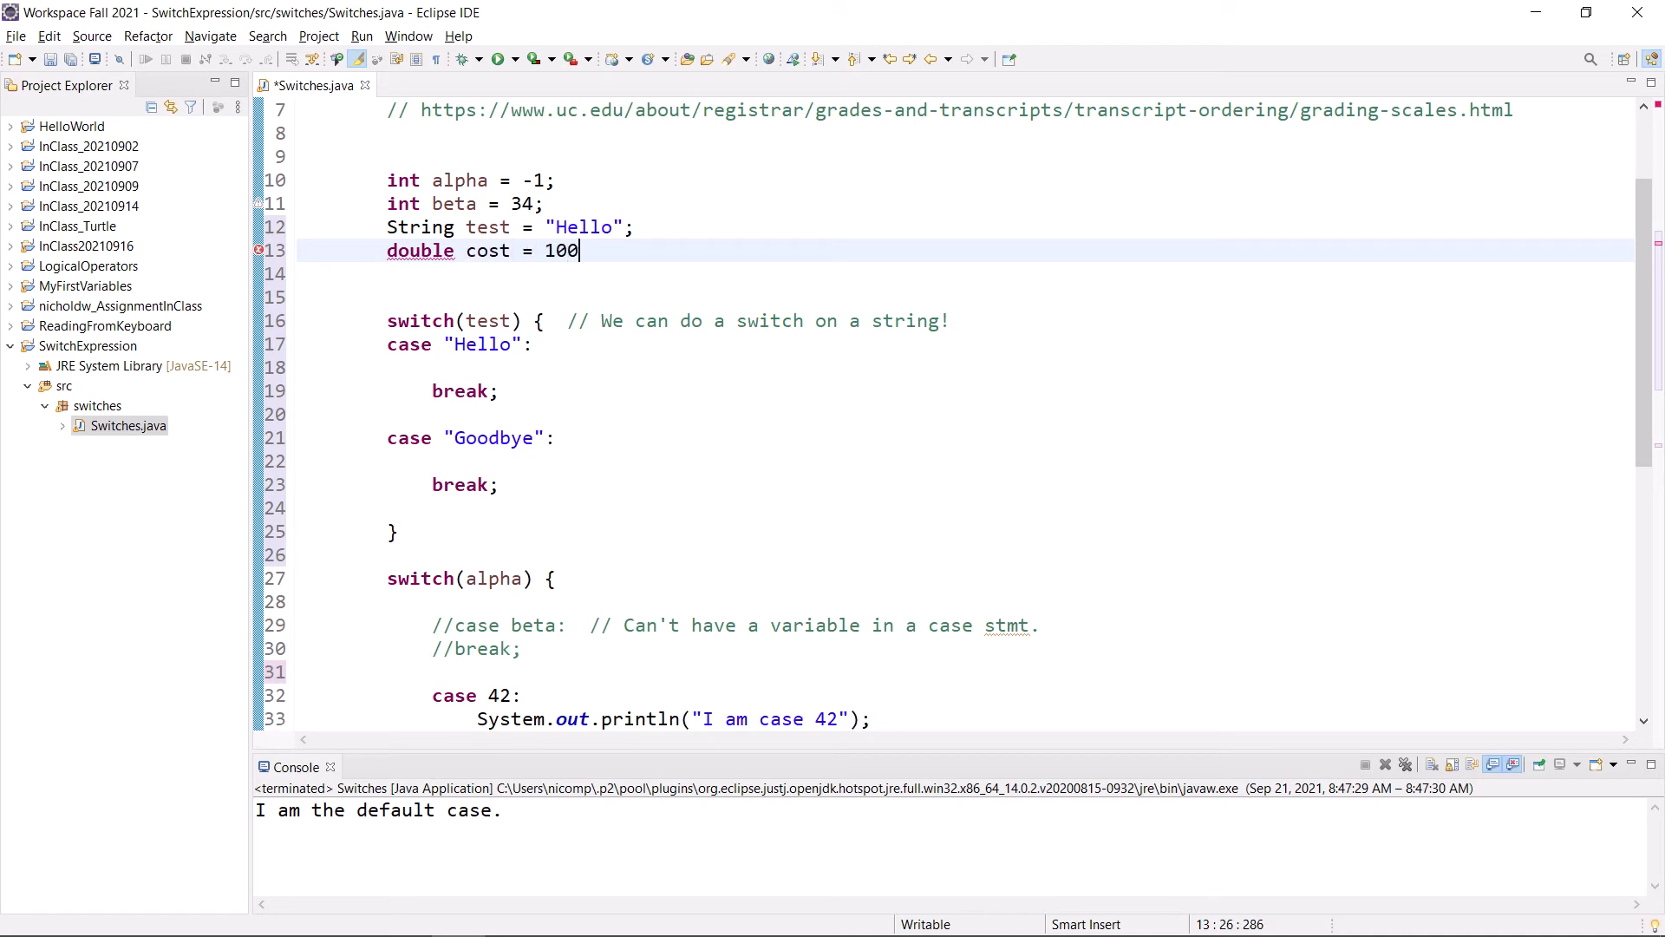
pyautogui.write('.95;')
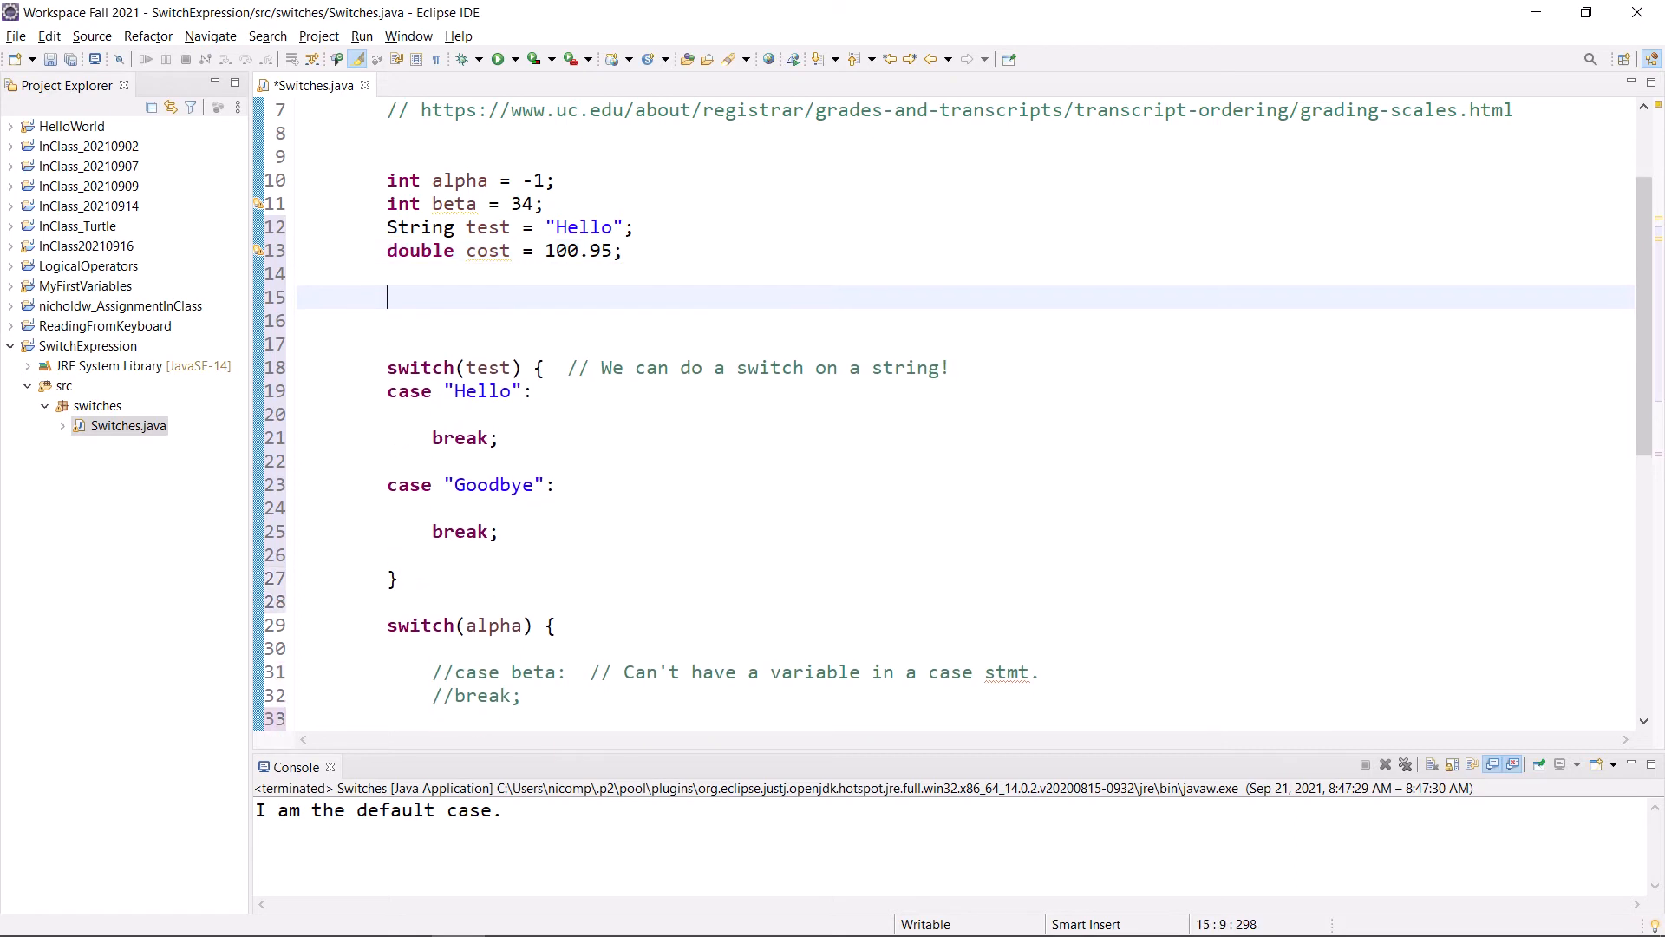
# - Type an empty switch (cost) { } block below the declarations
pyautogui.write('switch')
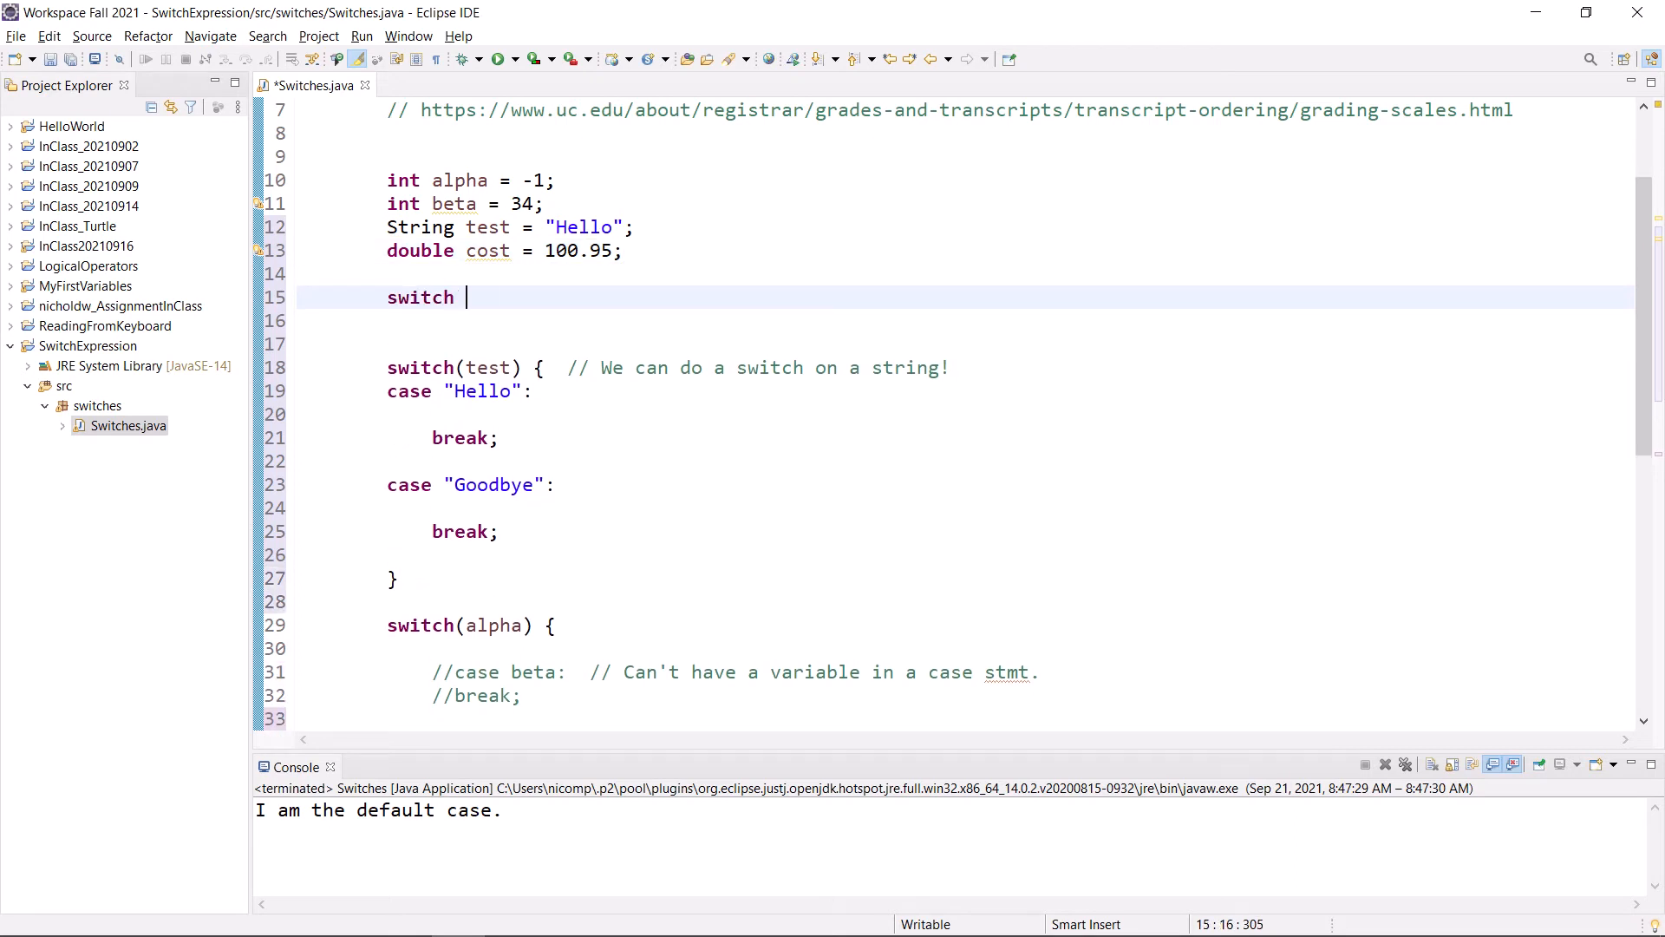
pyautogui.write('(cost)')
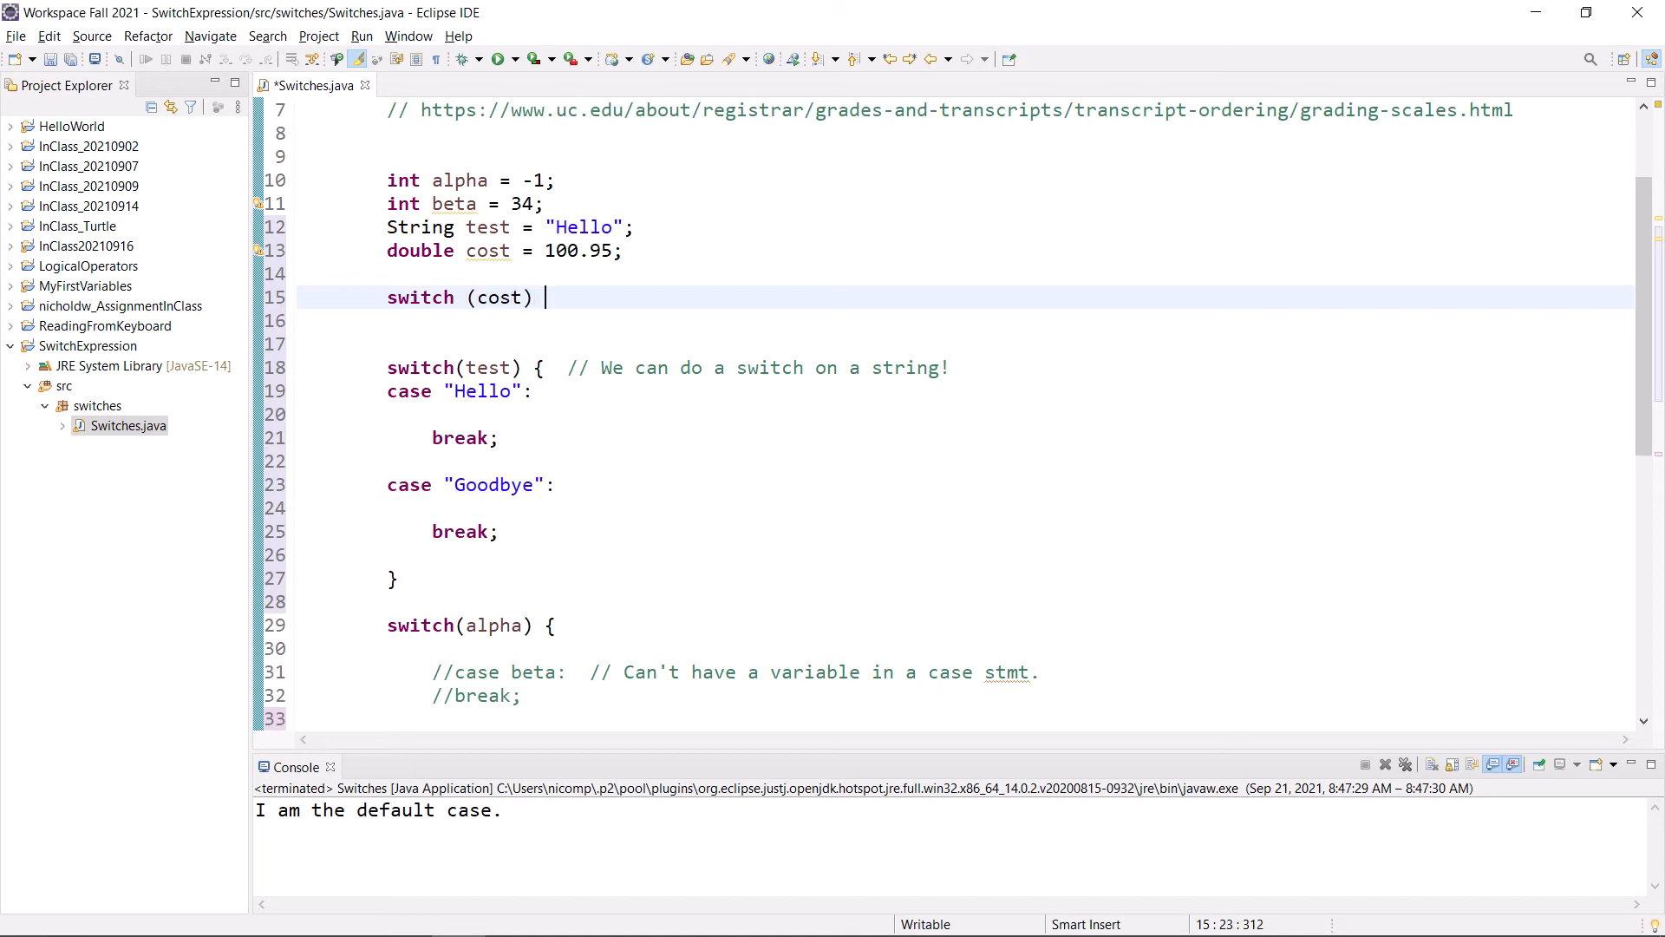
pyautogui.write('{')
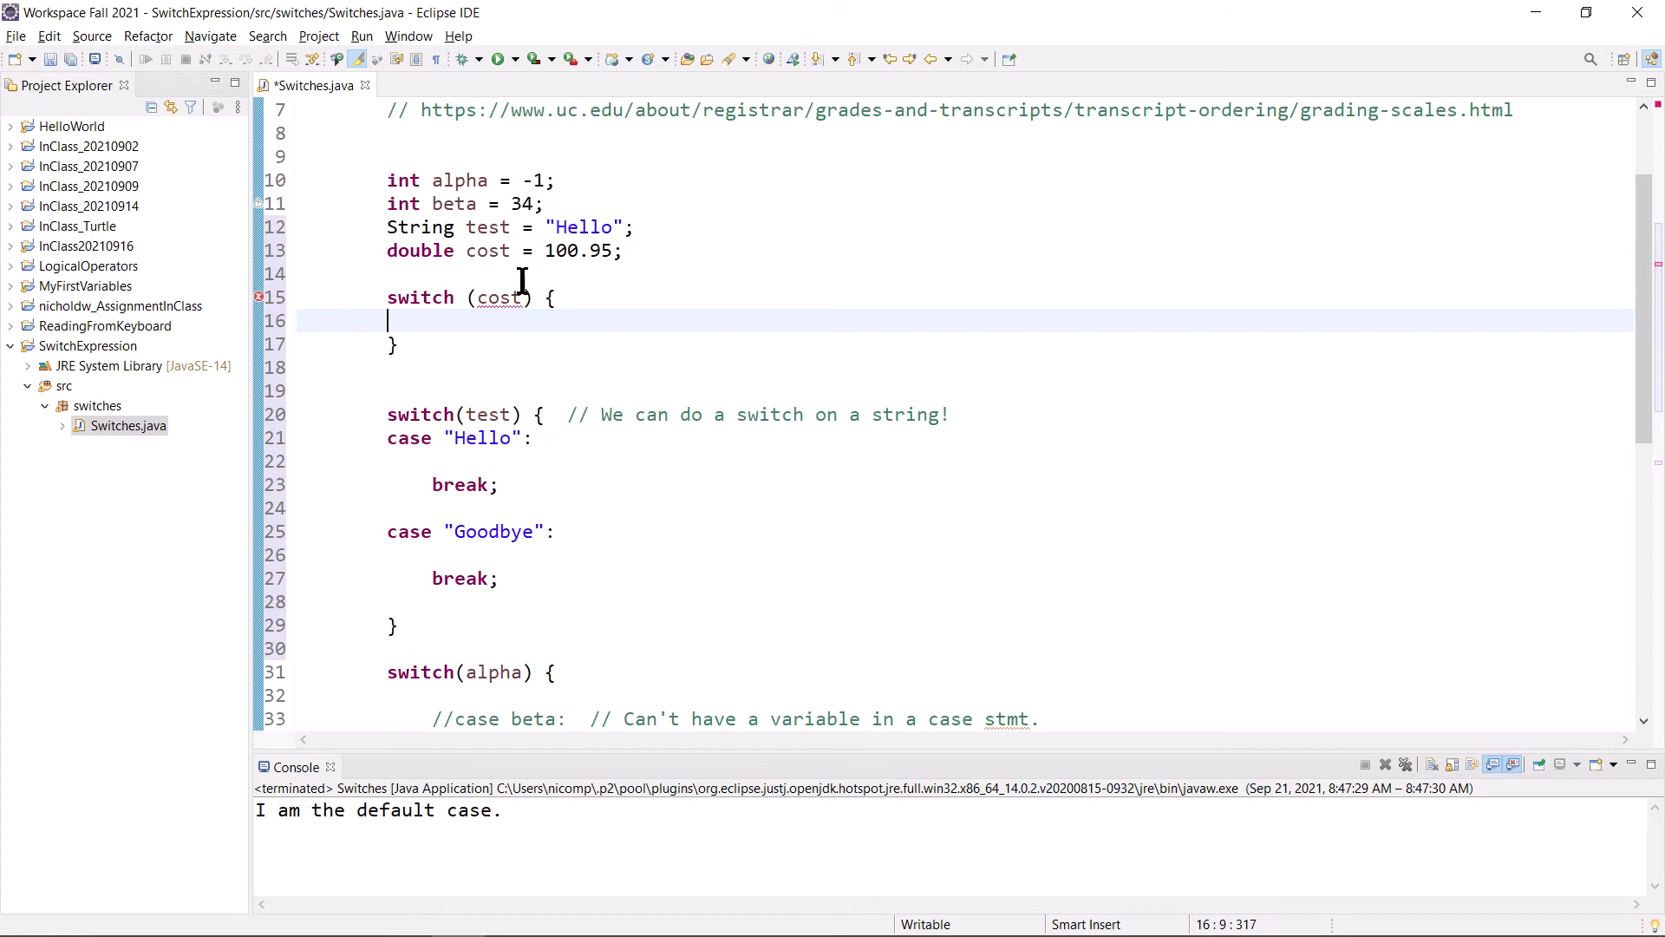
pyautogui.moveTo(500, 297)
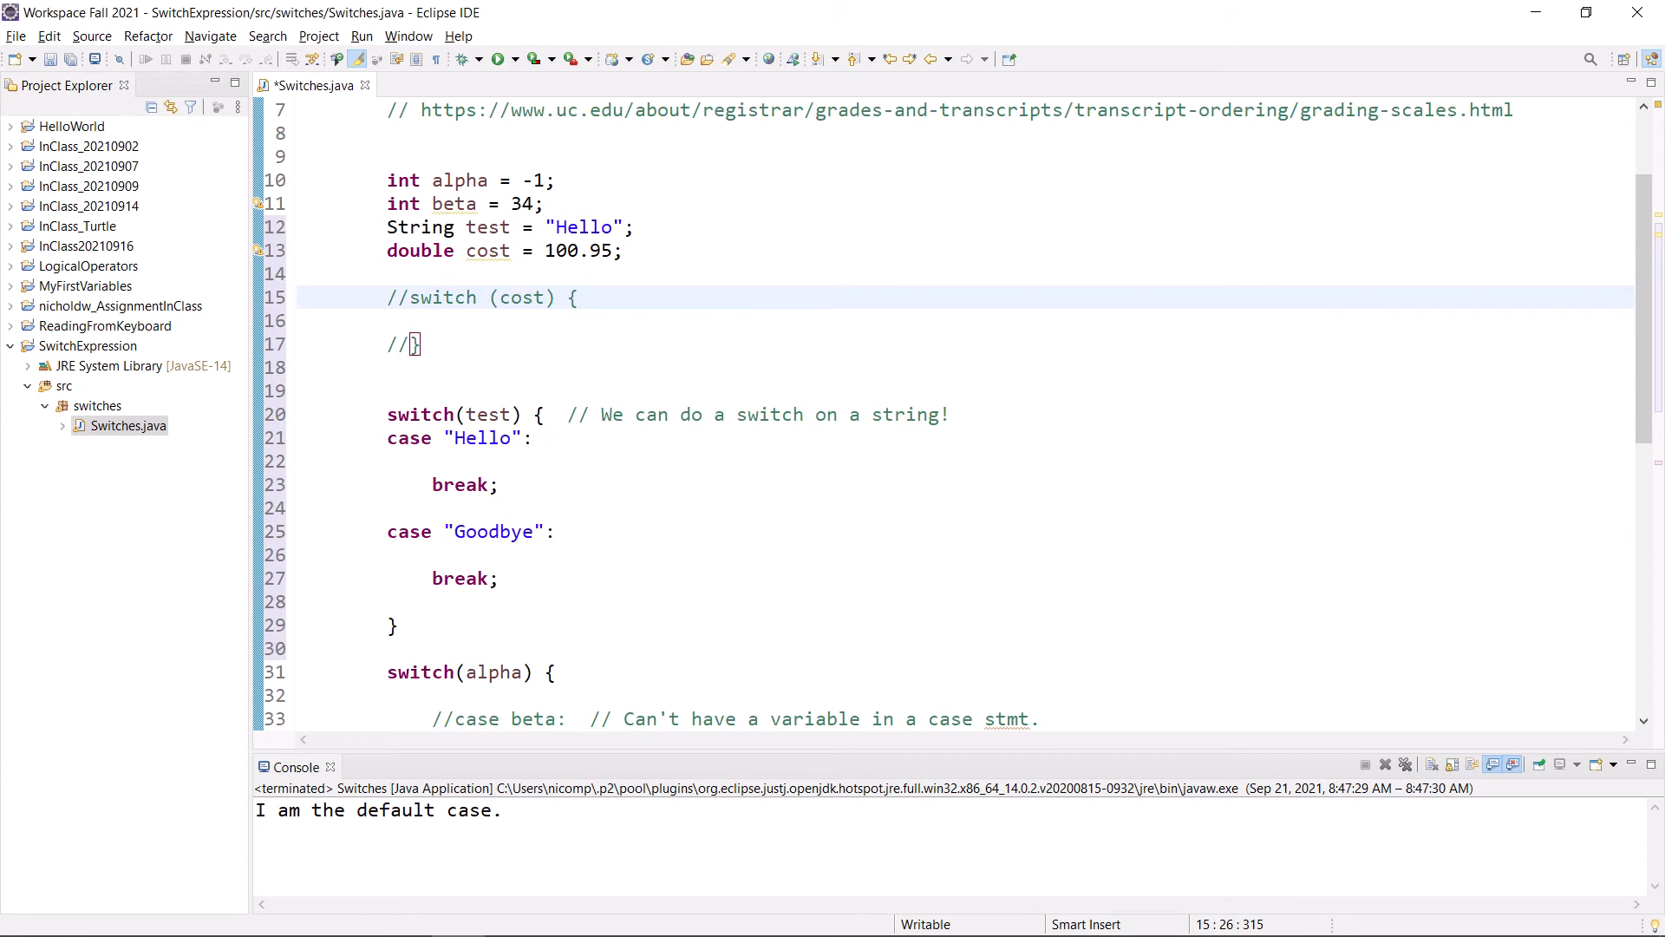
# - Note "// Can't switch on a floating point value" on the commented-out cost switch
pyautogui.write("// Can't")
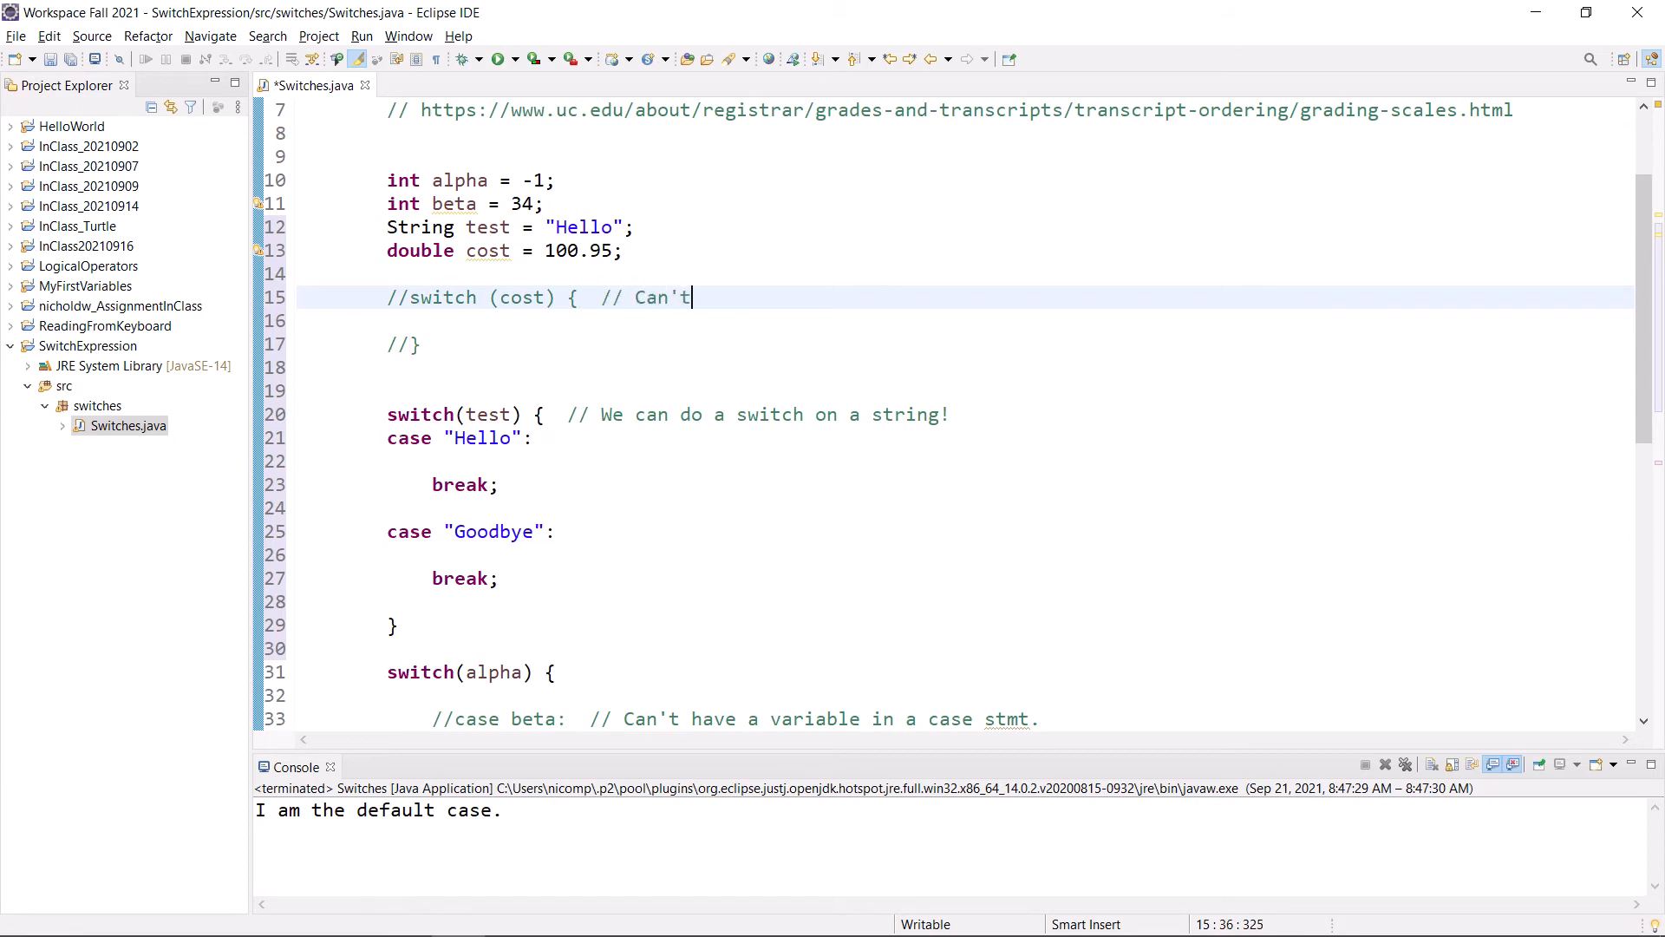
pyautogui.write('switch on')
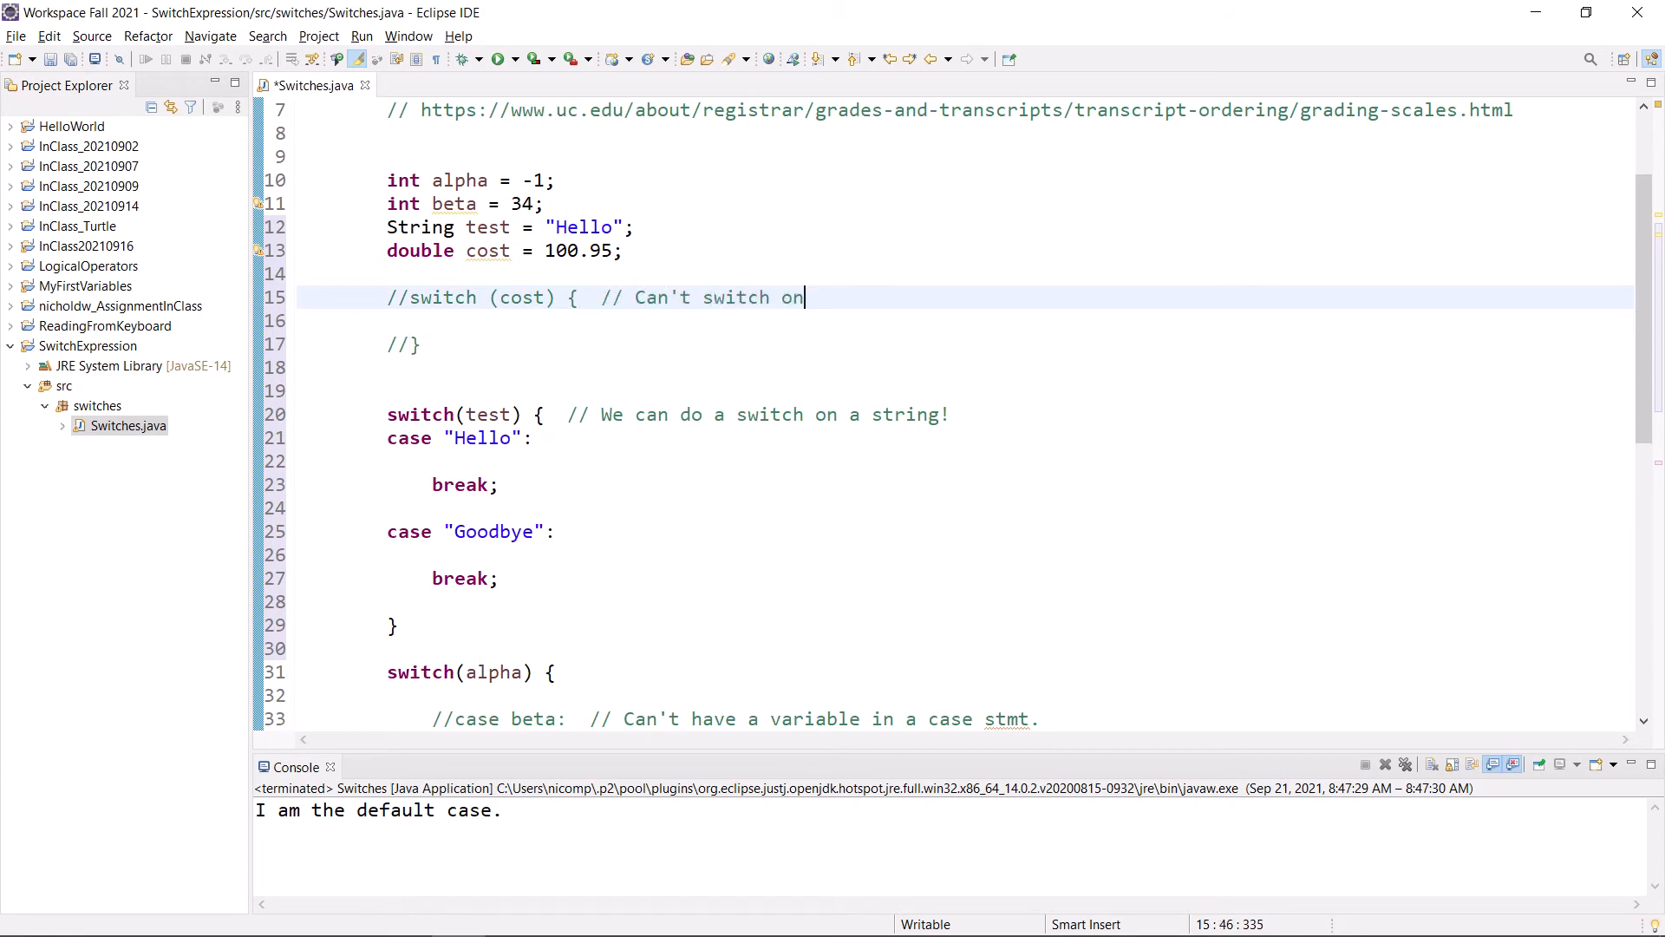
pyautogui.write('a floating')
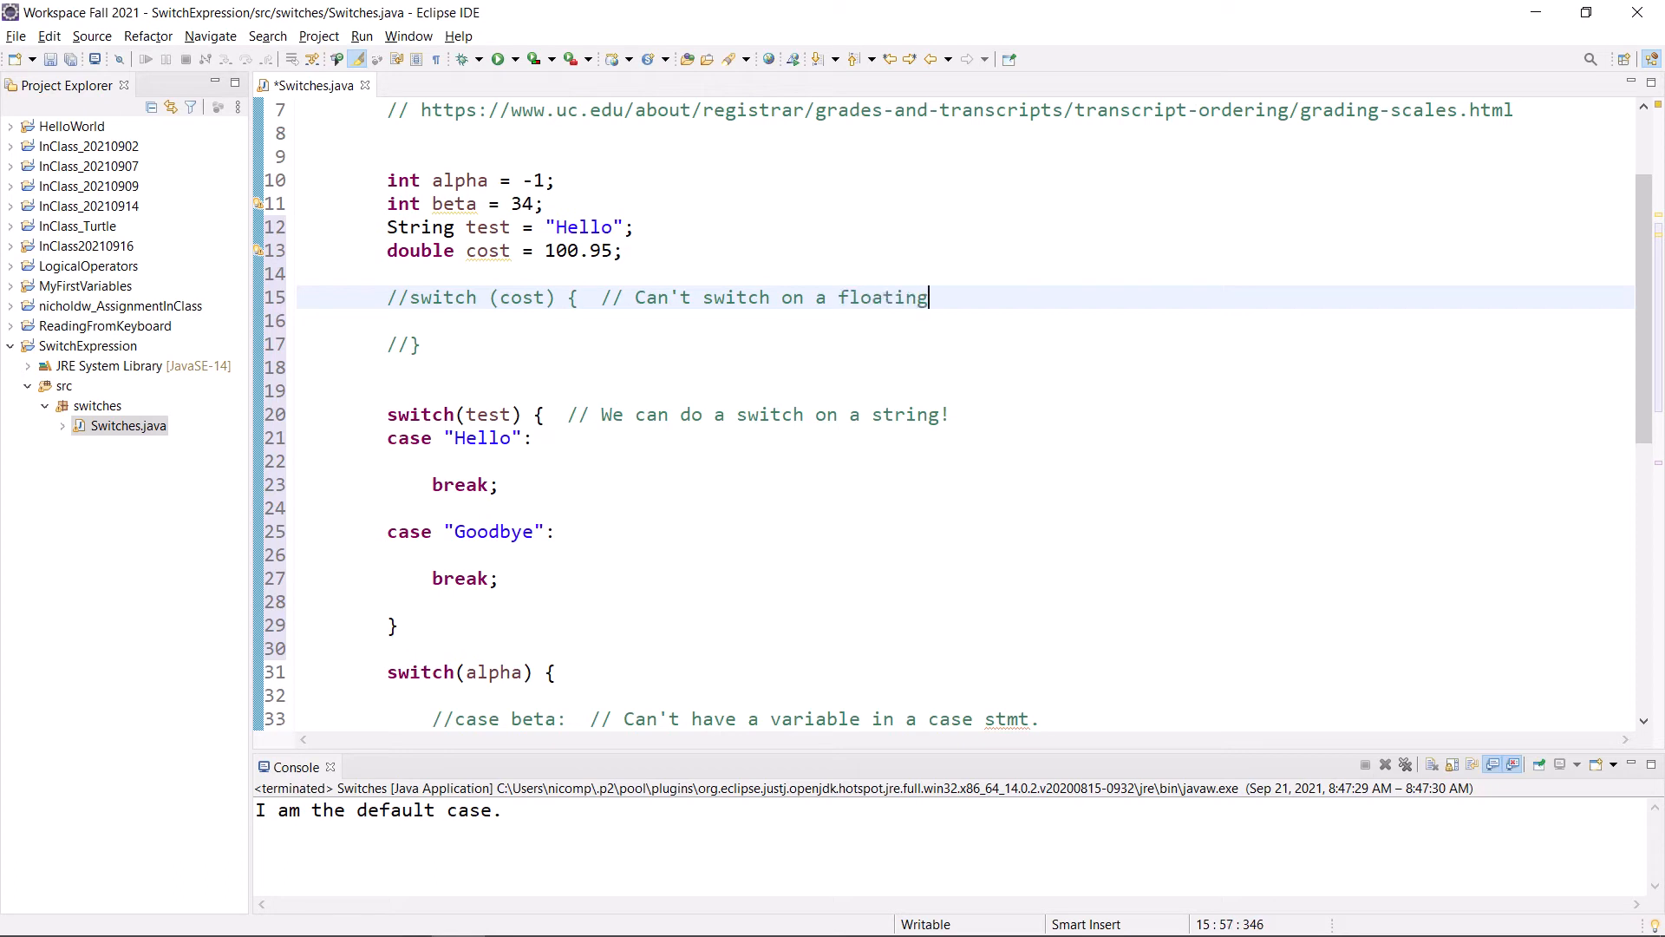
pyautogui.write('point va')
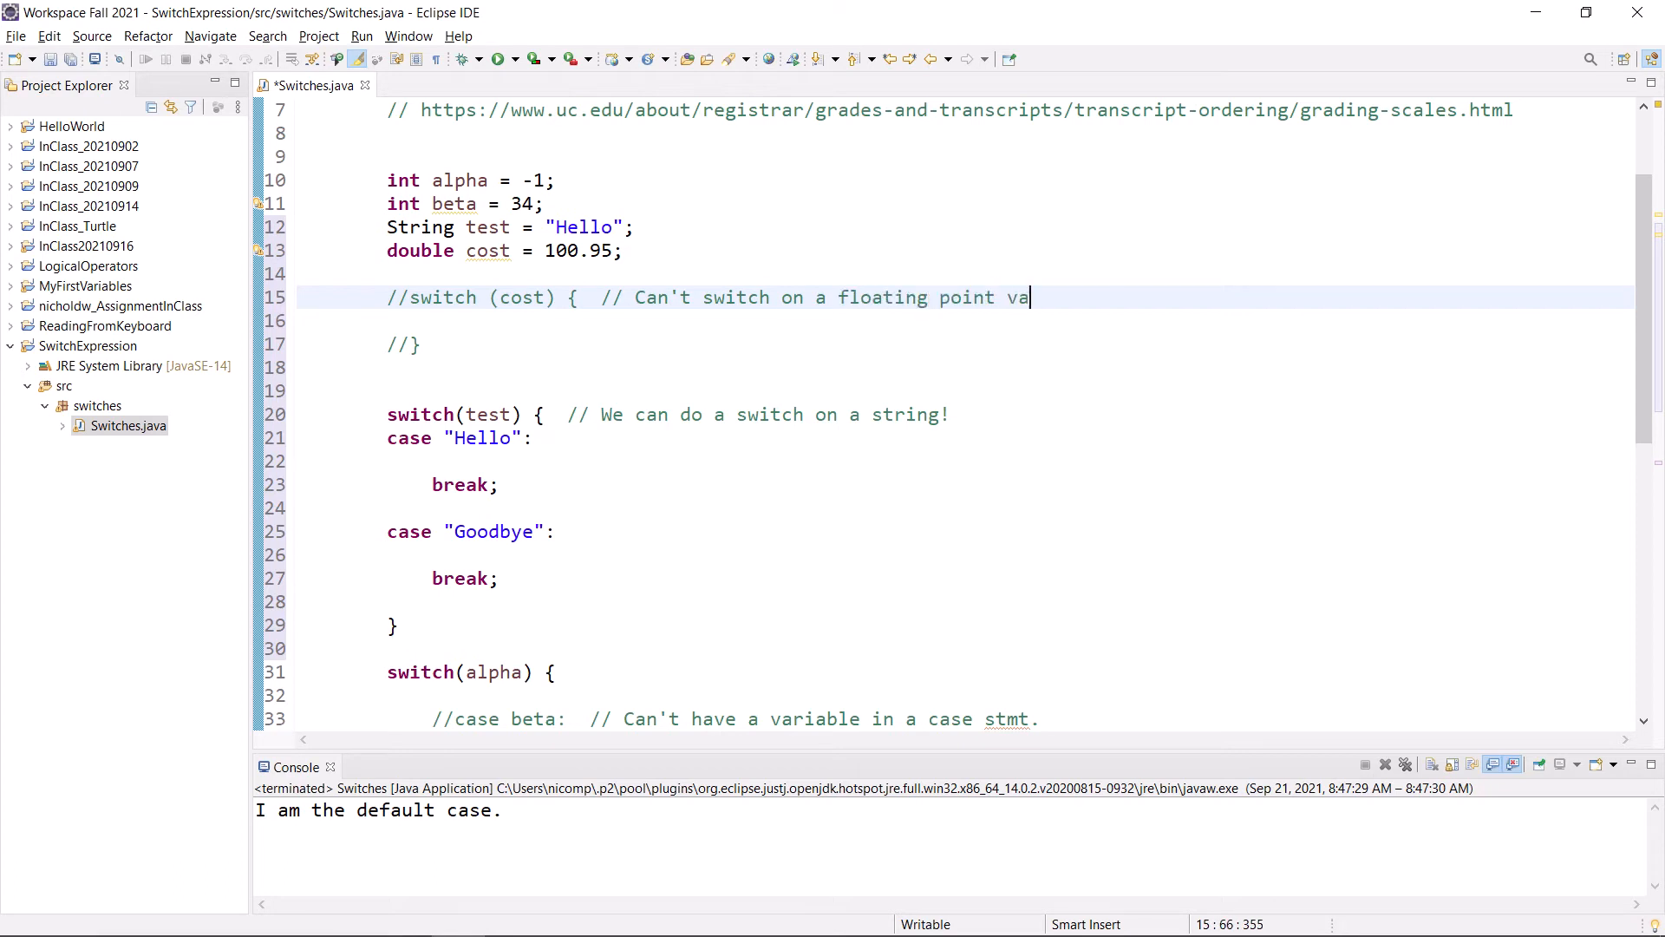
pyautogui.write('lue')
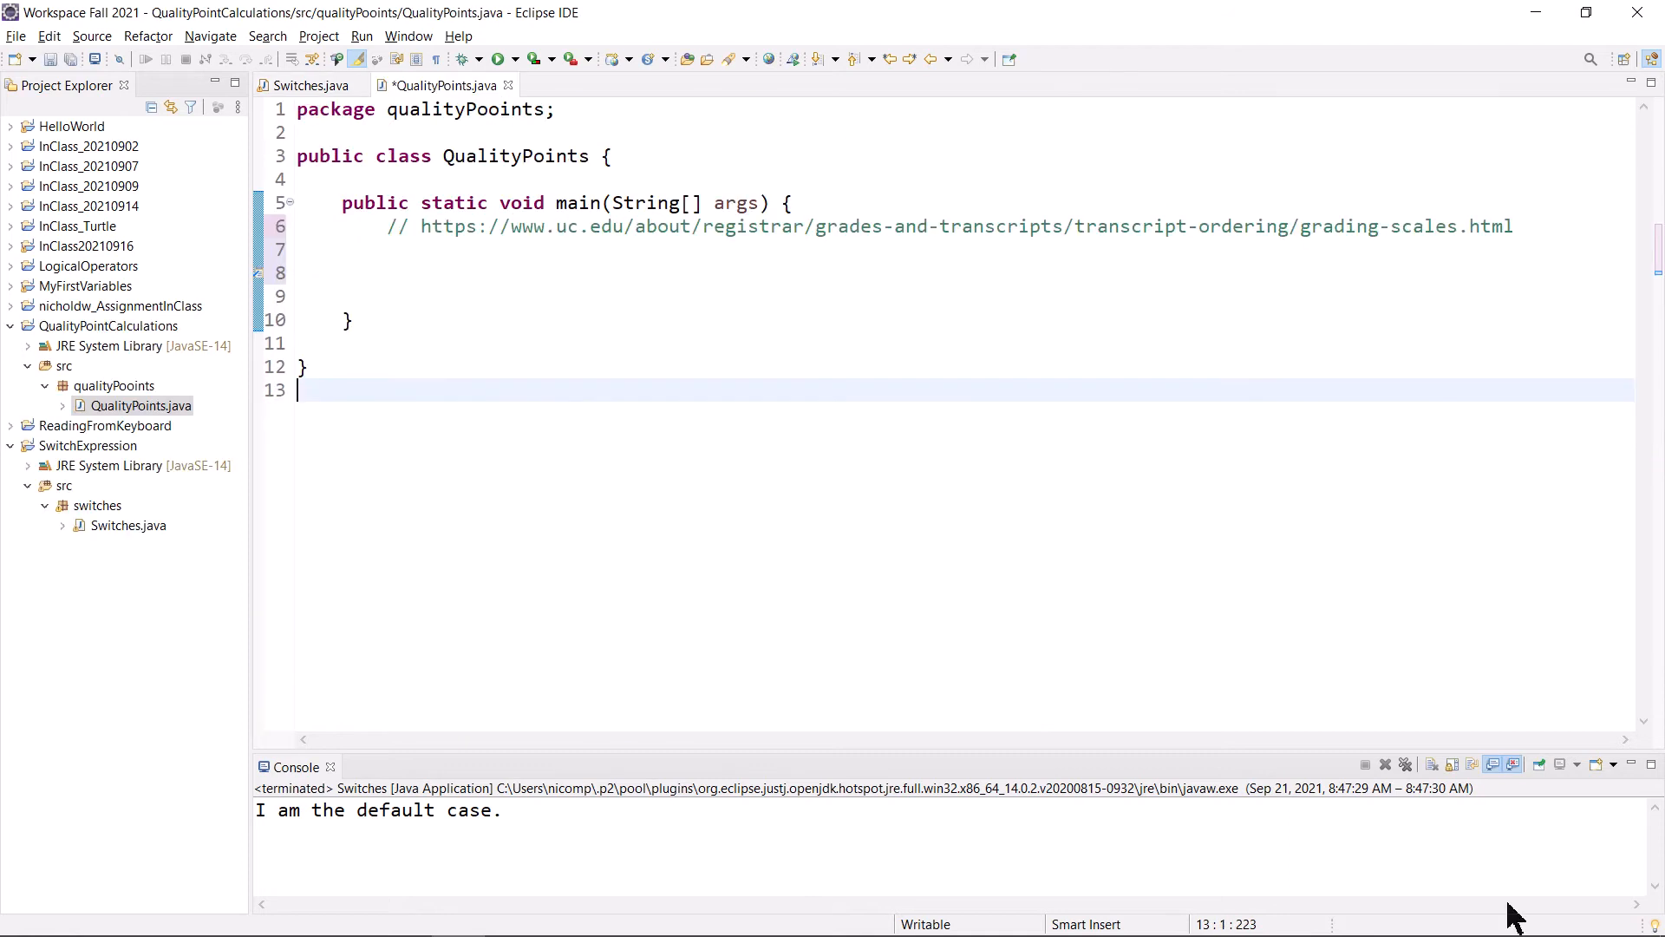
pyautogui.moveTo(933, 481)
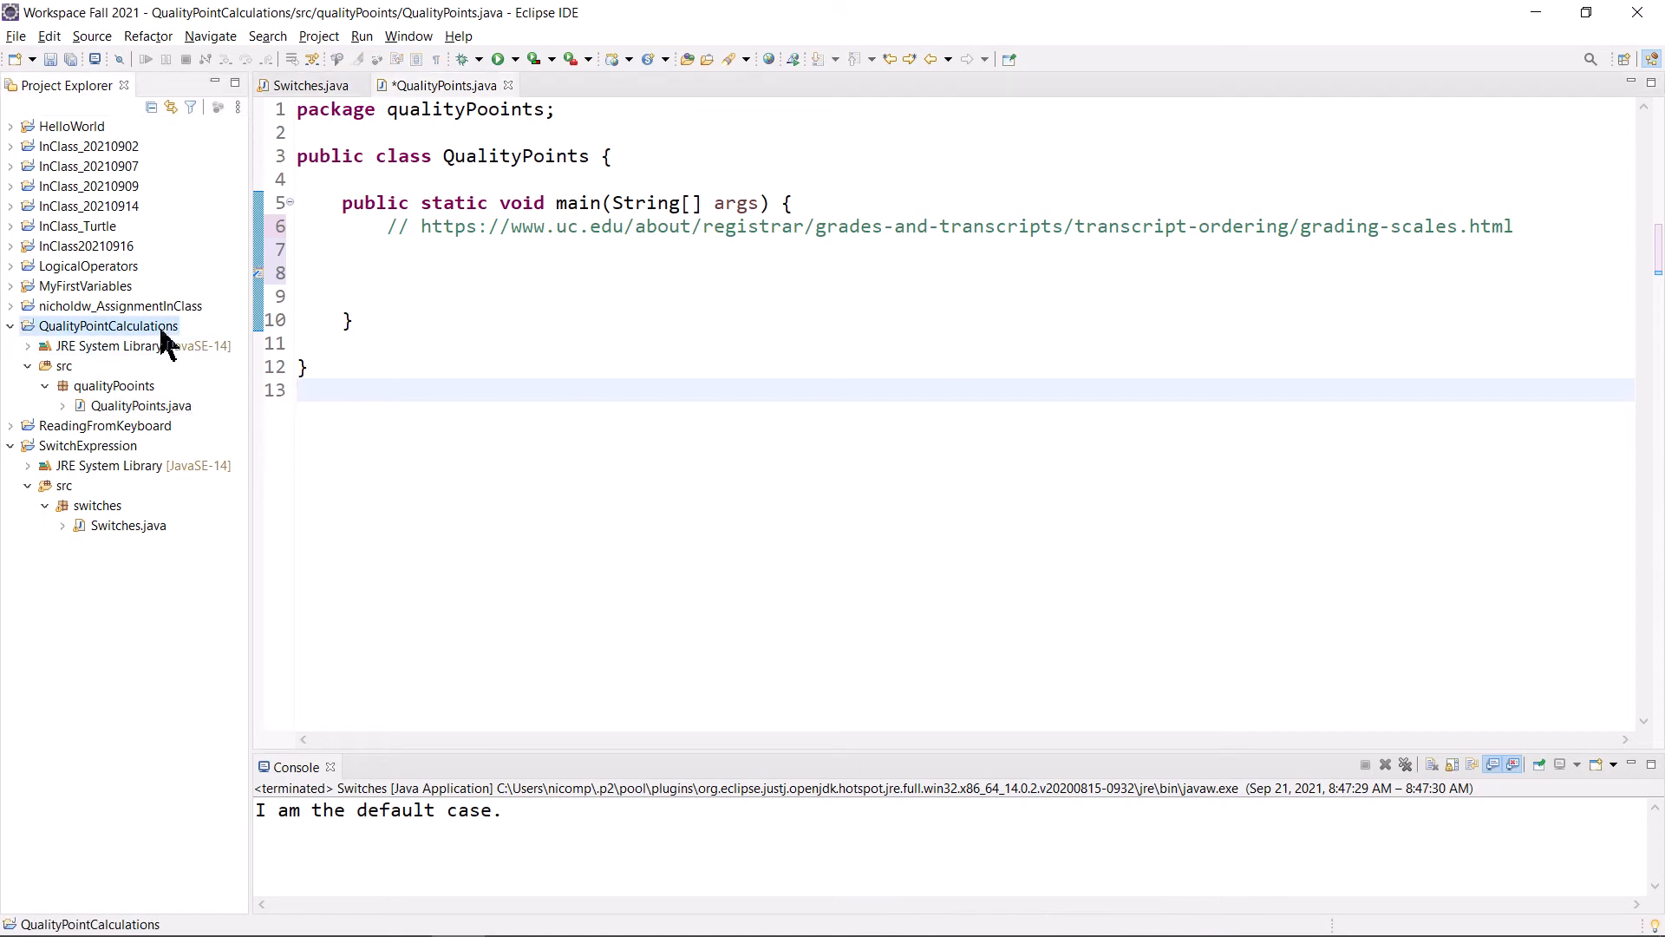
# - Point out the misspelled qualityPooints package and change line 1 to package qualityPoints;
pyautogui.click(113, 385)
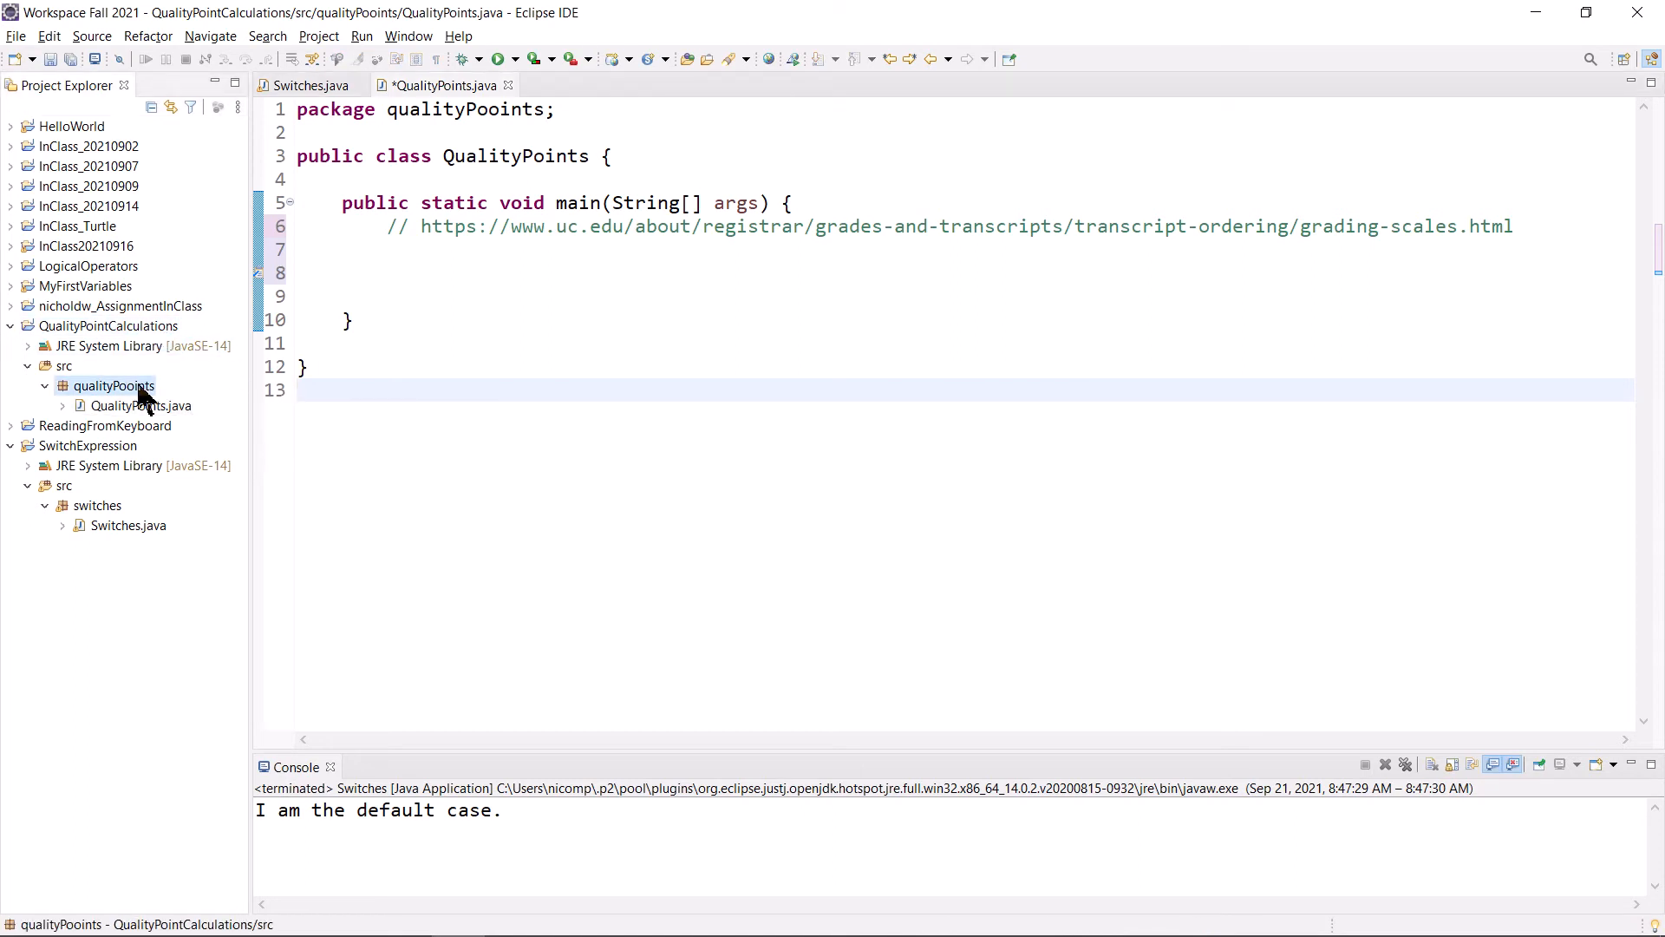
pyautogui.moveTo(688, 666)
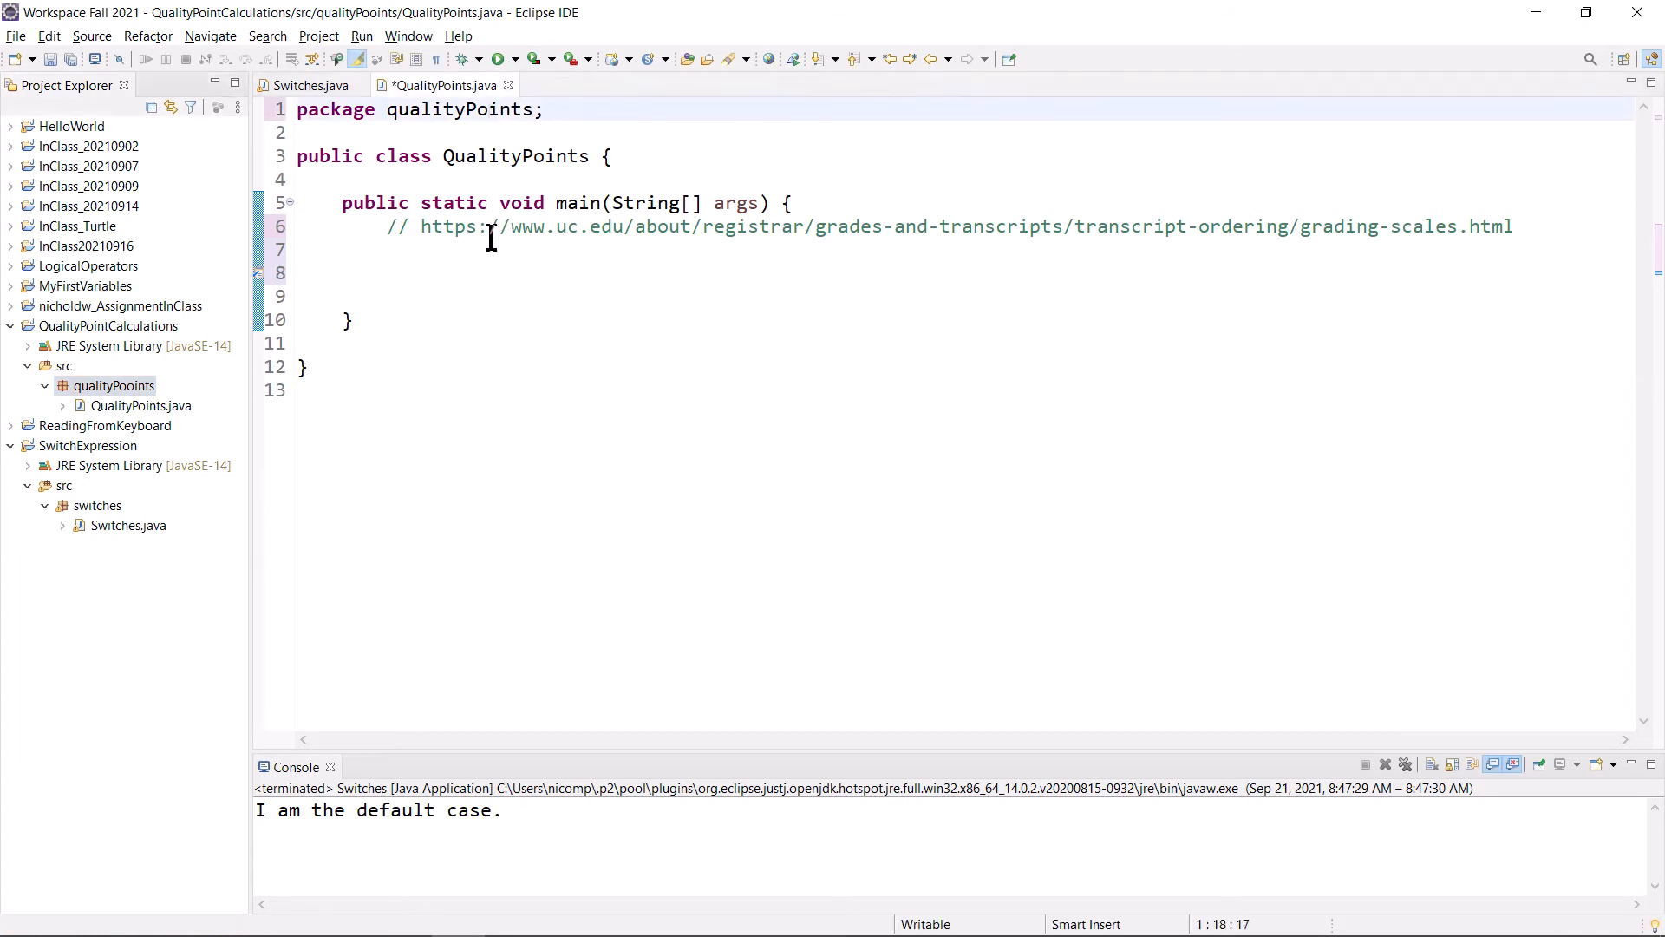
pyautogui.click(489, 110)
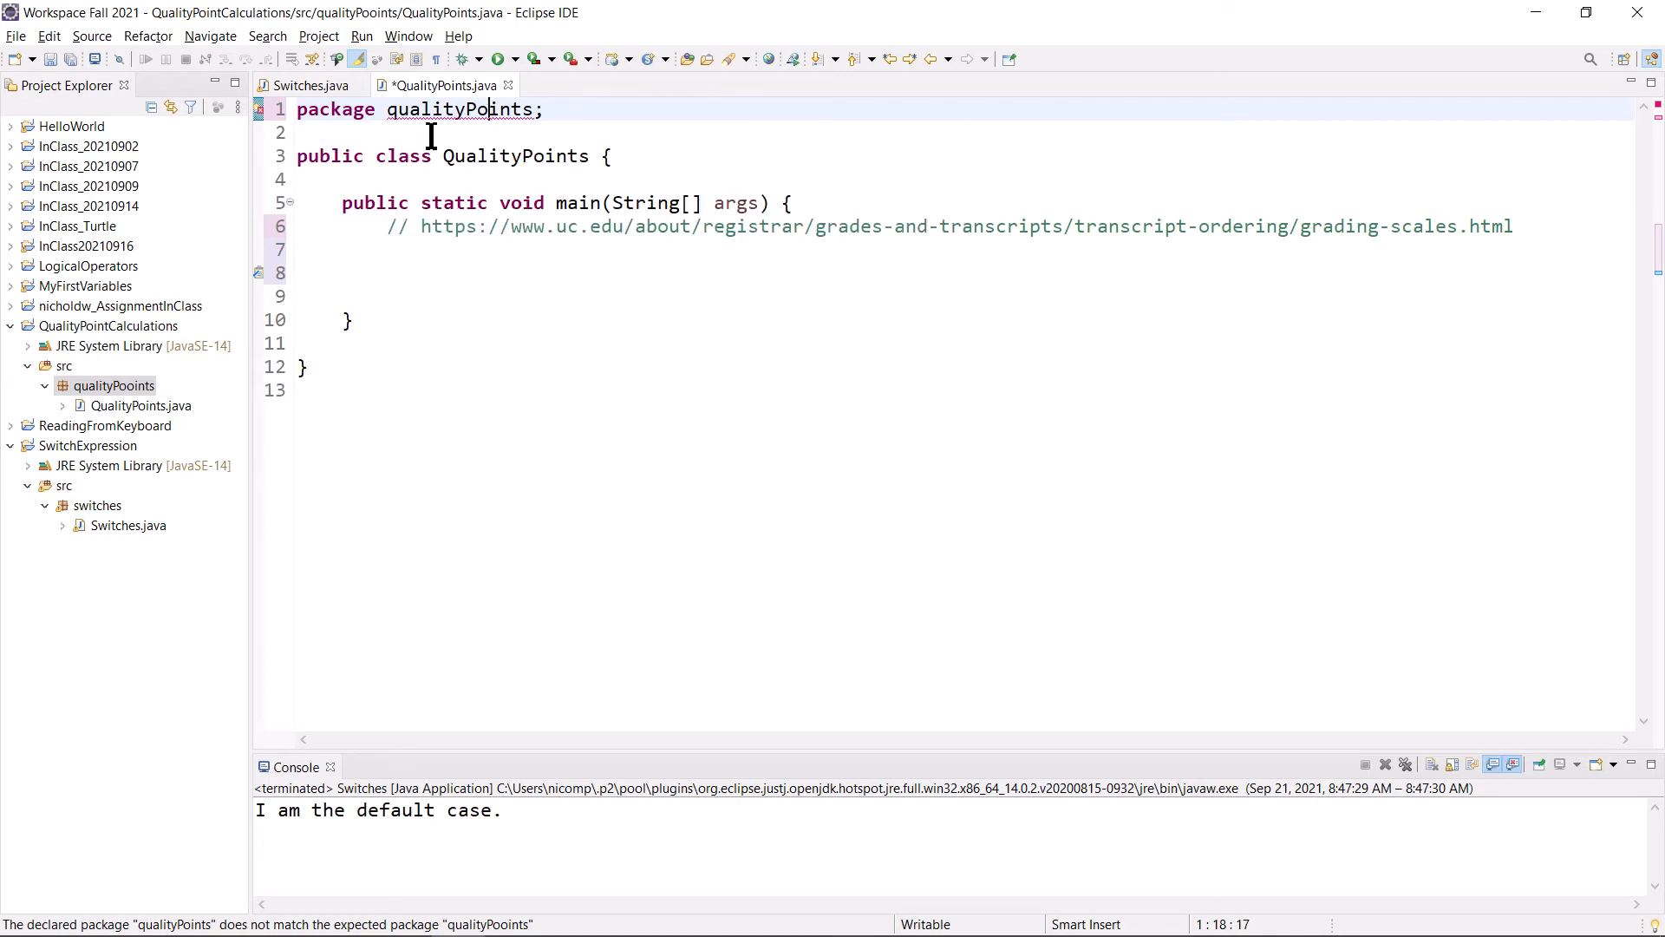
# - Quick-fix the package mismatch by moving QualityPoints.java into package qualityPoints
pyautogui.rightClick(462, 110)
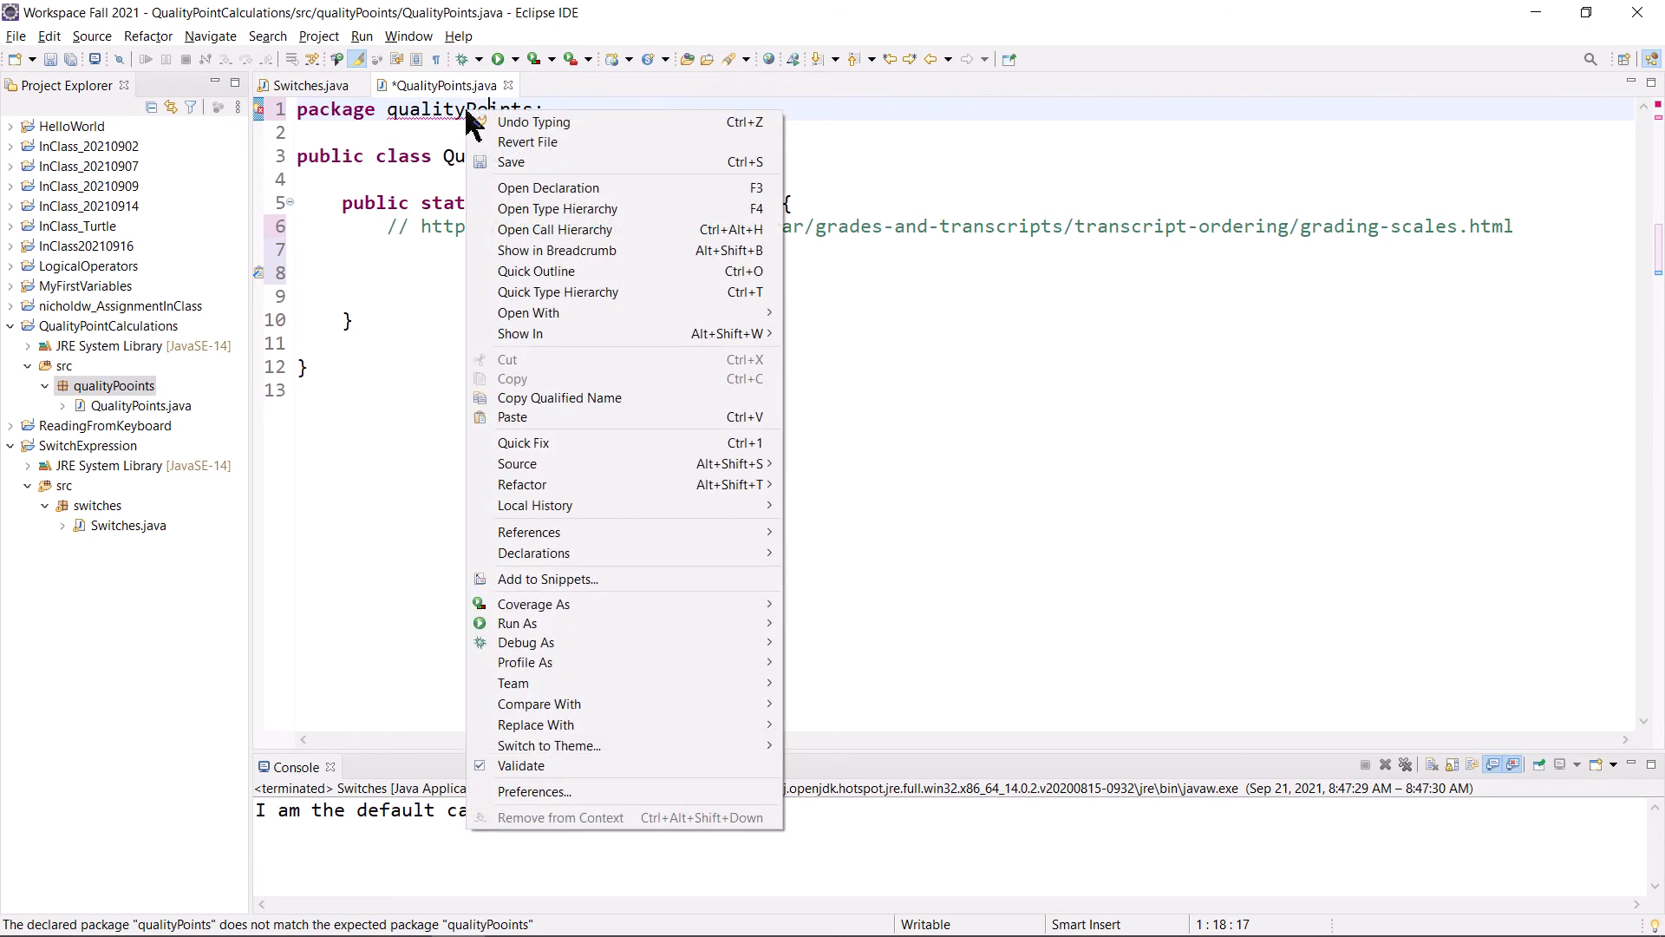
pyautogui.click(522, 442)
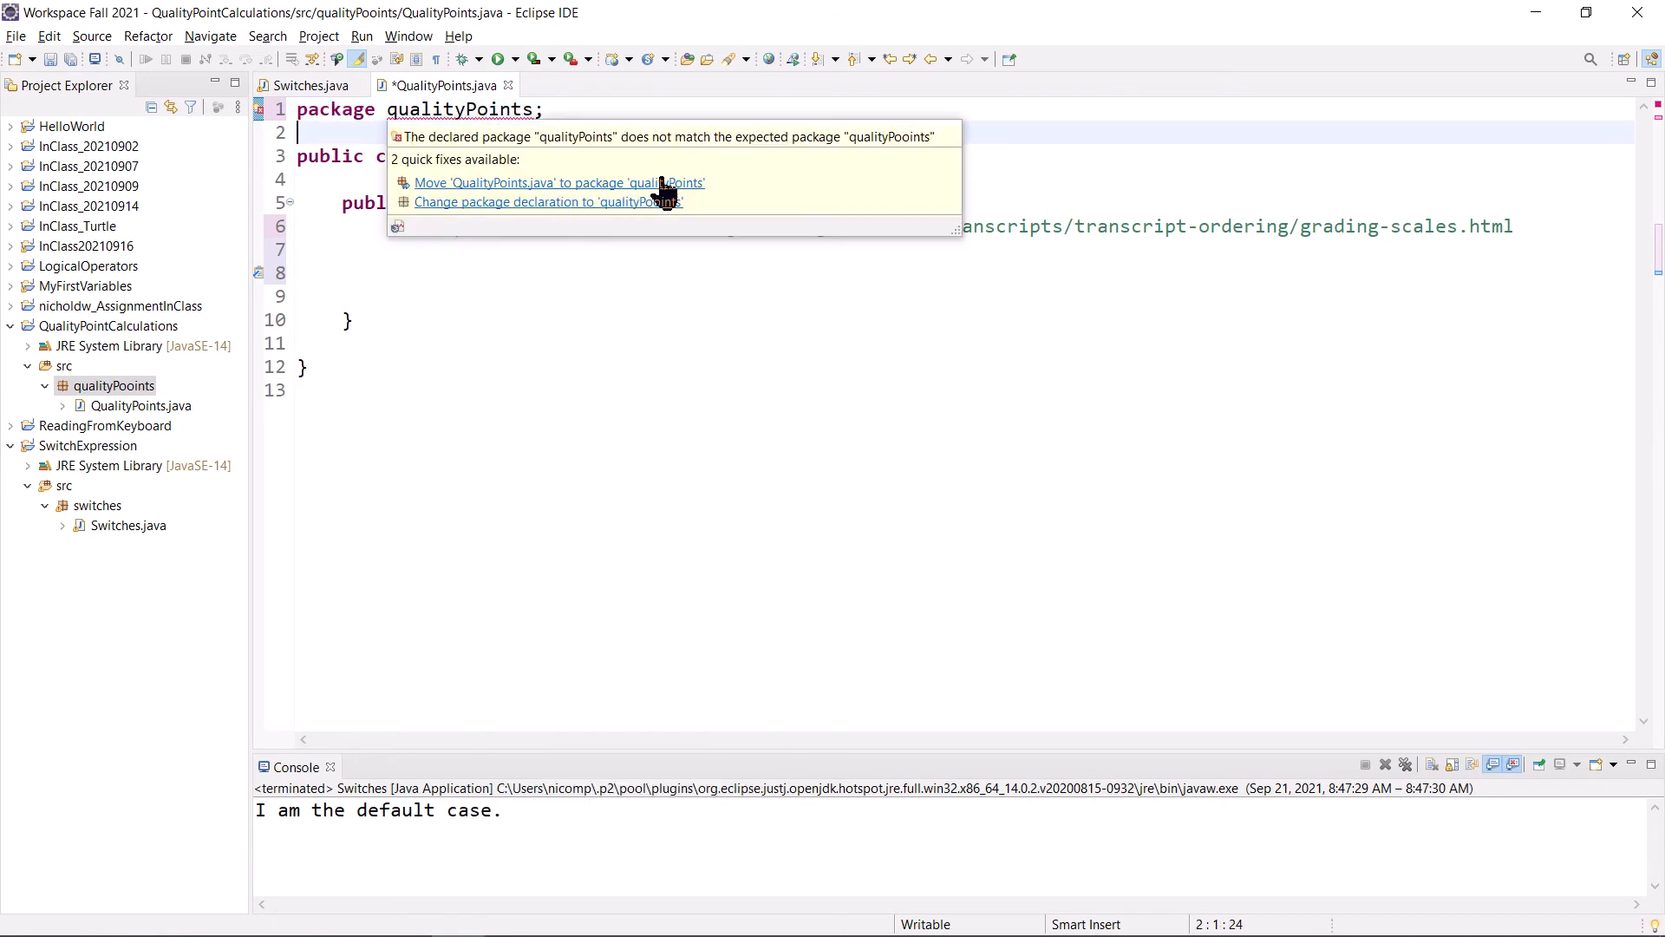
pyautogui.moveTo(610, 202)
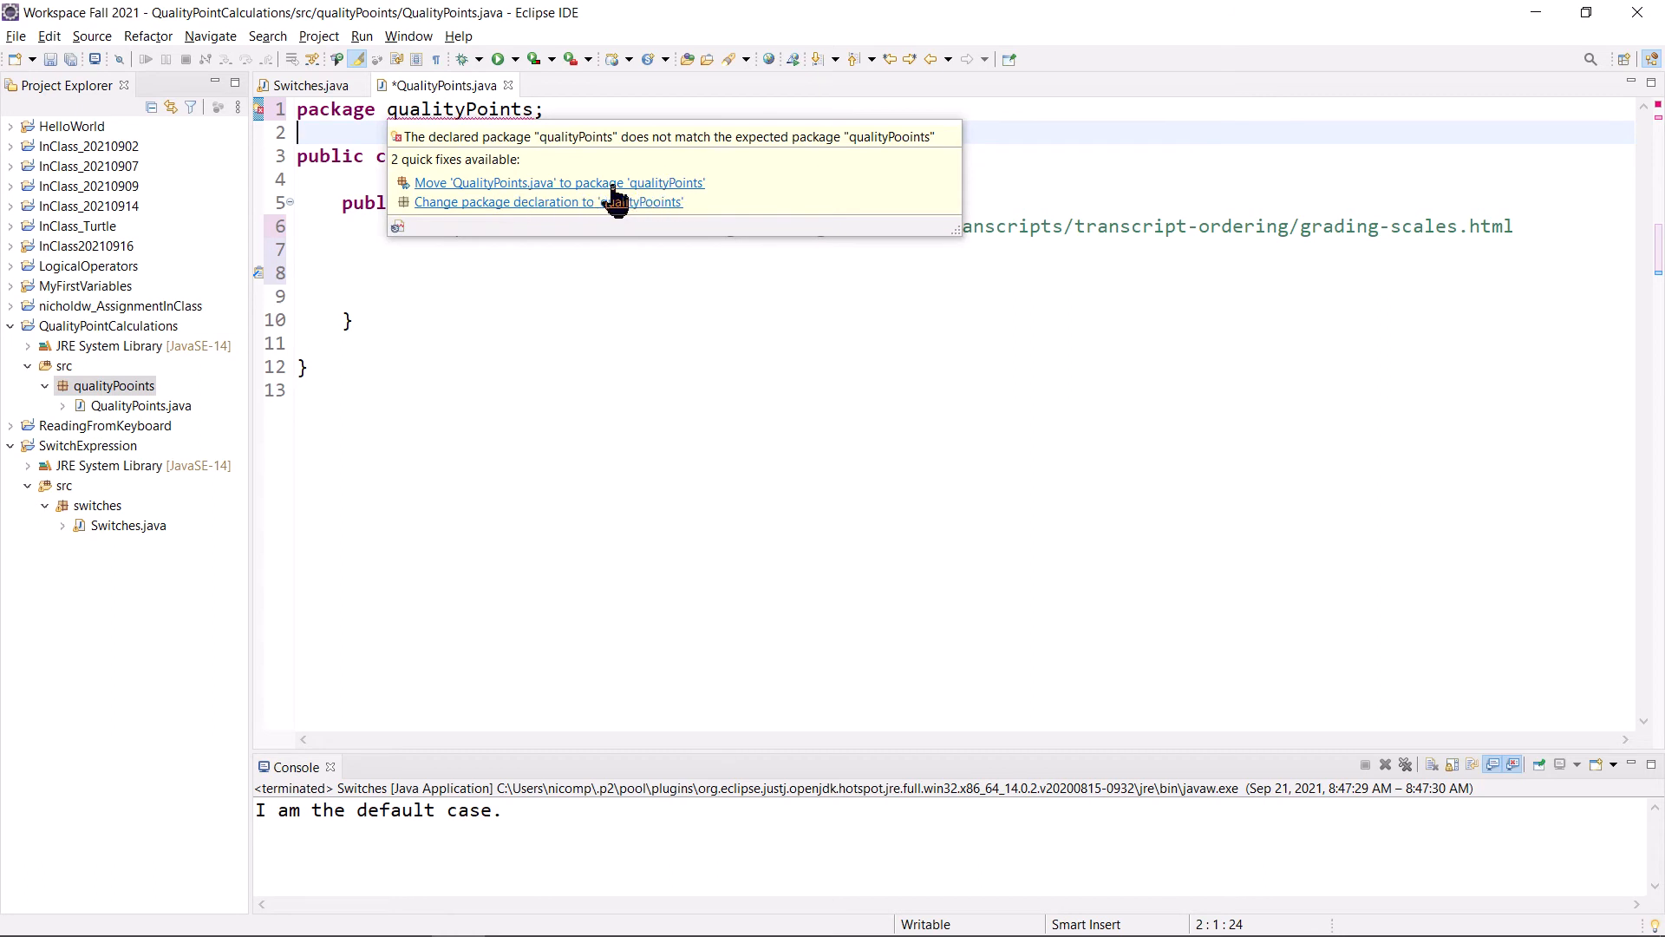
pyautogui.moveTo(653, 202)
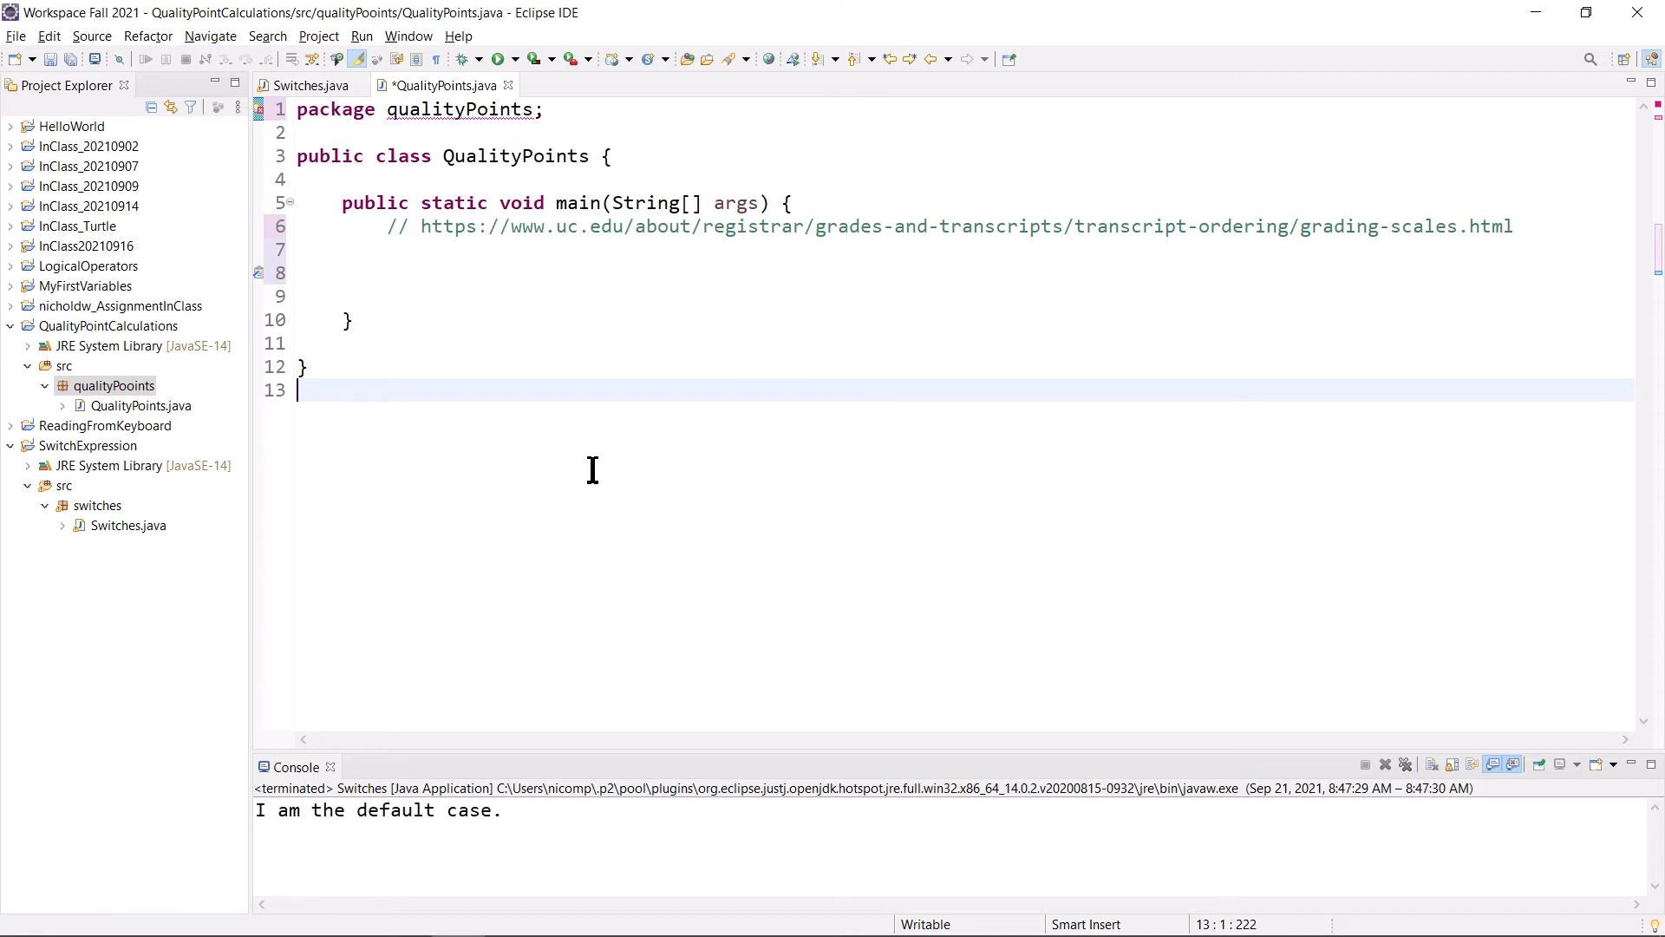
pyautogui.moveTo(583, 369)
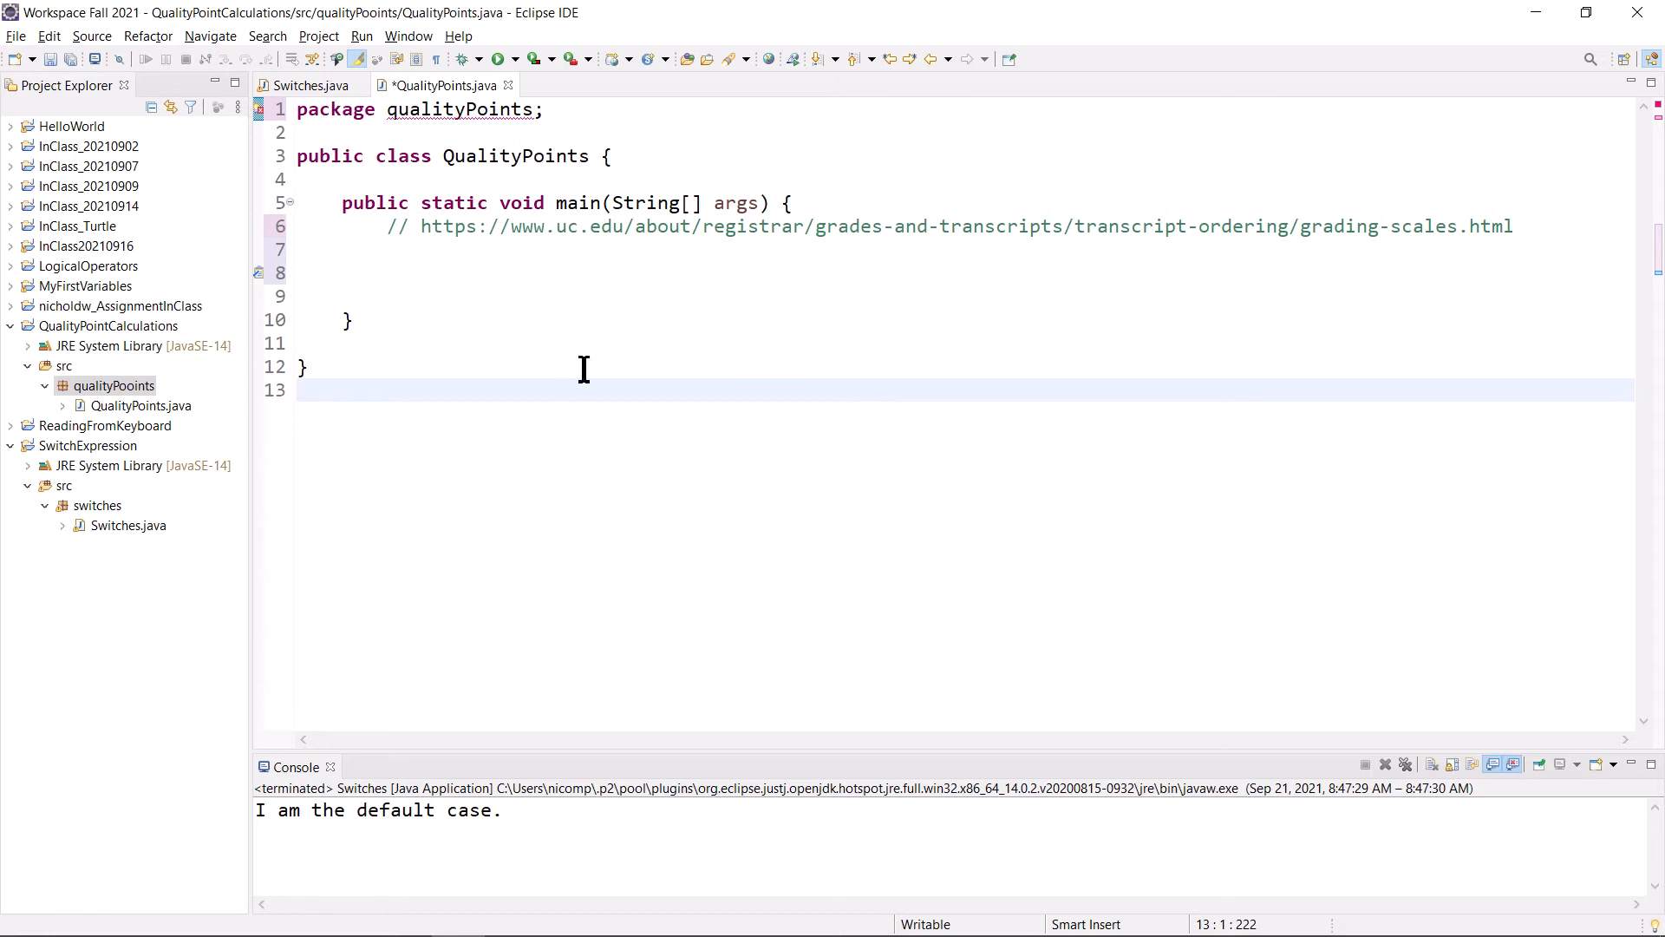
pyautogui.moveTo(489, 107)
pyautogui.write('o')
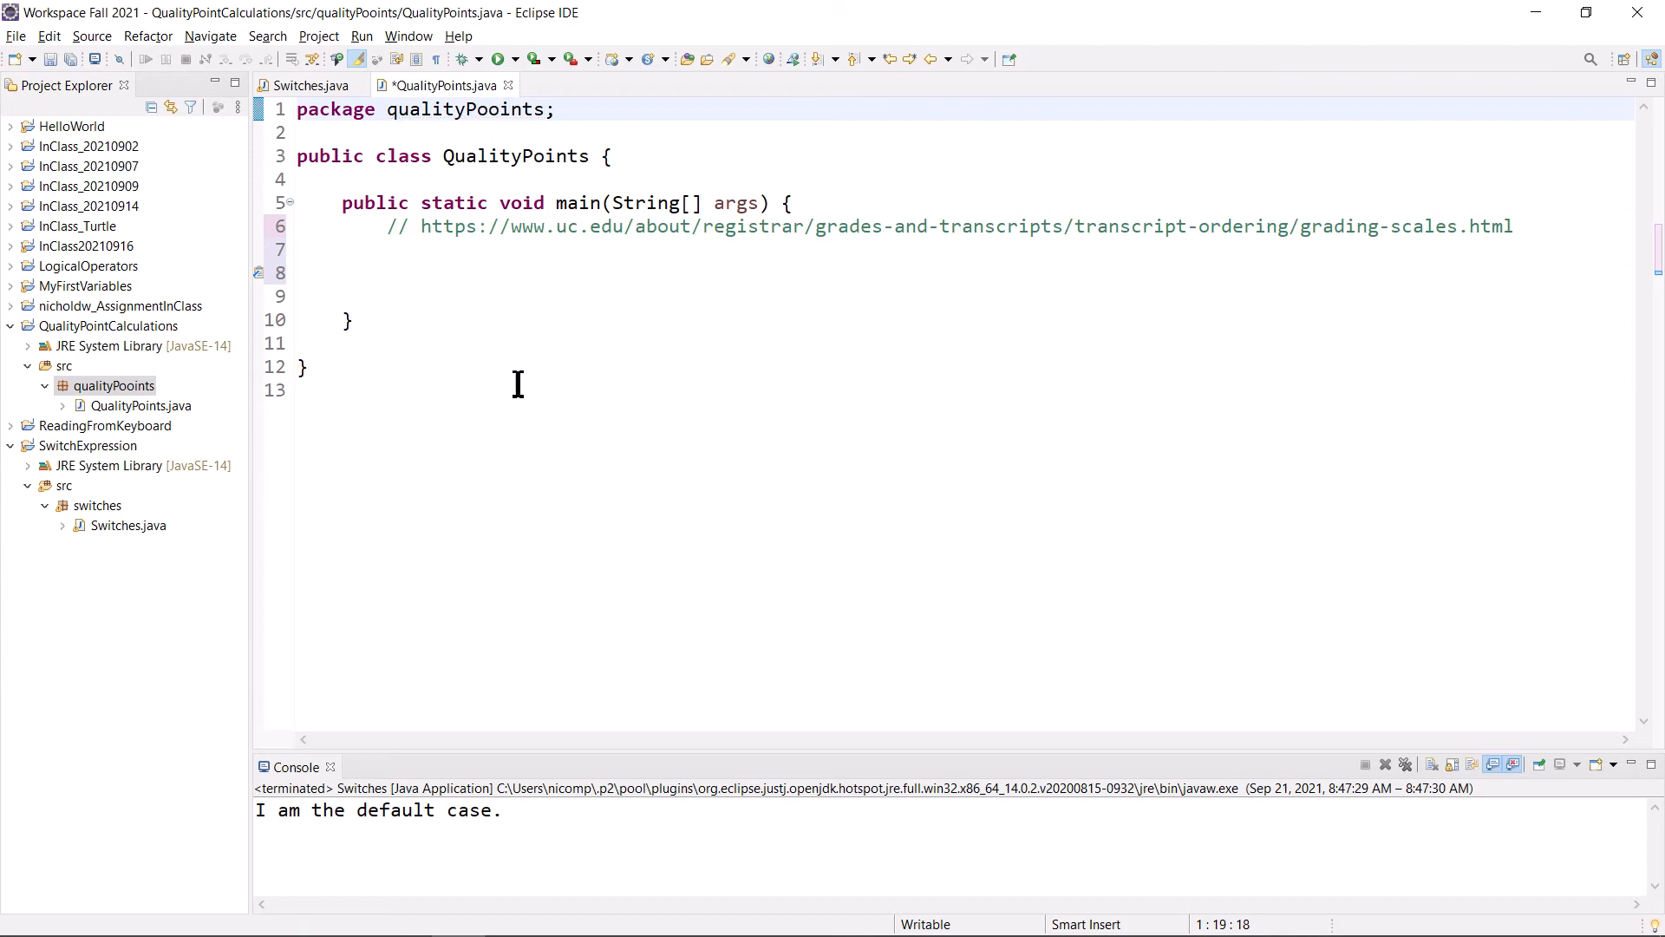
pyautogui.moveTo(548, 473)
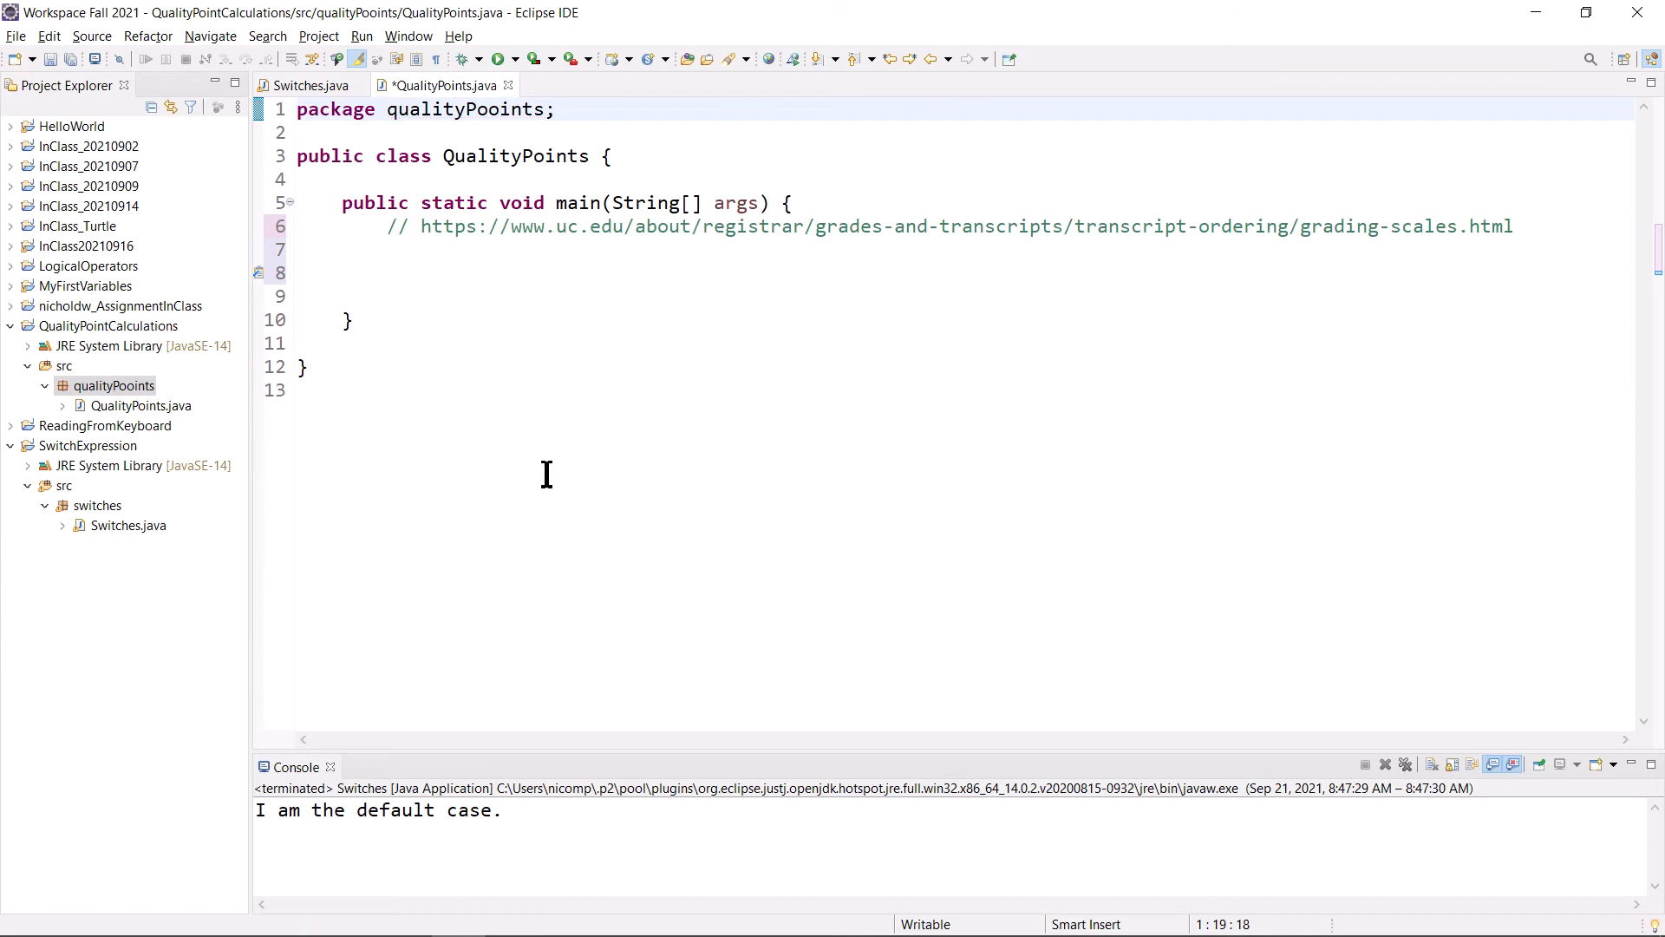
pyautogui.click(500, 109)
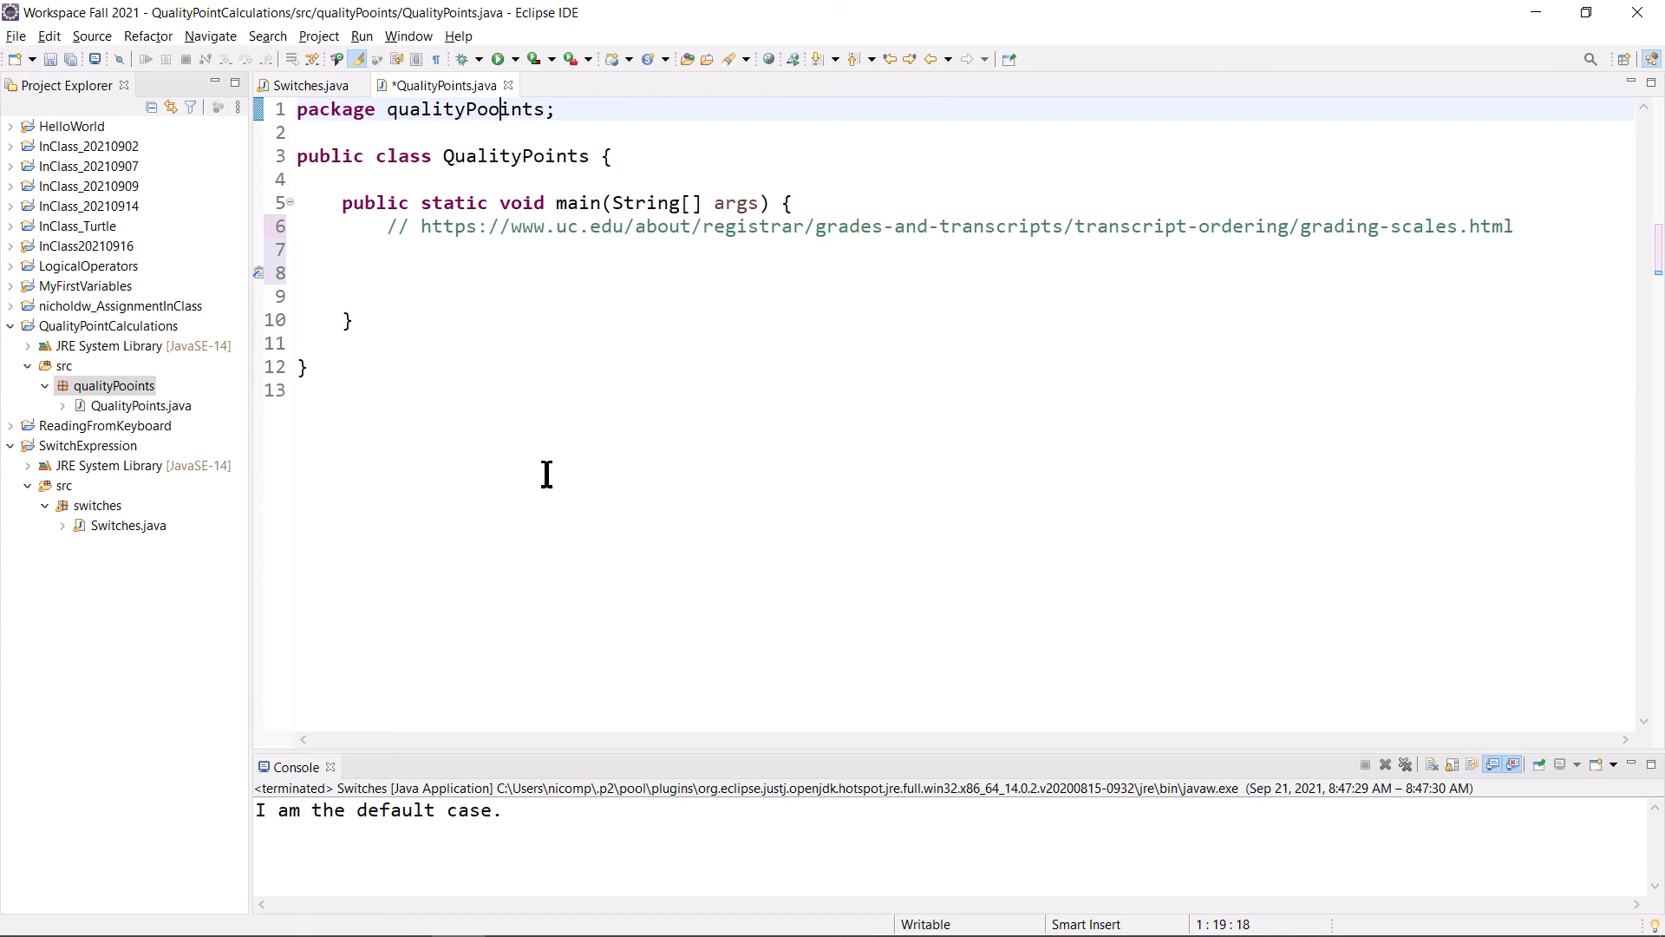
pyautogui.moveTo(107, 424)
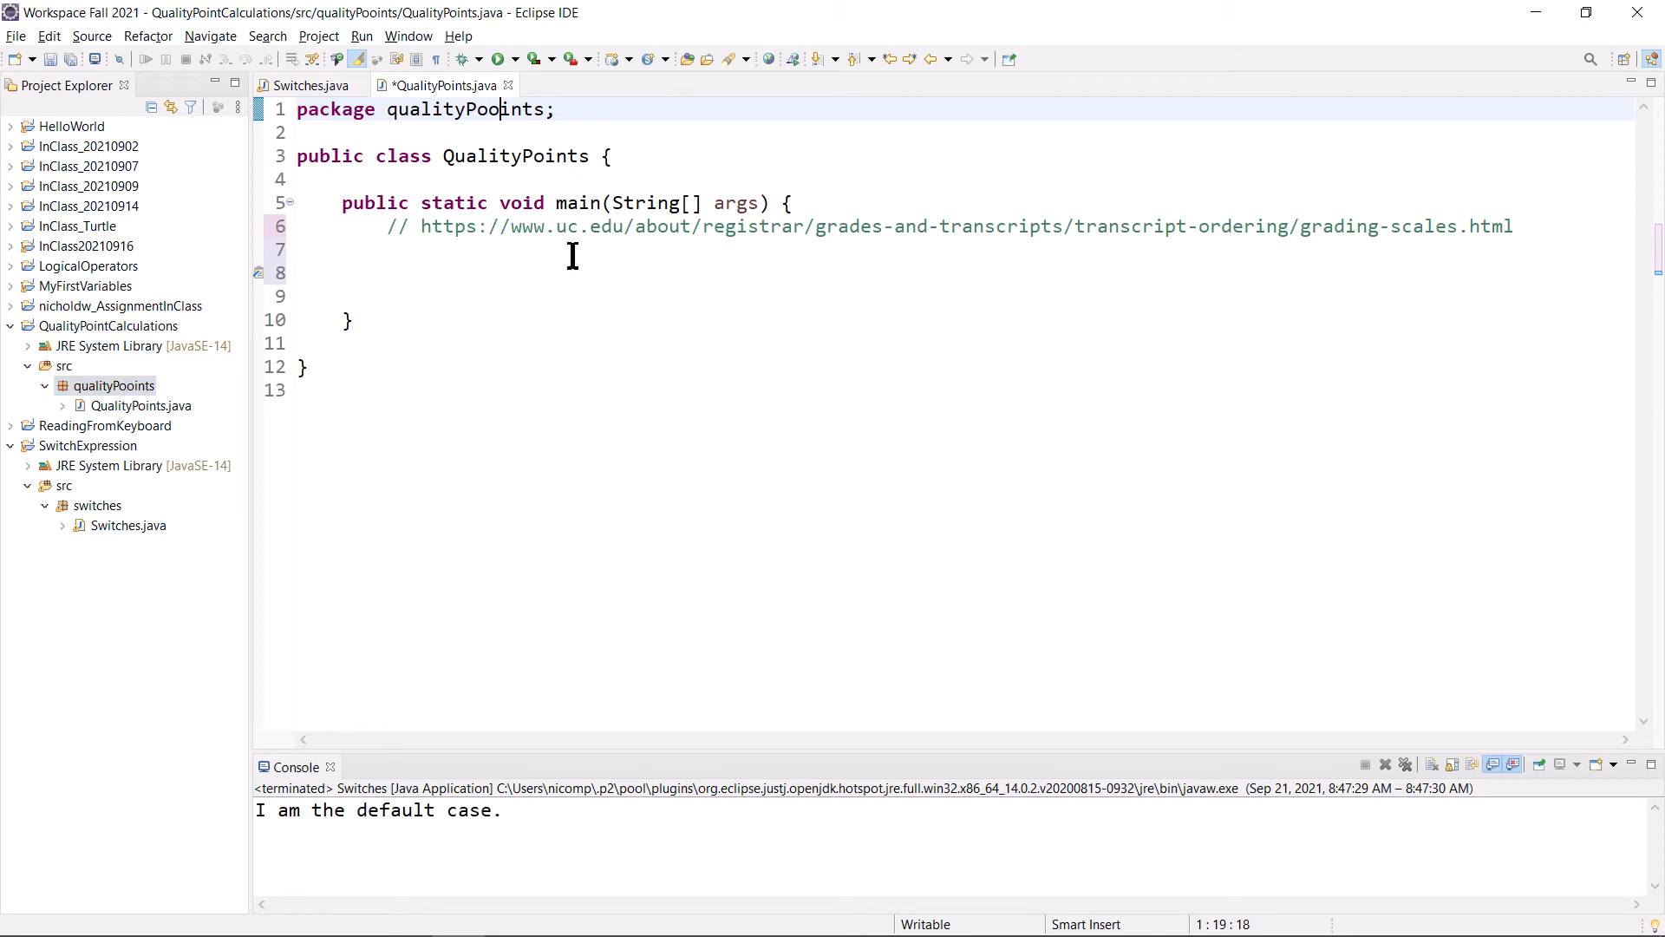
pyautogui.moveTo(572, 402)
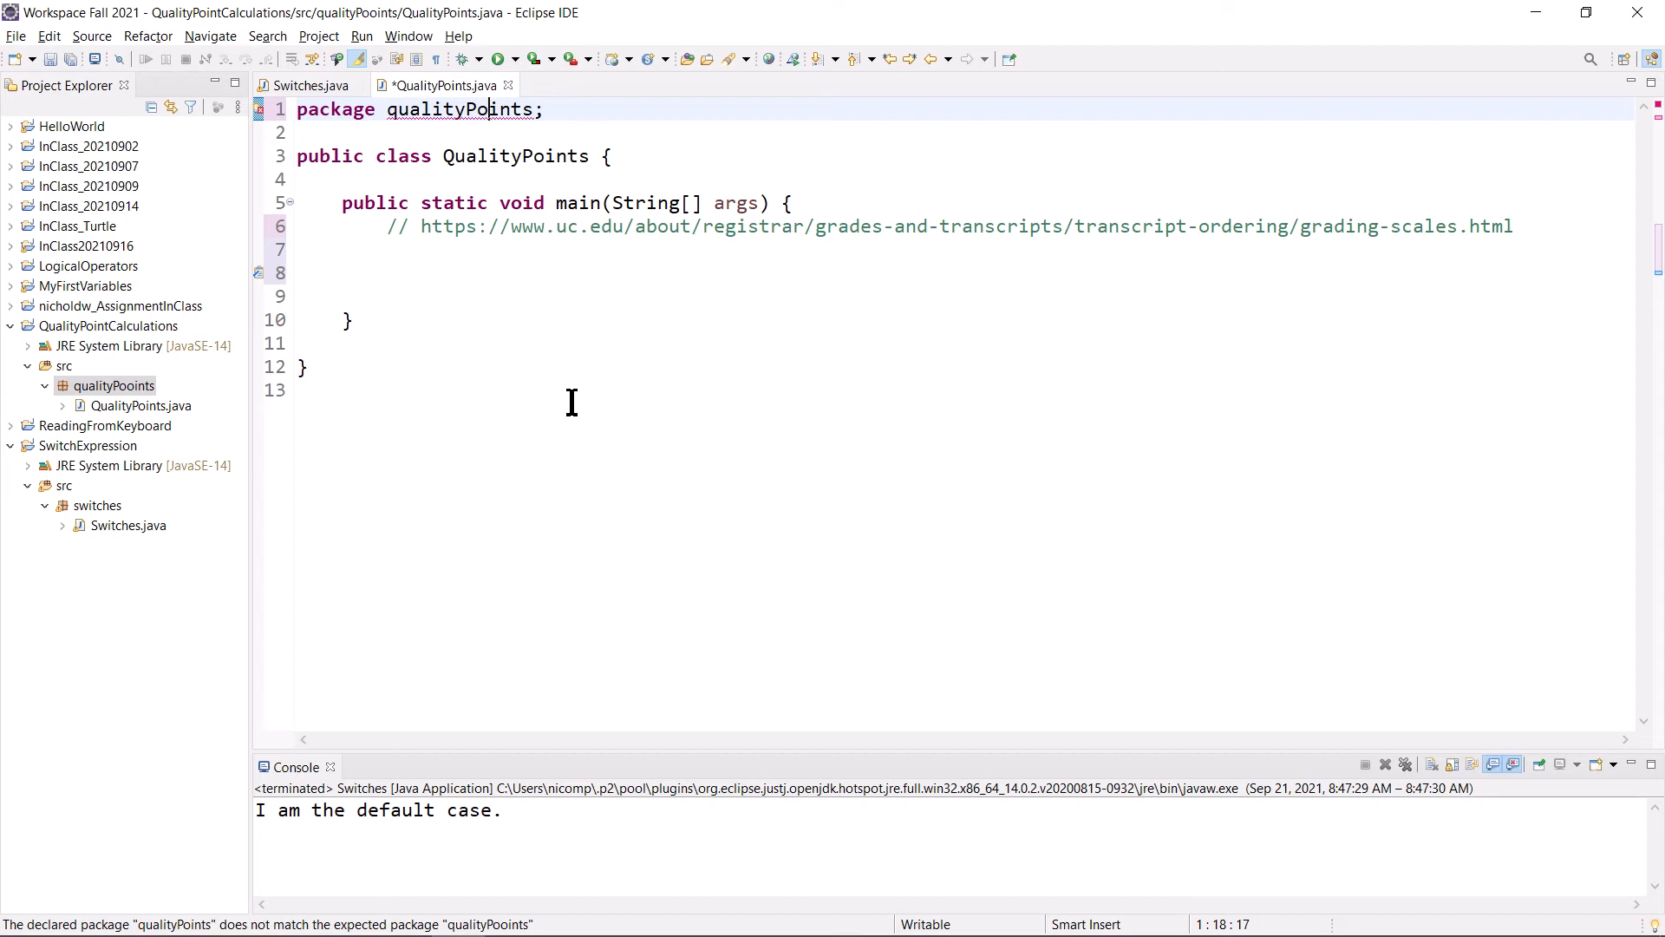
pyautogui.moveTo(502, 109)
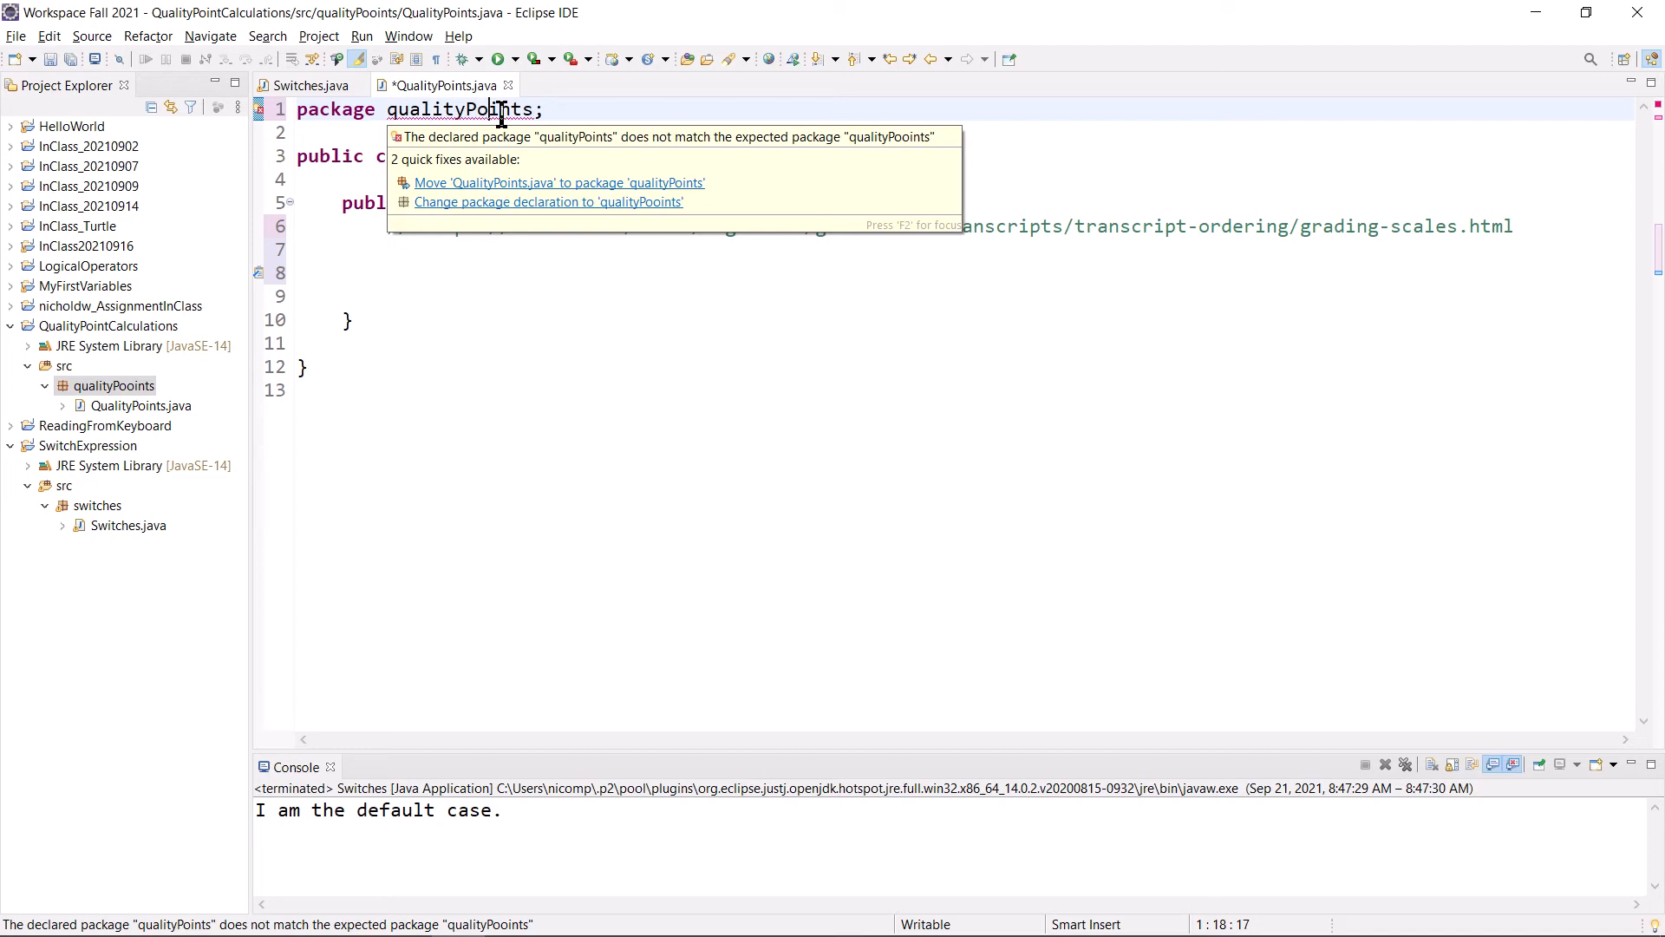
pyautogui.moveTo(504, 181)
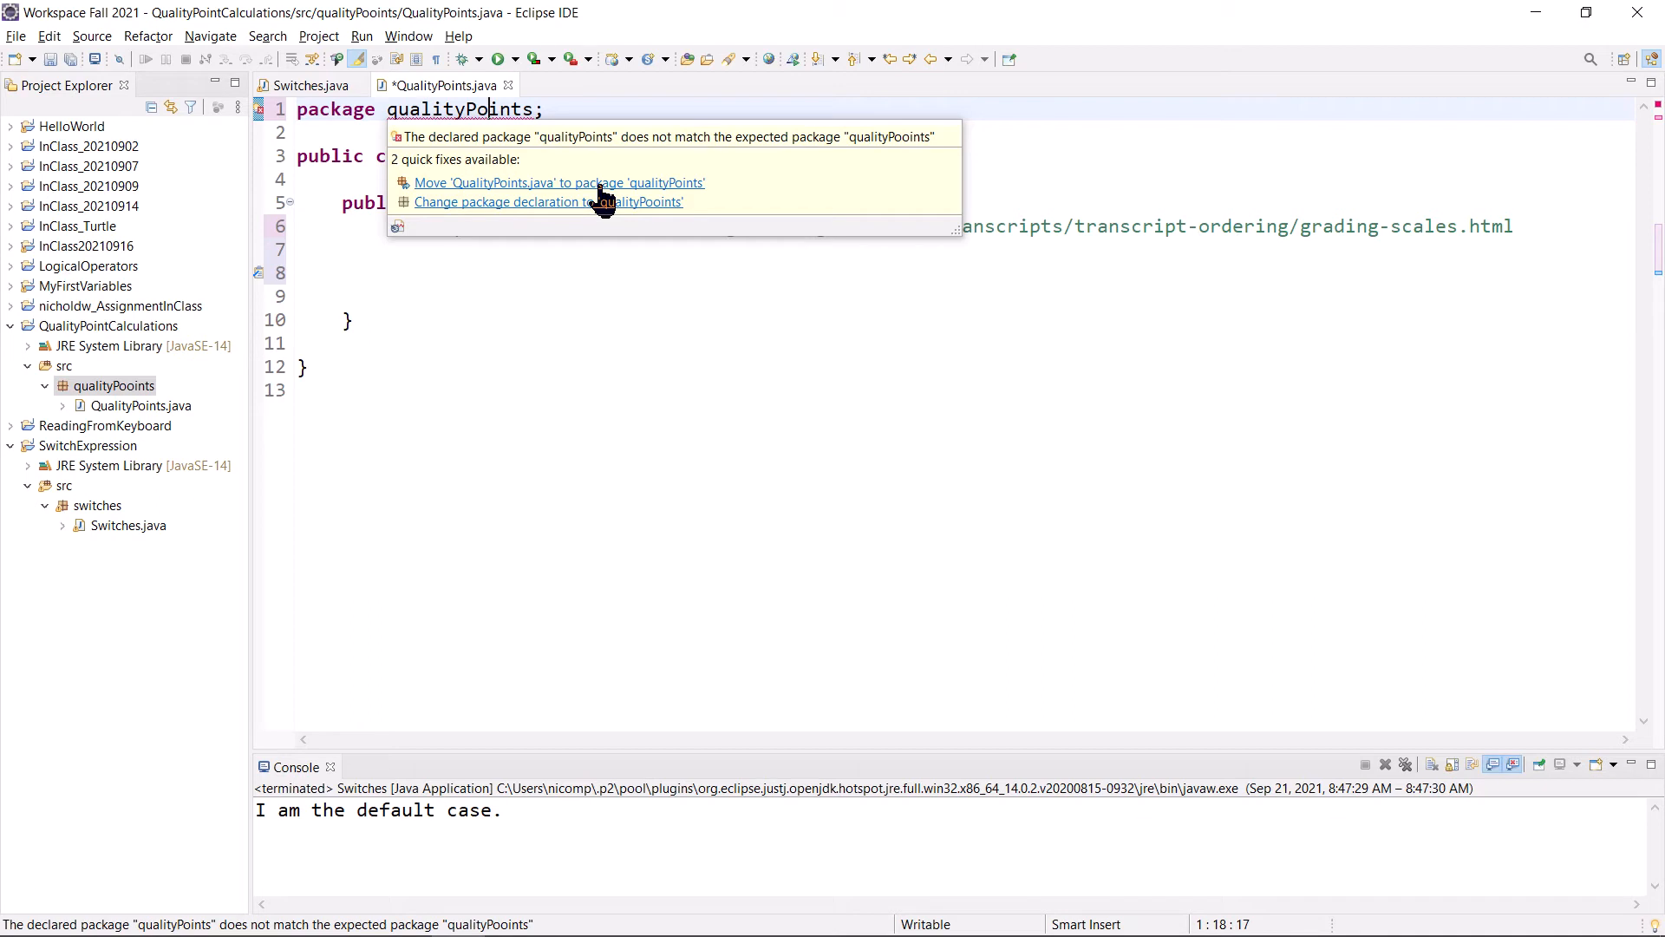
pyautogui.click(557, 182)
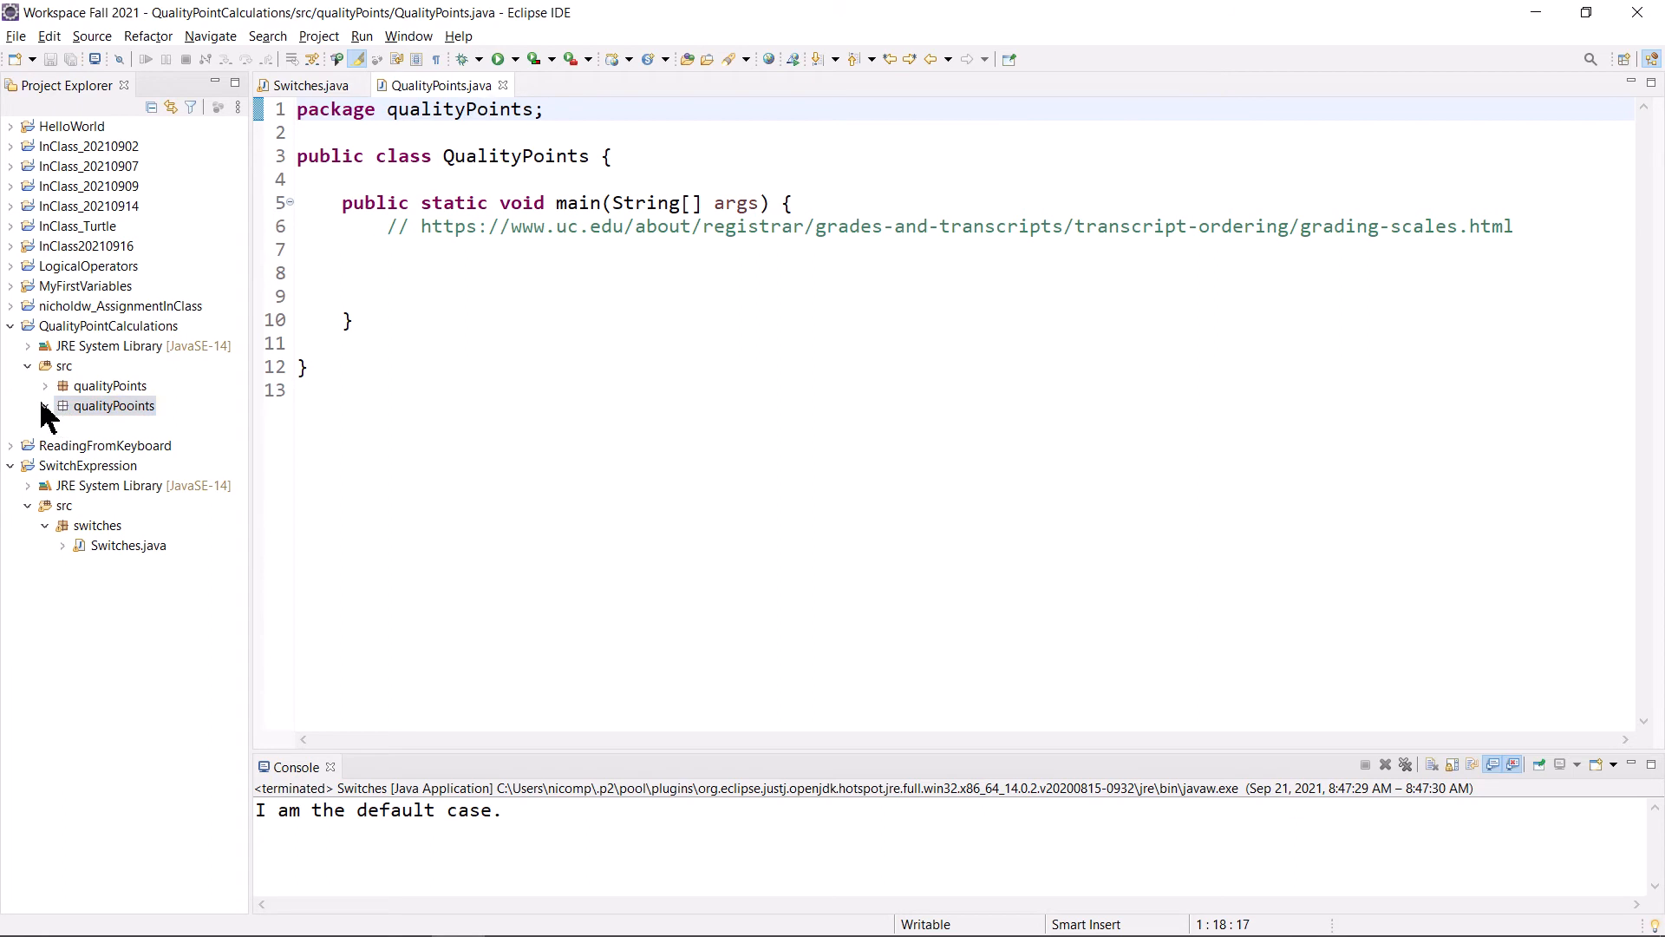
# - Expand the qualityPoints package and check that QualityPoints.java is inside it
pyautogui.click(113, 406)
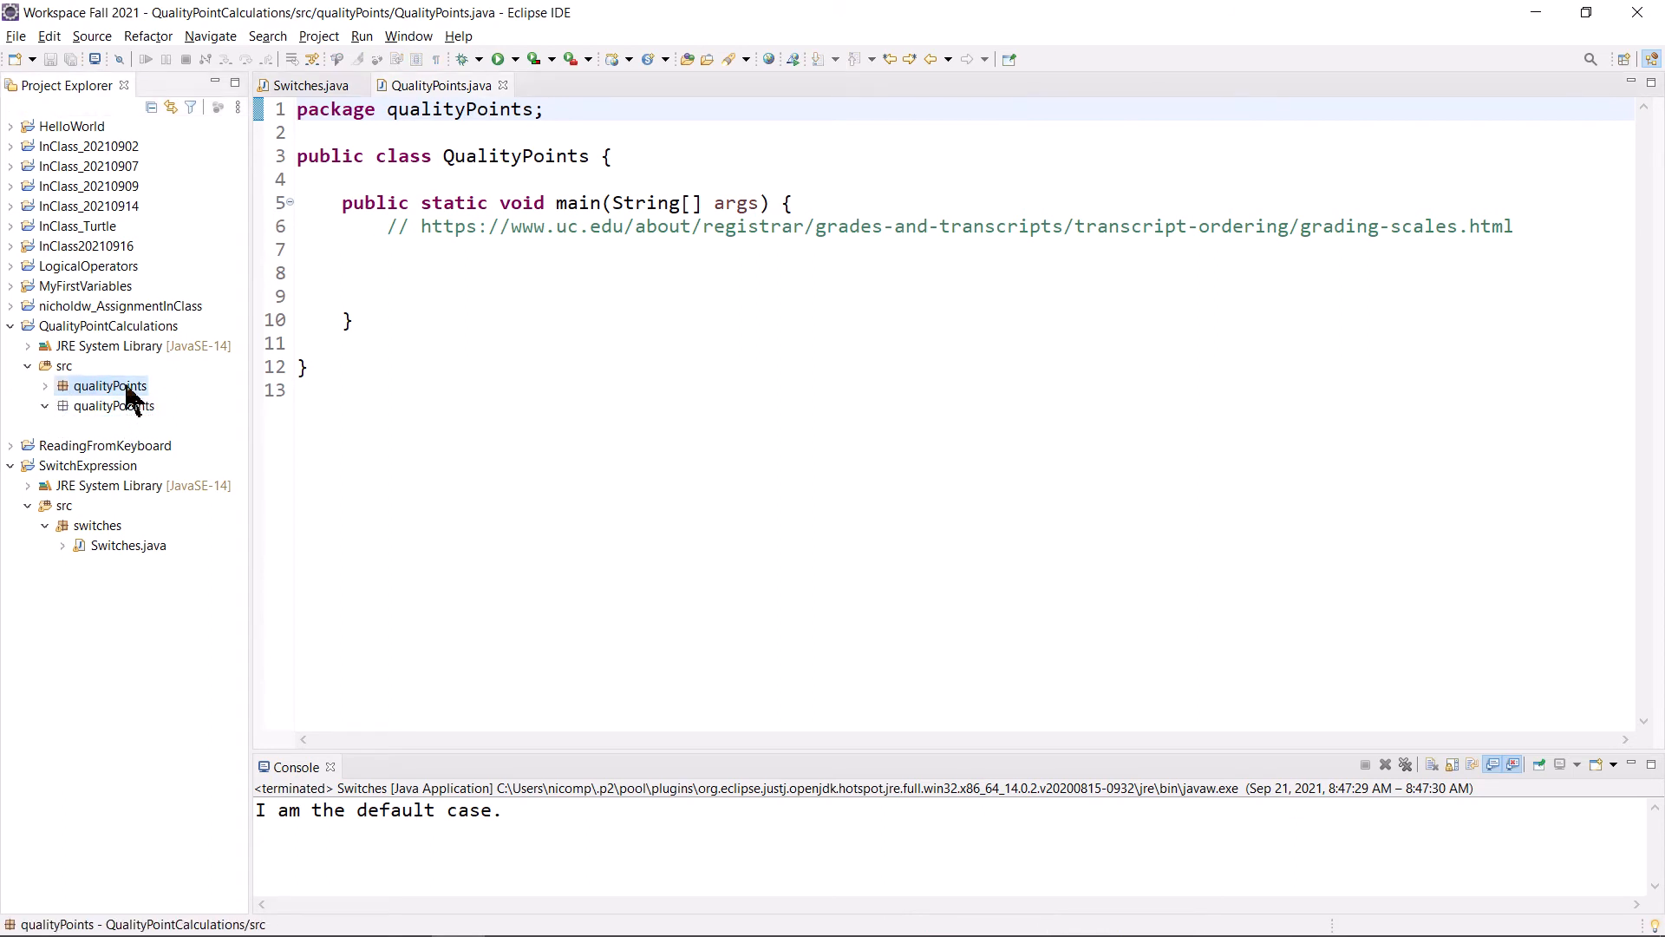
pyautogui.click(46, 385)
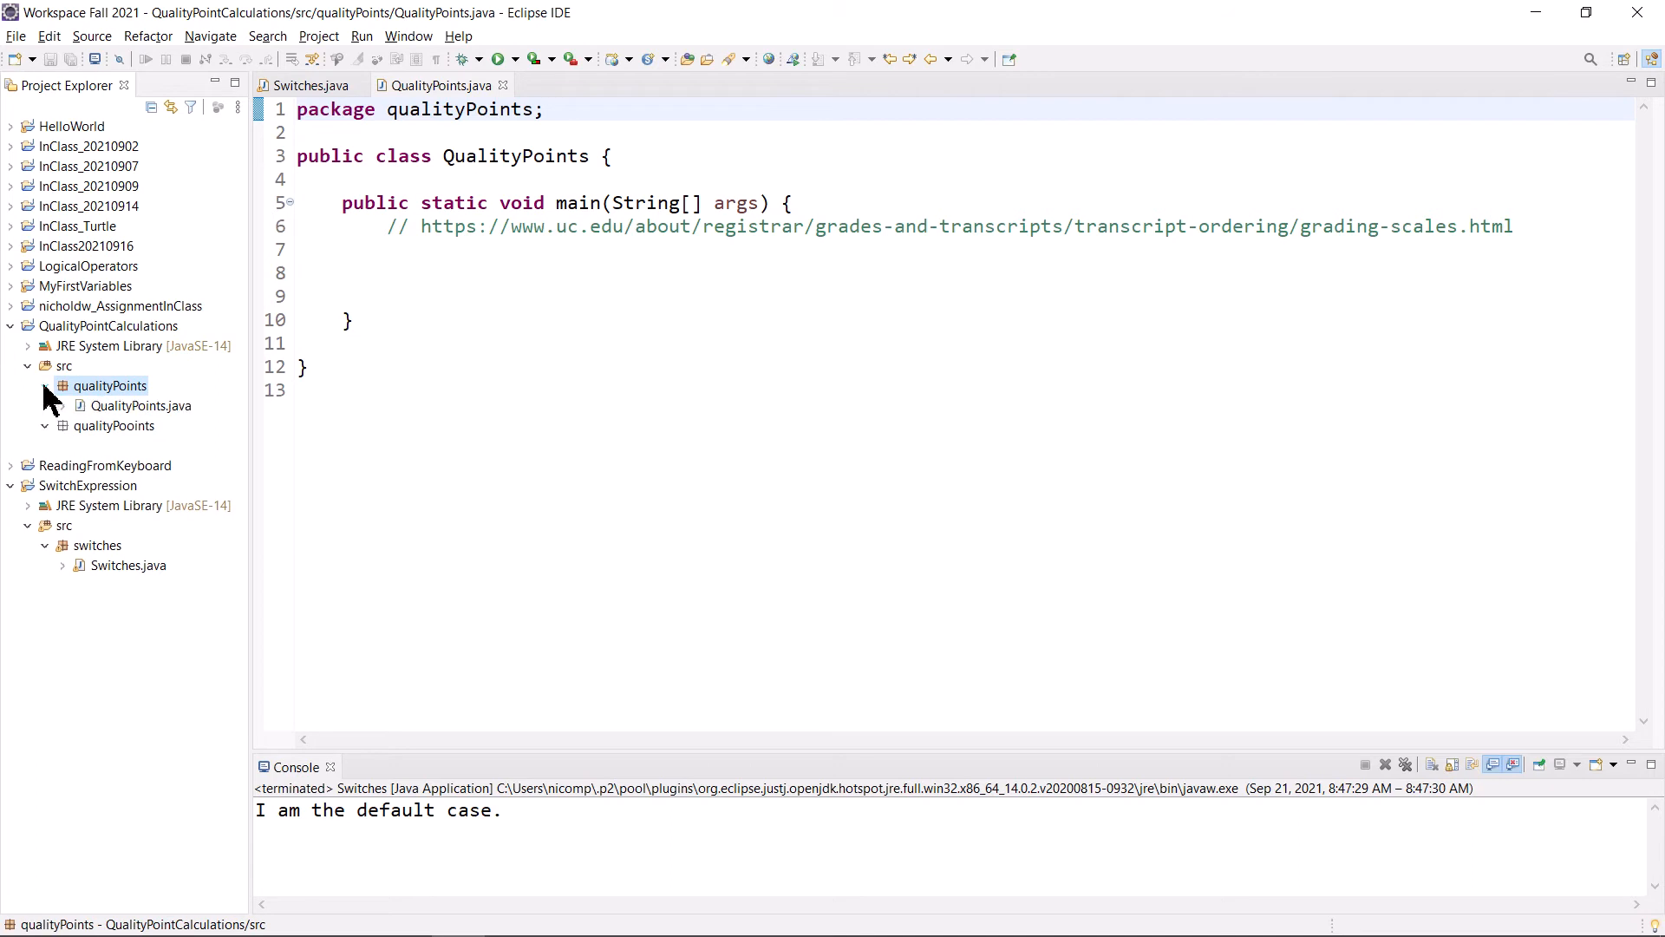
pyautogui.click(140, 405)
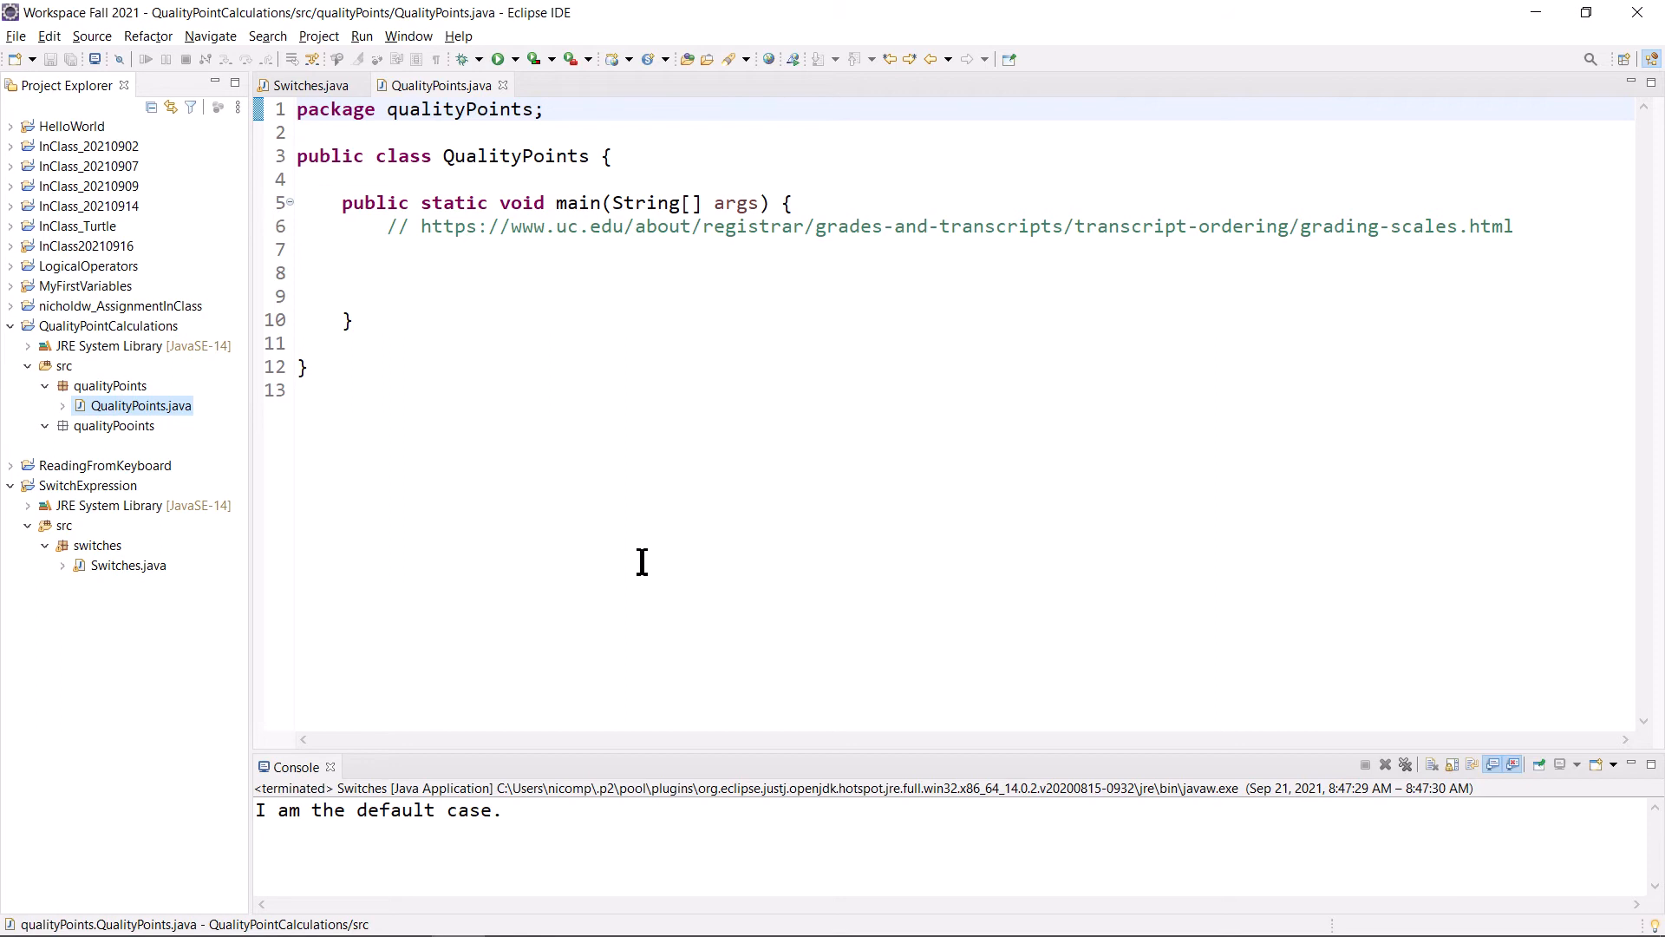
# - Delete the misspelled qualityPooints package and confirm the deletion
pyautogui.click(112, 425)
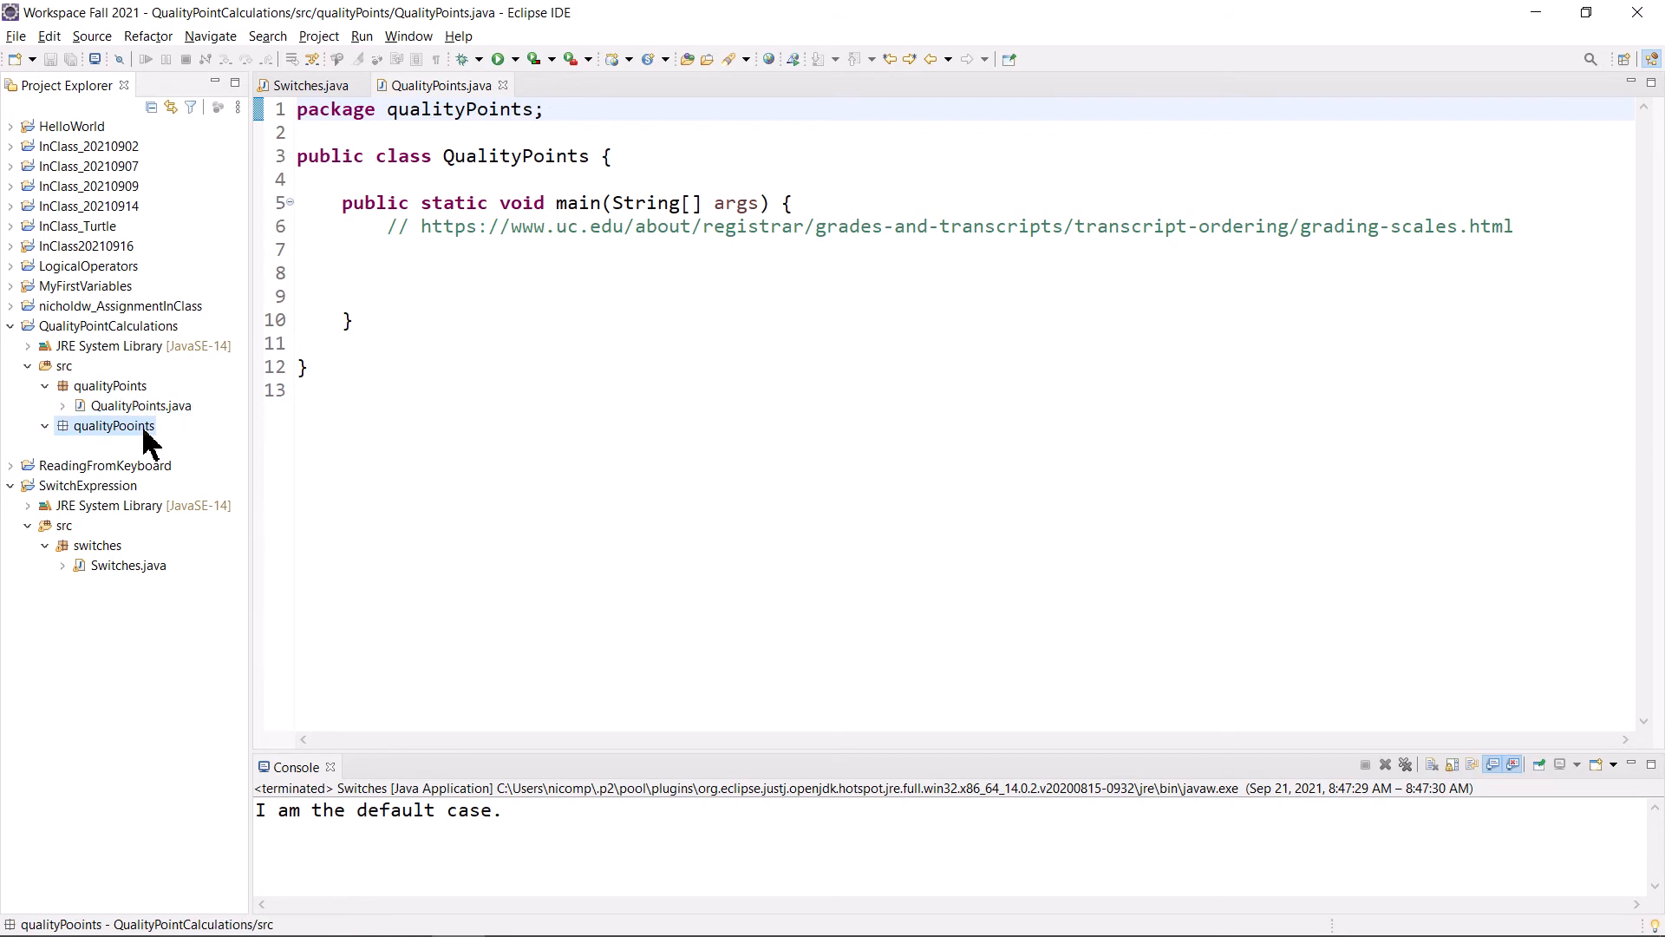
pyautogui.rightClick(113, 425)
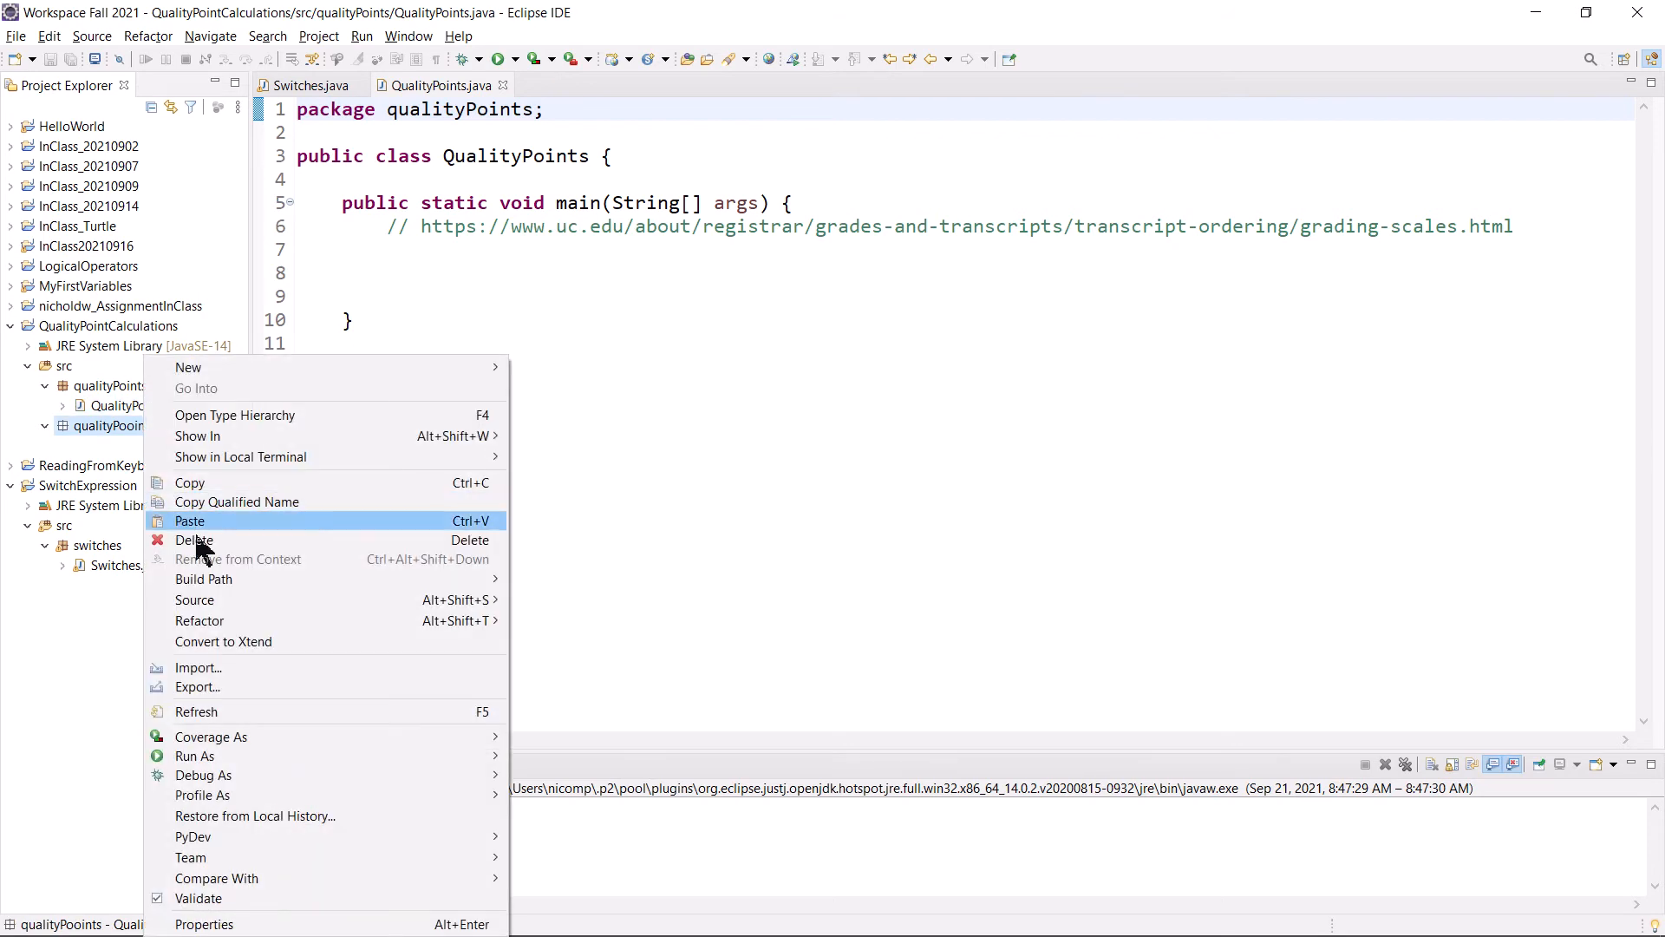
pyautogui.moveTo(264, 562)
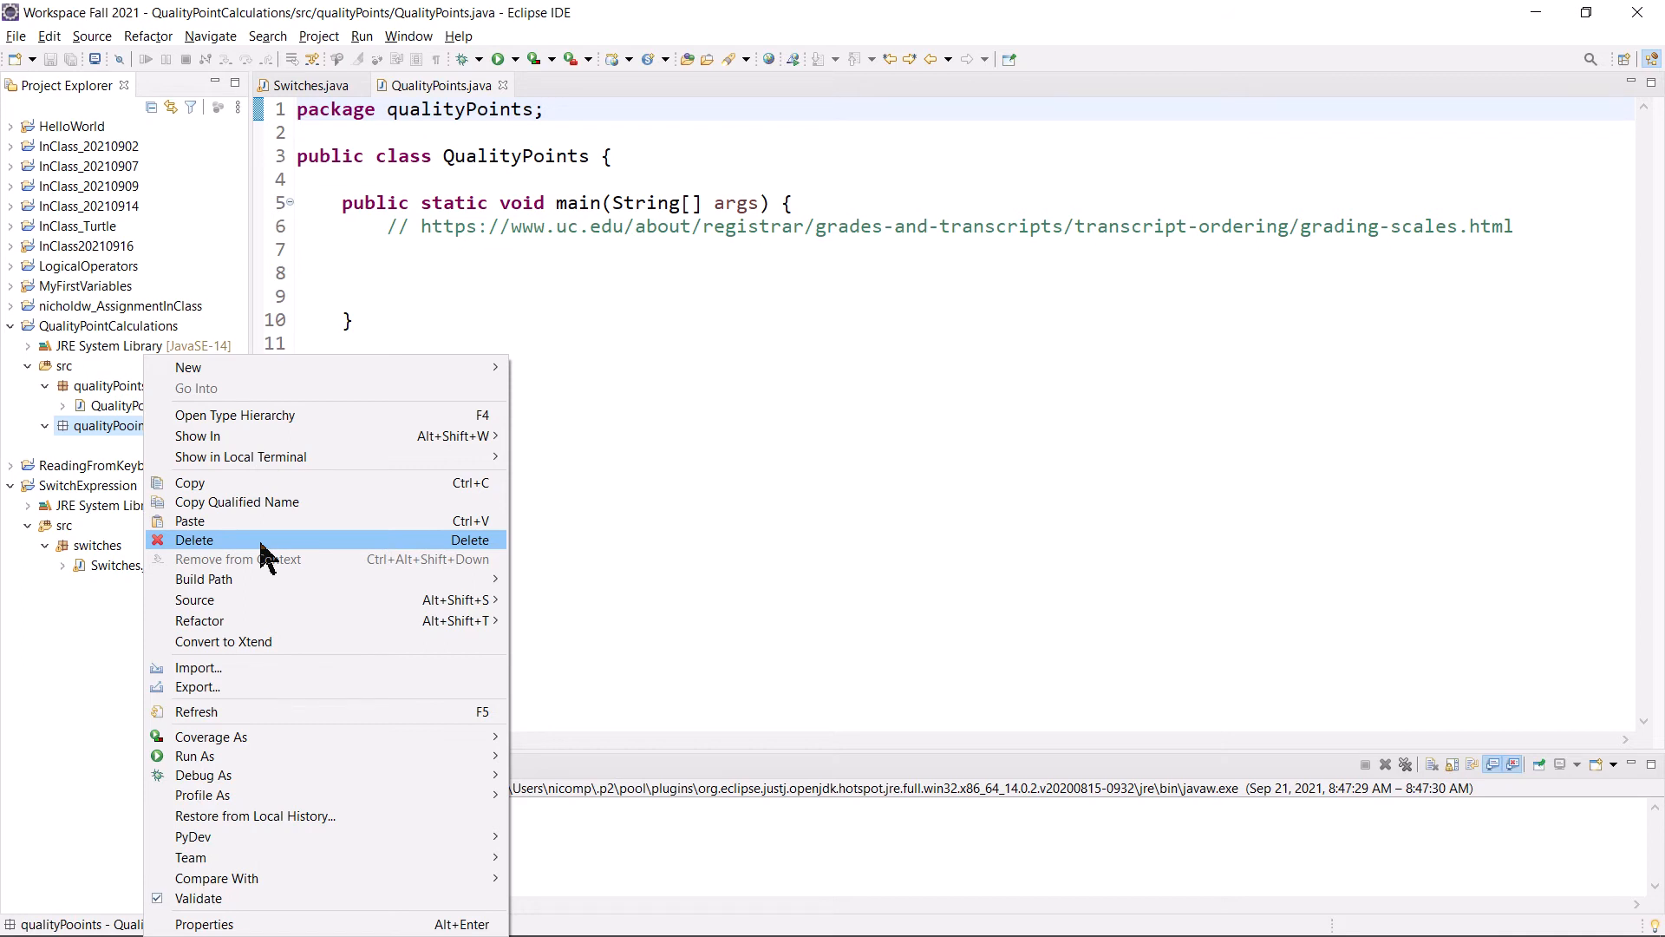
pyautogui.click(194, 539)
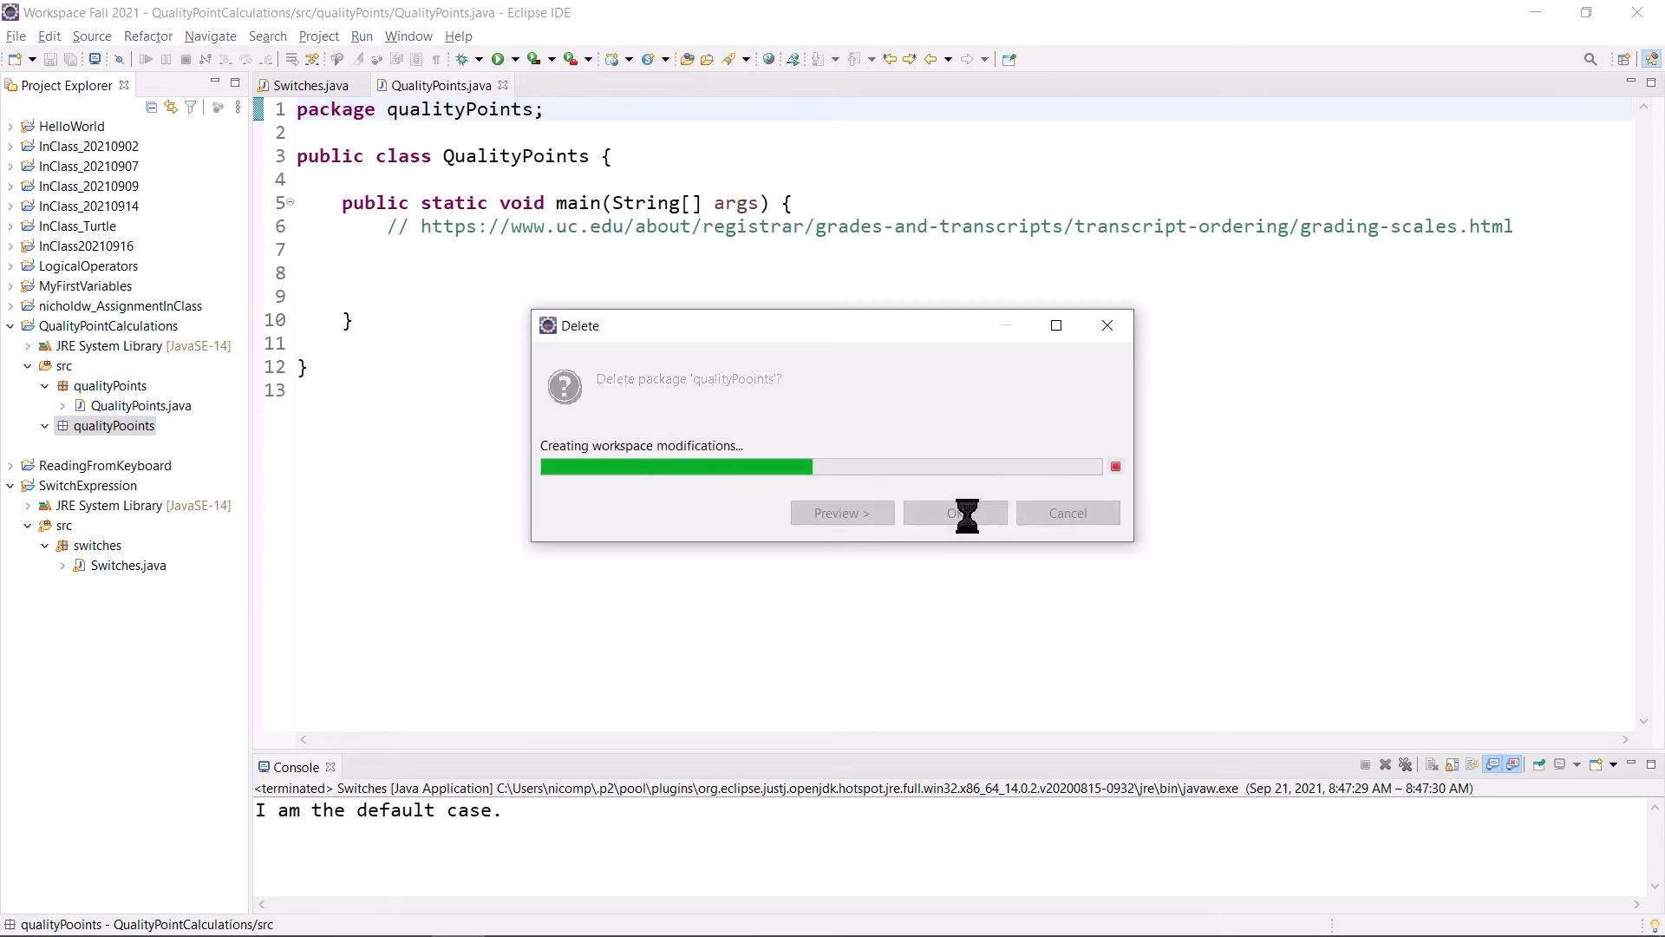
pyautogui.click(954, 512)
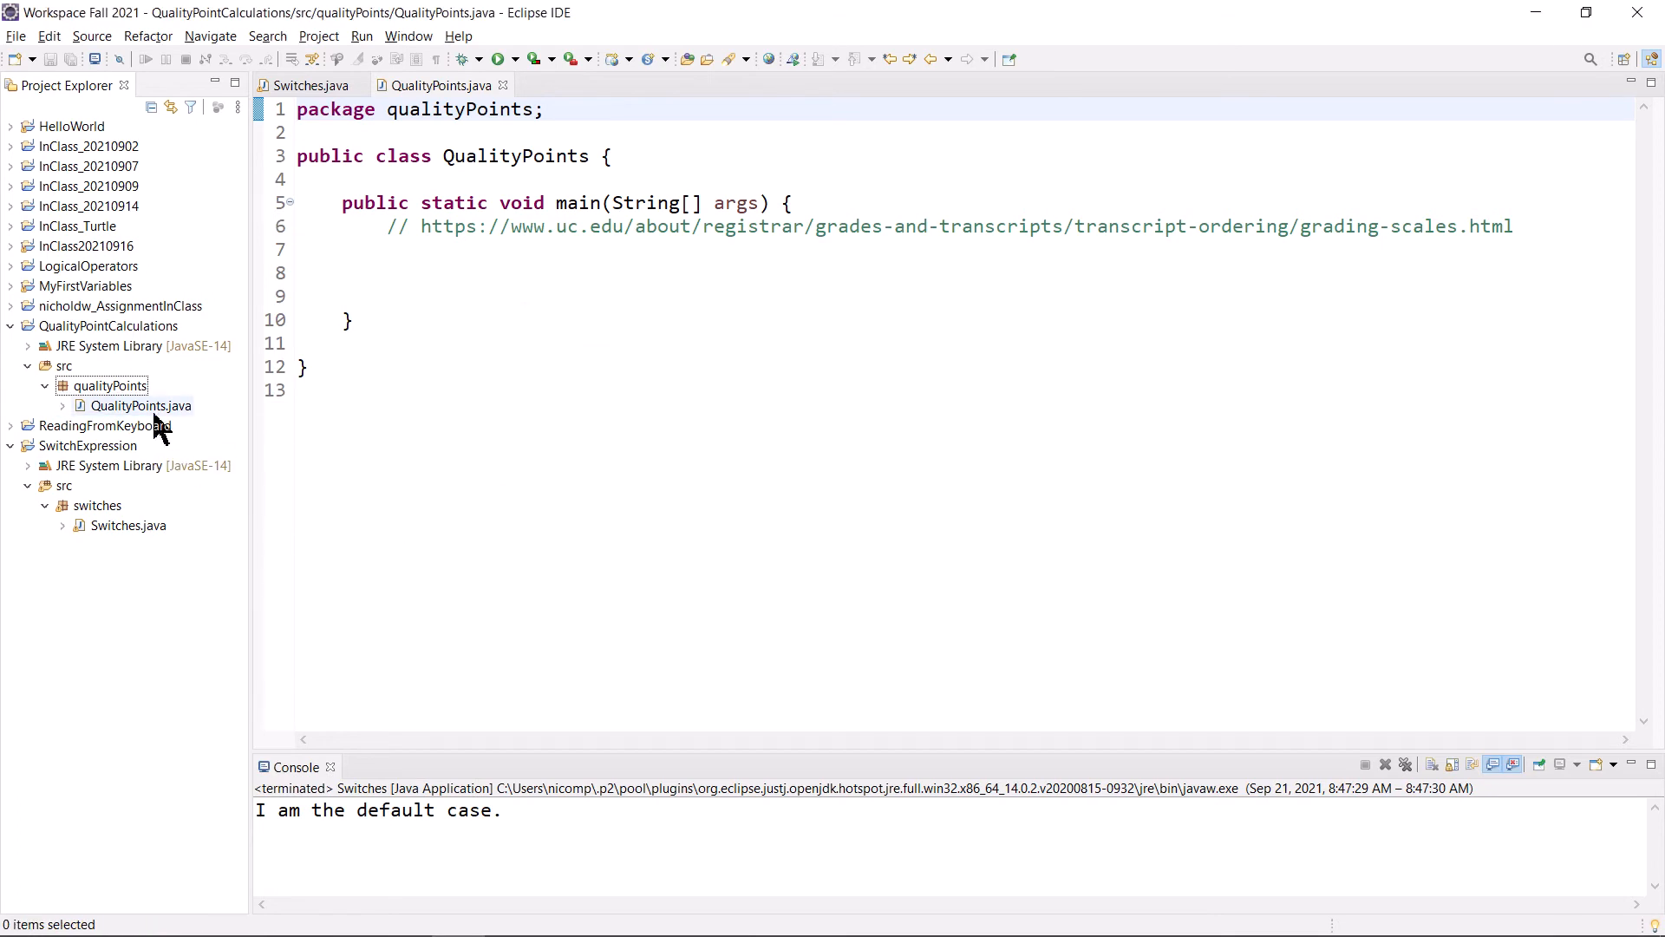
pyautogui.click(108, 385)
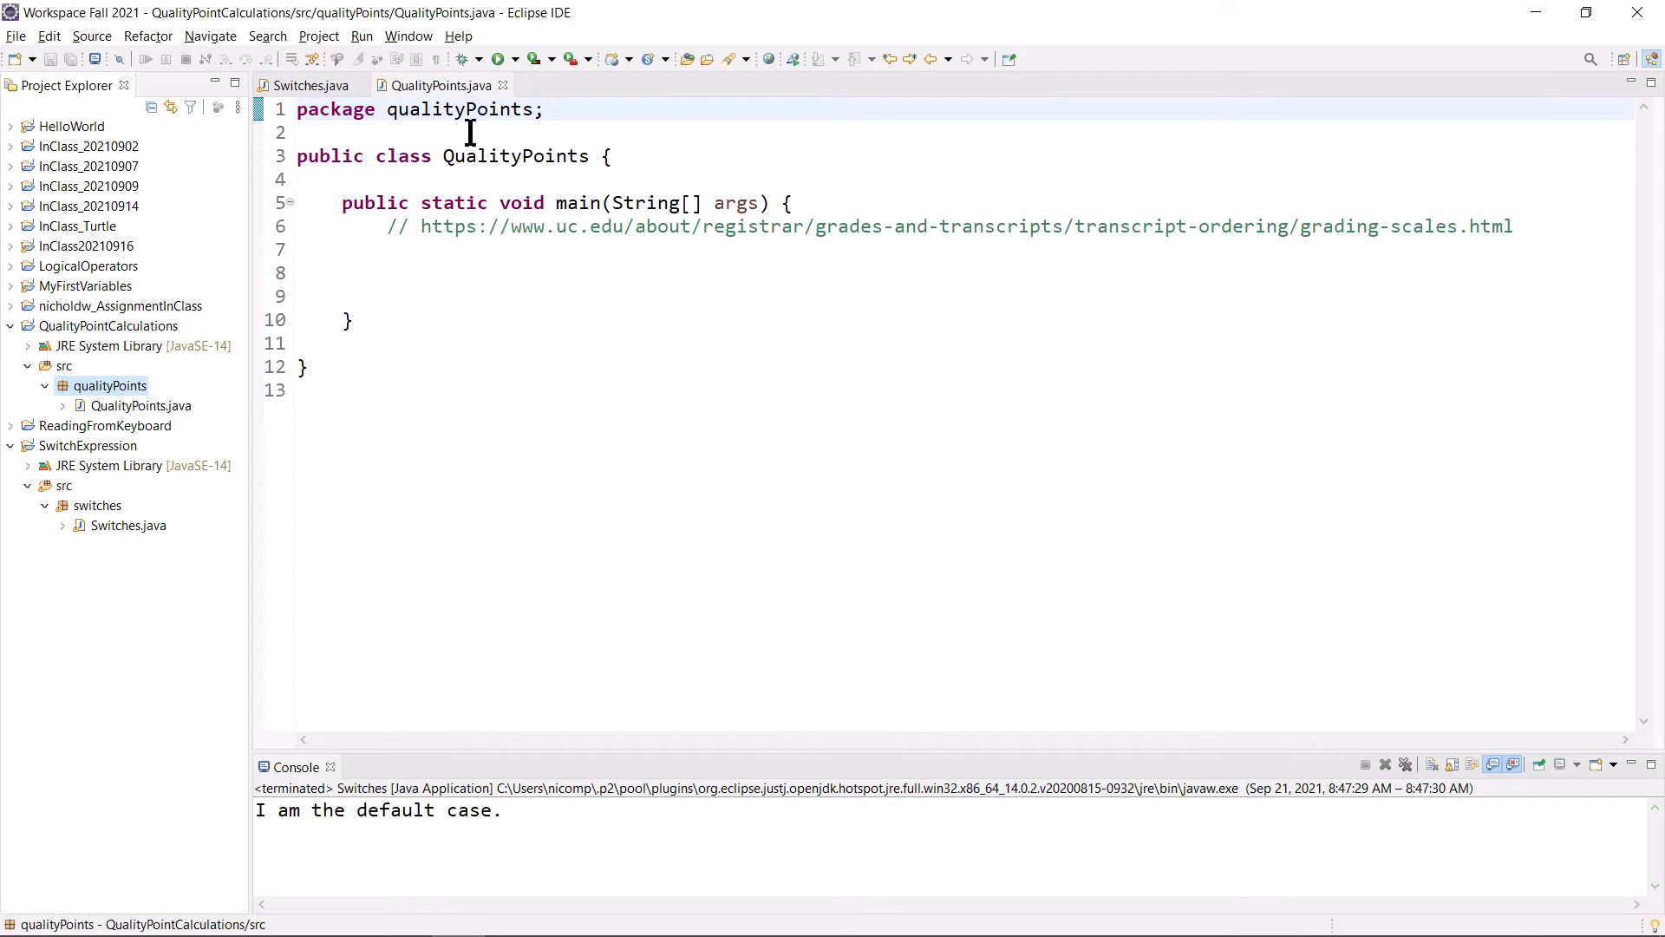
pyautogui.doubleClick(459, 109)
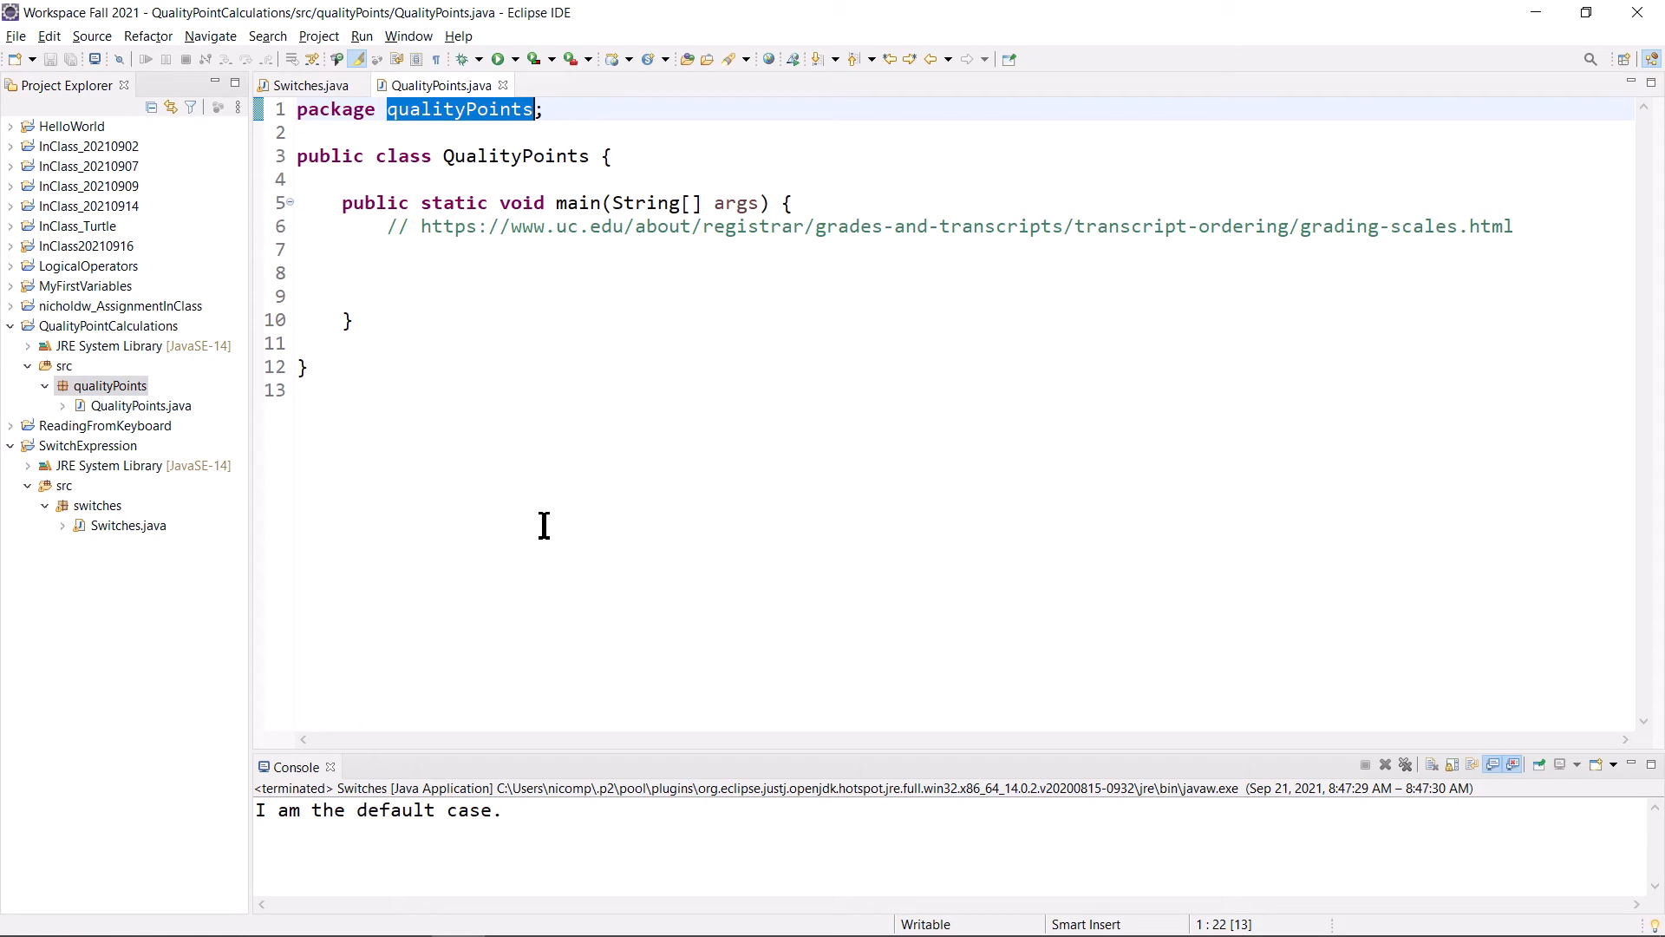
pyautogui.moveTo(541, 285)
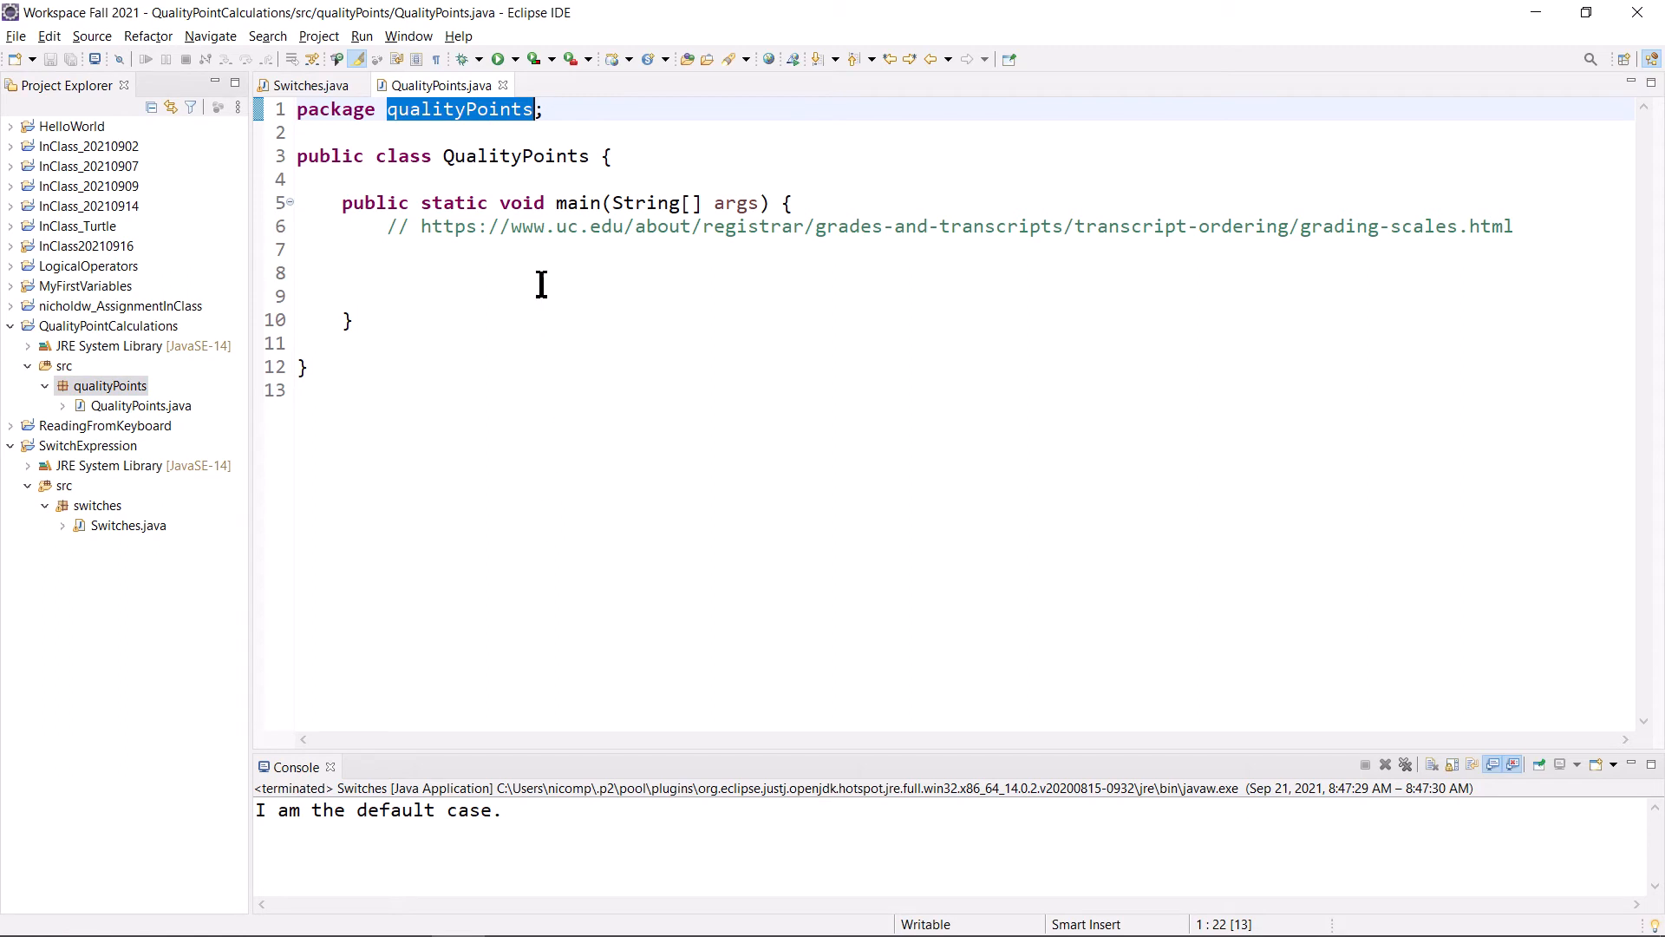
pyautogui.click(304, 226)
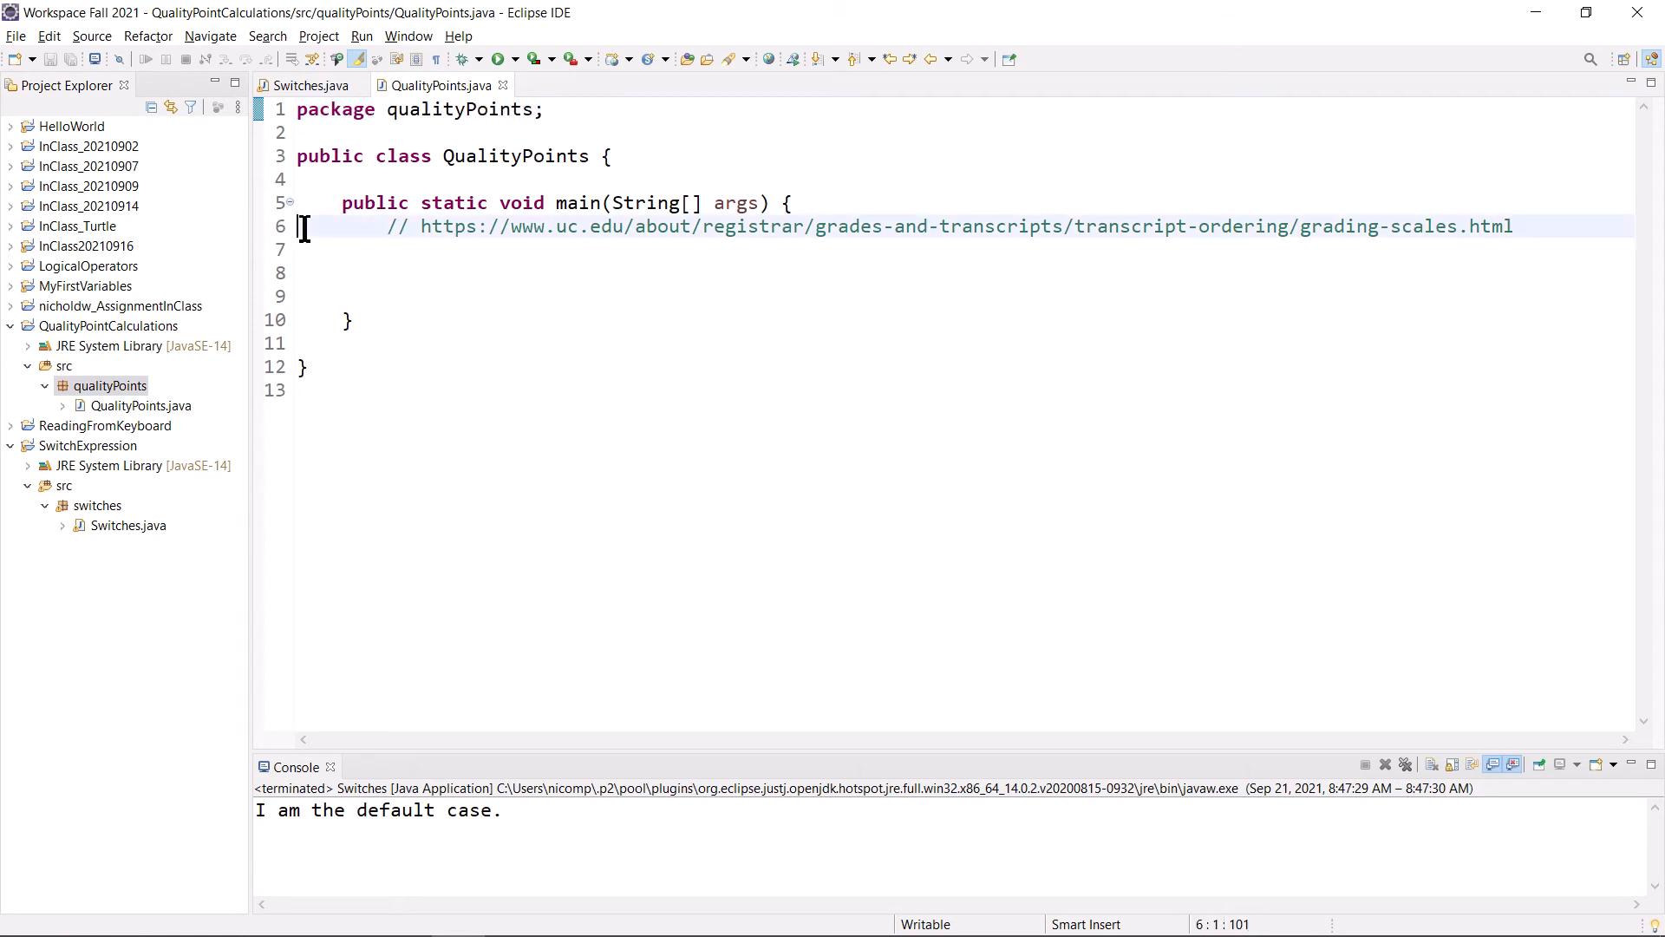
pyautogui.moveTo(293, 330)
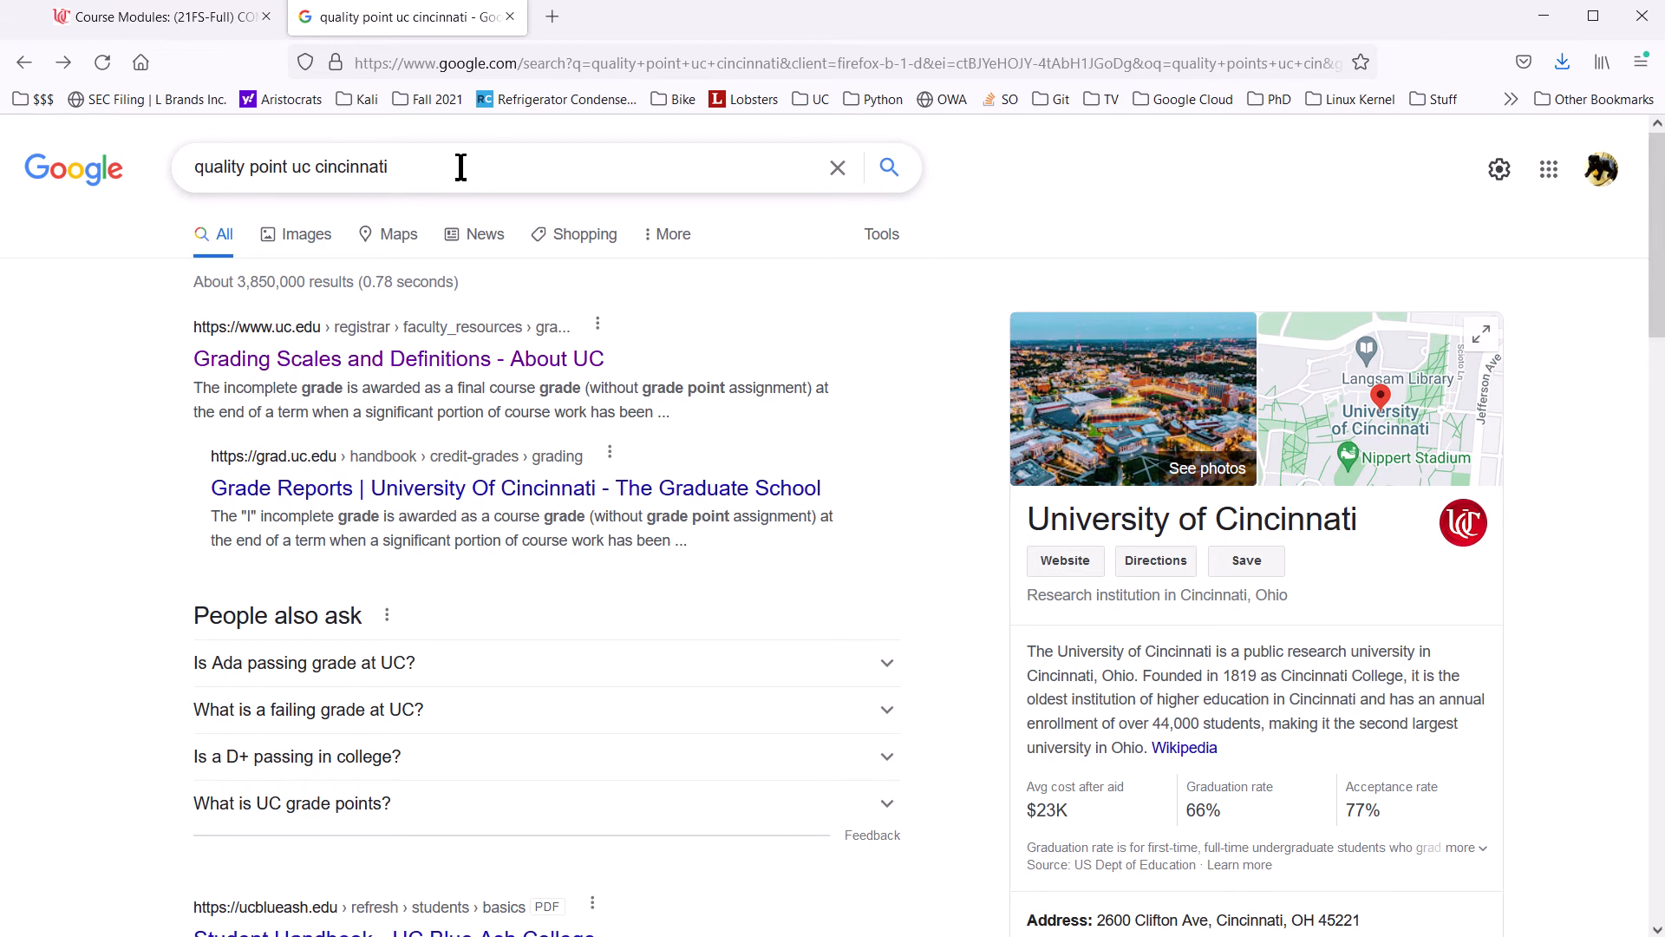
pyautogui.moveTo(455, 350)
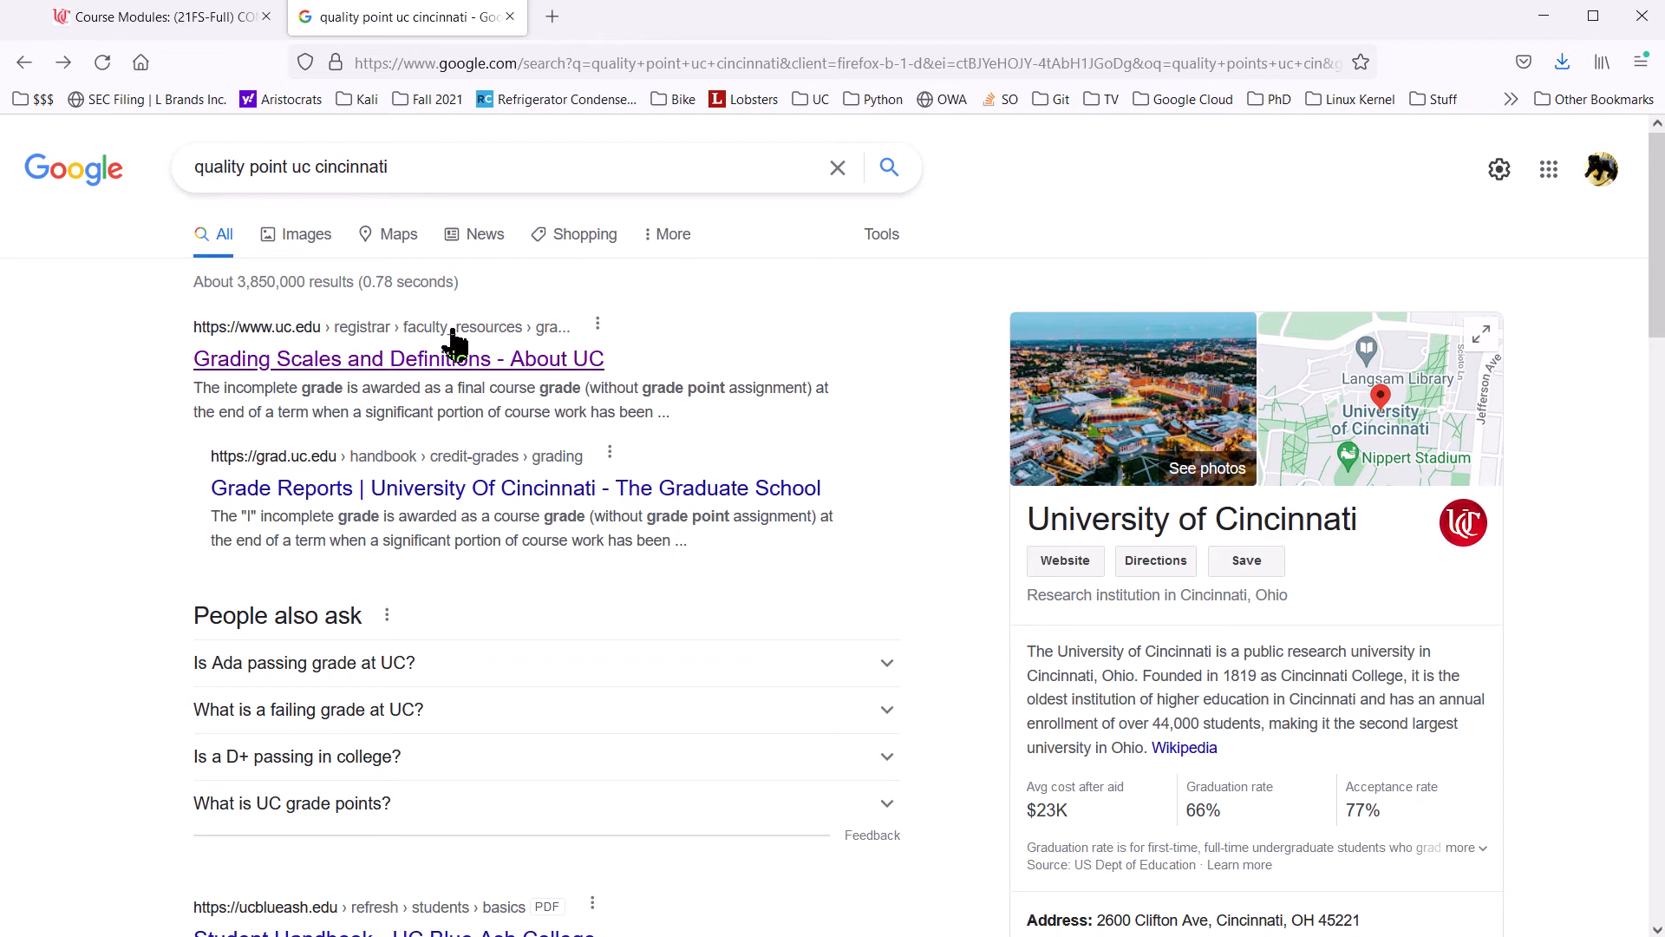
pyautogui.moveTo(451, 383)
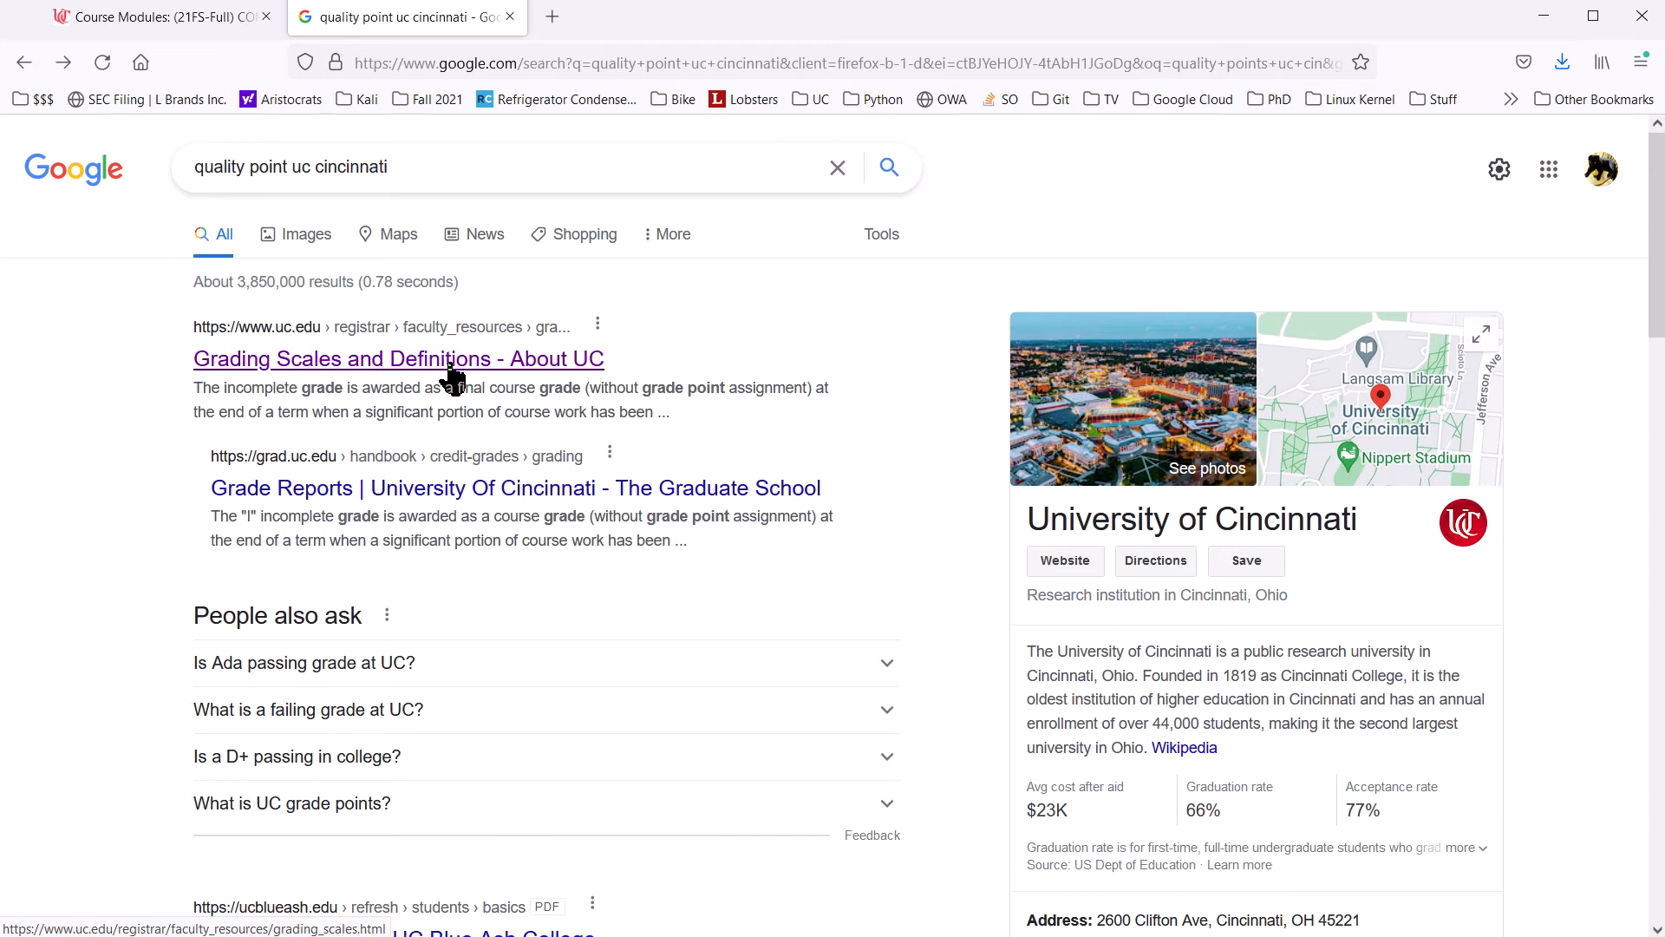
# - Open the 'Grading Scales and Definitions - About UC' search result
pyautogui.click(398, 358)
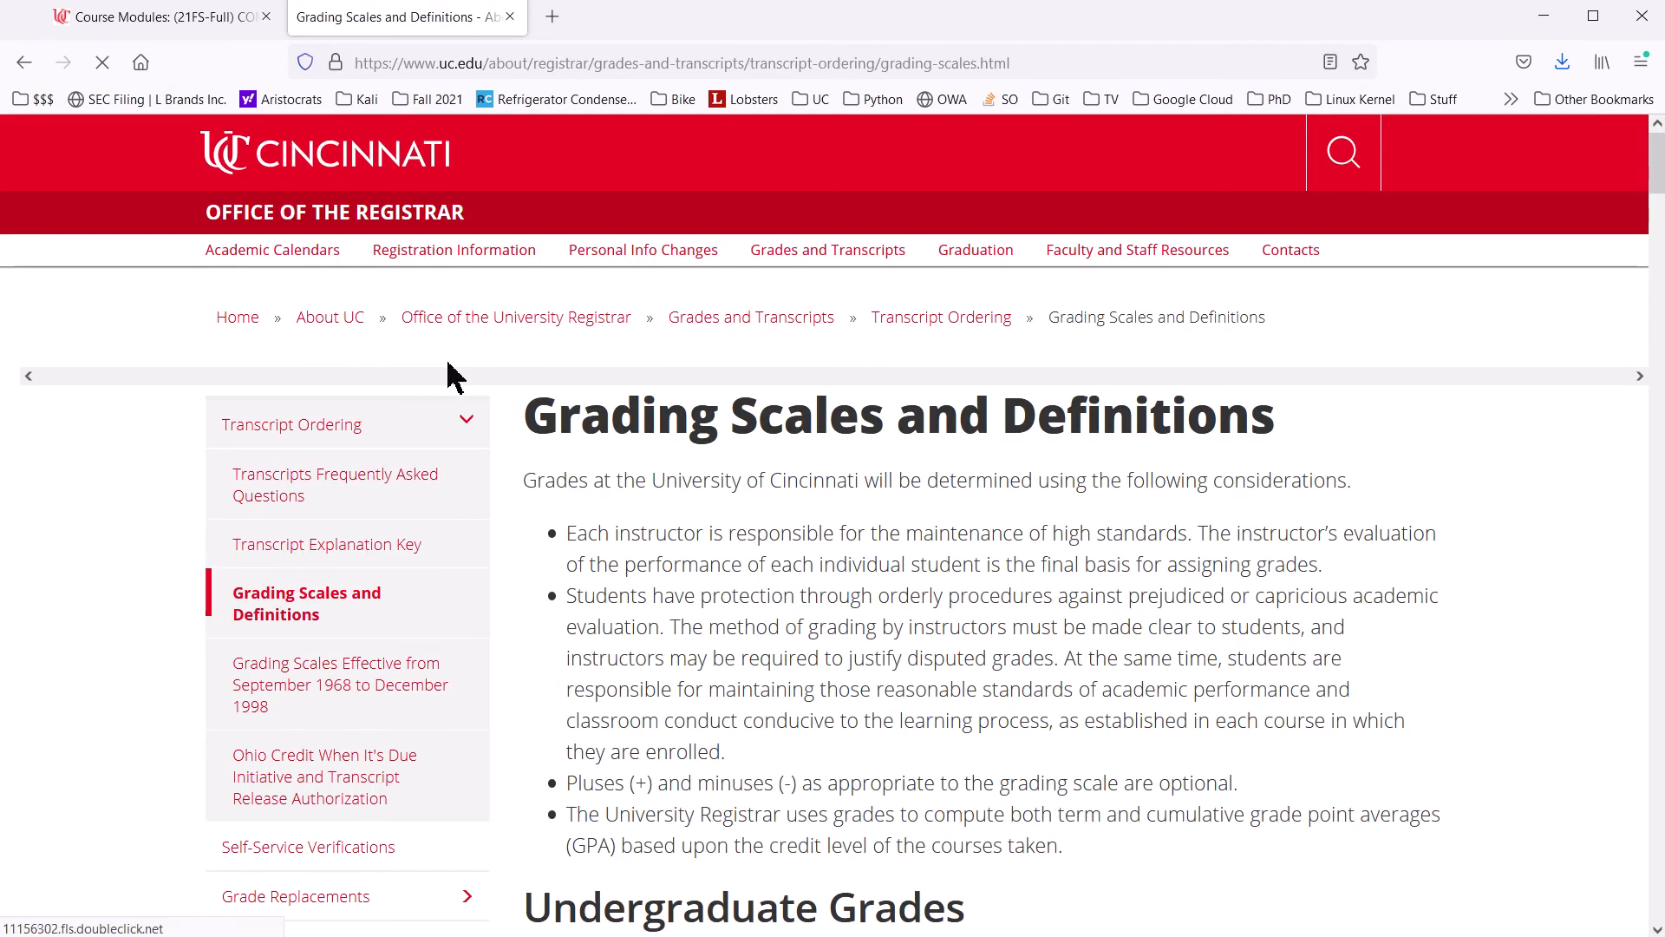
# - Scroll to the Undergraduate Grades table and highlight grade A's 4.0000 quality points
pyautogui.scroll(-3)
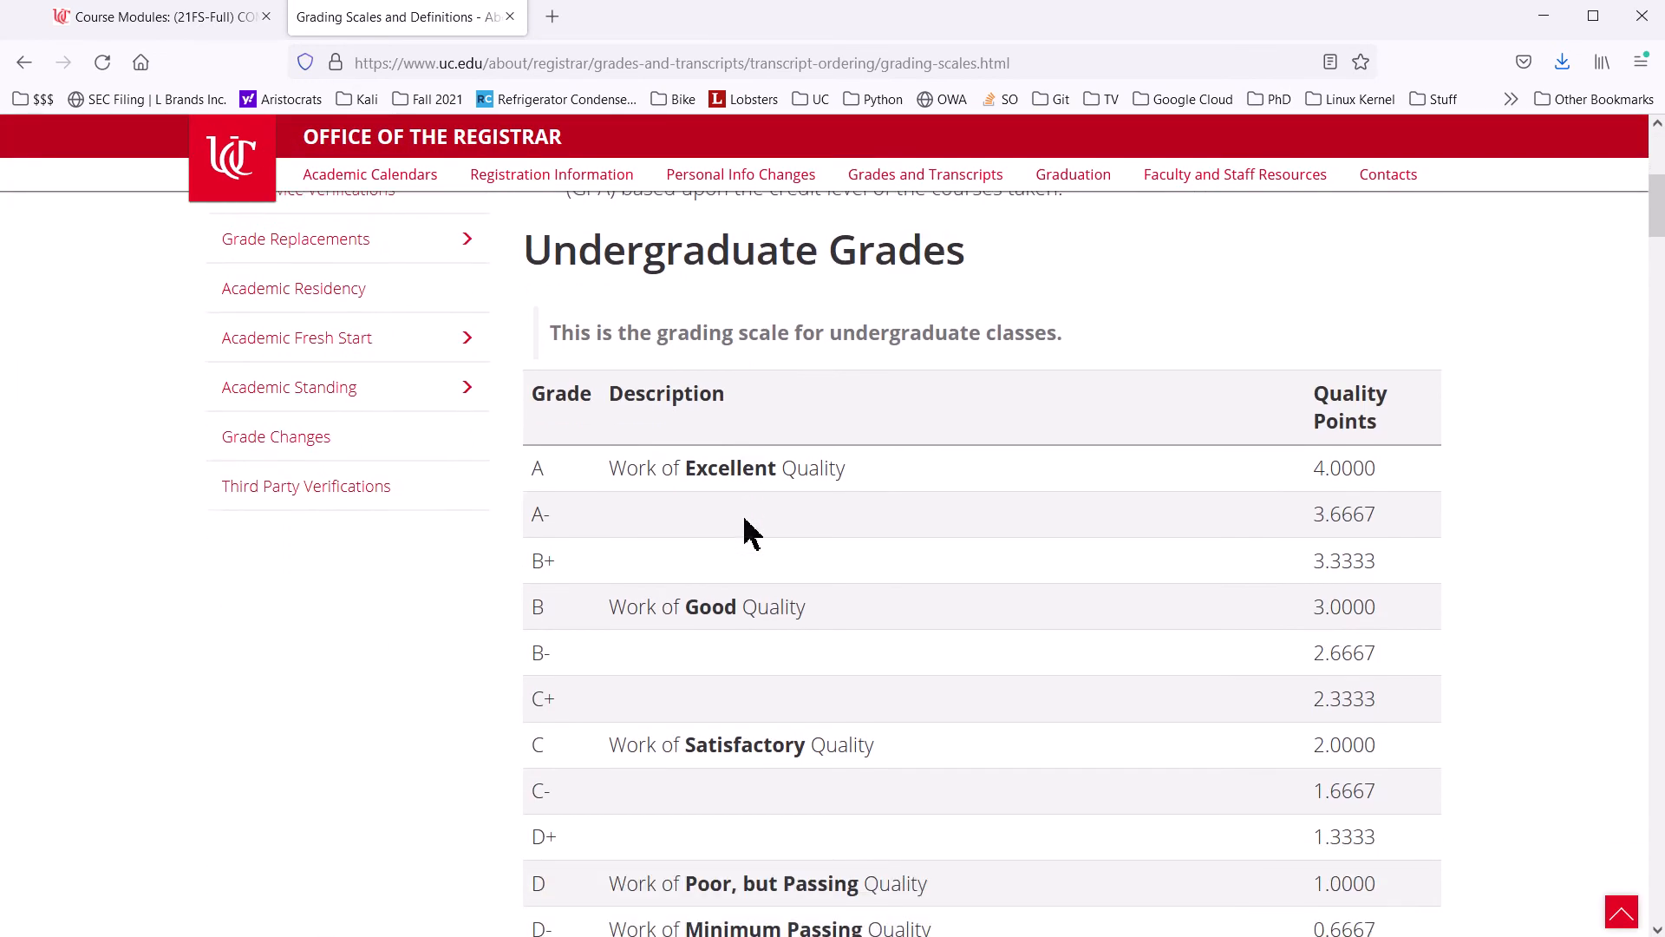
pyautogui.scroll(-3)
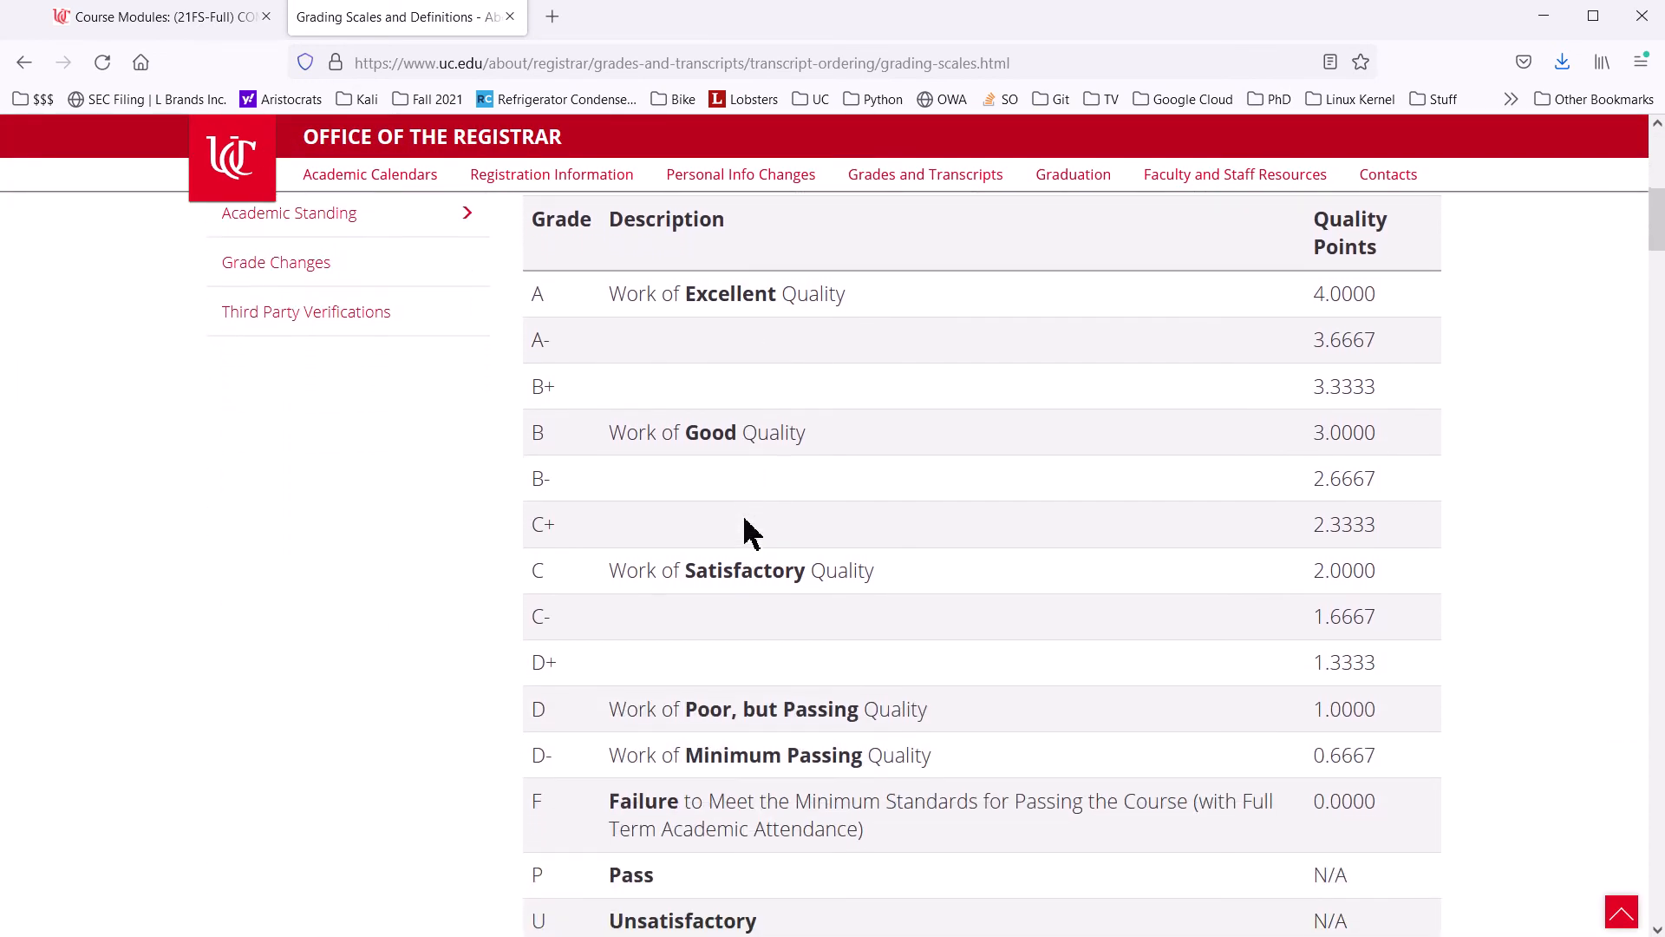
pyautogui.moveTo(1526, 368)
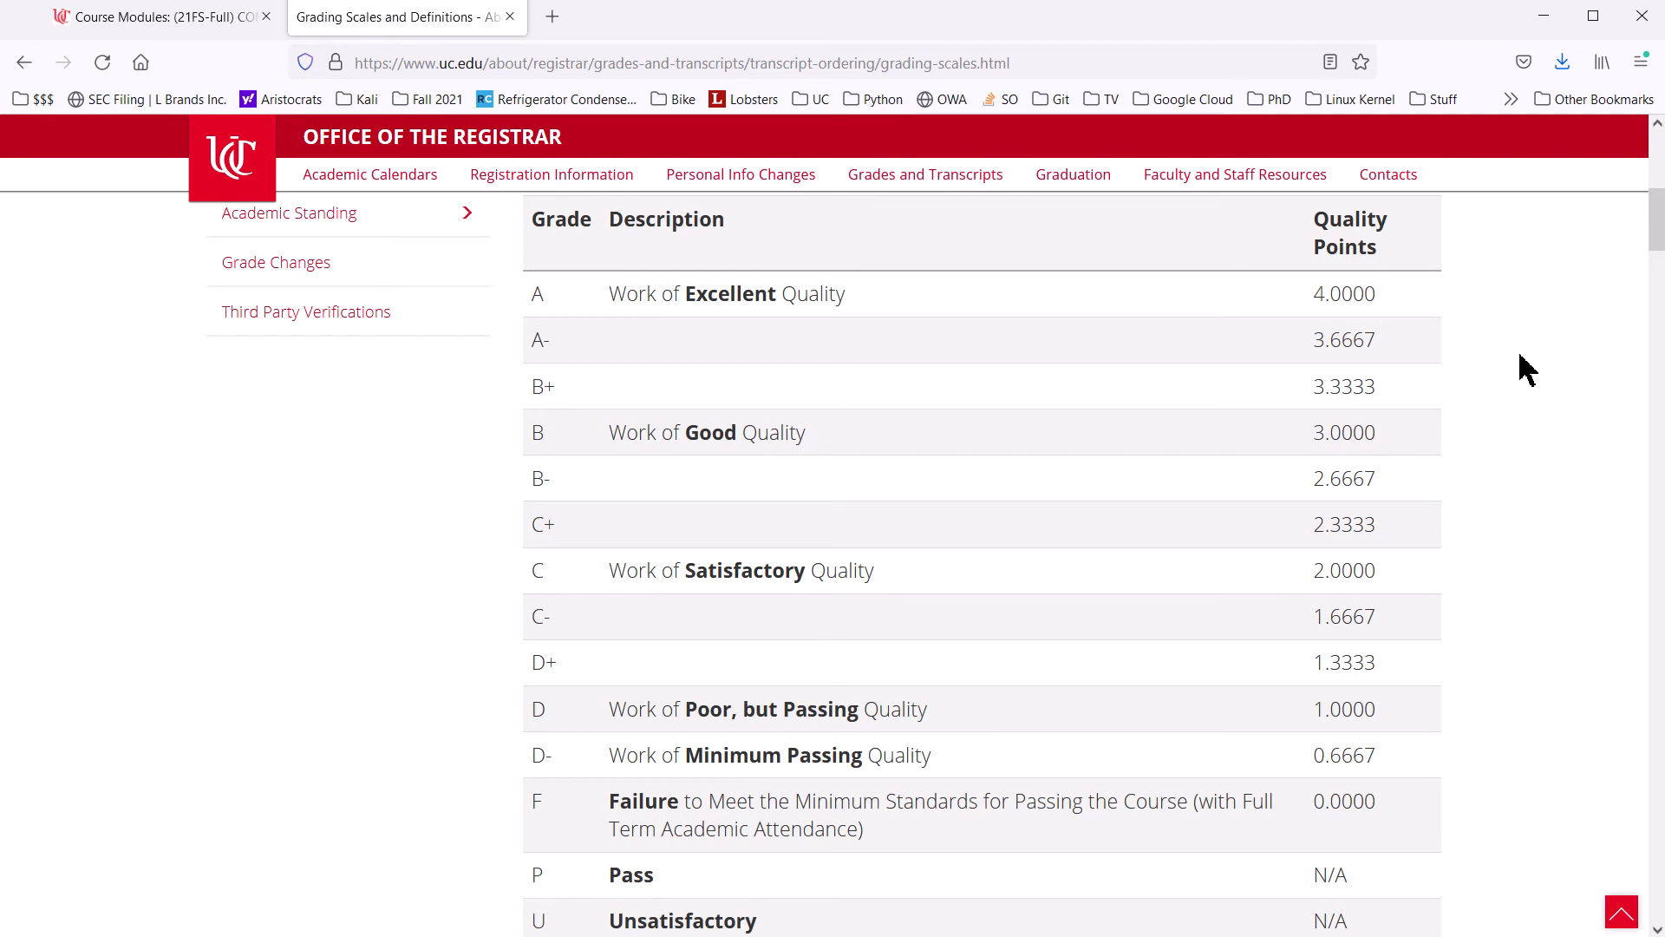
pyautogui.moveTo(568, 322)
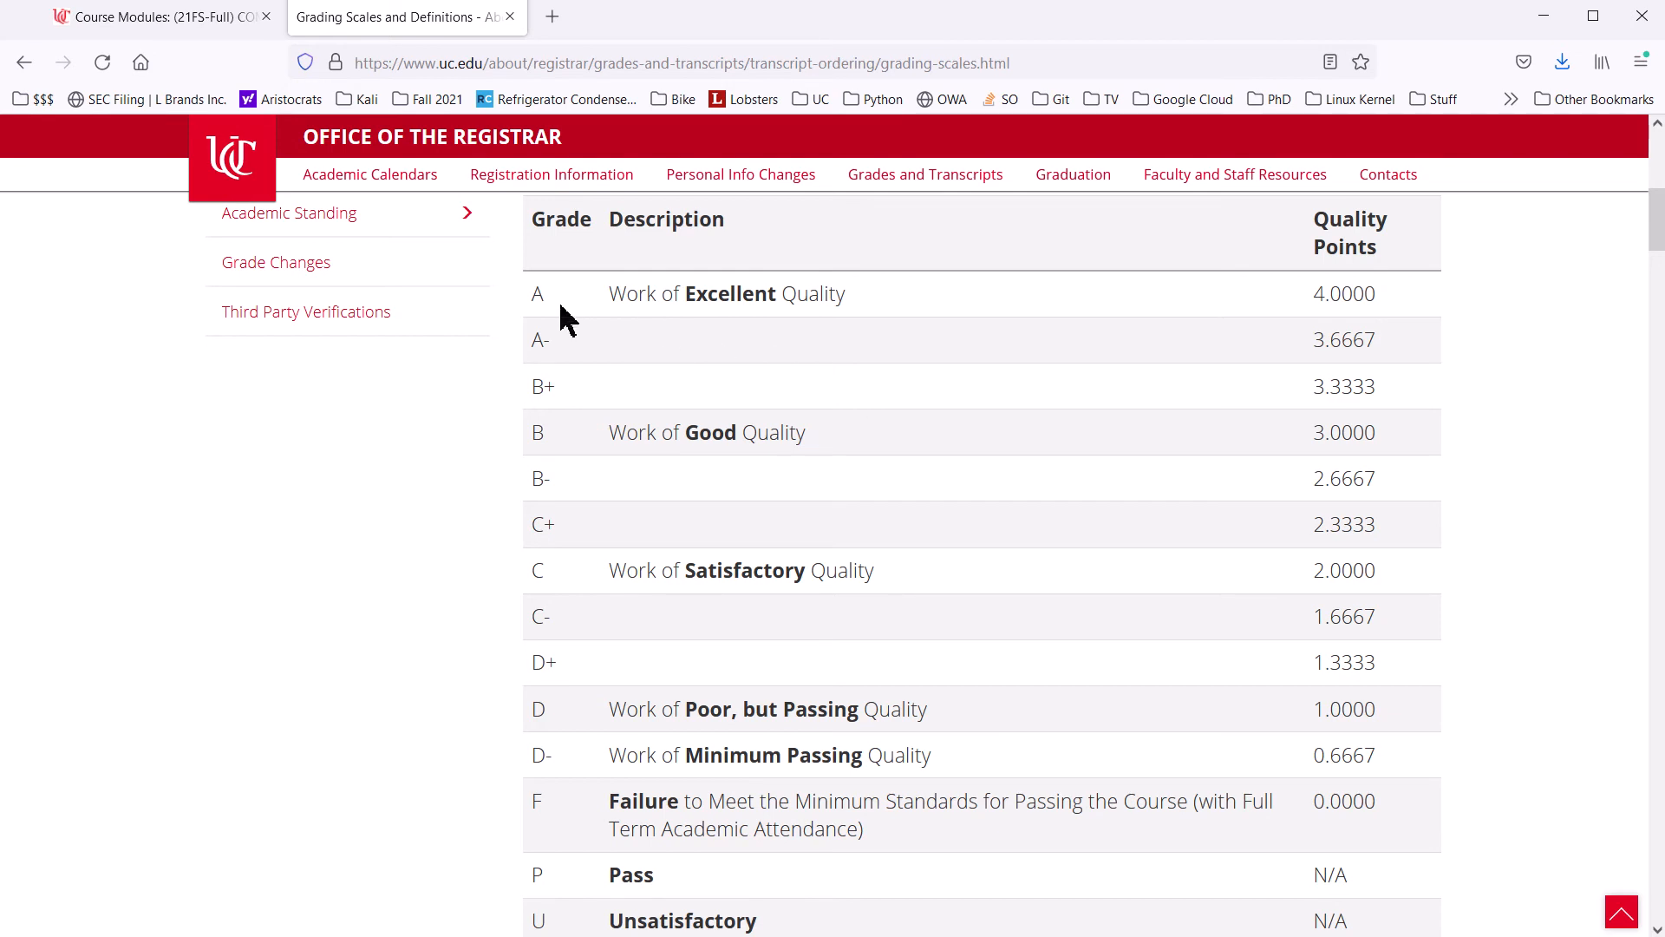
pyautogui.moveTo(1115, 331)
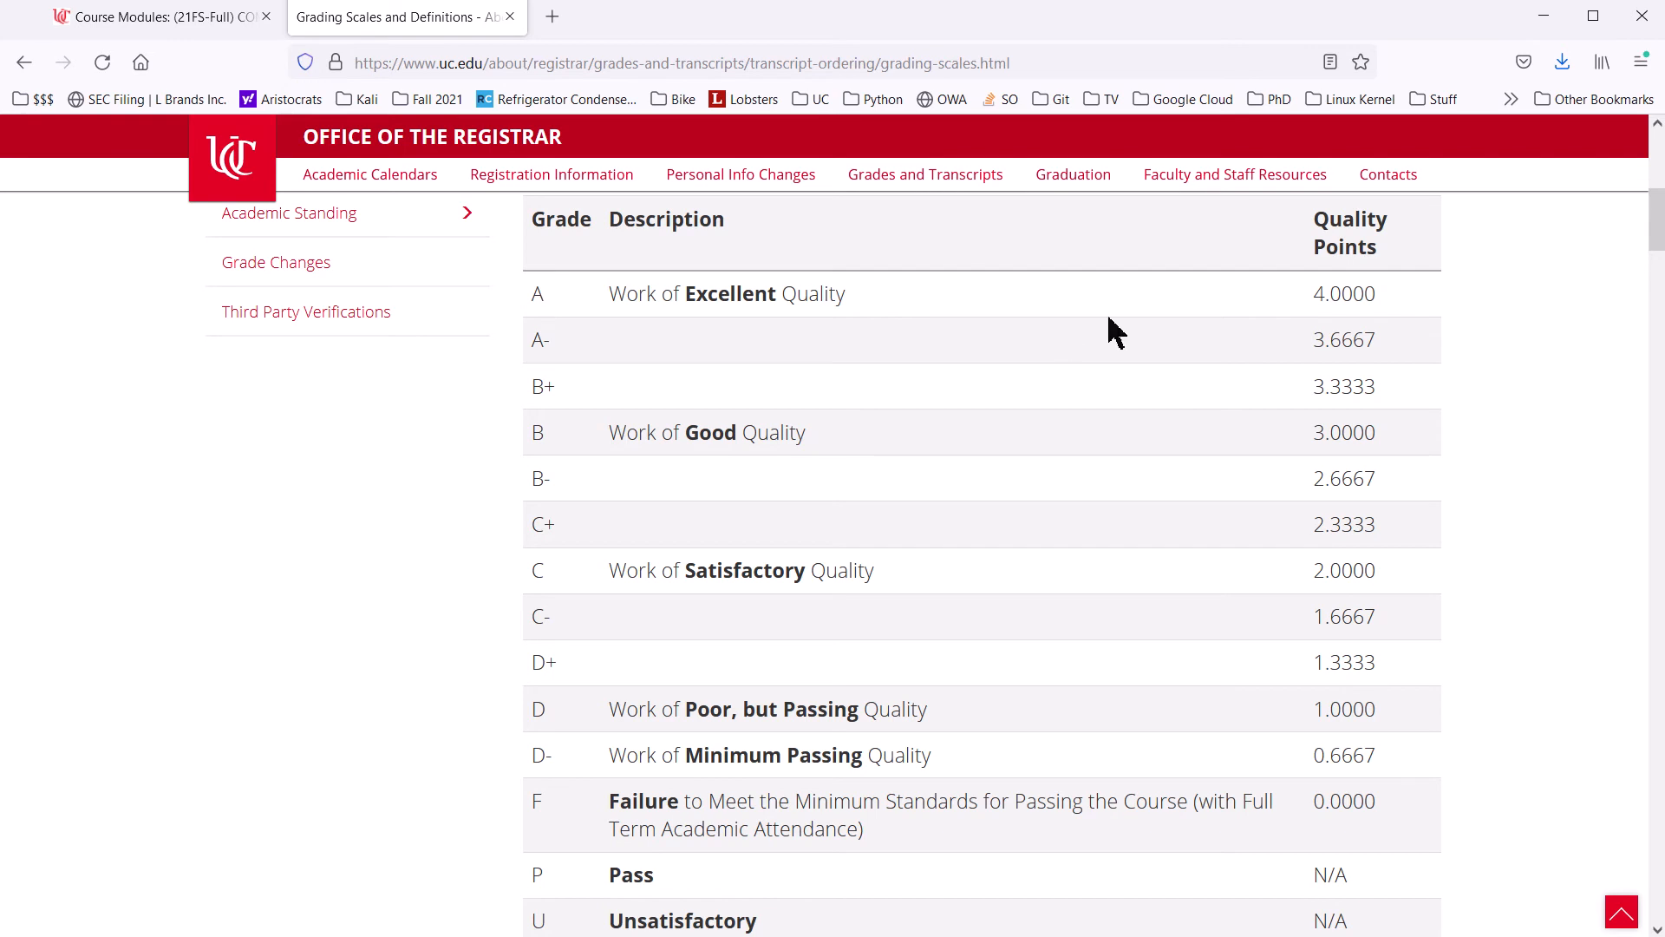
pyautogui.doubleClick(1342, 294)
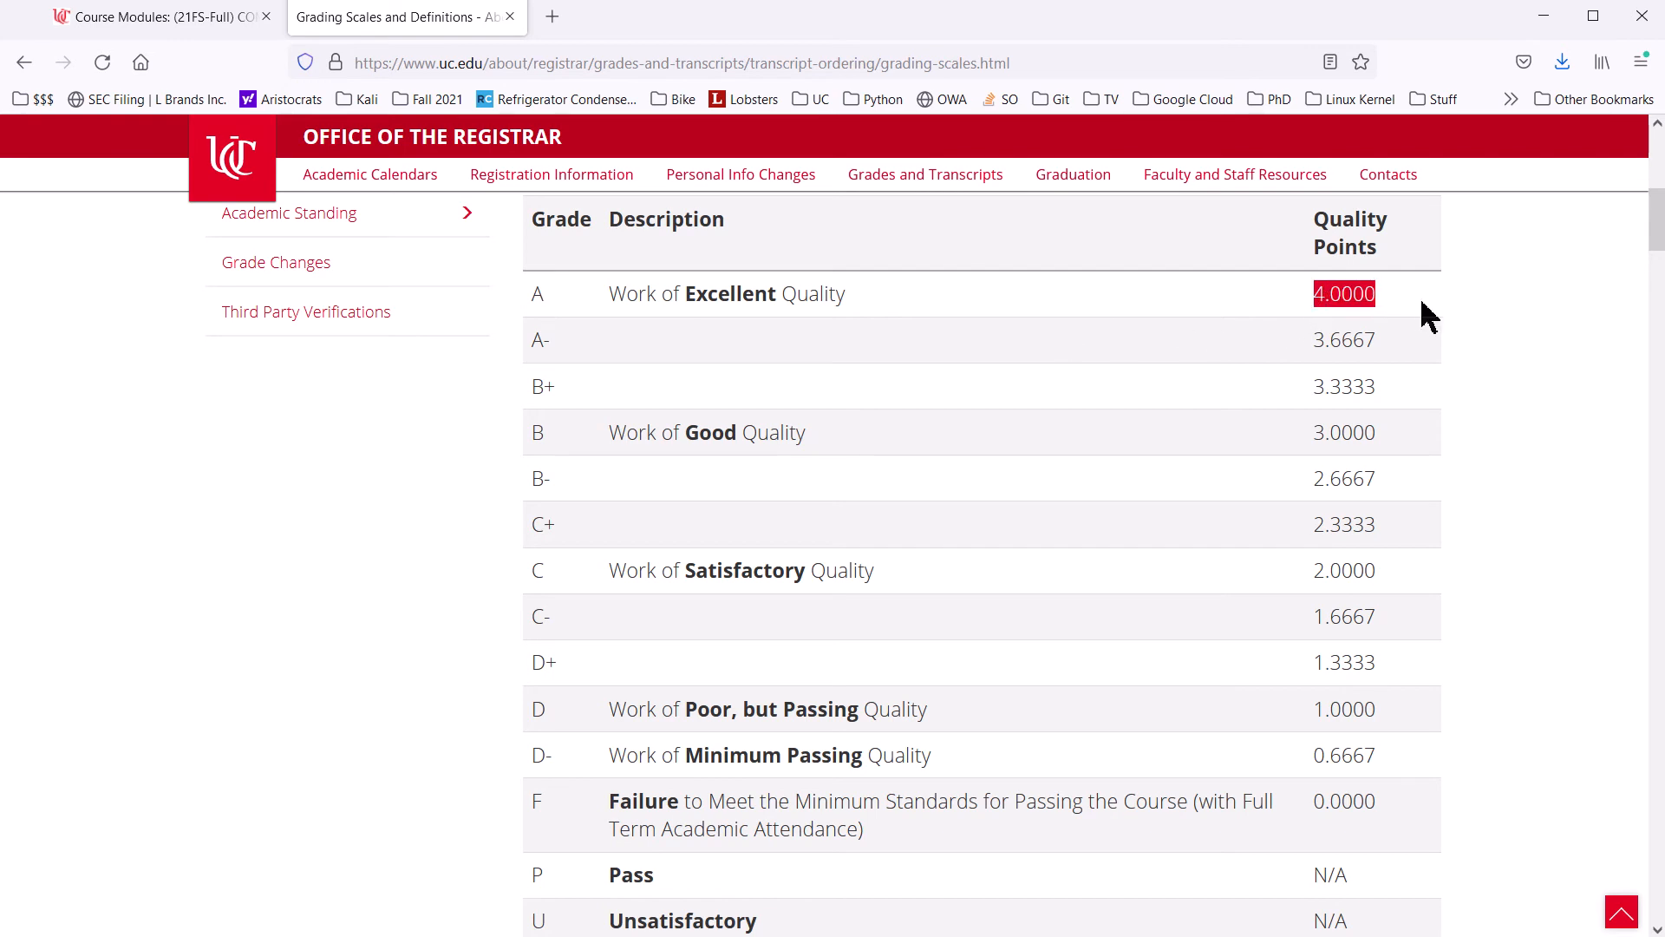
pyautogui.moveTo(1522, 340)
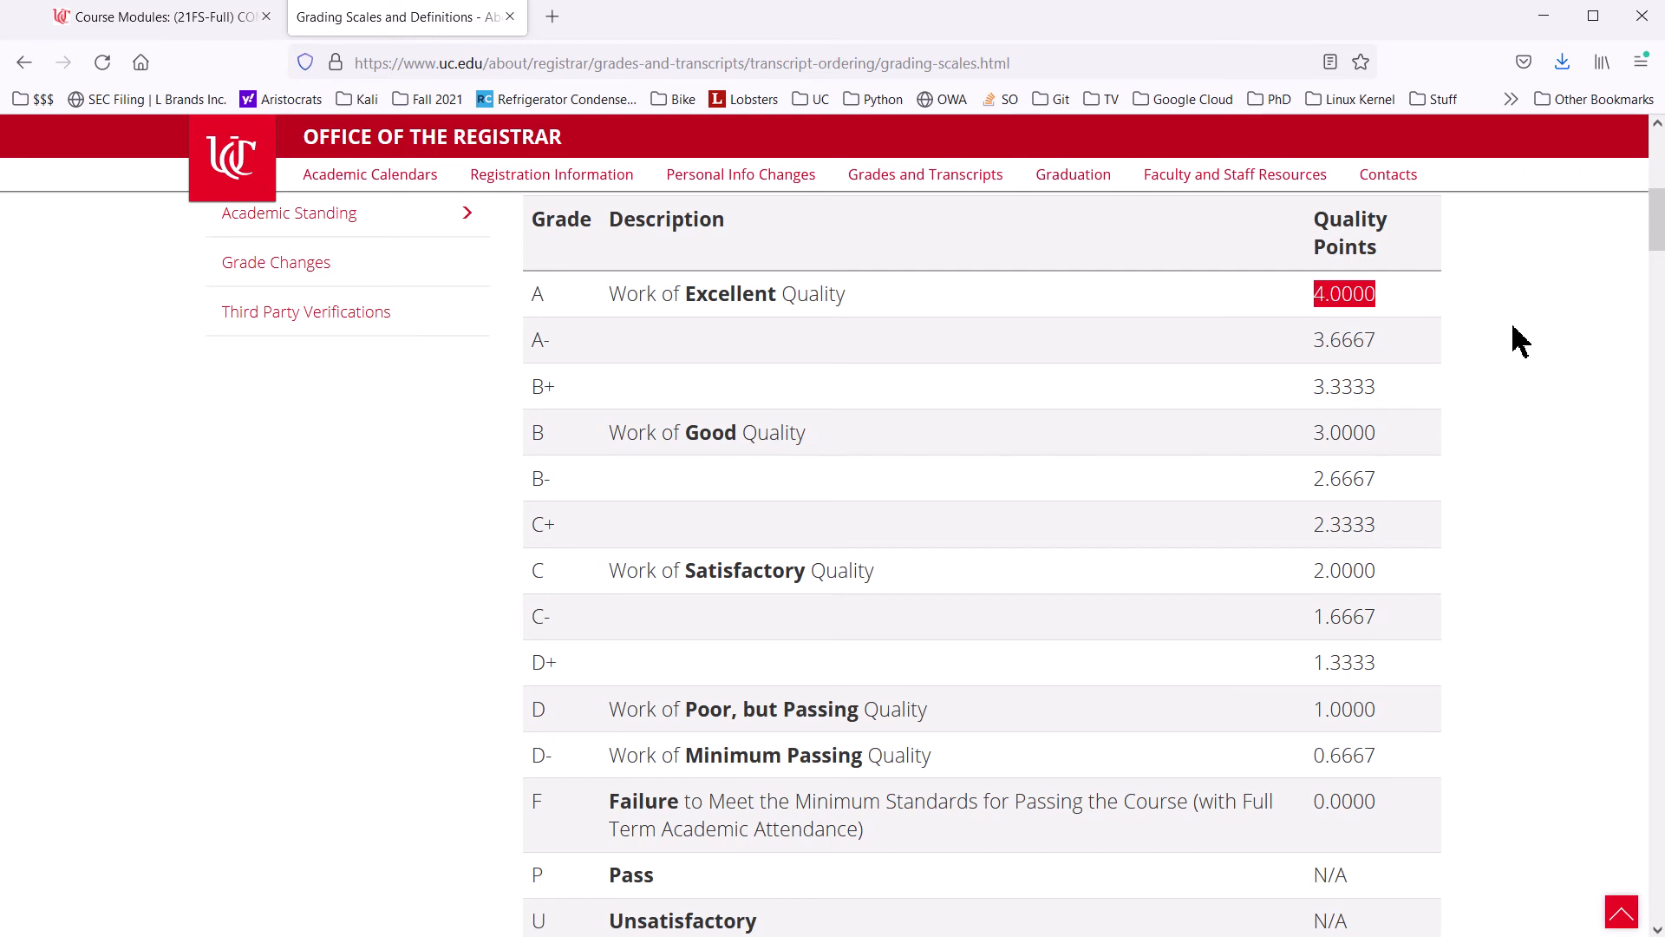
pyautogui.moveTo(1434, 534)
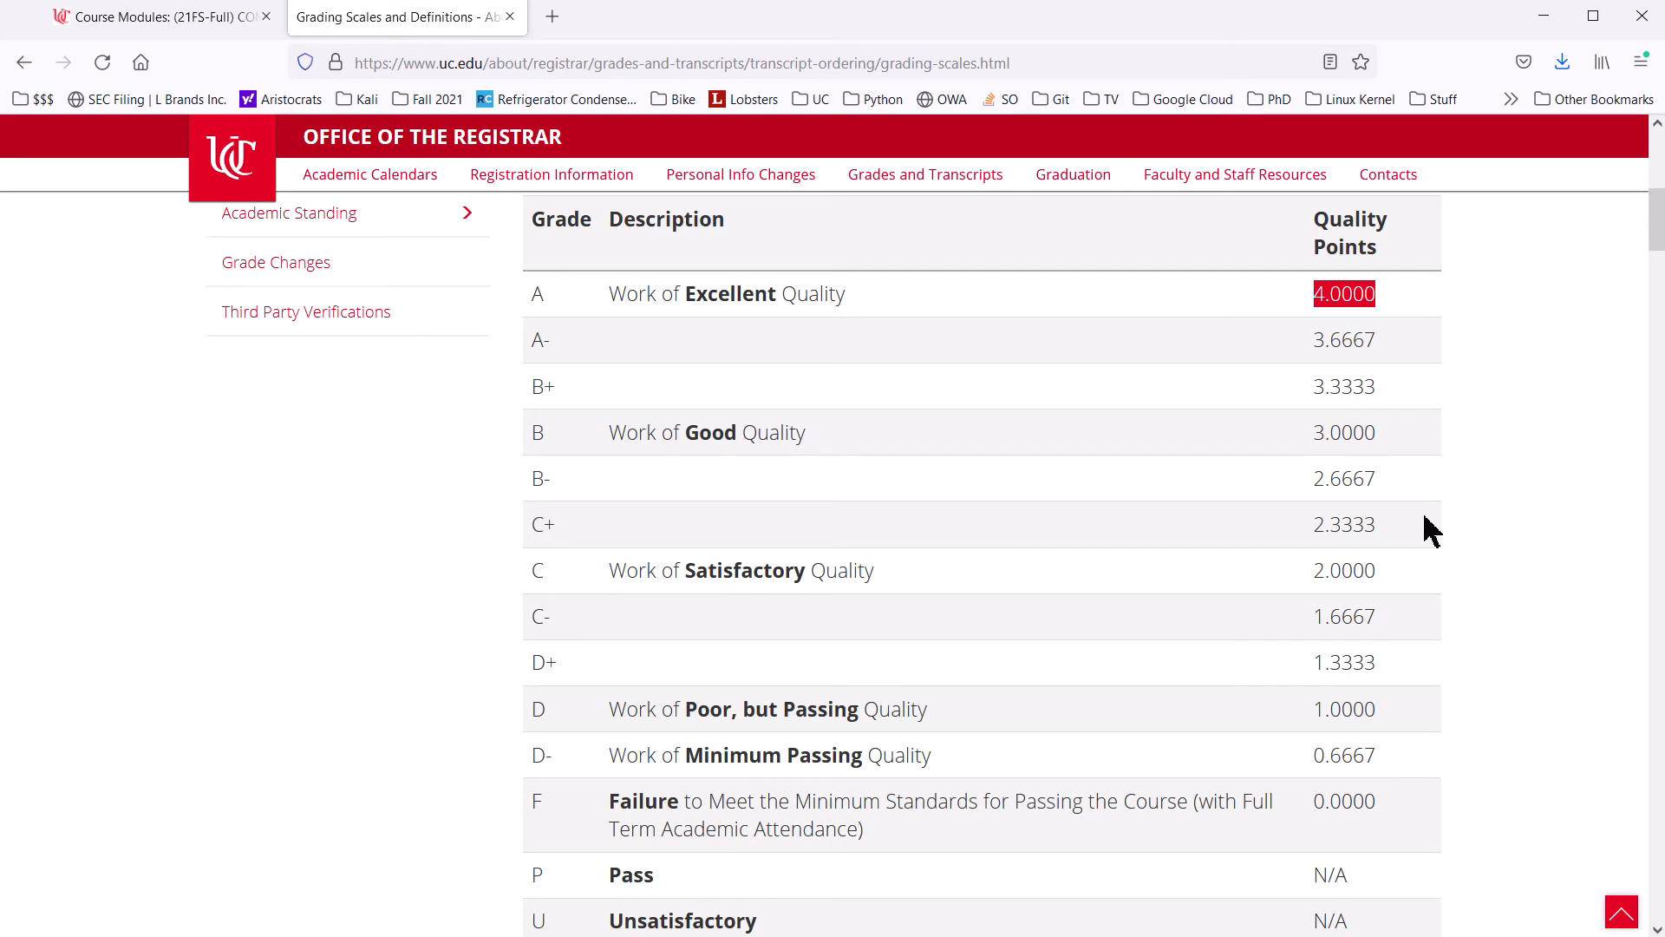
pyautogui.scroll(-3)
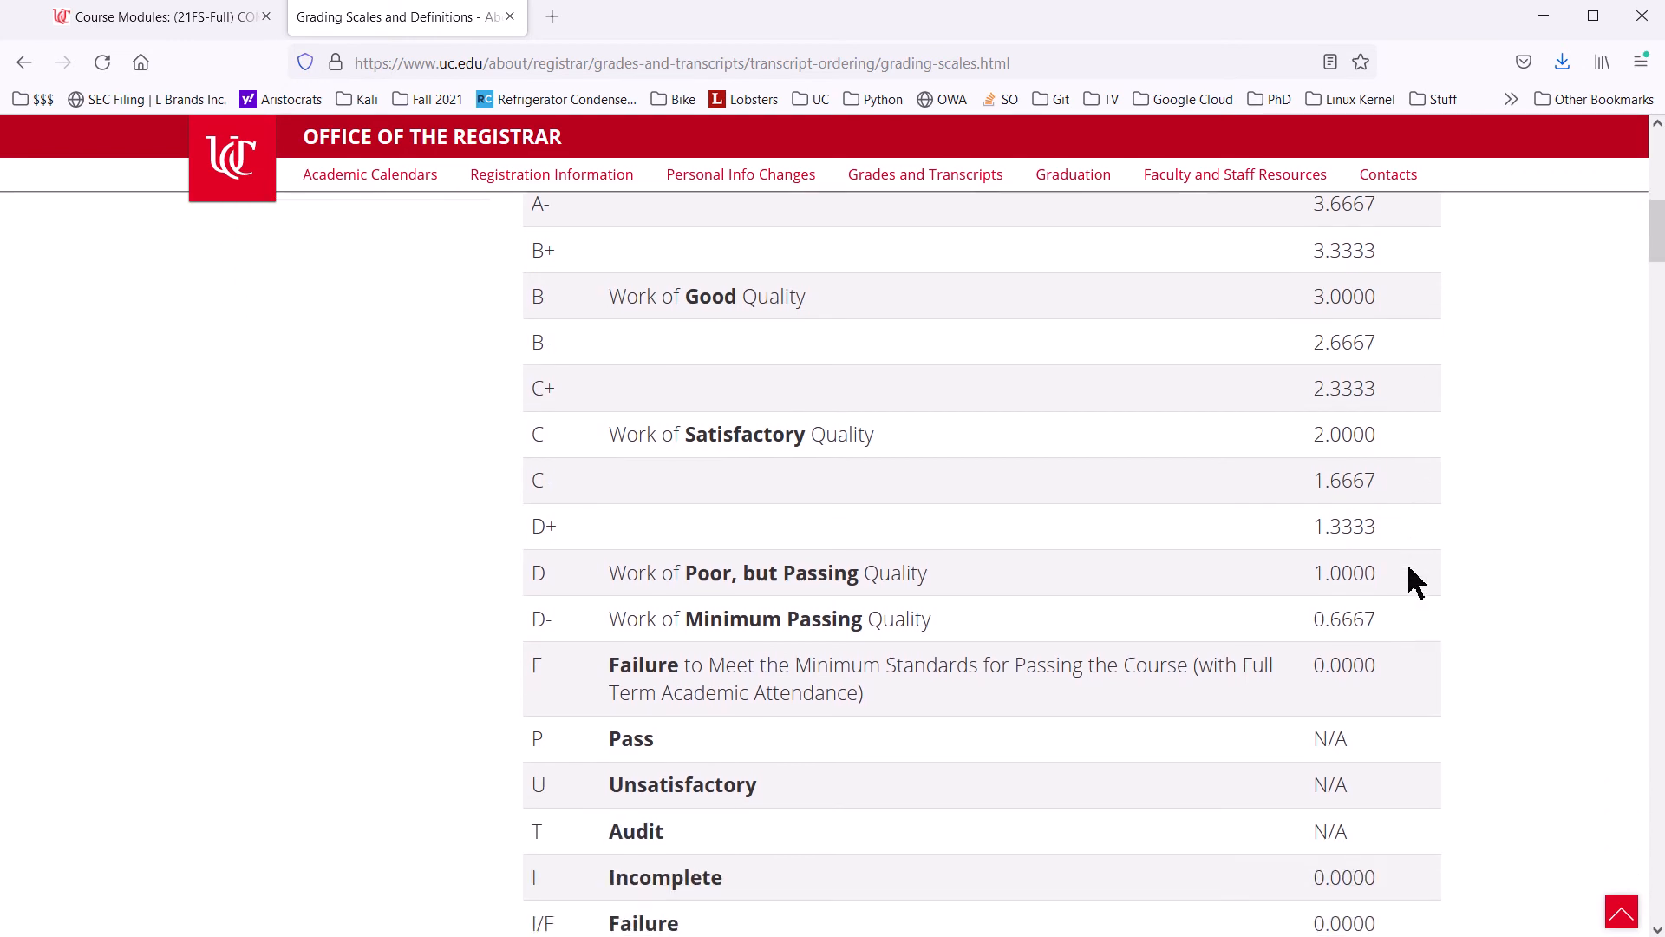
pyautogui.scroll(3)
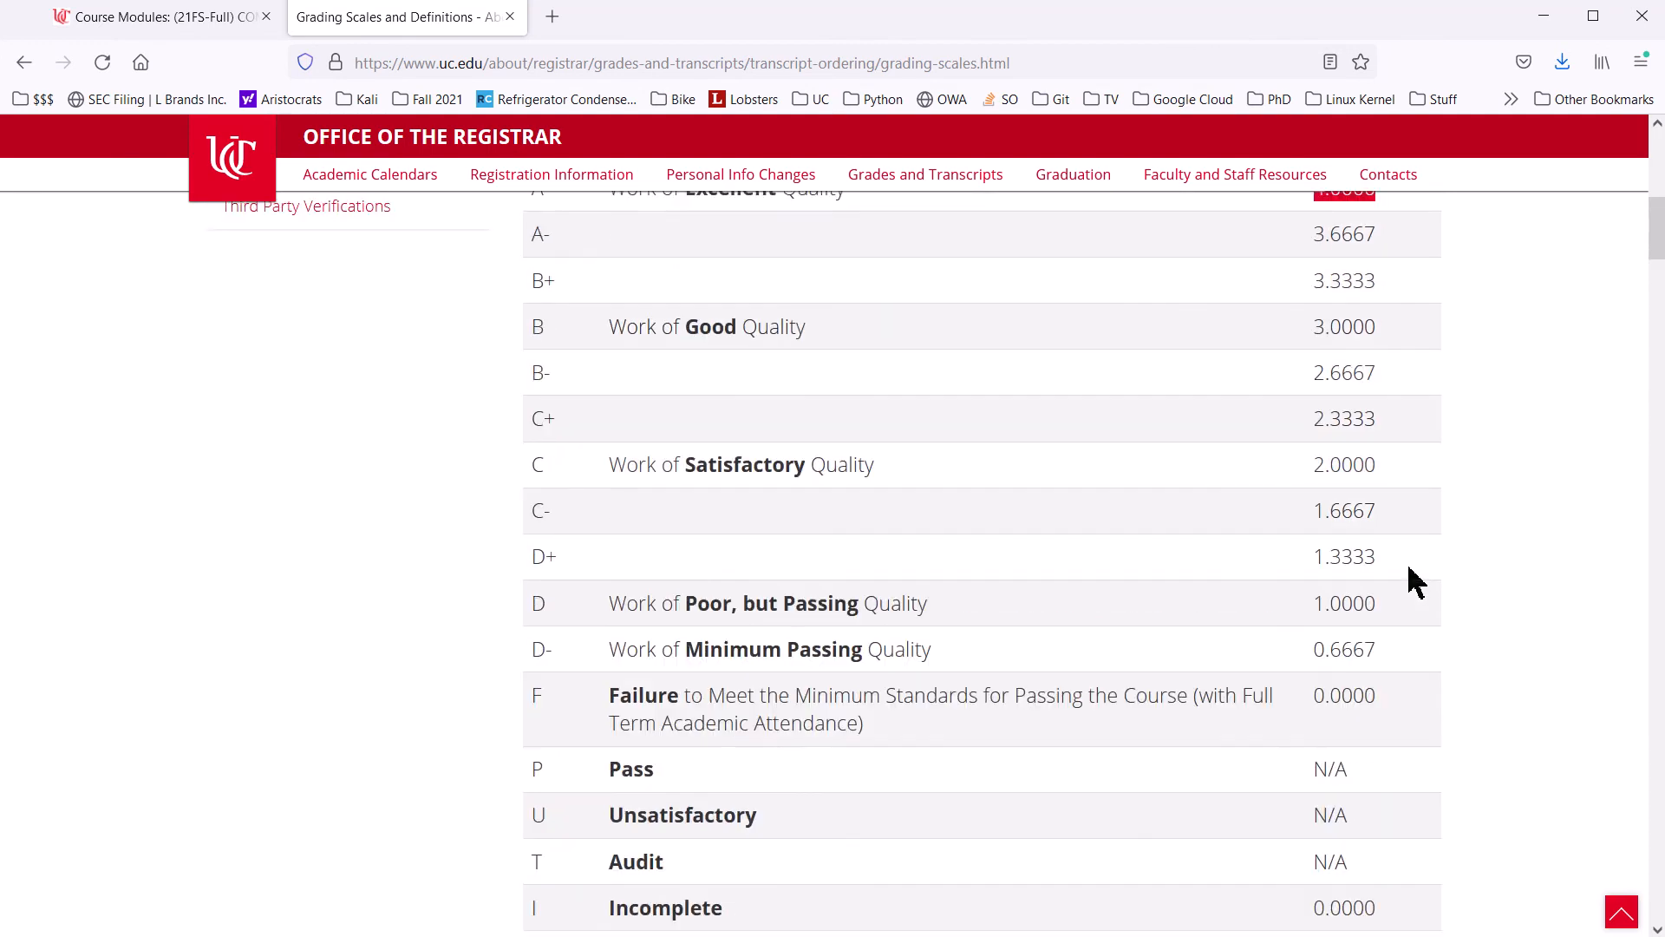
pyautogui.scroll(3)
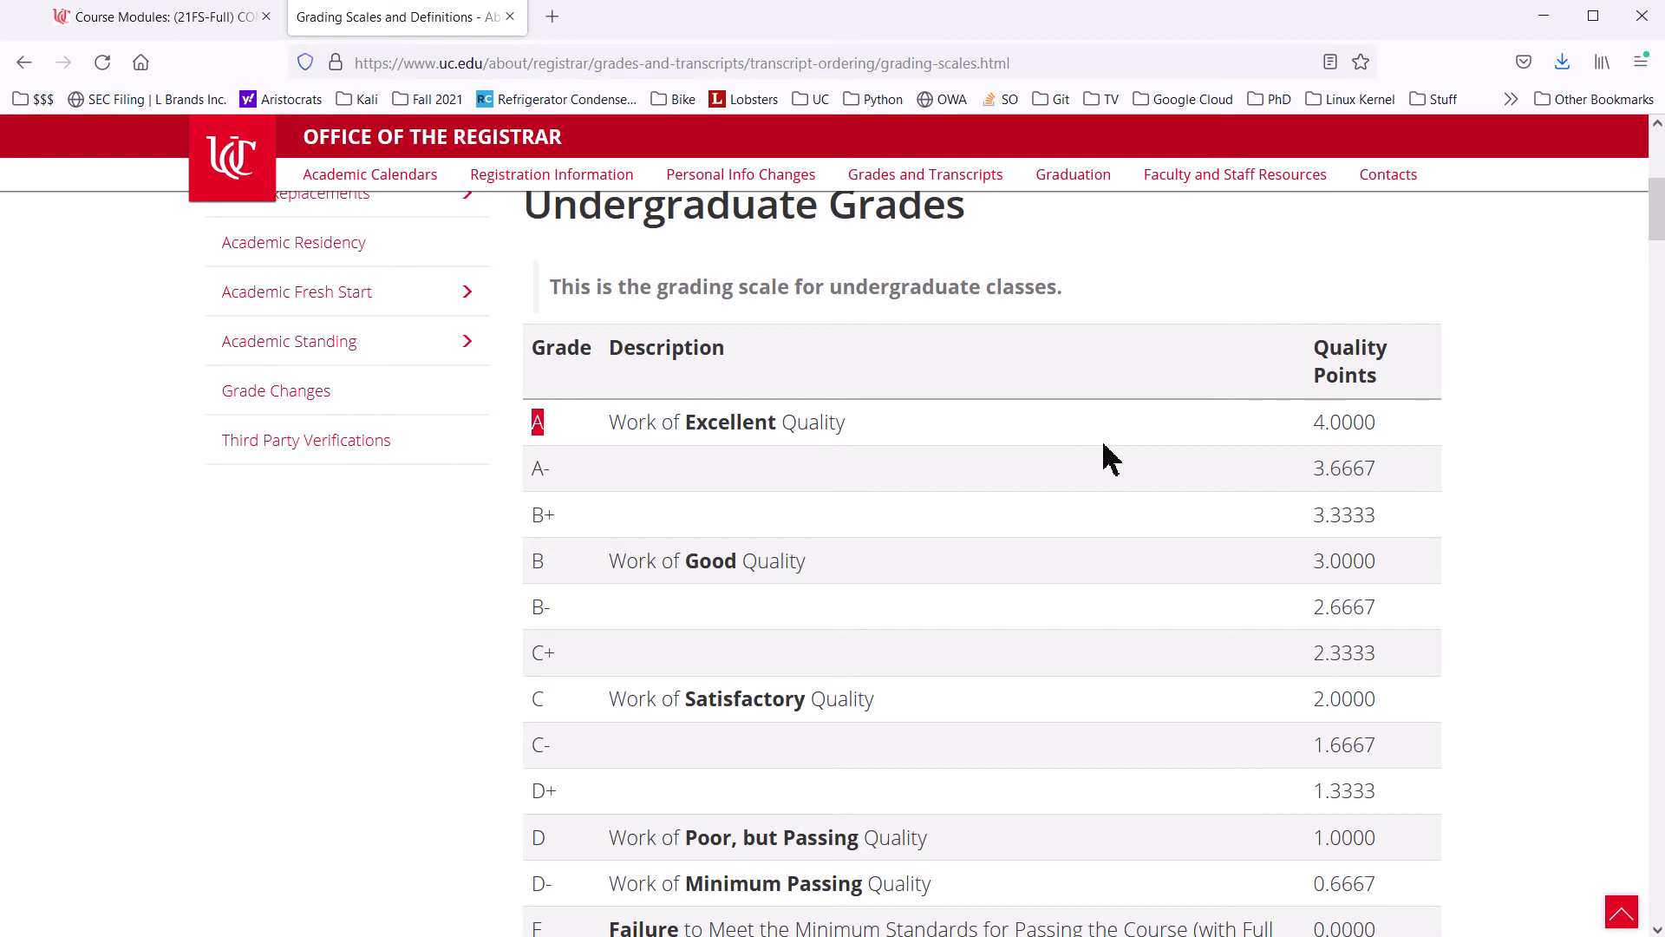
# - Highlight letter grade A in the grades table, then bring up the window switcher
pyautogui.doubleClick(1344, 421)
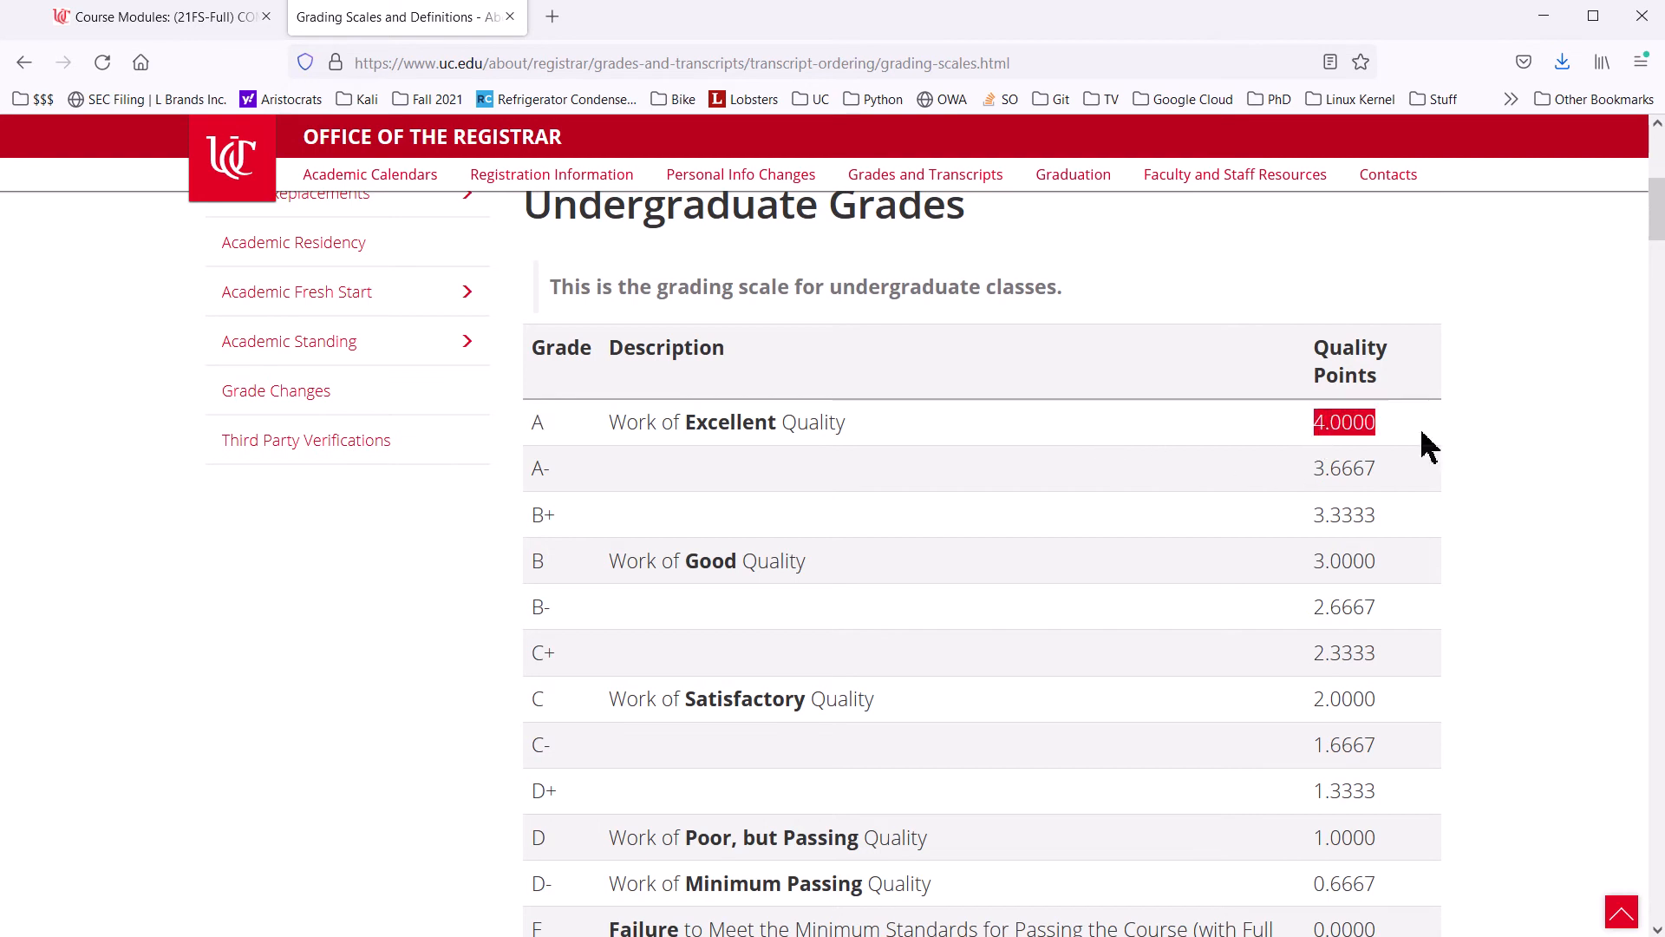
pyautogui.moveTo(1439, 446)
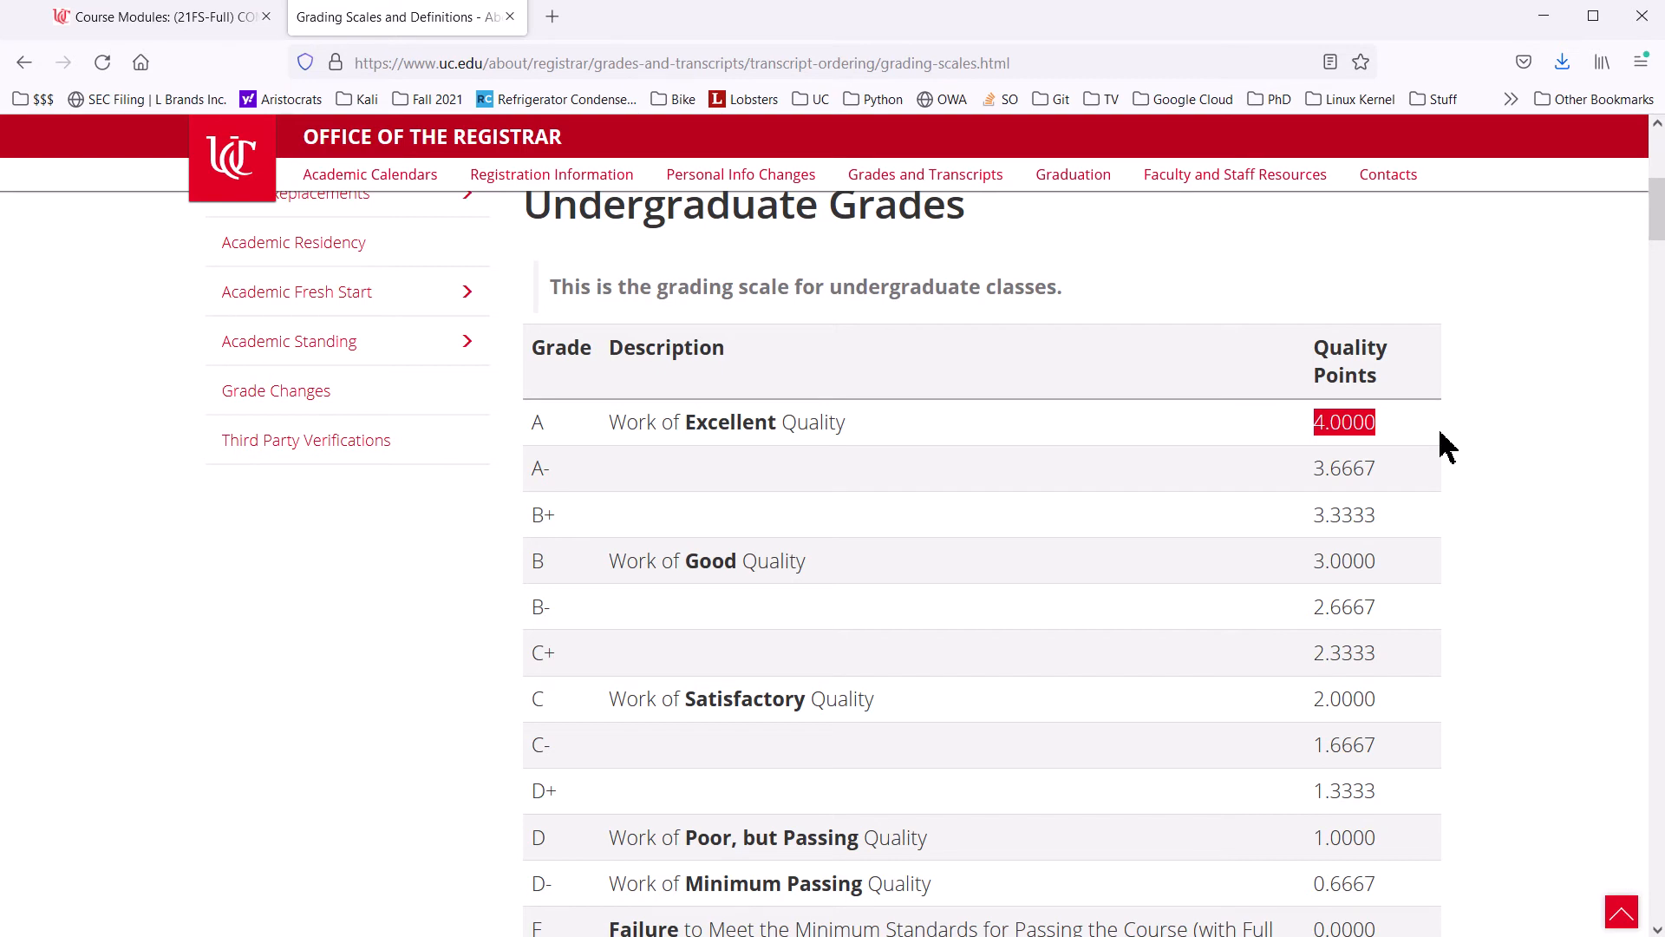
pyautogui.scroll(-3)
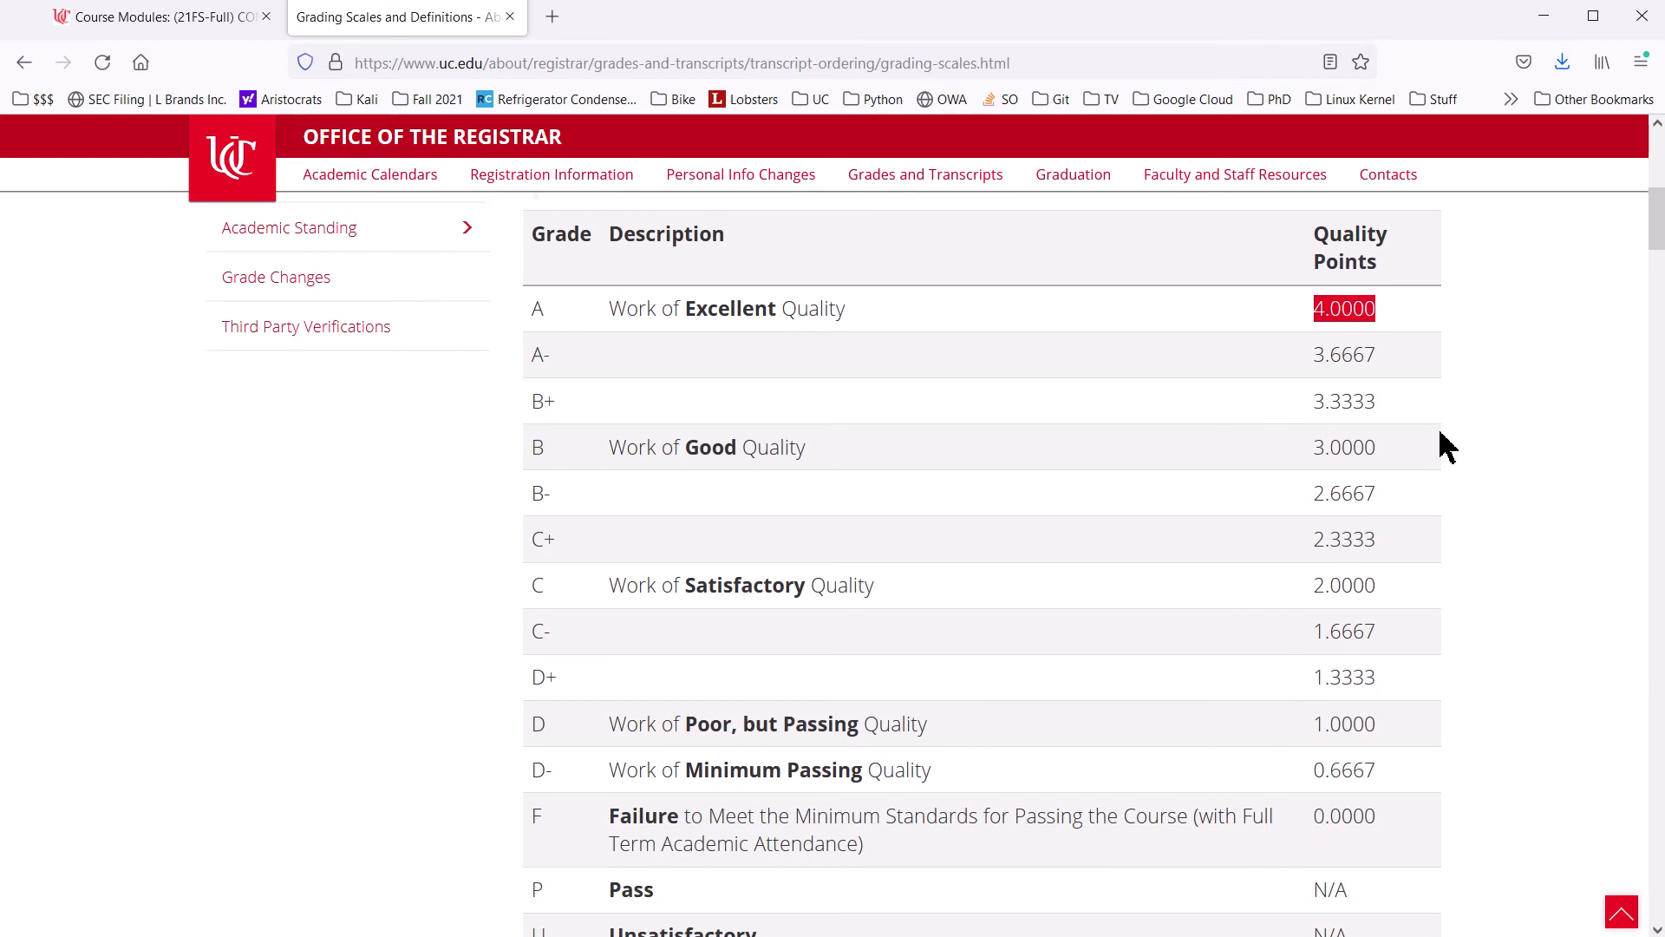
pyautogui.scroll(-3)
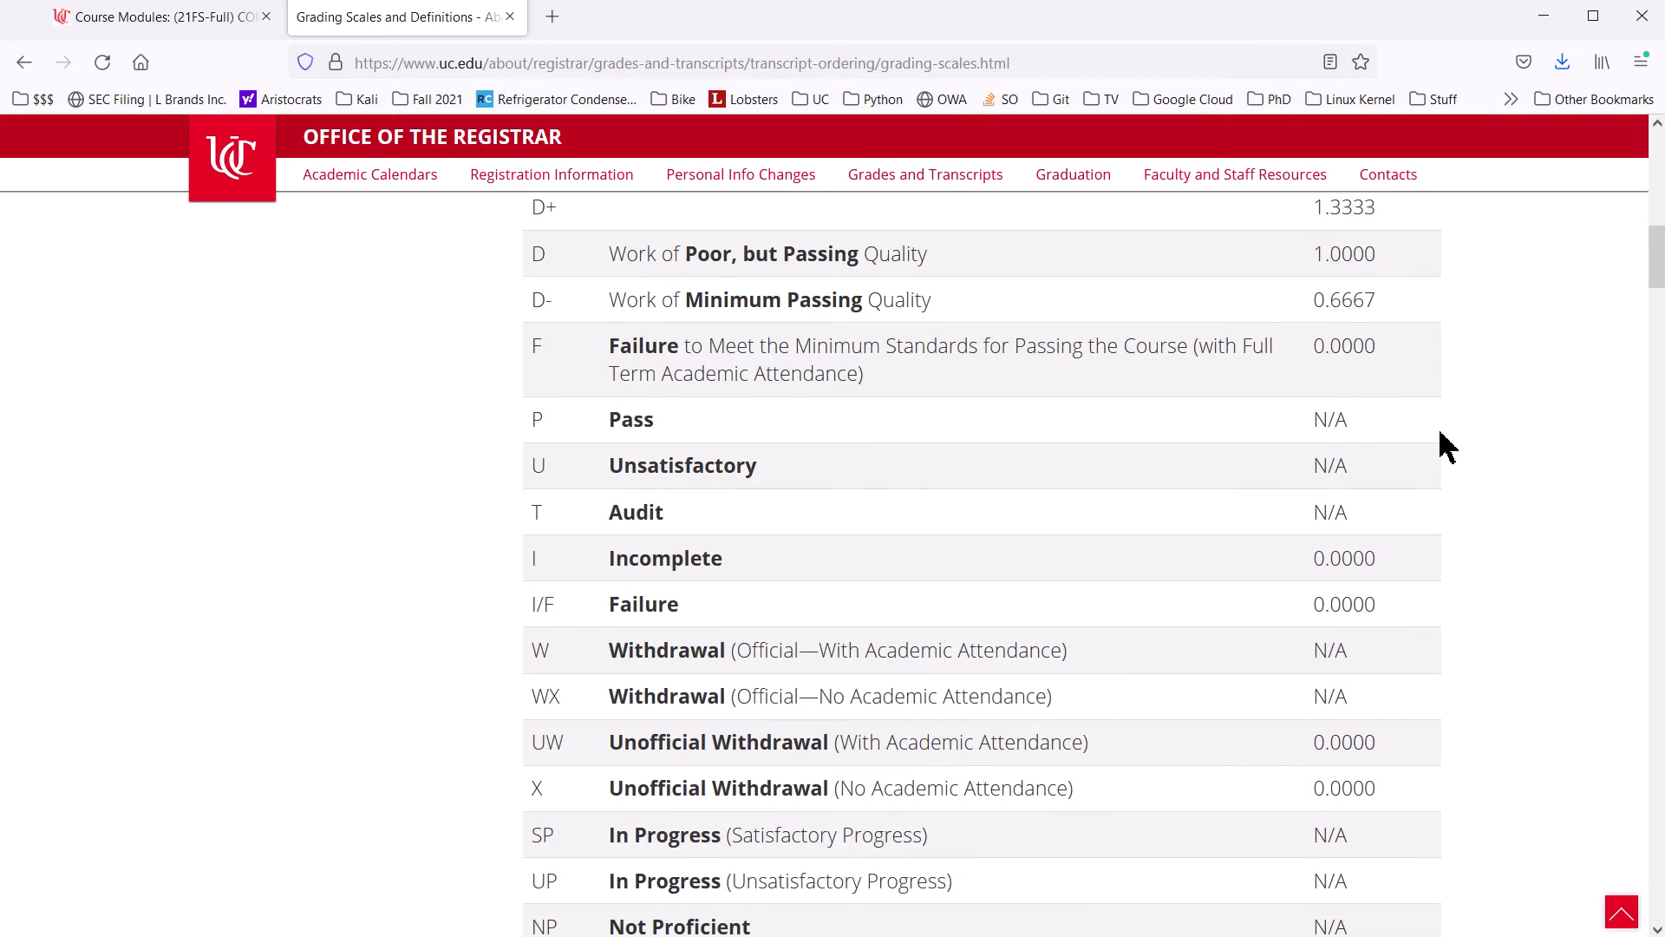
pyautogui.scroll(3)
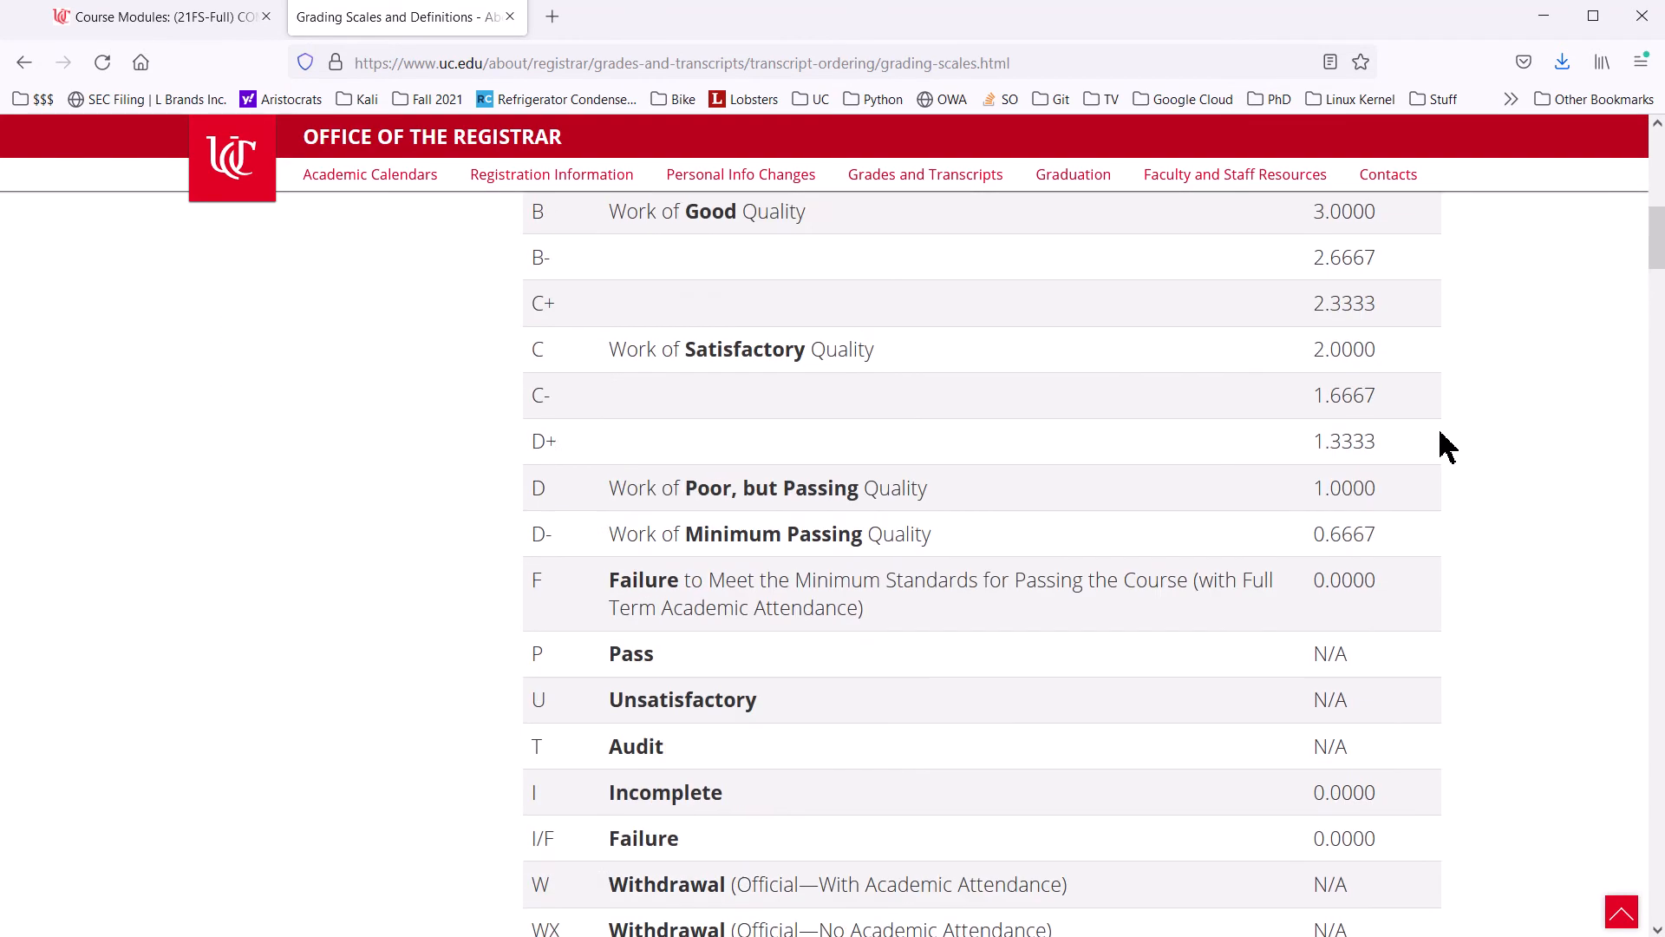
pyautogui.scroll(3)
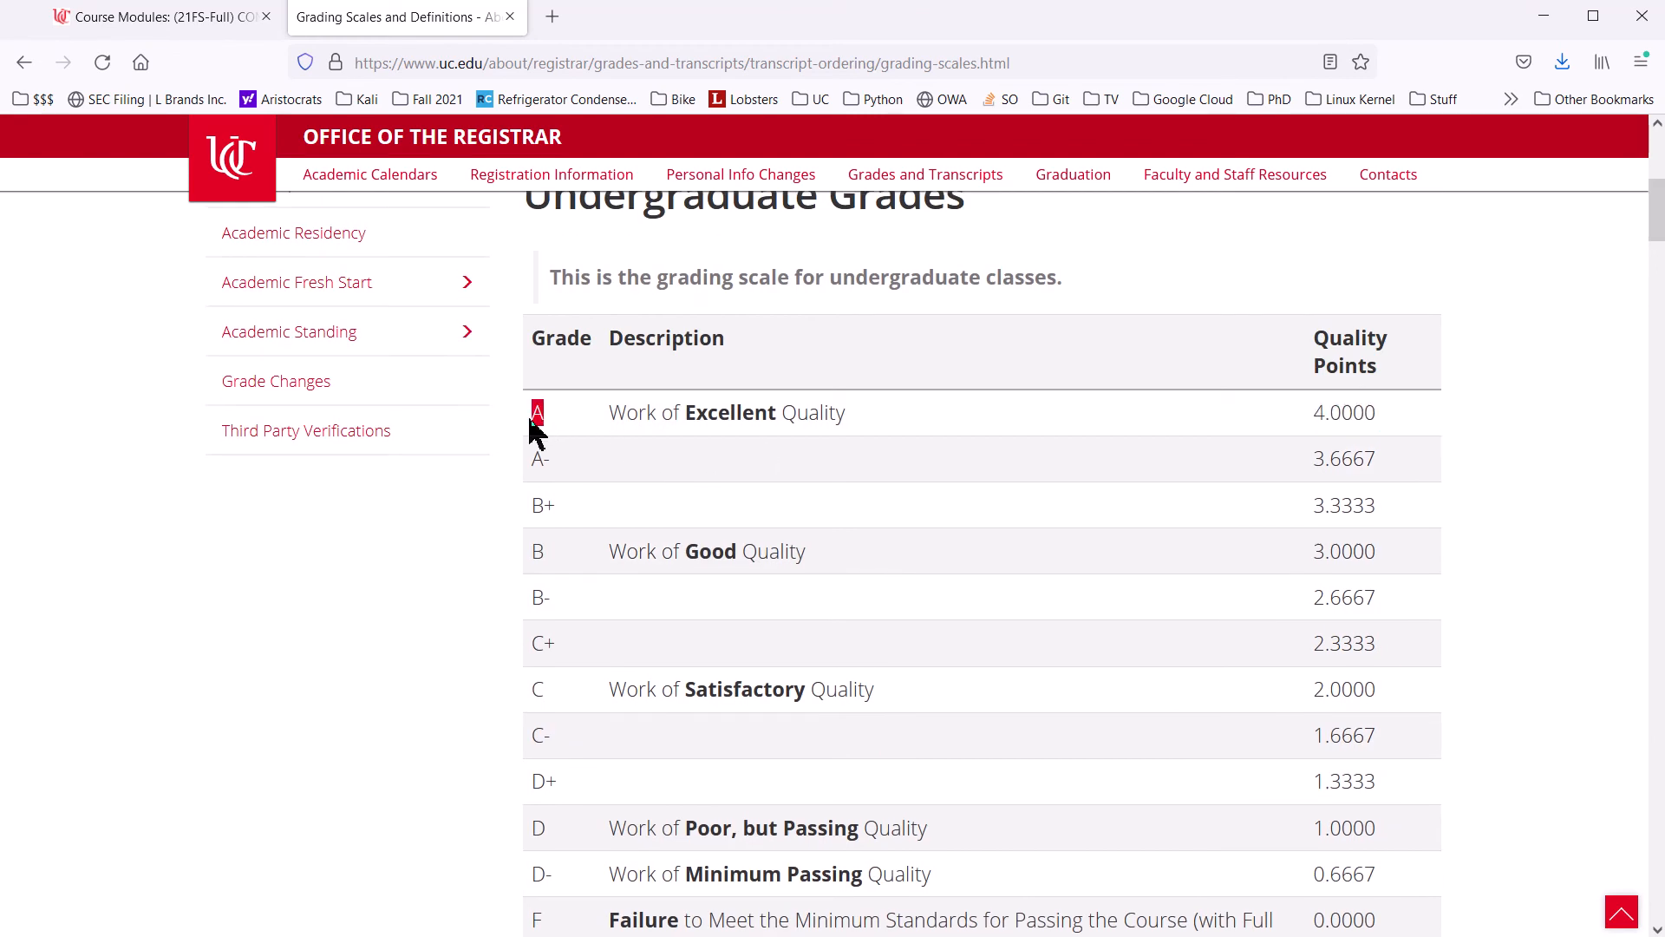
pyautogui.moveTo(1272, 472)
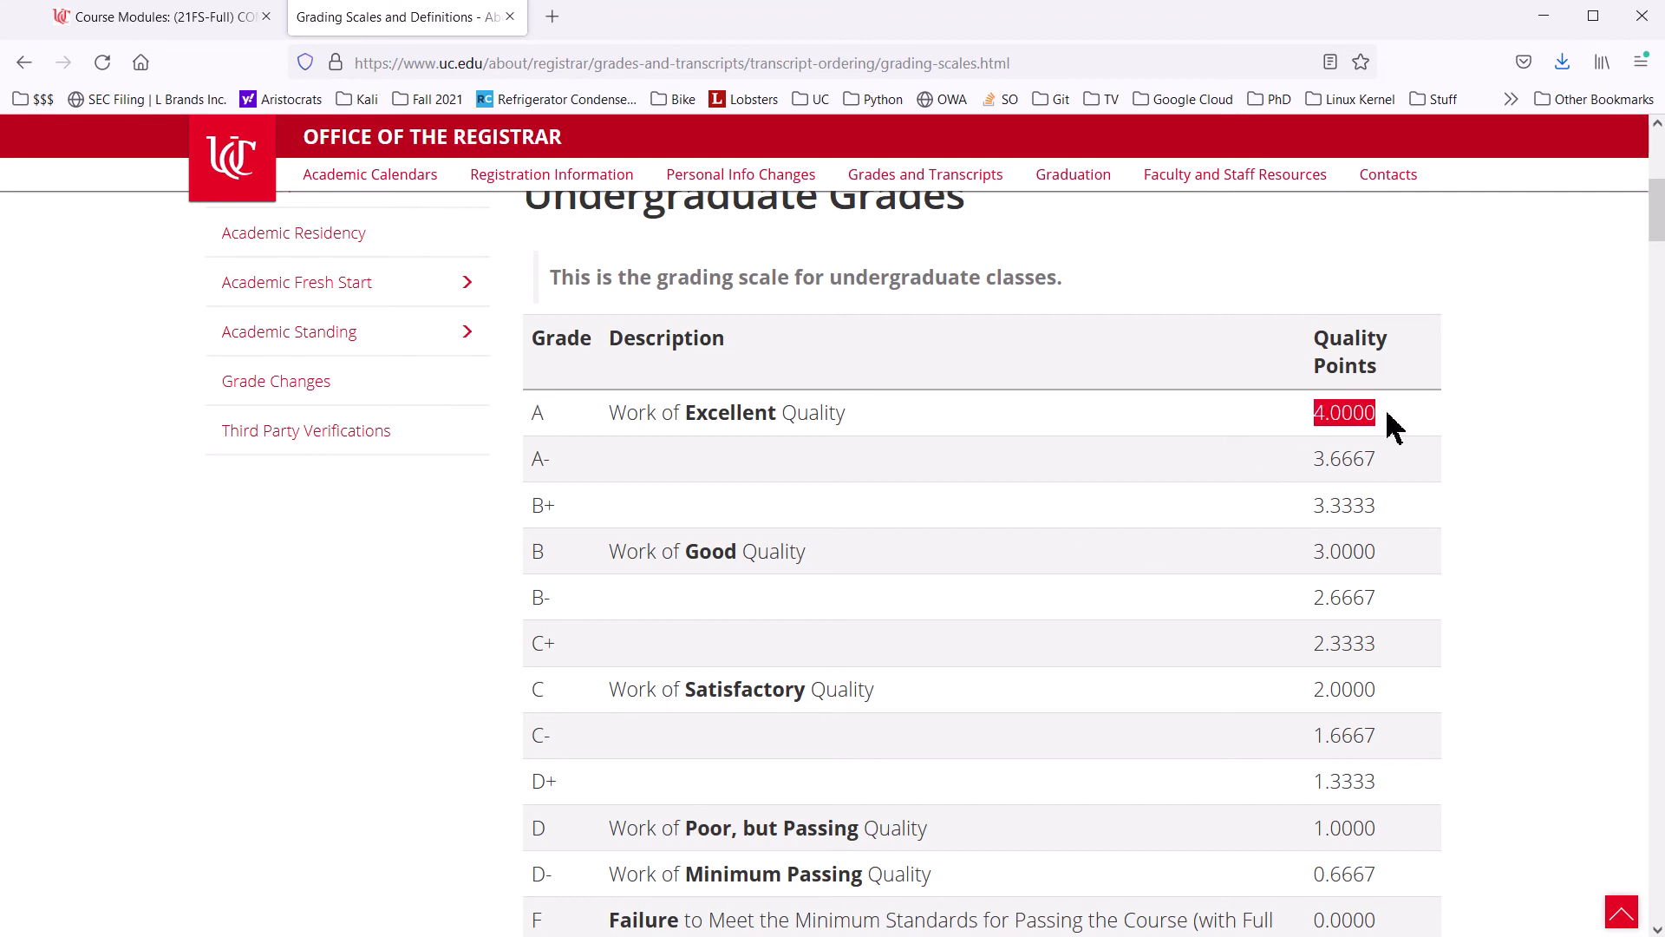
pyautogui.moveTo(1612, 457)
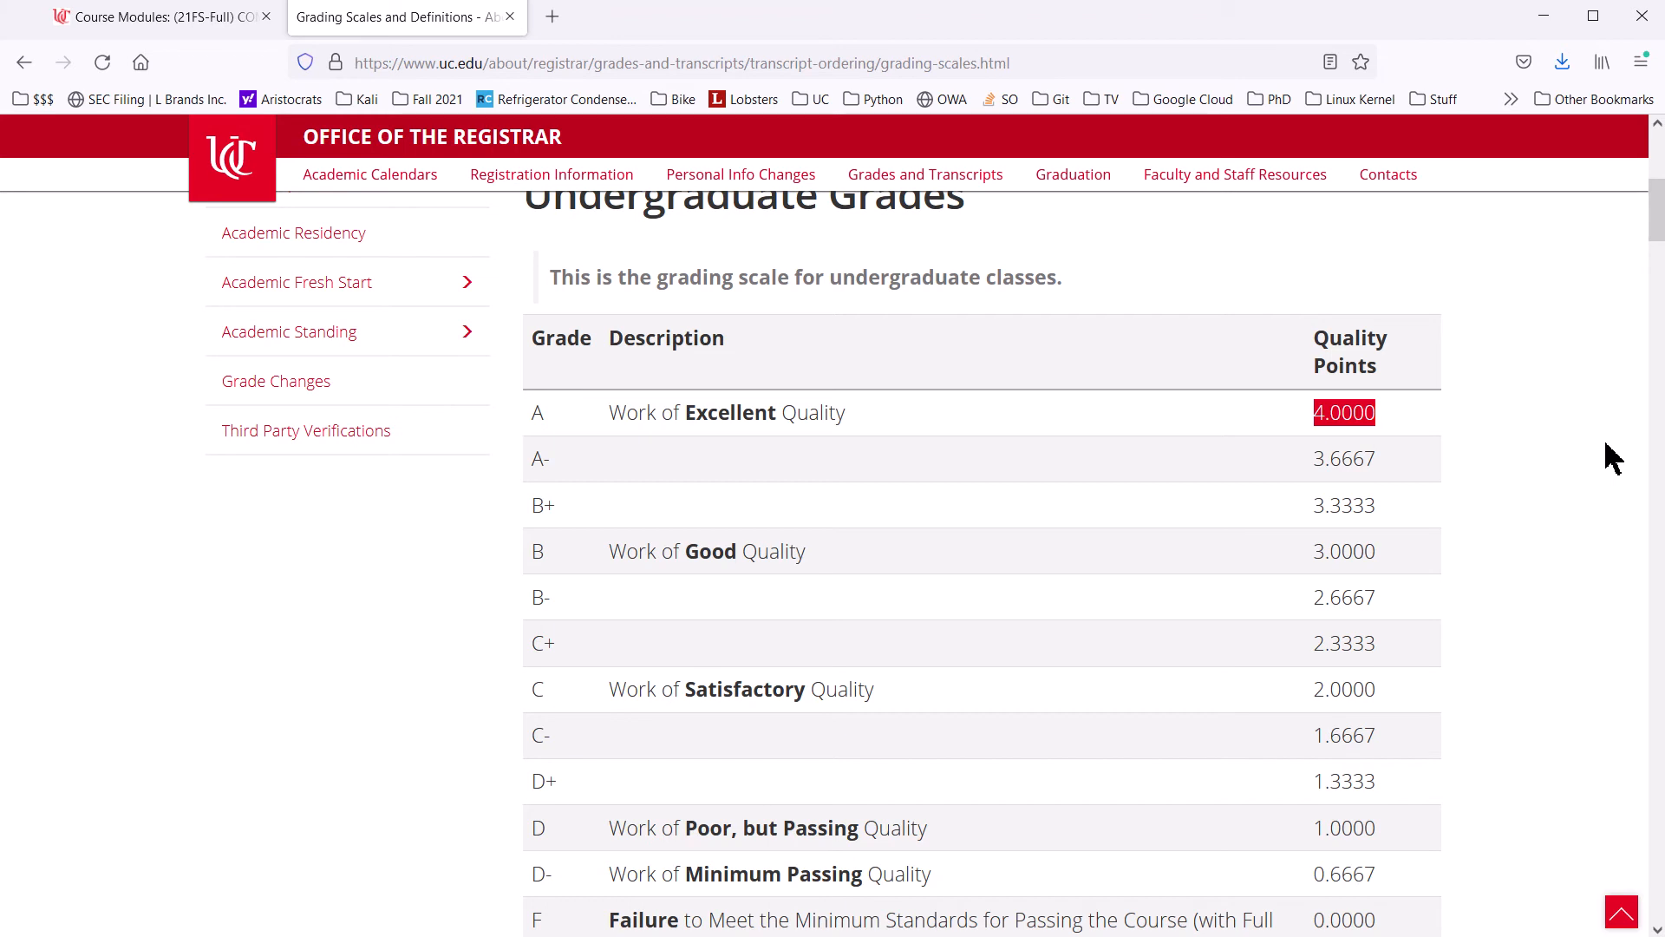
pyautogui.moveTo(582, 422)
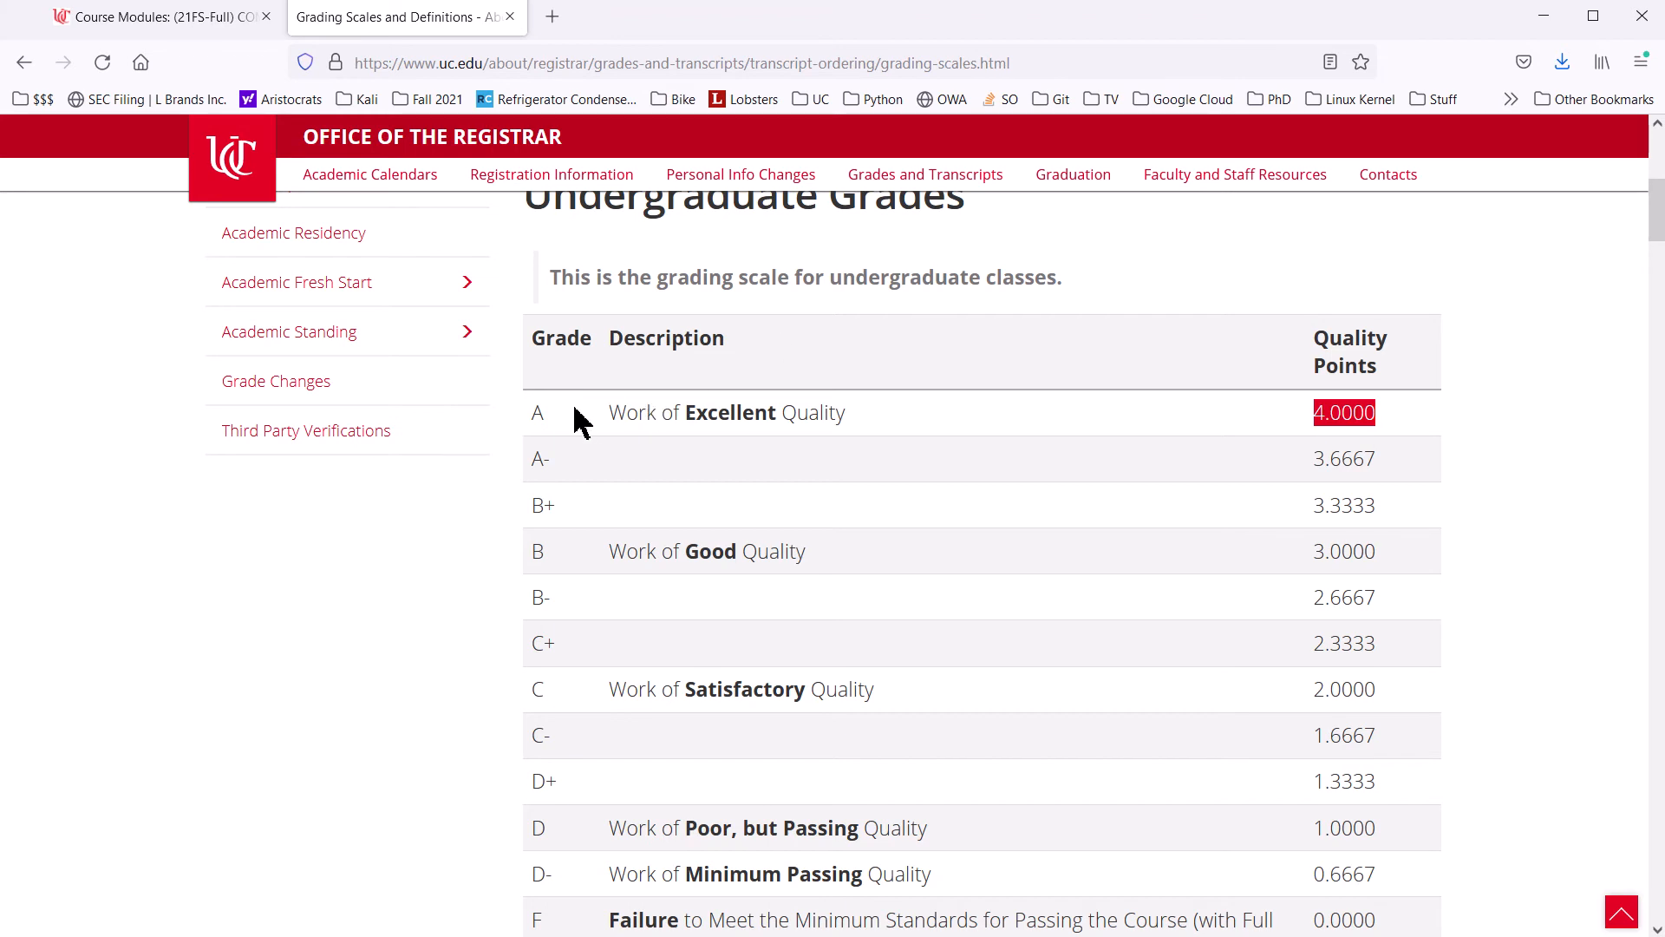
pyautogui.moveTo(1258, 503)
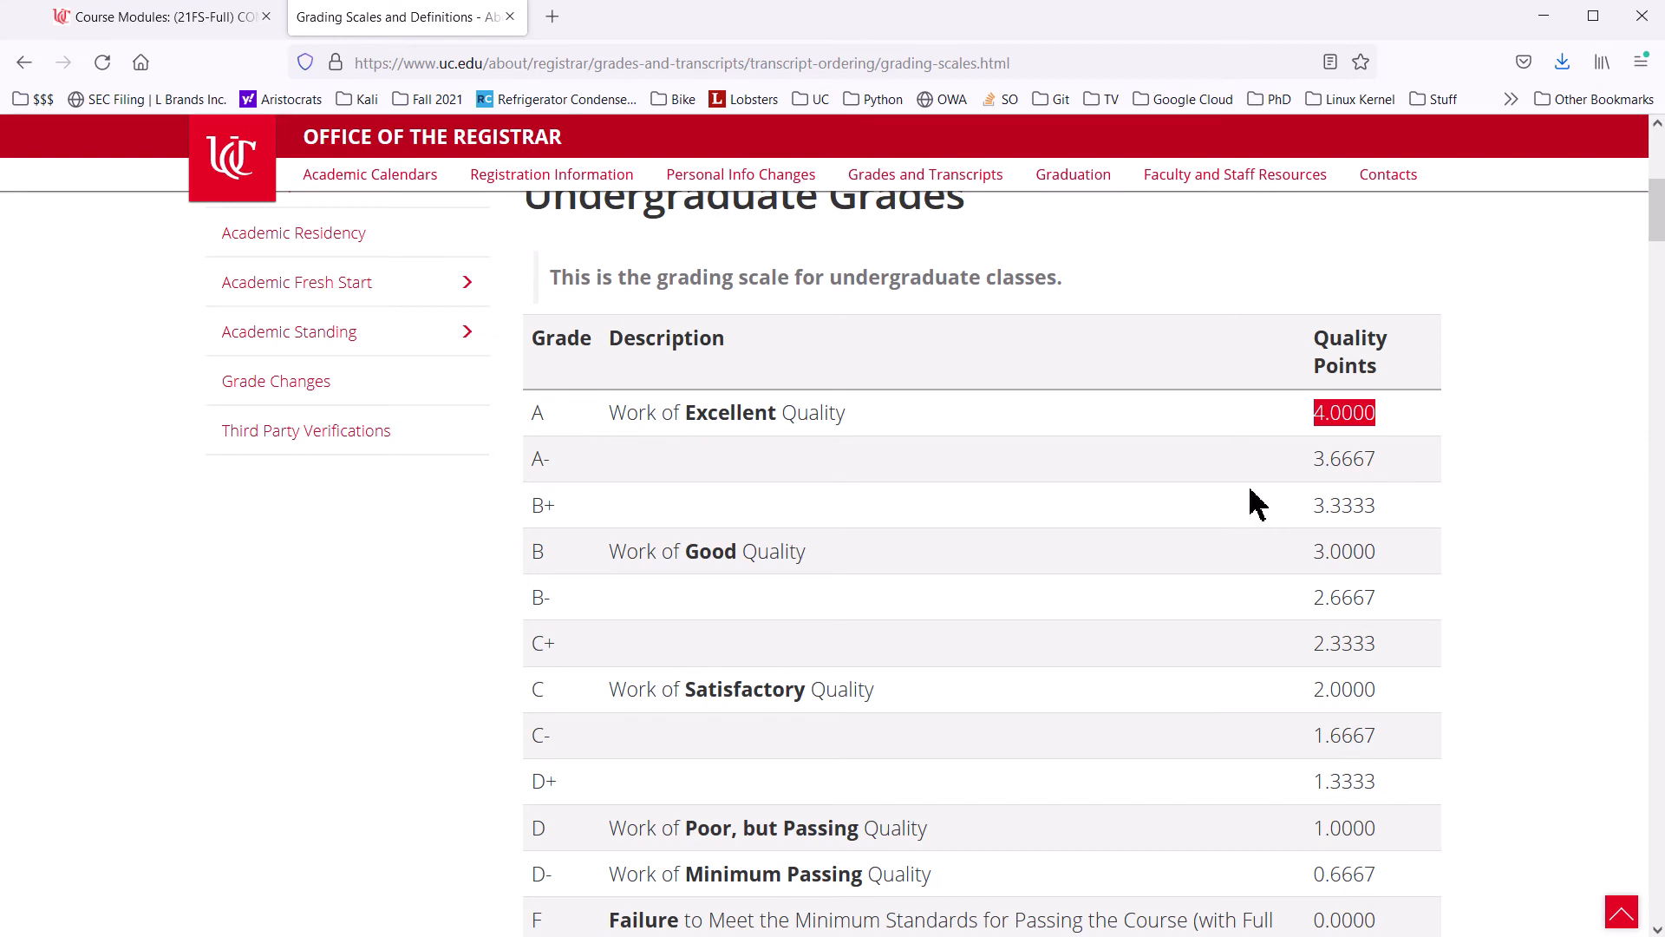
pyautogui.moveTo(1306, 440)
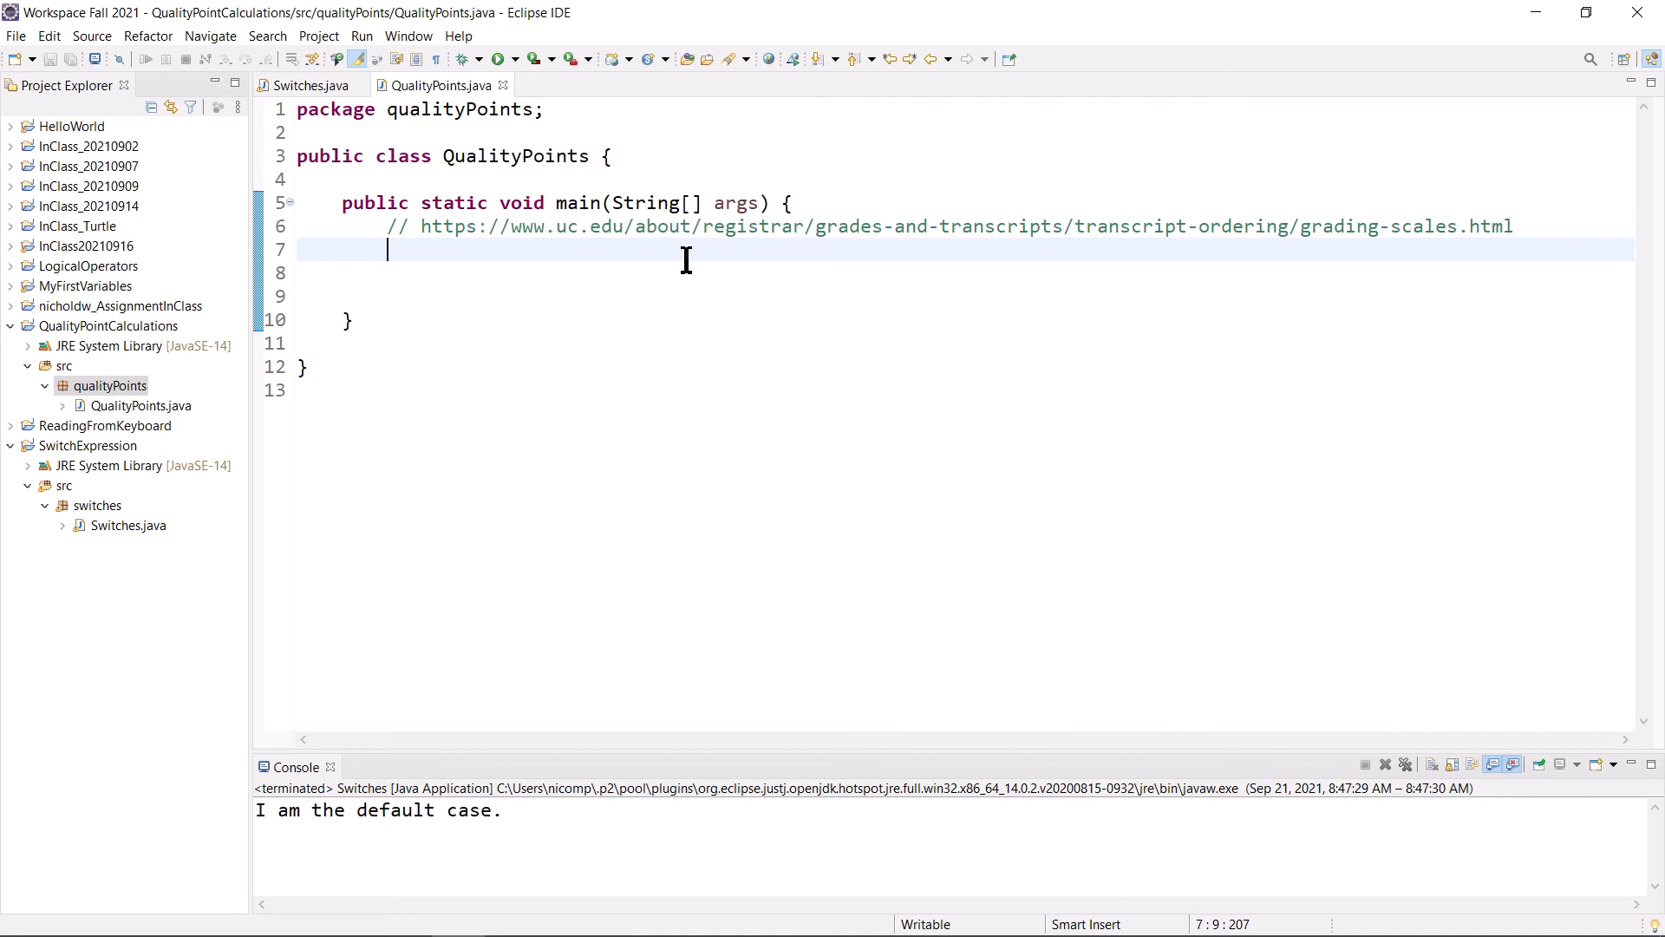
pyautogui.press('alt+tab')
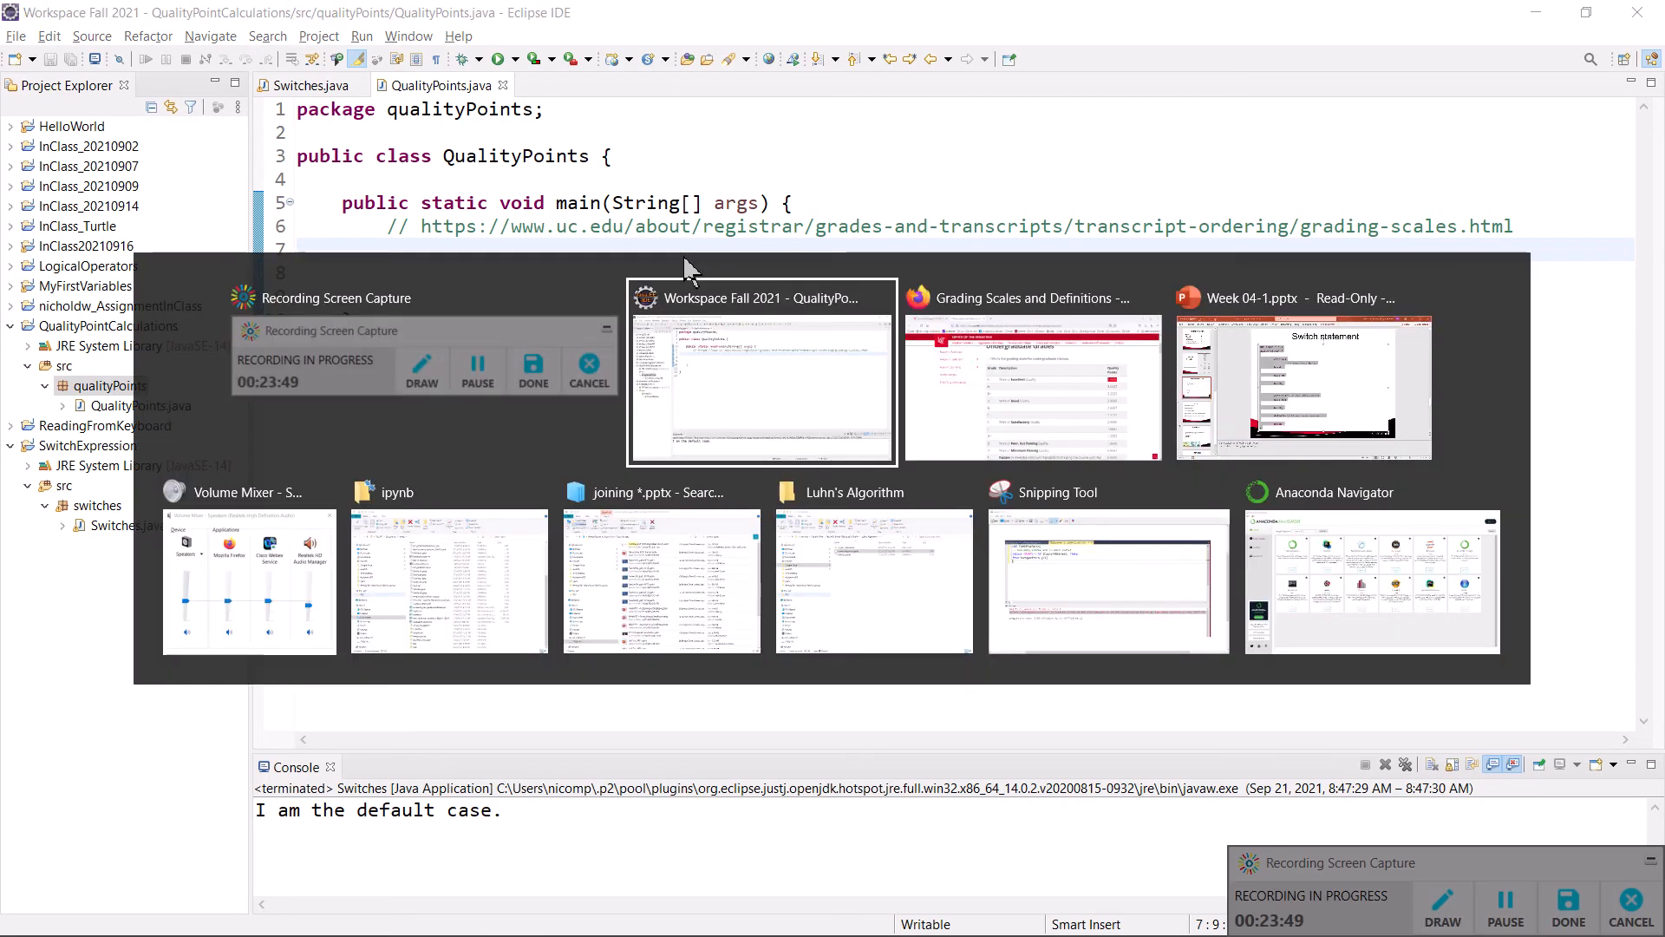
# - Scroll the grading table down to special grades like UW and NG, then back up
pyautogui.click(1029, 383)
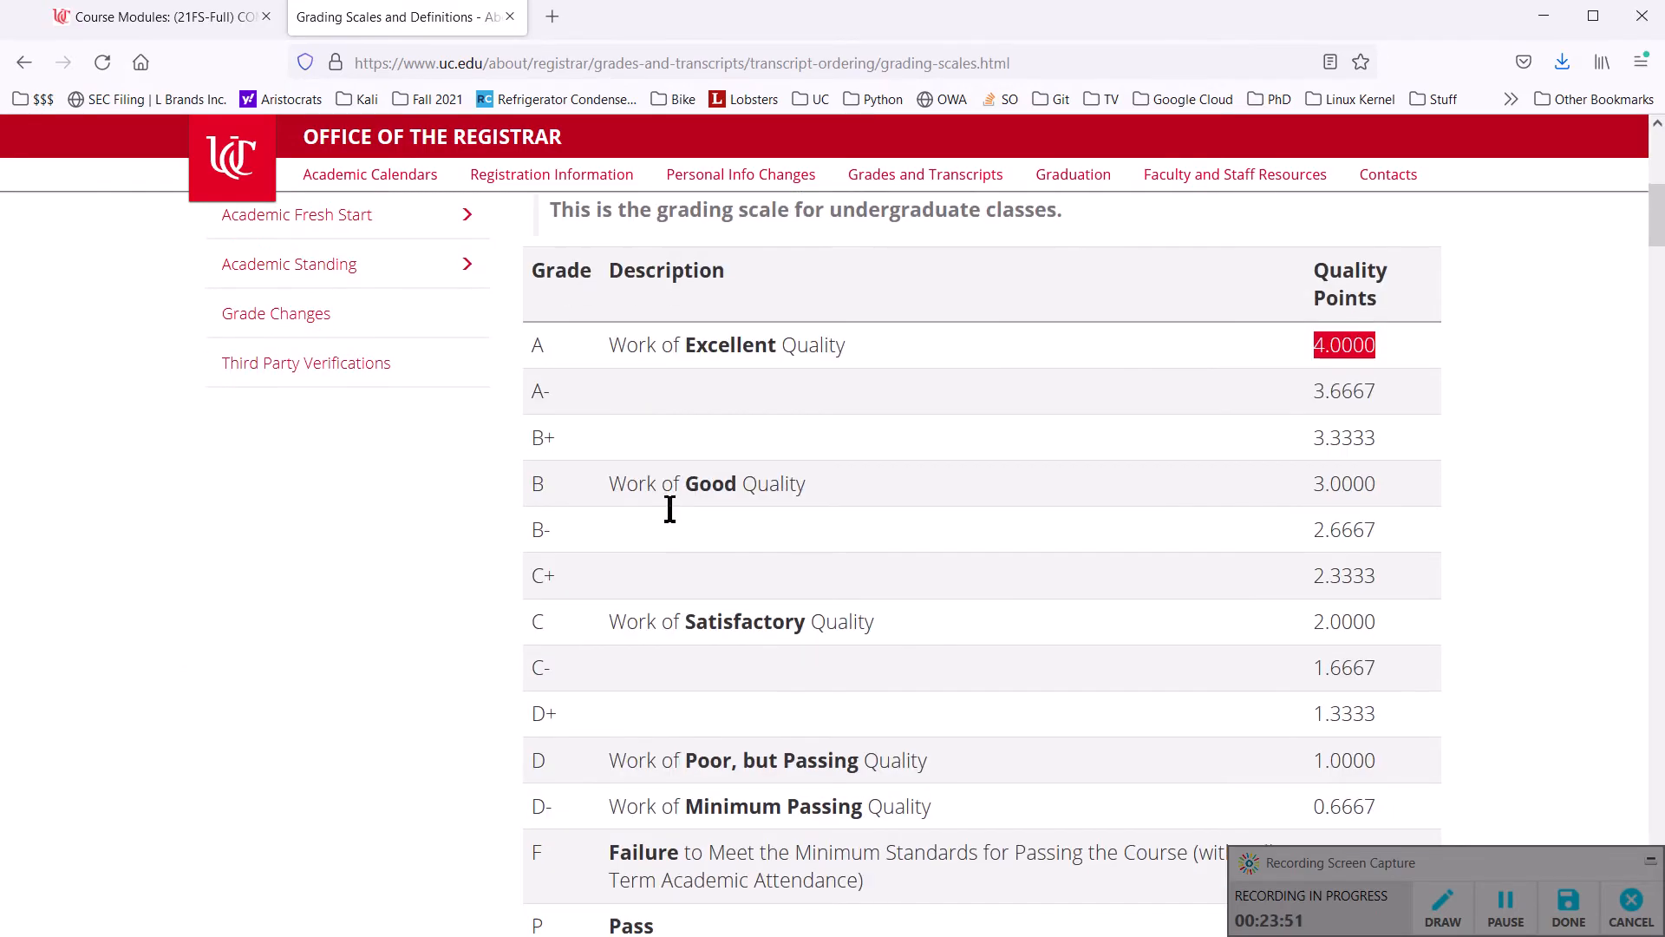
pyautogui.scroll(-3)
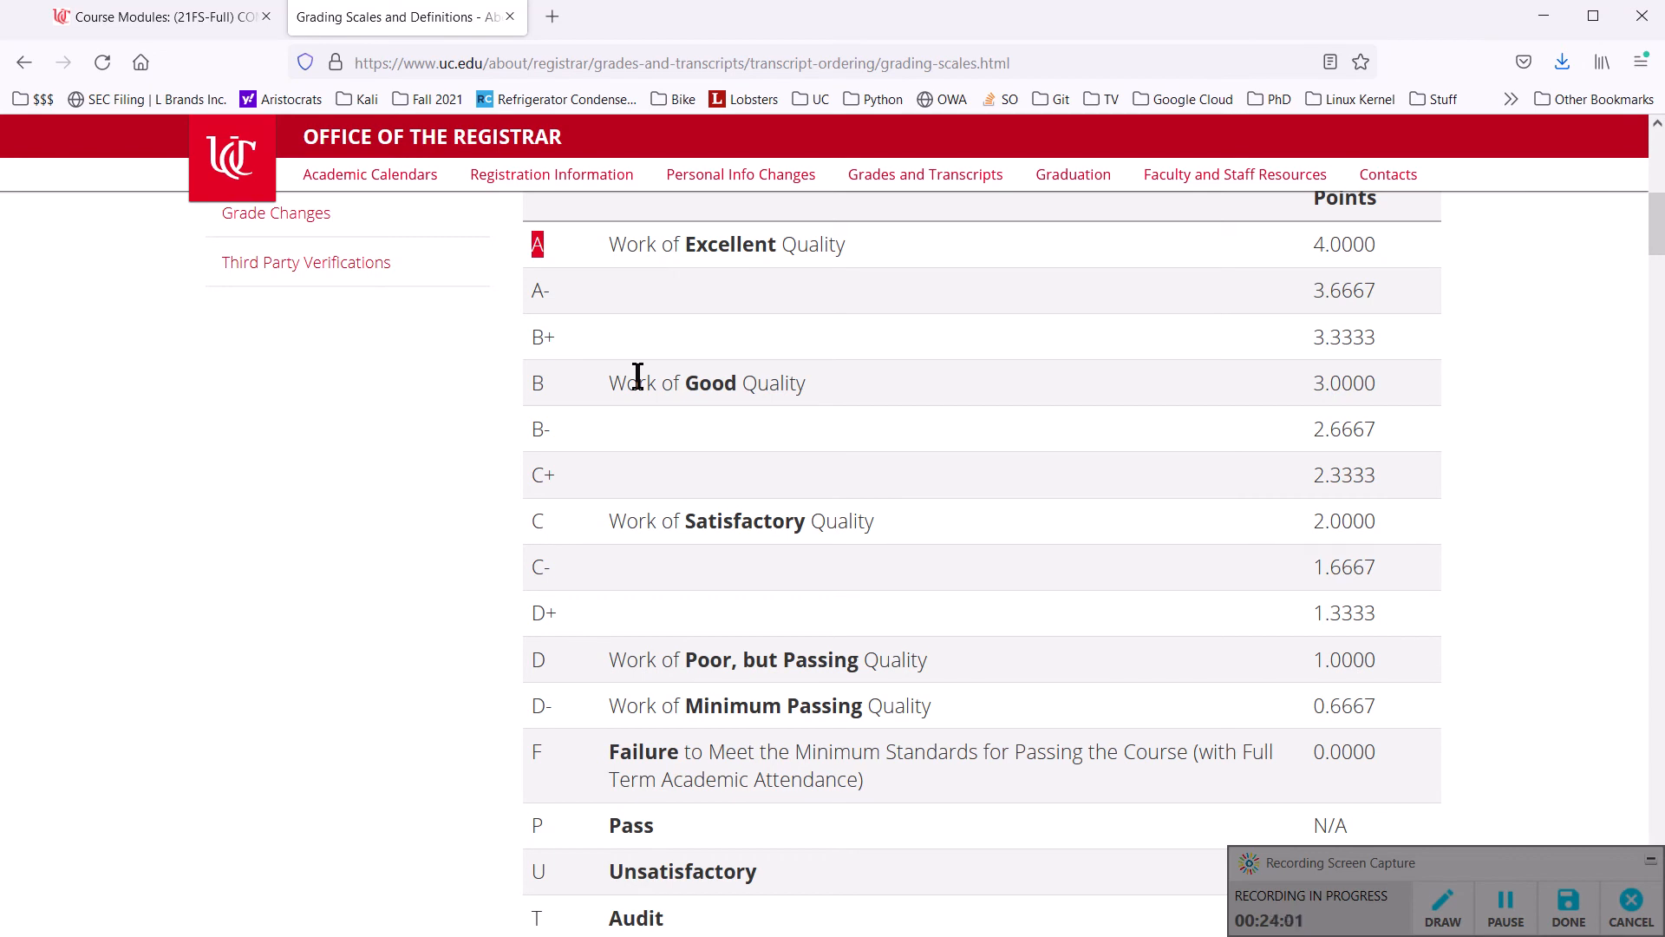
pyautogui.scroll(-3)
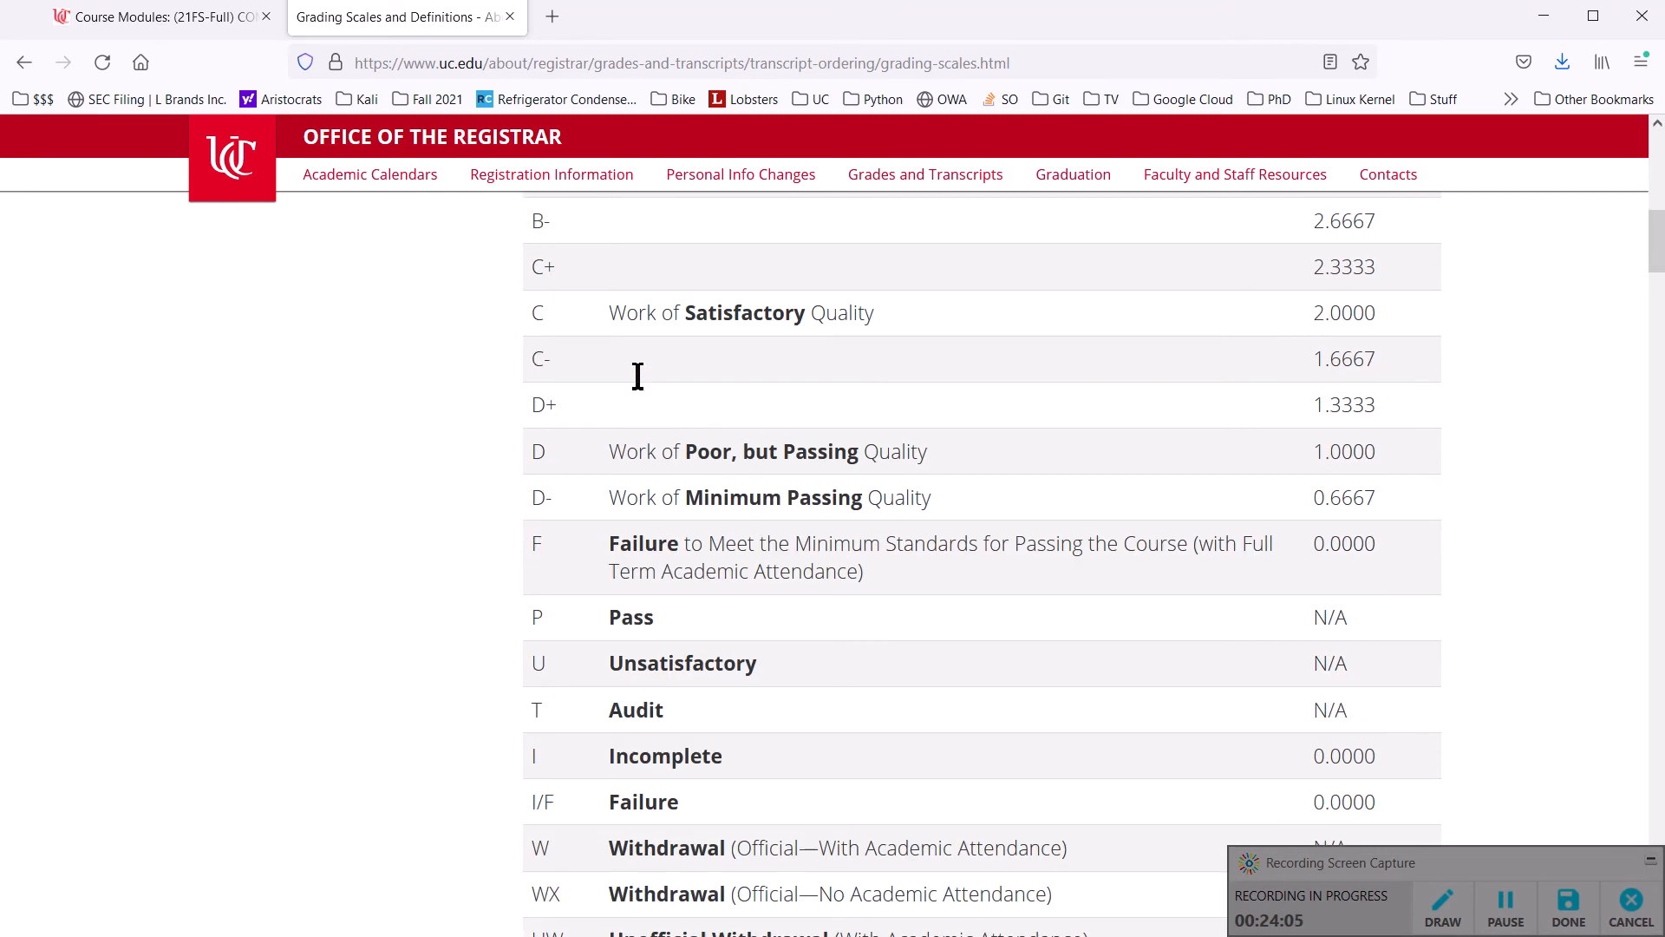
pyautogui.scroll(-3)
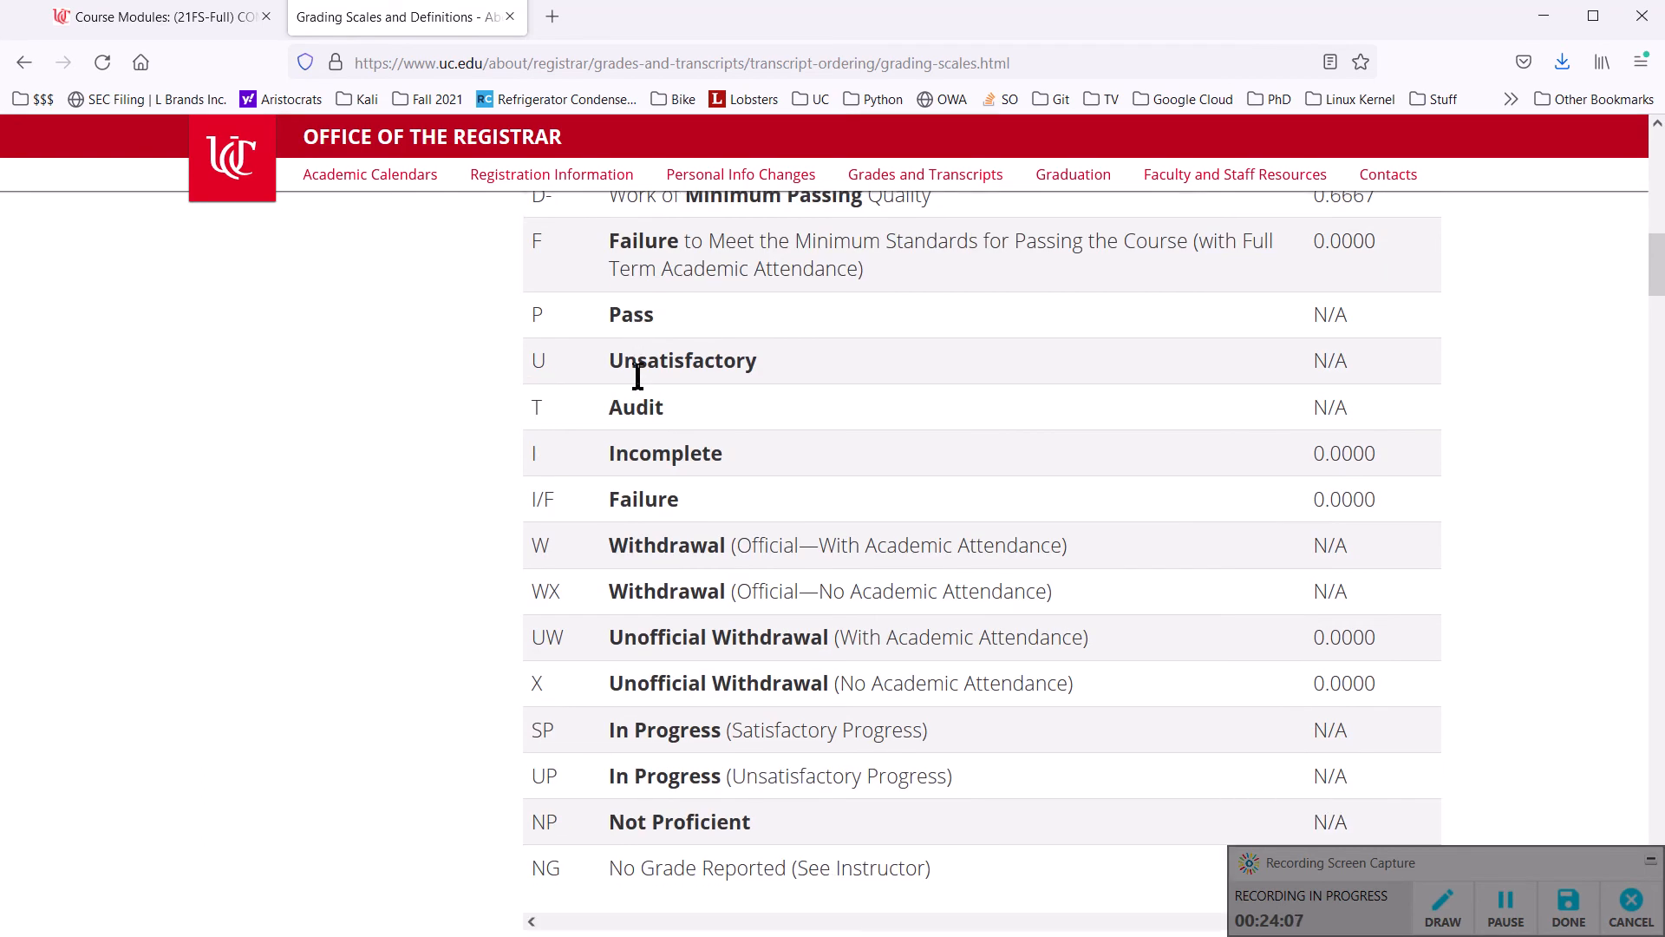
pyautogui.scroll(-3)
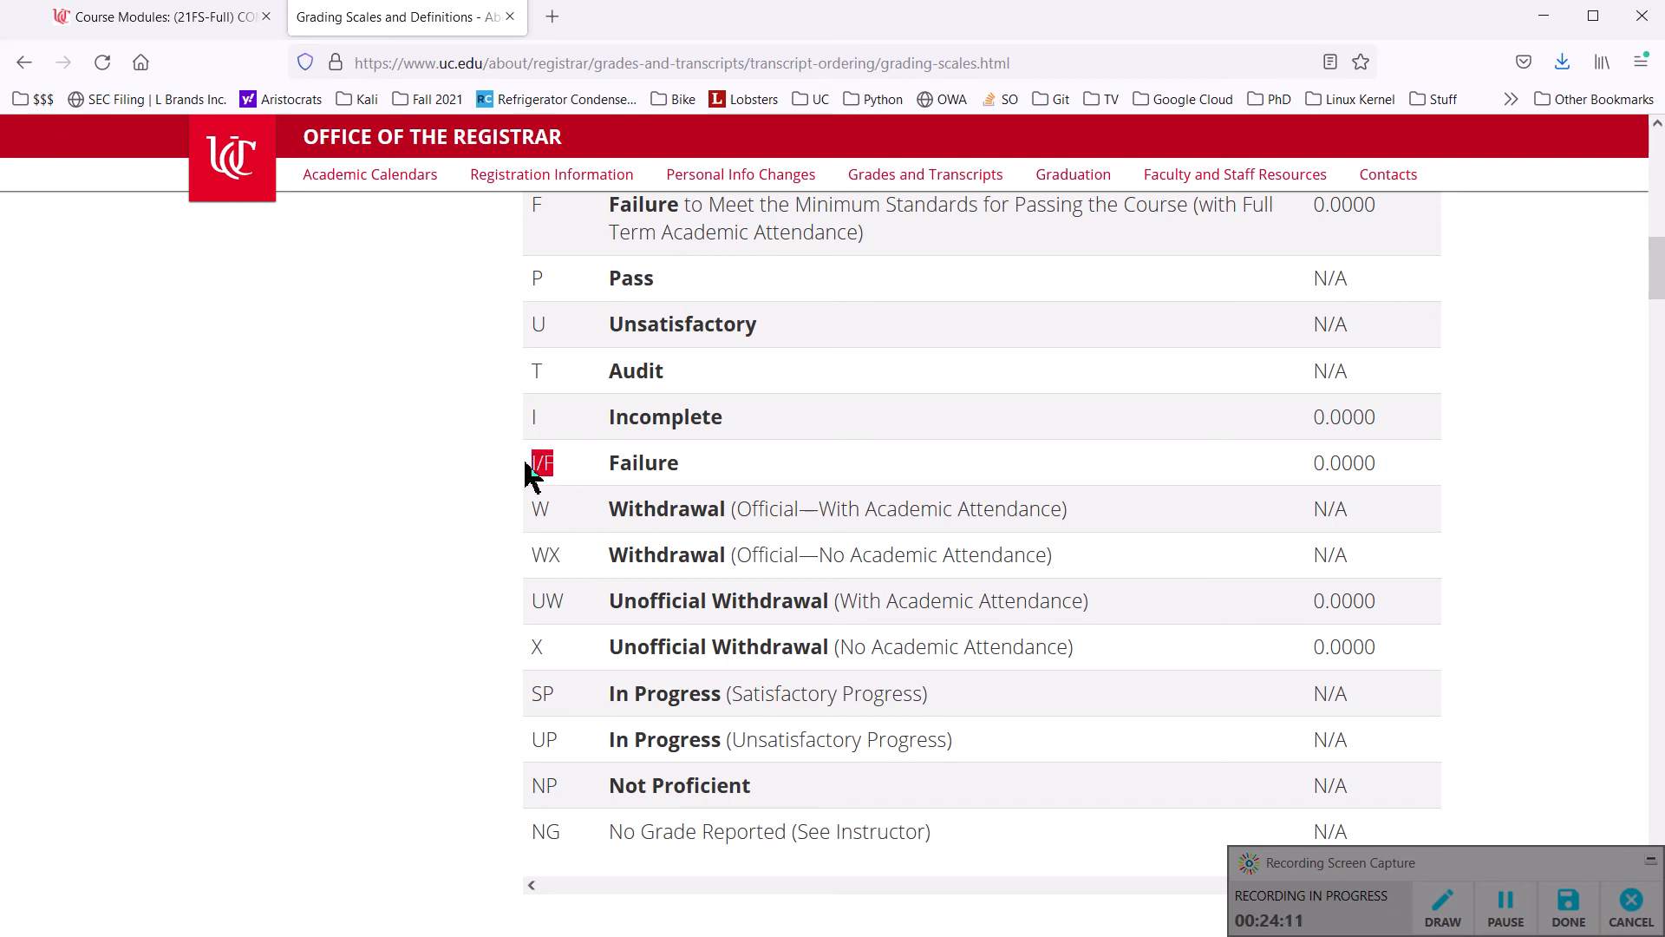
pyautogui.moveTo(600, 611)
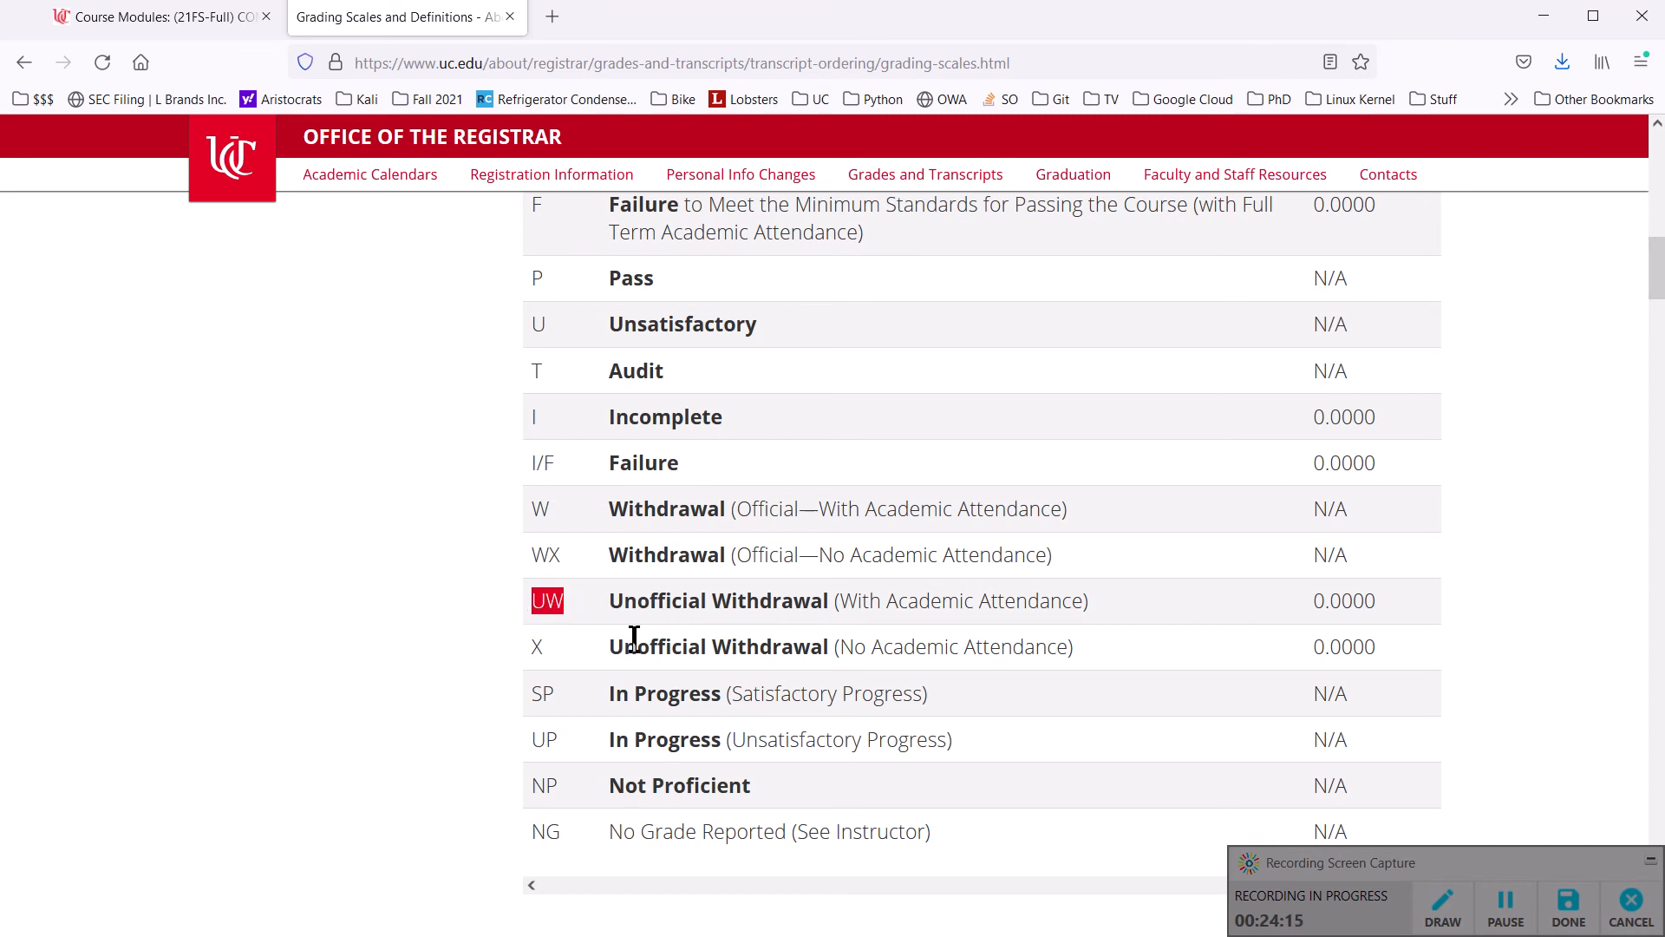
pyautogui.scroll(-3)
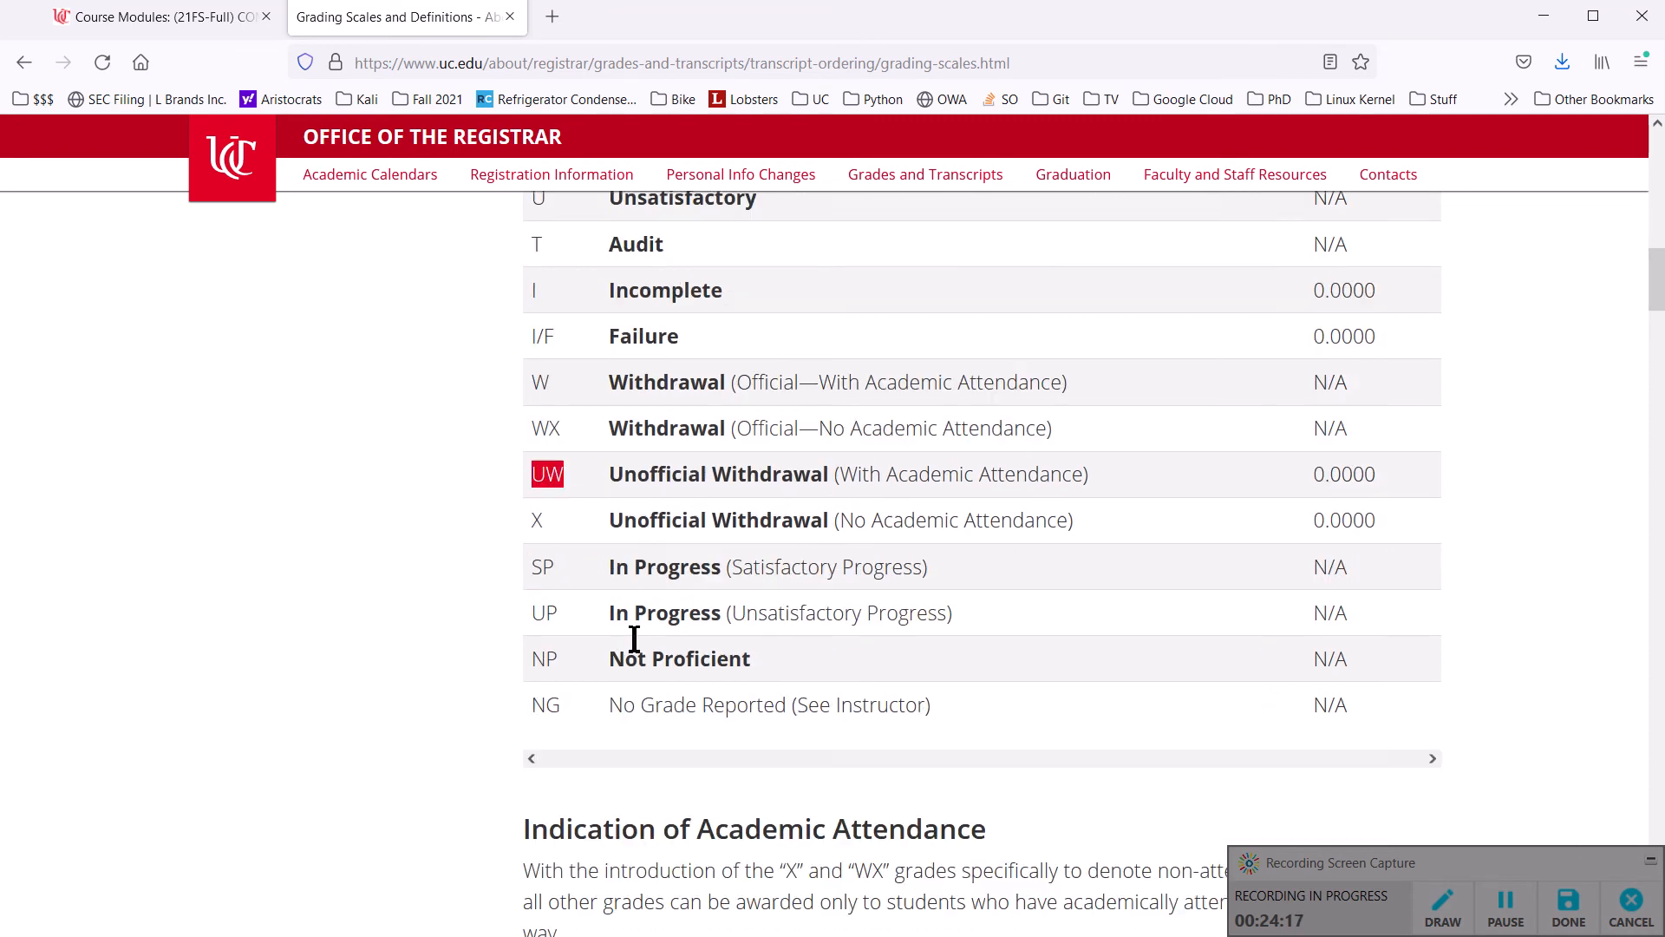
pyautogui.scroll(3)
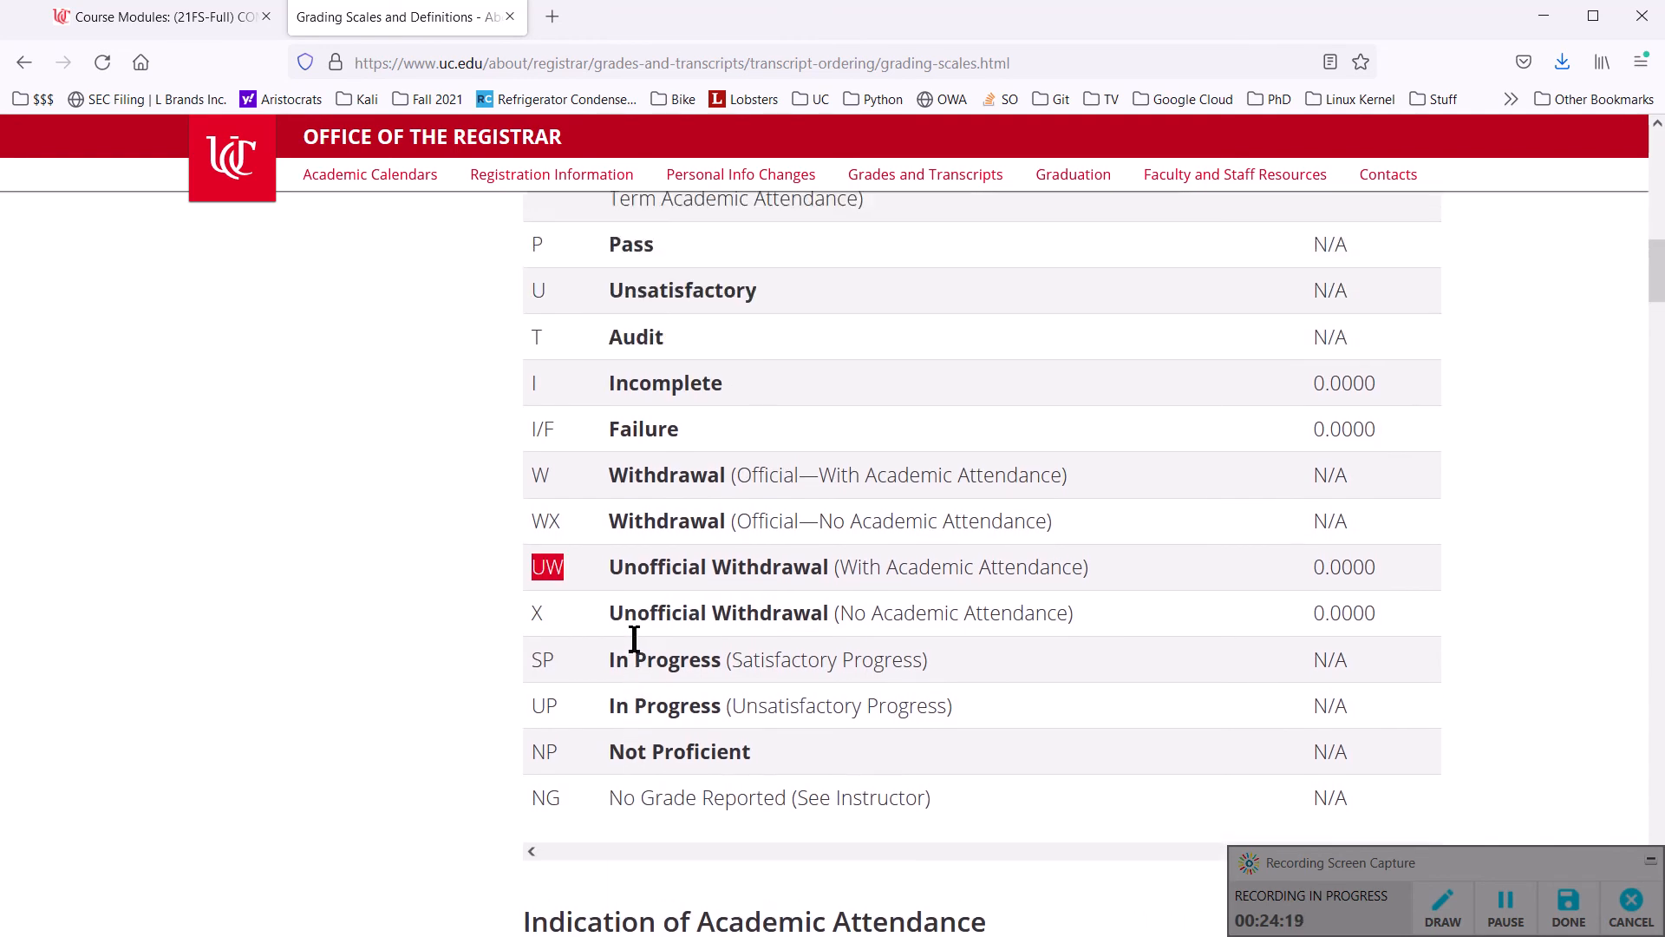
pyautogui.scroll(3)
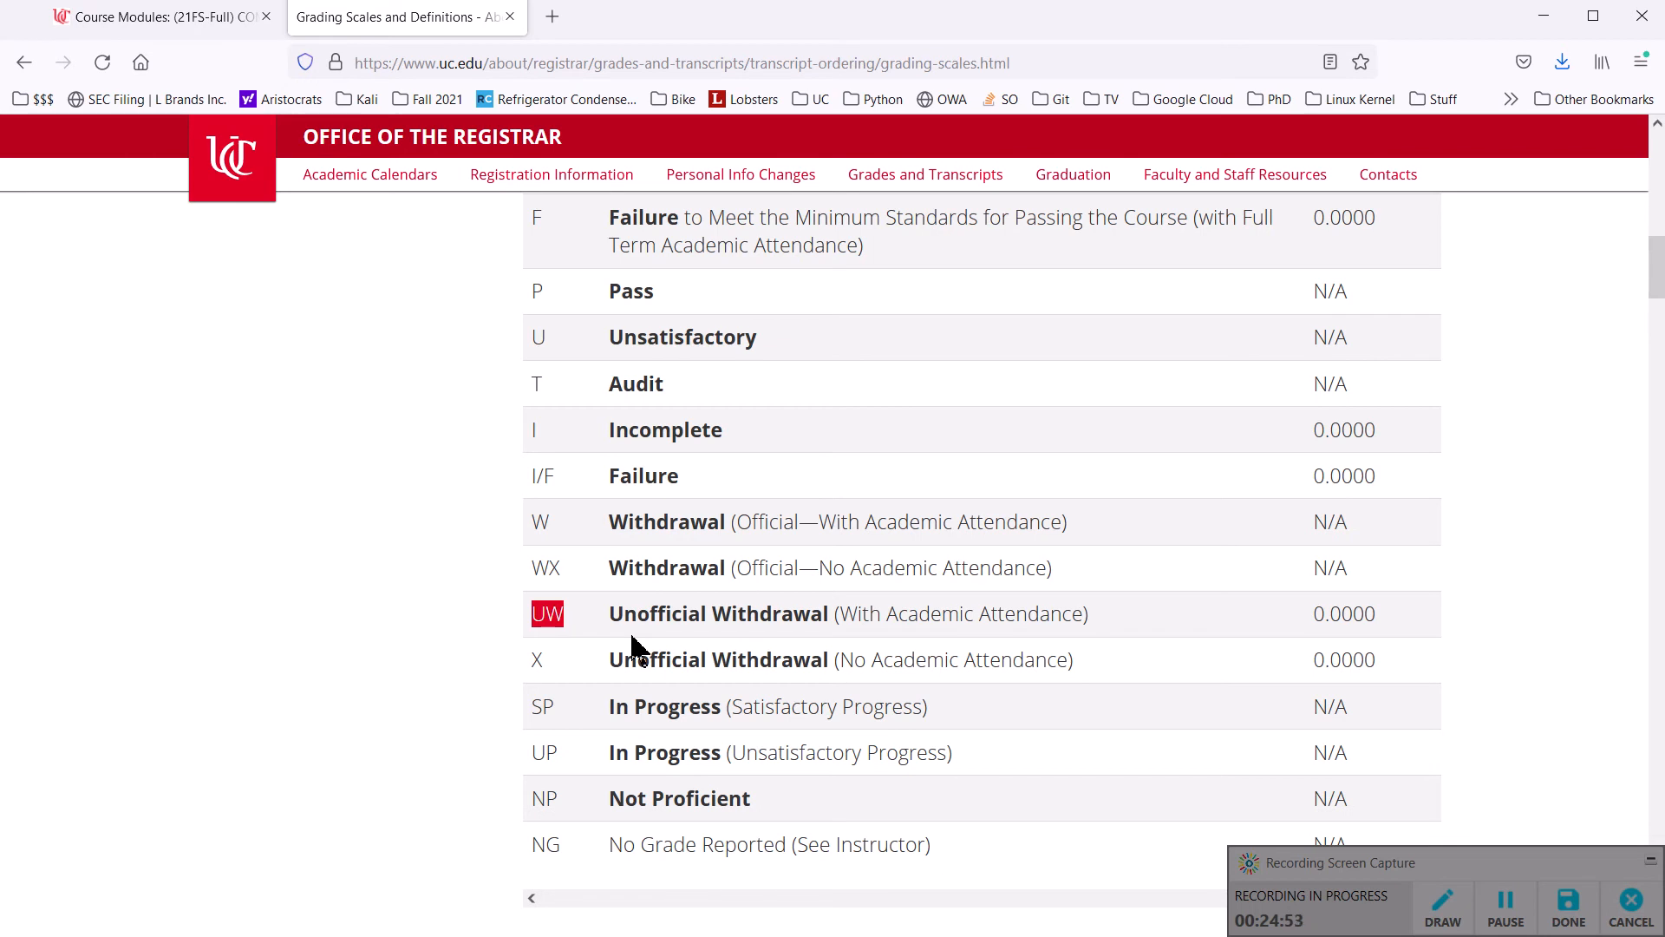
pyautogui.scroll(3)
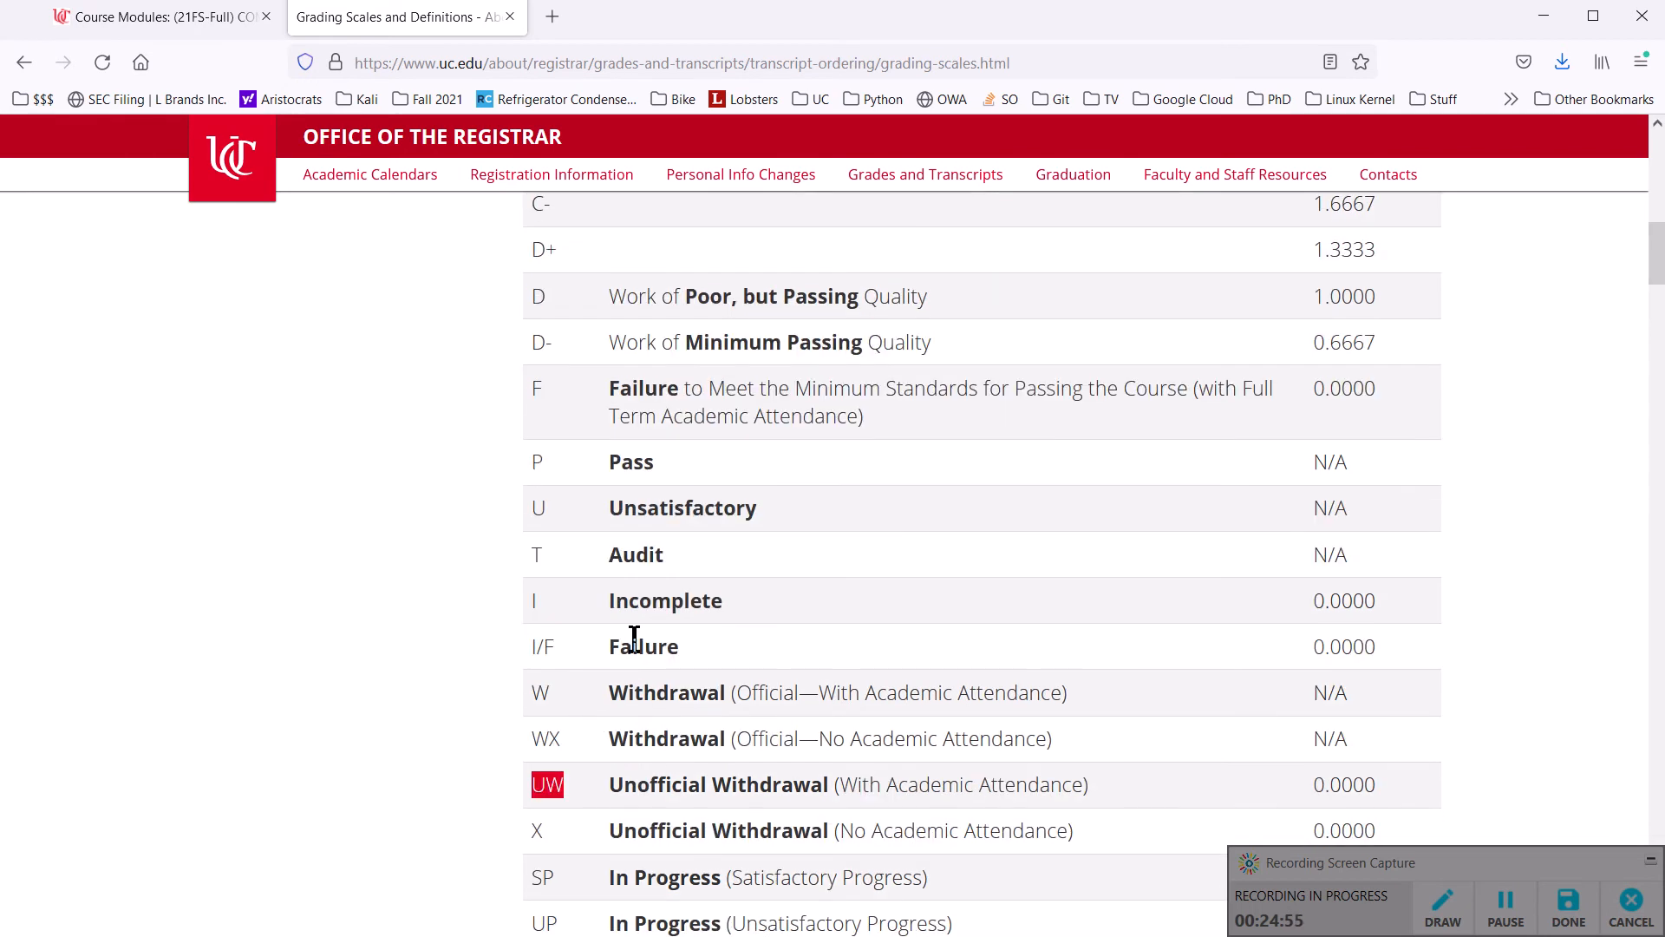
pyautogui.scroll(3)
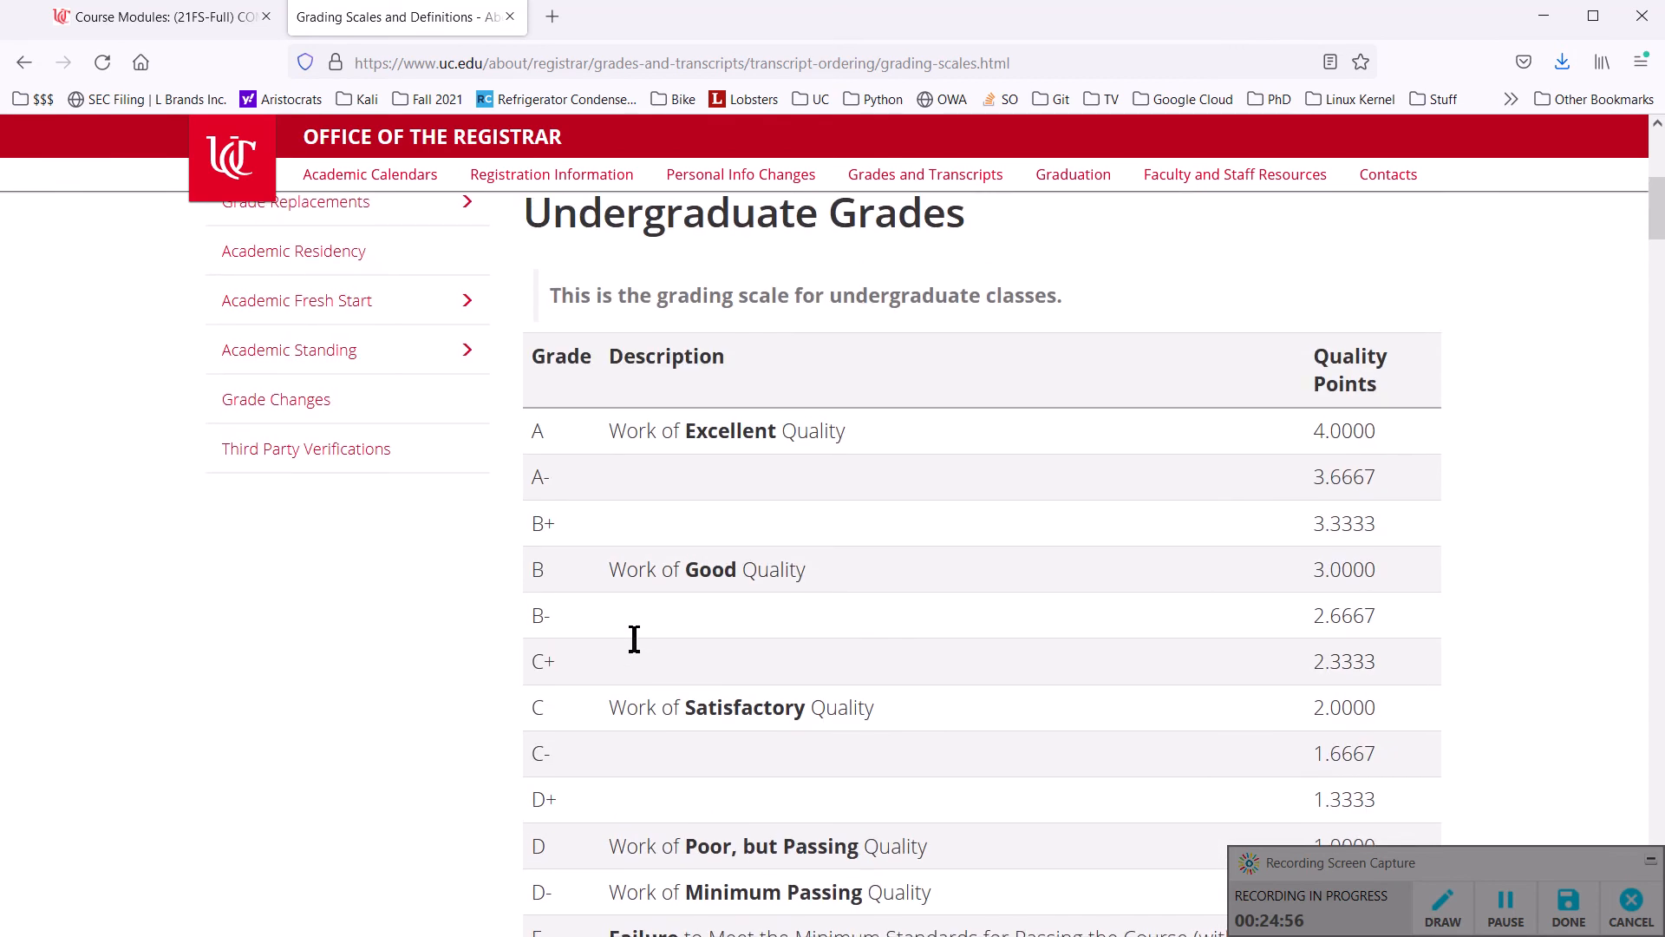
pyautogui.press('alt+tab')
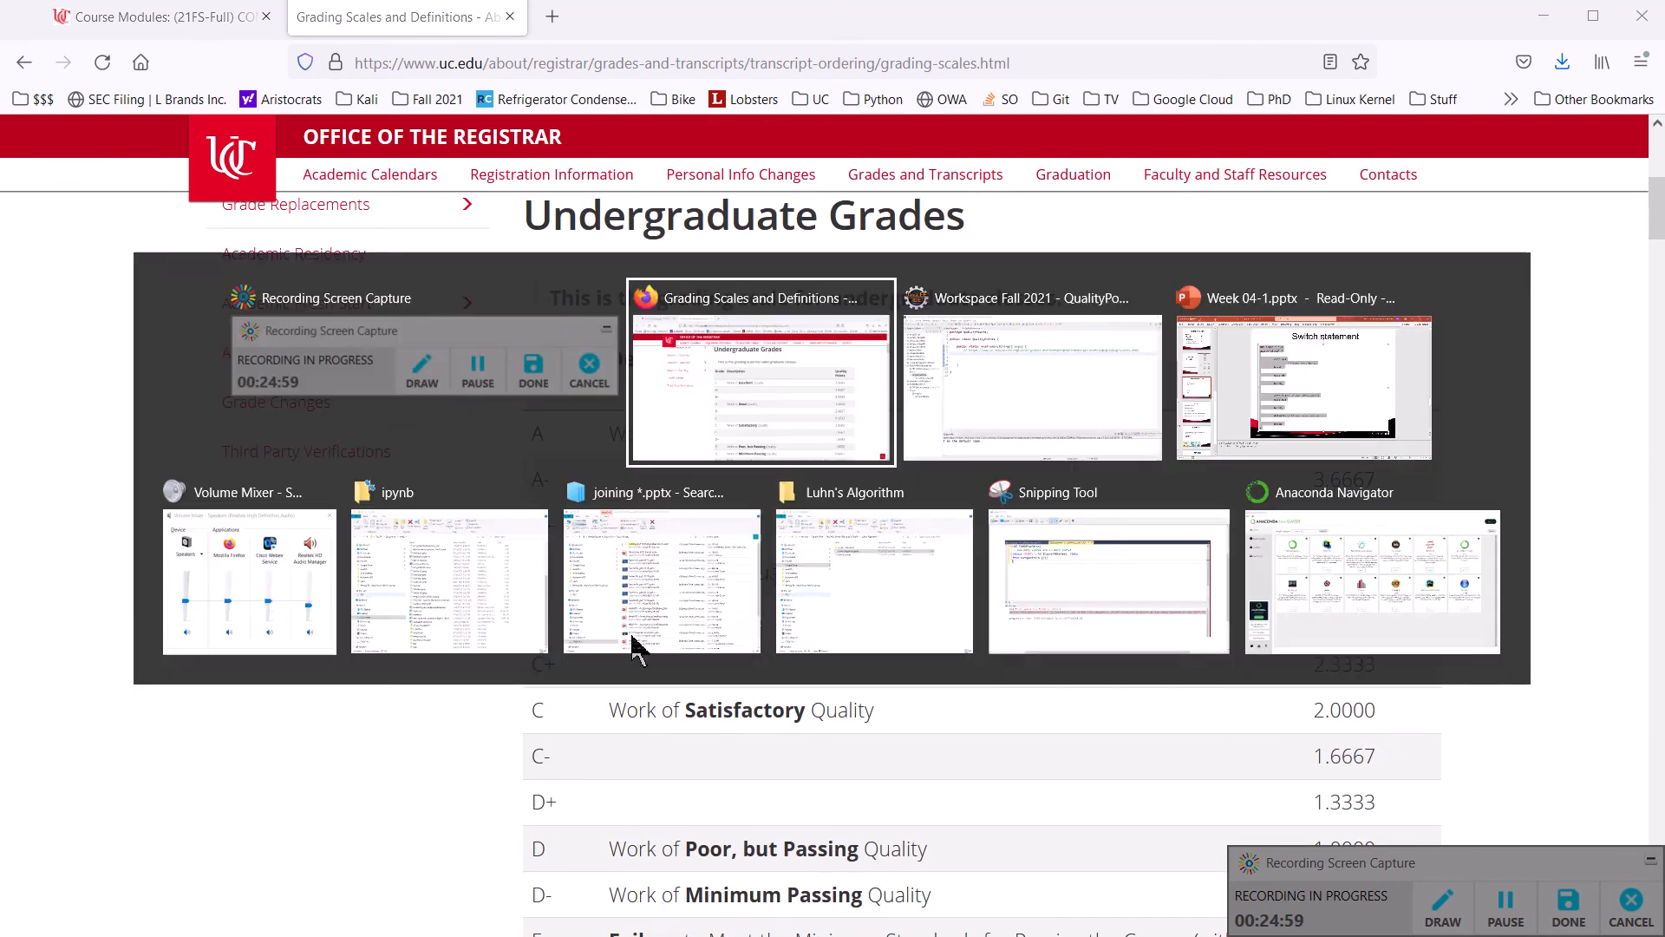
# - In main, declare String finalGrade and assign it "A"
pyautogui.click(1029, 383)
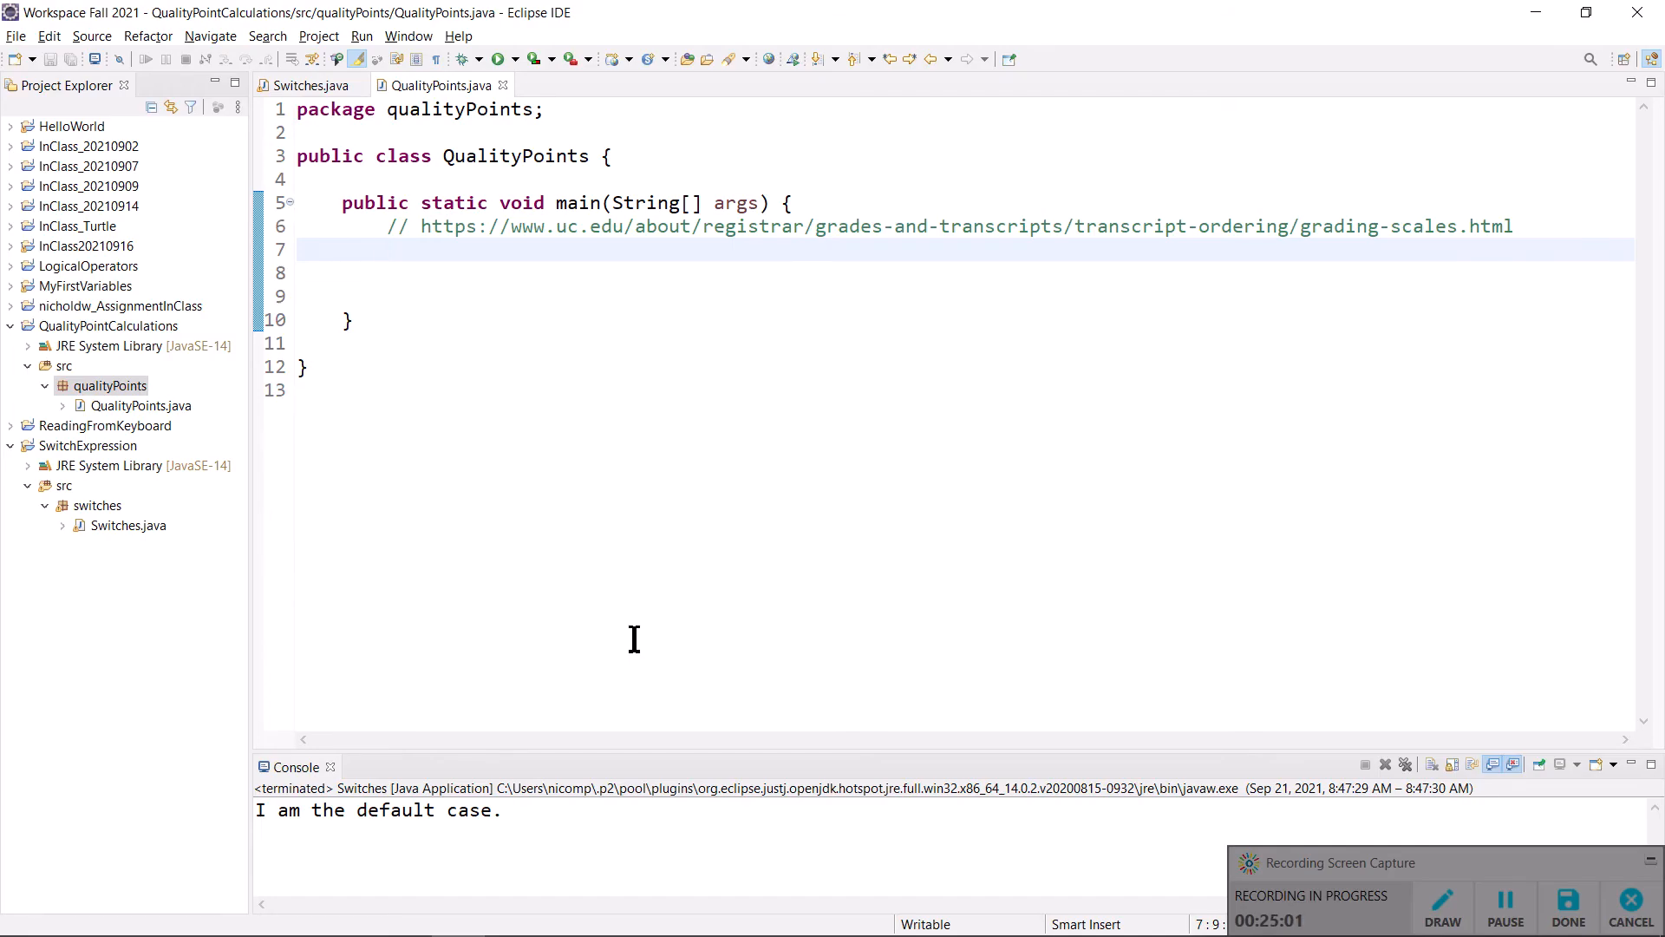
pyautogui.write('String')
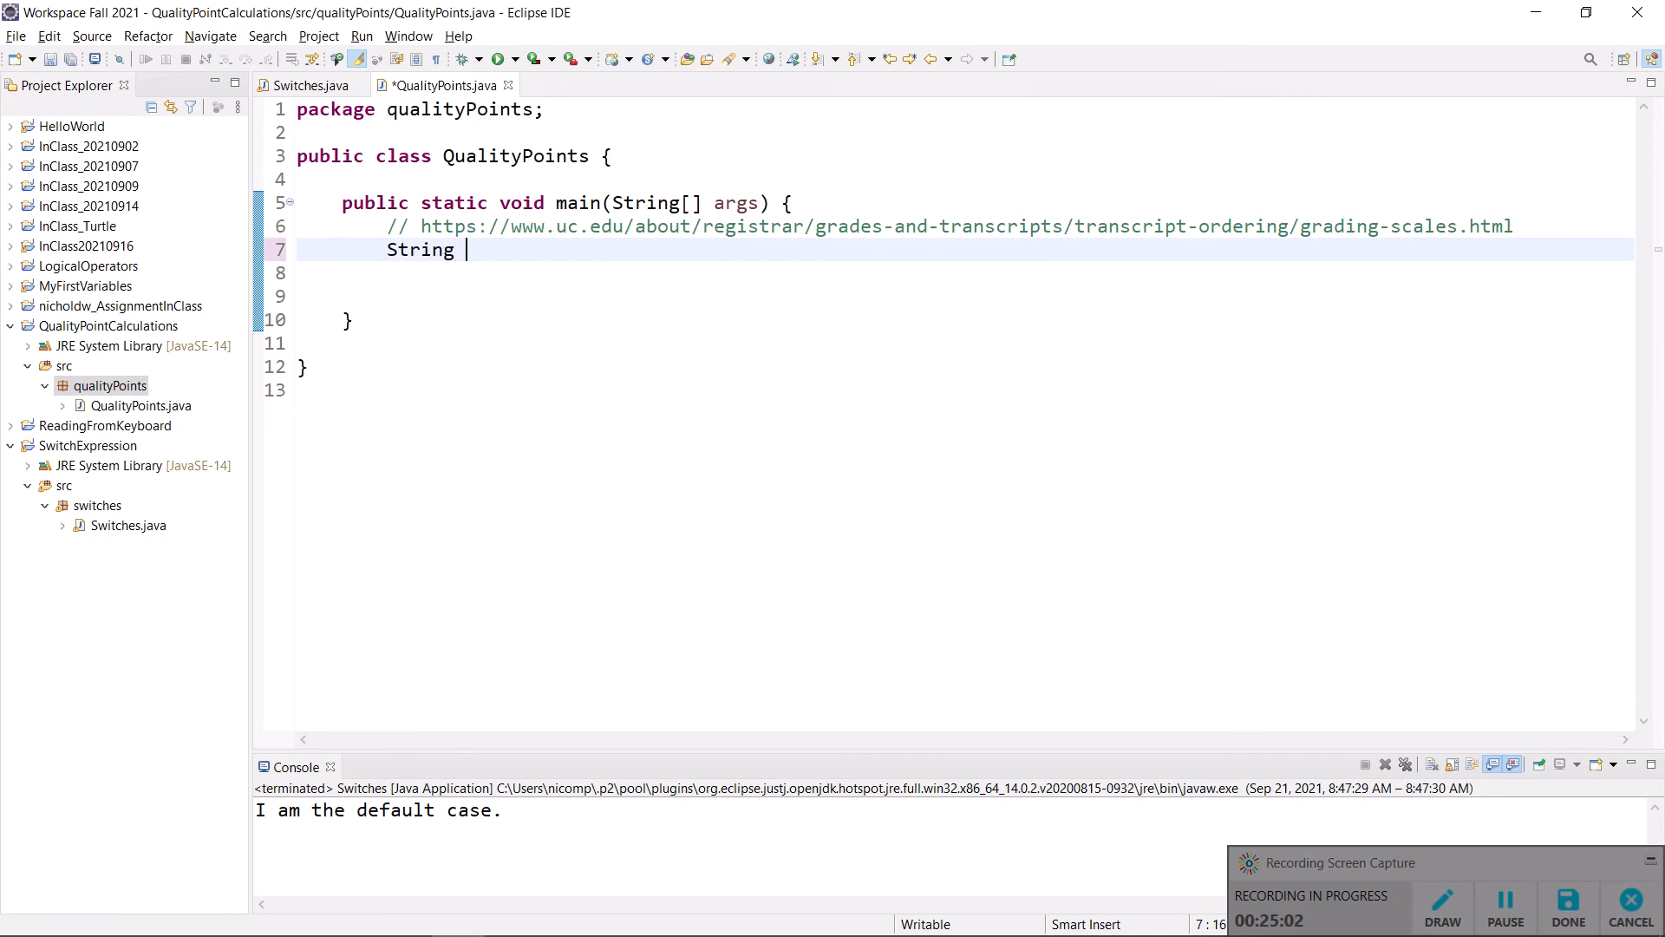
pyautogui.write('finalG')
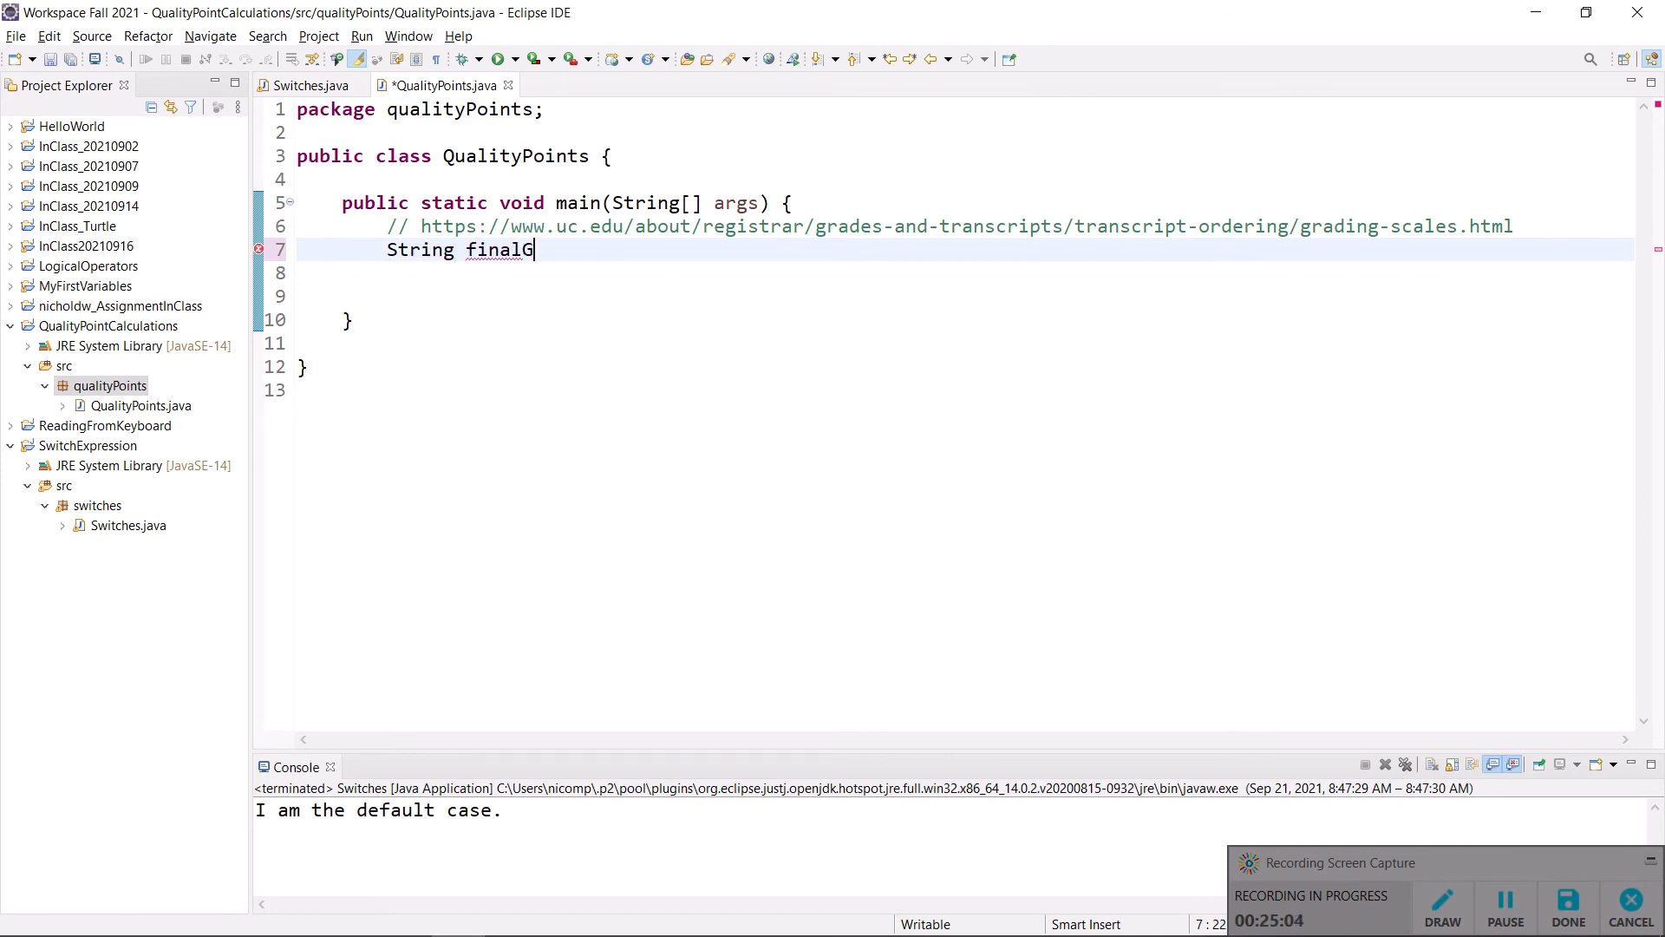
pyautogui.write('rade;')
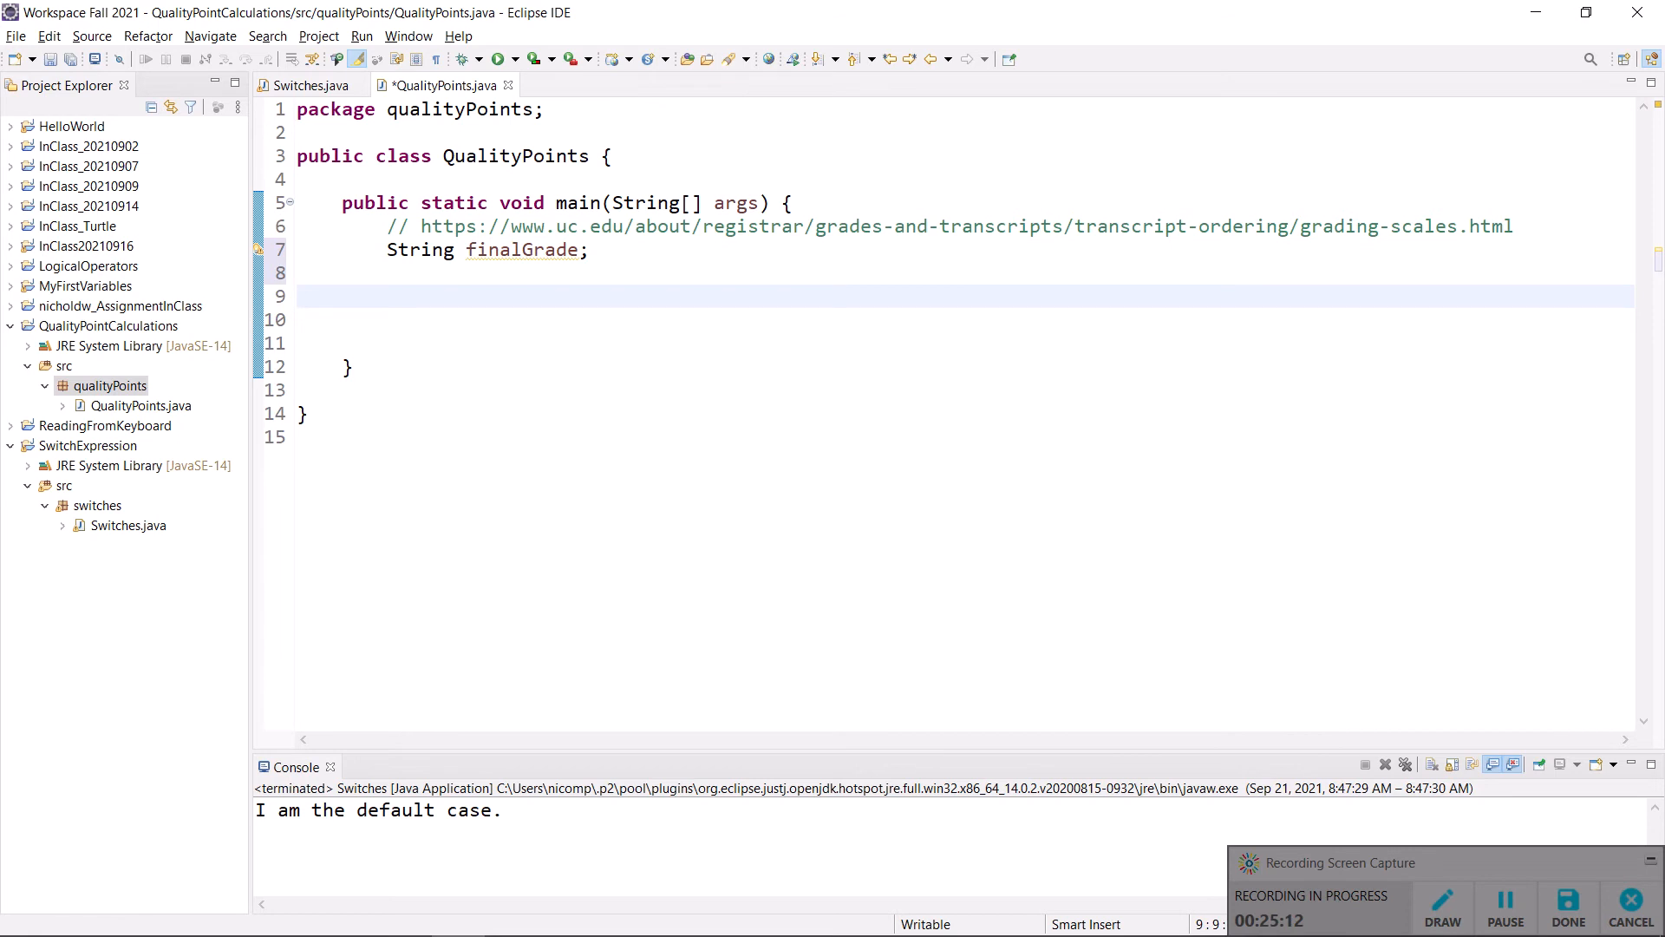
pyautogui.write('finalGrade')
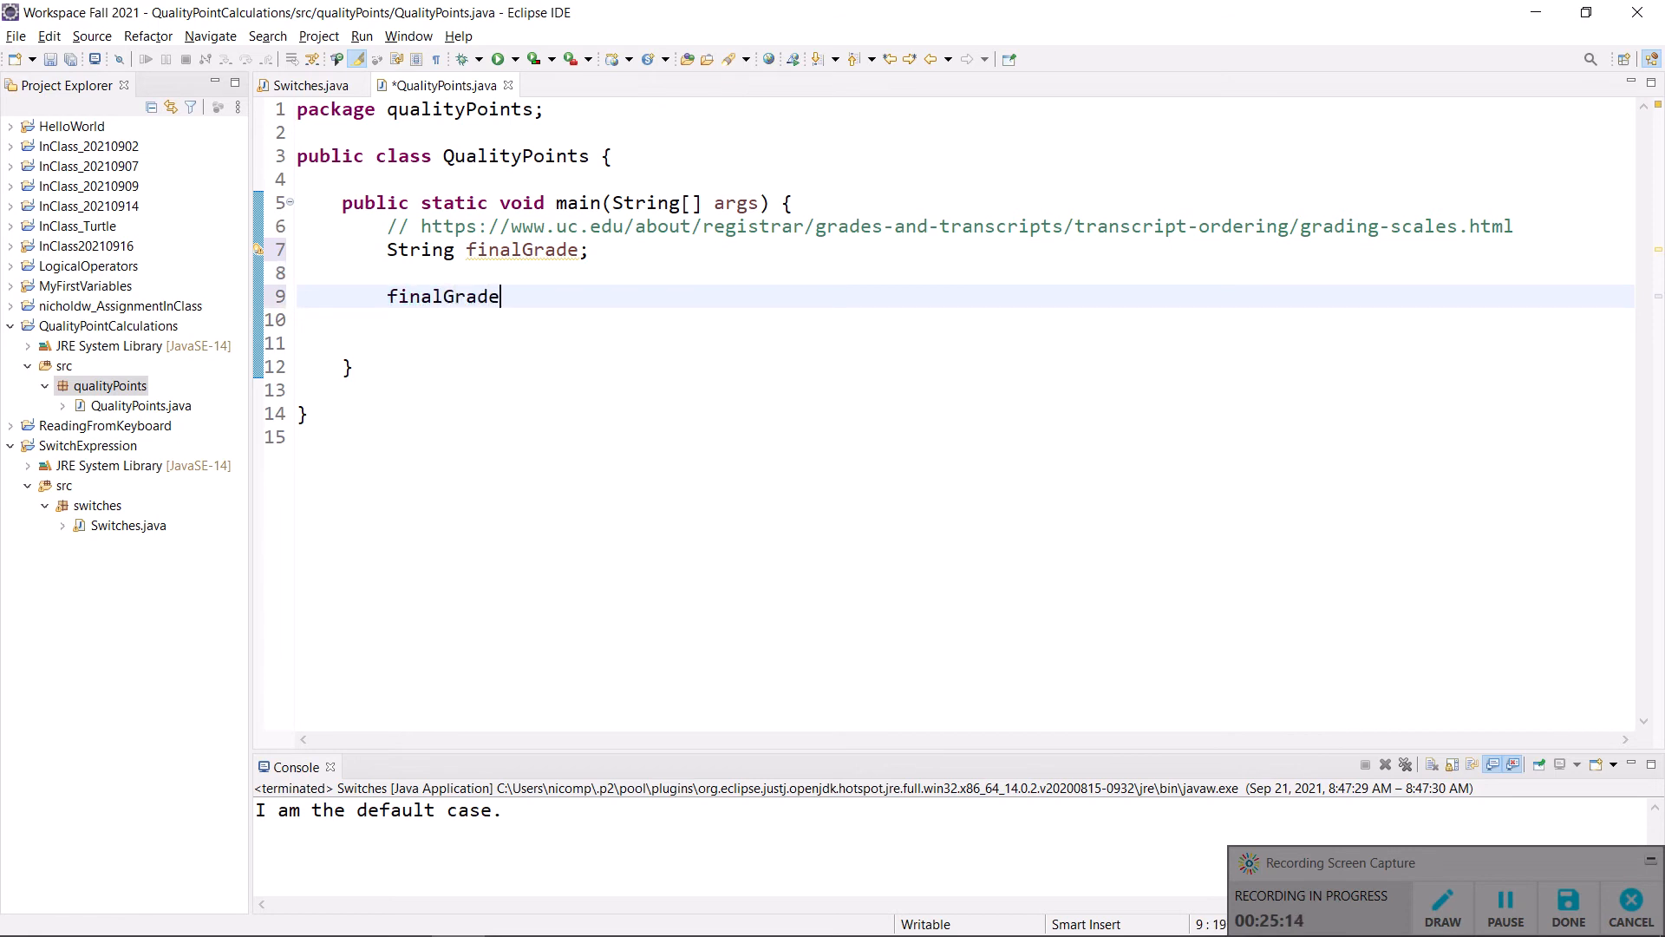
pyautogui.write('=')
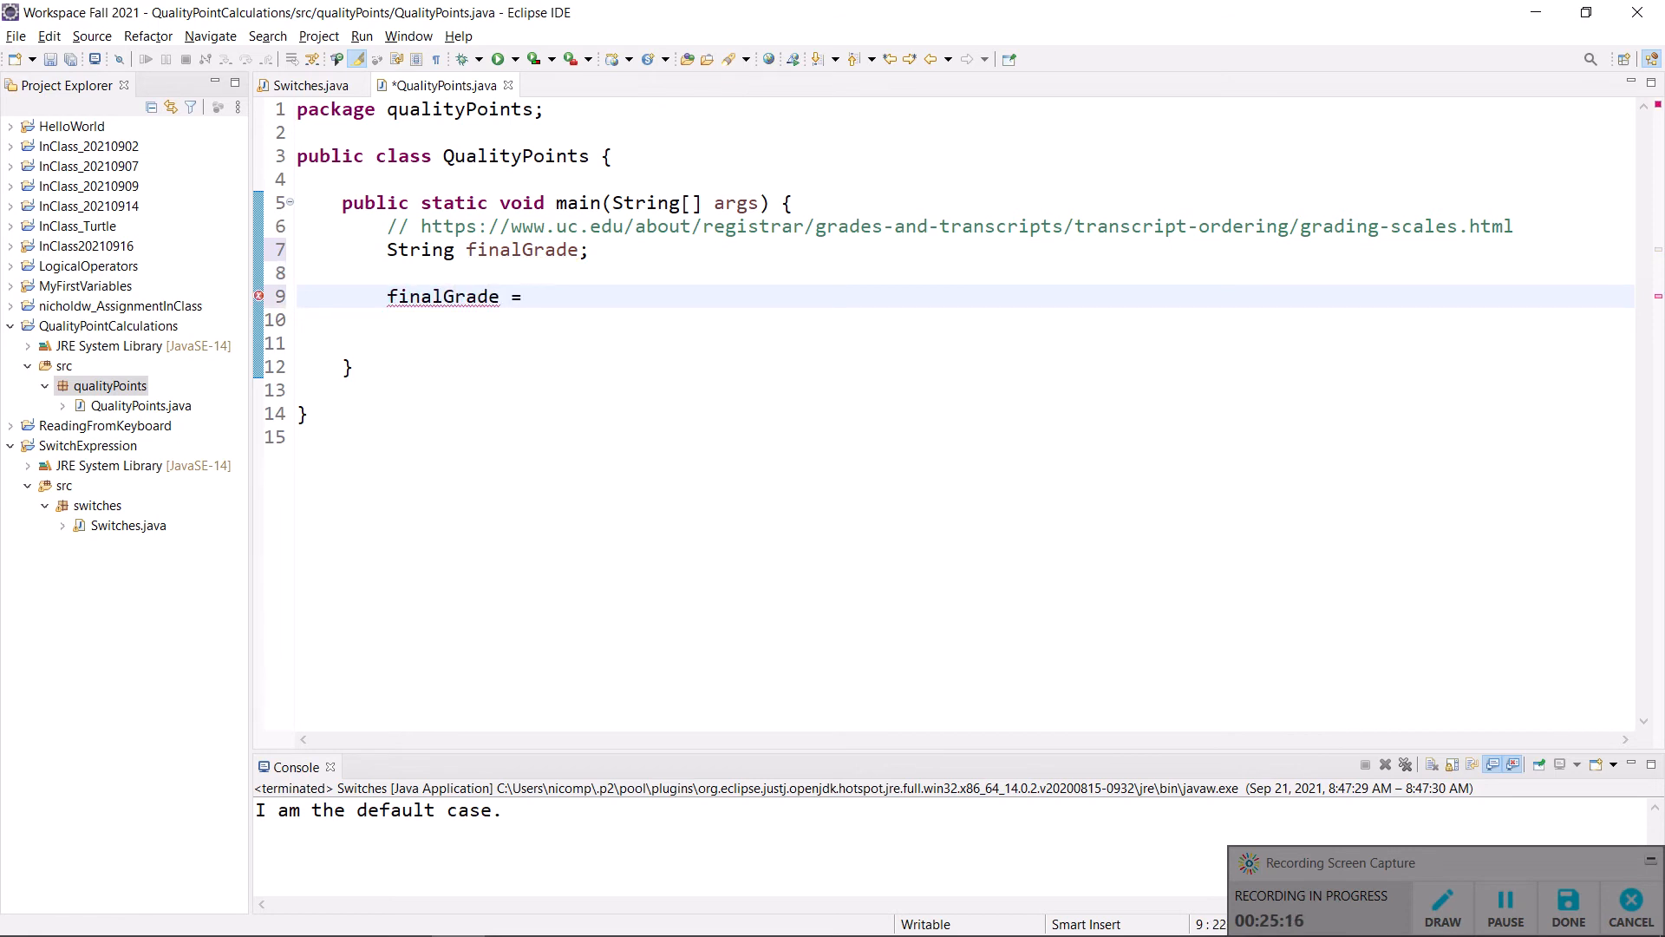
pyautogui.write('"A";')
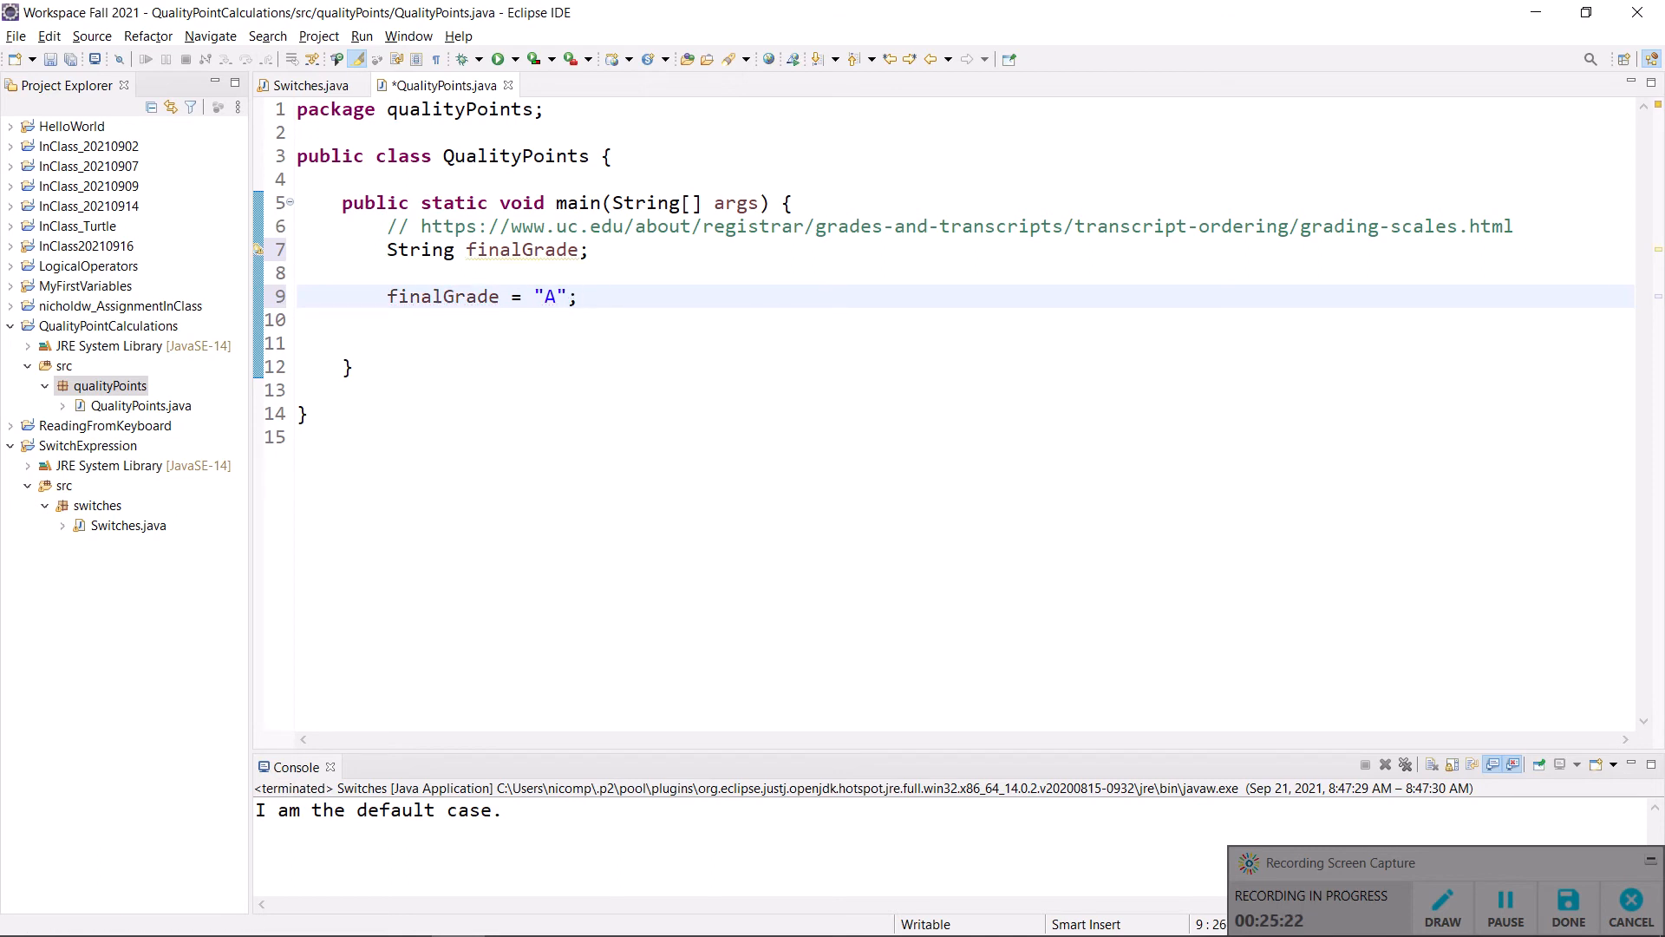
pyautogui.click(576, 296)
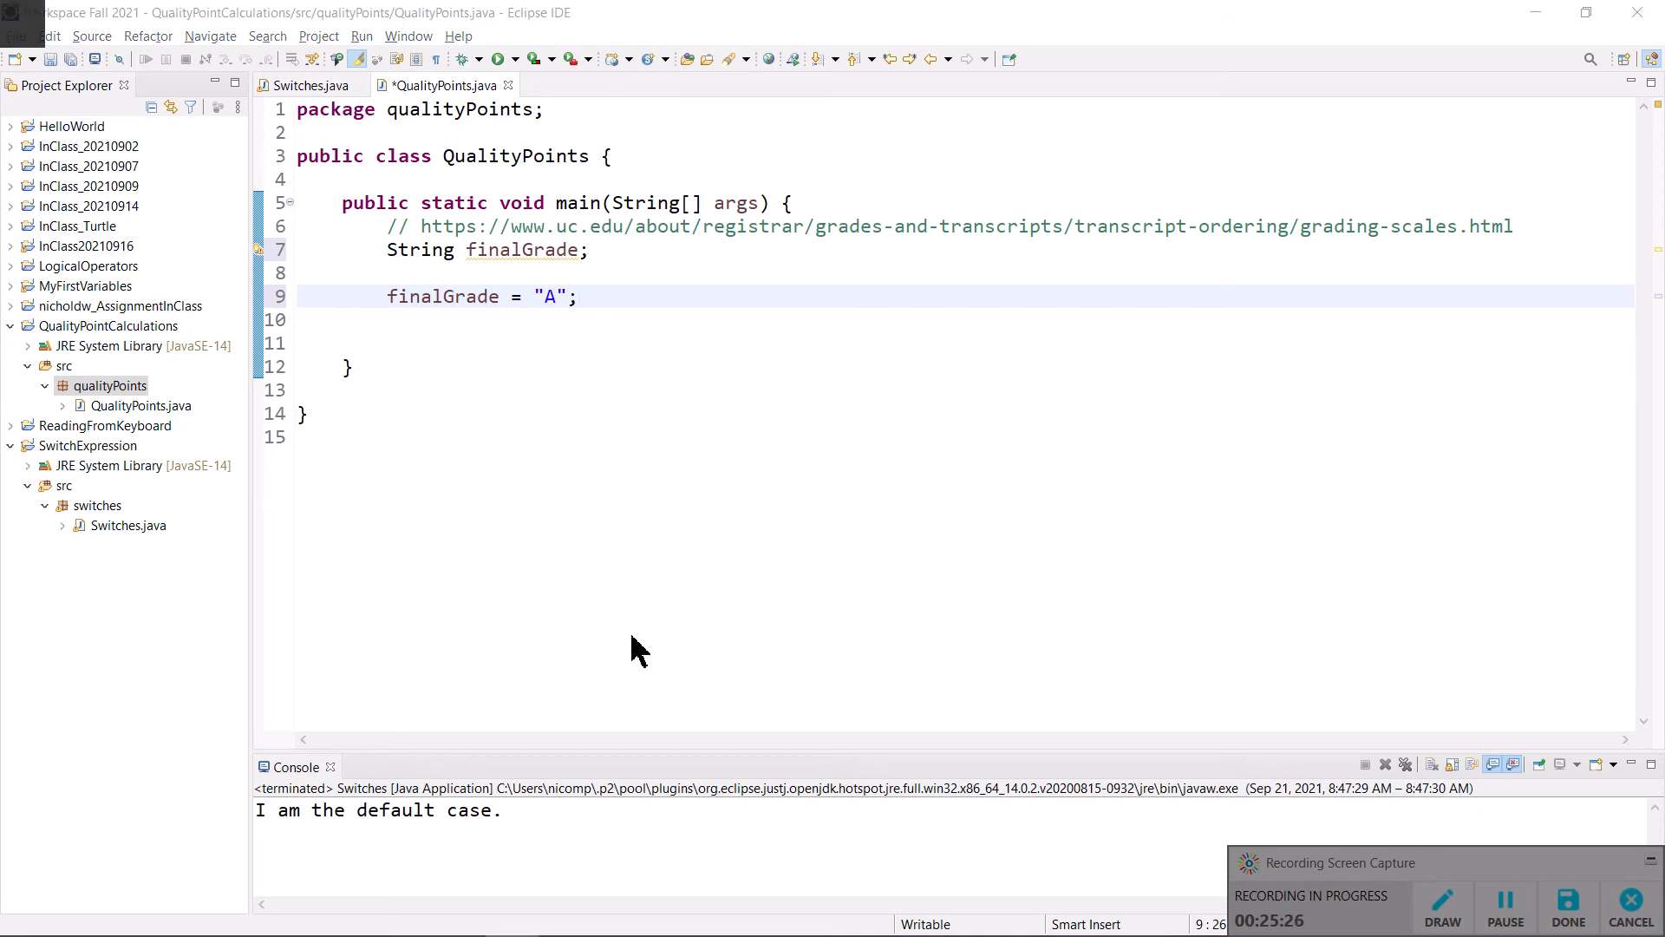
# - Switch to the UC Registrar grading scales page, then bring up the window switcher
pyautogui.press('alt+tab')
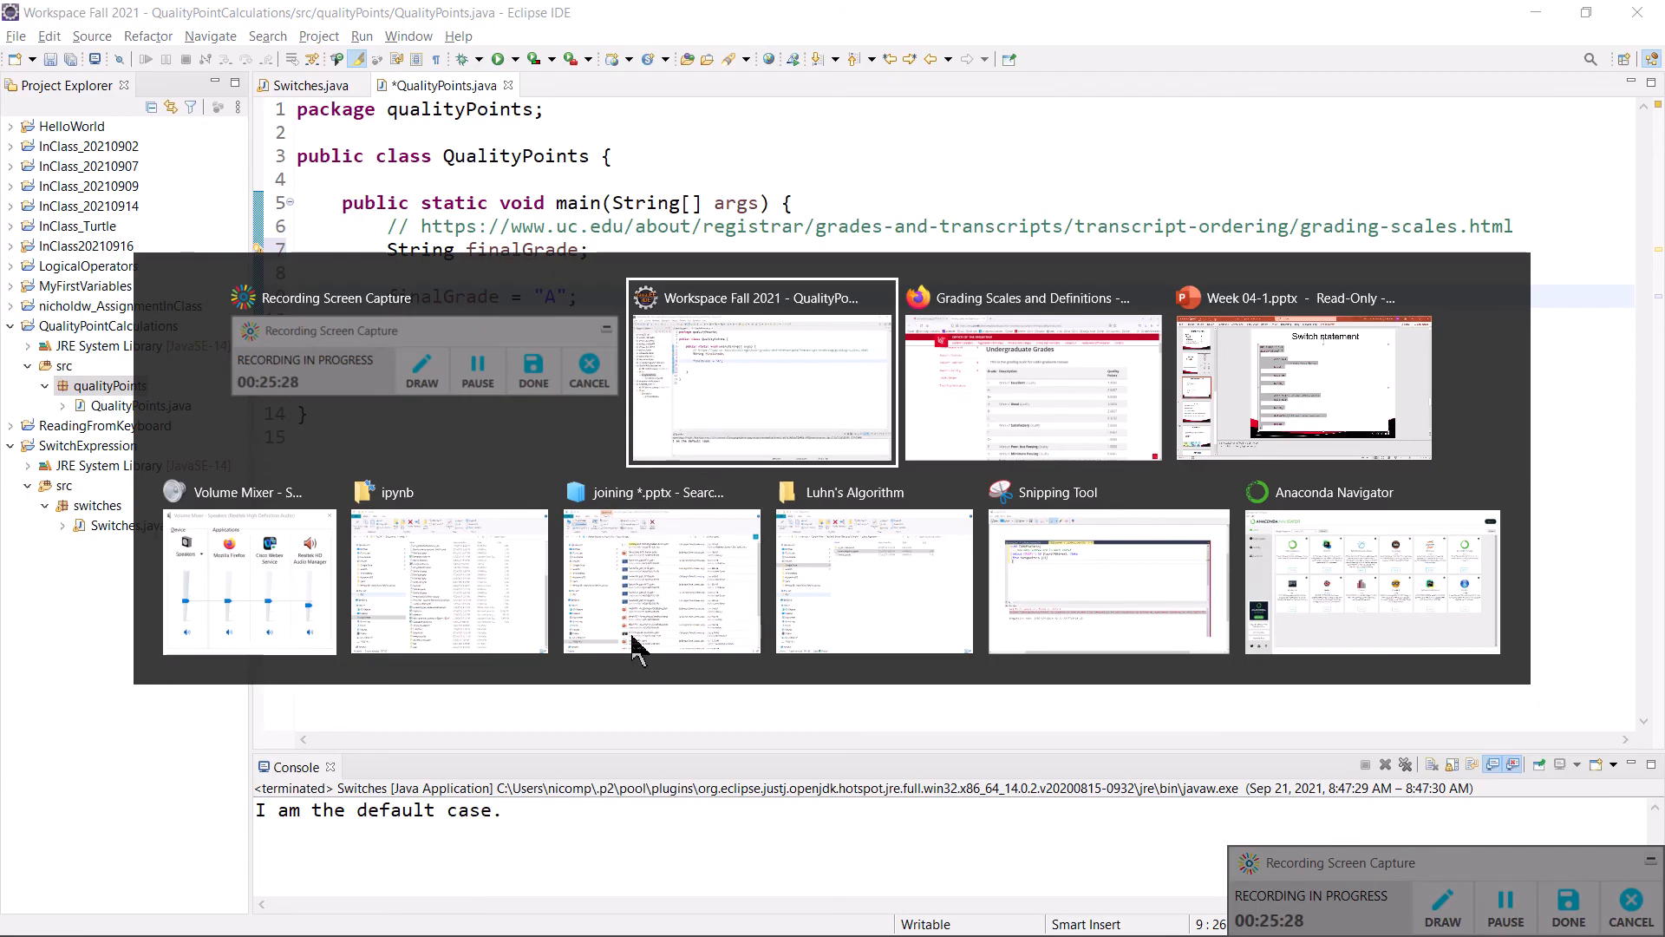
pyautogui.click(1029, 372)
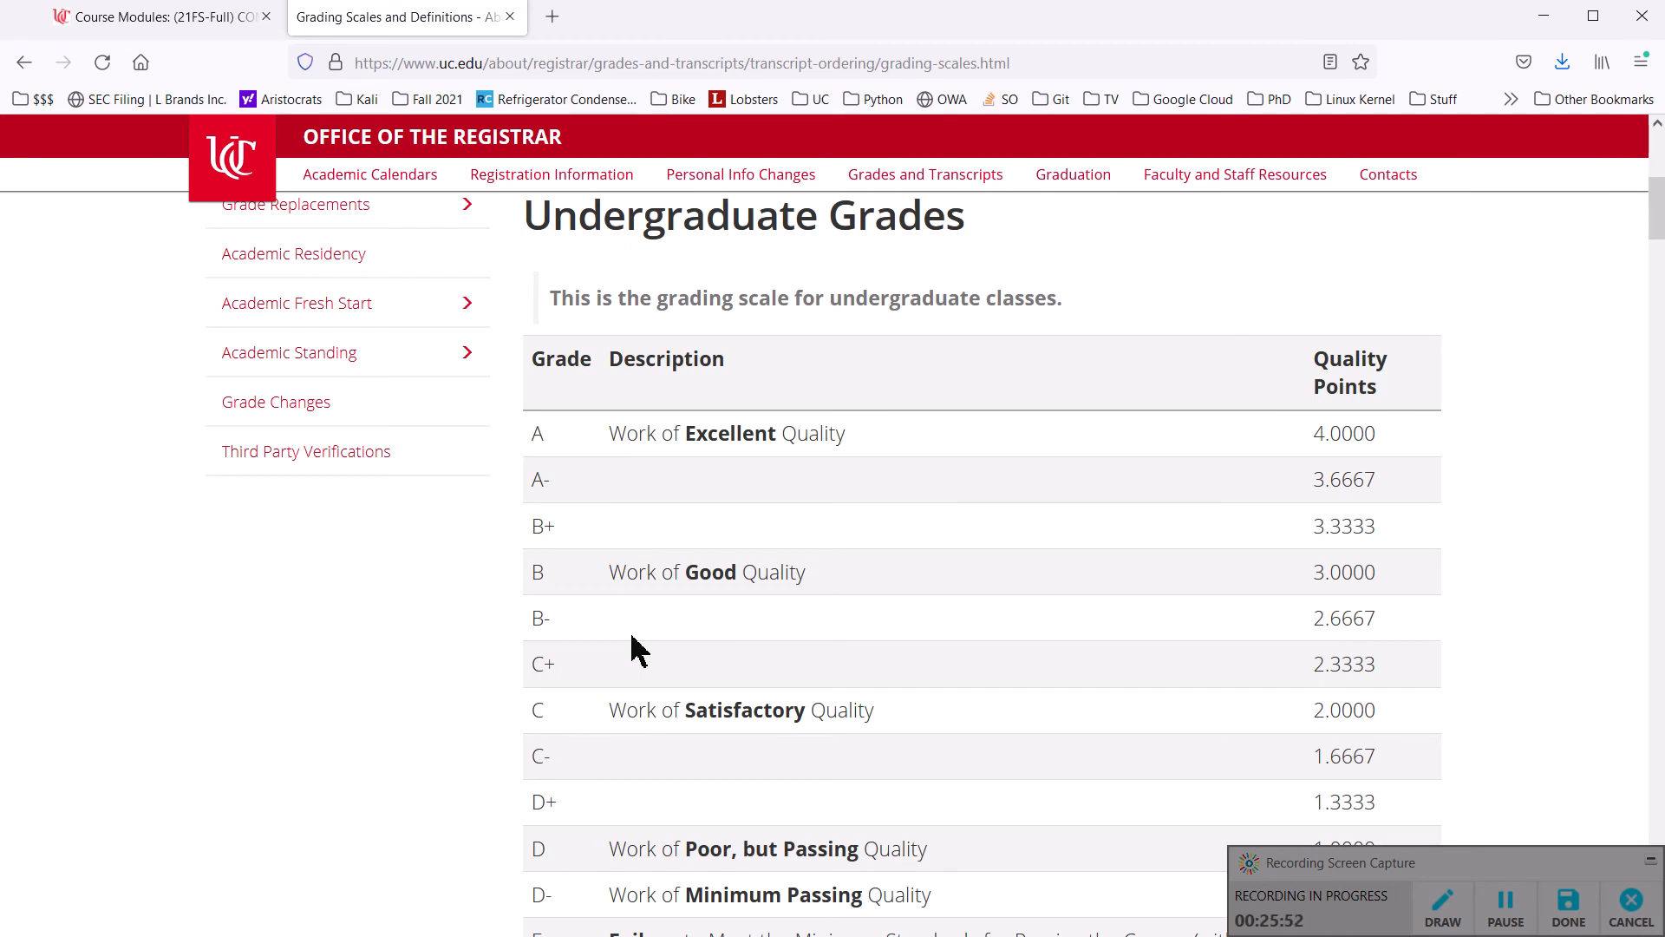
pyautogui.press('alt+tab')
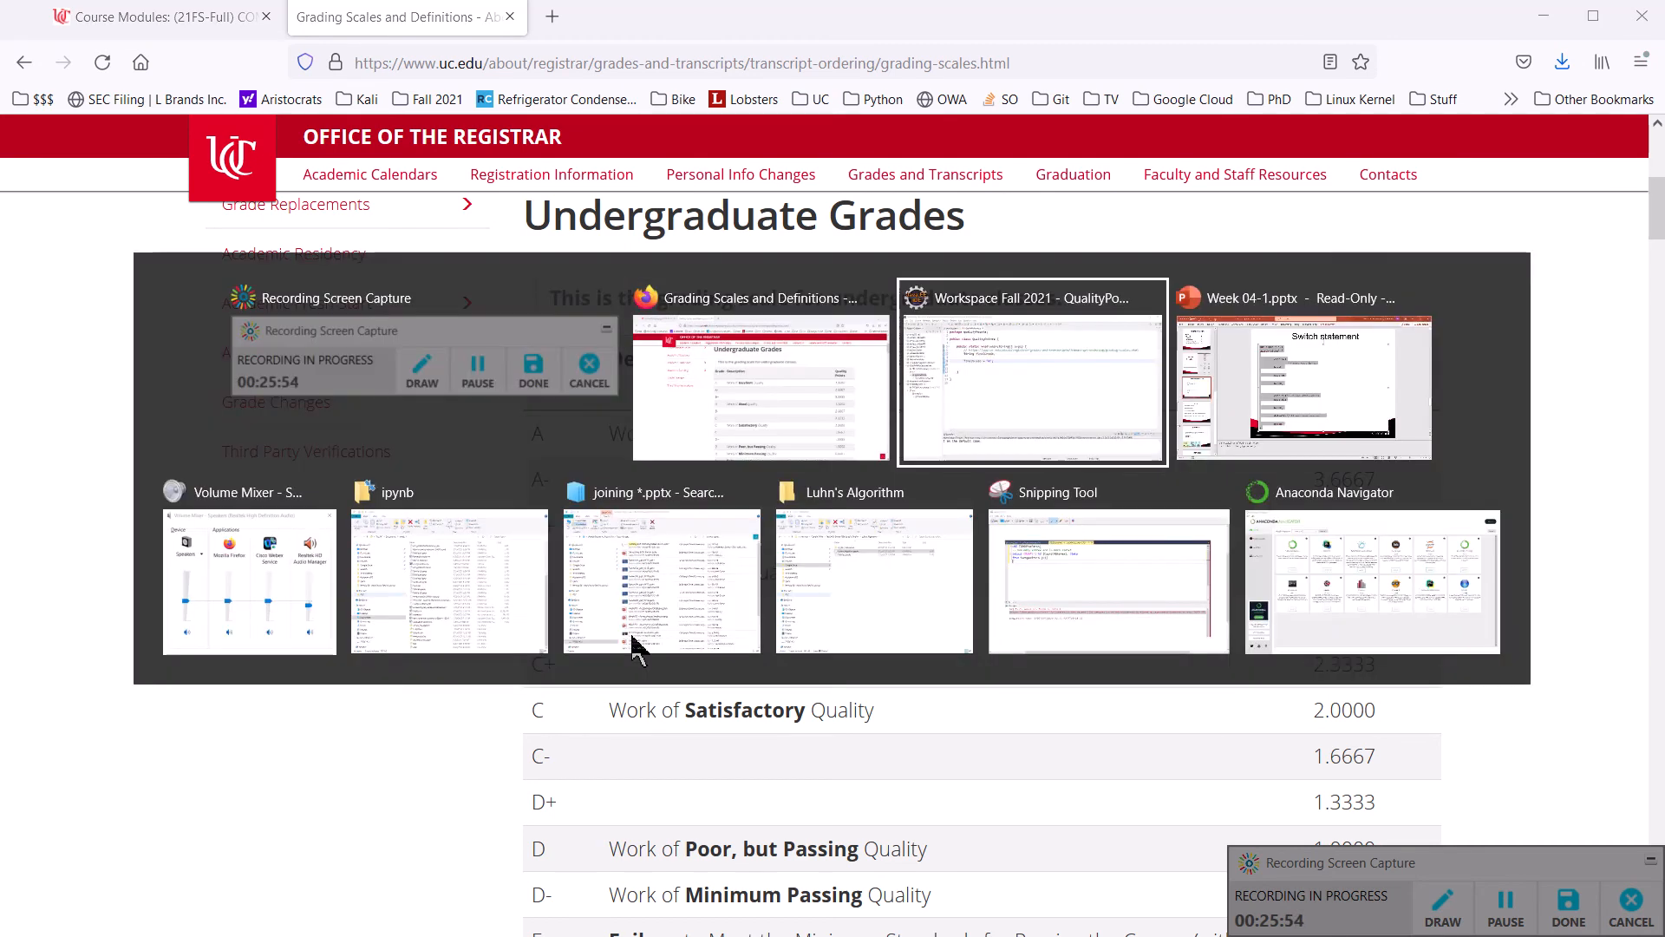
# - Type switch(finalGrade) below the "A" assignment and begin the first case
pyautogui.click(1030, 372)
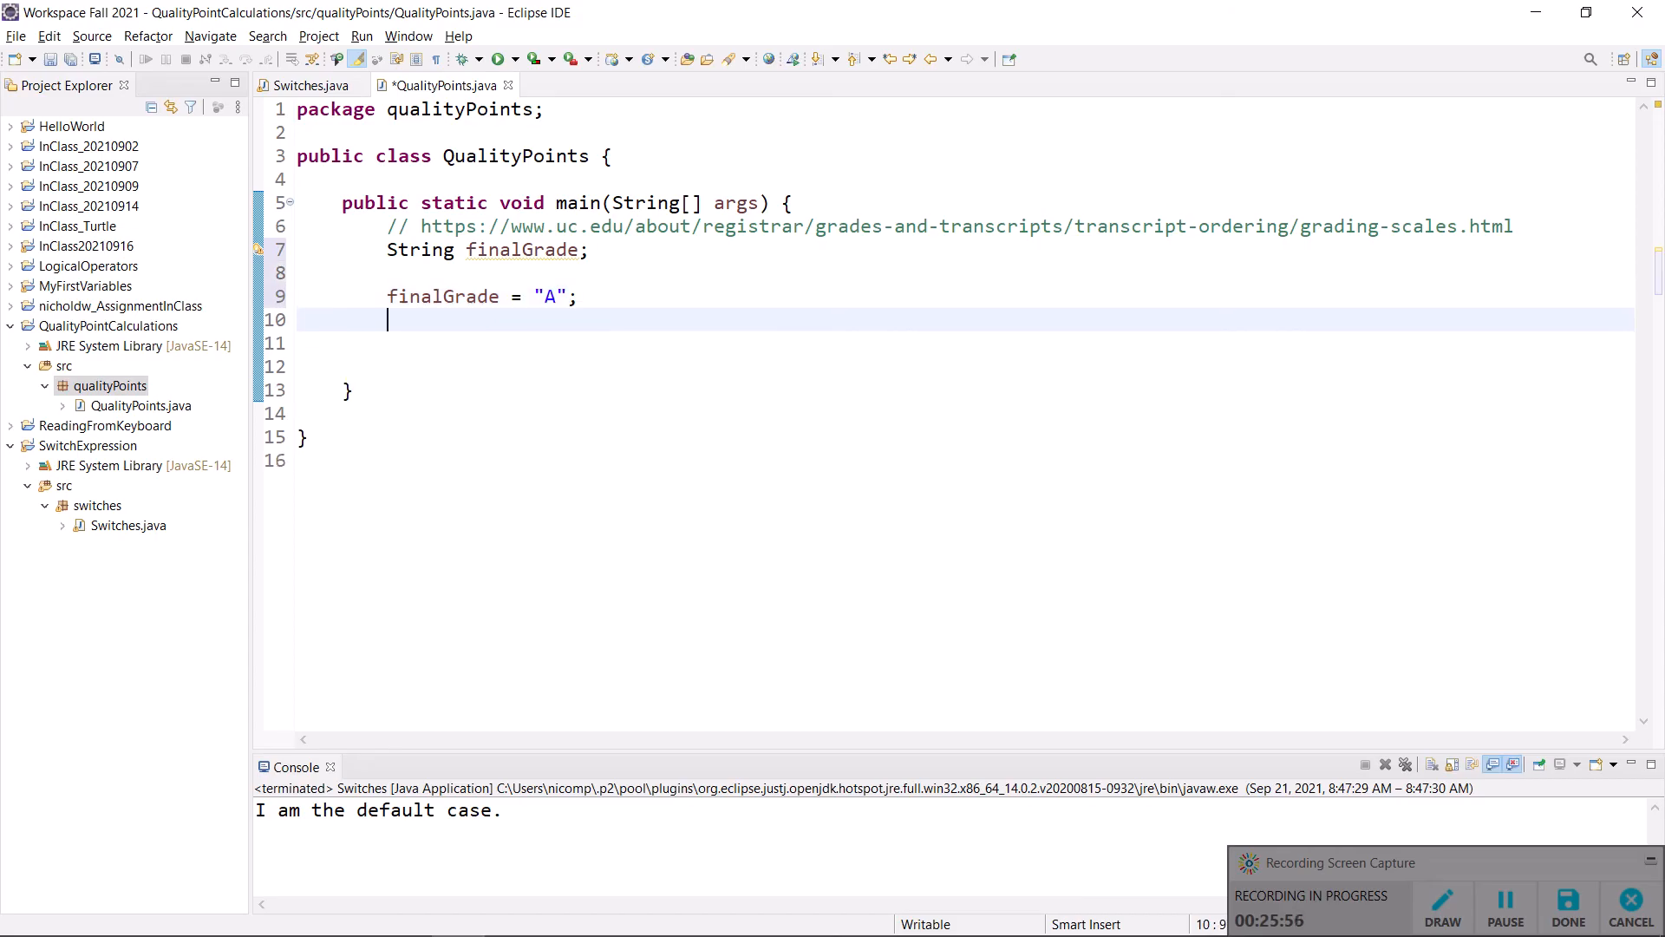
pyautogui.write('switch')
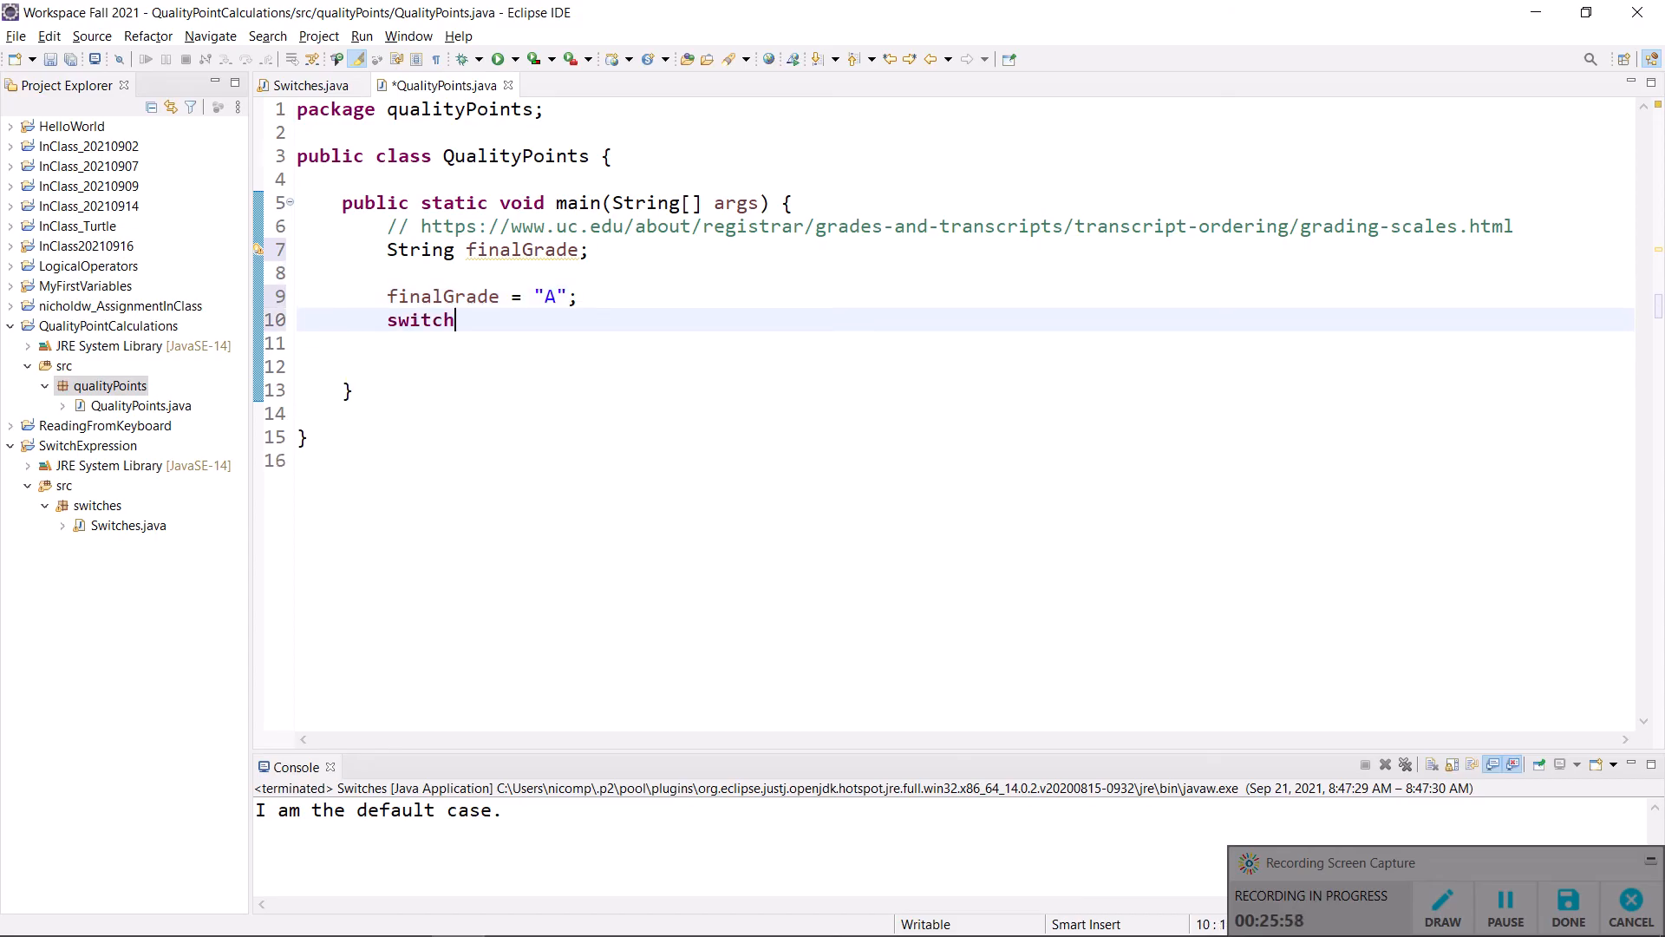
pyautogui.write('(finalG)')
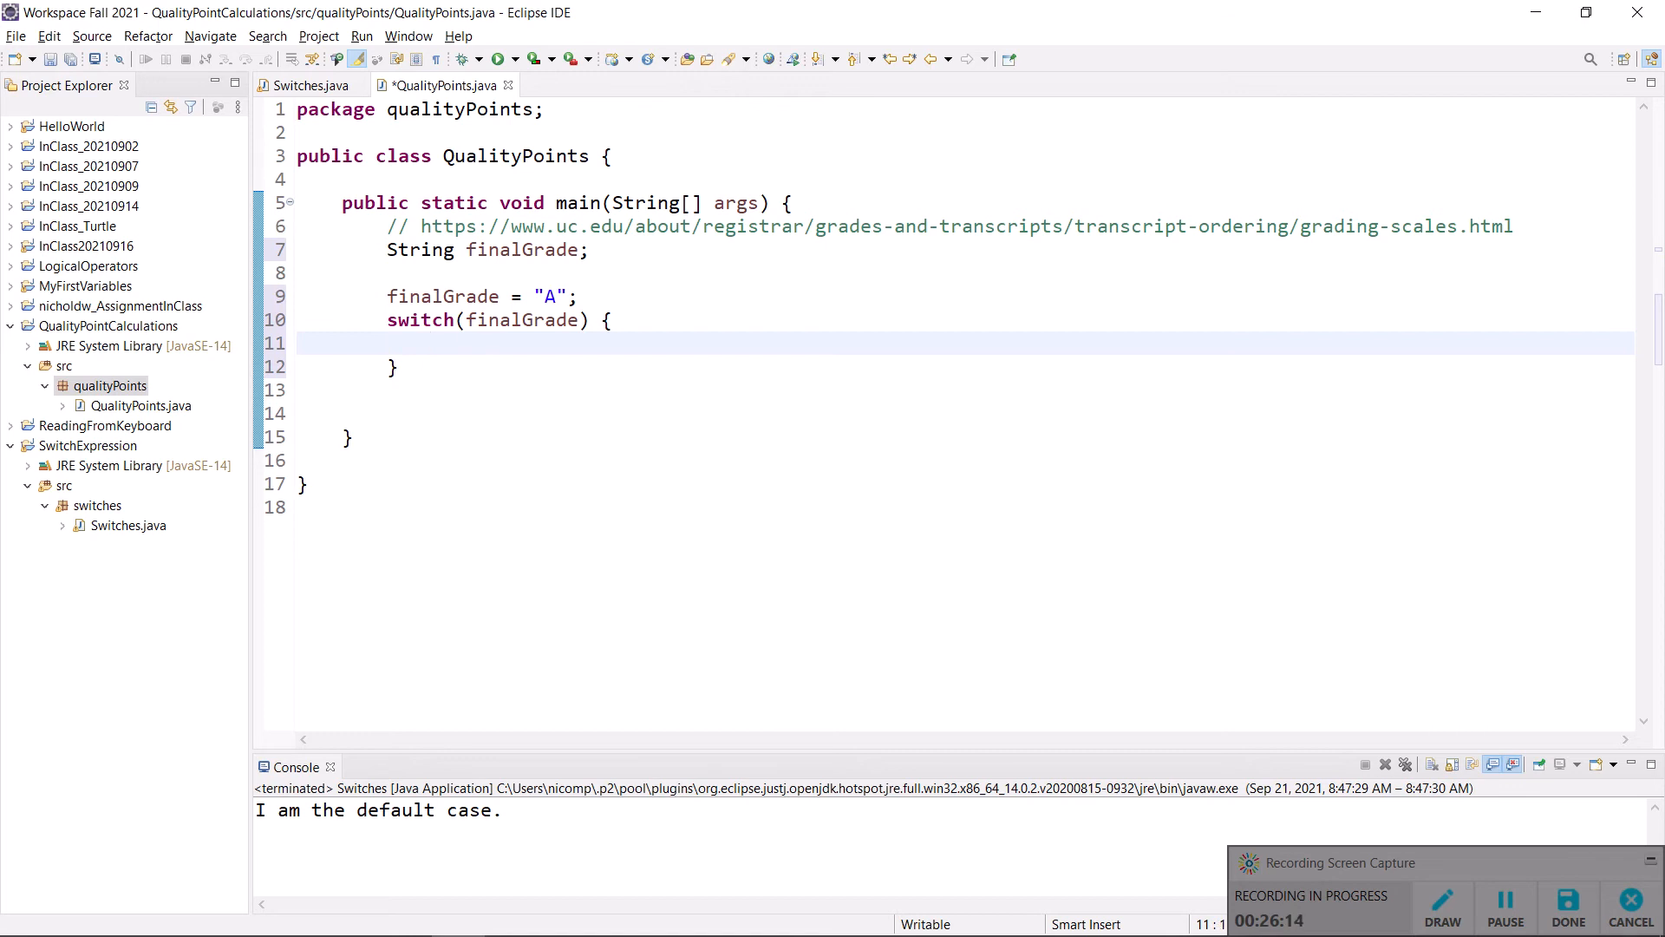
pyautogui.write('case')
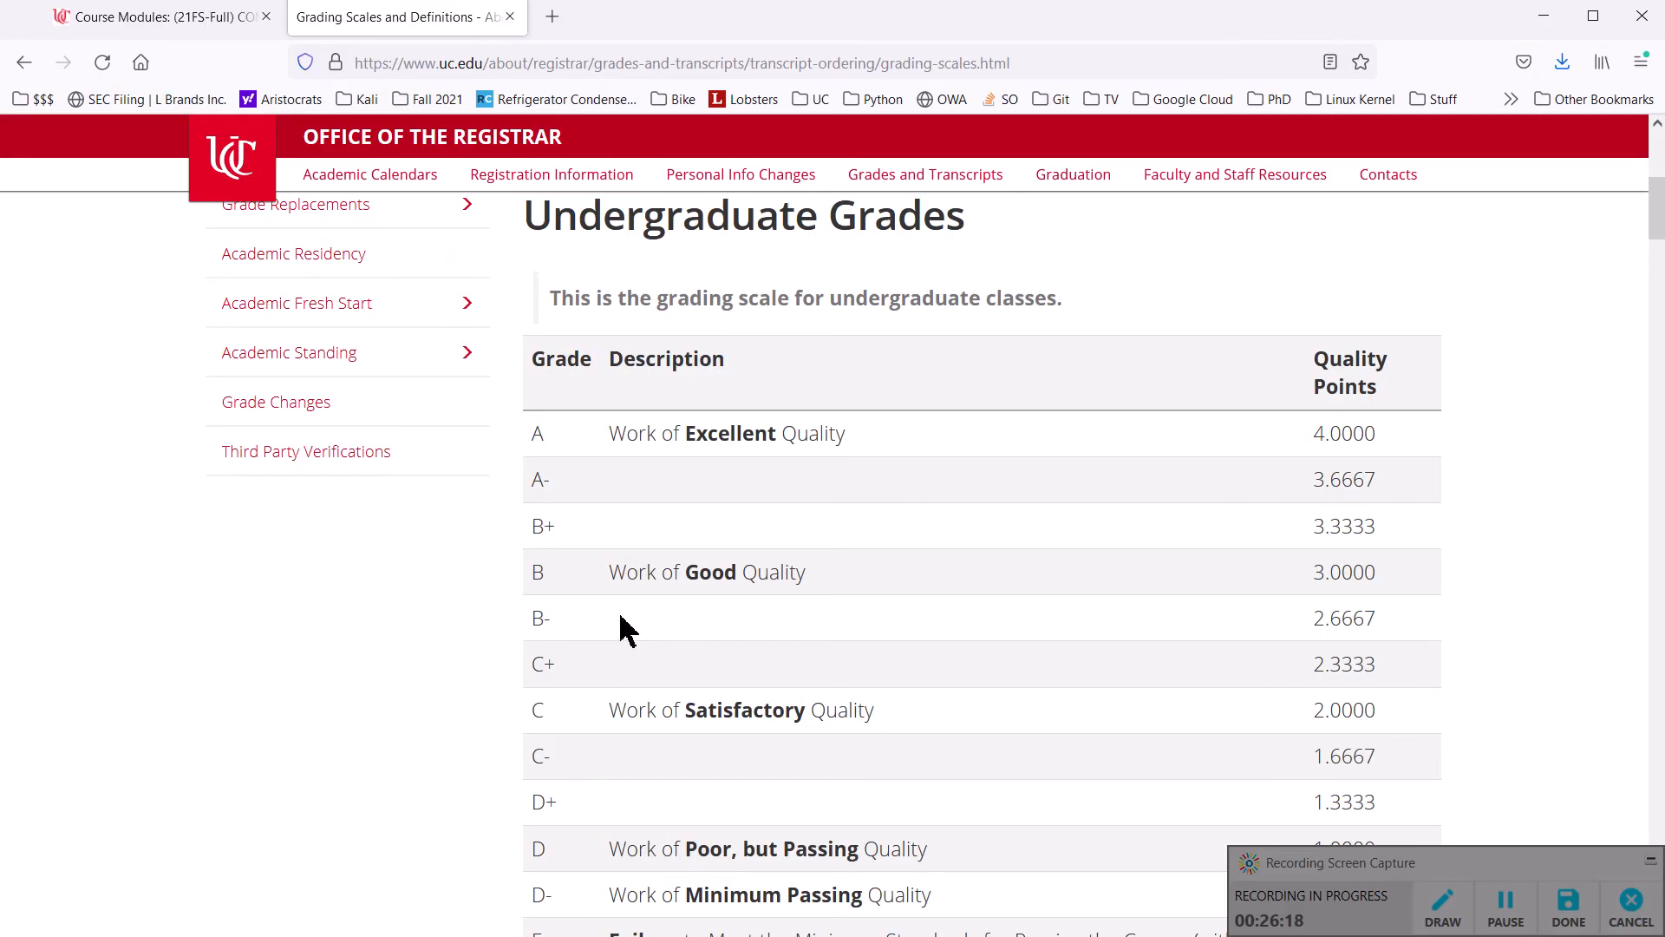
pyautogui.scroll(-3)
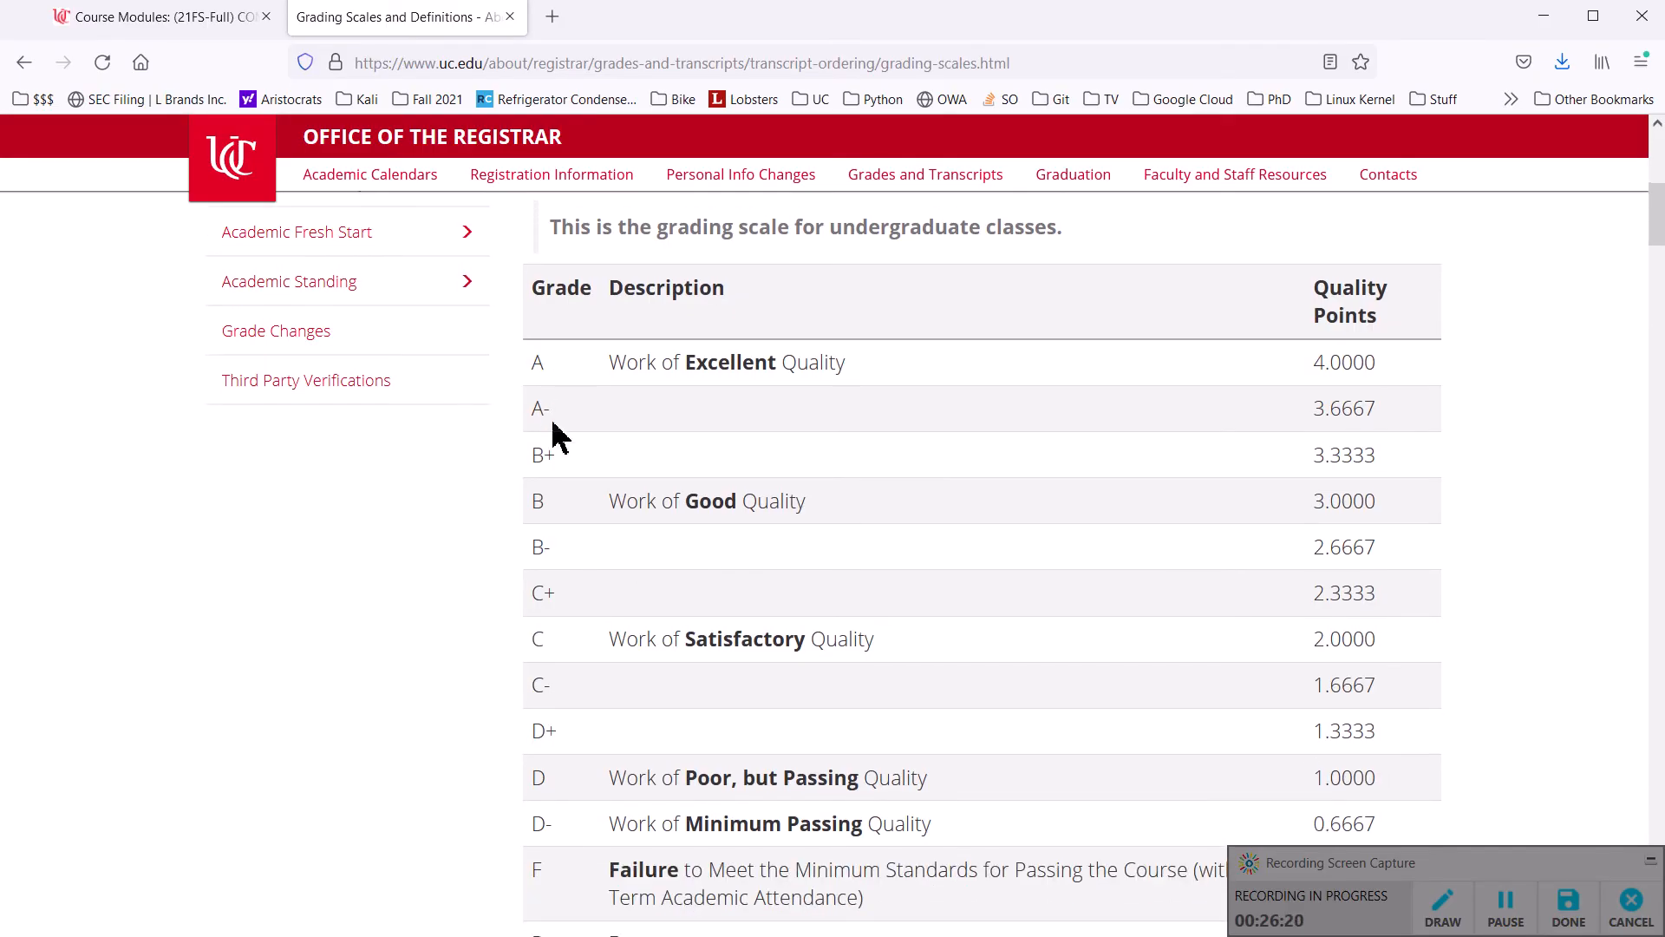
pyautogui.moveTo(563, 643)
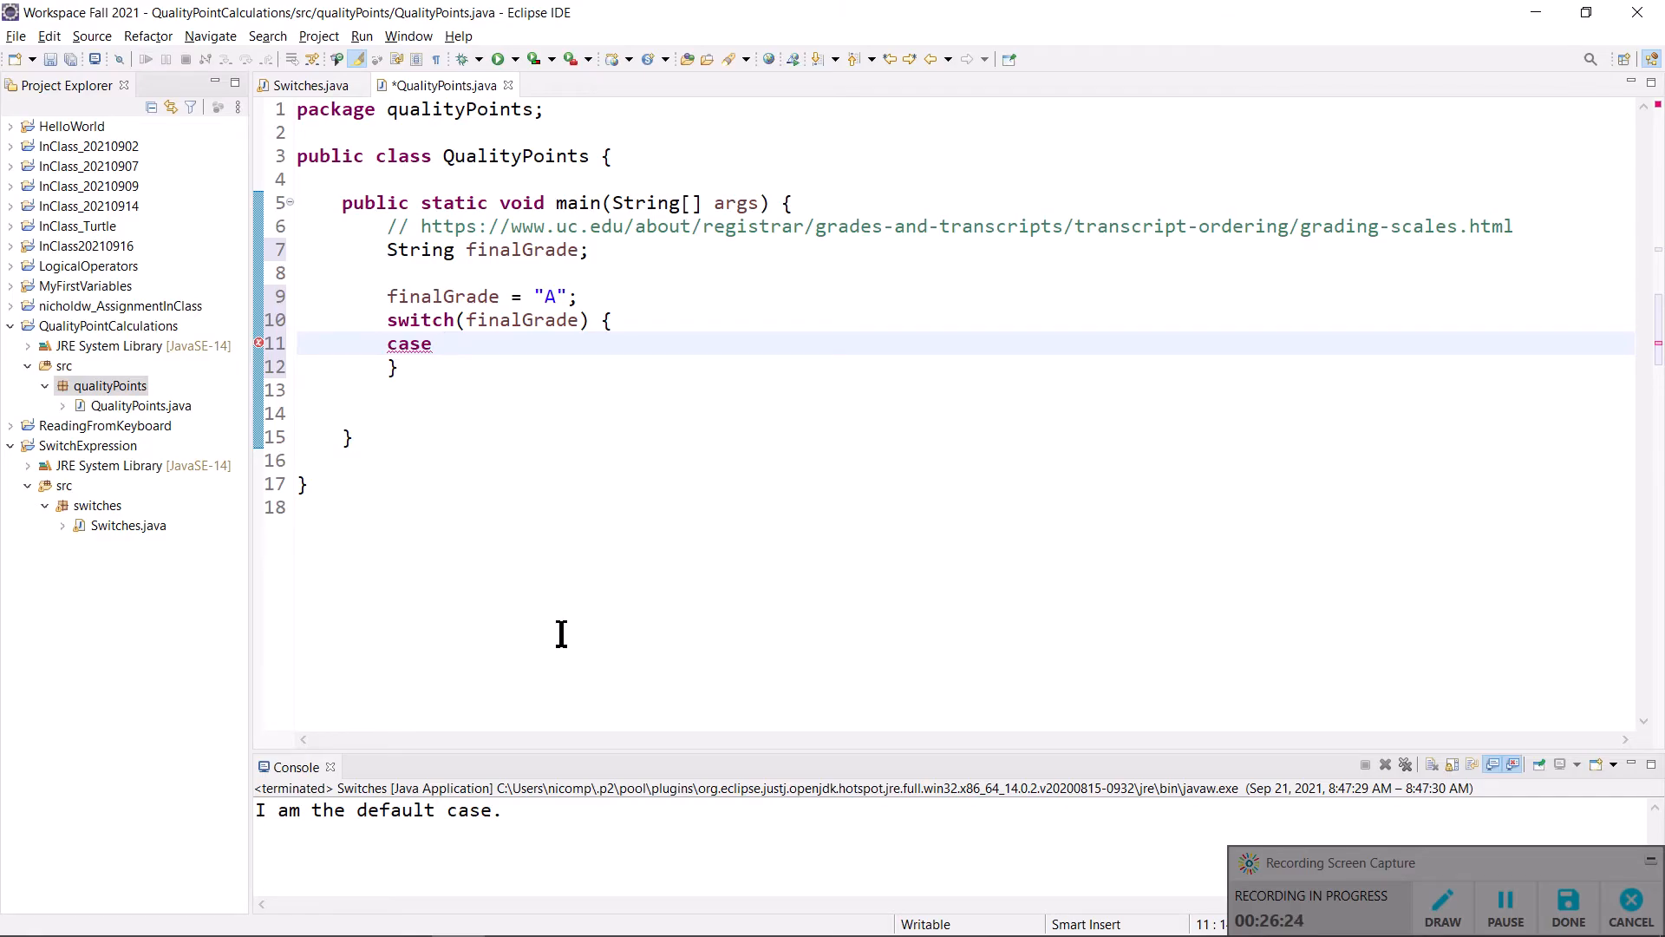
# - Add case "A" and case "A-" to the switch, each ending in break
pyautogui.write('"A"')
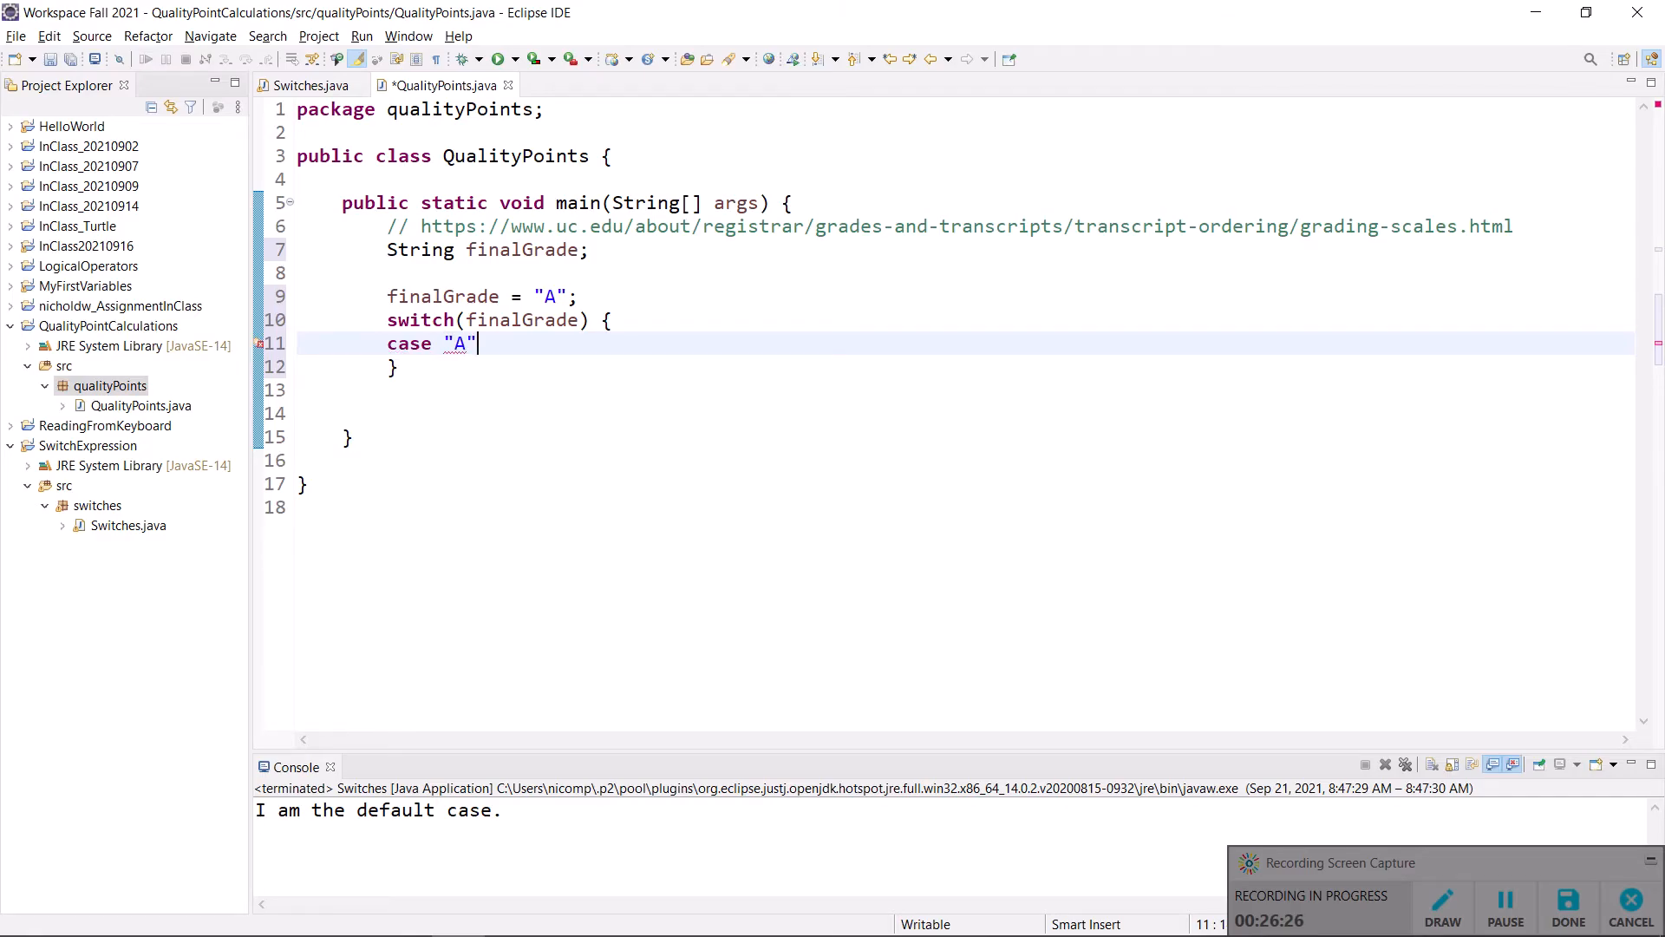
pyautogui.write(':')
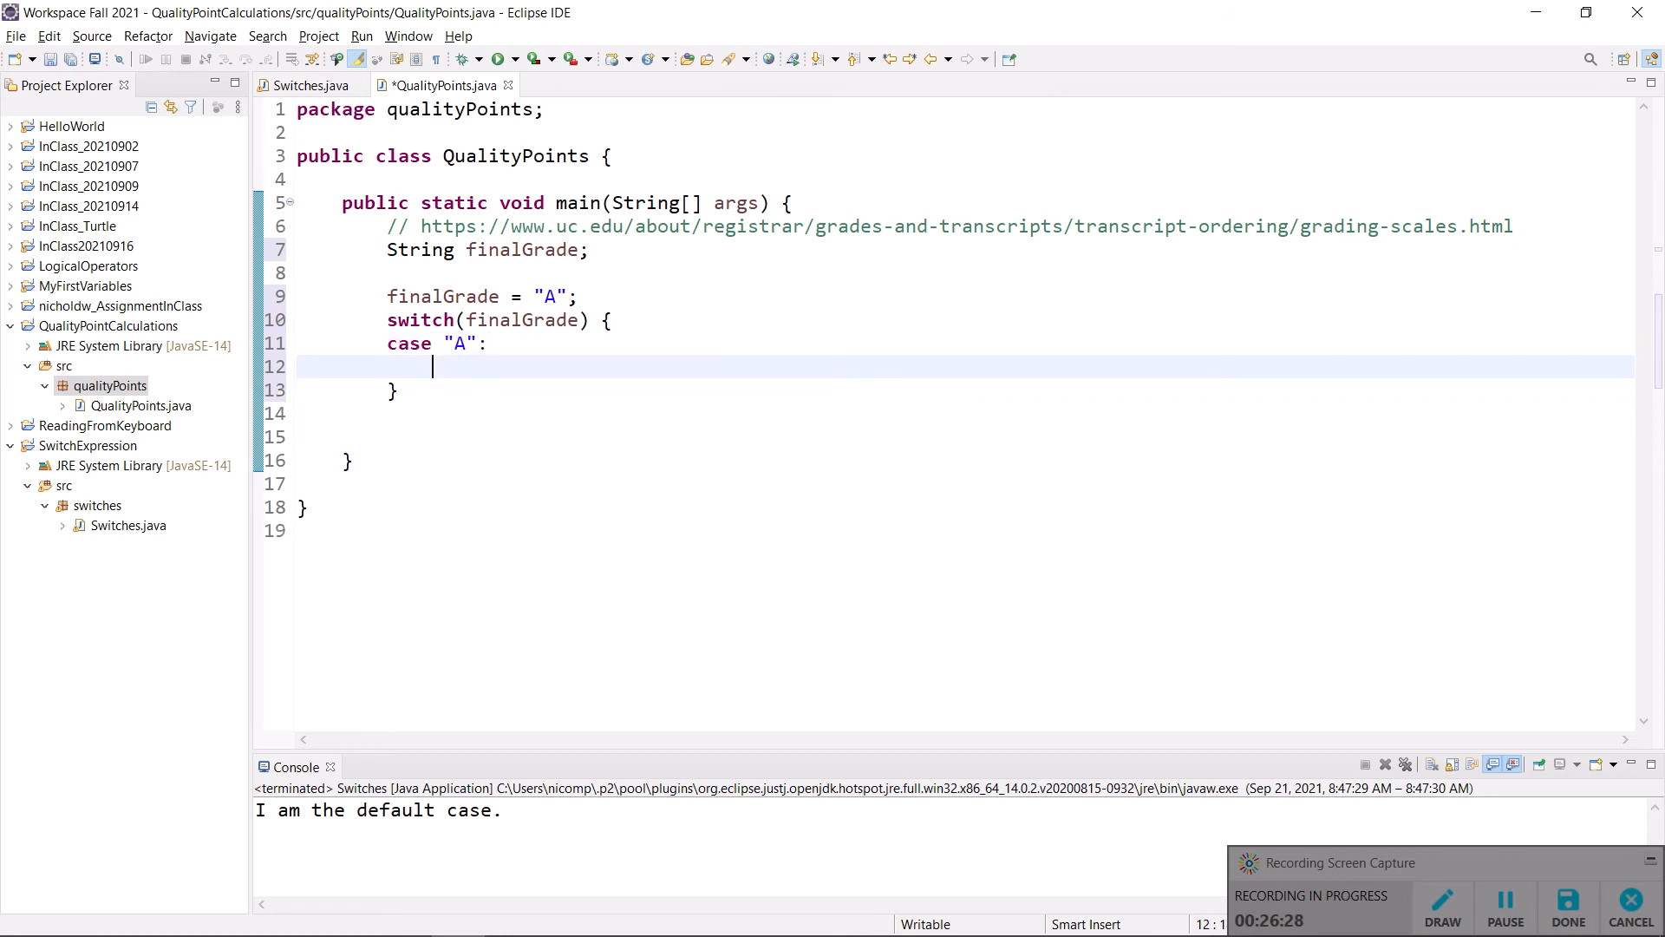
pyautogui.write('break;')
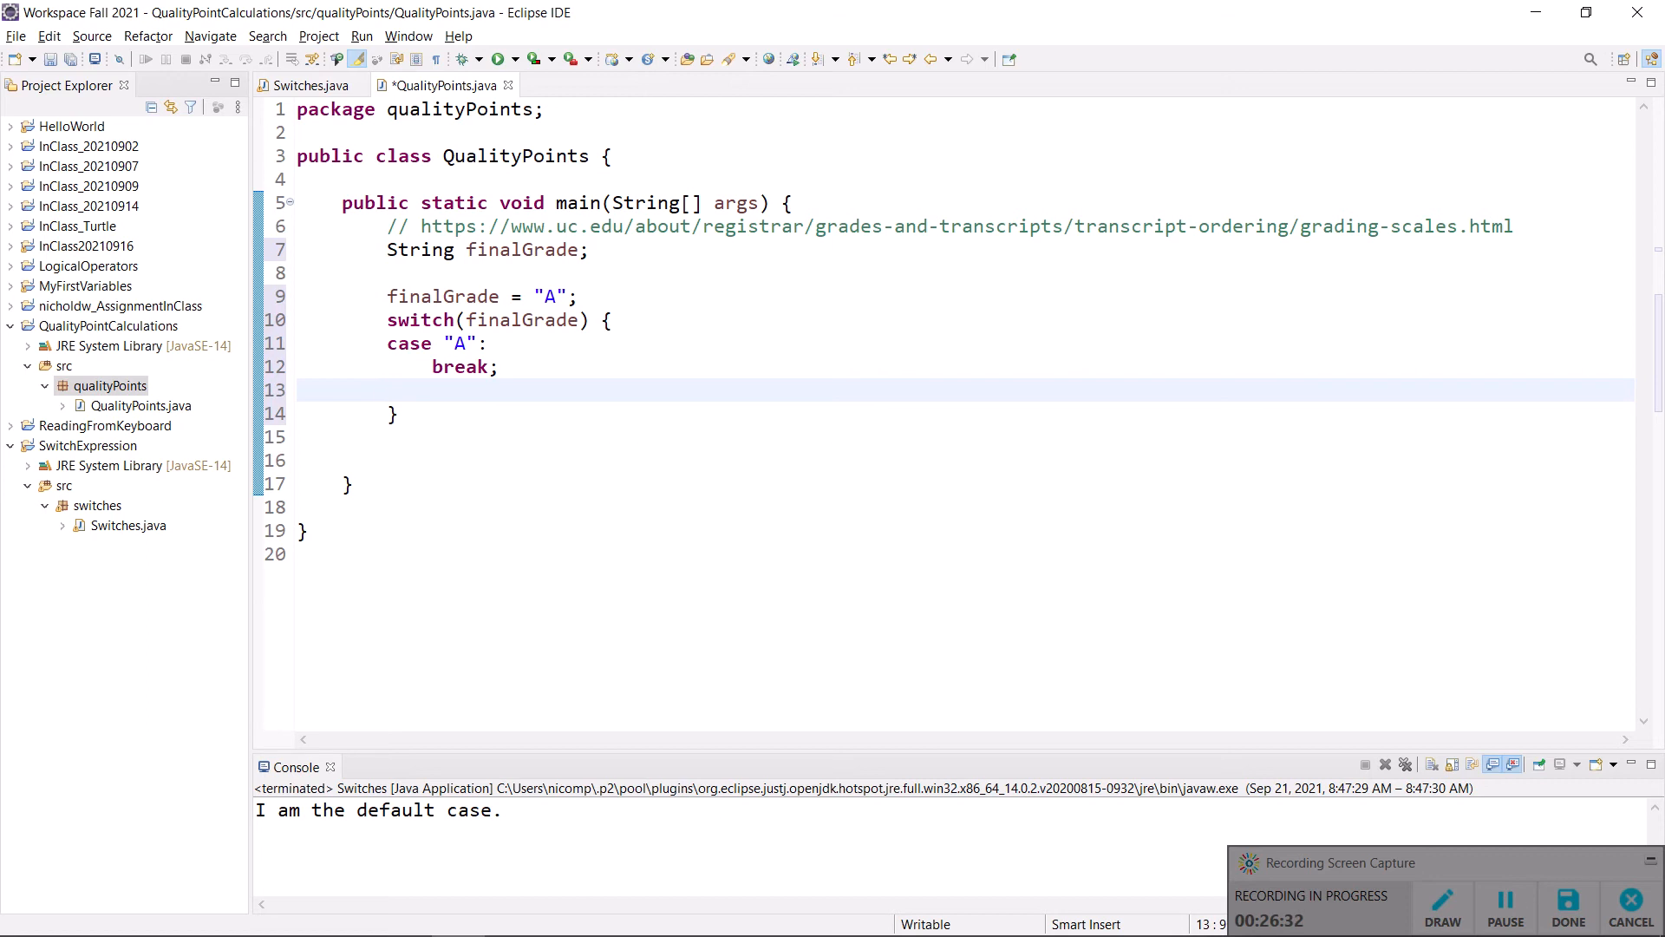
pyautogui.write('case "B":')
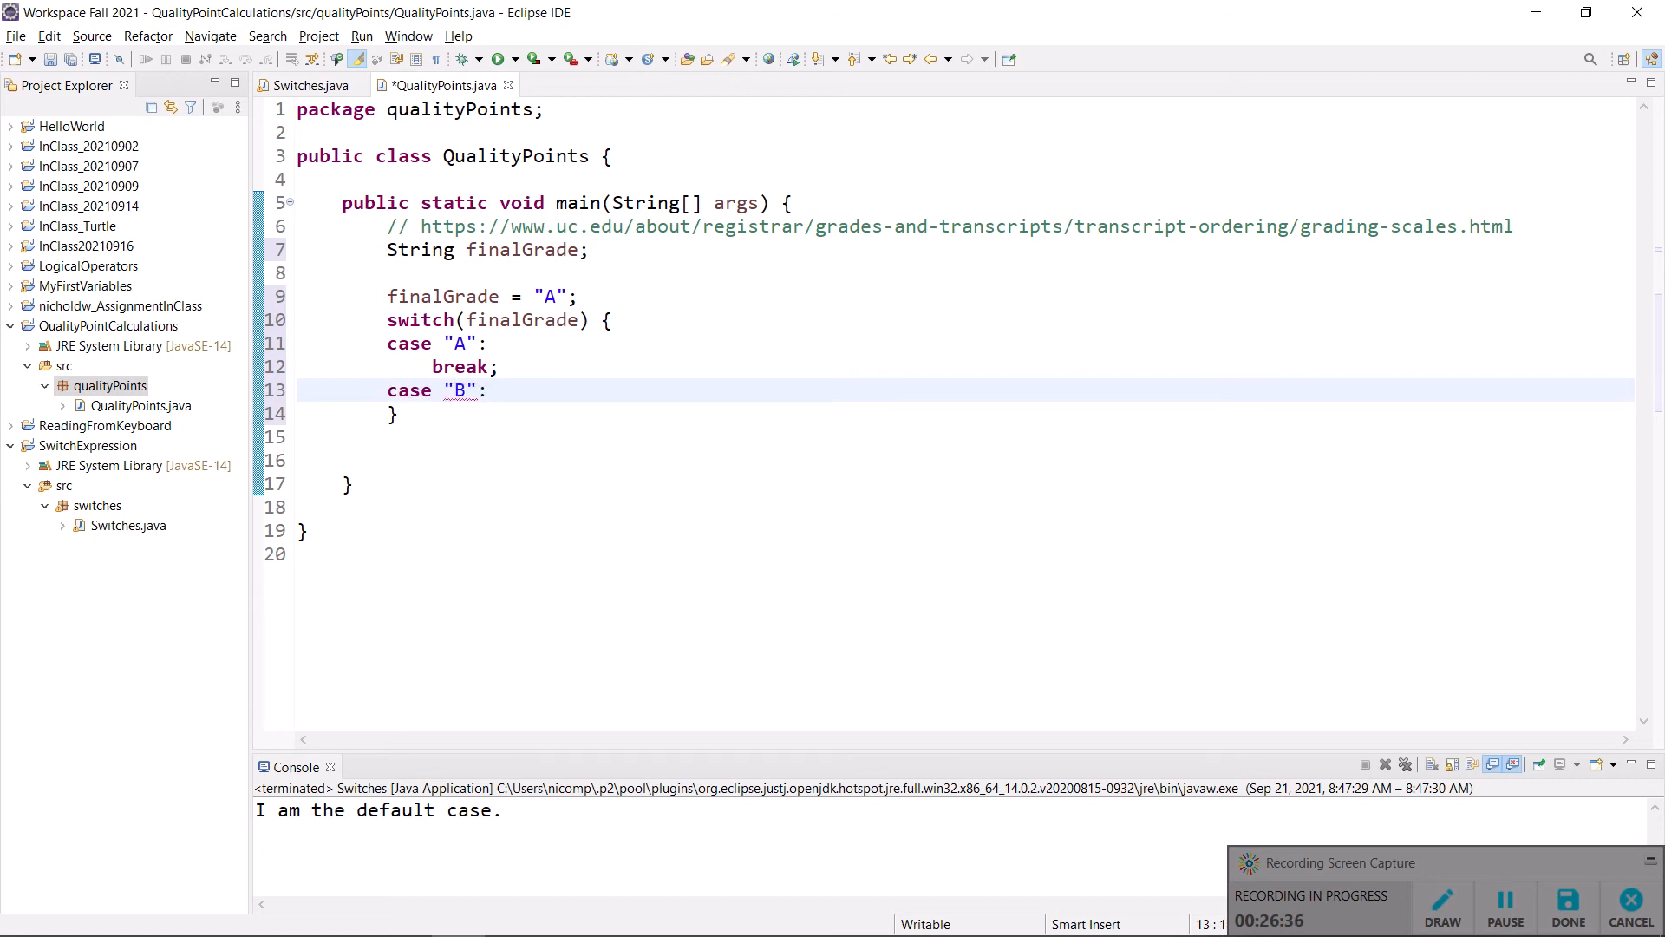
pyautogui.write('A-')
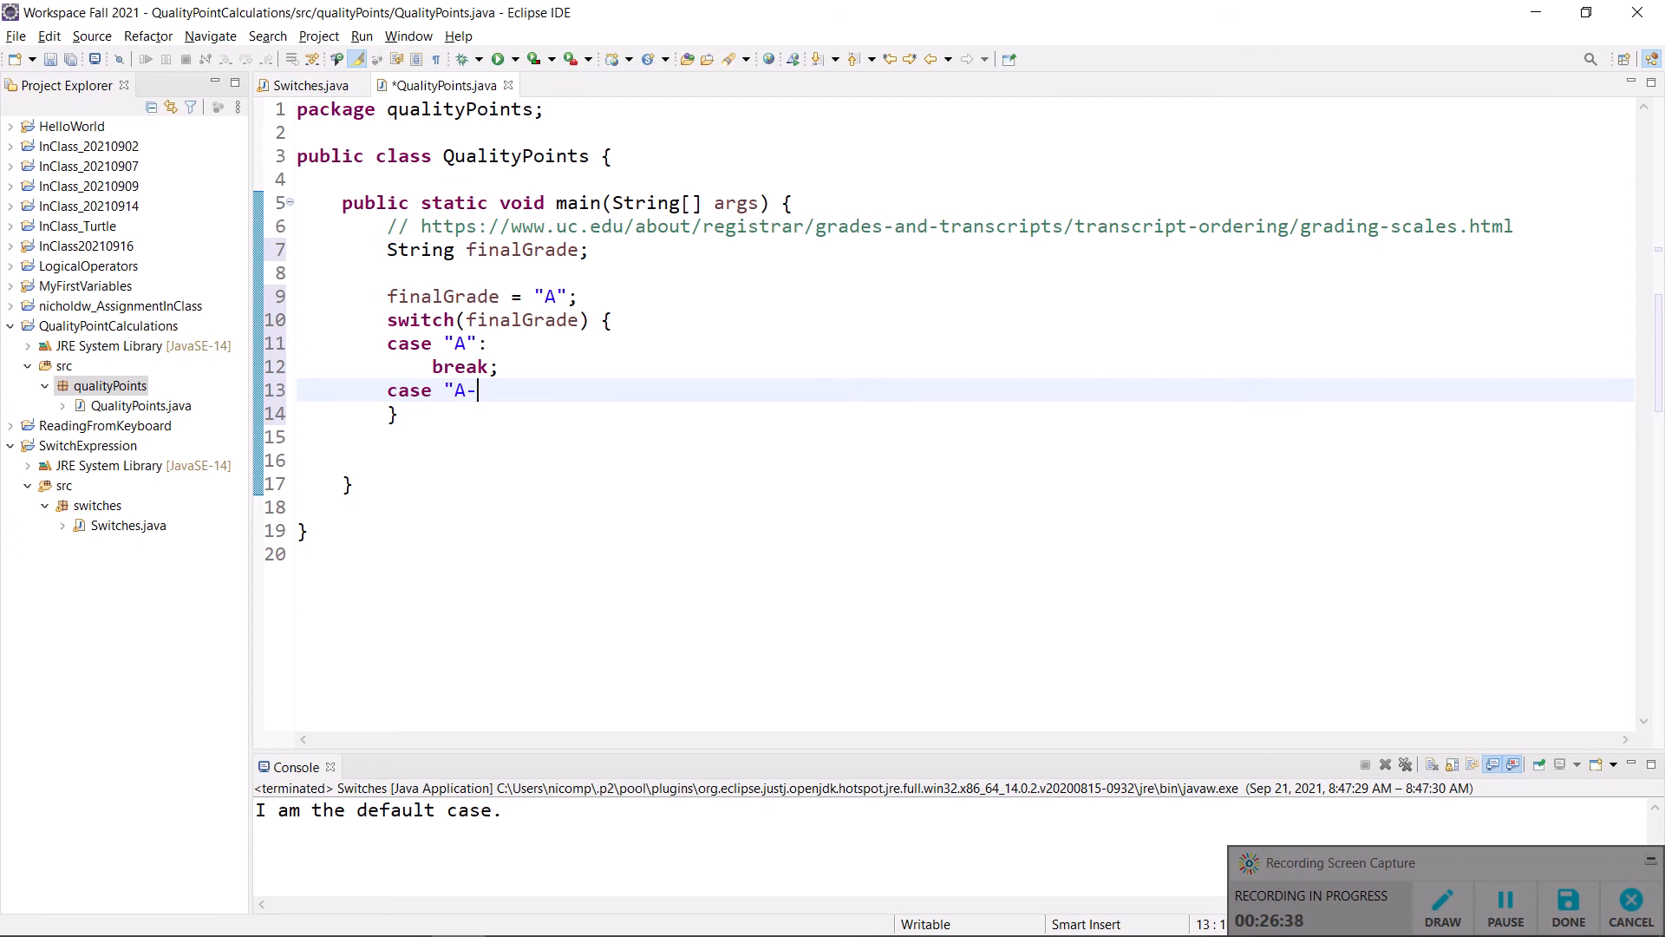
pyautogui.write('";')
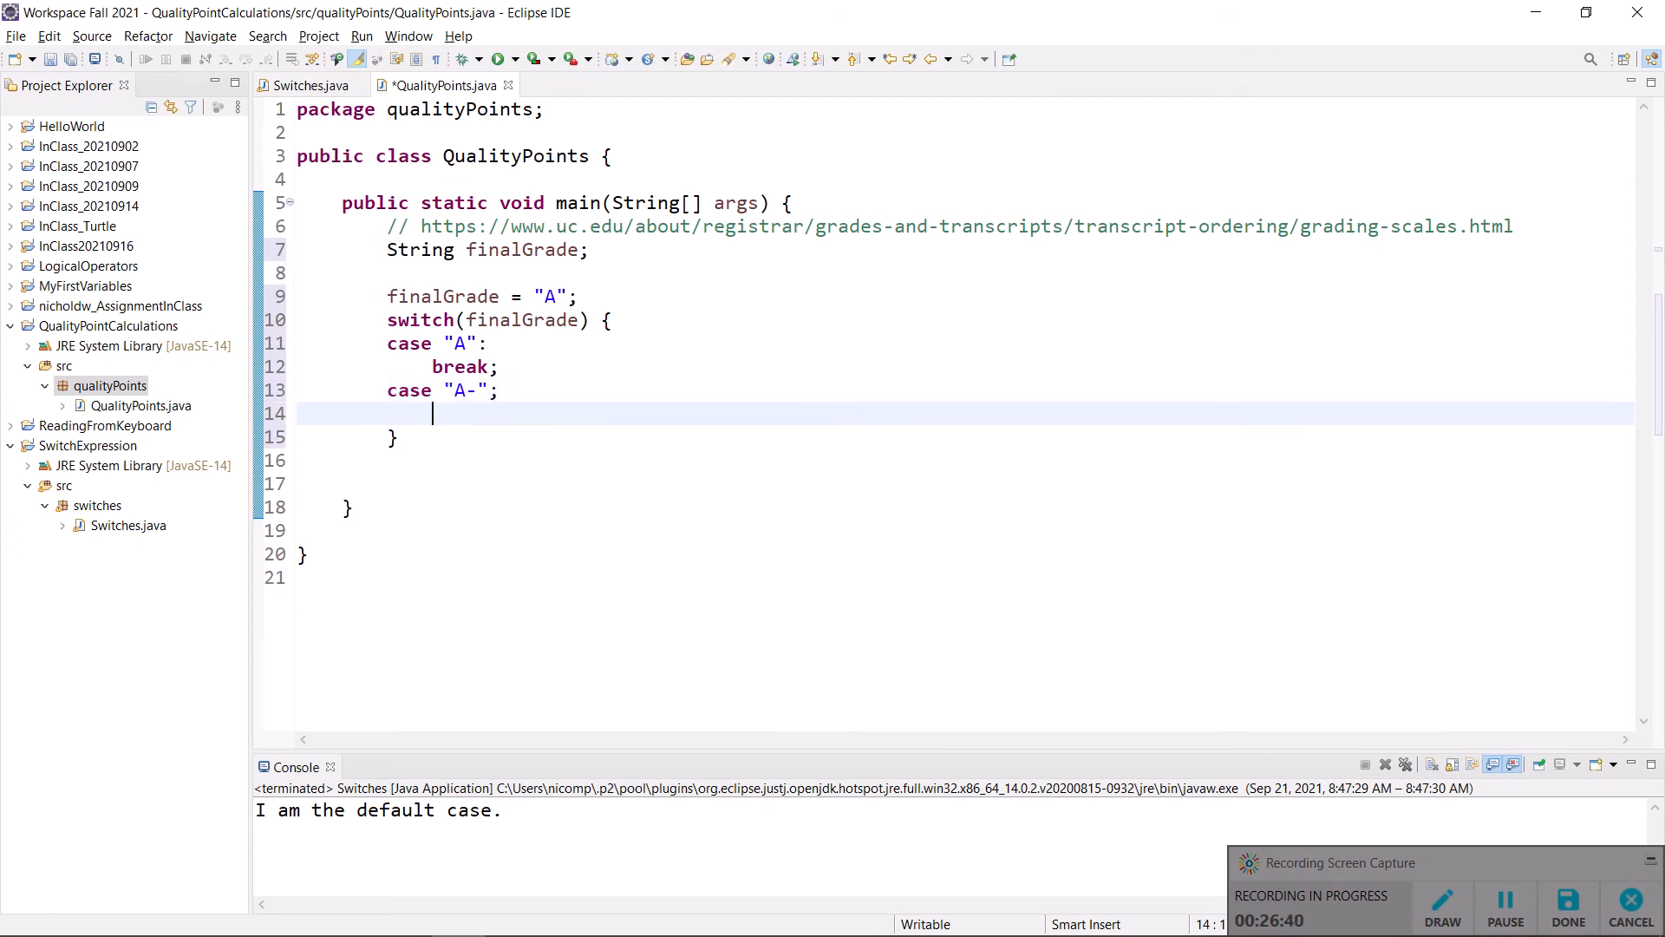
pyautogui.write('break;')
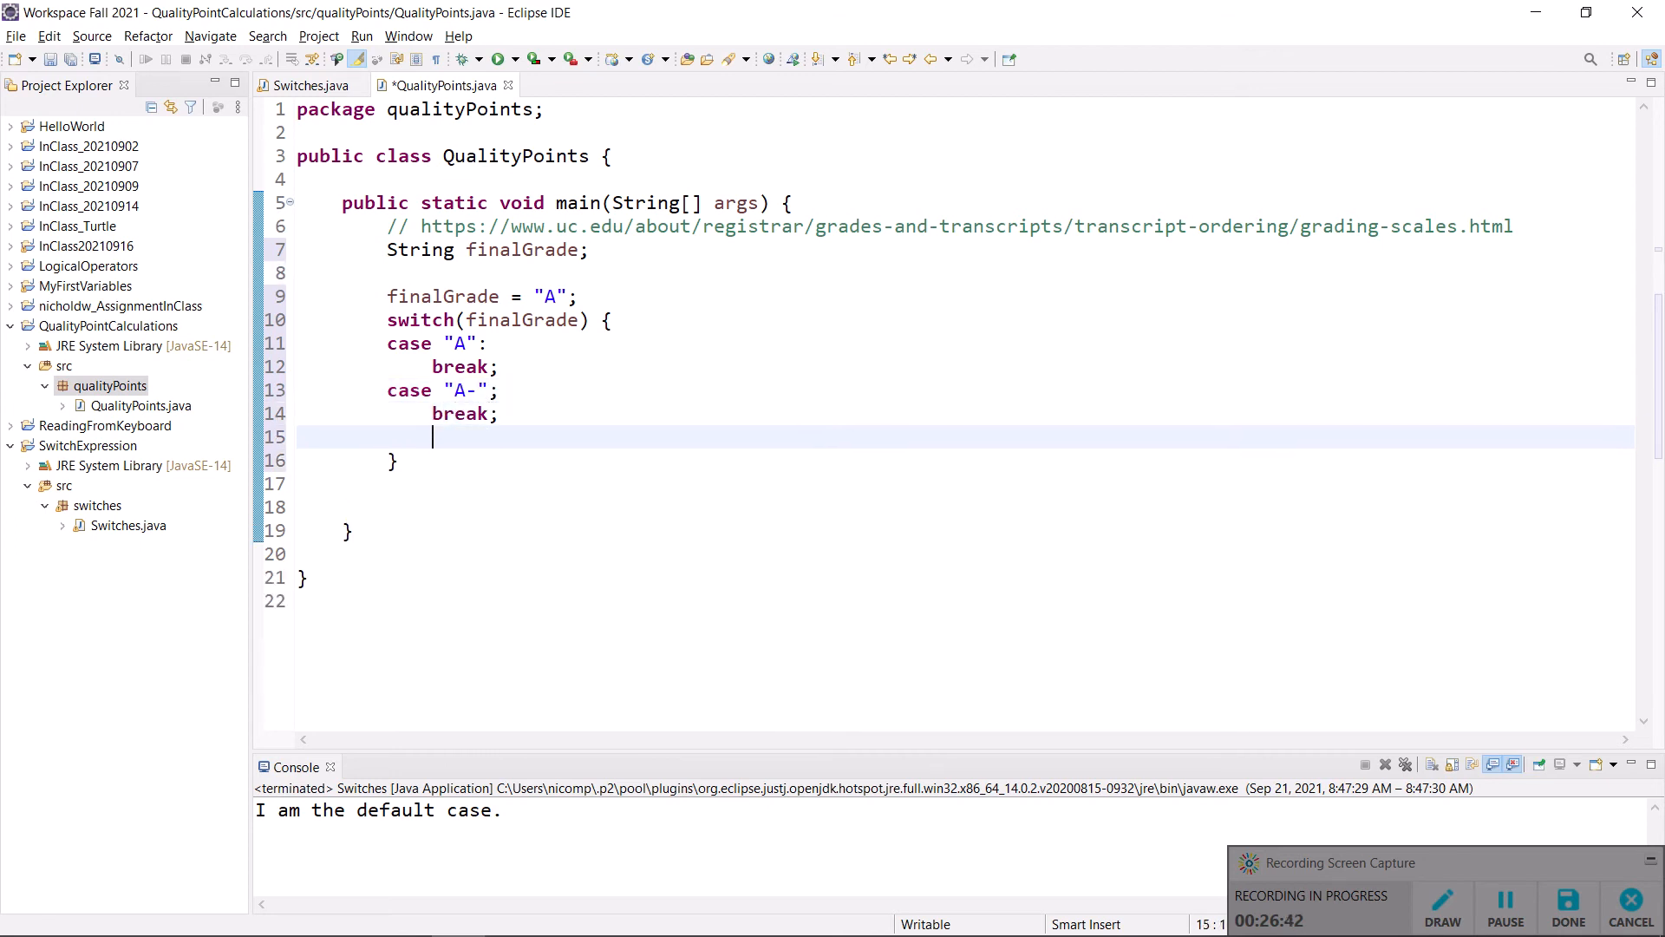
# - Add case "B+" with a break and fix the A- semicolon to a colon
pyautogui.write('case')
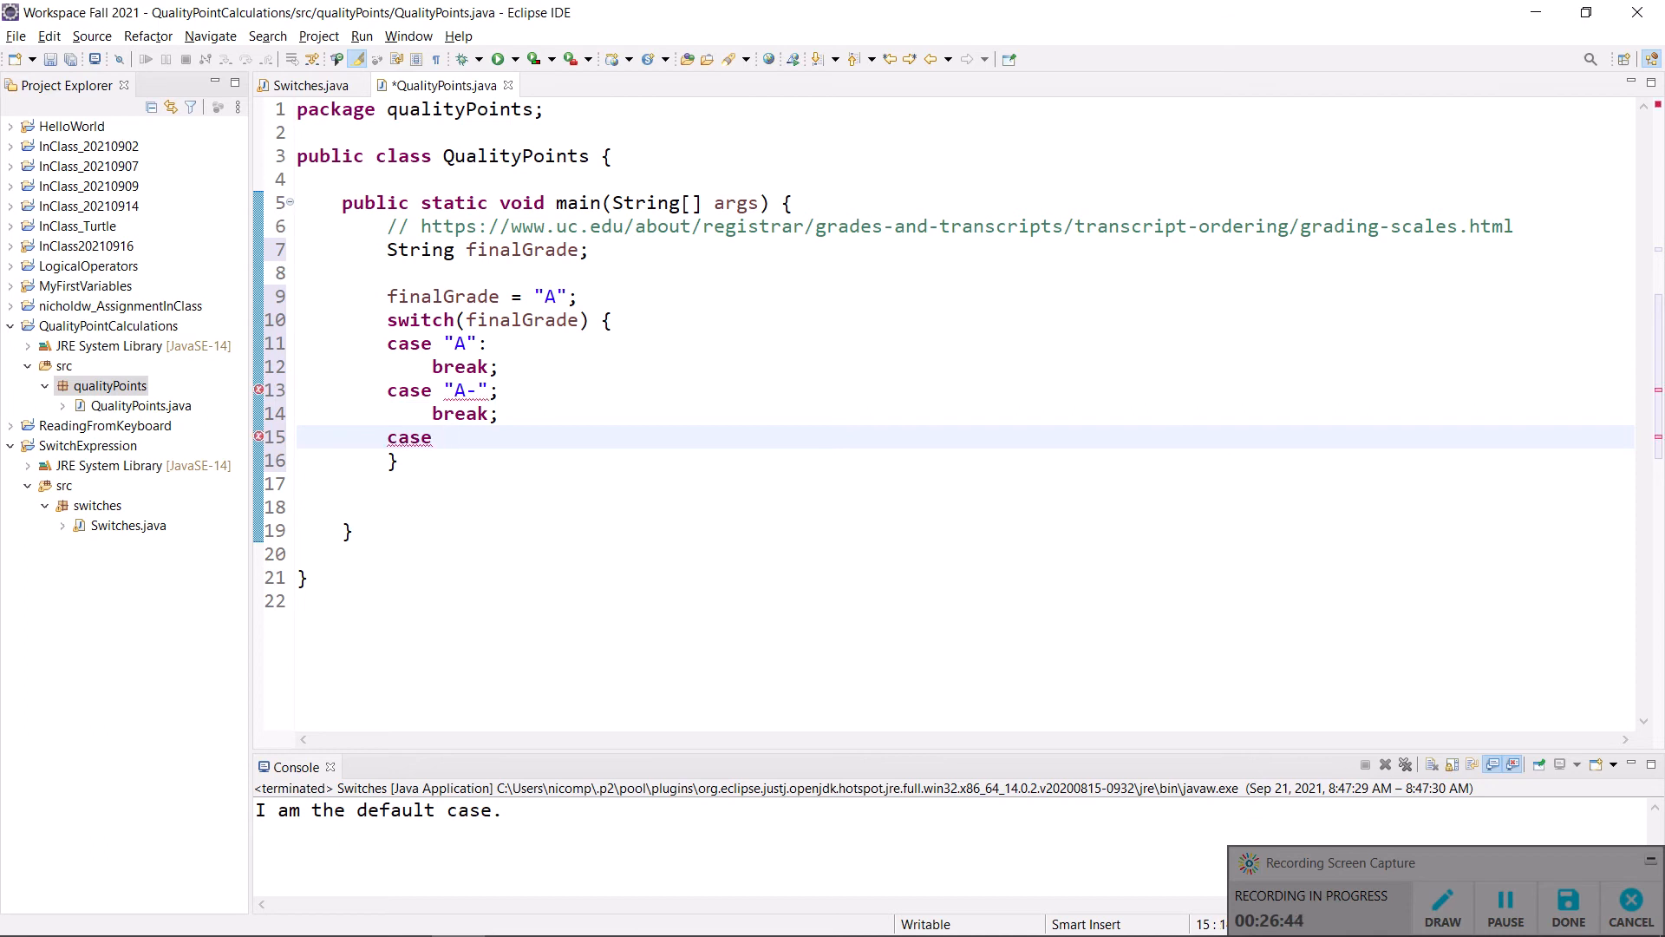
pyautogui.write('"')
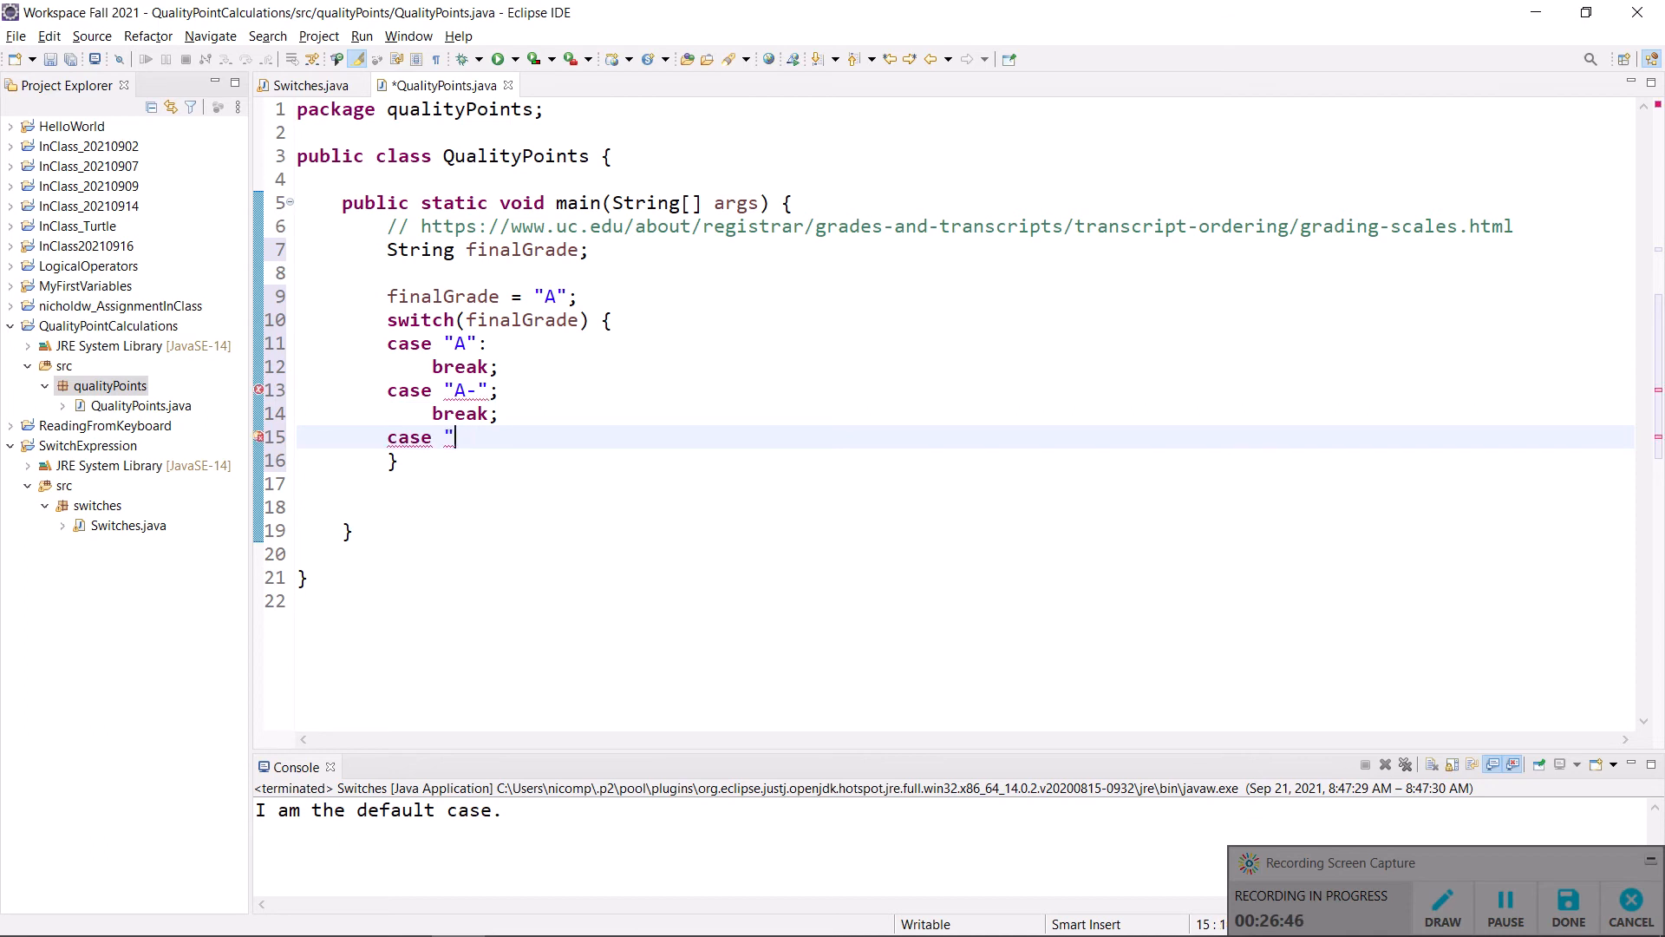
pyautogui.write('B+":')
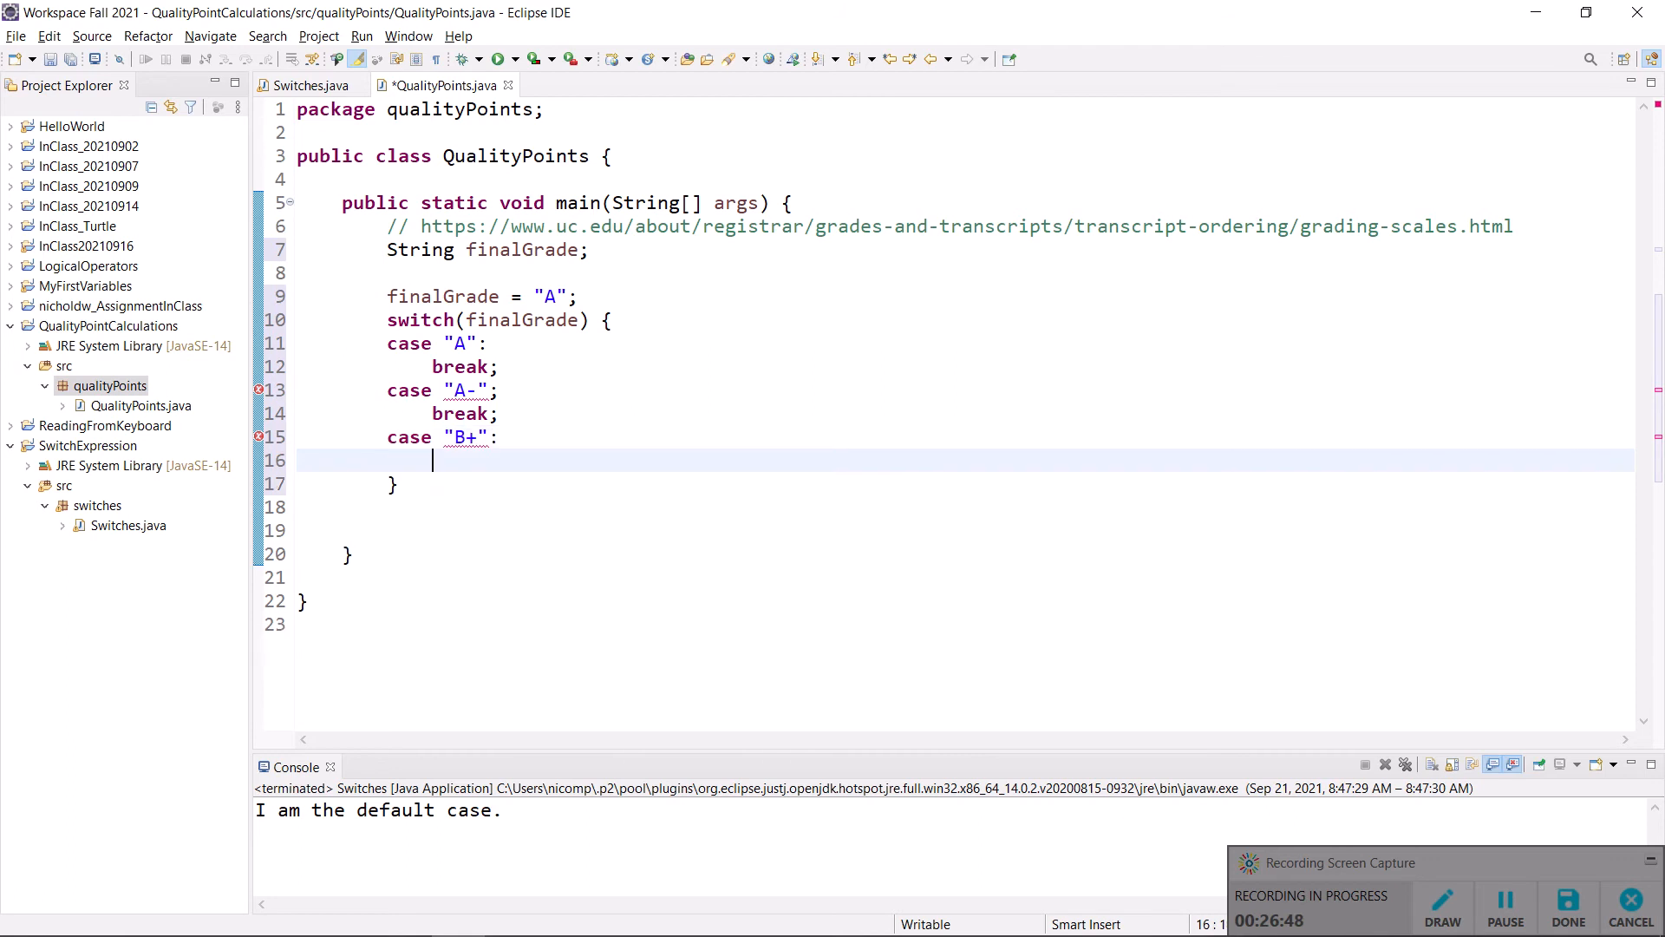
pyautogui.write('break;')
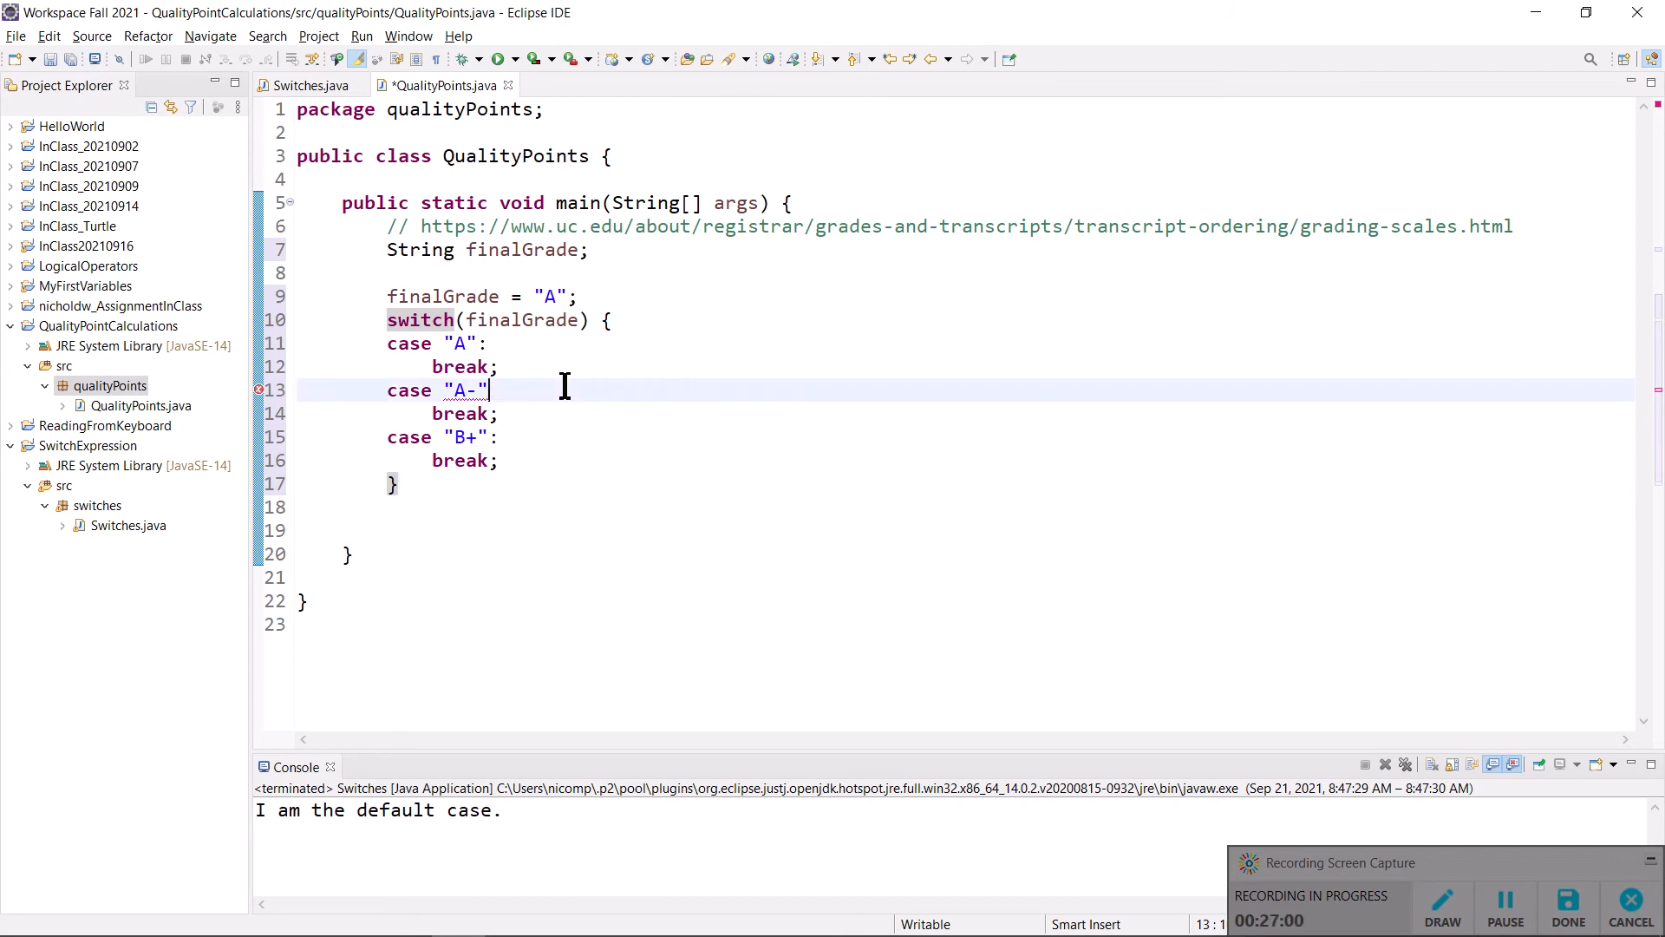
pyautogui.write(':')
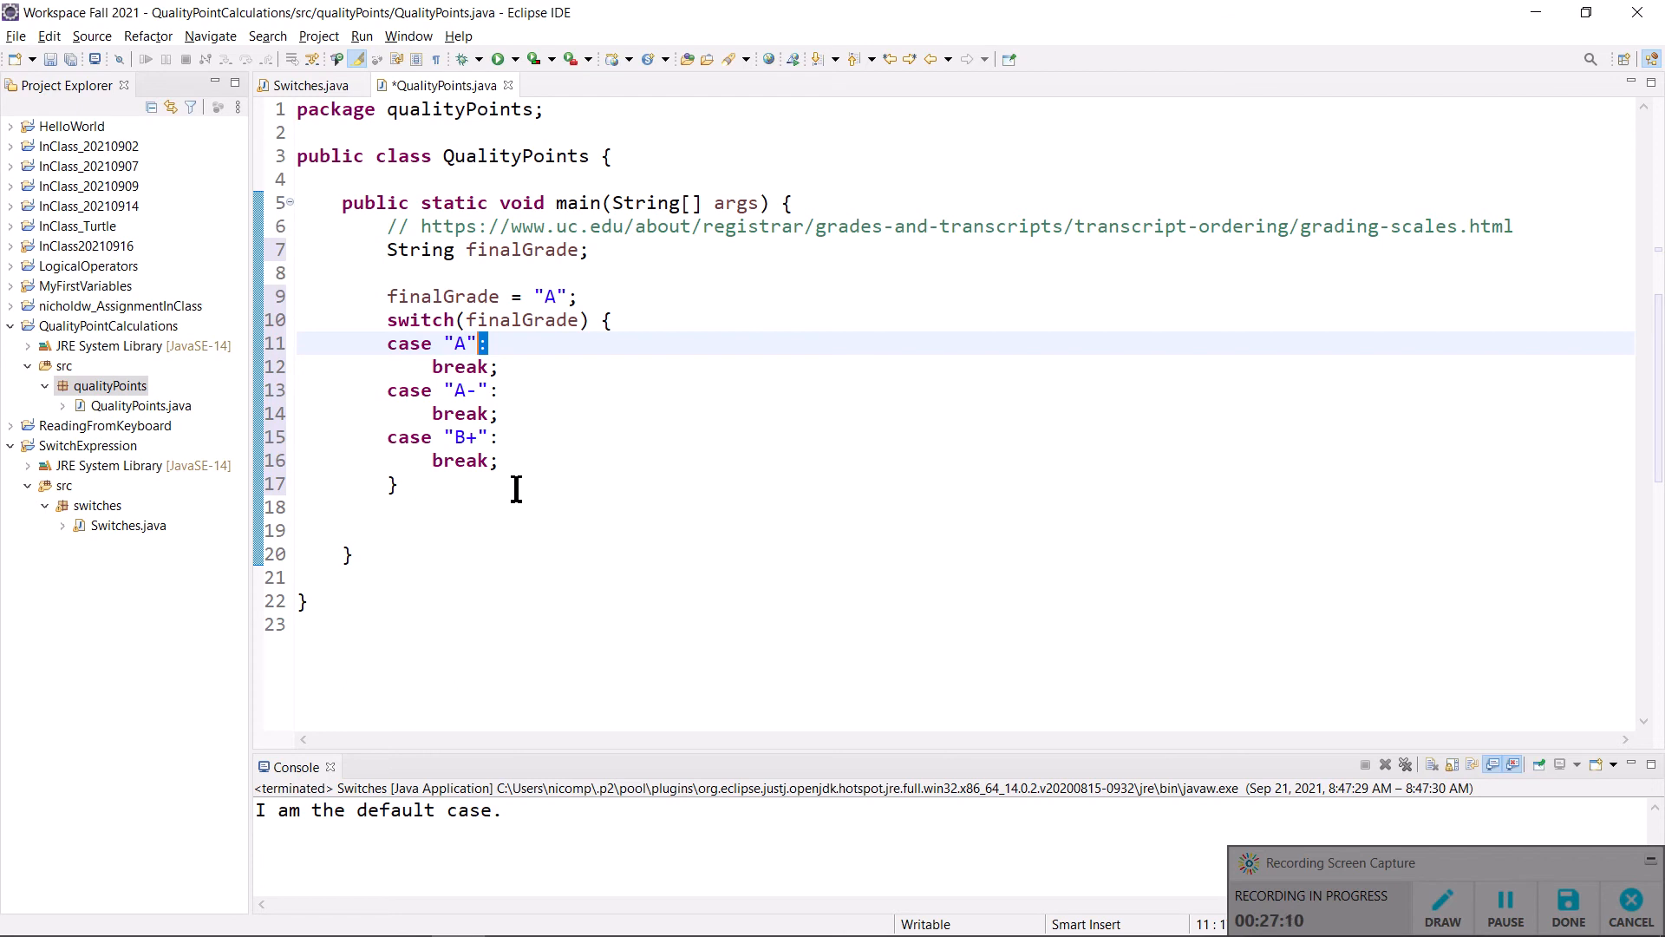
# - Check the finalGrade switch's brace pairing and place the cursor after case "A":
pyautogui.click(613, 459)
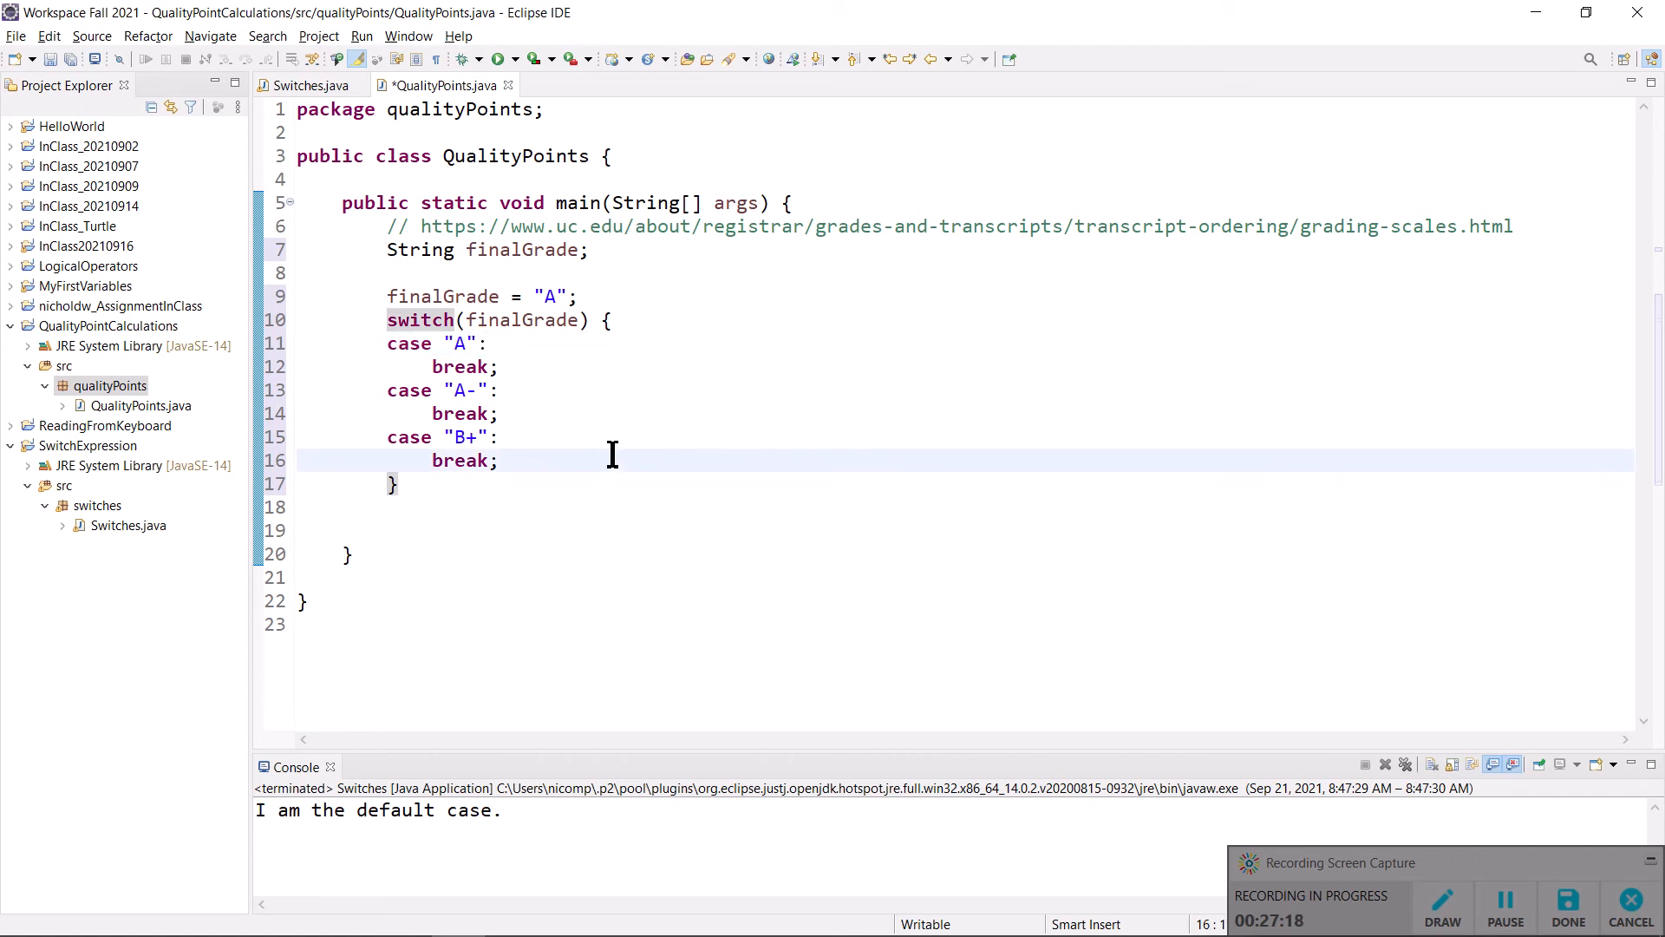
pyautogui.click(603, 320)
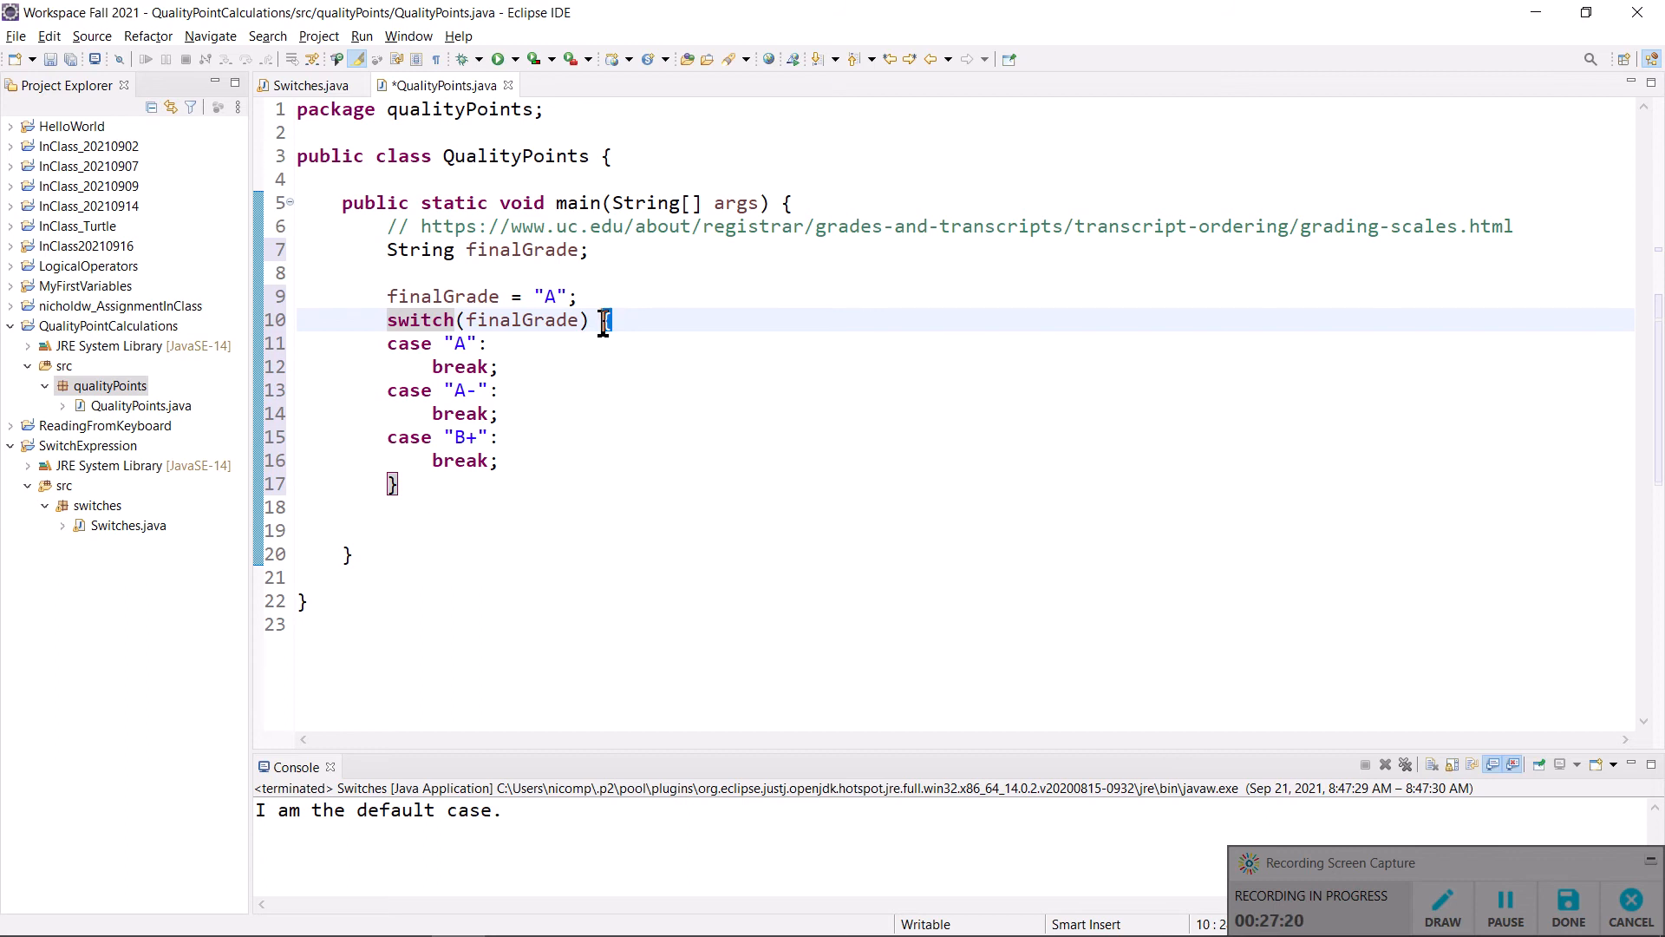
pyautogui.moveTo(608, 434)
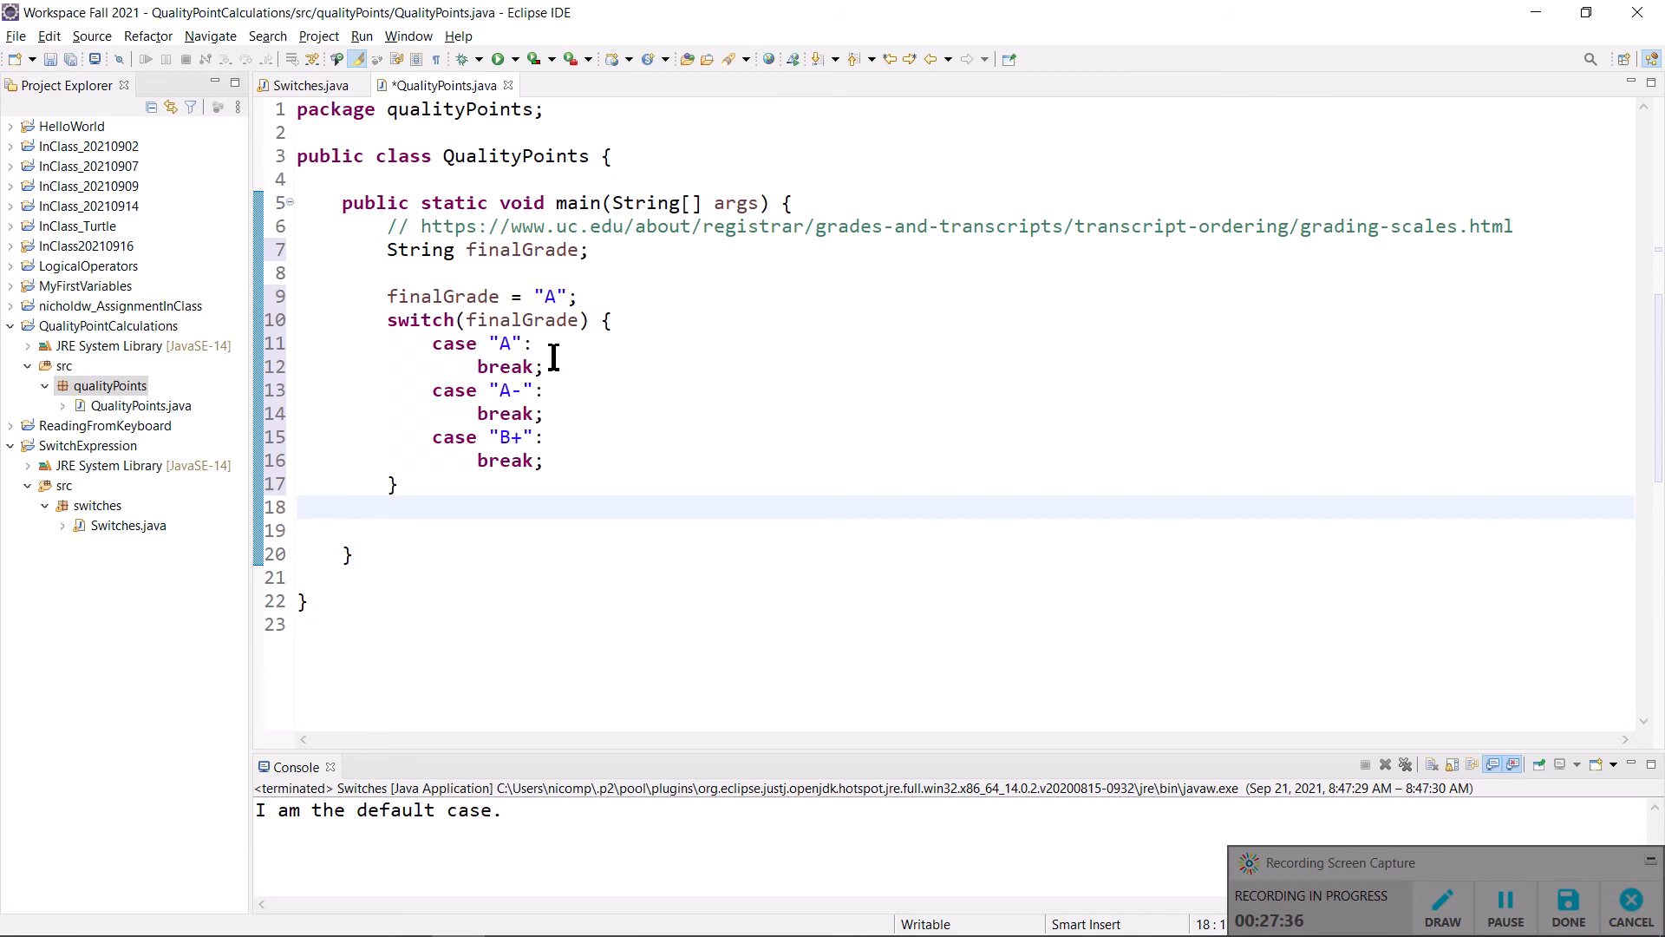
pyautogui.click(425, 342)
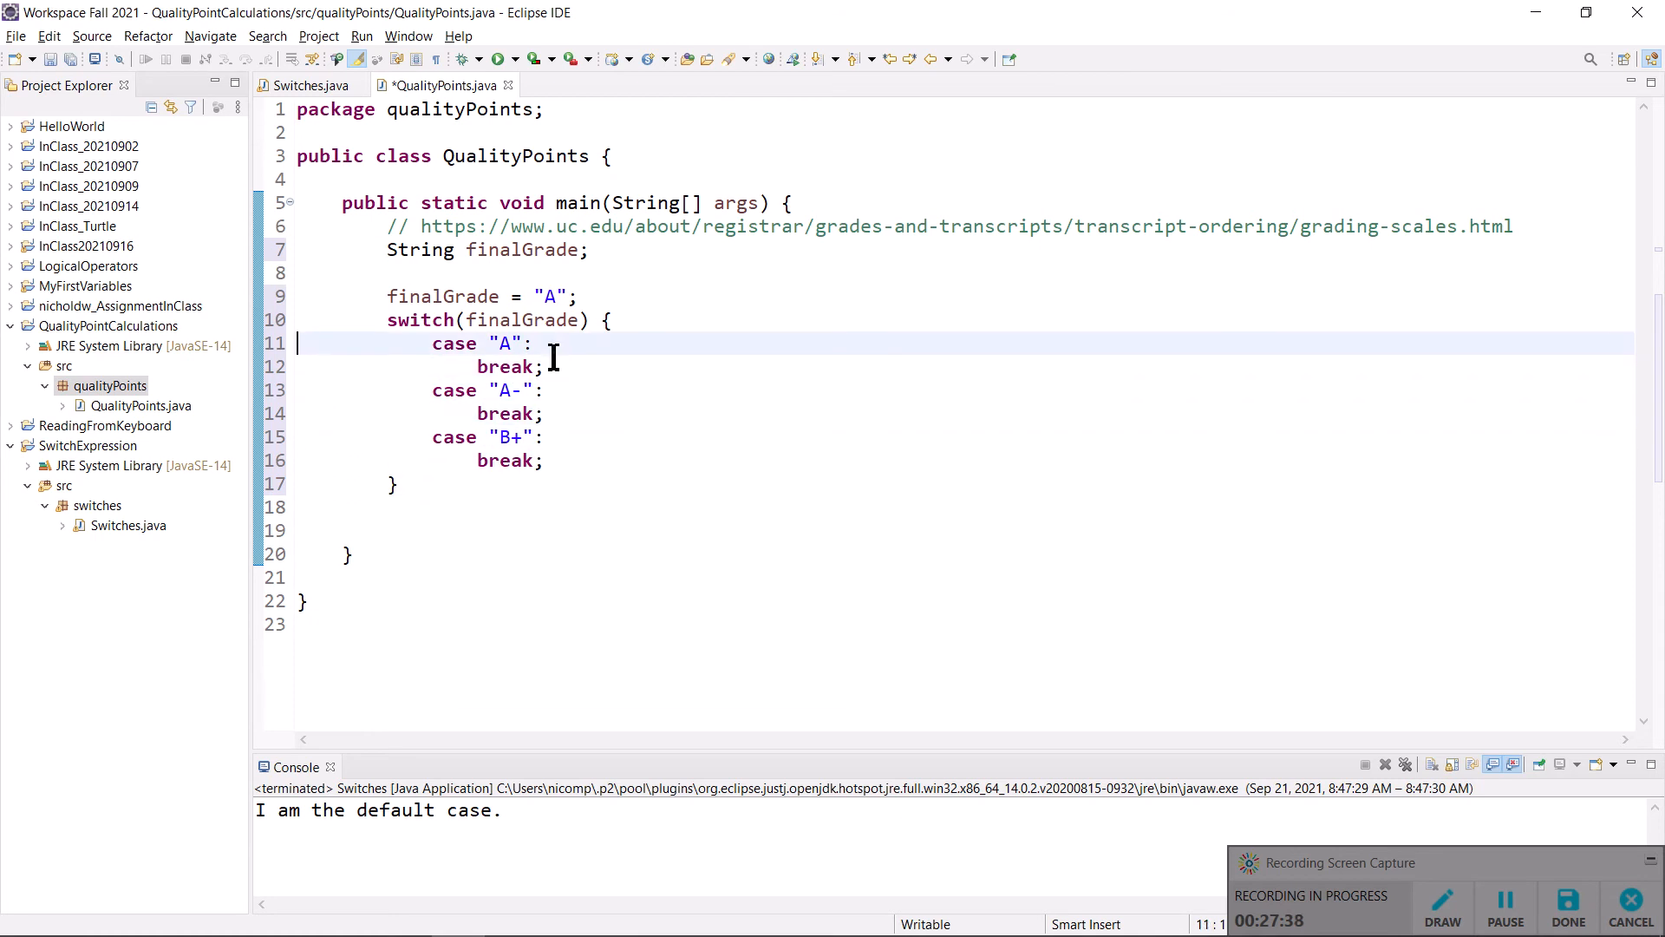
pyautogui.click(609, 320)
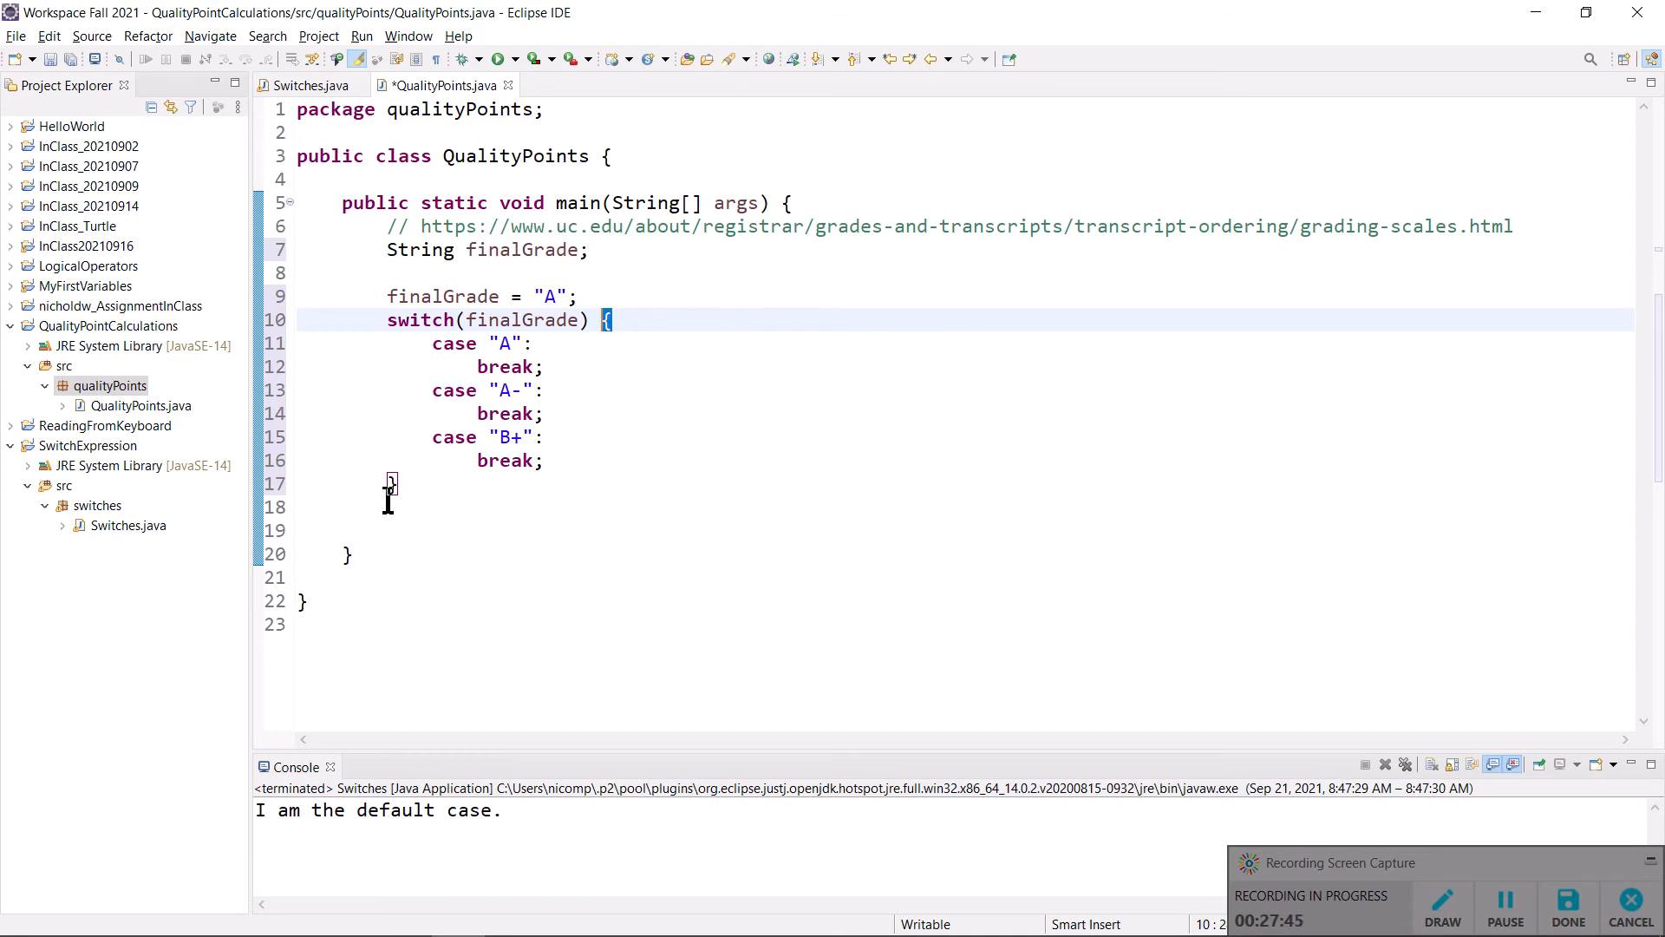
pyautogui.click(392, 483)
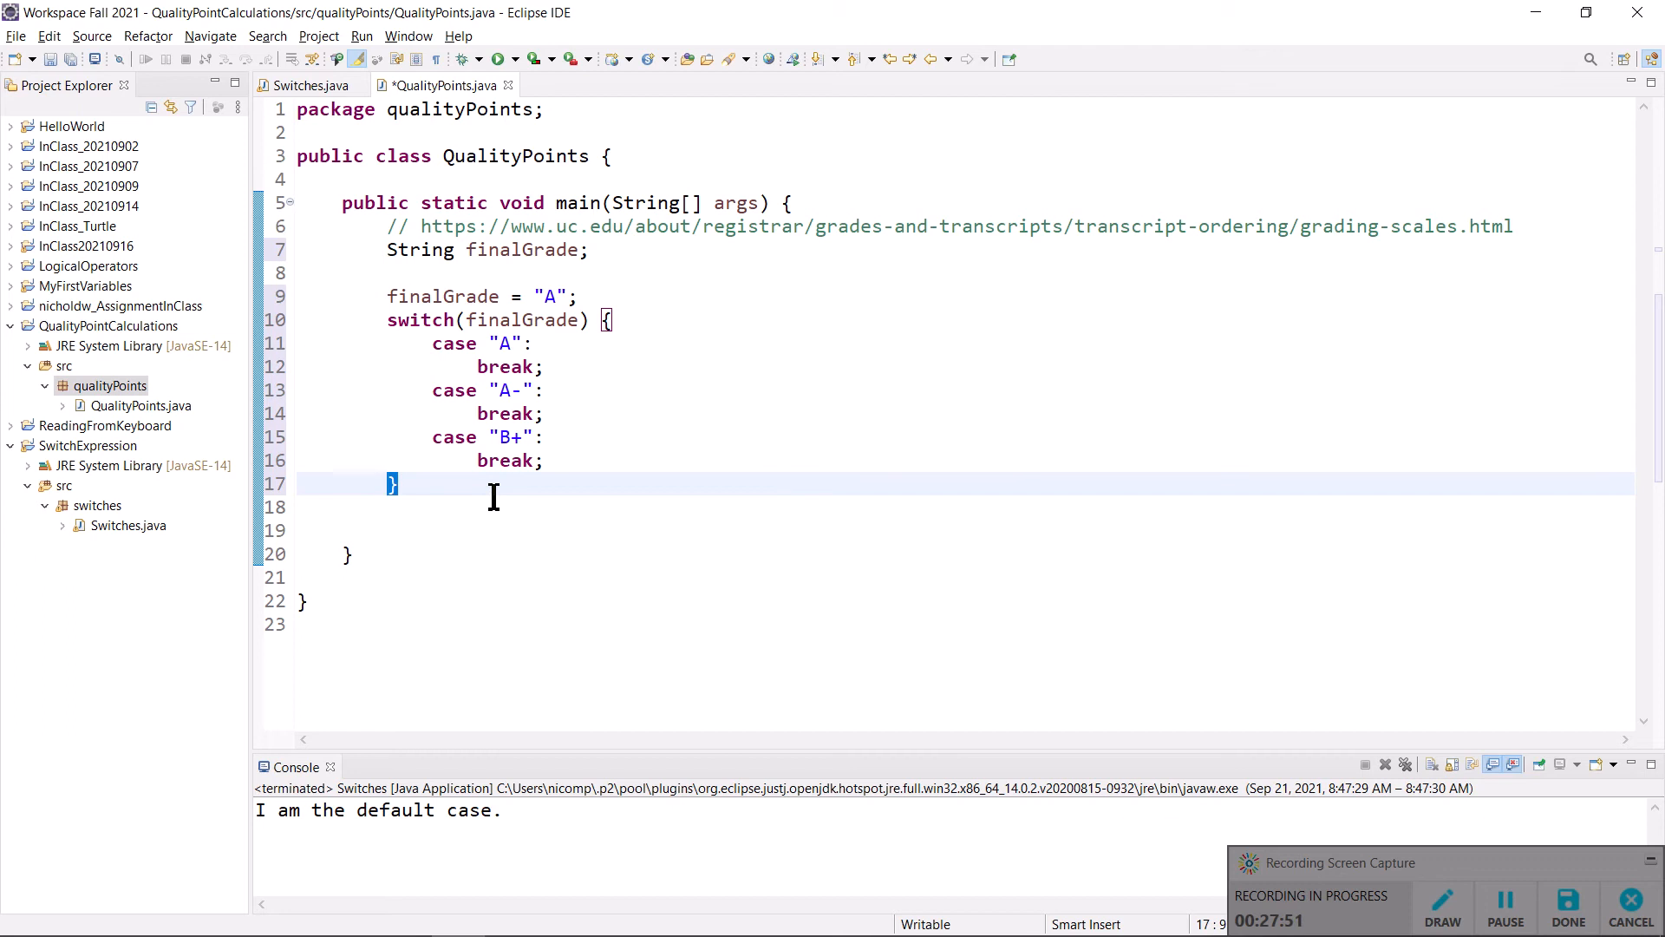
pyautogui.click(535, 342)
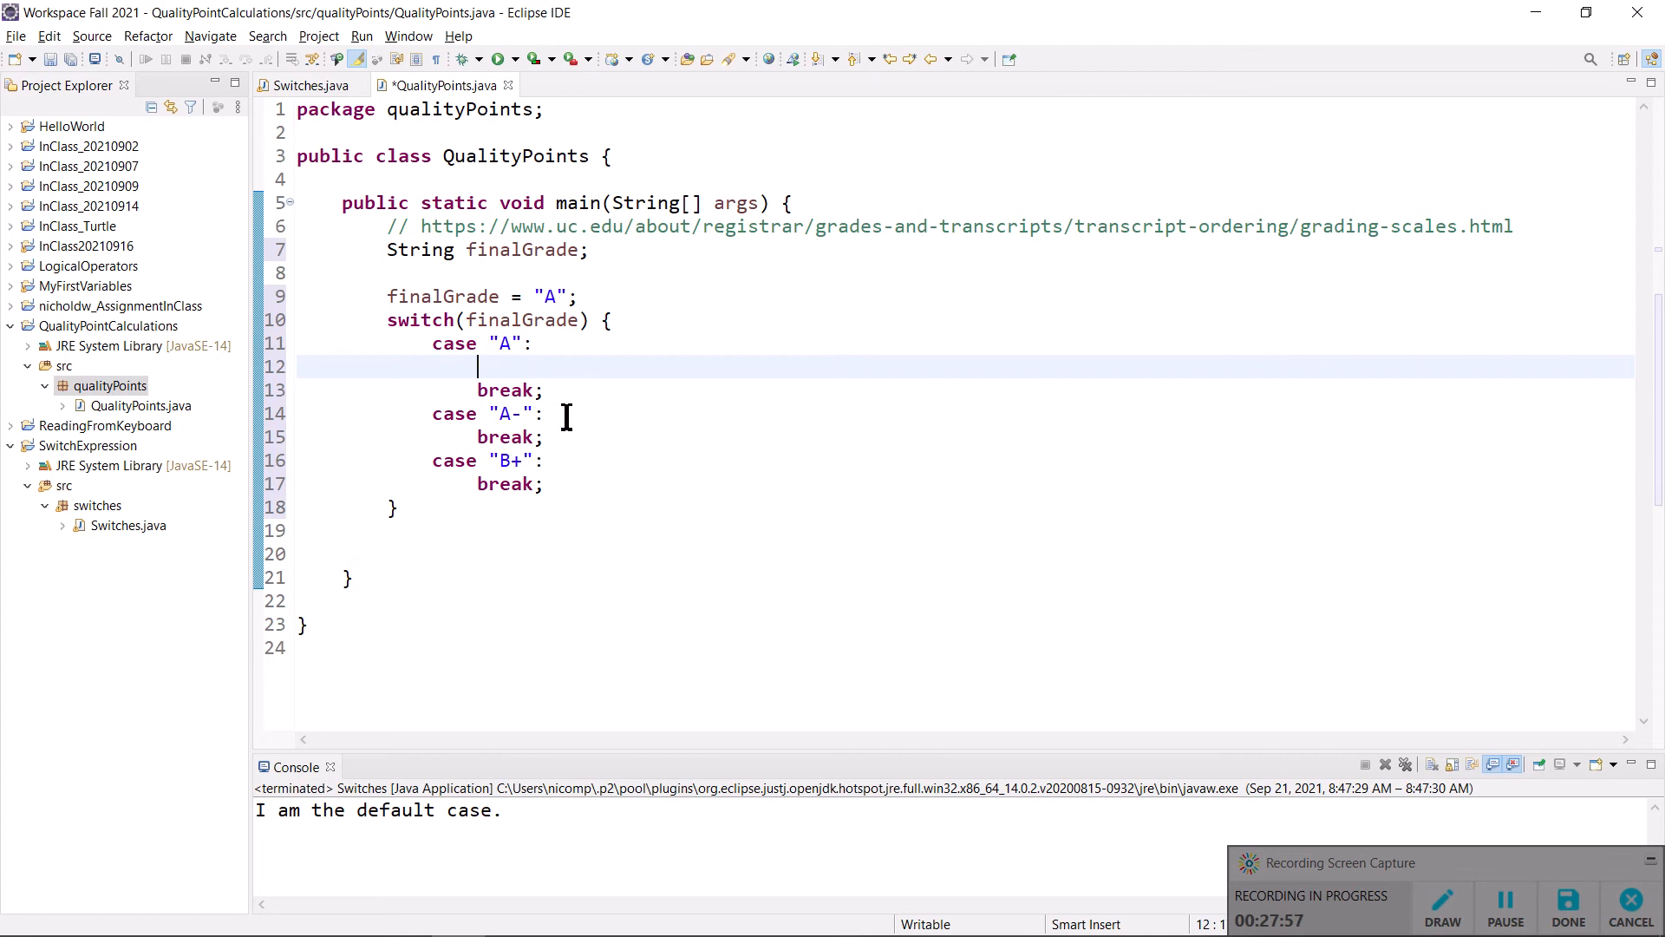
pyautogui.moveTo(587, 409)
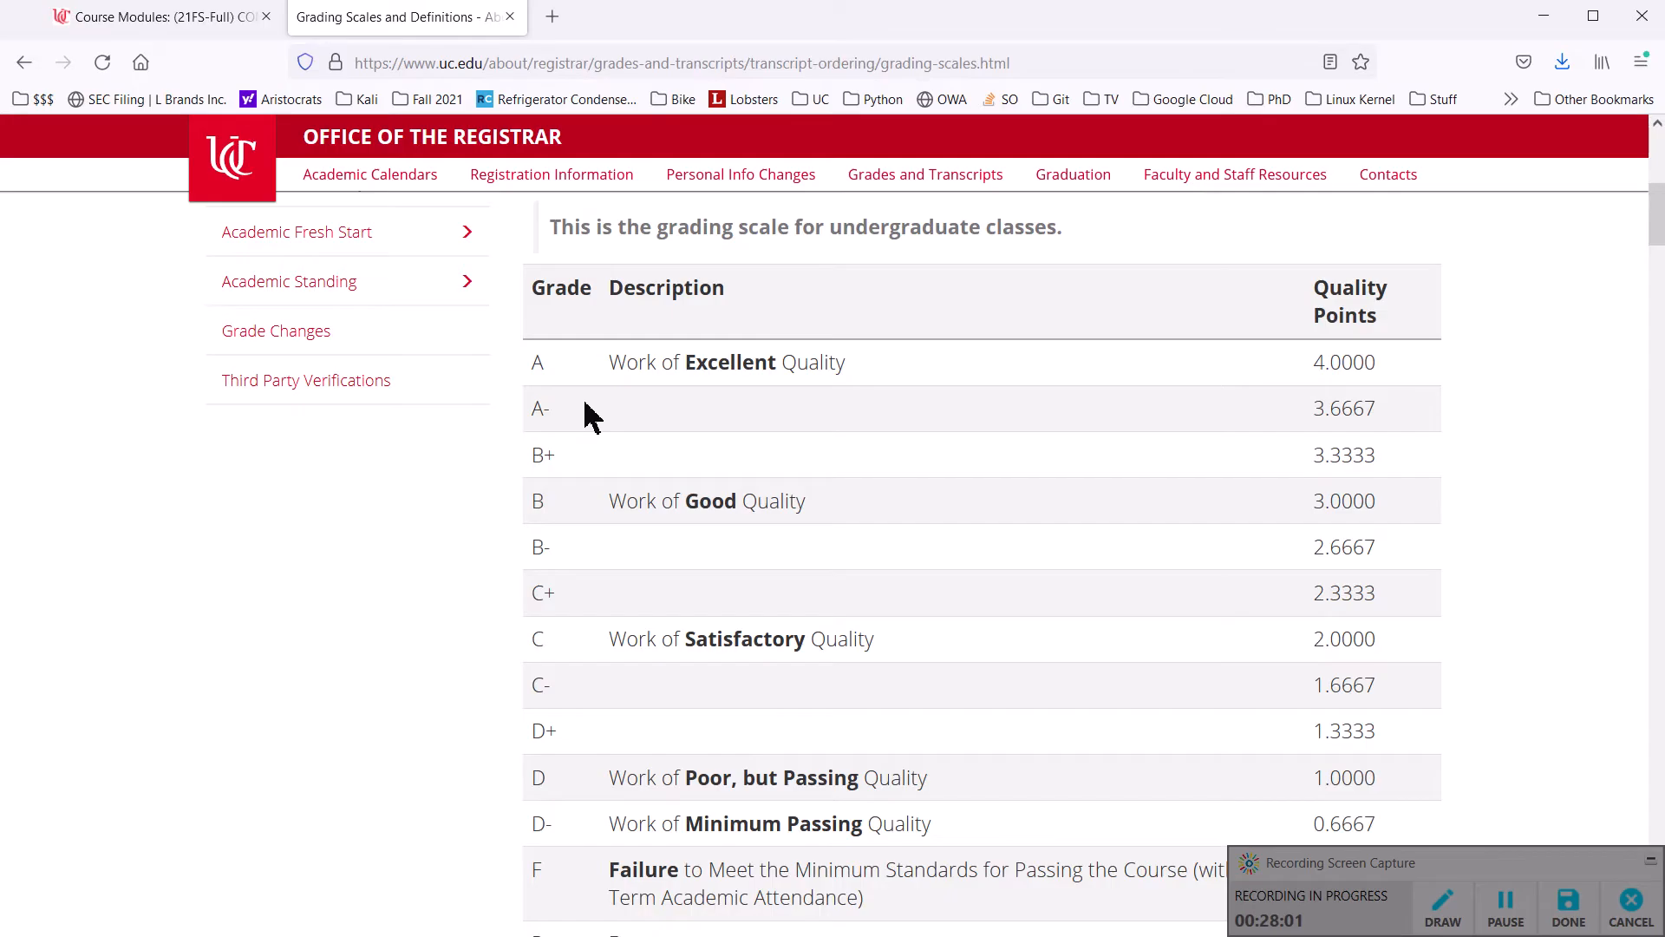
# - Select grade A's 4.0000 quality points in the Firefox grading table
pyautogui.doubleClick(1342, 362)
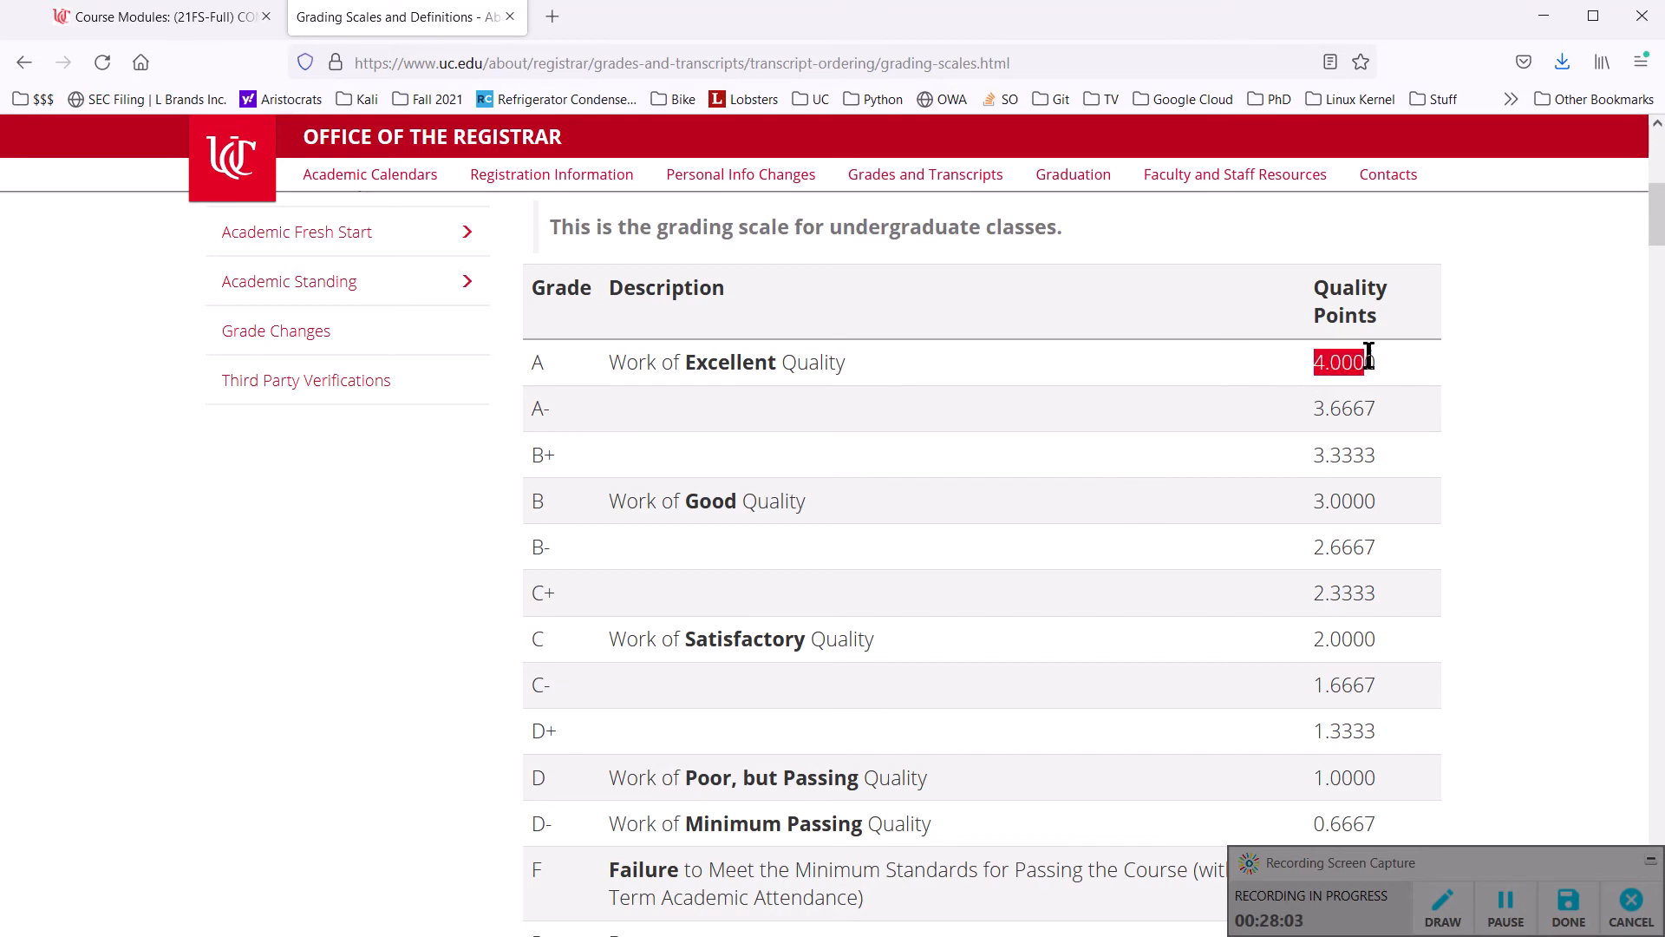
pyautogui.moveTo(1394, 364)
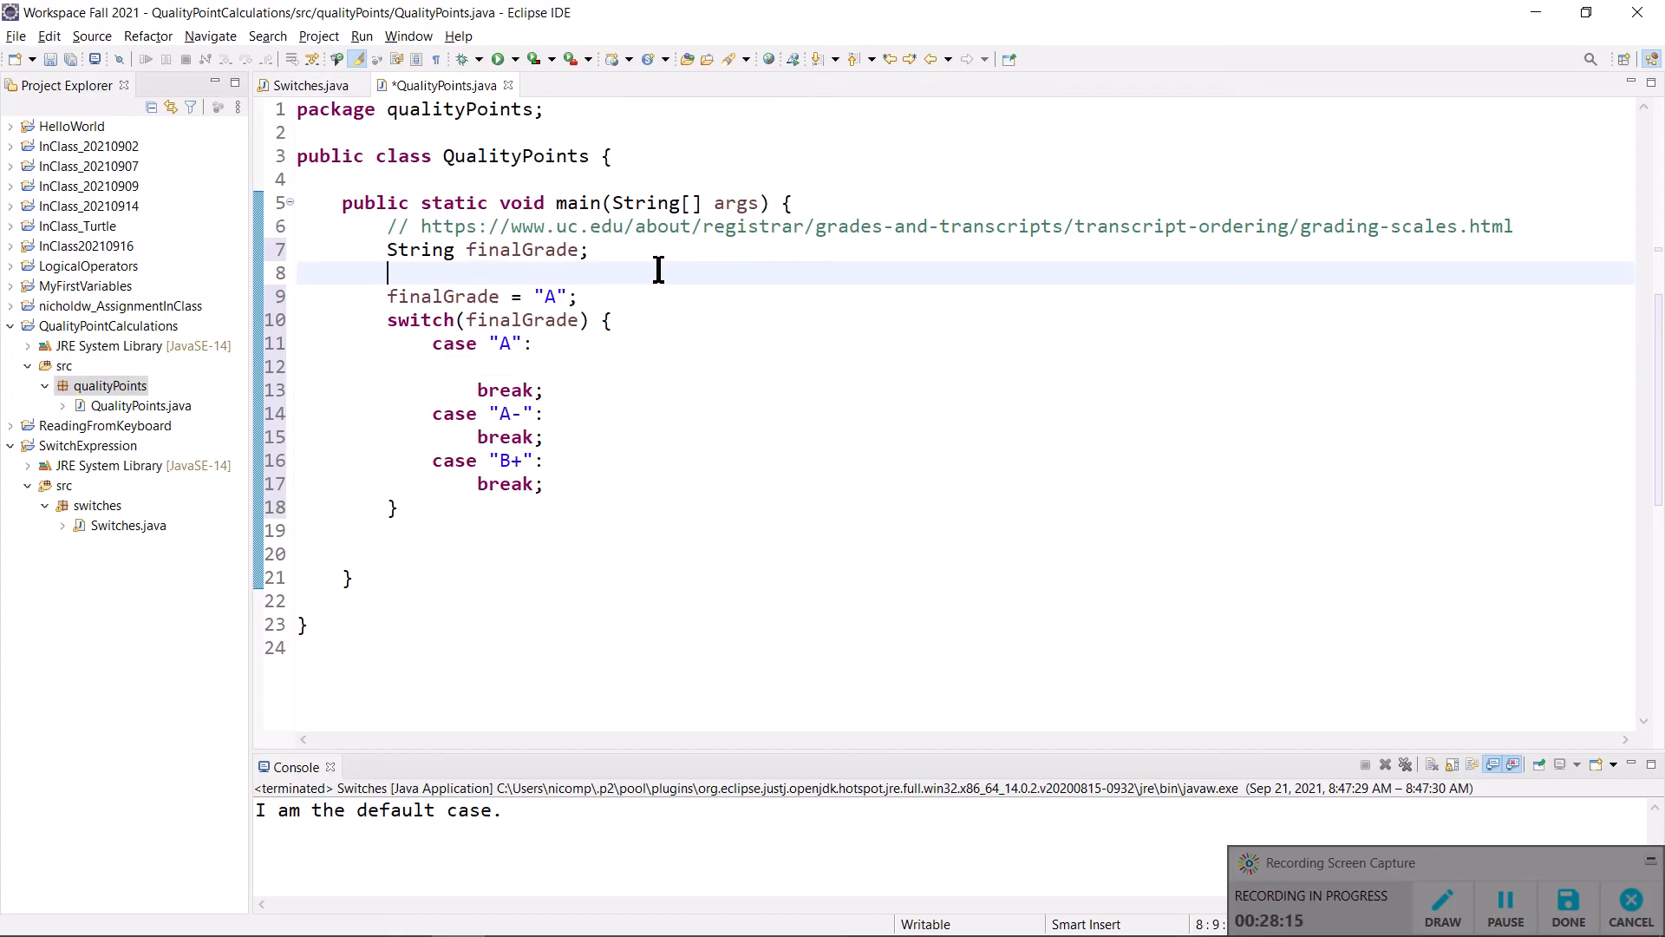
# - Declare 'double qualityPoints' below finalGrade, correcting the mistyped variable name
pyautogui.write('dou')
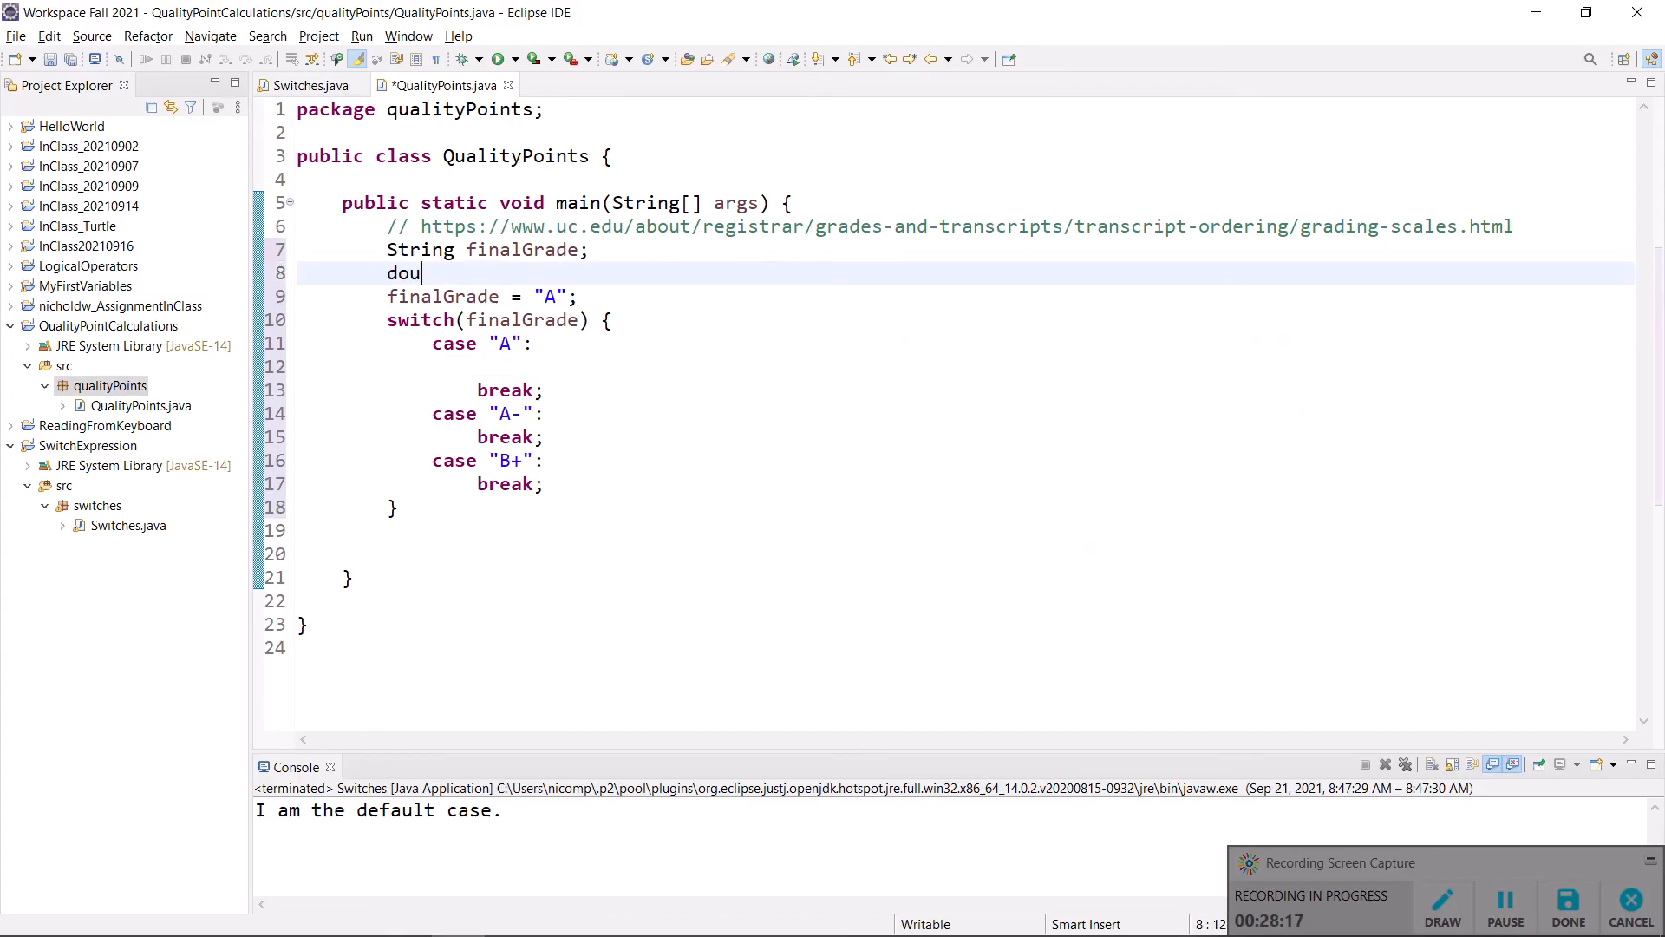
pyautogui.write('ble')
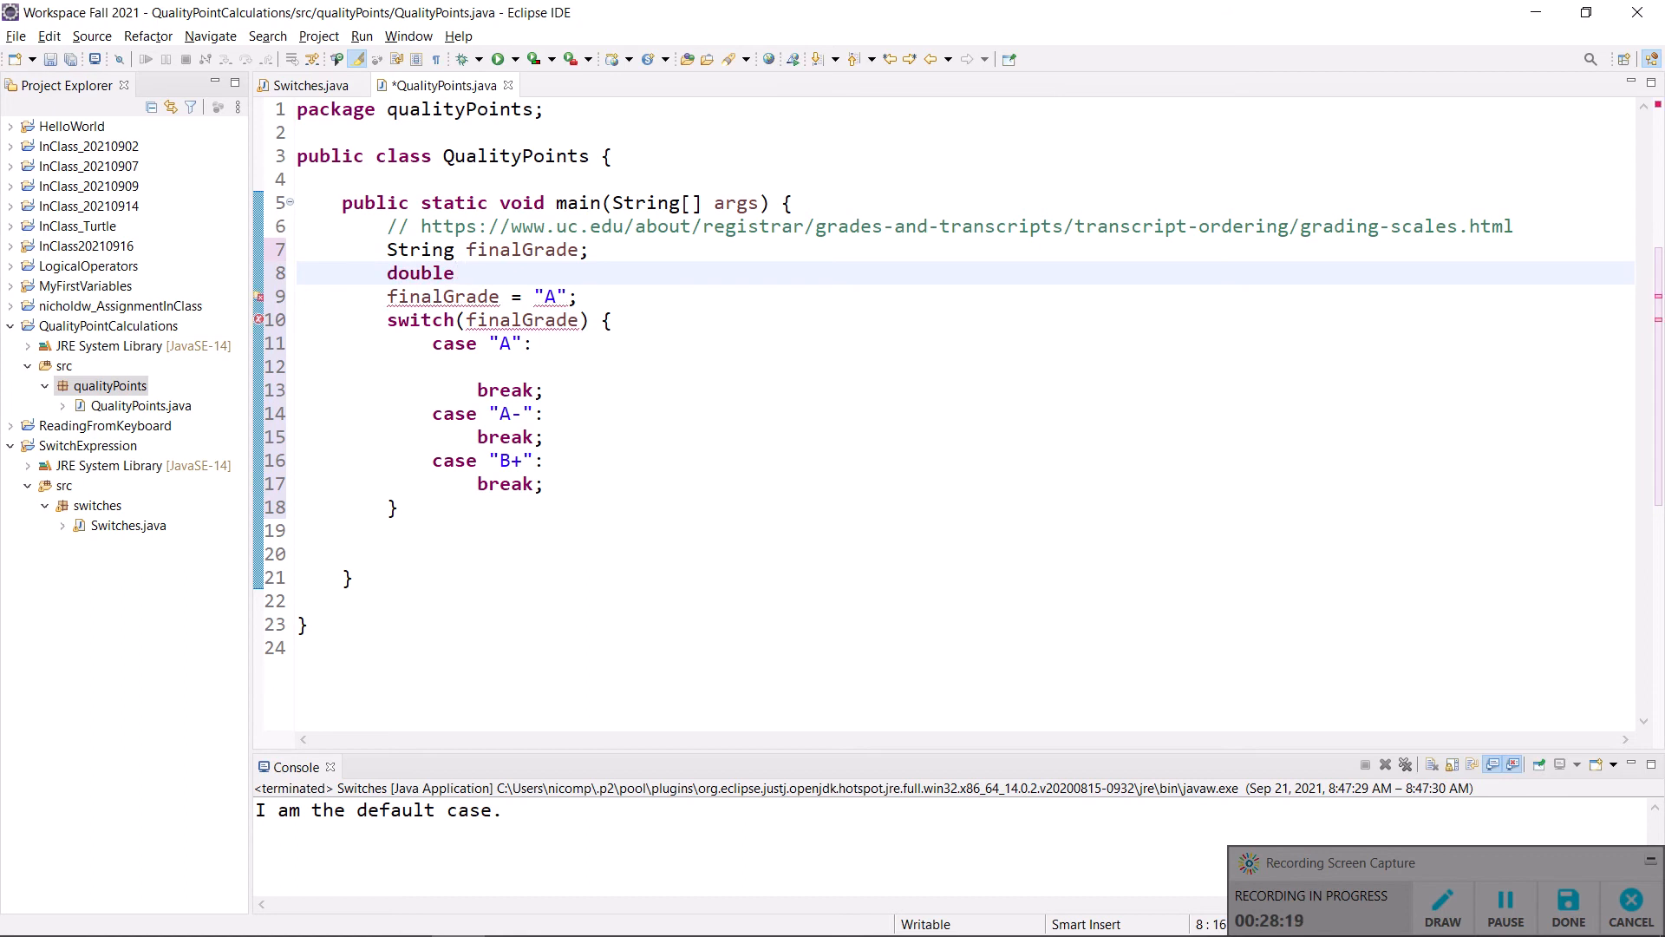
pyautogui.write('qualitypo')
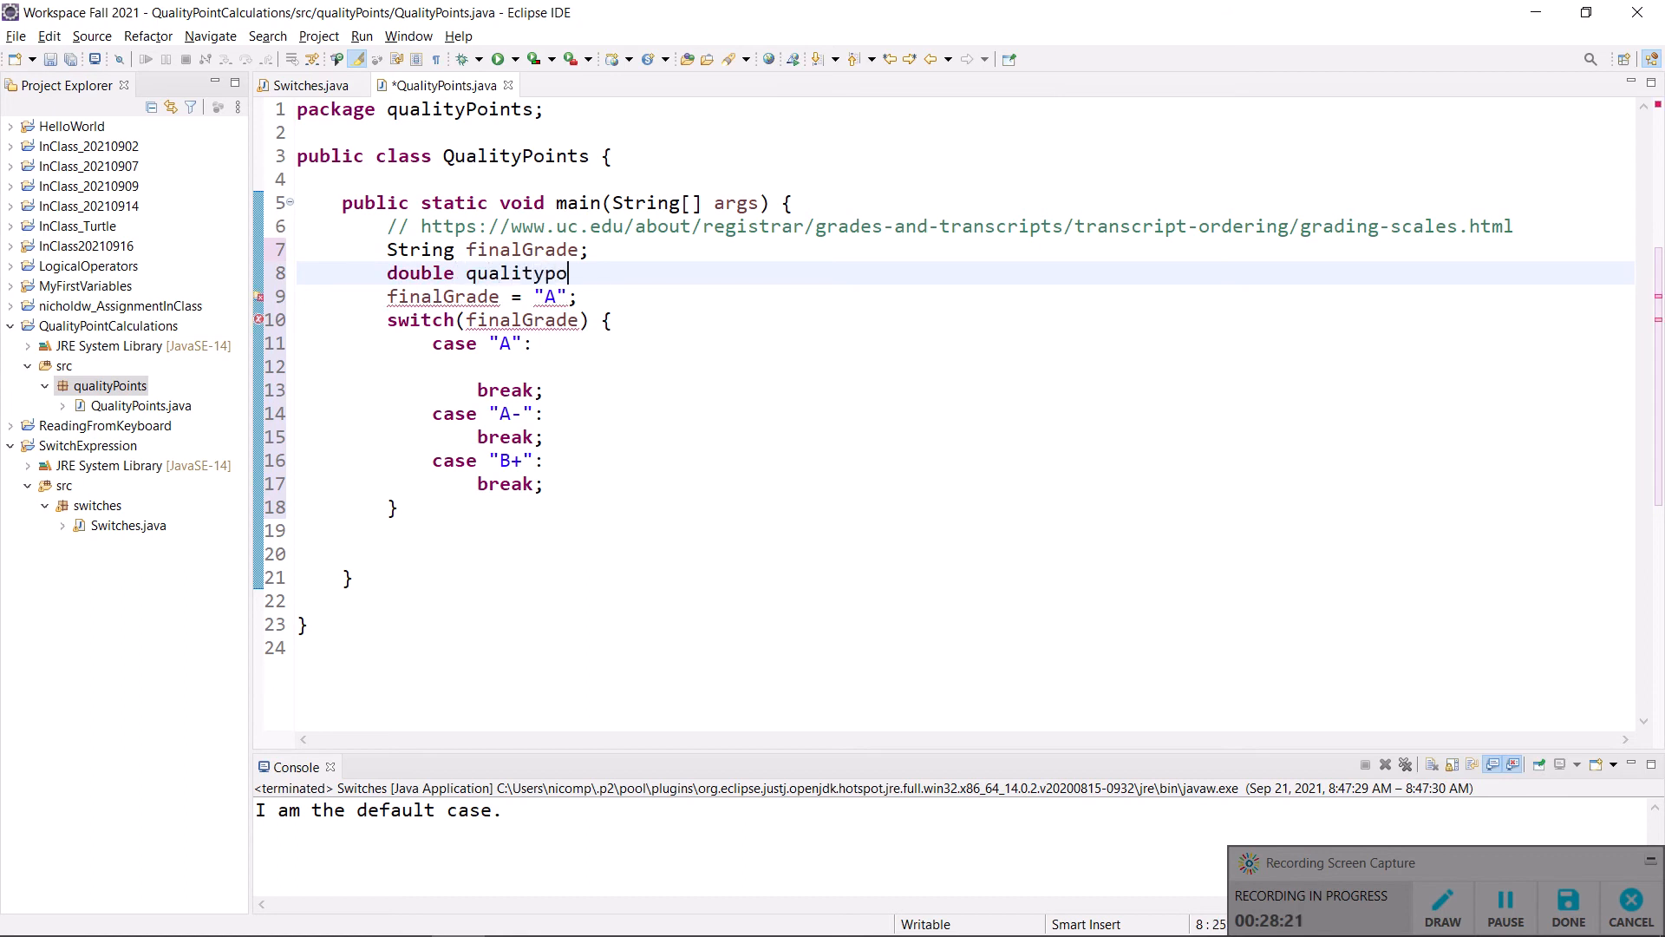
pyautogui.press('BackSpace')
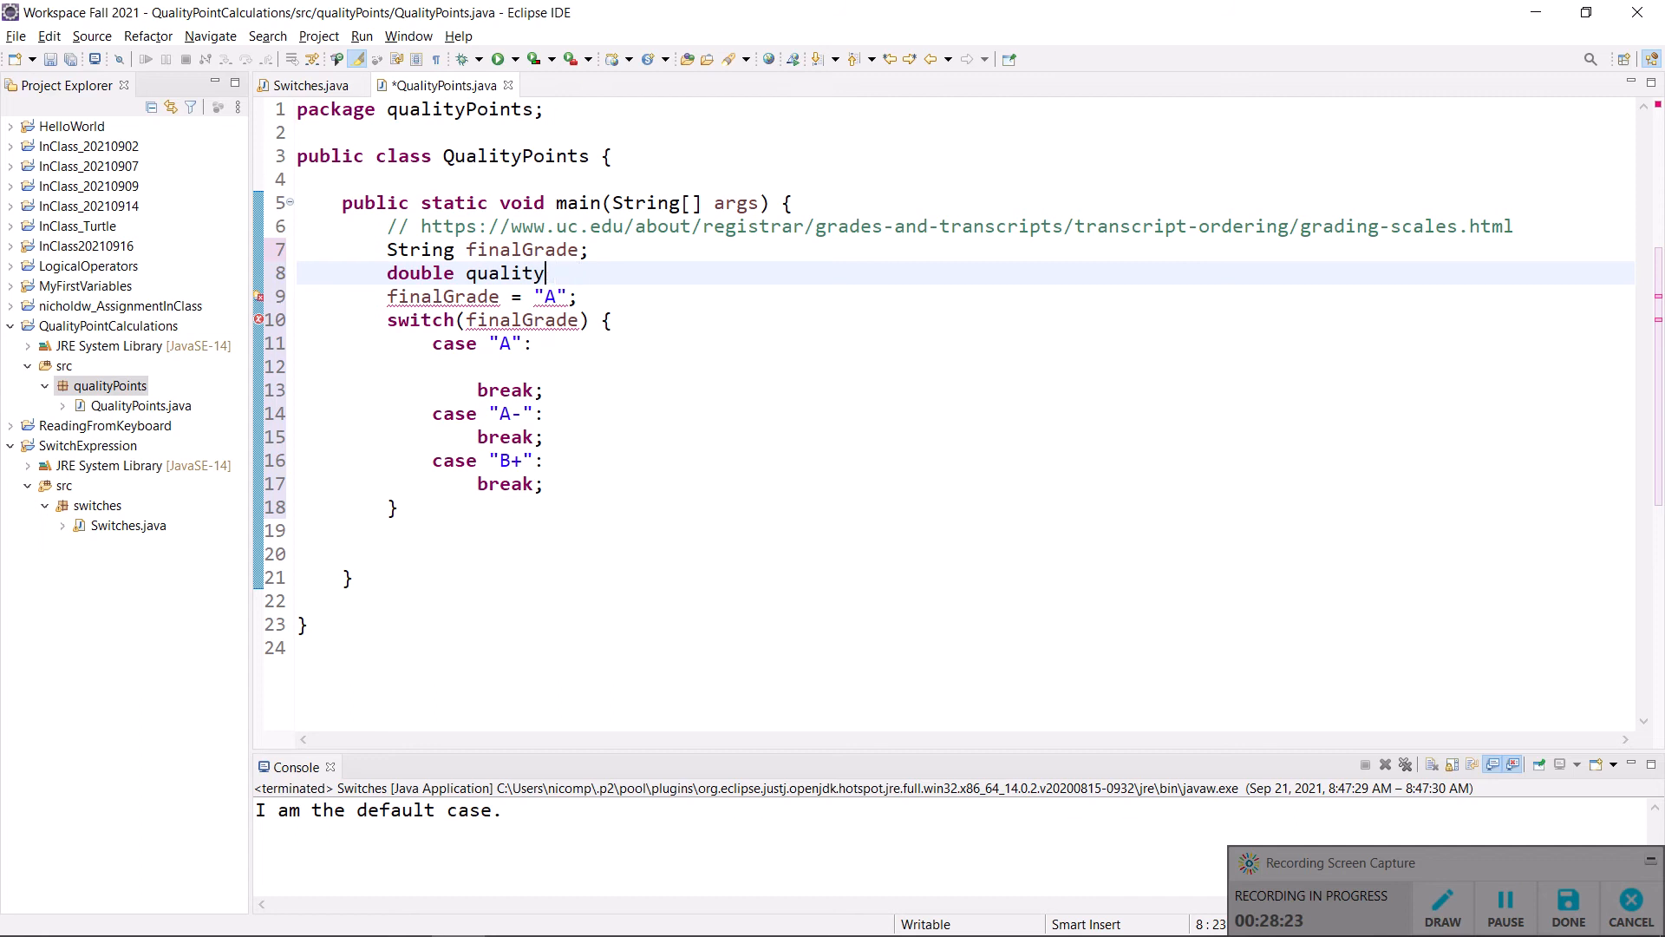
pyautogui.write('Points;')
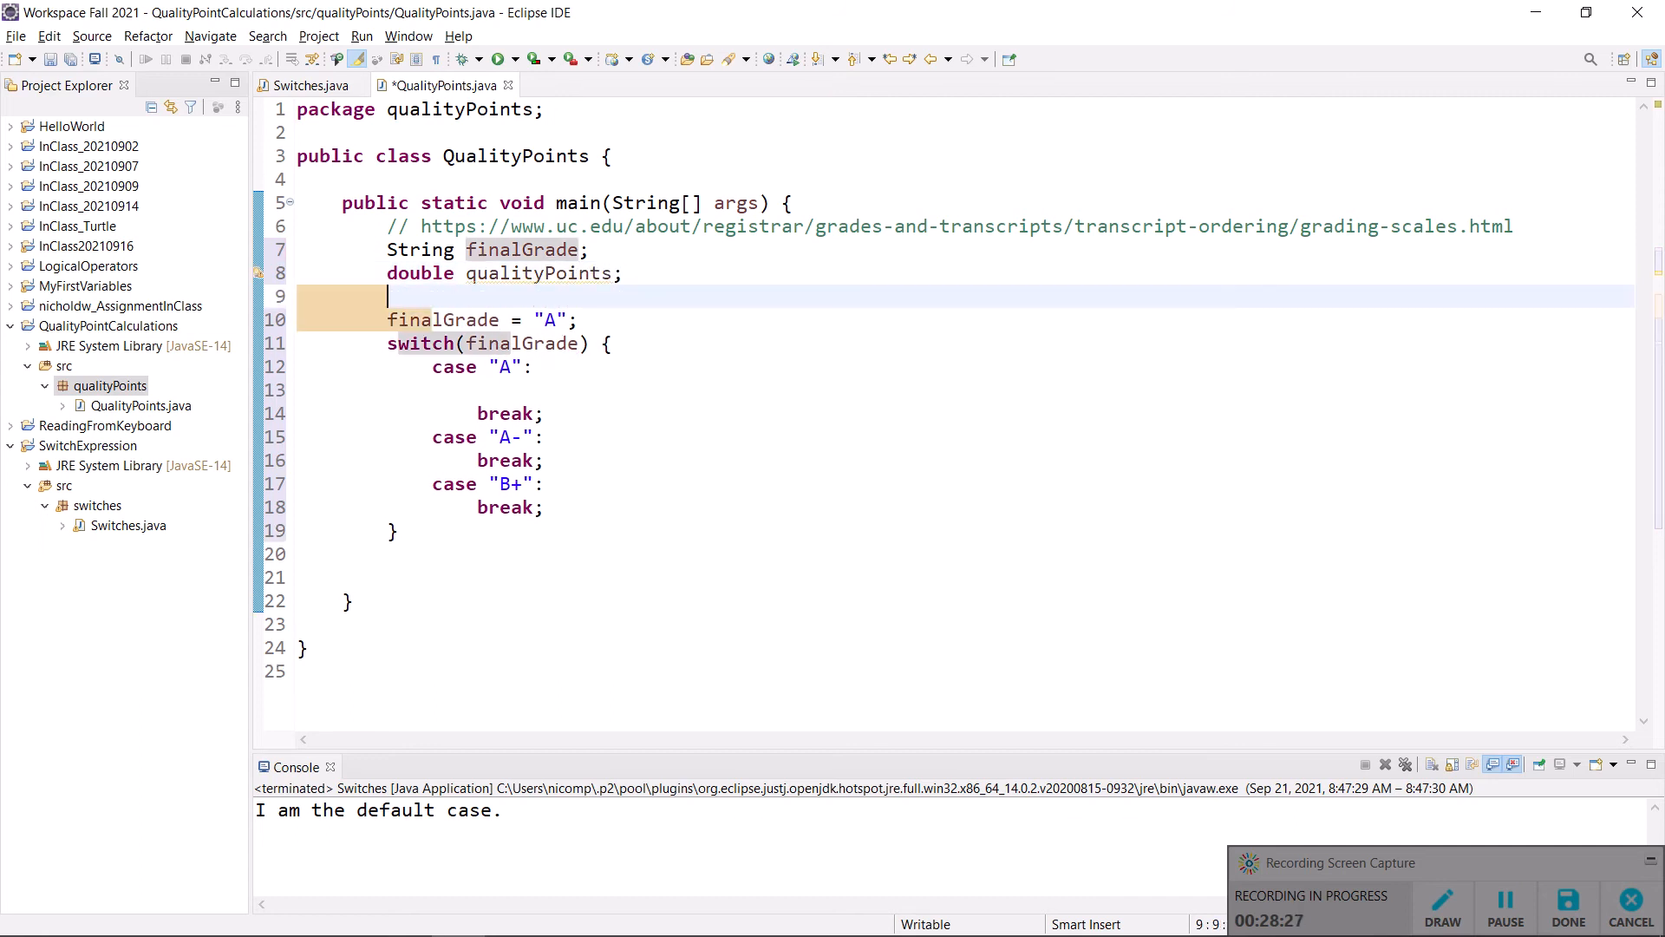
pyautogui.press('alt+tab')
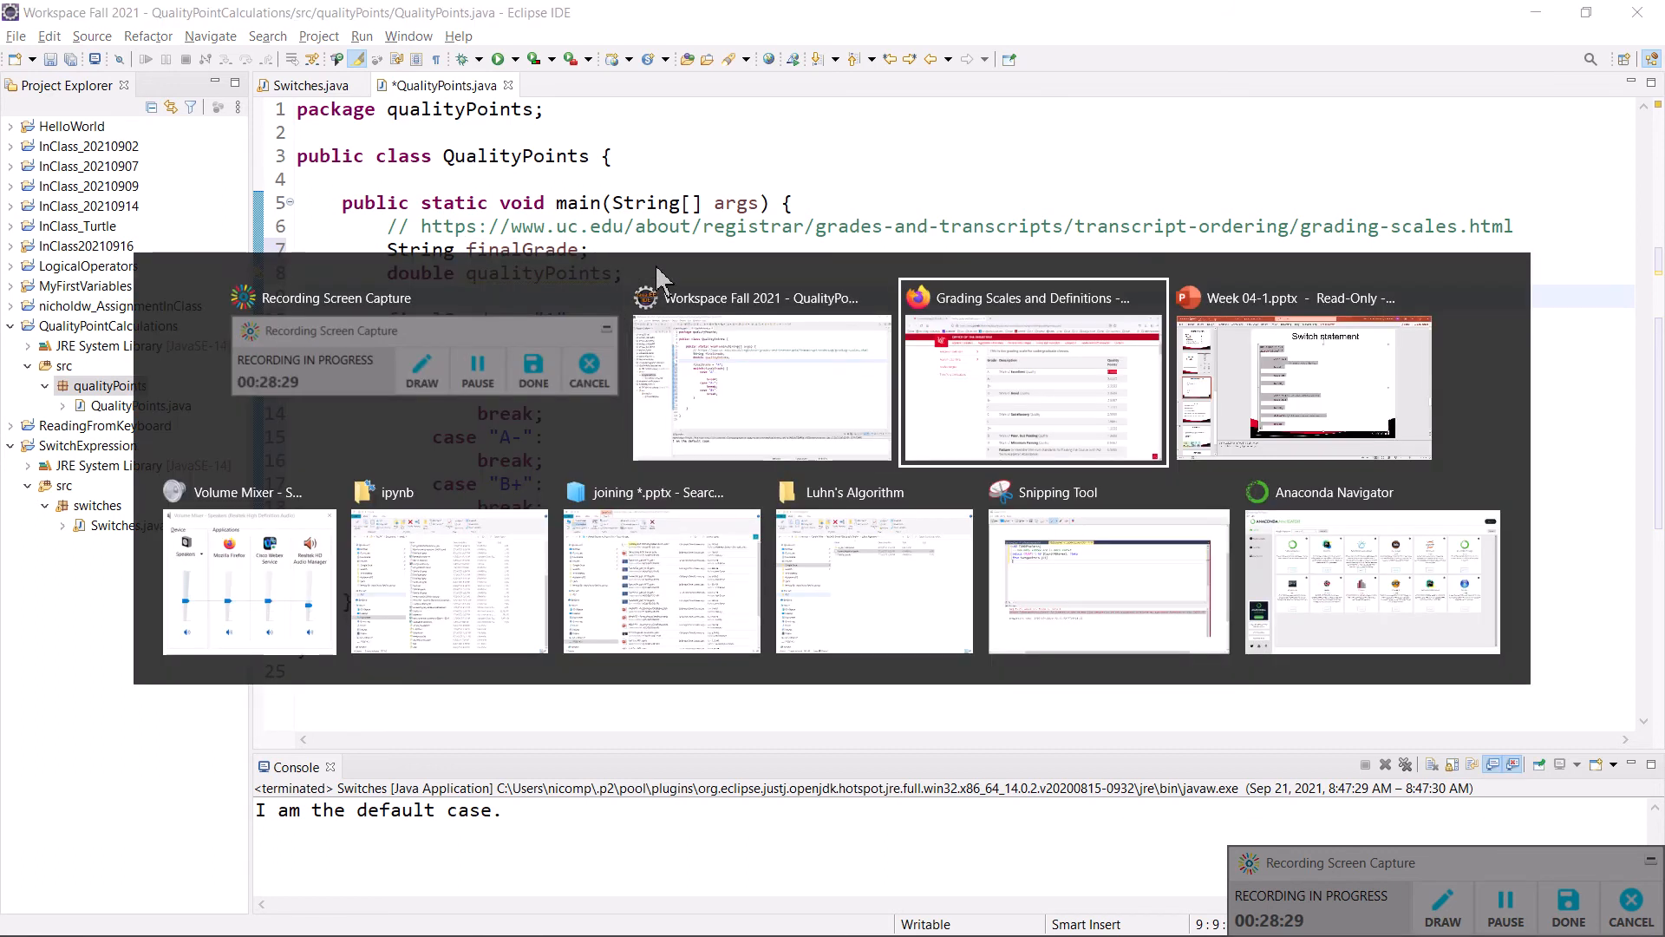
# - Scroll through the UC grading scale table, reviewing each grade's quality points including Pass's N/A
pyautogui.click(1030, 372)
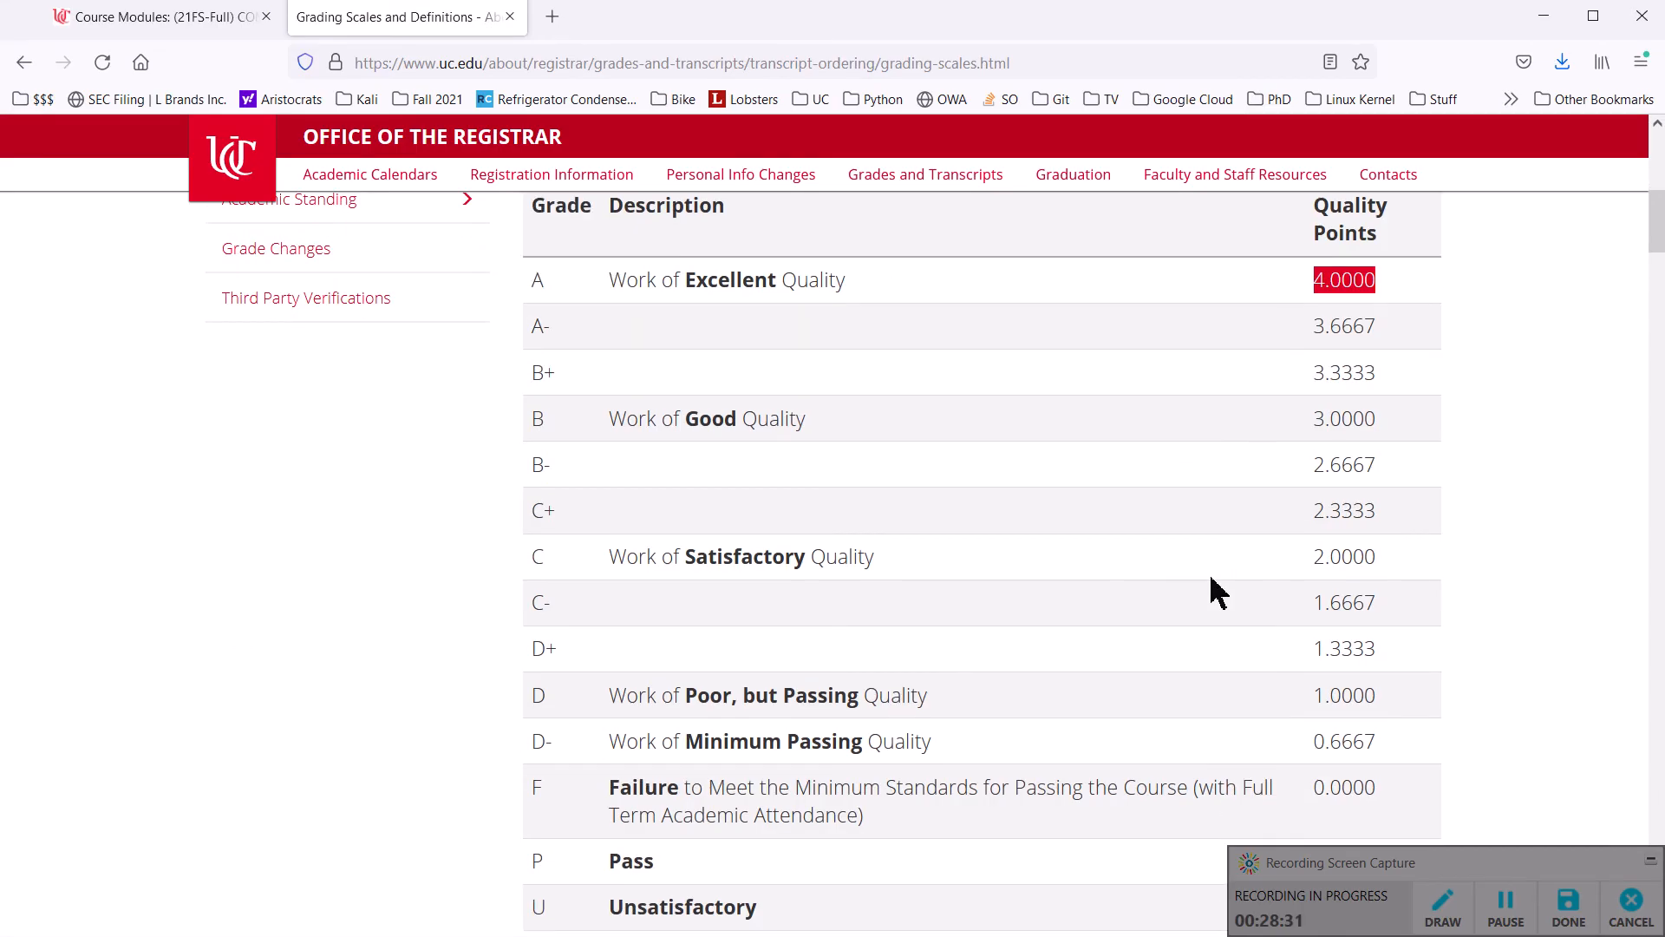
pyautogui.scroll(-3)
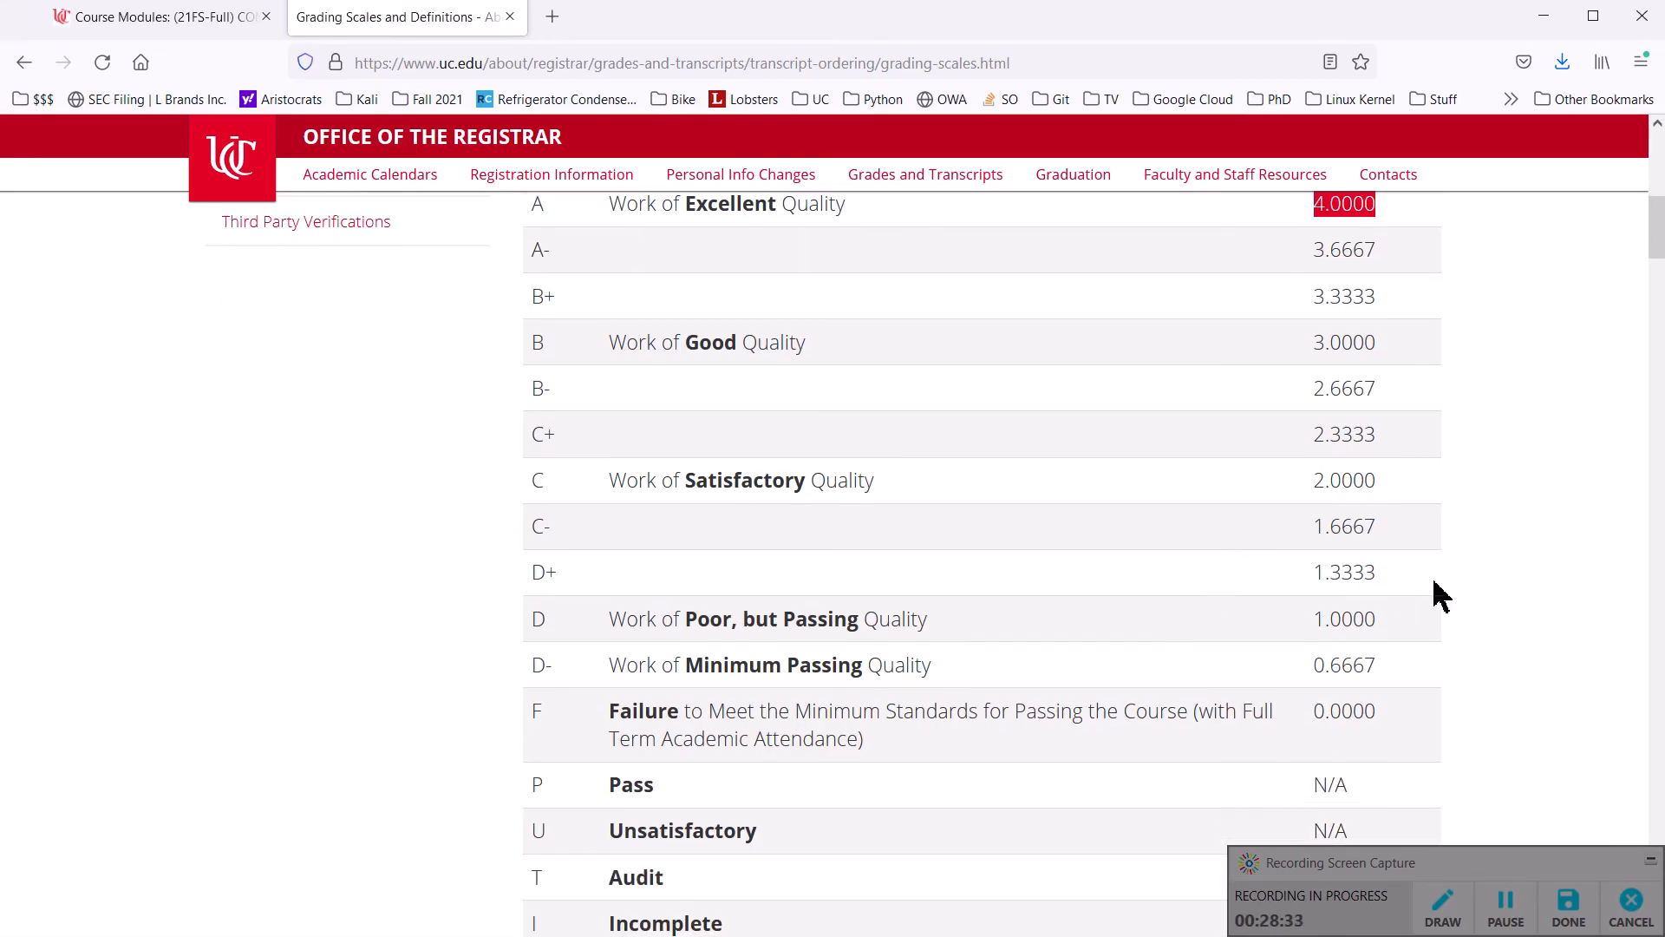
pyautogui.scroll(-3)
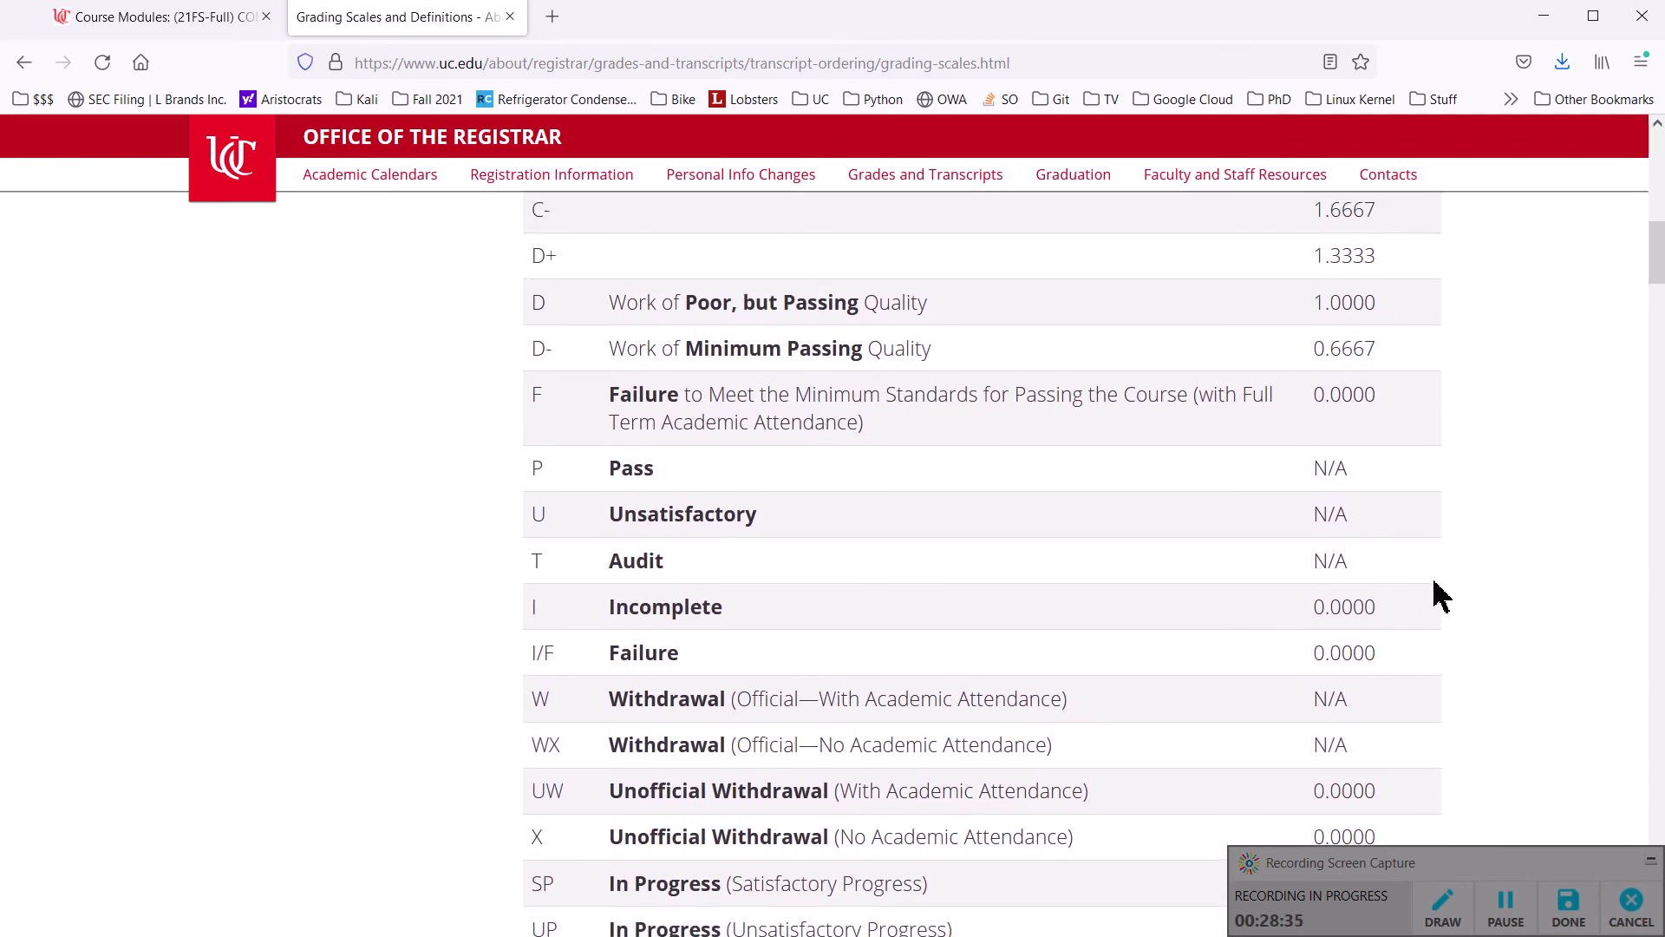
pyautogui.scroll(3)
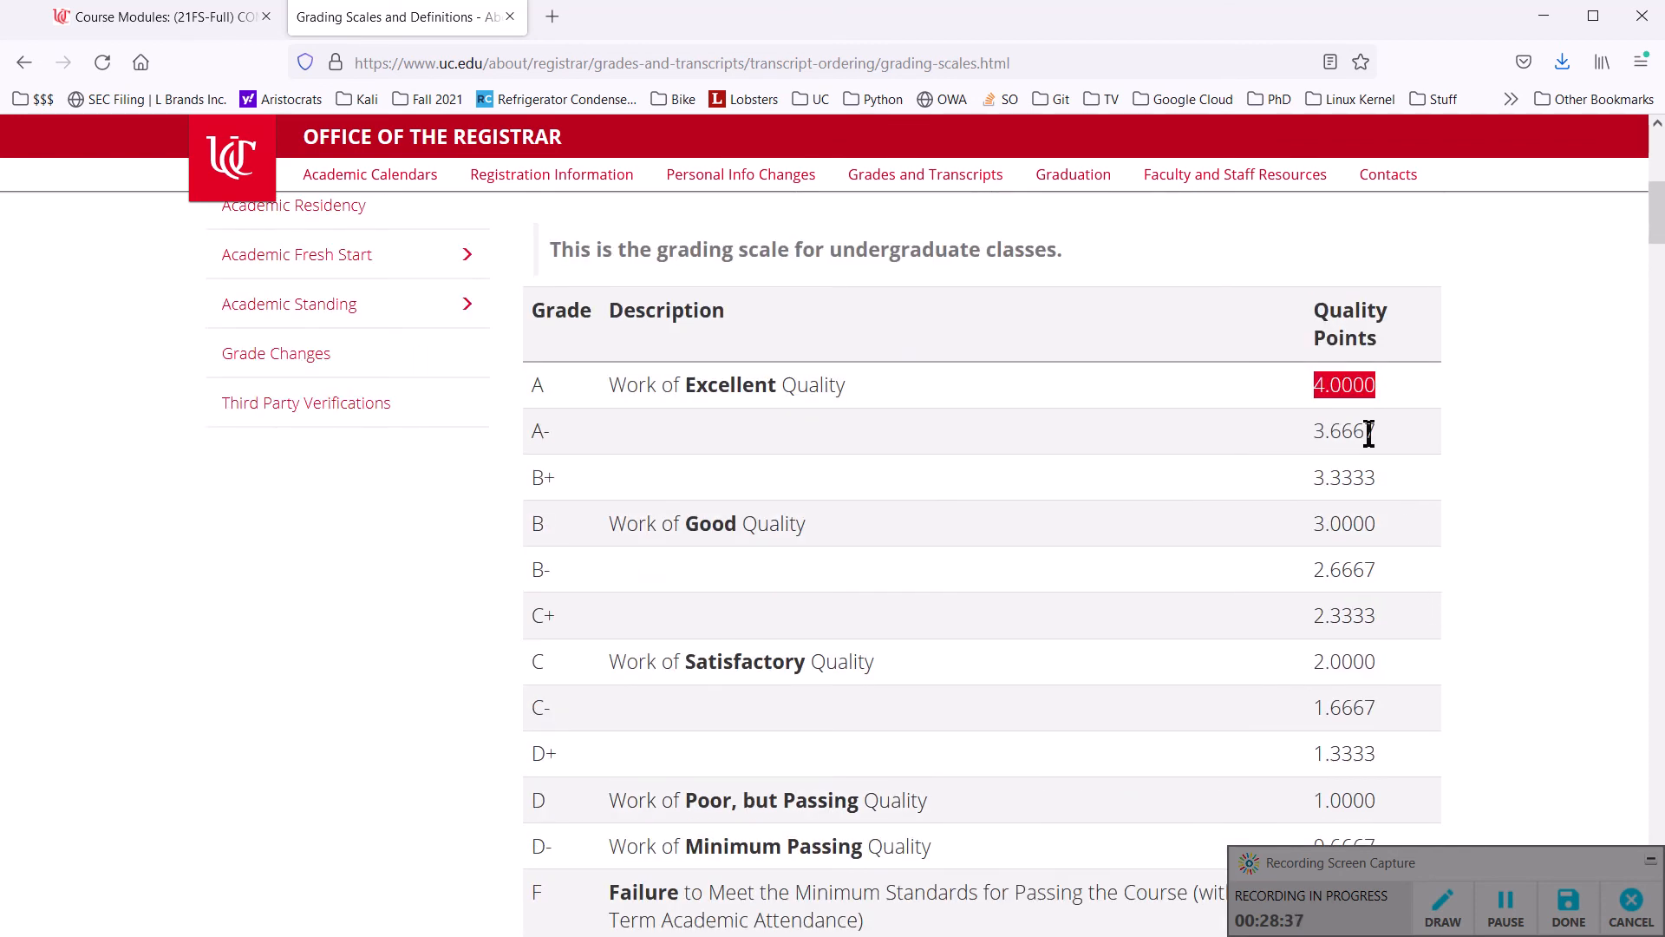
pyautogui.scroll(-3)
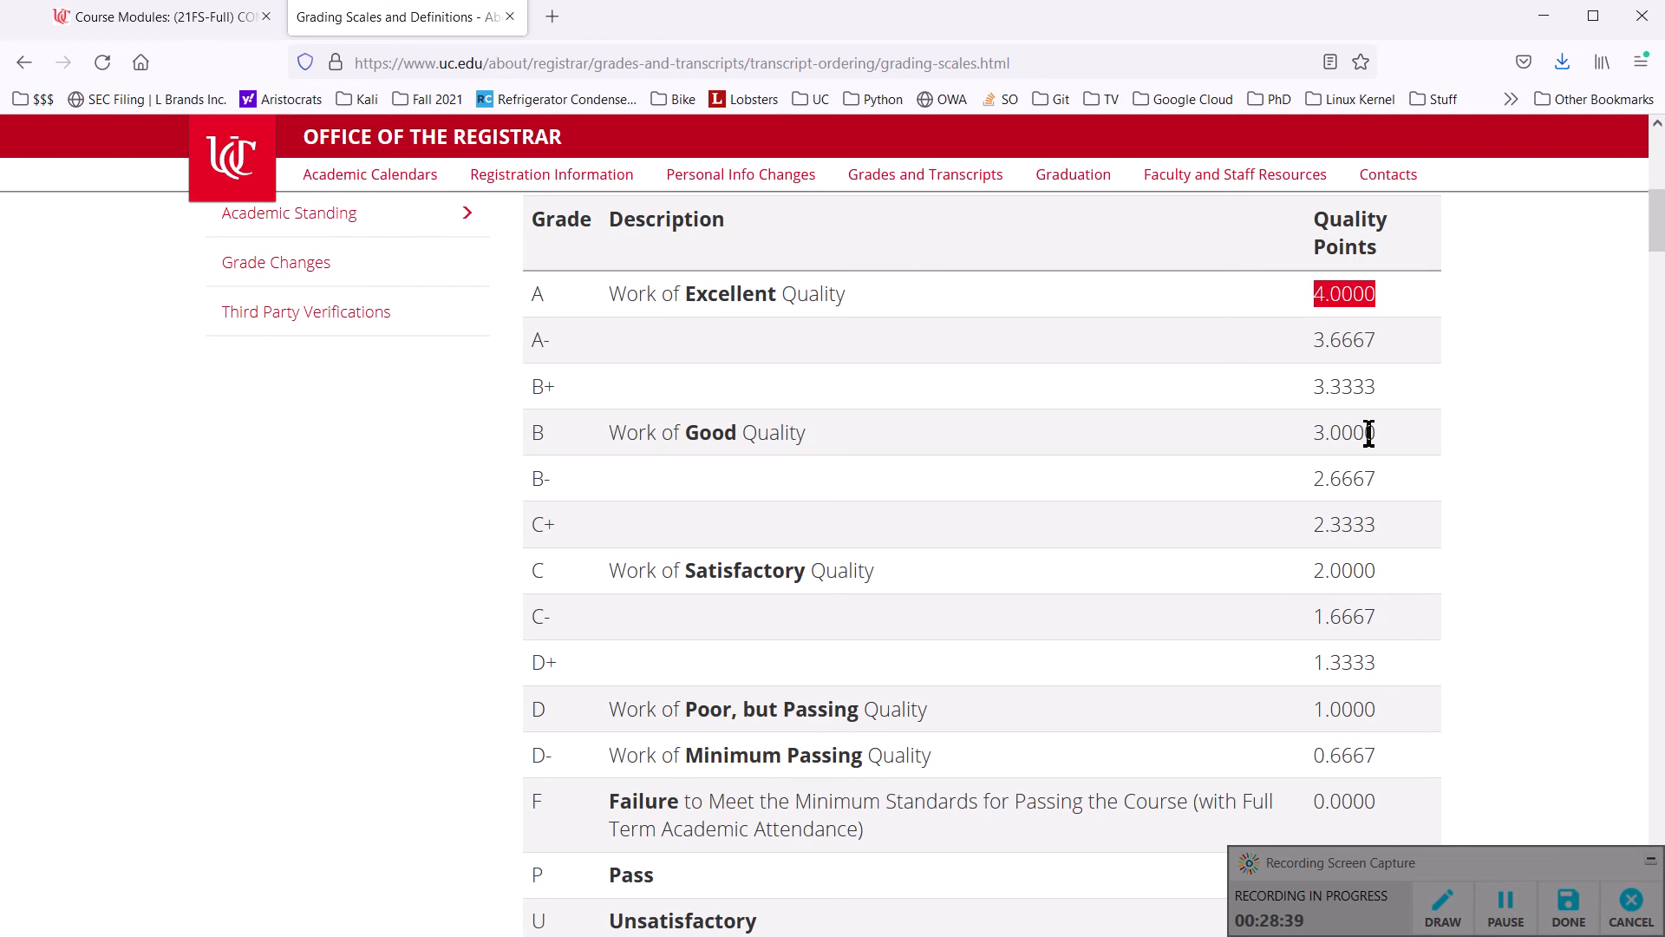
pyautogui.scroll(-3)
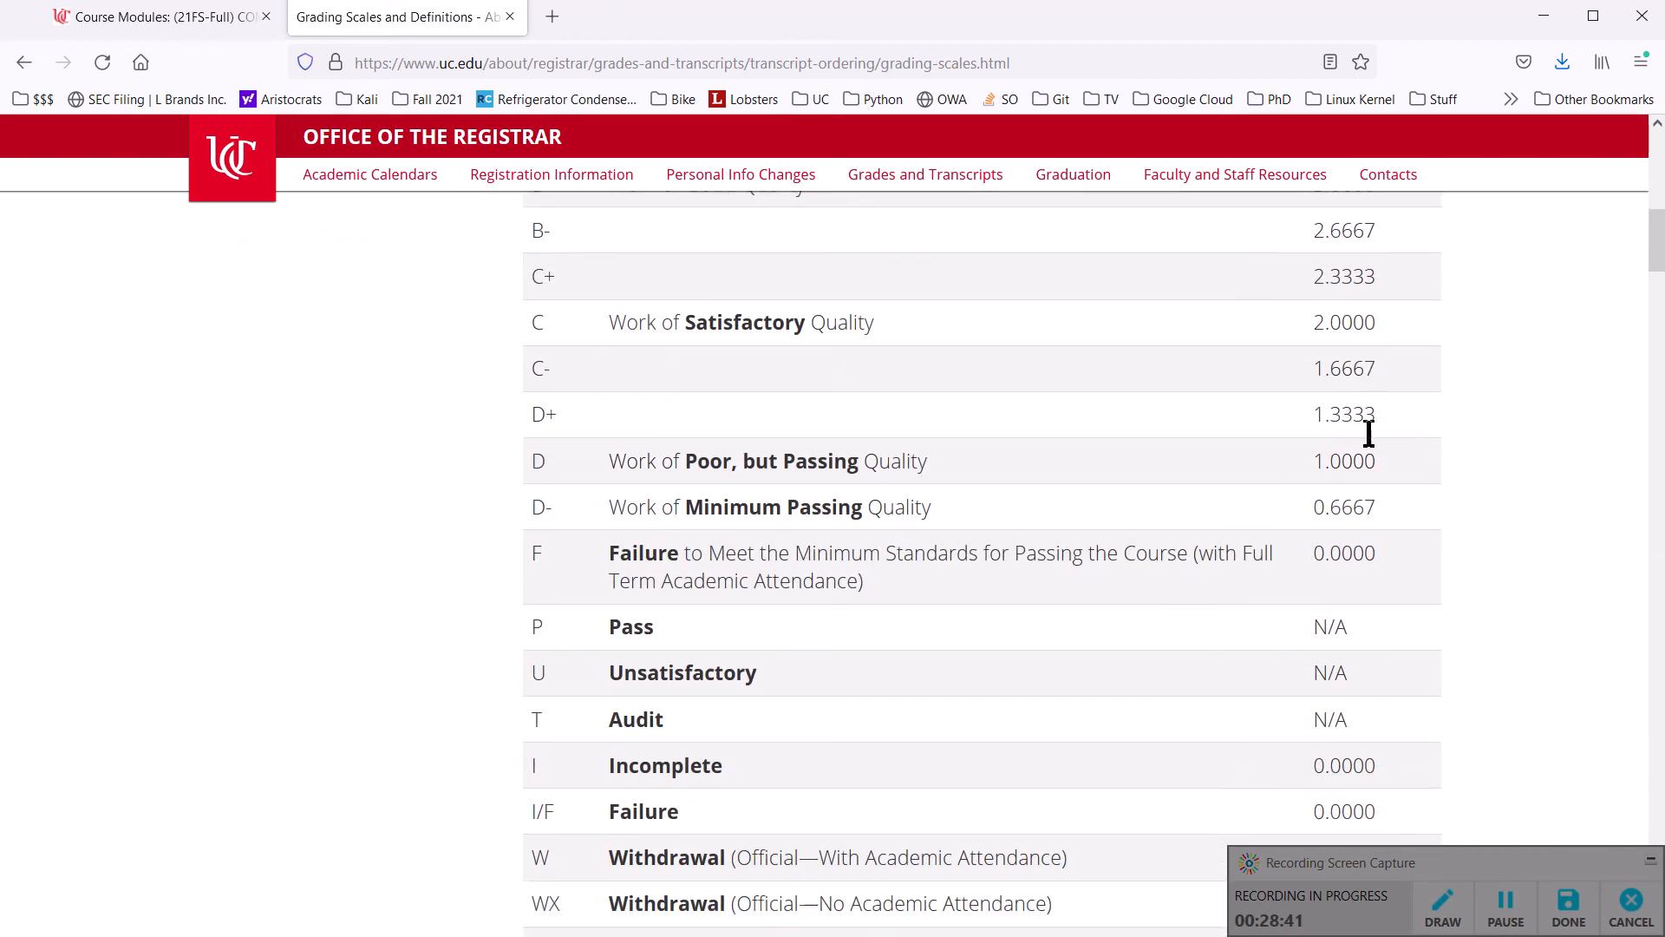
pyautogui.scroll(-3)
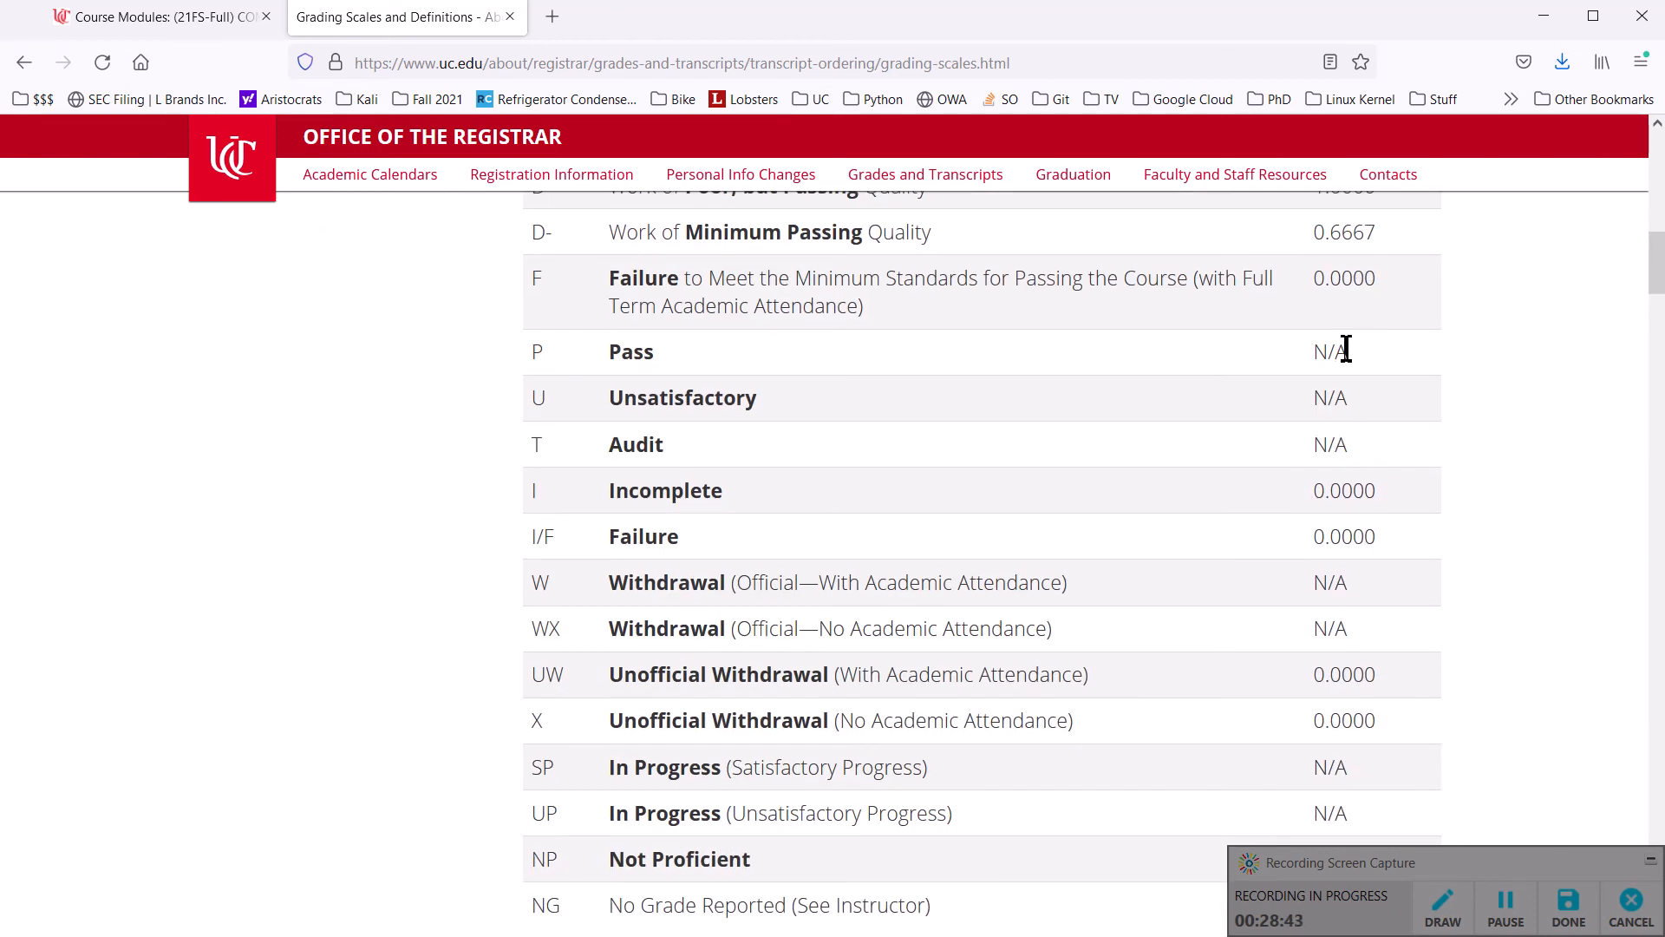
pyautogui.doubleClick(1329, 351)
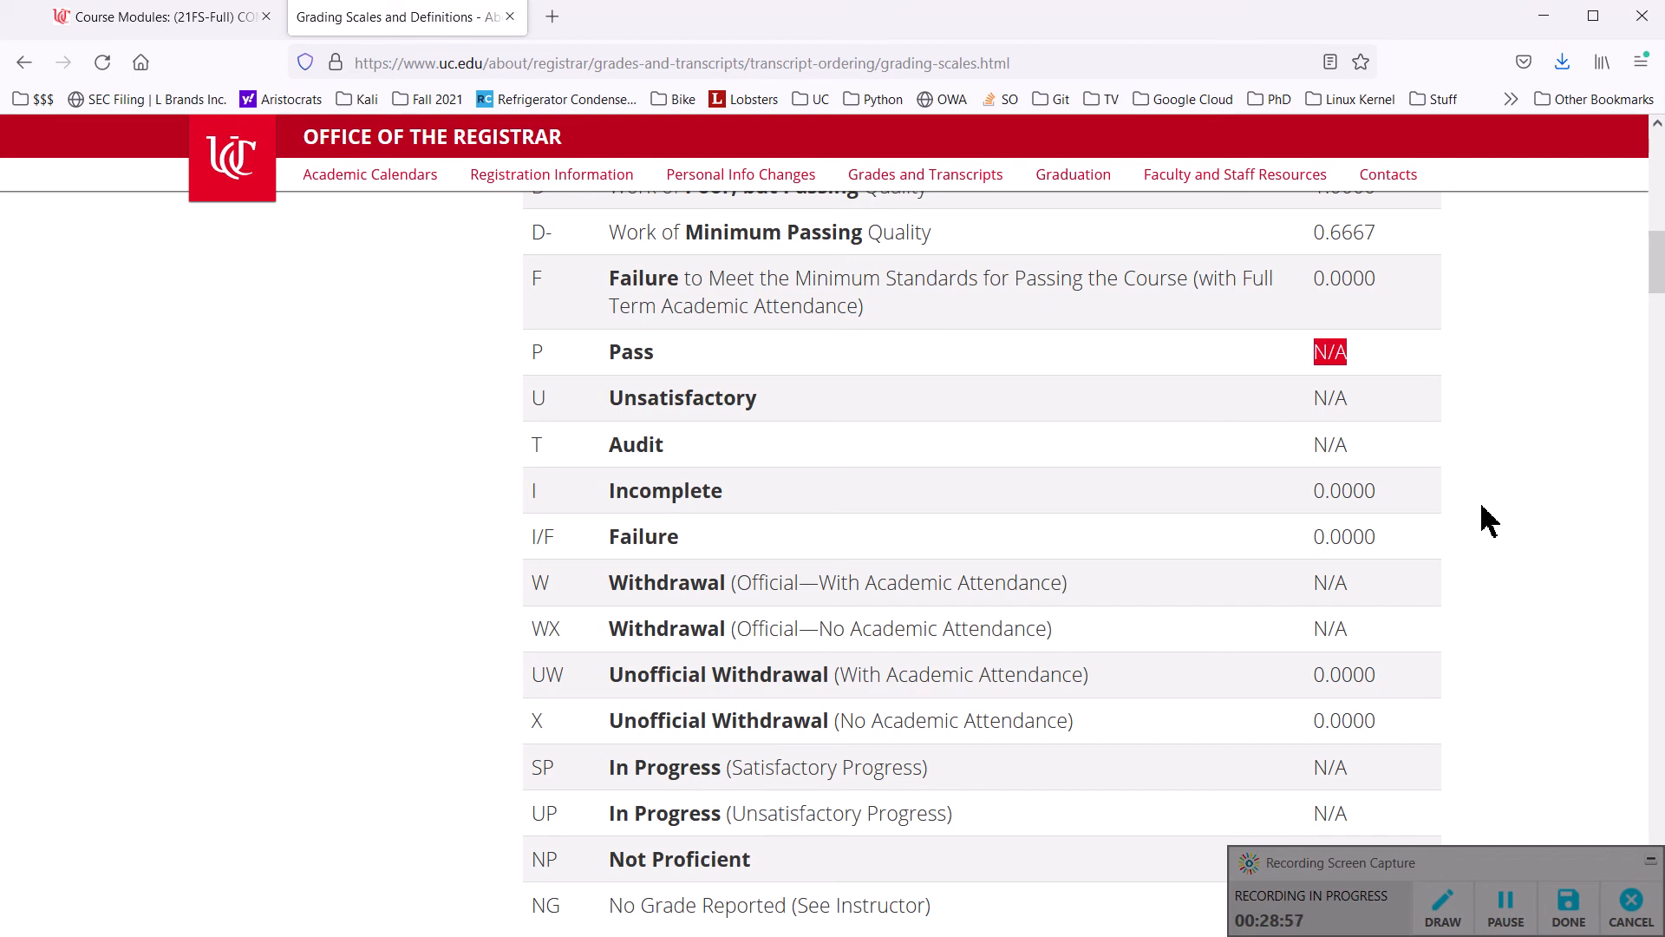
pyautogui.scroll(-3)
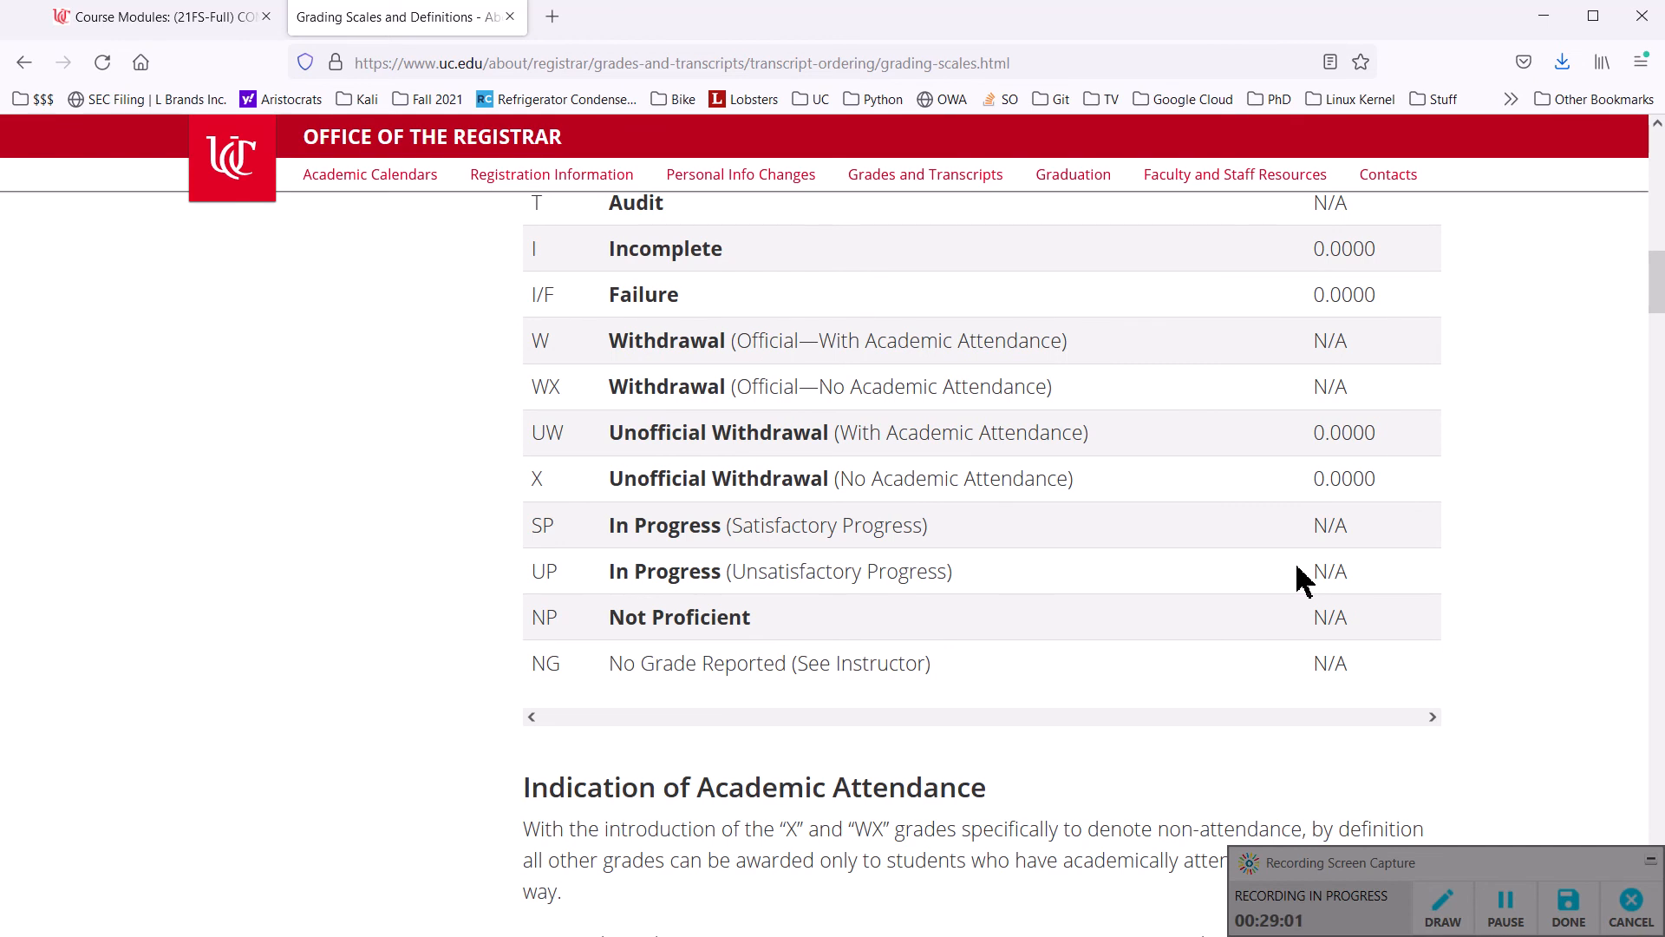
pyautogui.scroll(3)
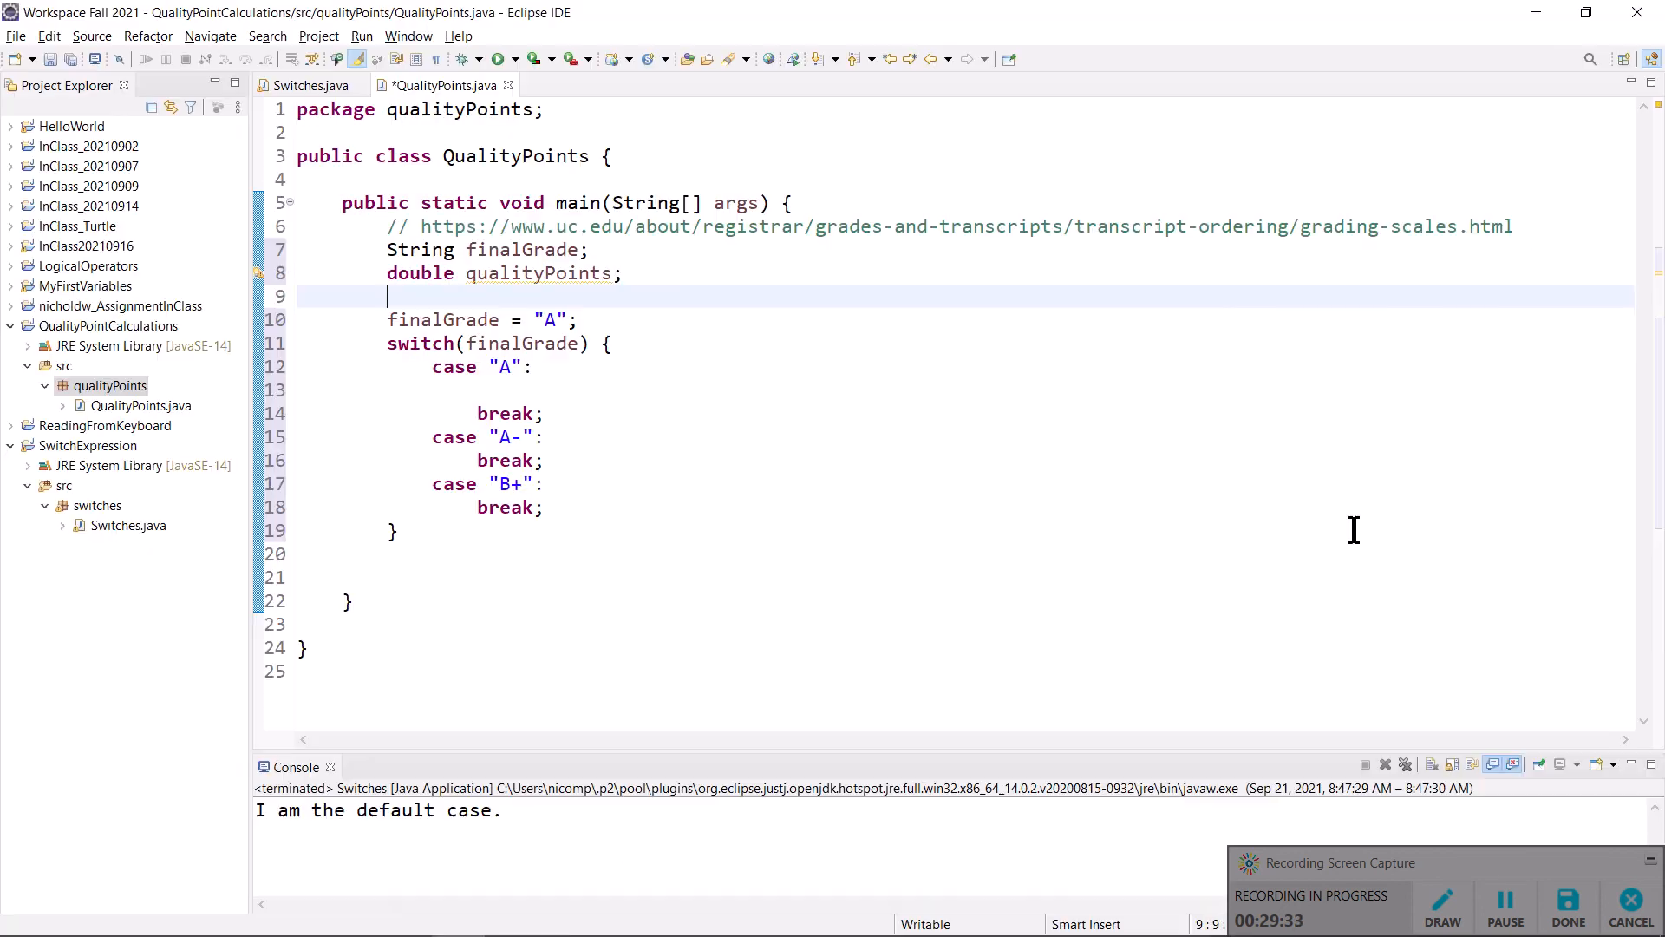
pyautogui.doubleClick(421, 273)
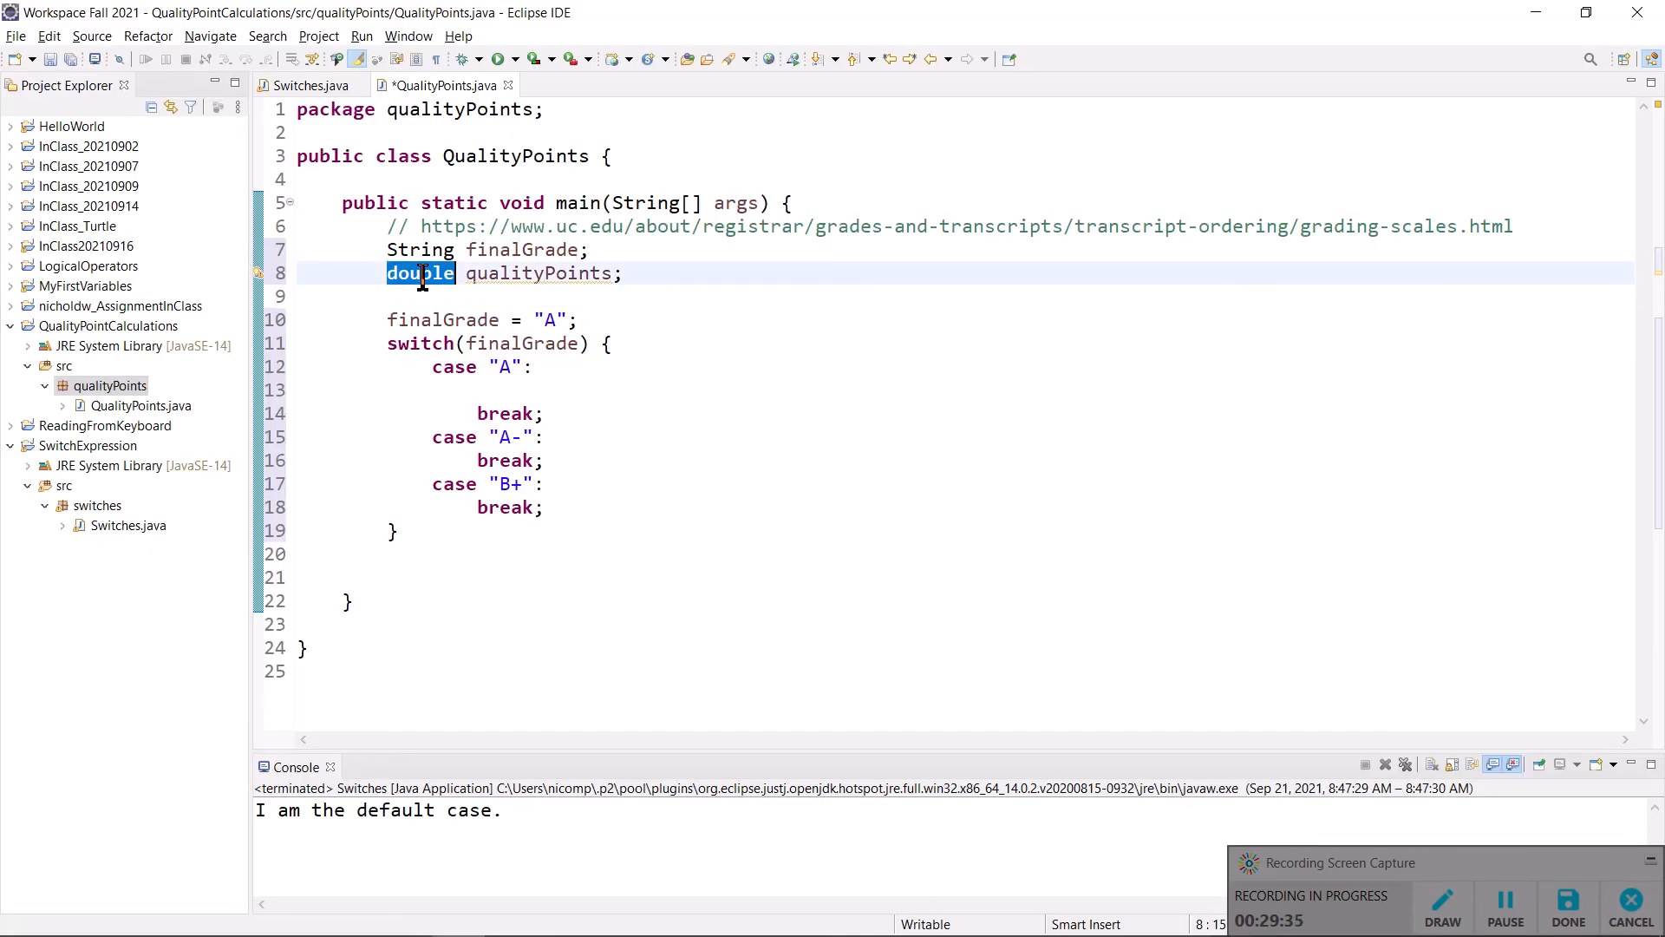
pyautogui.moveTo(517, 390)
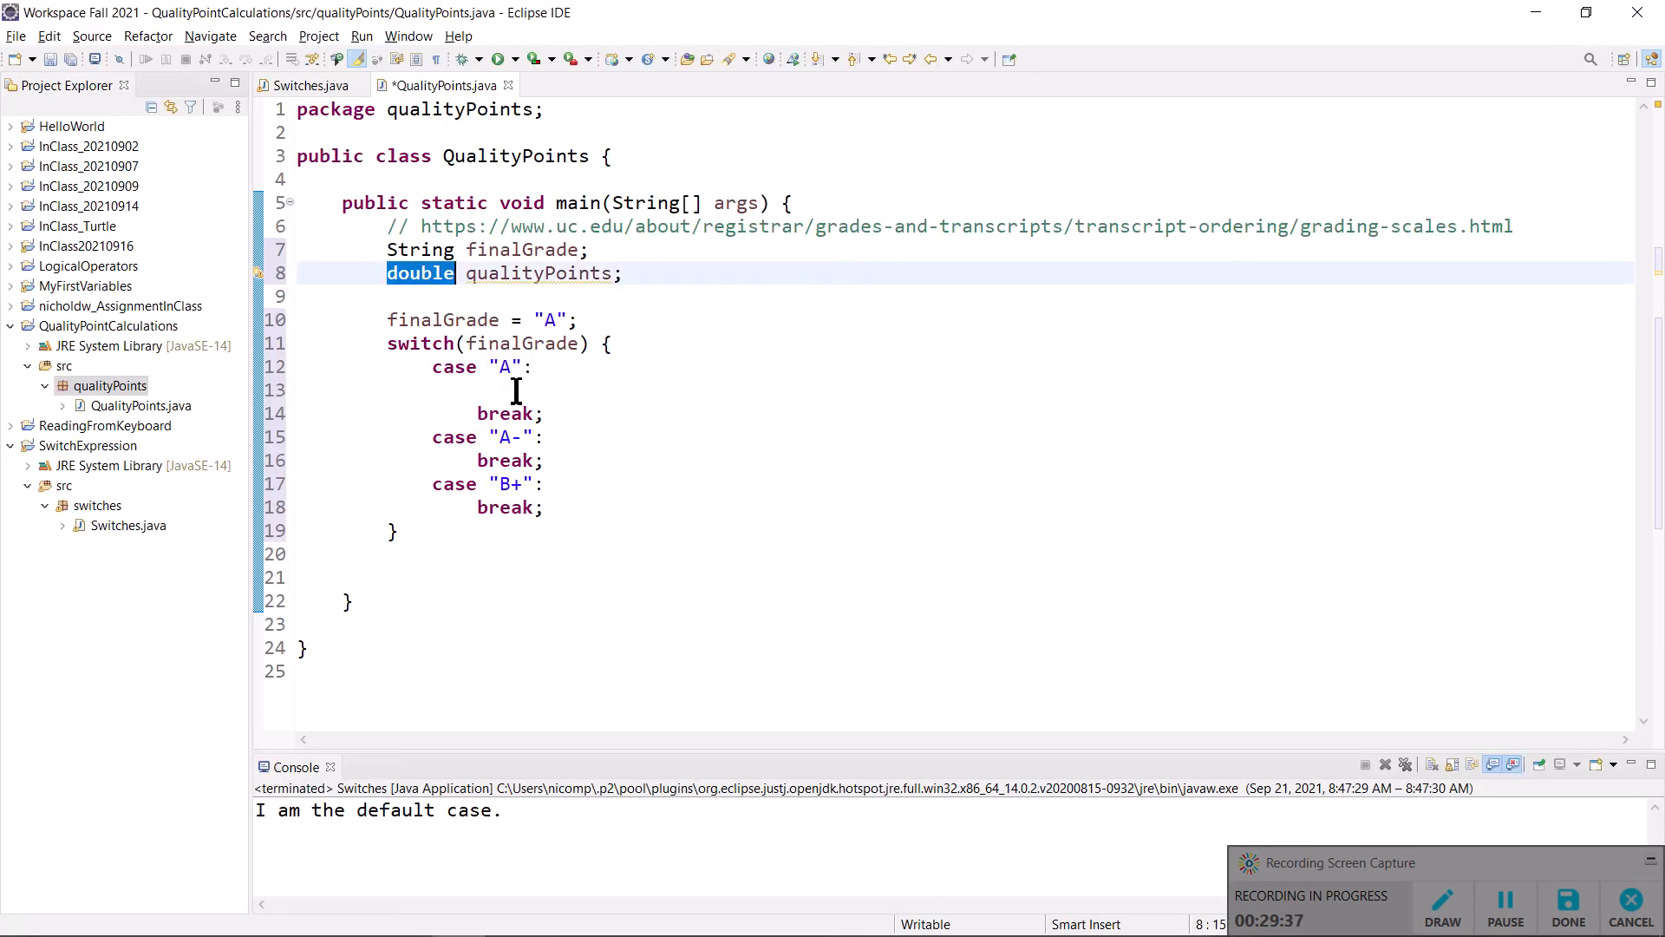
pyautogui.click(516, 388)
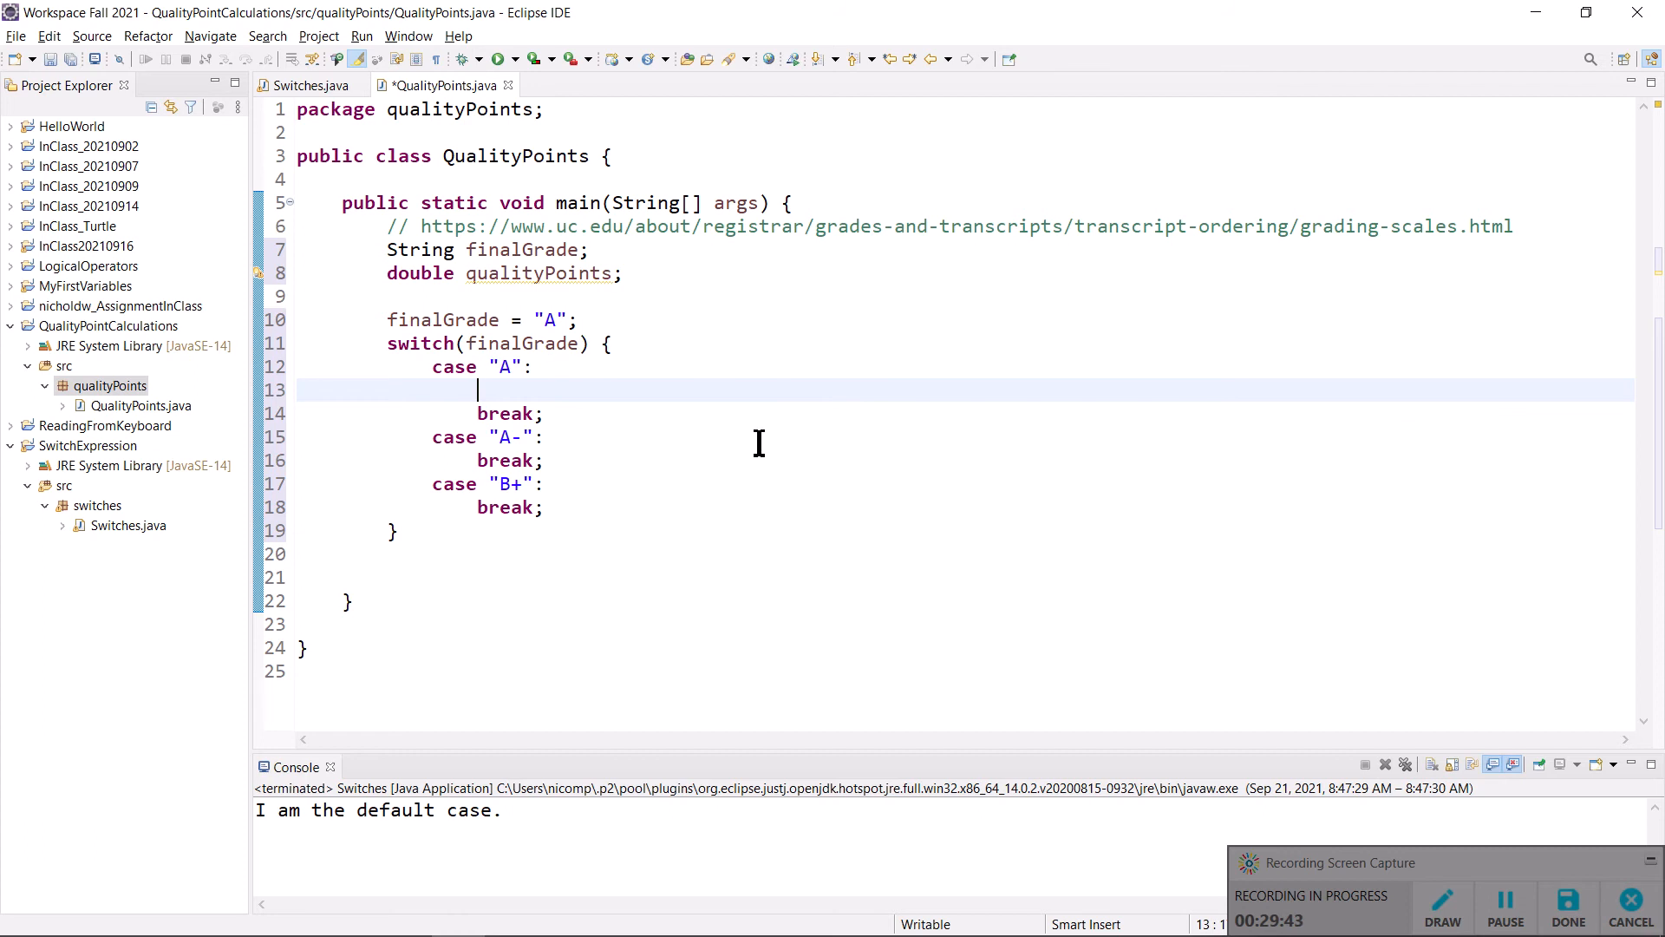
pyautogui.moveTo(539, 273)
pyautogui.write('q')
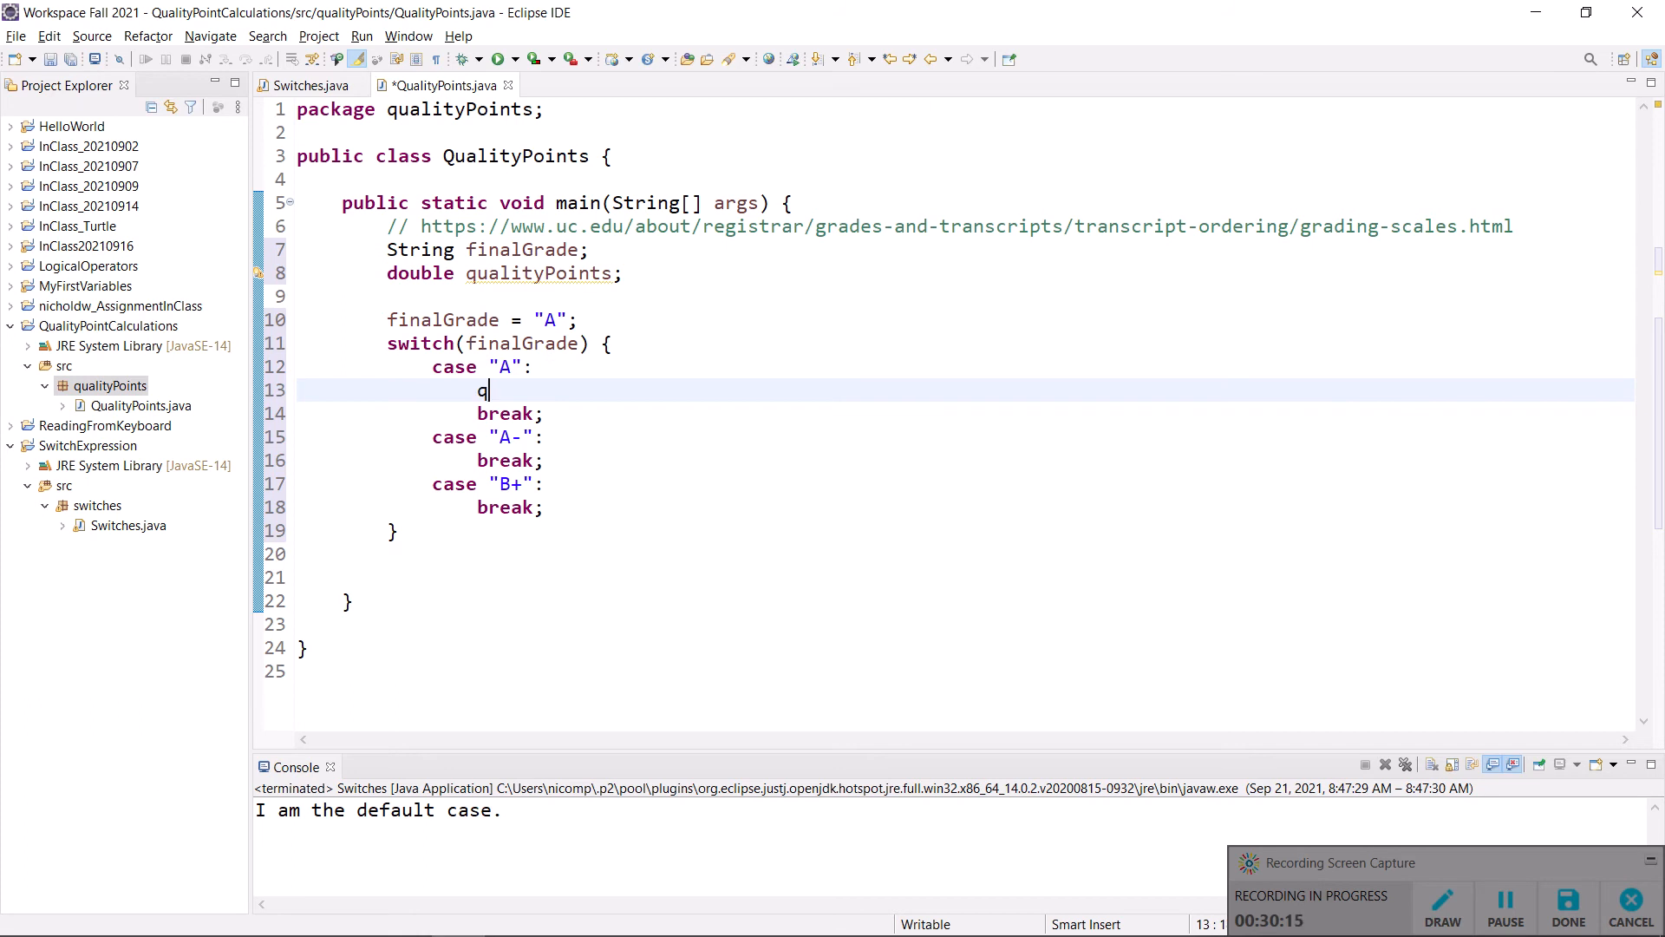
# - Set case "A" to qualityPoints = 4., verified against Firefox, and open a line under "A-"
pyautogui.write('ualityPoints = 4')
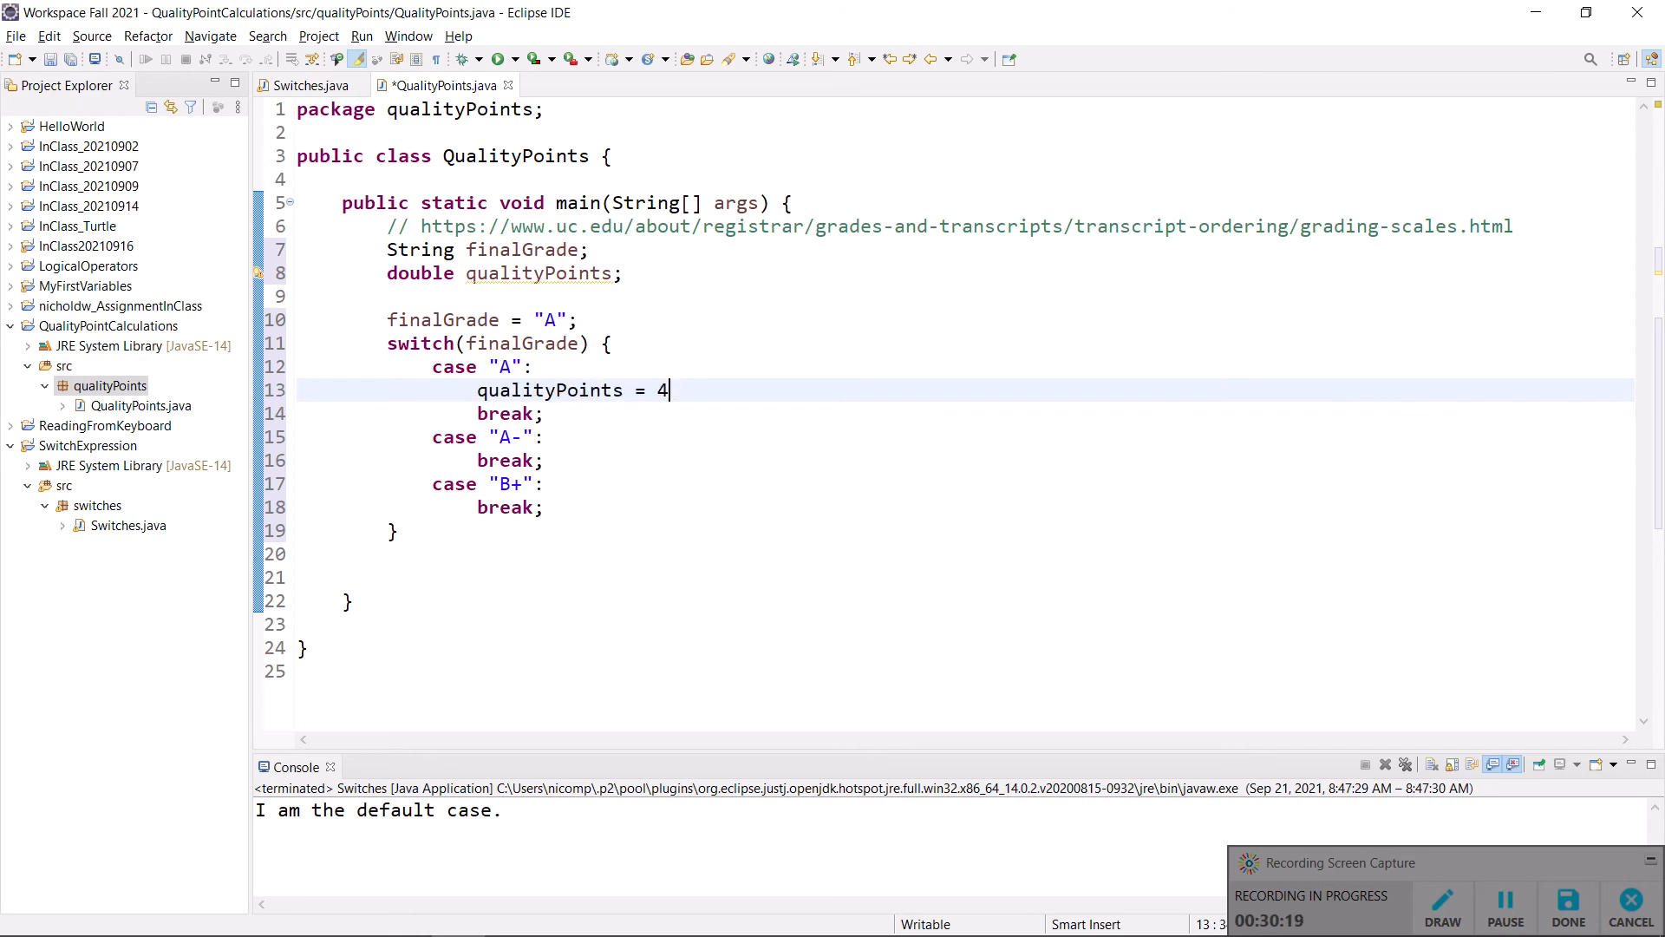
pyautogui.write('.;')
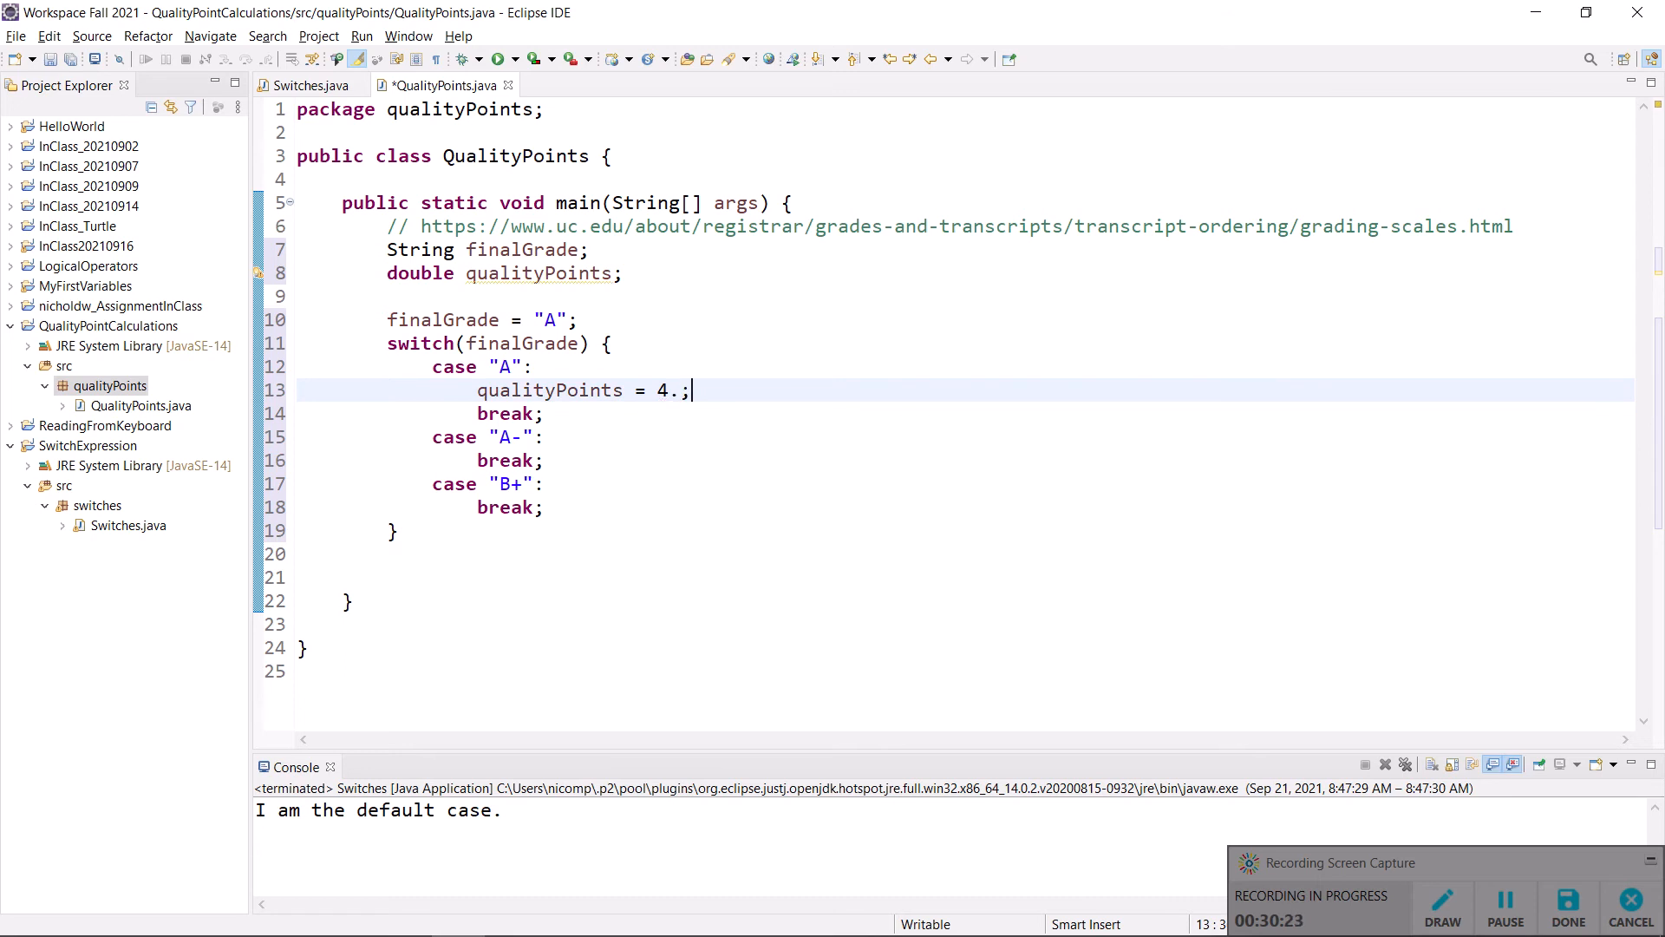
pyautogui.press('alt+tab')
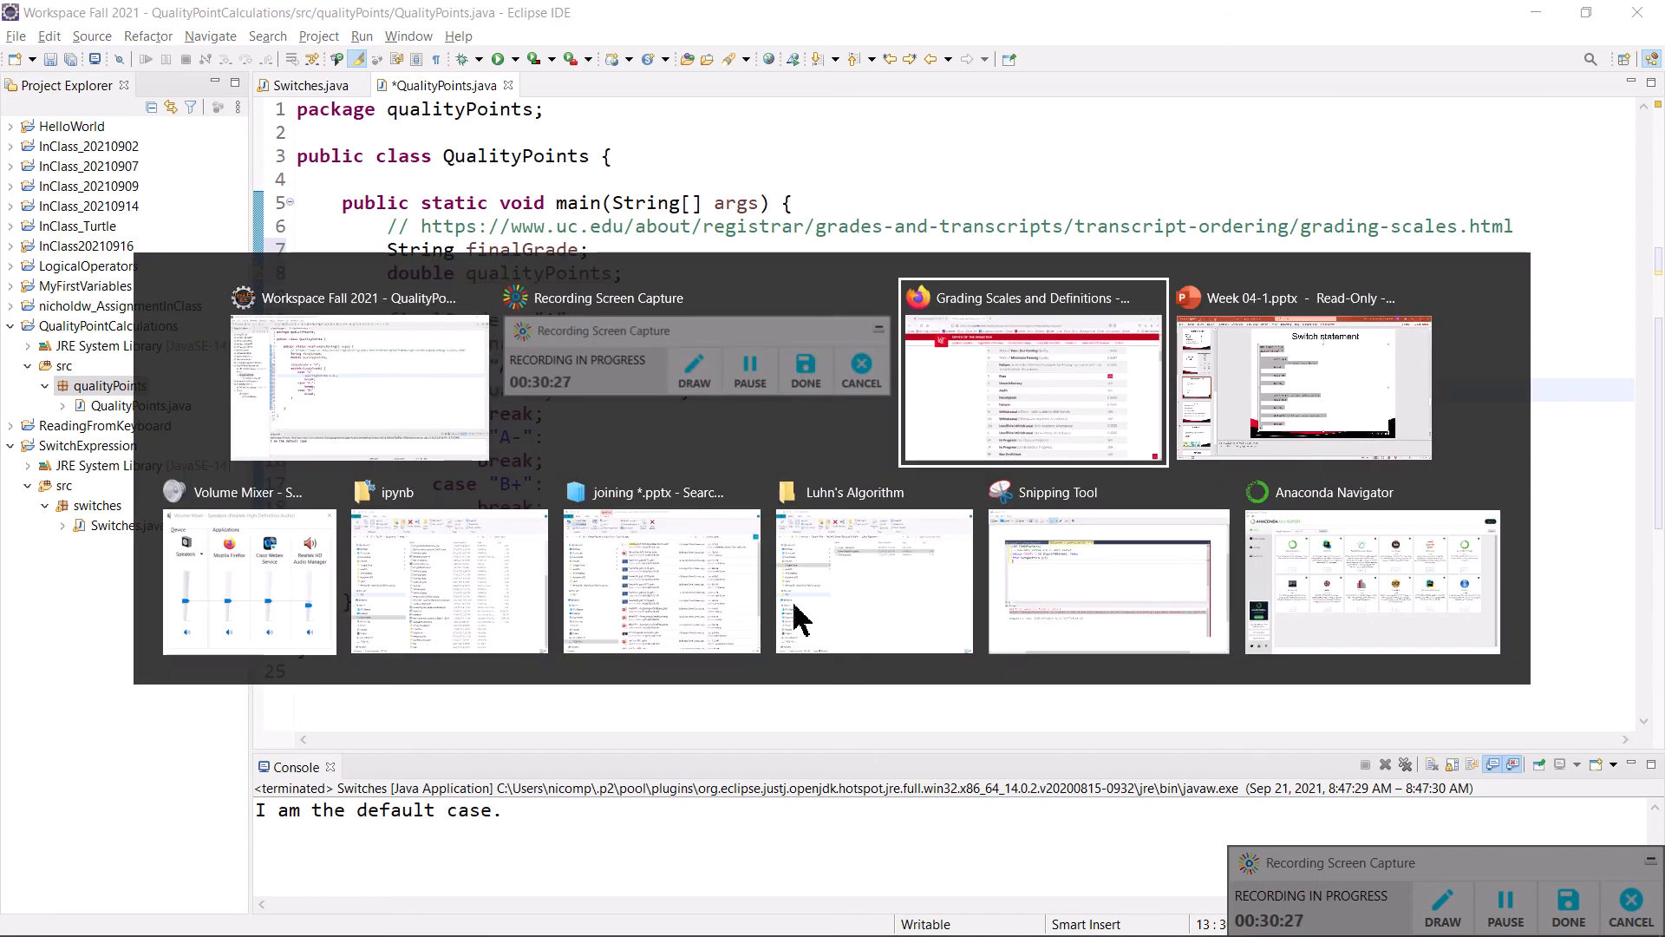
pyautogui.click(1030, 372)
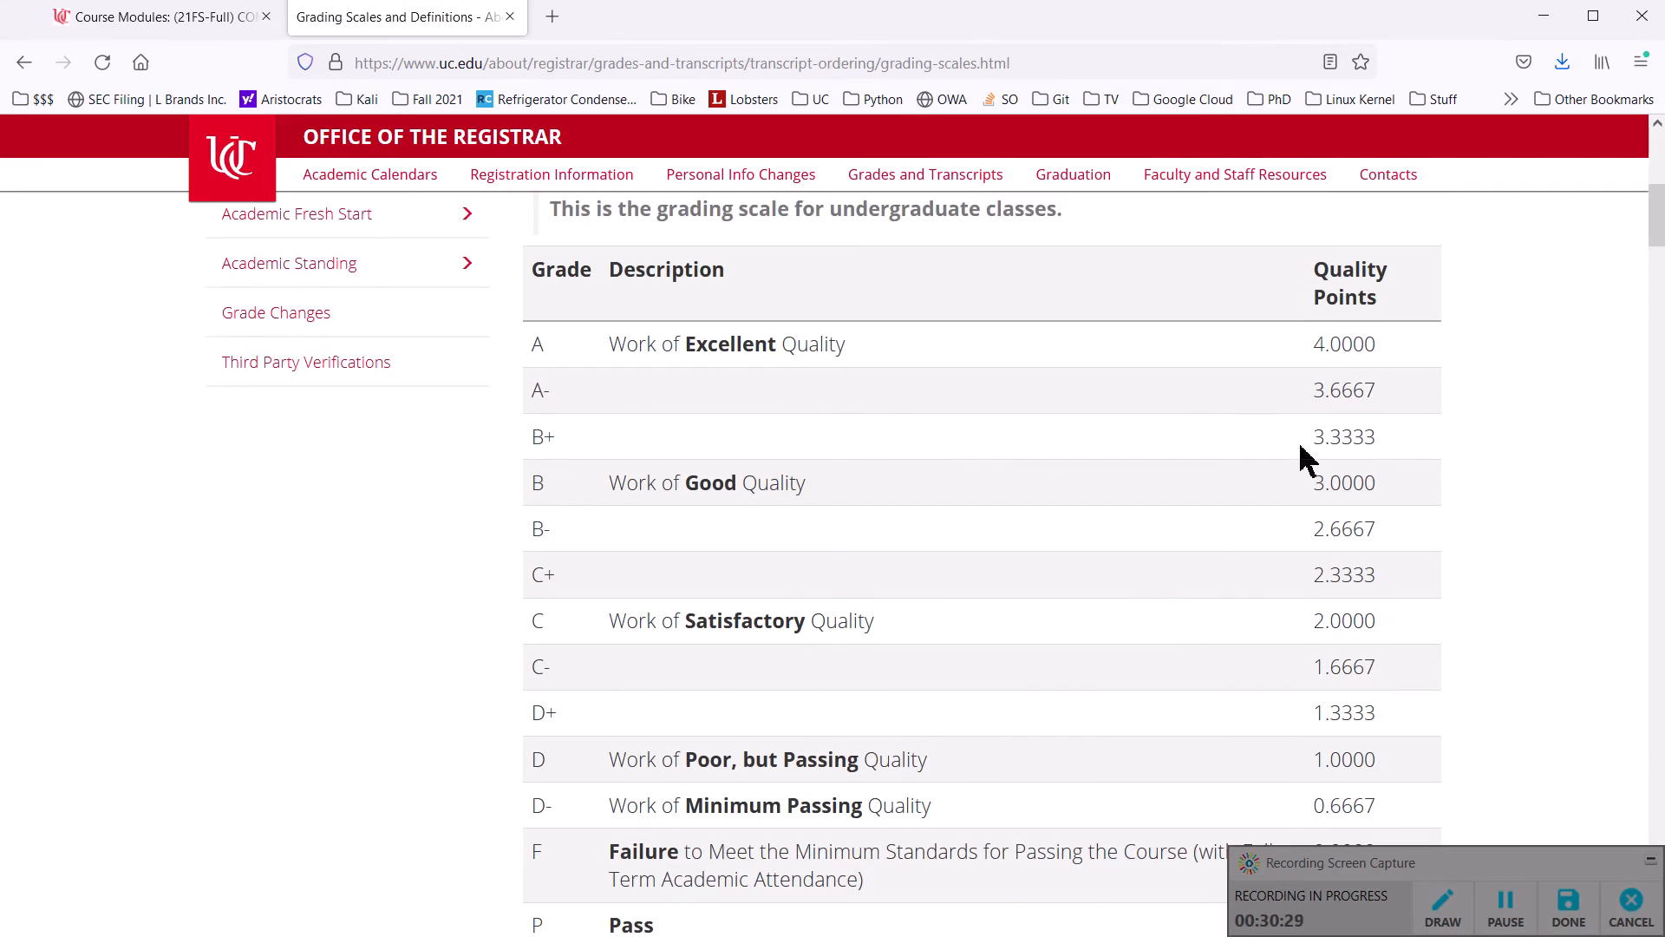
pyautogui.doubleClick(1349, 344)
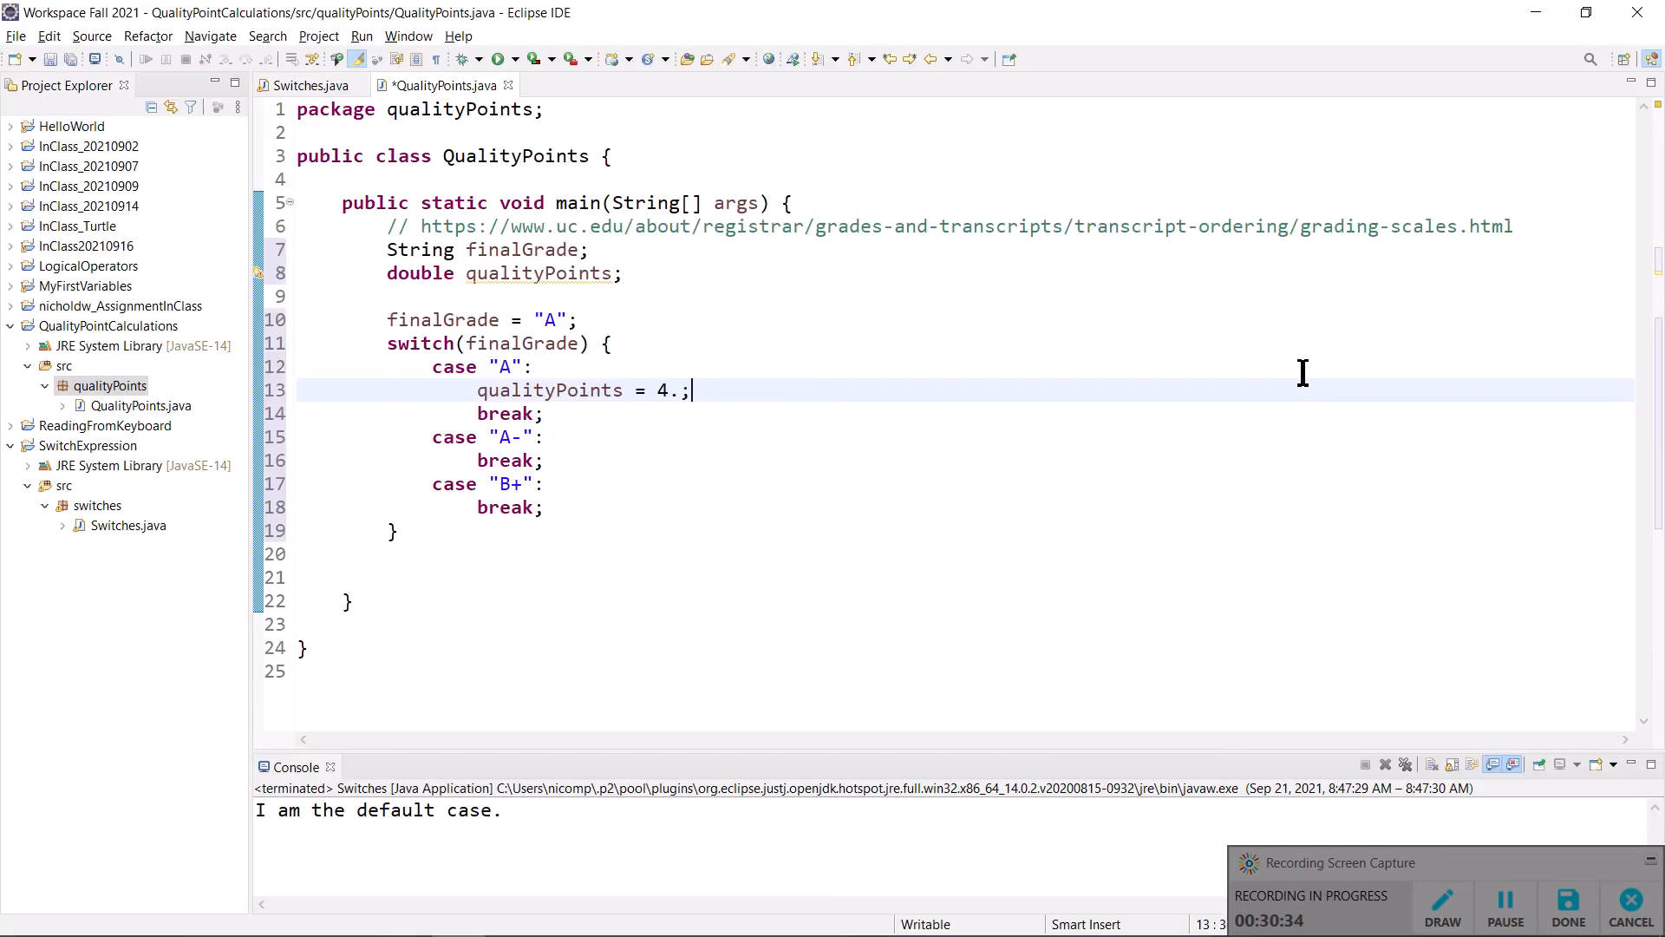
pyautogui.write('0000')
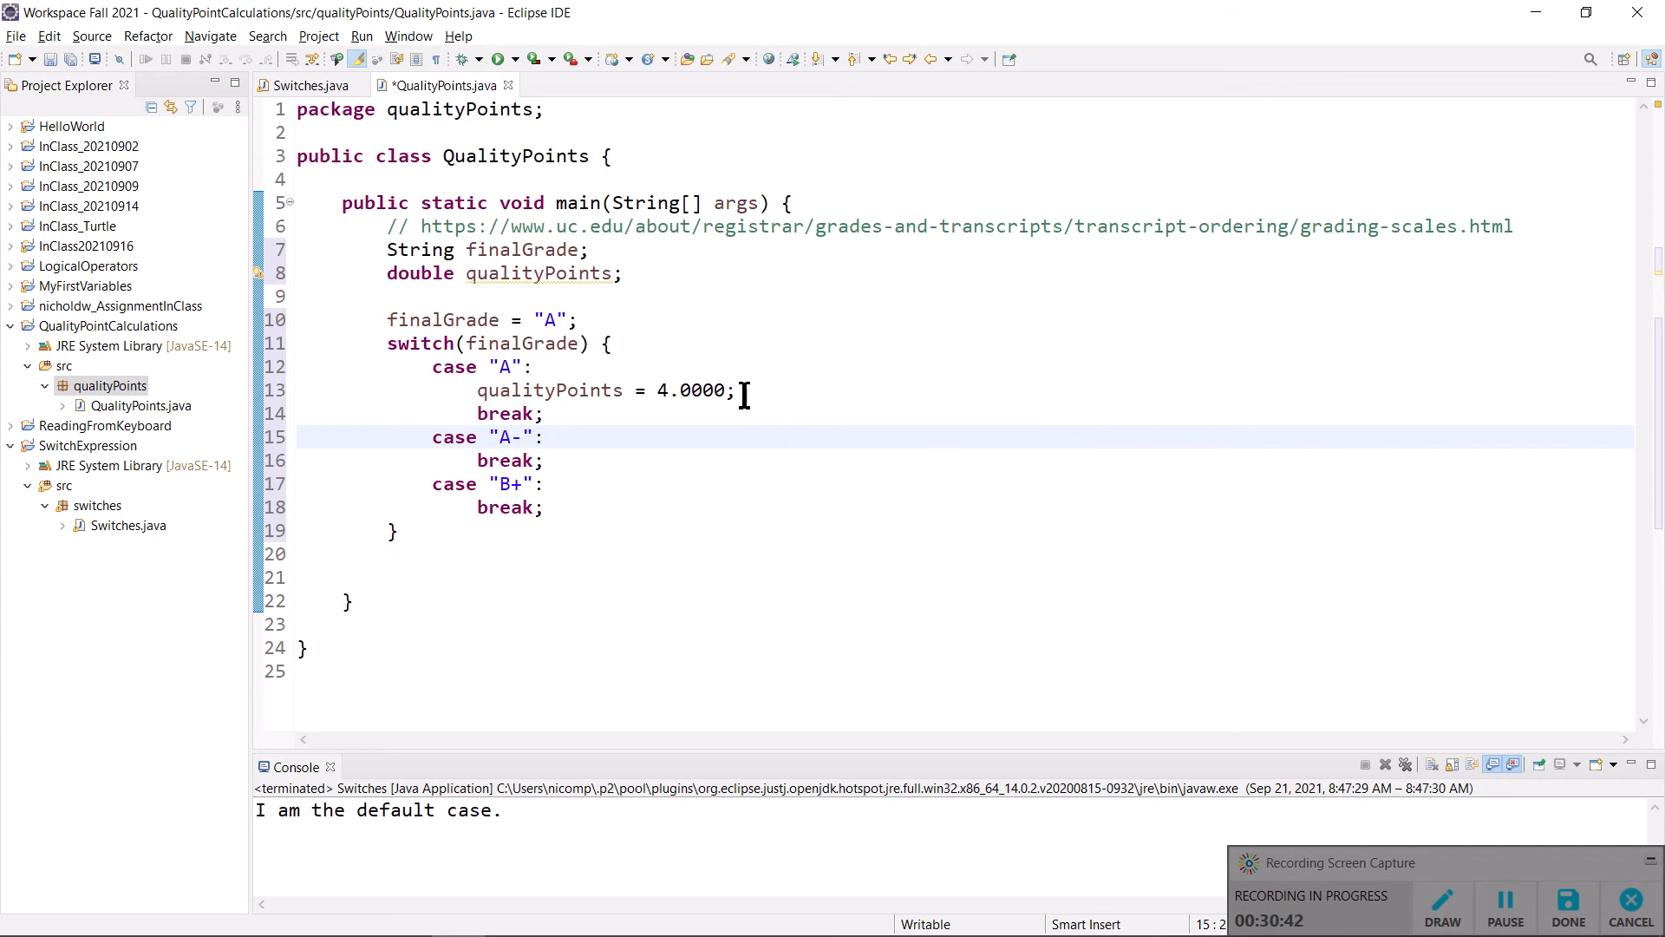
pyautogui.press('BackSpace')
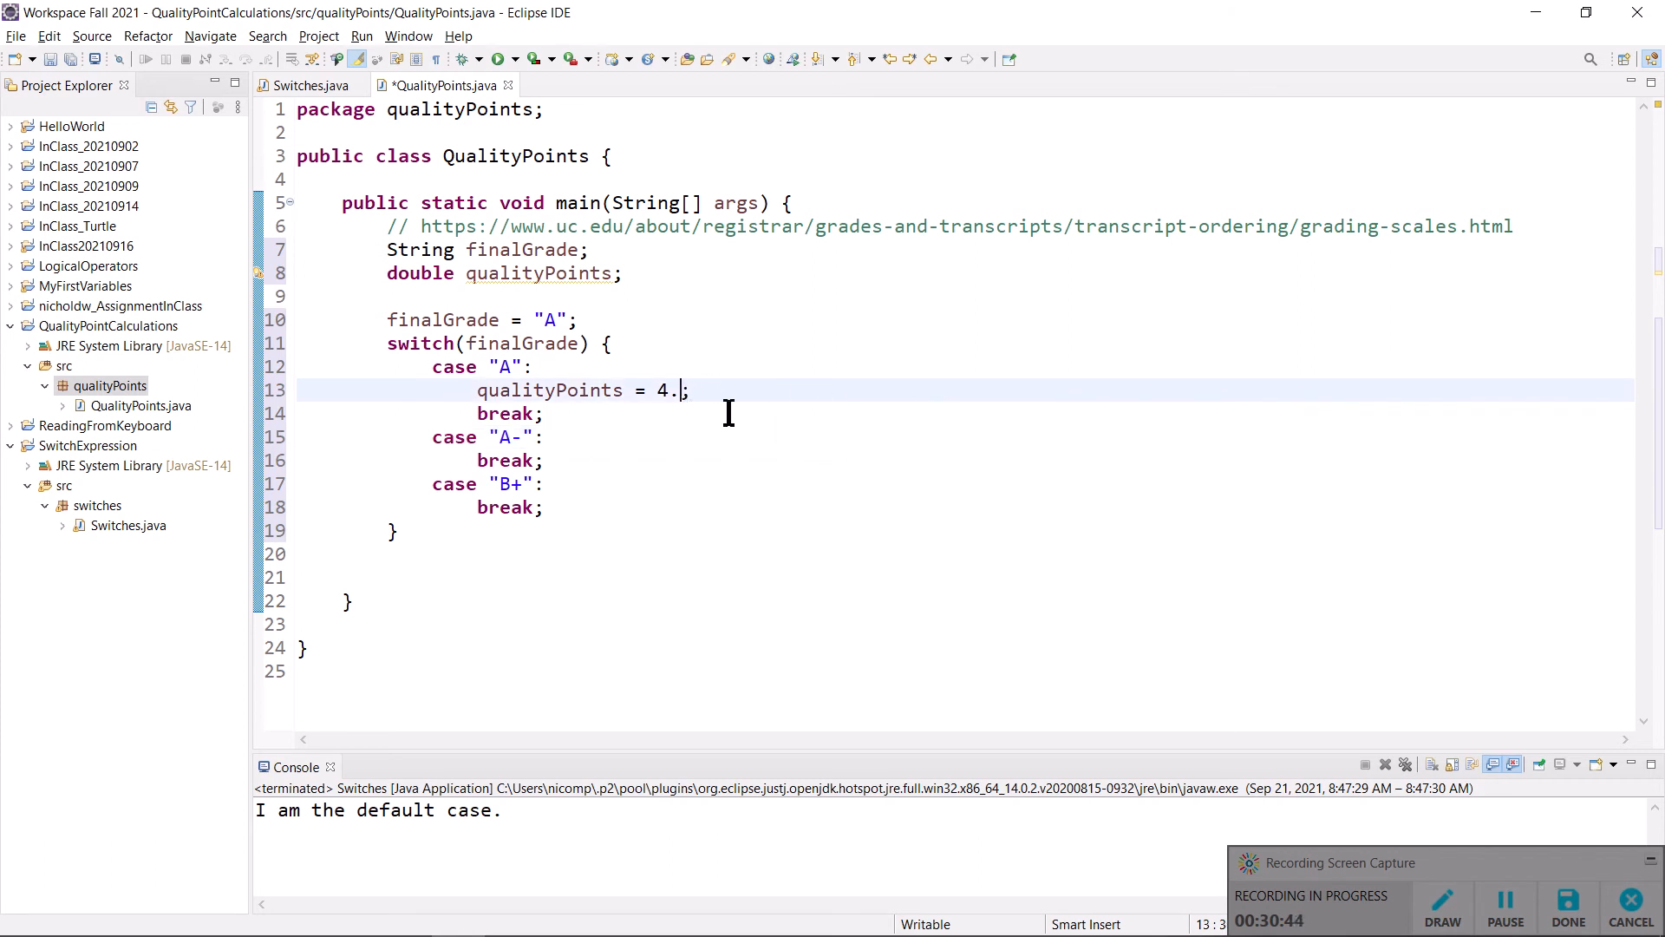
pyautogui.moveTo(654, 428)
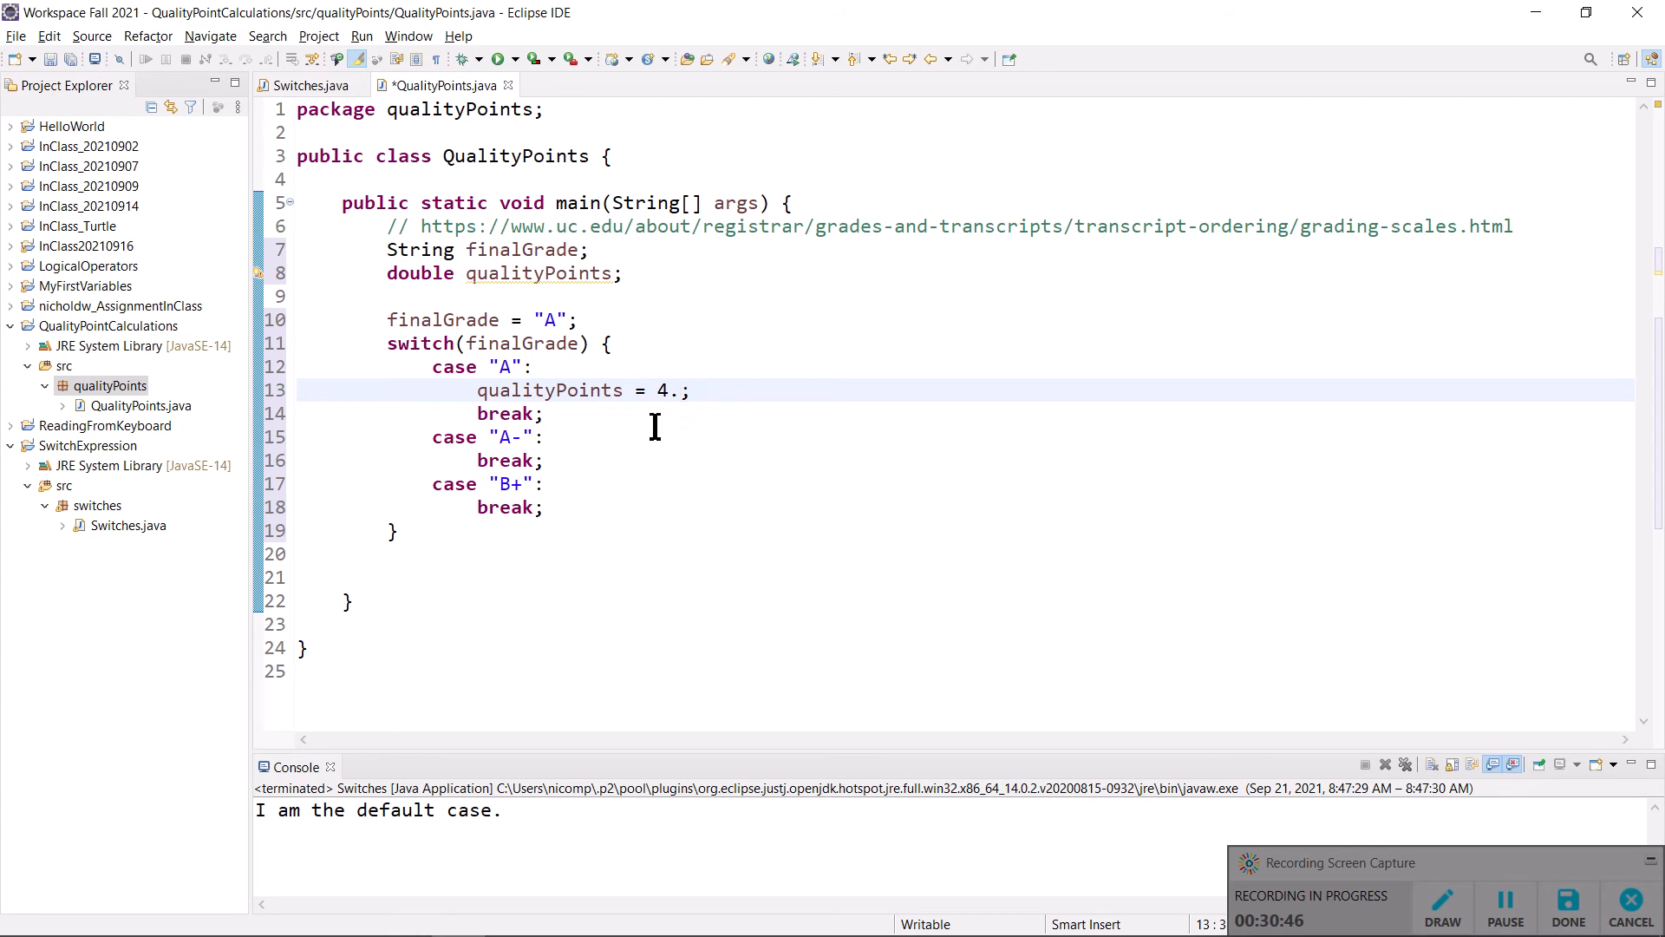
pyautogui.press('Return')
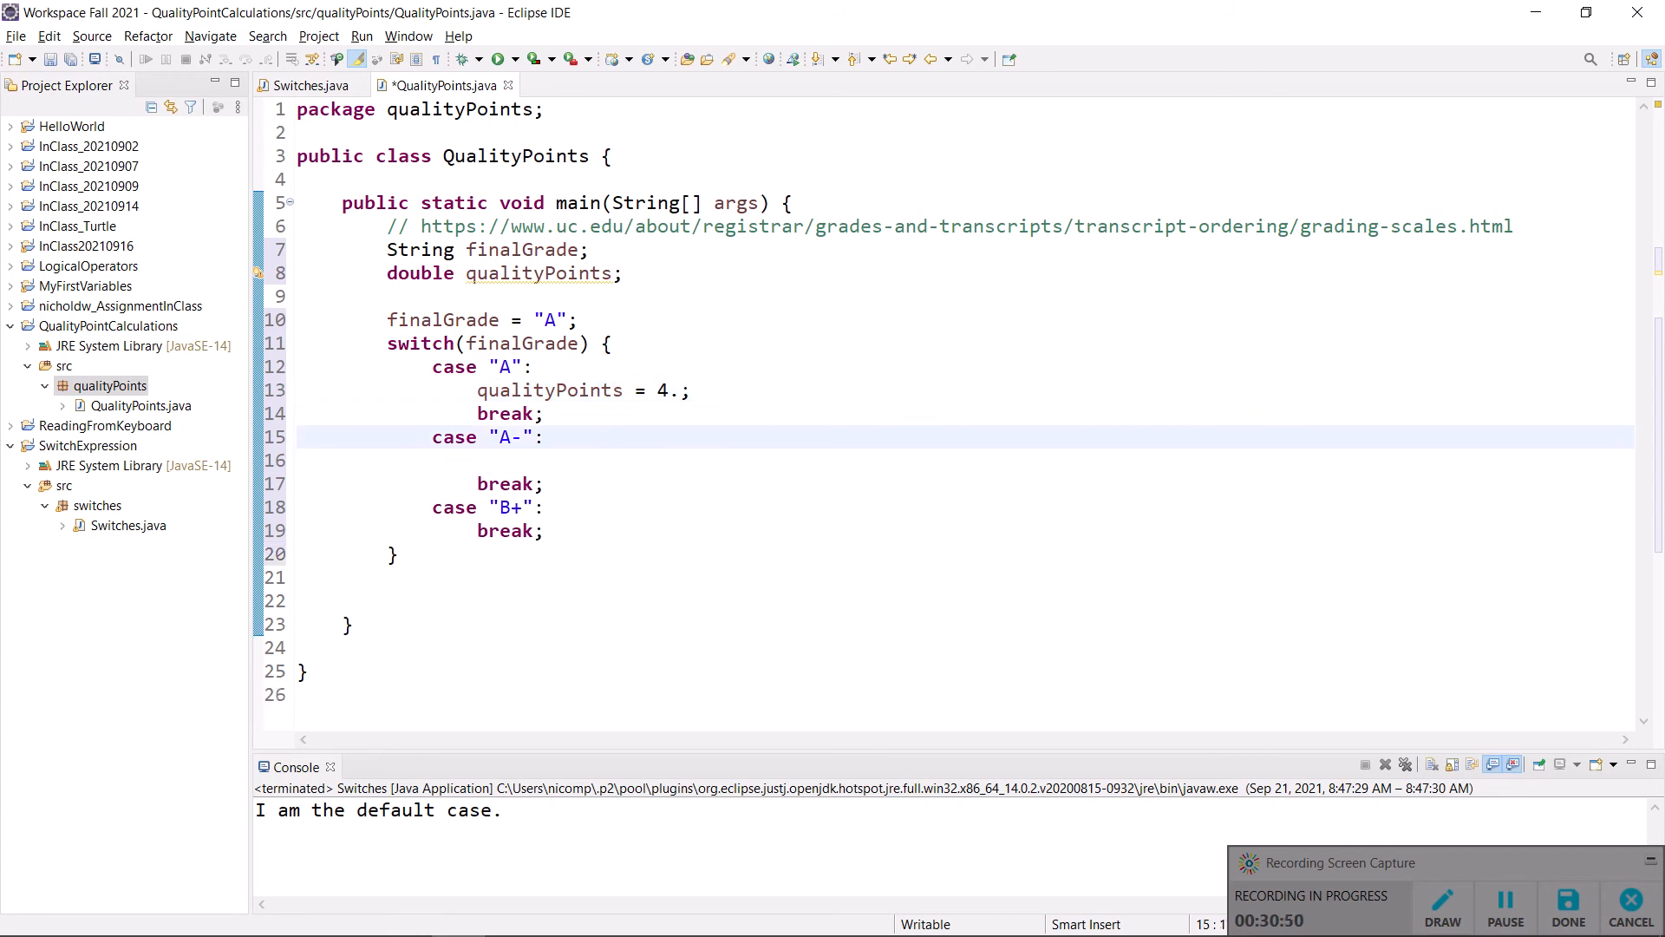
# - Add qualityPoints = 3.6667 under case "A-"
pyautogui.click(298, 483)
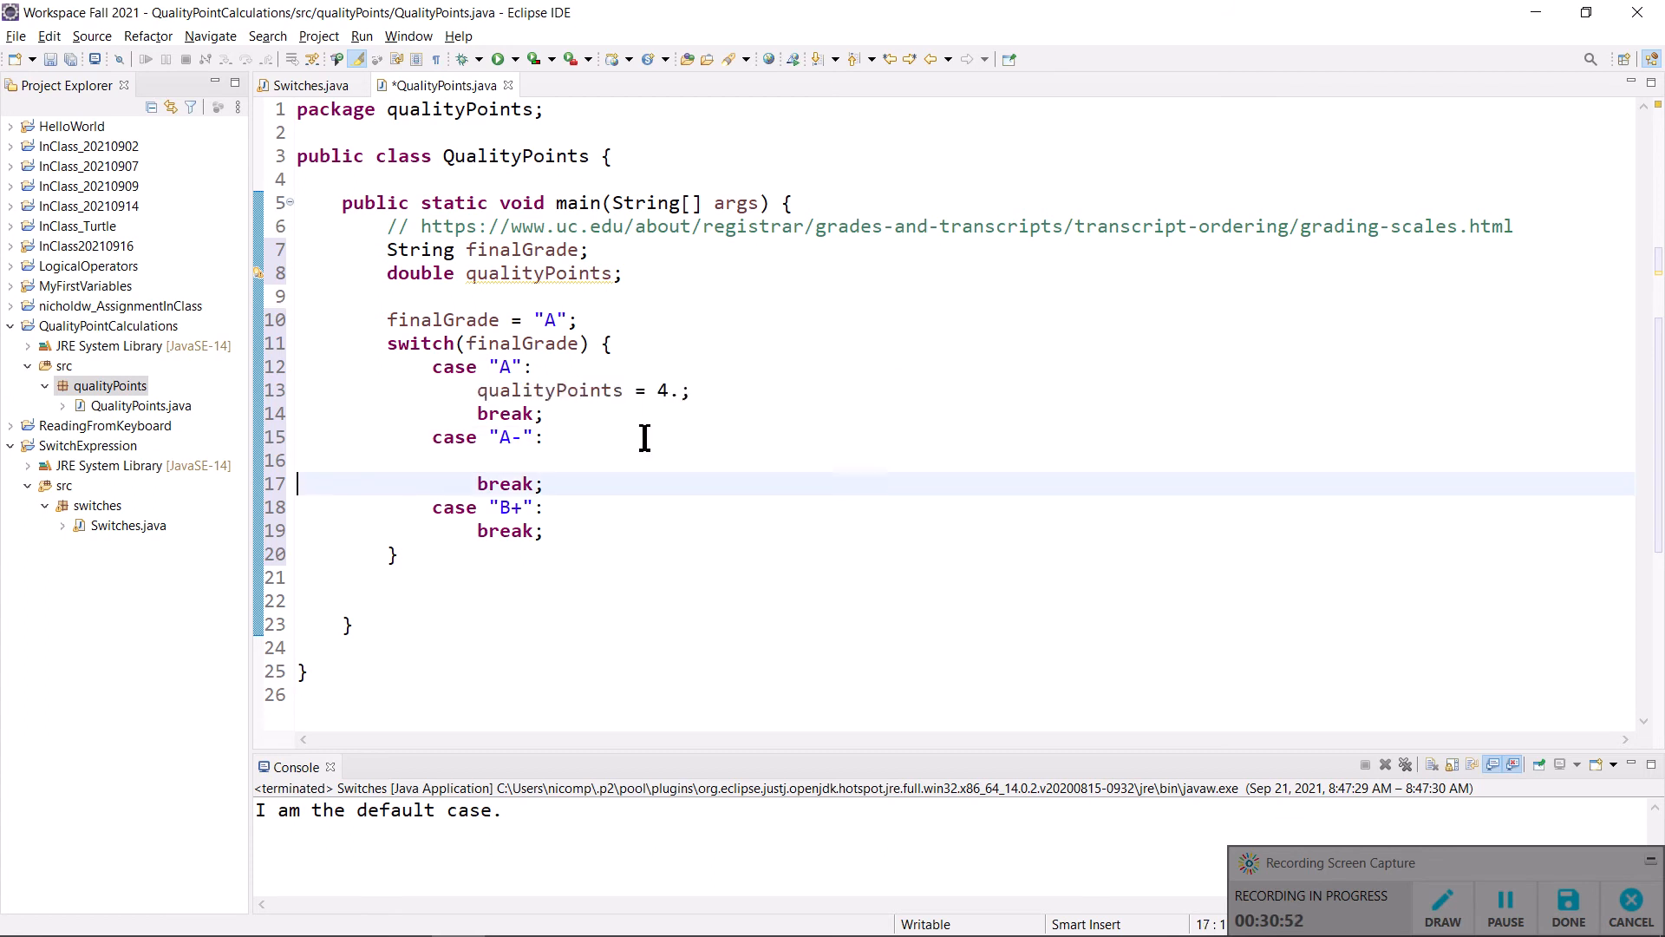
pyautogui.write('qualityPoints = 4.;')
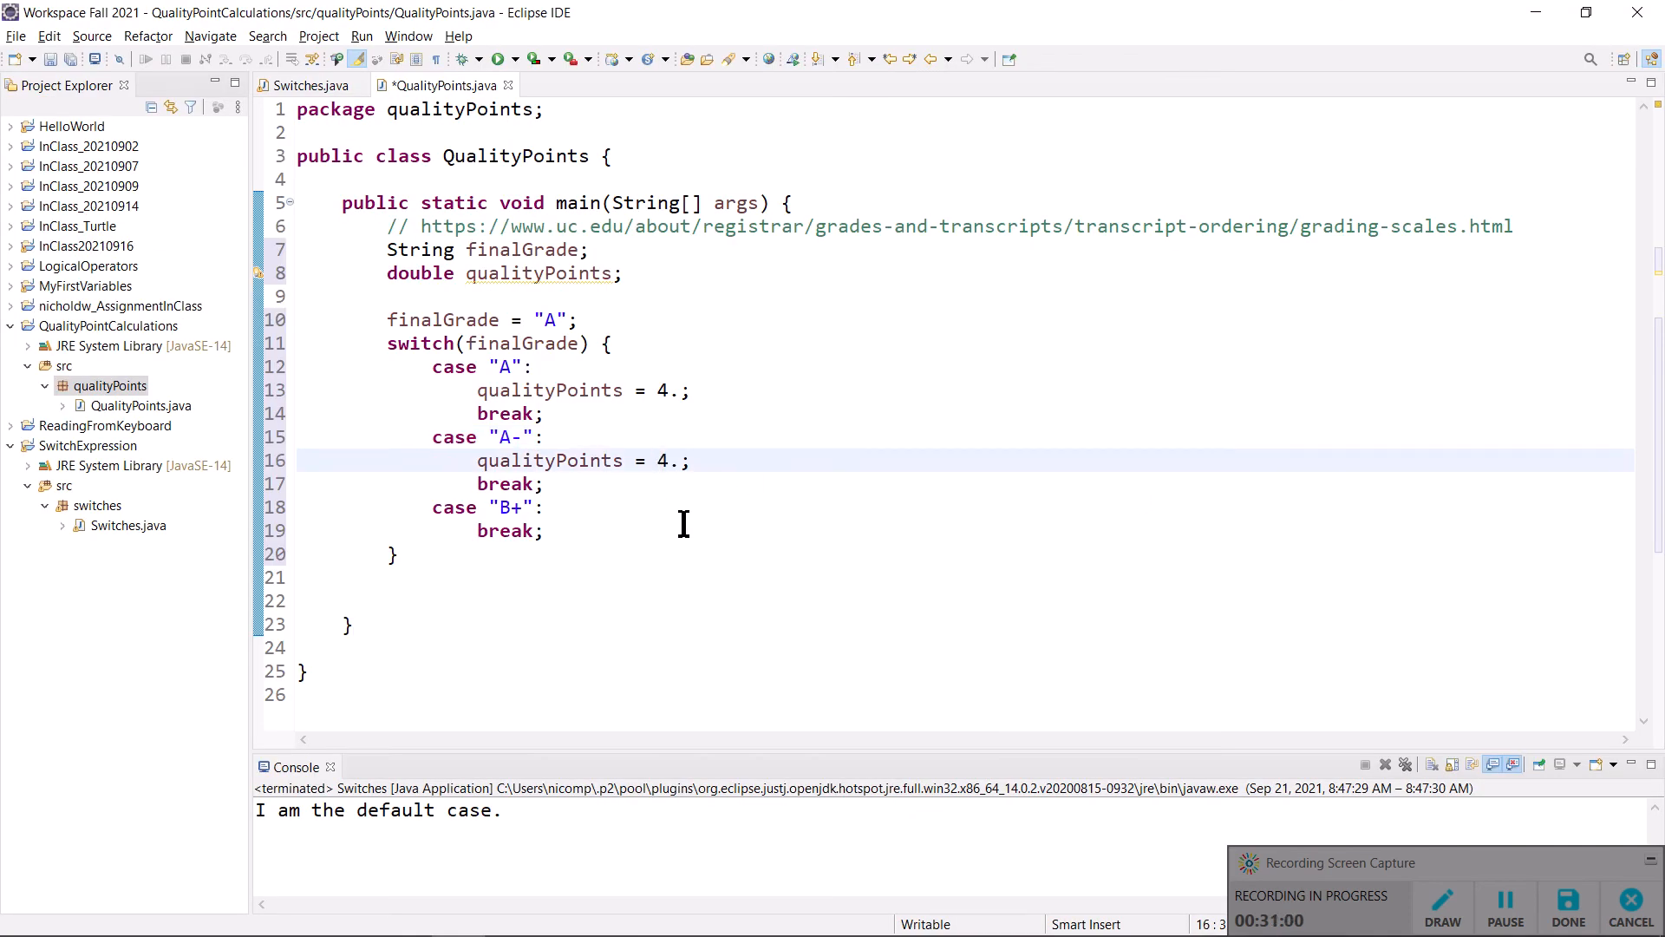
pyautogui.write('3.666')
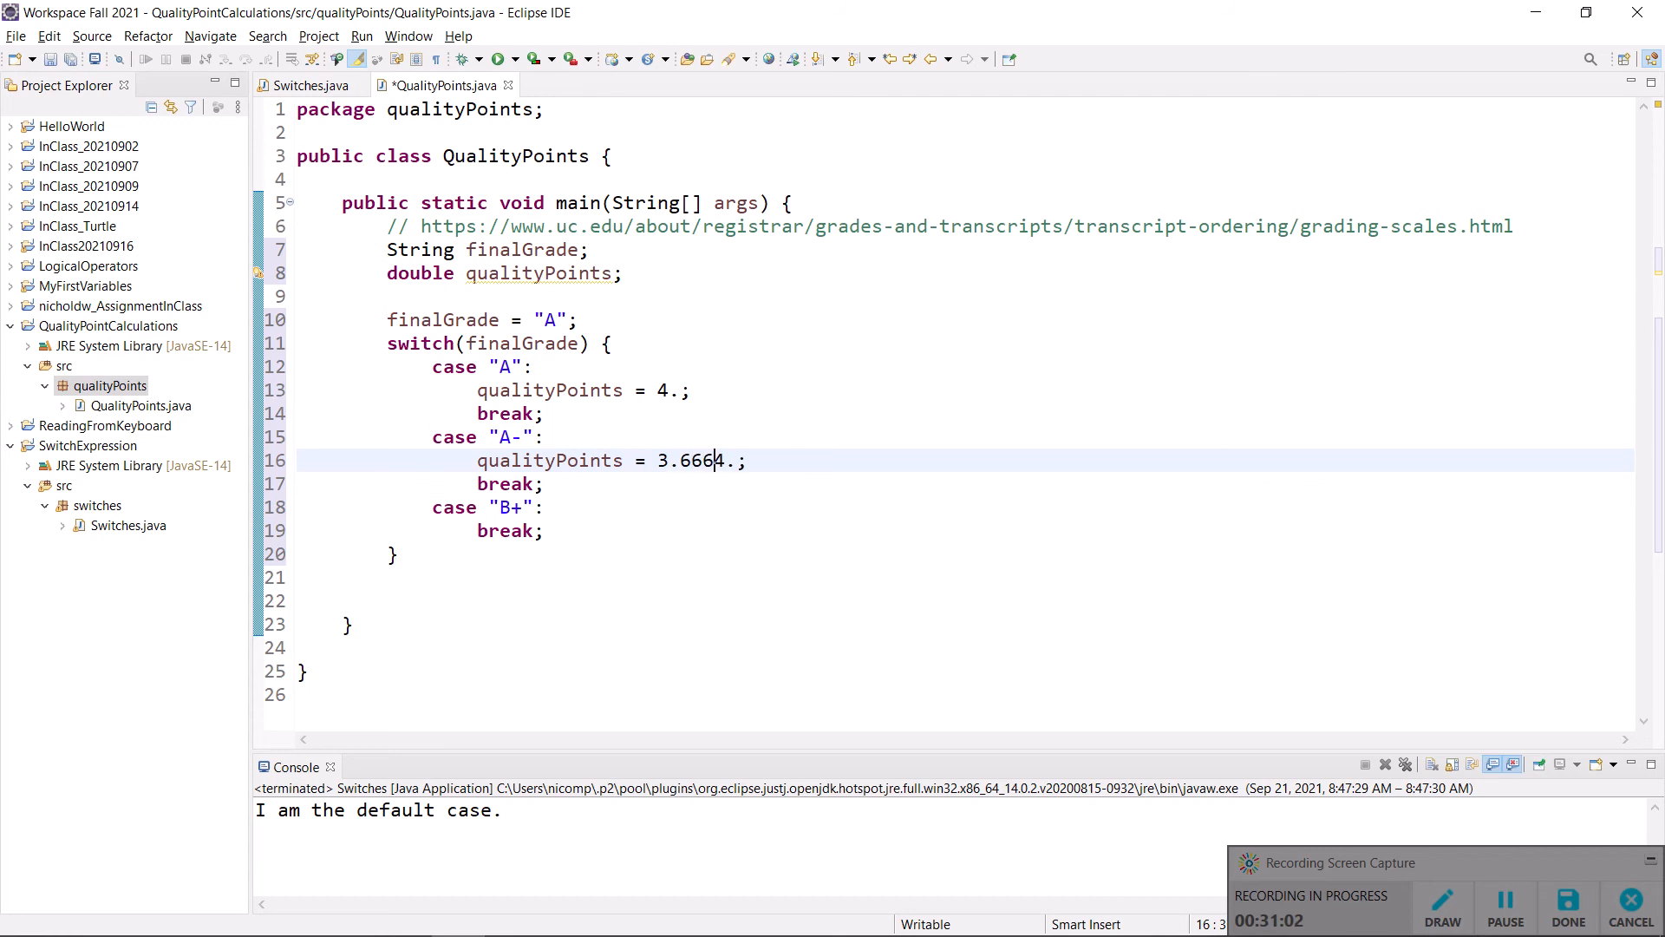
pyautogui.write('7')
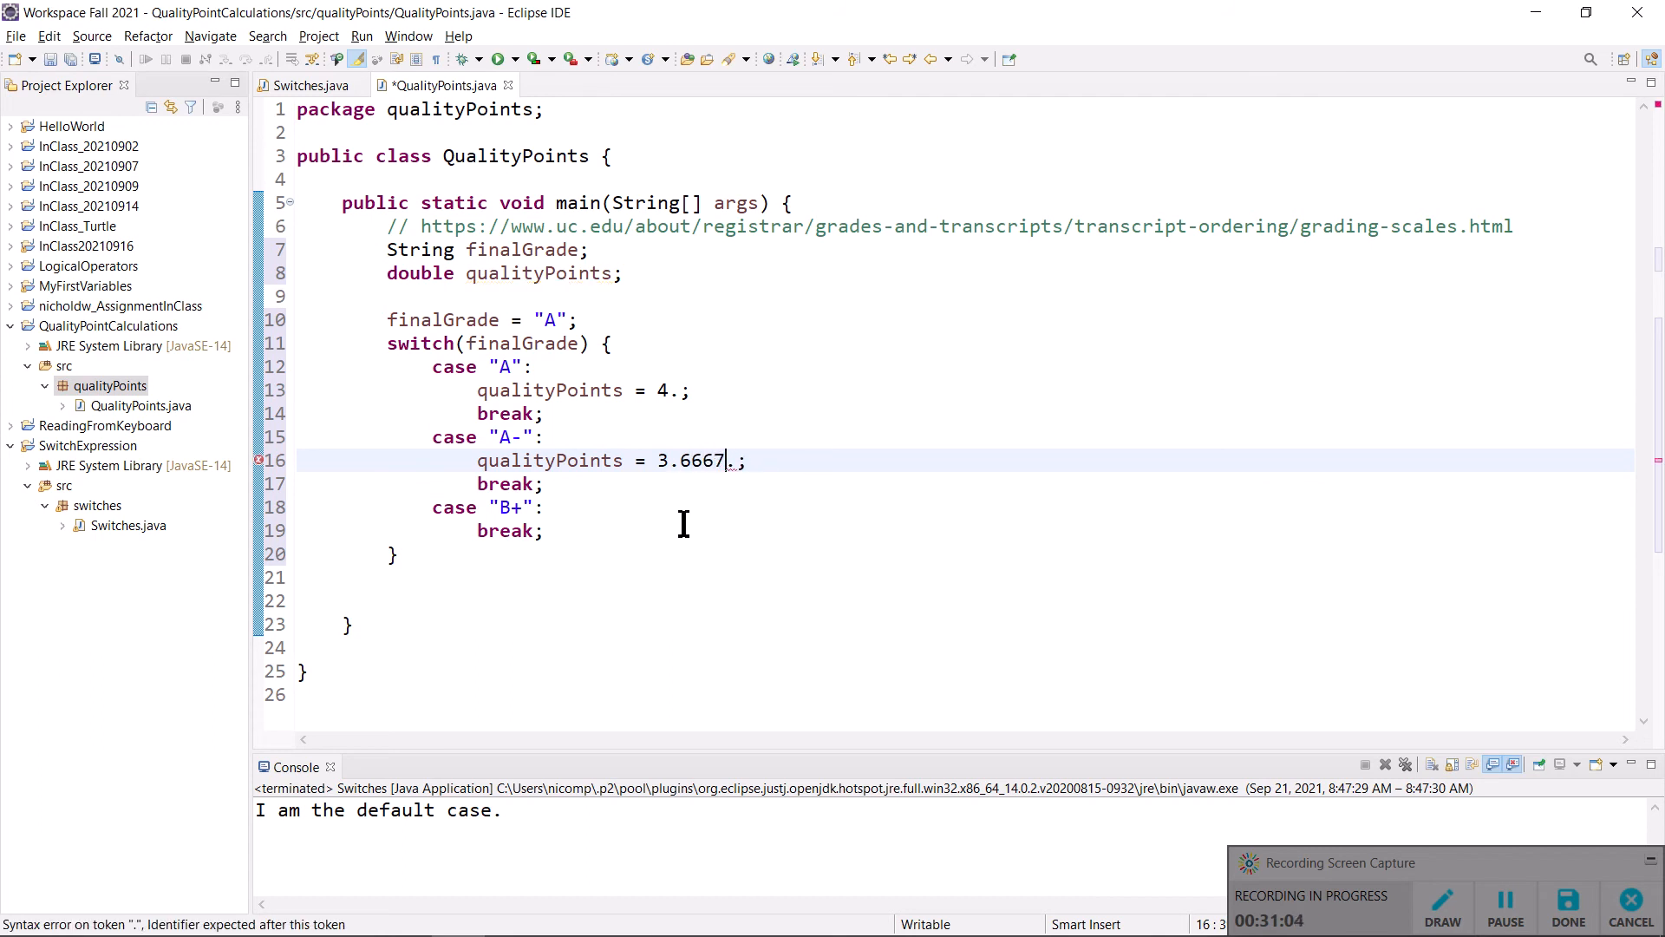
pyautogui.press('BackSpace')
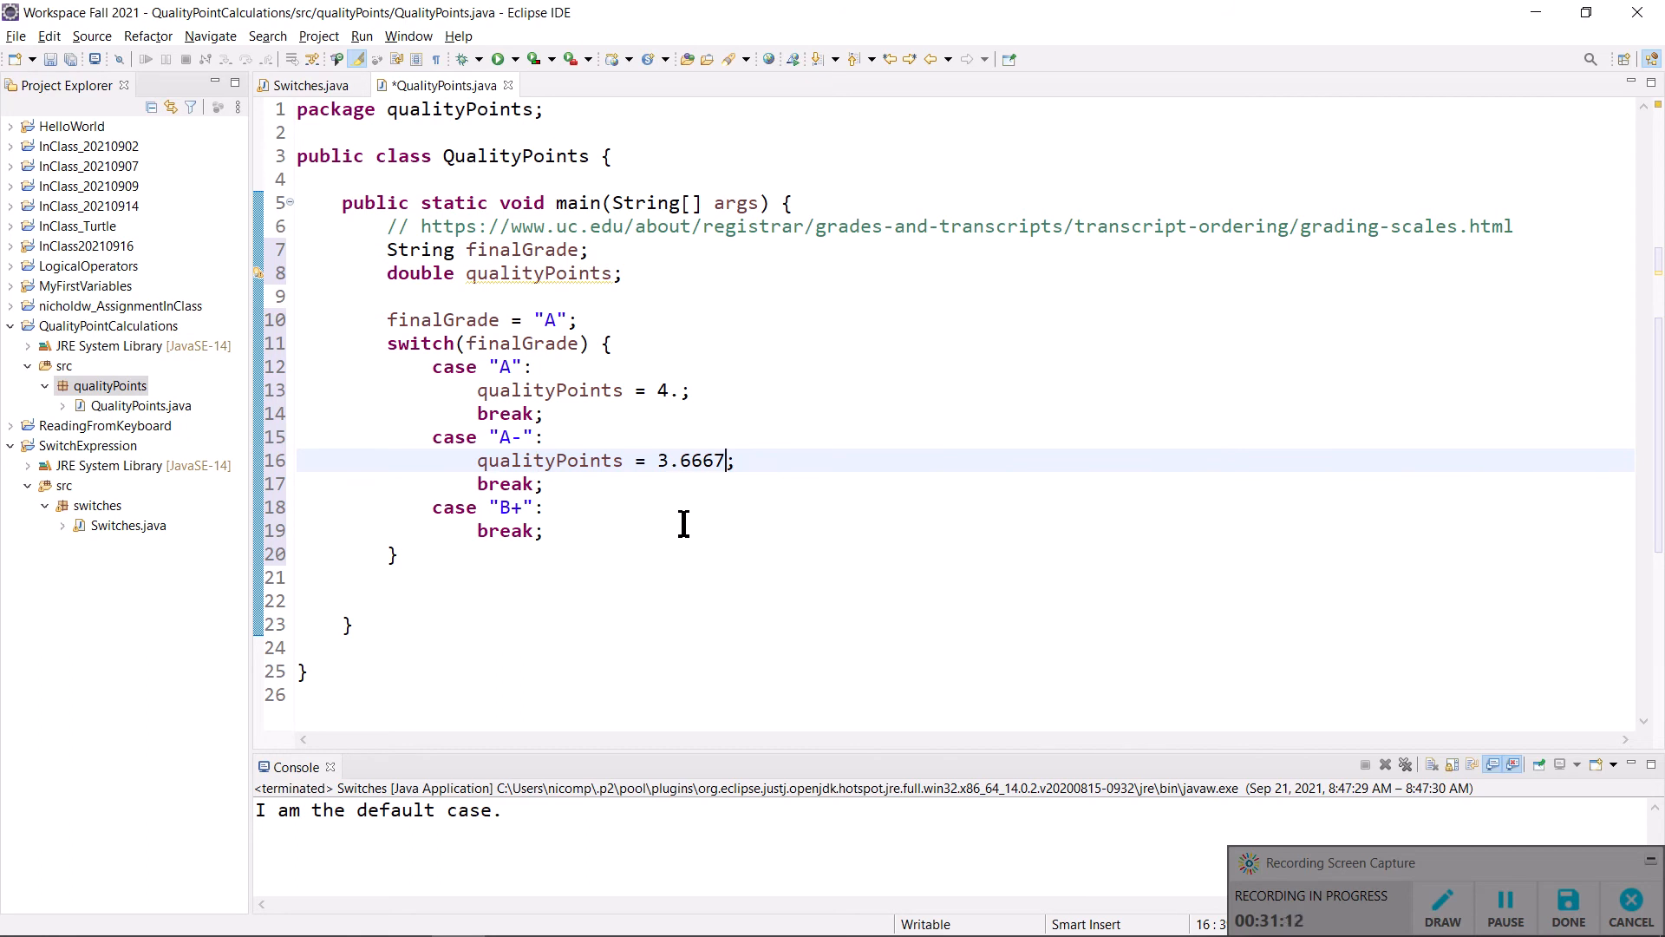
pyautogui.press('Enter')
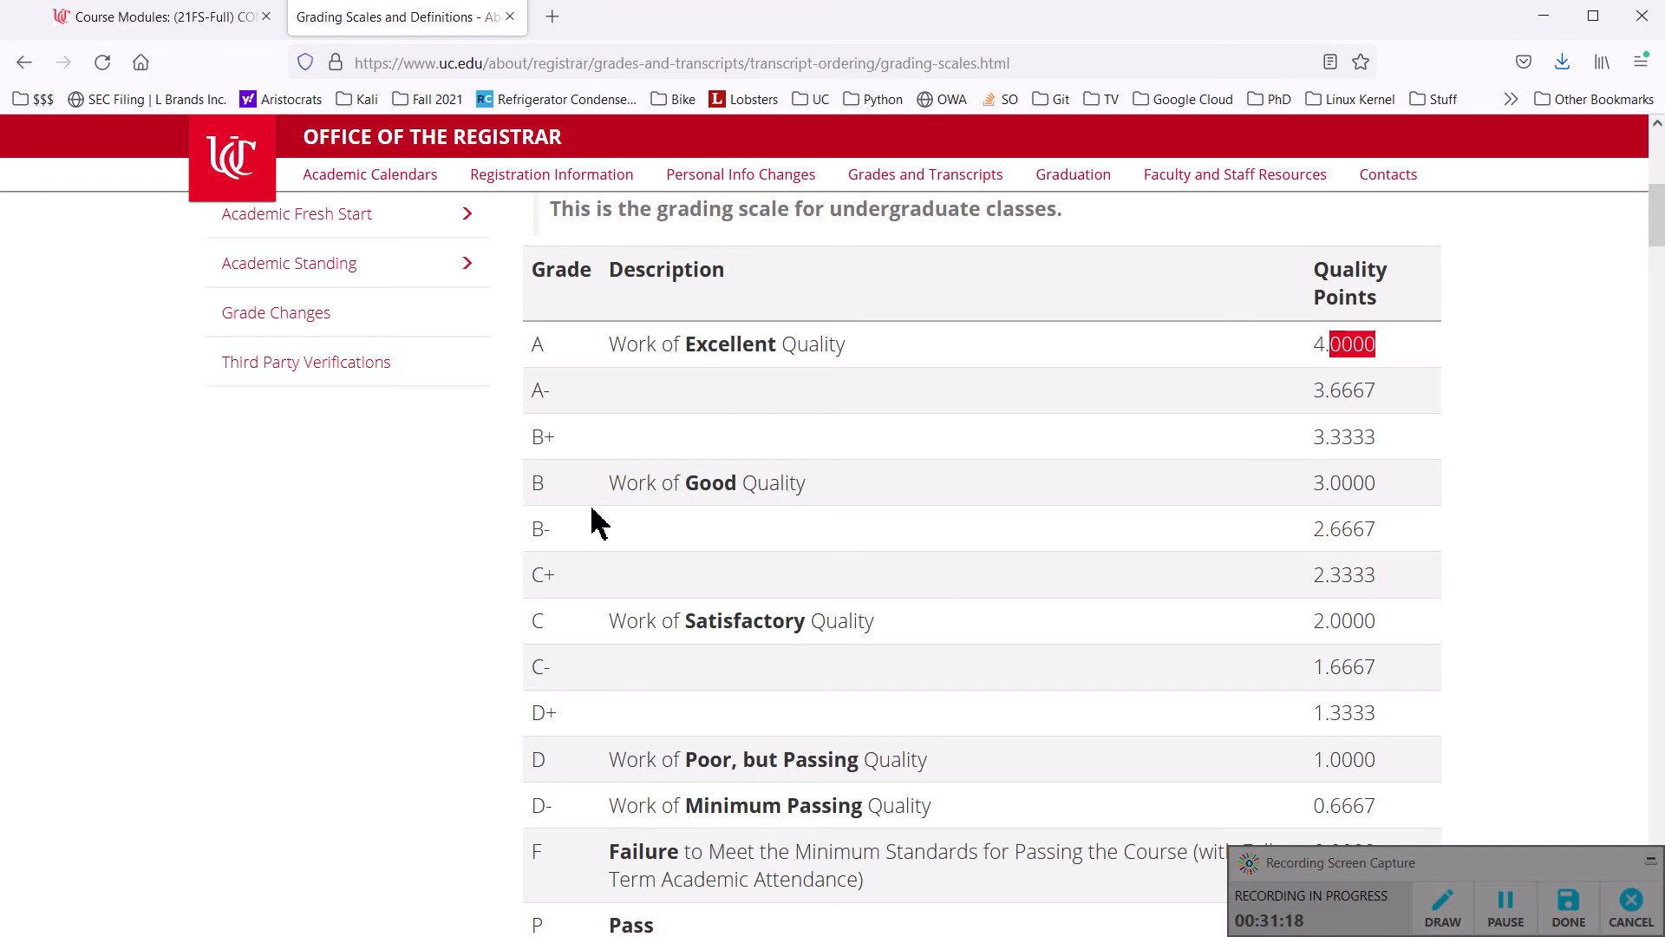
pyautogui.moveTo(1386, 486)
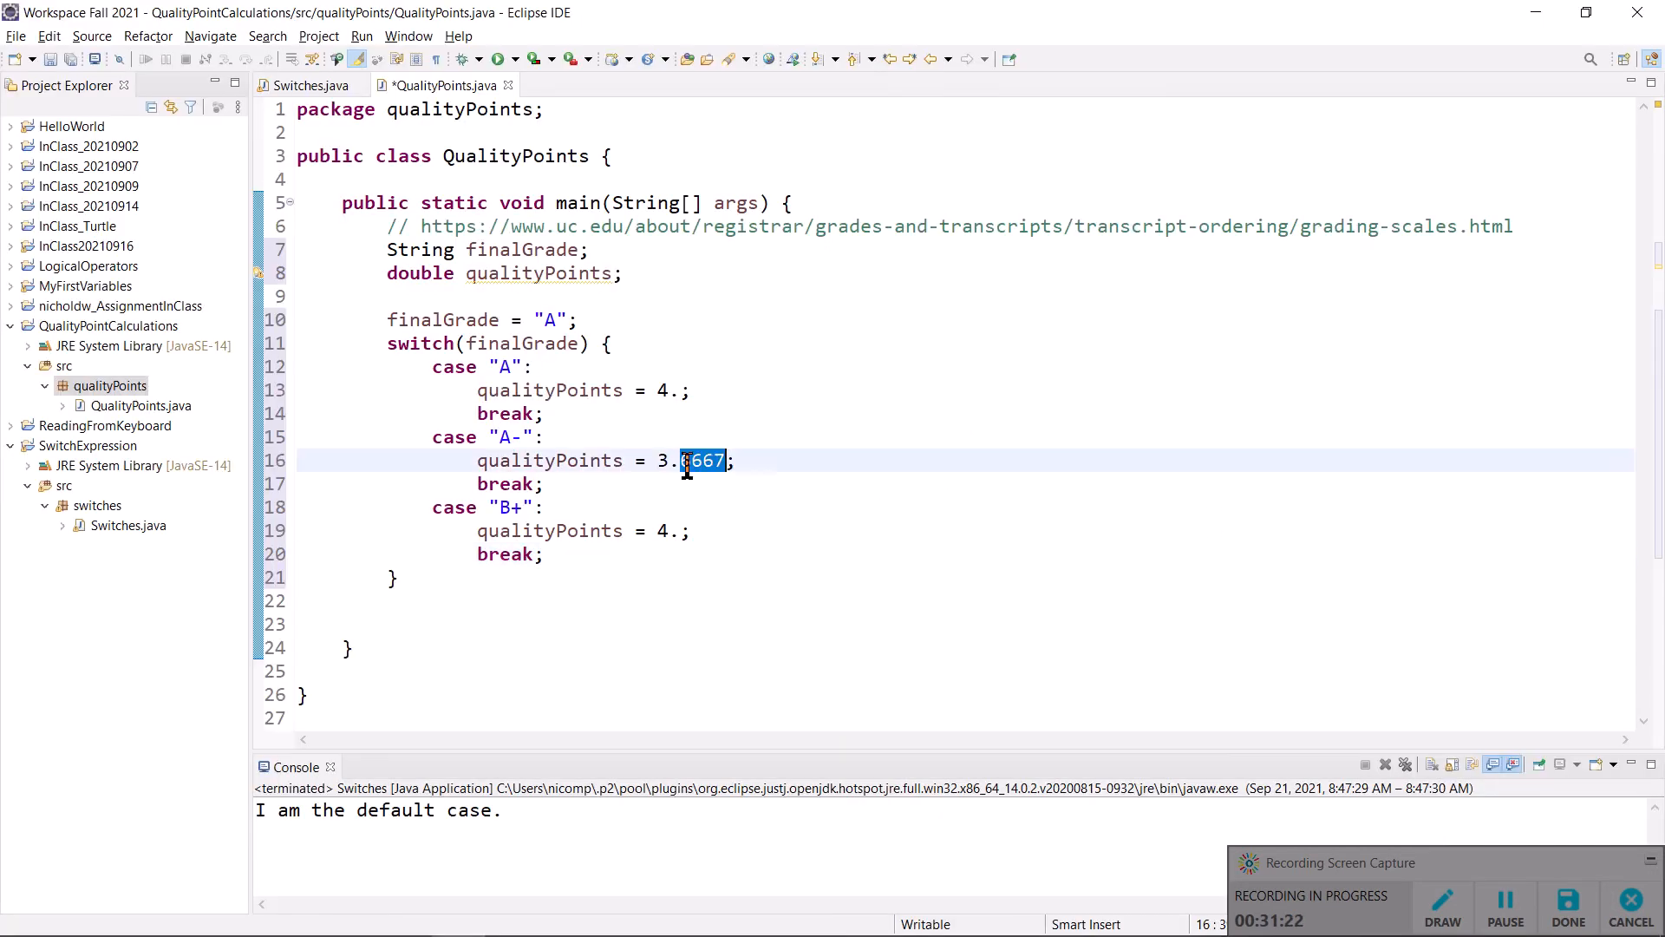
# - Set case "B+" to 3.3333 quality points and save QualityPoints.java
pyautogui.write('3333')
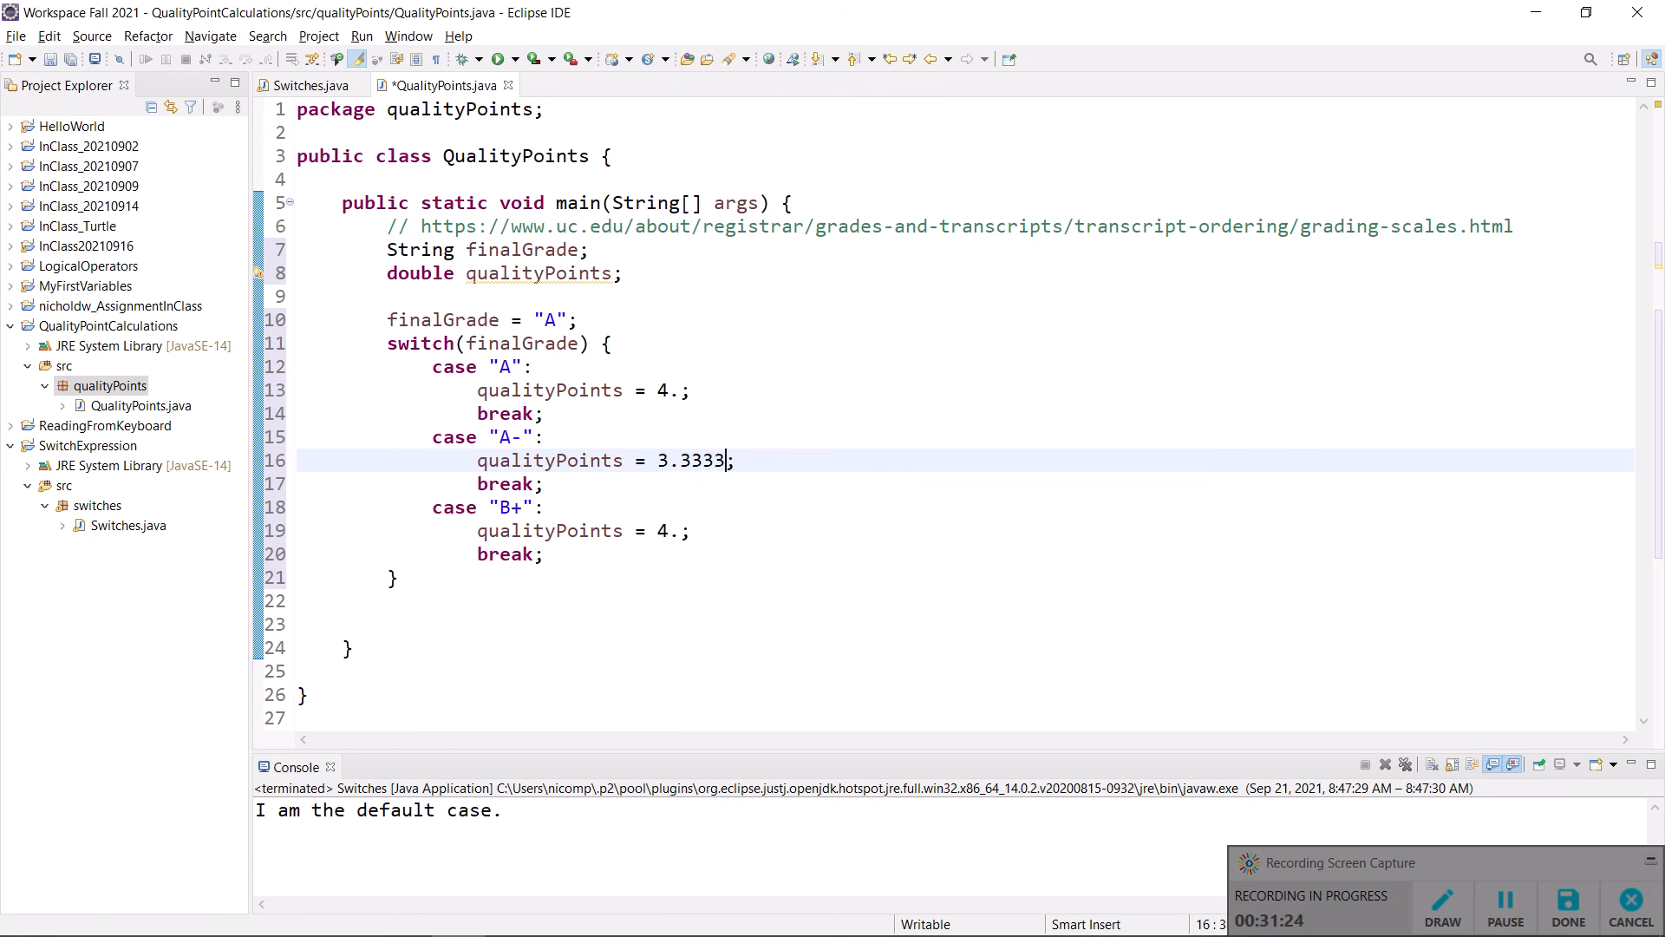
pyautogui.press('BackSpace')
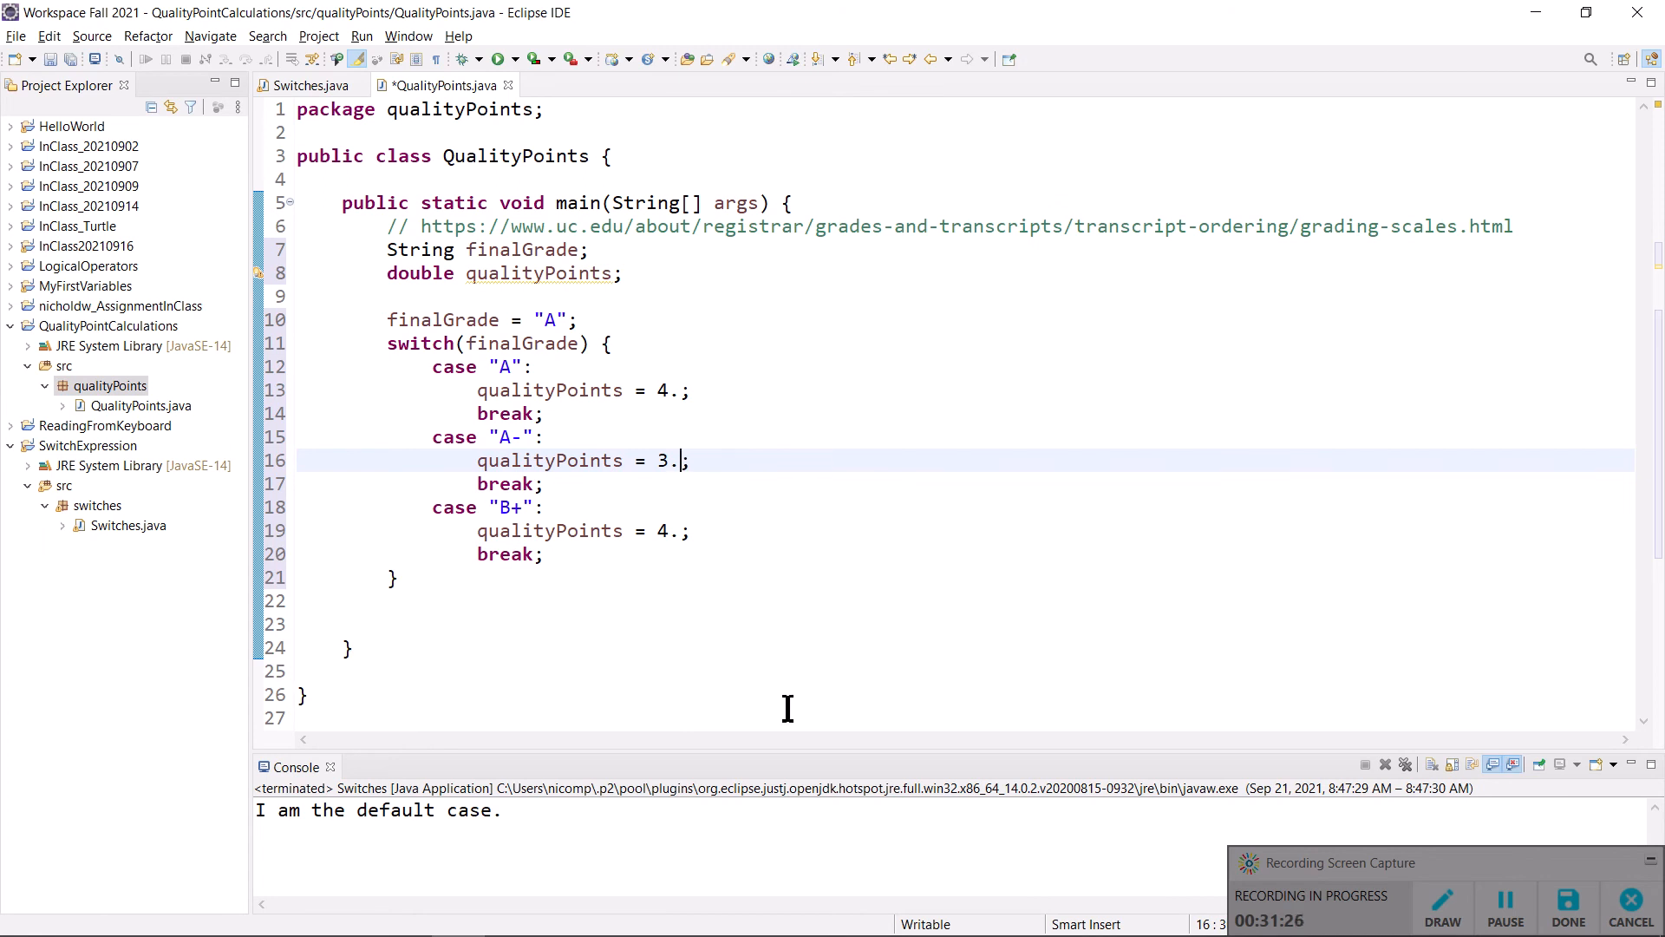
pyautogui.write('6667')
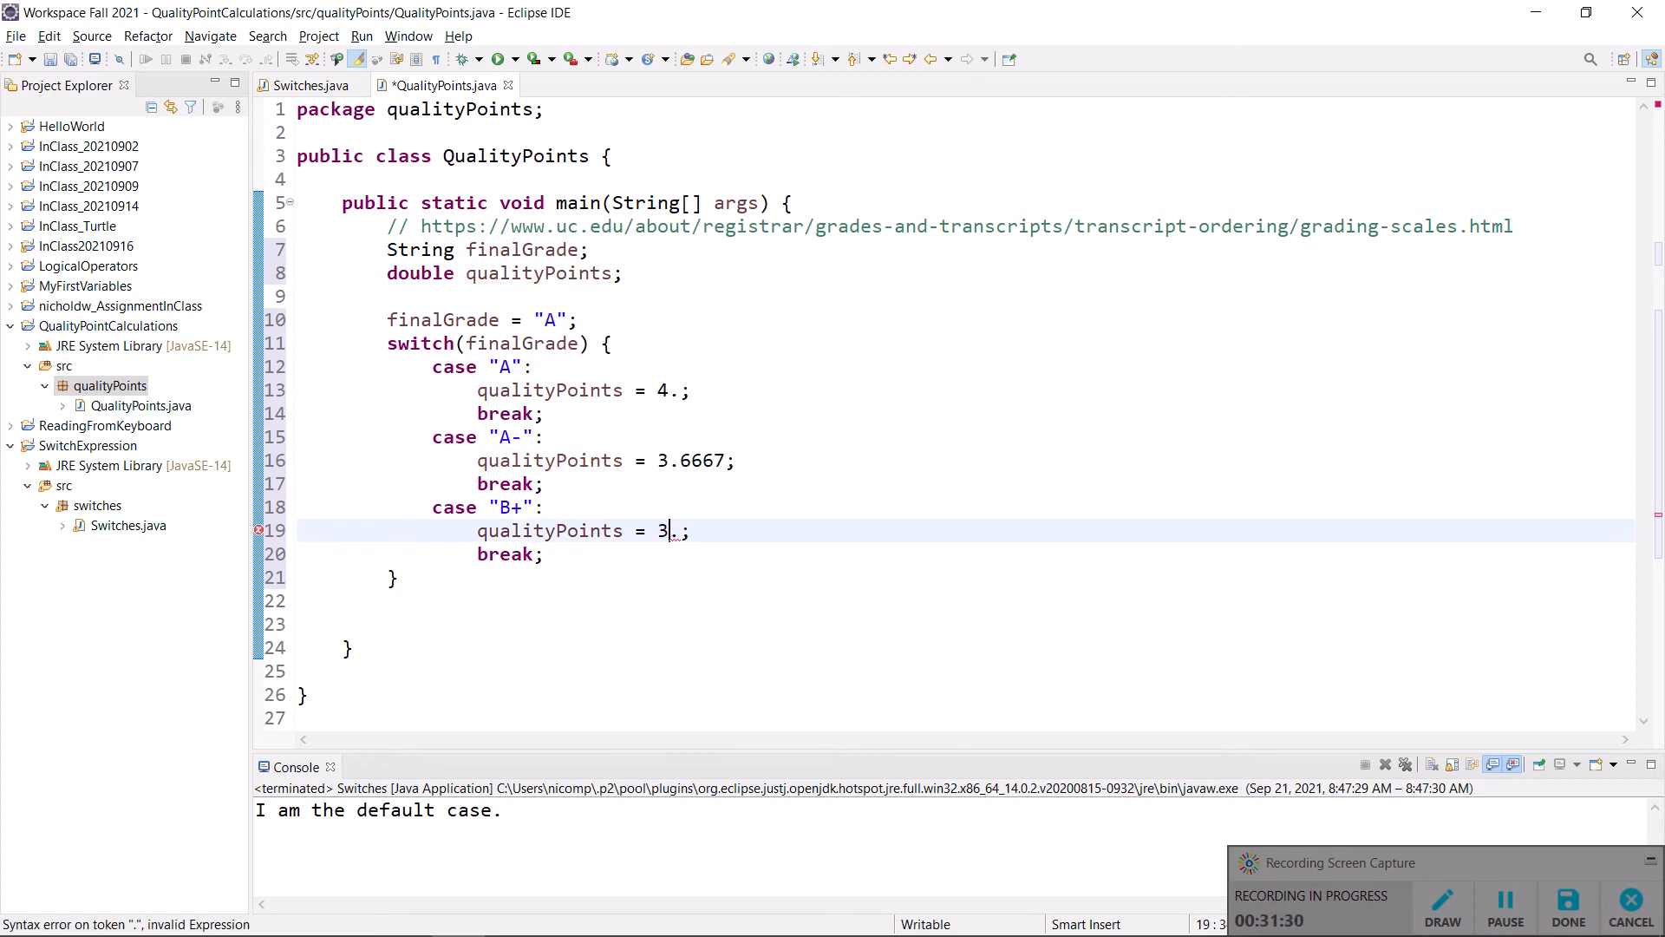
pyautogui.write('3333.')
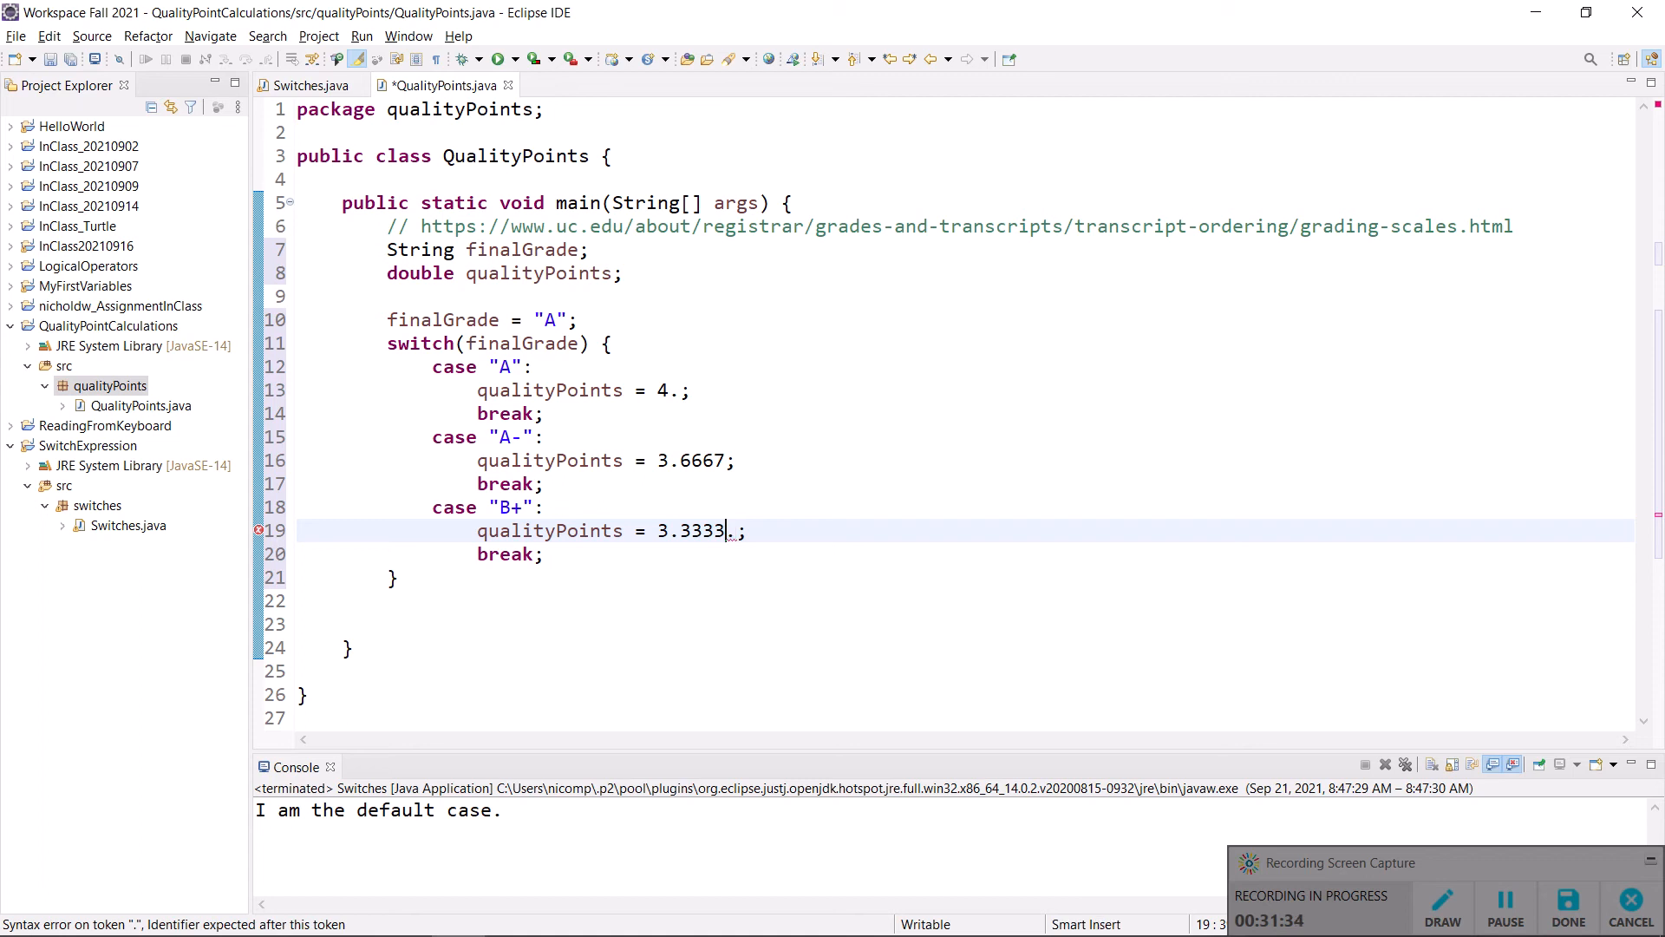
pyautogui.press('Backspace')
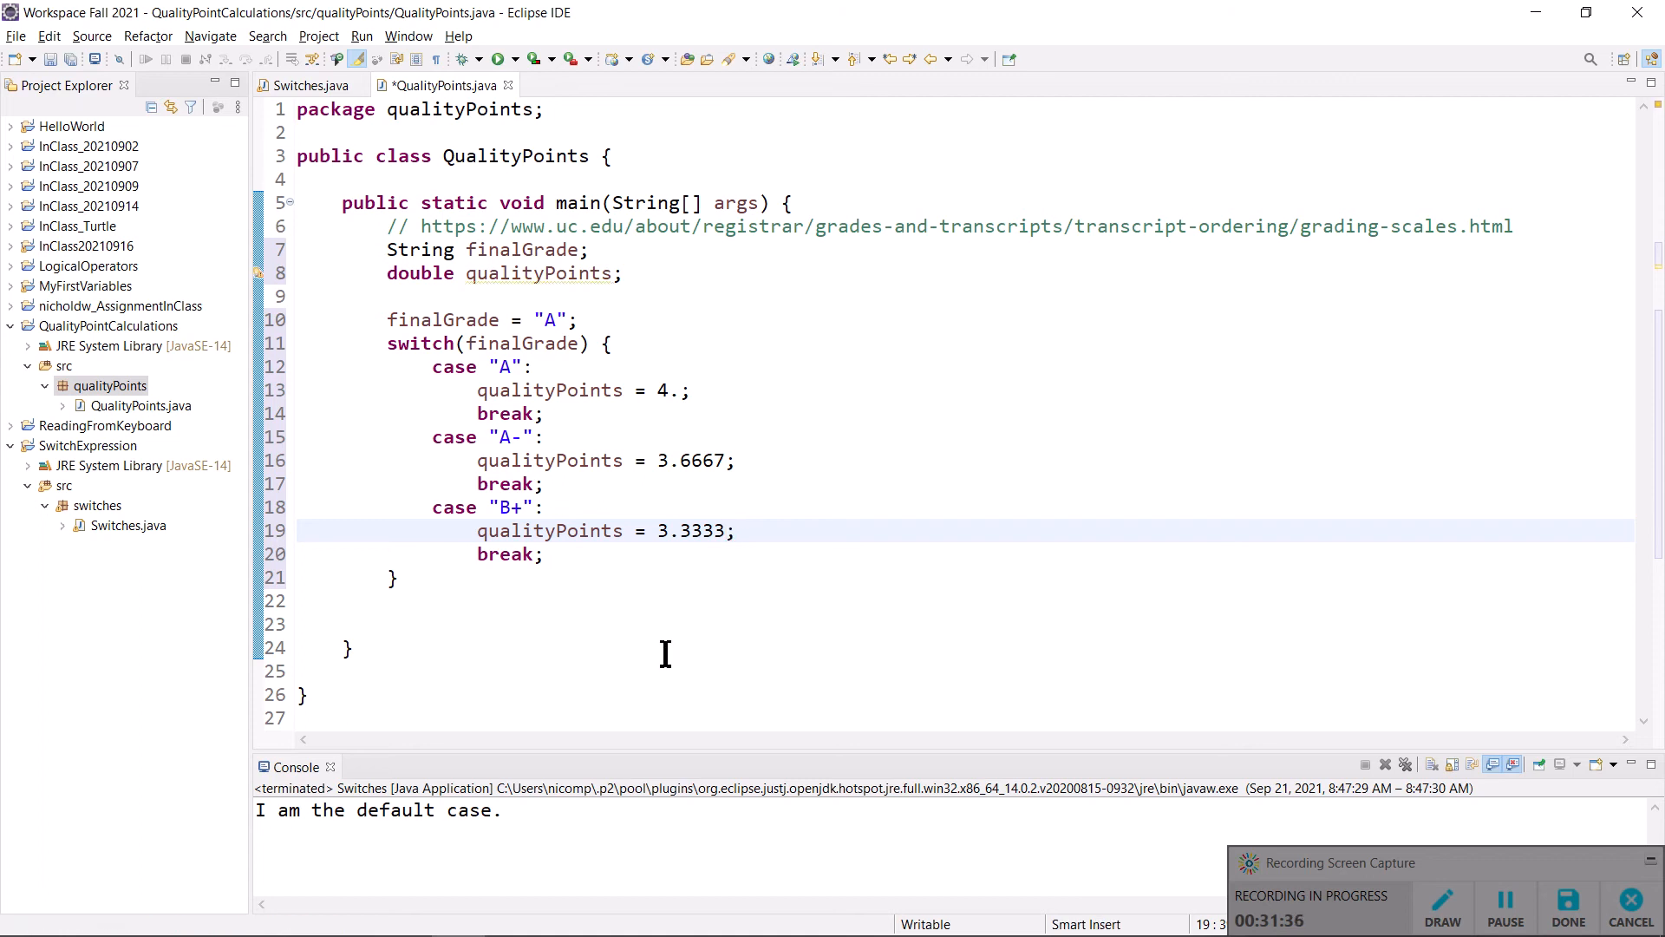
pyautogui.press('ctrl+s')
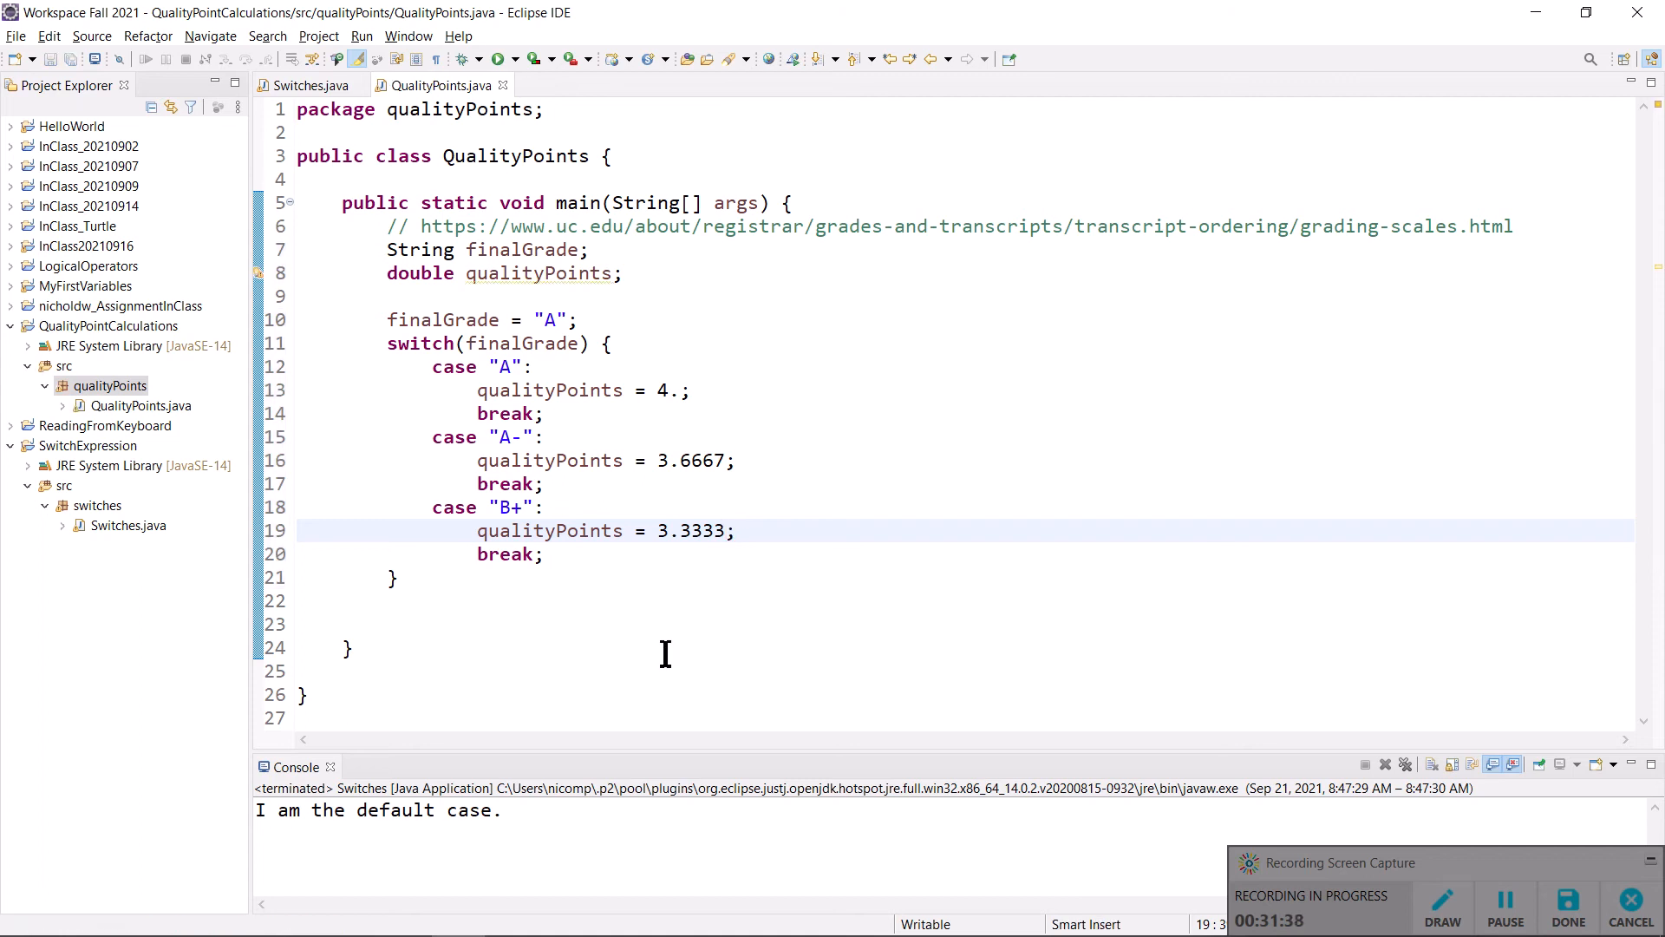
pyautogui.click(722, 530)
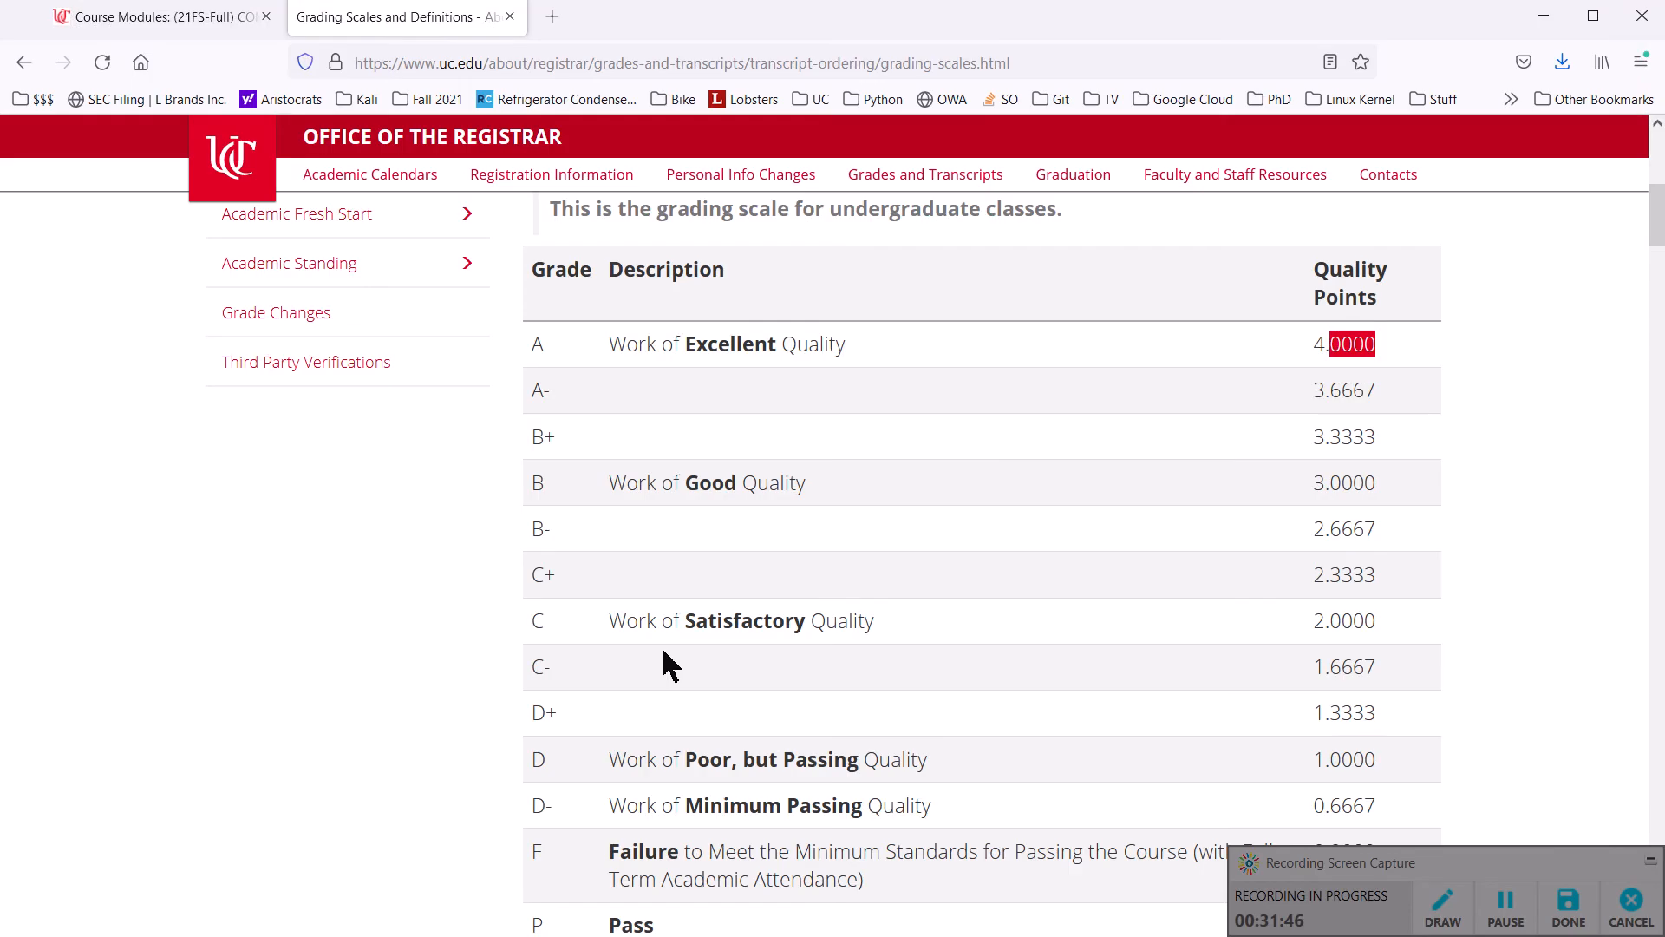
pyautogui.scroll(-3)
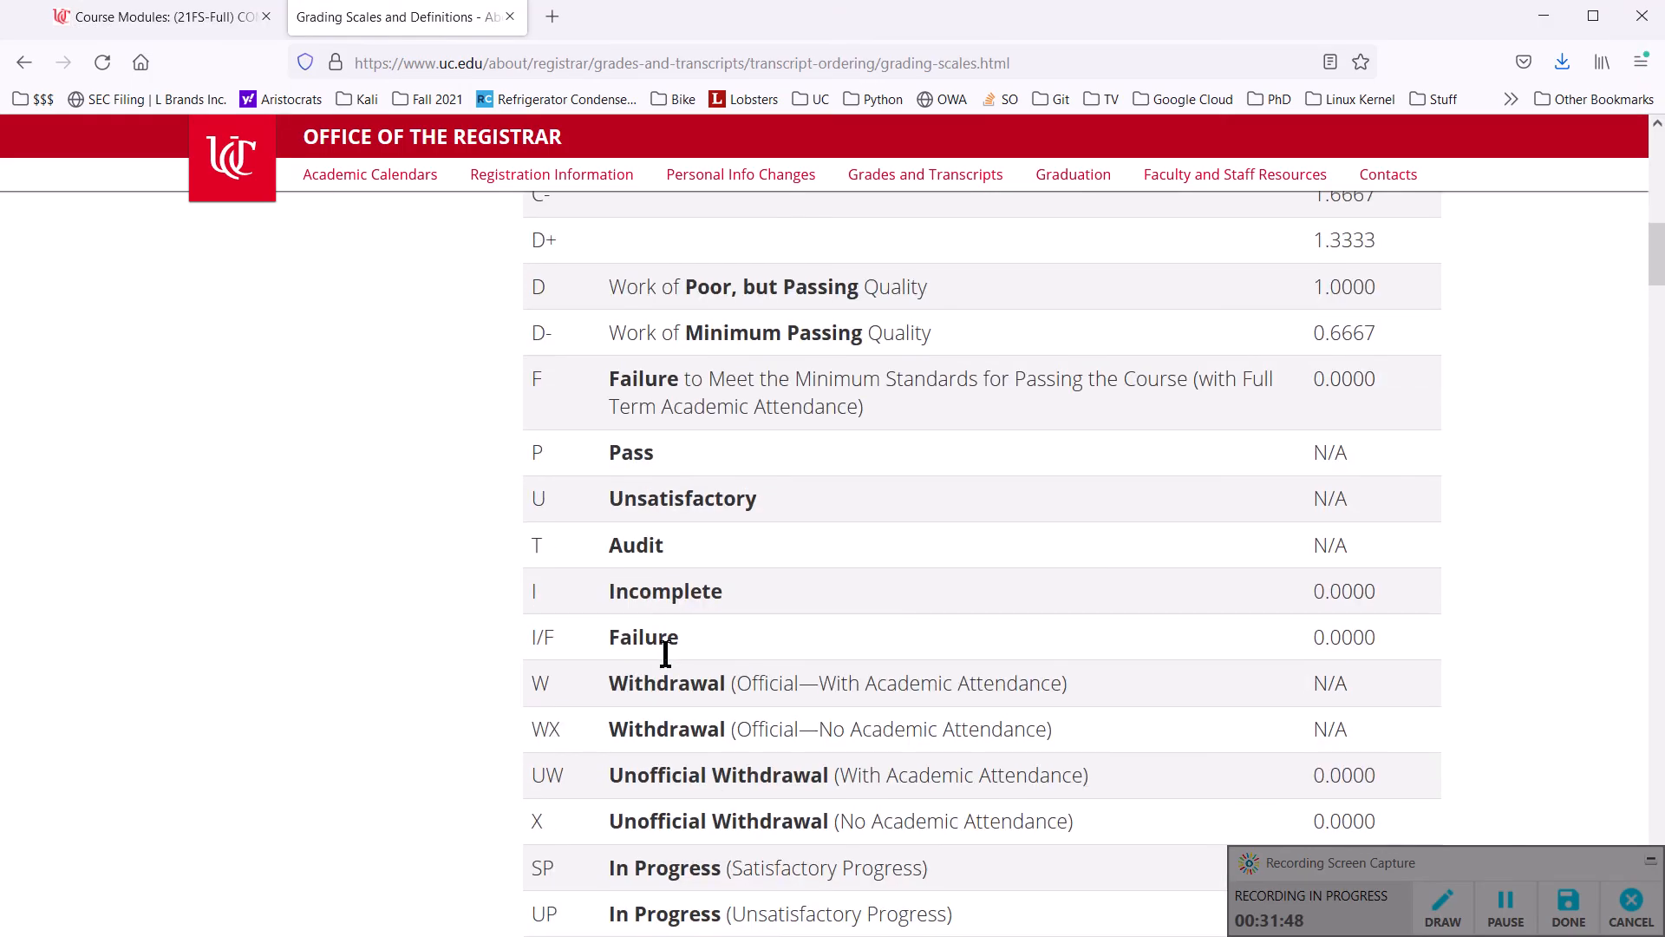
pyautogui.scroll(-3)
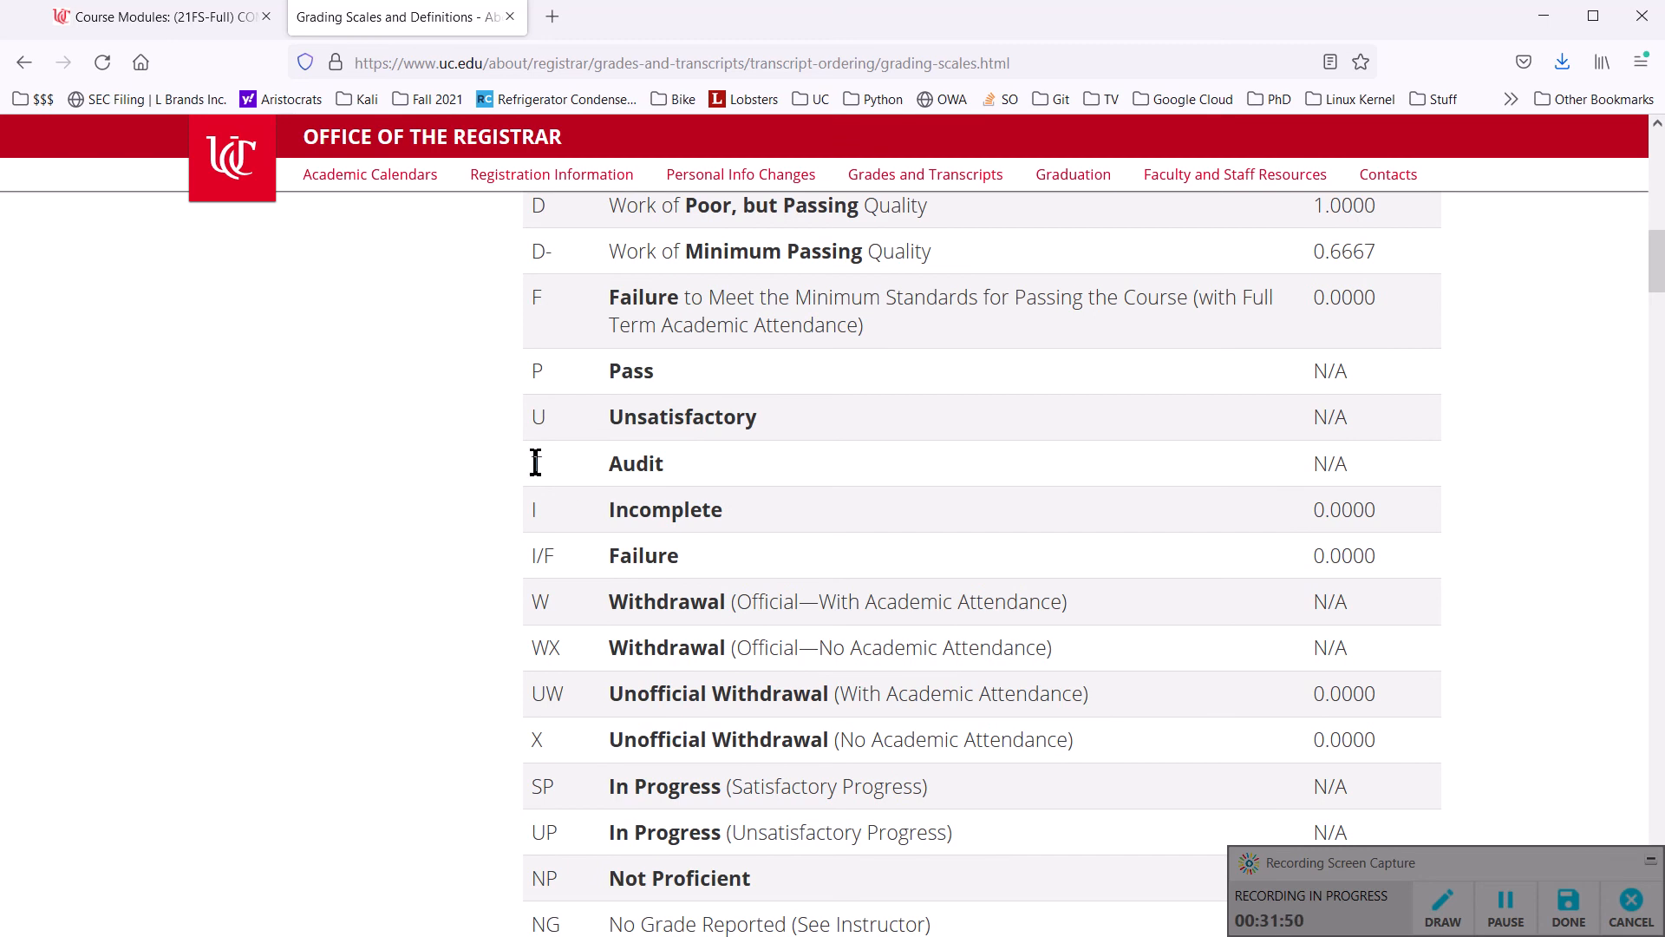
pyautogui.doubleClick(634, 463)
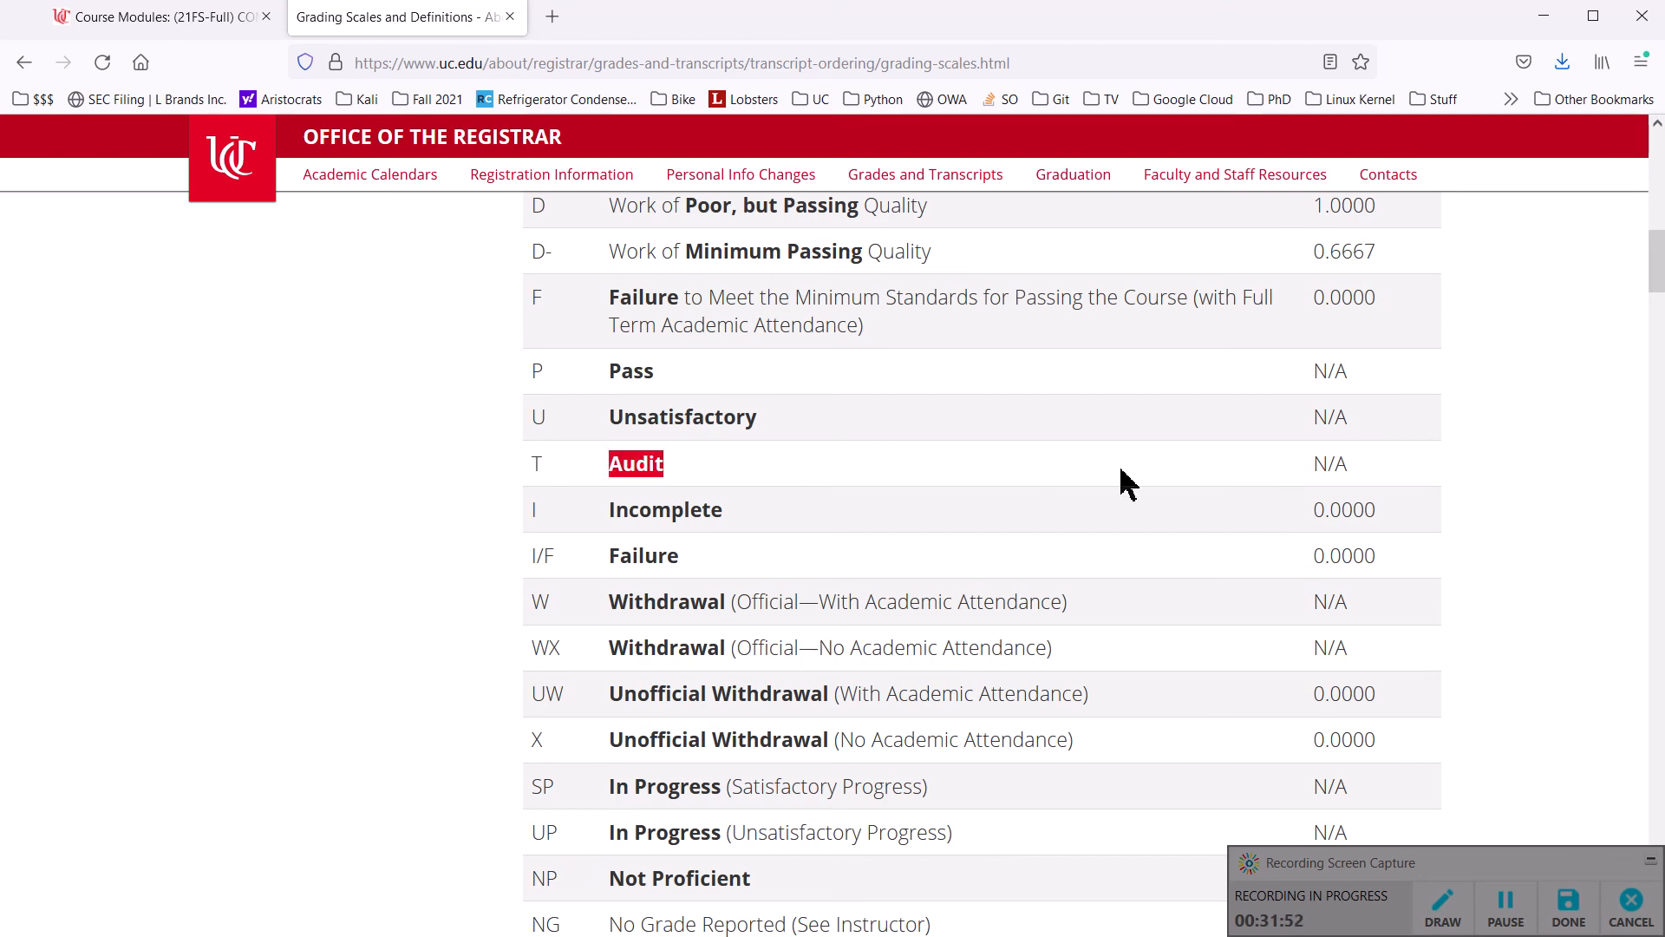
pyautogui.doubleClick(1329, 463)
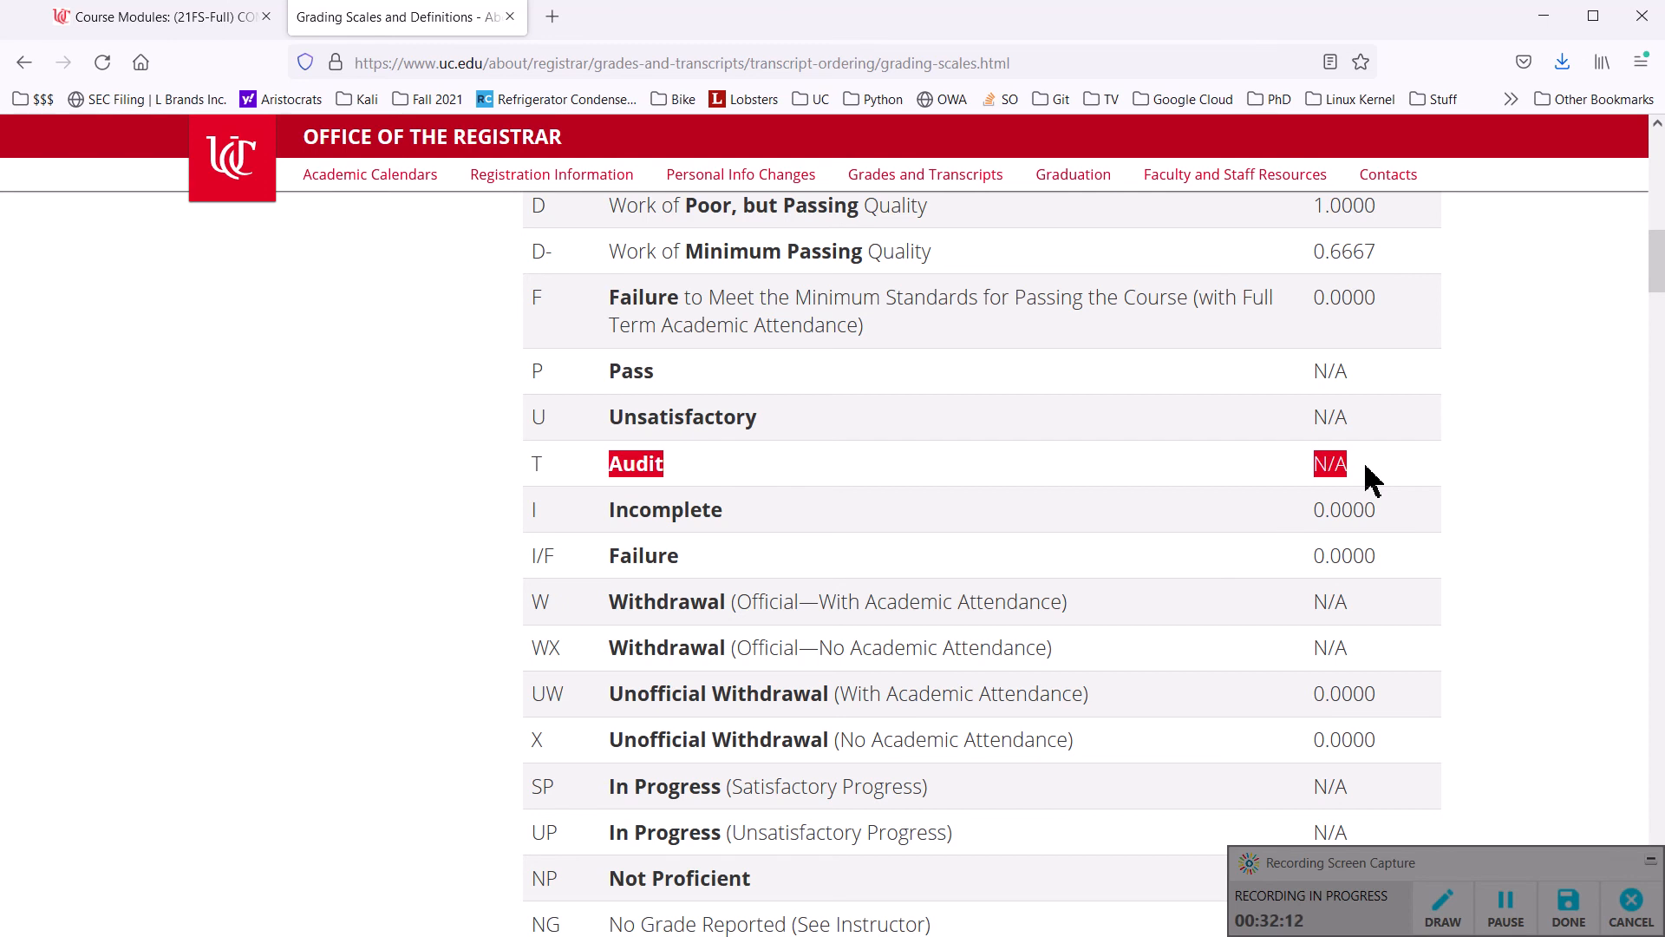
pyautogui.moveTo(1211, 533)
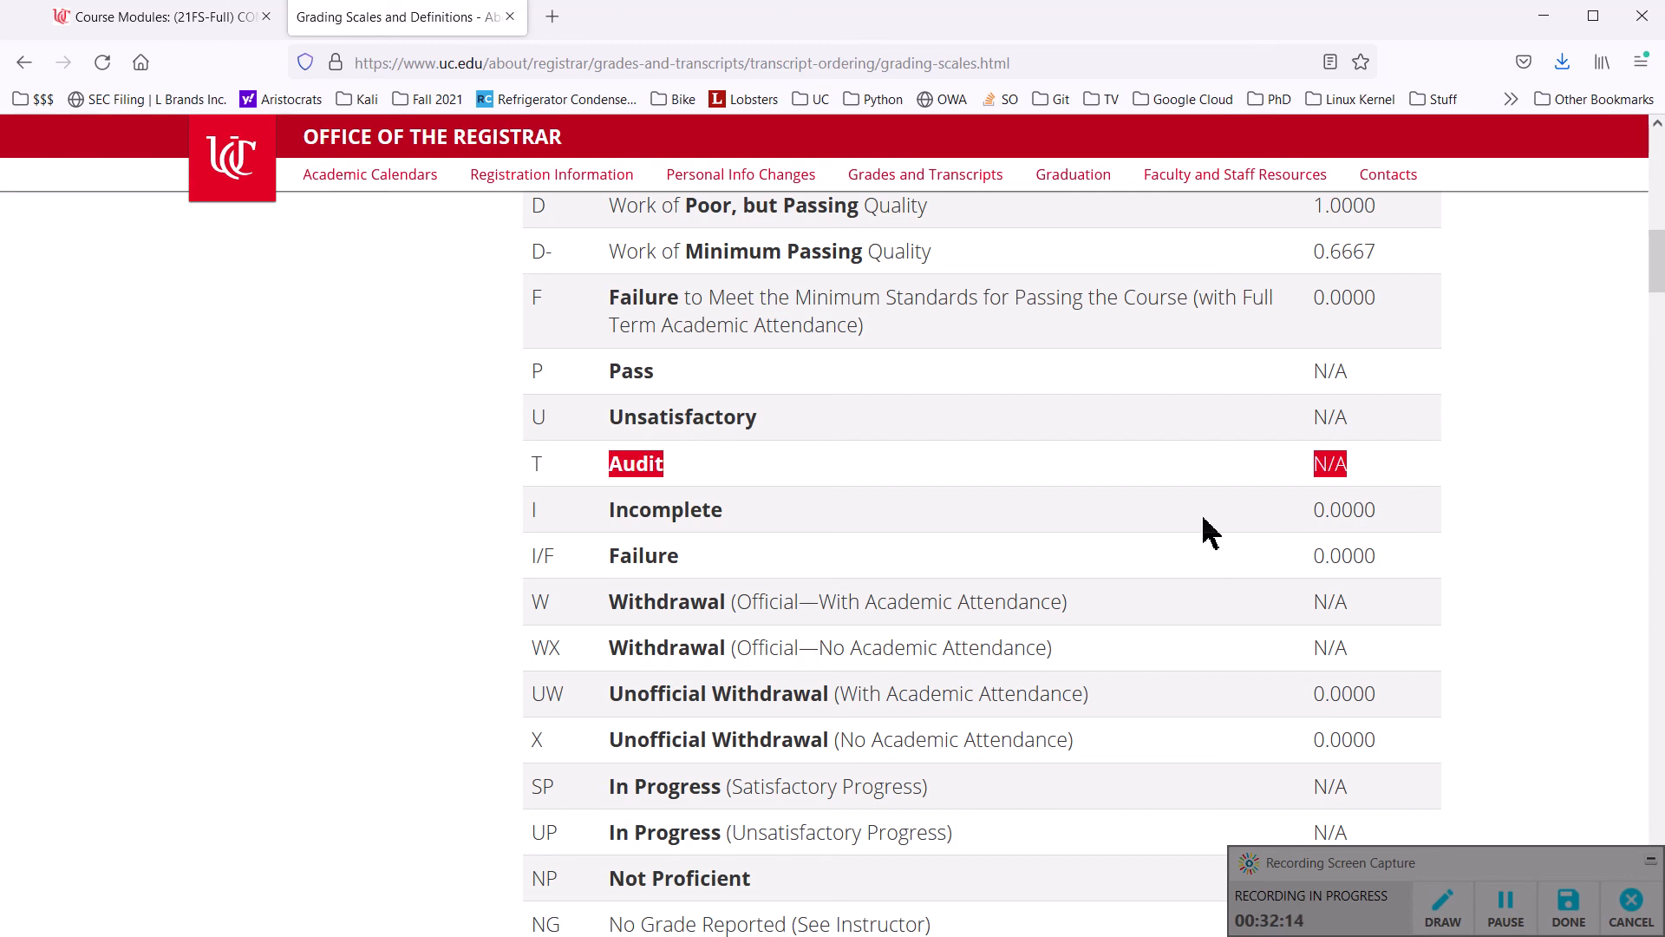
pyautogui.moveTo(823, 553)
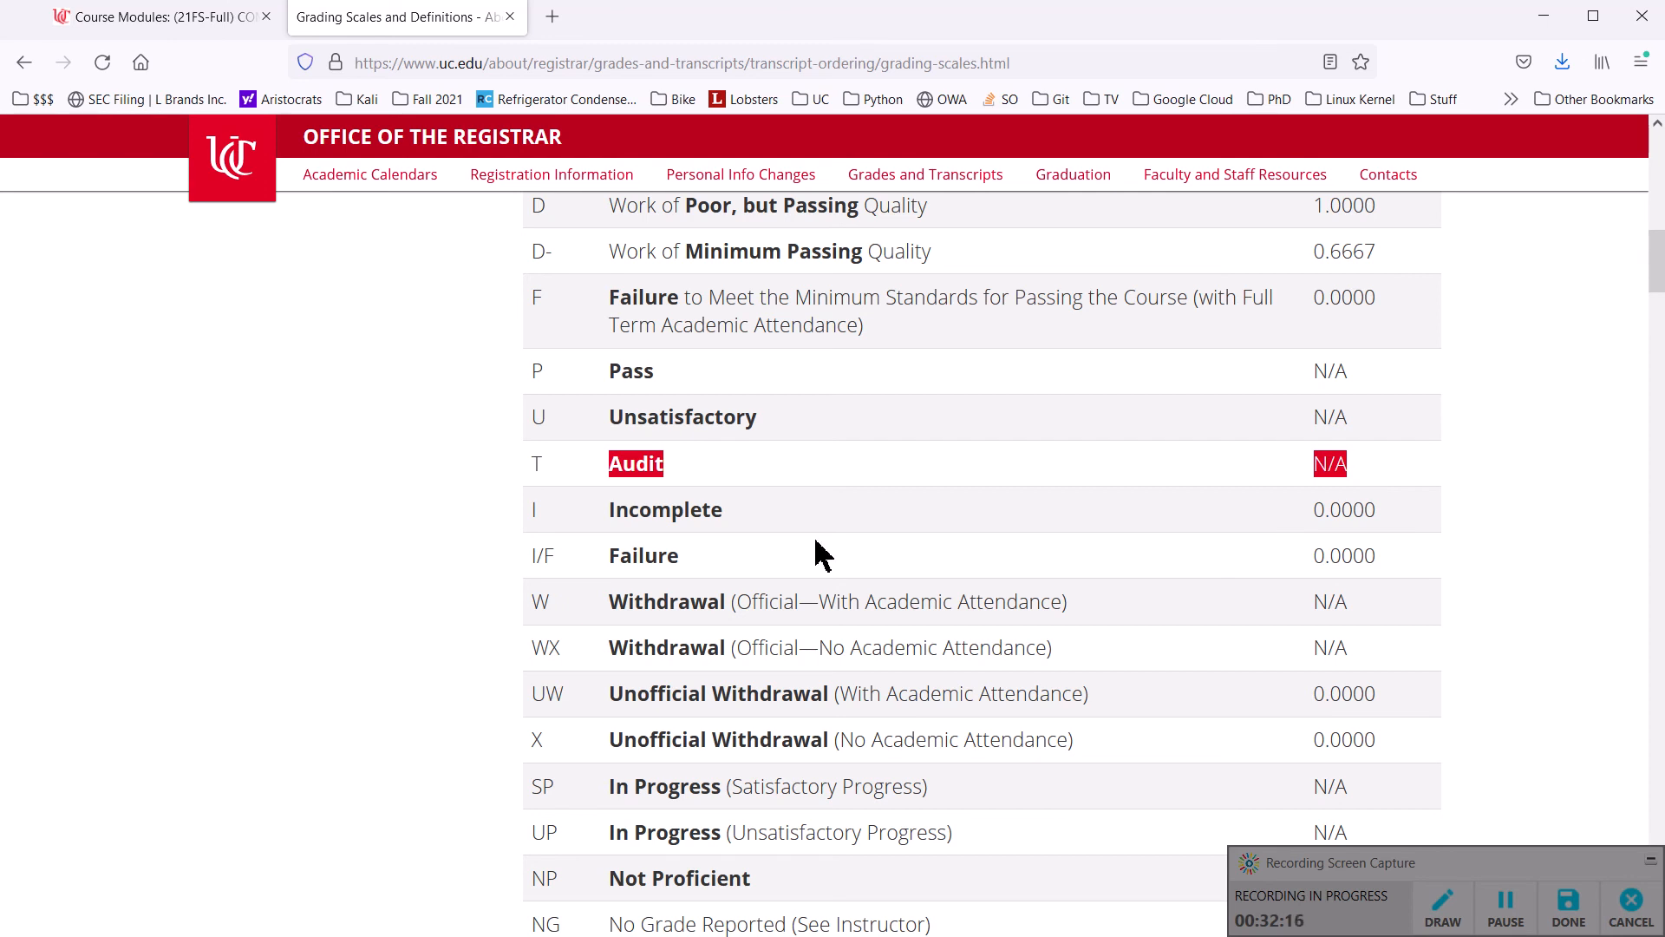
pyautogui.scroll(-3)
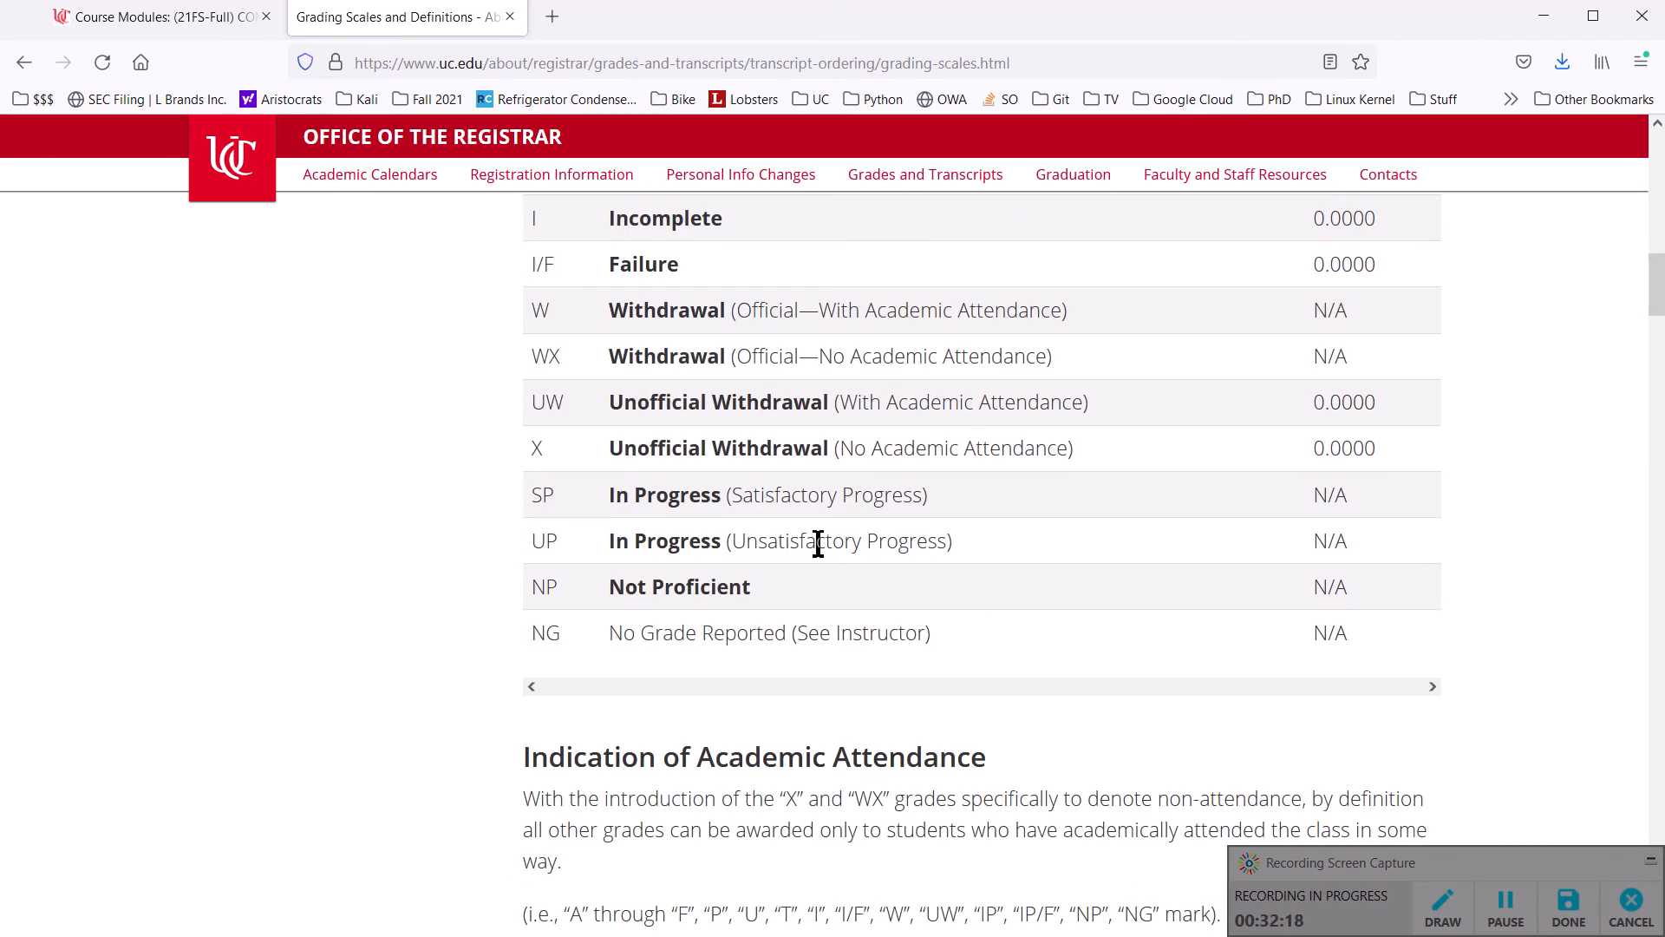
pyautogui.scroll(3)
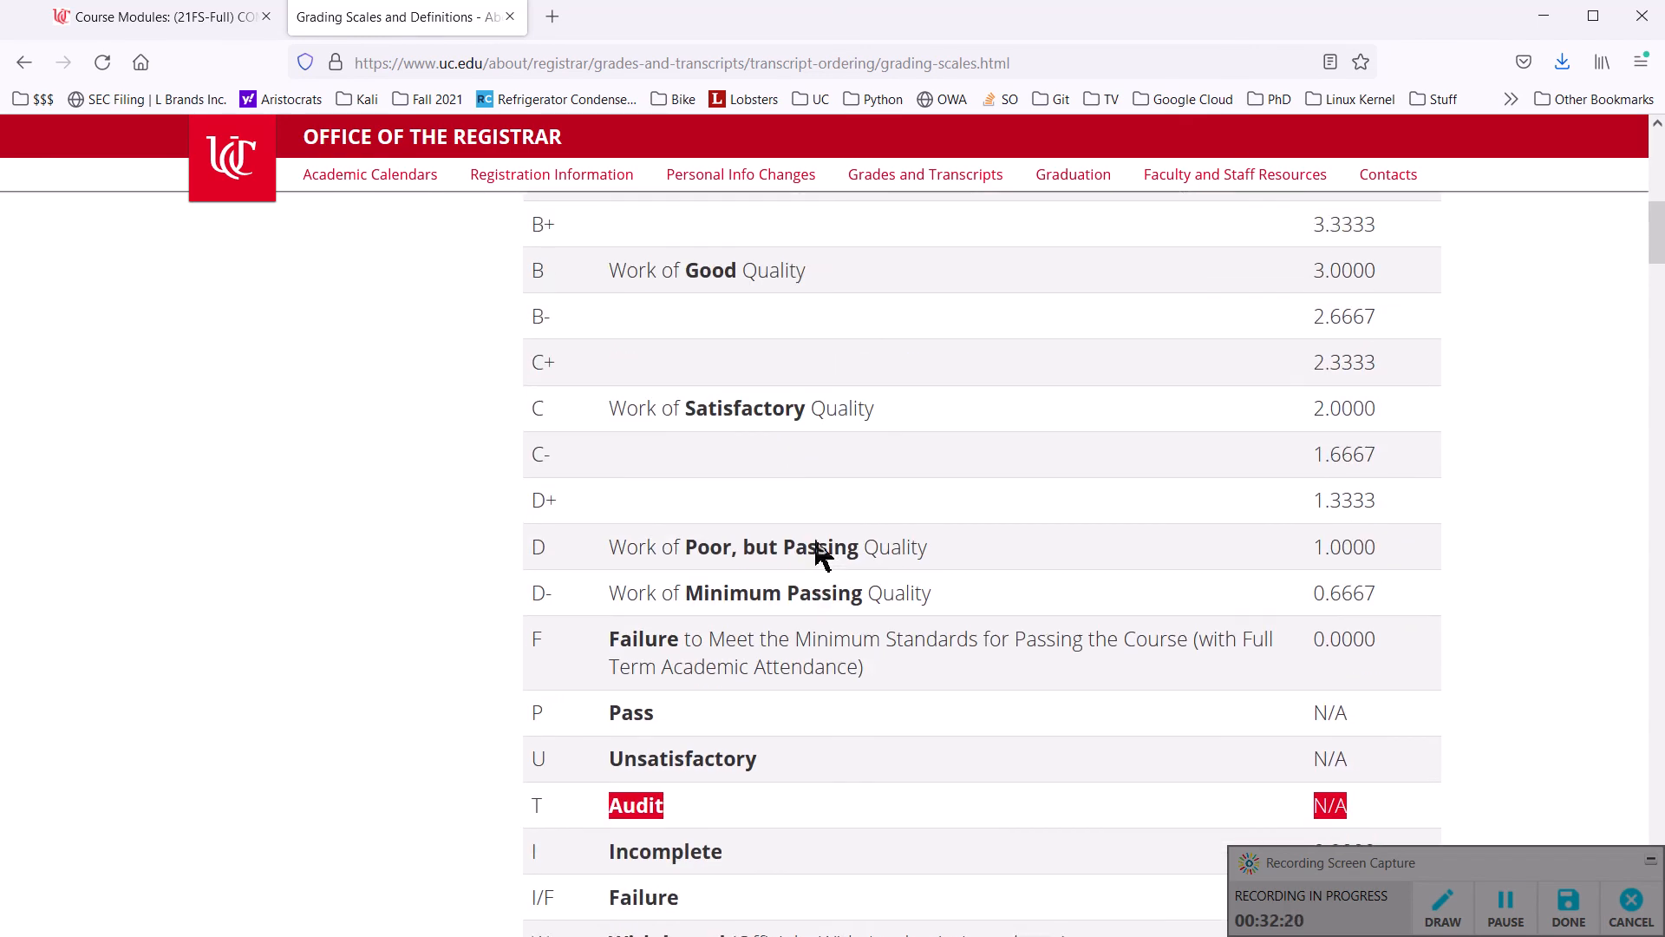
pyautogui.scroll(3)
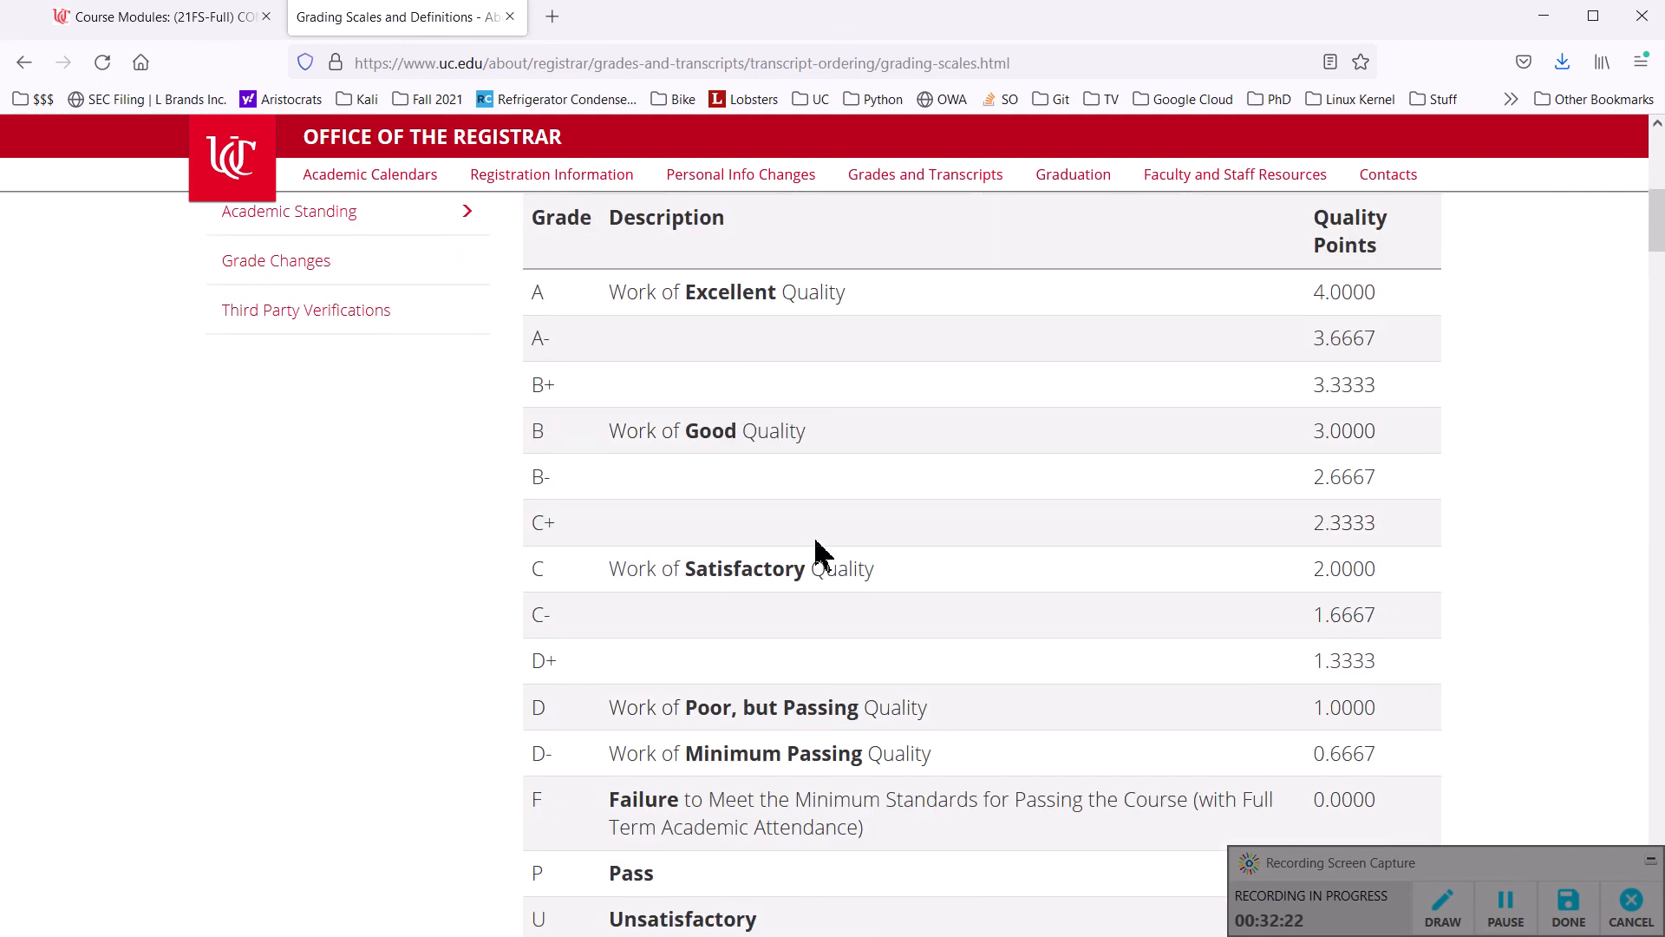
pyautogui.scroll(-3)
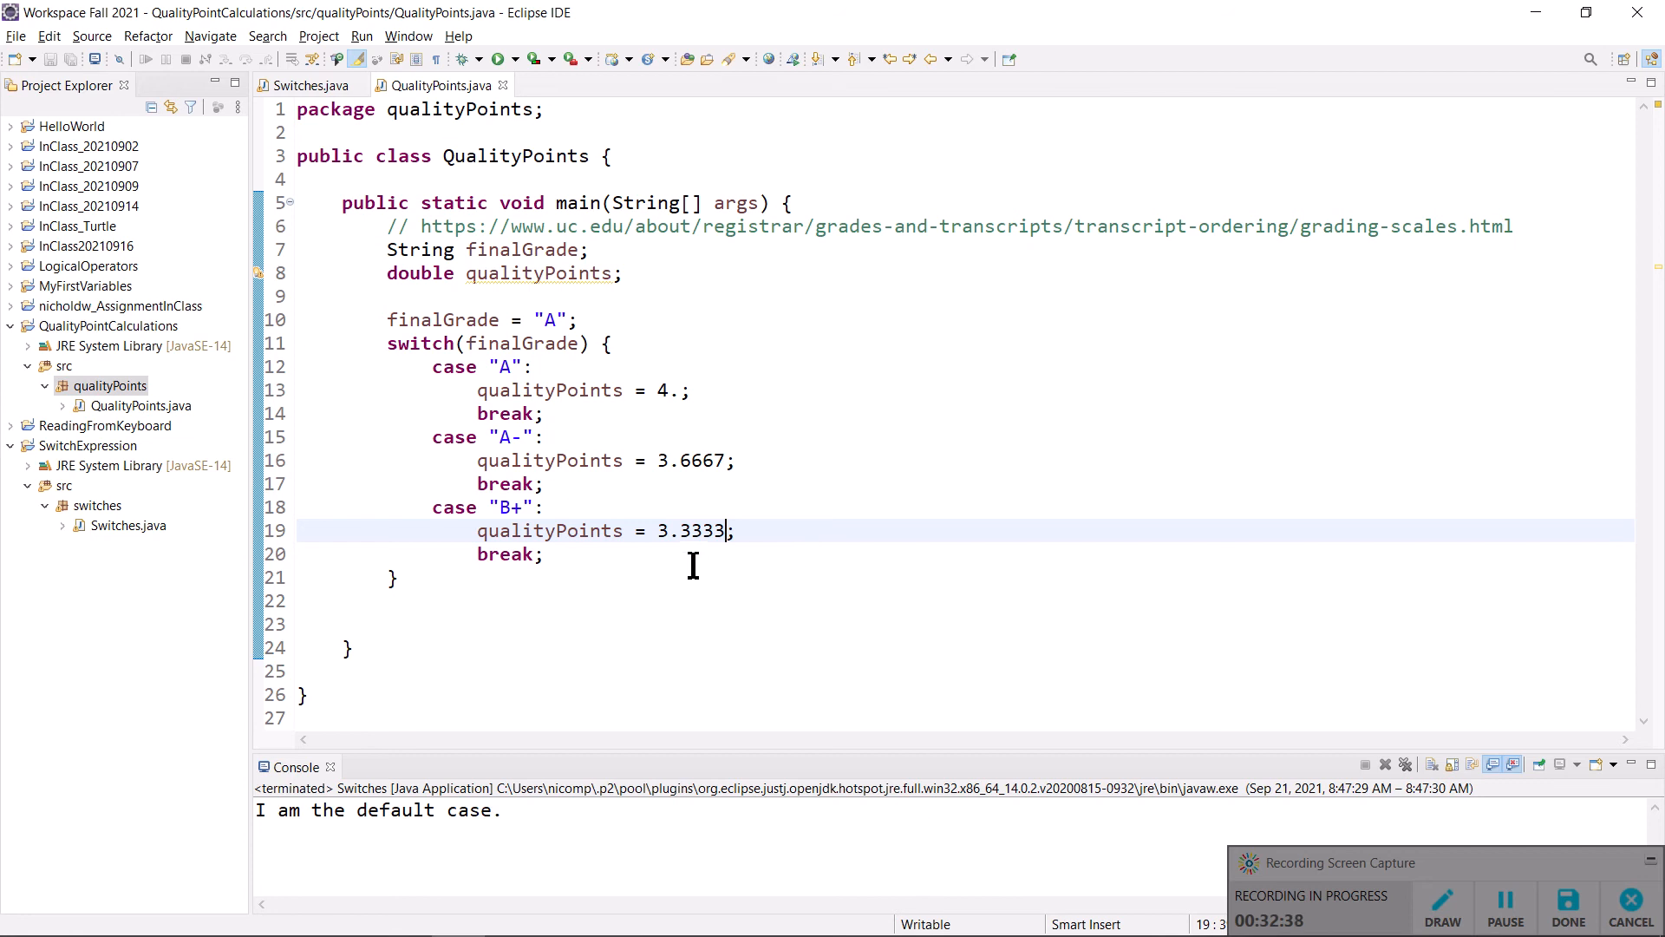
# - Add a default: case with a break; after the B+ case
pyautogui.press('Return')
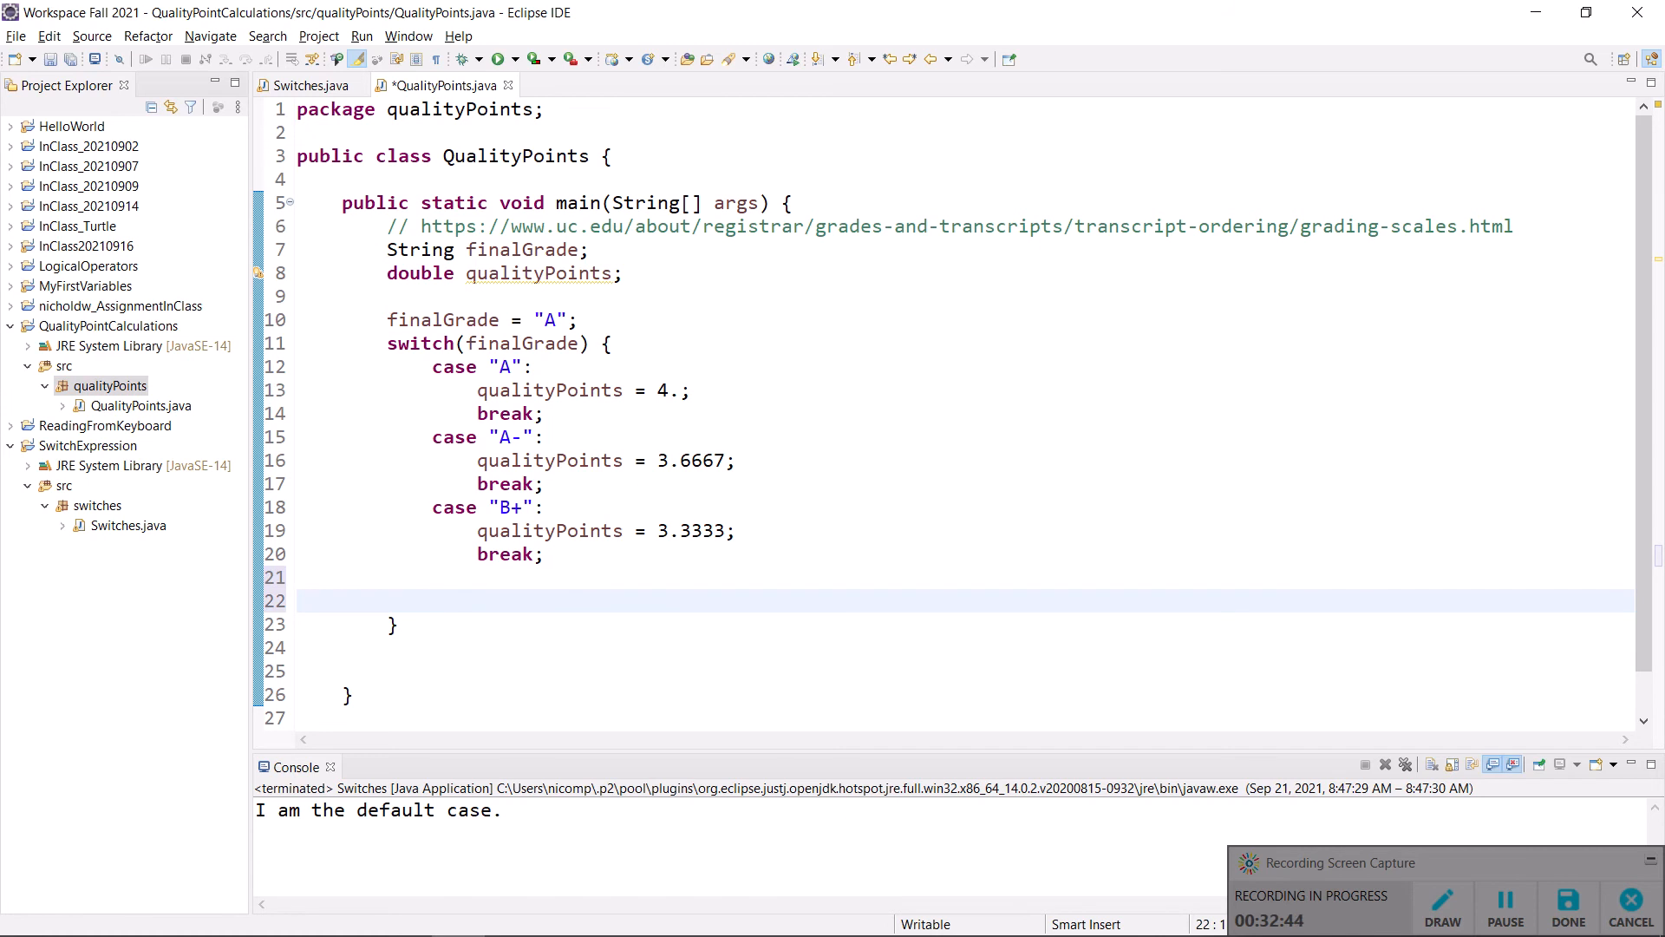
pyautogui.write('defaul')
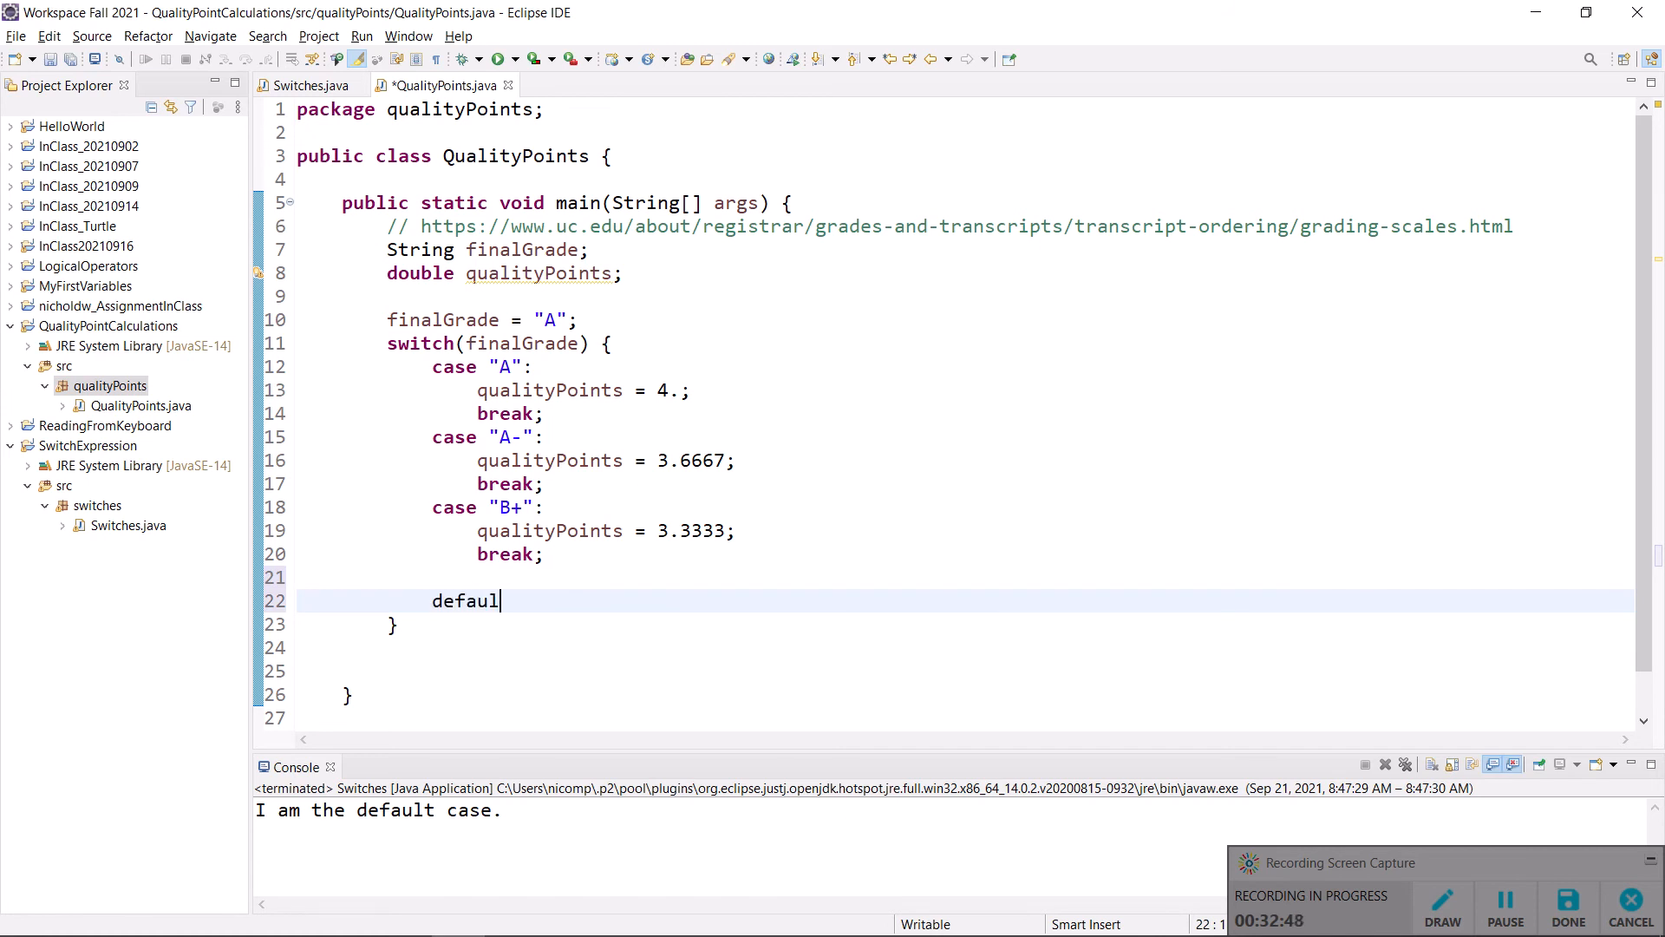
pyautogui.write('t:')
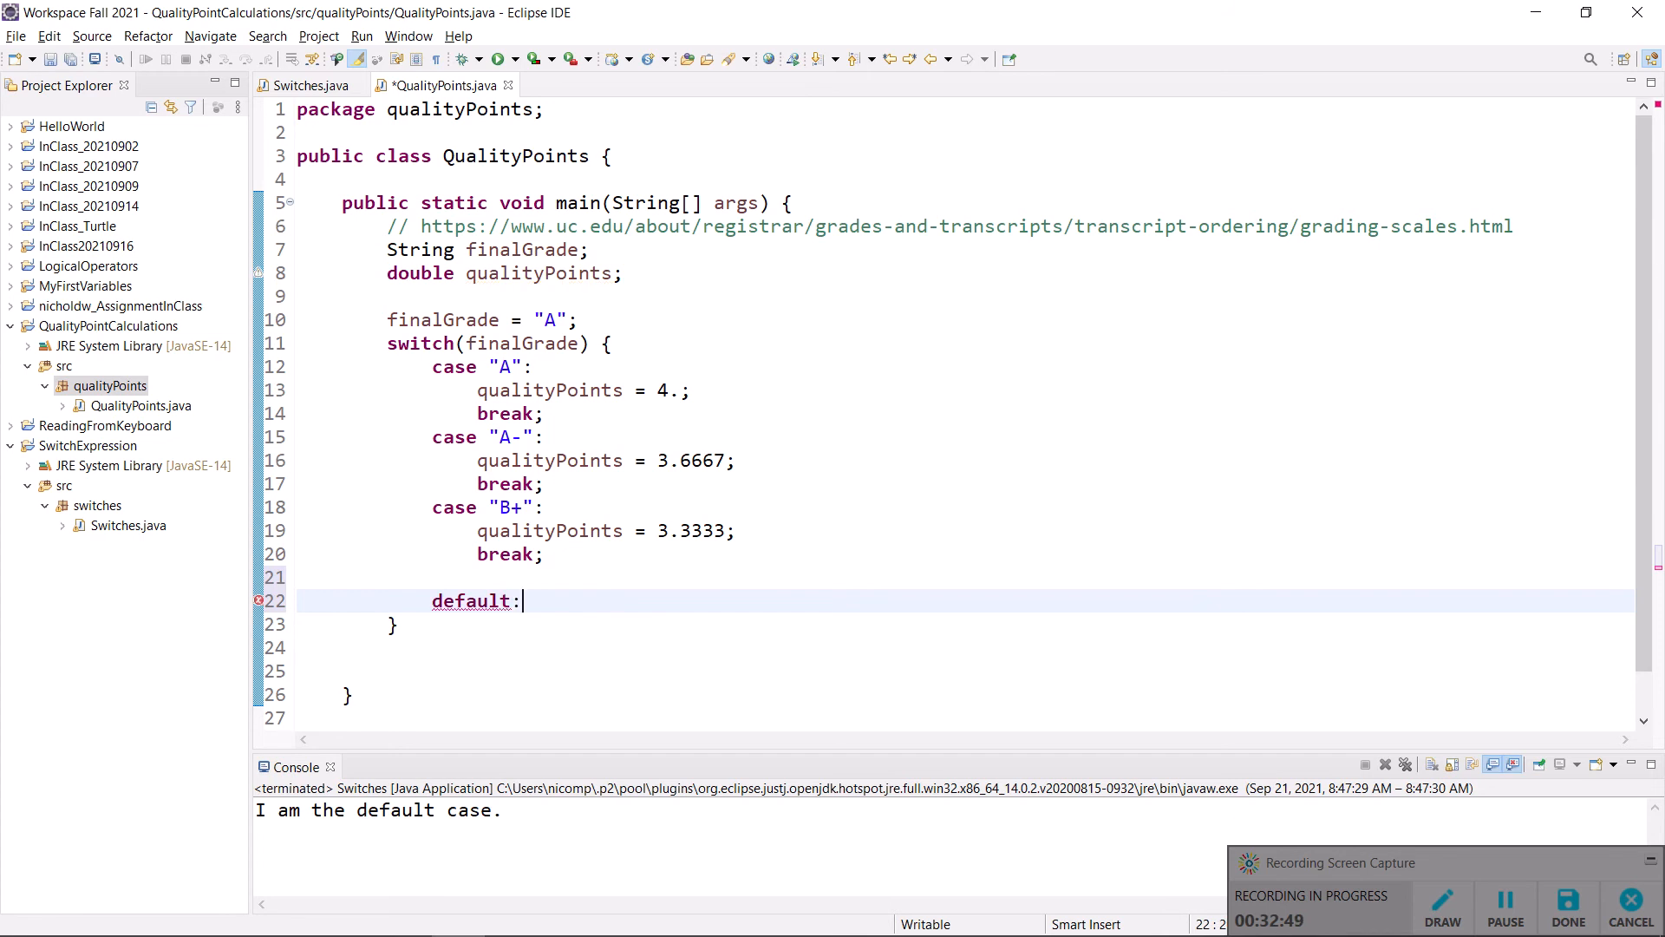
pyautogui.press('Return')
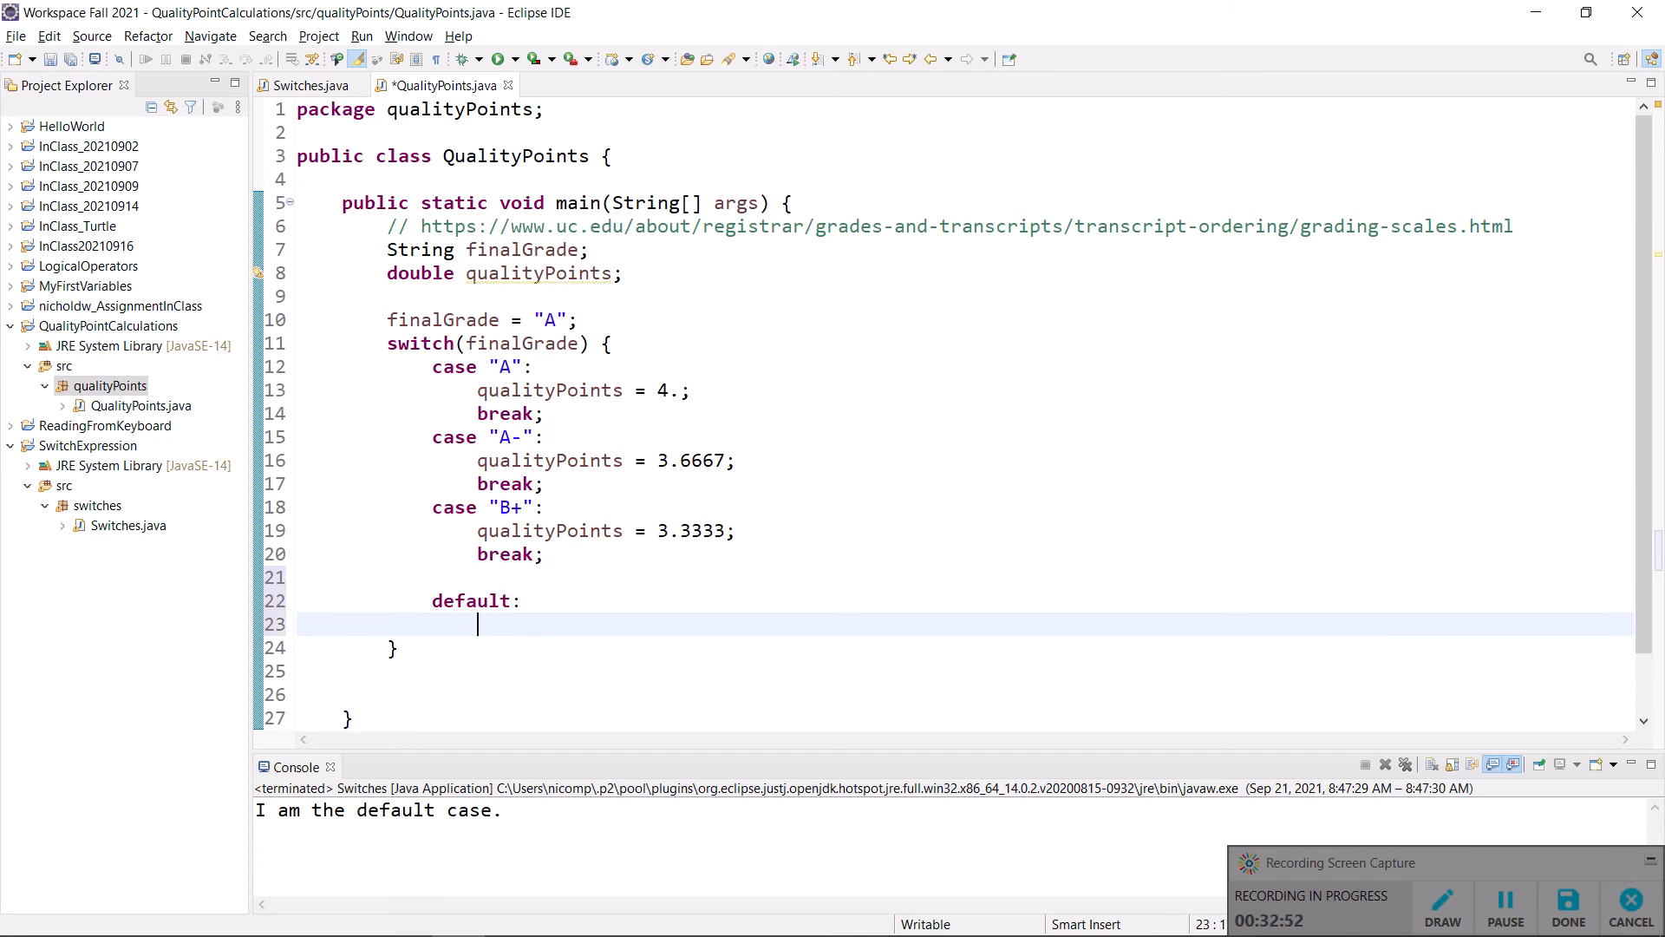
pyautogui.write('break')
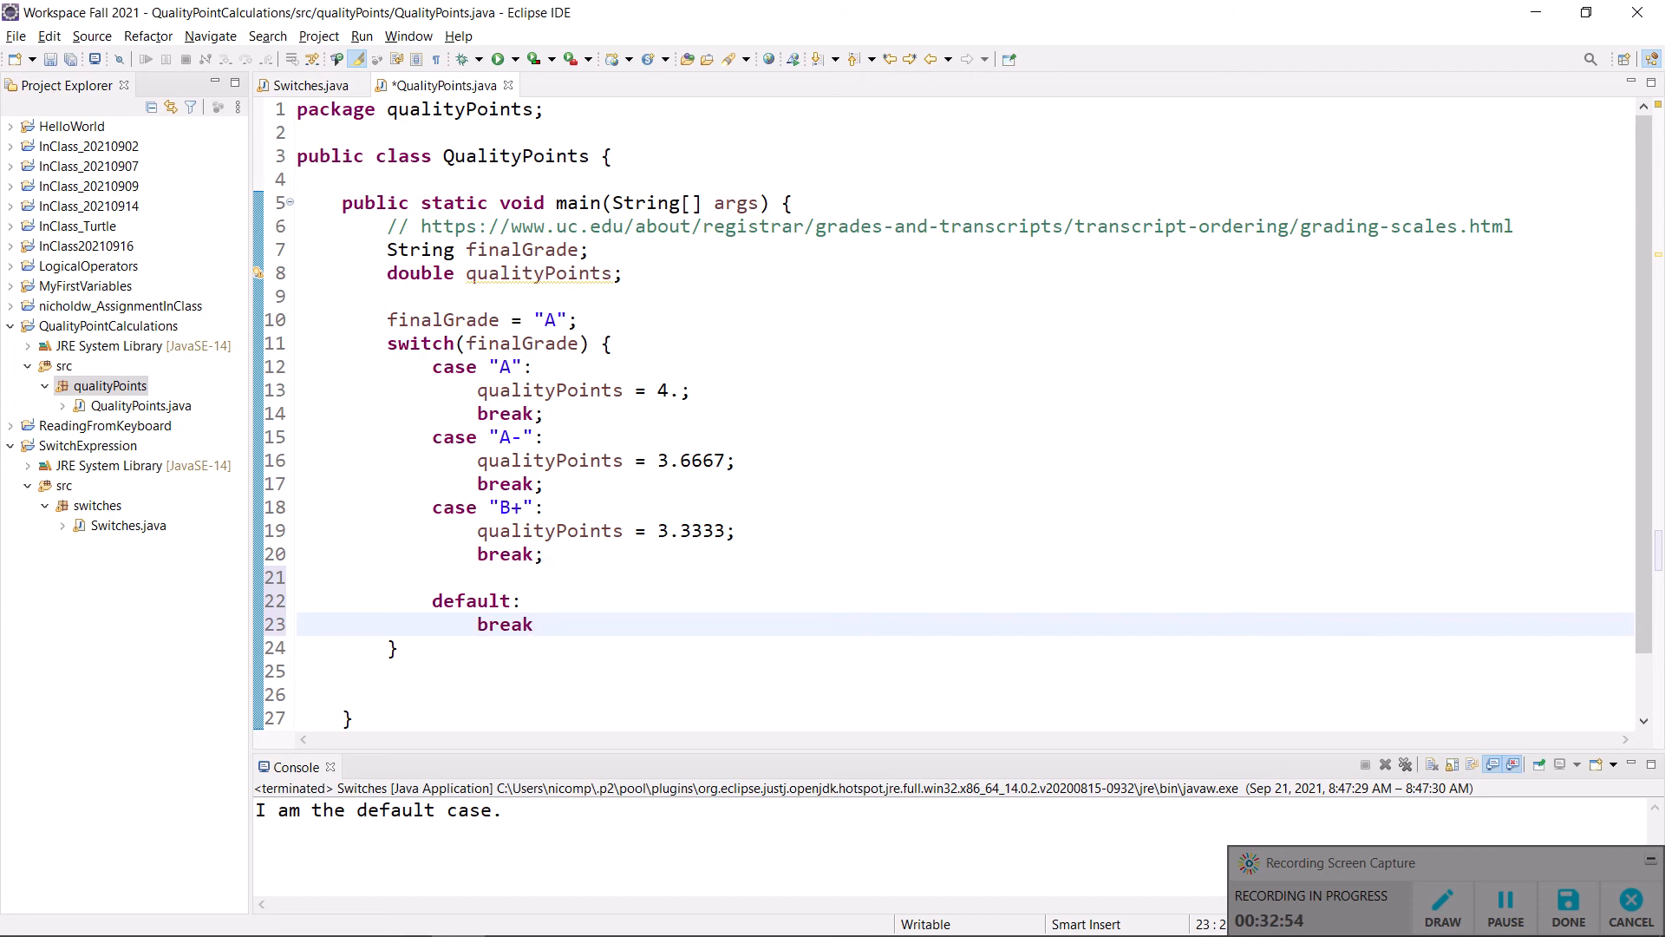
pyautogui.write(';')
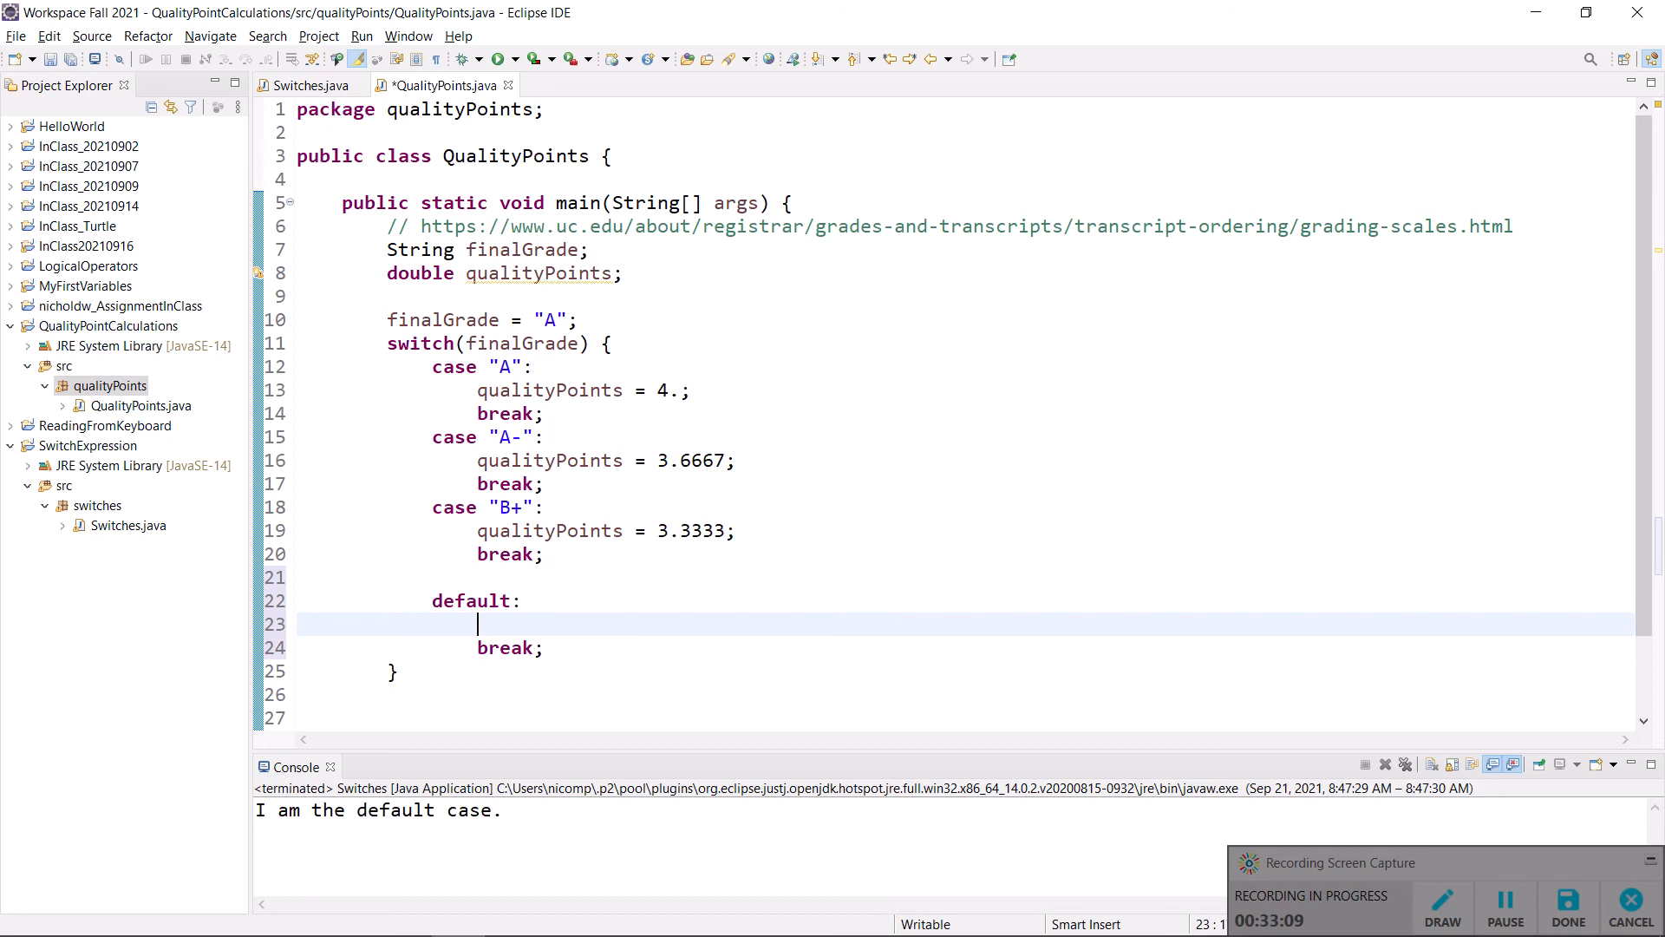
# - Type the println("Unrecognized grade: " + finalGrade) statement into the default case
pyautogui.write('Sys')
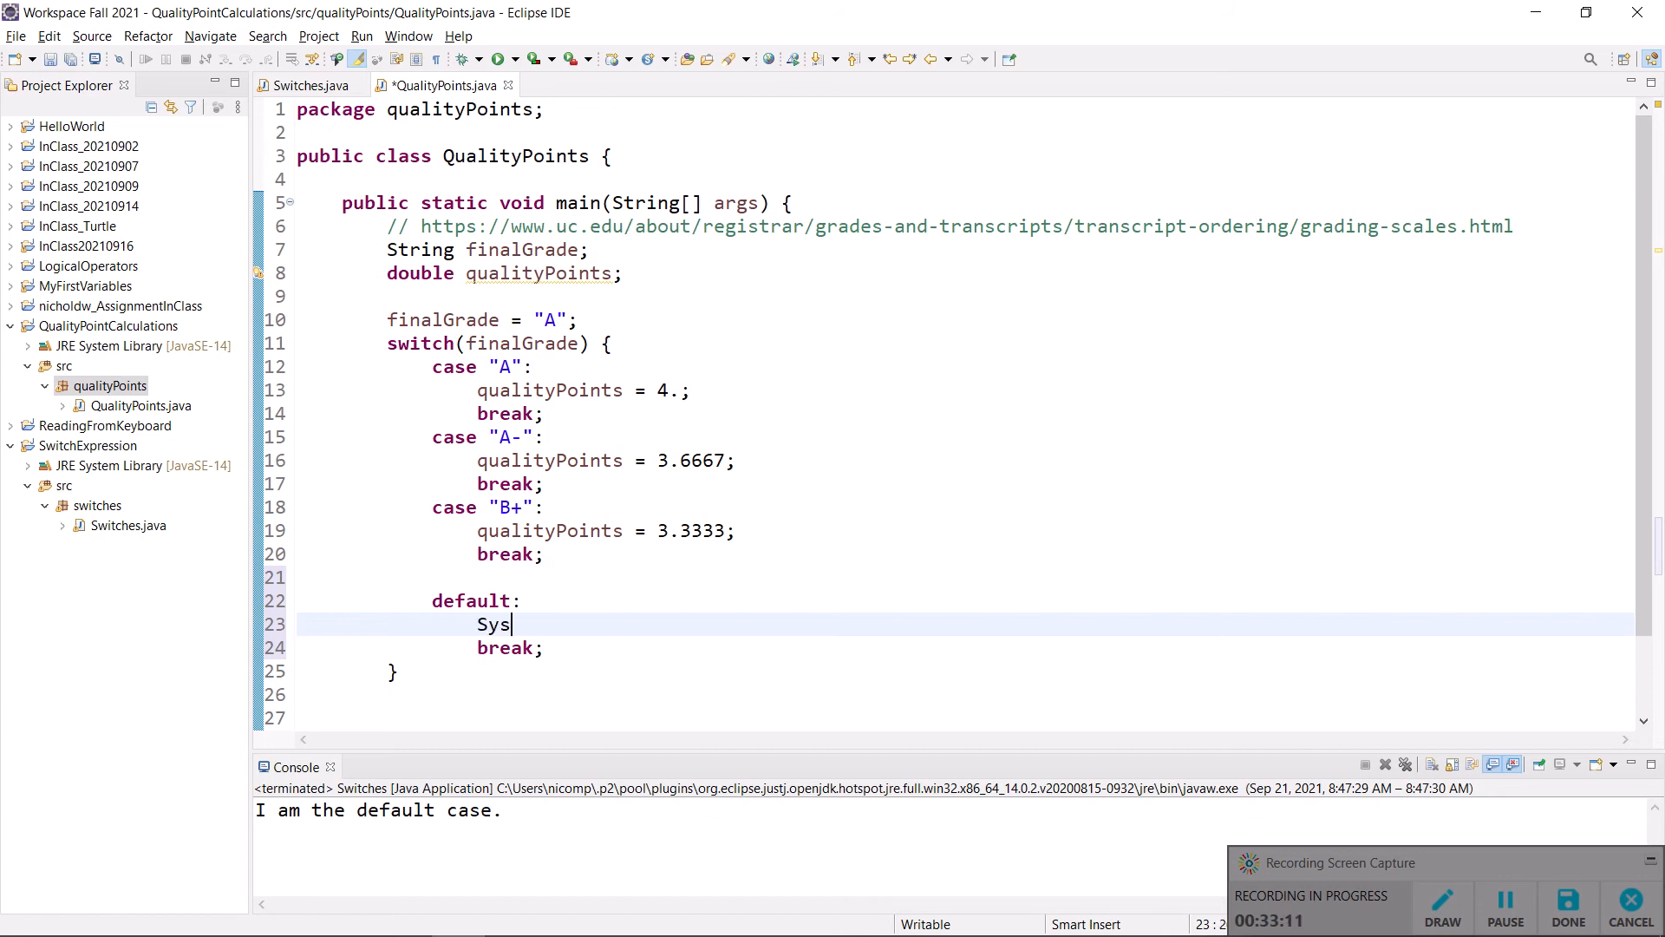
pyautogui.write('tem,')
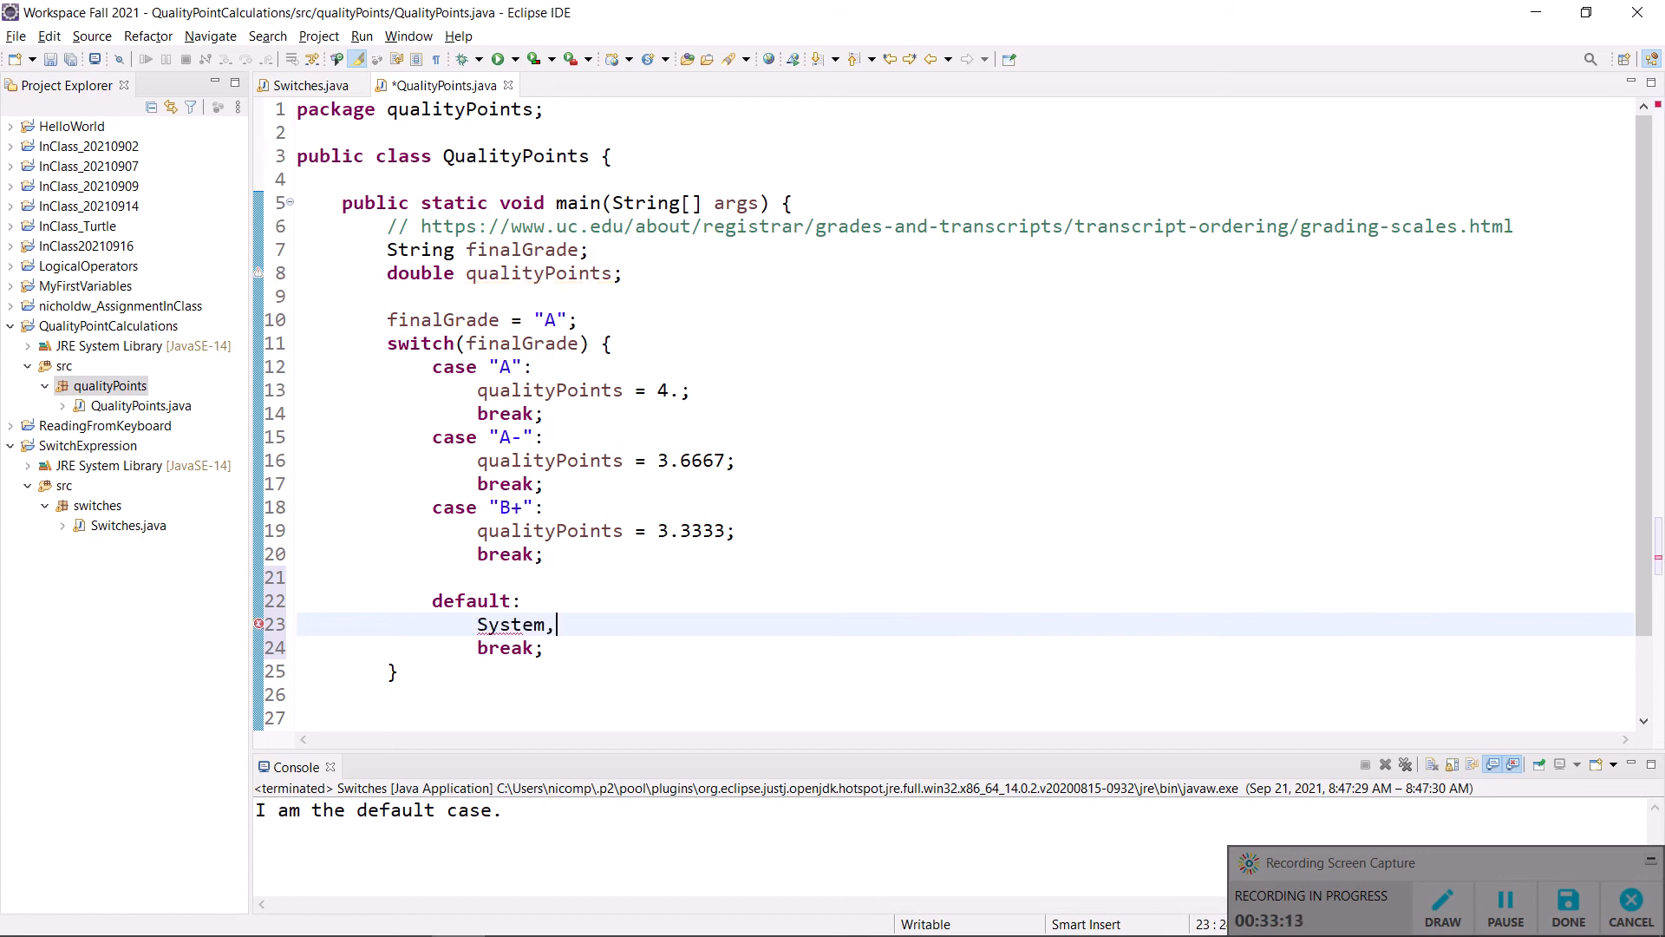
pyautogui.write('out.printl')
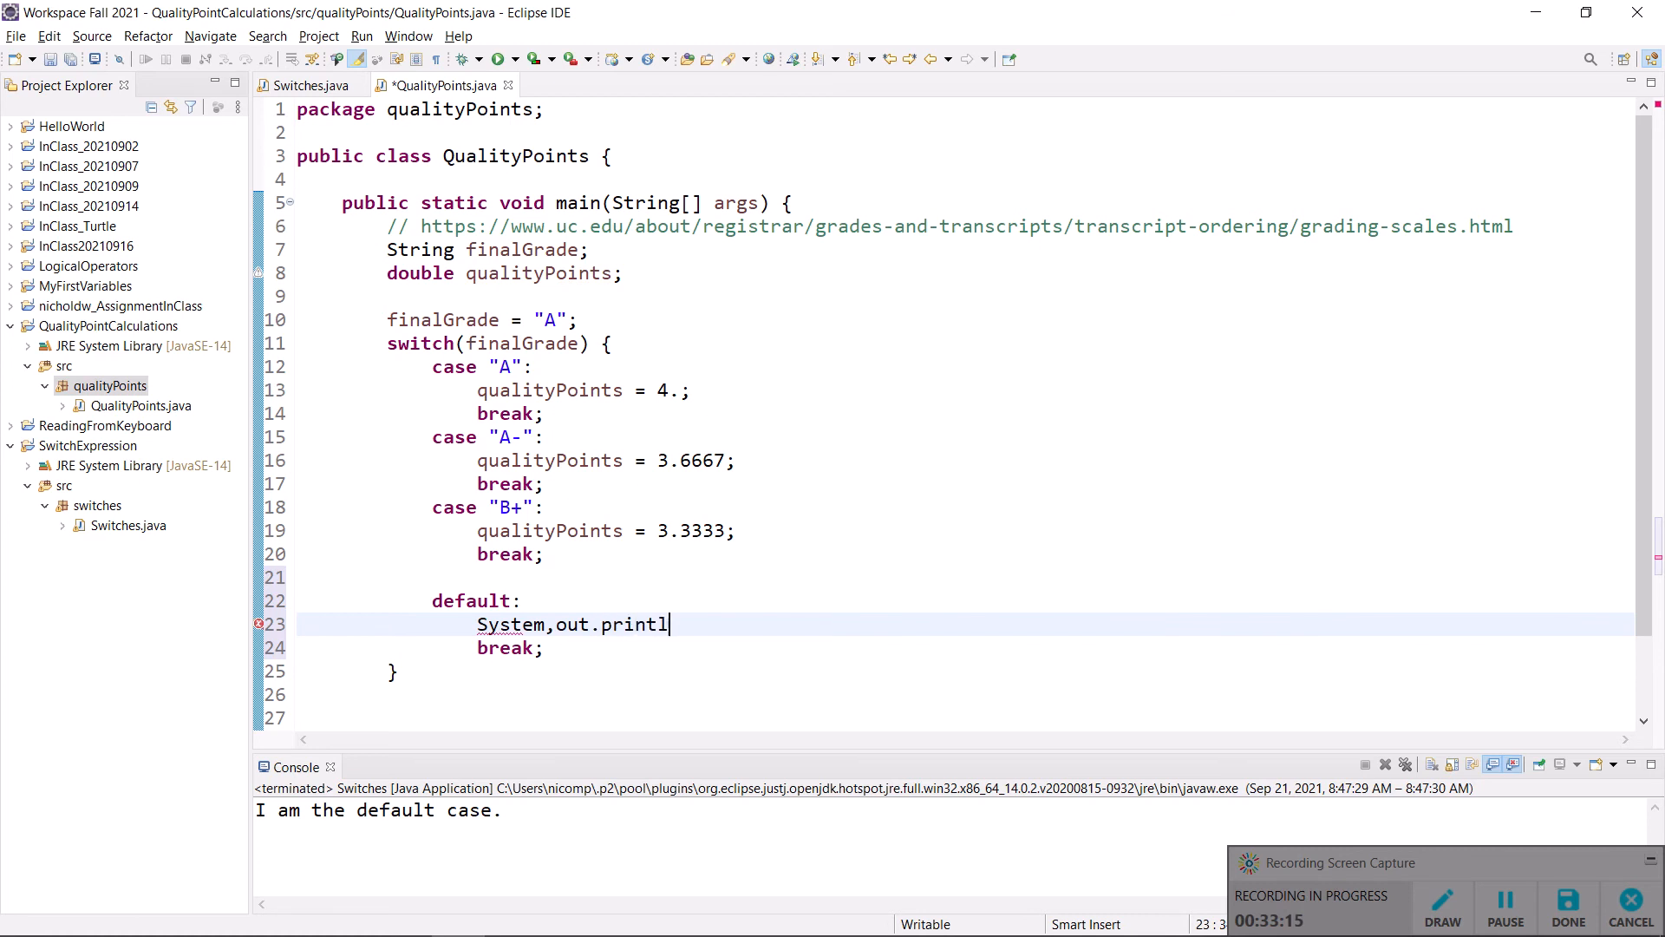
pyautogui.write('("U")')
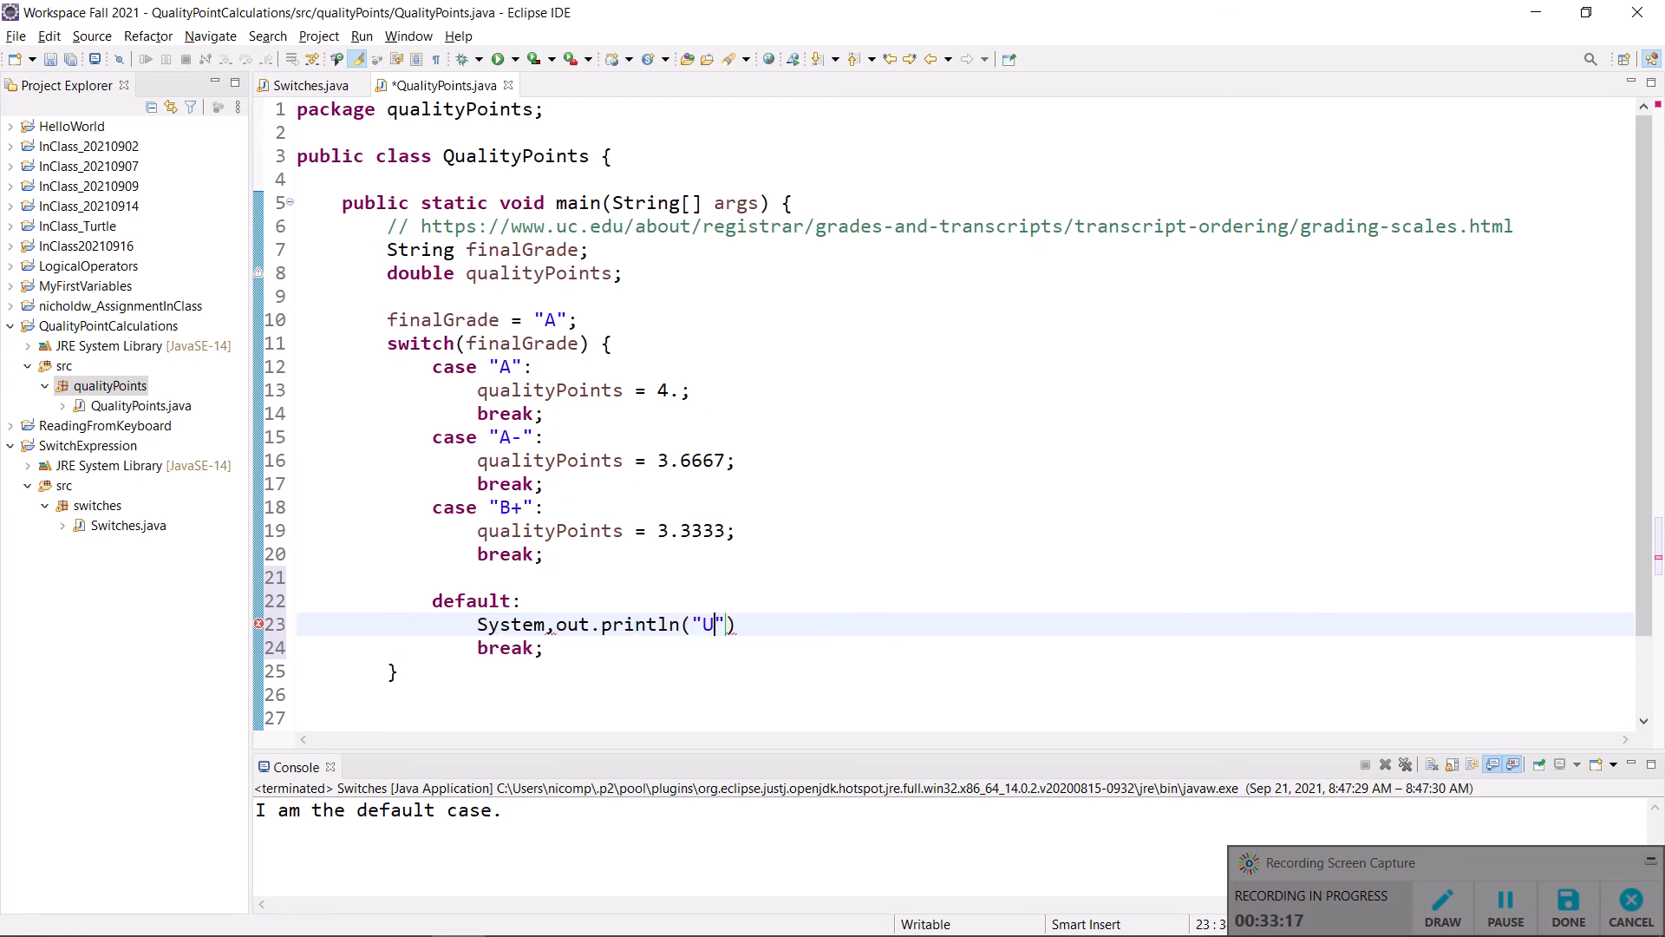
pyautogui.write('nrecognized')
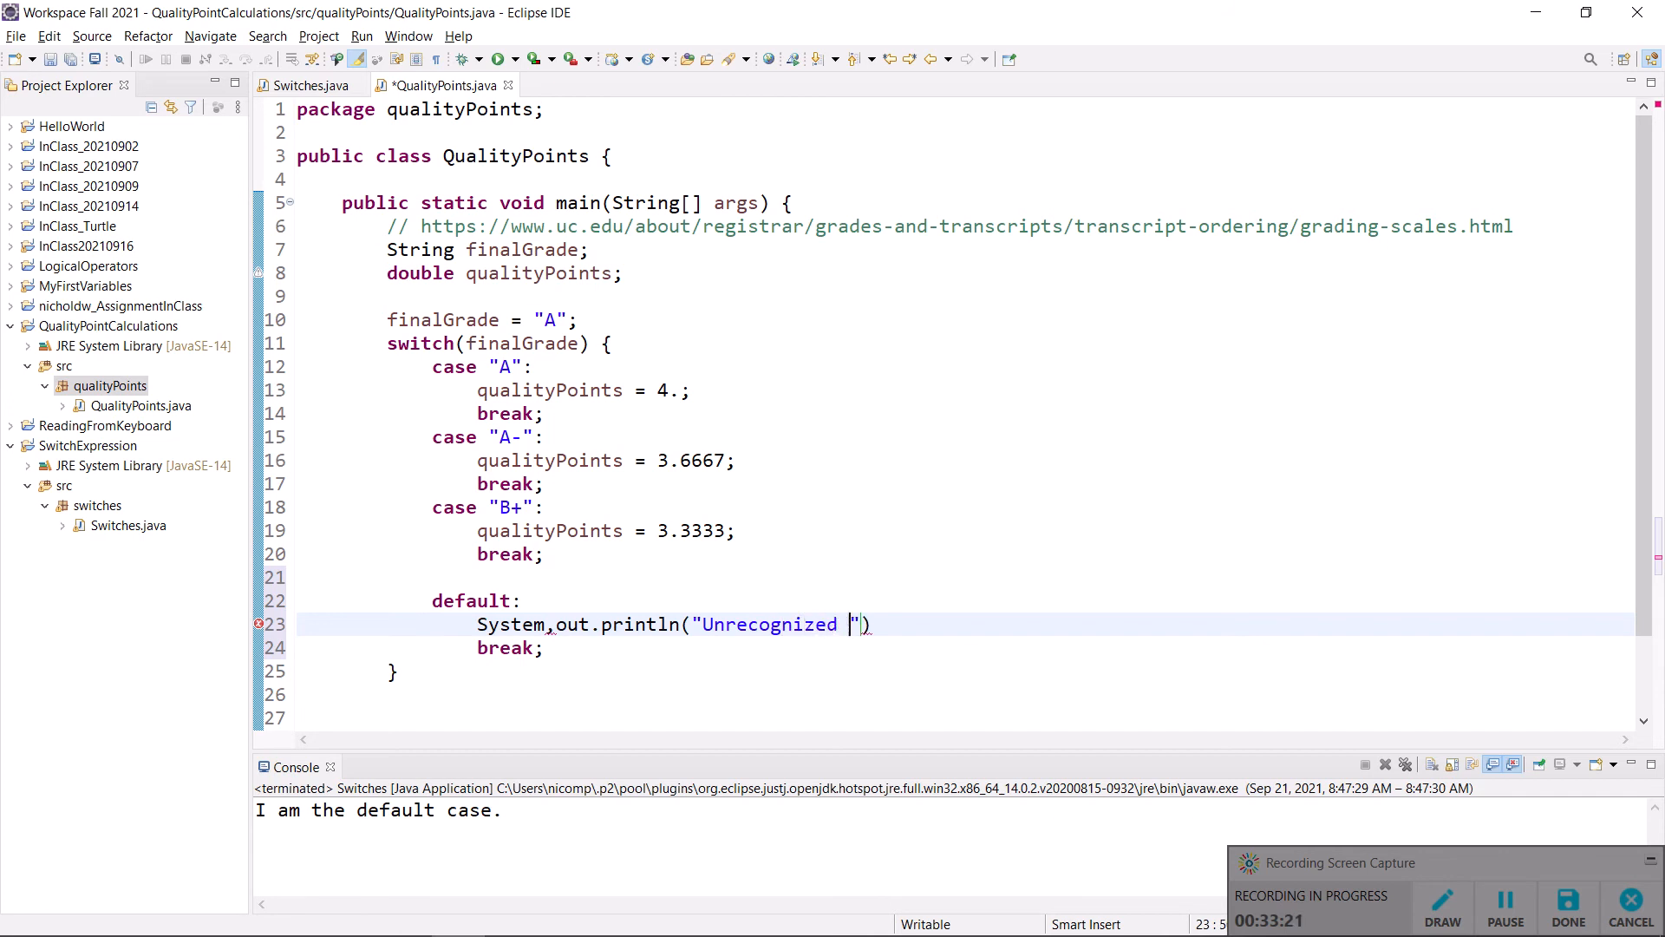
pyautogui.write('grade')
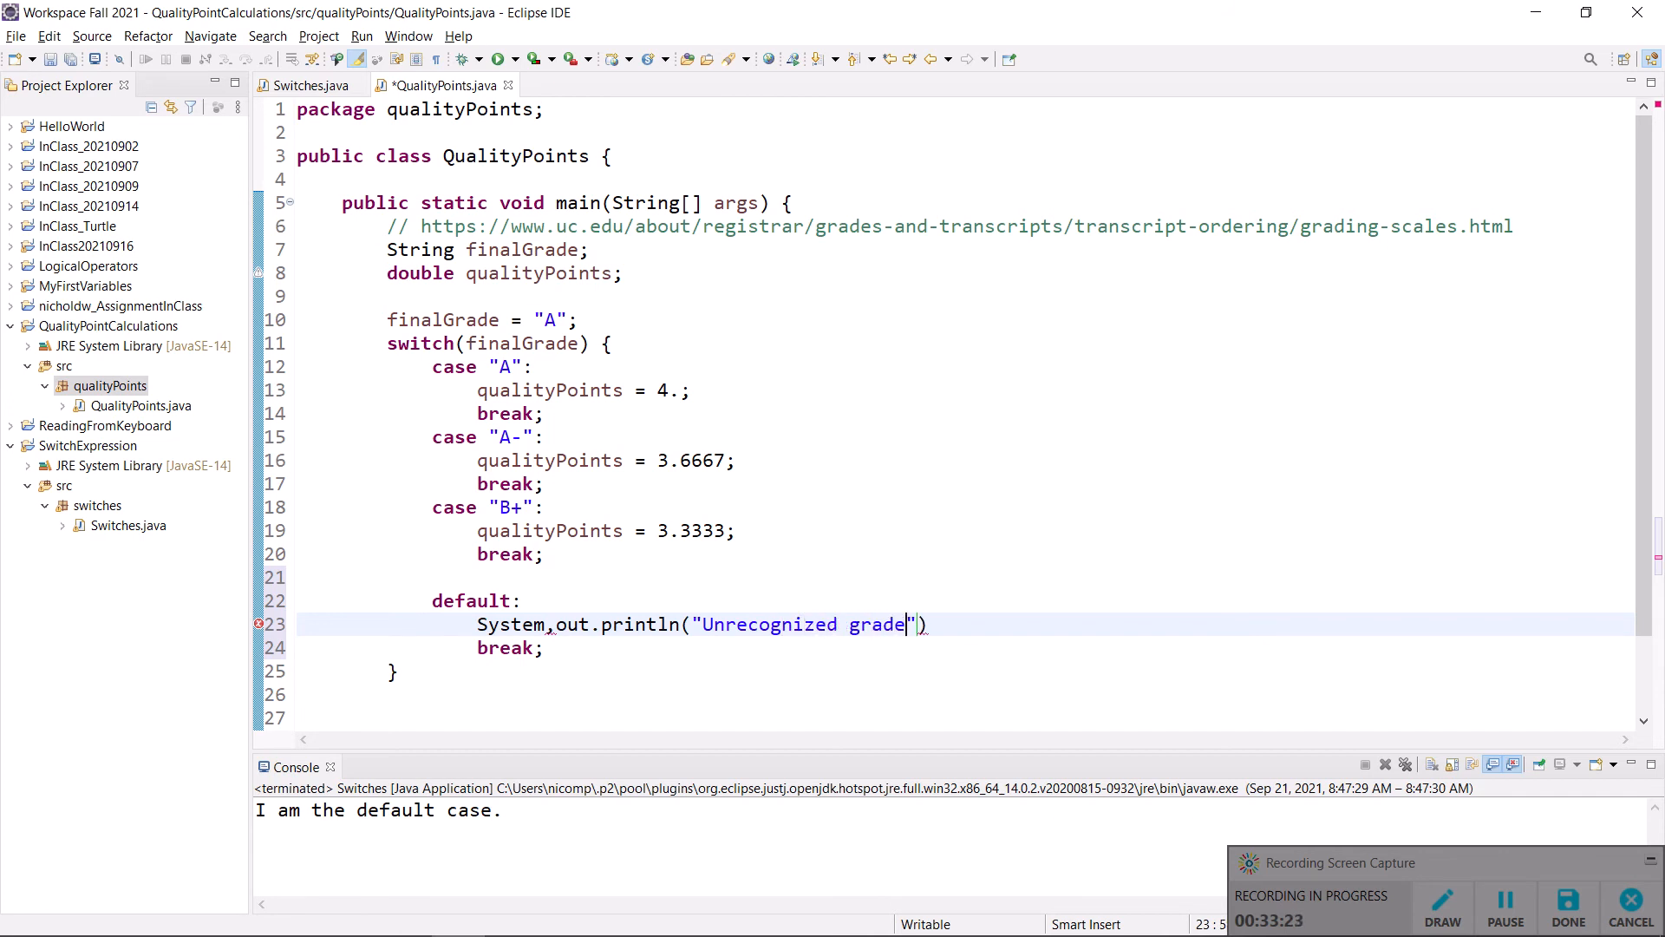
pyautogui.write(':')
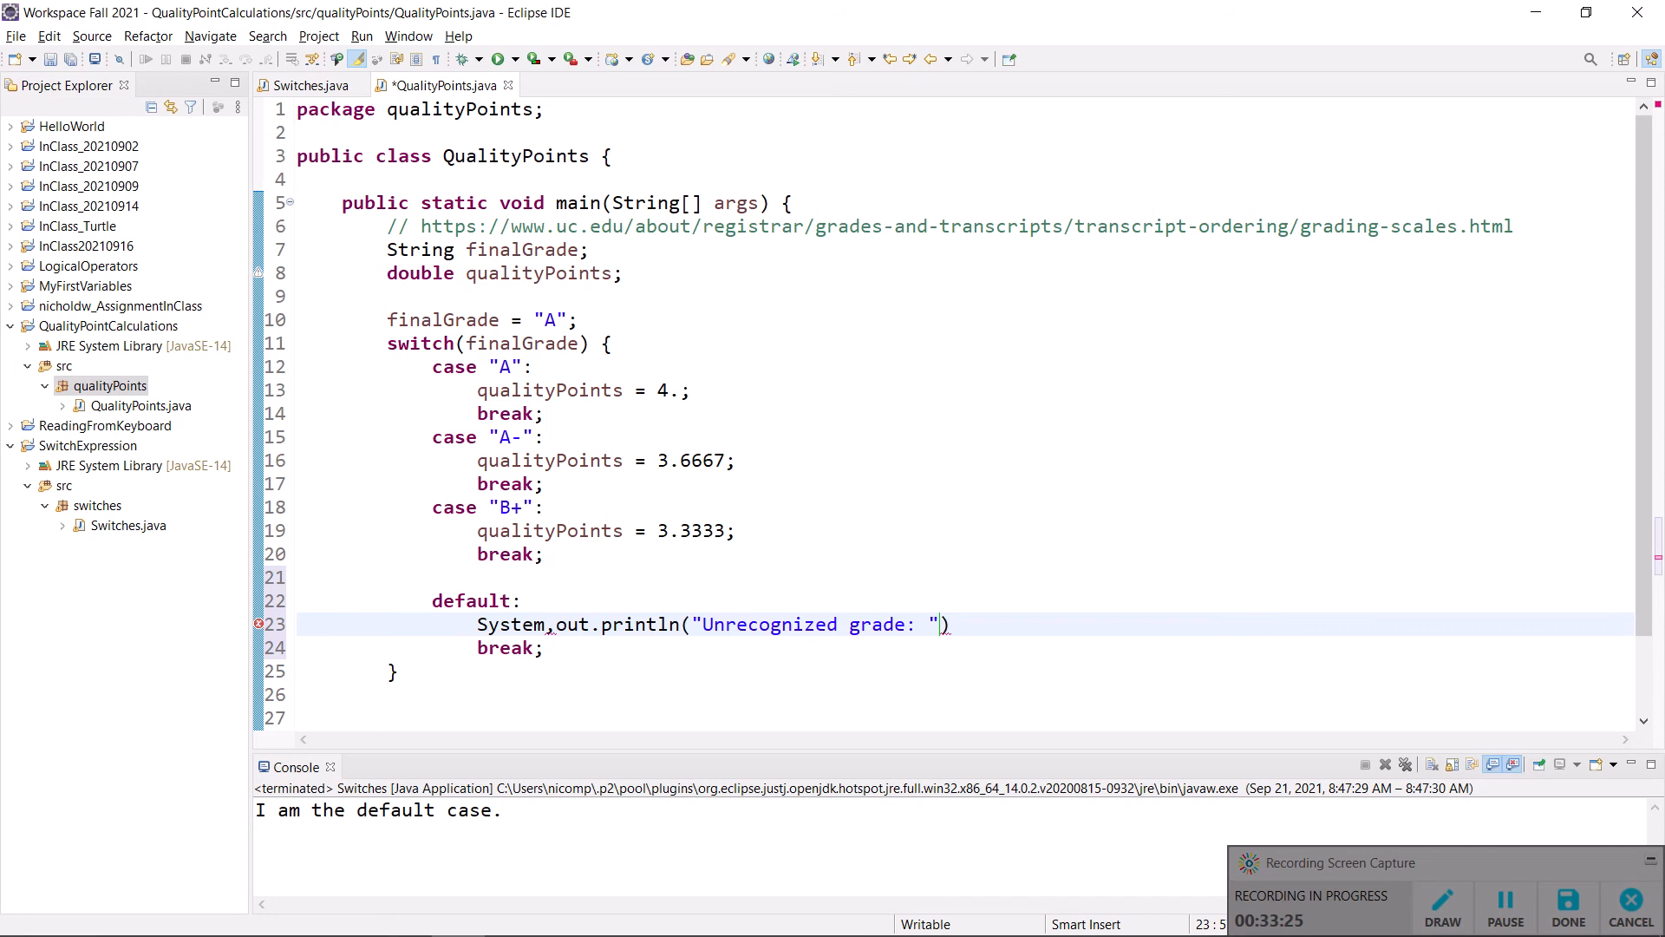
pyautogui.write('+')
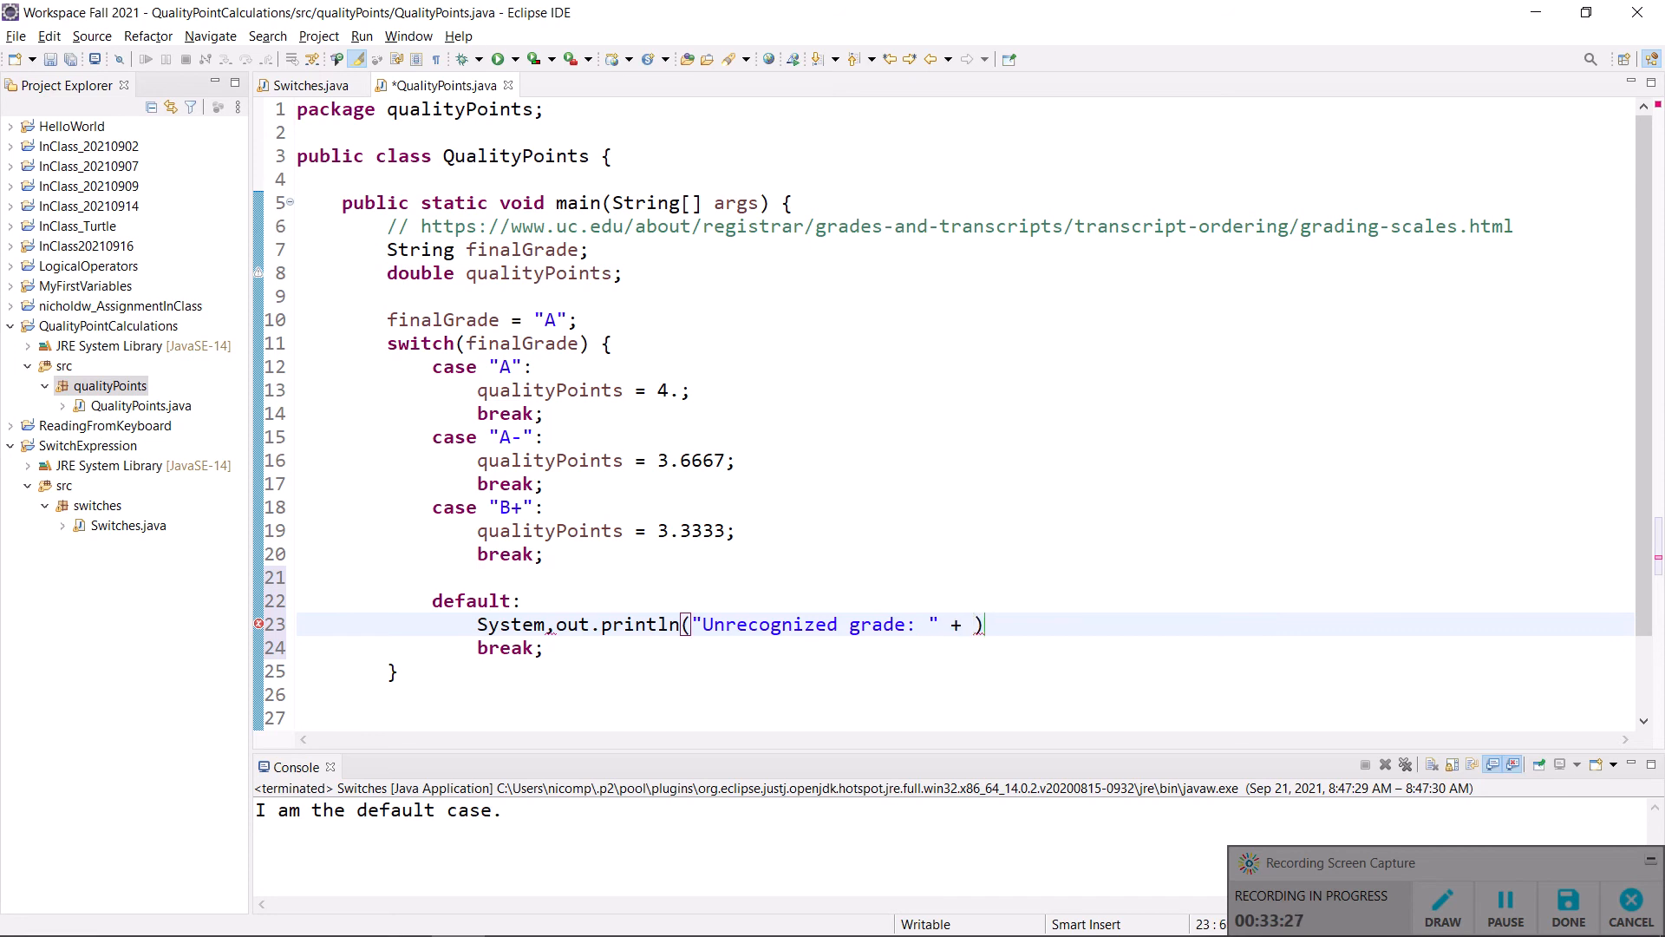
pyautogui.write('final')
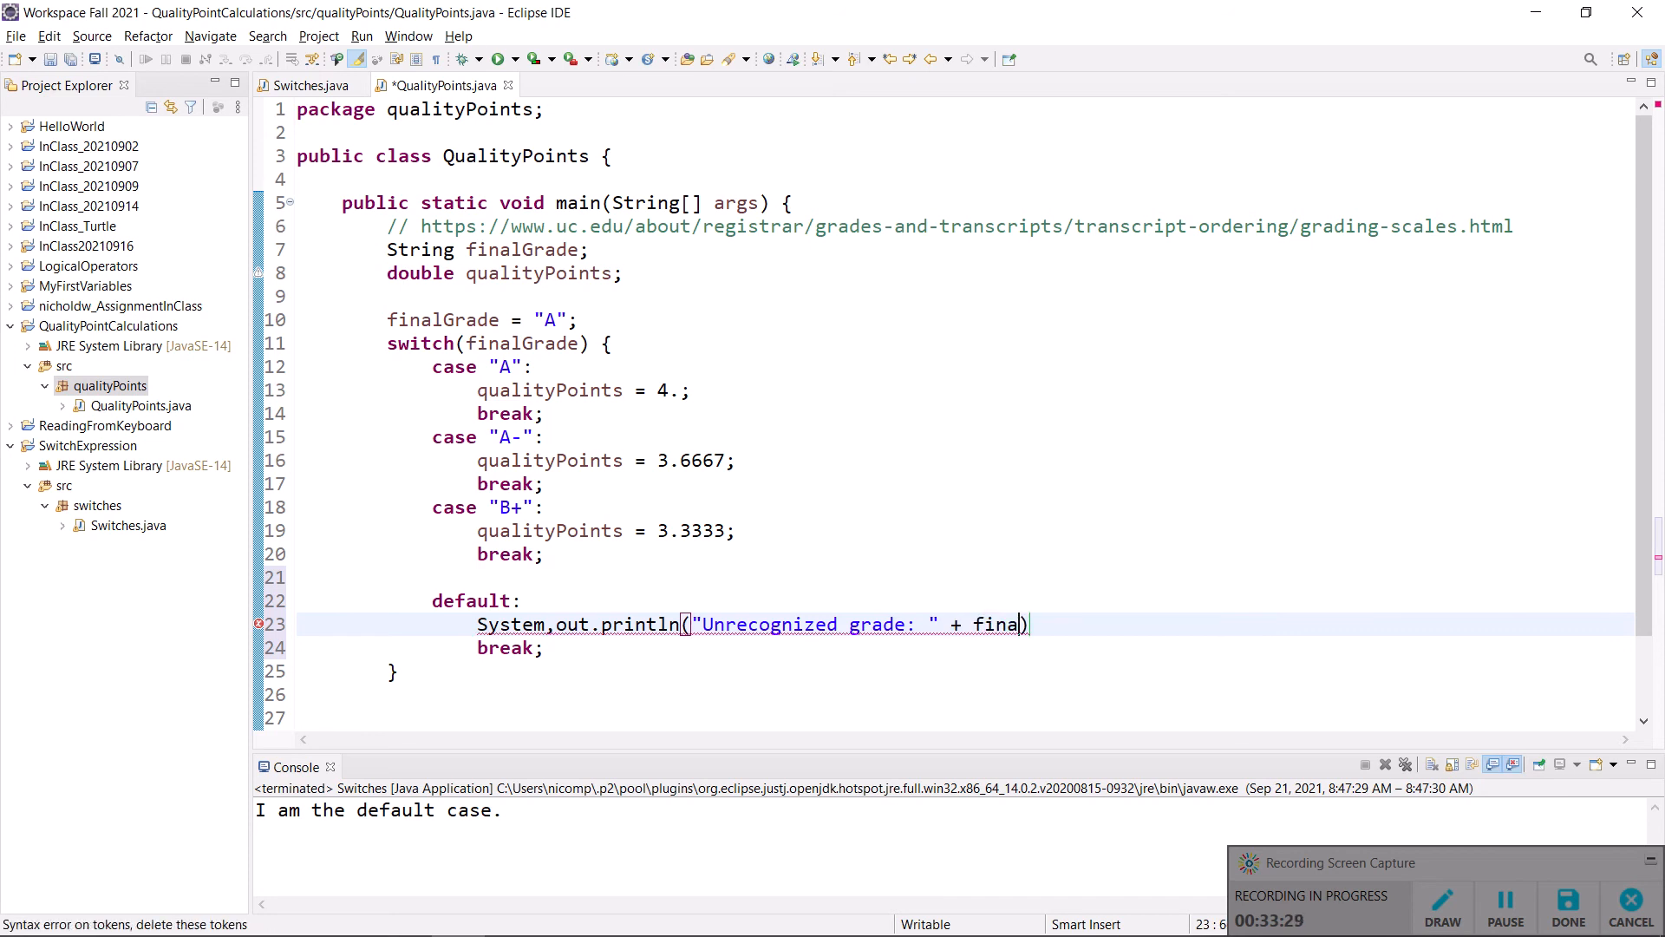
pyautogui.write('lGrade')
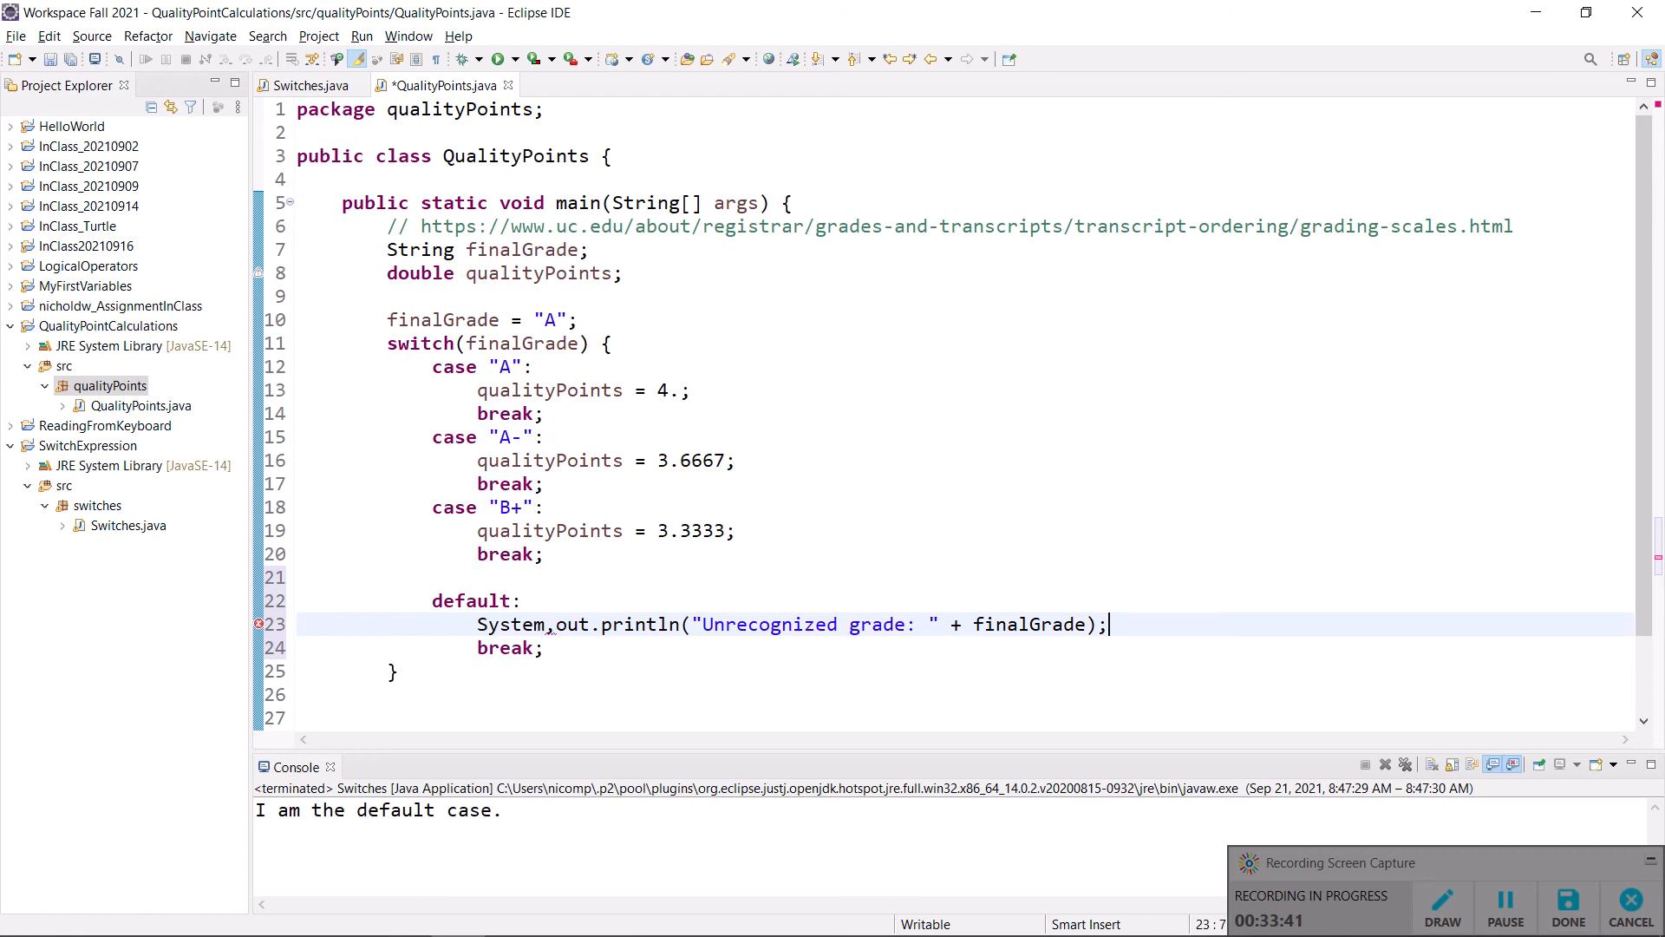
pyautogui.moveTo(561, 646)
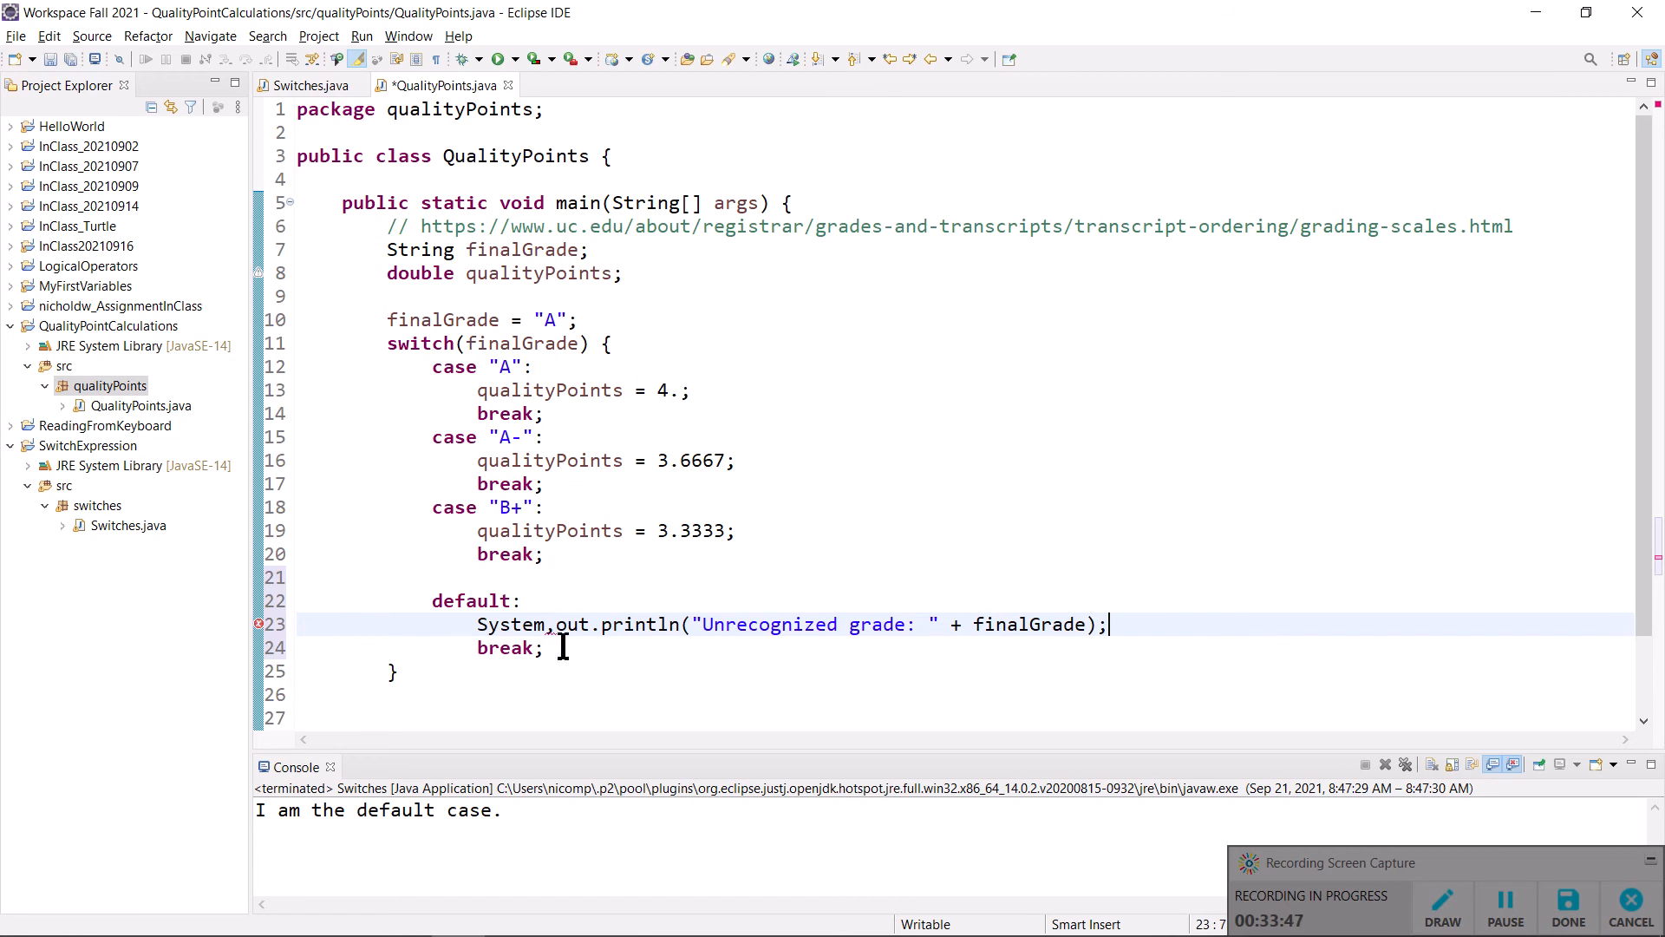
# - Go to the mistyped System,out statement and review the A- and B+ assignment lines
pyautogui.click(565, 624)
pyautogui.write('.')
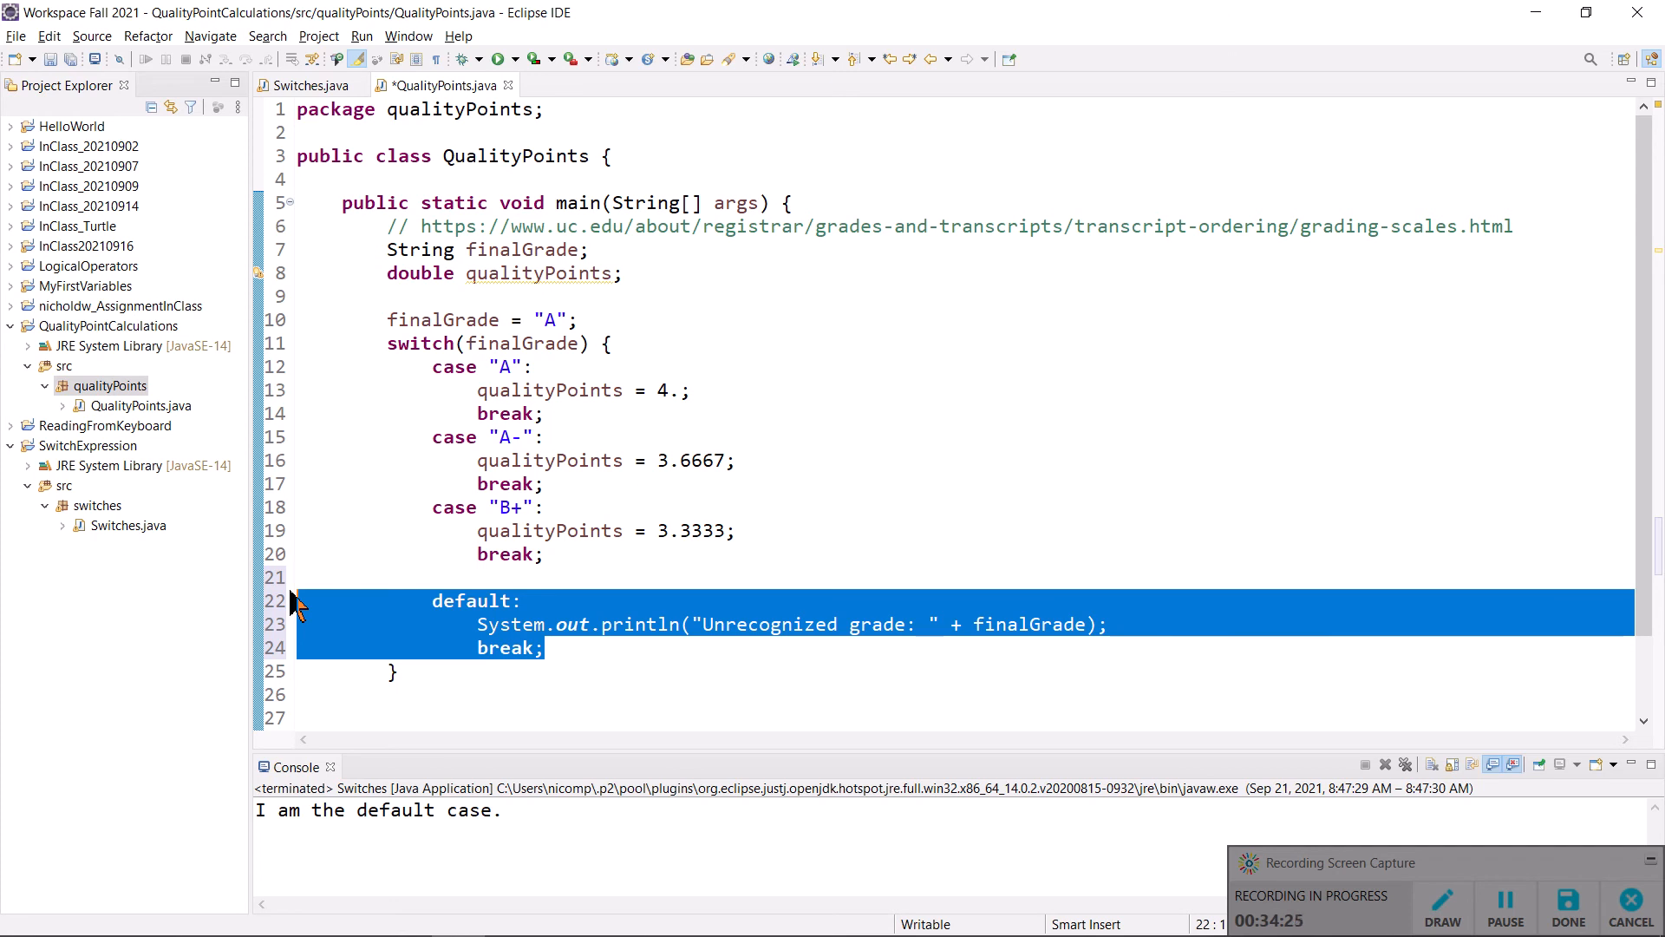
pyautogui.click(478, 577)
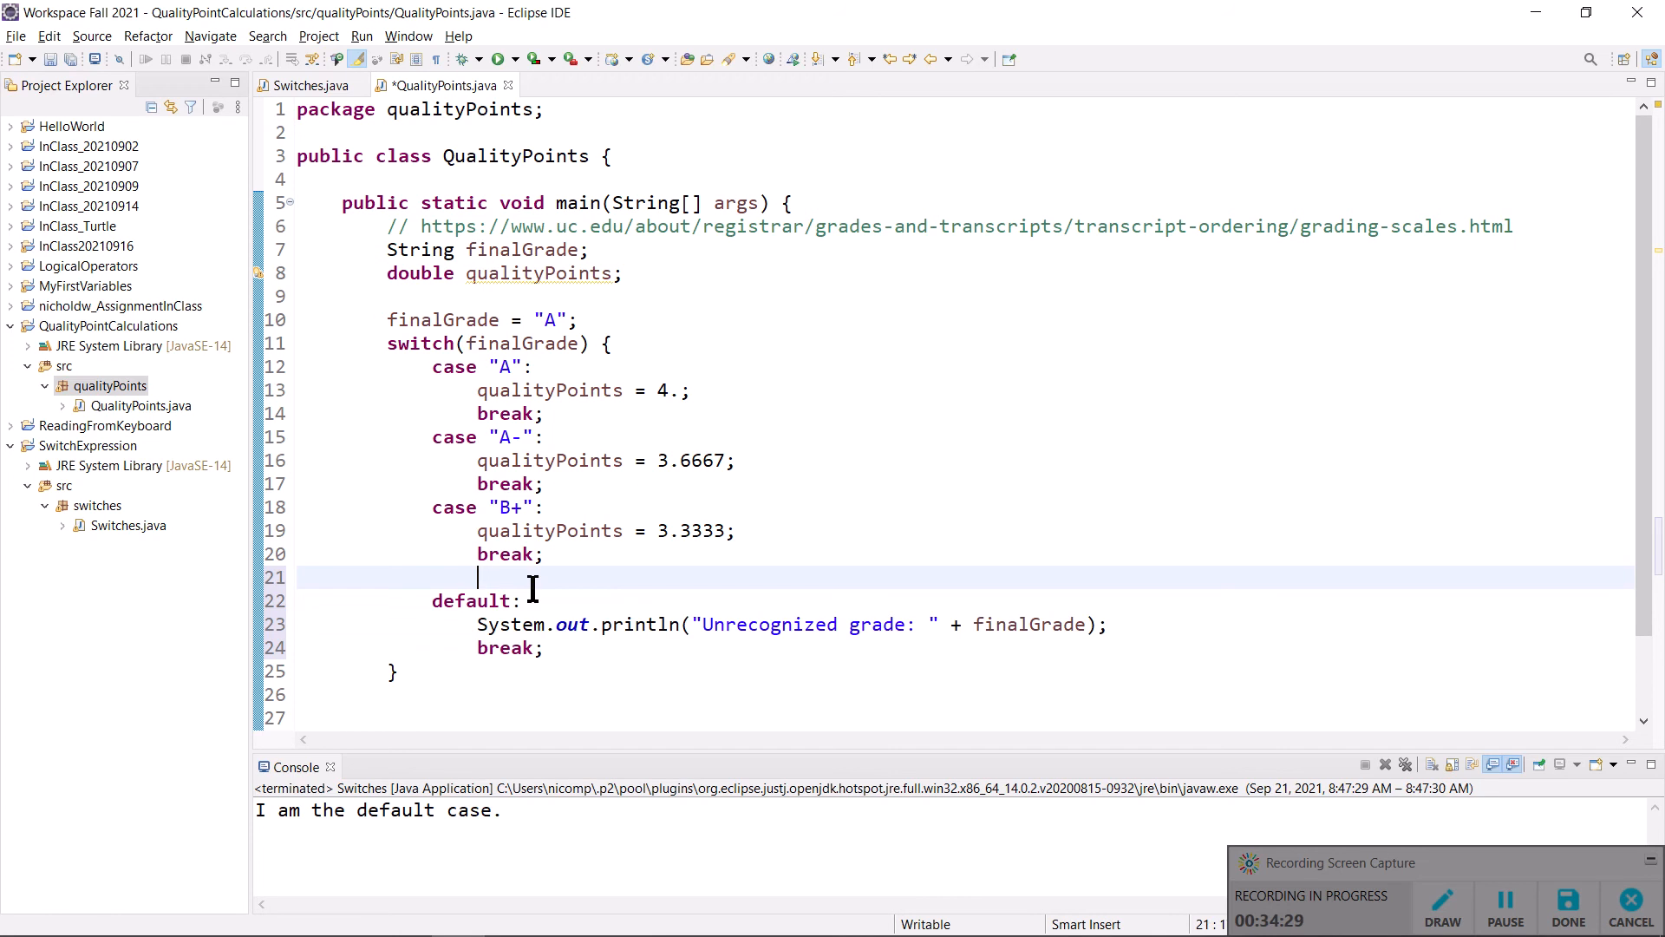
pyautogui.moveTo(476, 709)
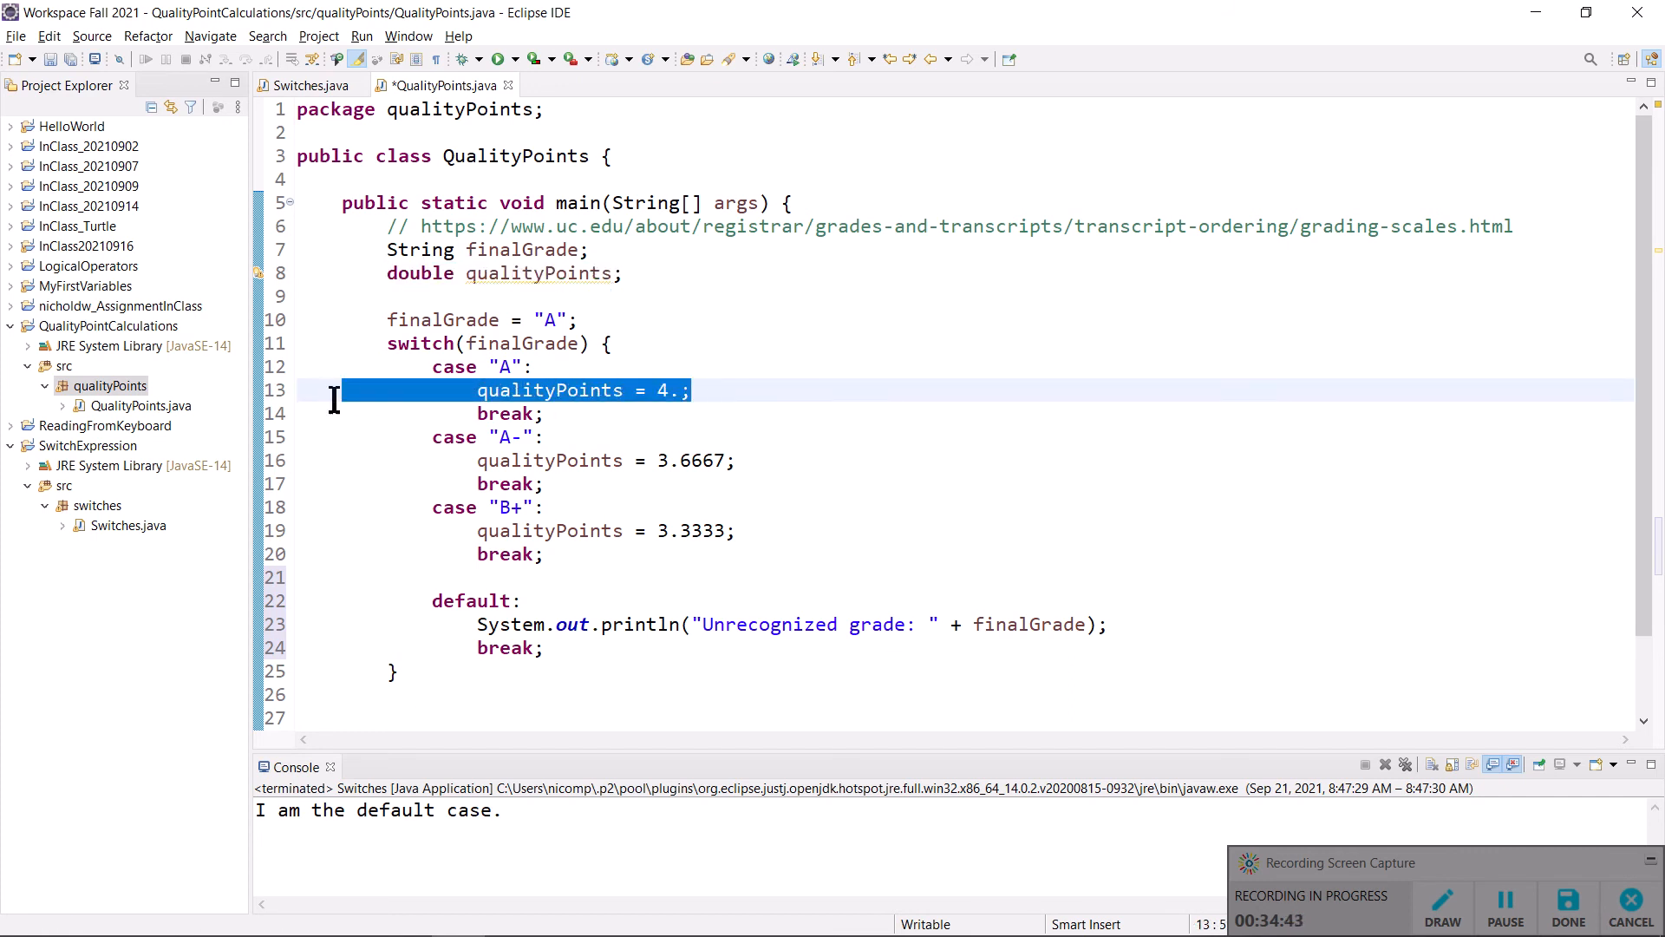
pyautogui.click(606, 460)
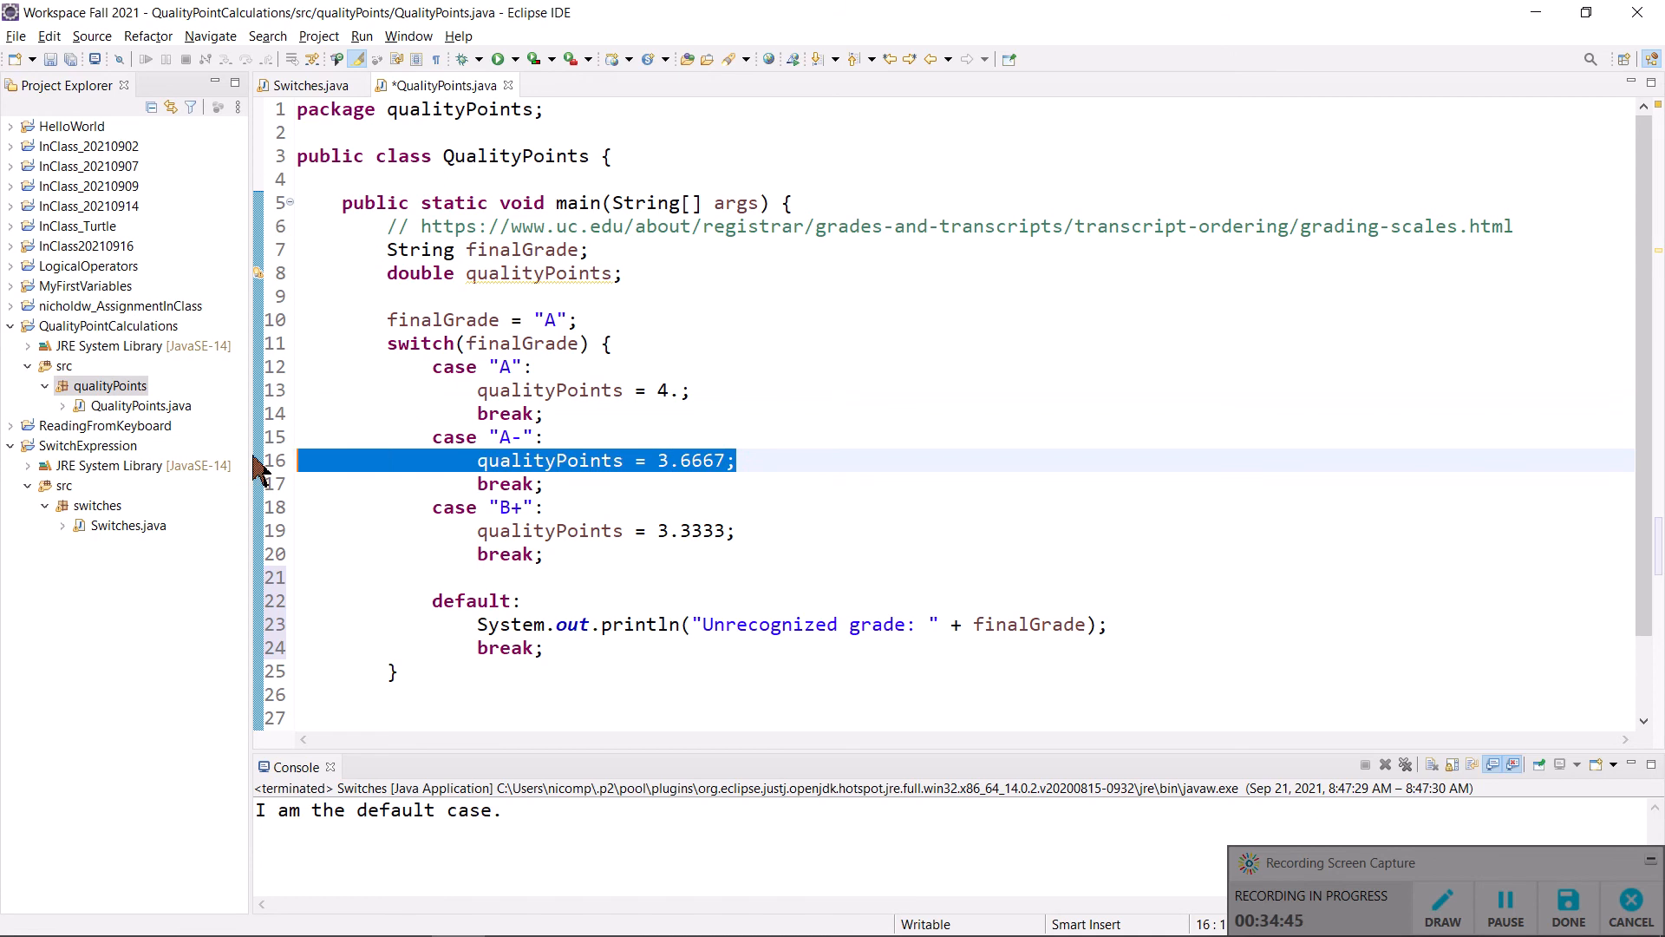
pyautogui.click(605, 530)
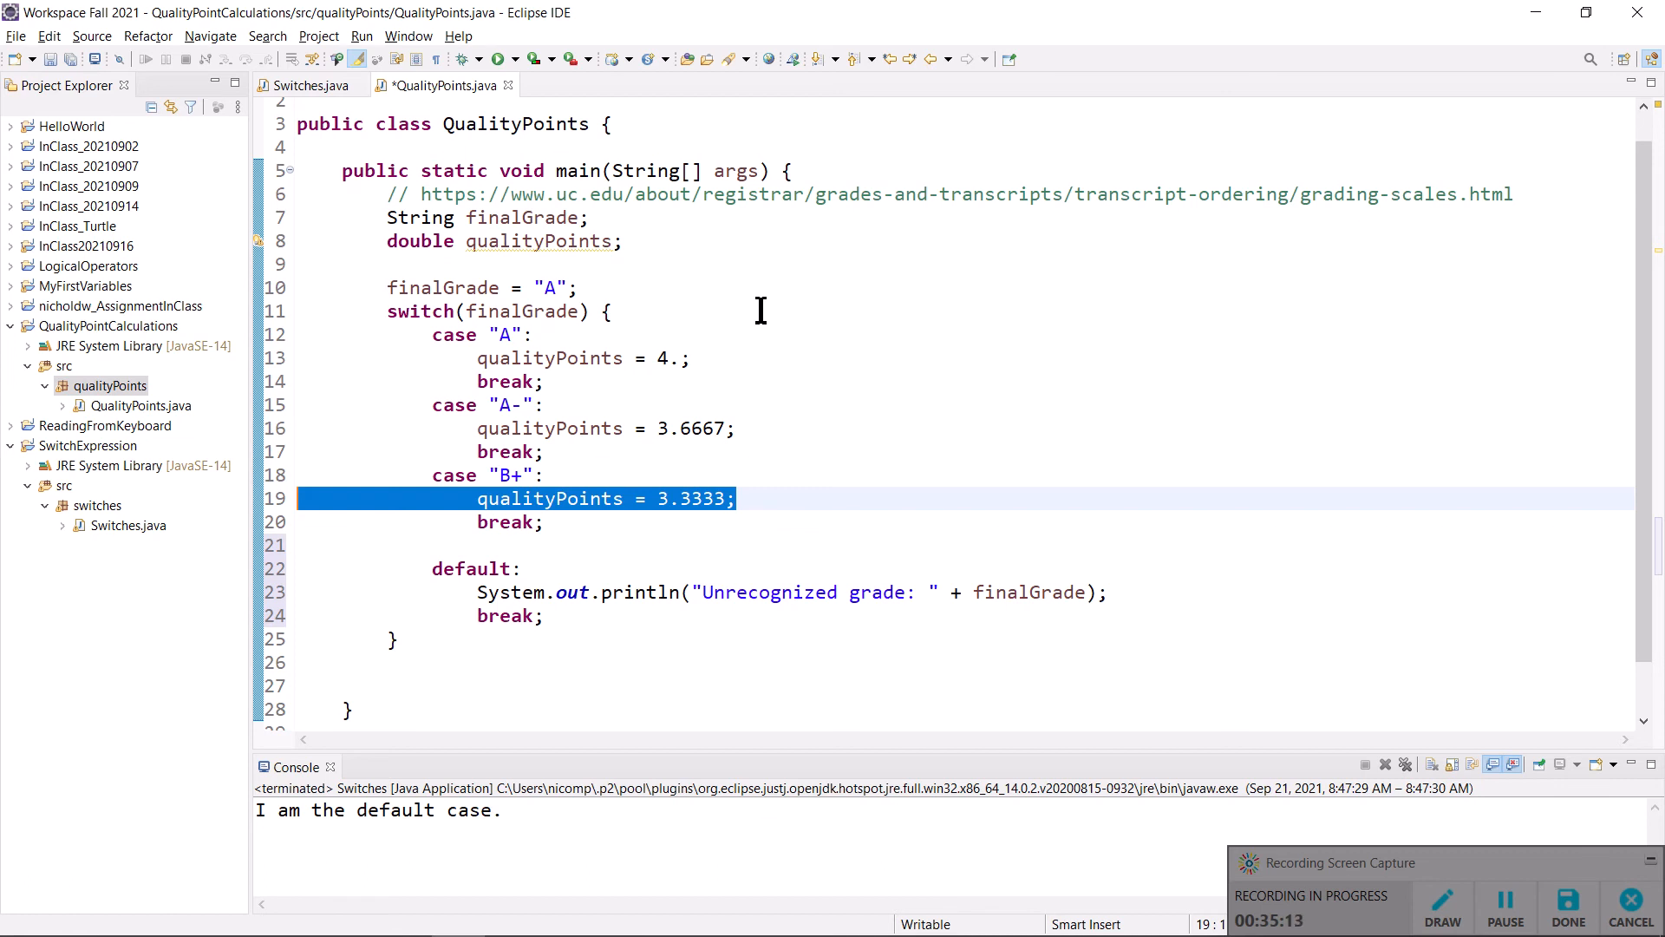
pyautogui.moveTo(536, 664)
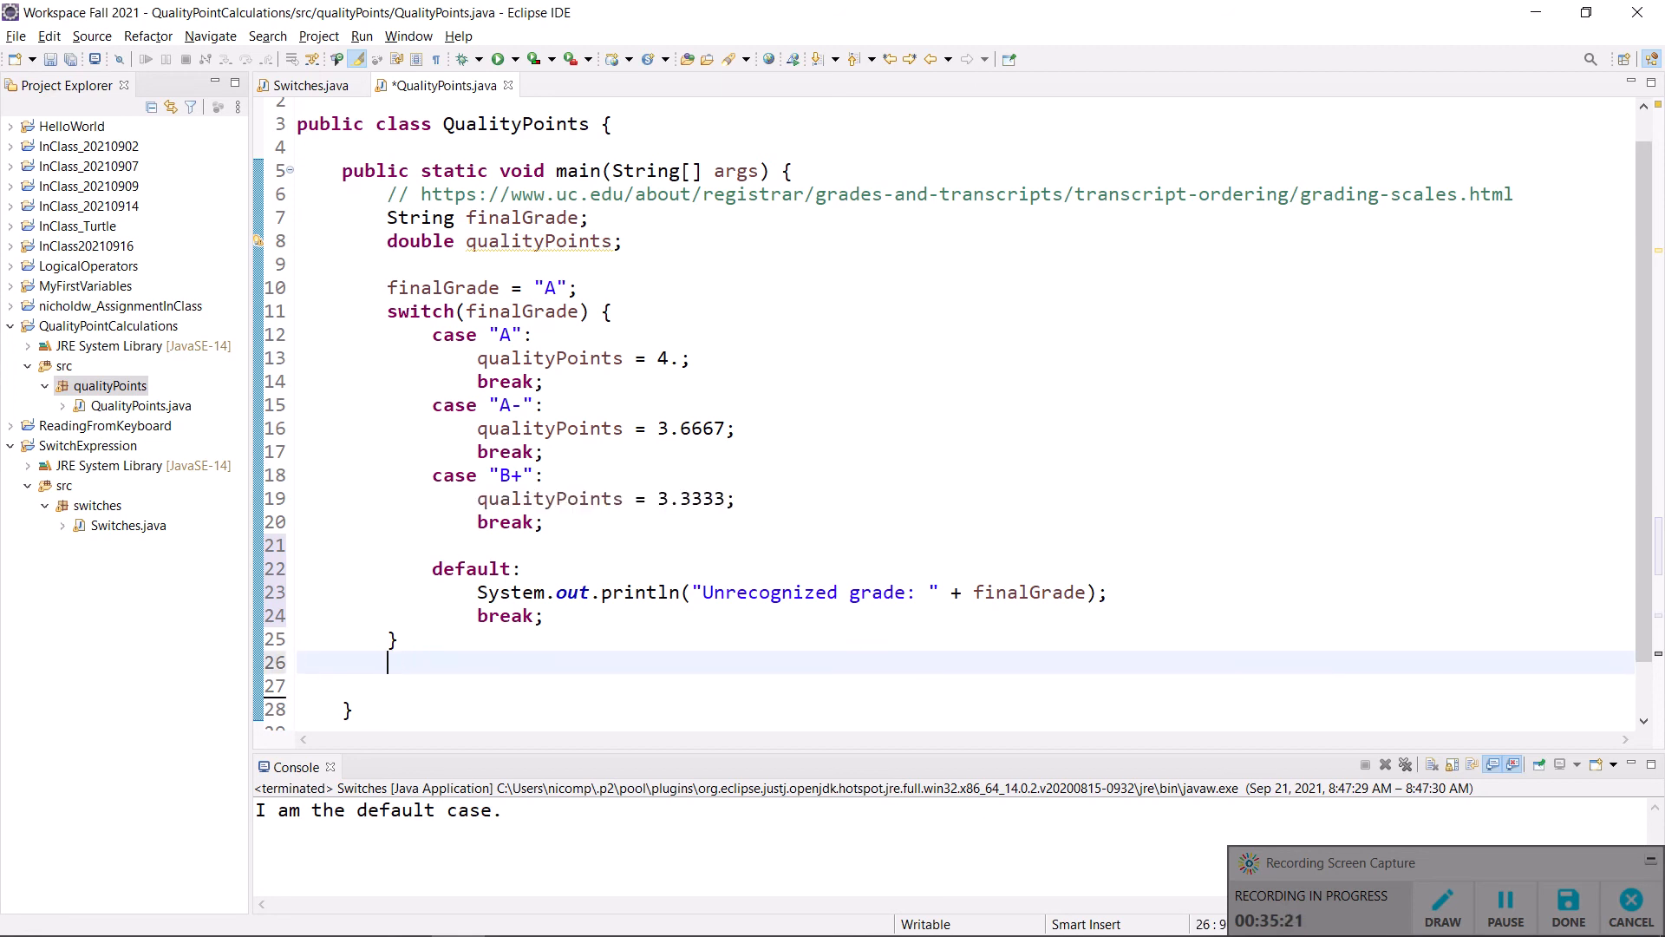
# - Type System.out.println("Quality Points = " + qualityPoints); after the switch block
pyautogui.write('System')
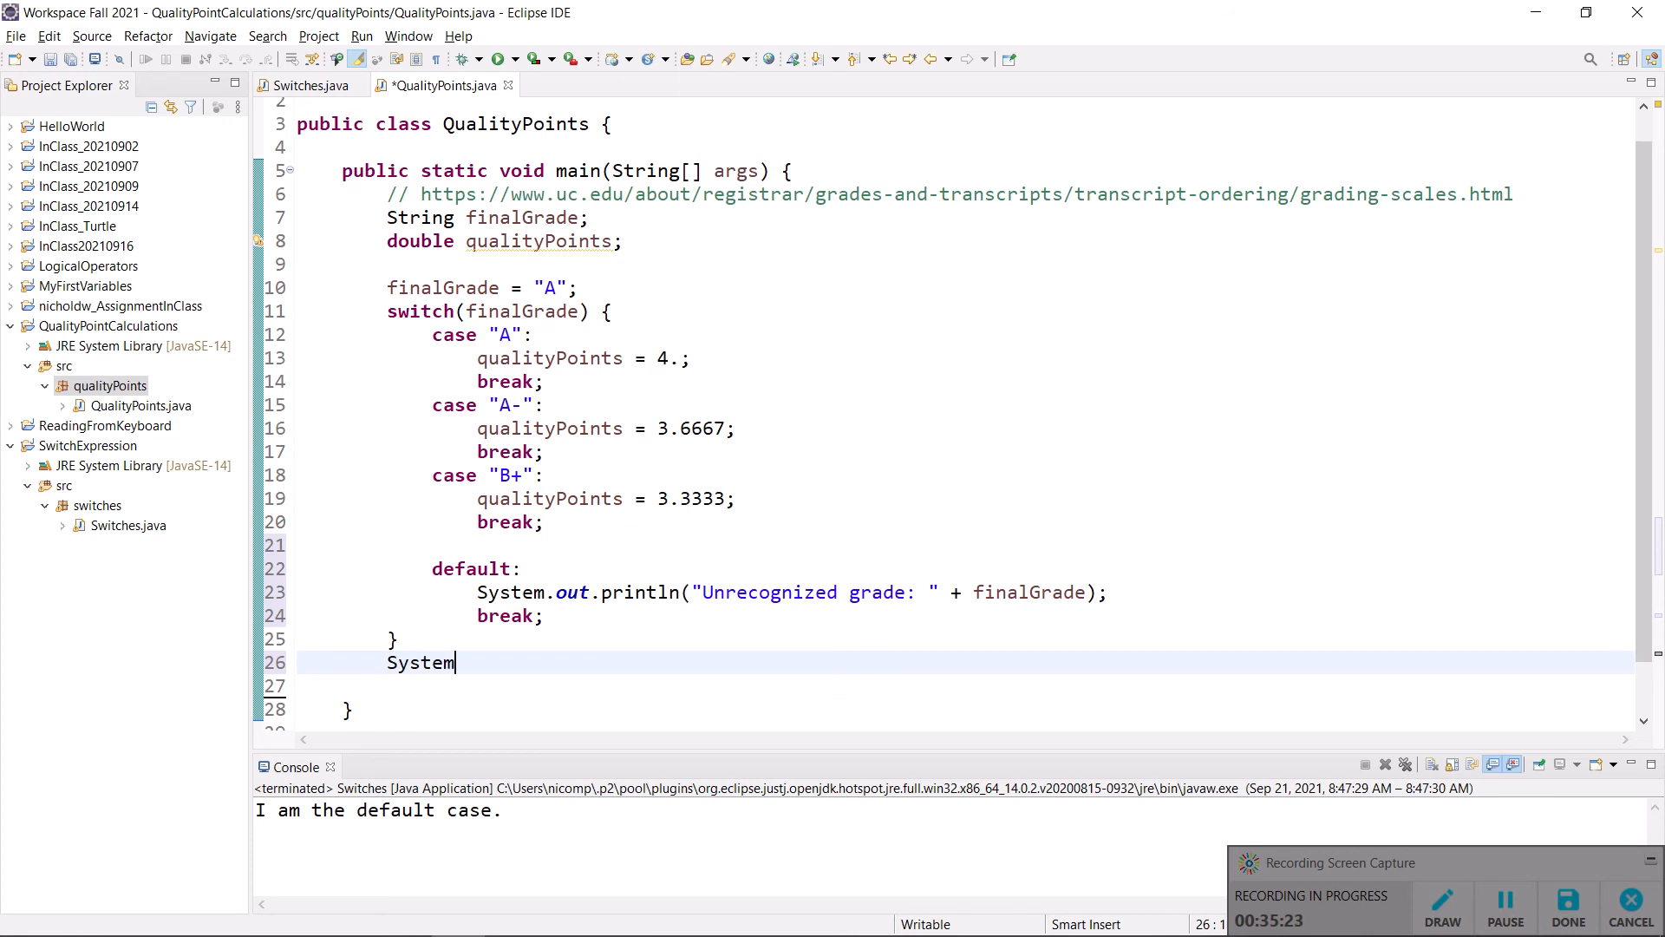
pyautogui.write('.out.println("')
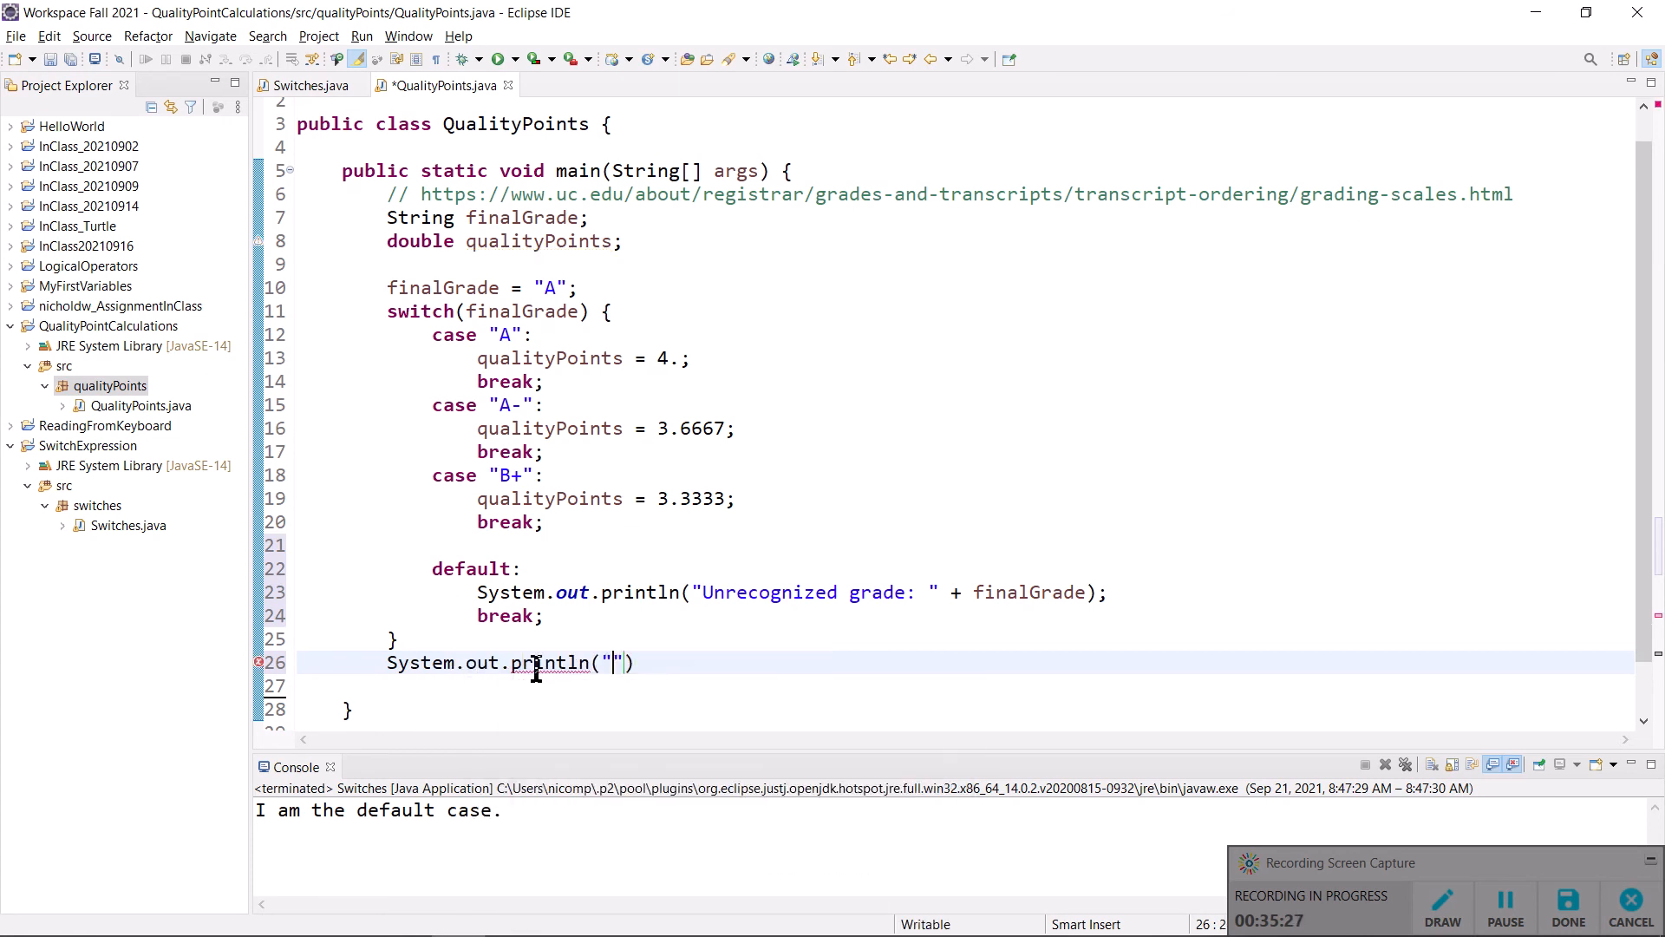
pyautogui.write('Quality Points =')
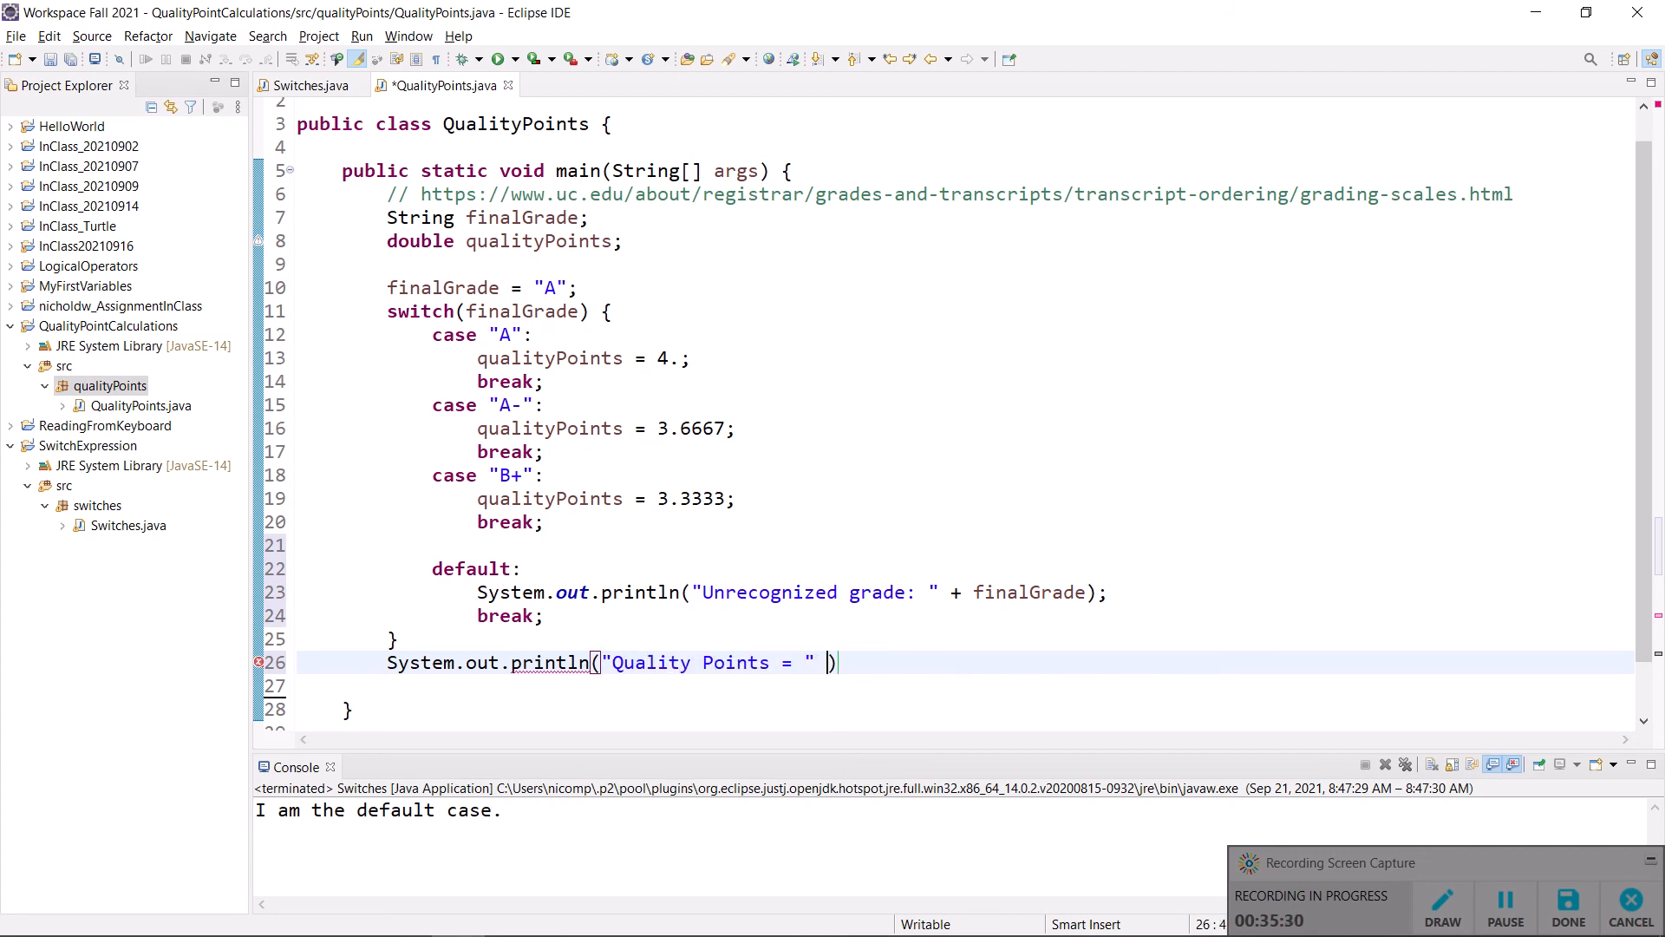
pyautogui.write('+ quality')
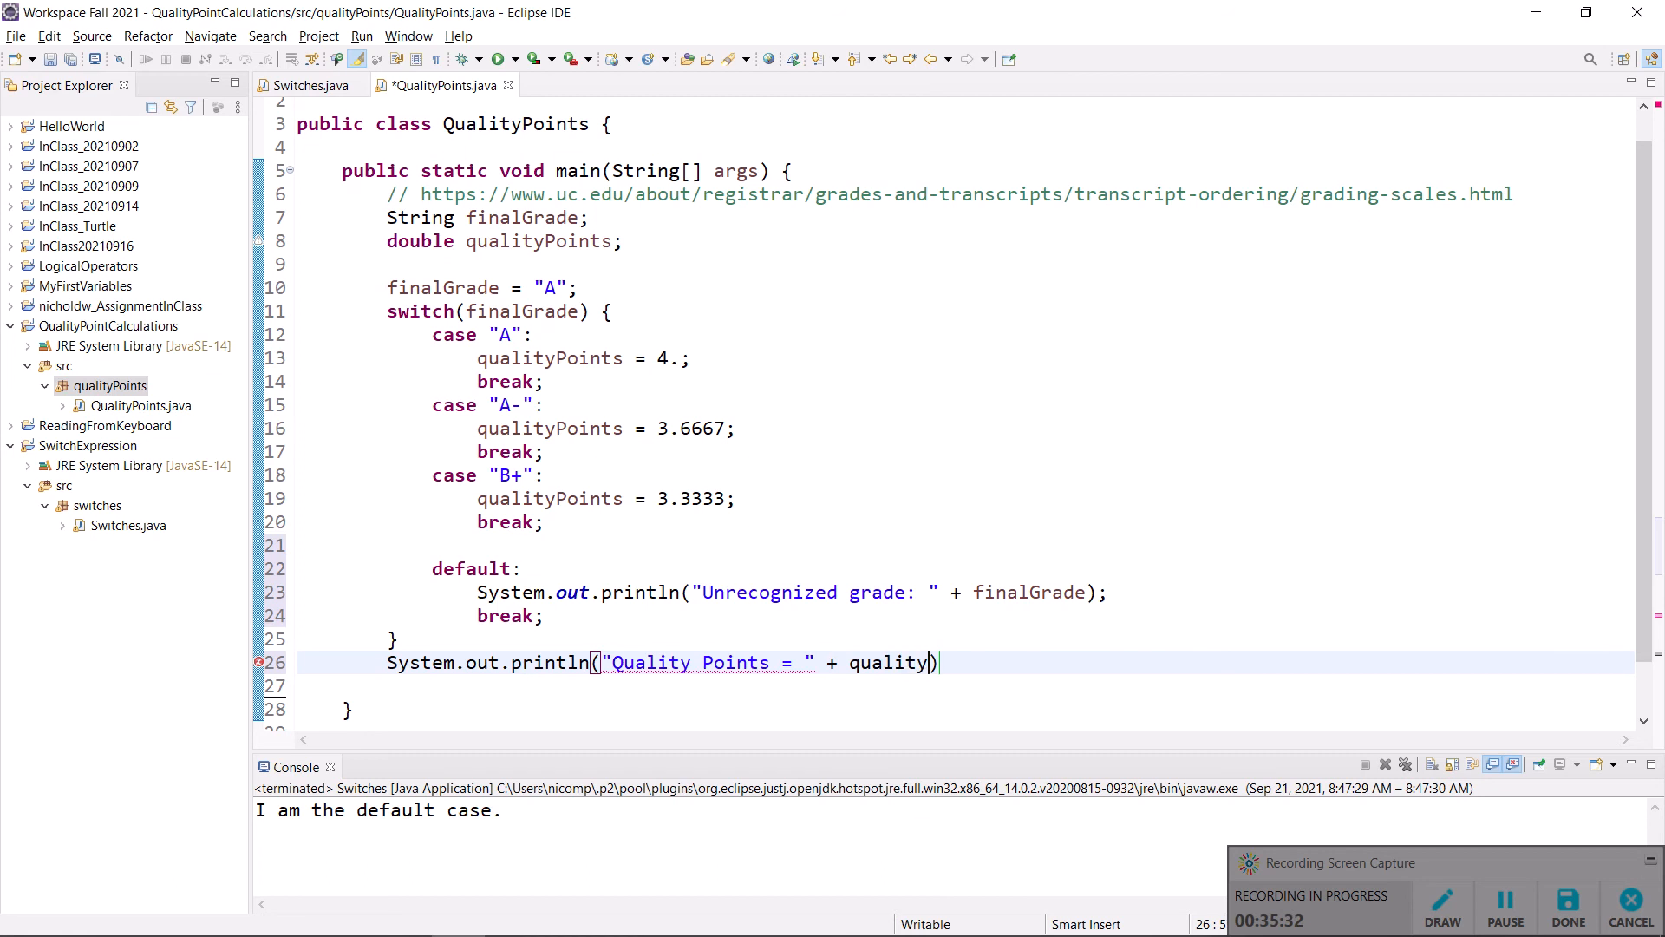
pyautogui.write('Points')
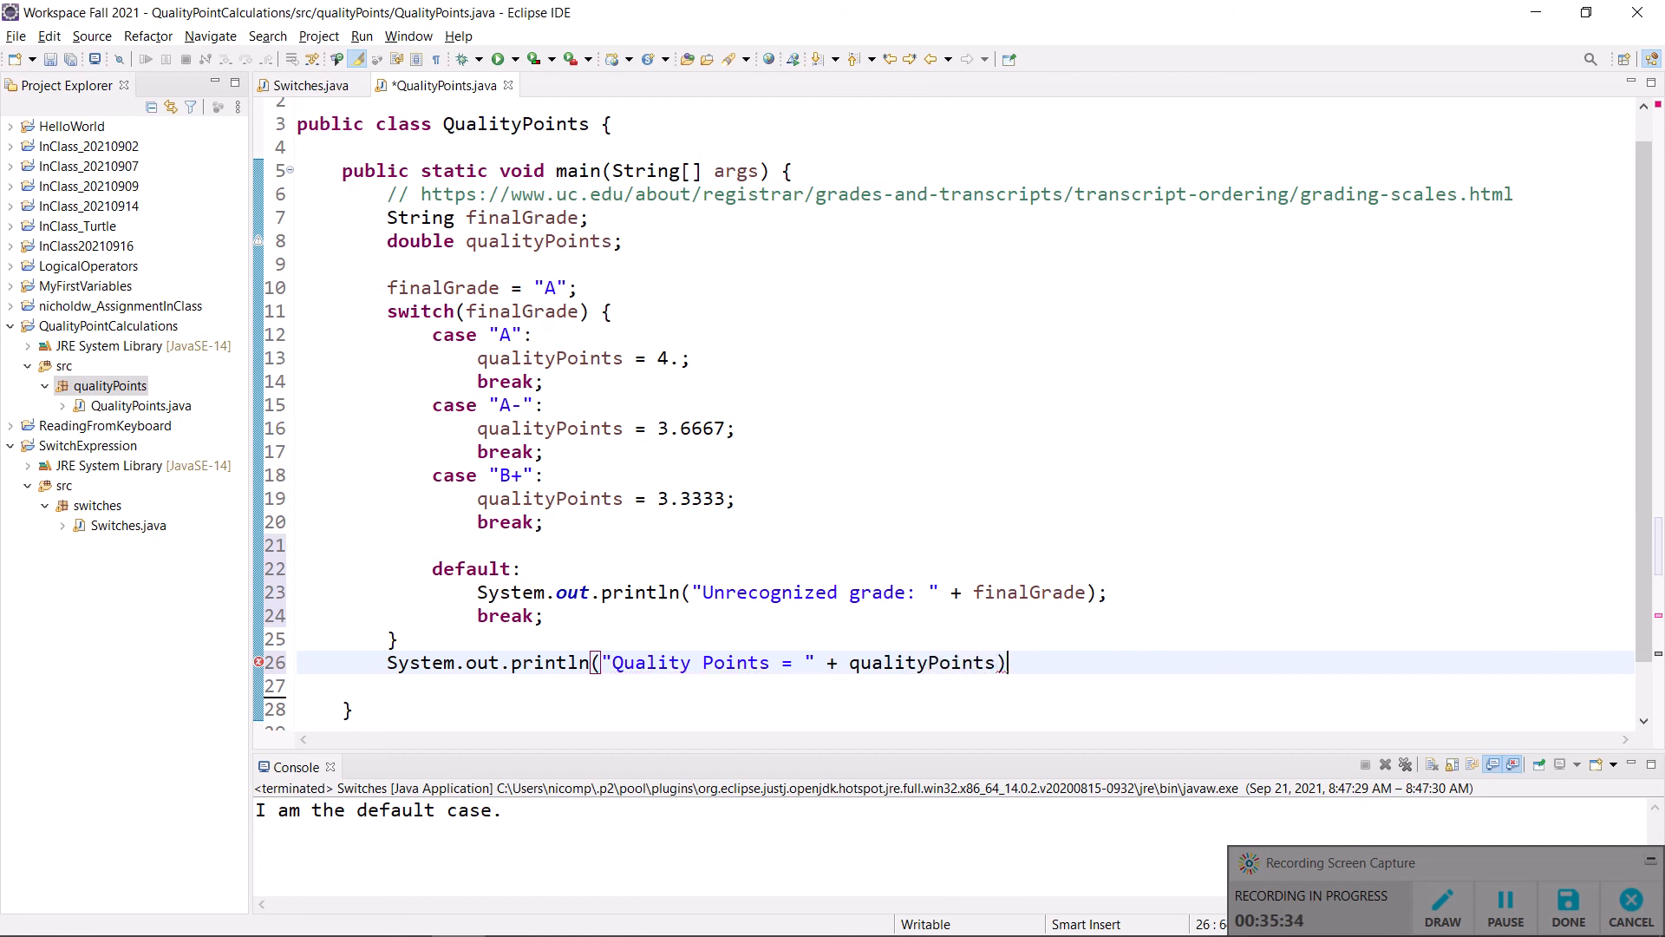
pyautogui.write(';')
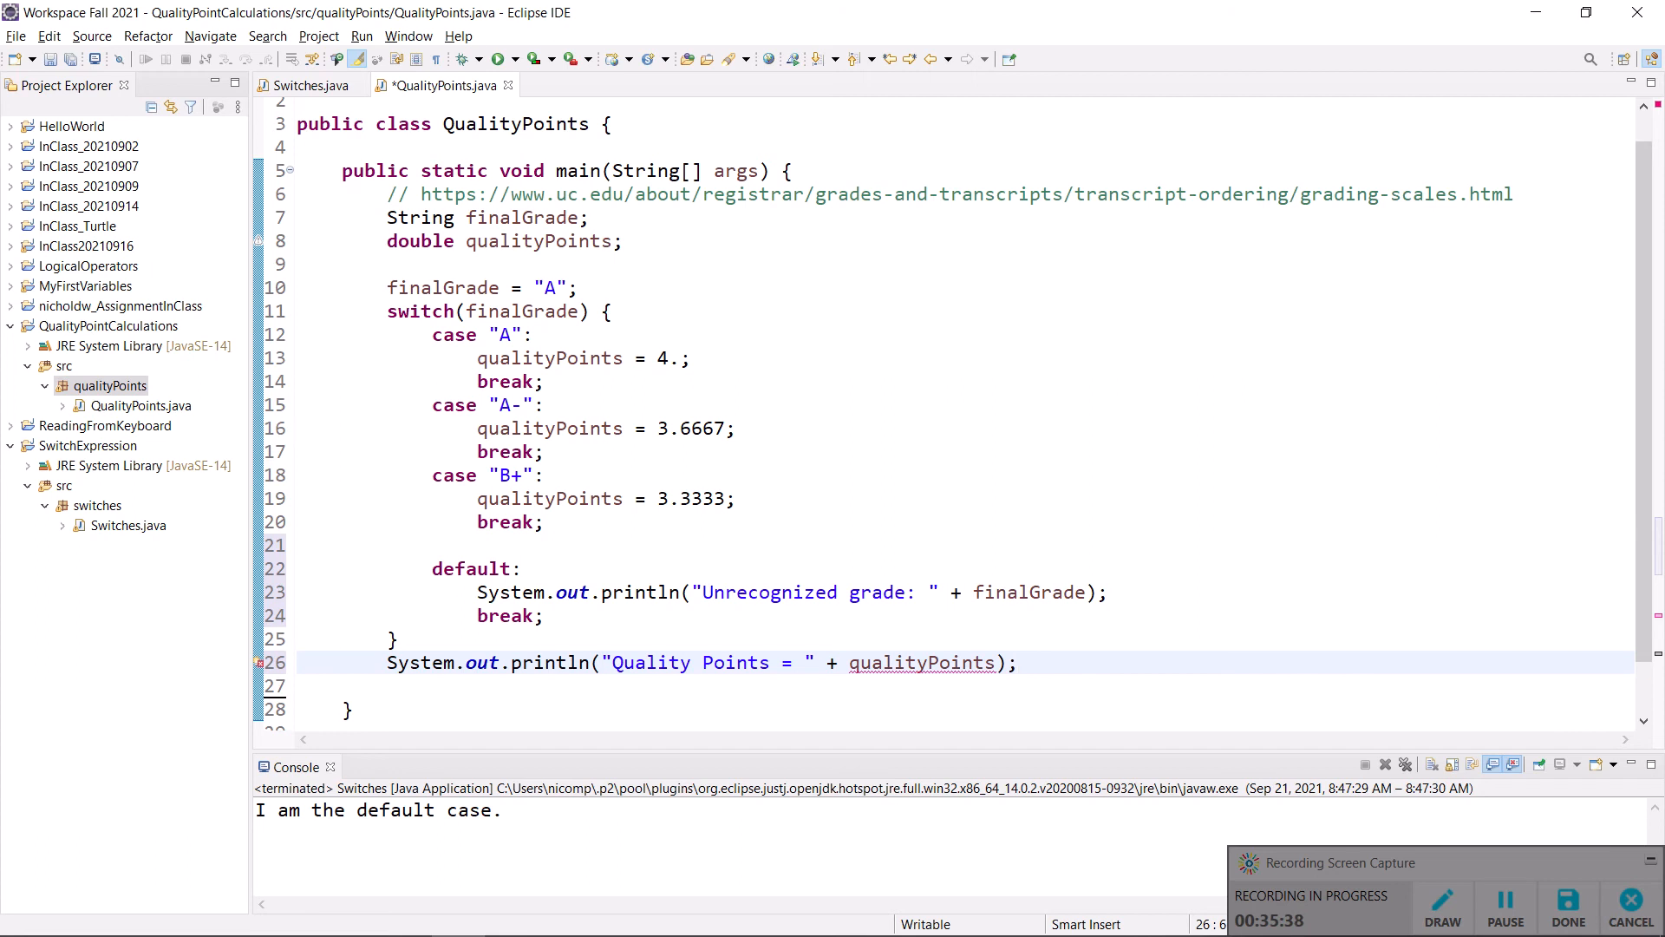
pyautogui.moveTo(566, 241)
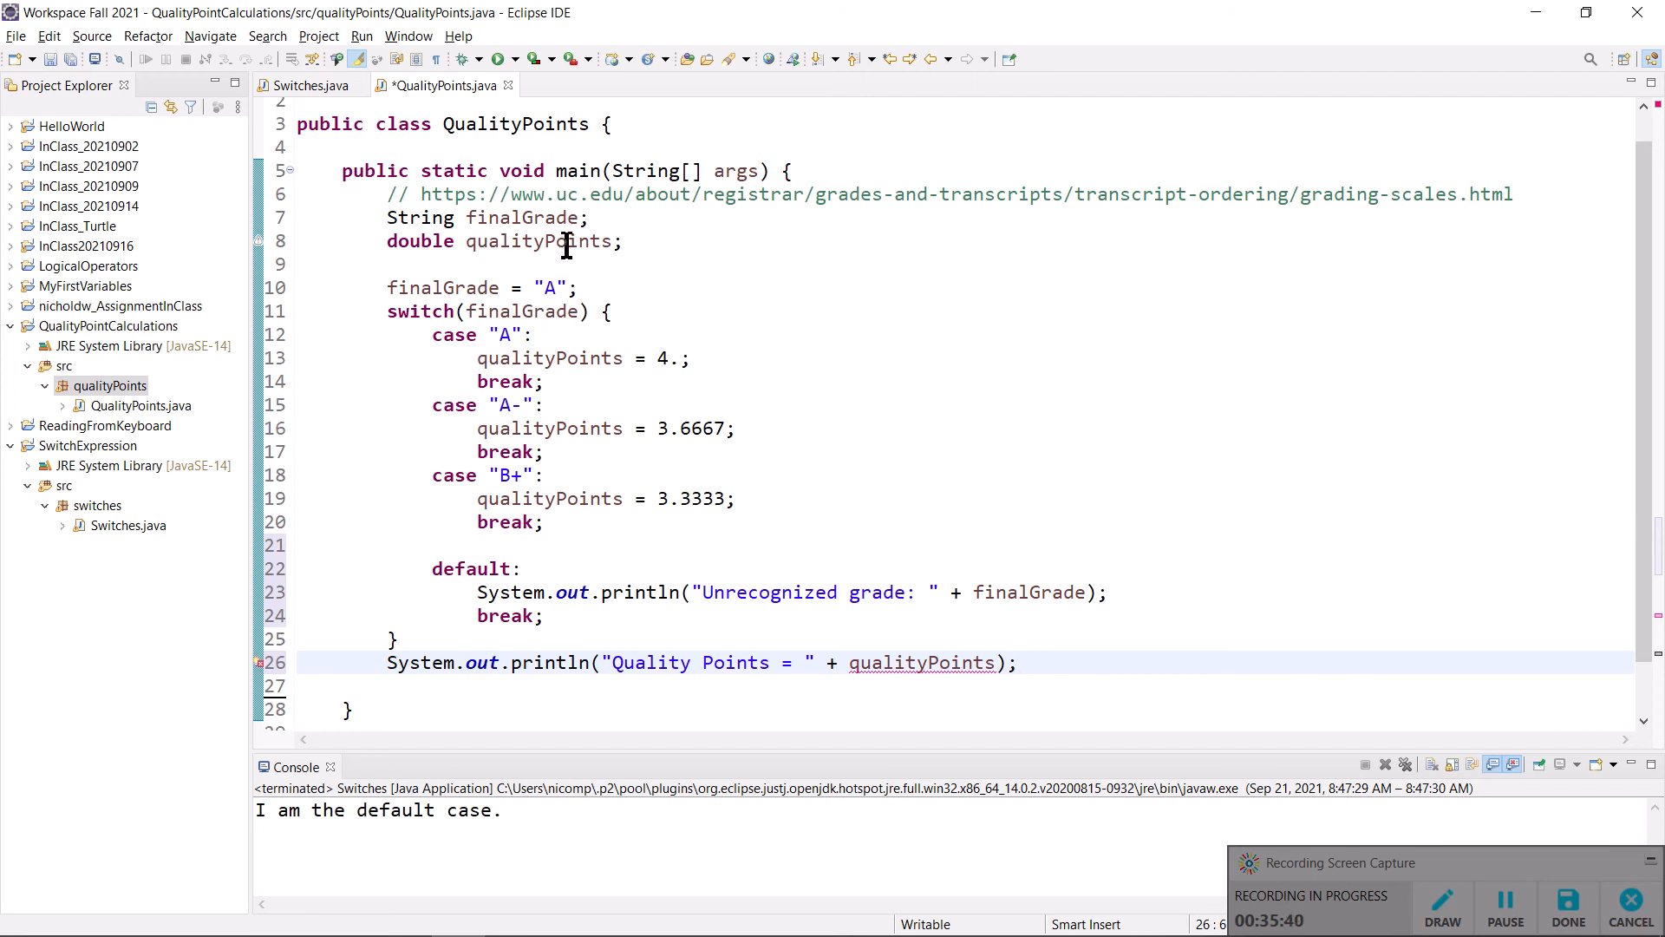
# - Highlight qualityPoints usages, then make its declaration initialize it to 0
pyautogui.doubleClick(539, 241)
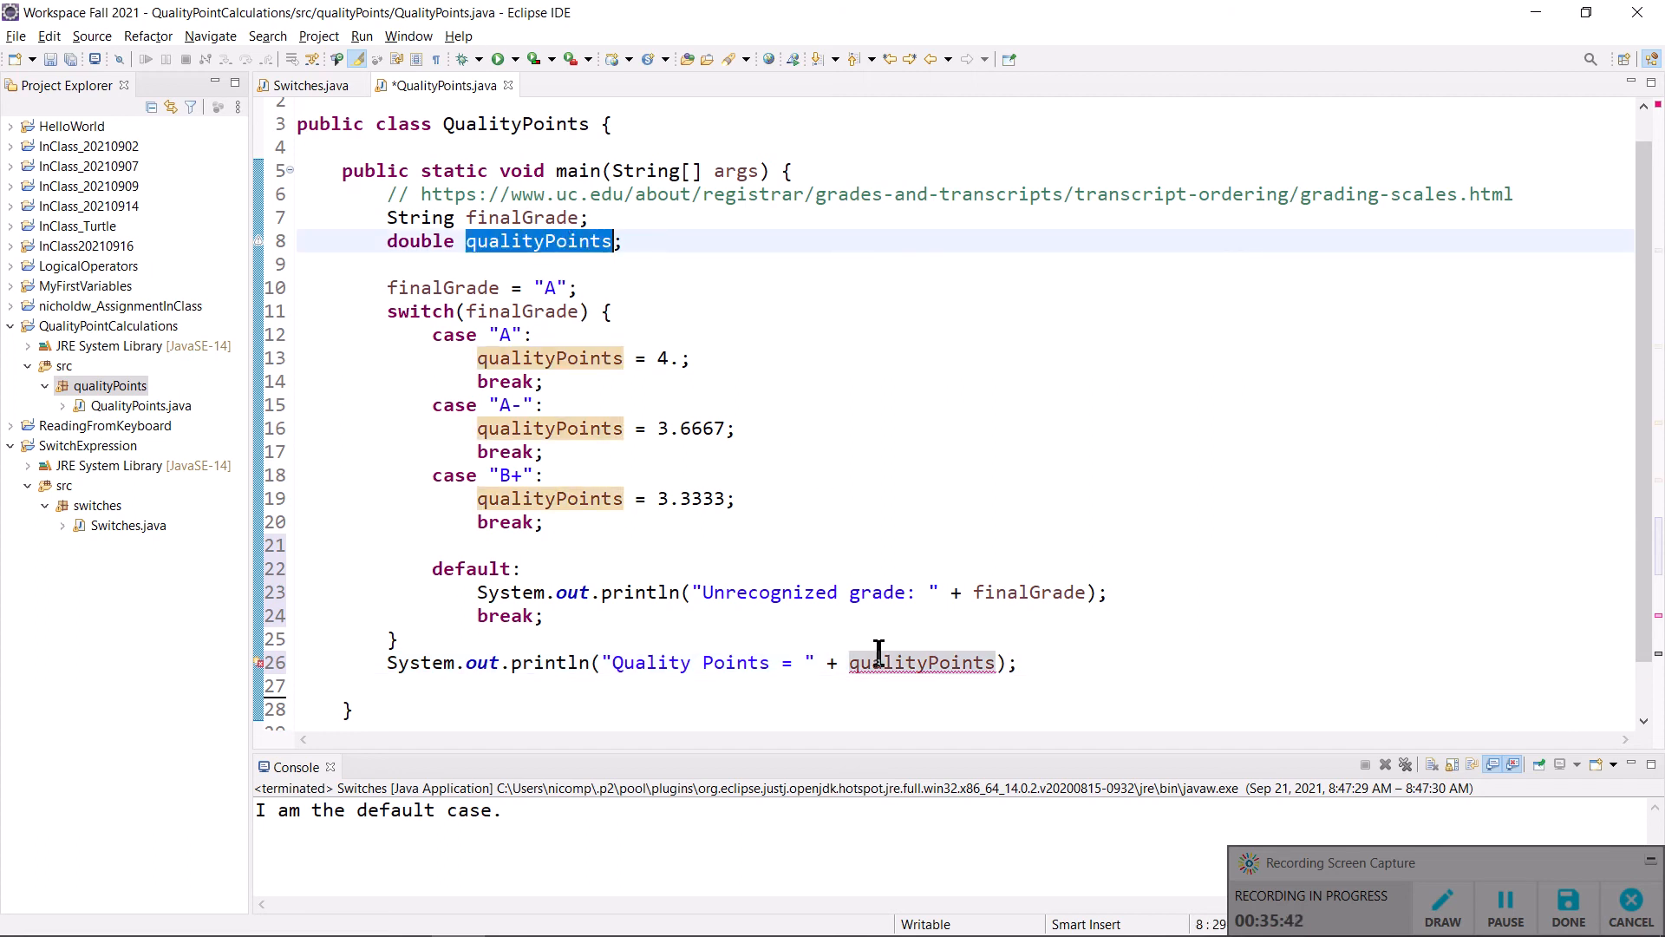
pyautogui.click(876, 661)
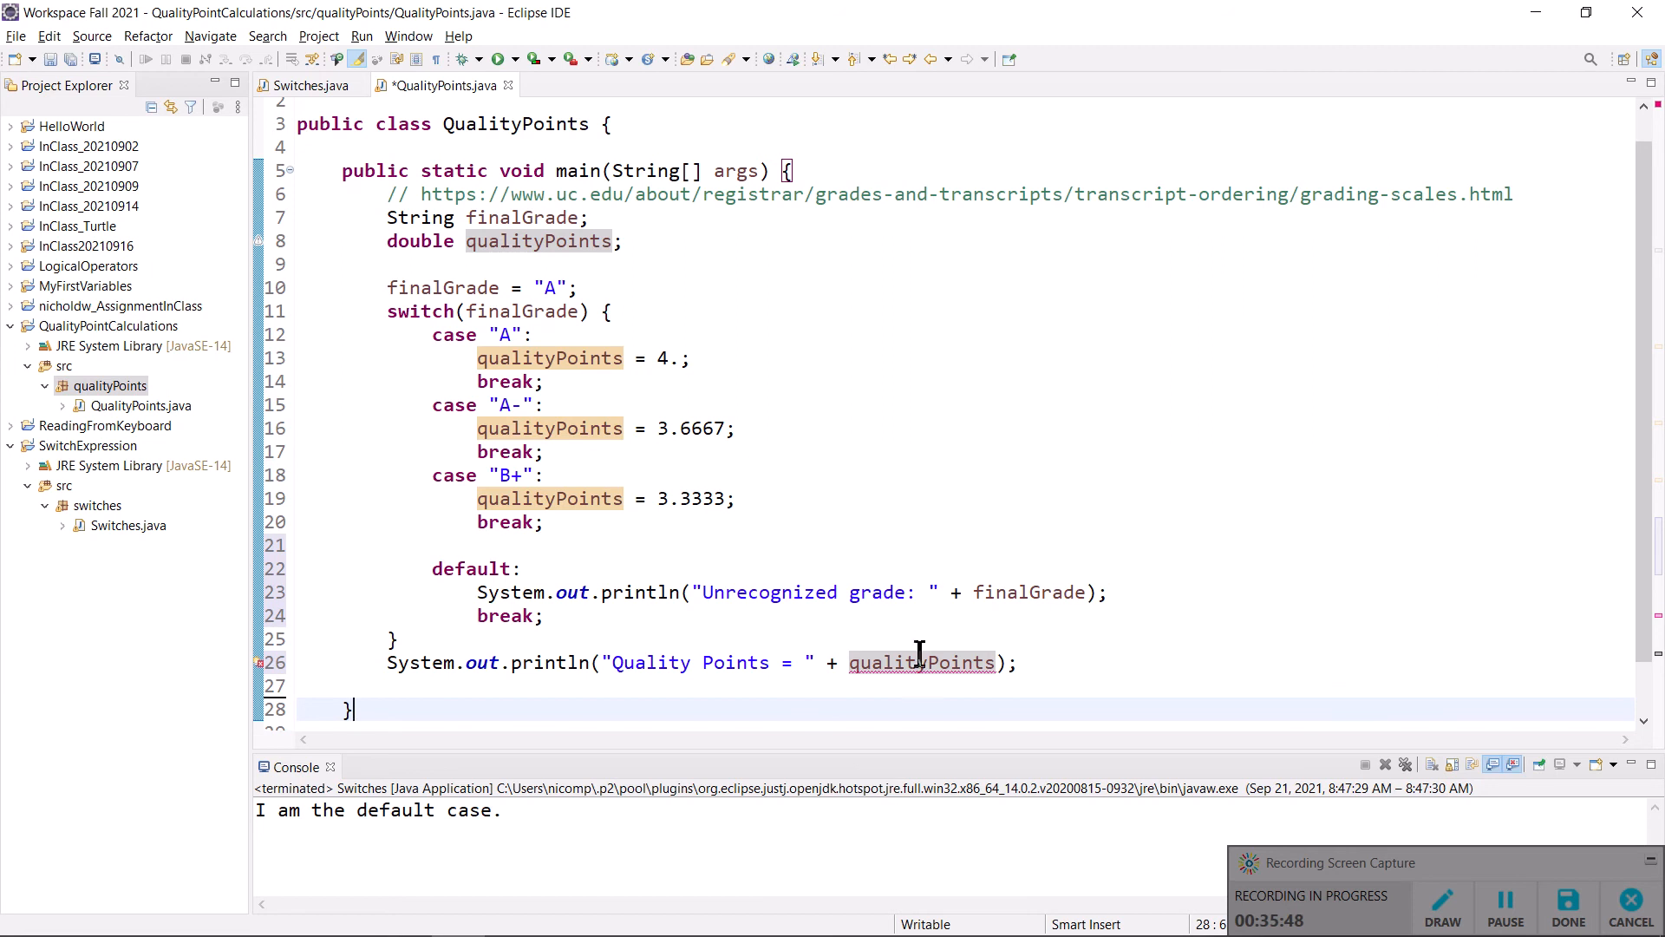
pyautogui.moveTo(922, 662)
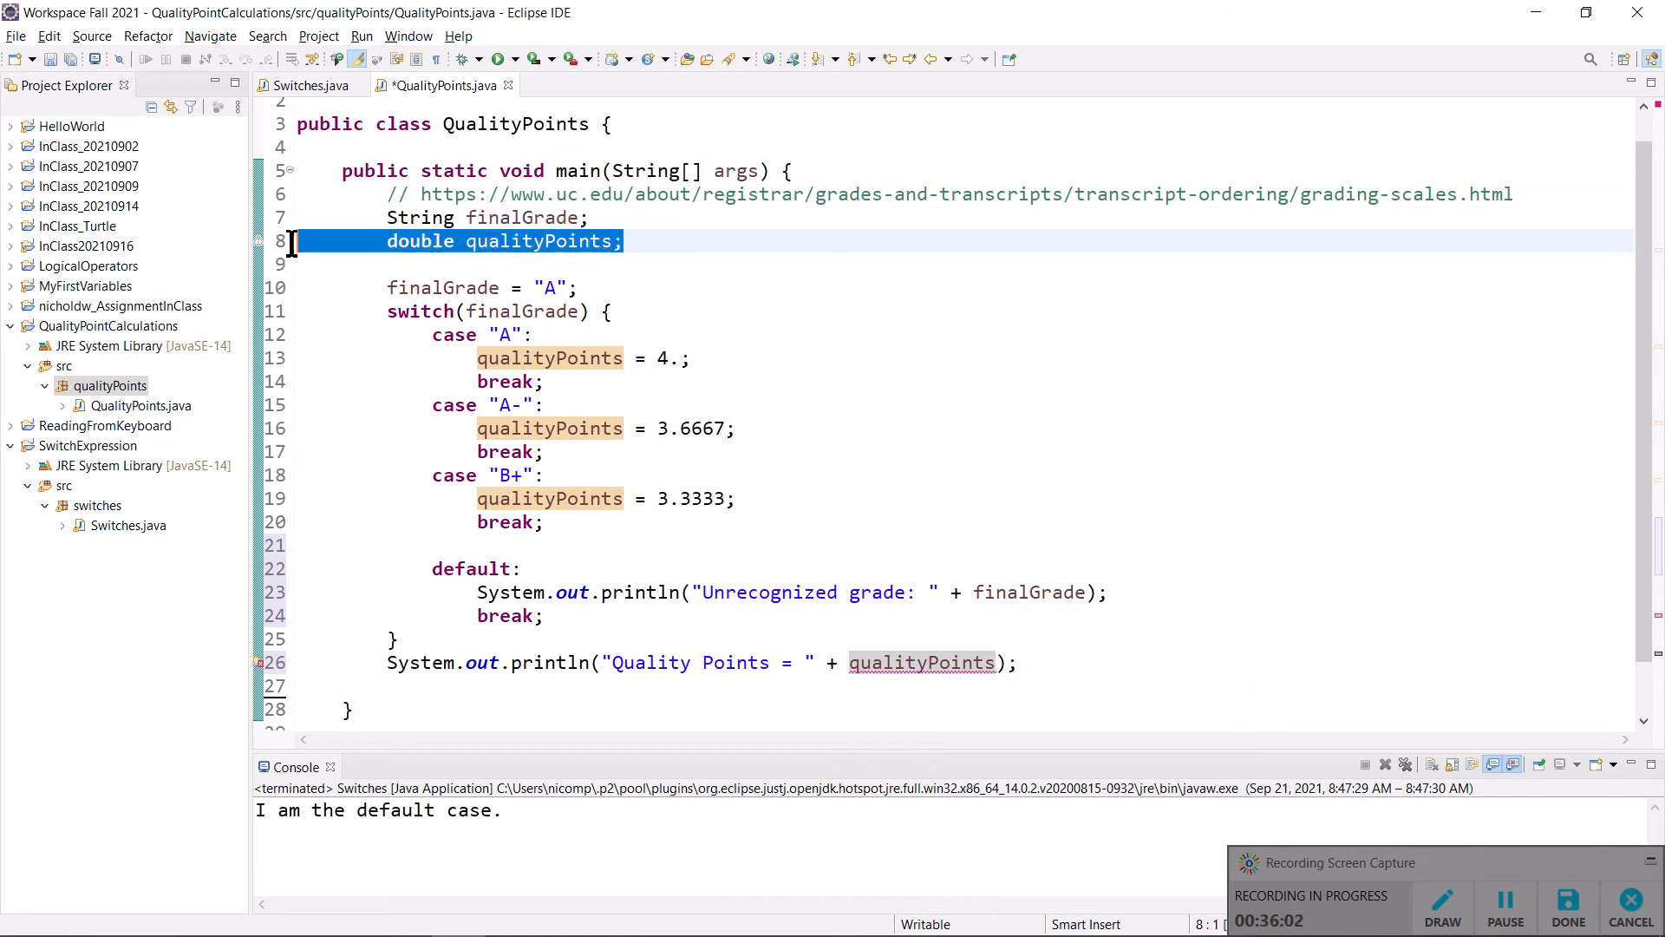
pyautogui.moveTo(754, 374)
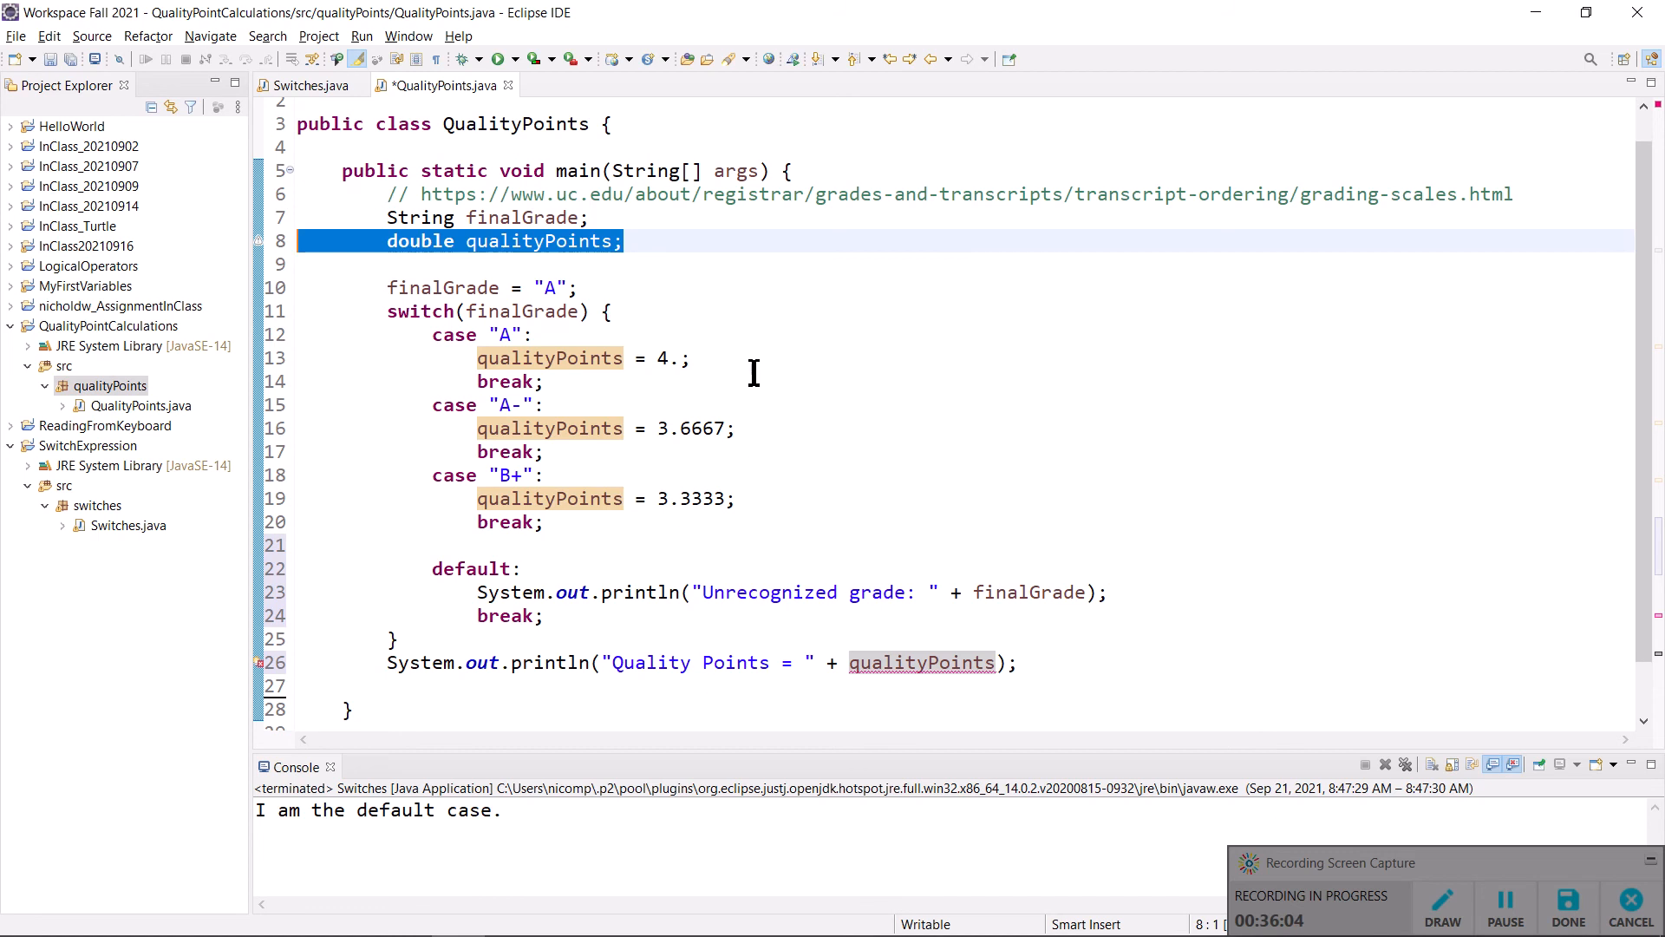
pyautogui.click(298, 358)
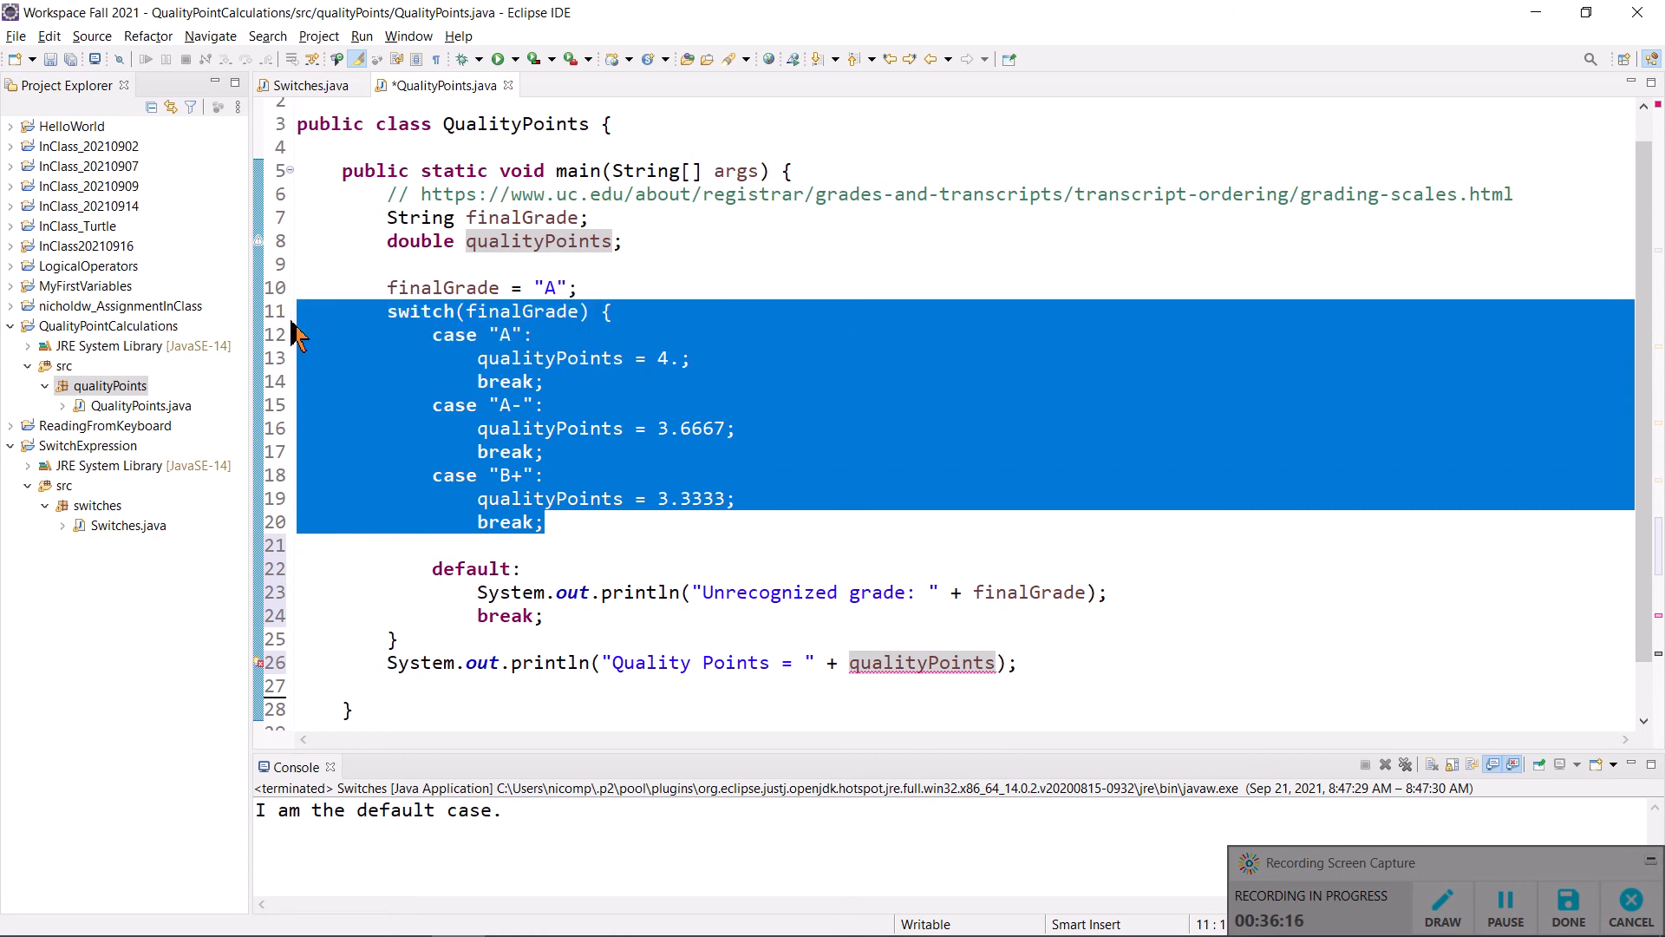
pyautogui.moveTo(557, 219)
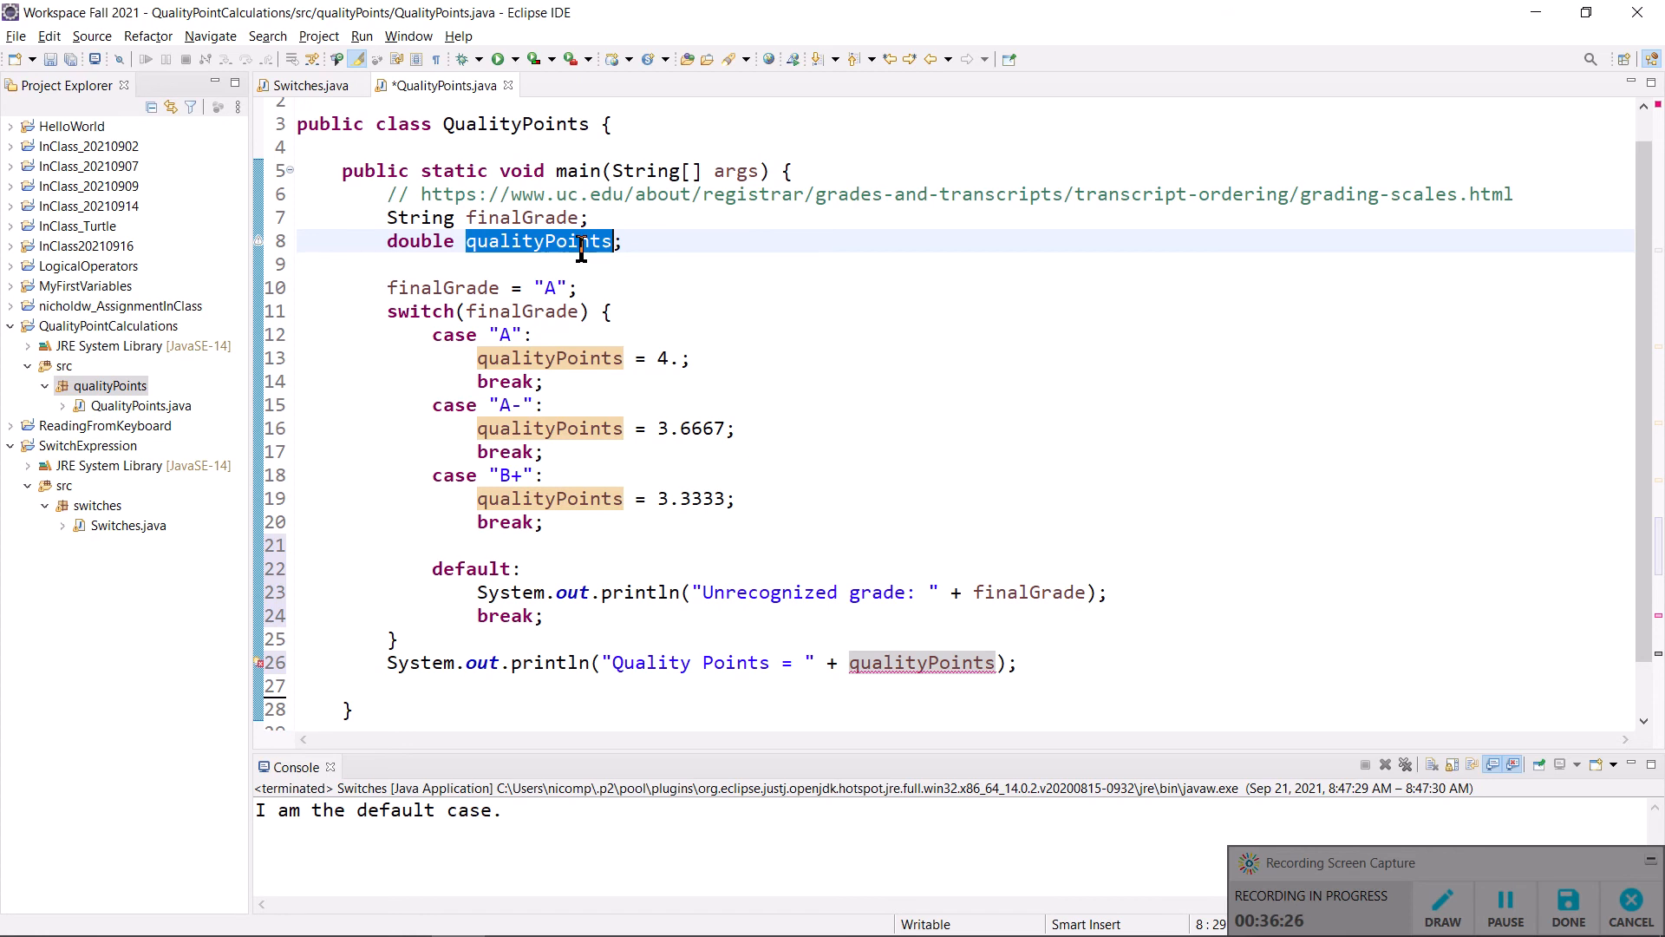
pyautogui.moveTo(951, 545)
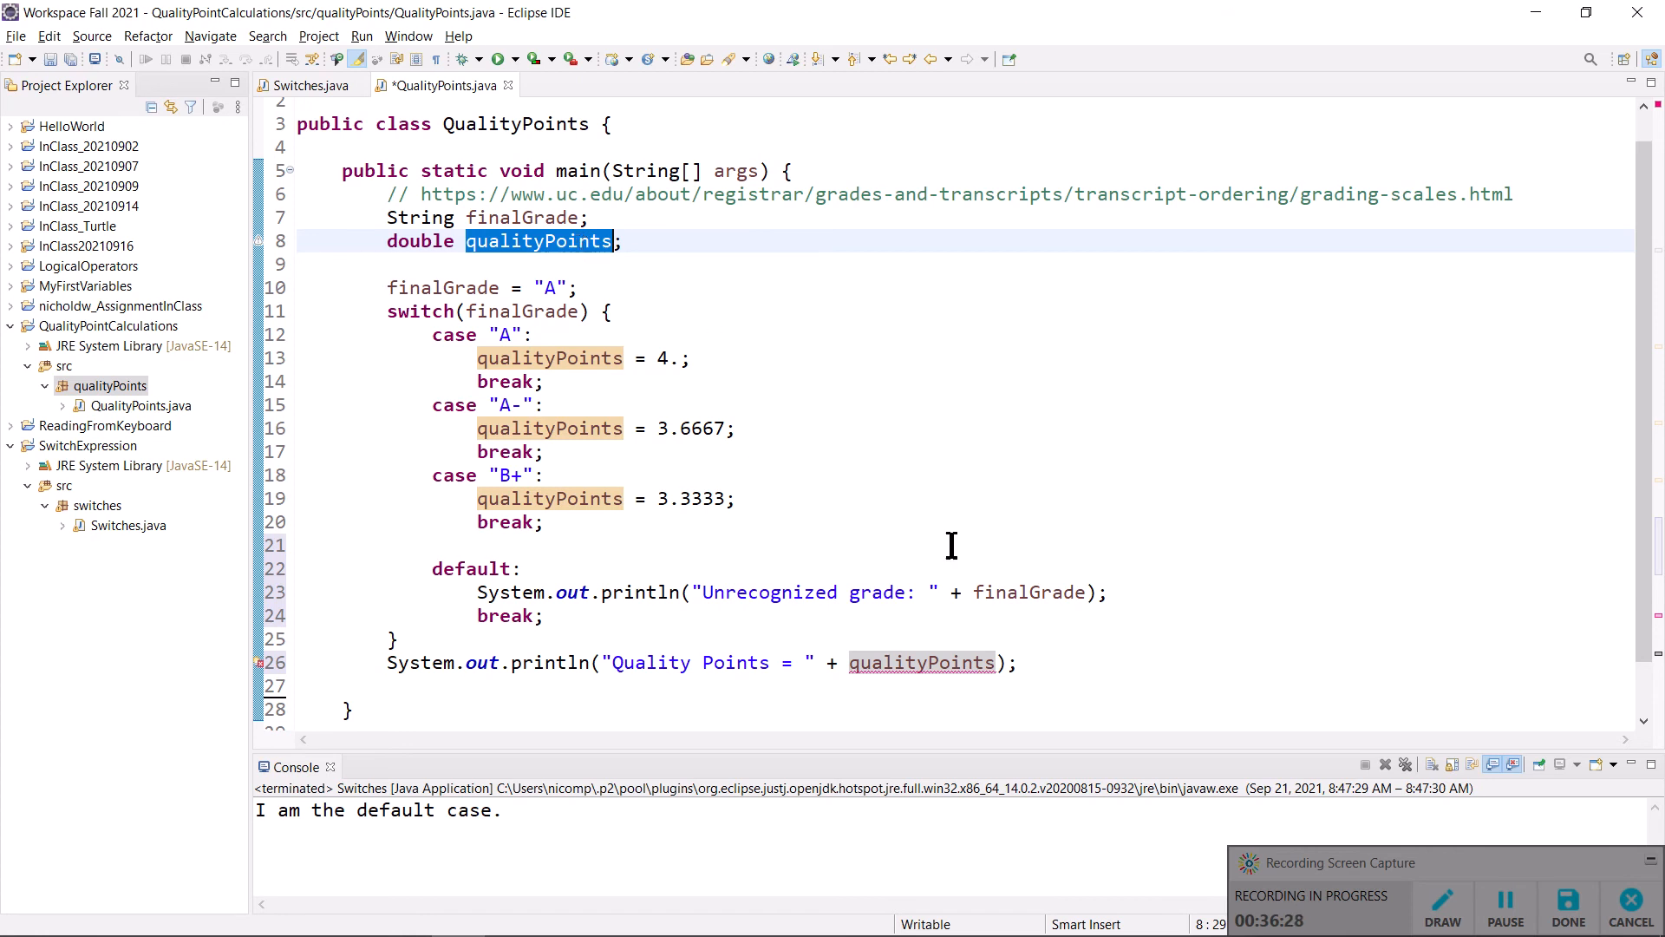
pyautogui.moveTo(921, 662)
pyautogui.write(' =')
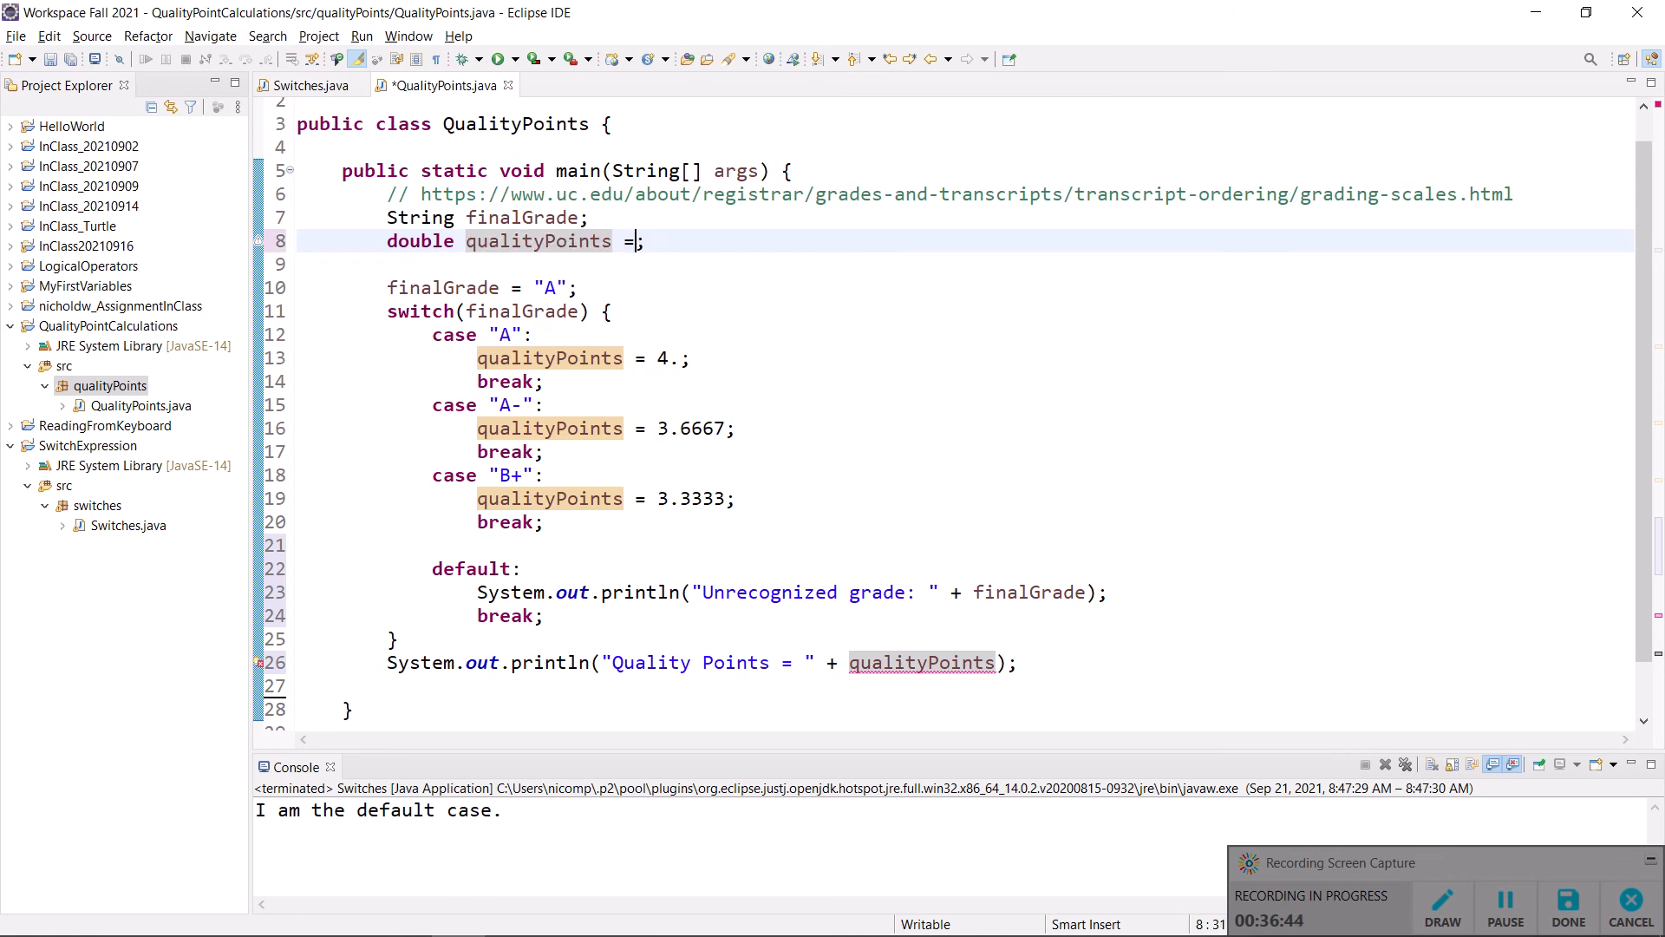
pyautogui.write('0')
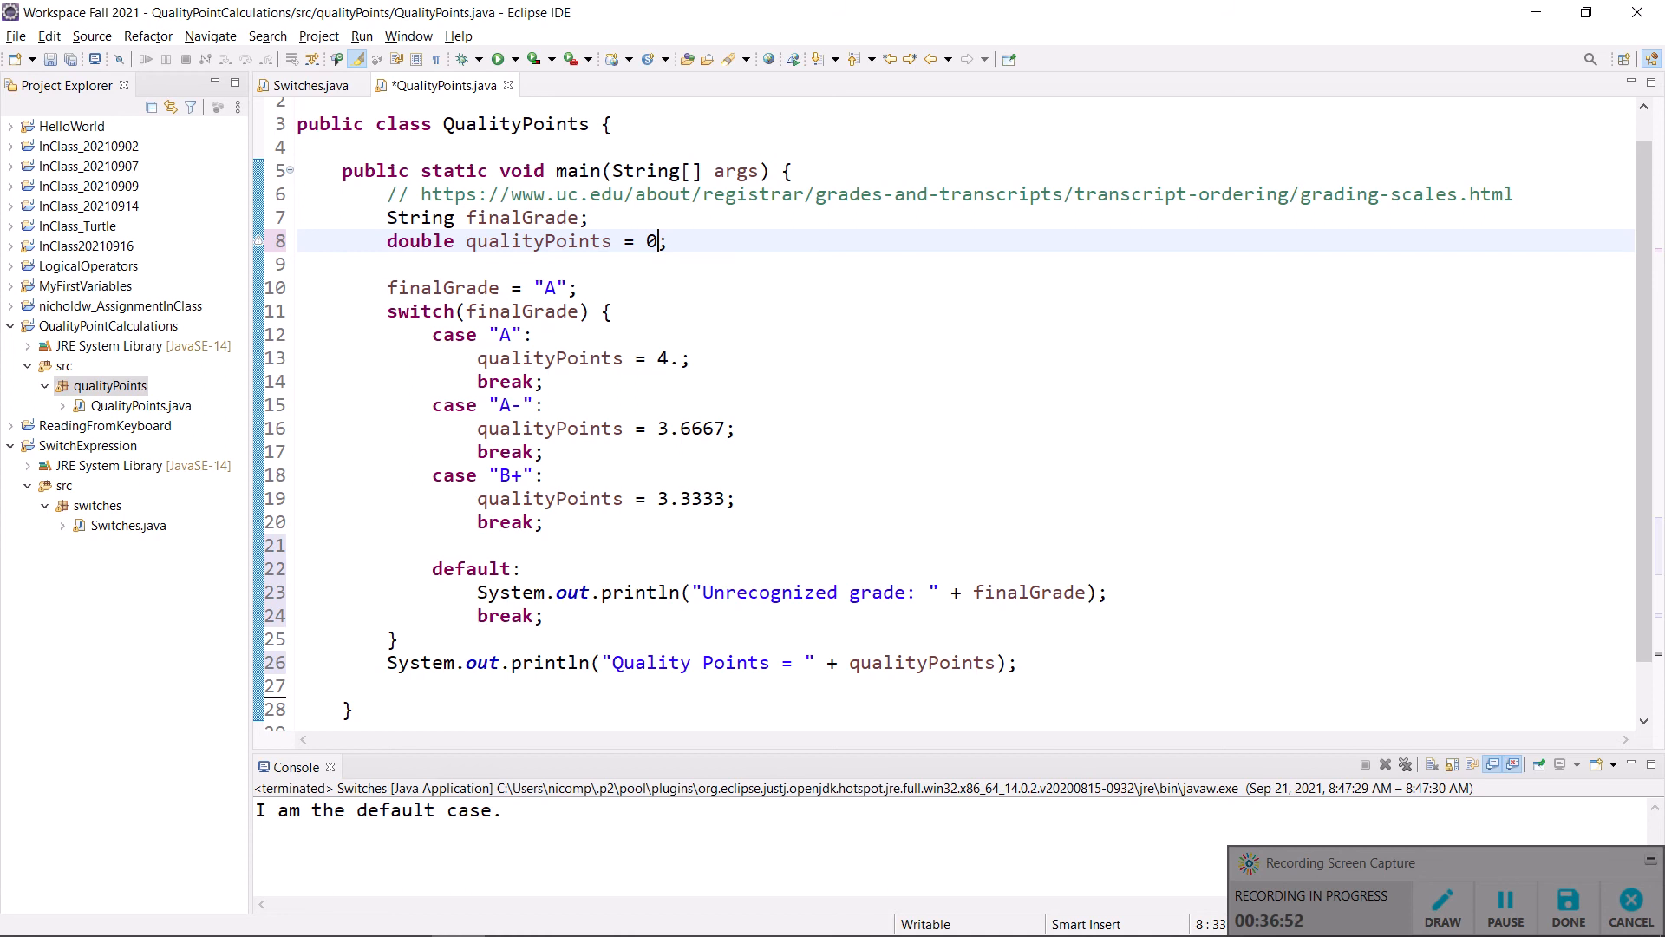
pyautogui.press('Alt+Tab')
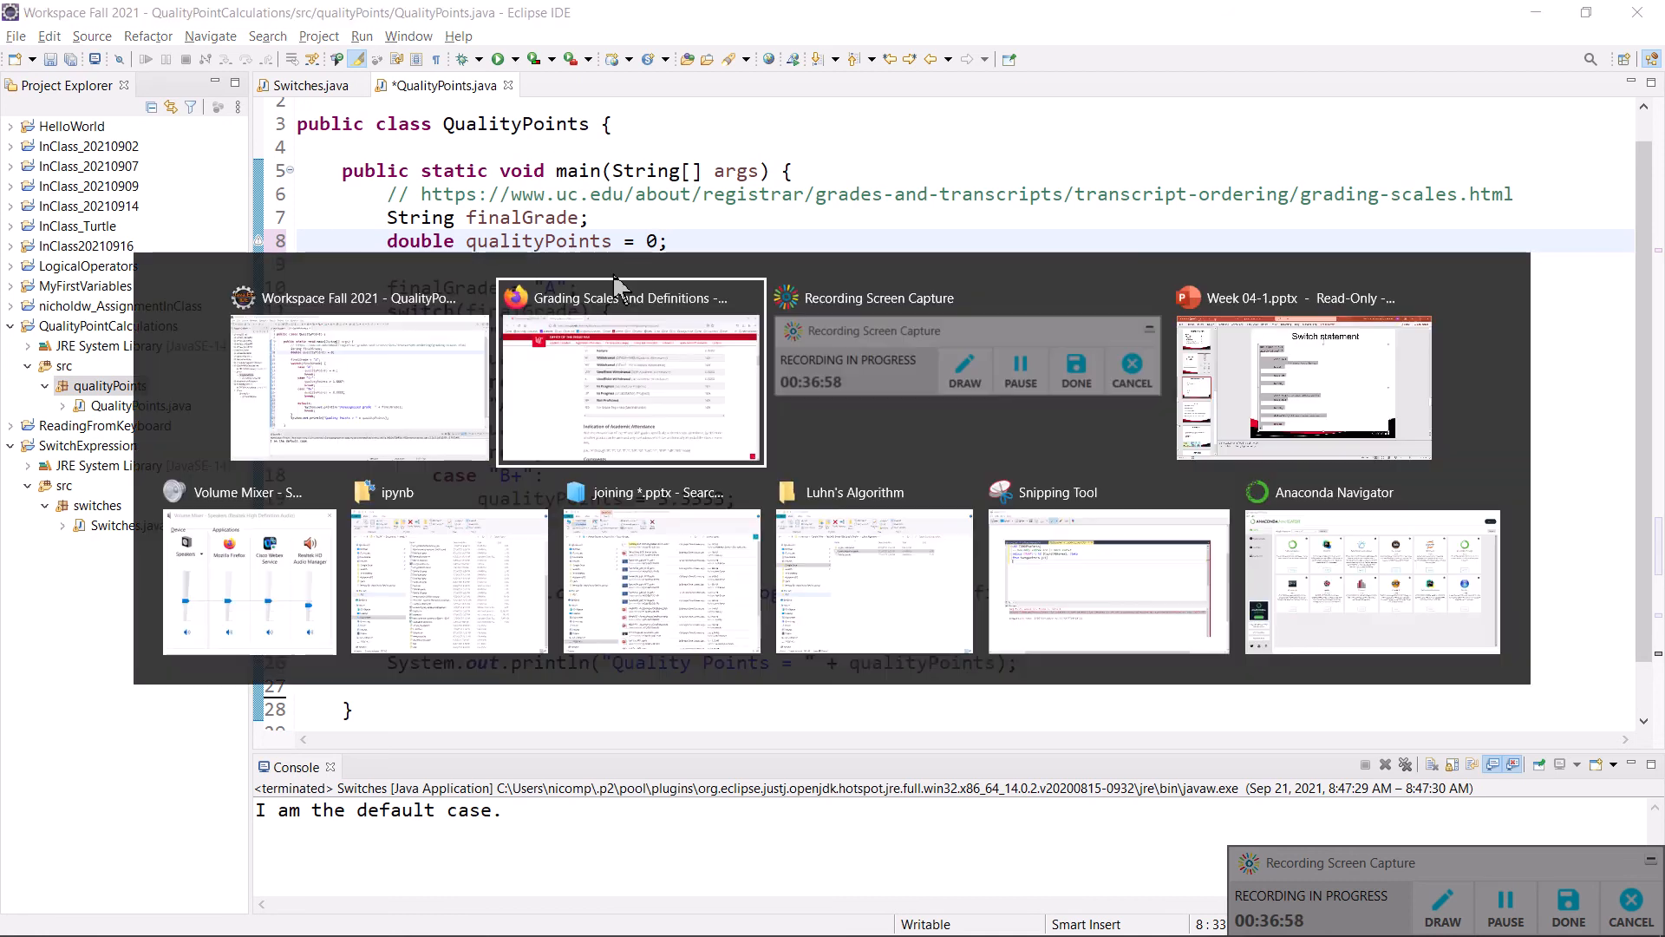
pyautogui.click(630, 372)
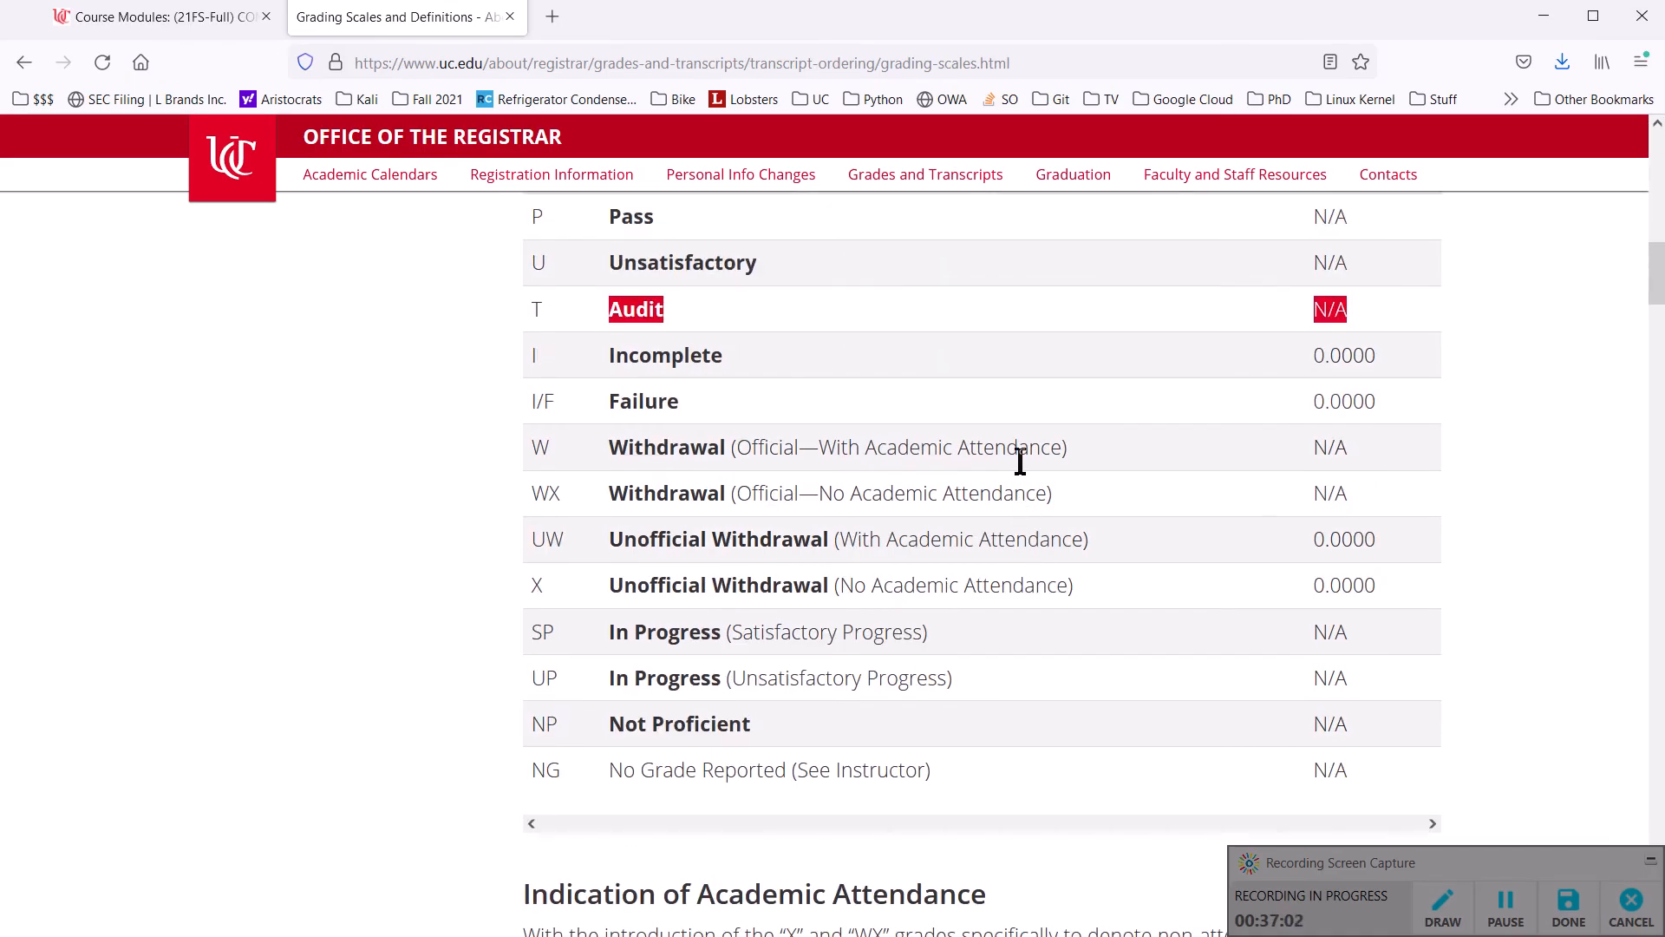
pyautogui.scroll(3)
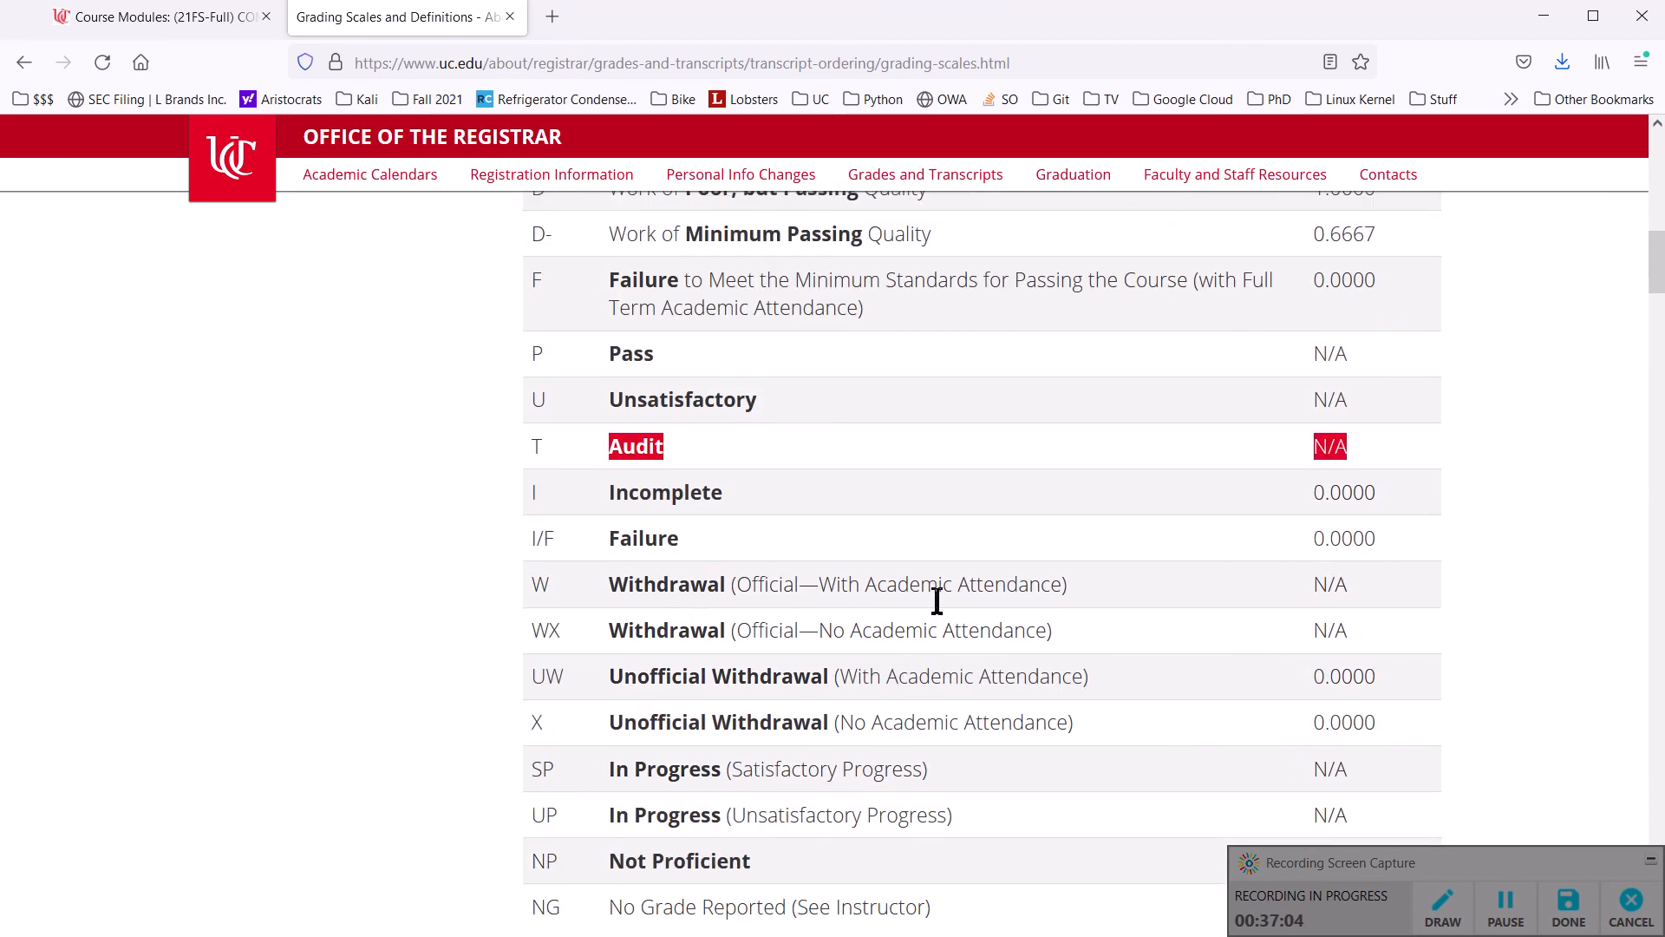
pyautogui.scroll(3)
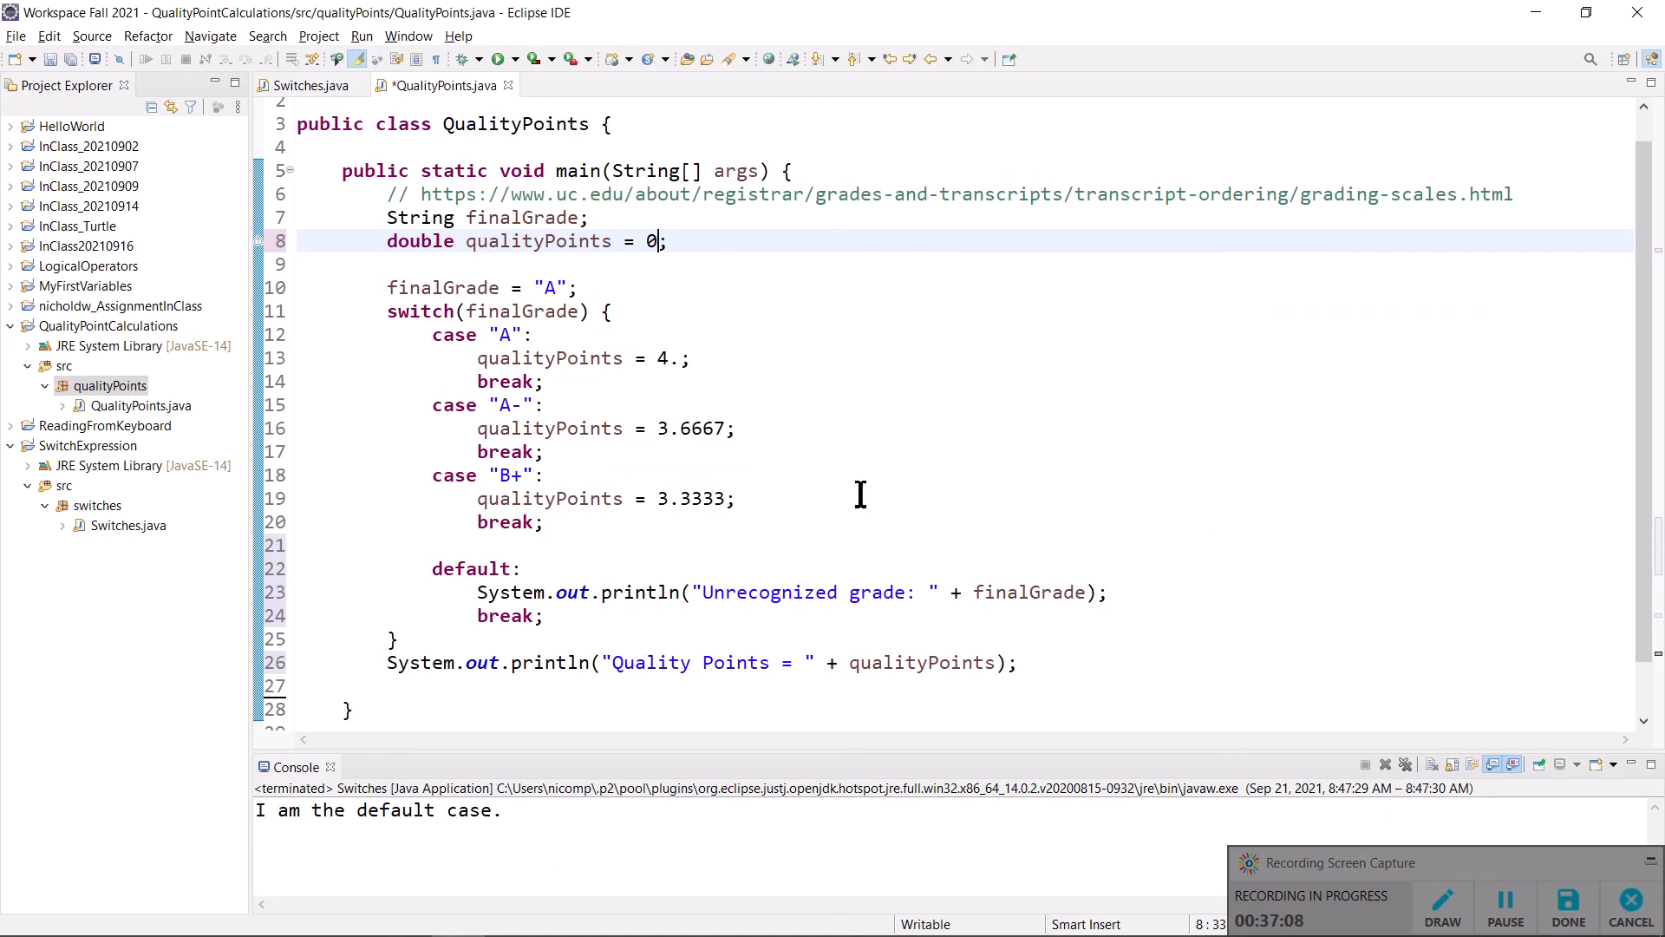
# - Change qualityPoints' initial value on line 8 from 0 to -1., then review the switch block
pyautogui.write('-')
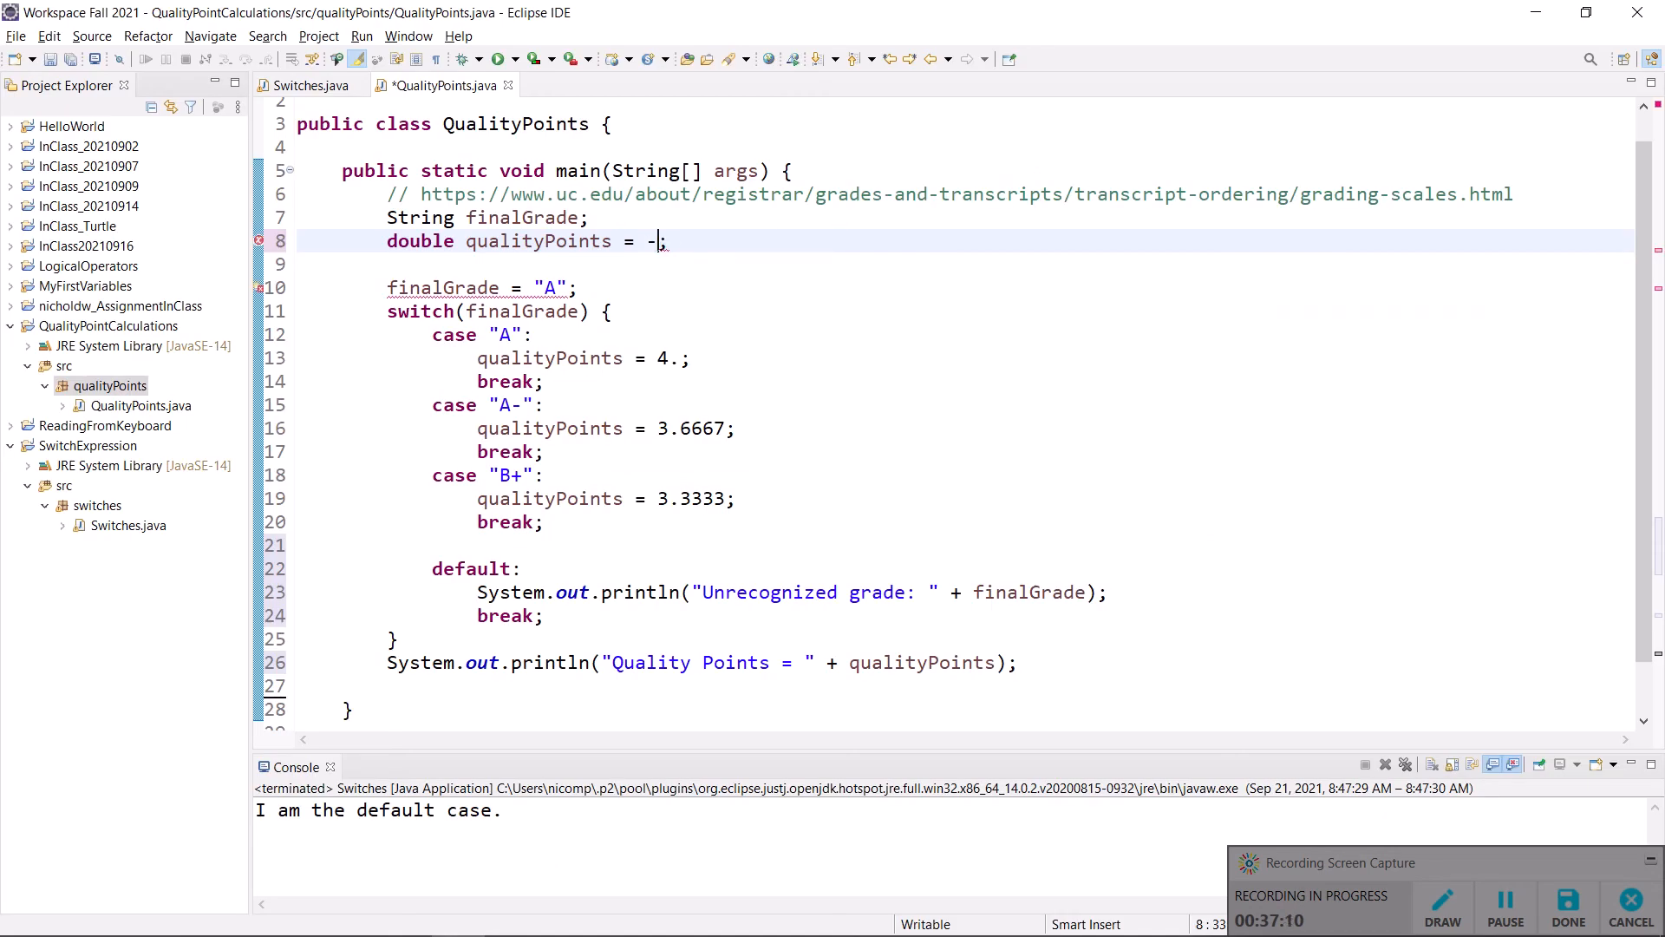
pyautogui.write('1.')
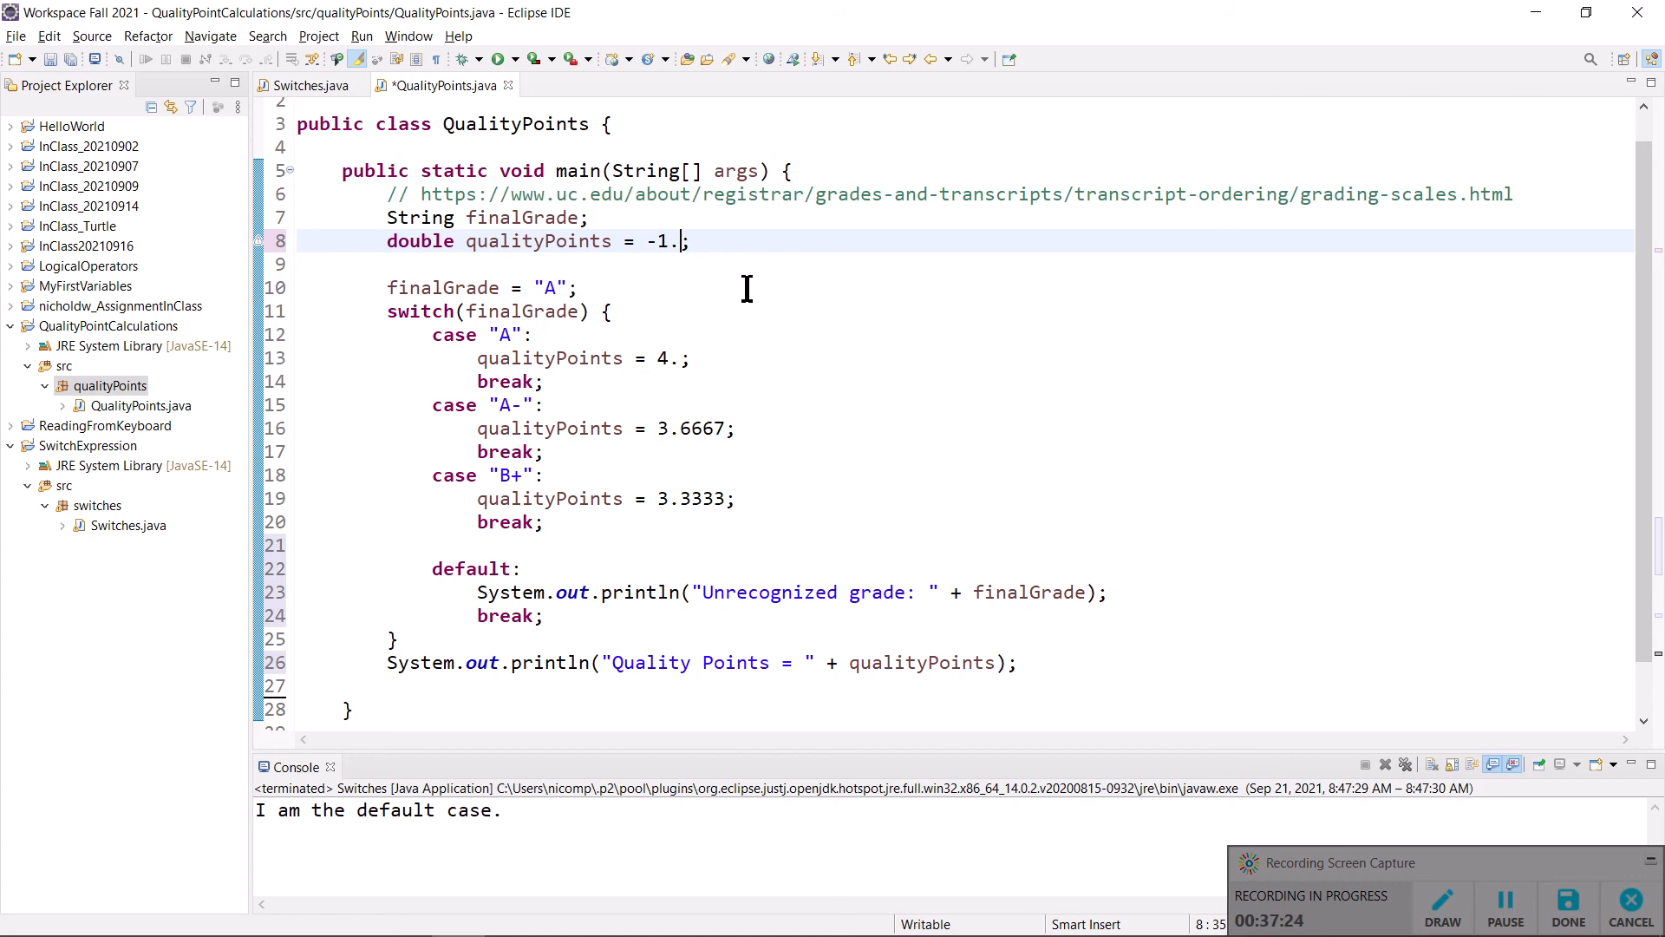
pyautogui.moveTo(688, 218)
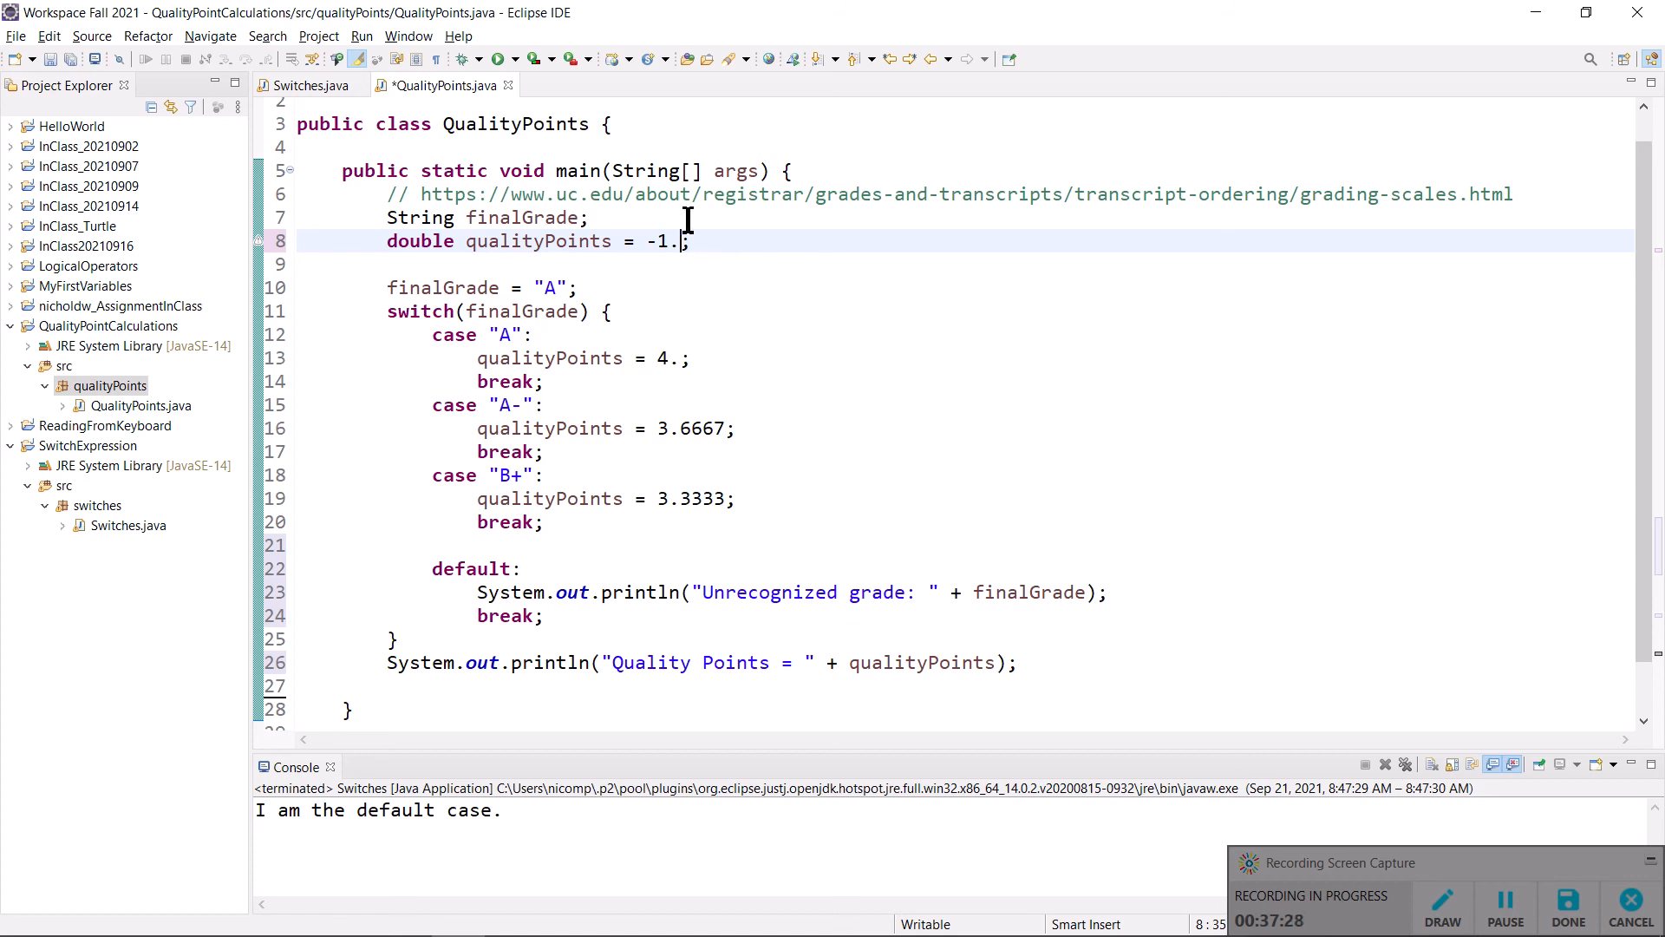
pyautogui.doubleClick(663, 241)
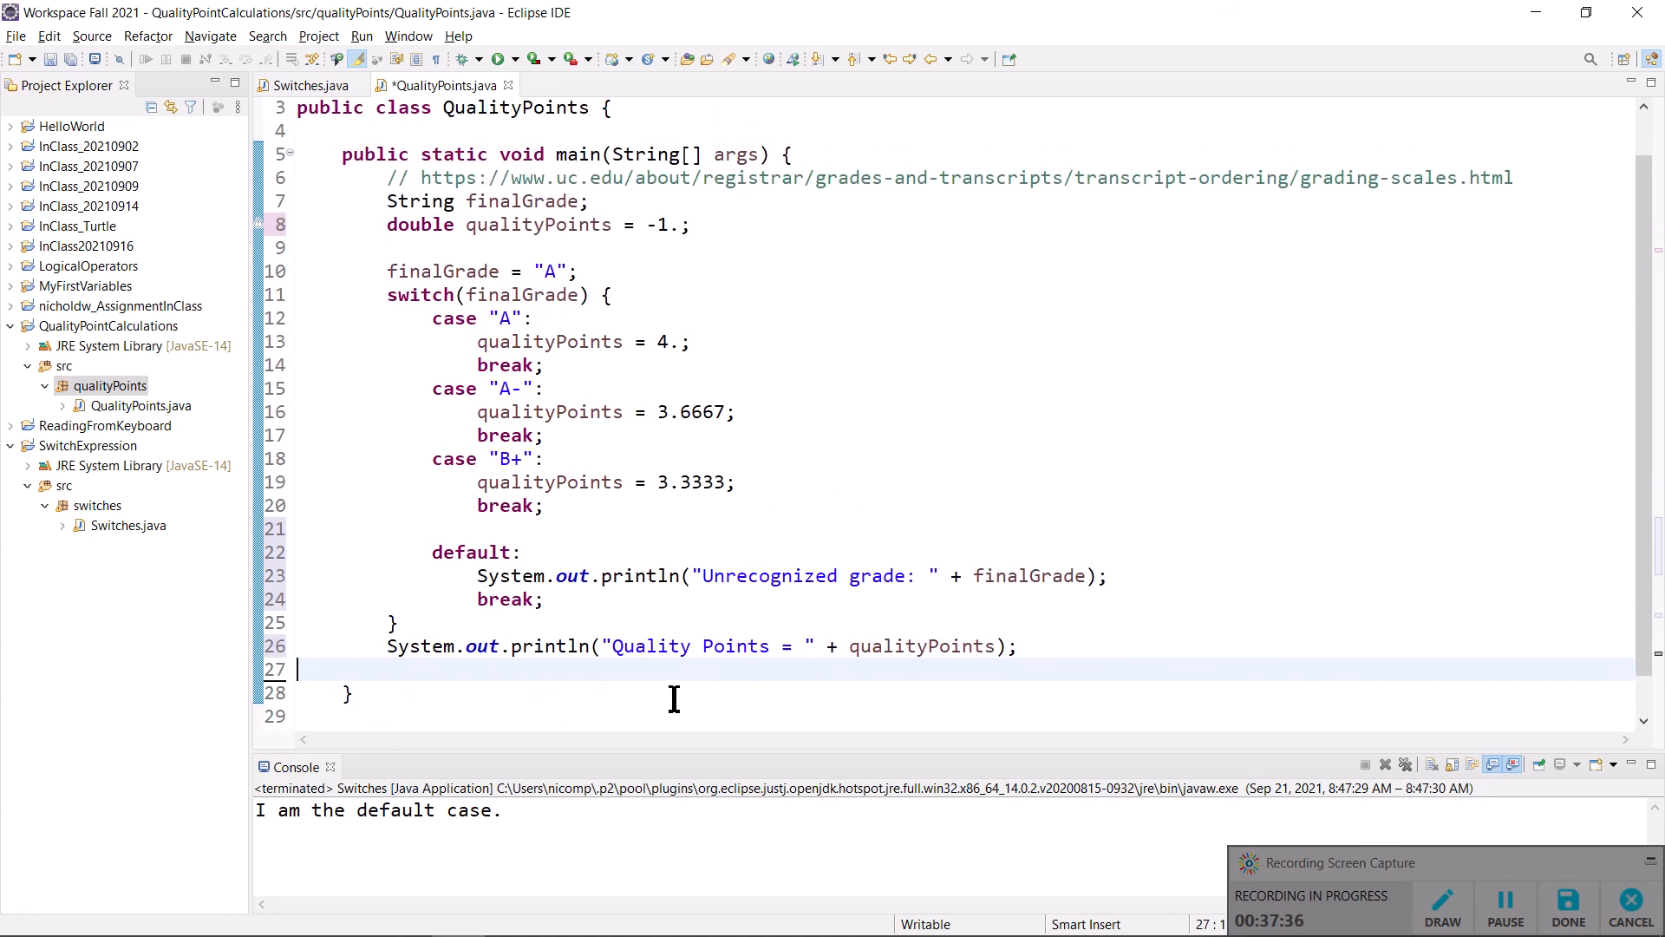
pyautogui.scroll(3)
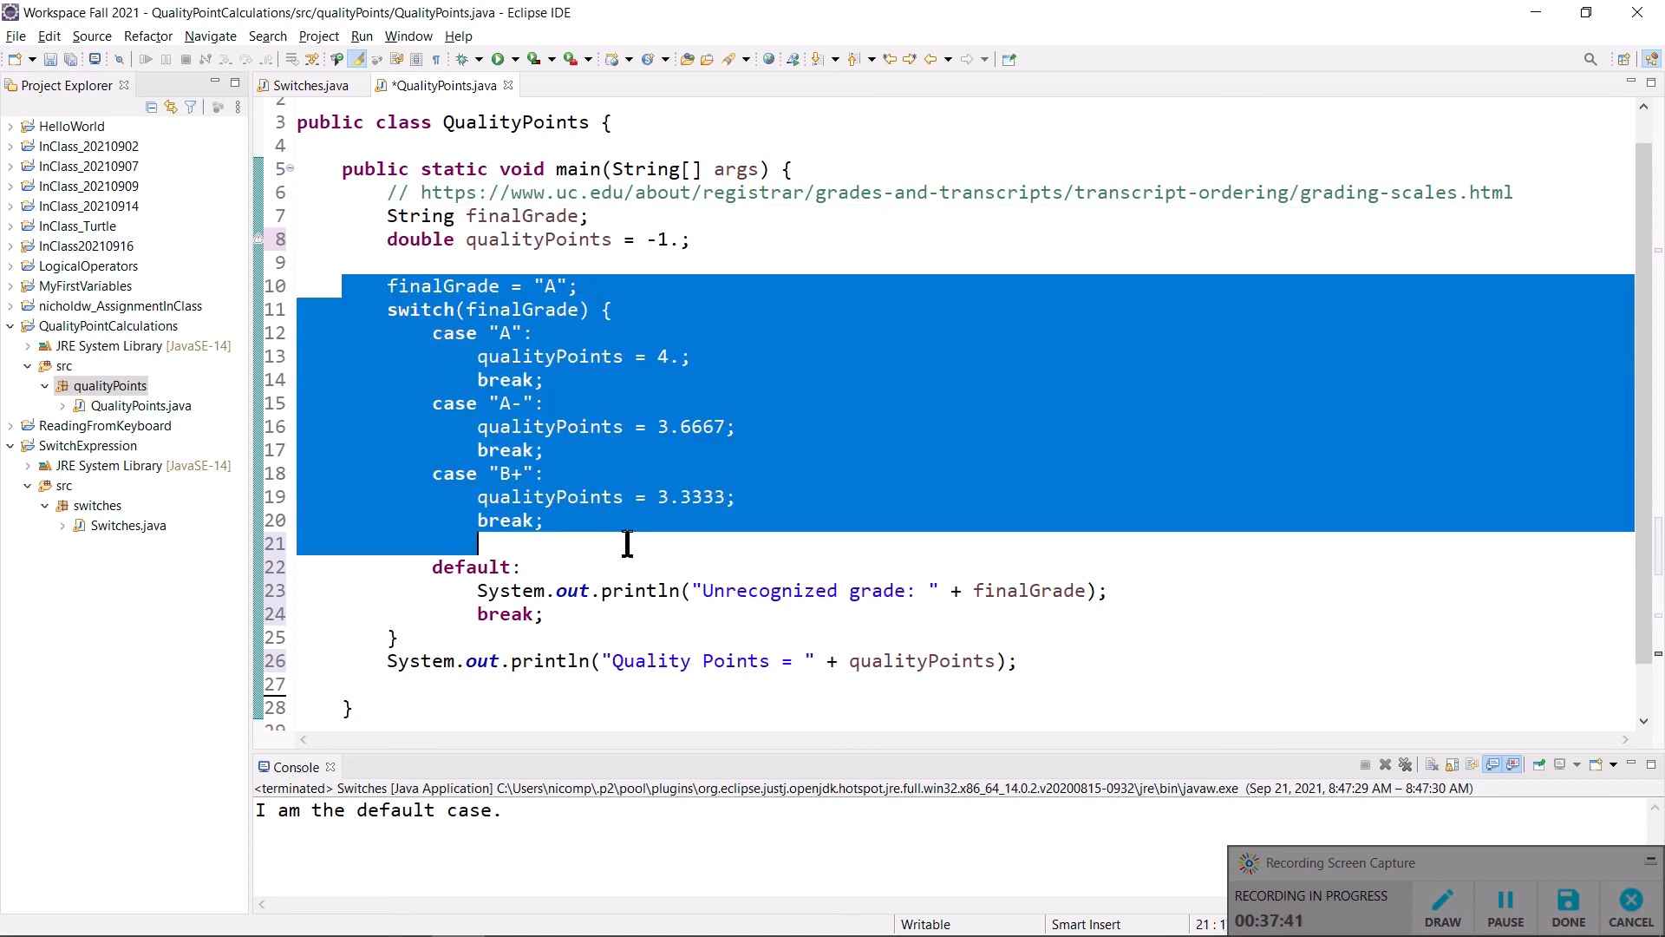
pyautogui.click(1013, 661)
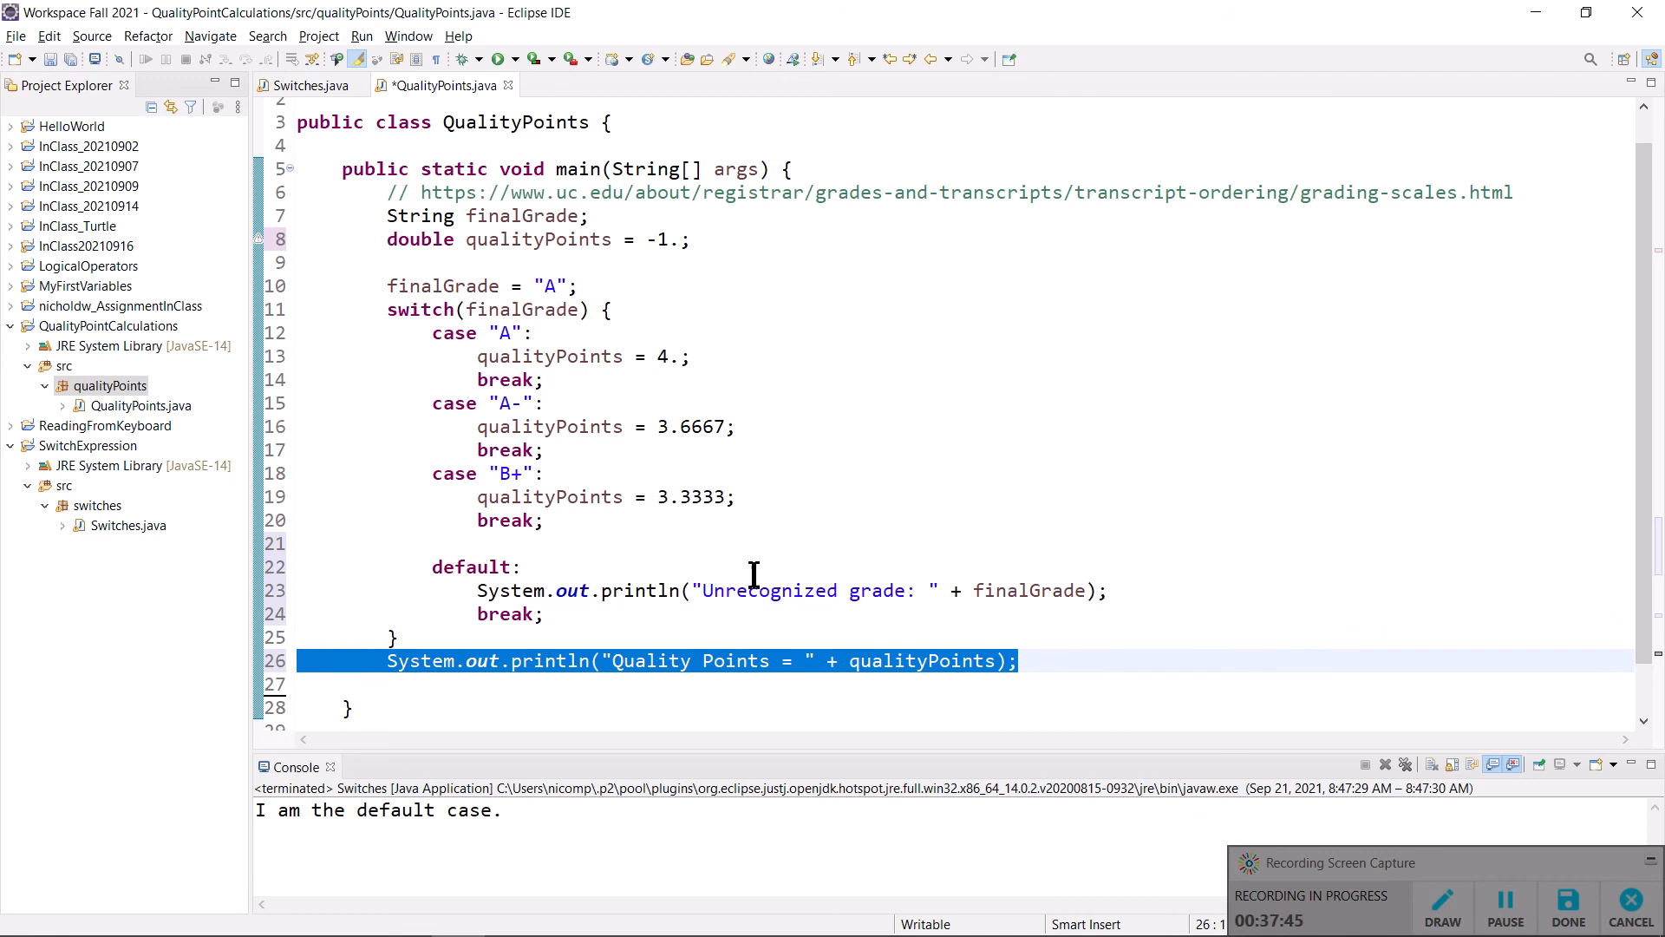
pyautogui.moveTo(813, 515)
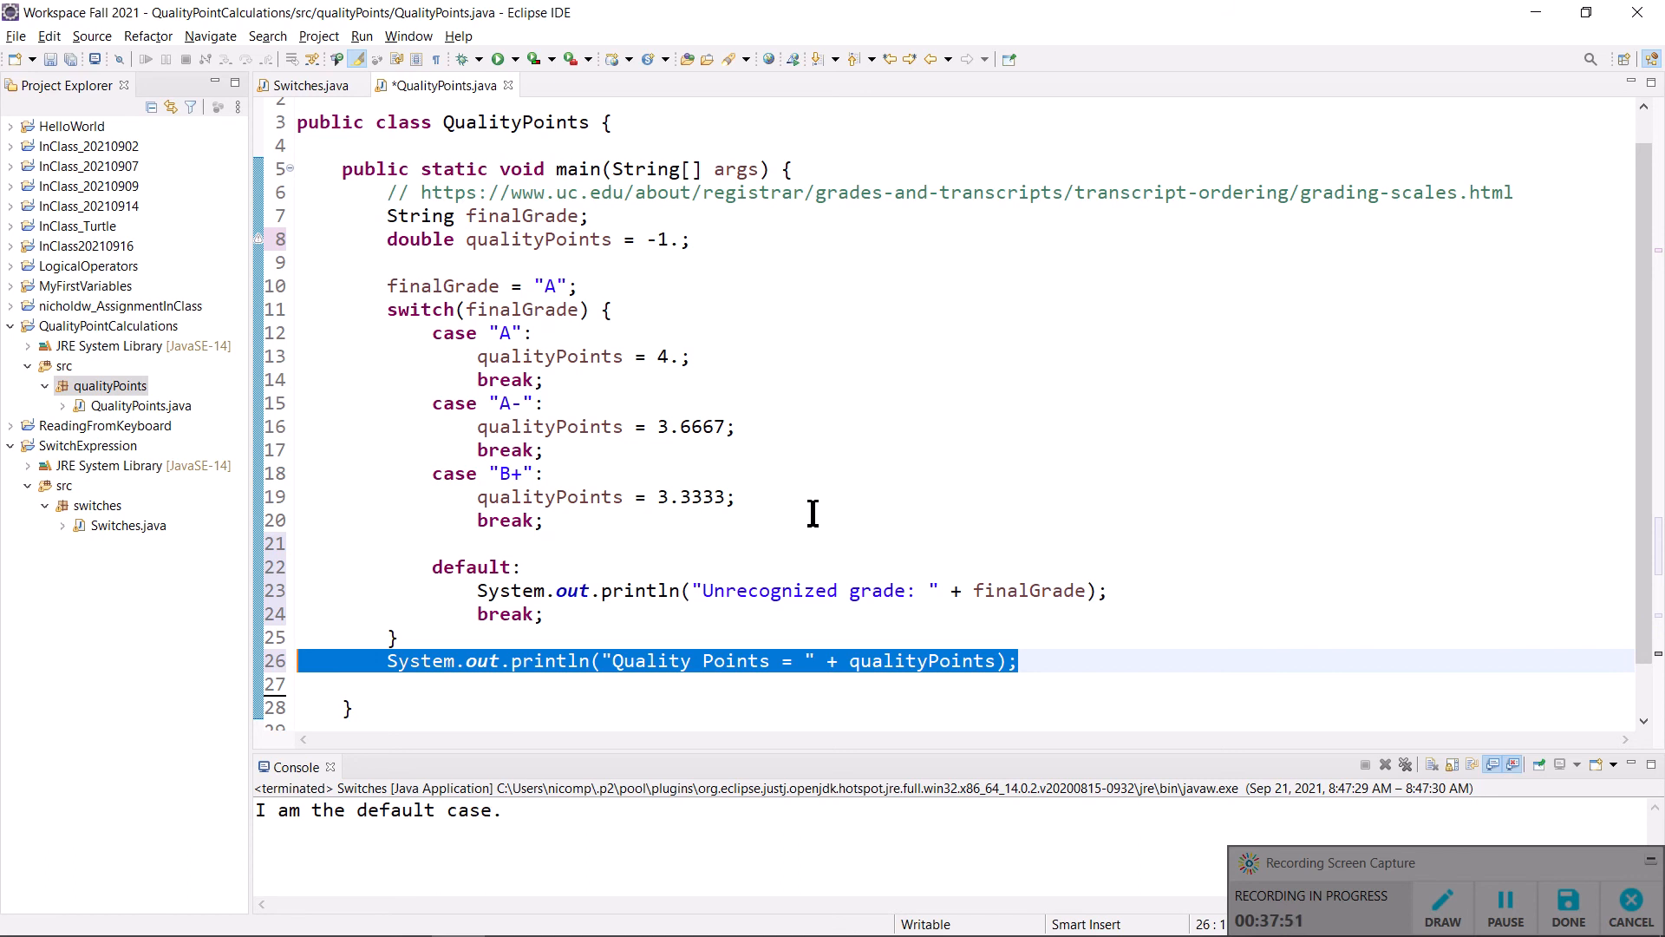
# - Save and run QualityPoints.java and check the console output Quality Points = 4.0
pyautogui.click(500, 332)
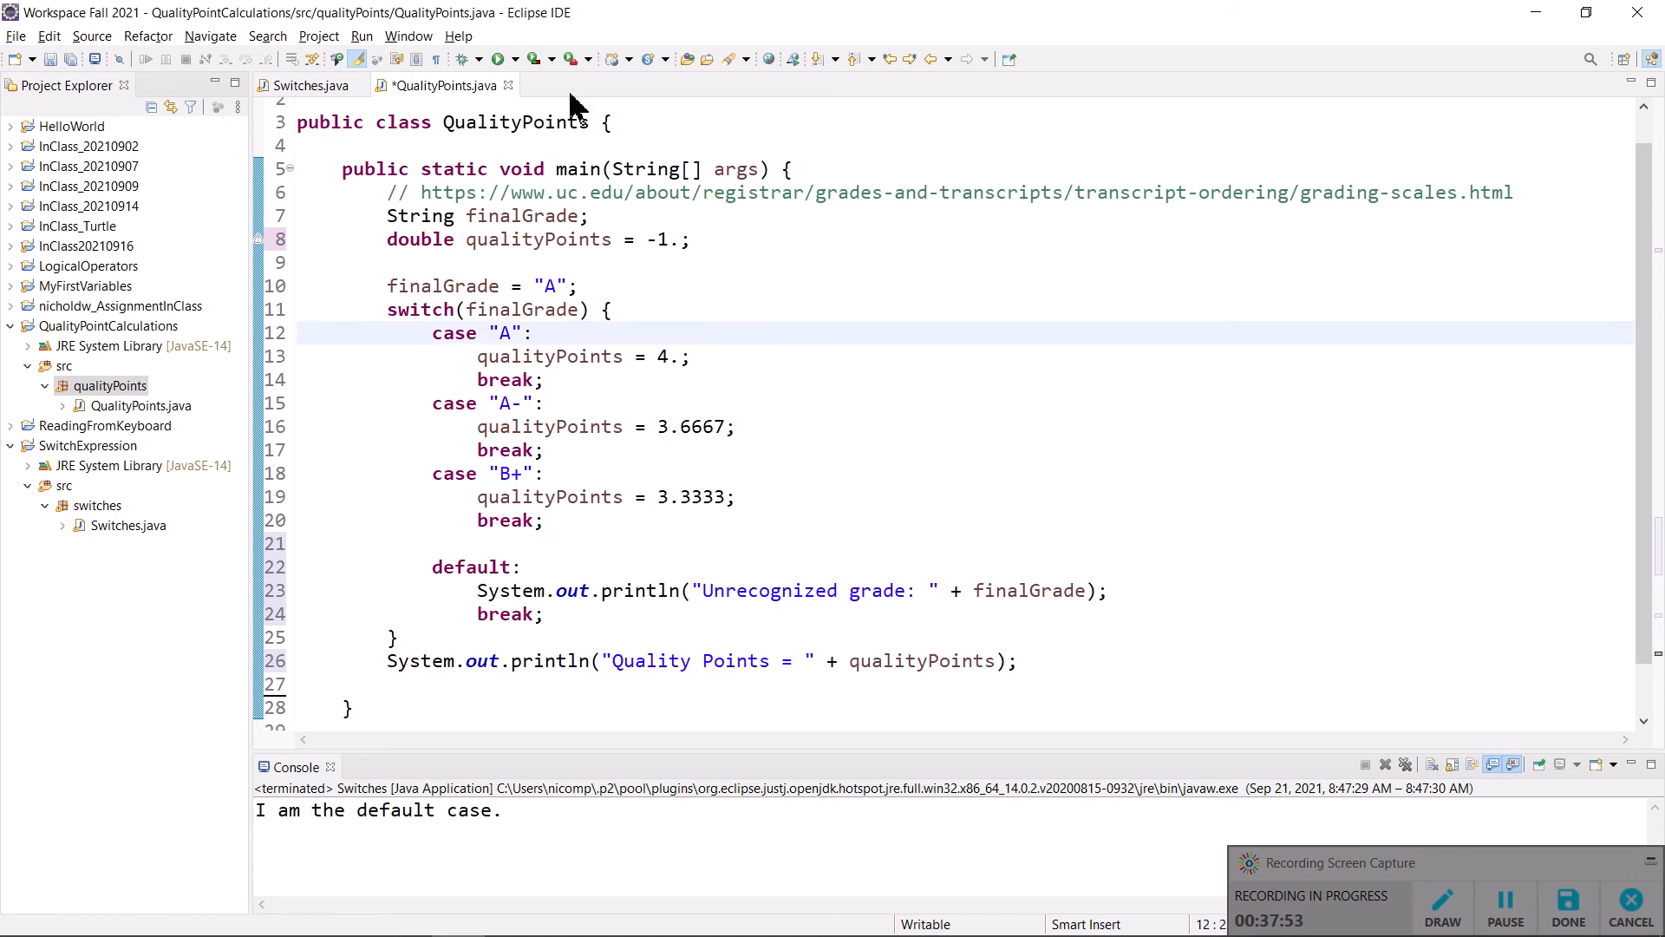
pyautogui.click(496, 58)
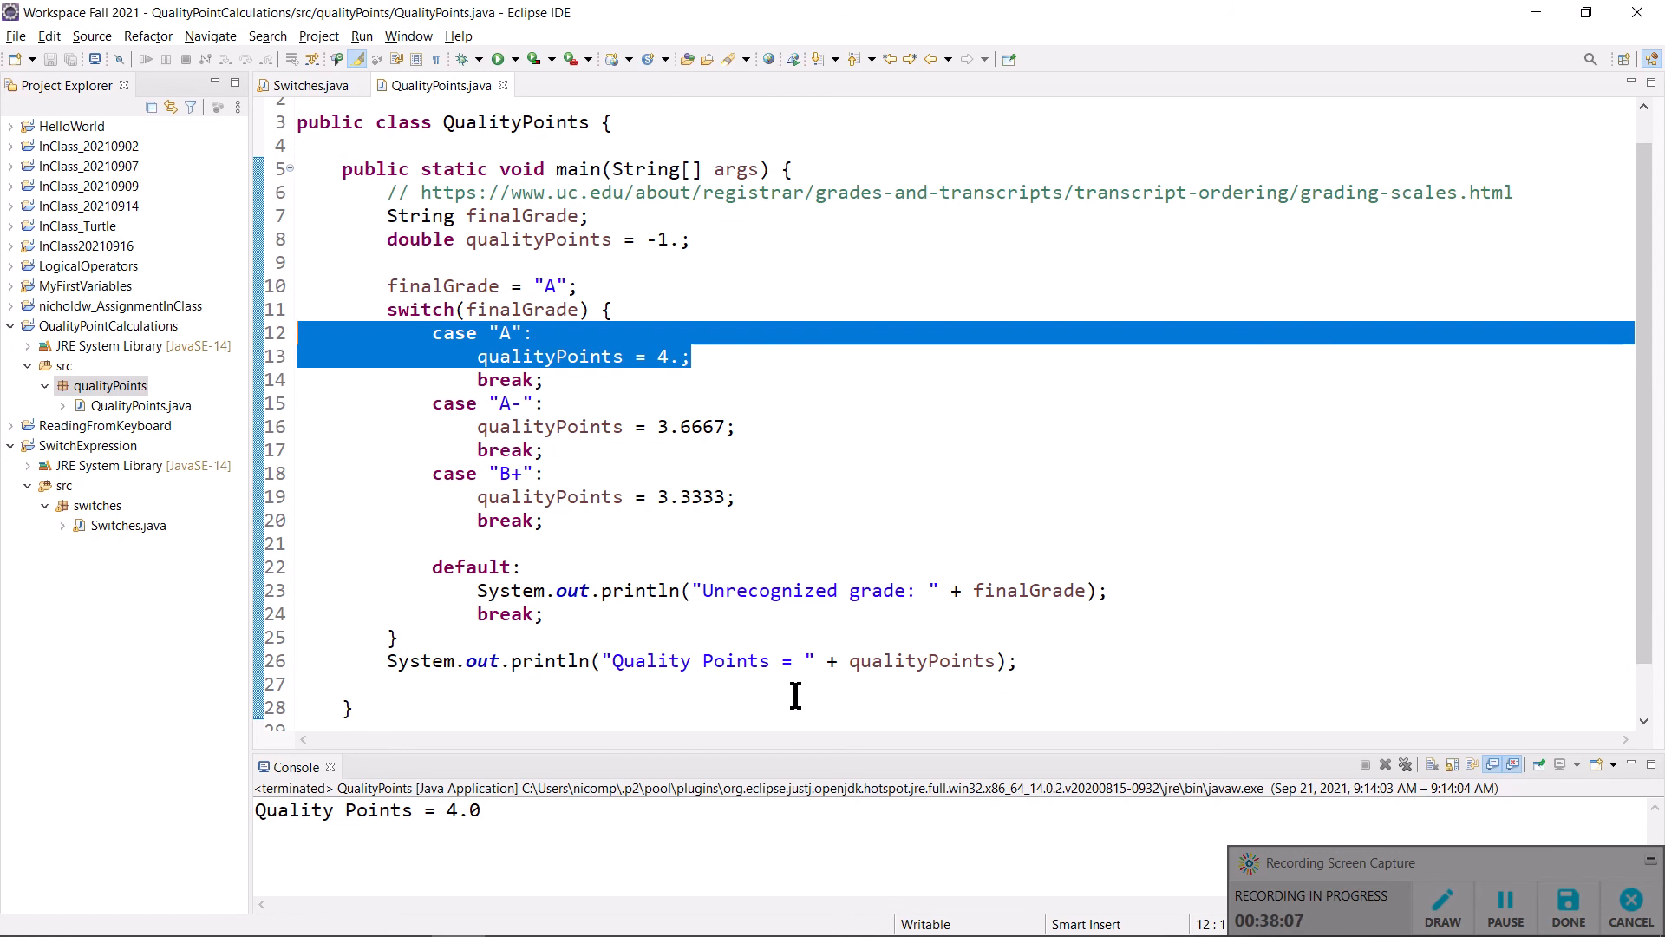
pyautogui.moveTo(517, 380)
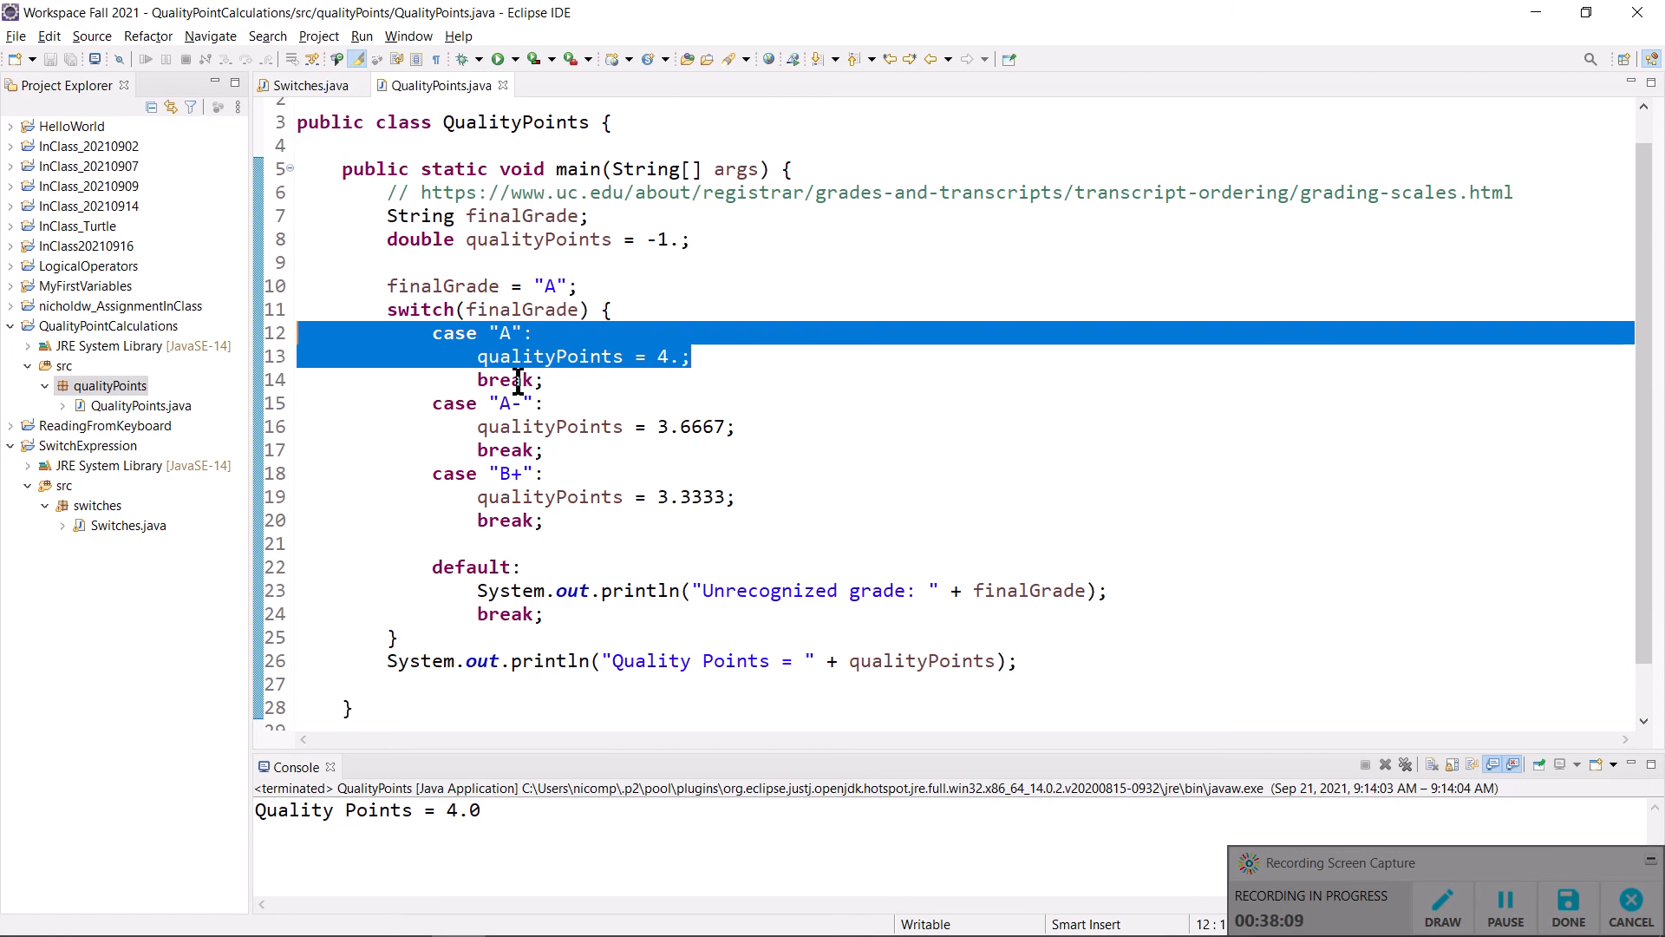
pyautogui.doubleClick(505, 379)
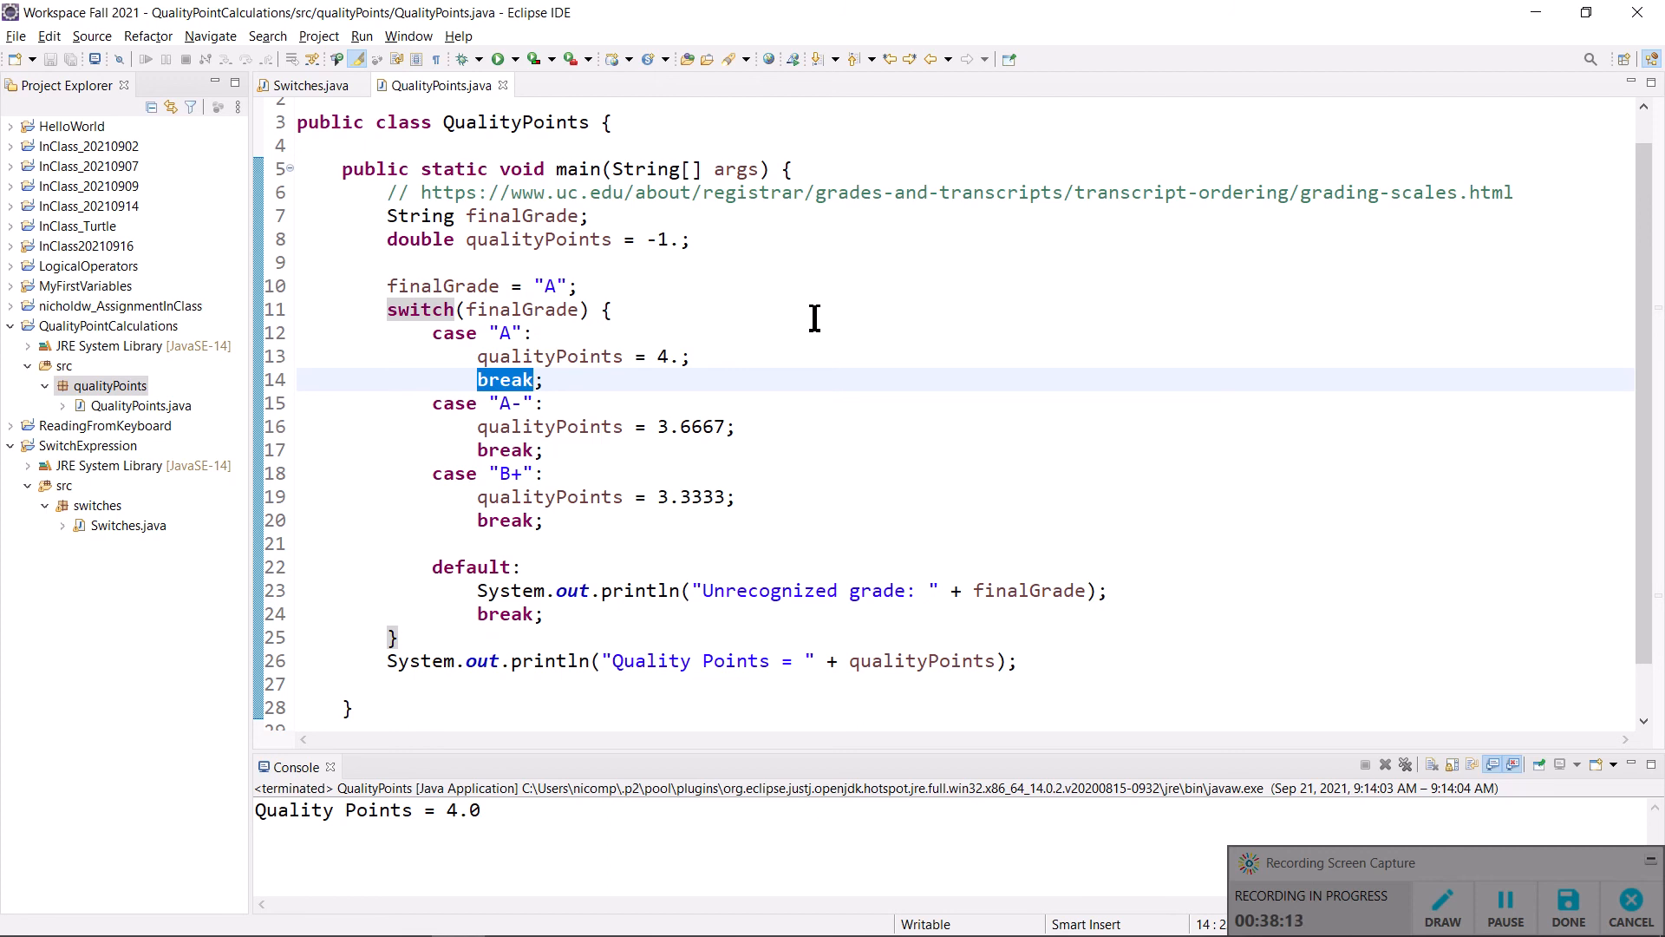
pyautogui.click(404, 637)
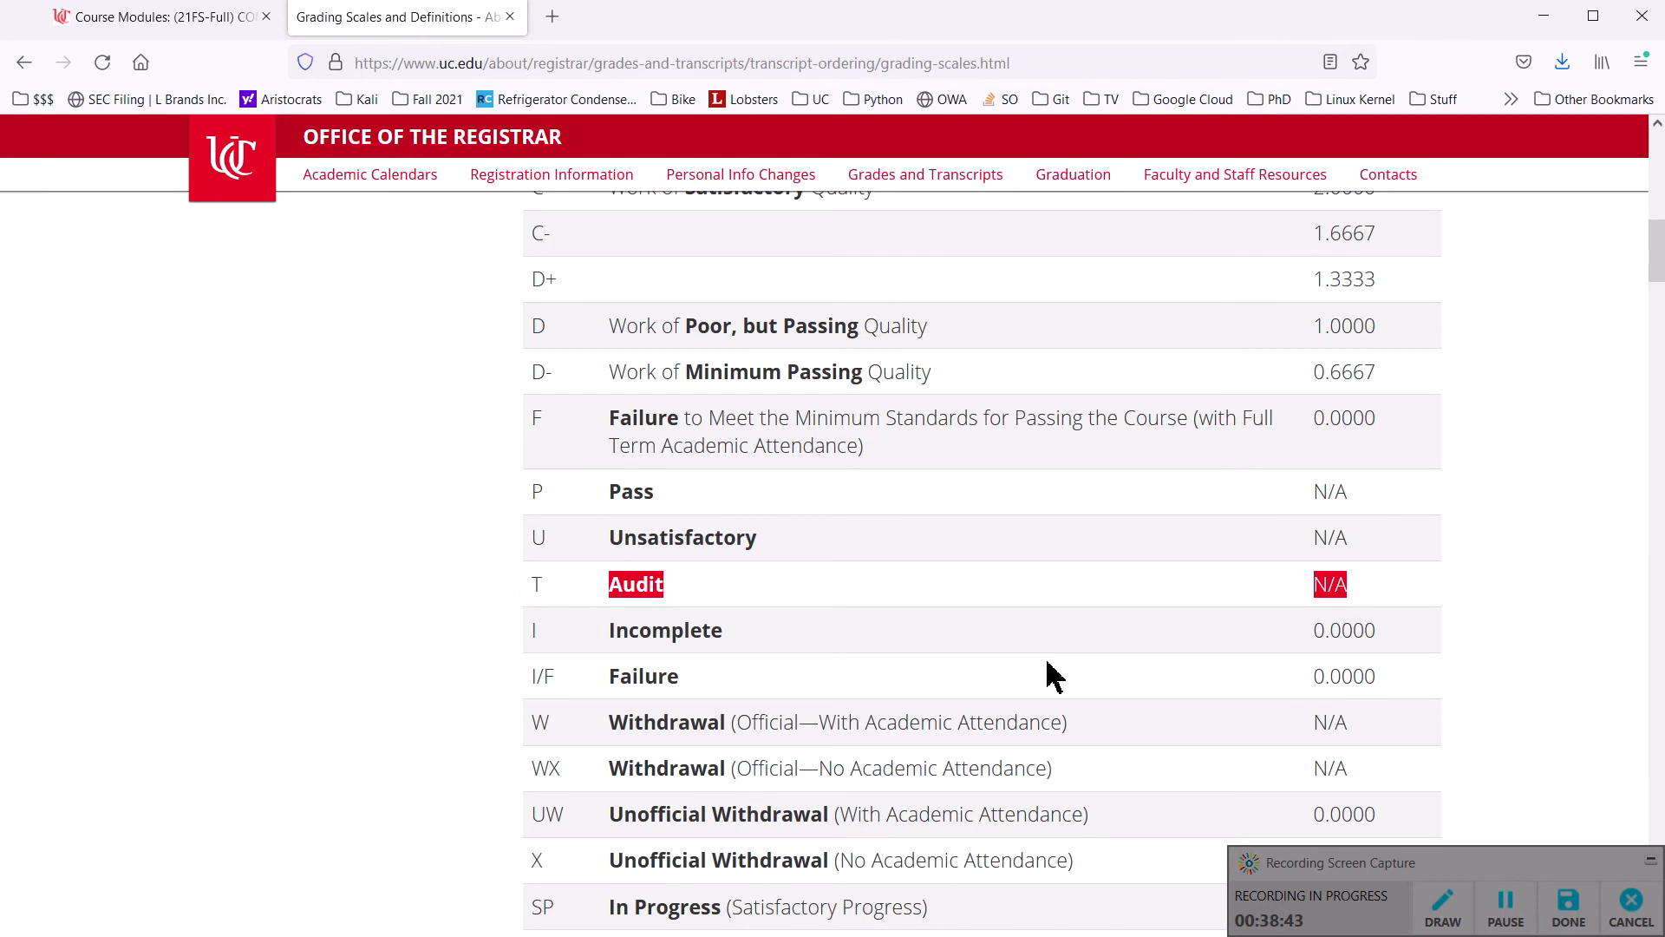
pyautogui.scroll(-3)
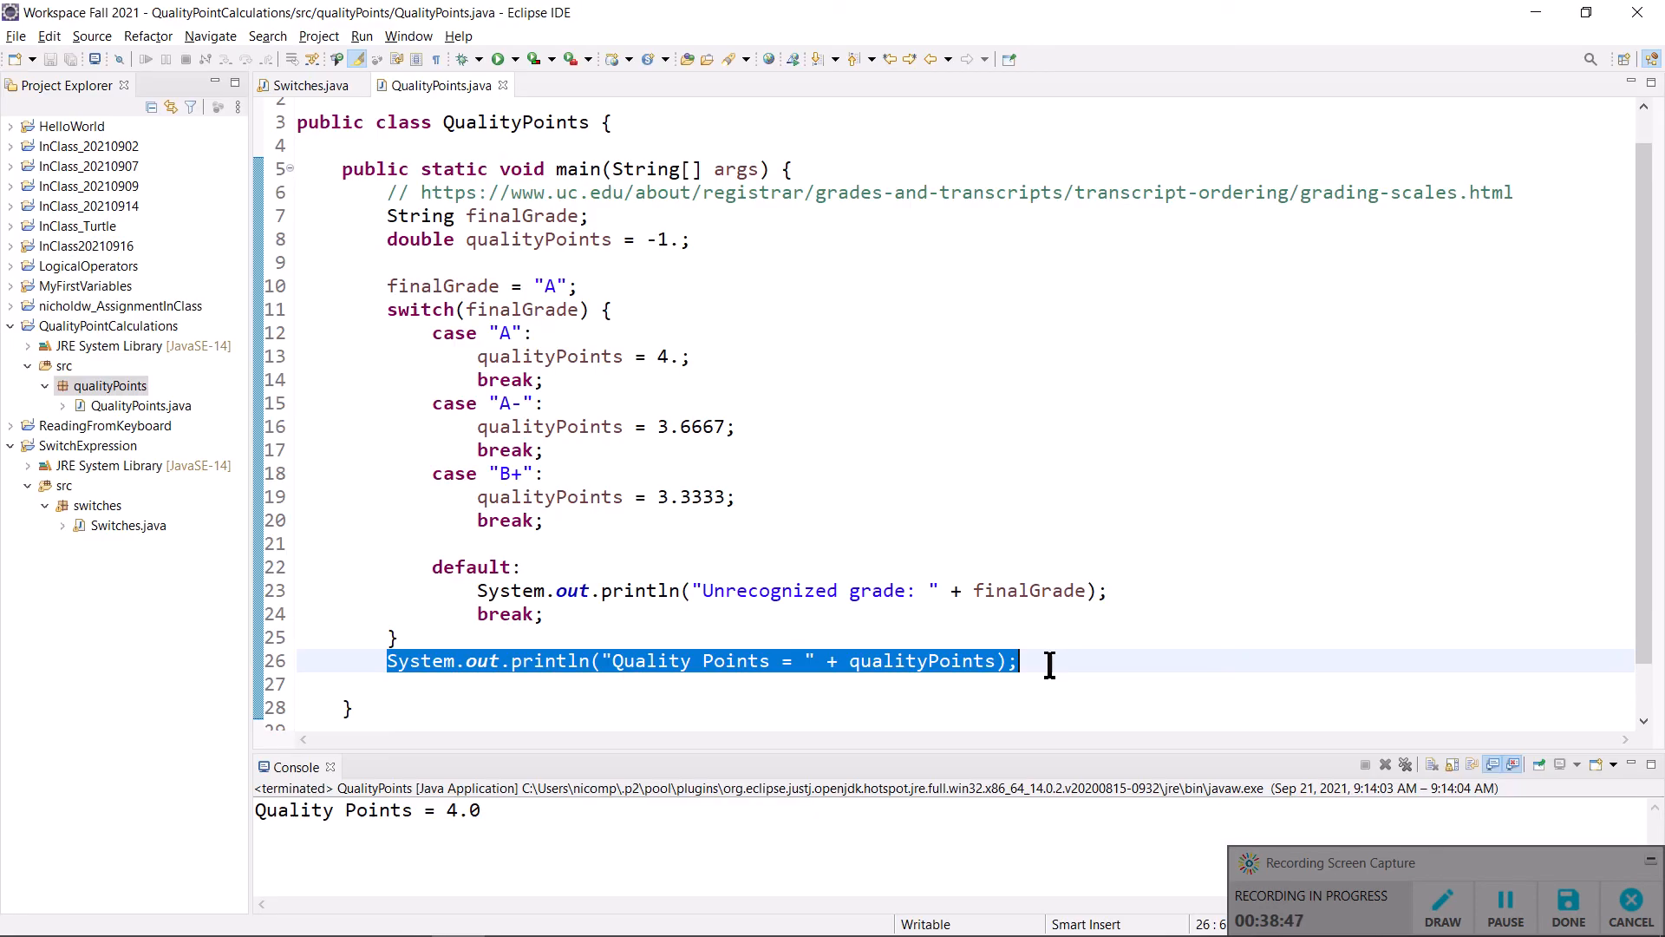
pyautogui.moveTo(743, 531)
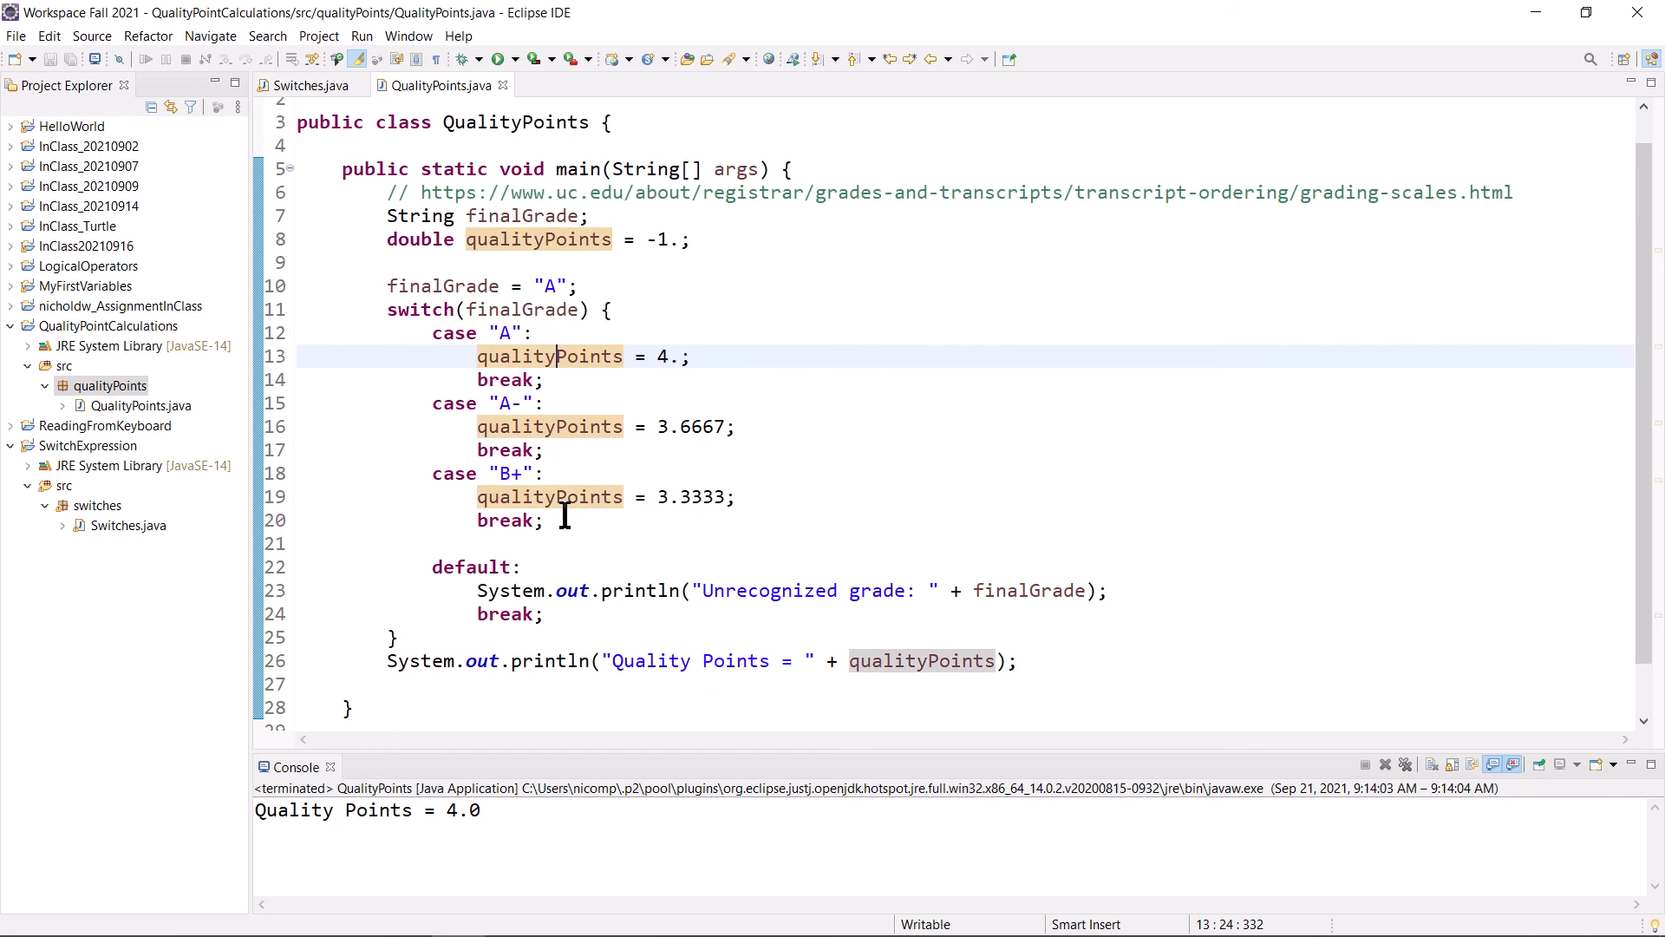
pyautogui.write('y')
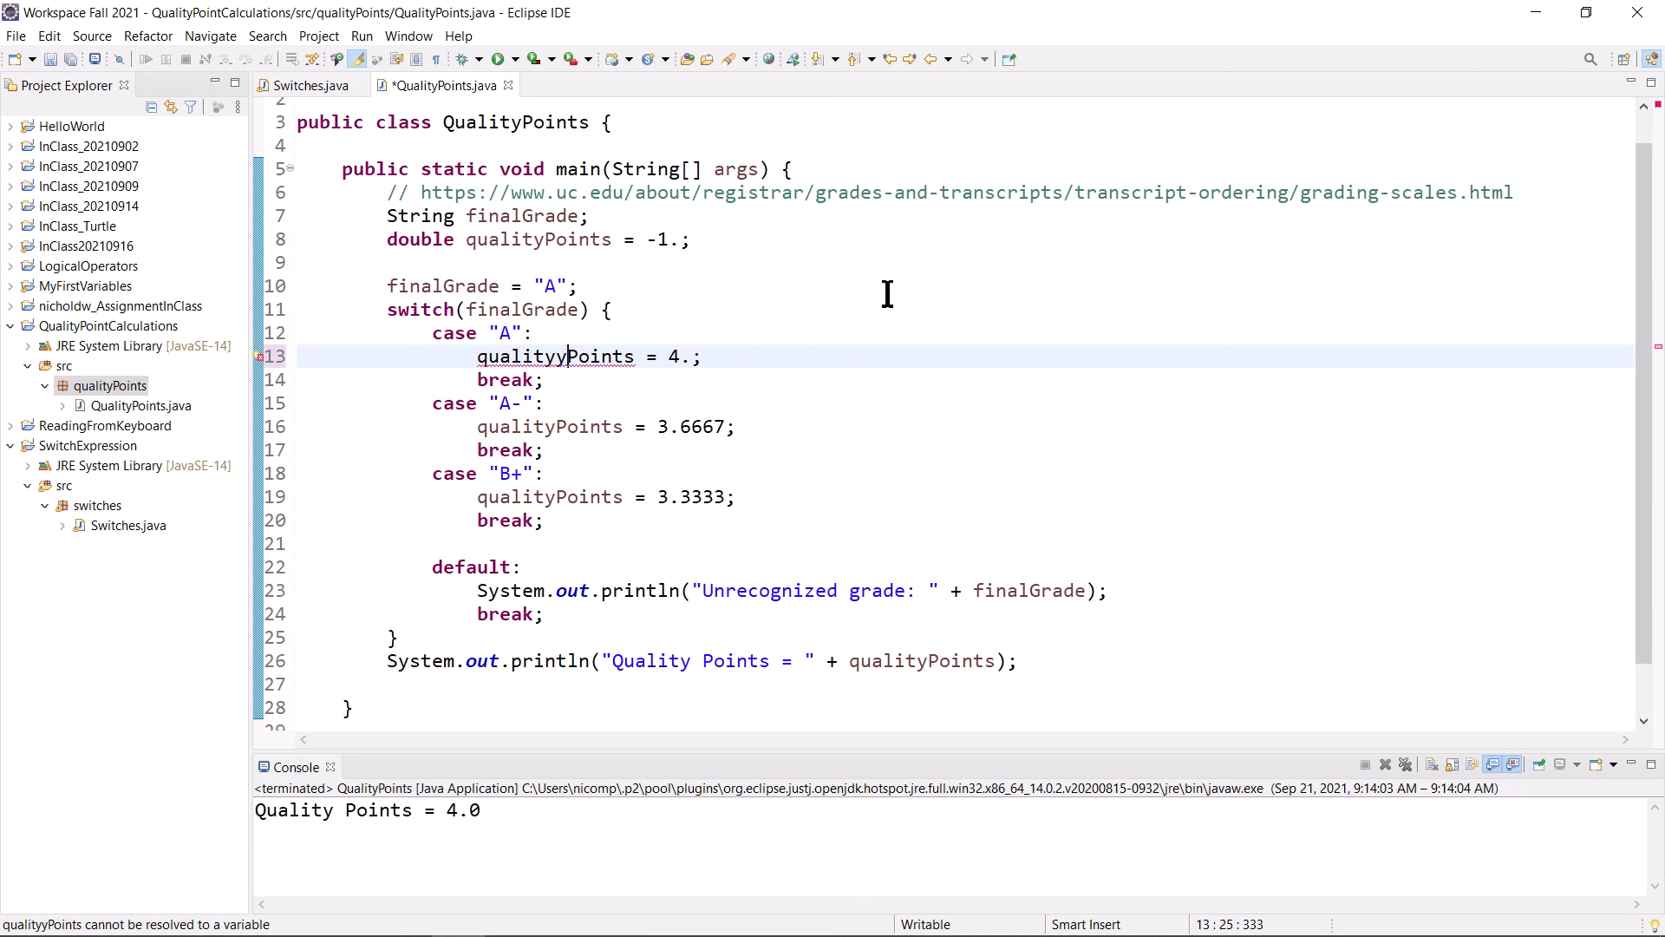
pyautogui.moveTo(652, 364)
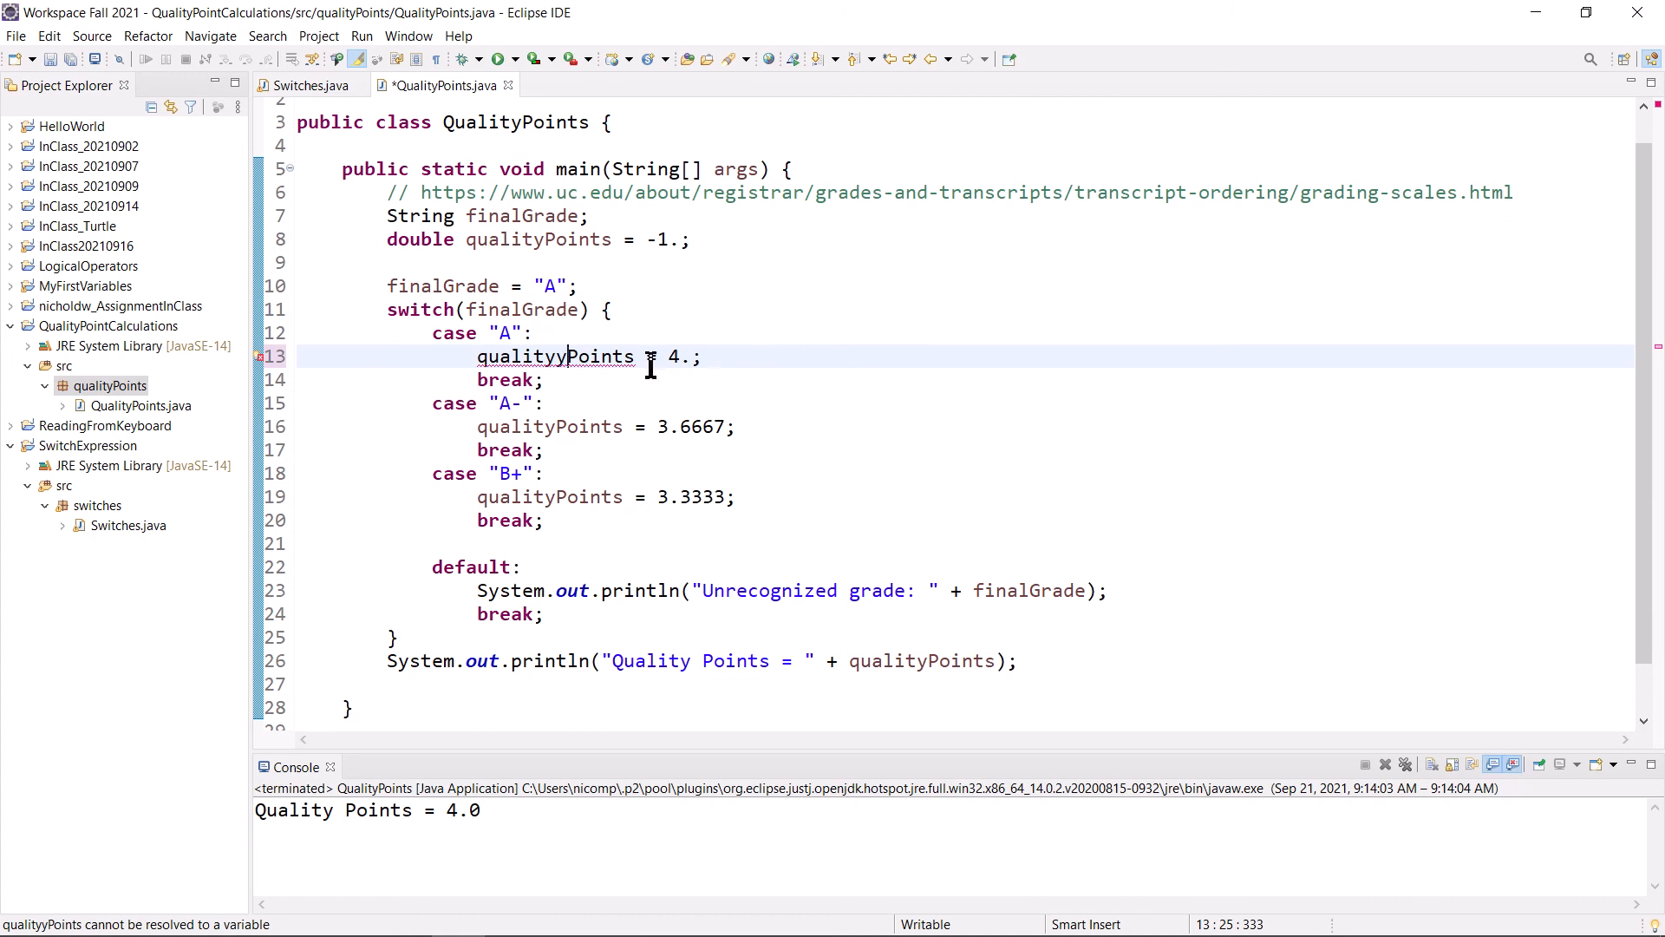
pyautogui.click(259, 356)
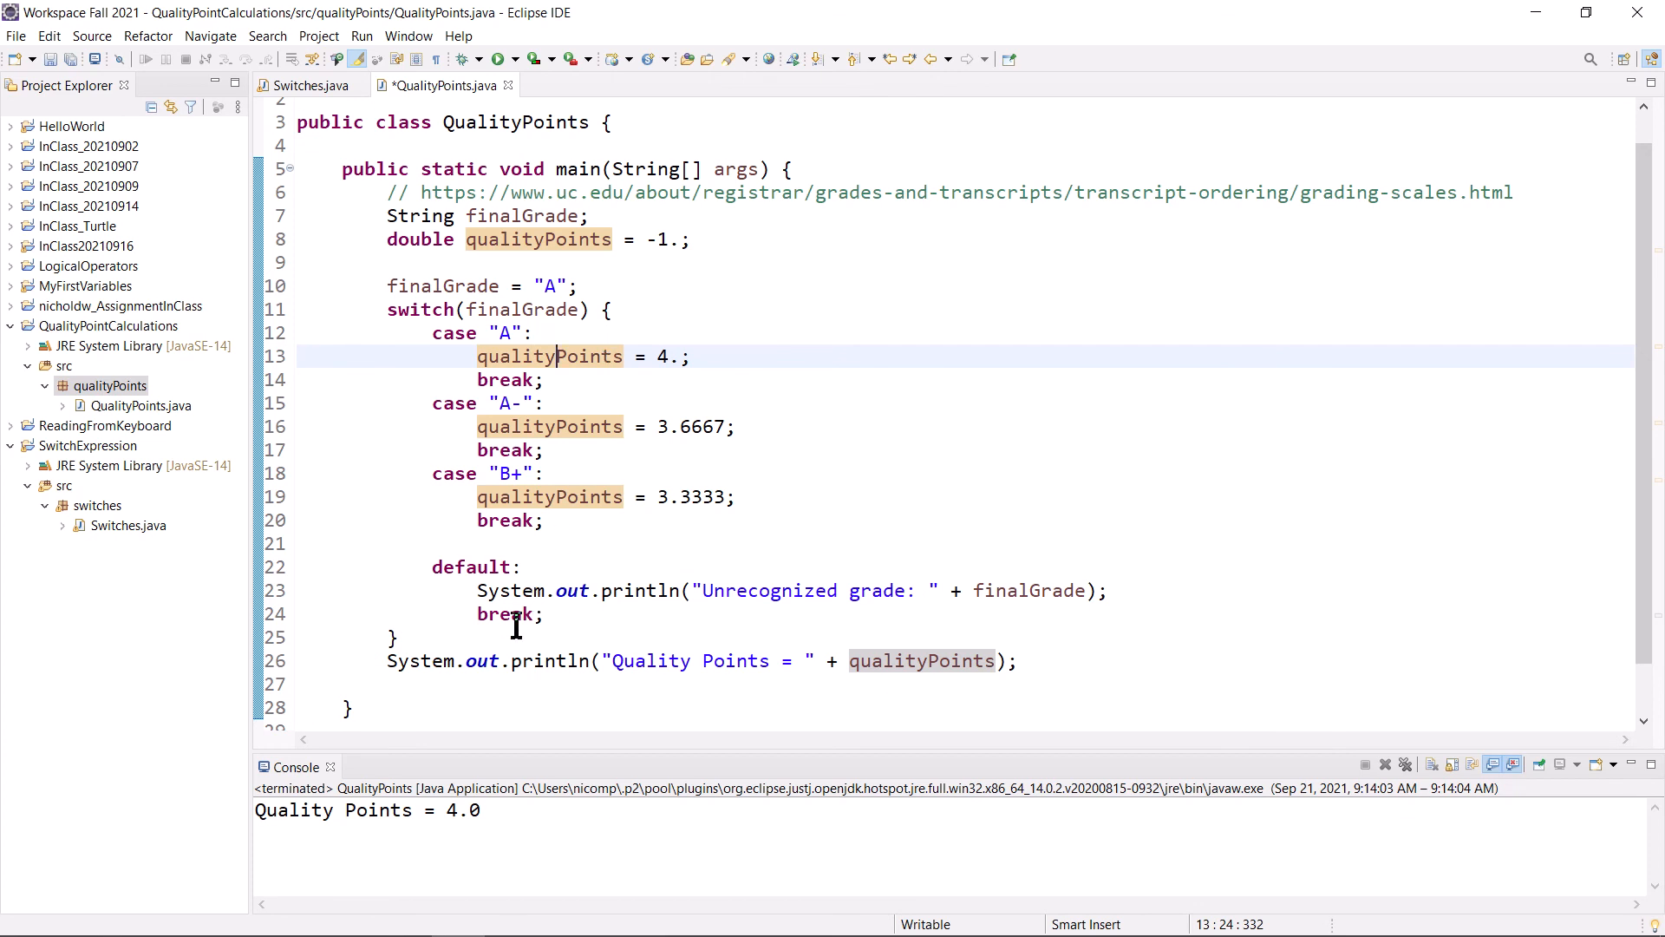
pyautogui.click(468, 684)
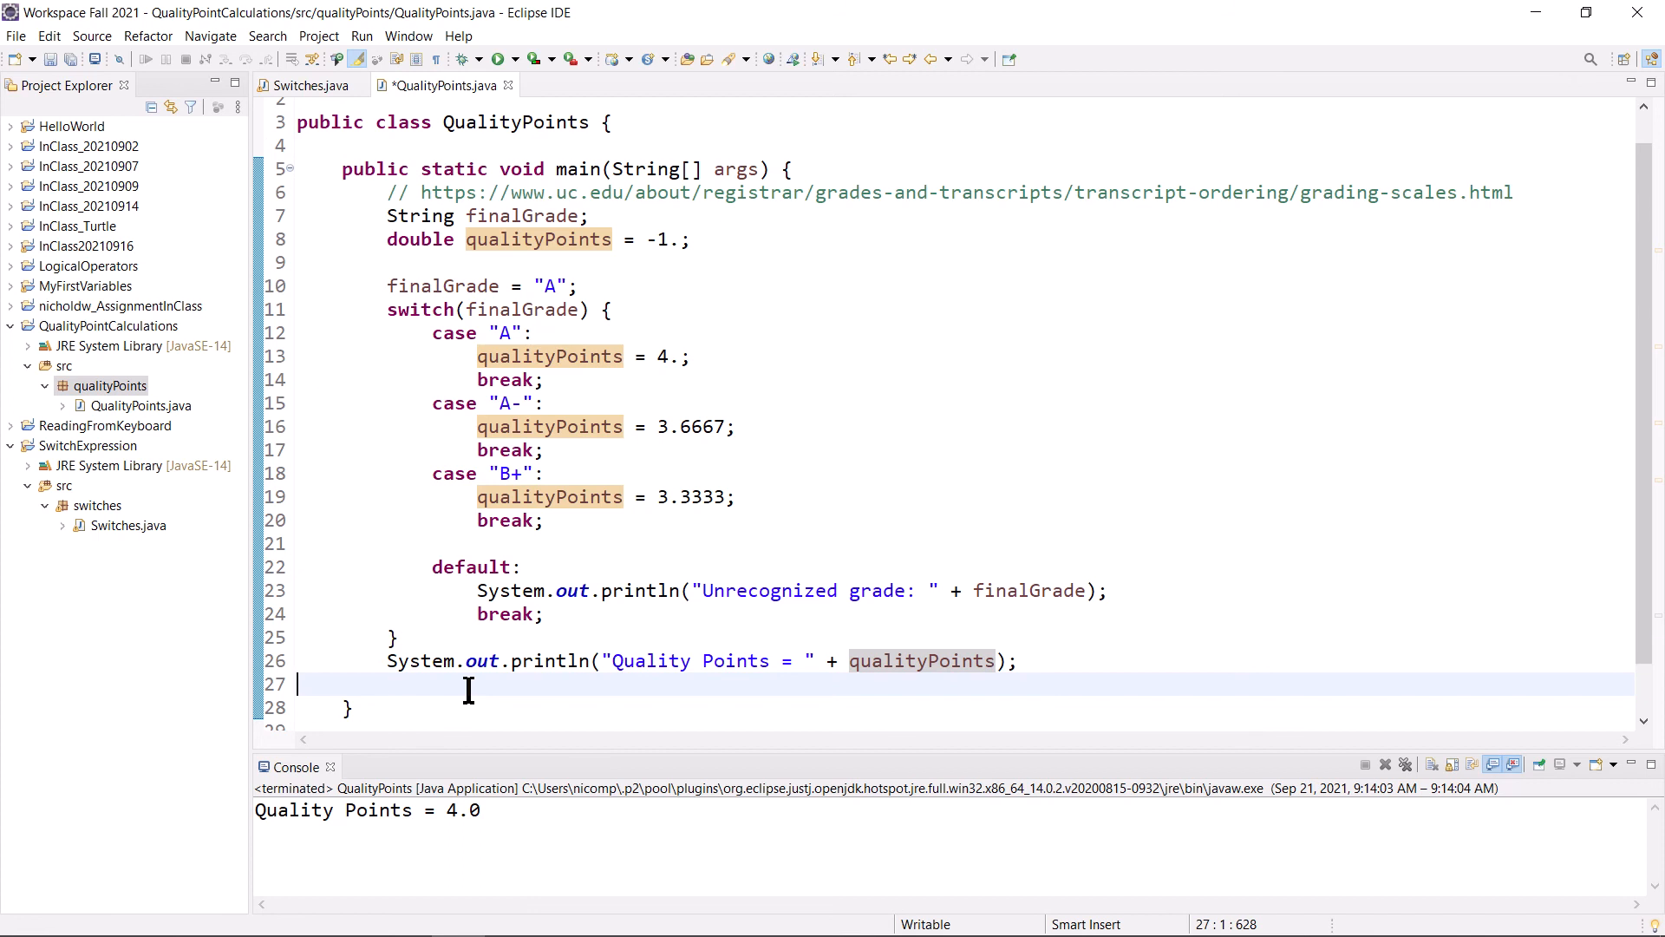
pyautogui.write('{')
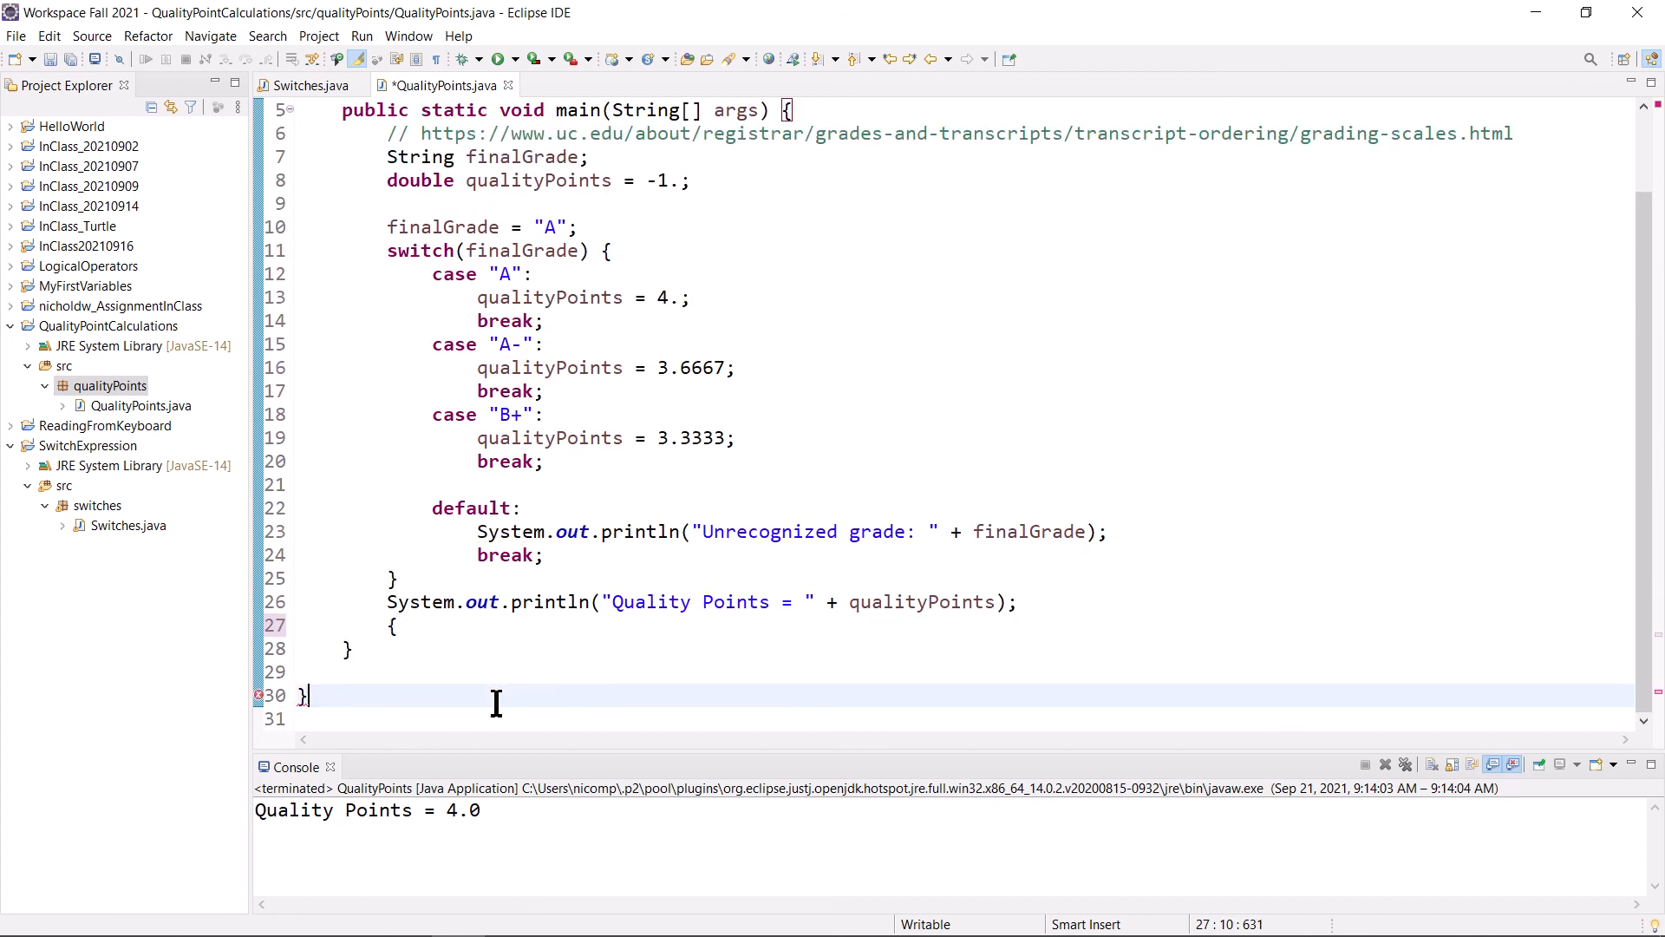
pyautogui.click(308, 695)
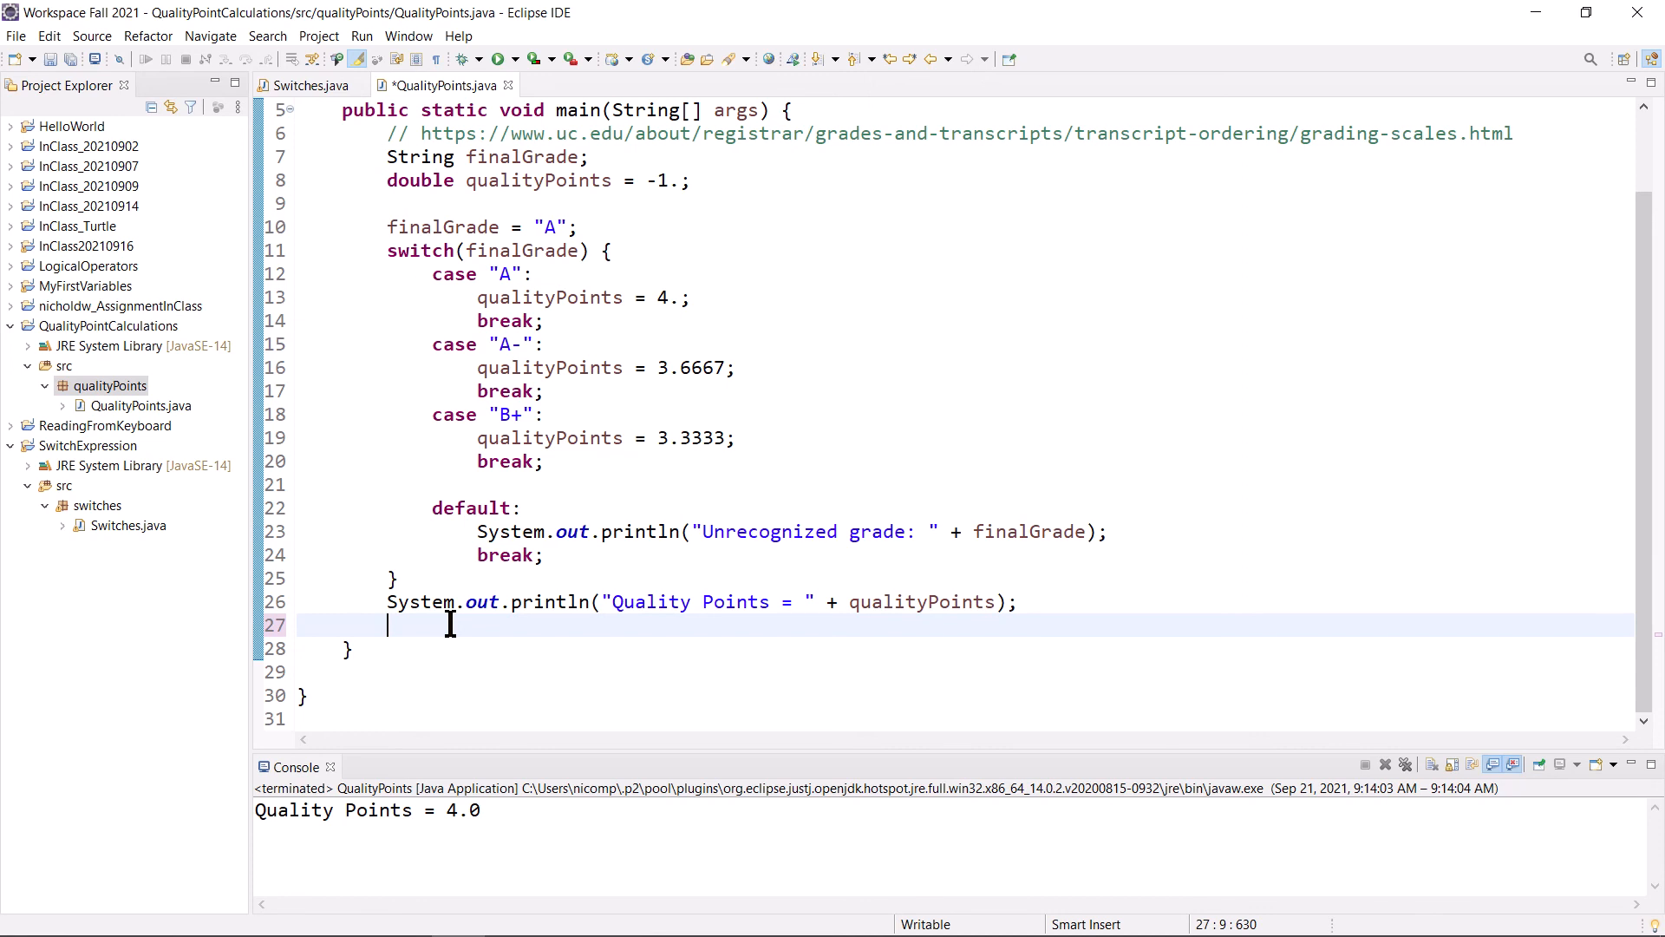
pyautogui.scroll(3)
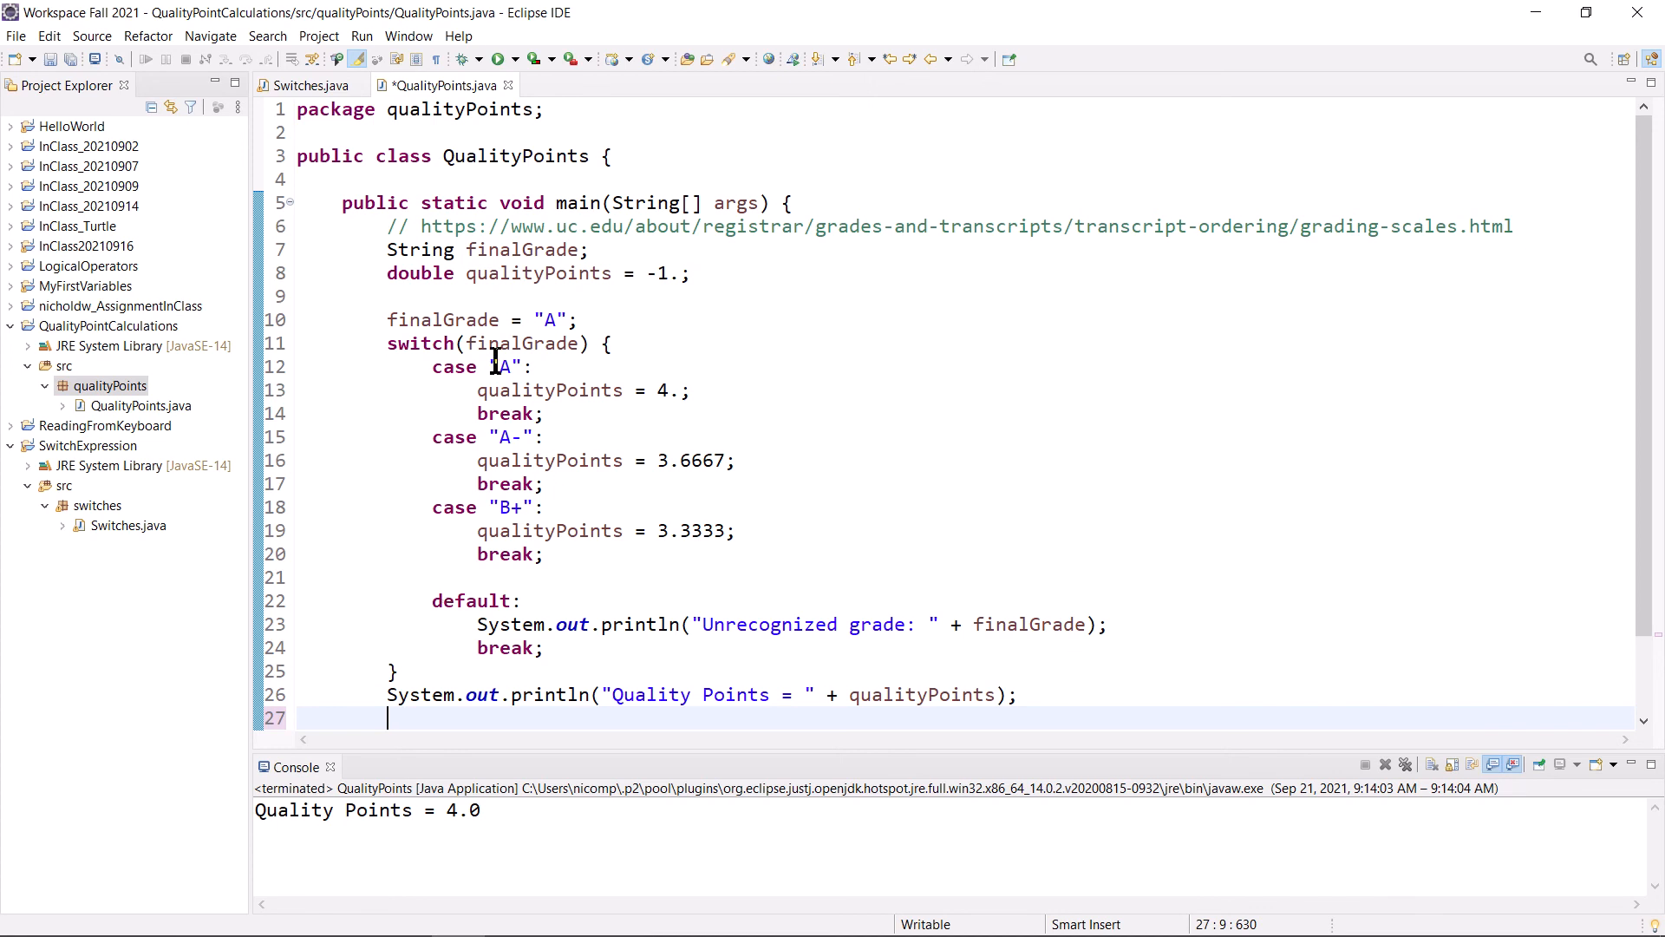
pyautogui.moveTo(265, 330)
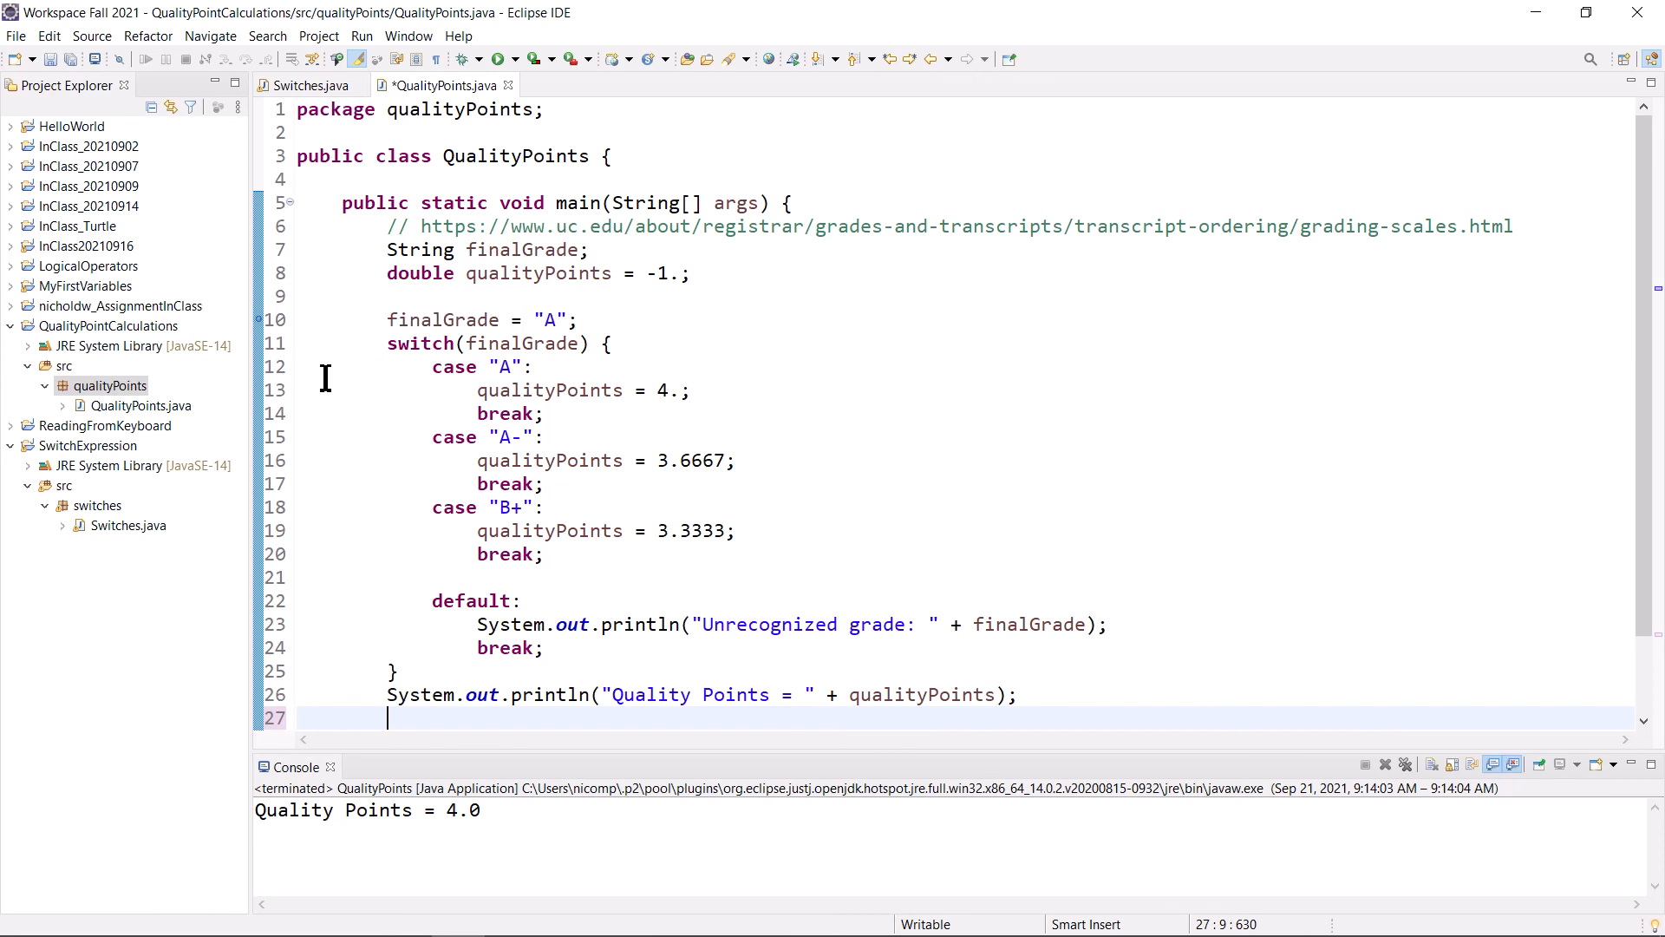
pyautogui.moveTo(264, 318)
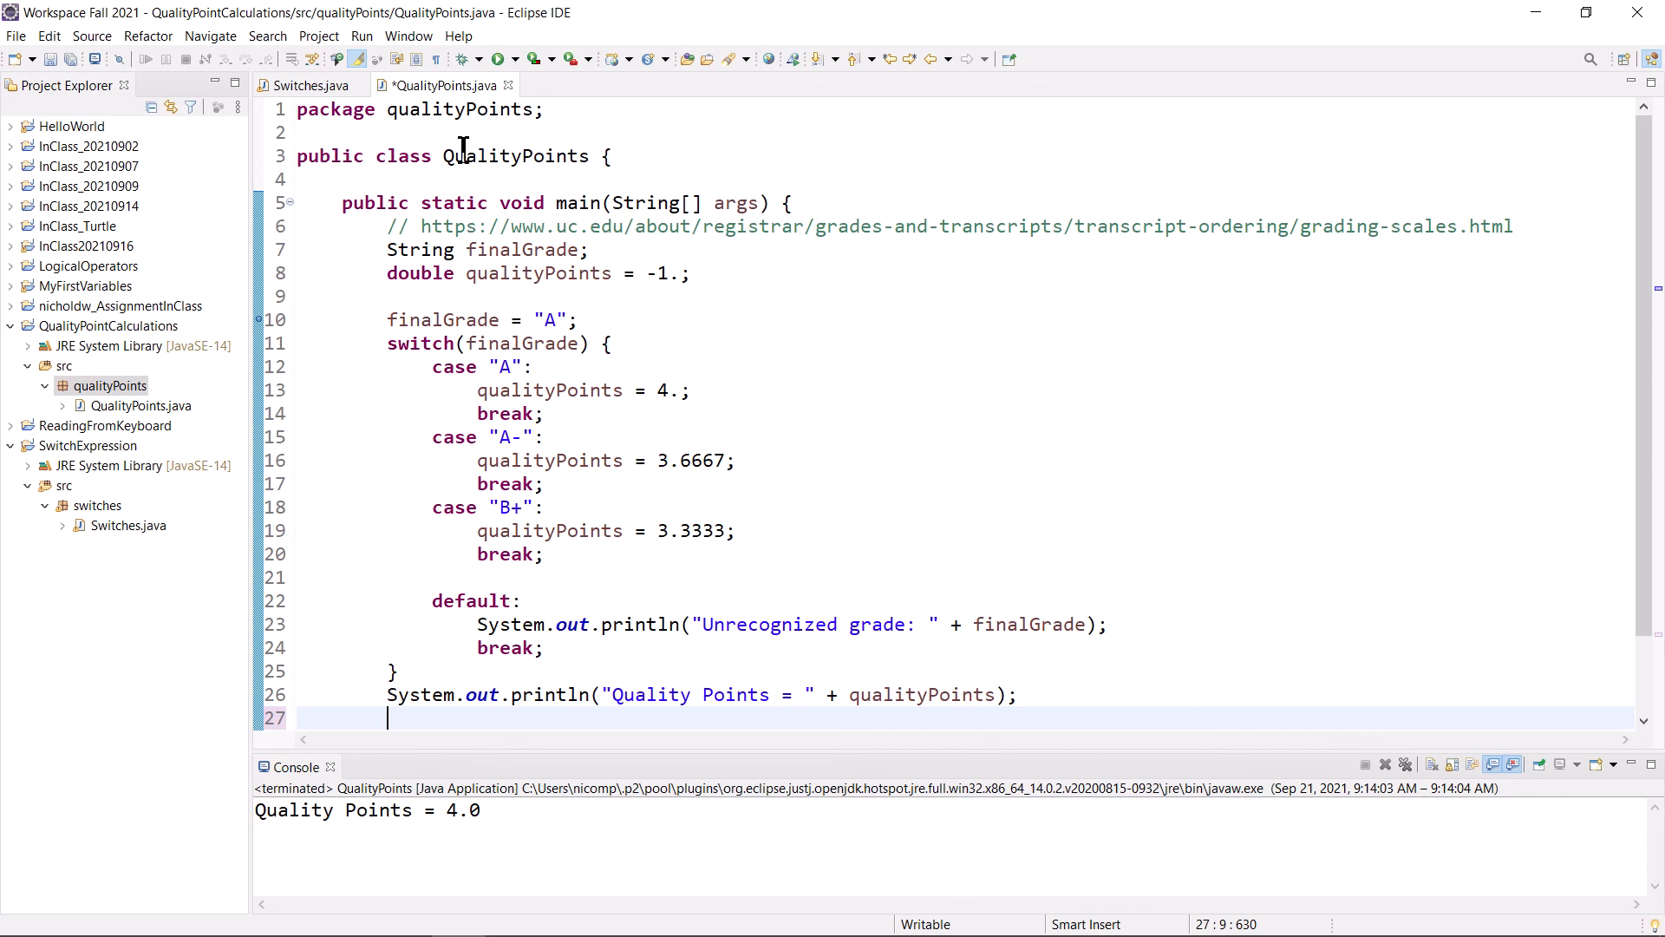
pyautogui.moveTo(459, 330)
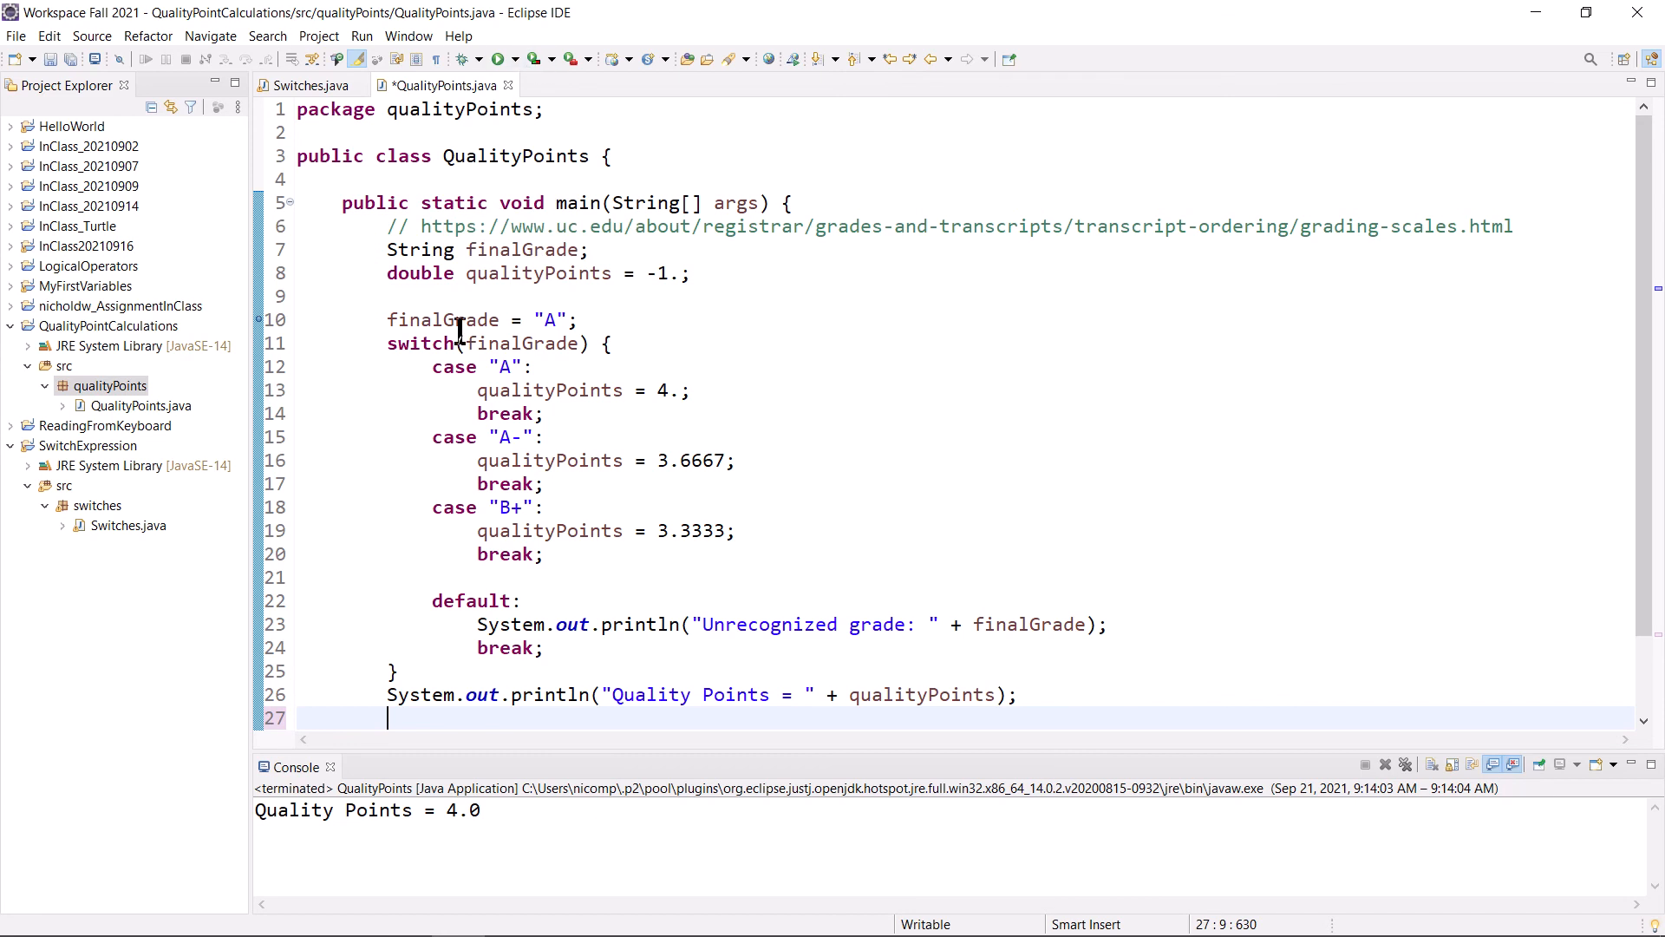
pyautogui.moveTo(269, 318)
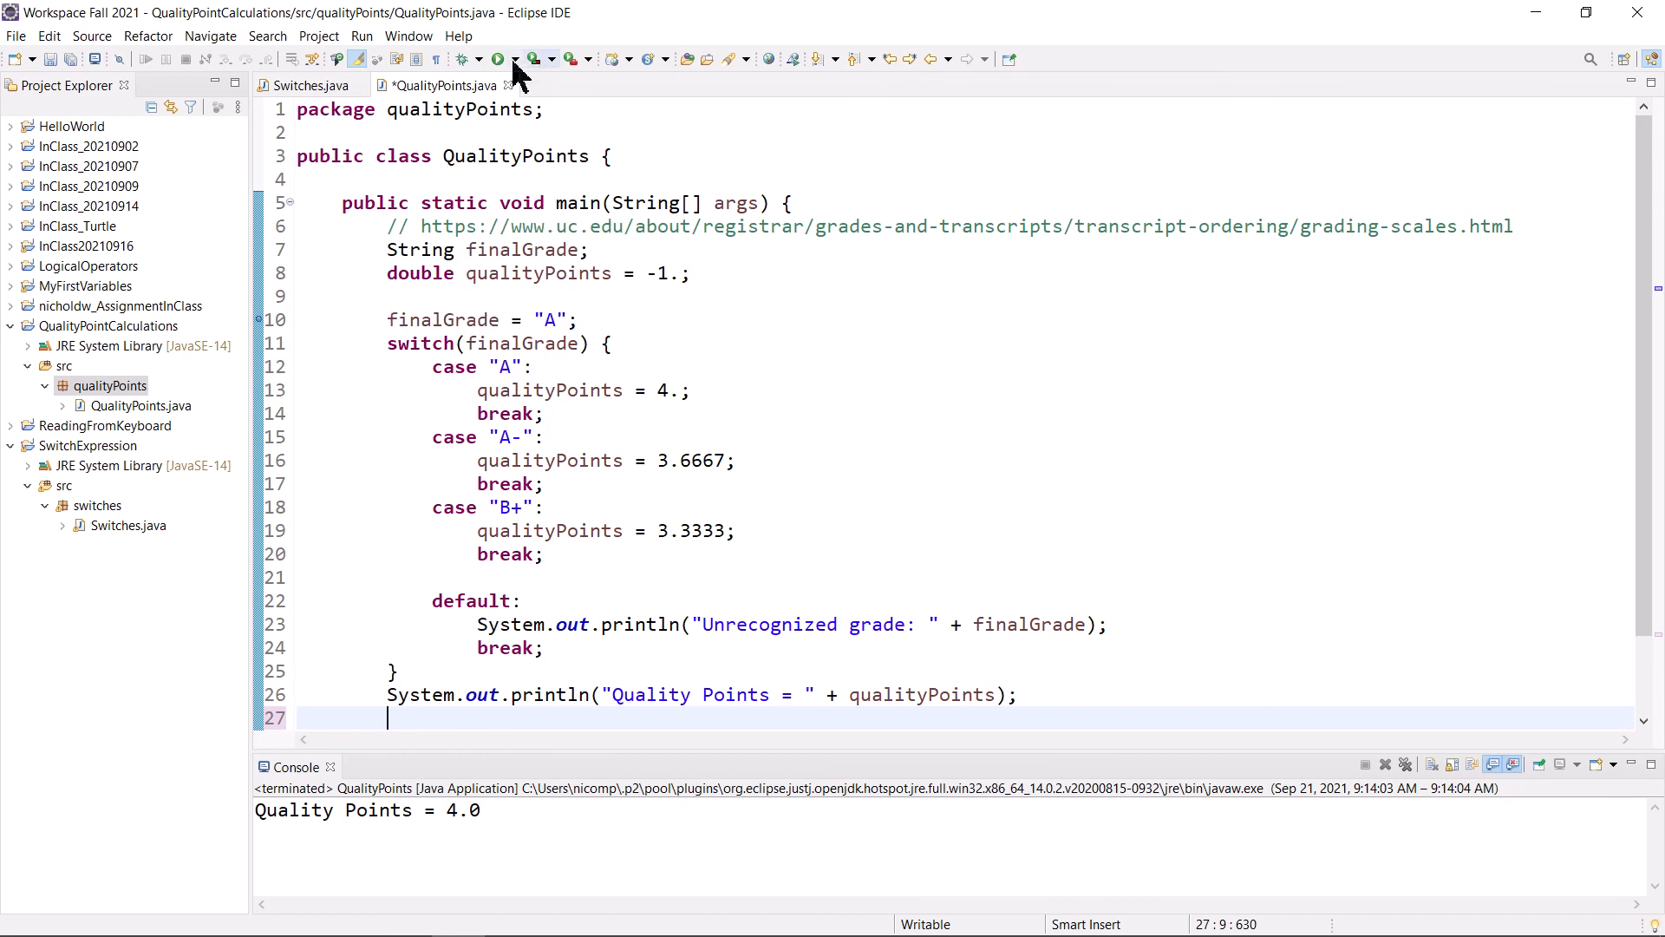
pyautogui.moveTo(499, 58)
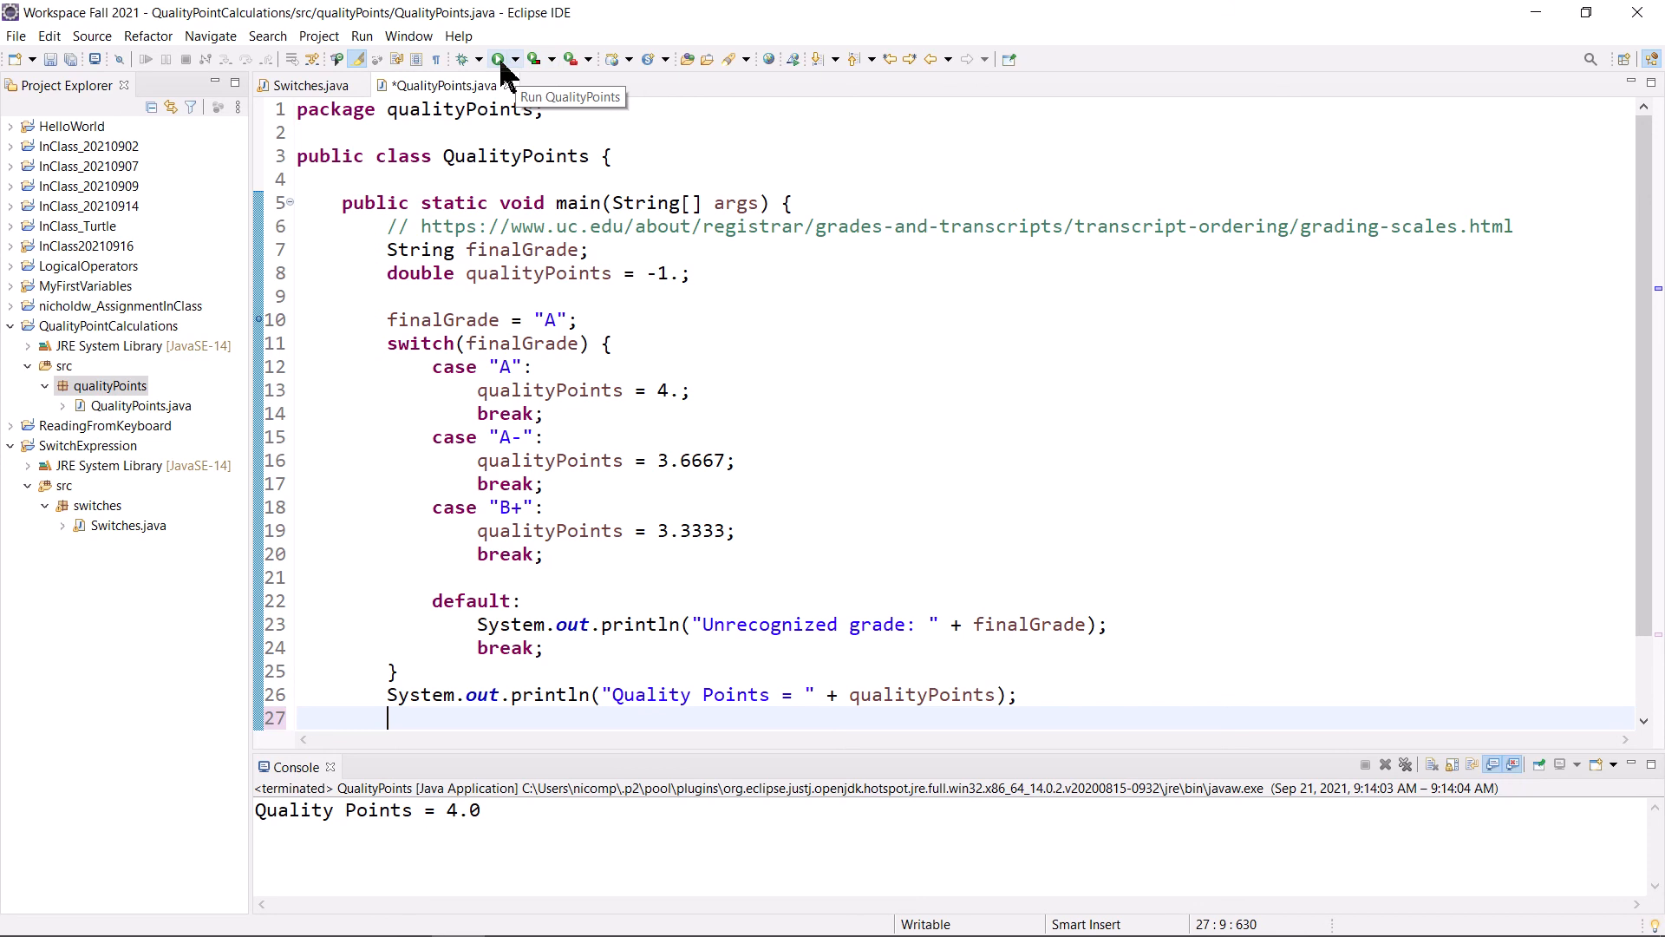
pyautogui.moveTo(464, 58)
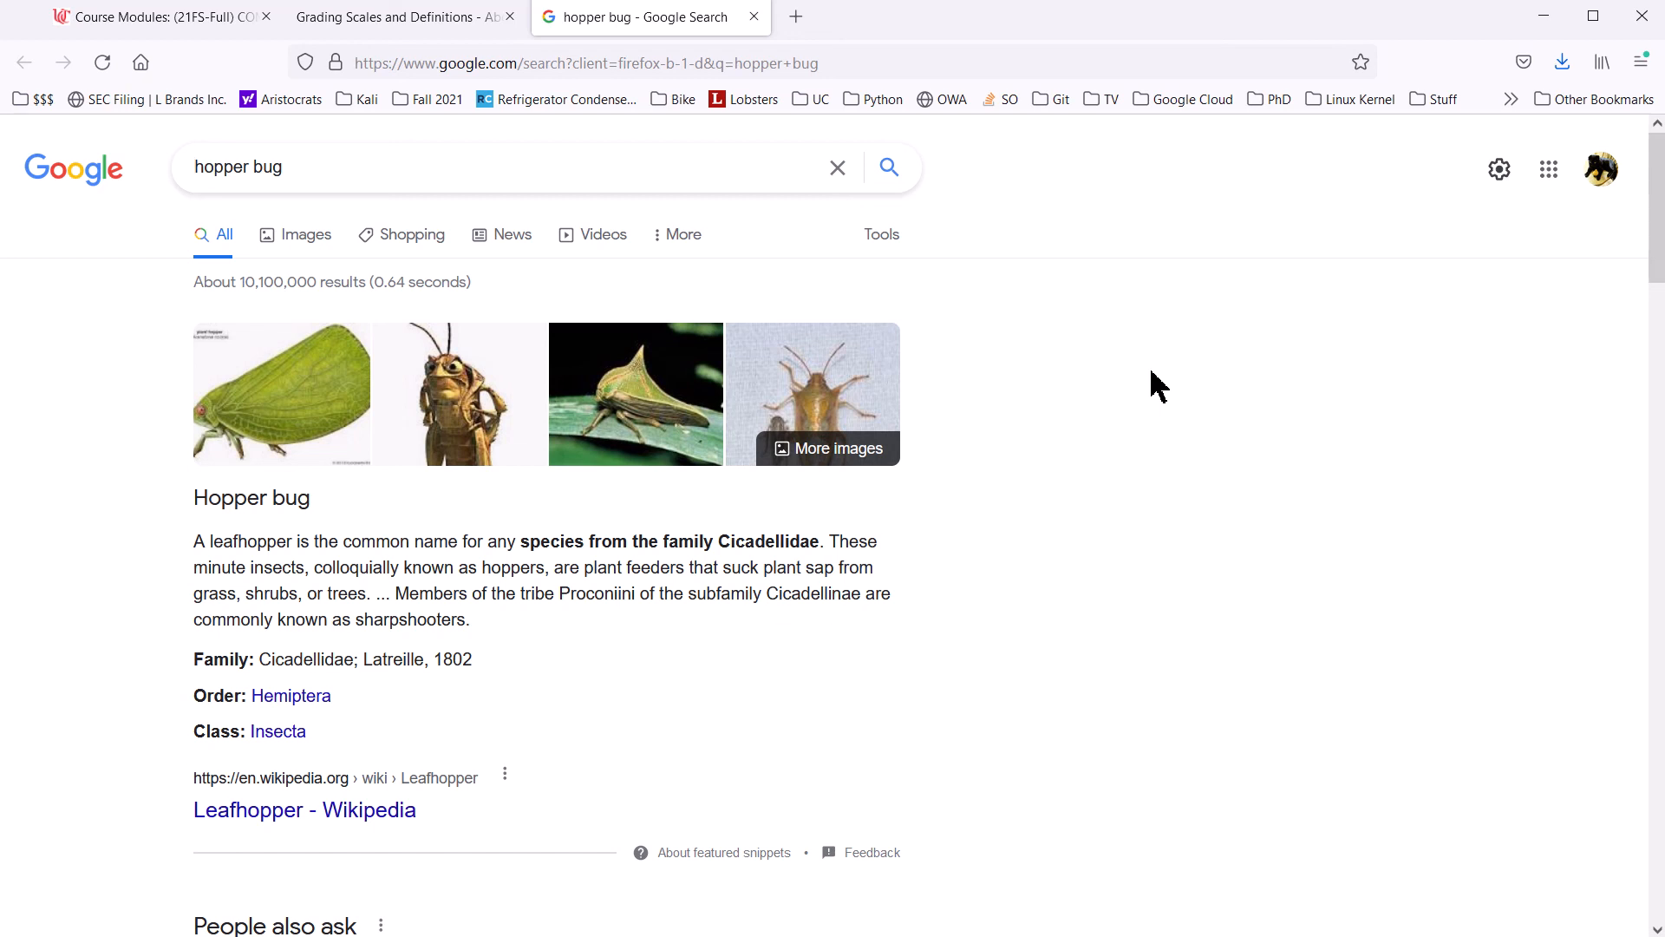
# - Scroll down the 'hopper bug' Google results toward the Atlas Obscura link
pyautogui.scroll(-3)
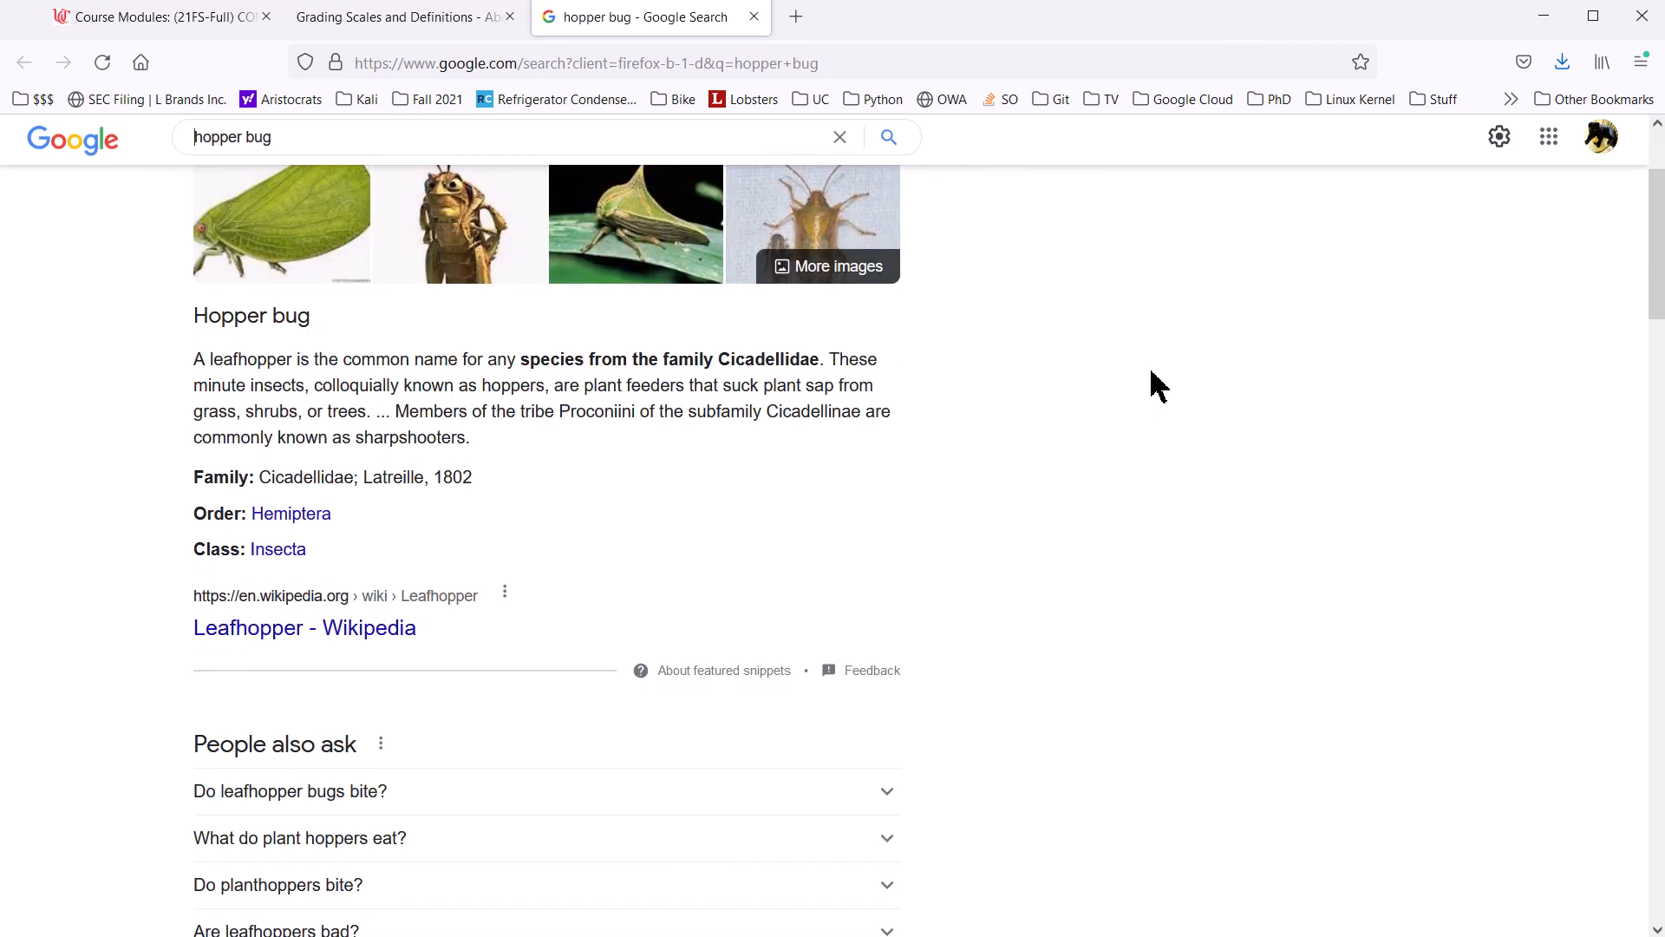
pyautogui.scroll(-3)
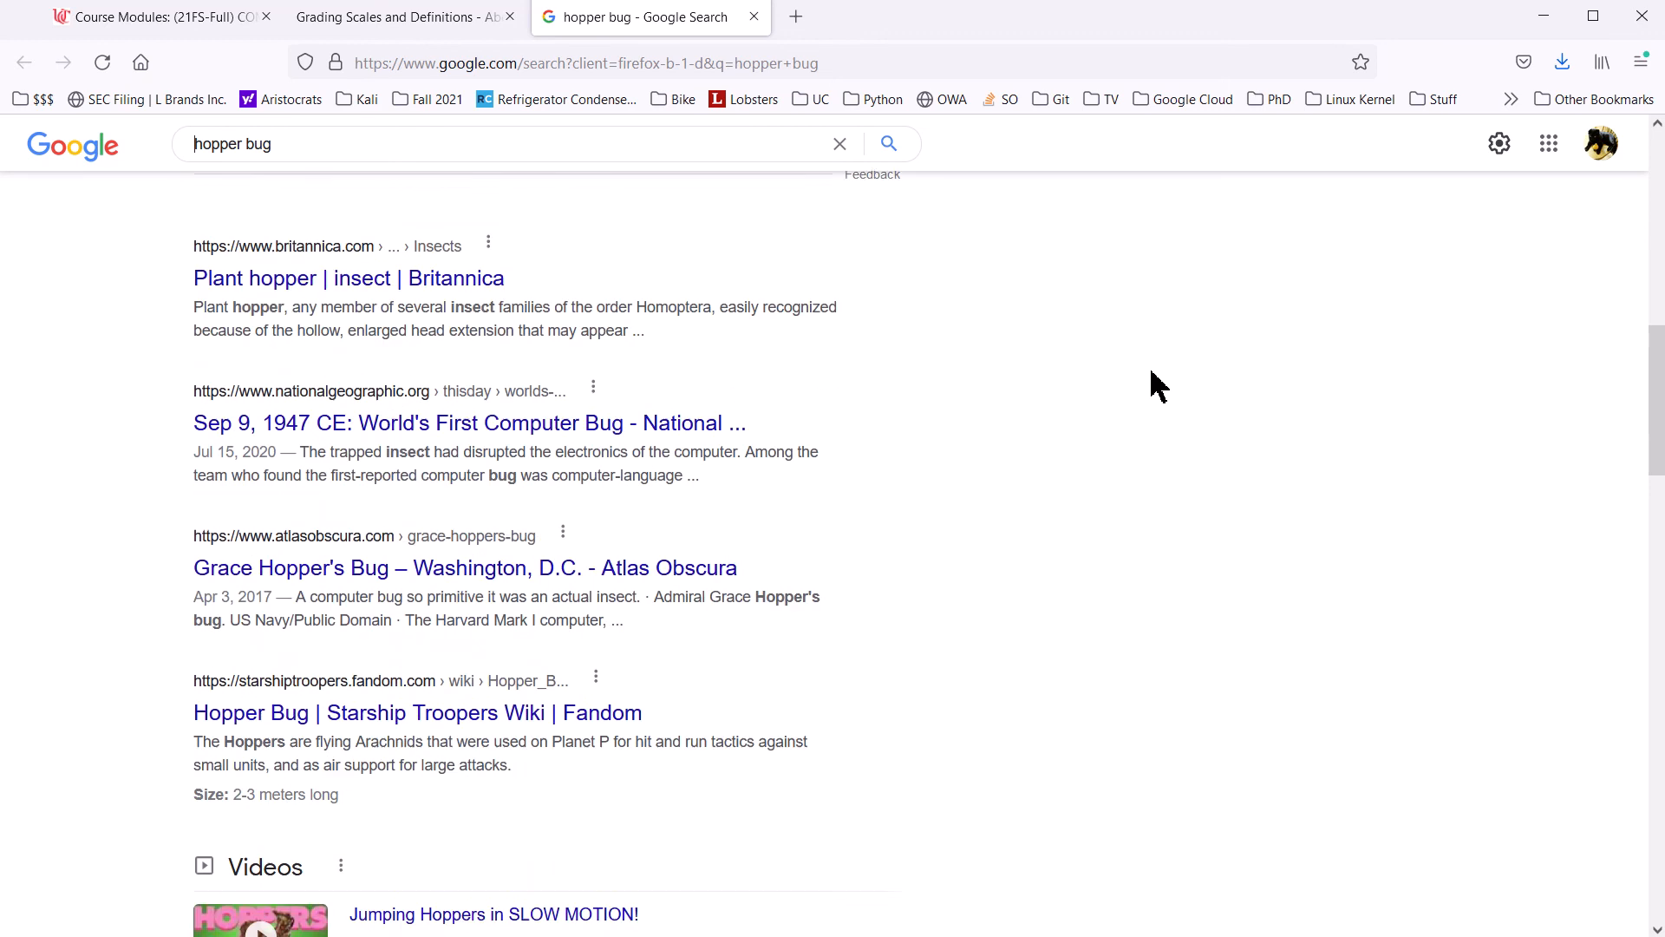
pyautogui.scroll(-3)
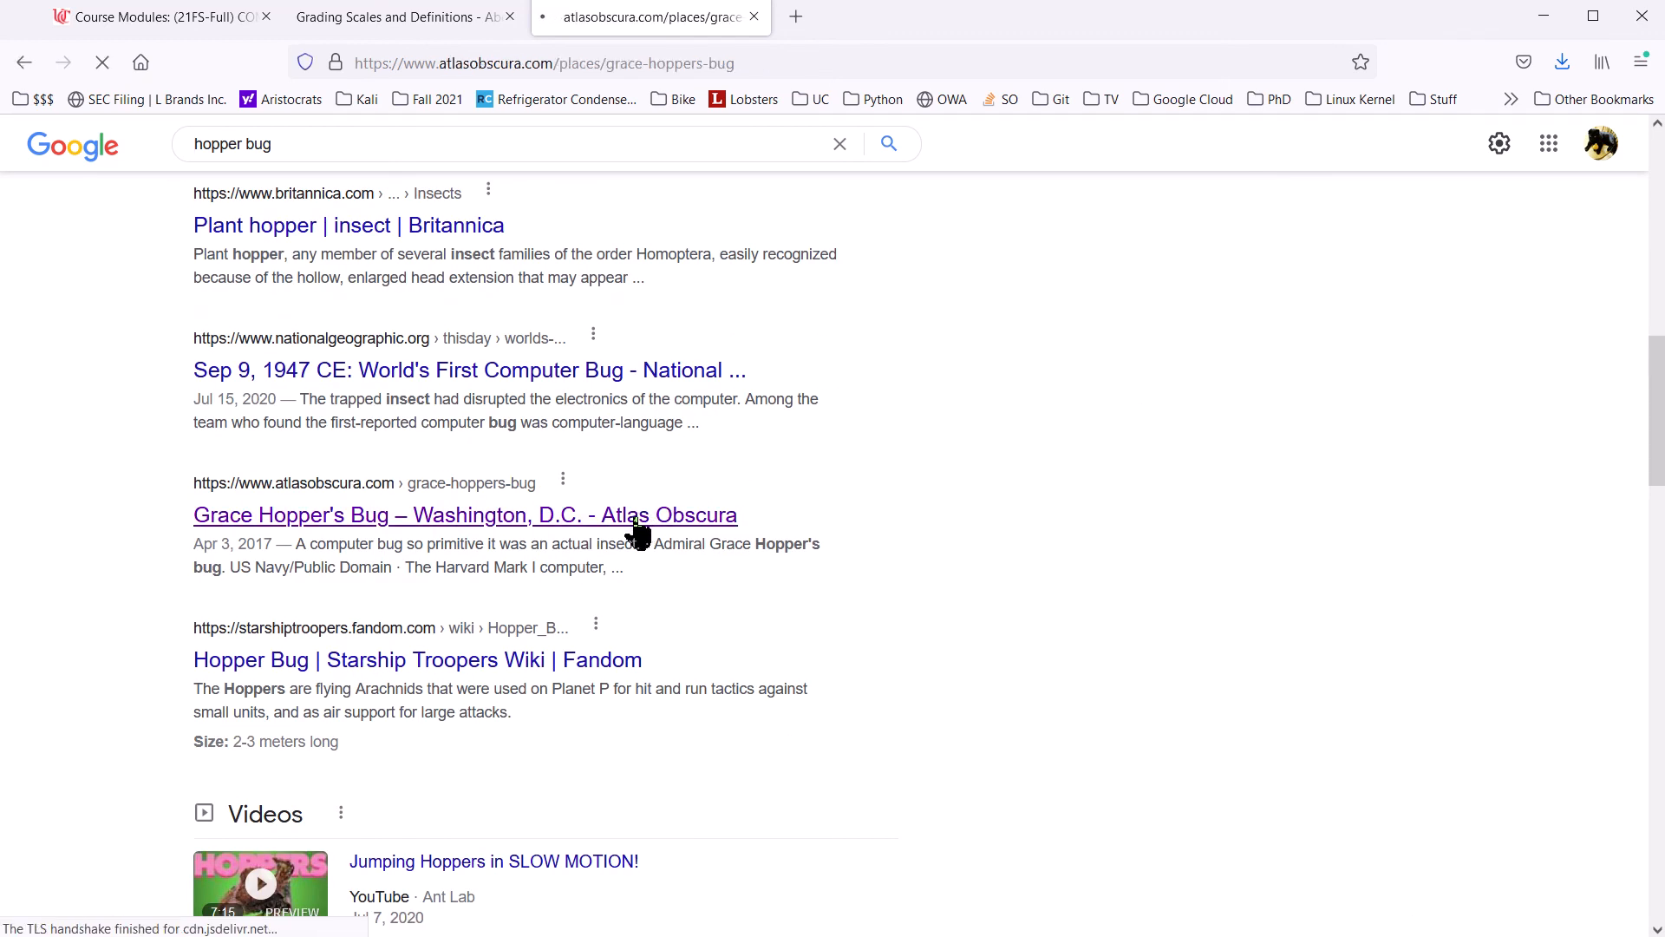
# - Open Atlas Obscura's 'Grace Hopper's Bug' article, view the moth logbook, then switch windows
pyautogui.click(465, 516)
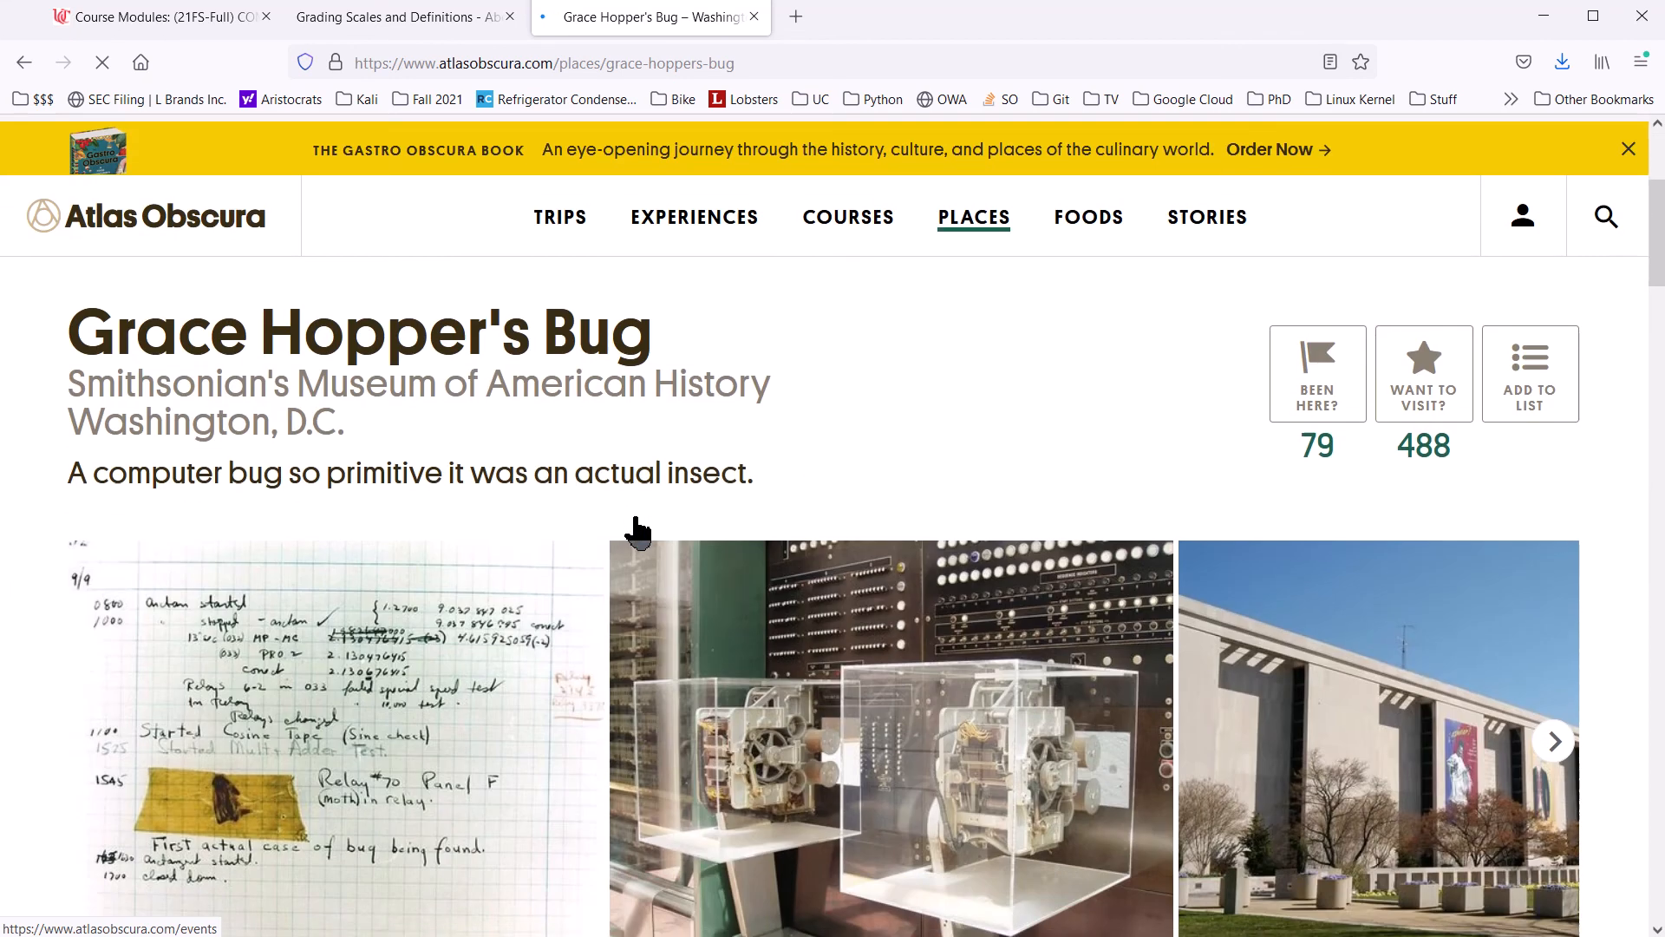
pyautogui.scroll(-3)
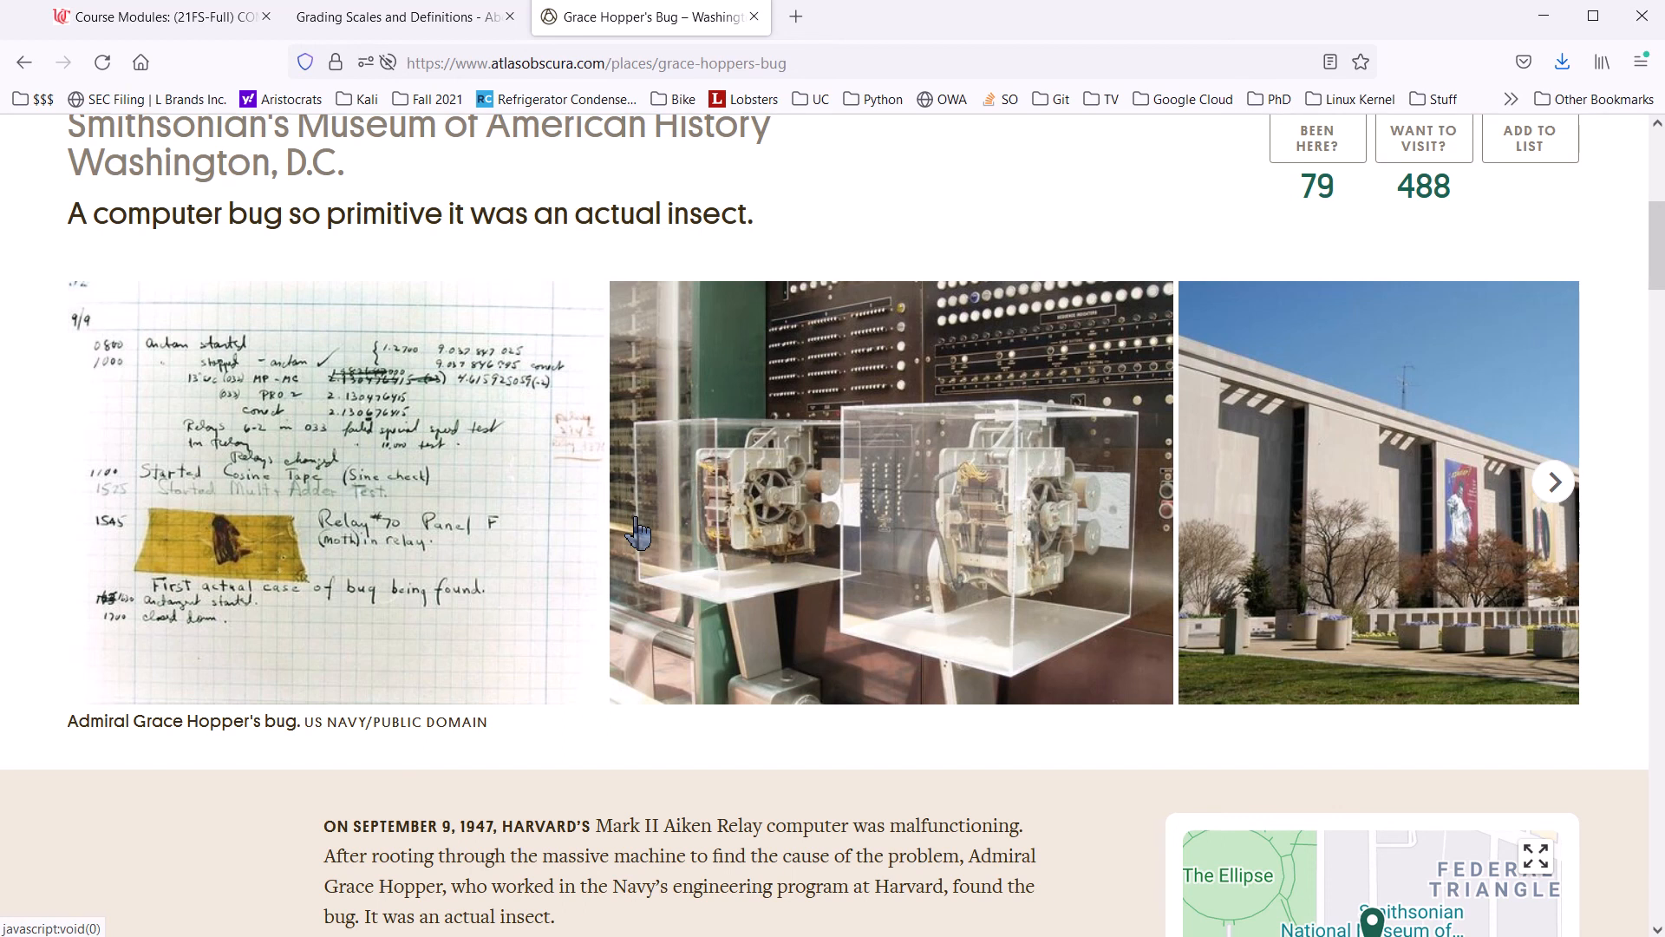
pyautogui.moveTo(42, 663)
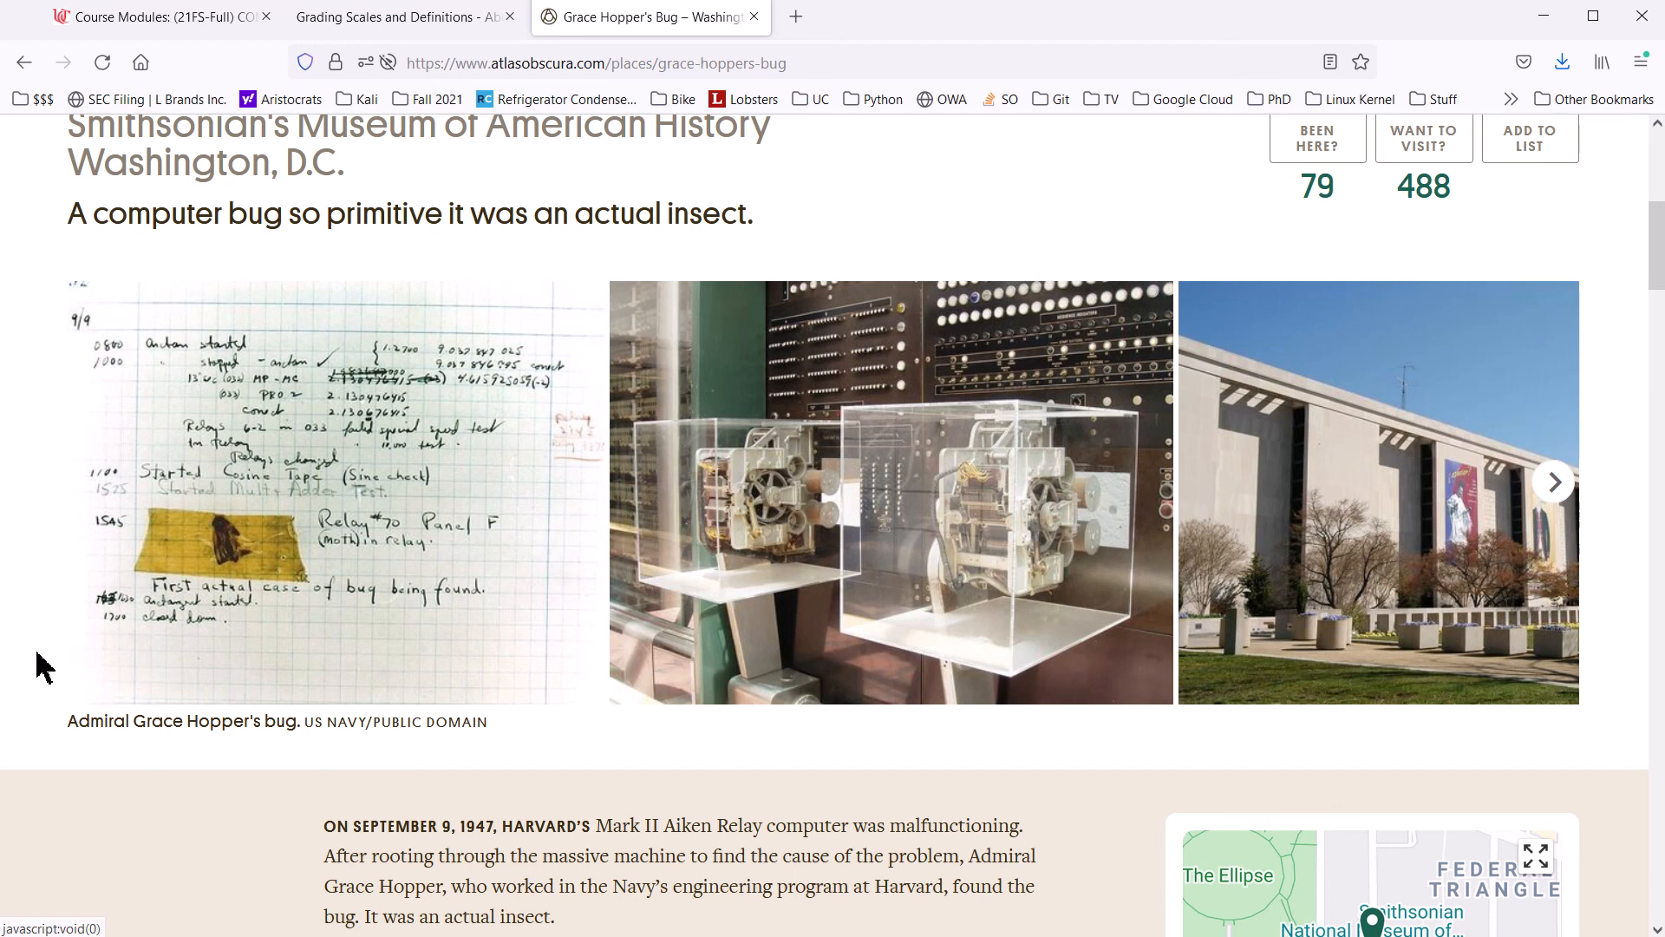
pyautogui.moveTo(214, 568)
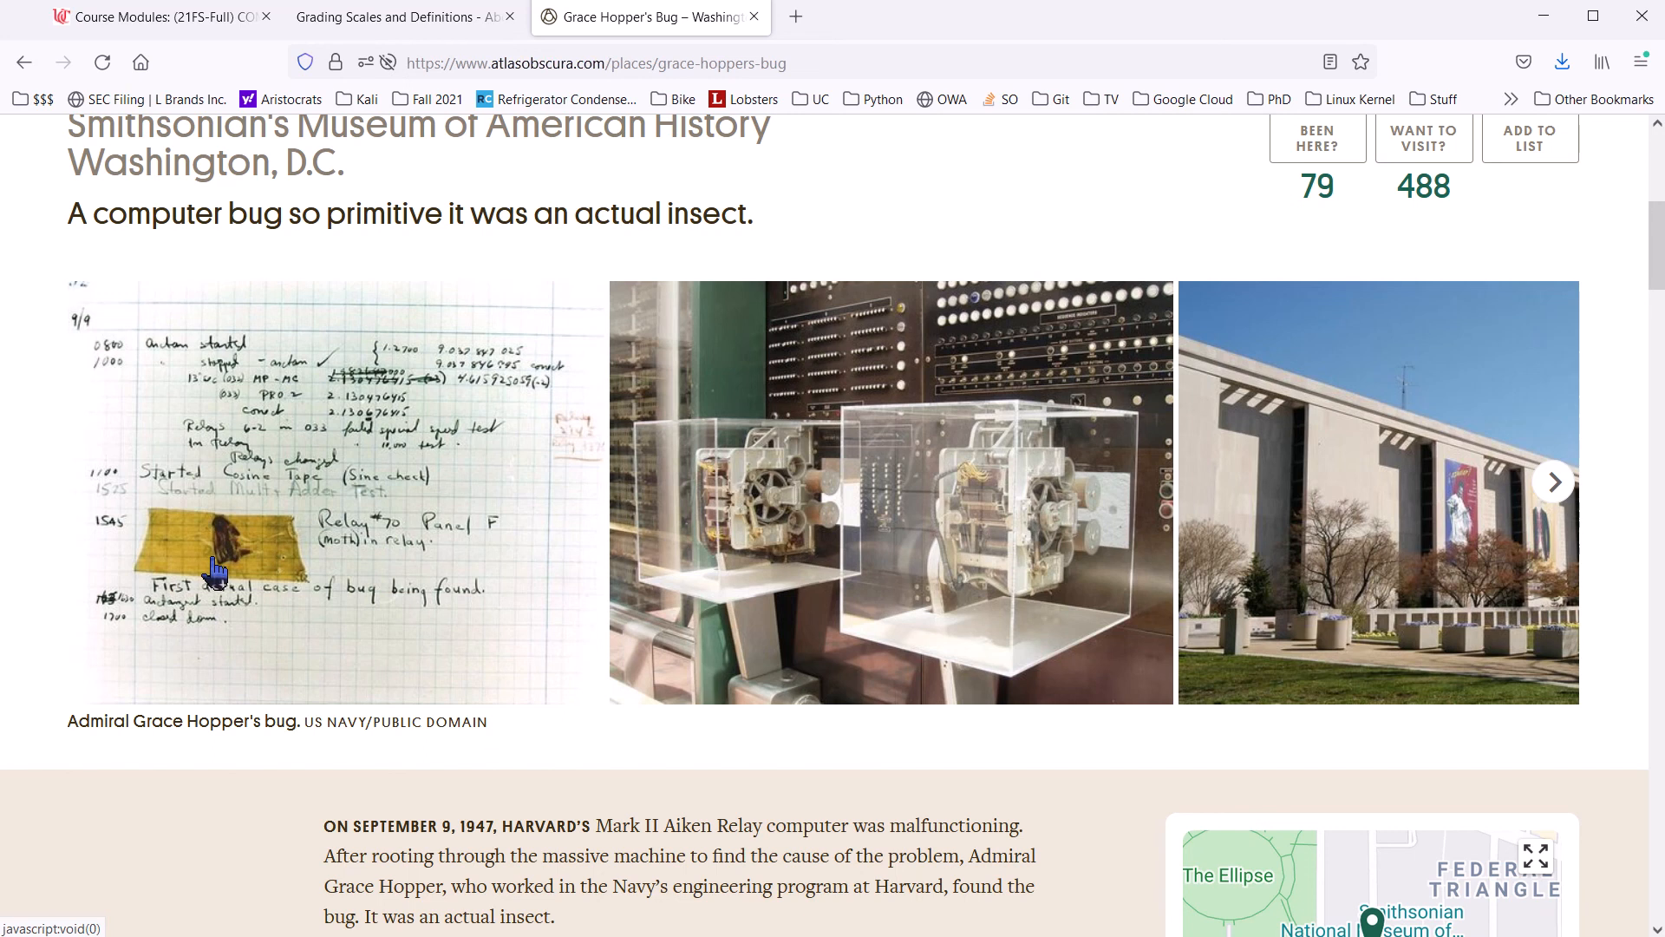
pyautogui.moveTo(355, 564)
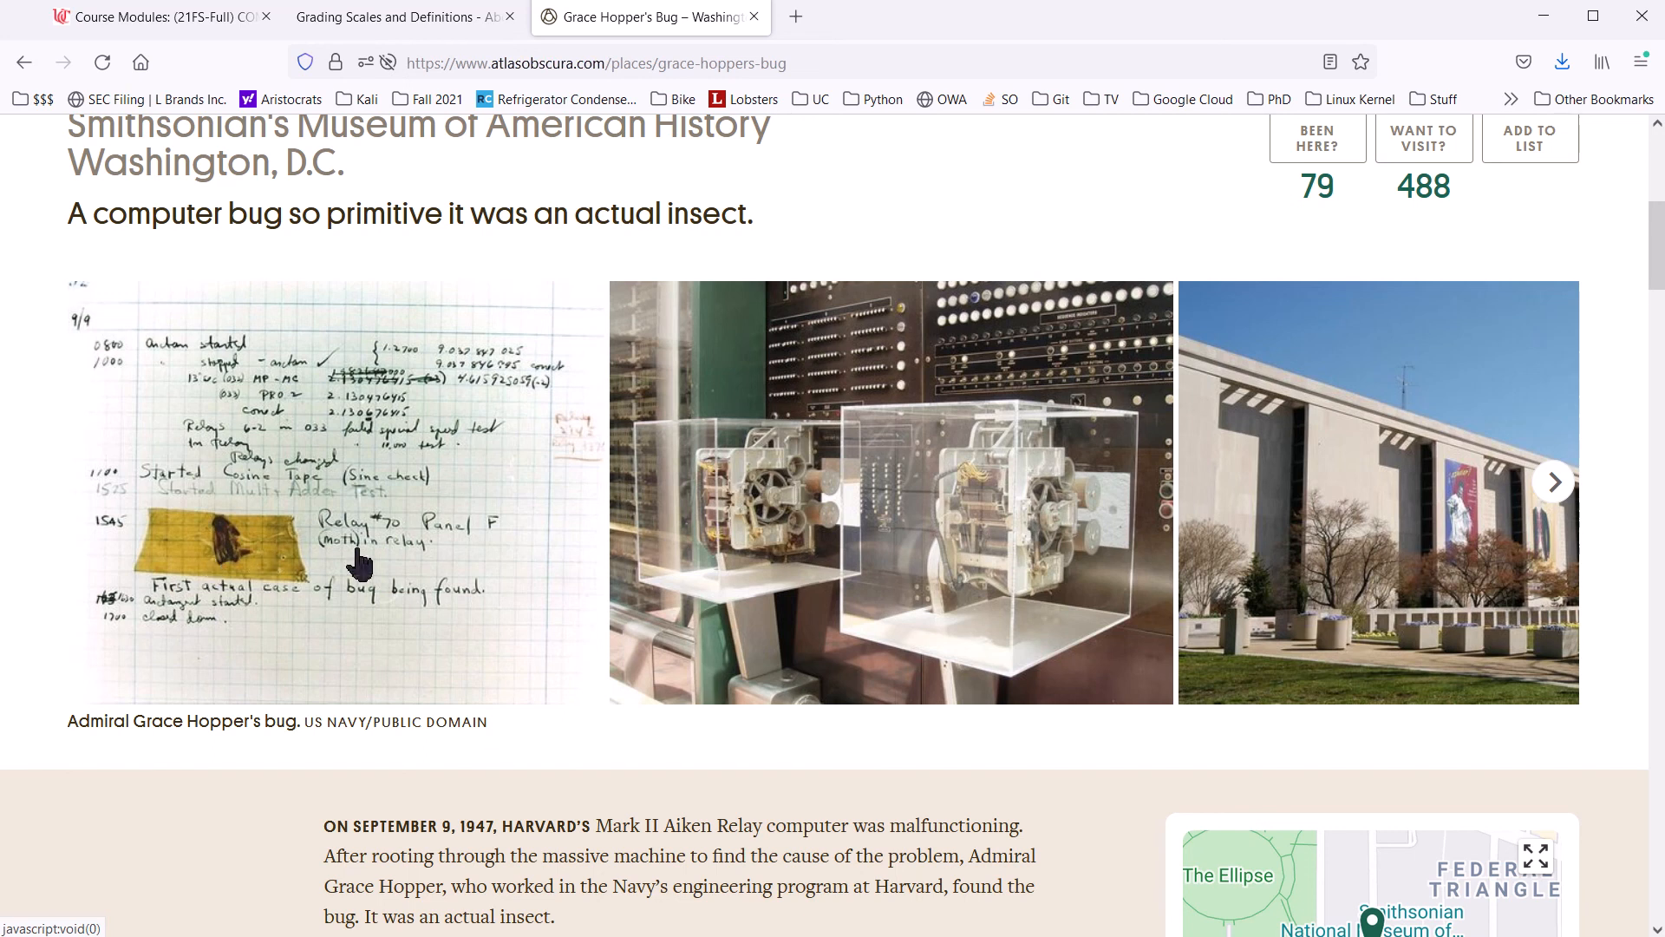
pyautogui.moveTo(403, 536)
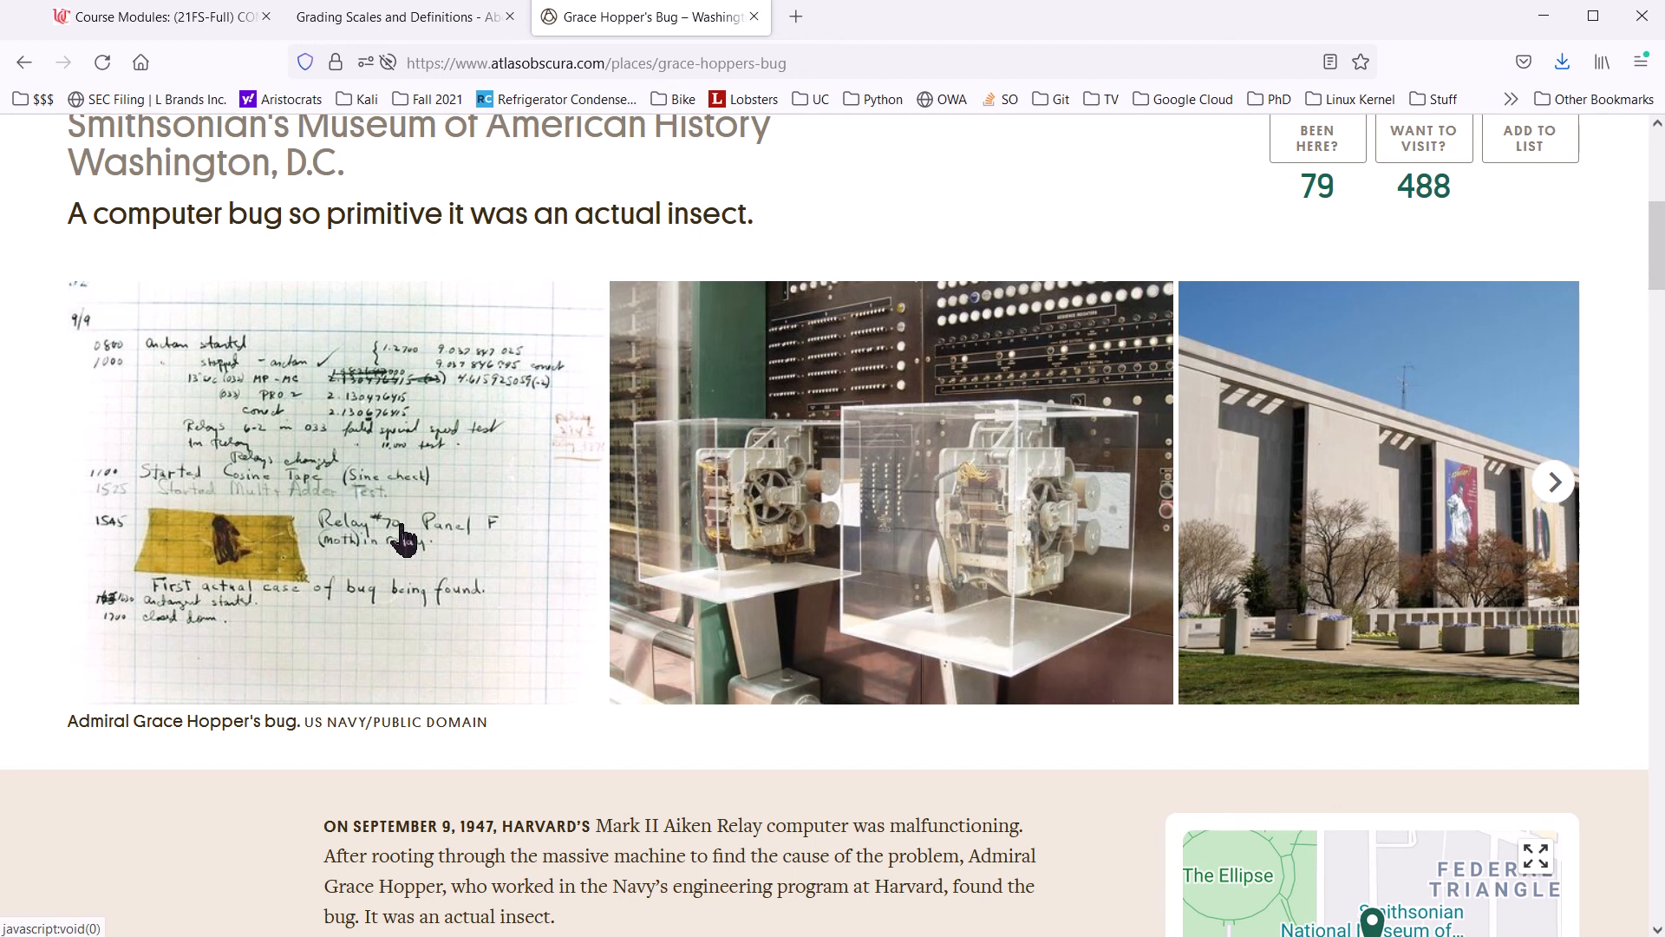
pyautogui.press('alt+tab')
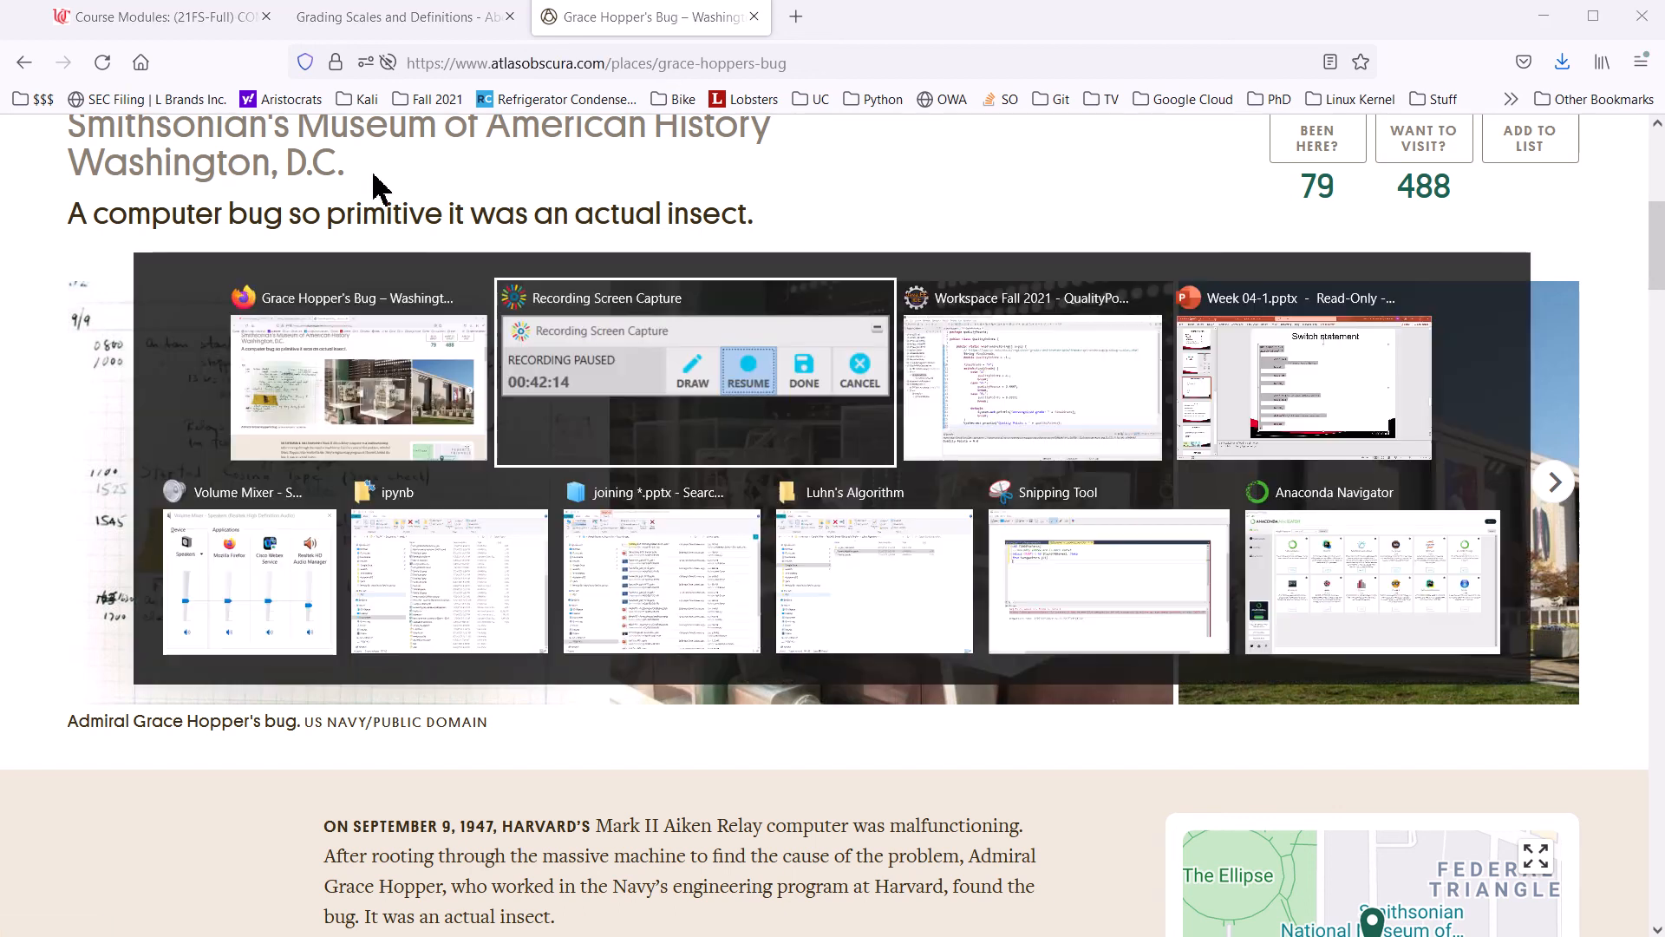
pyautogui.click(748, 382)
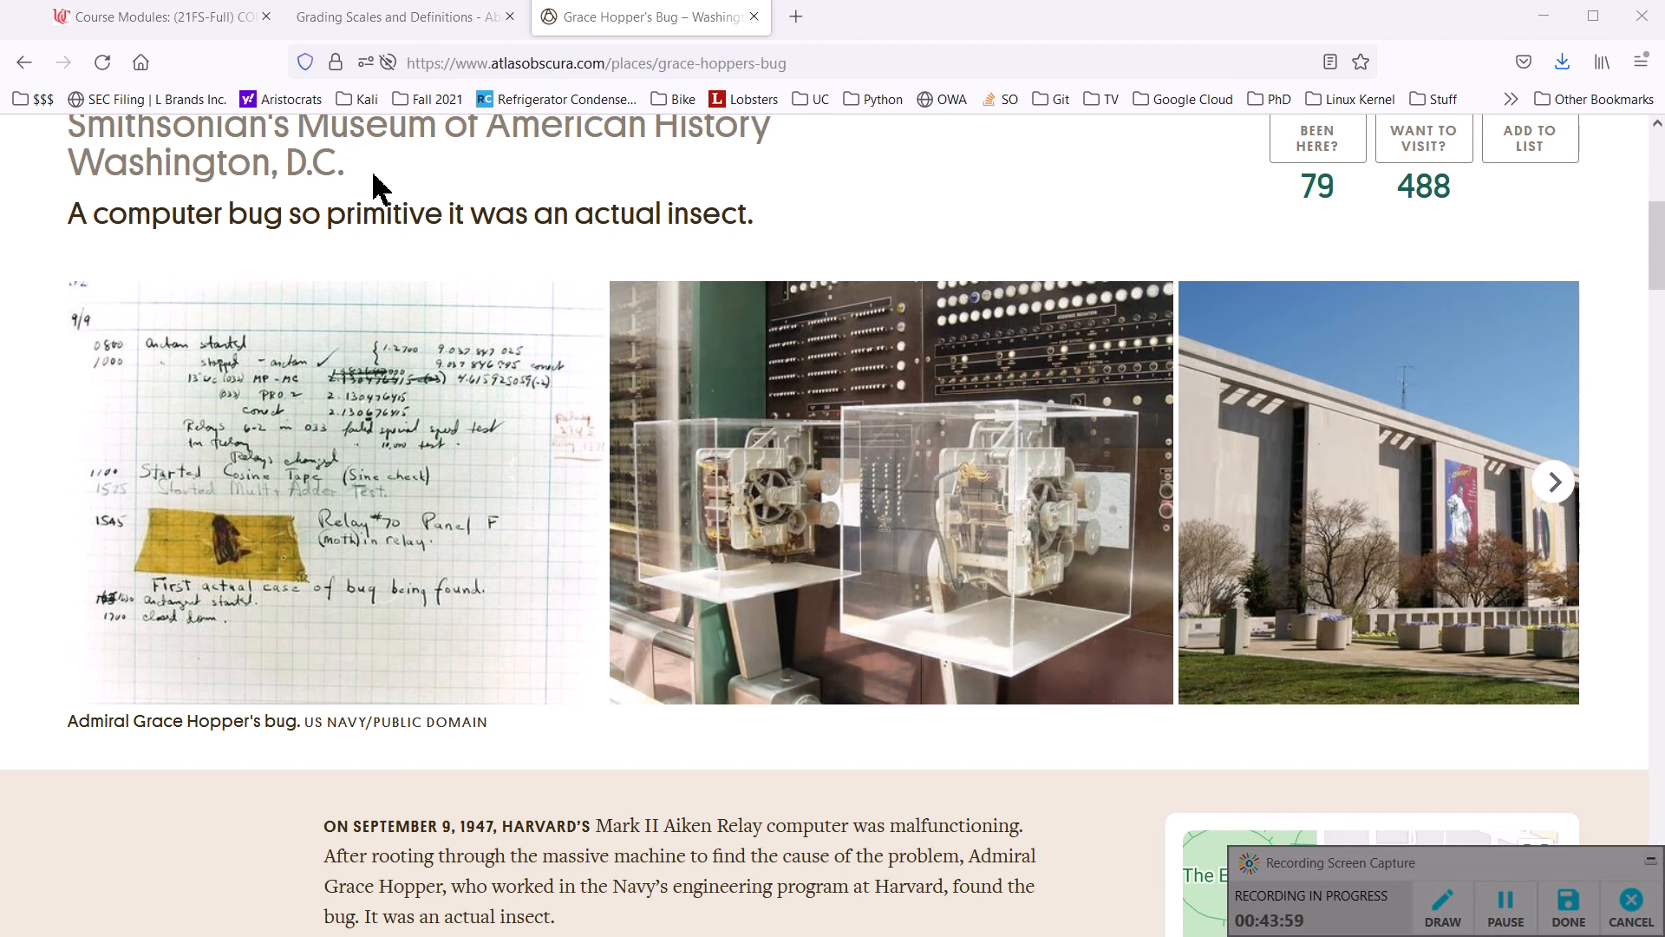
pyautogui.press('Alt+Tab')
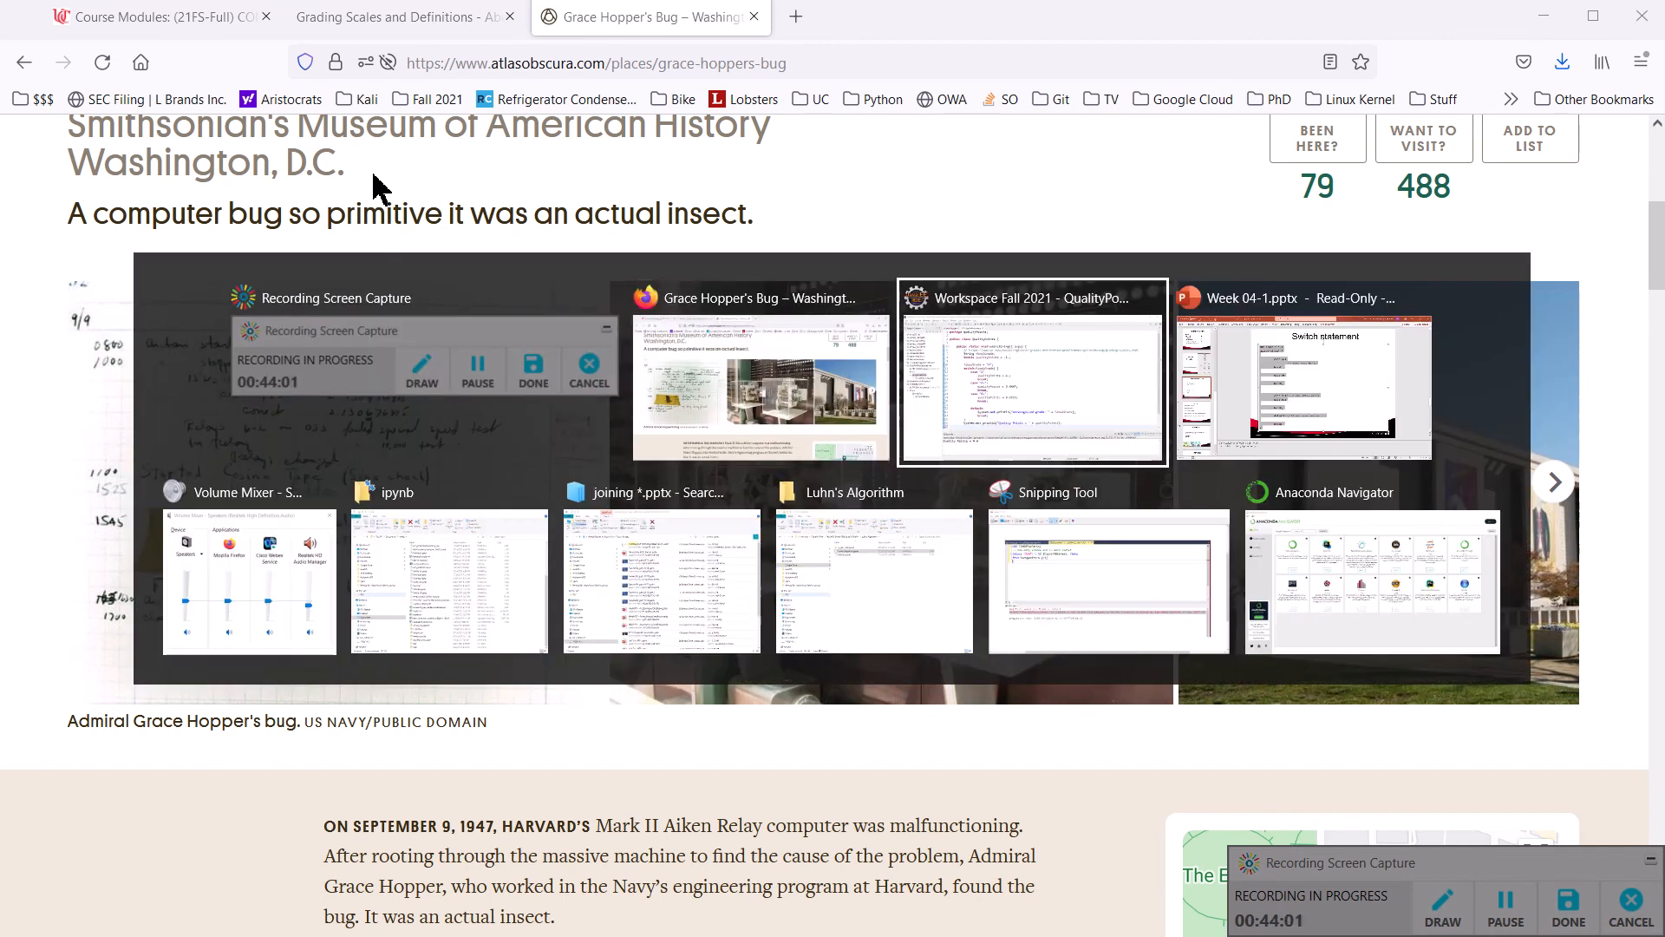
# - Return to Eclipse and launch QualityPoints in debug mode, suspending at line 10
pyautogui.click(1029, 370)
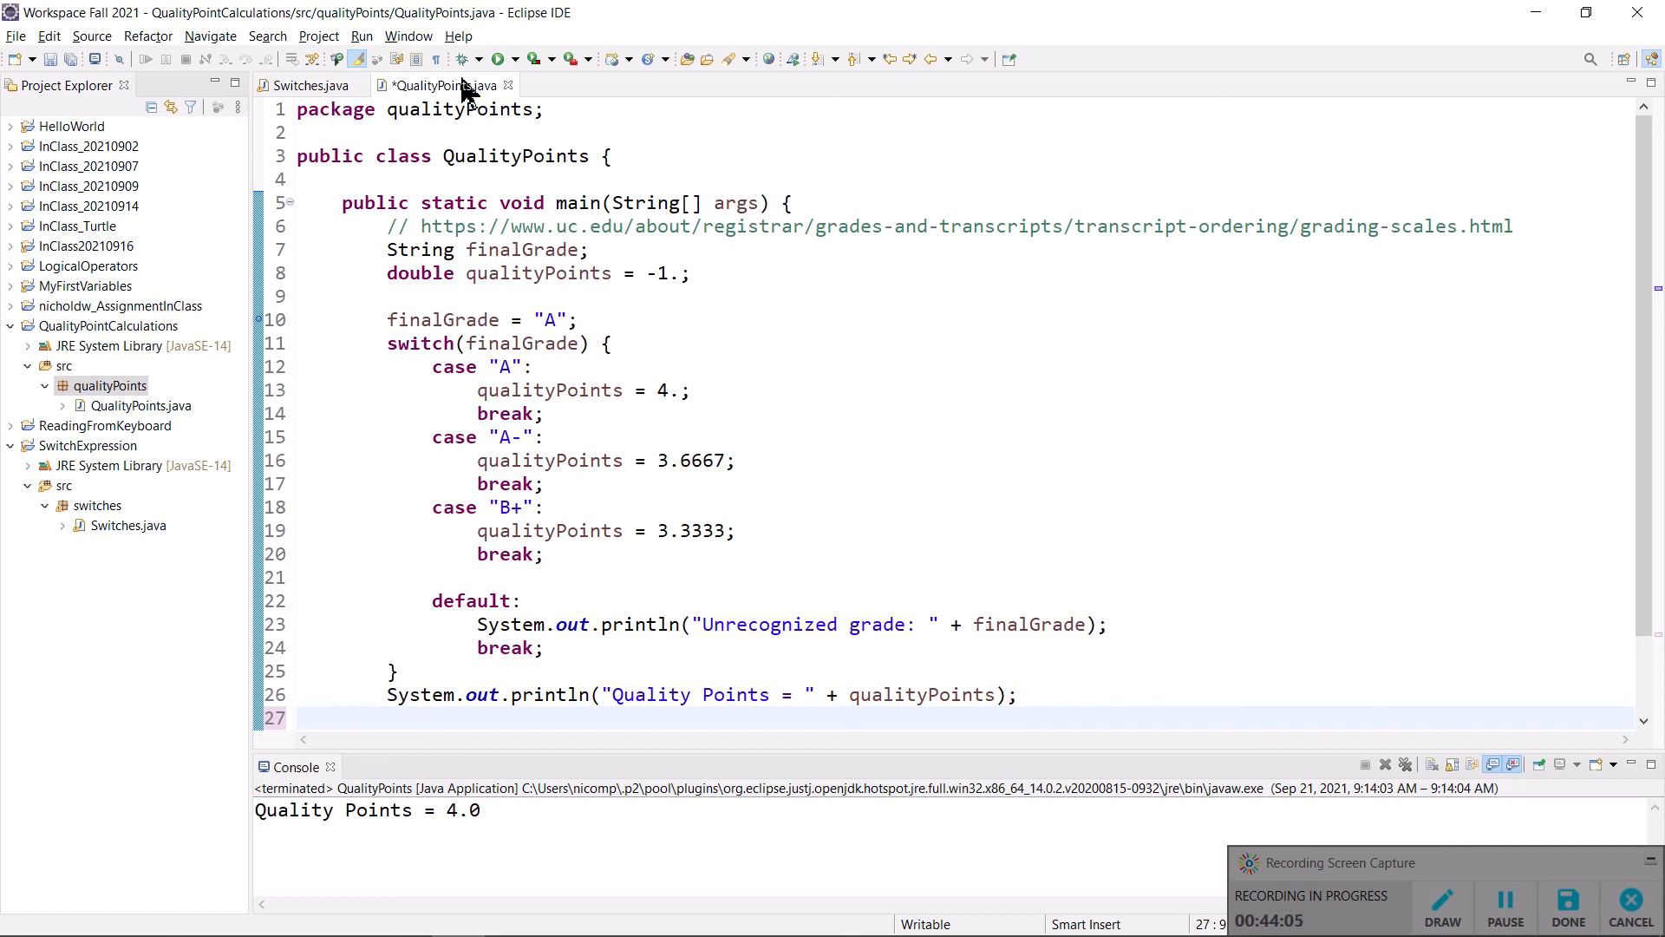
pyautogui.moveTo(464, 58)
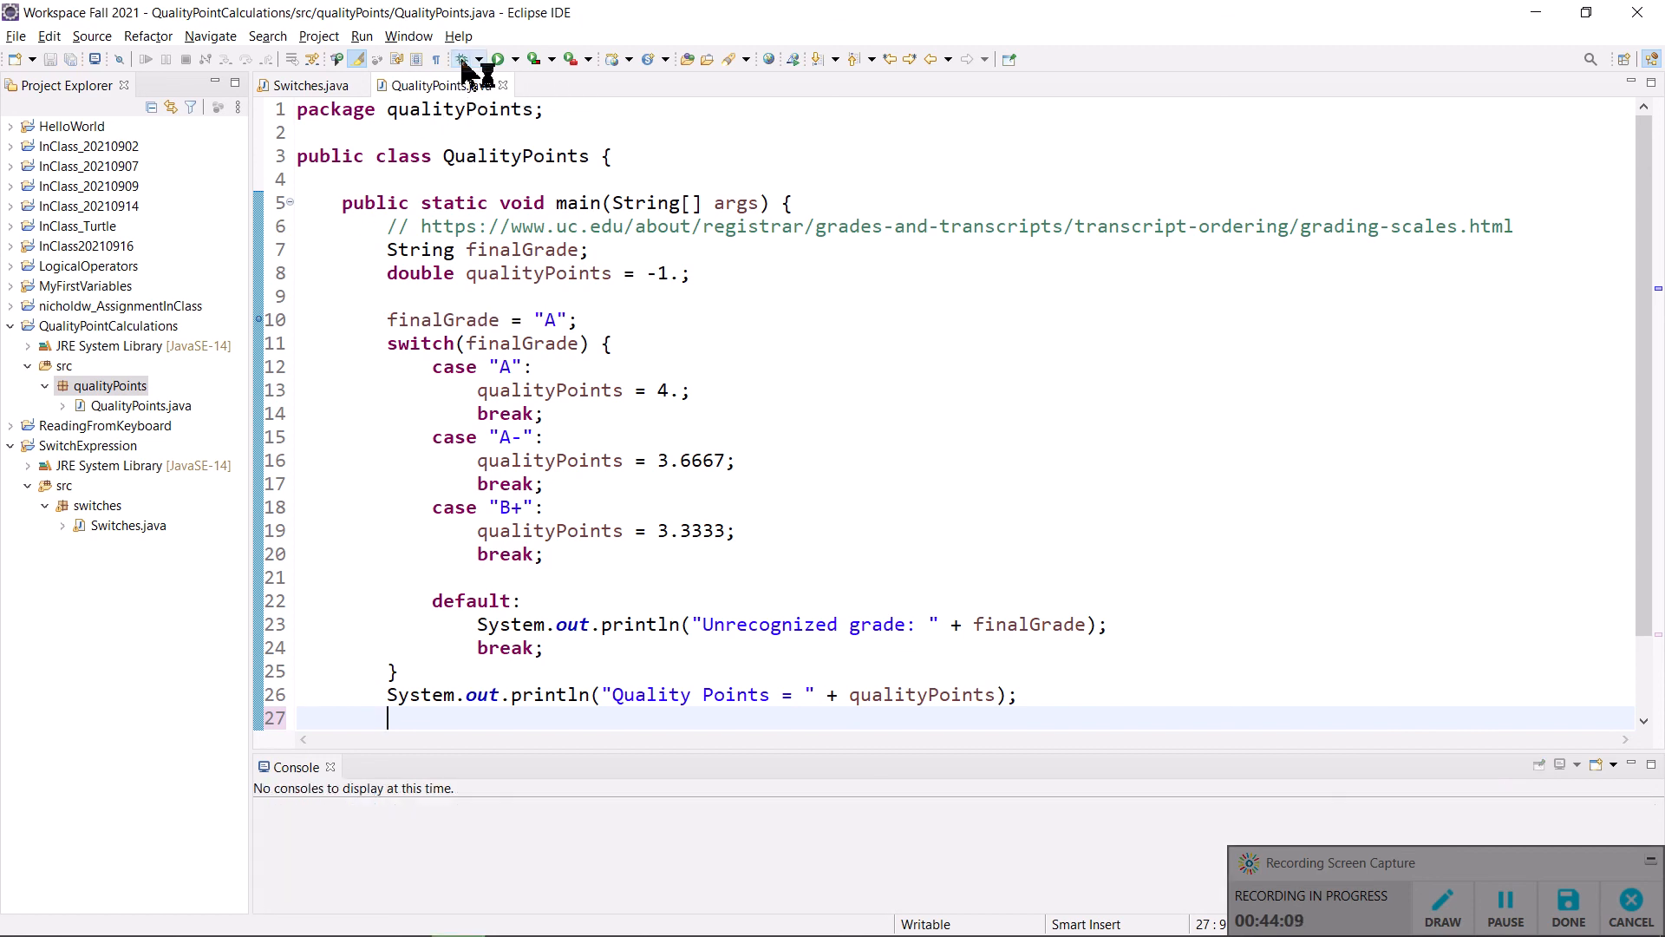
pyautogui.click(497, 58)
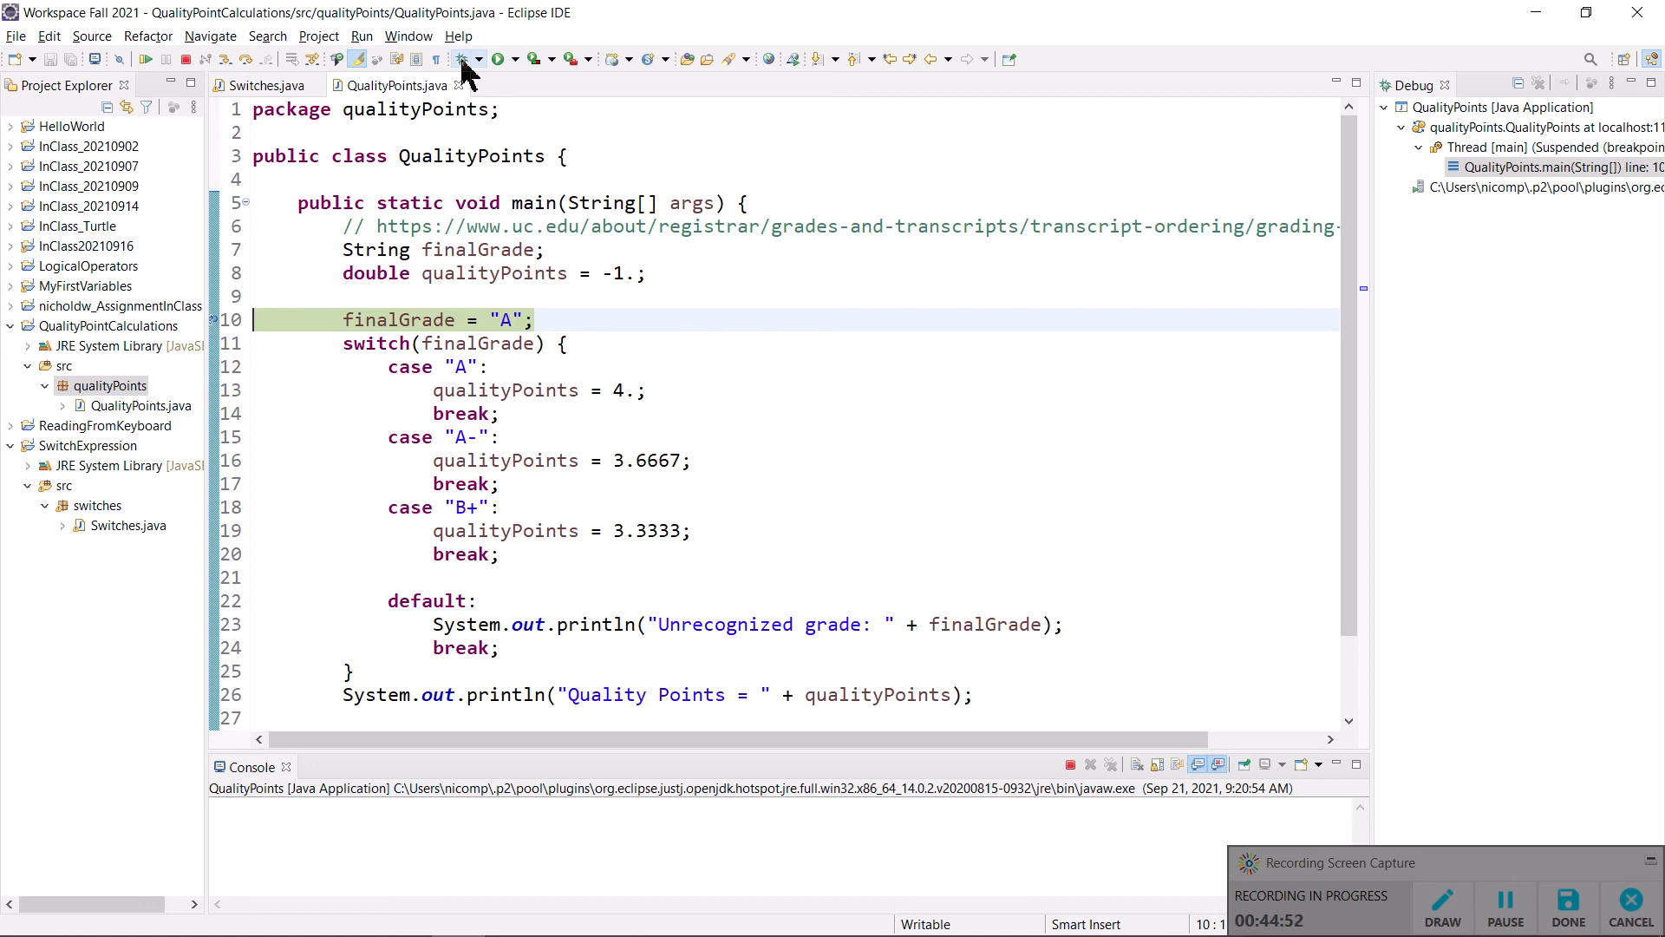
pyautogui.moveTo(1381, 685)
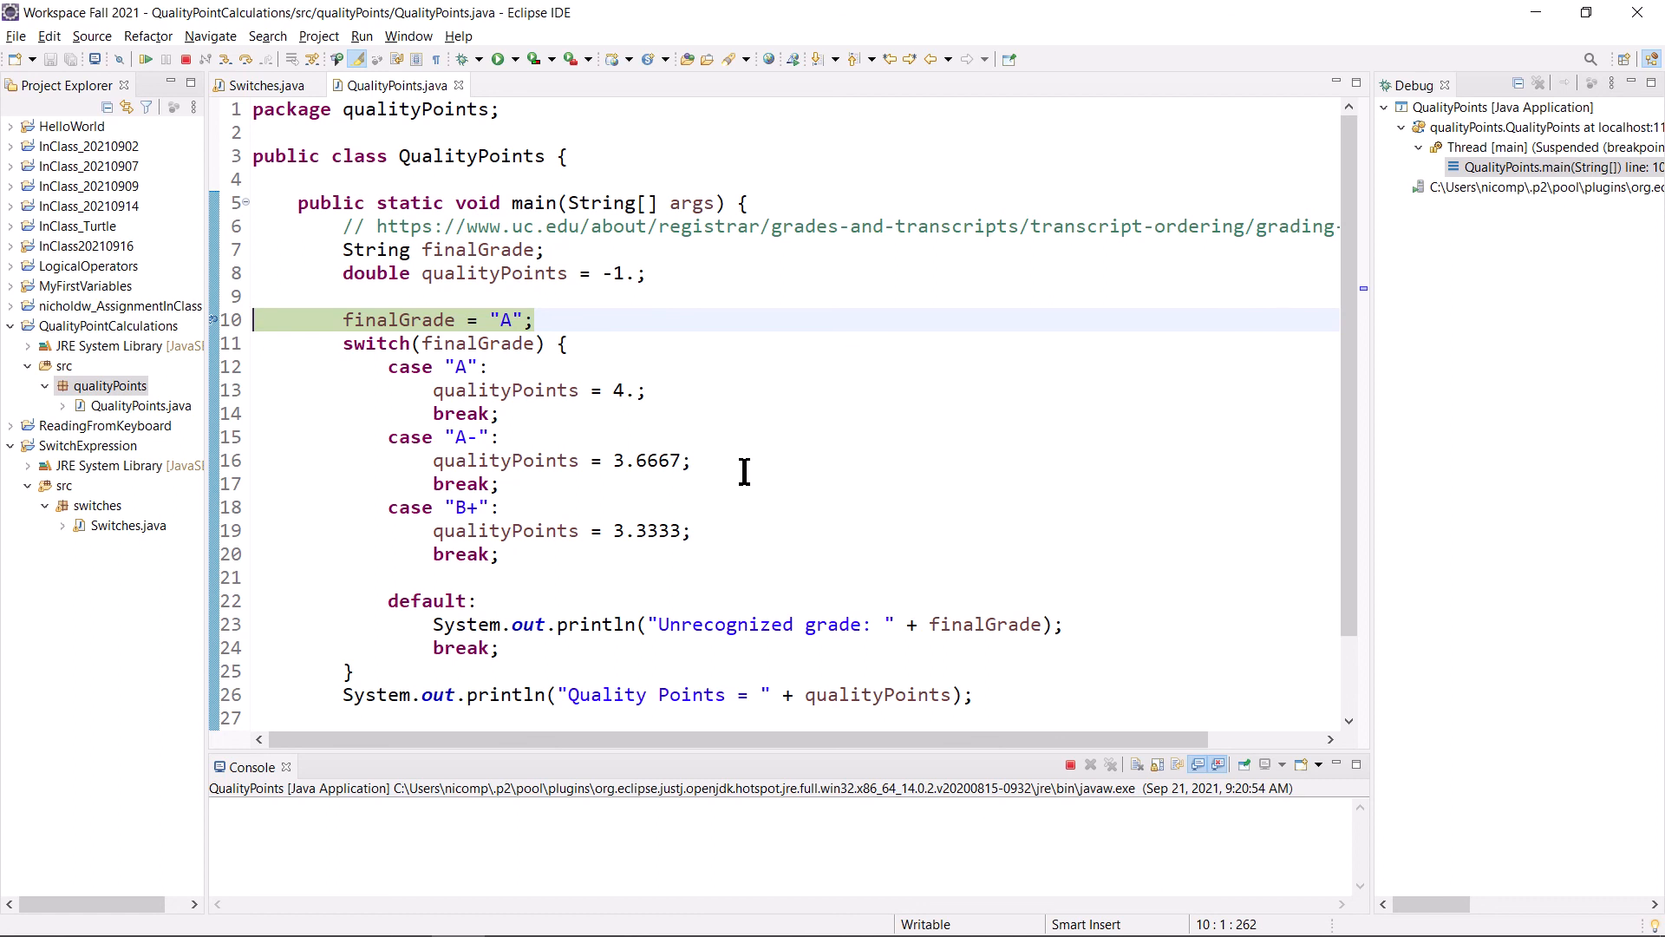
pyautogui.moveTo(271, 346)
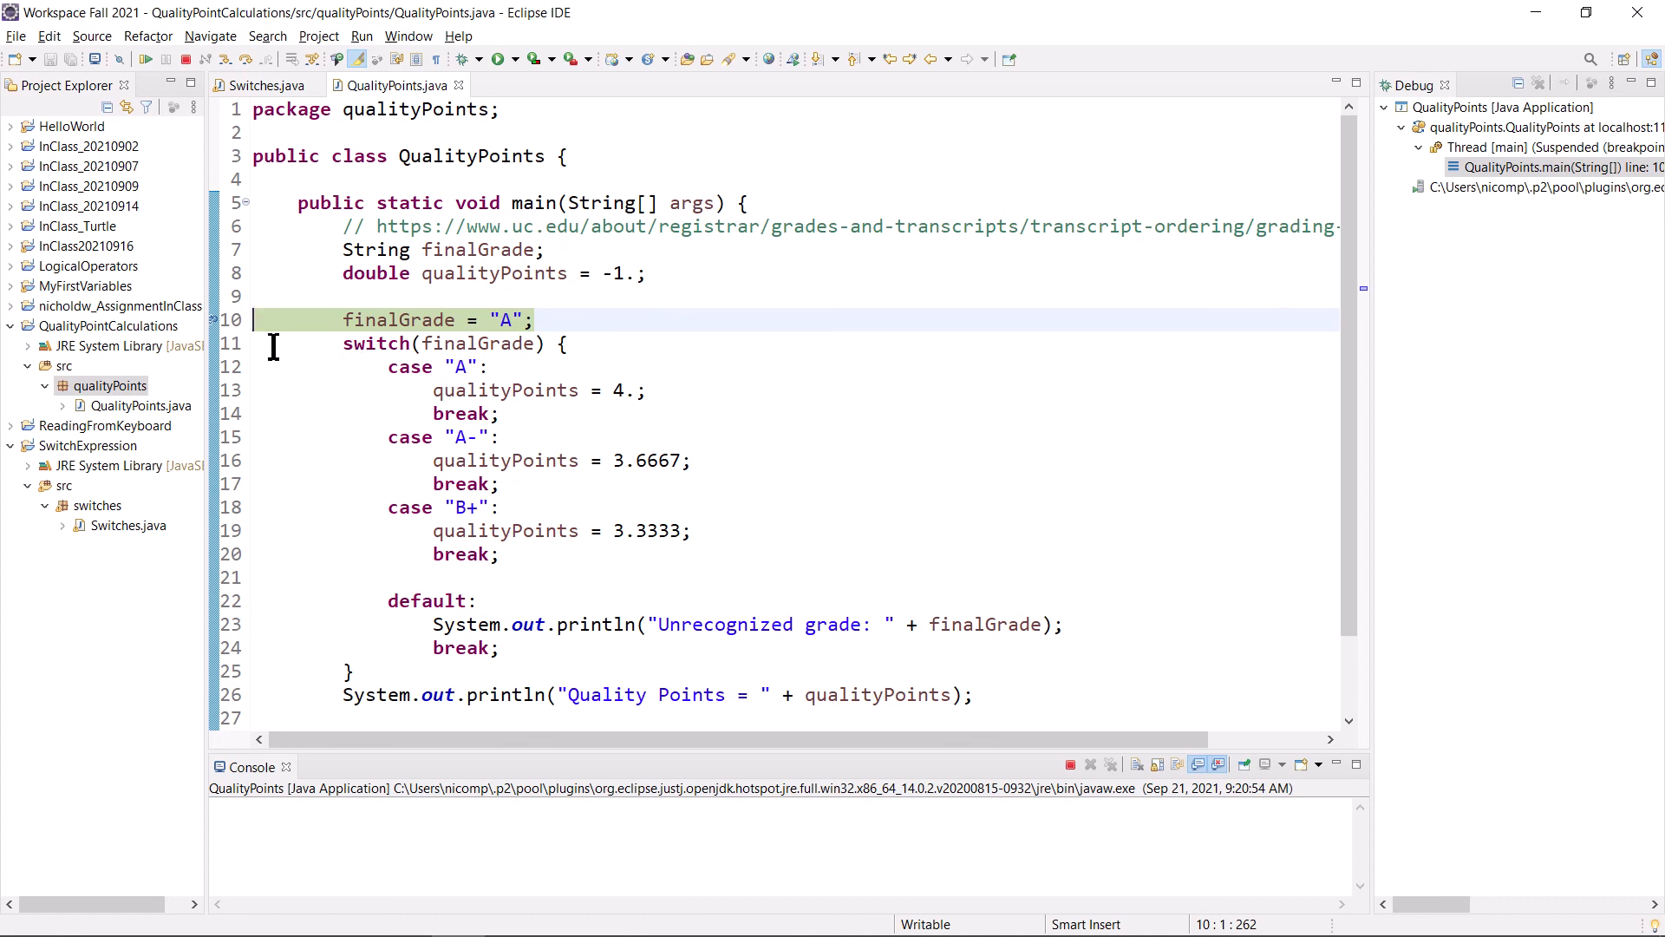
pyautogui.moveTo(220, 318)
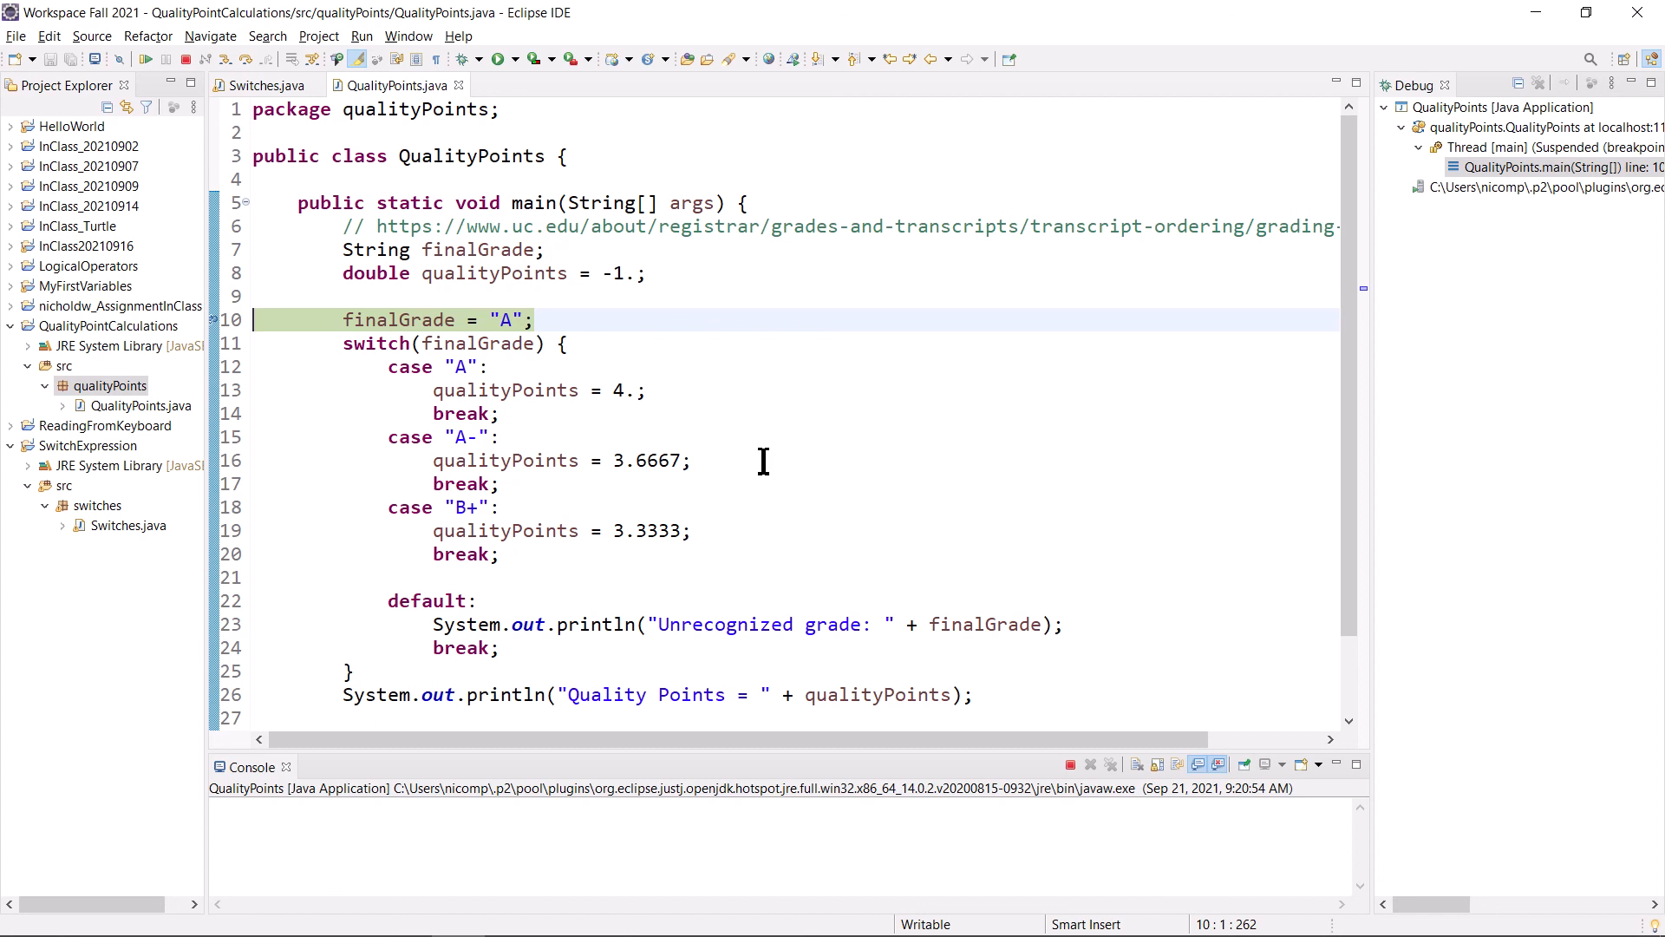
pyautogui.moveTo(444, 378)
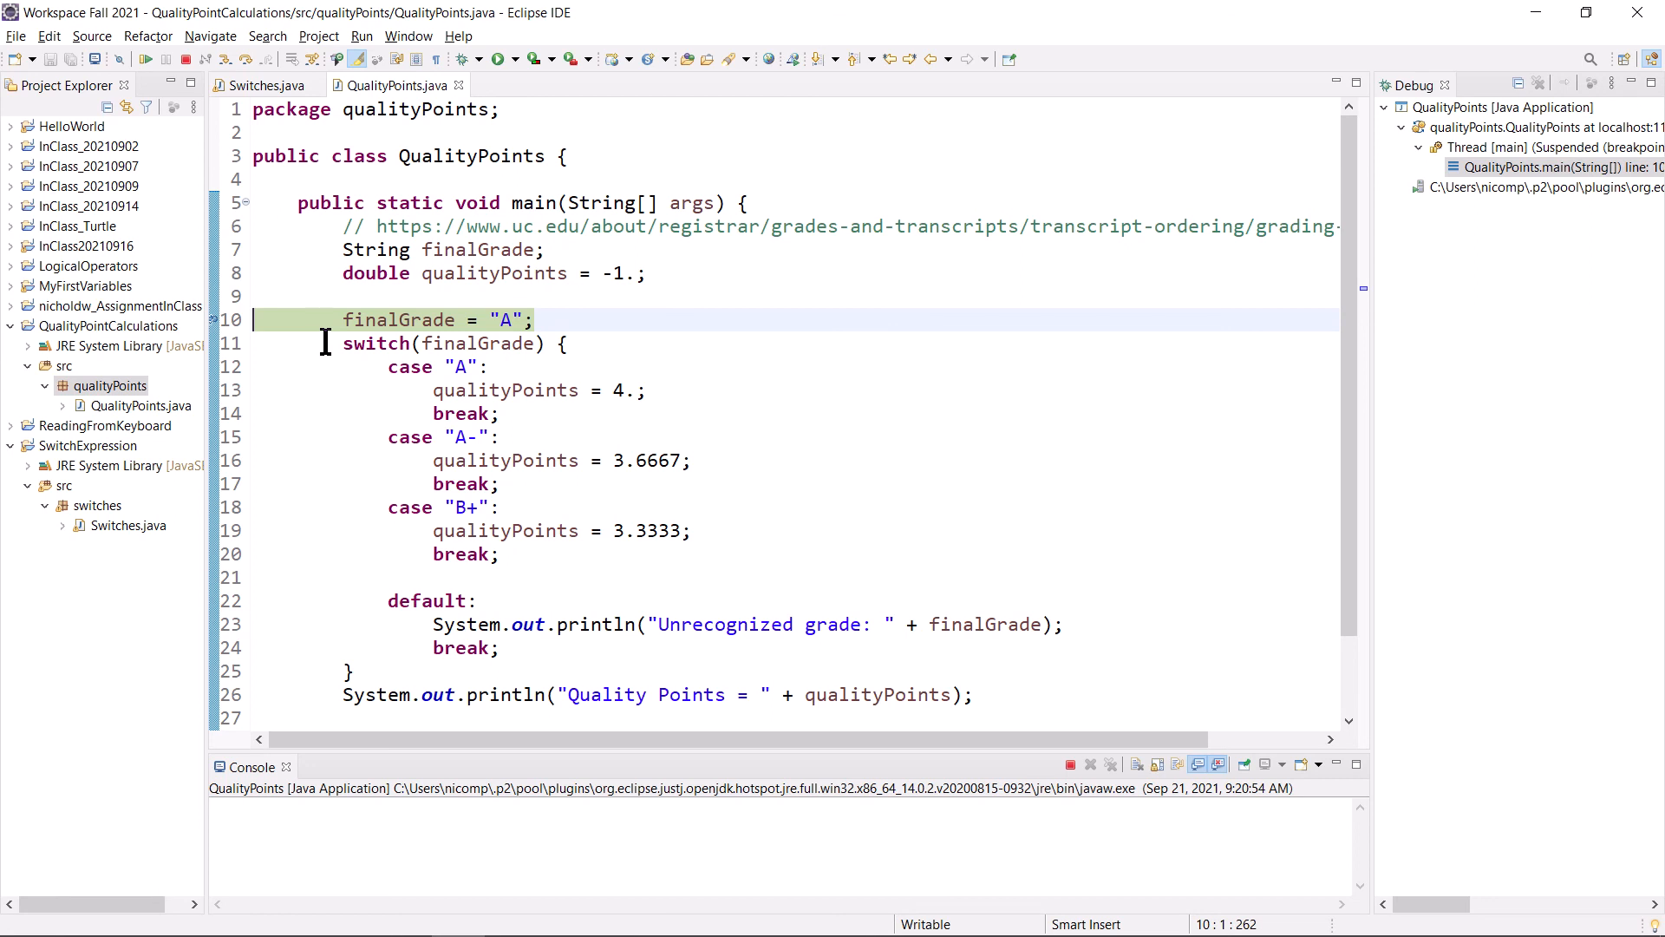
pyautogui.moveTo(422, 175)
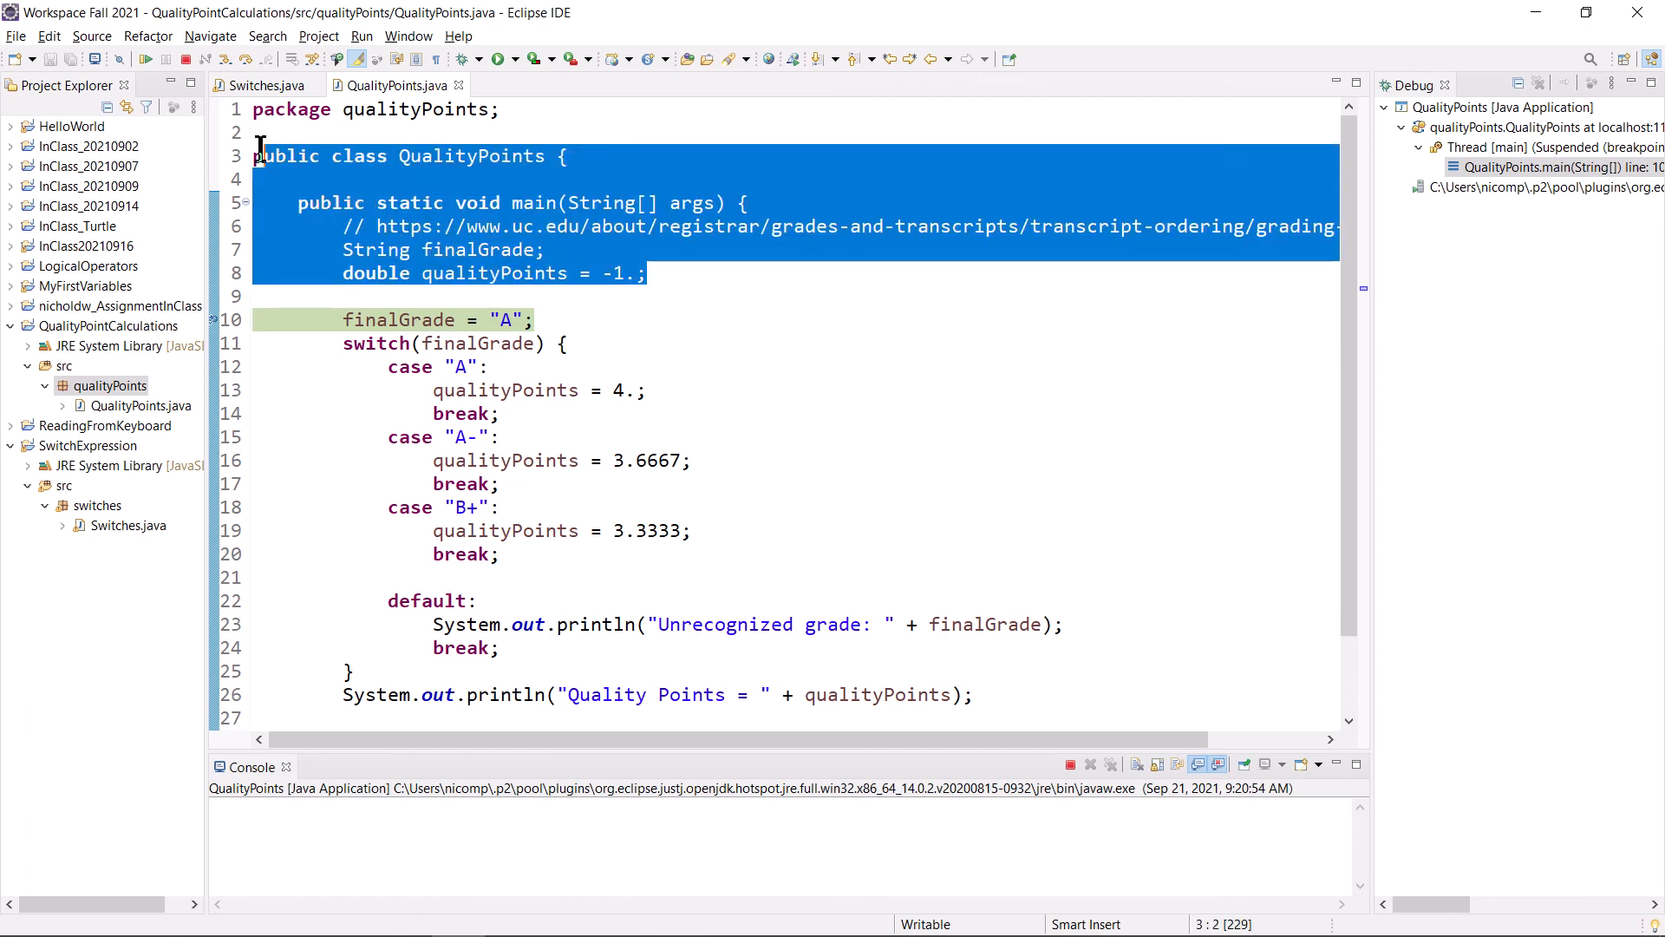
pyautogui.click(536, 320)
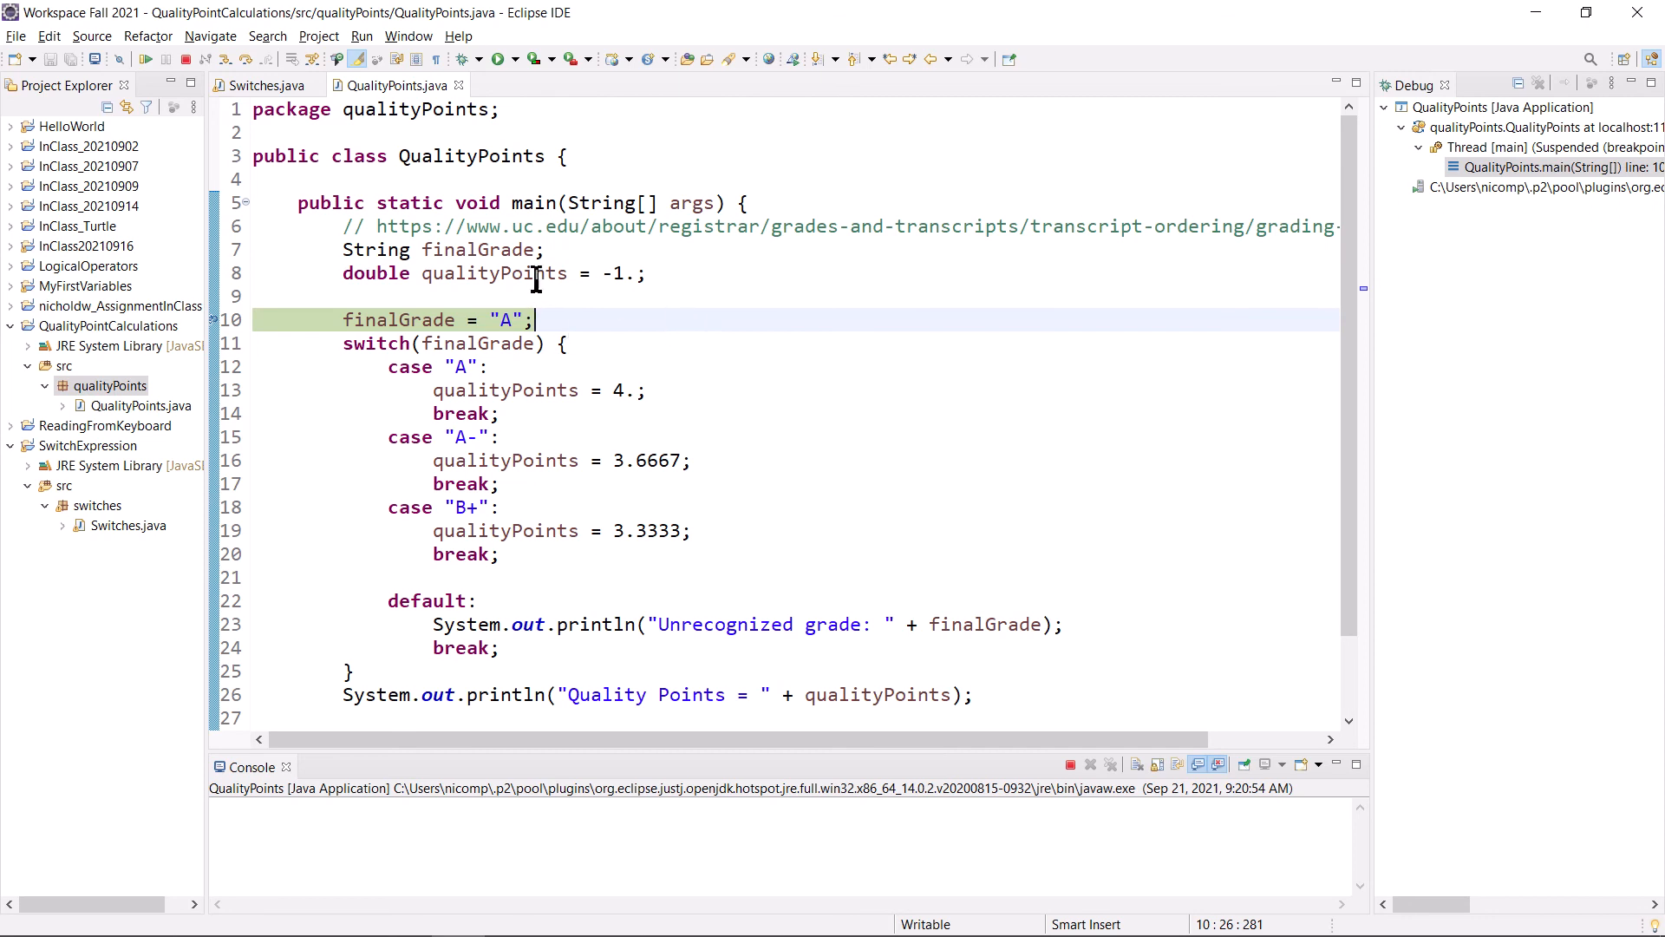
pyautogui.moveTo(510, 273)
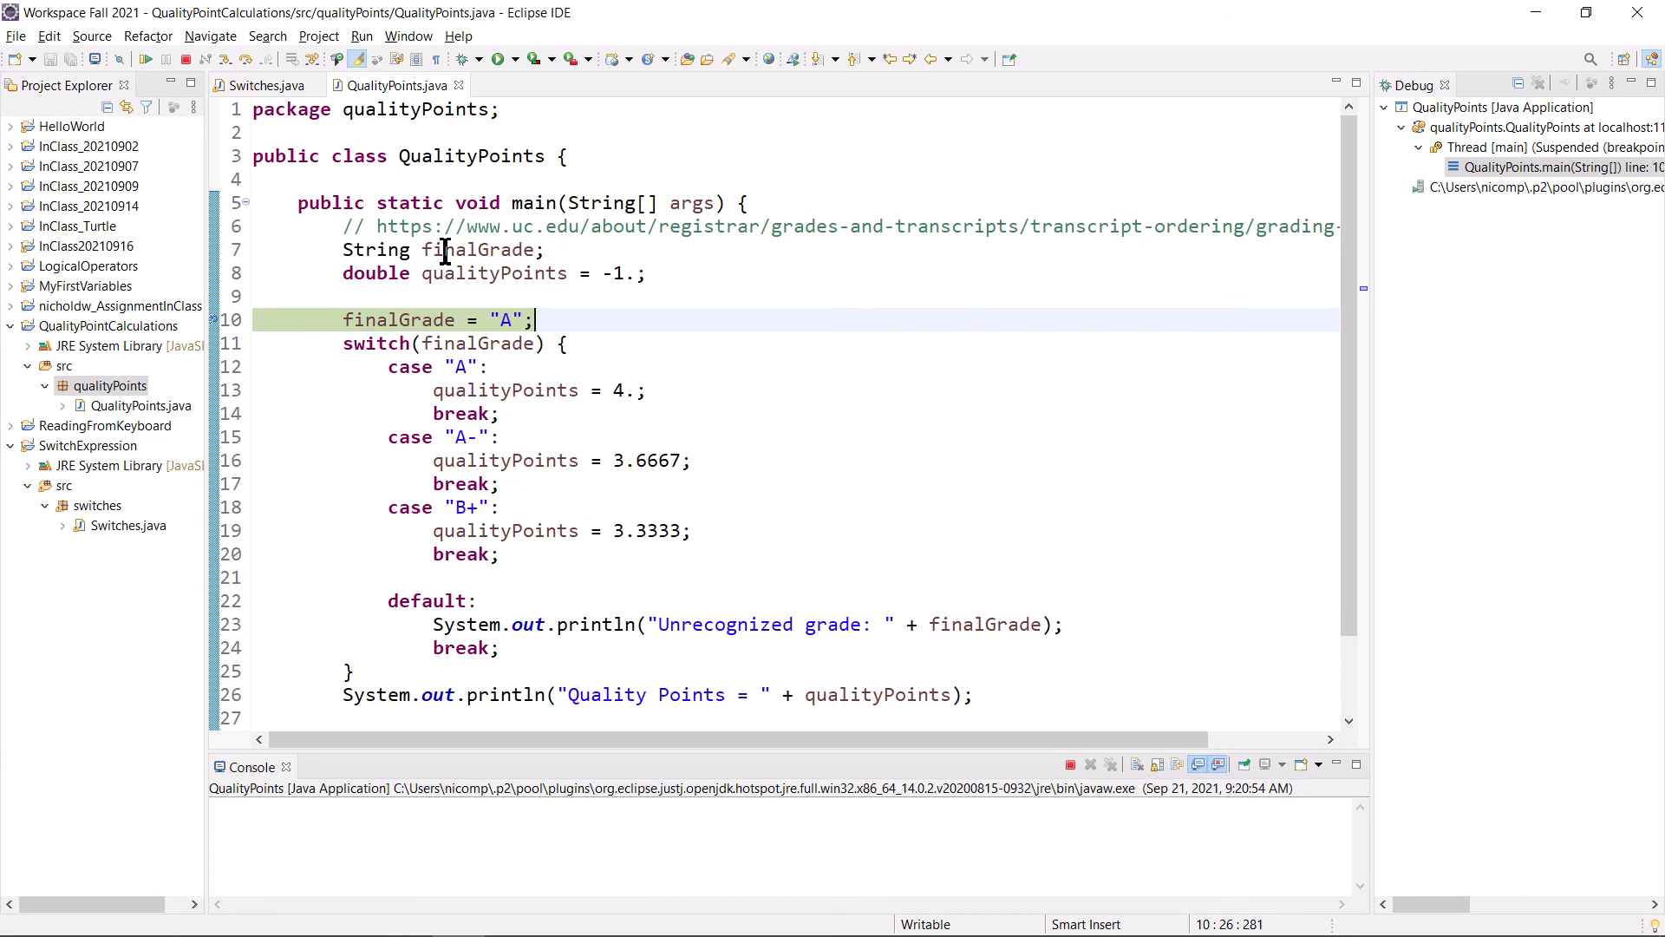
pyautogui.moveTo(425, 401)
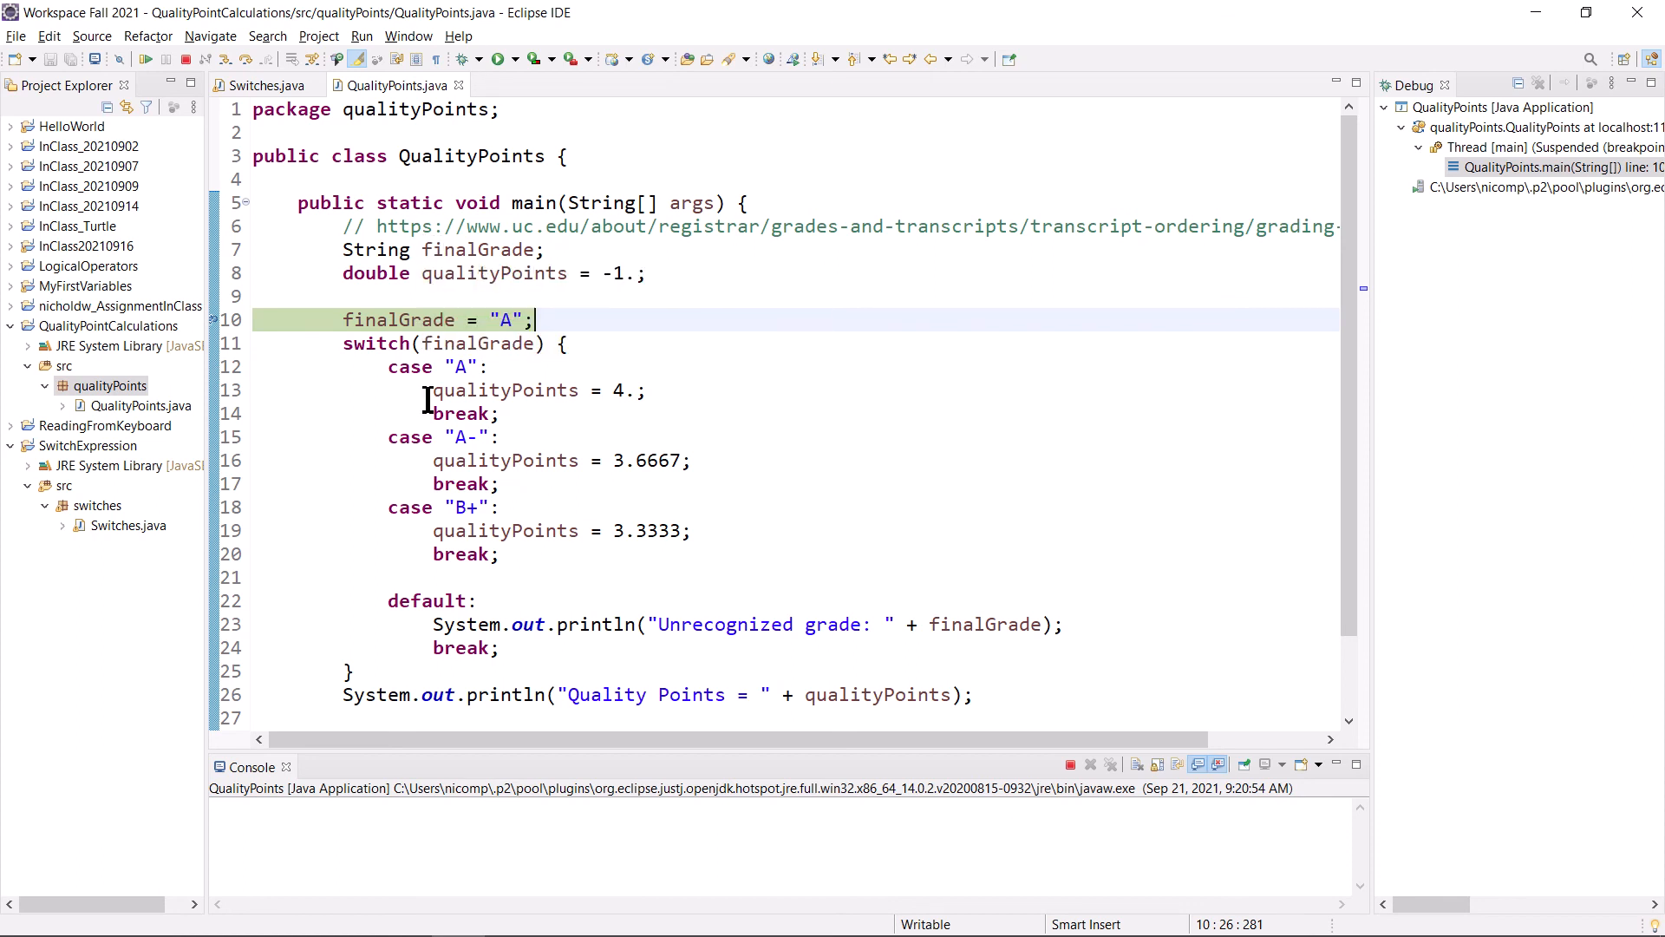
pyautogui.moveTo(431, 343)
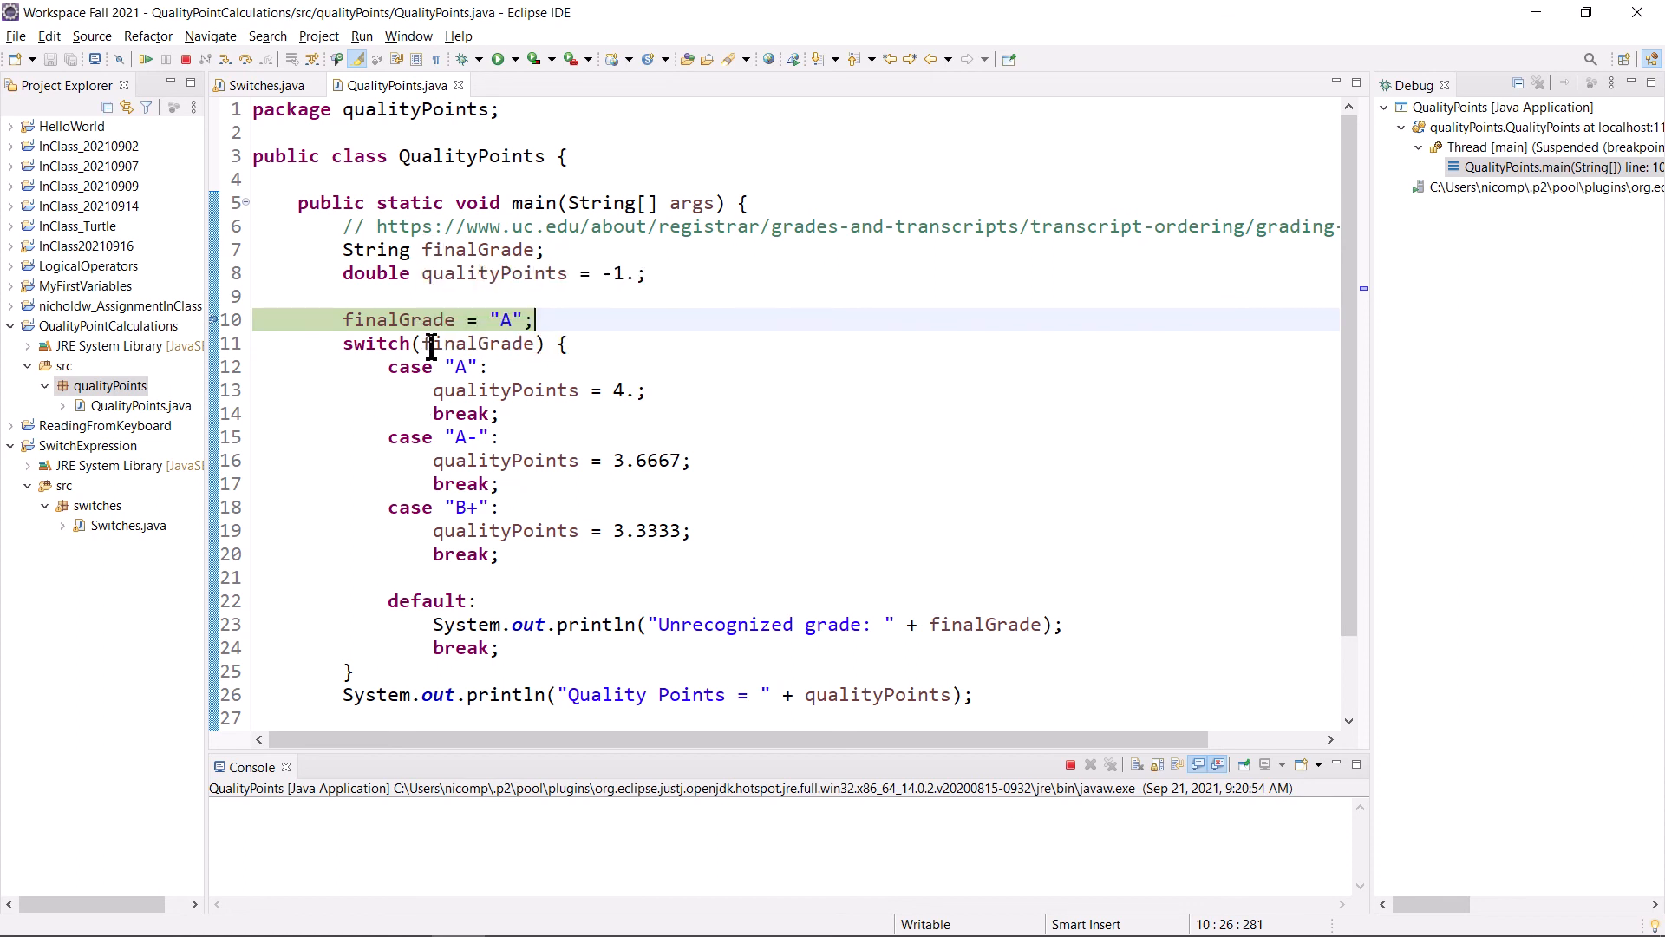
pyautogui.moveTo(540, 318)
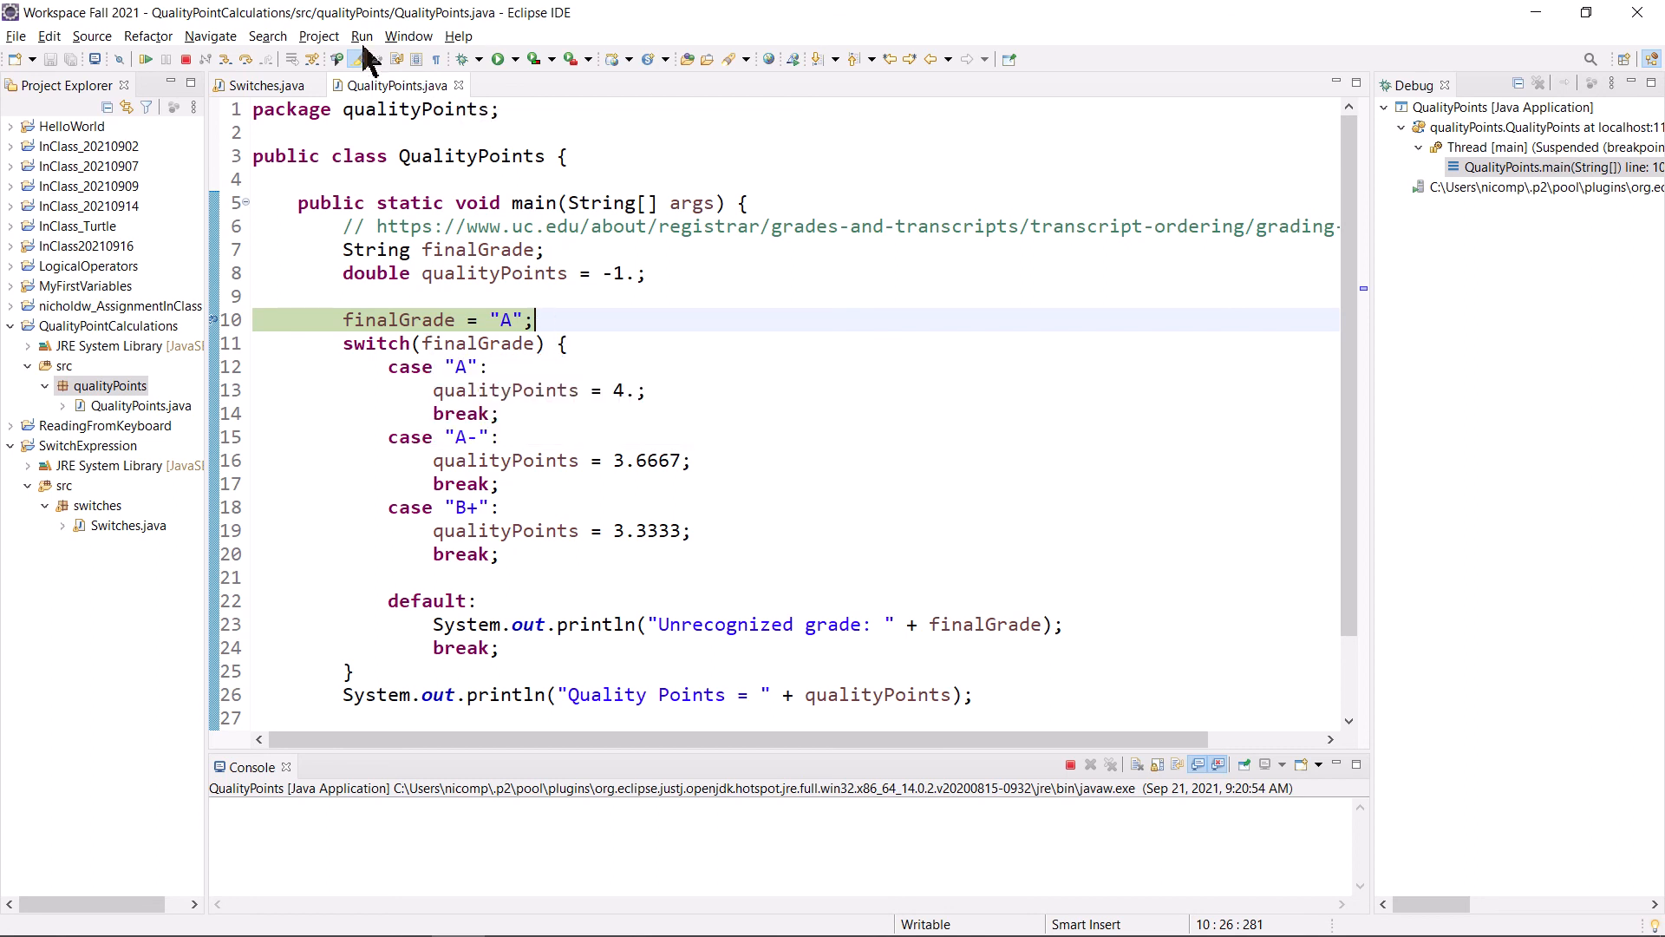
# - Step over line 10 from the Run menu, pausing at the switch on line 11
pyautogui.click(361, 34)
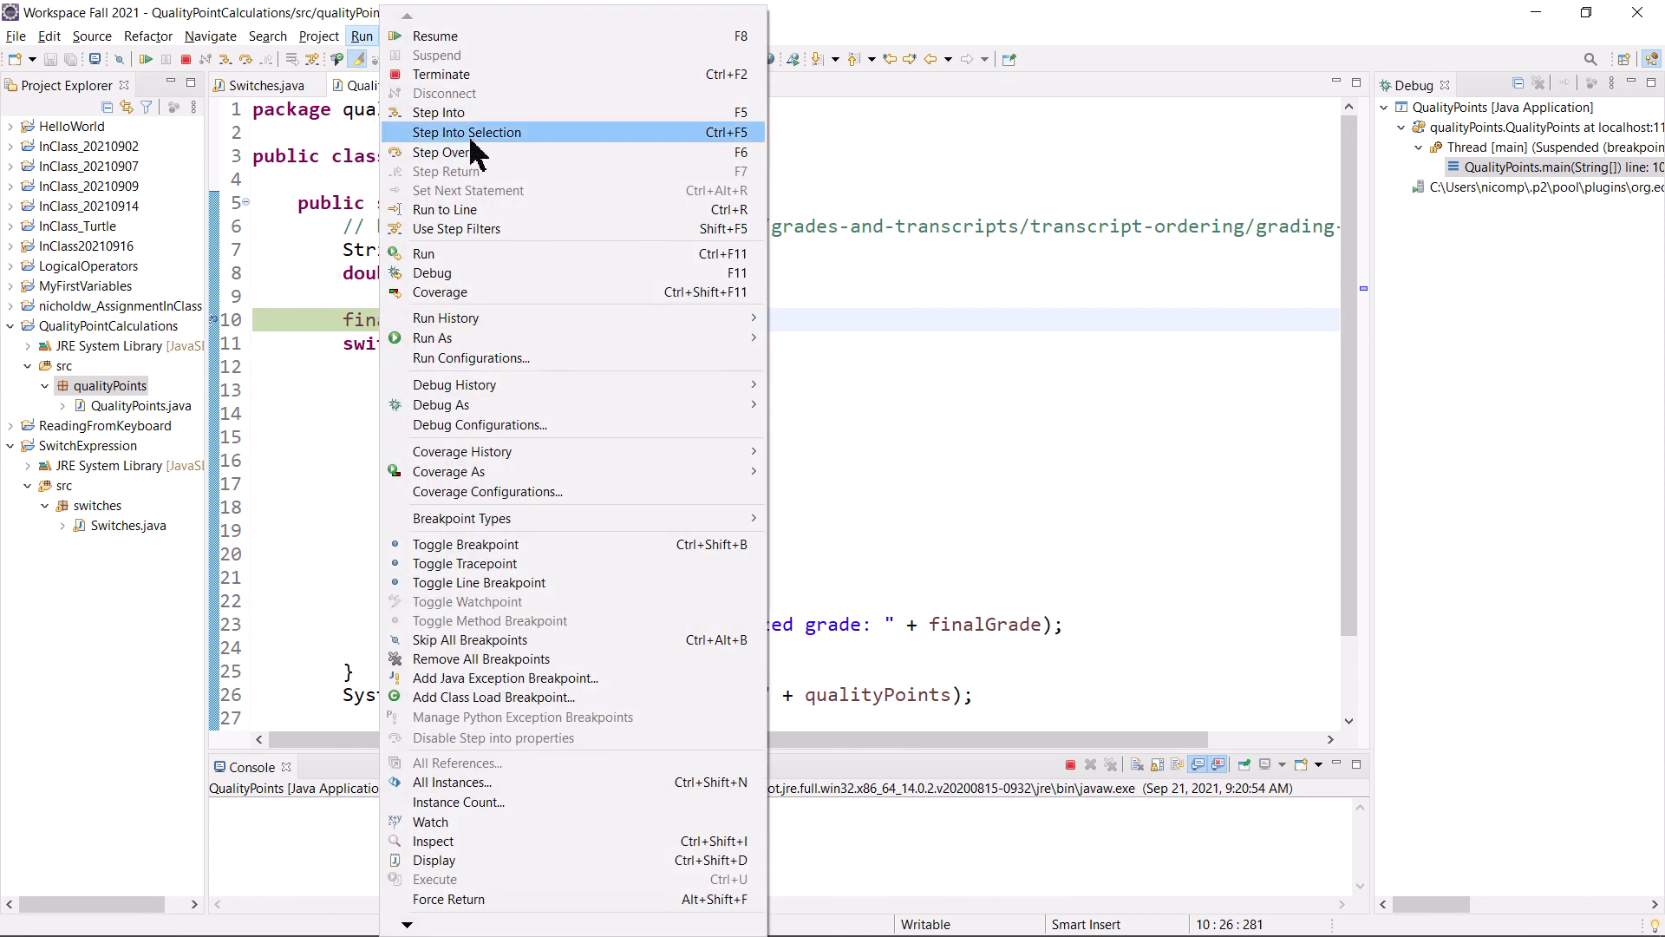
pyautogui.moveTo(439, 152)
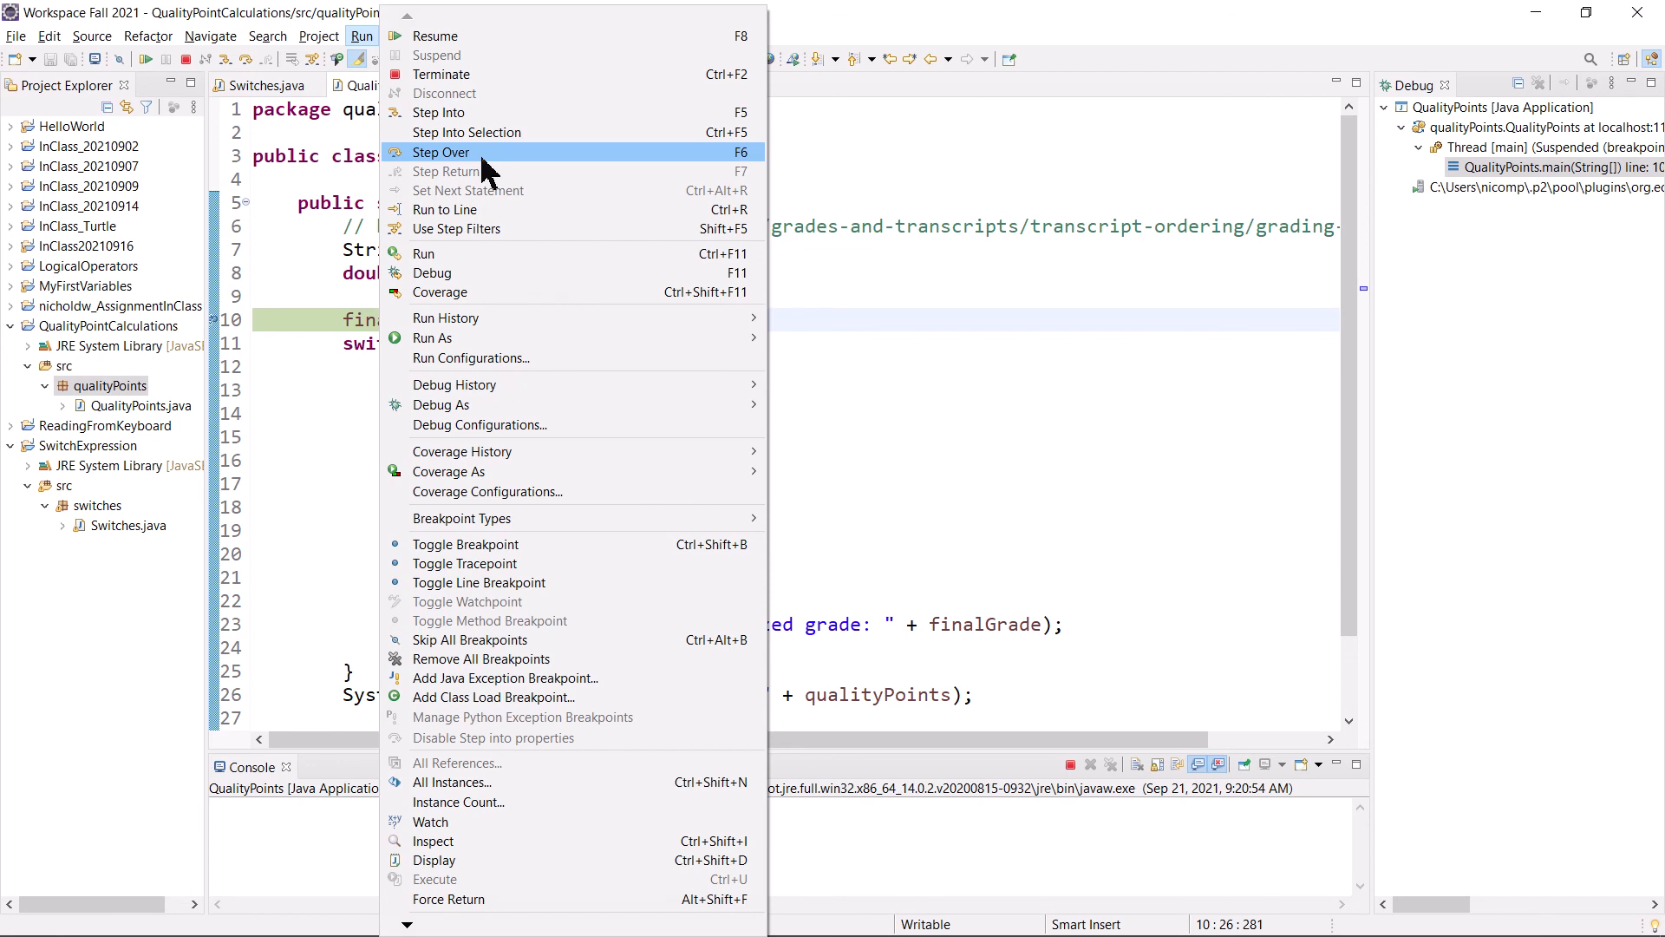
pyautogui.click(440, 152)
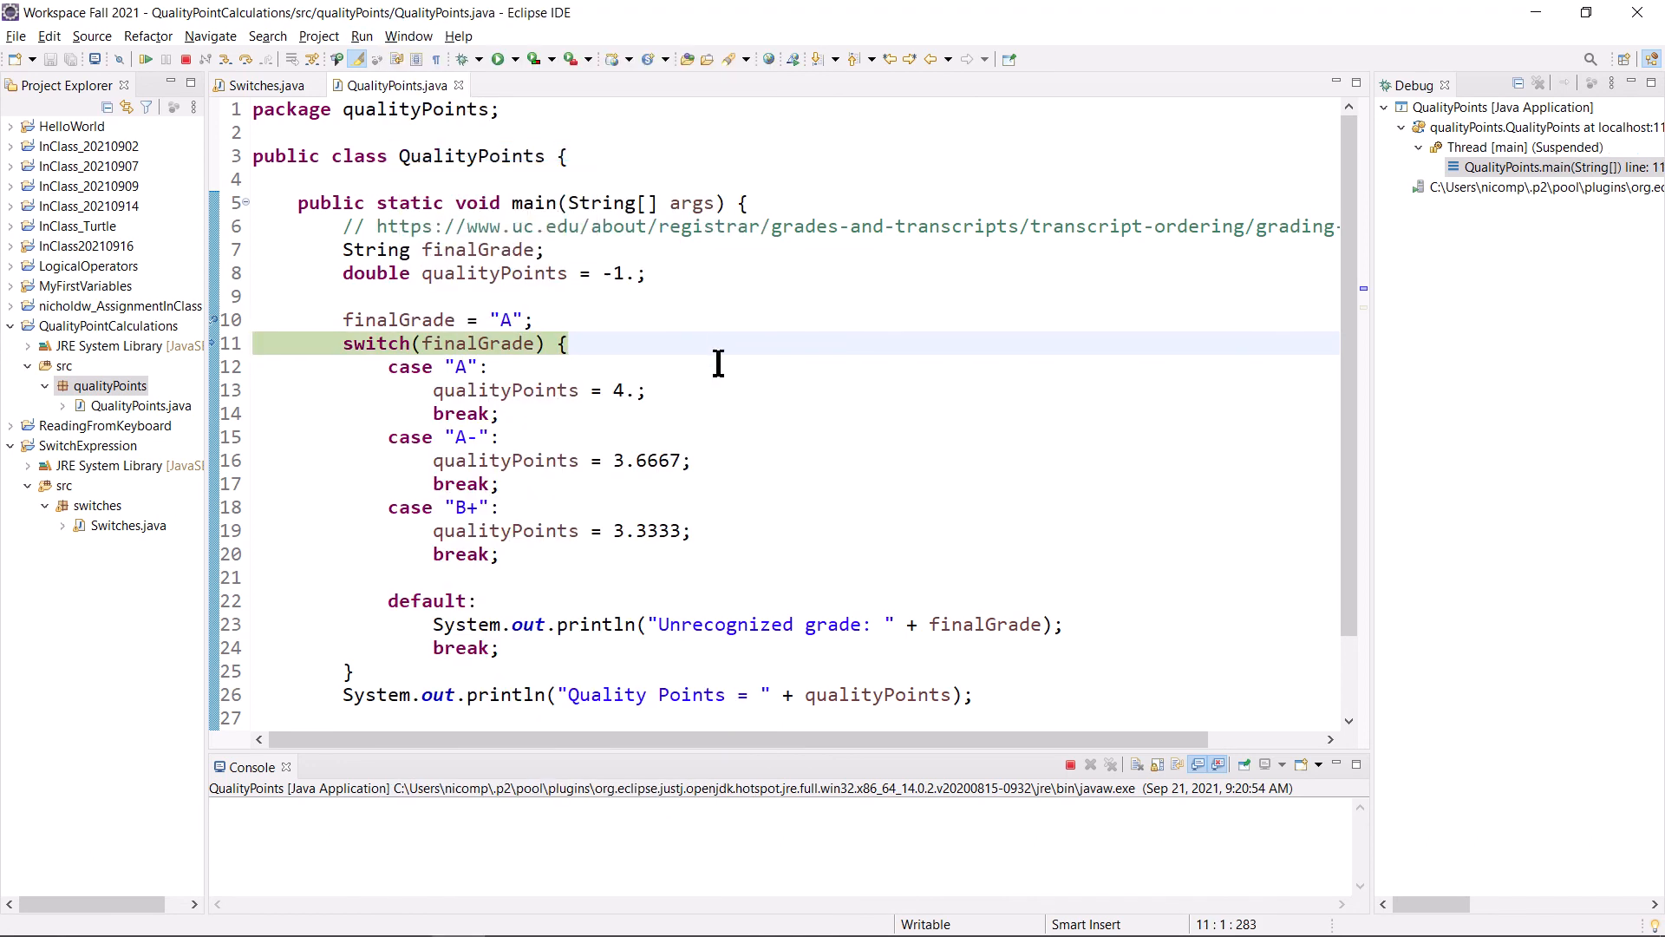
pyautogui.moveTo(729, 273)
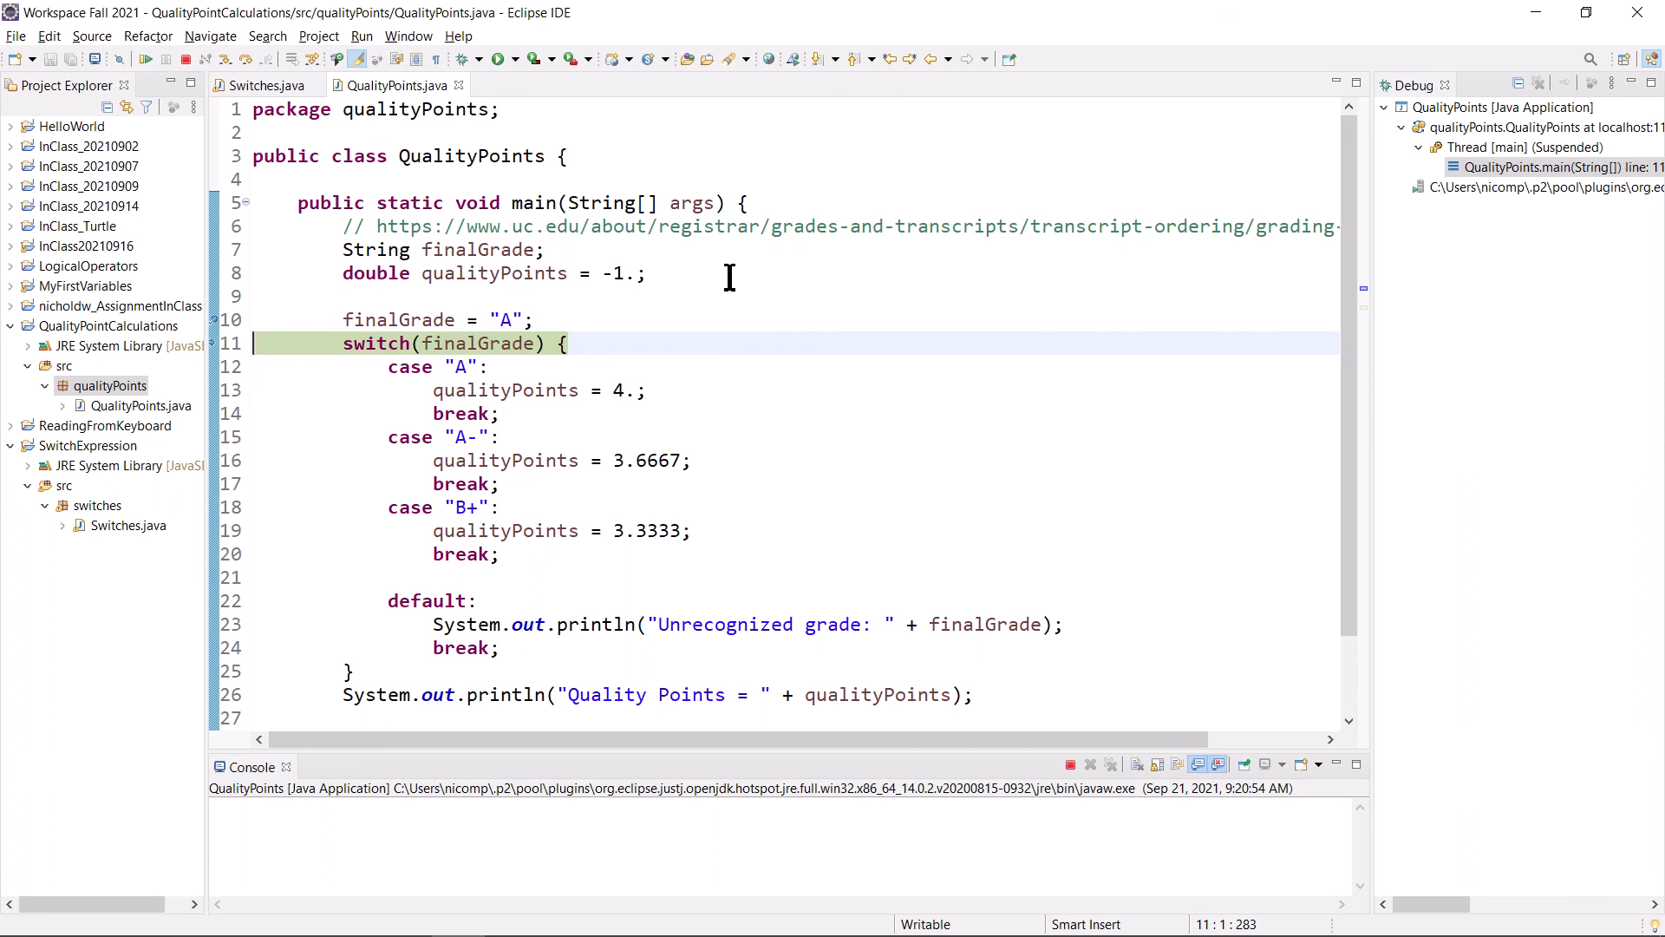
pyautogui.moveTo(483, 249)
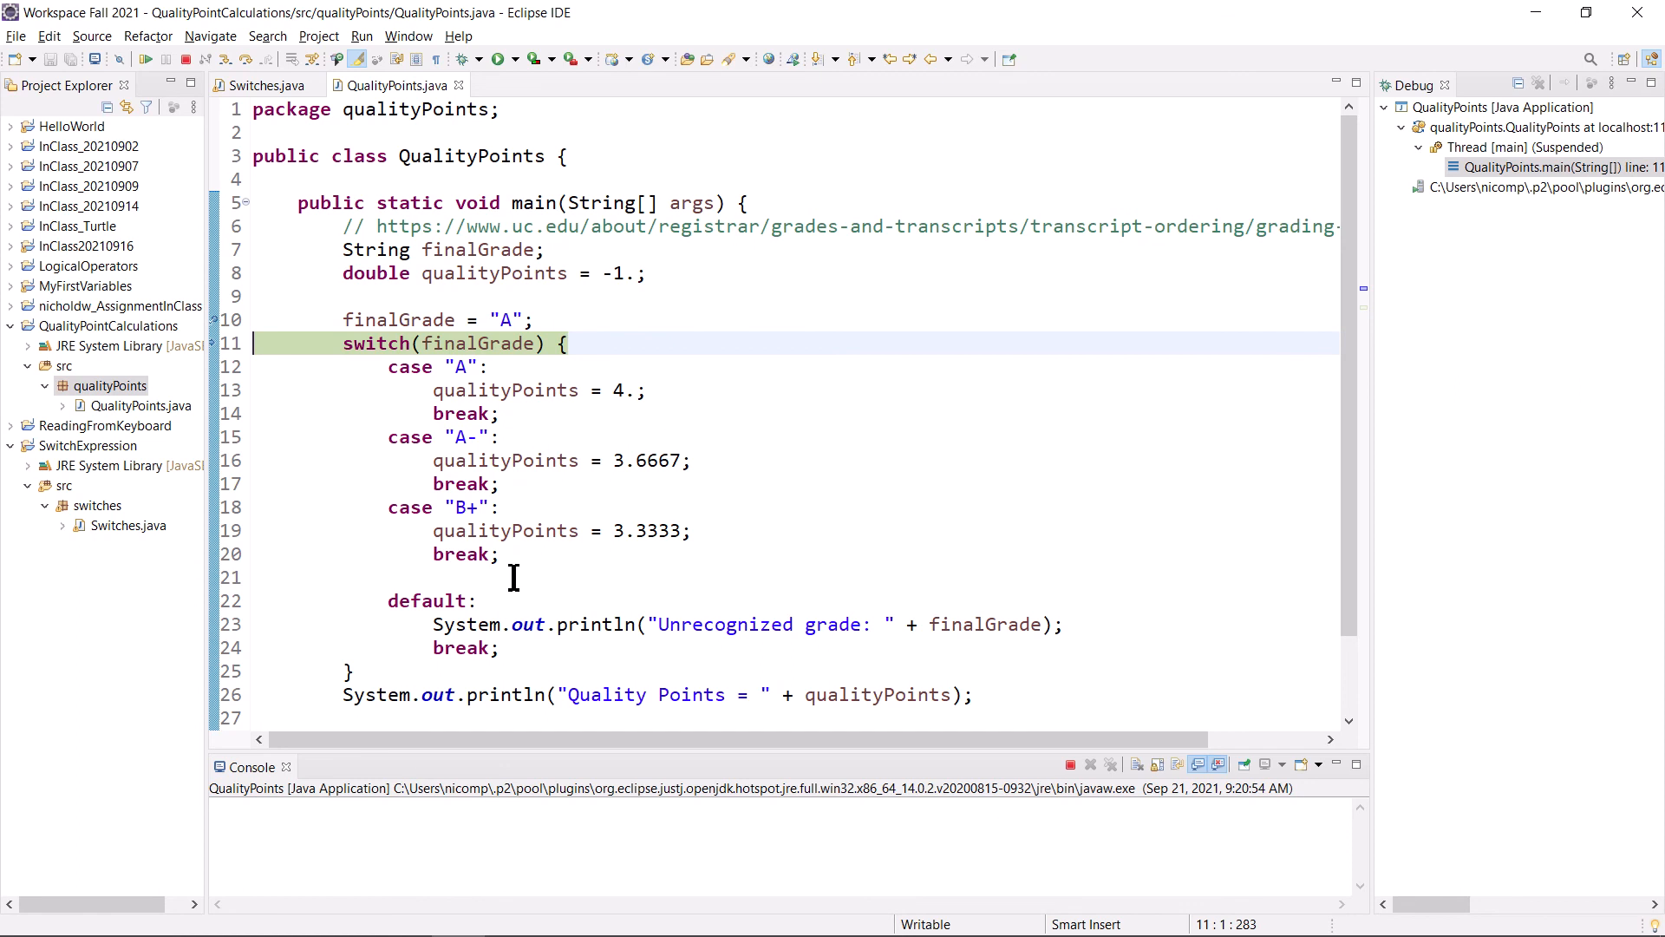
pyautogui.scroll(-3)
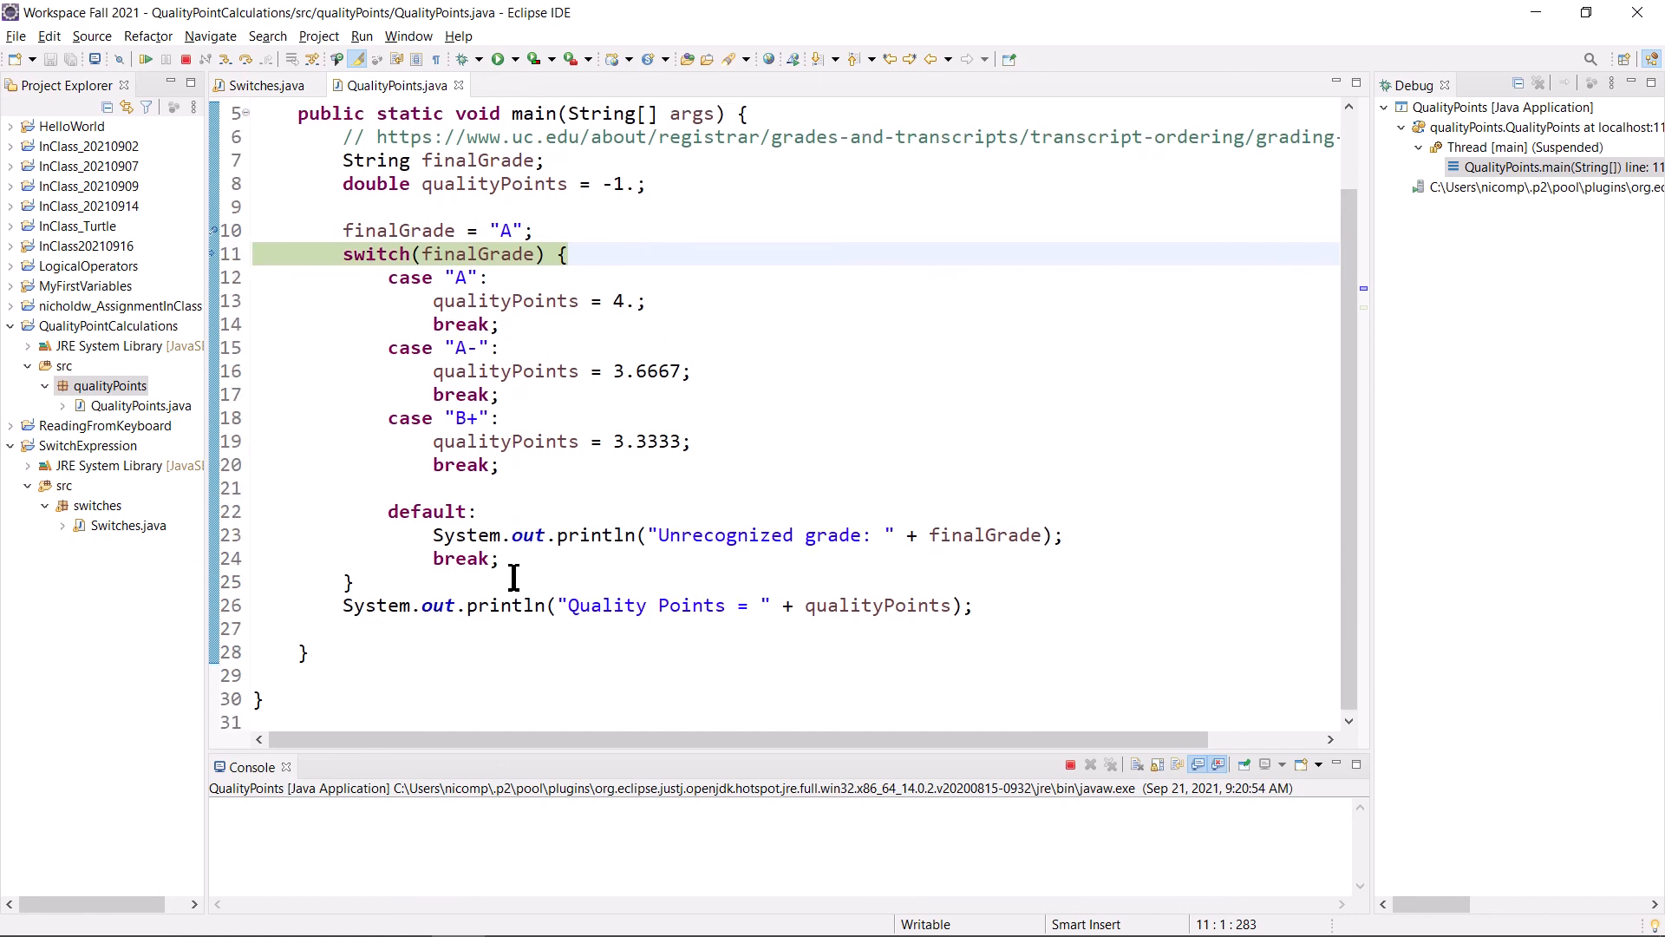
pyautogui.scroll(3)
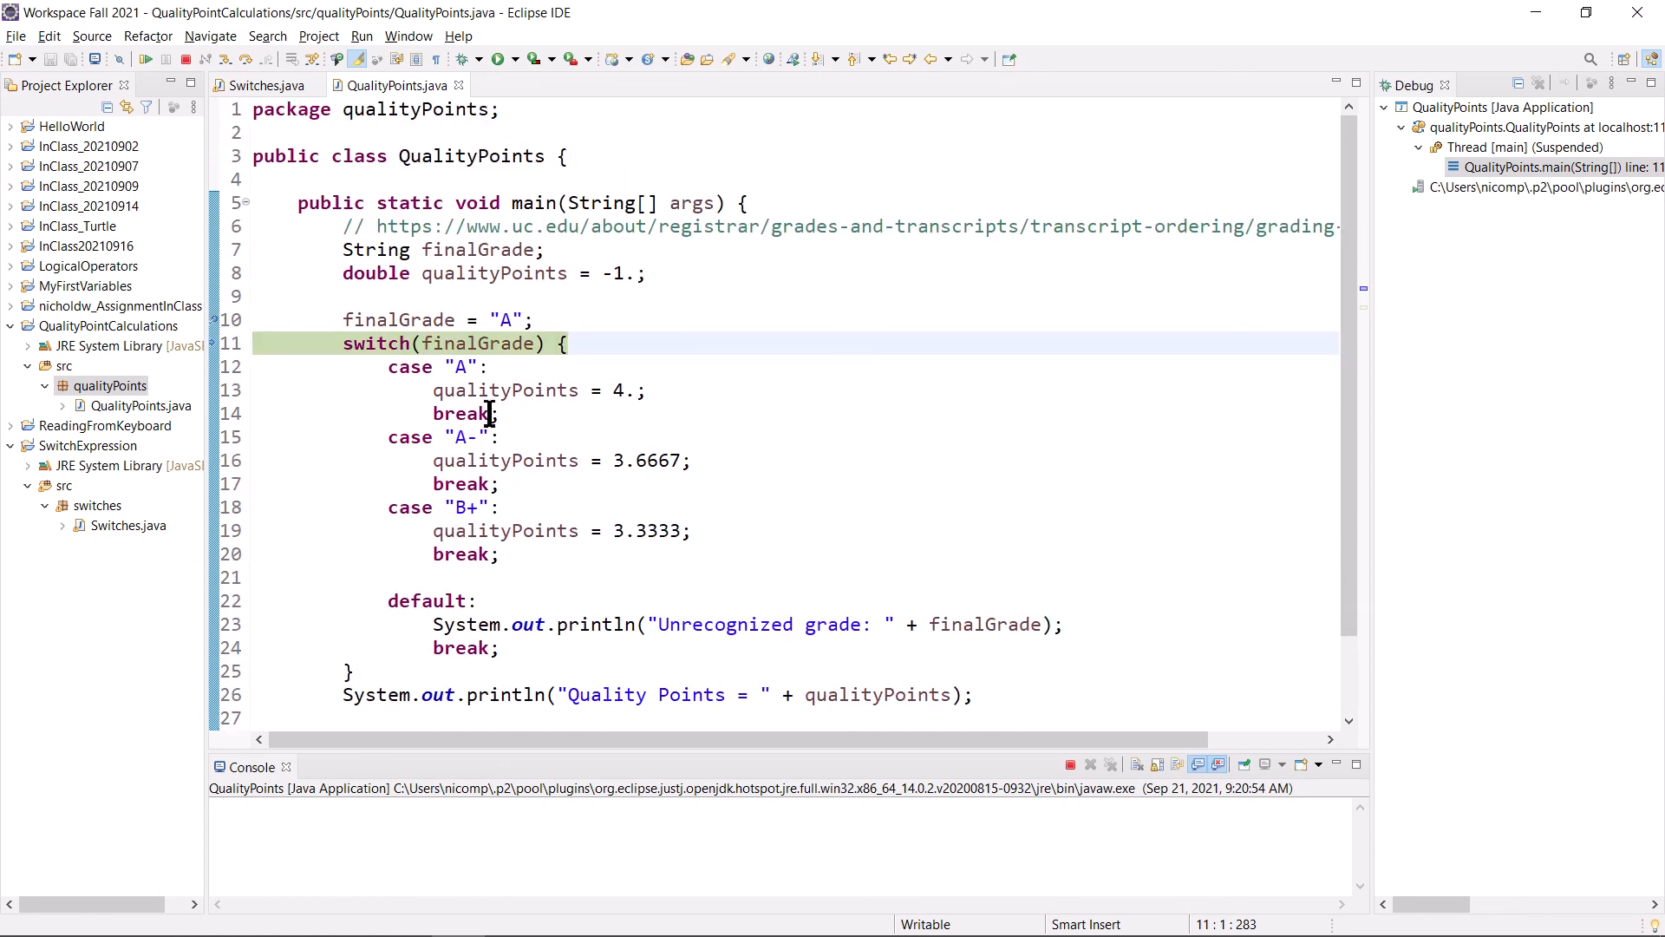
pyautogui.scroll(-3)
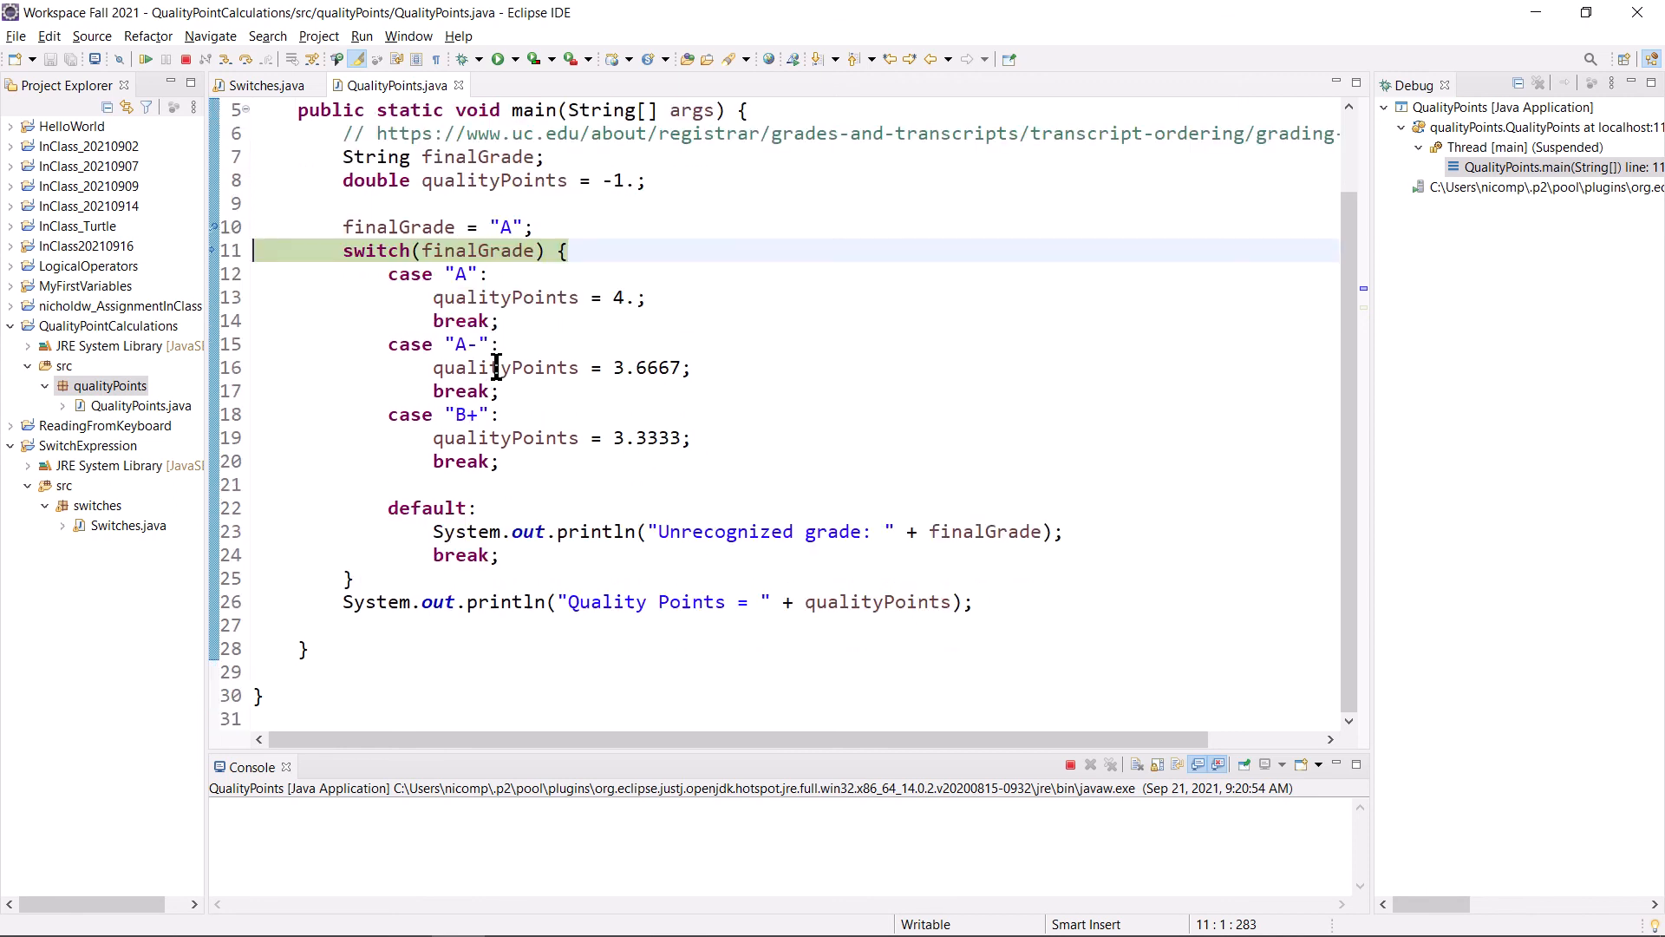
pyautogui.moveTo(404, 601)
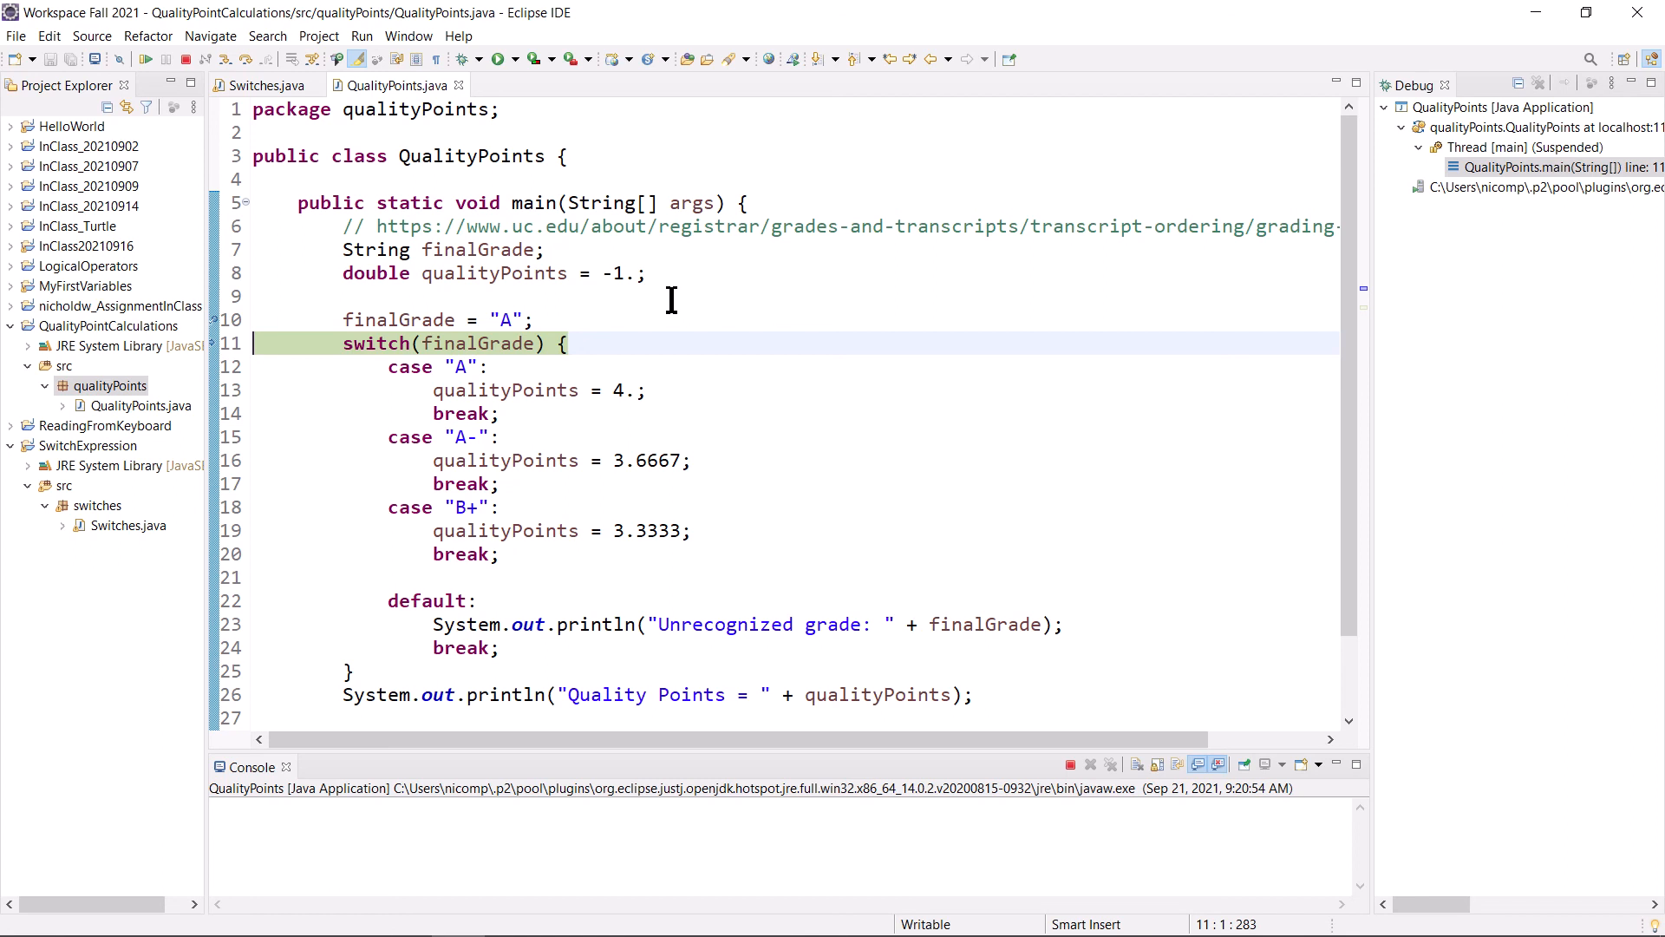
pyautogui.moveTo(458, 34)
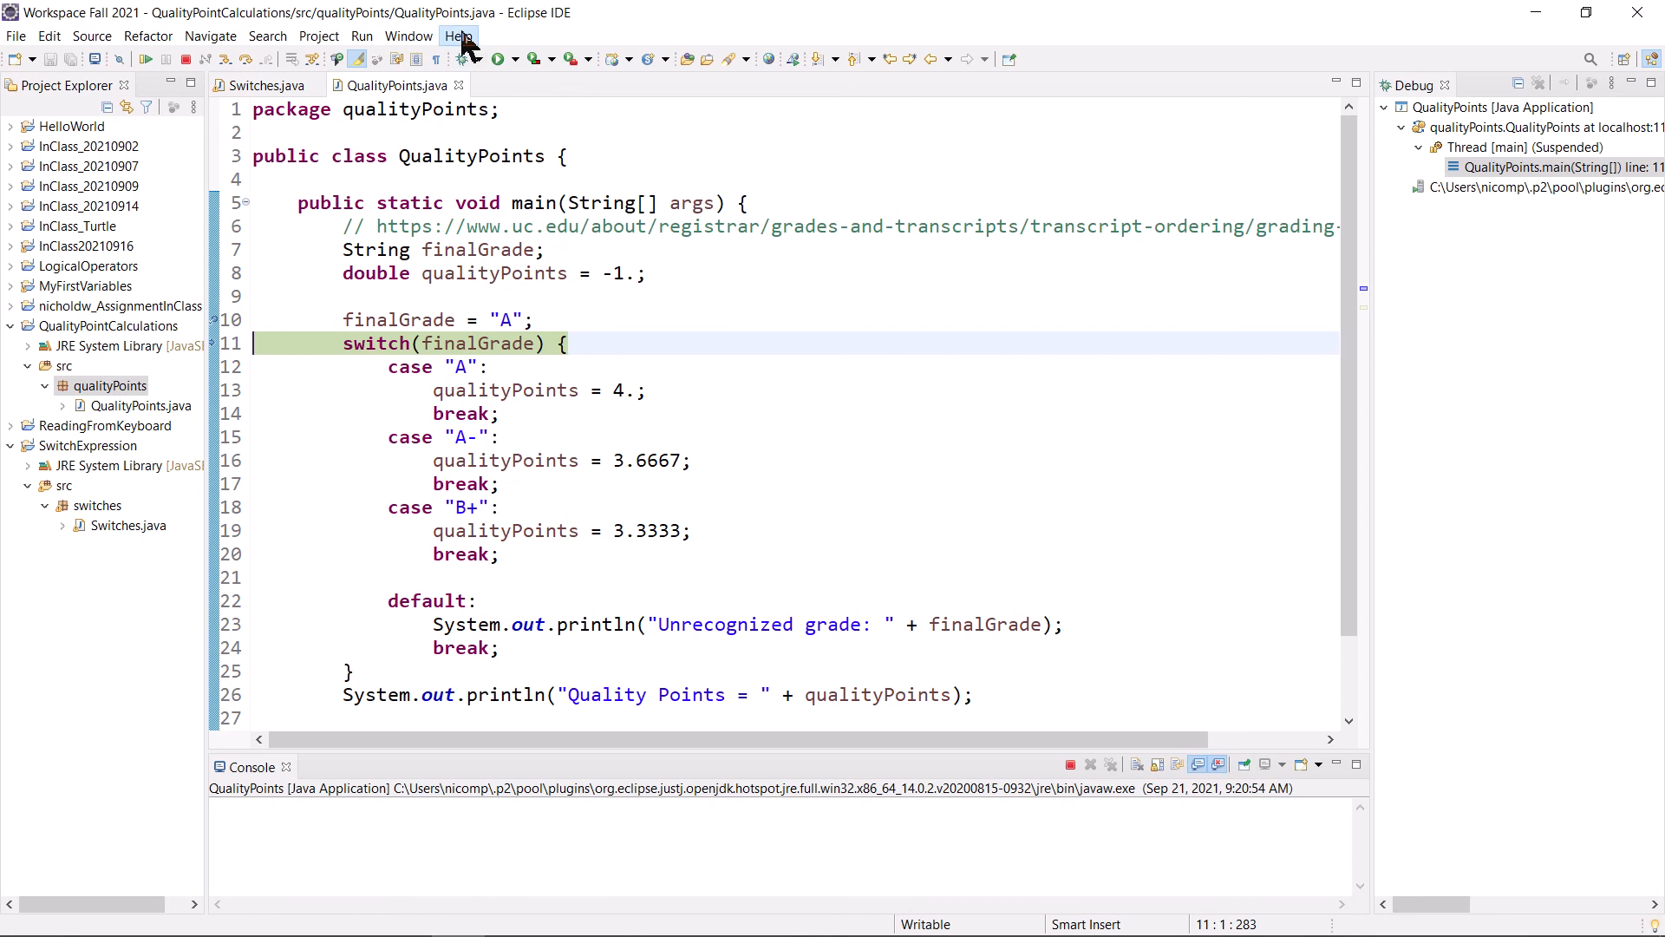
pyautogui.click(458, 35)
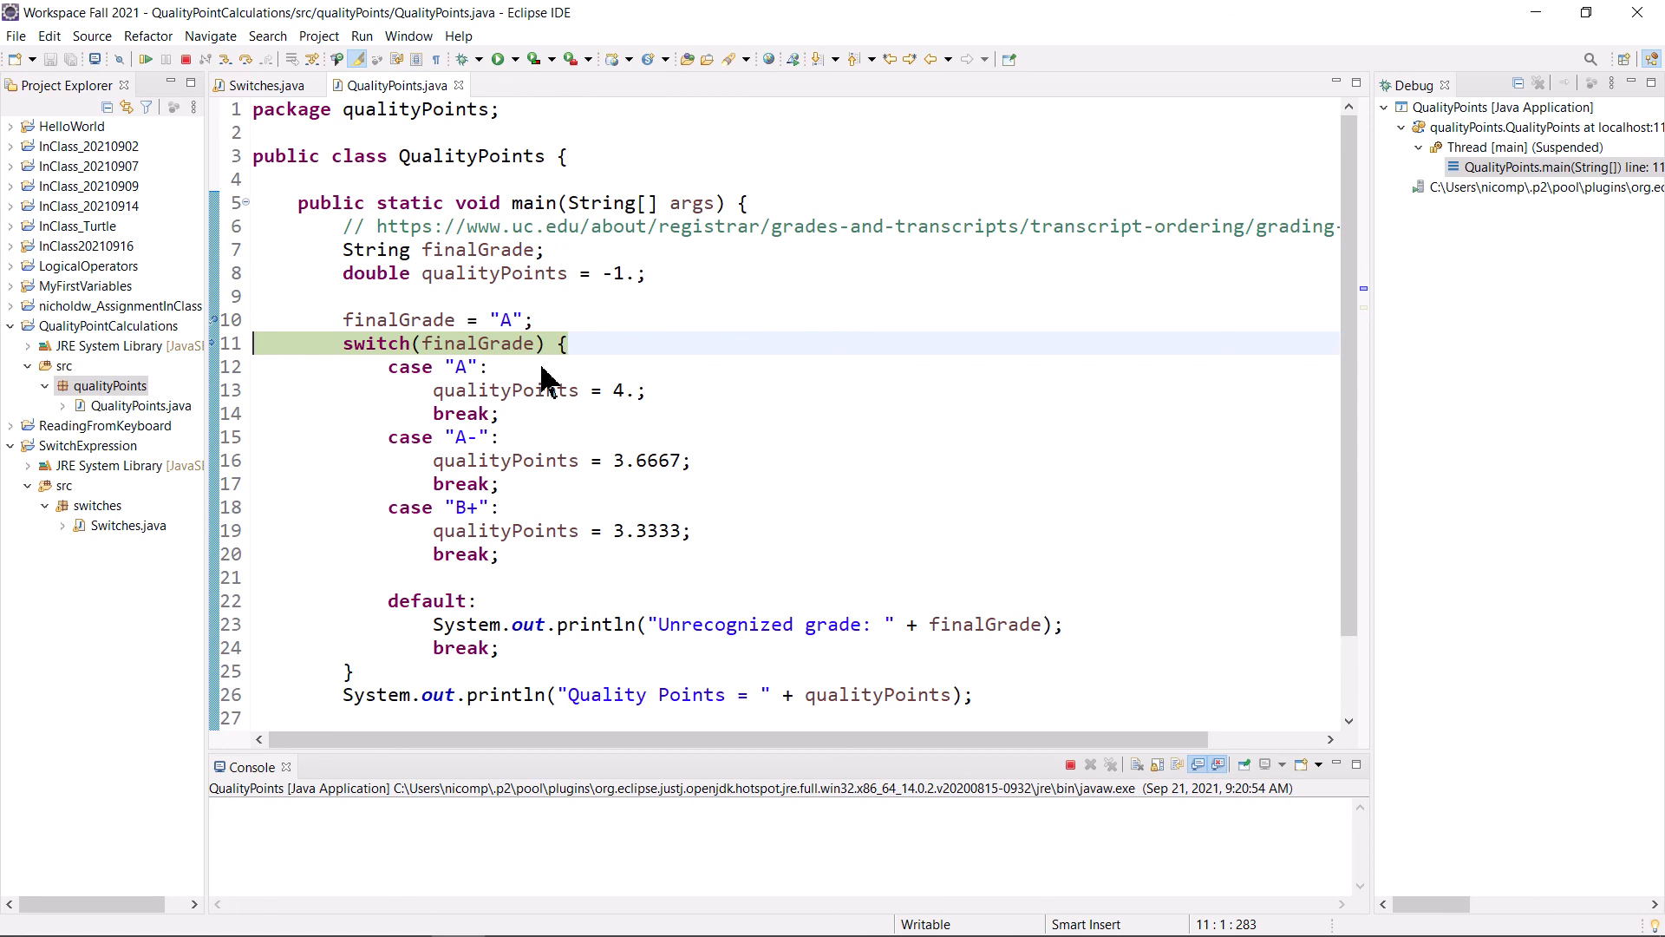
# - Open Help > About Eclipse IDE and select the version line 2020-09 (4.17.0)
pyautogui.click(458, 34)
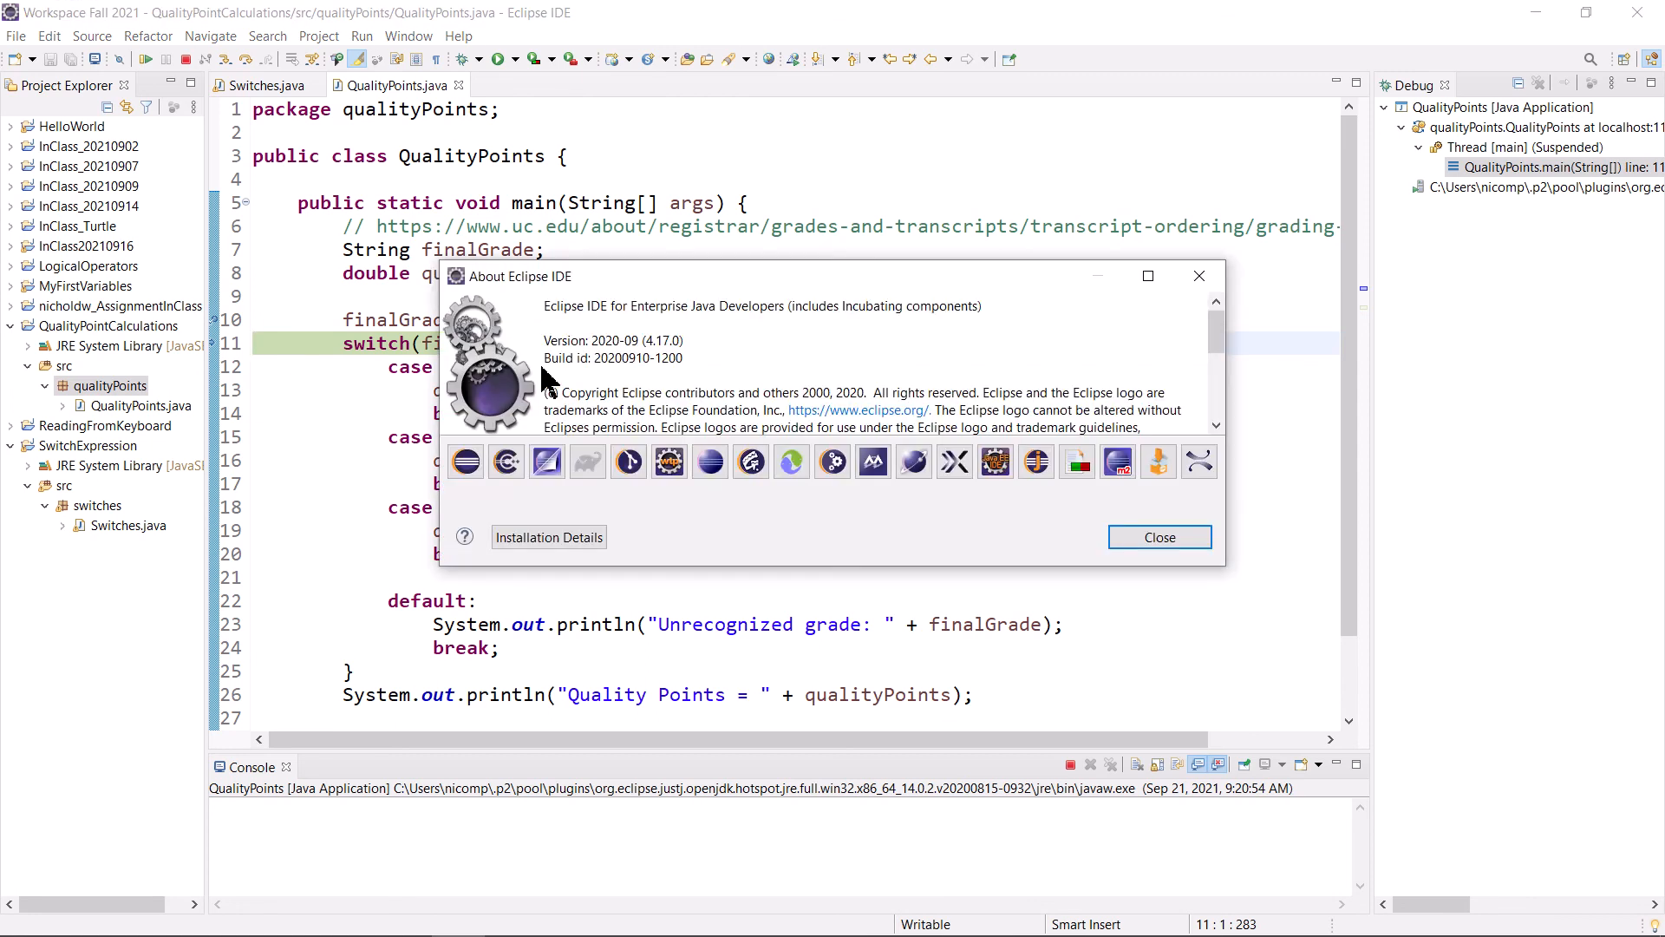
pyautogui.moveTo(698, 361)
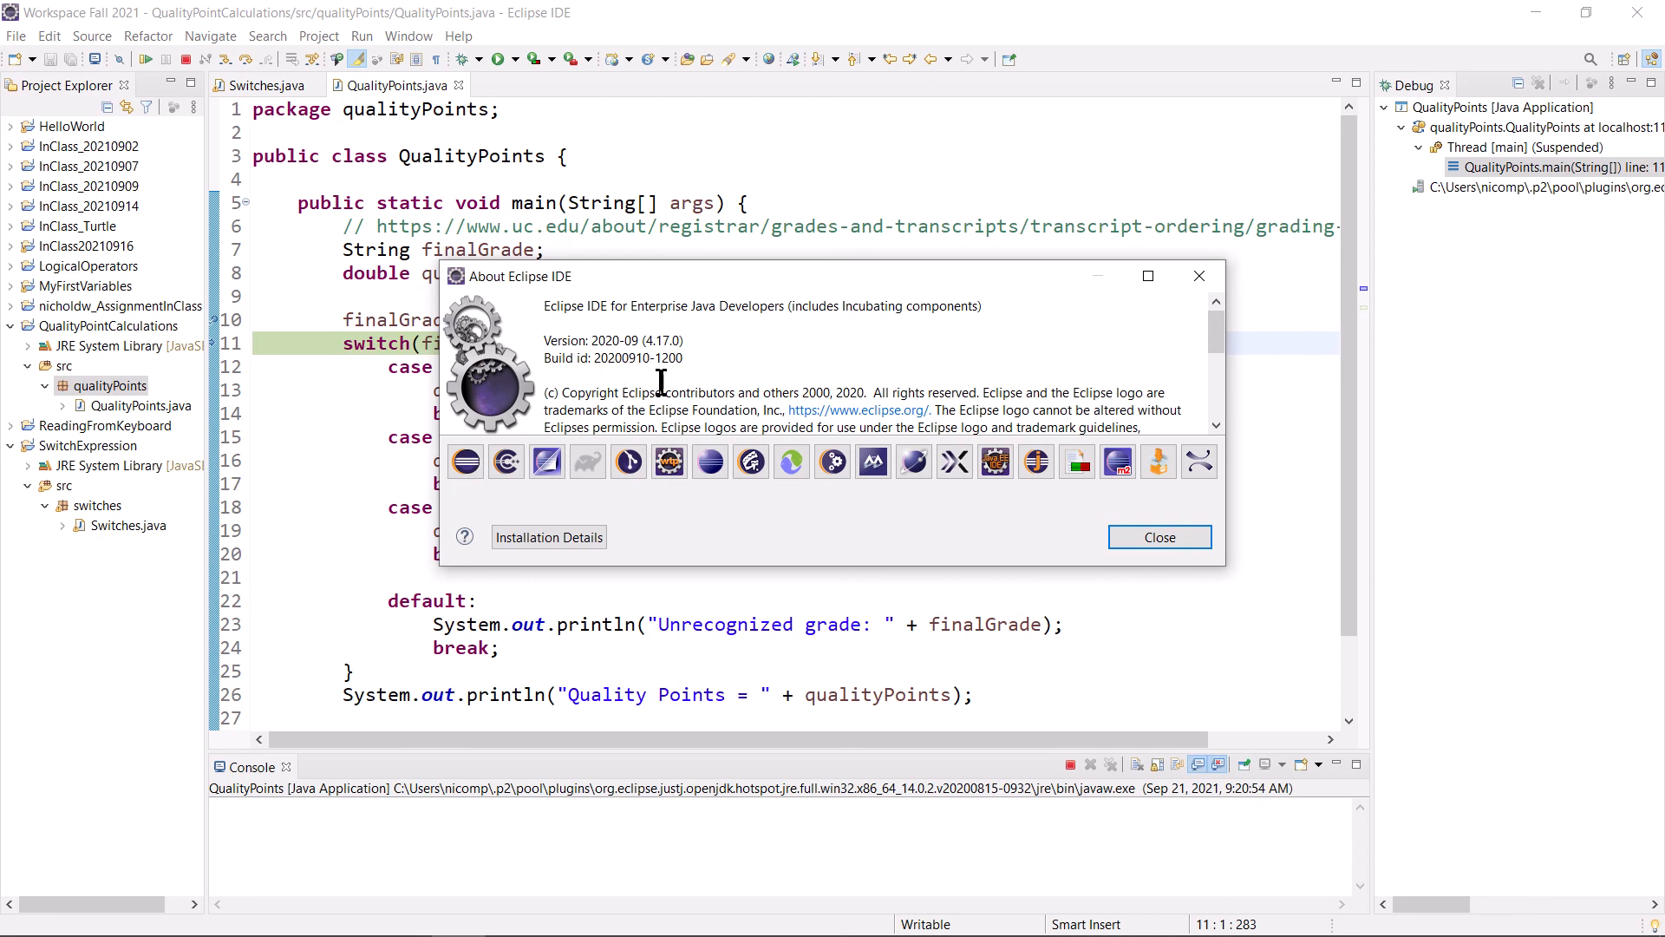
pyautogui.moveTo(666, 372)
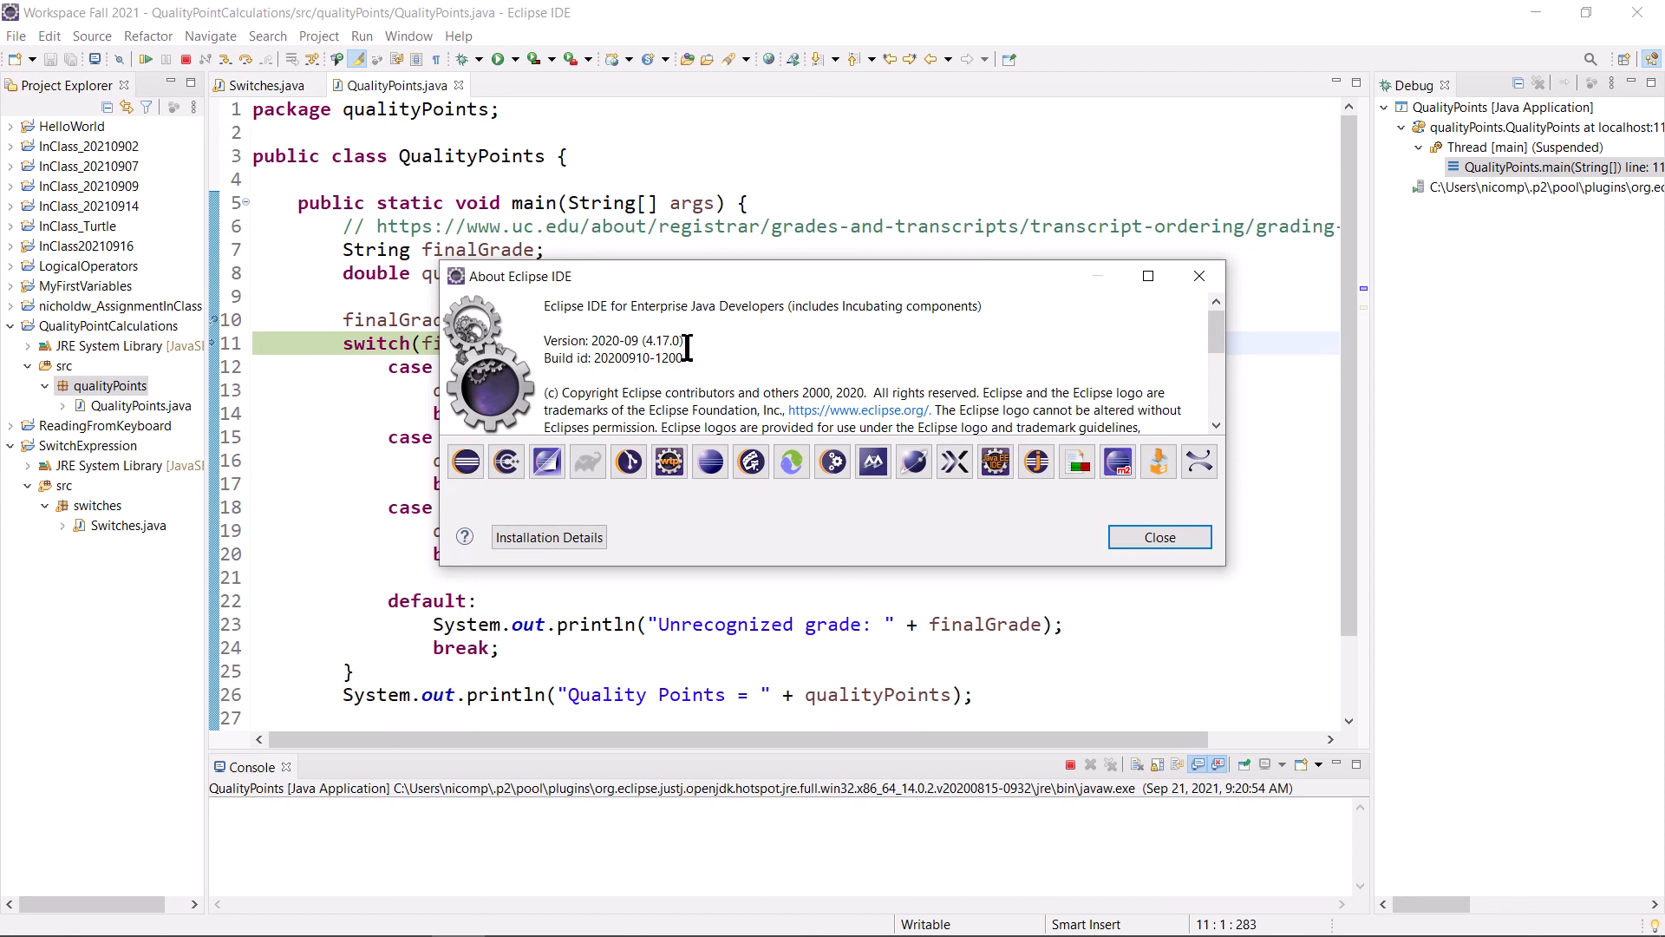
pyautogui.tripleClick(611, 340)
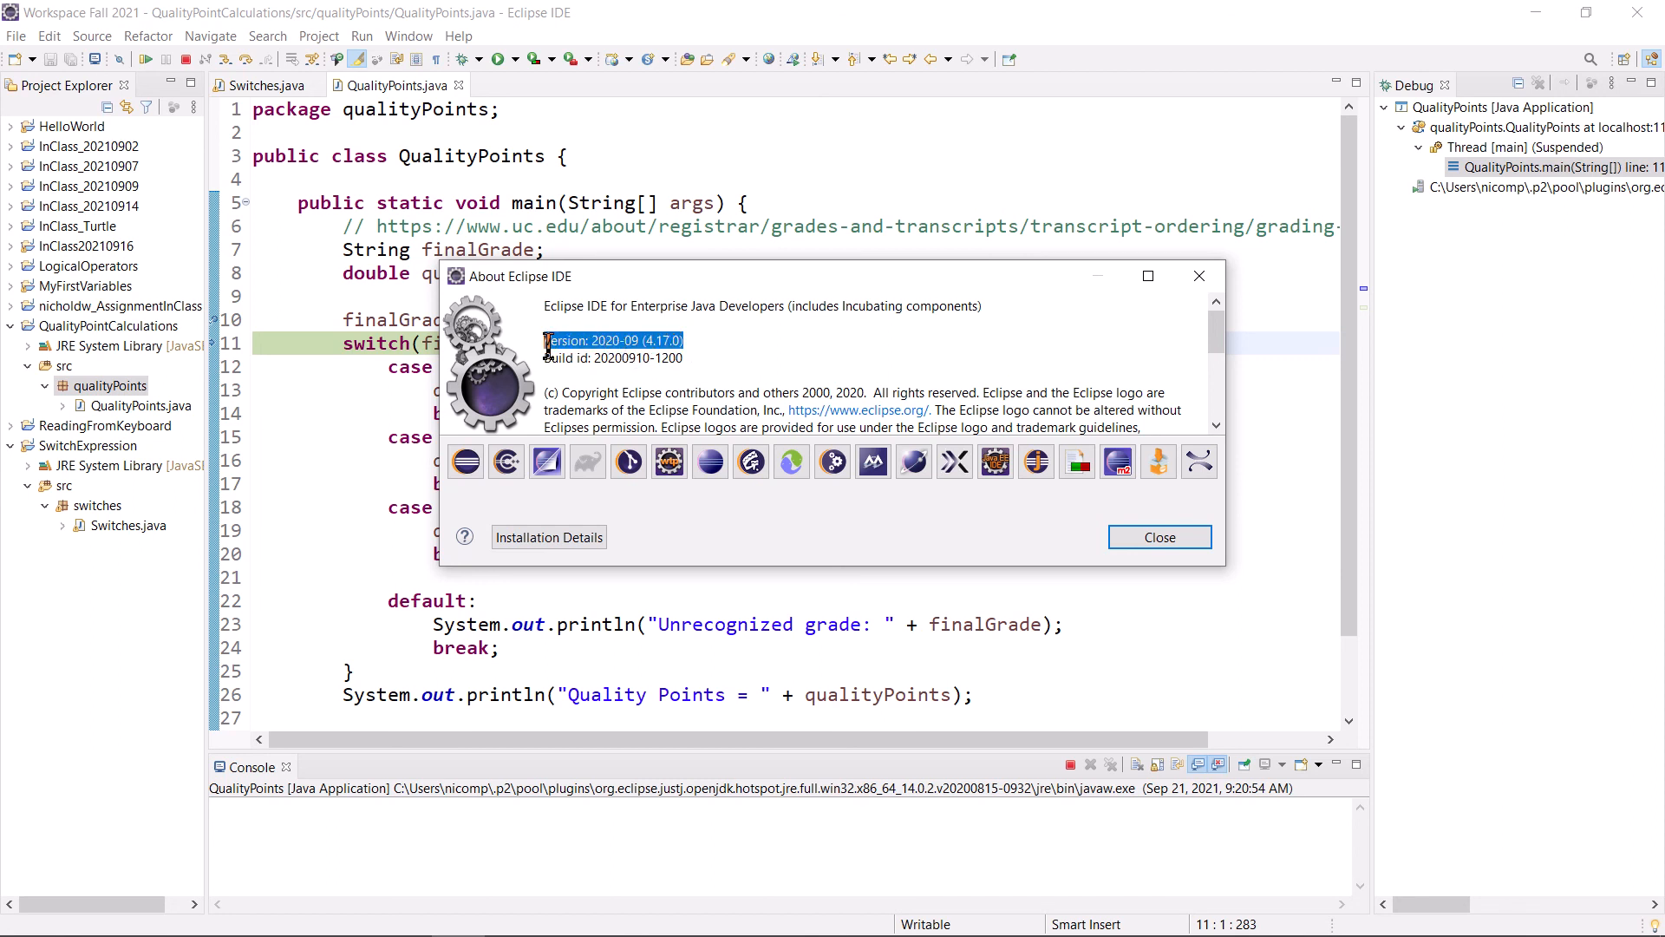
pyautogui.moveTo(791, 361)
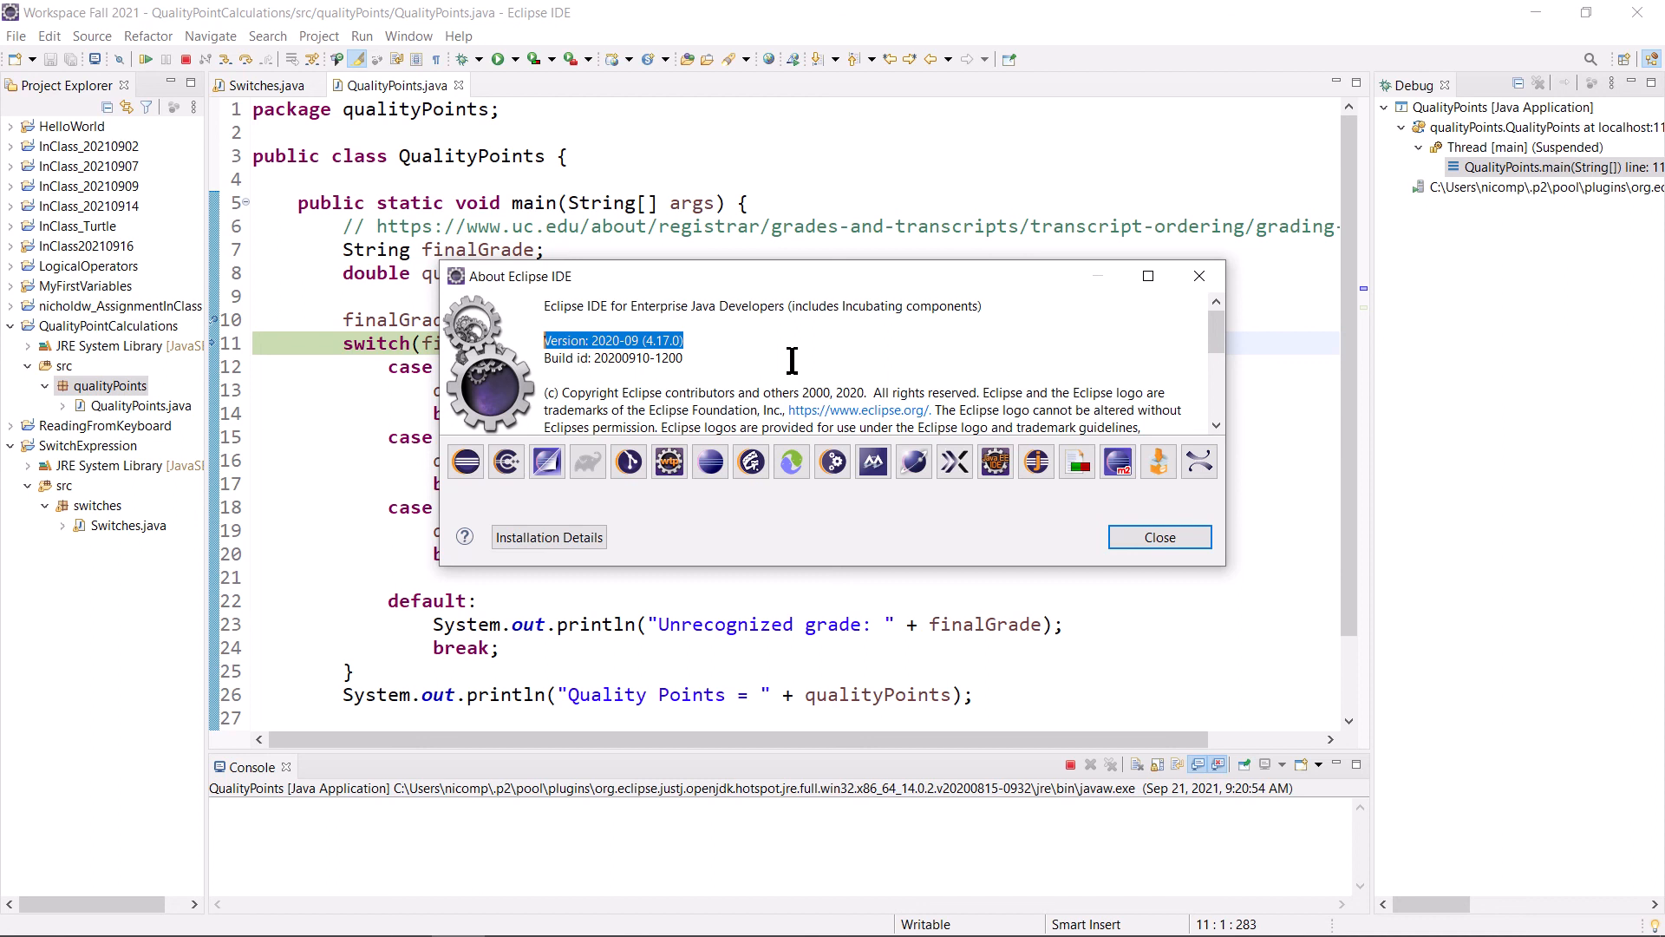
pyautogui.moveTo(1140, 536)
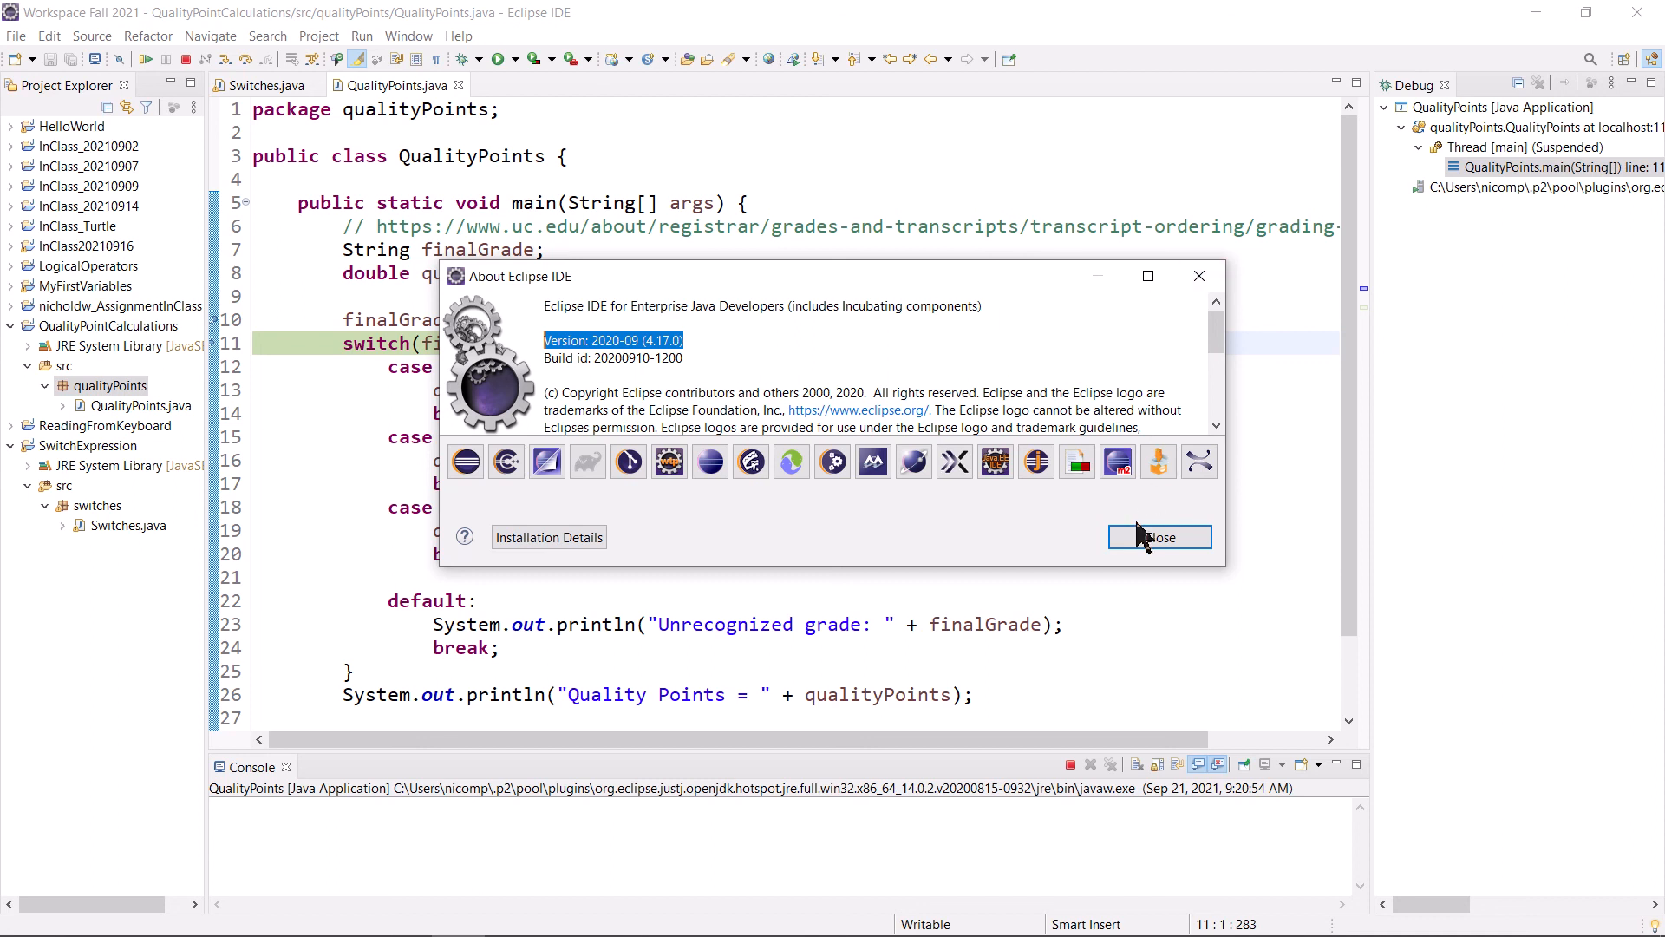
# - Close the About Eclipse IDE window, returning to the suspended editor
pyautogui.click(1158, 536)
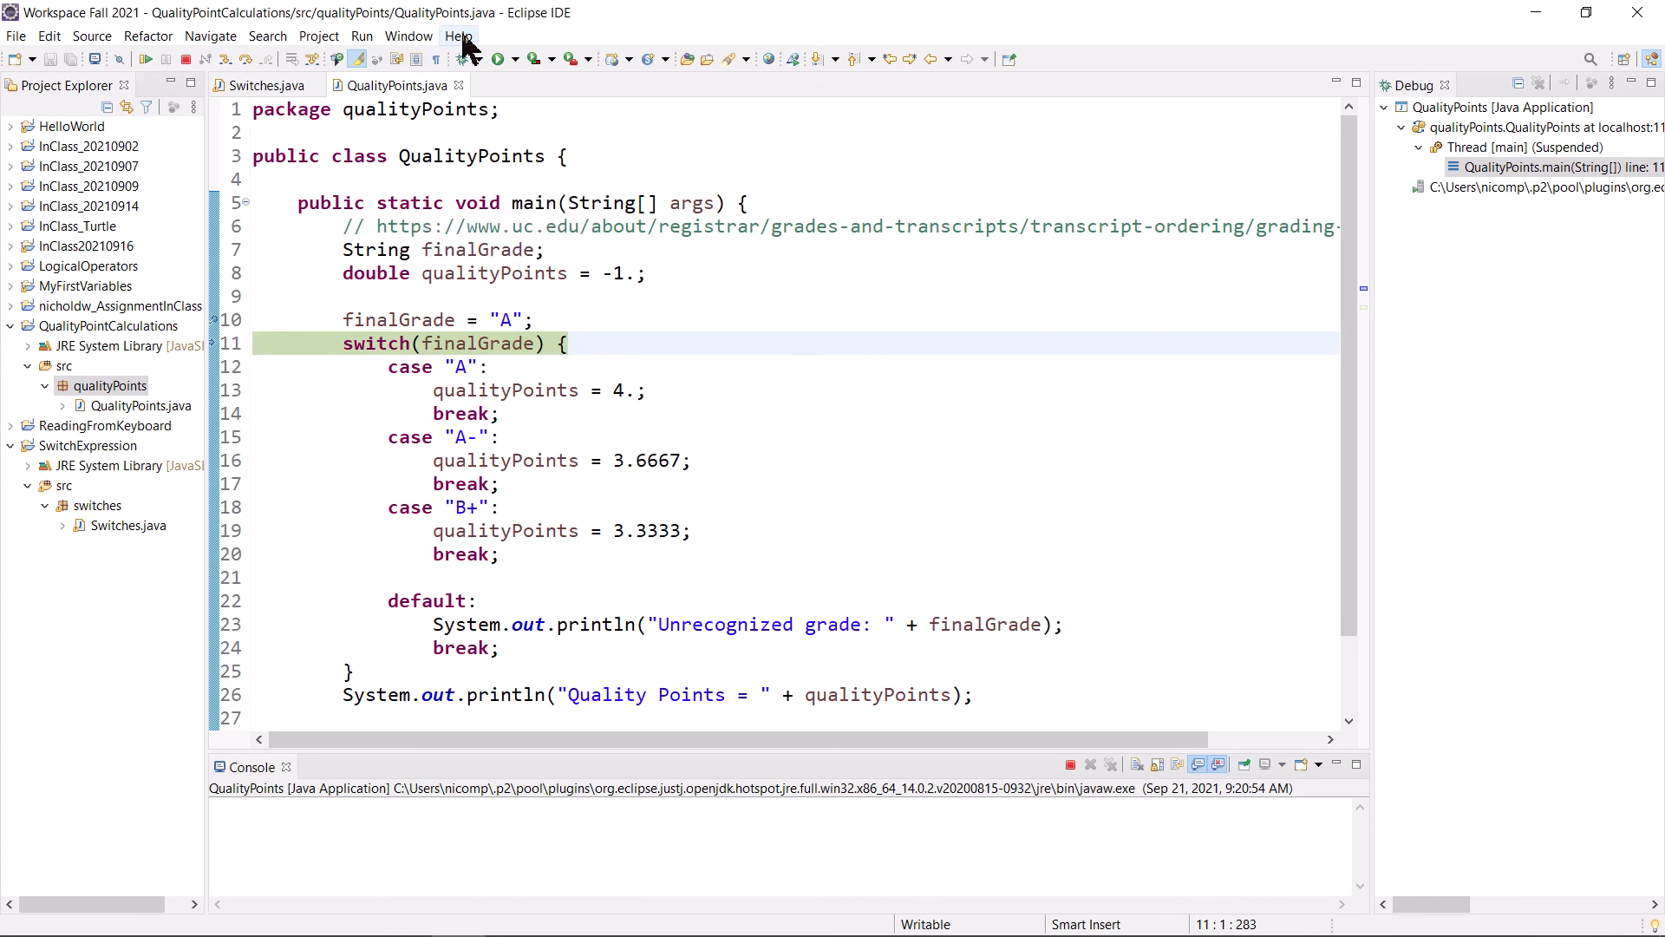
pyautogui.moveTo(670, 507)
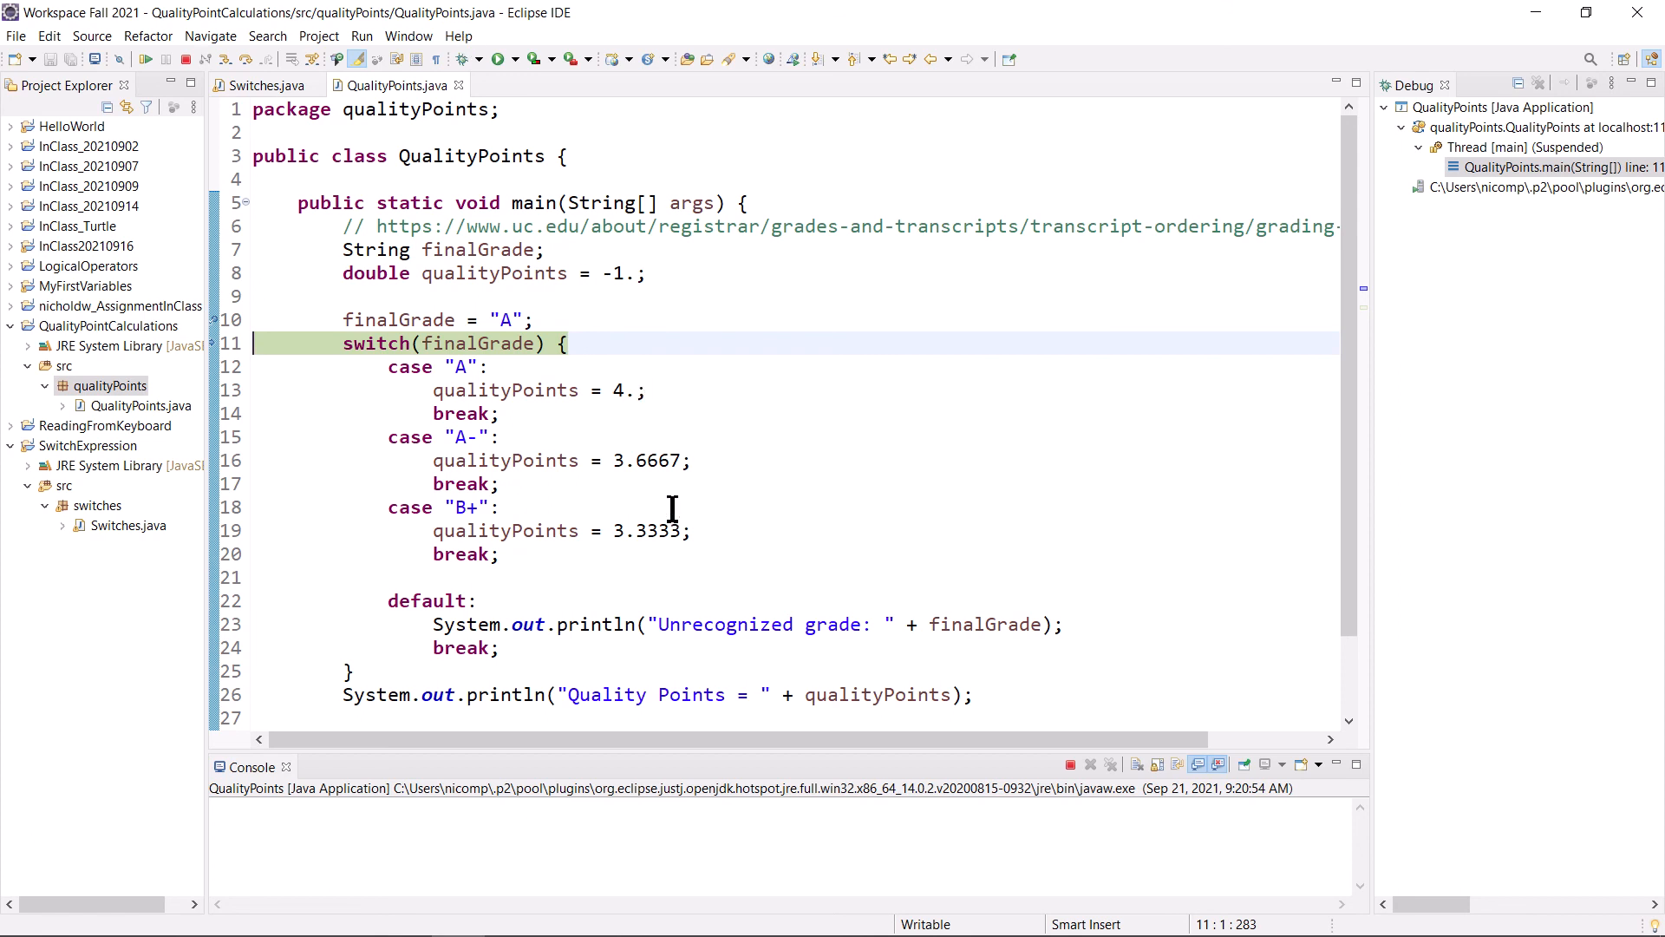
pyautogui.moveTo(632, 391)
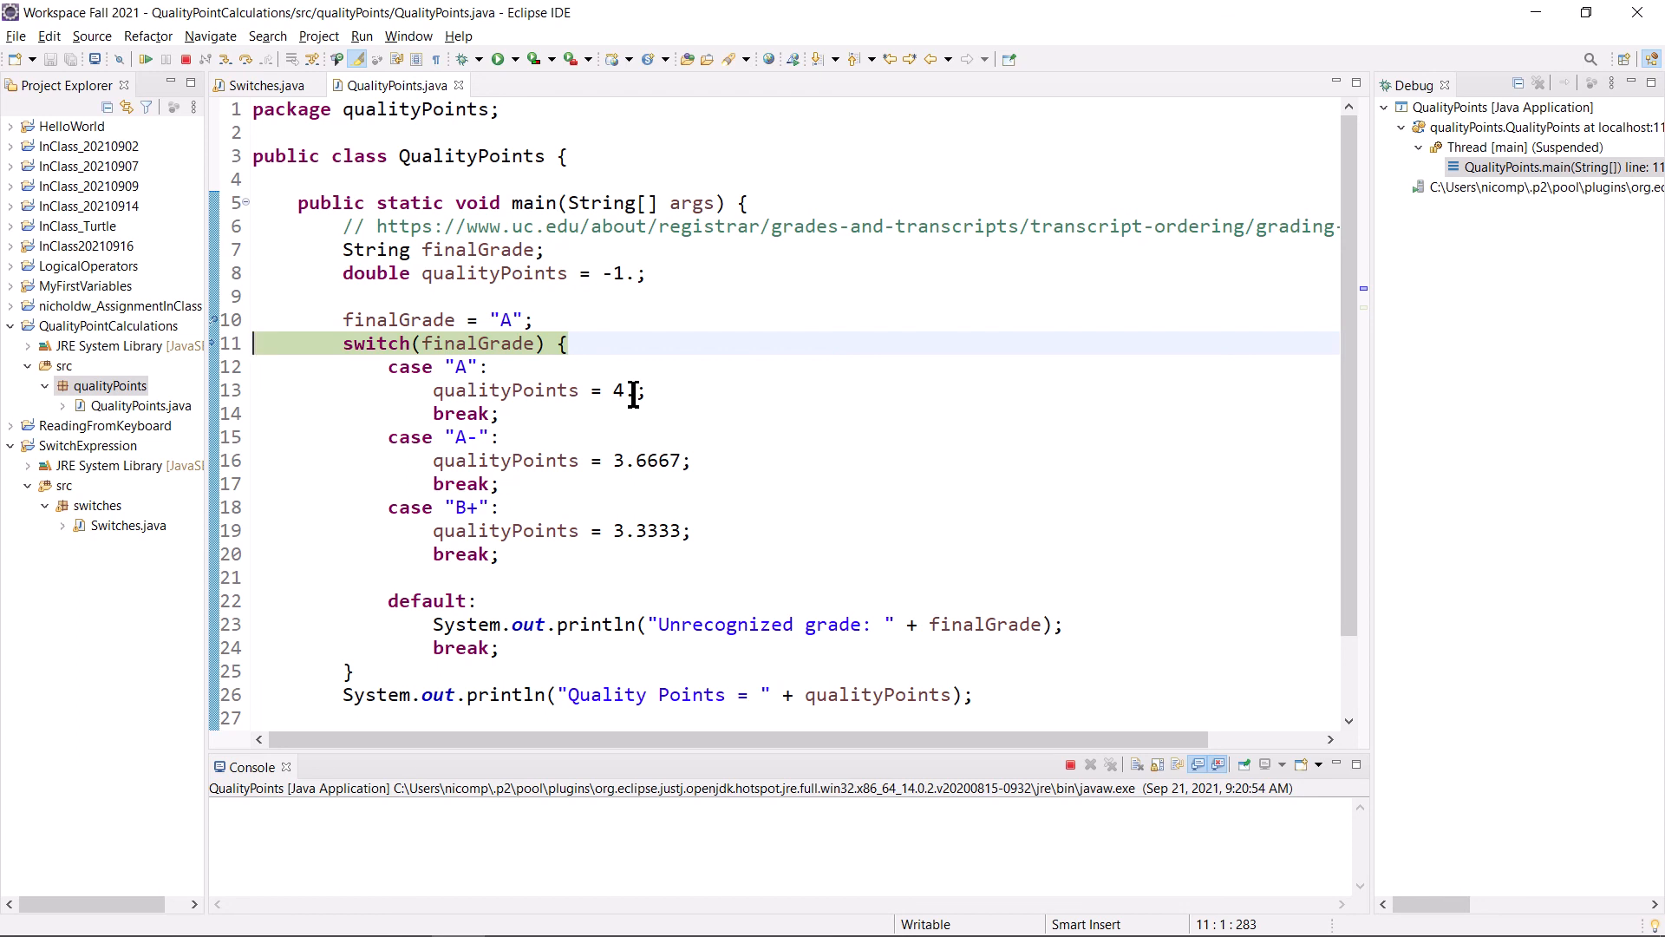
pyautogui.moveTo(1201, 592)
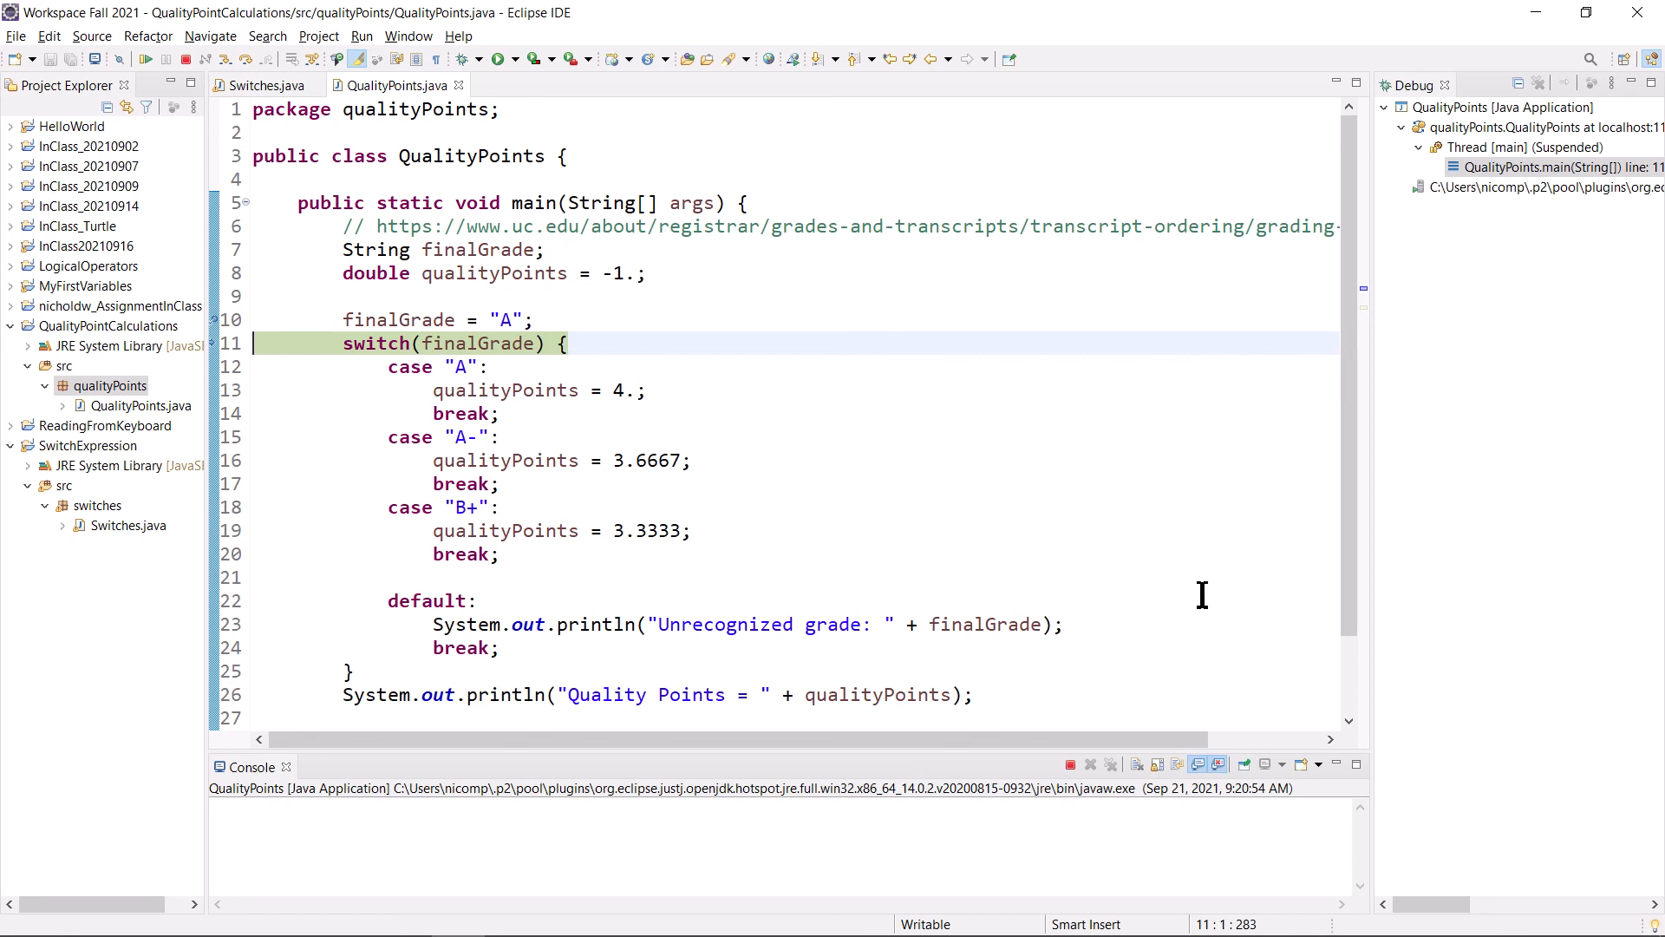
pyautogui.moveTo(1072, 766)
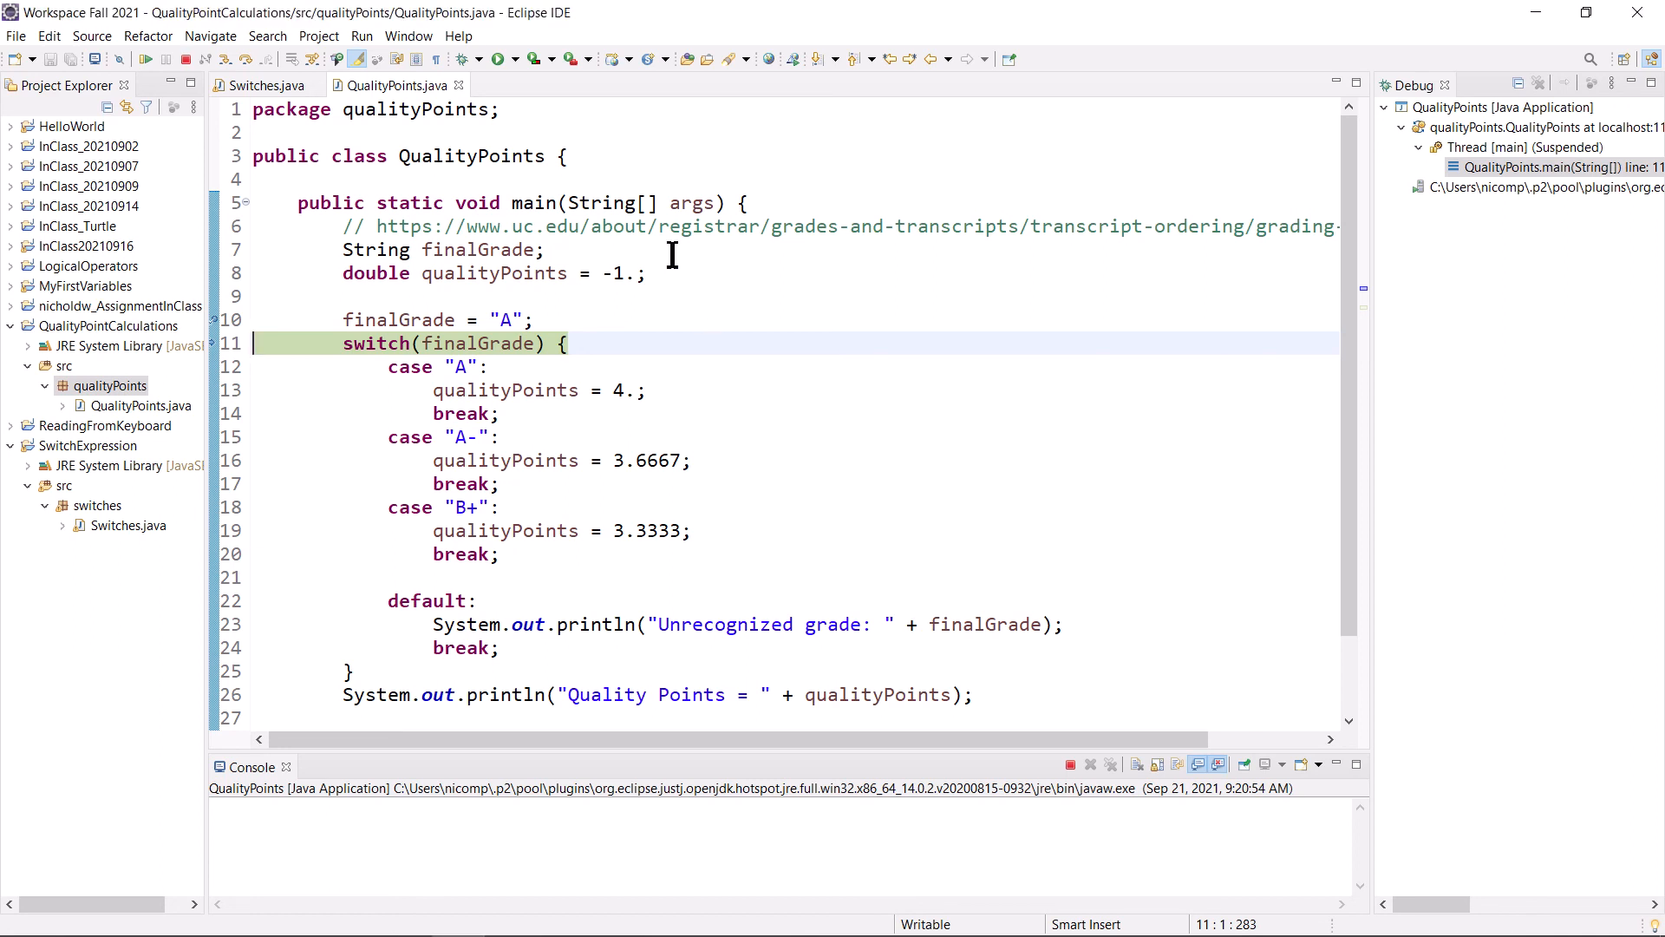
pyautogui.moveTo(501, 59)
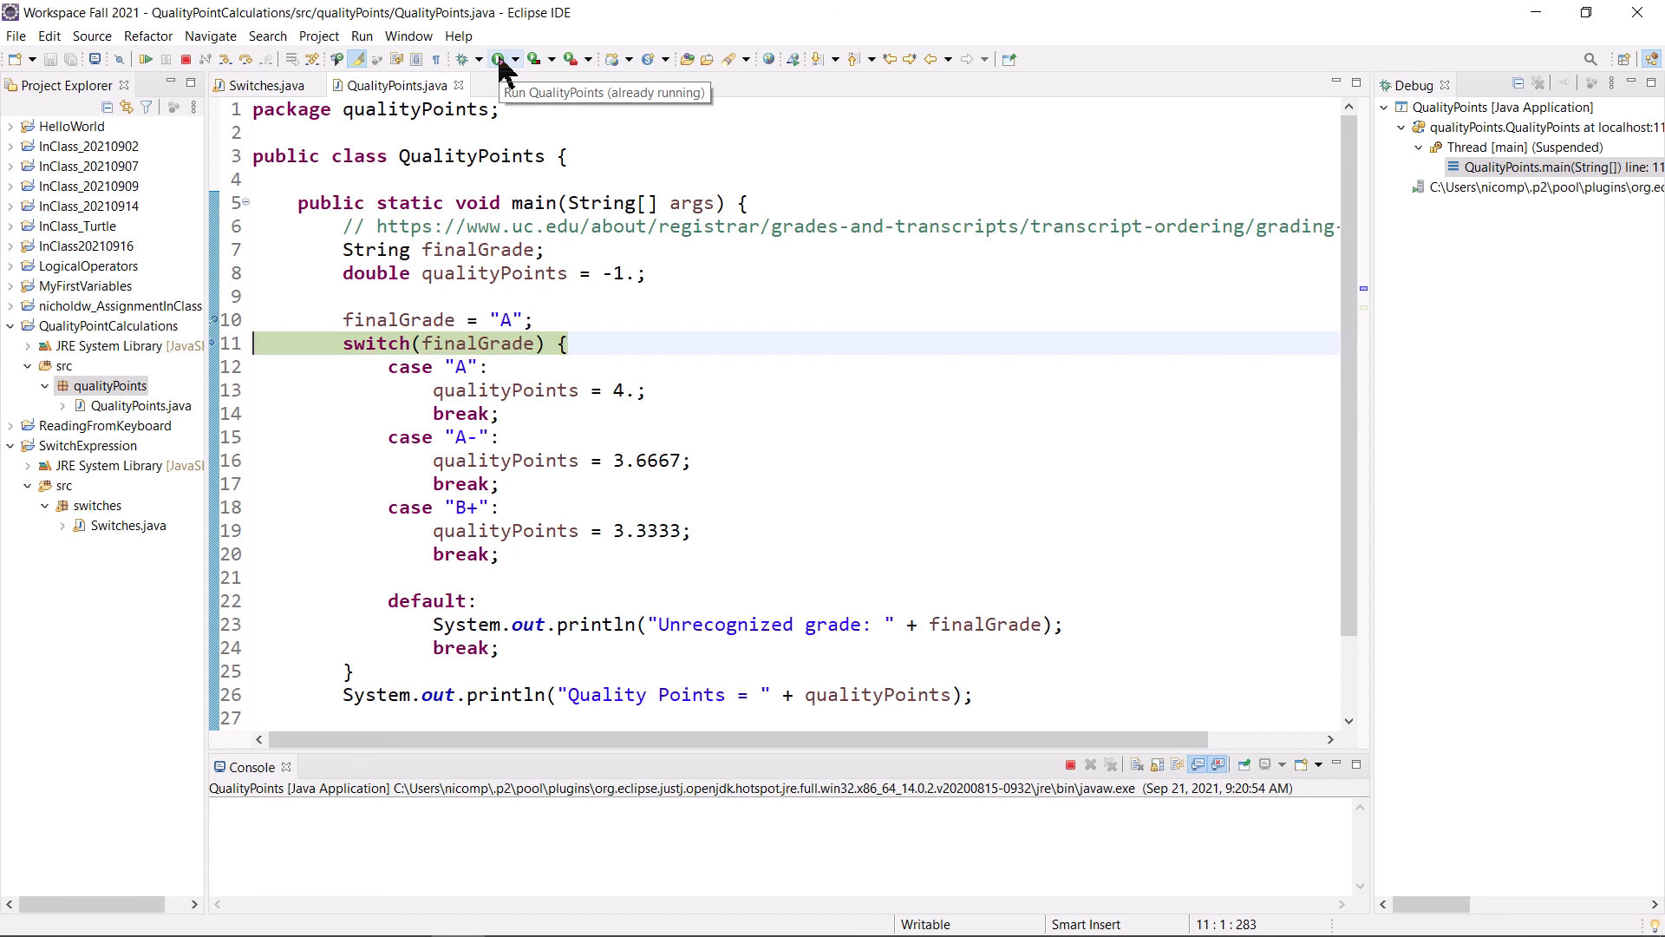
pyautogui.moveTo(503, 58)
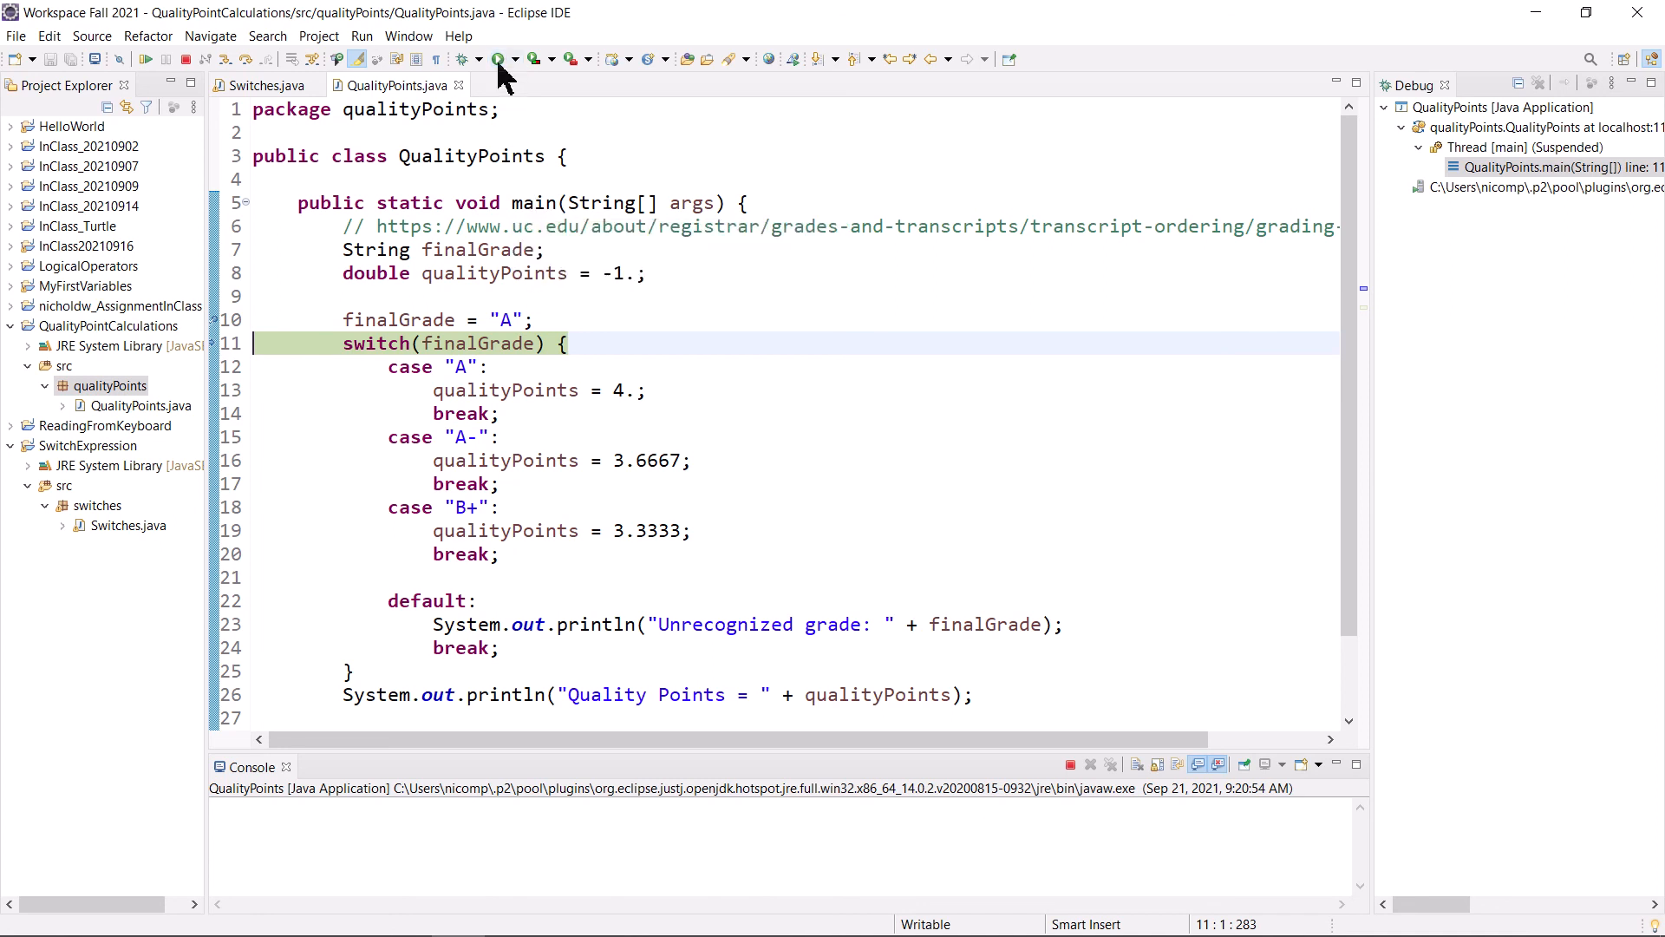
pyautogui.moveTo(499, 58)
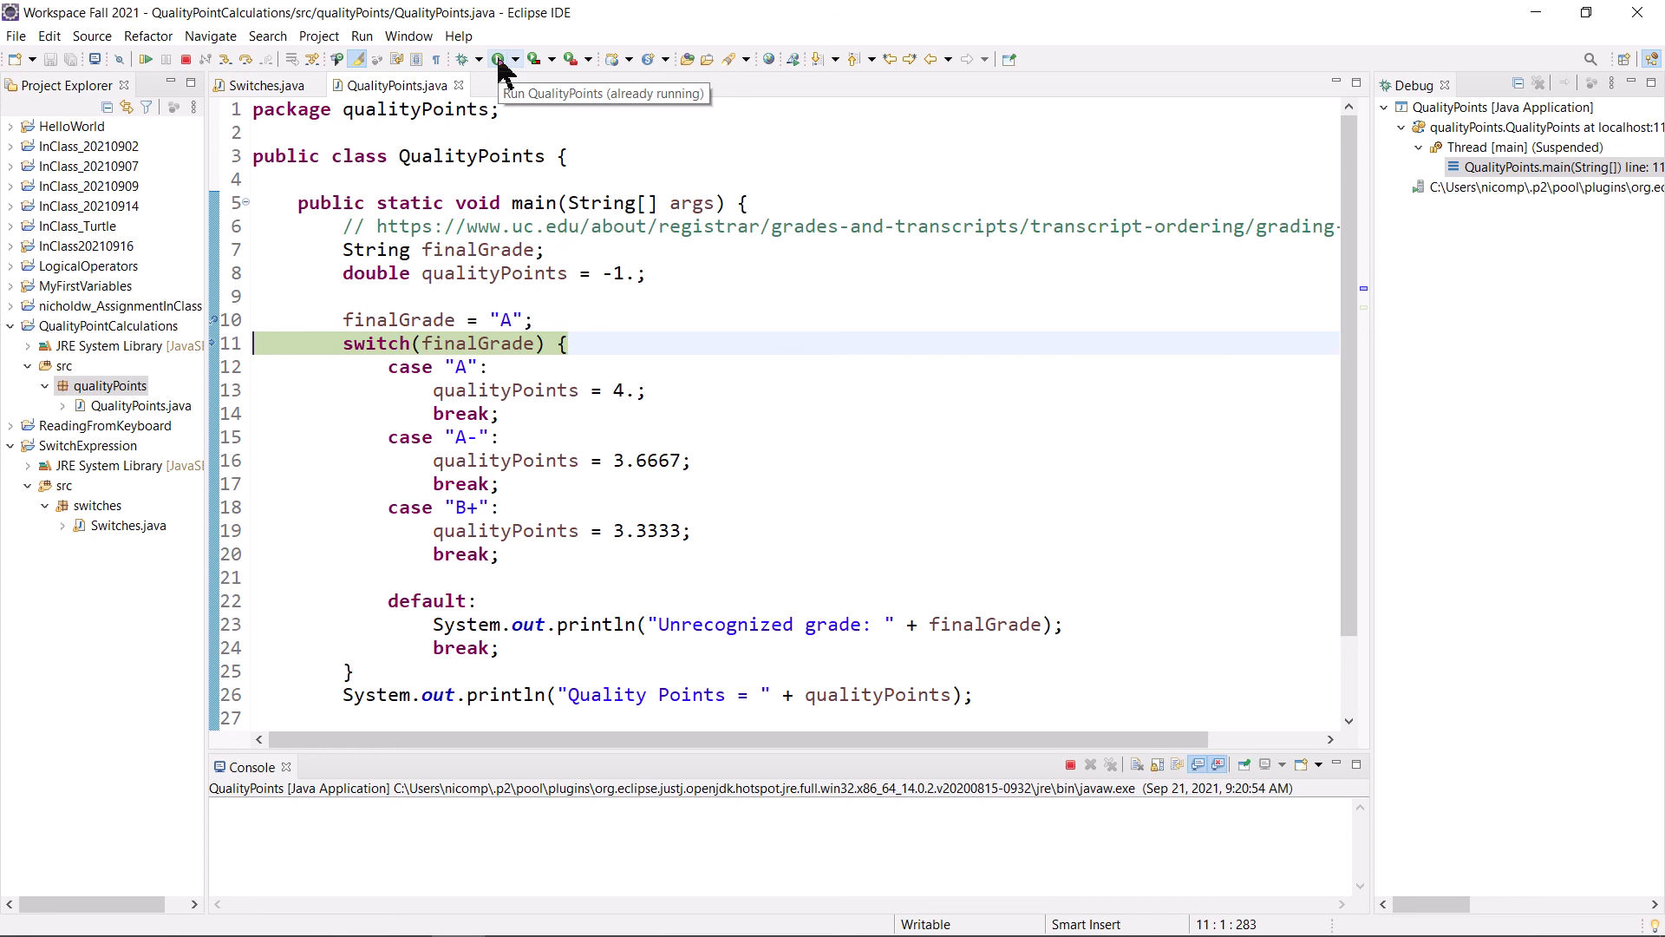
pyautogui.moveTo(502, 58)
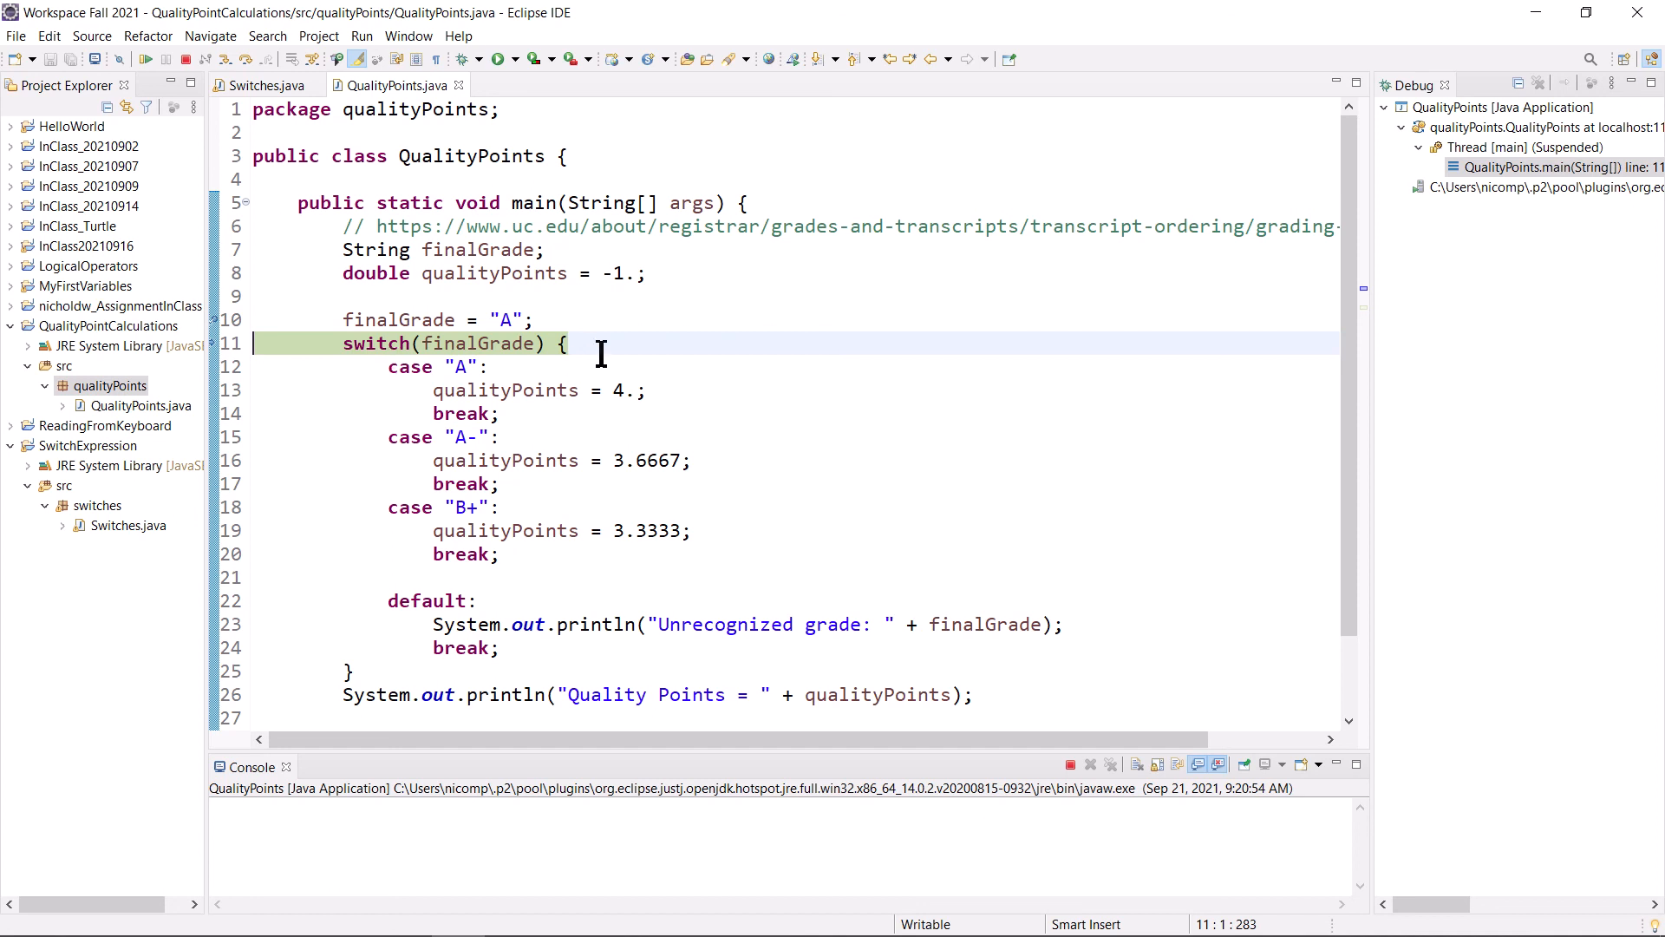
pyautogui.moveTo(530, 355)
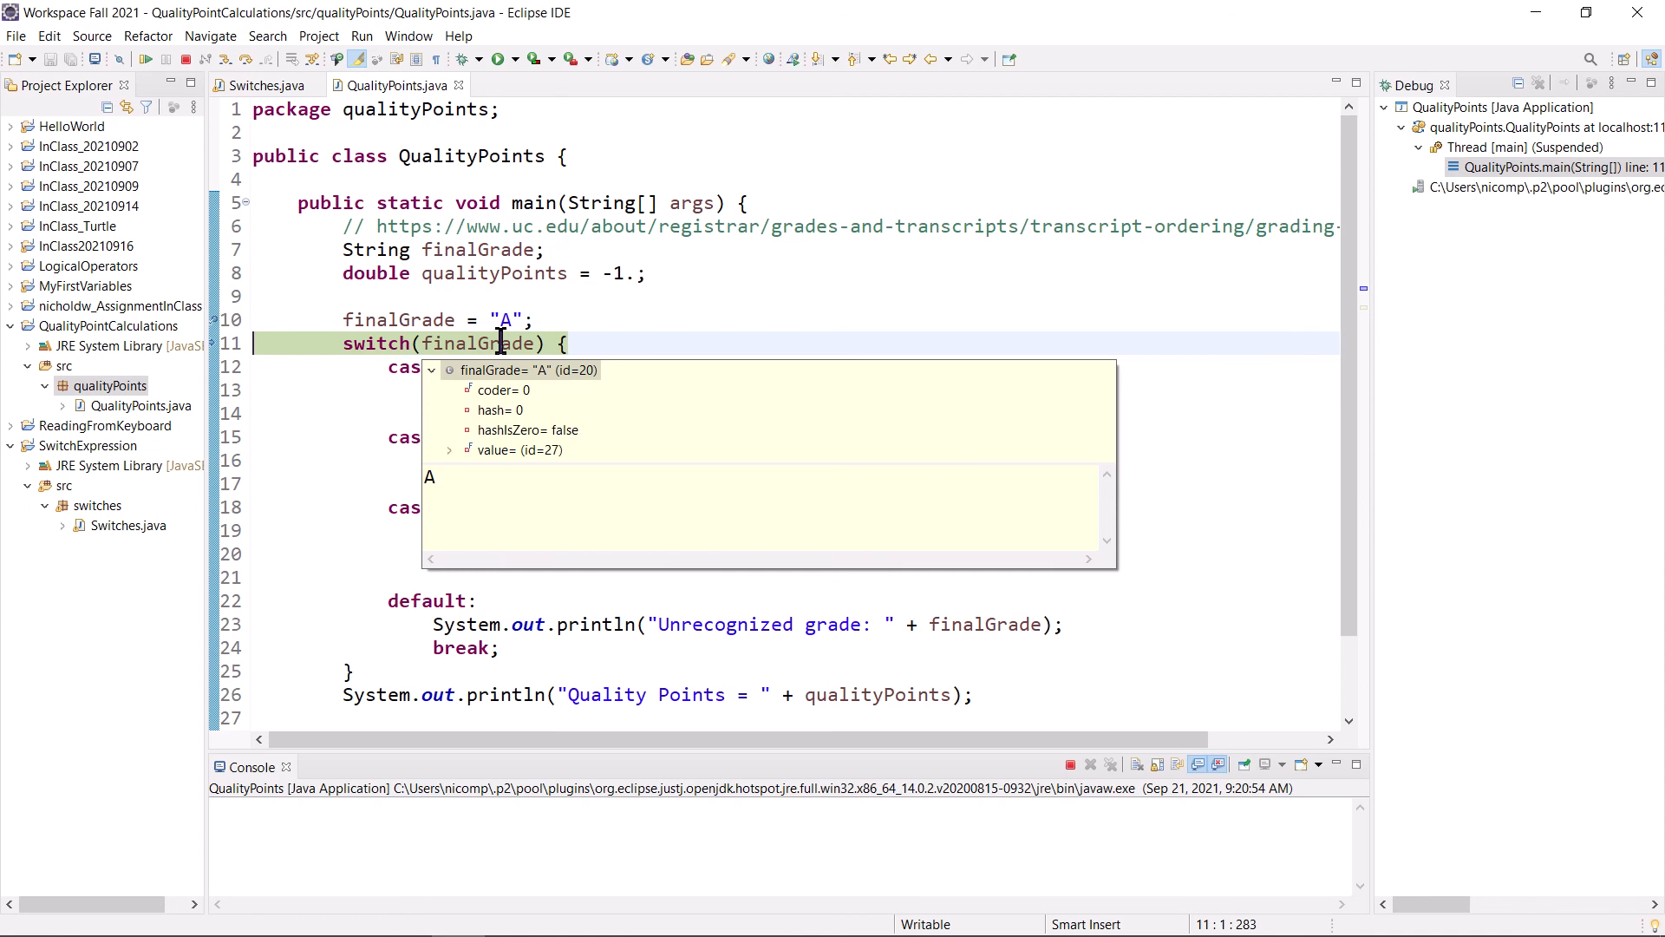
# - Step Over twice through the switch, pausing on case "A"'s break after qualityPoints = 4
pyautogui.click(363, 35)
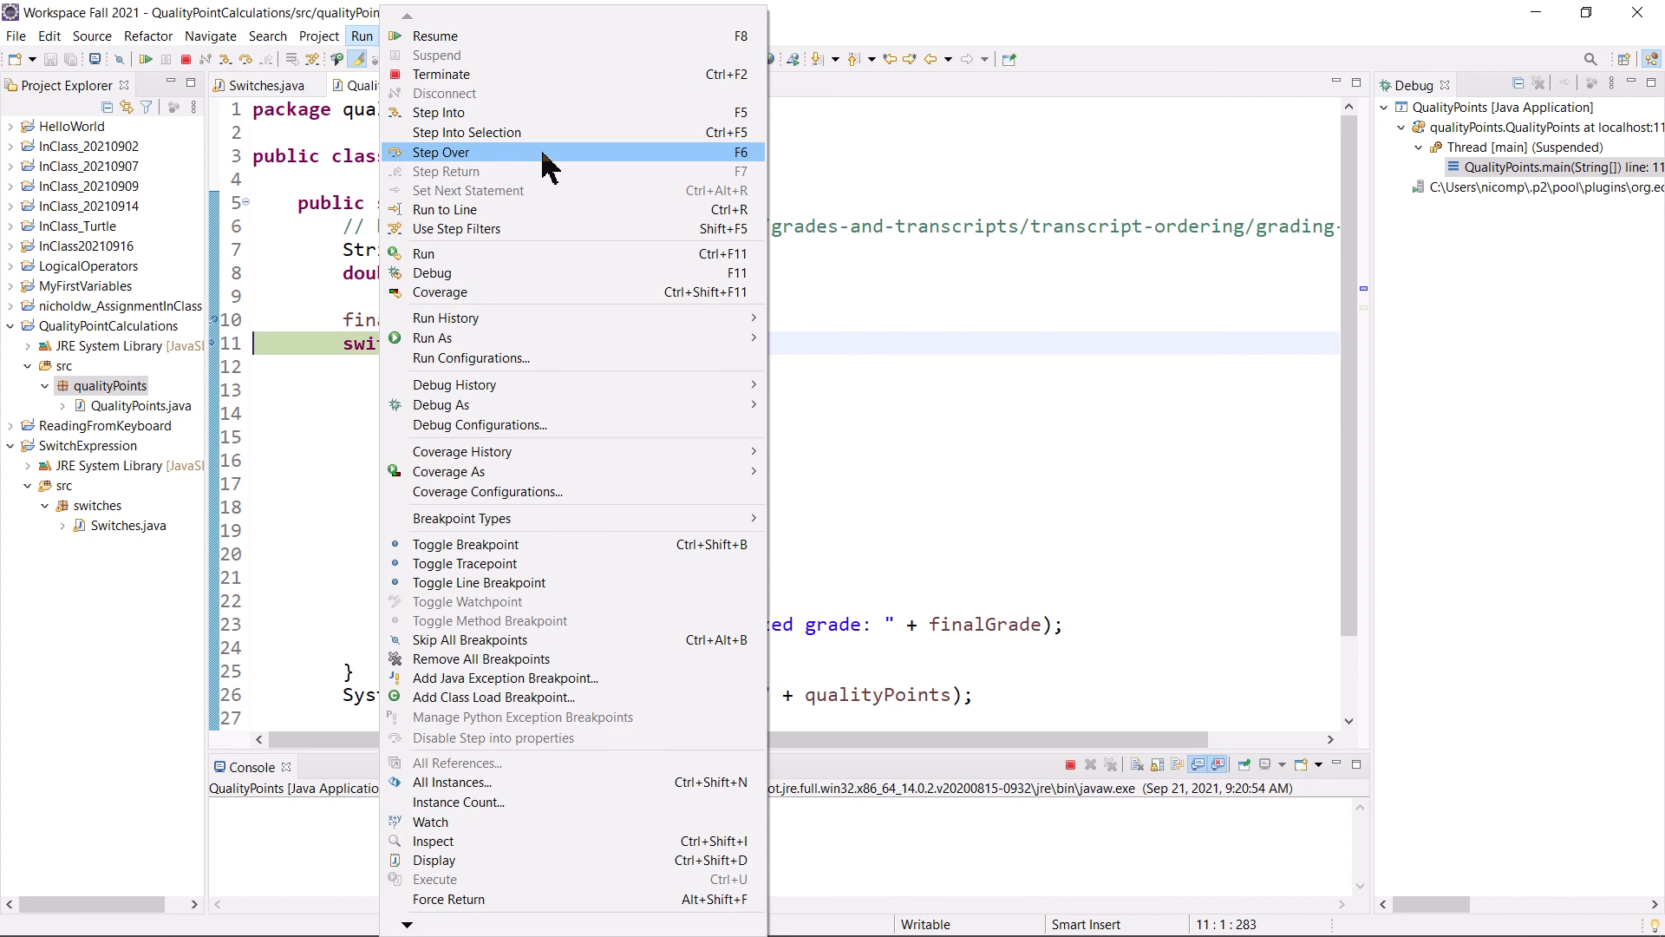
pyautogui.click(440, 152)
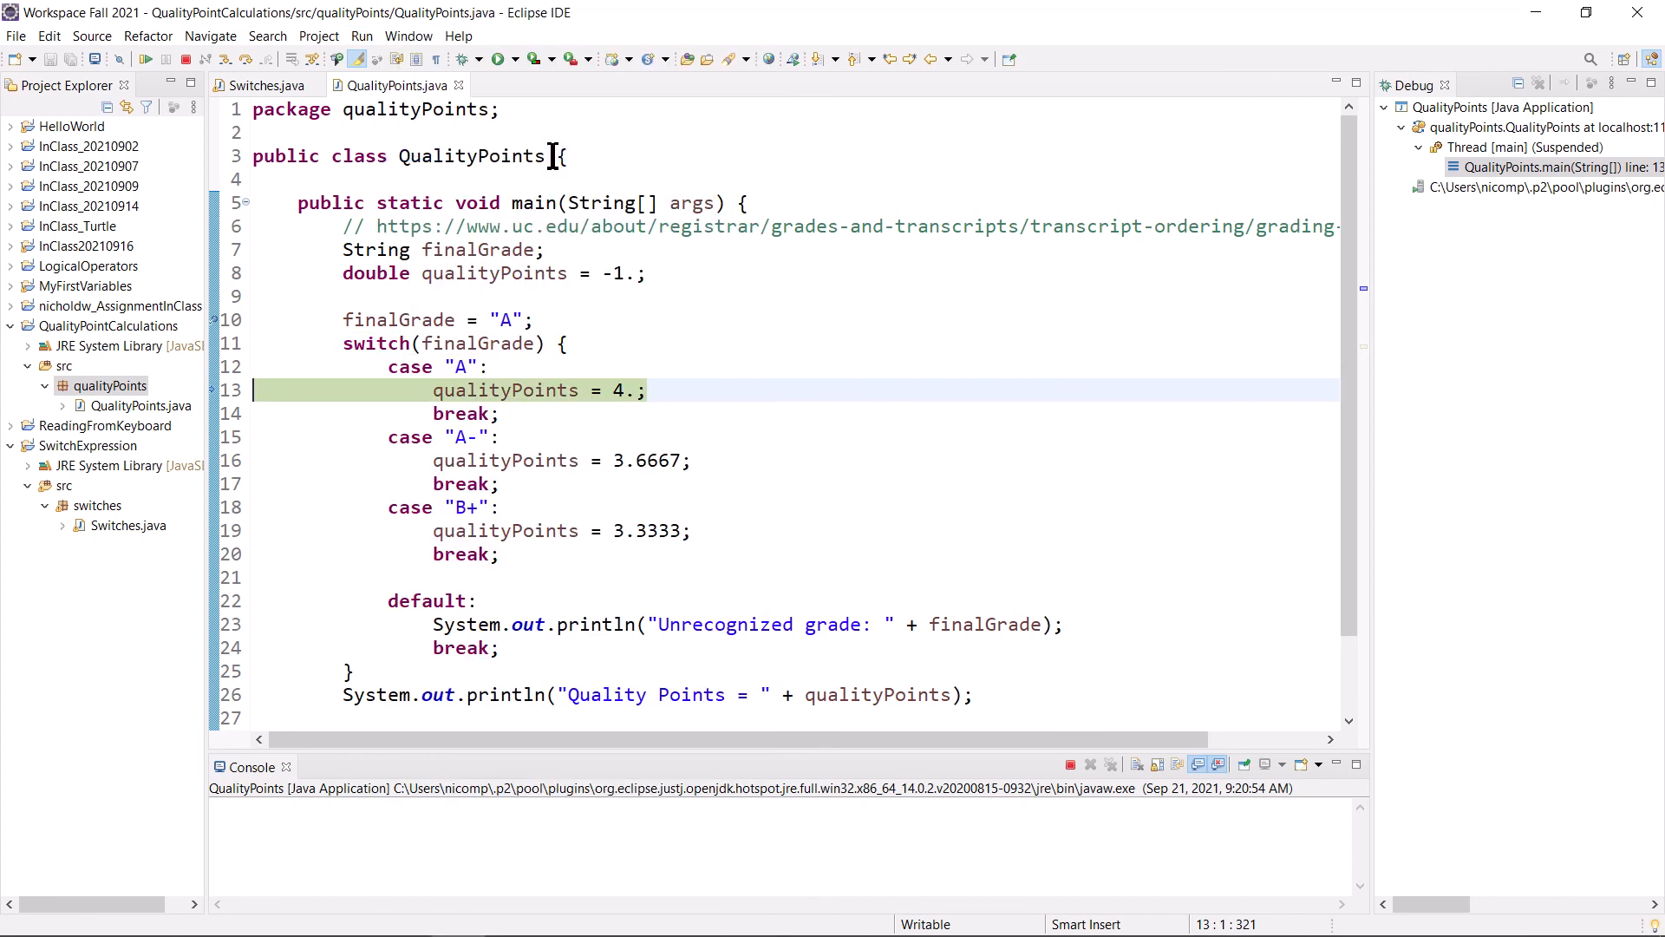
pyautogui.moveTo(557, 436)
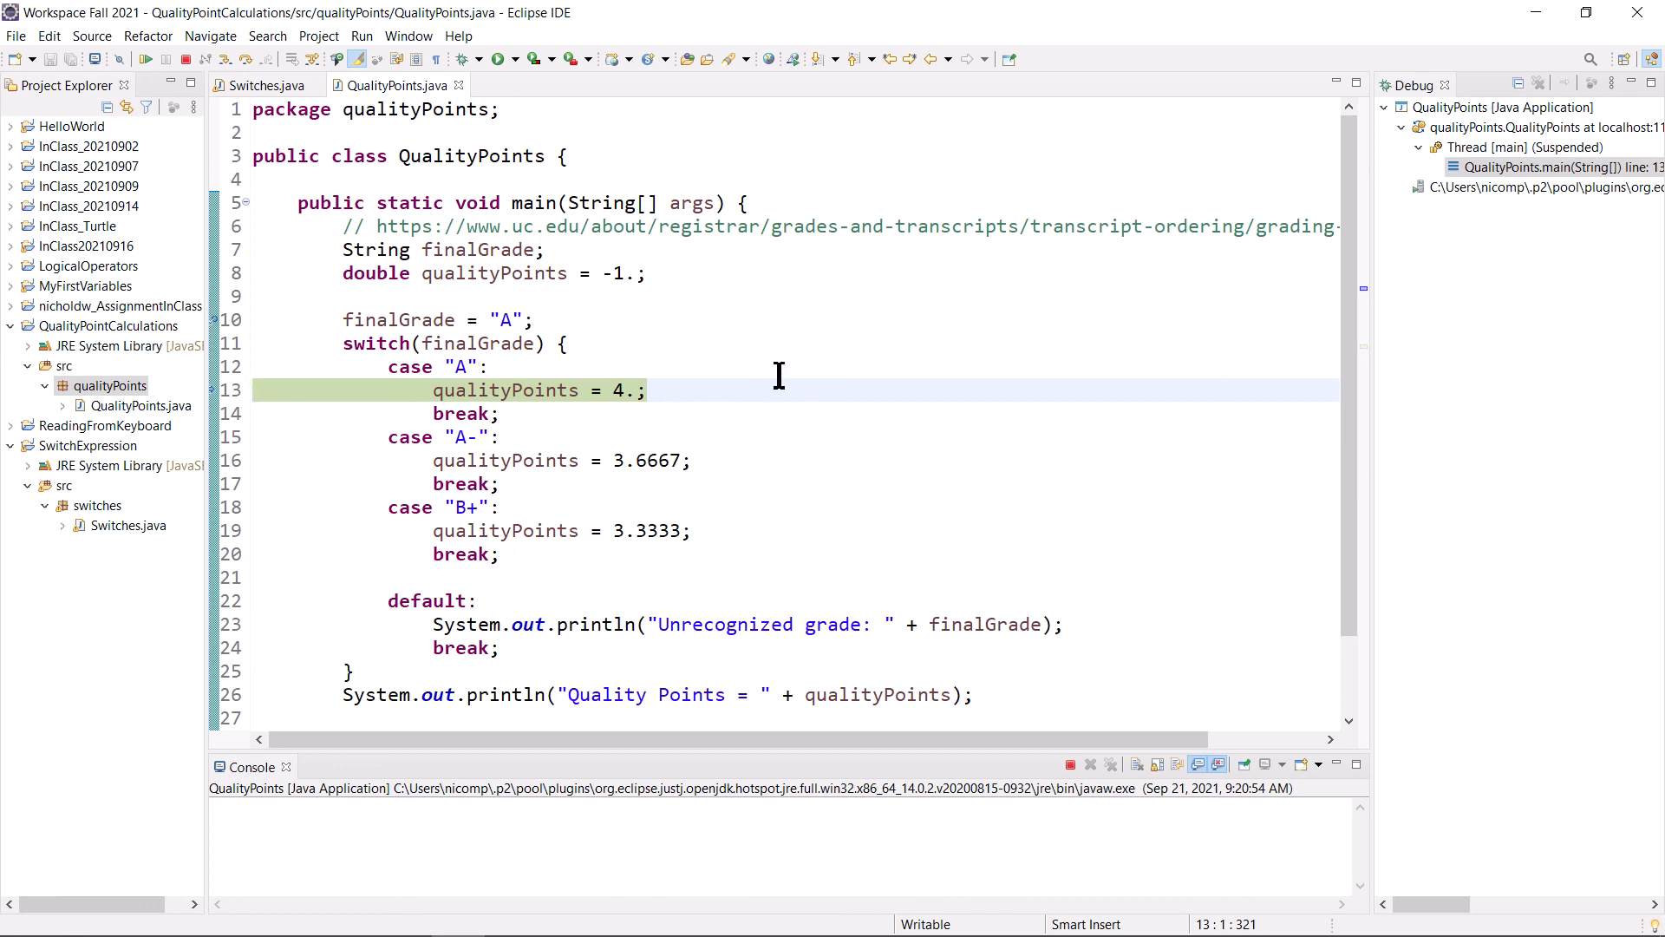
pyautogui.moveTo(668, 397)
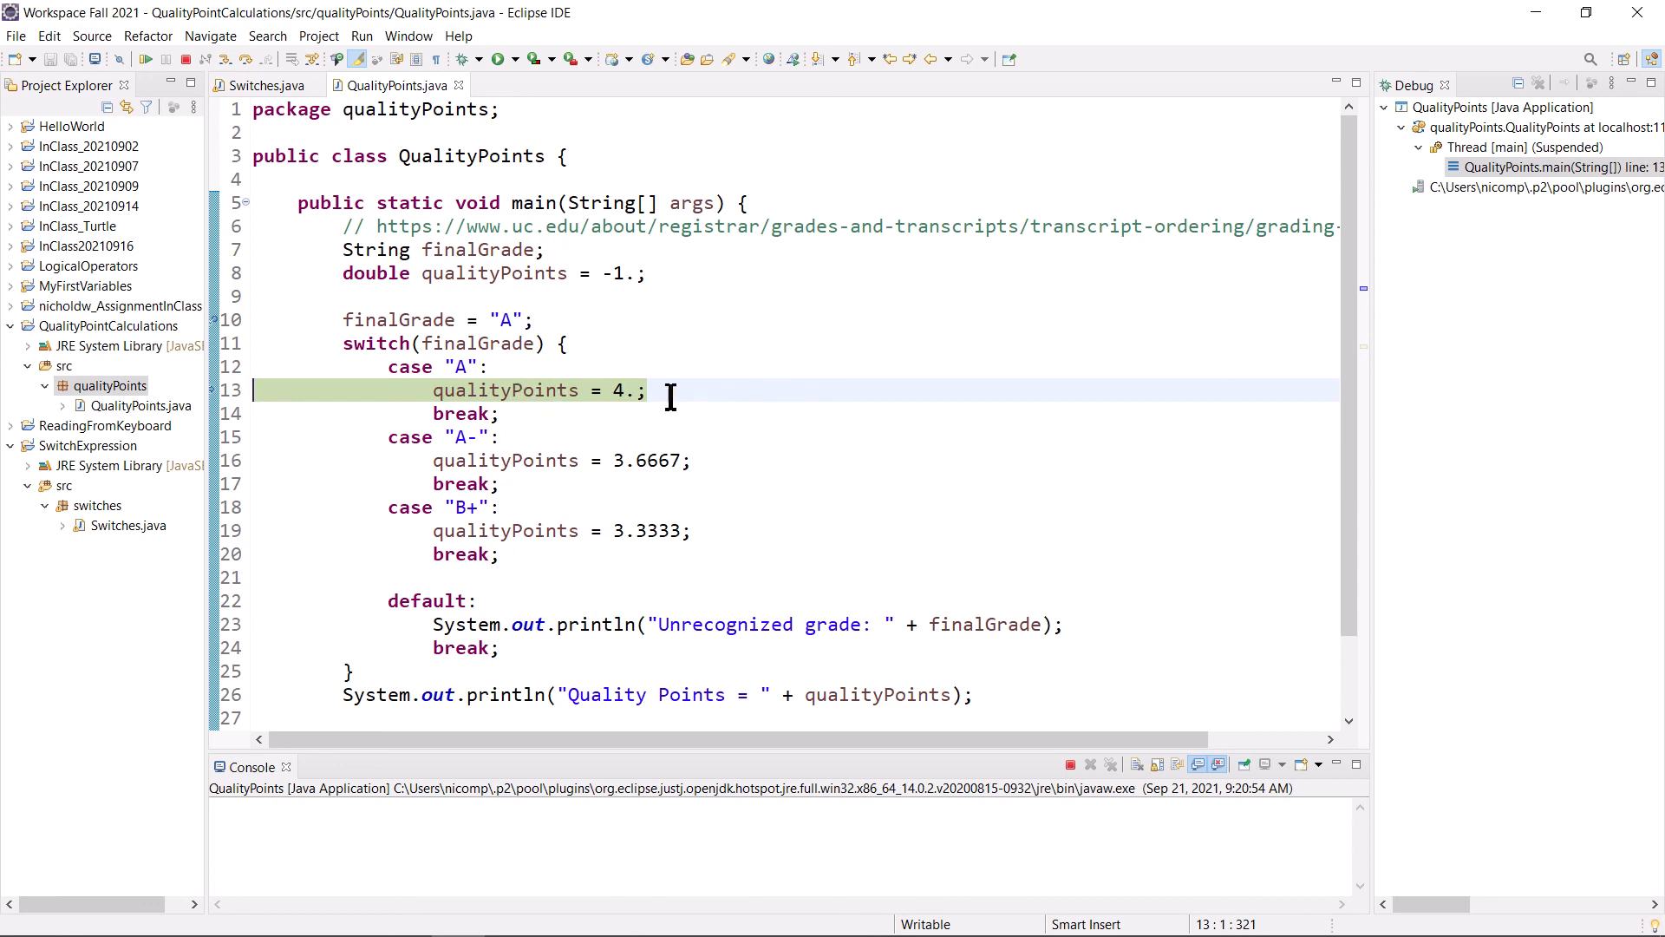
pyautogui.moveTo(341, 369)
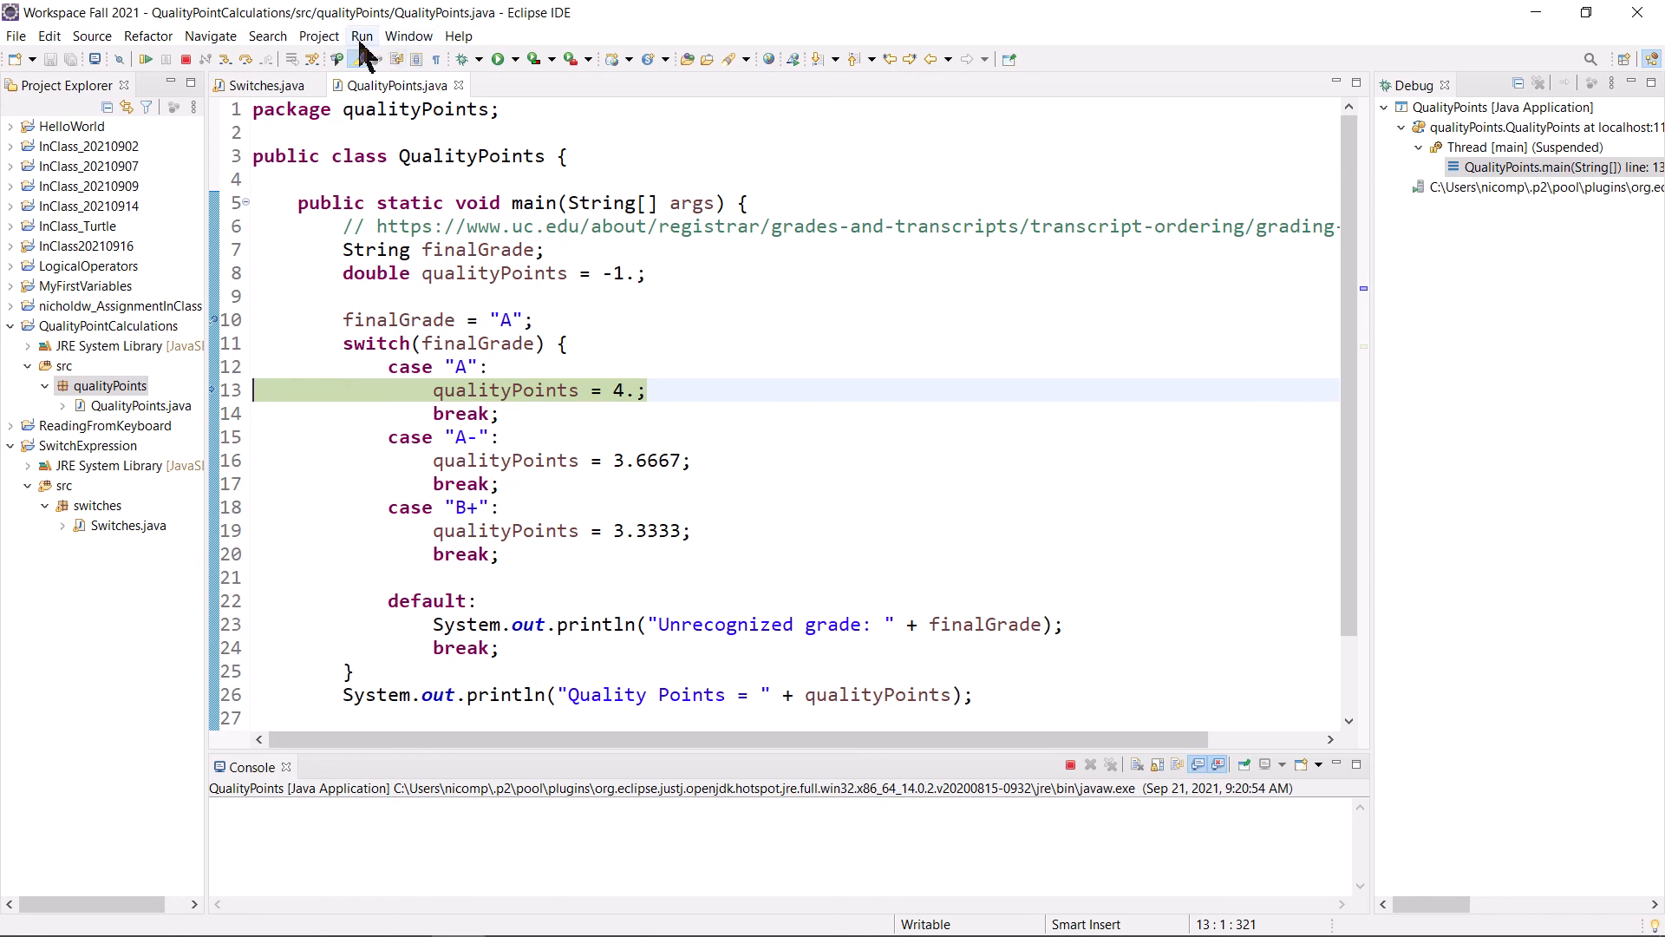
pyautogui.click(360, 34)
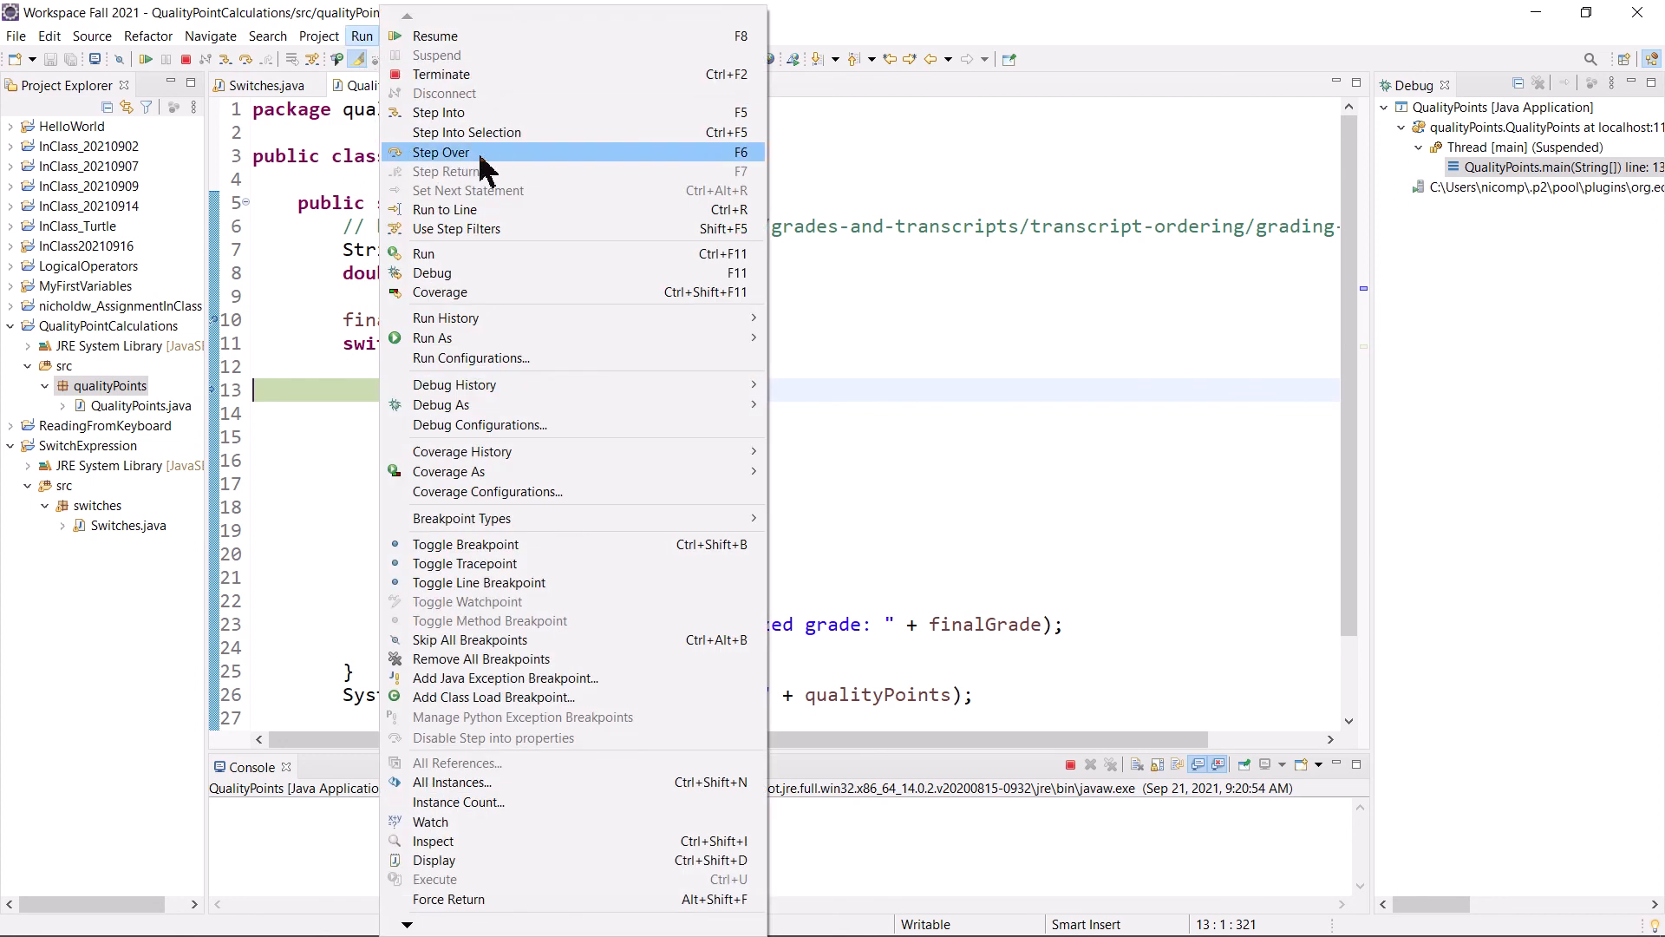
pyautogui.click(440, 151)
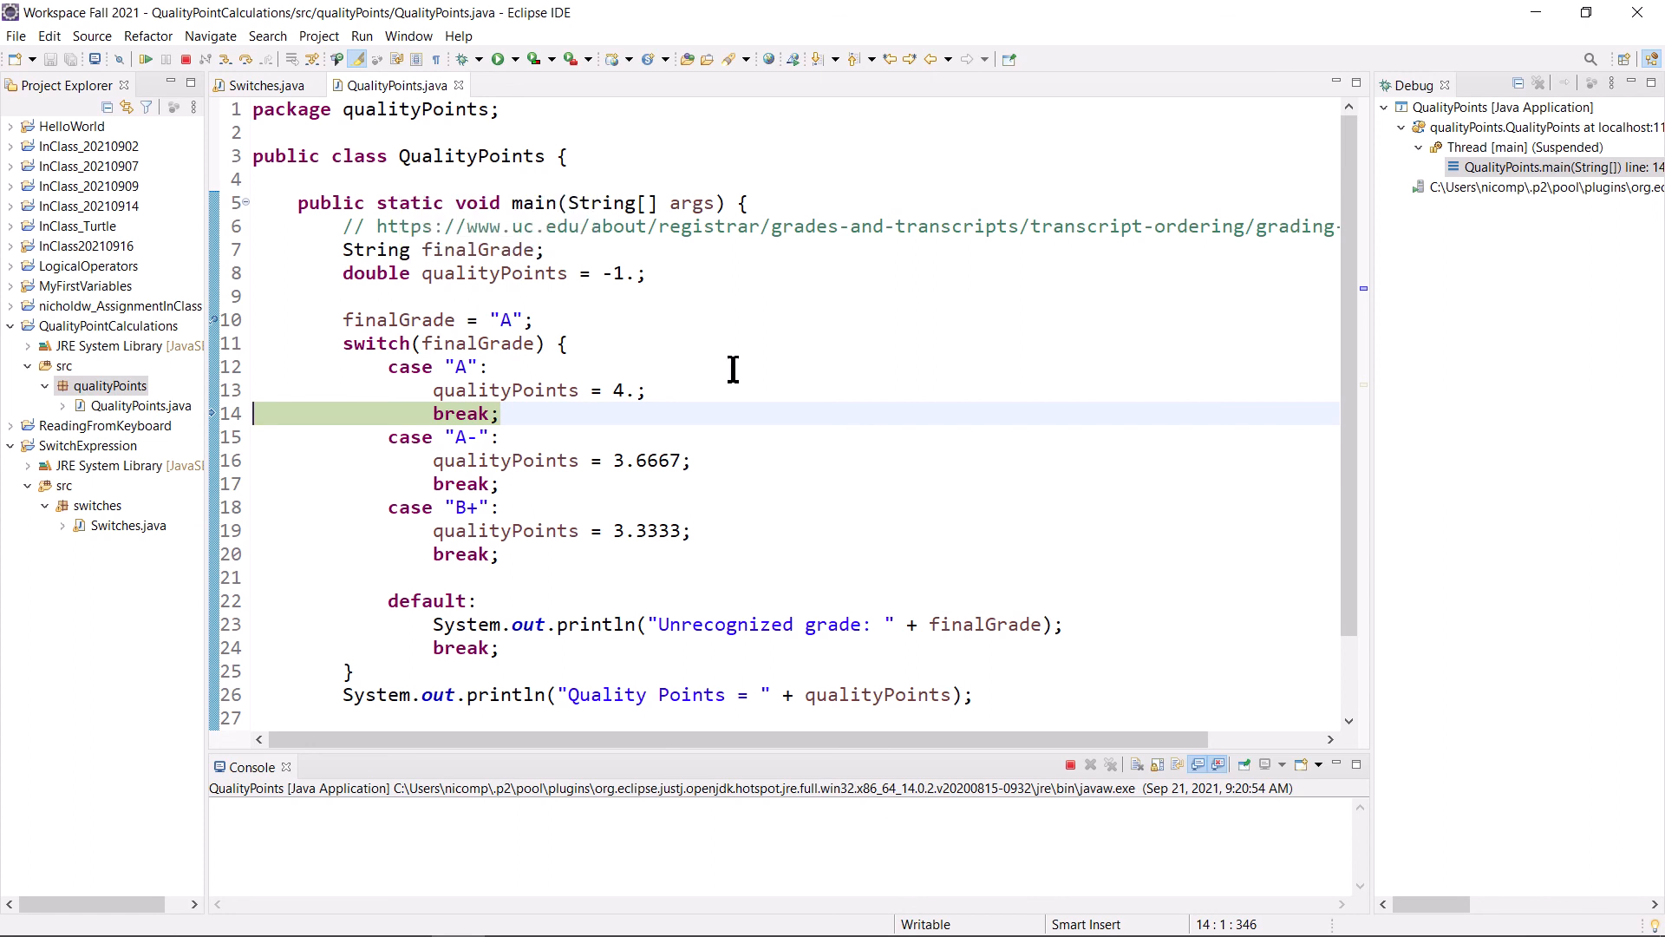
pyautogui.moveTo(552, 412)
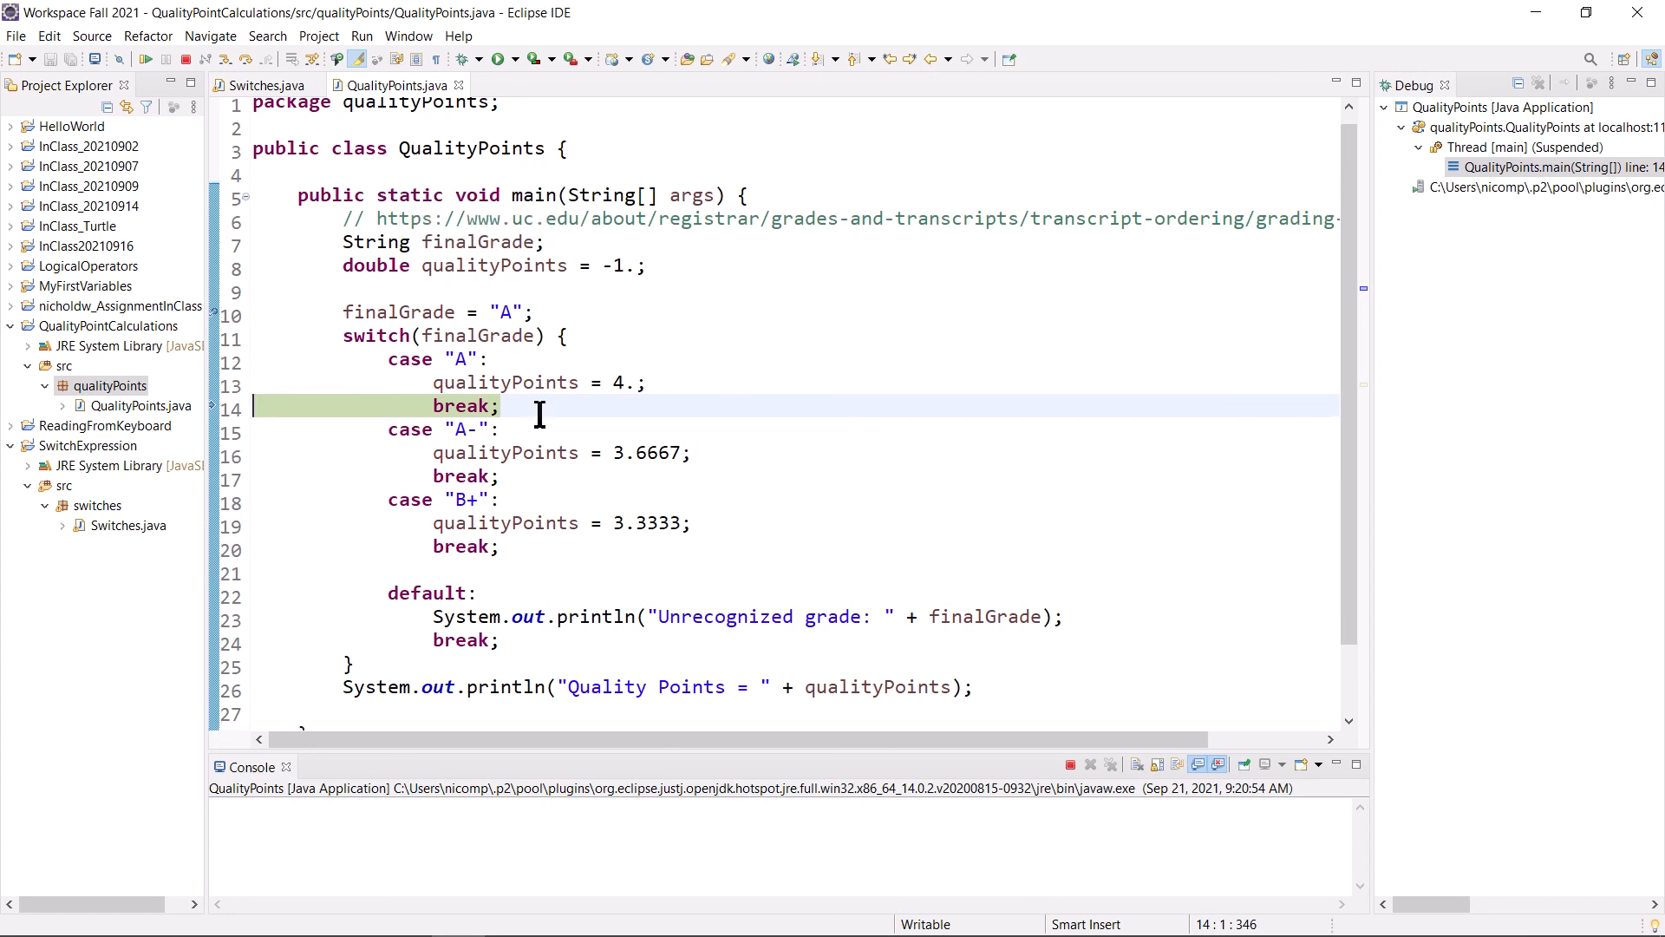
pyautogui.scroll(-3)
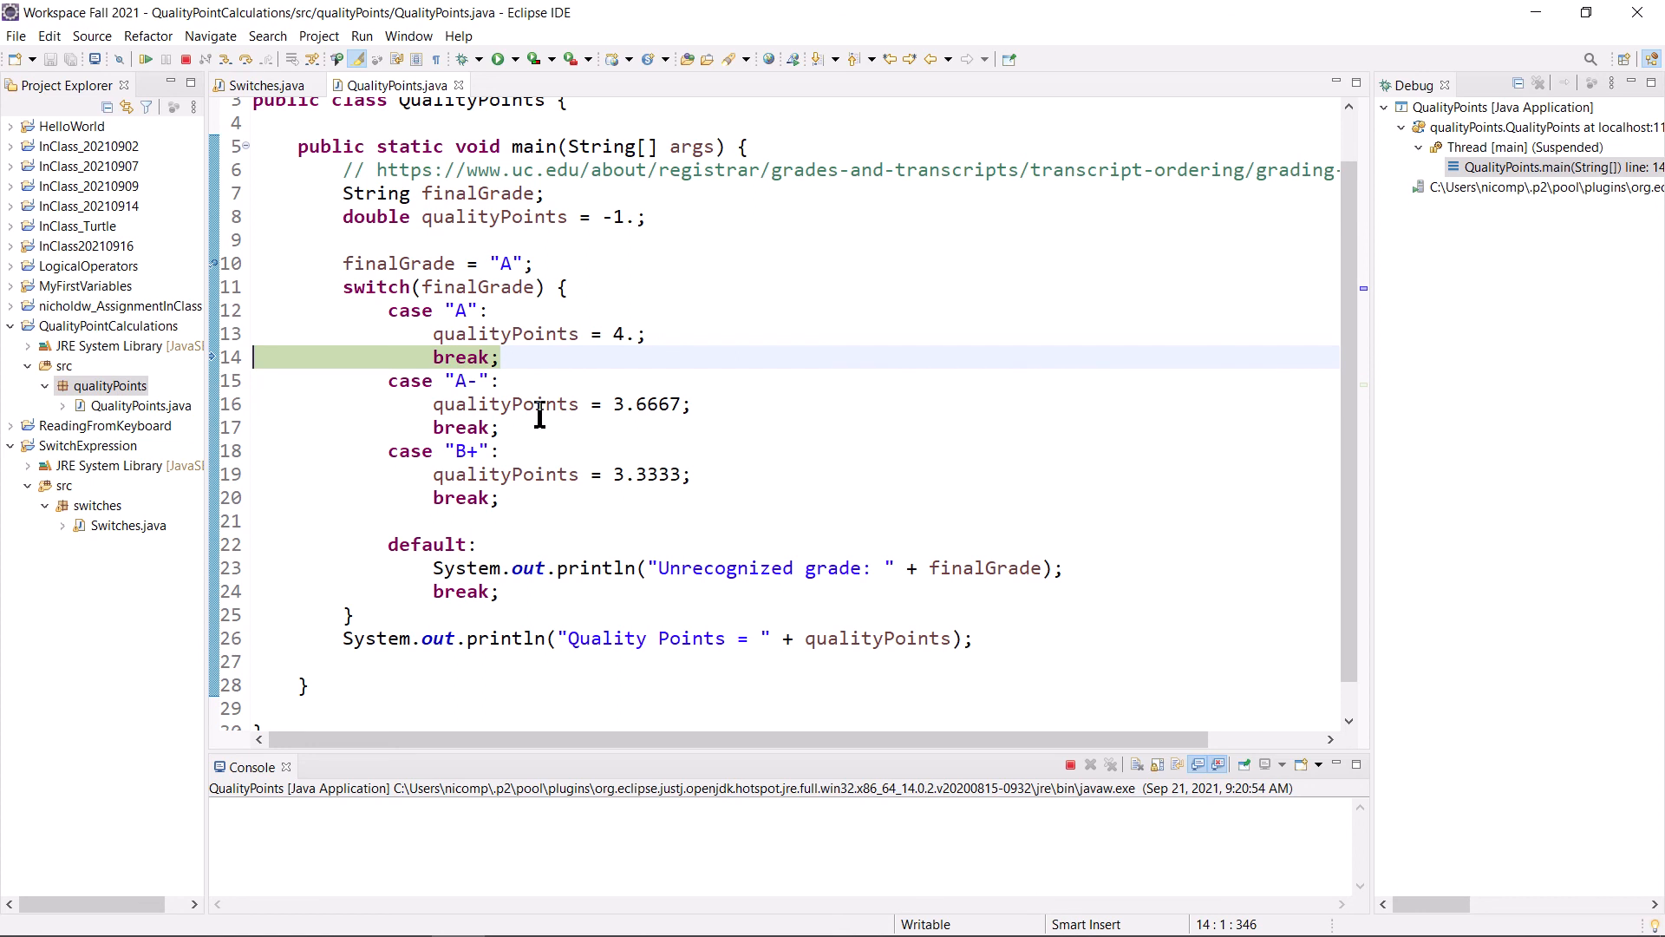
# - Step Over twice past the break and println, stopping at main's closing brace
pyautogui.click(361, 35)
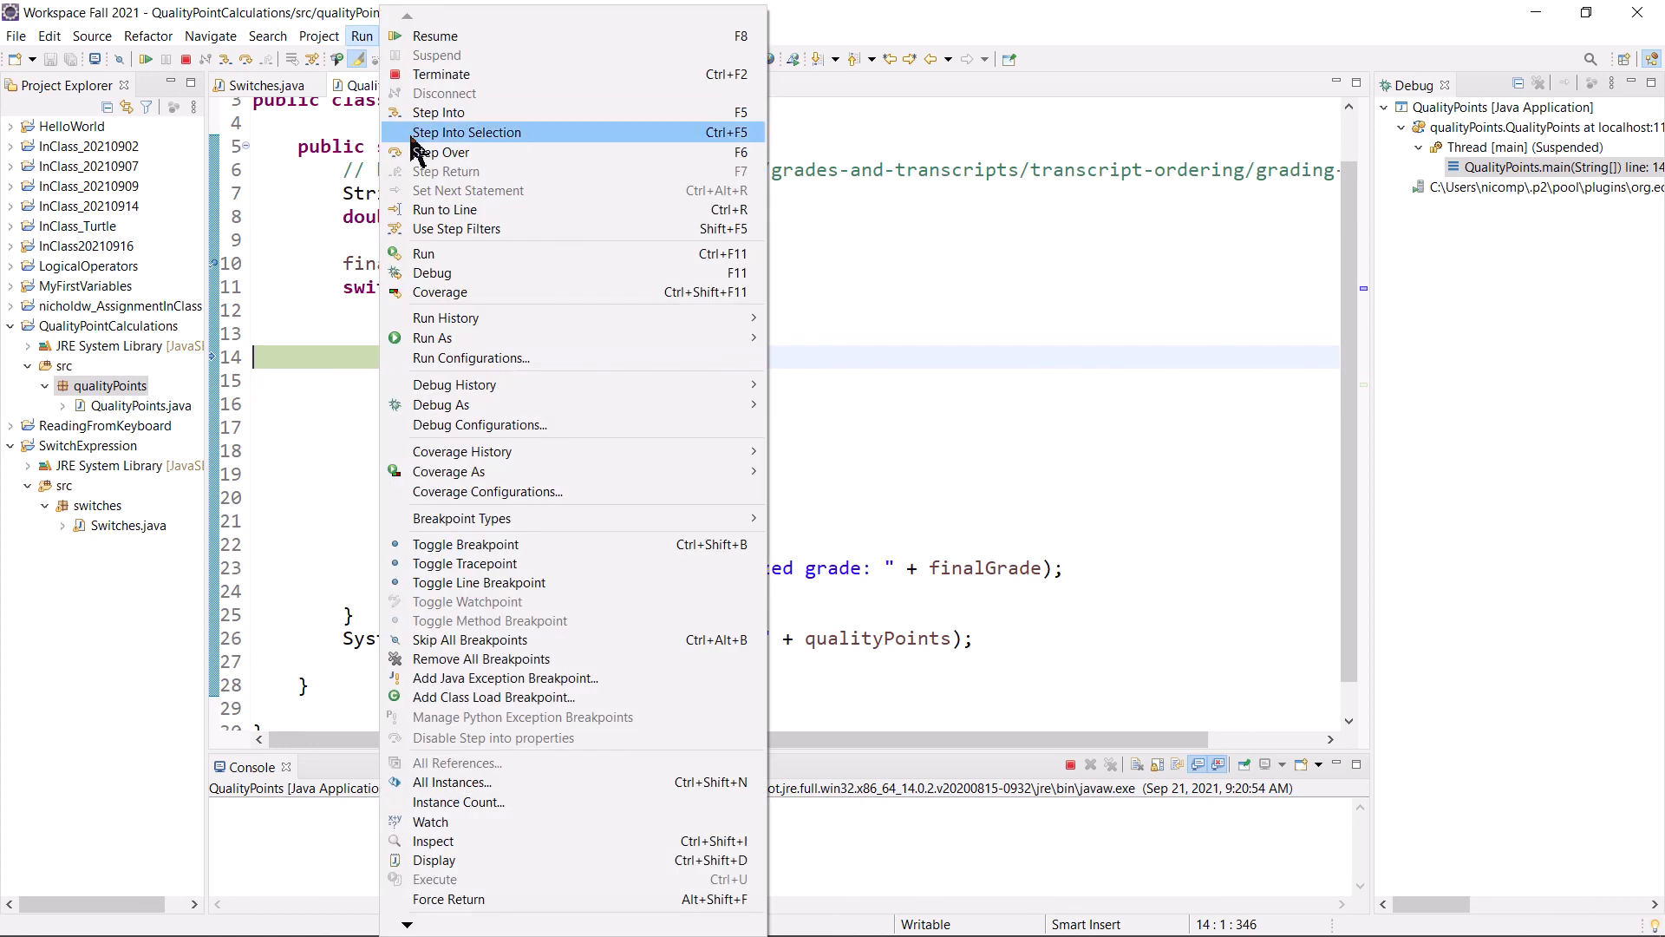
pyautogui.moveTo(558, 156)
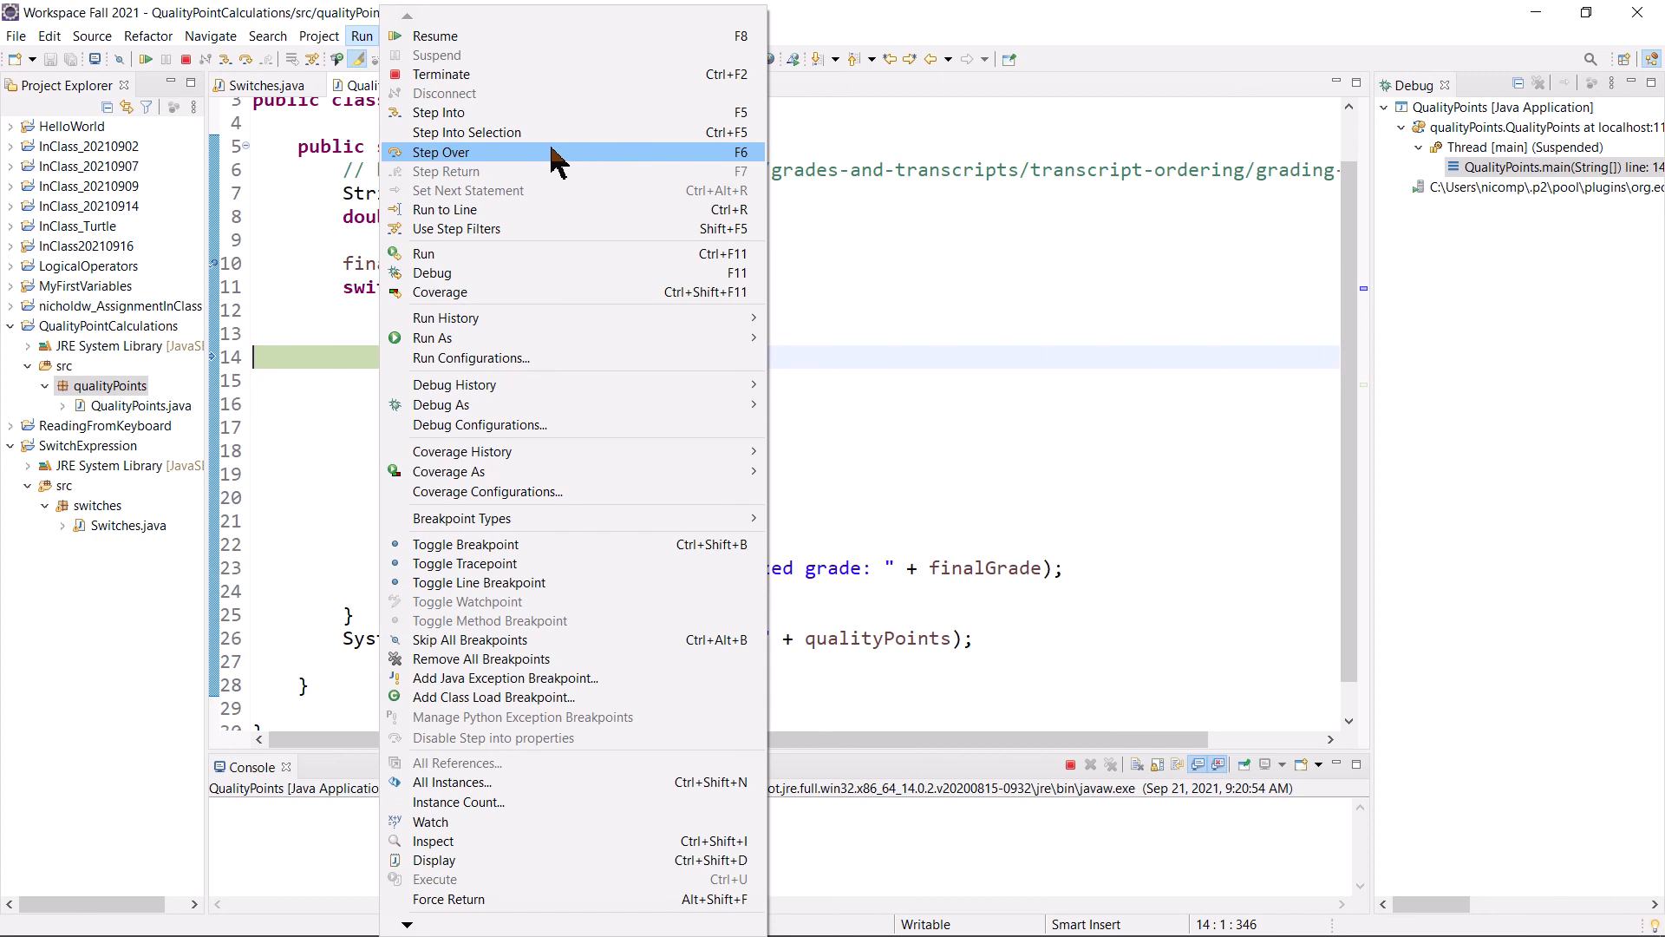
pyautogui.click(443, 151)
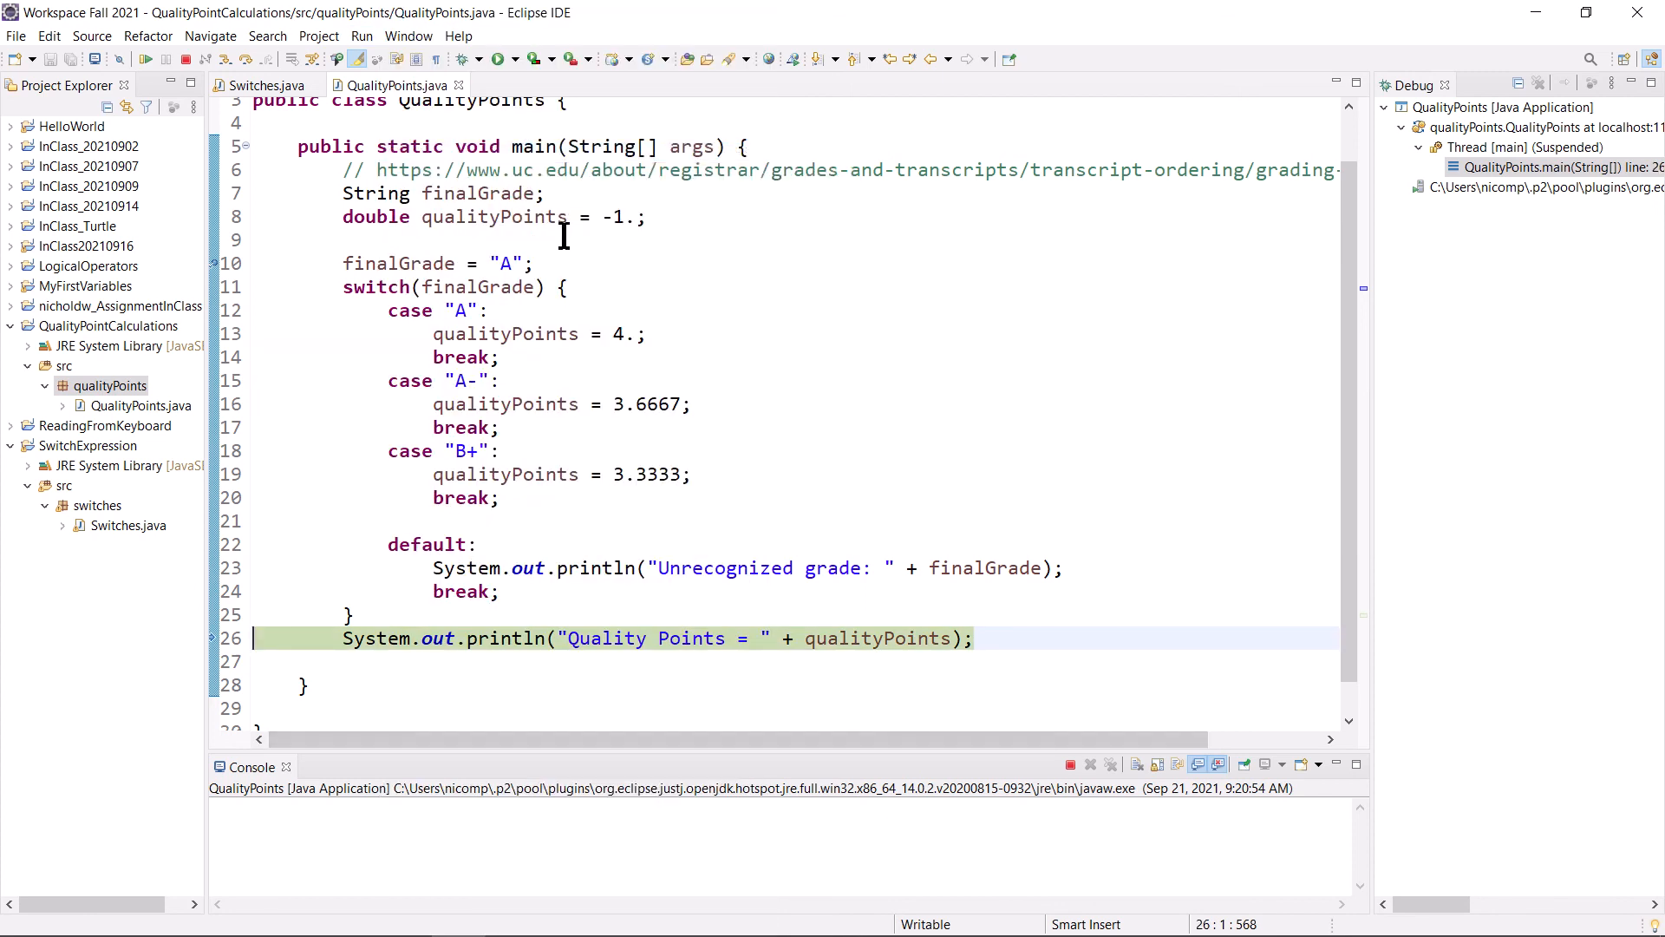
pyautogui.click(361, 34)
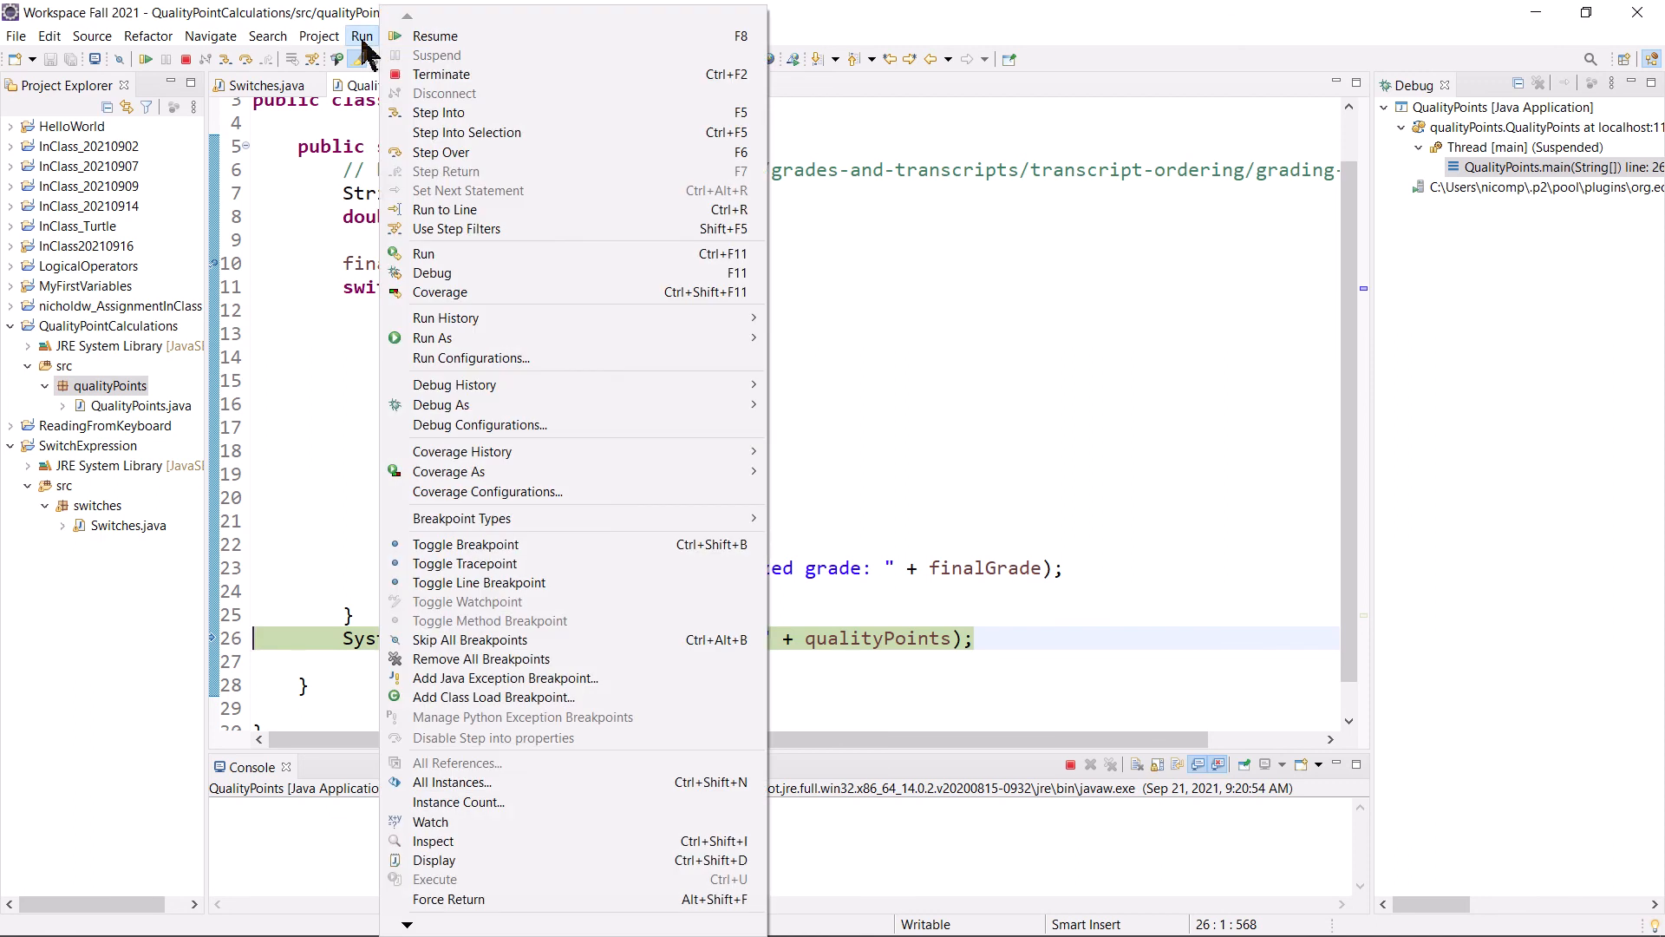
pyautogui.moveTo(467, 151)
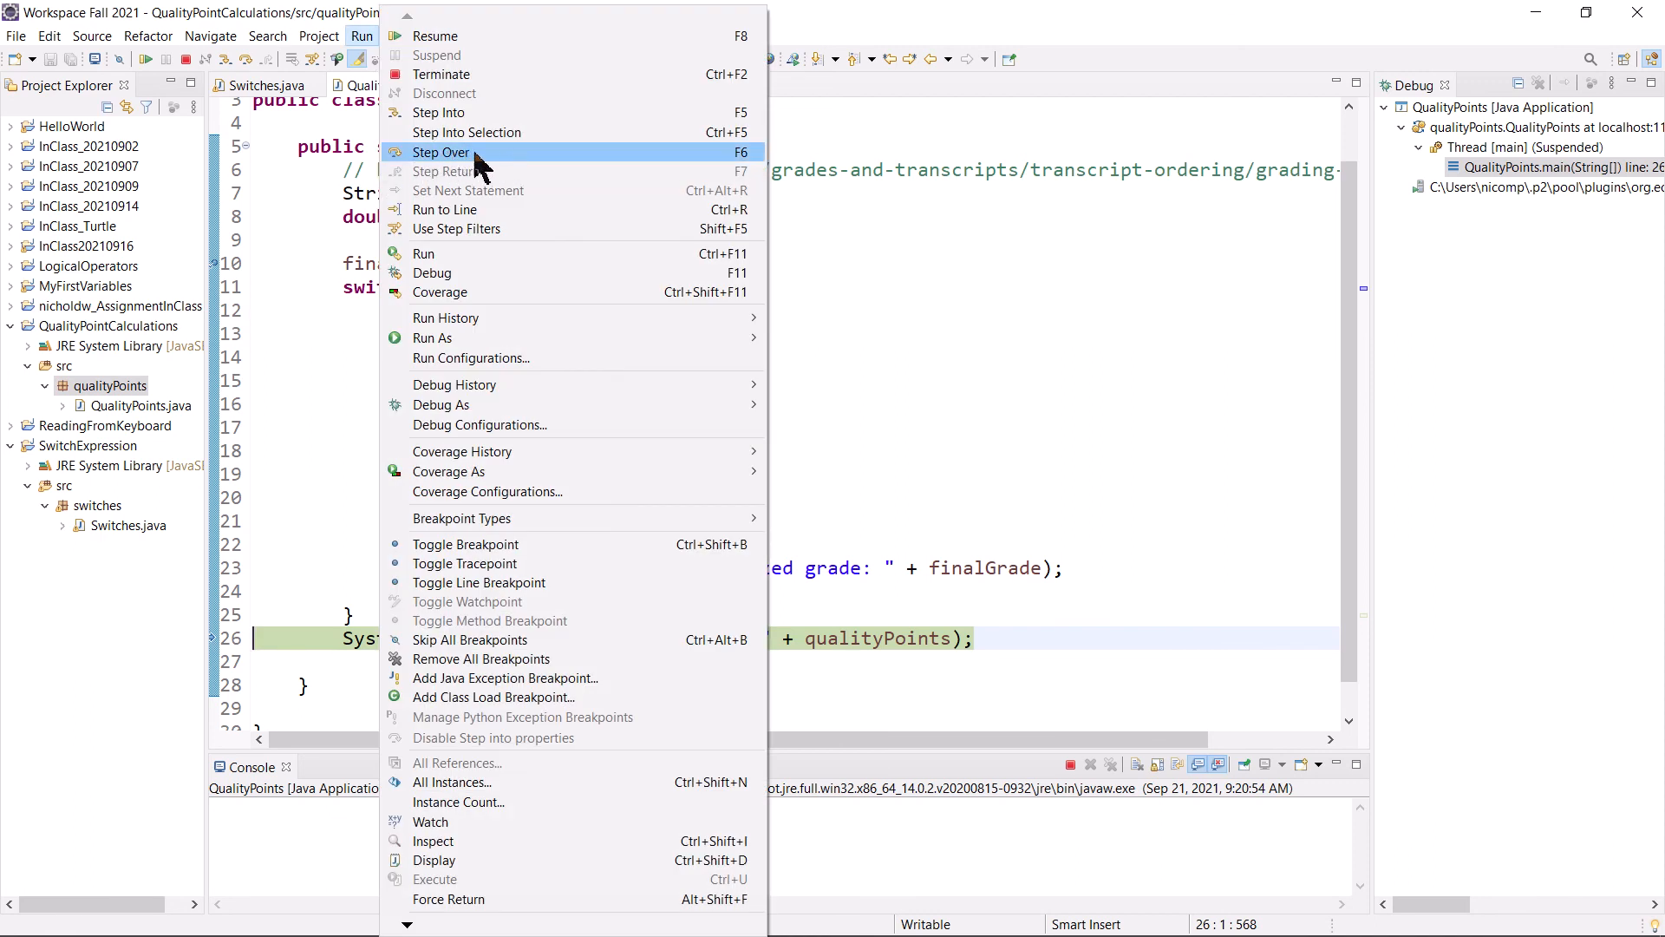
pyautogui.click(440, 152)
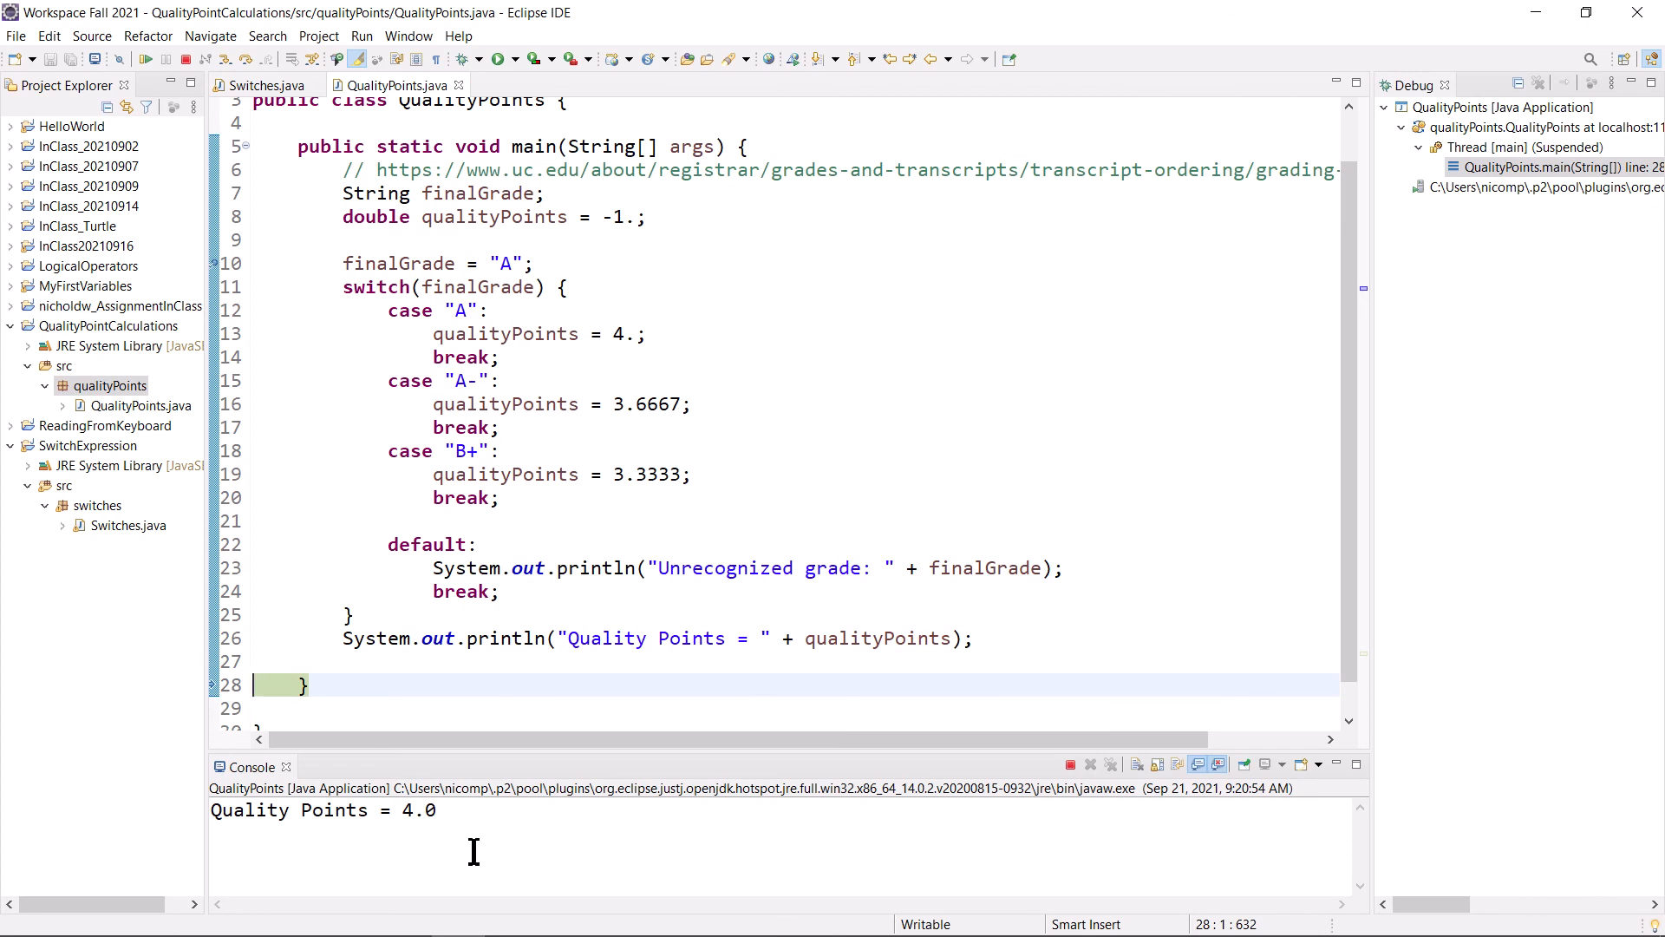
pyautogui.moveTo(548, 696)
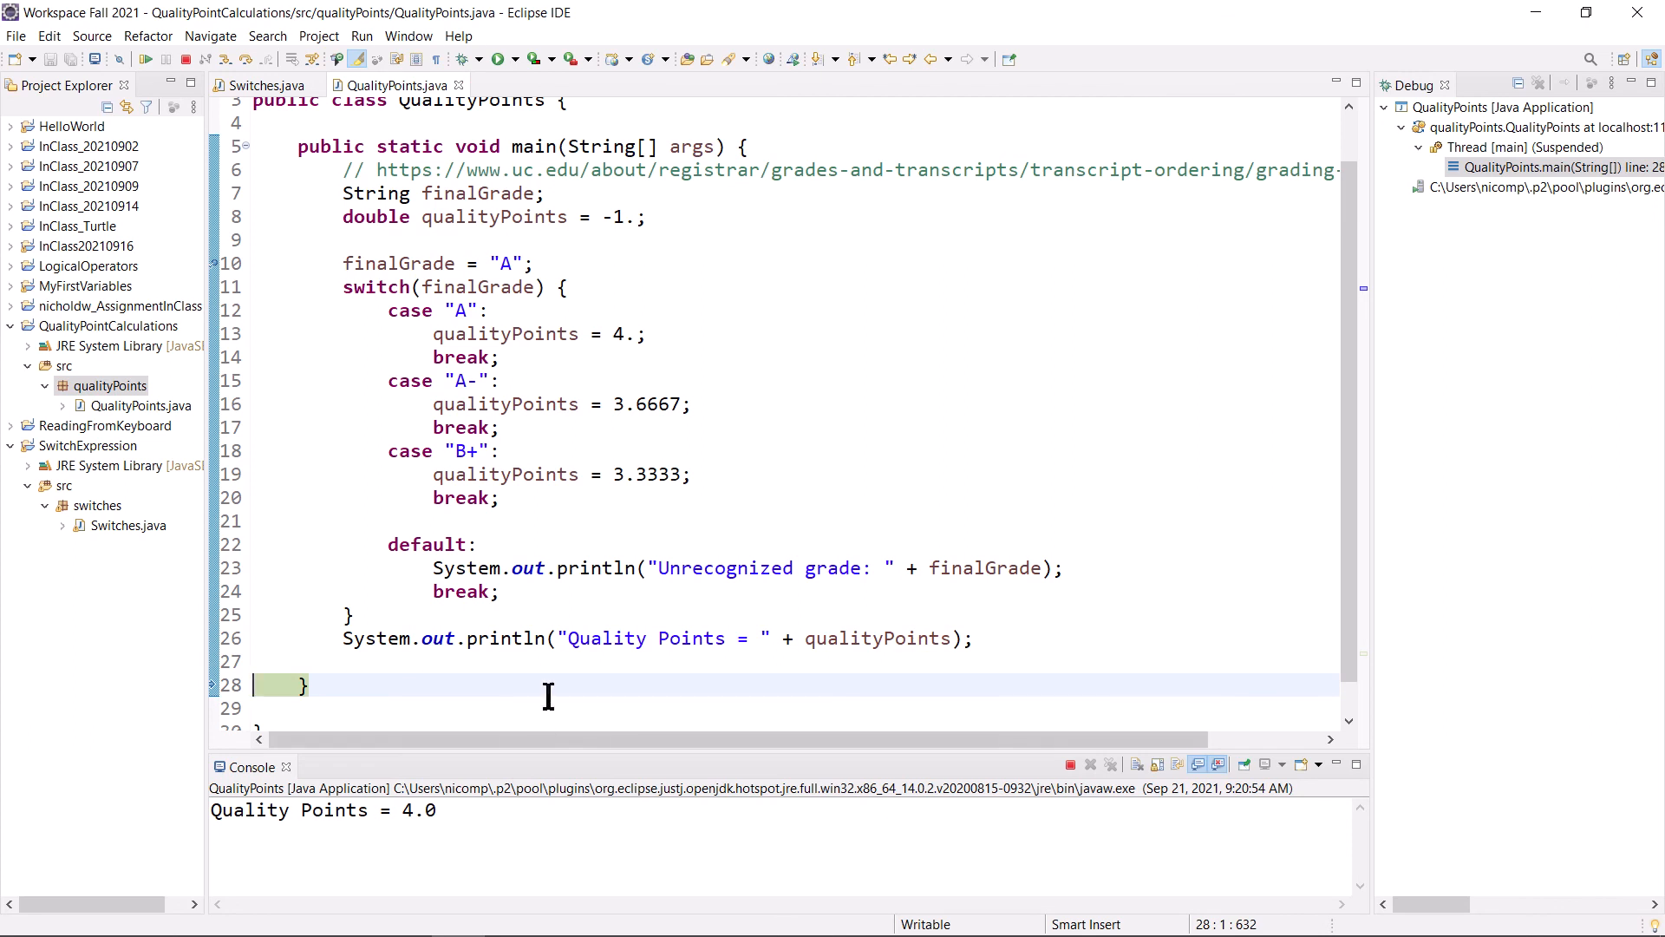
pyautogui.scroll(-3)
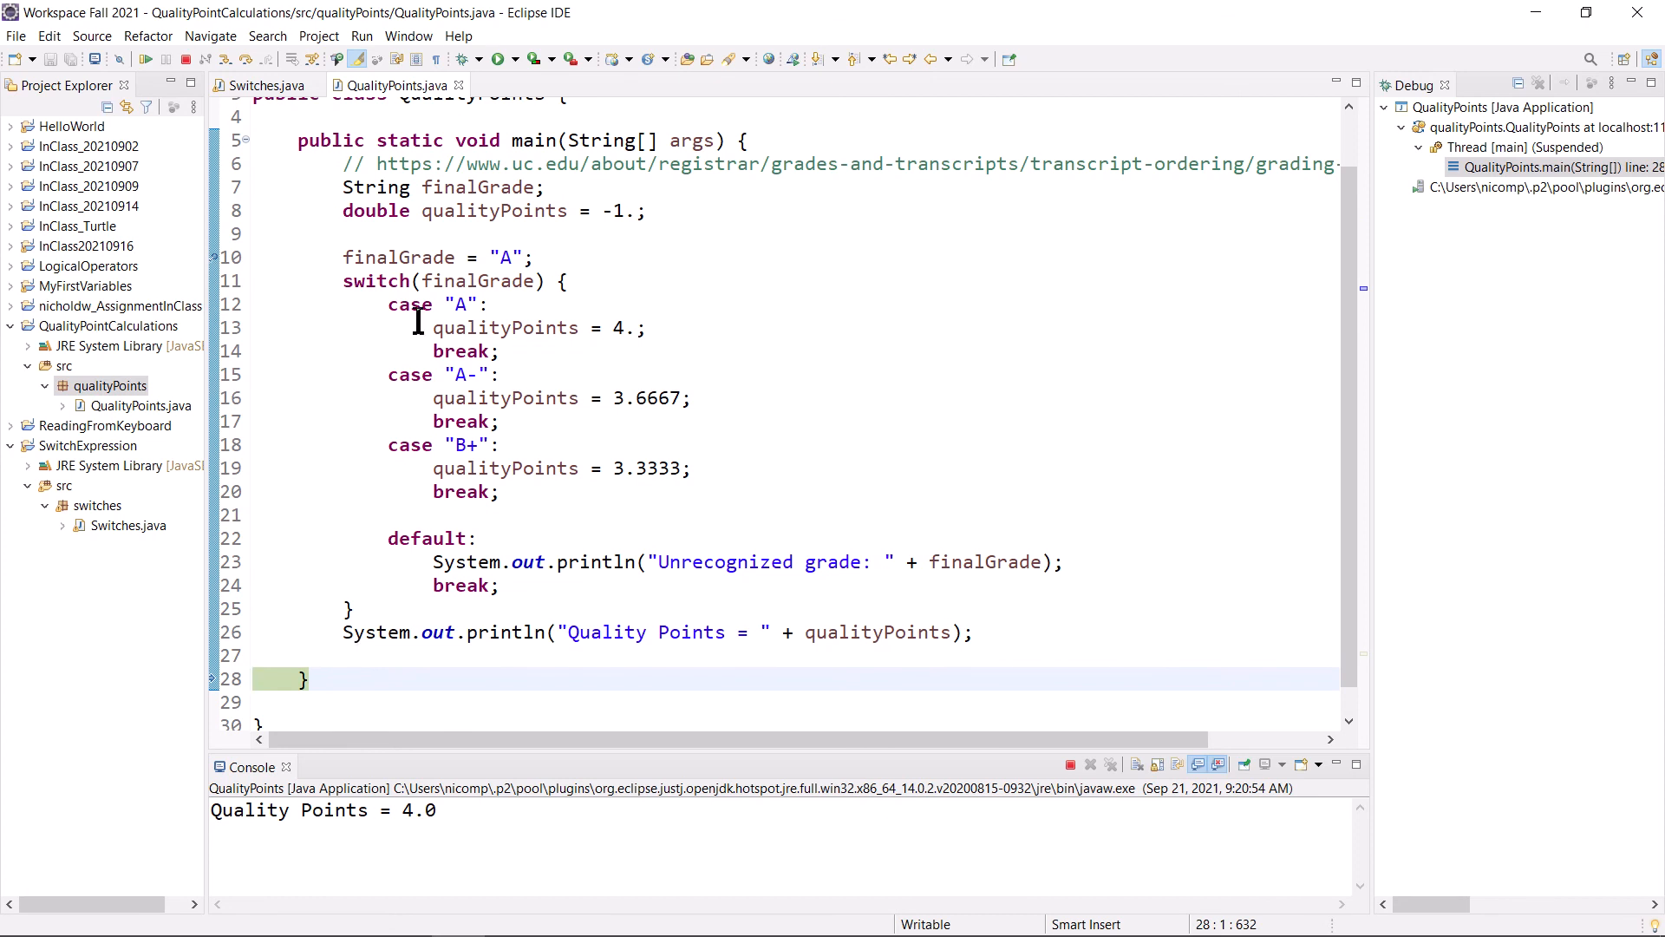
# - Resume QualityPoints from the Run menu so the debug session terminates with exit value 0
pyautogui.click(360, 35)
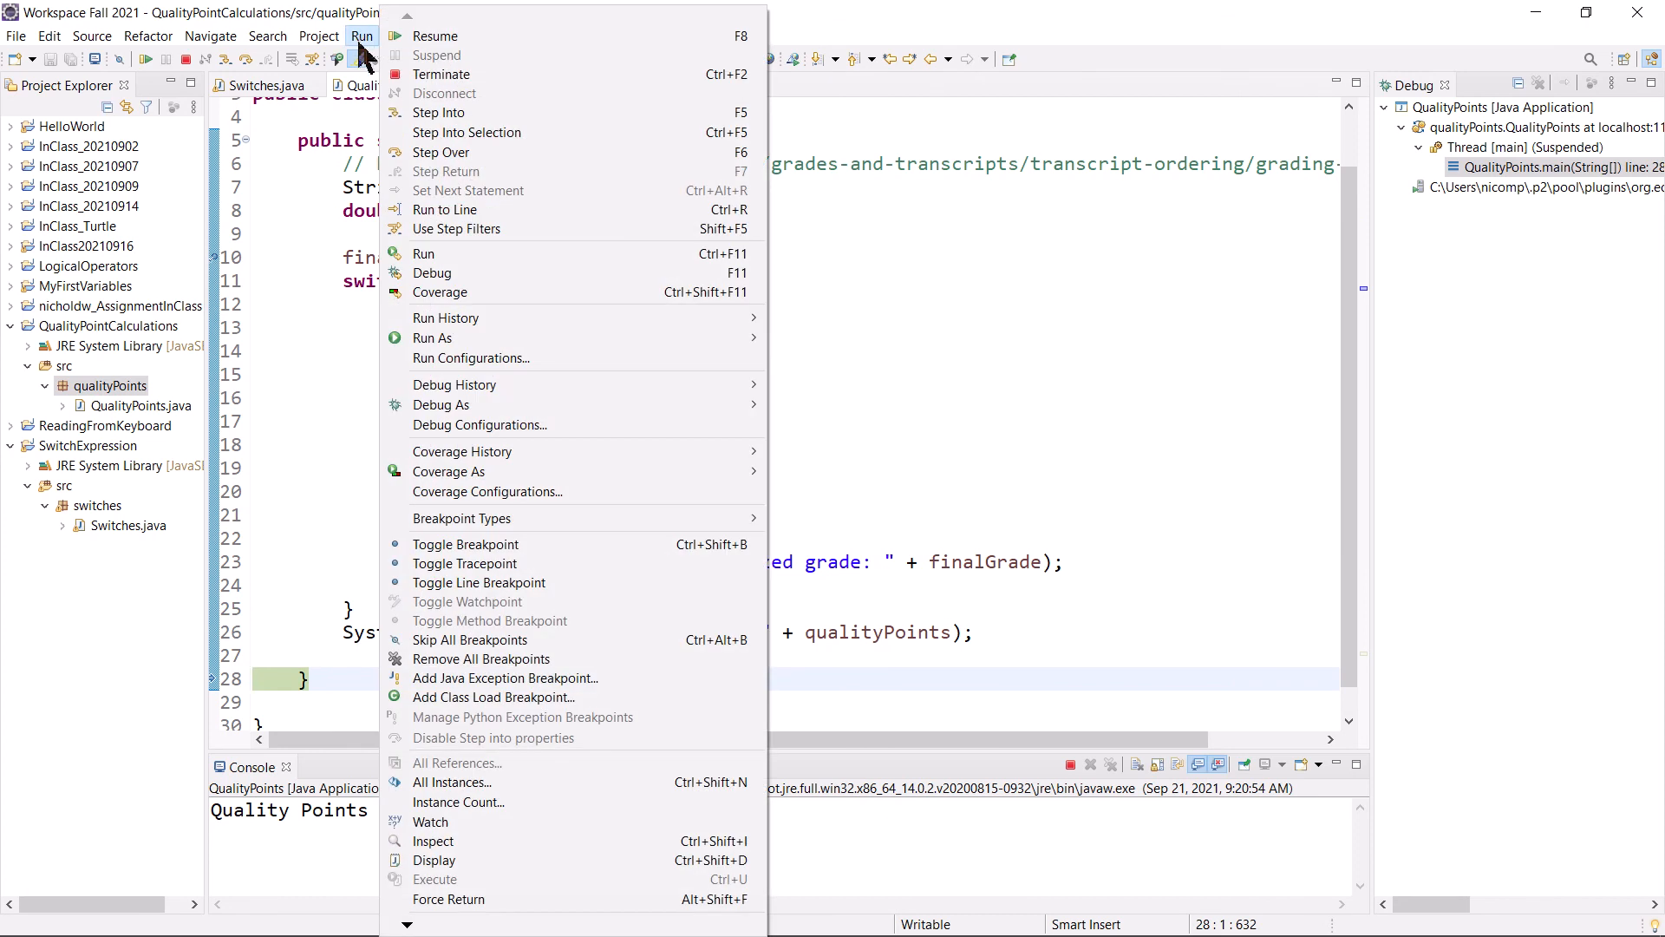
pyautogui.moveTo(457, 152)
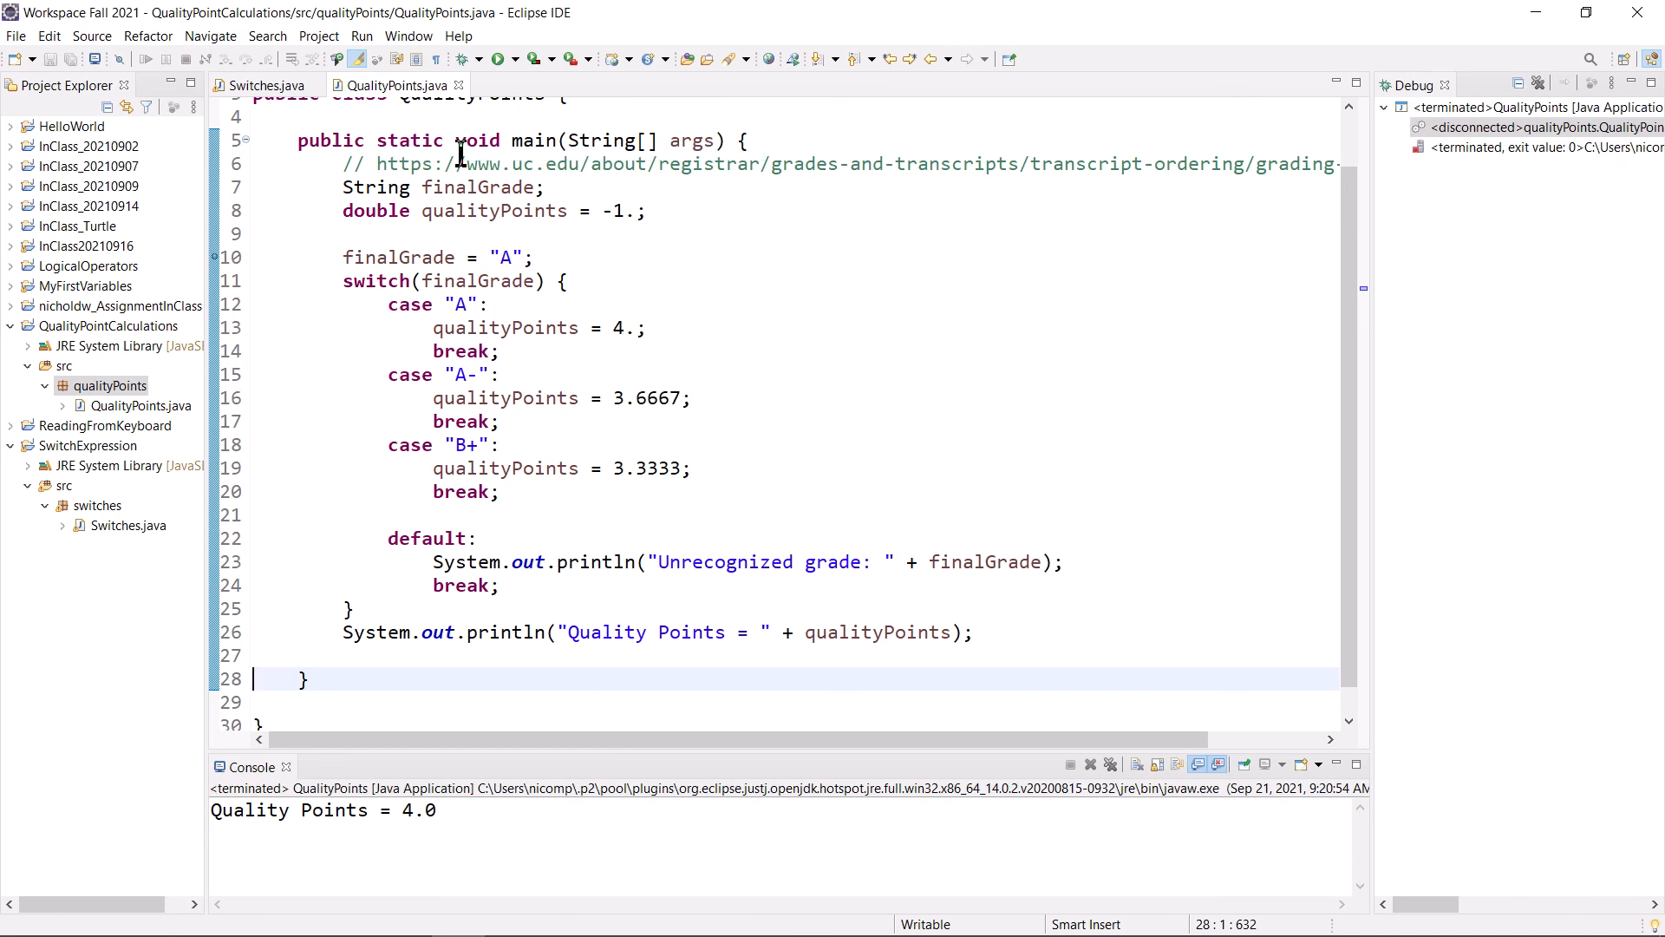
pyautogui.moveTo(1068, 775)
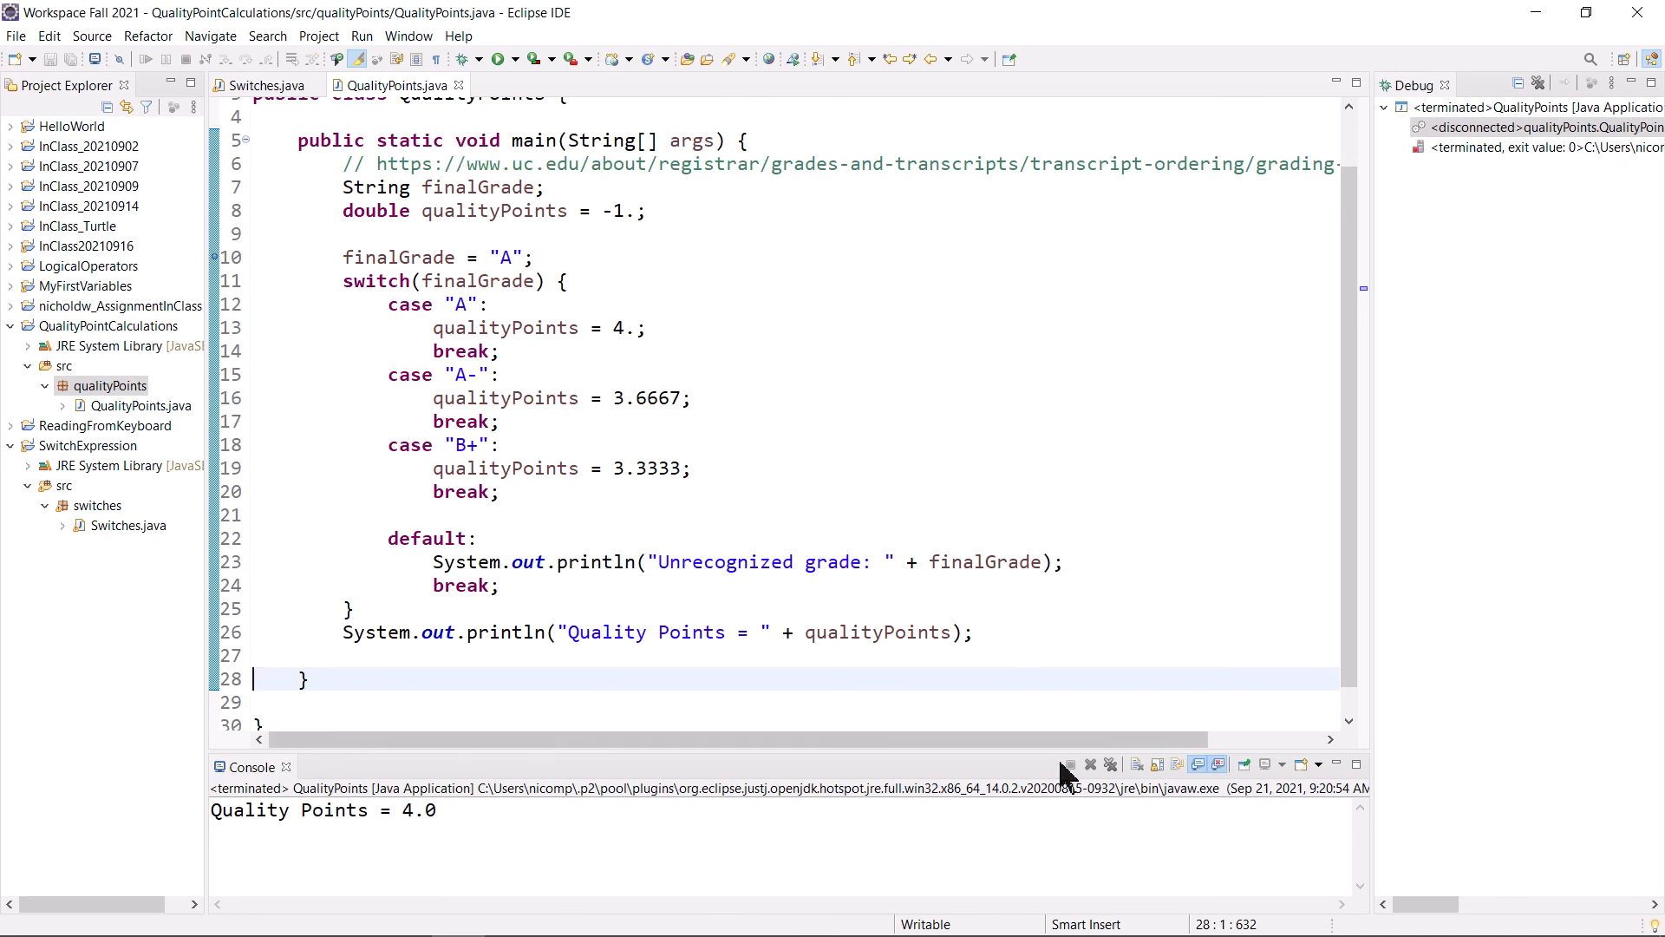
pyautogui.moveTo(1070, 765)
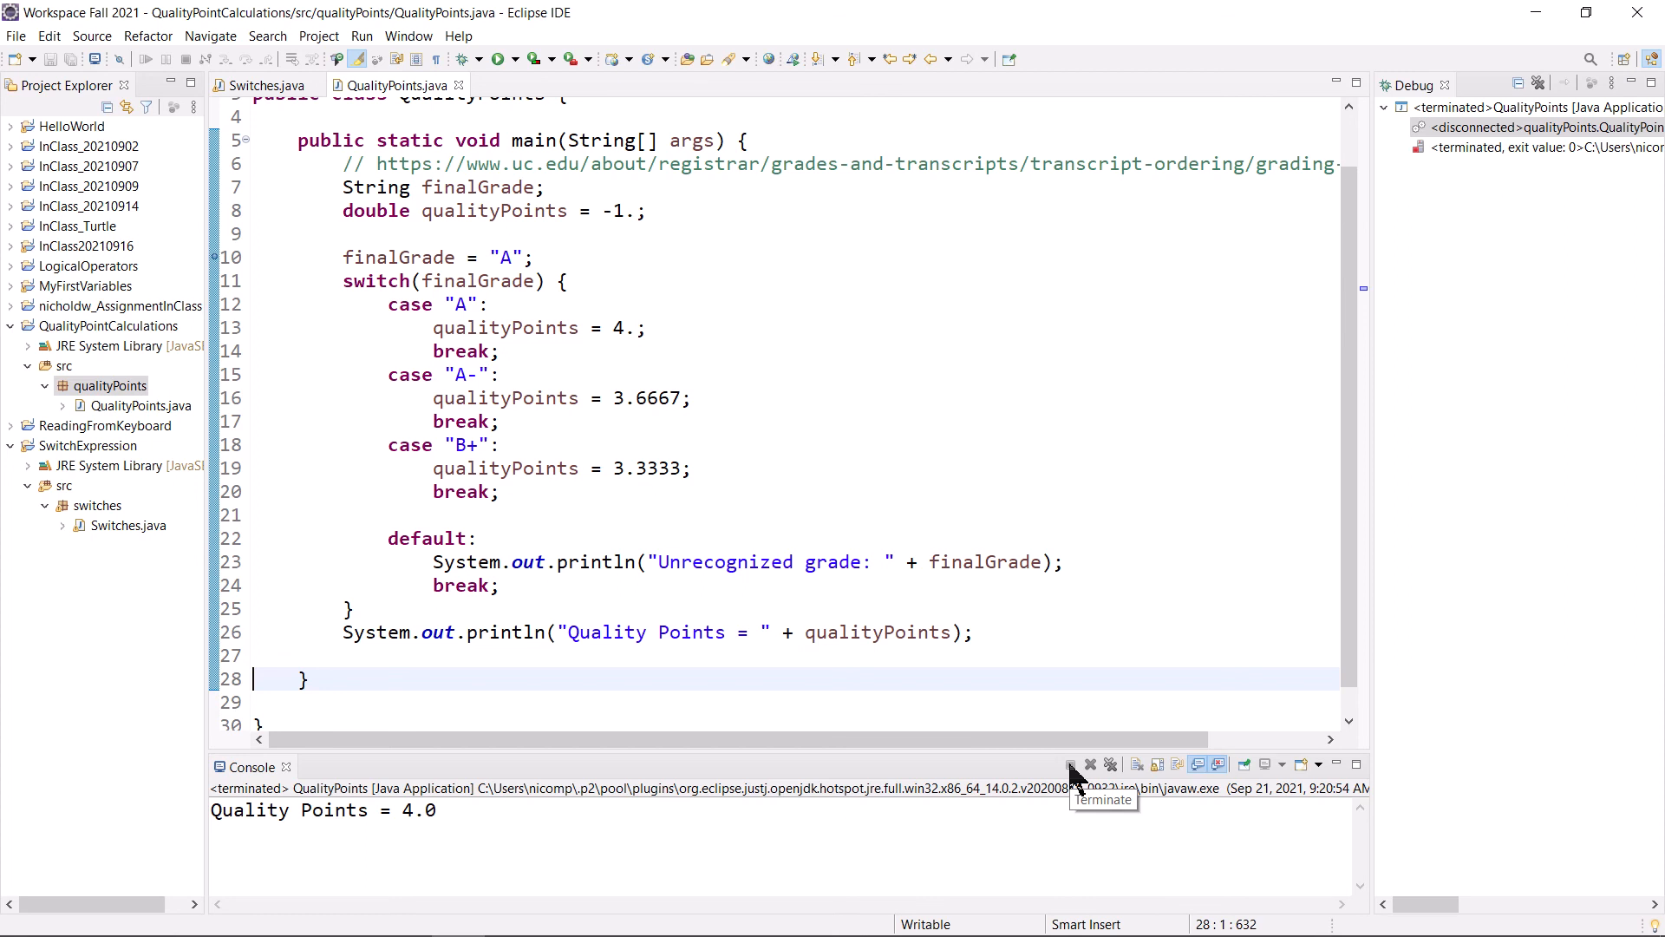
pyautogui.moveTo(648, 449)
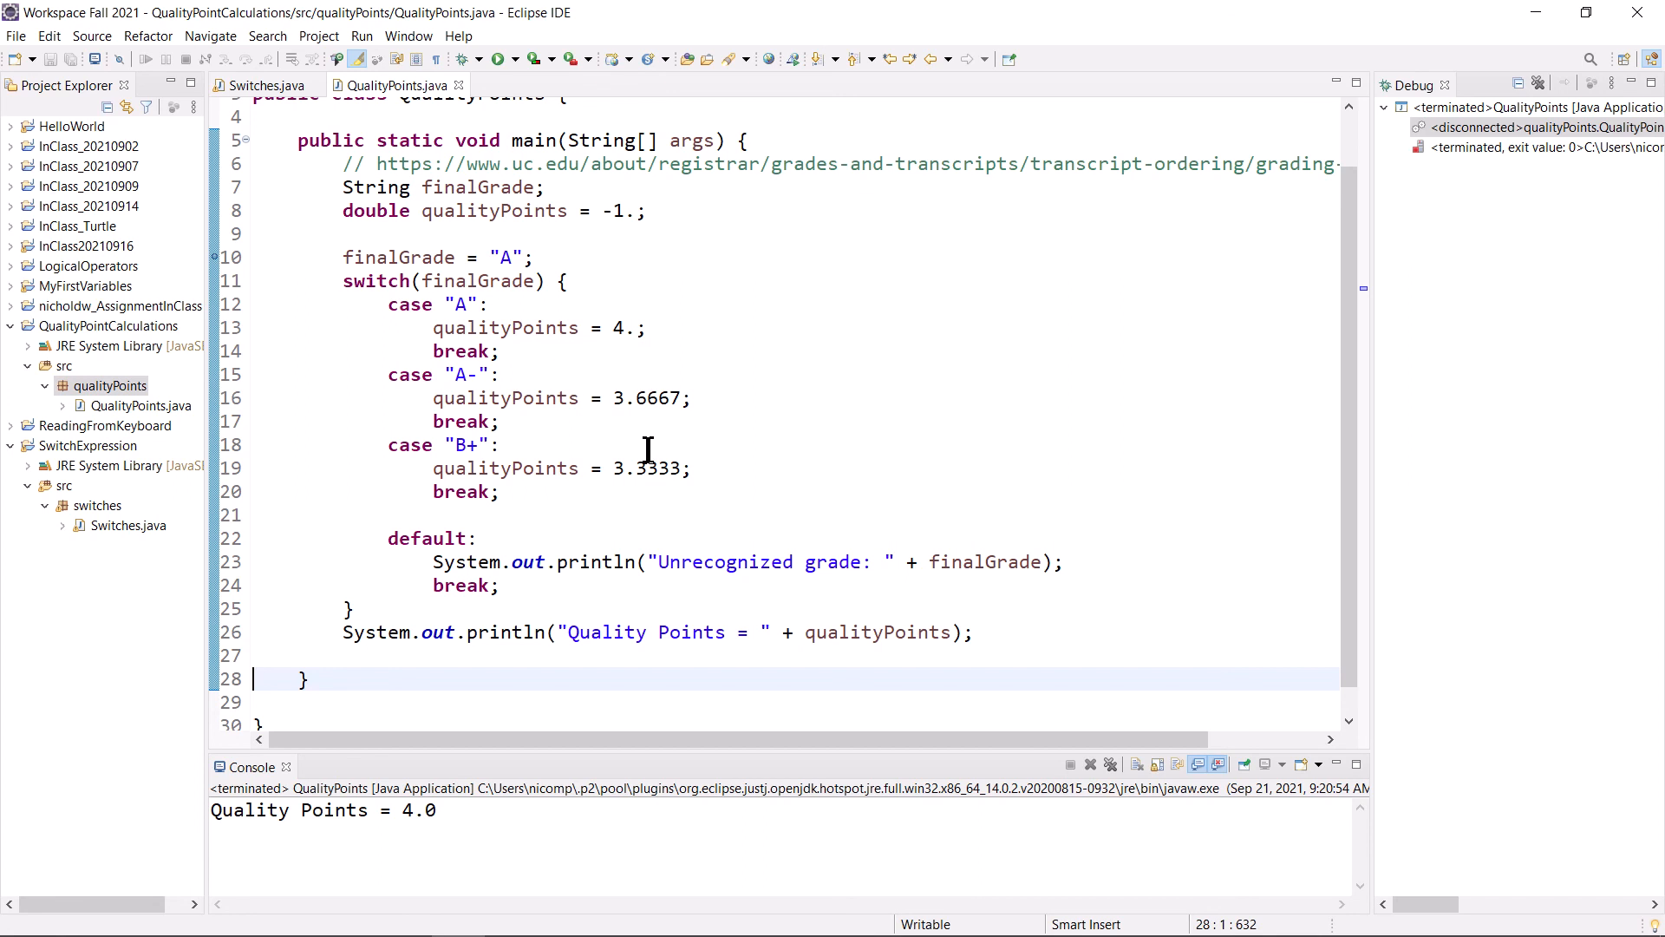
pyautogui.scroll(3)
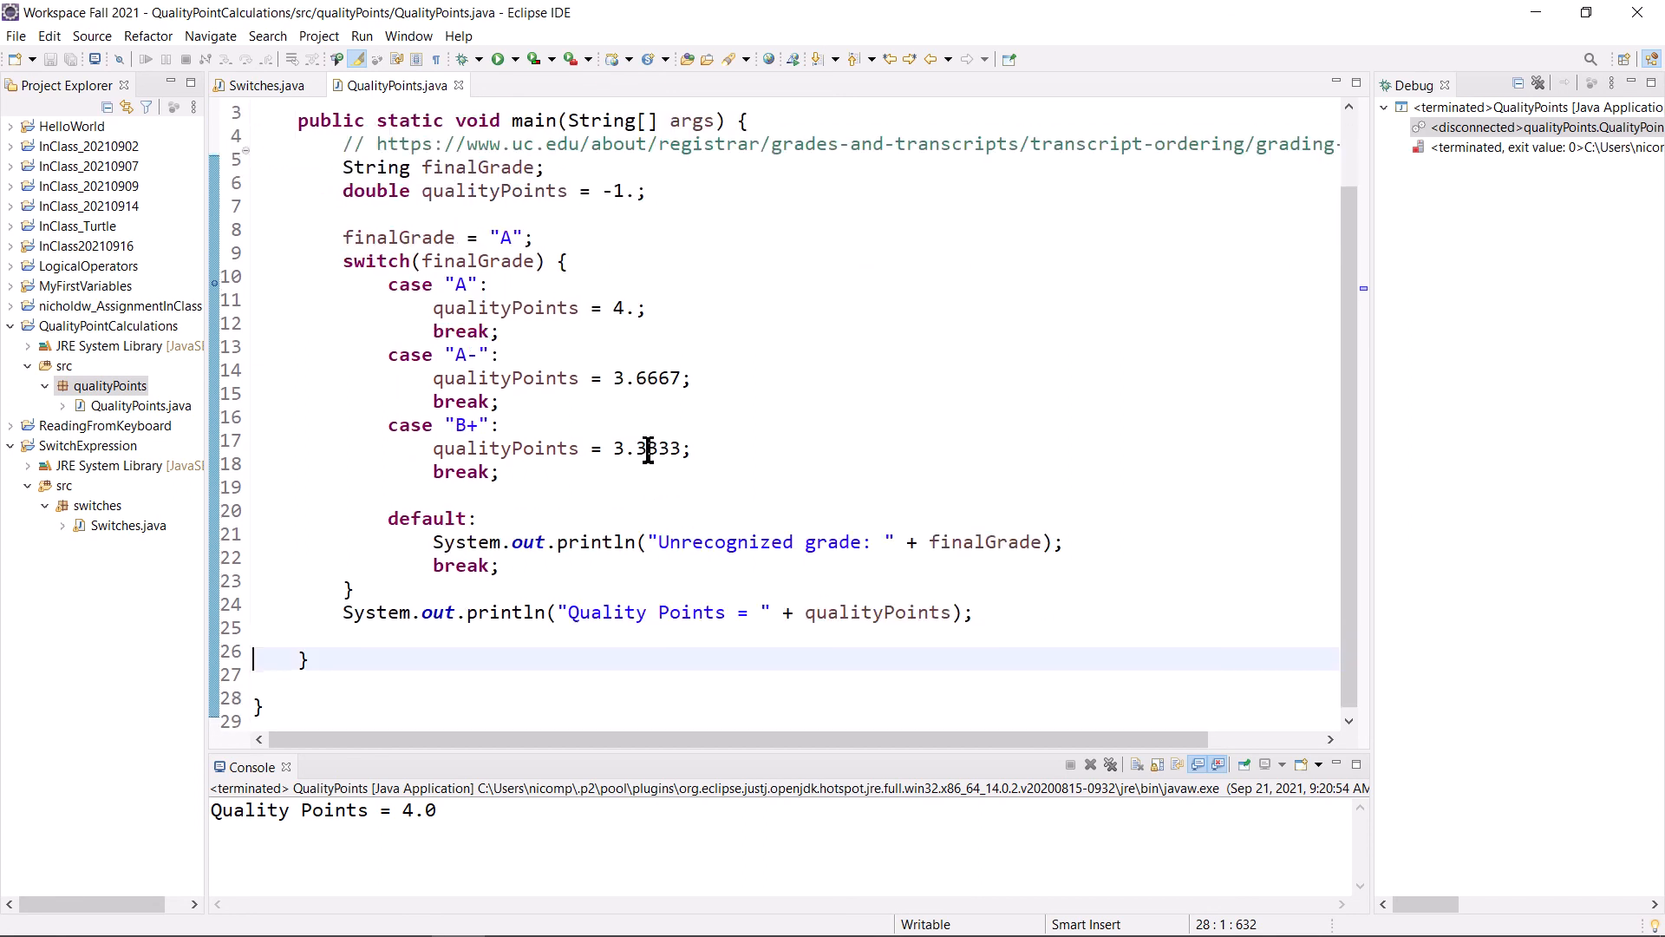
pyautogui.scroll(3)
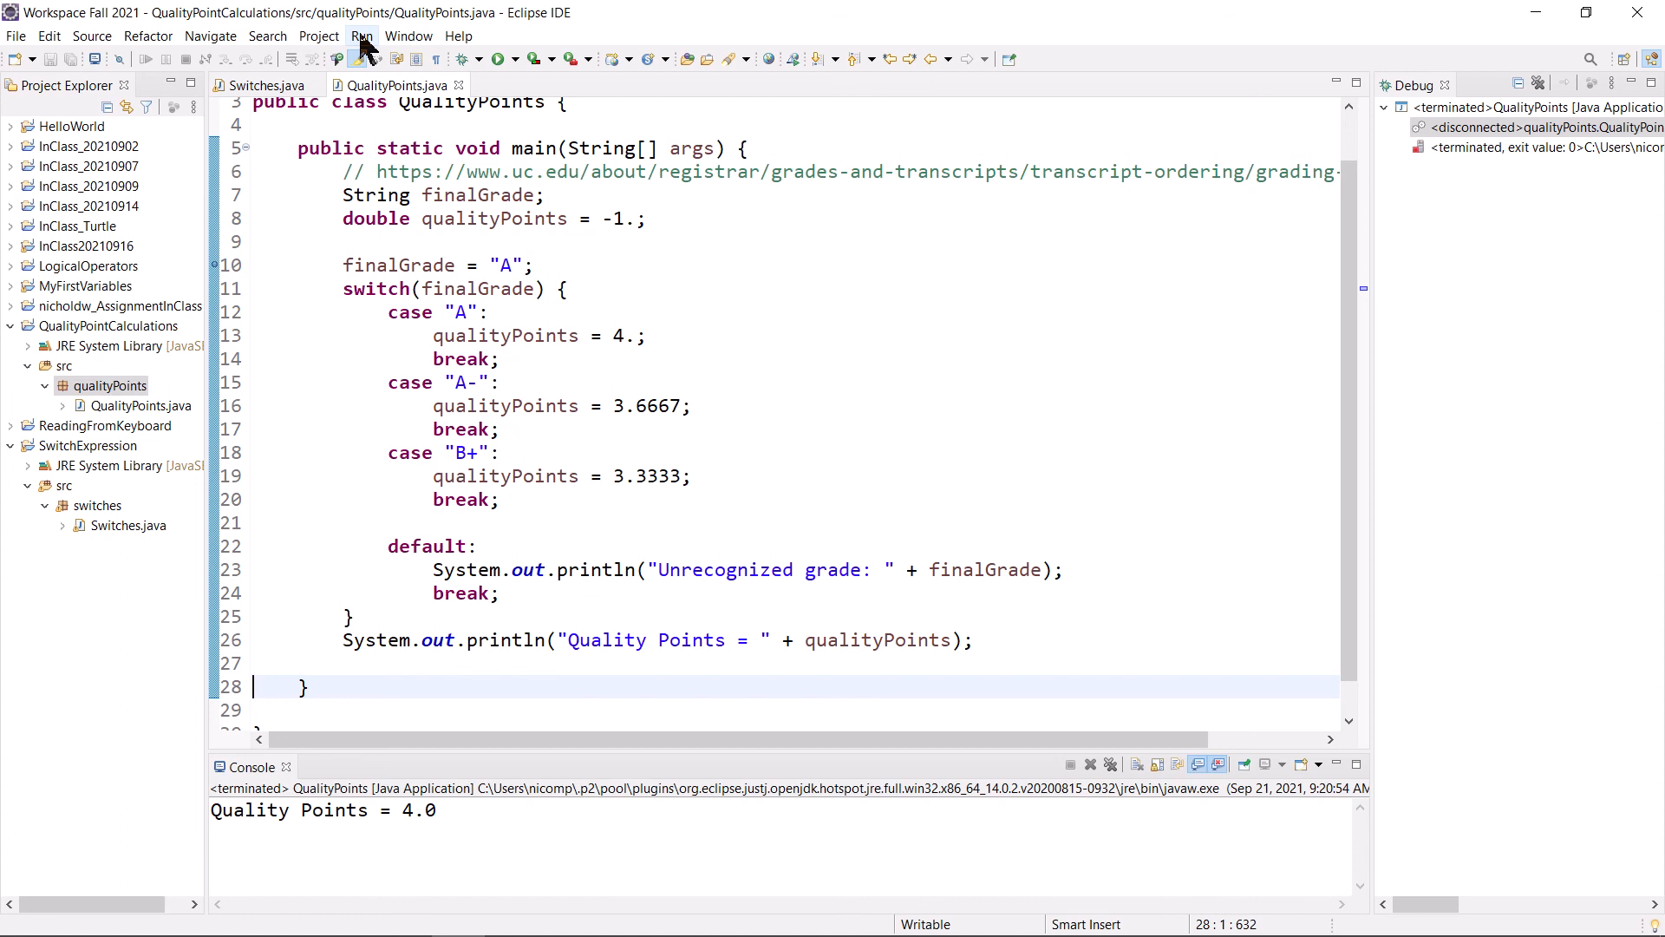
pyautogui.click(645, 335)
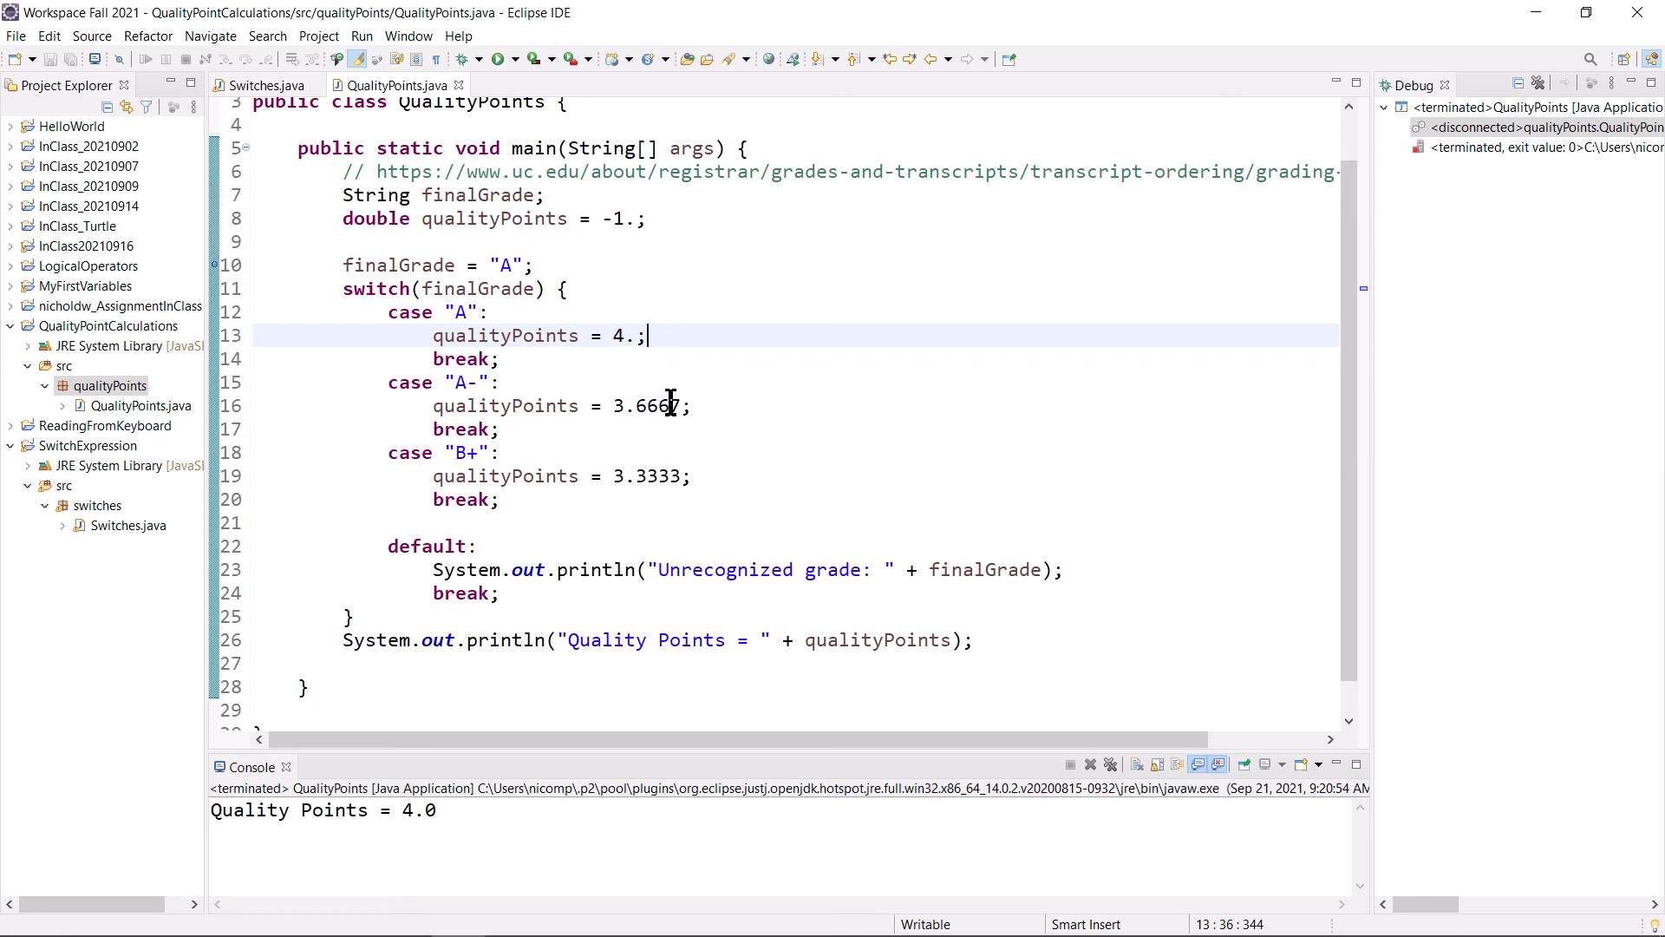
pyautogui.moveTo(777, 437)
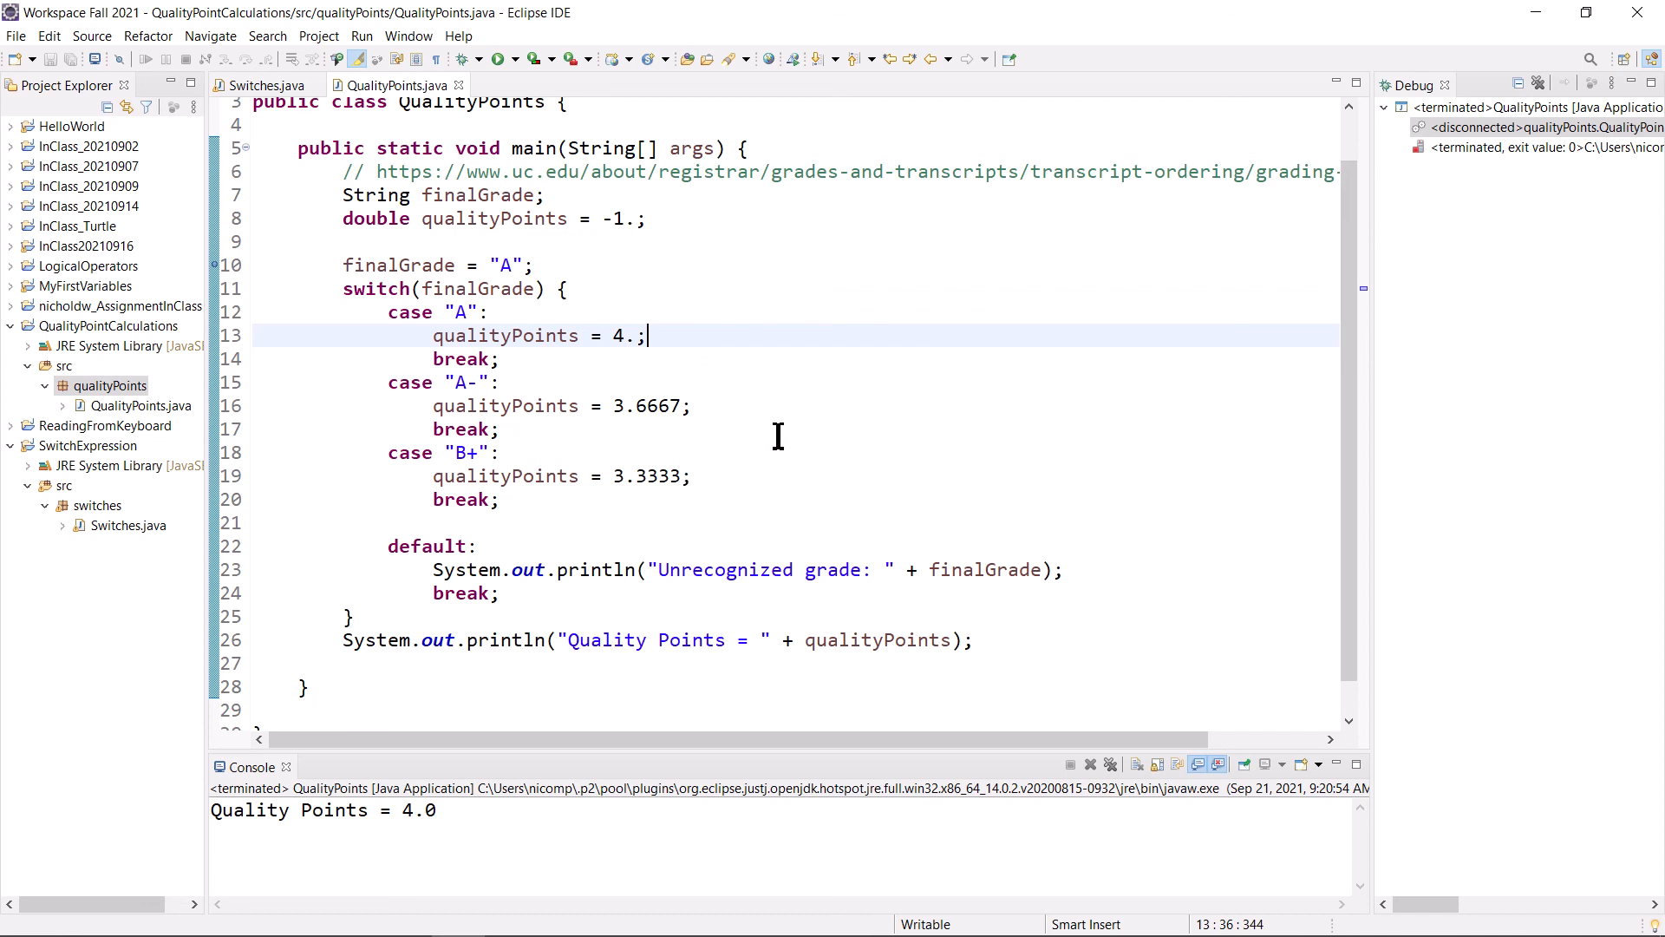